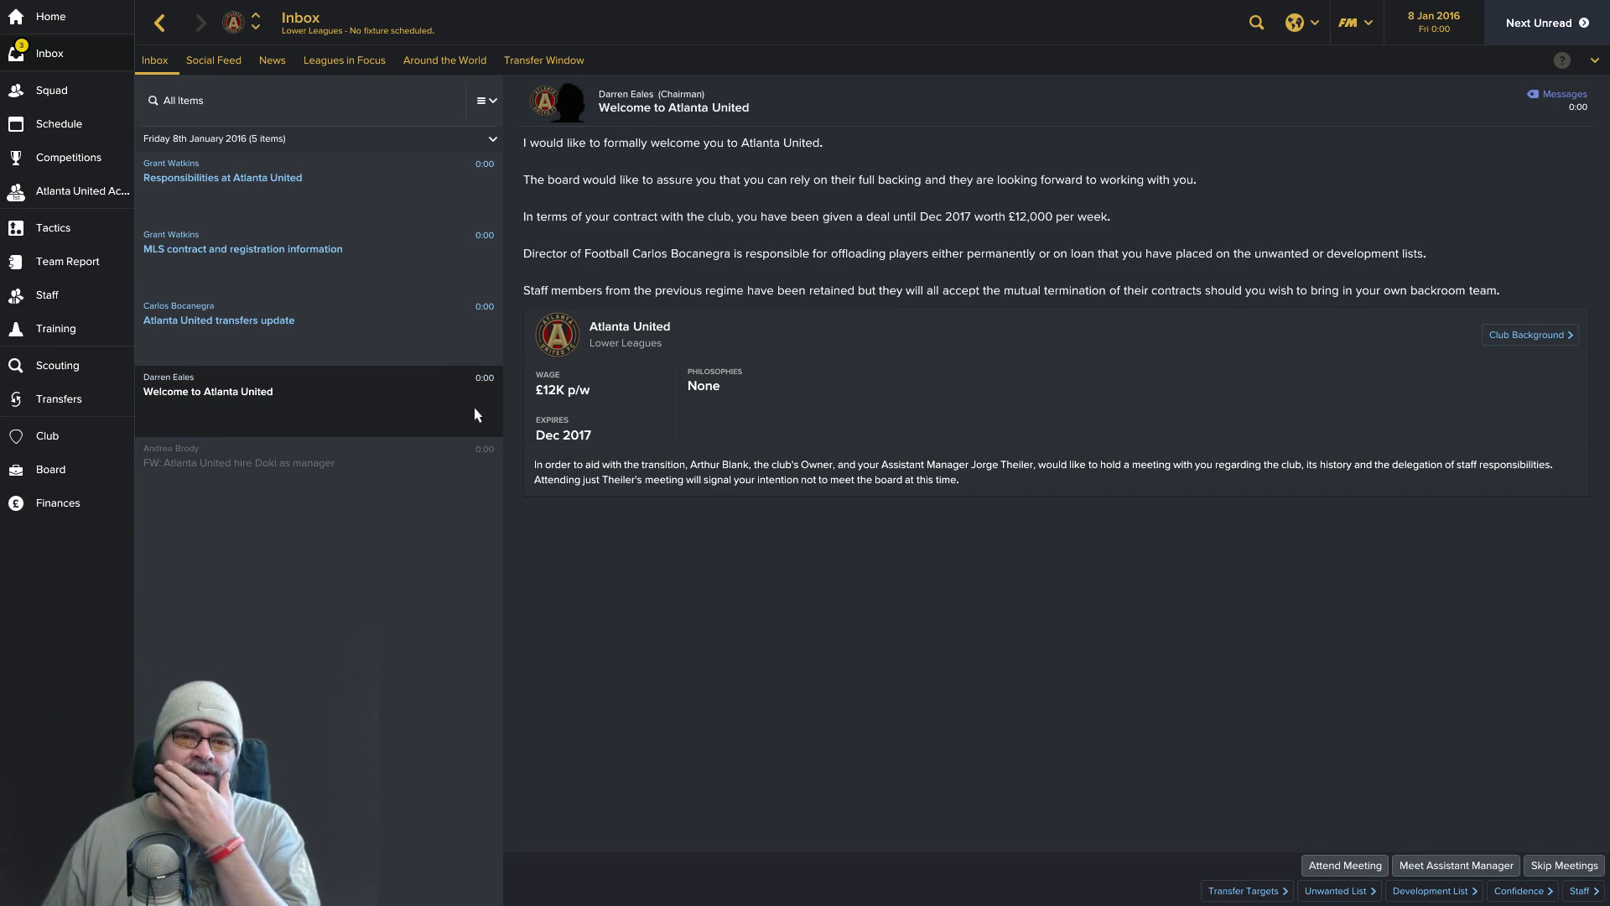
mouse_move(793, 446)
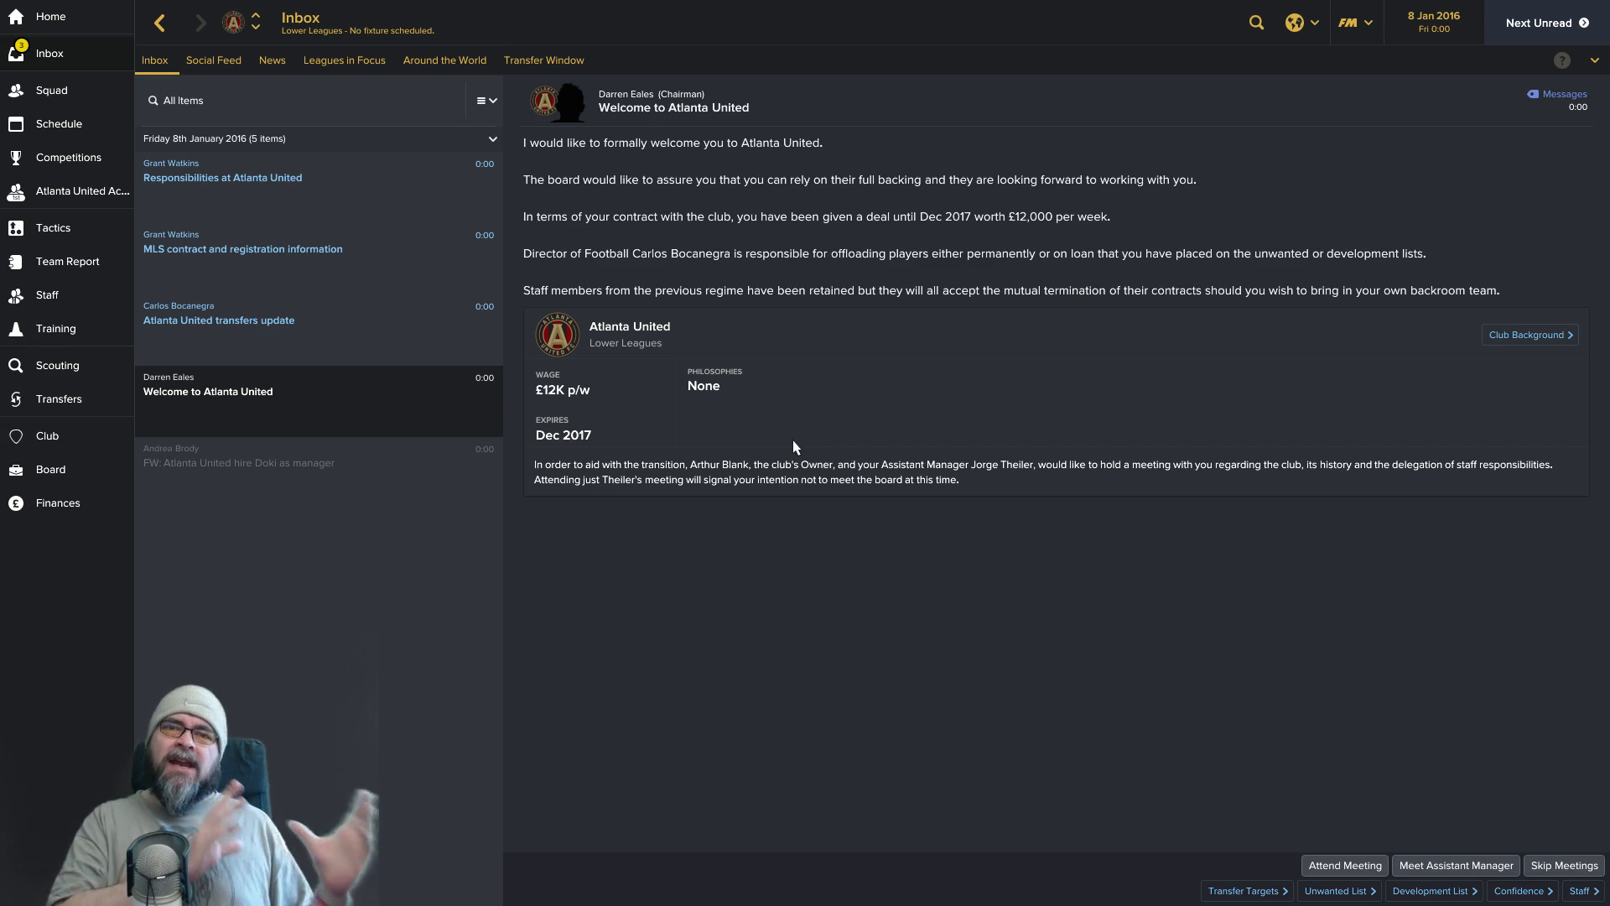
mouse_move(1394, 711)
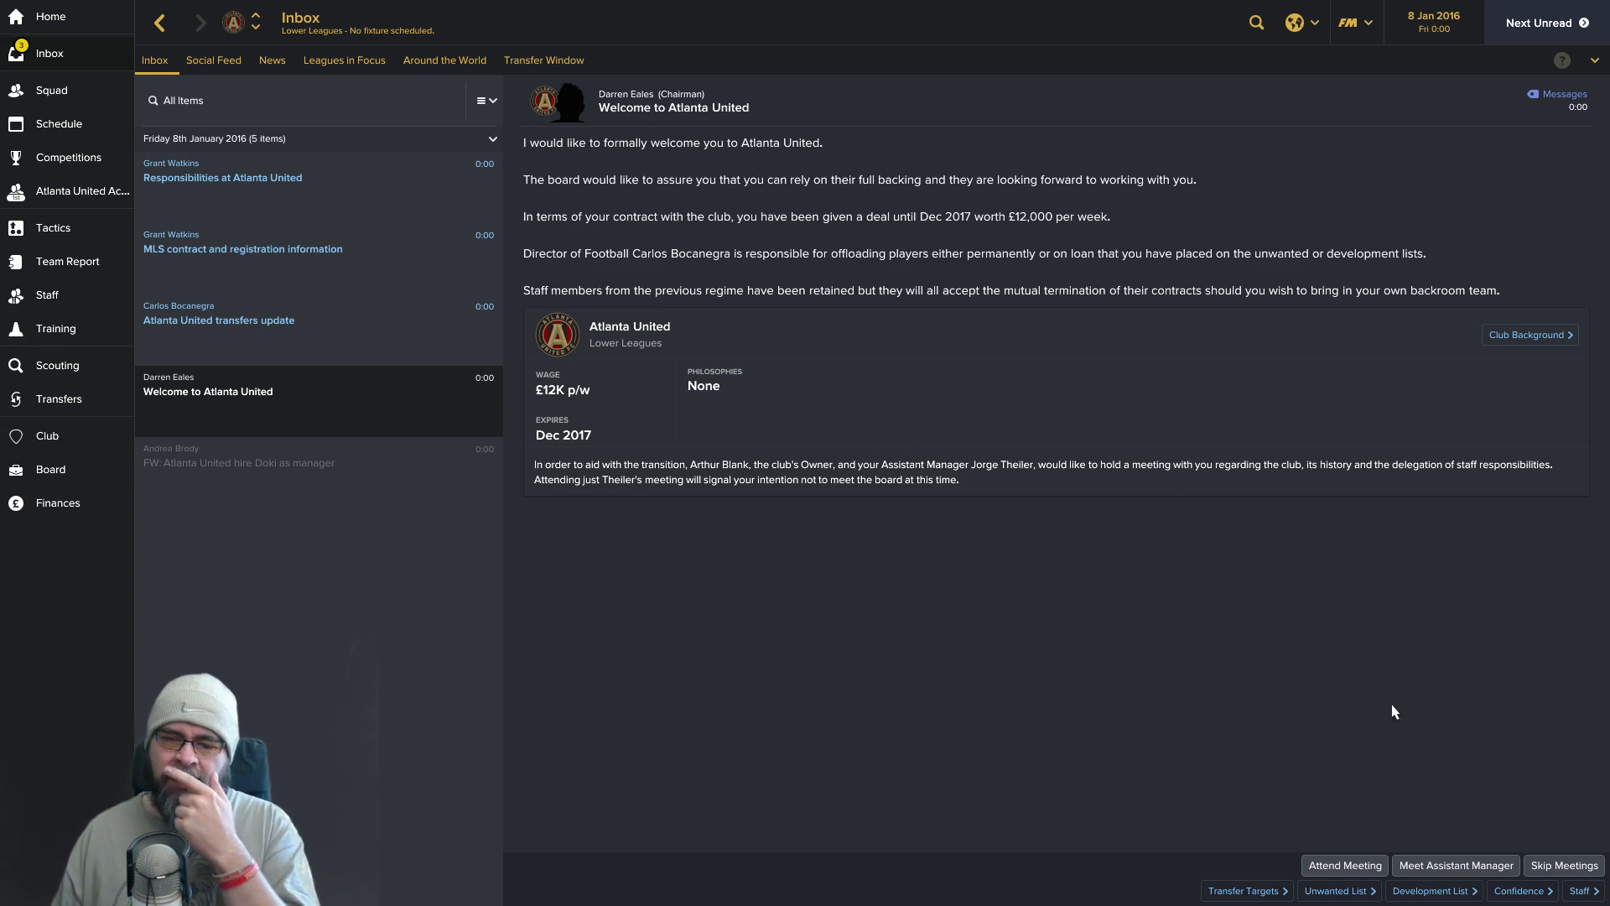
mouse_move(1374, 734)
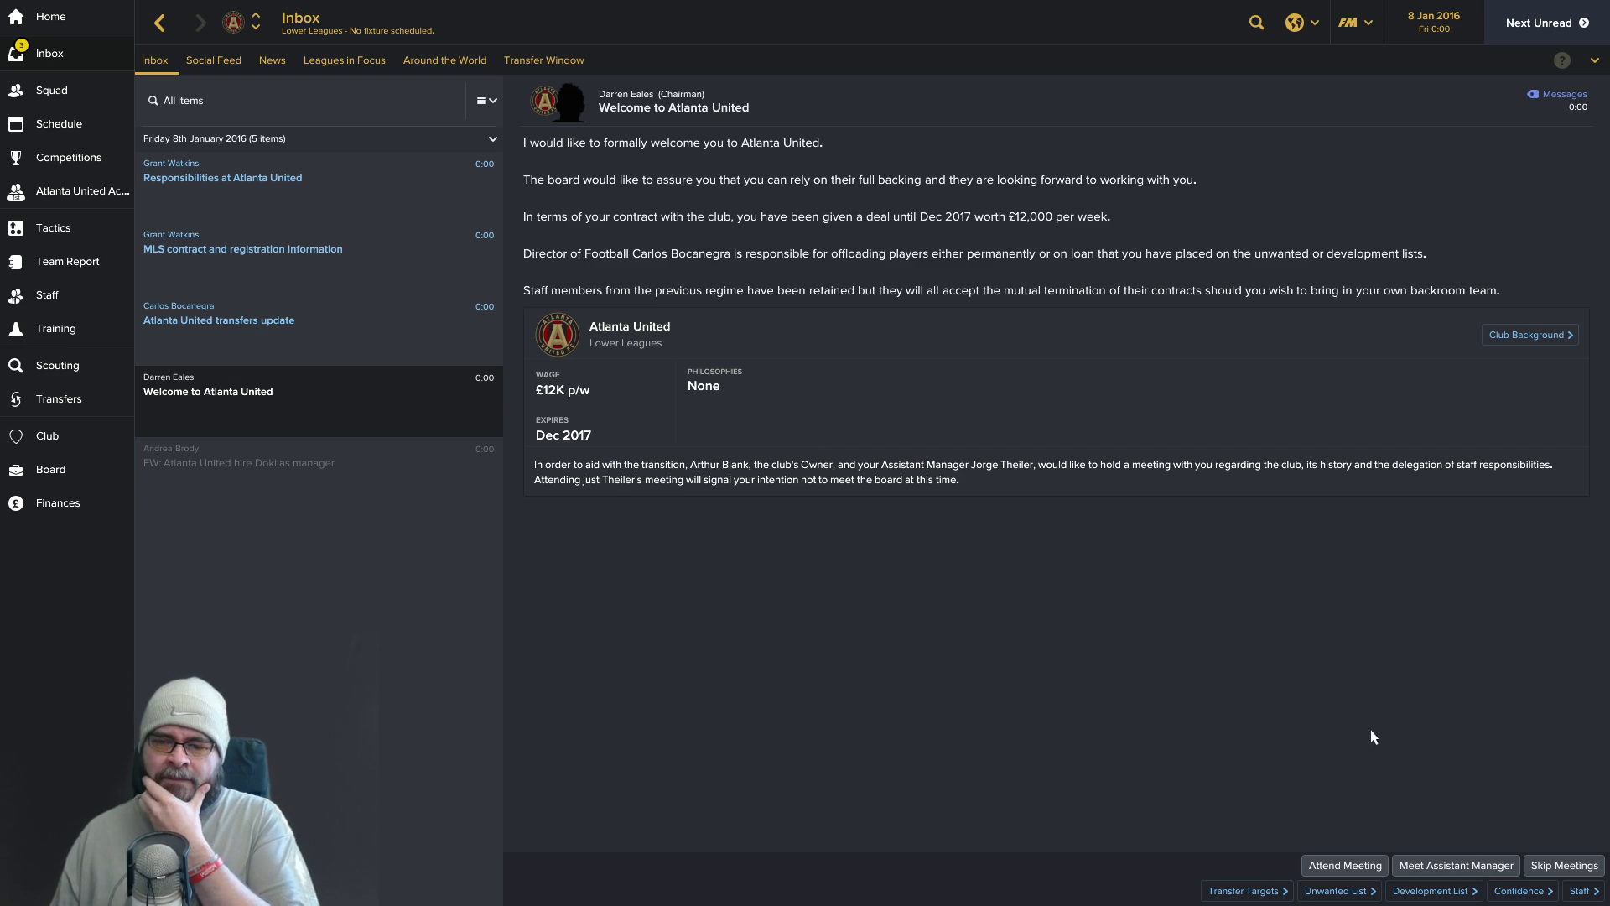
mouse_move(368, 355)
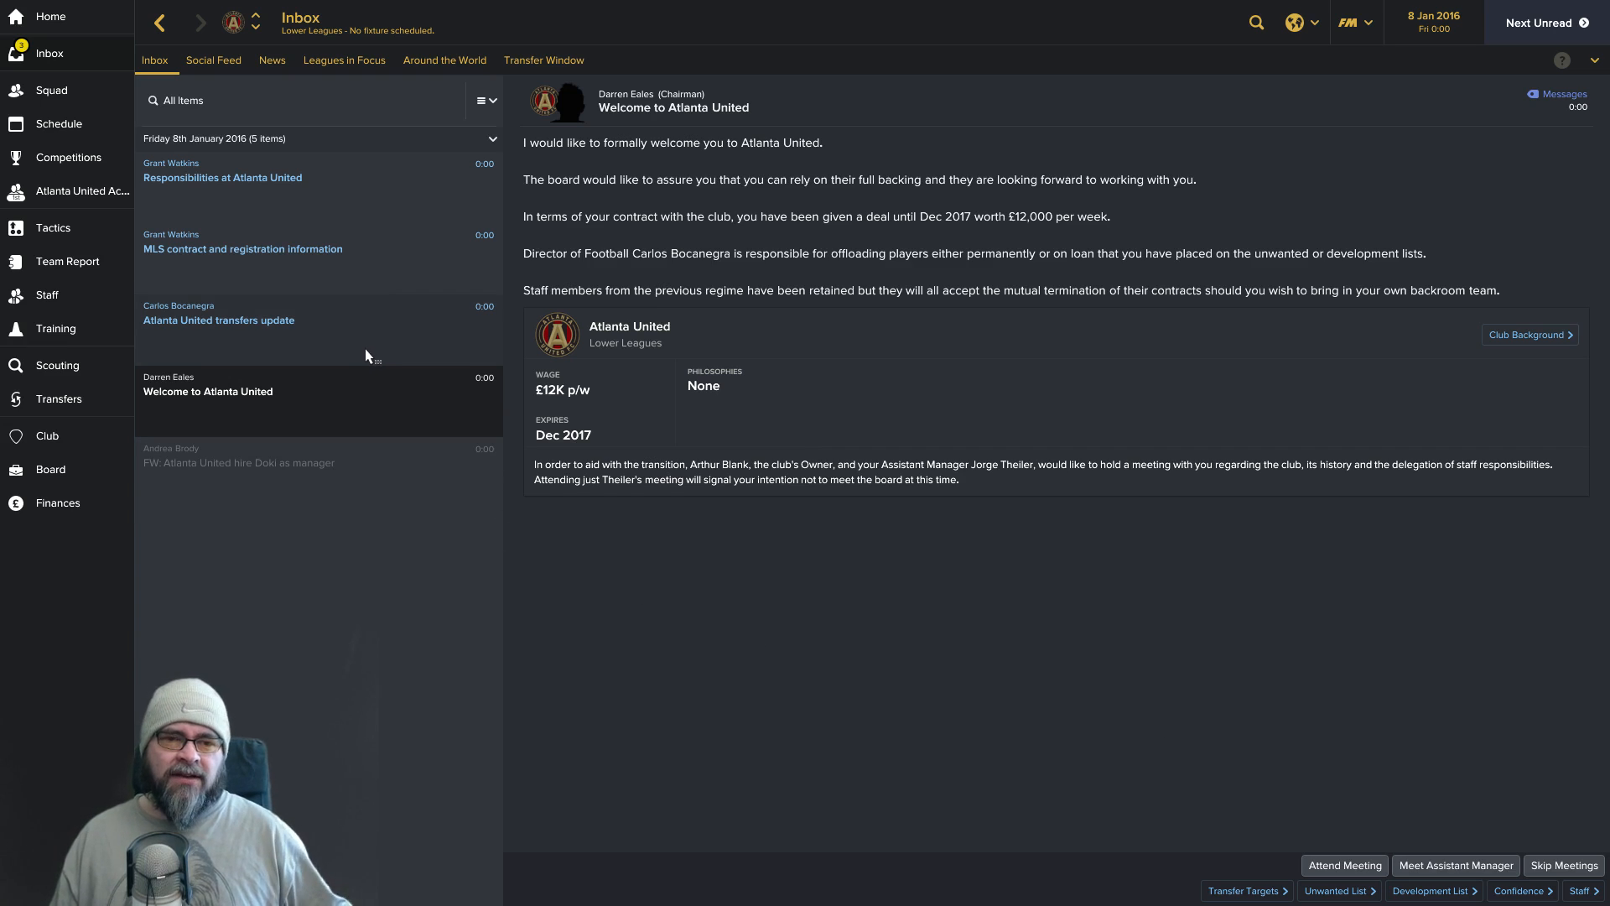
Read the Atlanta United transfers update listing Brad Guzan's future transfer and four loan deals.
left_click(218, 318)
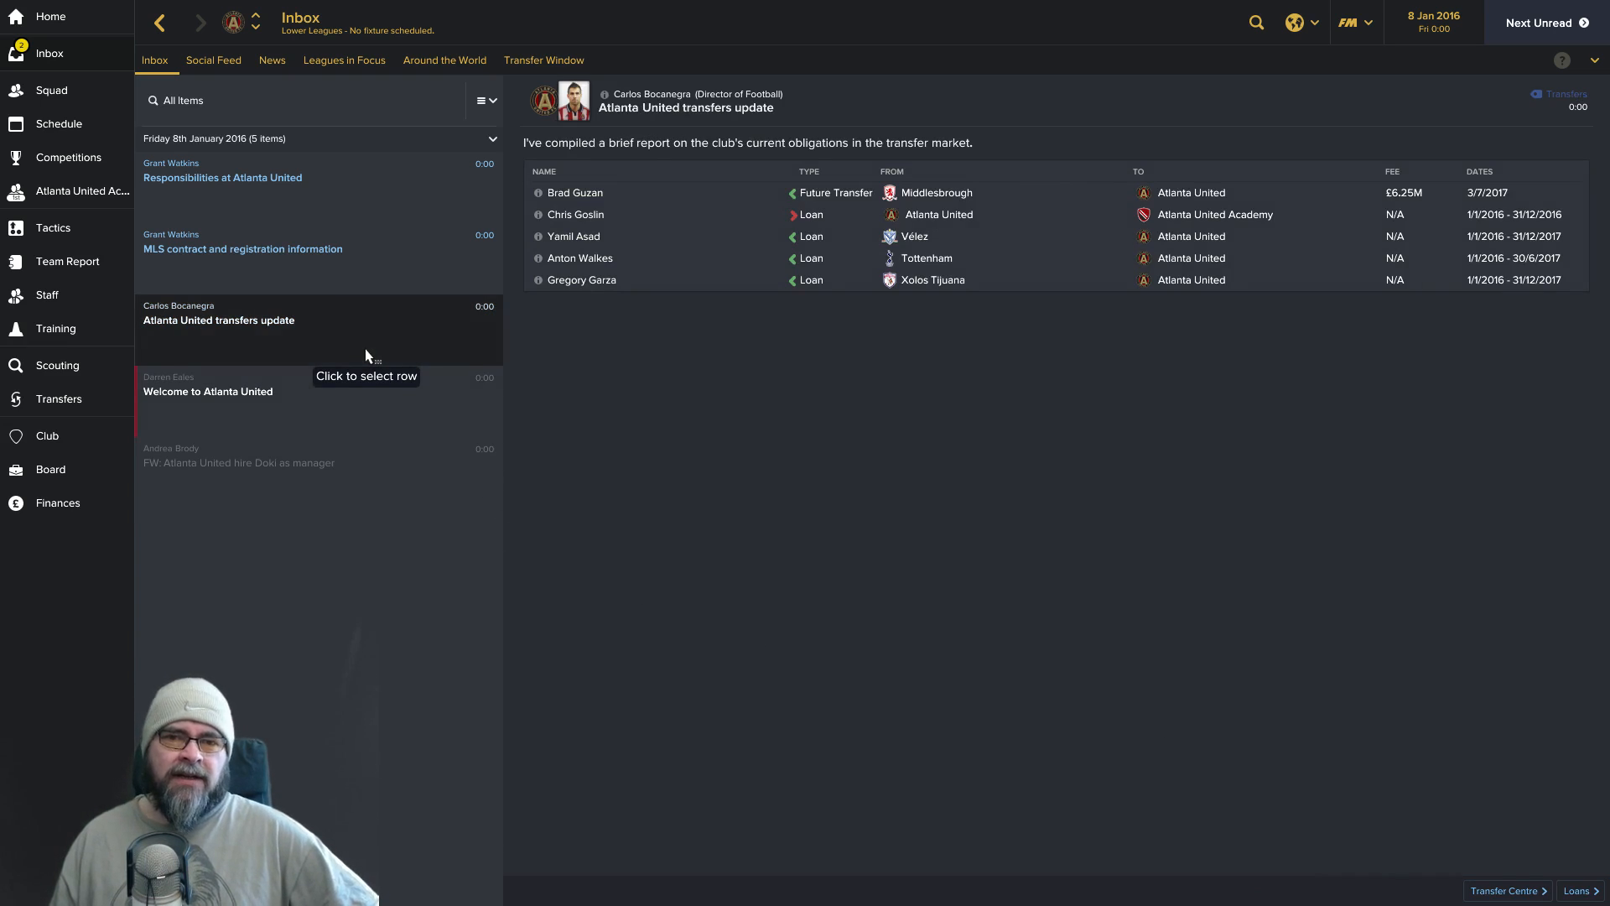
mouse_move(664, 414)
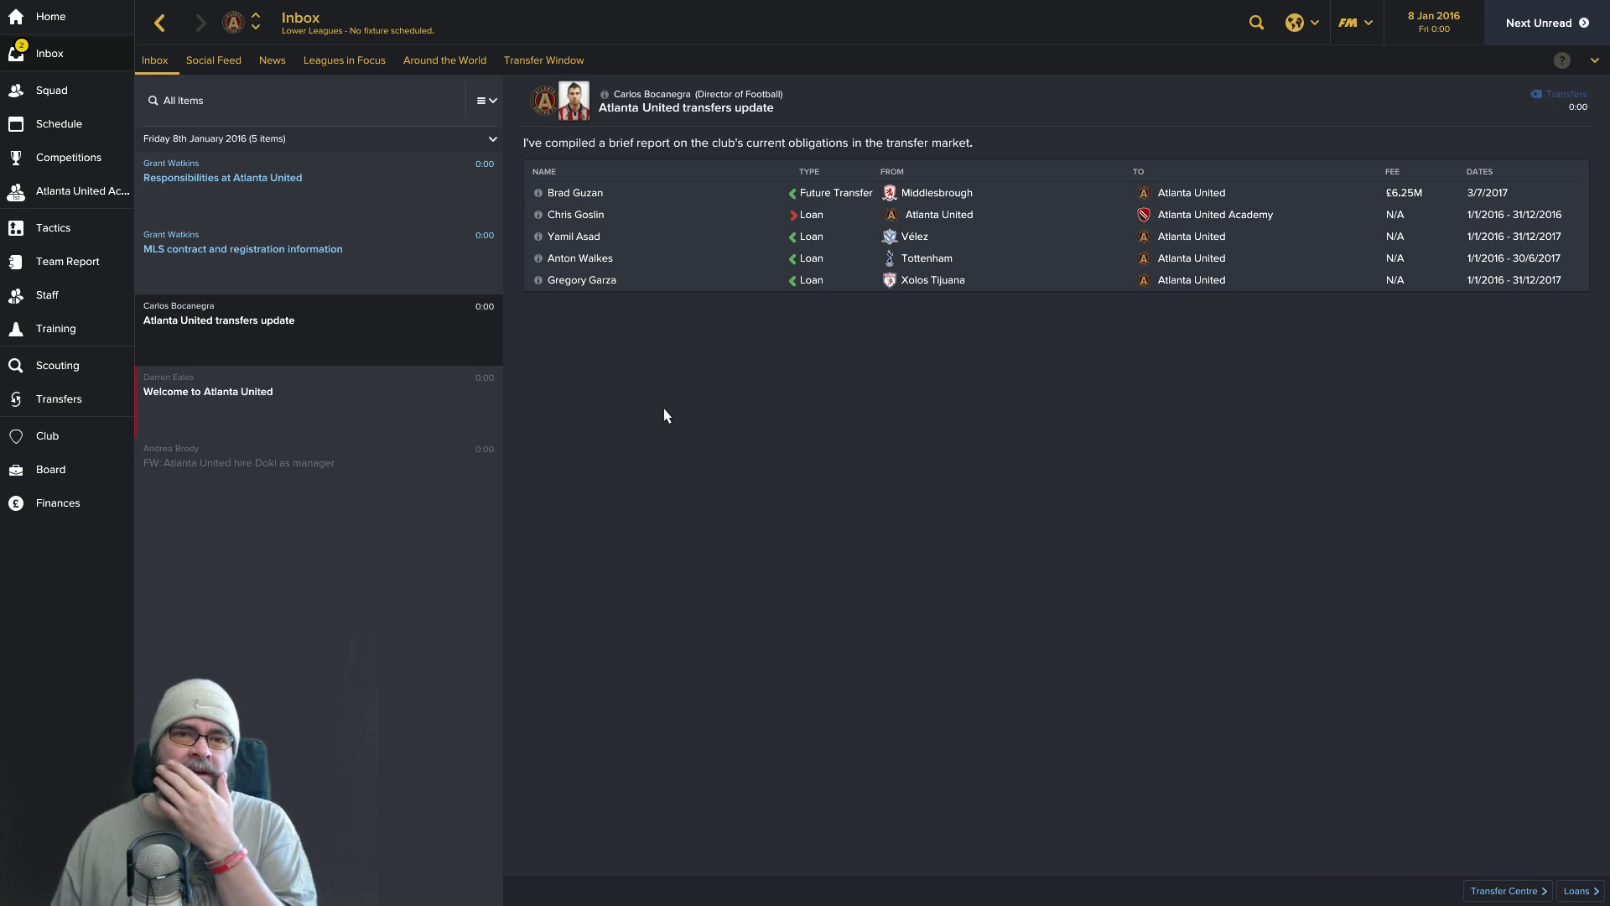
mouse_move(715, 344)
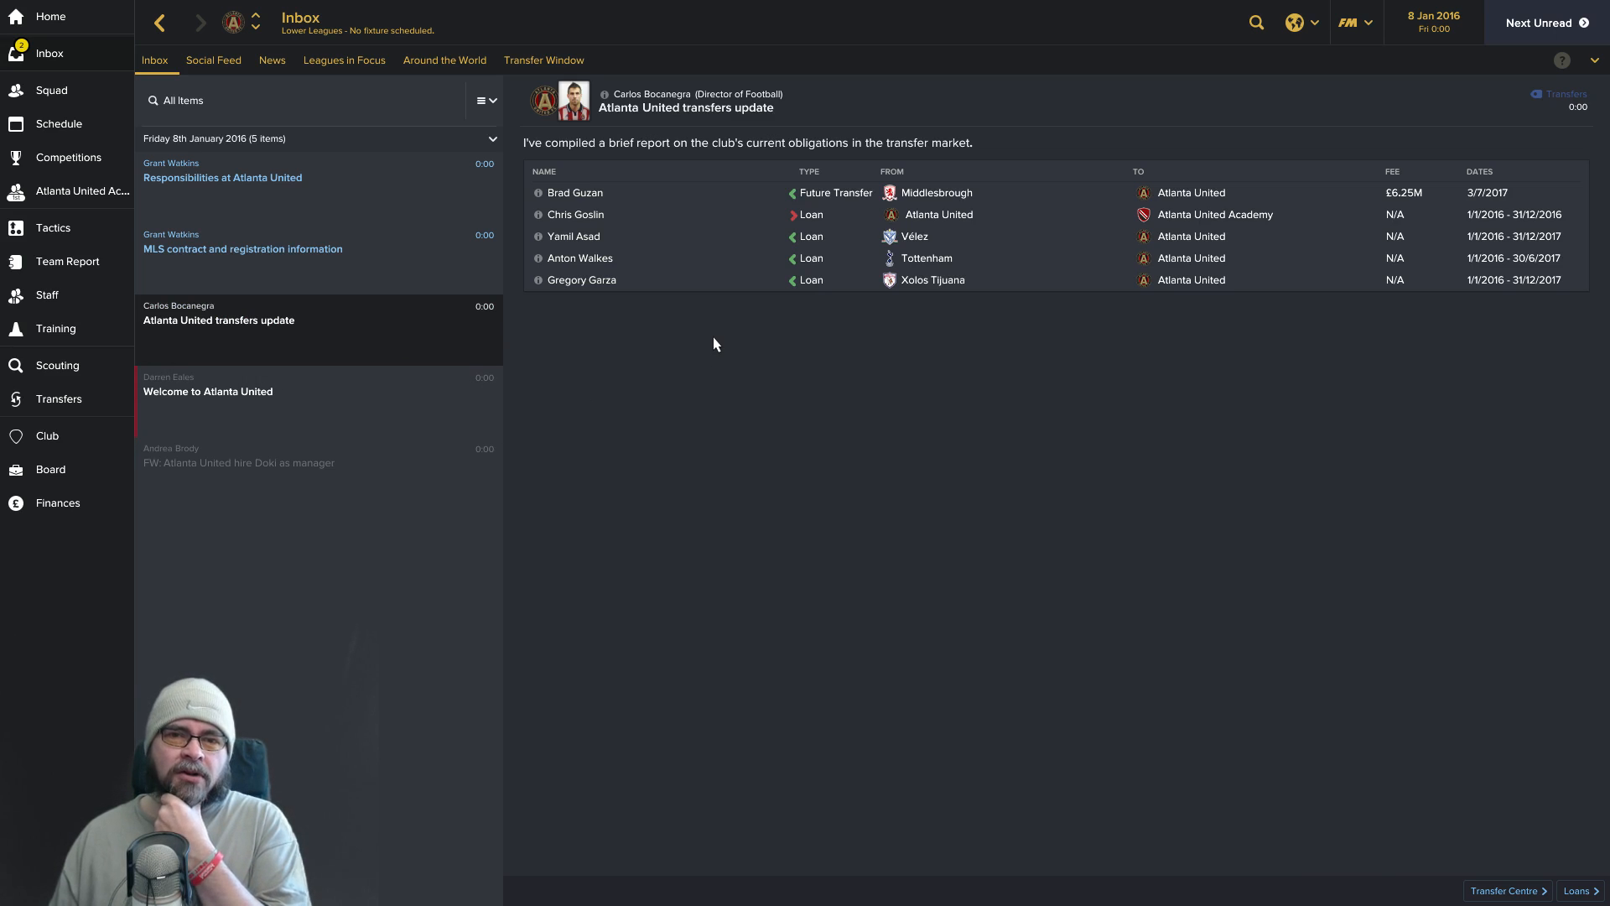
mouse_move(693, 213)
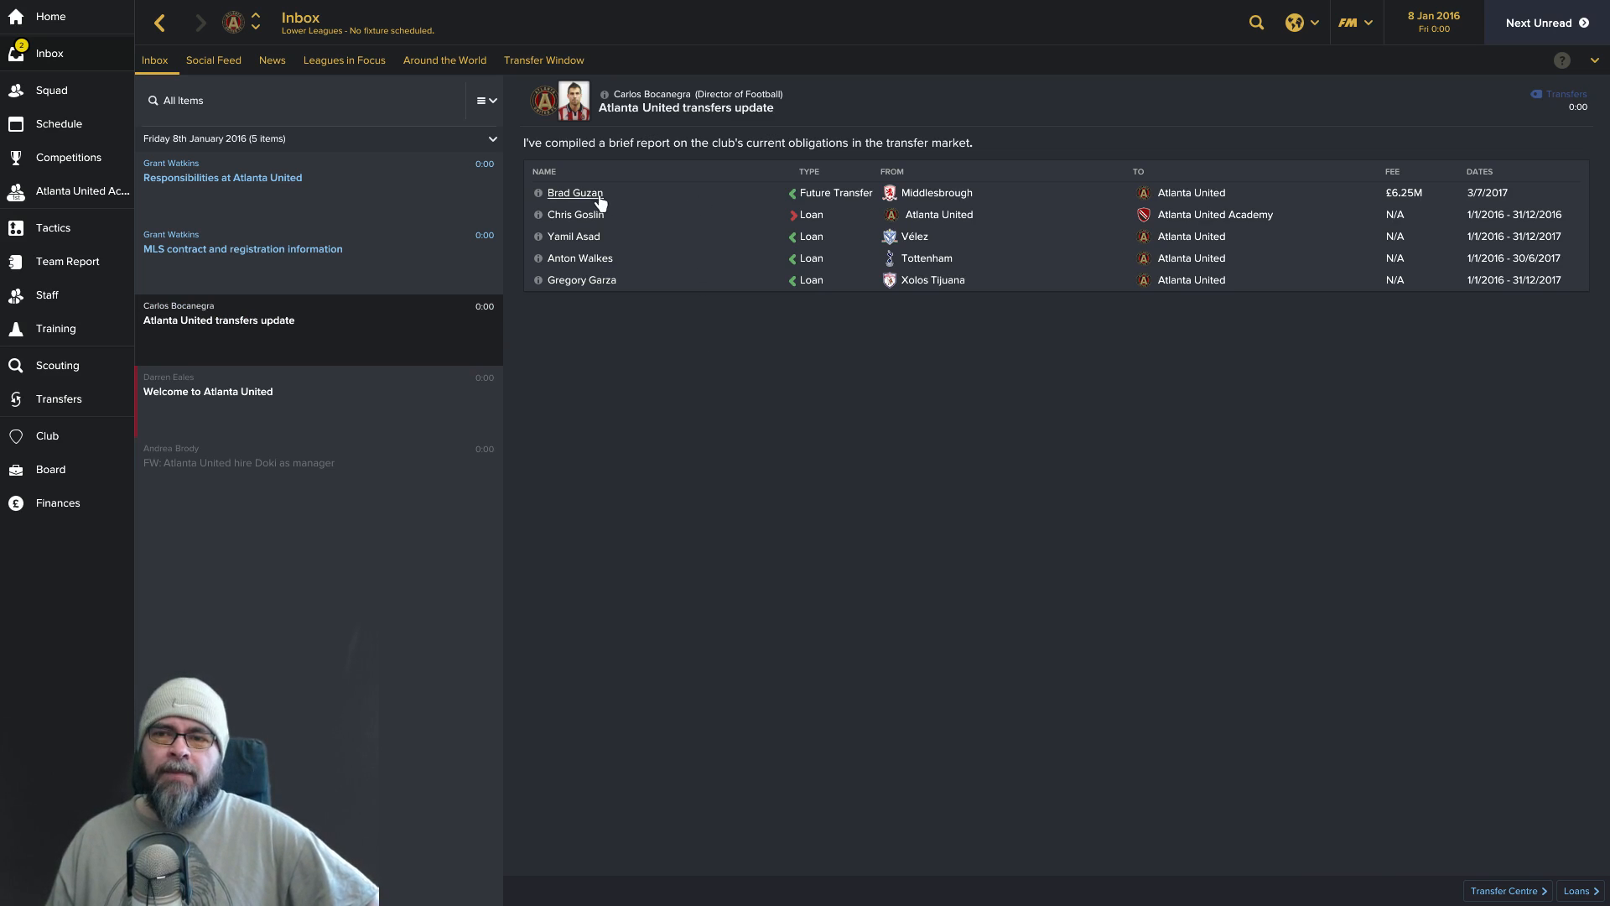
mouse_move(574, 193)
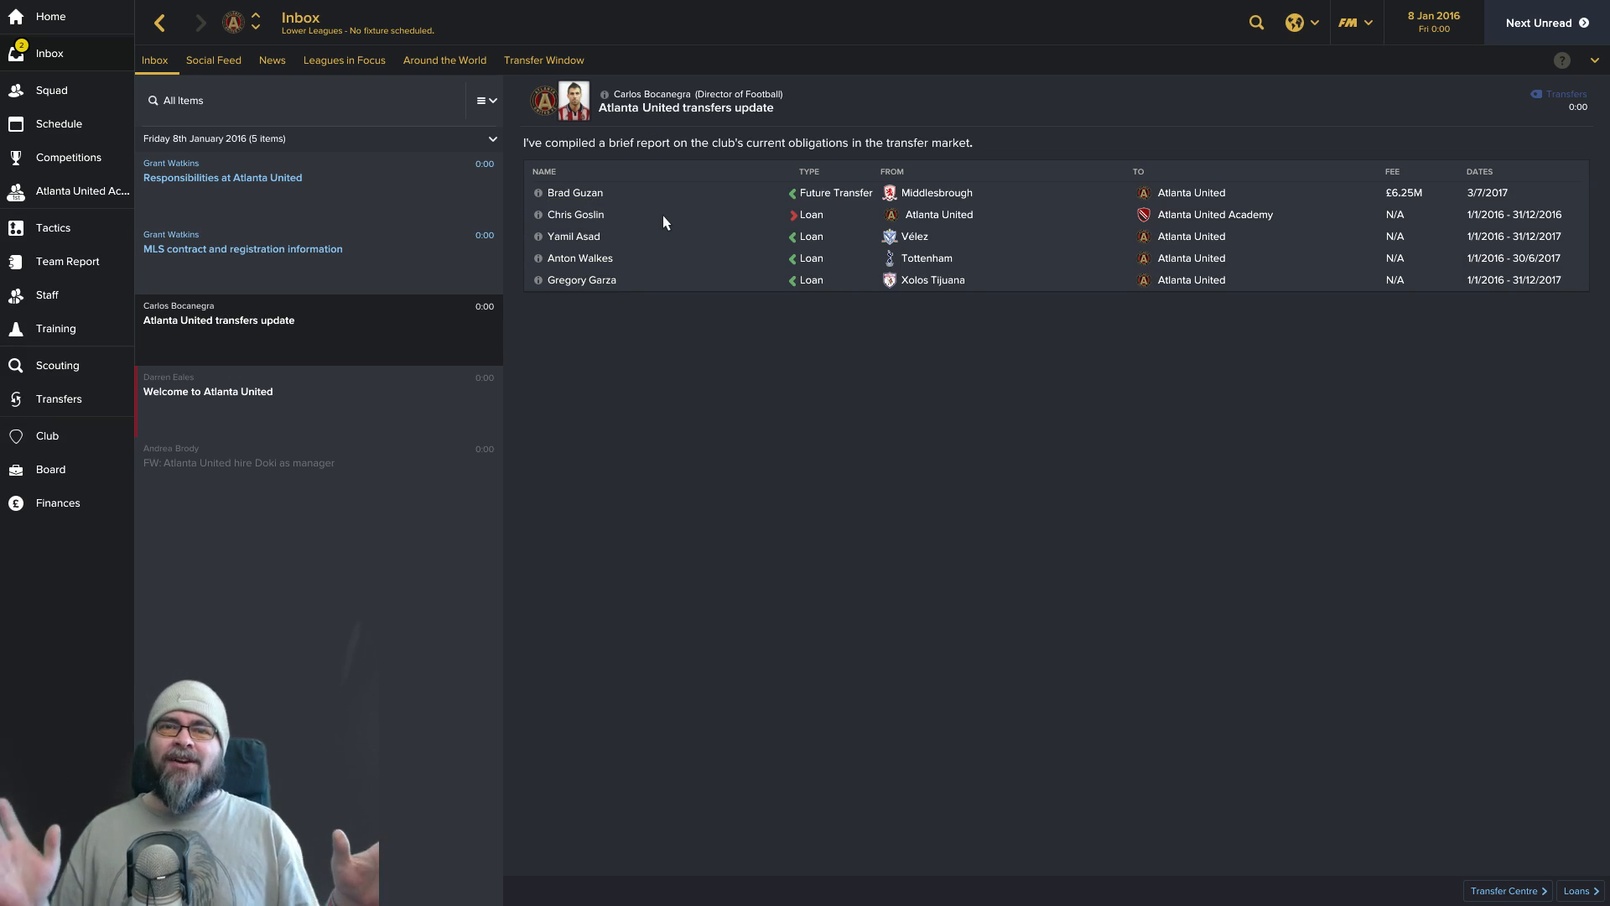
mouse_move(1340, 245)
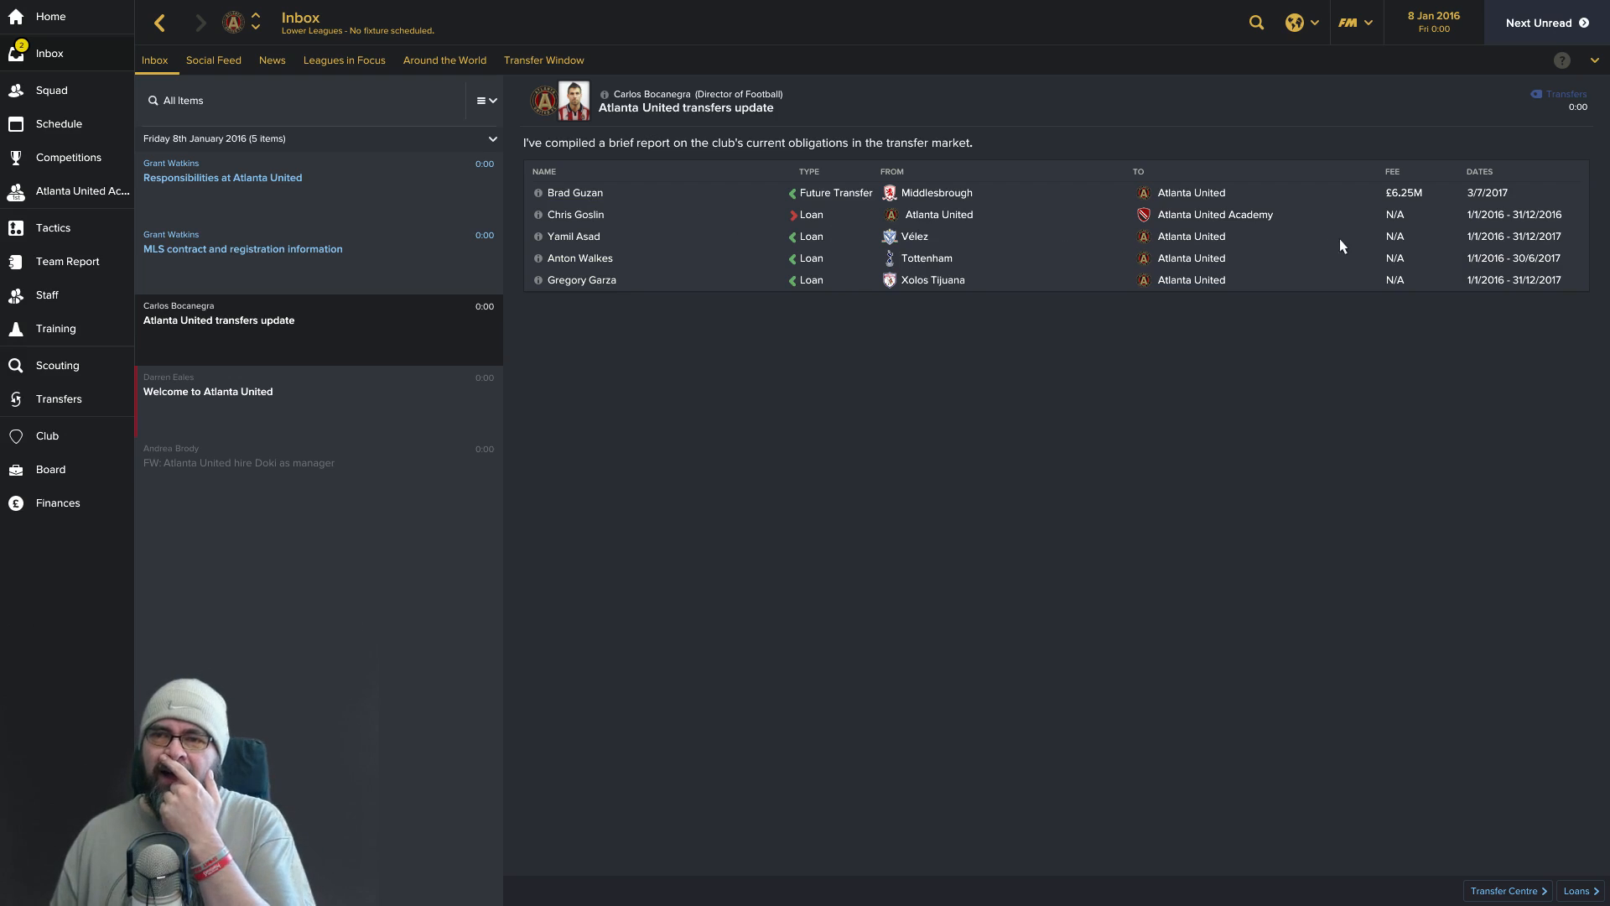
mouse_move(1486, 205)
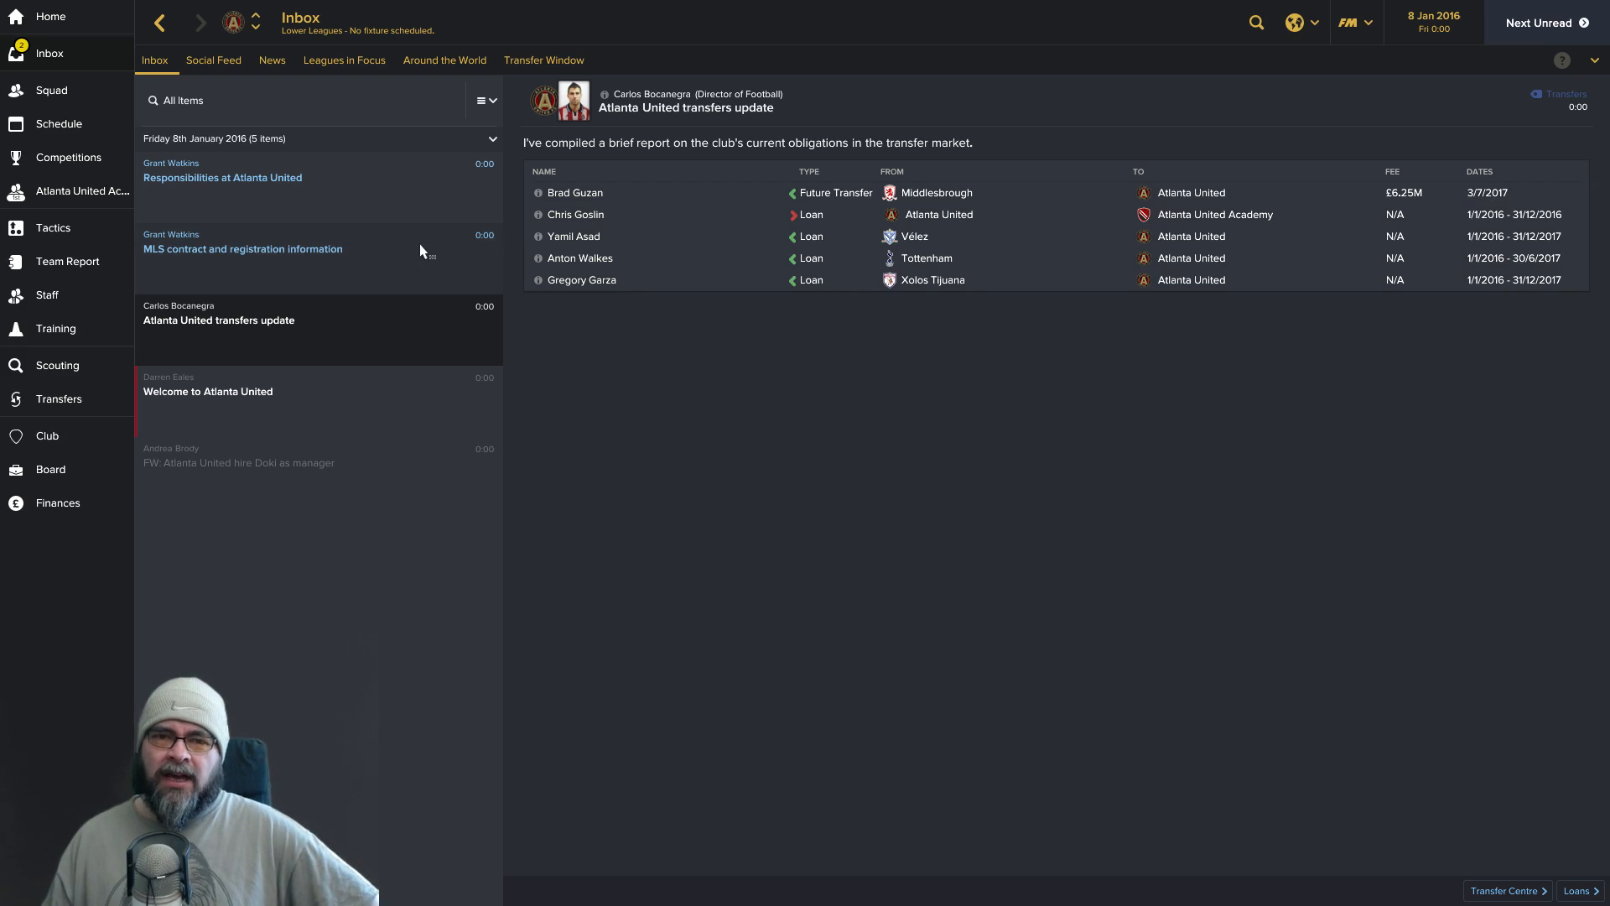
Read the MLS contract and registration rules, then the 'Responsibilities at Atlanta United' staff message.
left_click(243, 248)
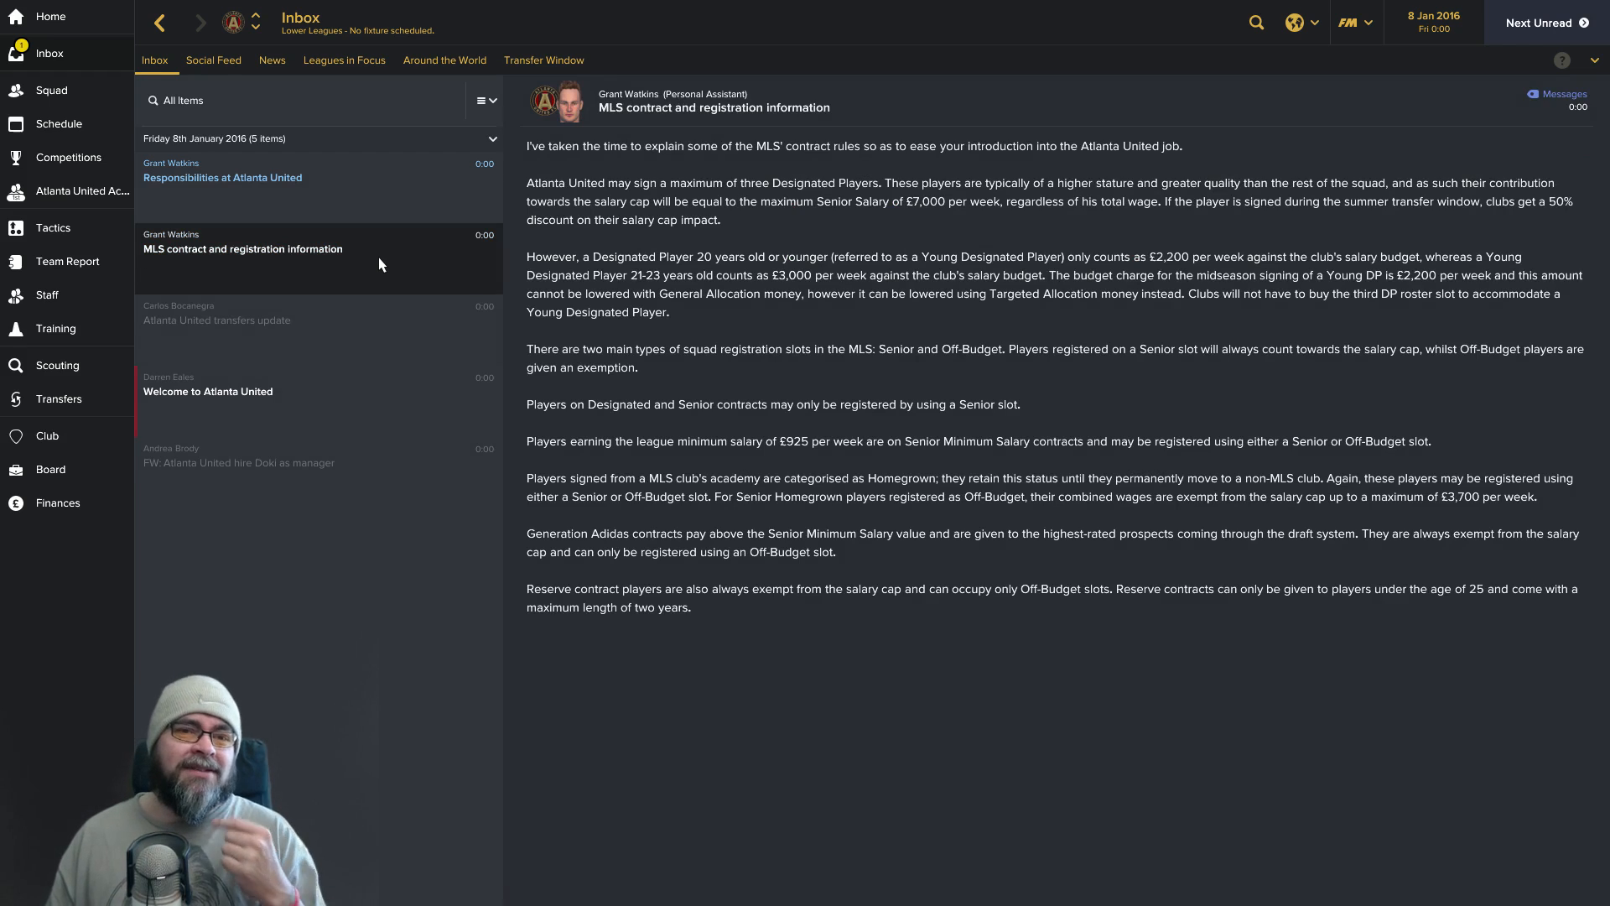
mouse_move(391, 298)
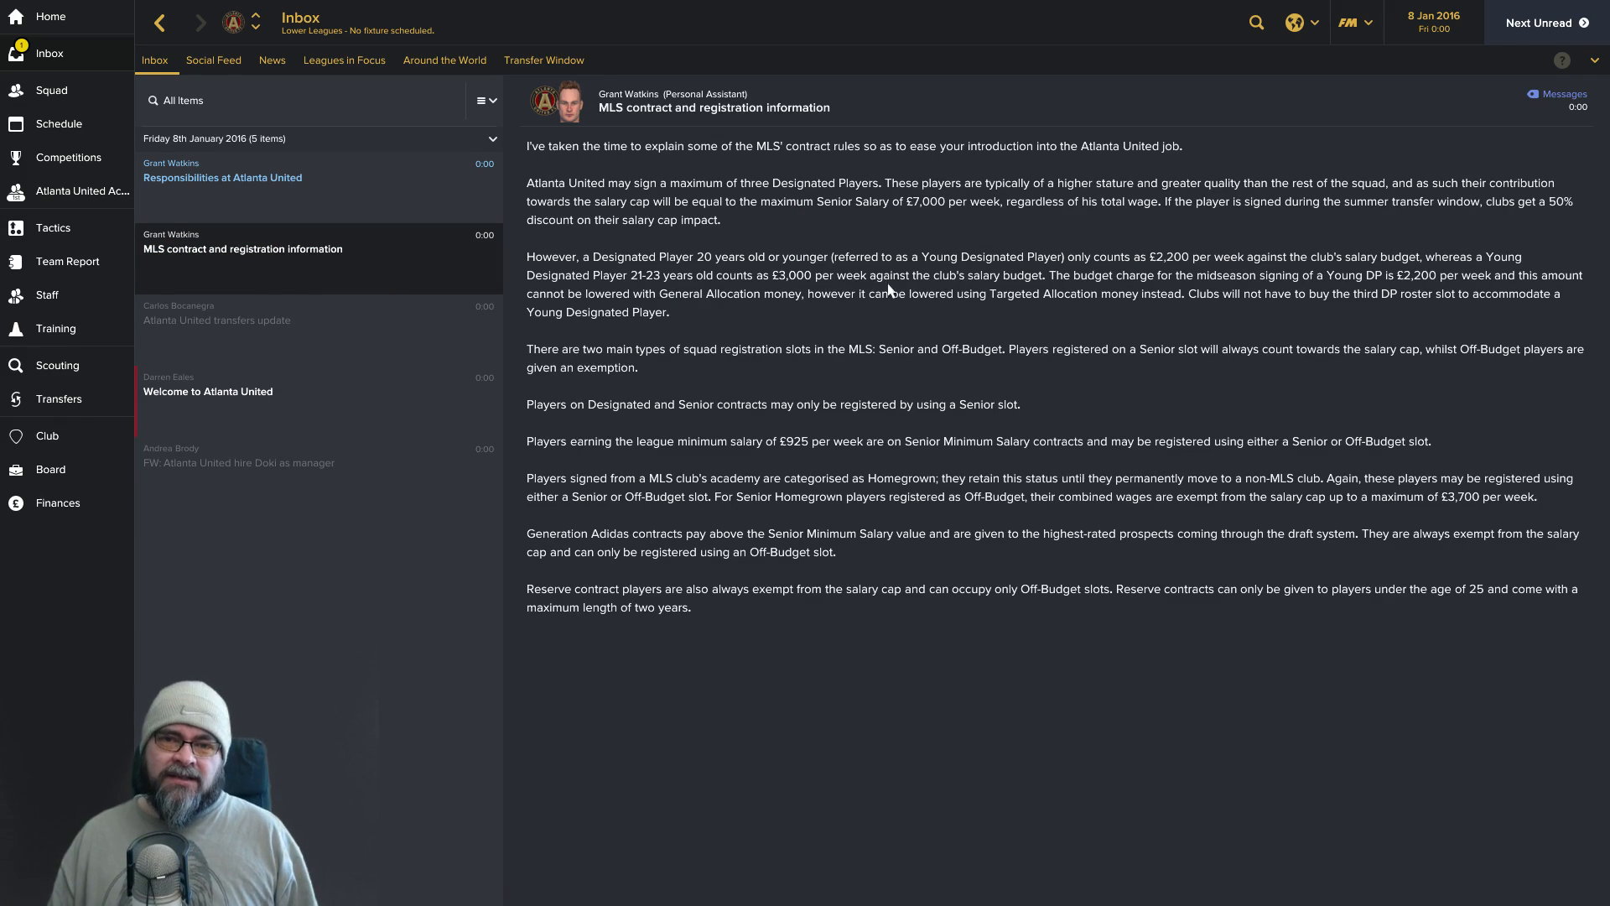
mouse_move(1228, 208)
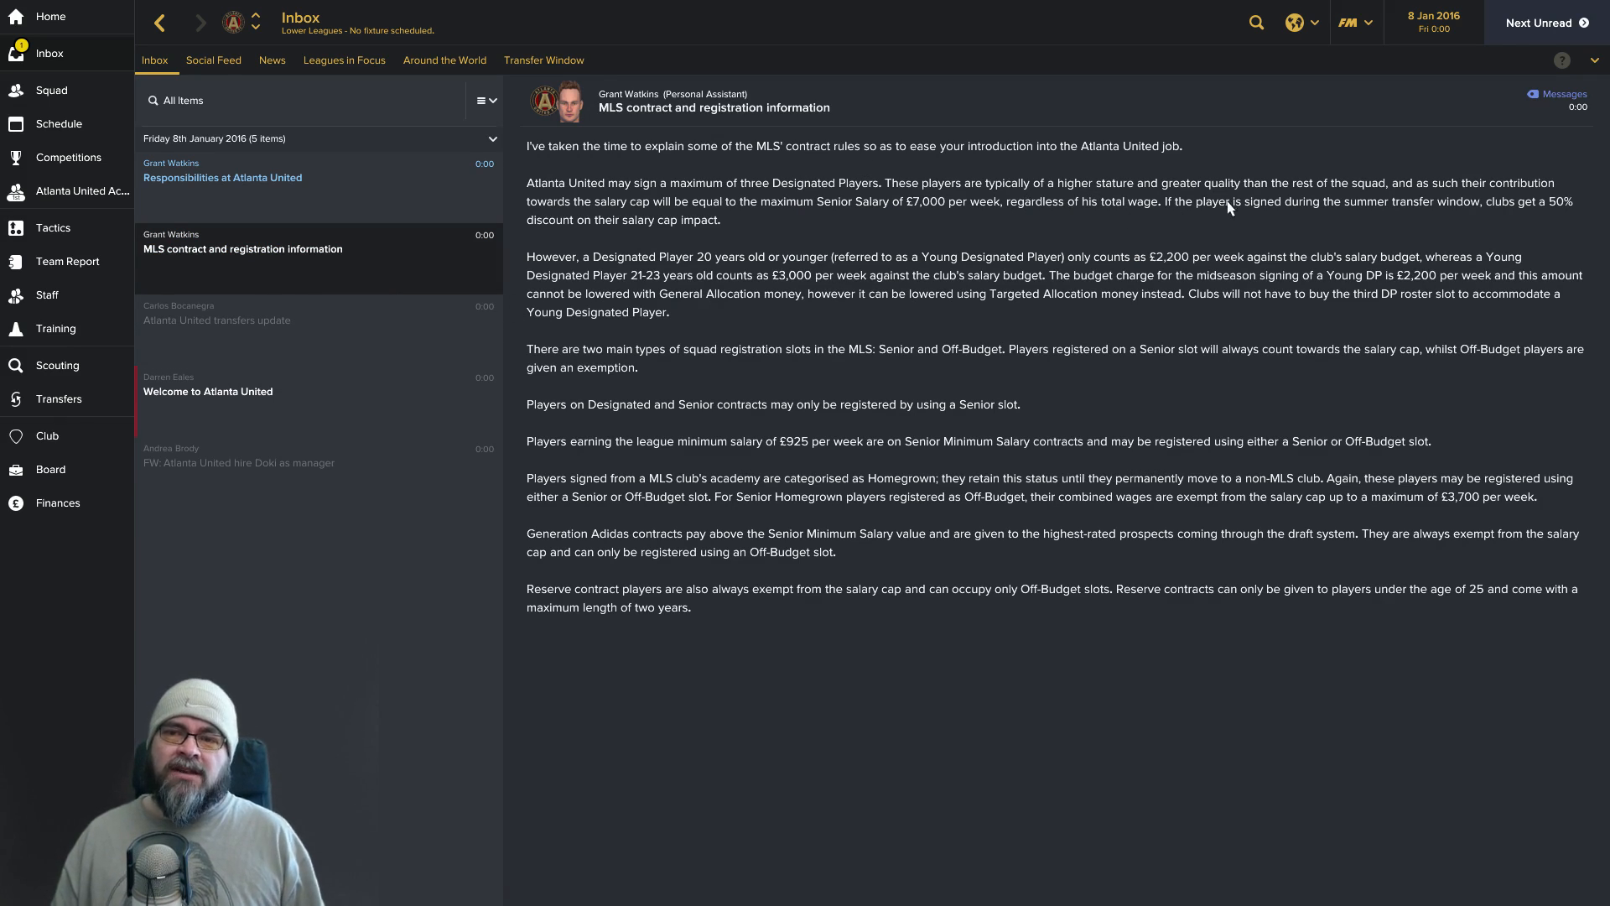
mouse_move(1340, 211)
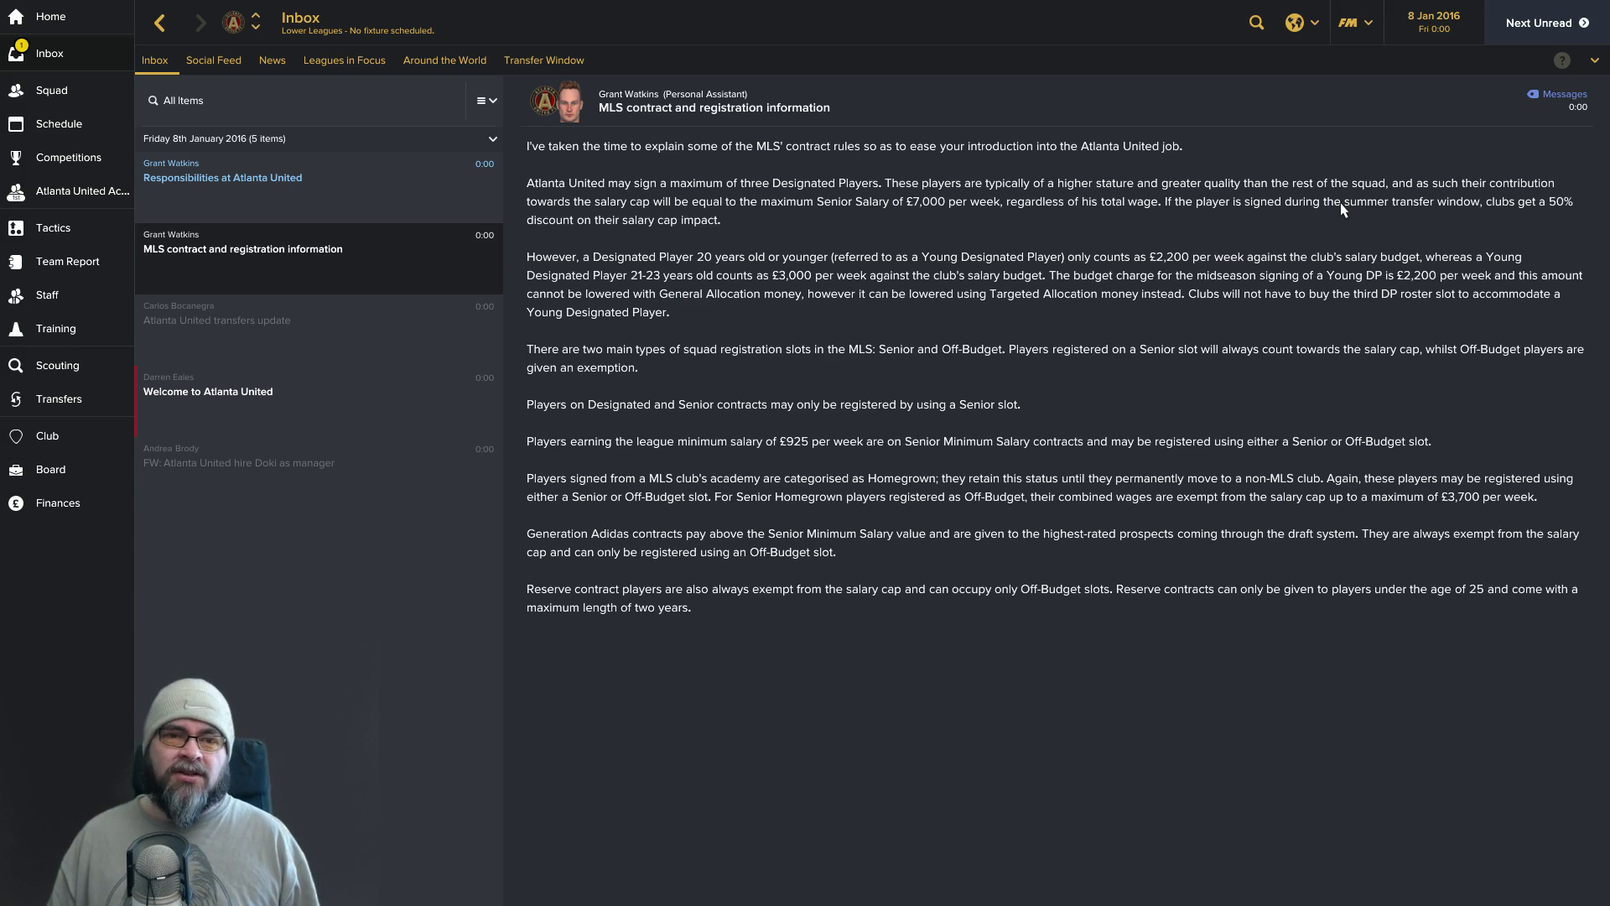
mouse_move(765, 235)
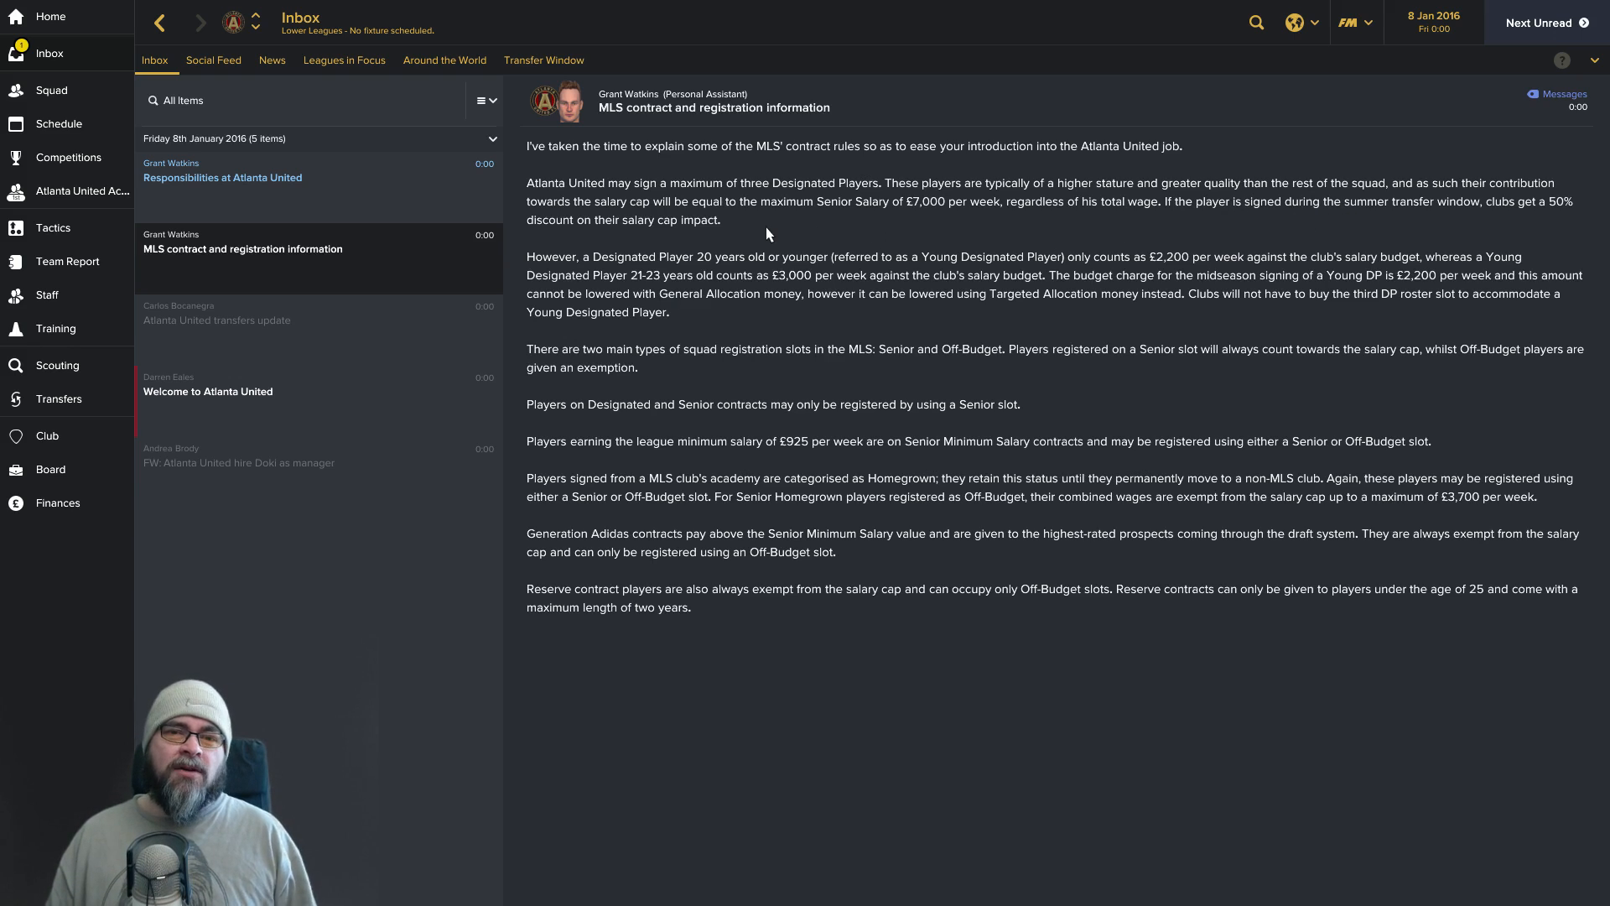
mouse_move(819, 226)
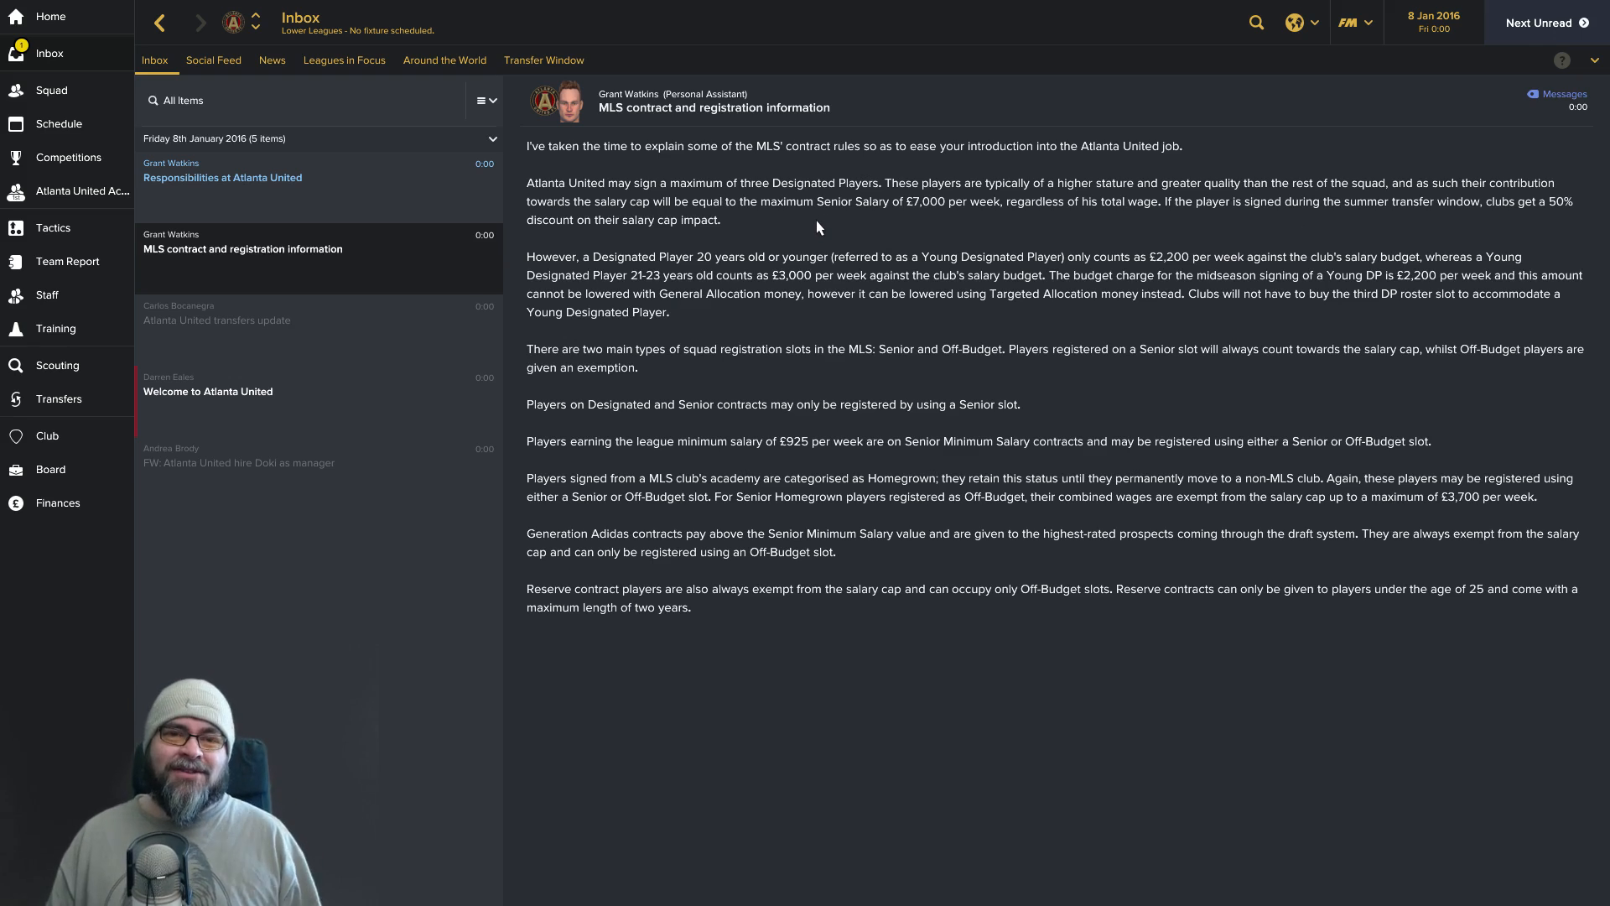
mouse_move(973, 218)
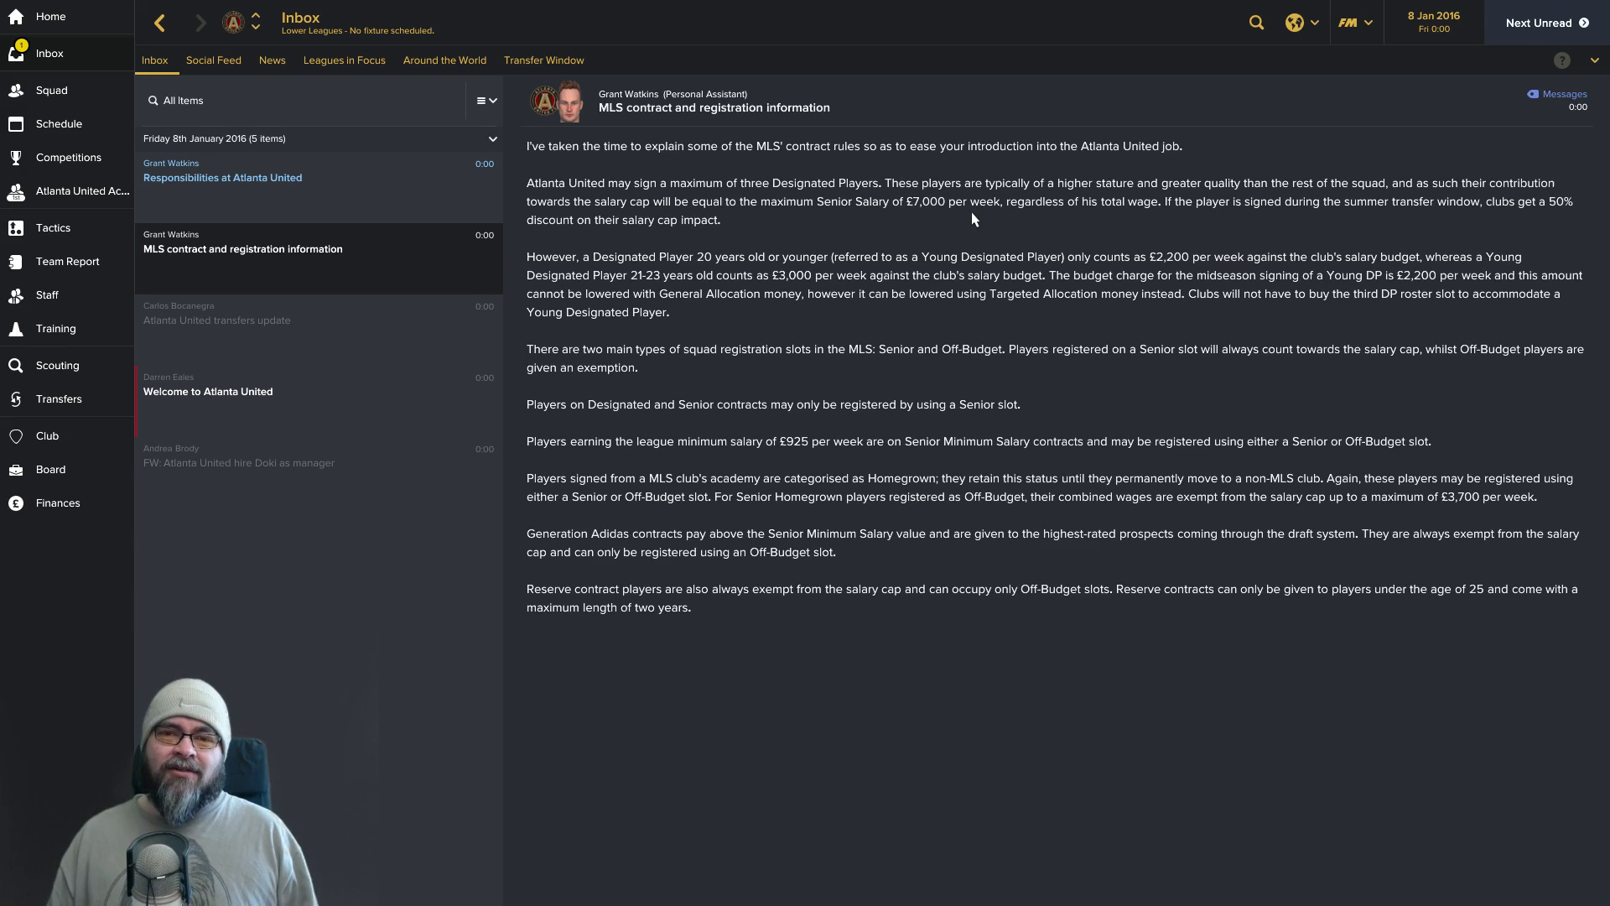
mouse_move(981, 225)
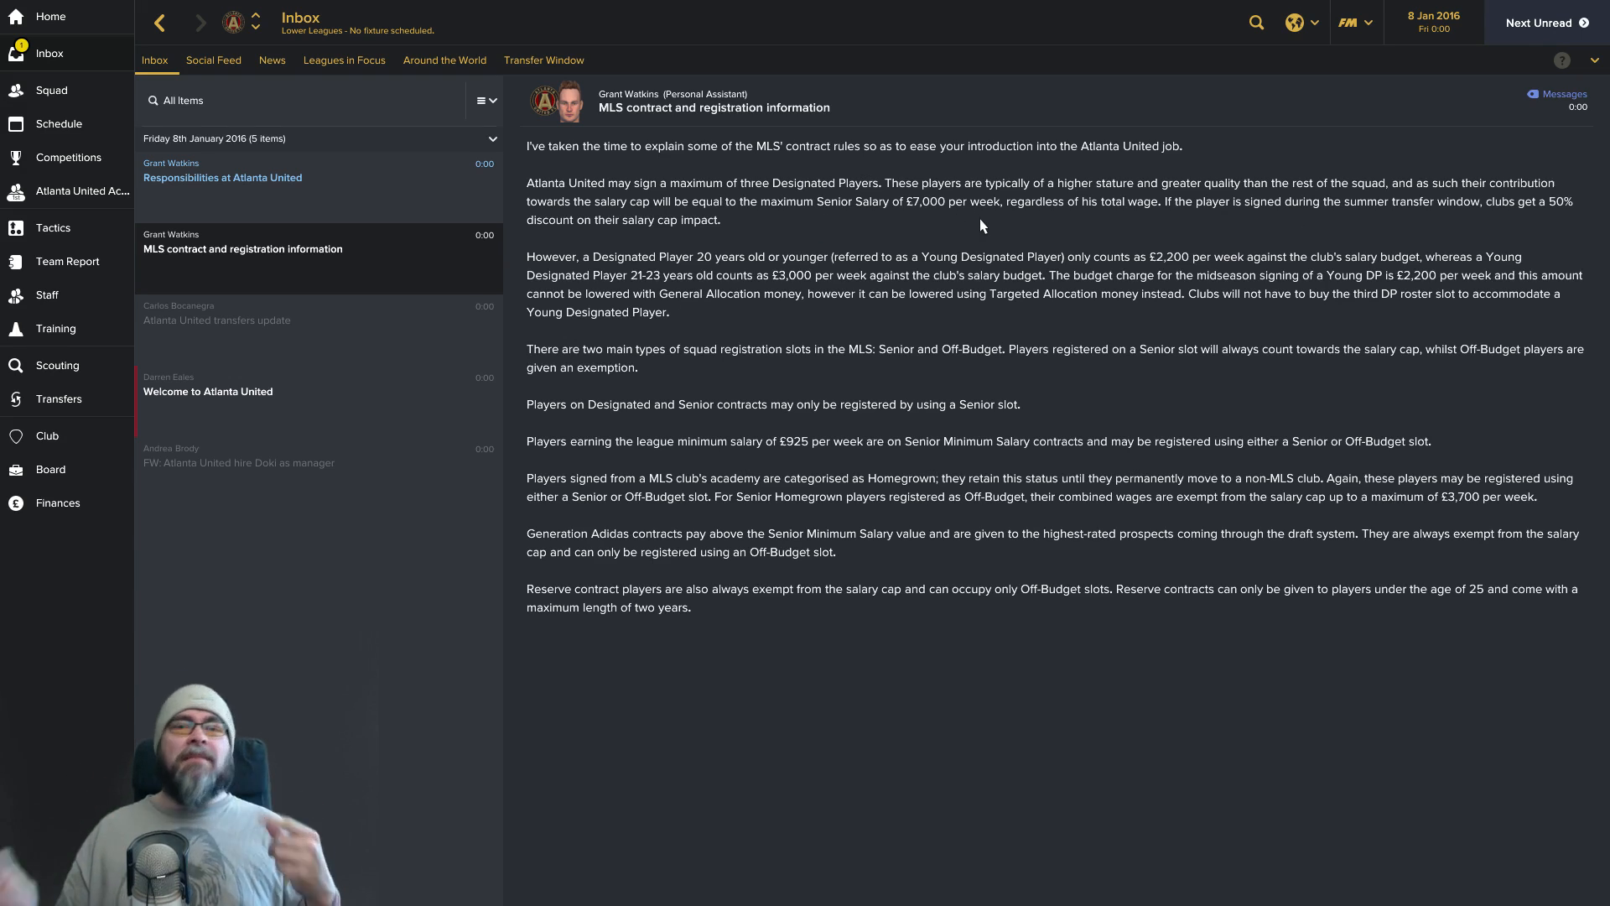
mouse_move(1123, 221)
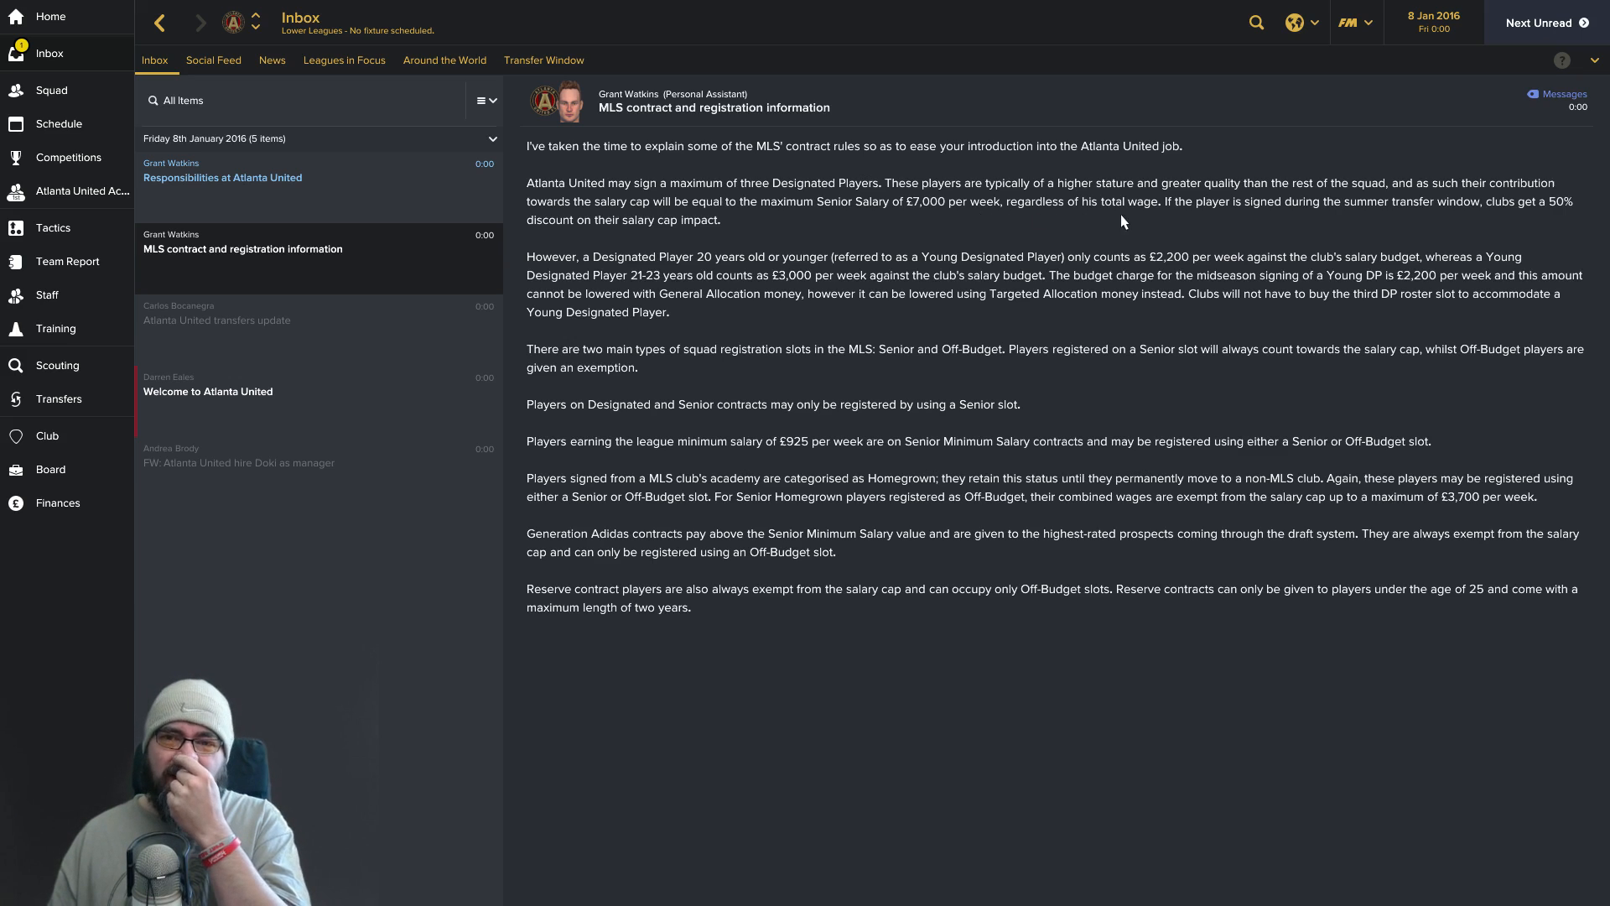
mouse_move(1170, 222)
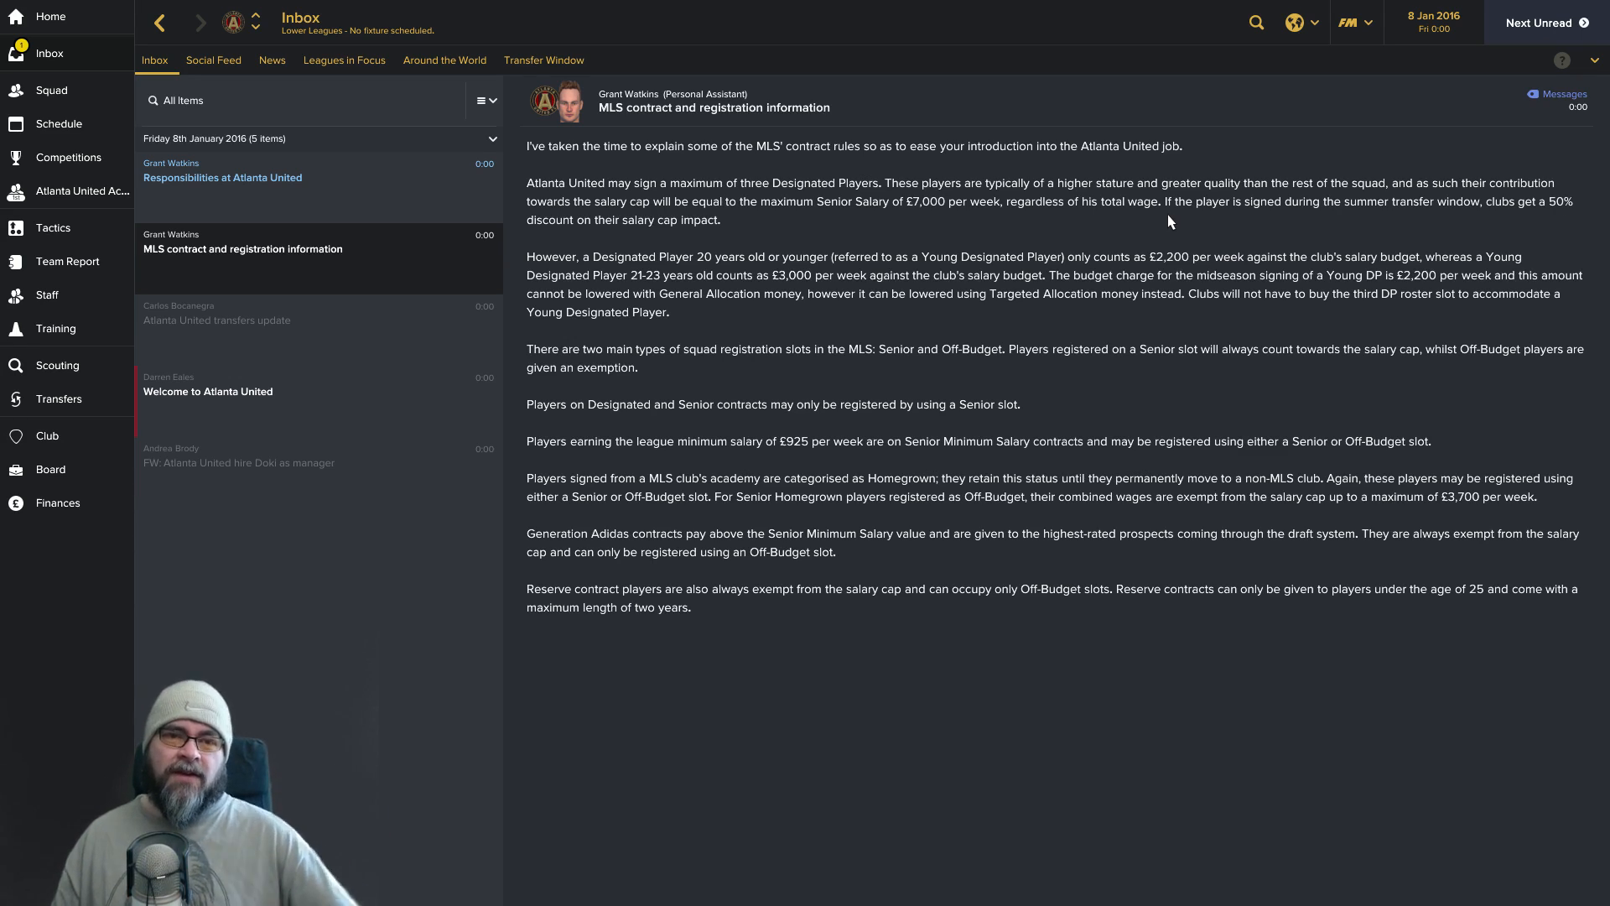
mouse_move(686, 296)
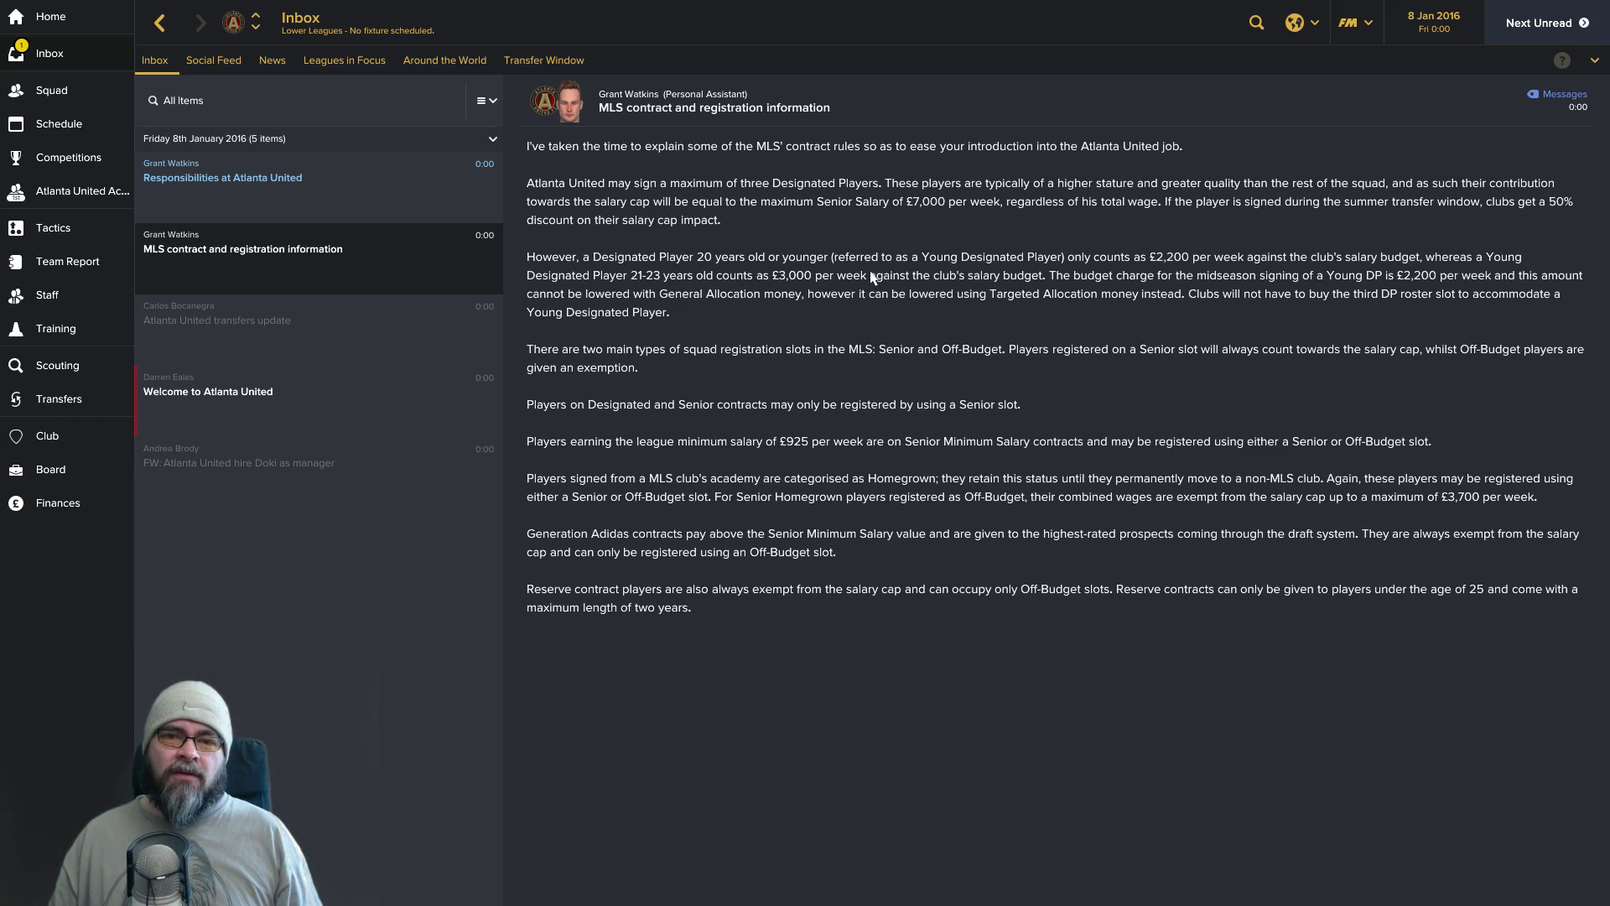
mouse_move(1104, 275)
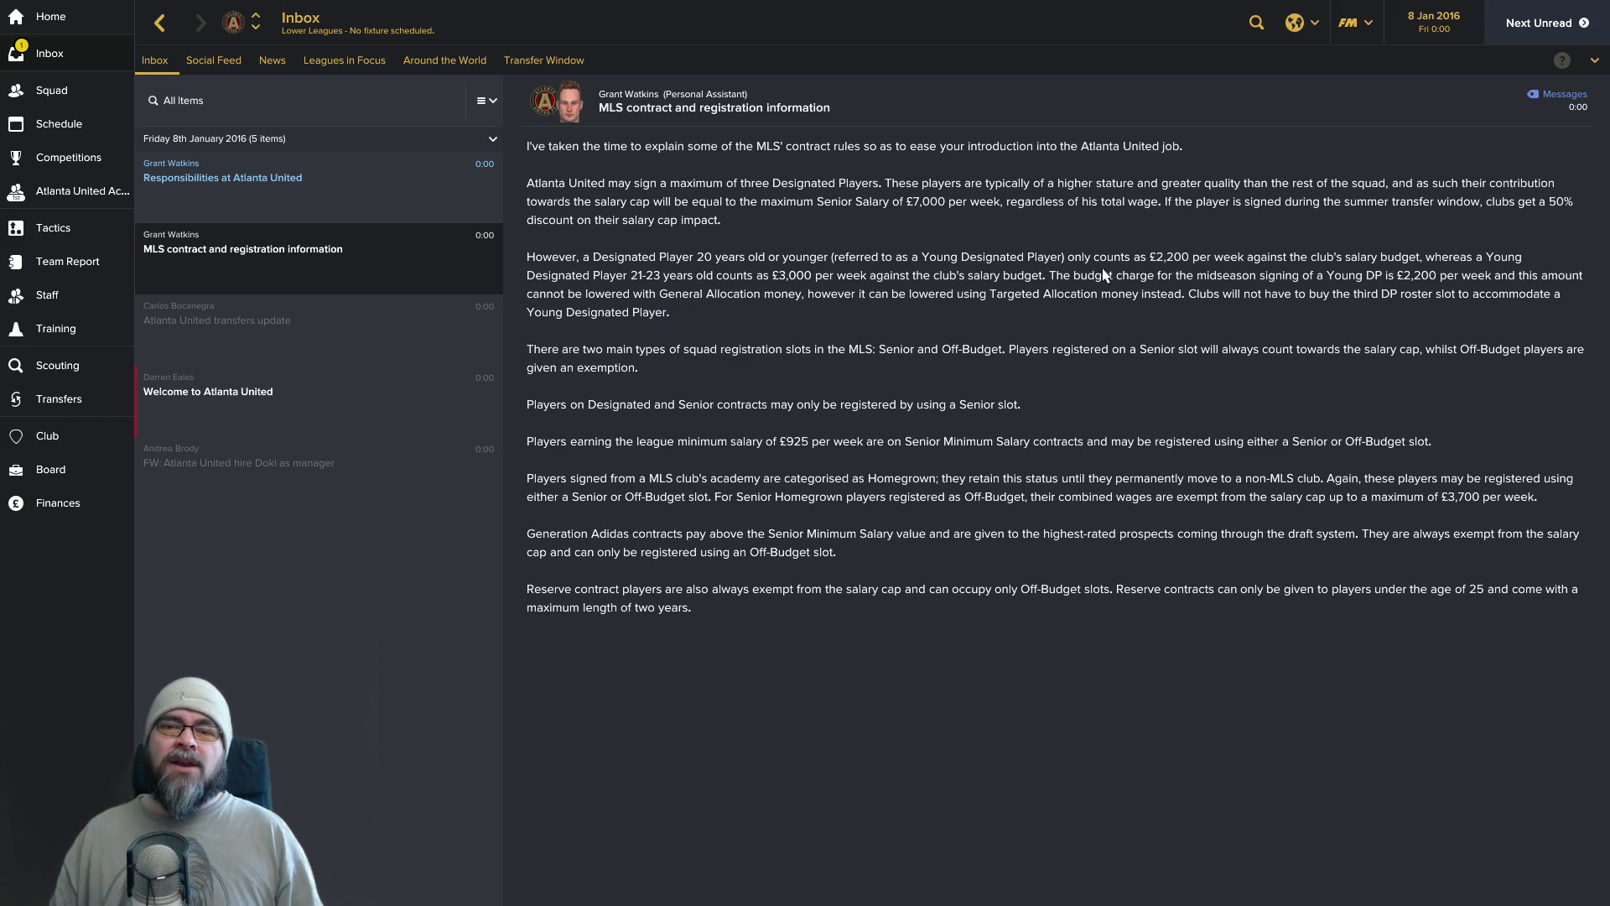
mouse_move(1170, 273)
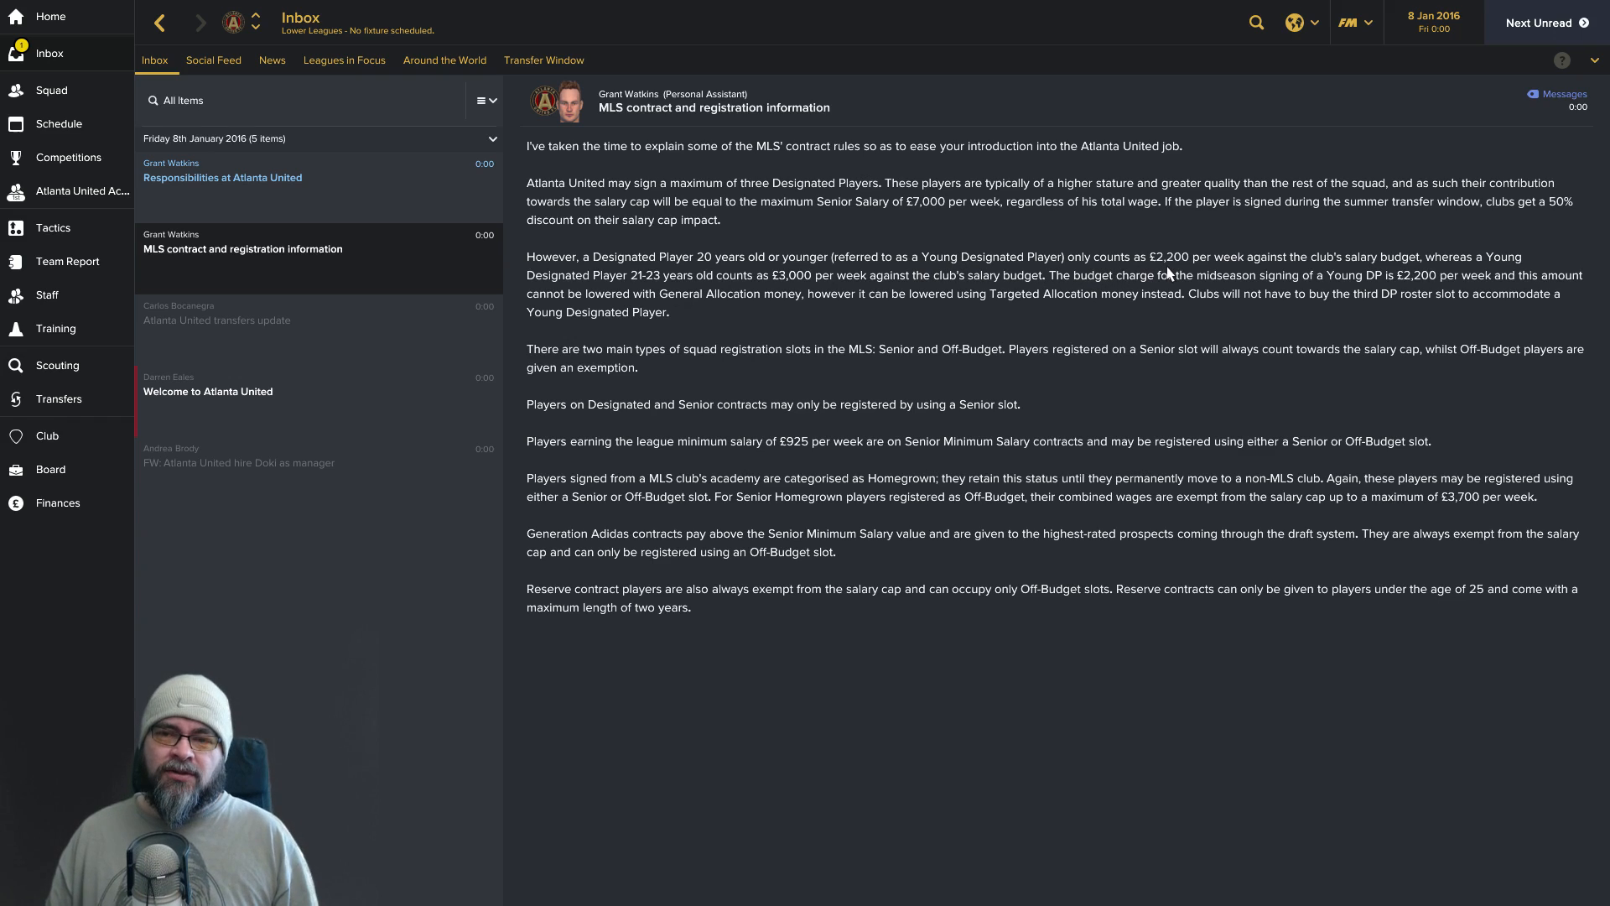
mouse_move(1379, 277)
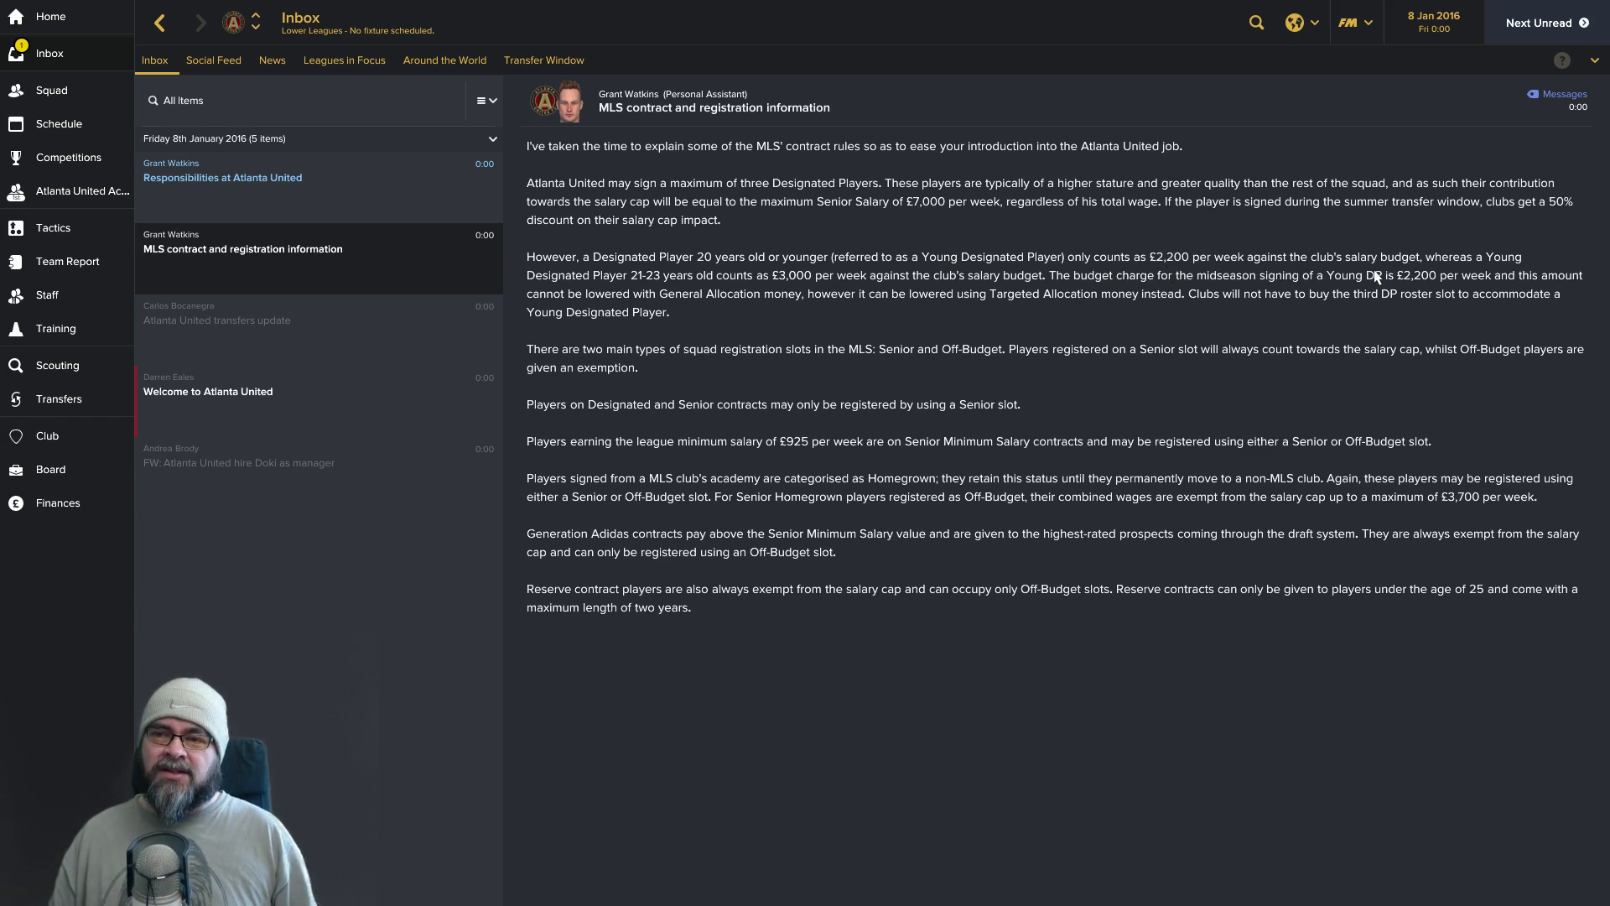
mouse_move(668, 292)
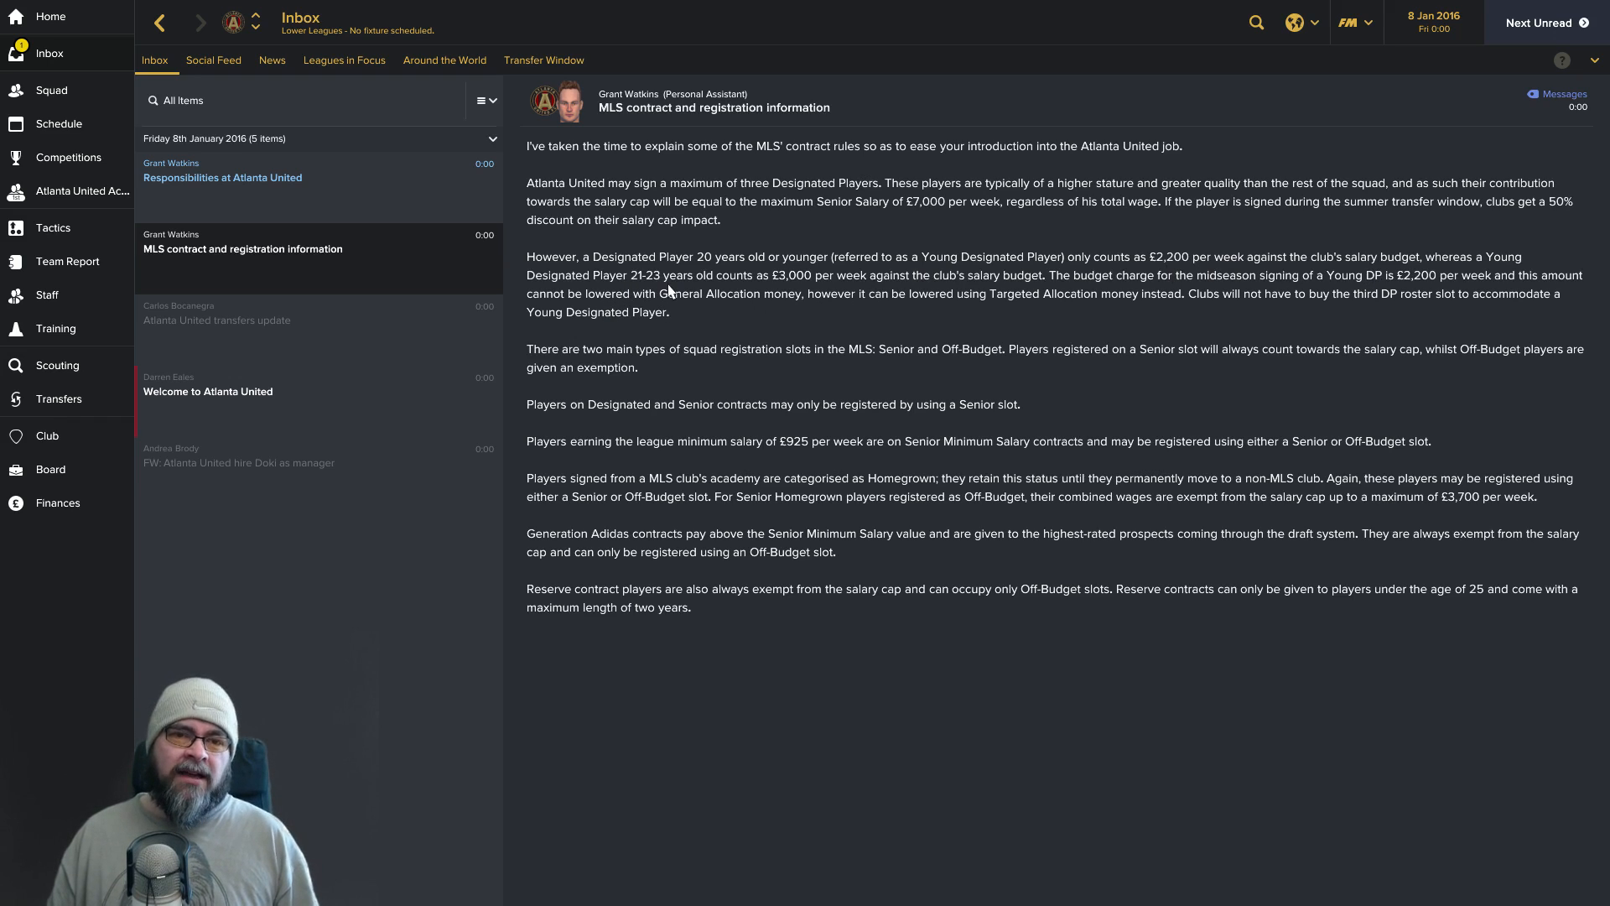
mouse_move(1019, 300)
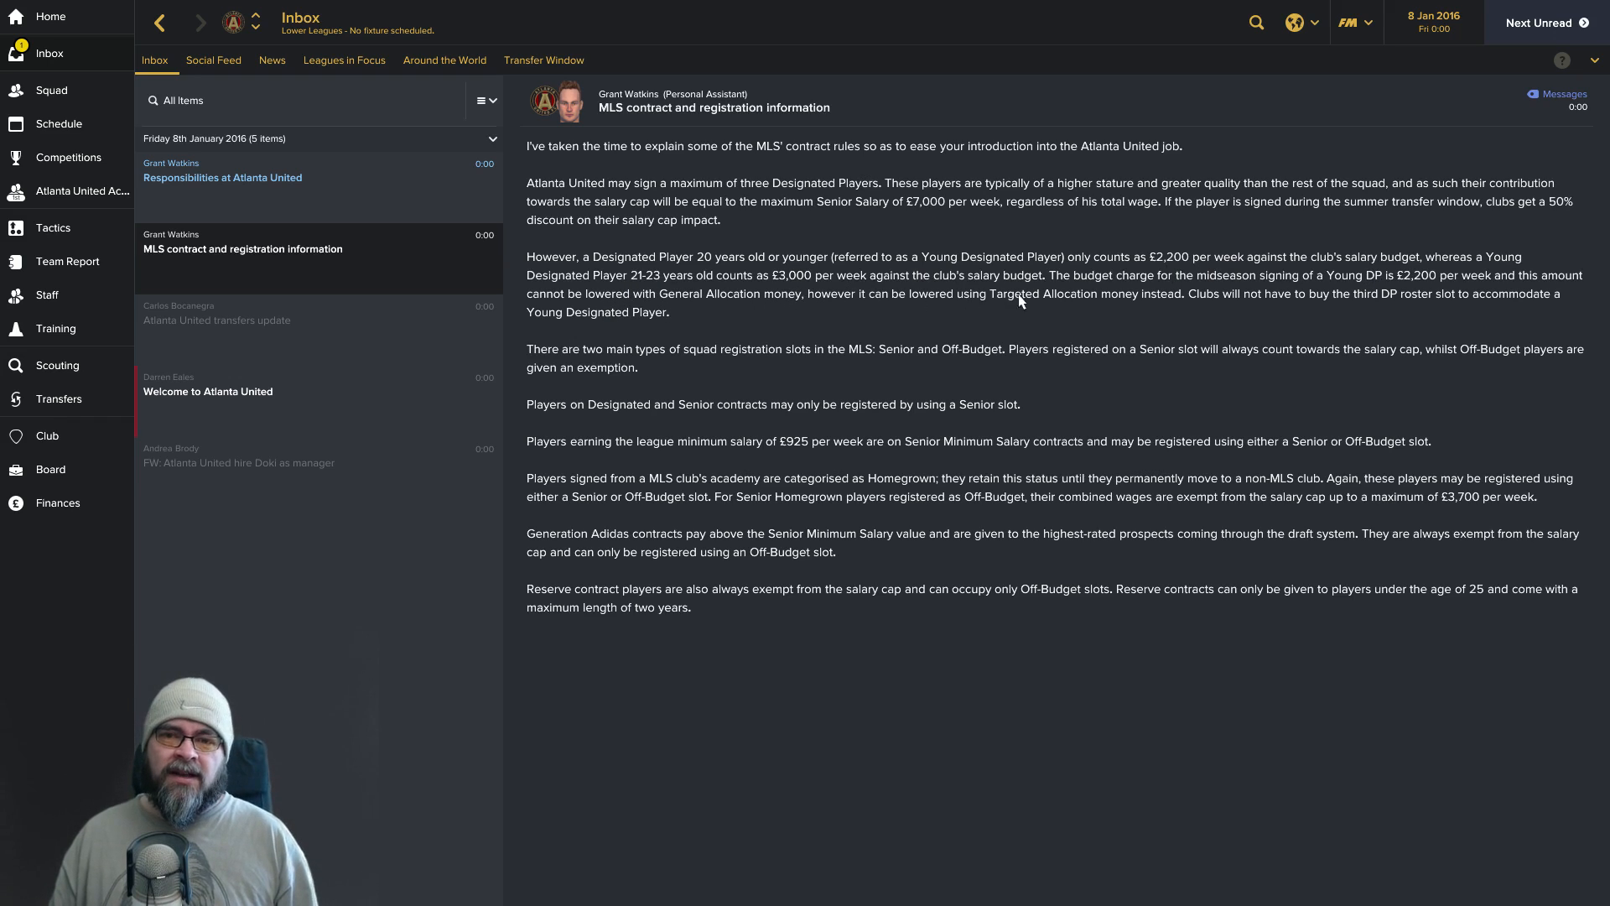
mouse_move(1183, 293)
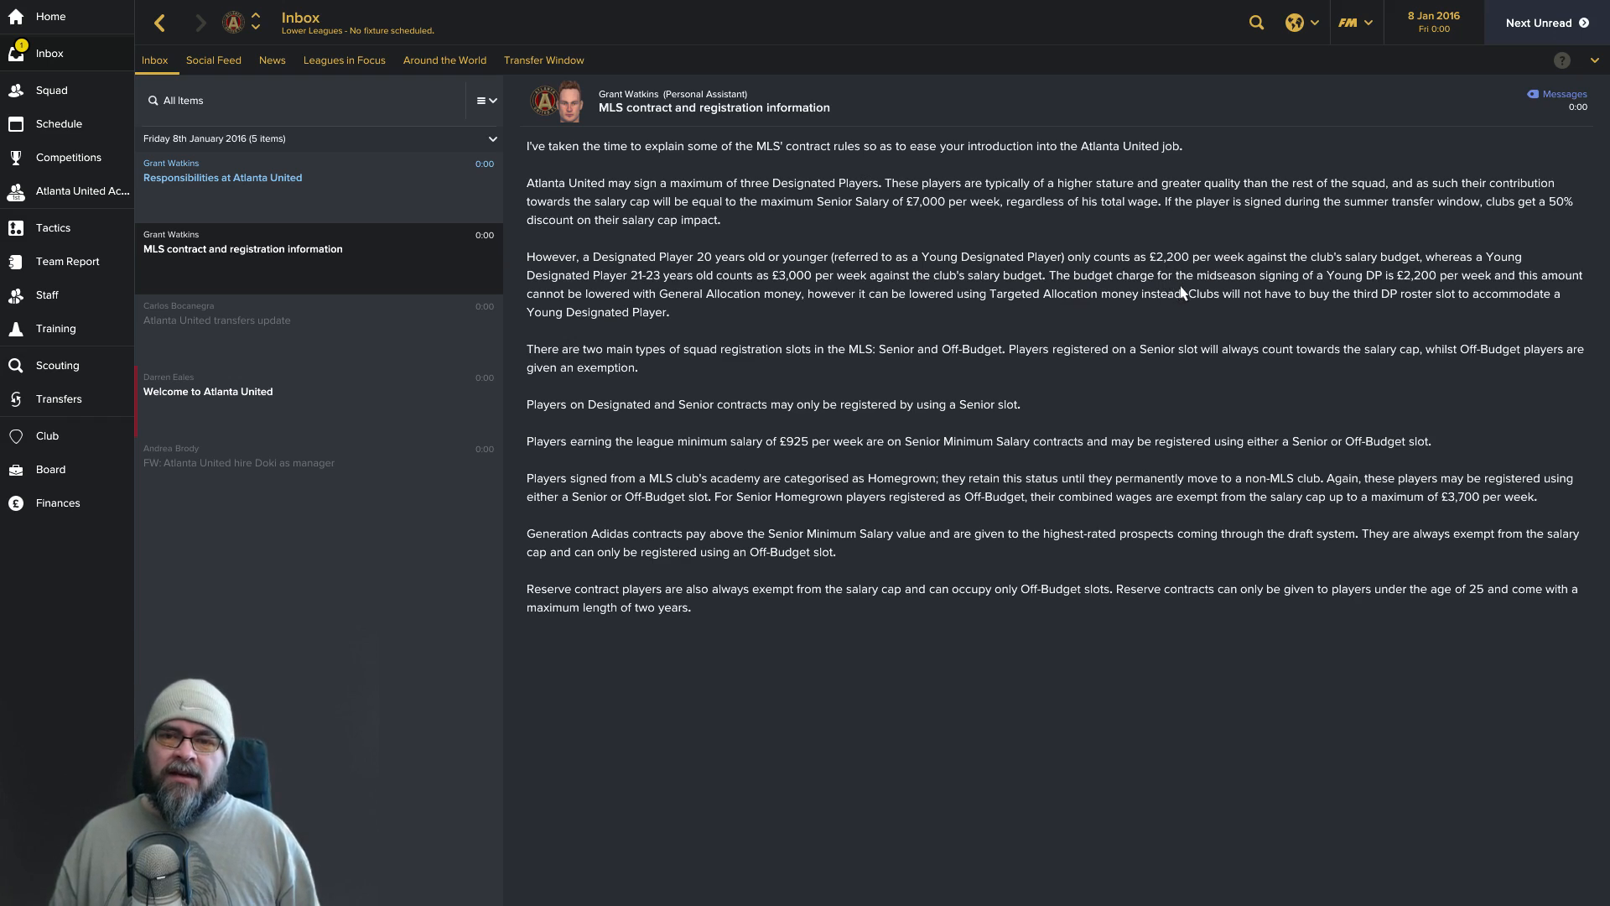
mouse_move(1357, 297)
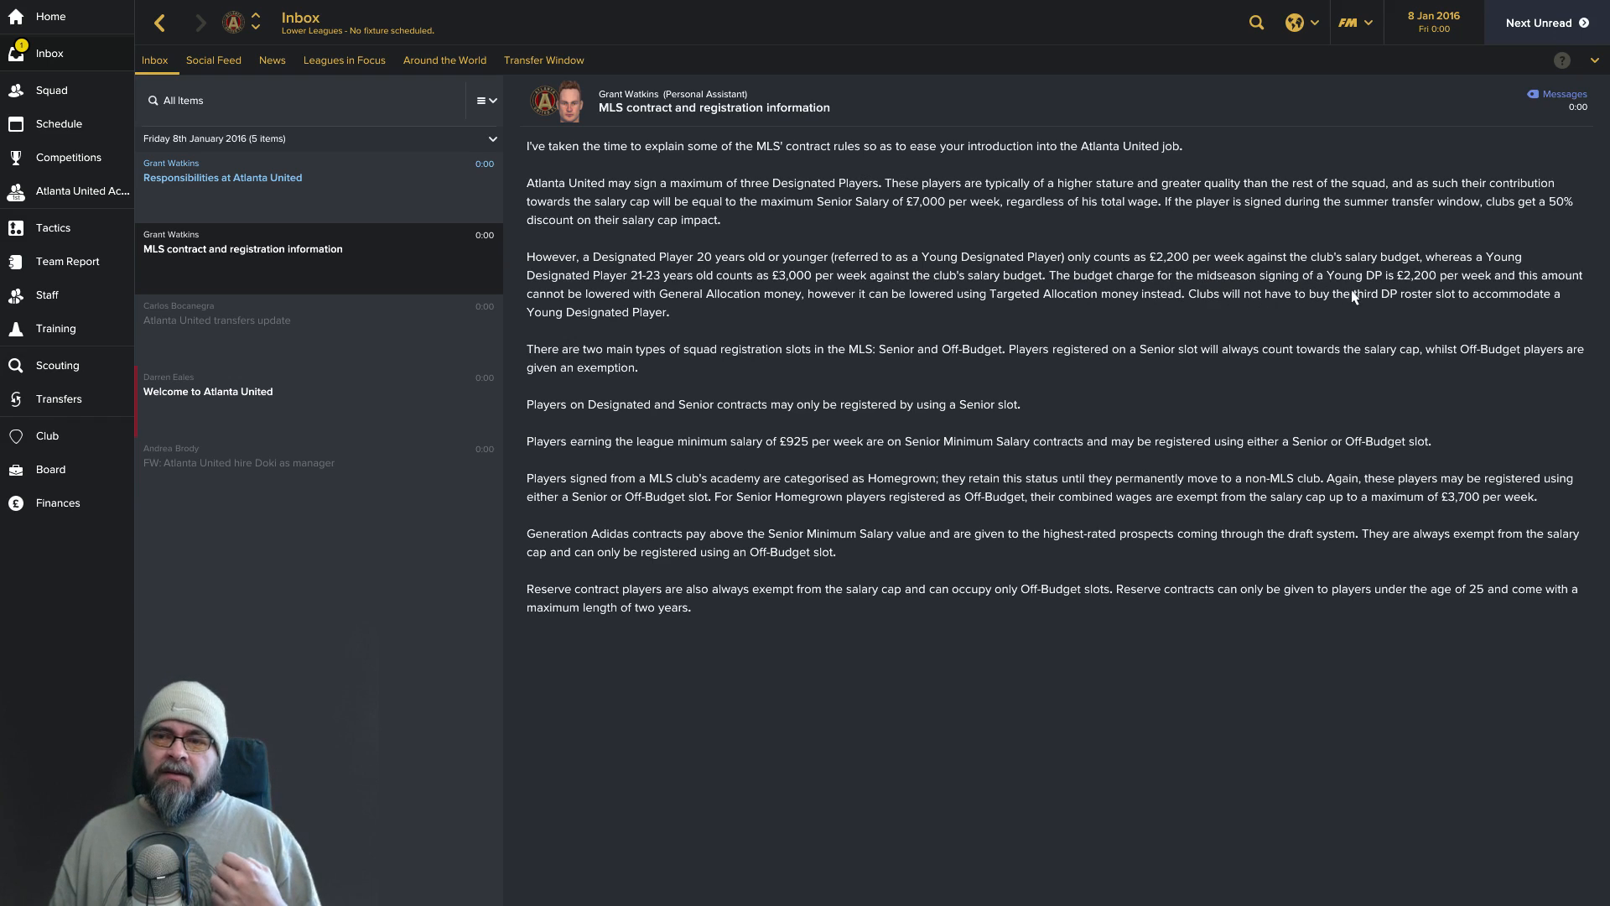
mouse_move(766, 304)
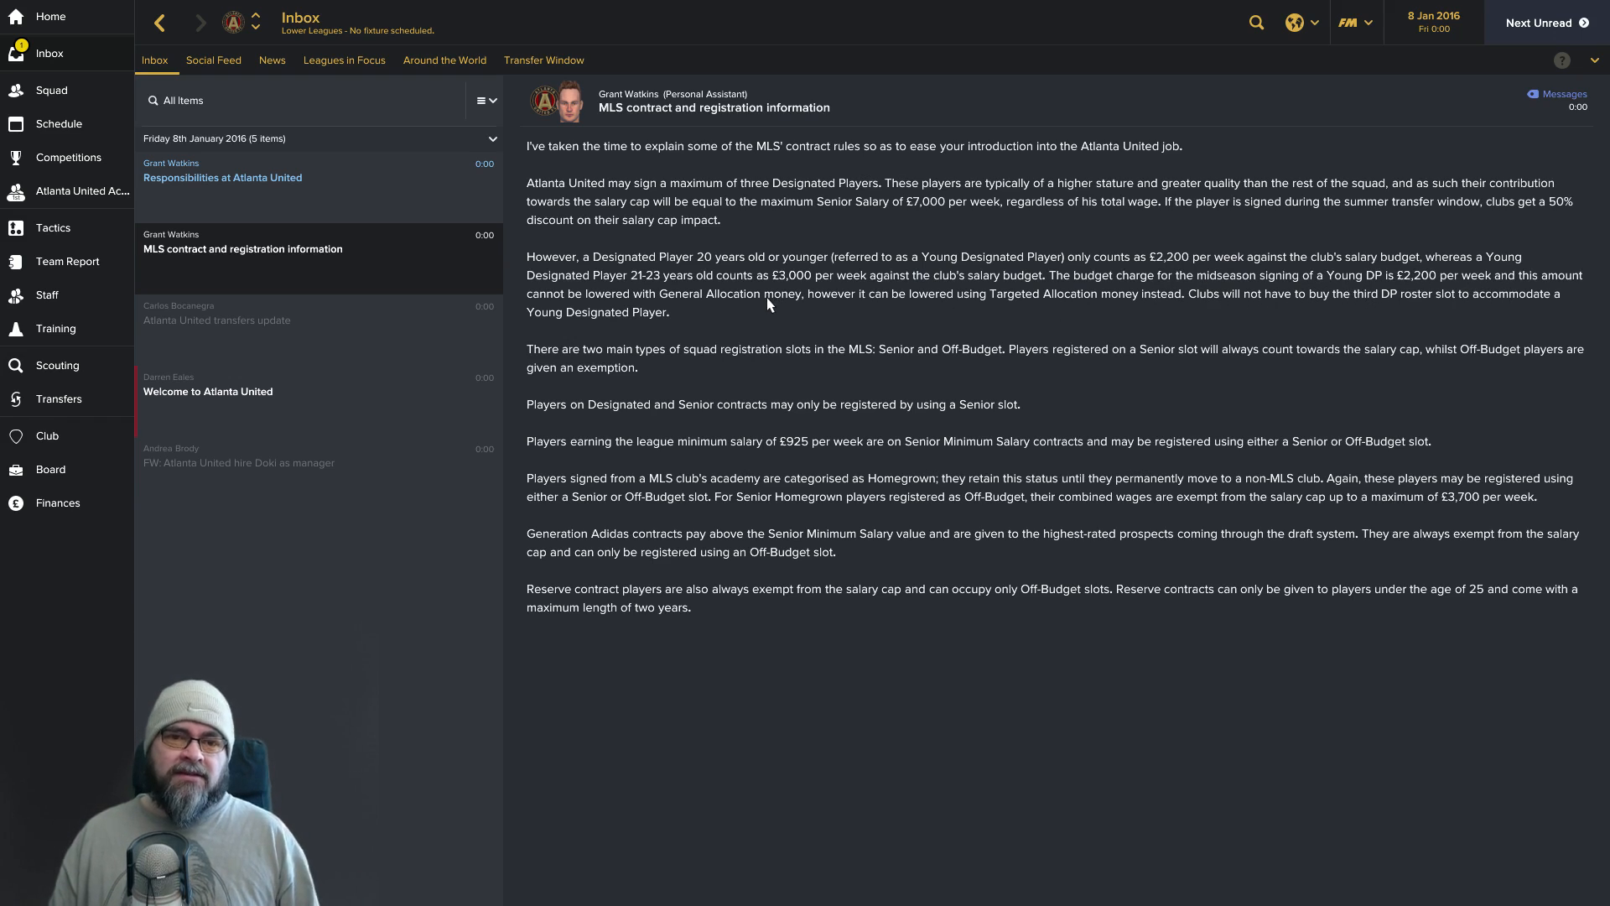
mouse_move(922, 330)
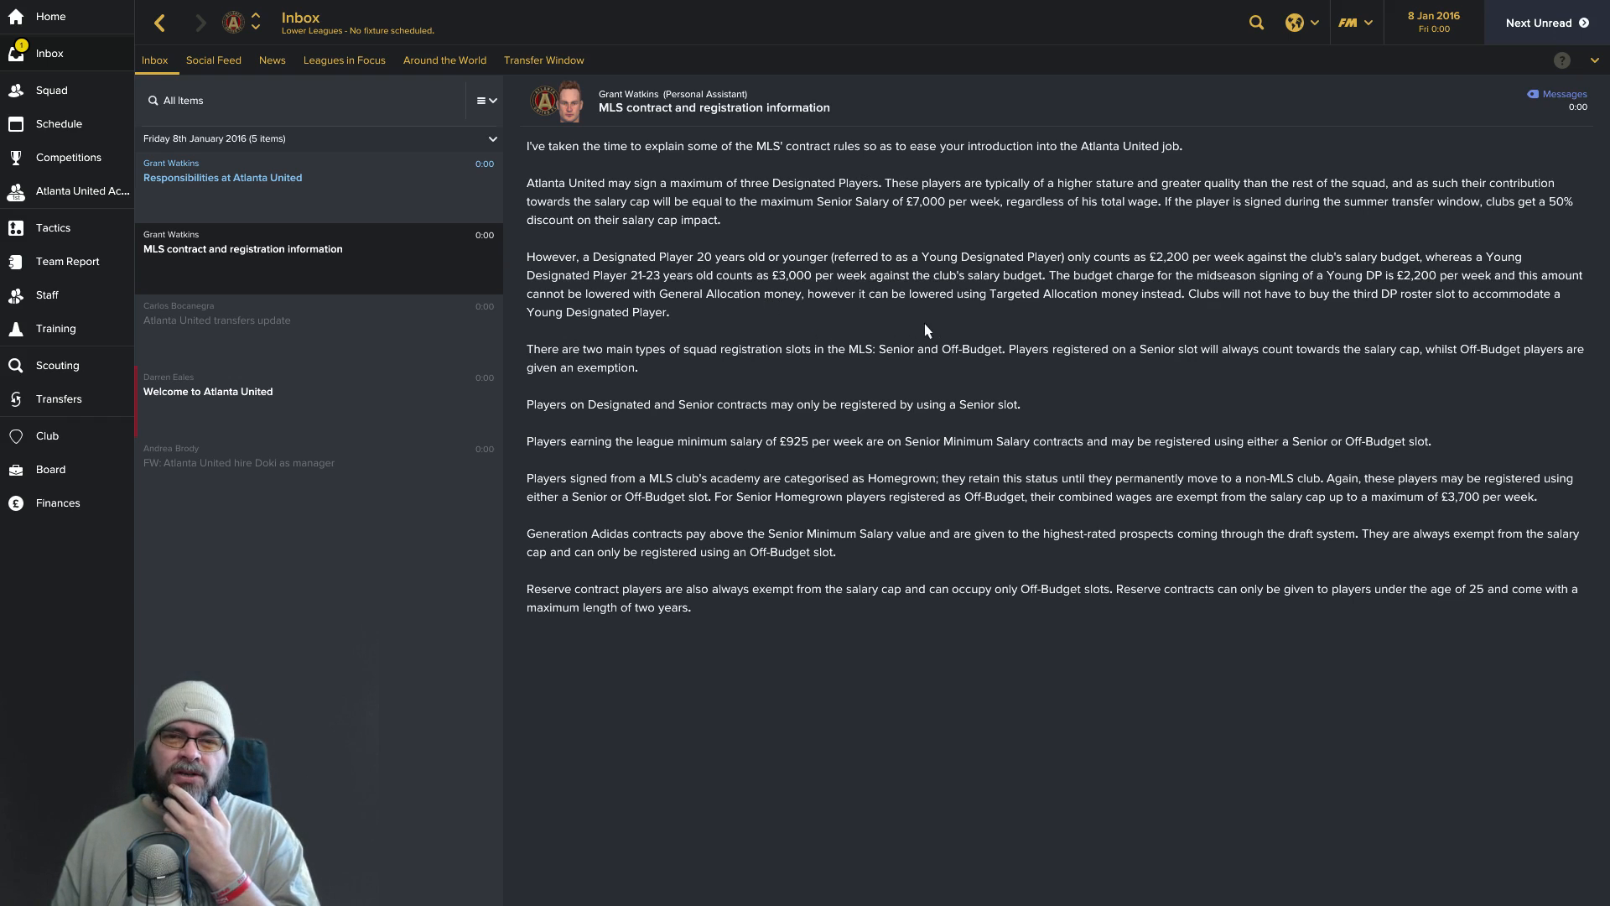
mouse_move(966, 329)
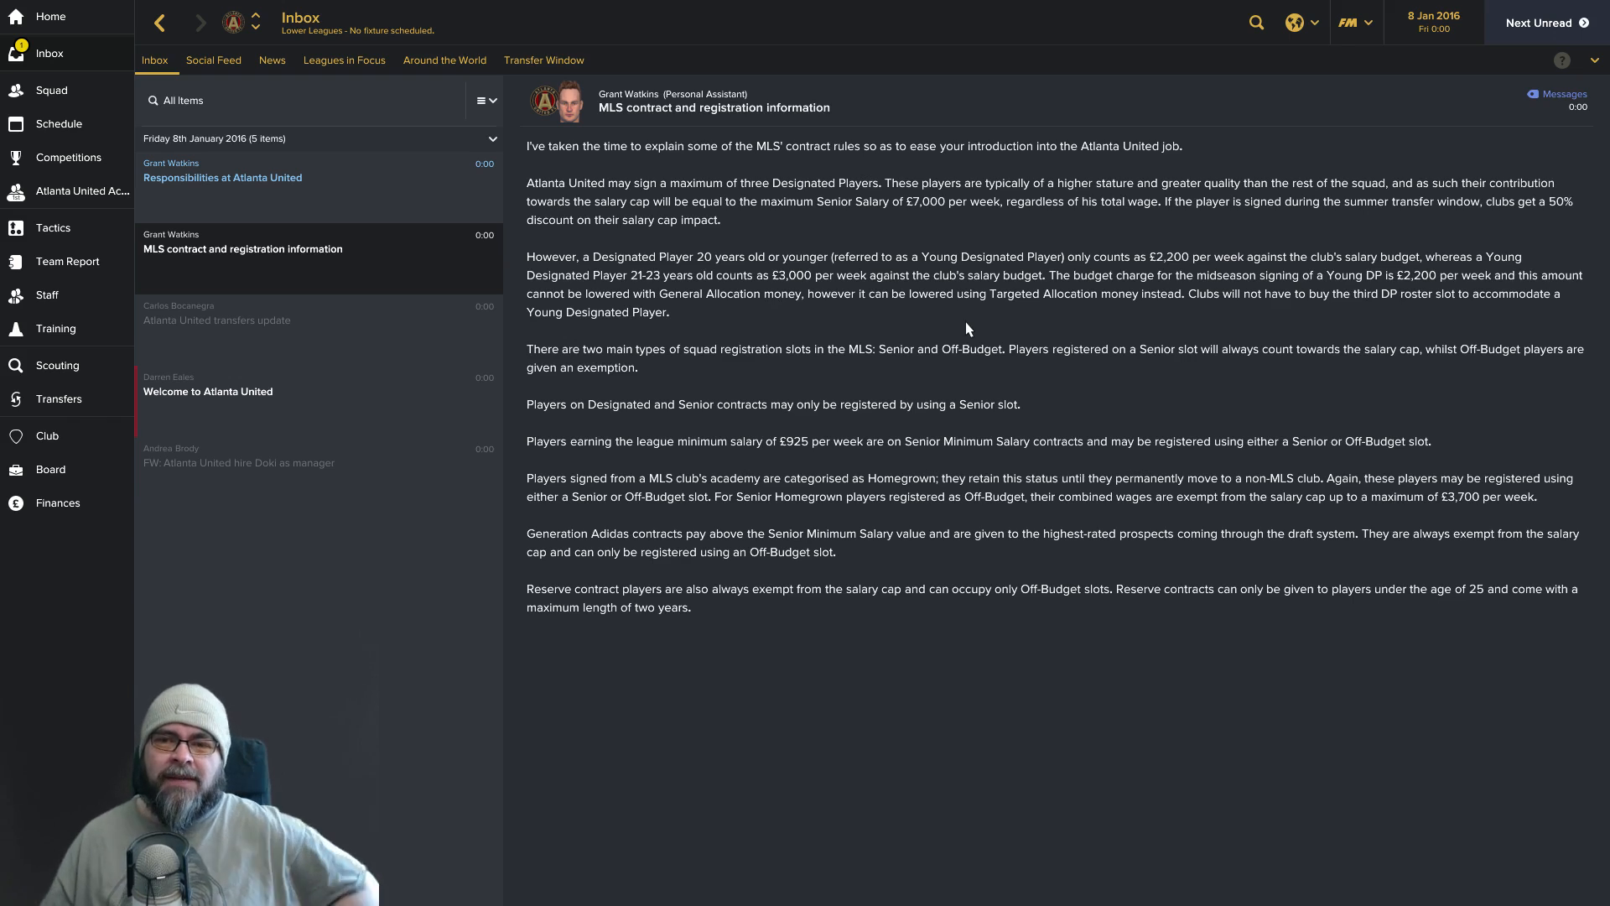
mouse_move(1337, 322)
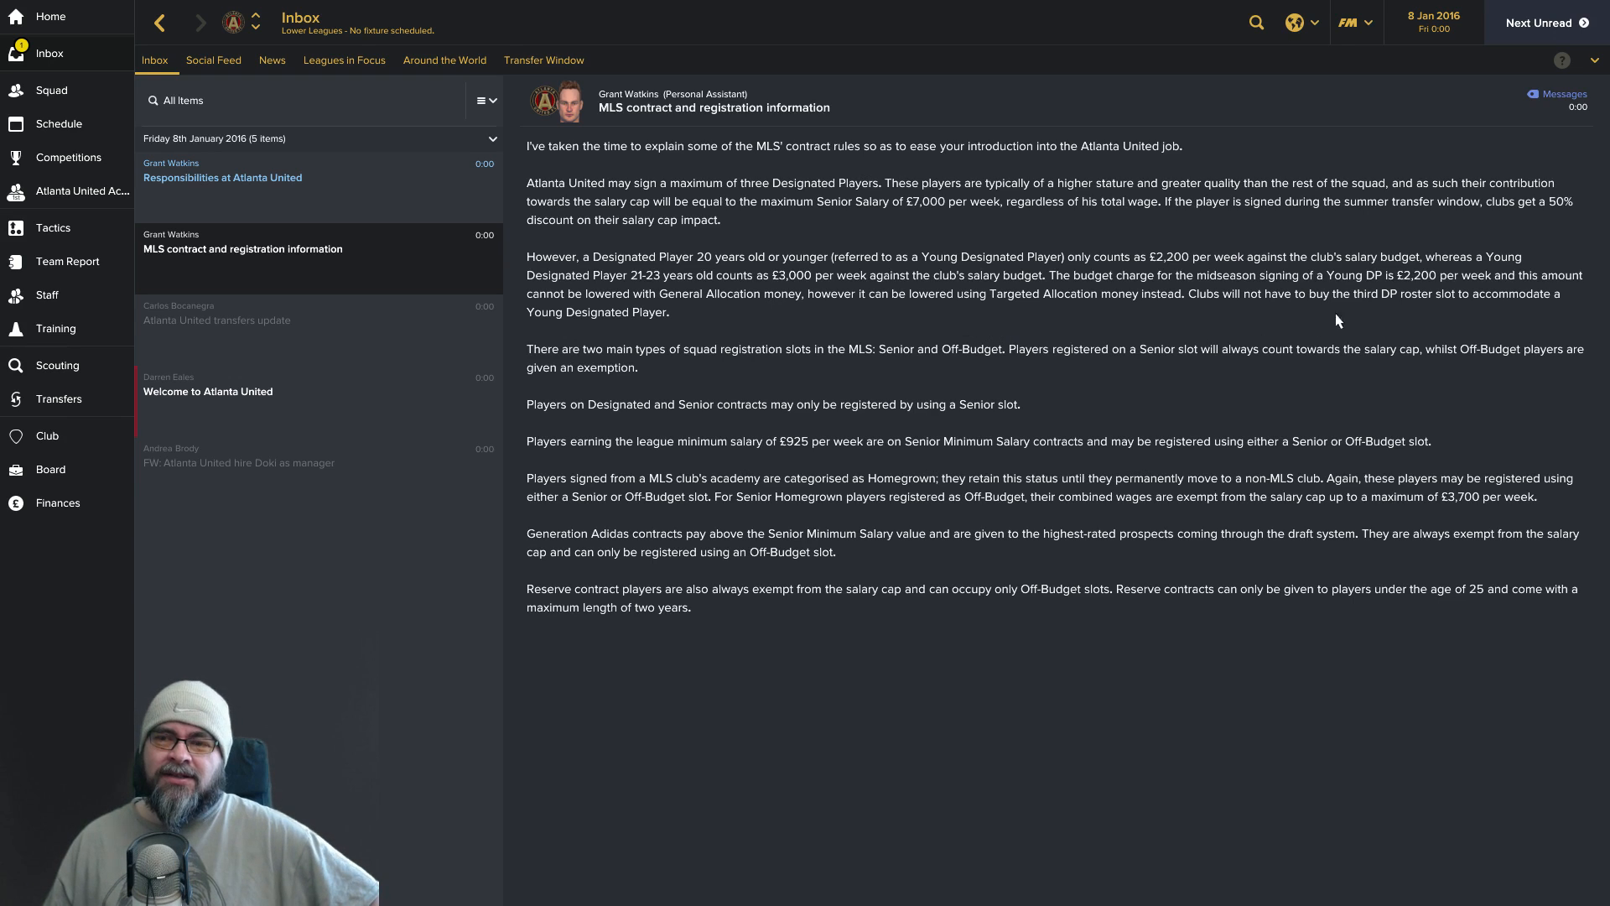
mouse_move(1471, 314)
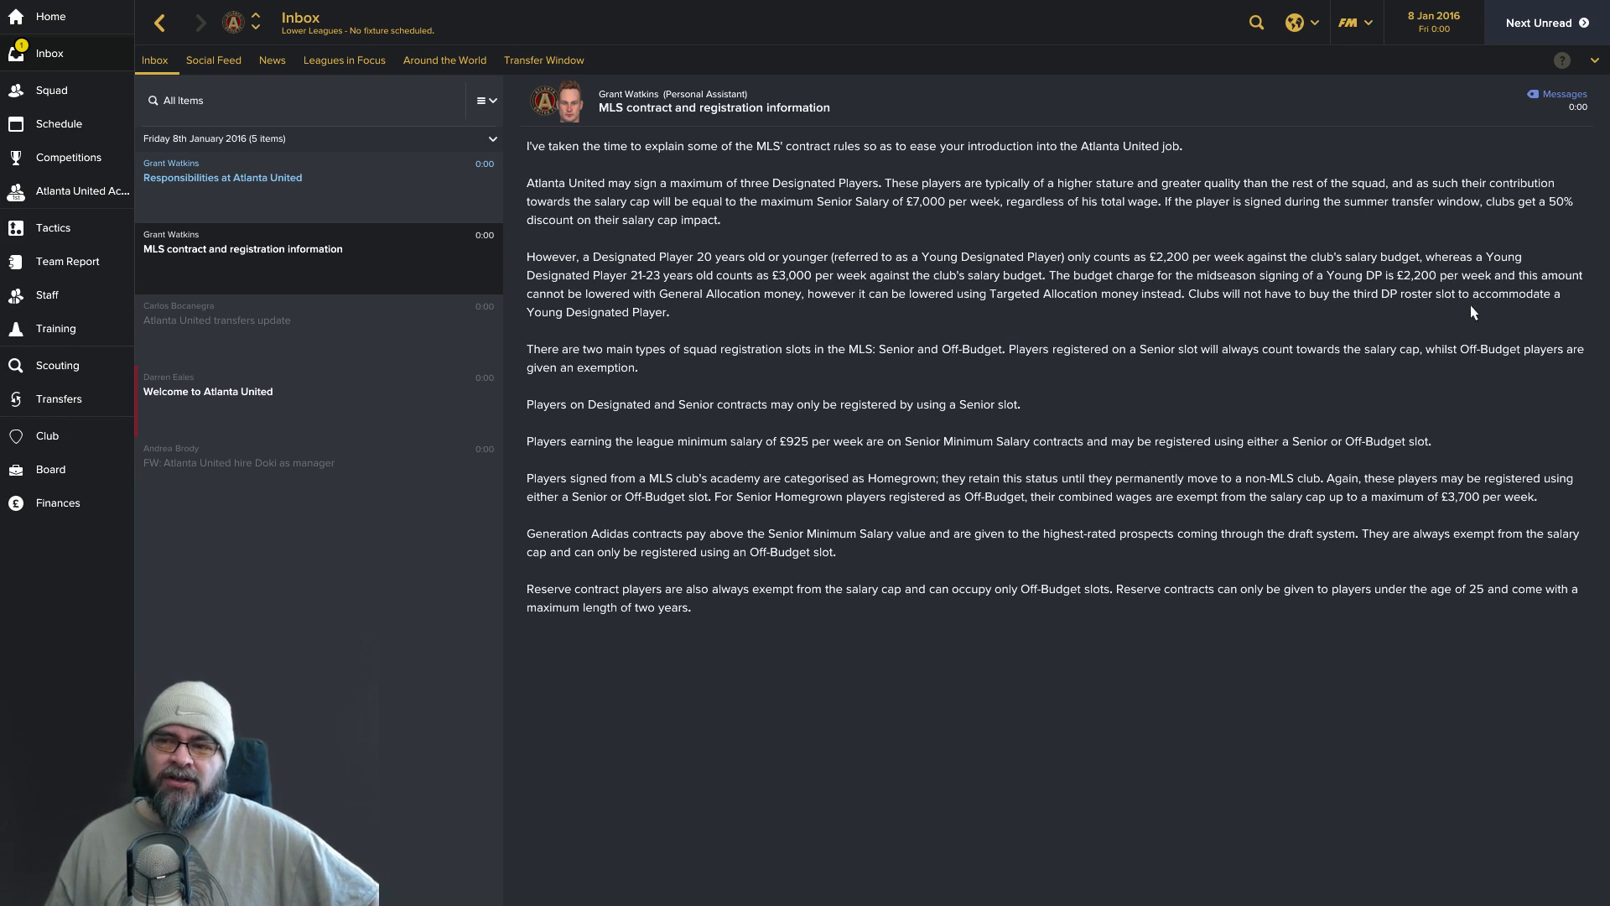
mouse_move(889, 331)
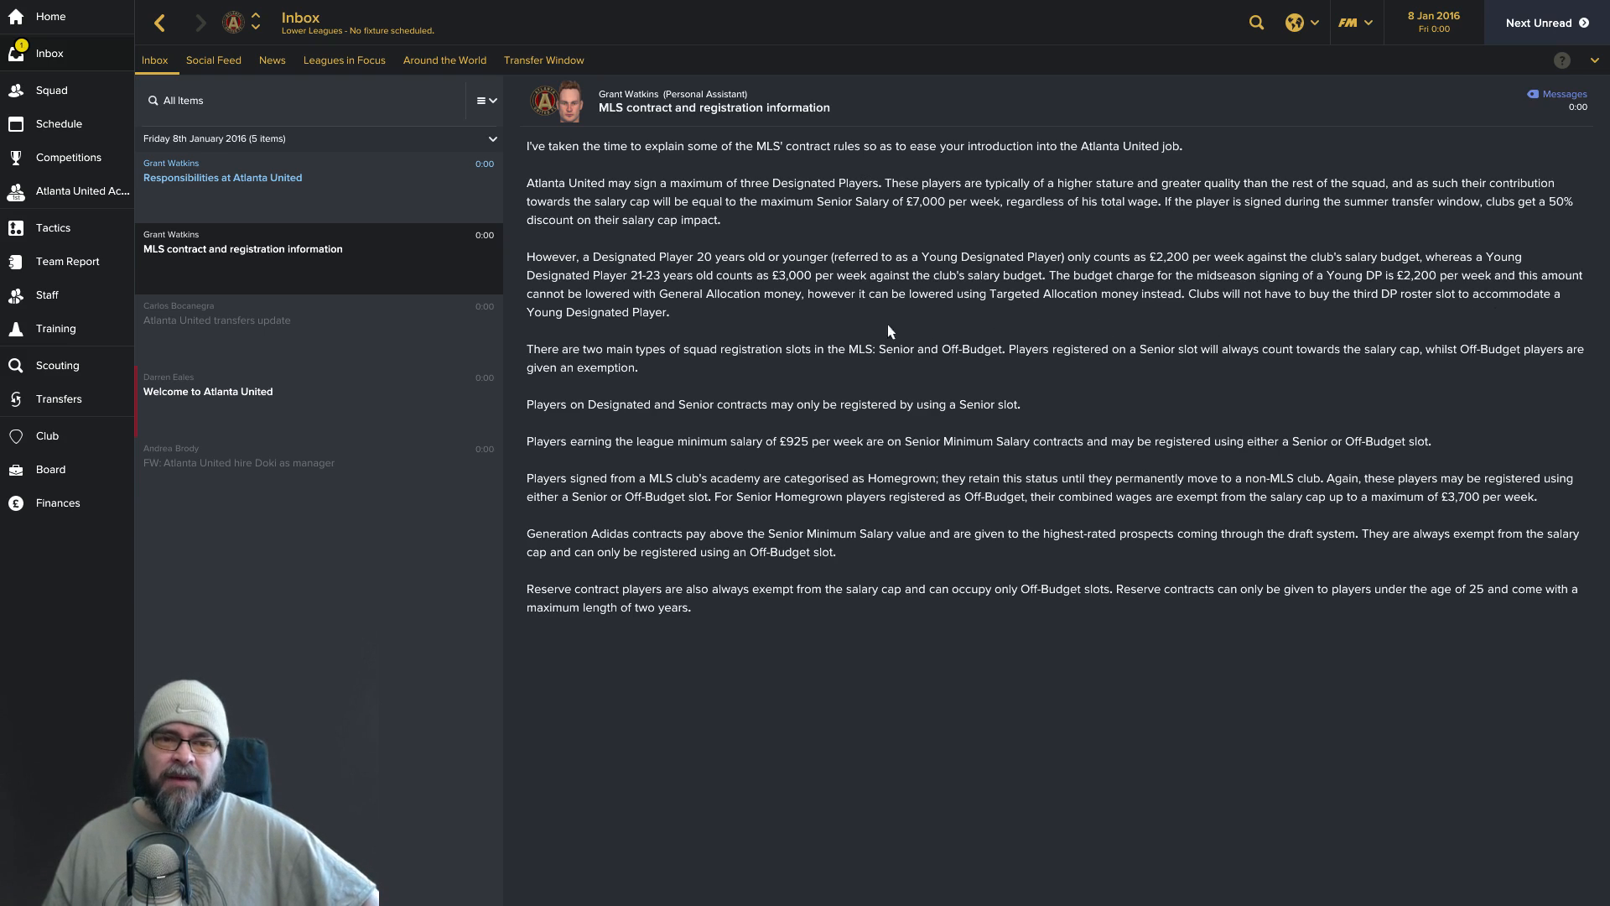
mouse_move(770, 393)
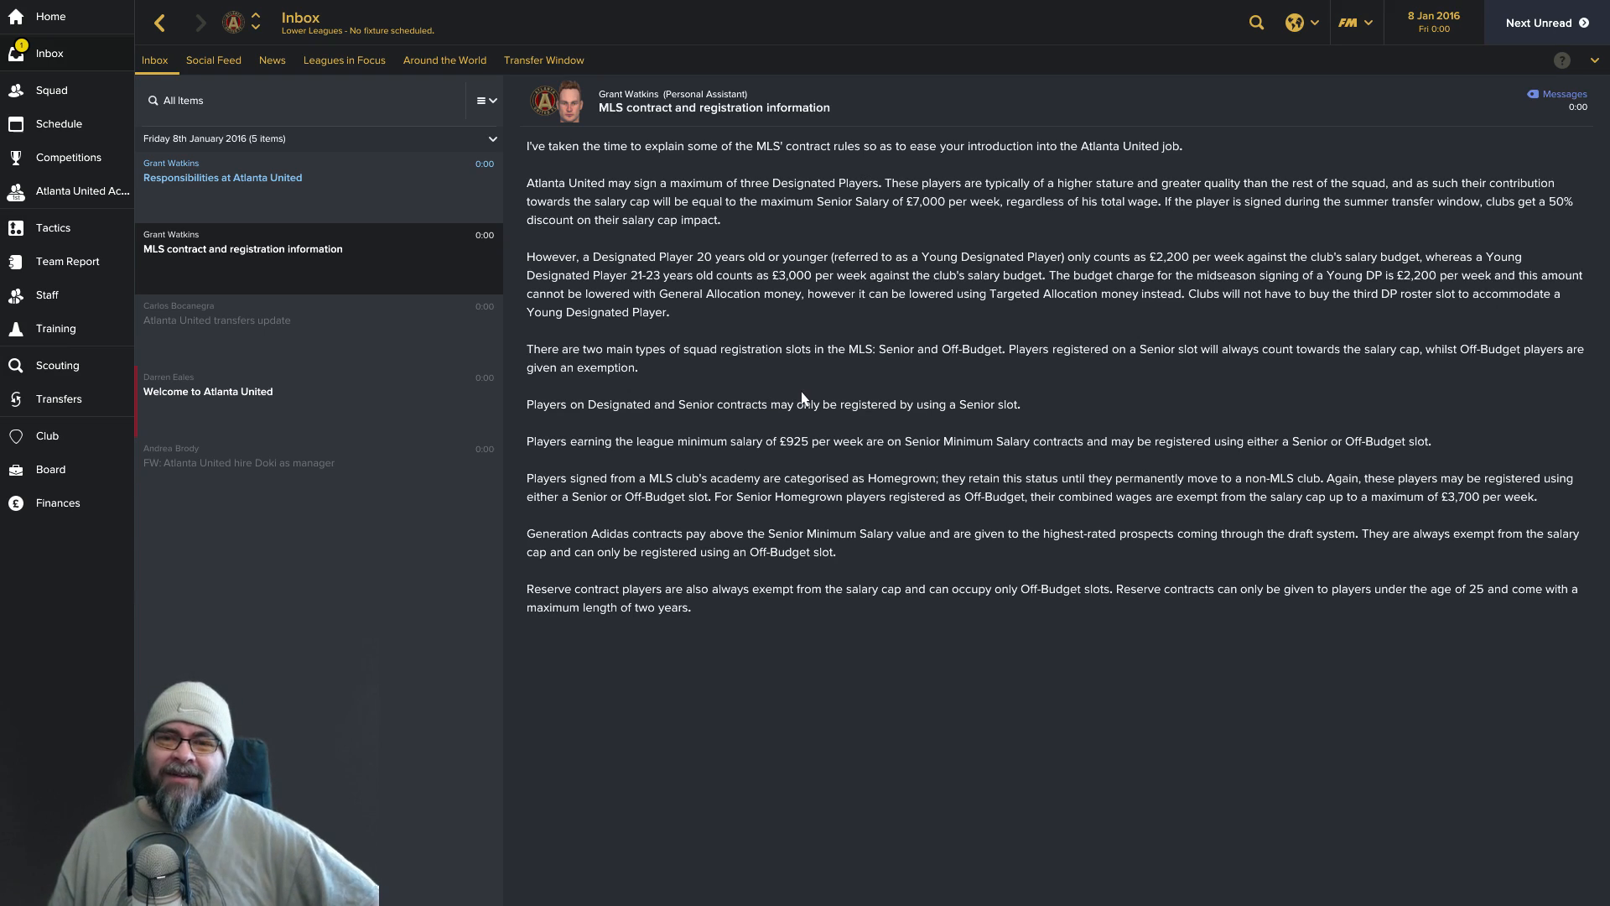
mouse_move(830, 391)
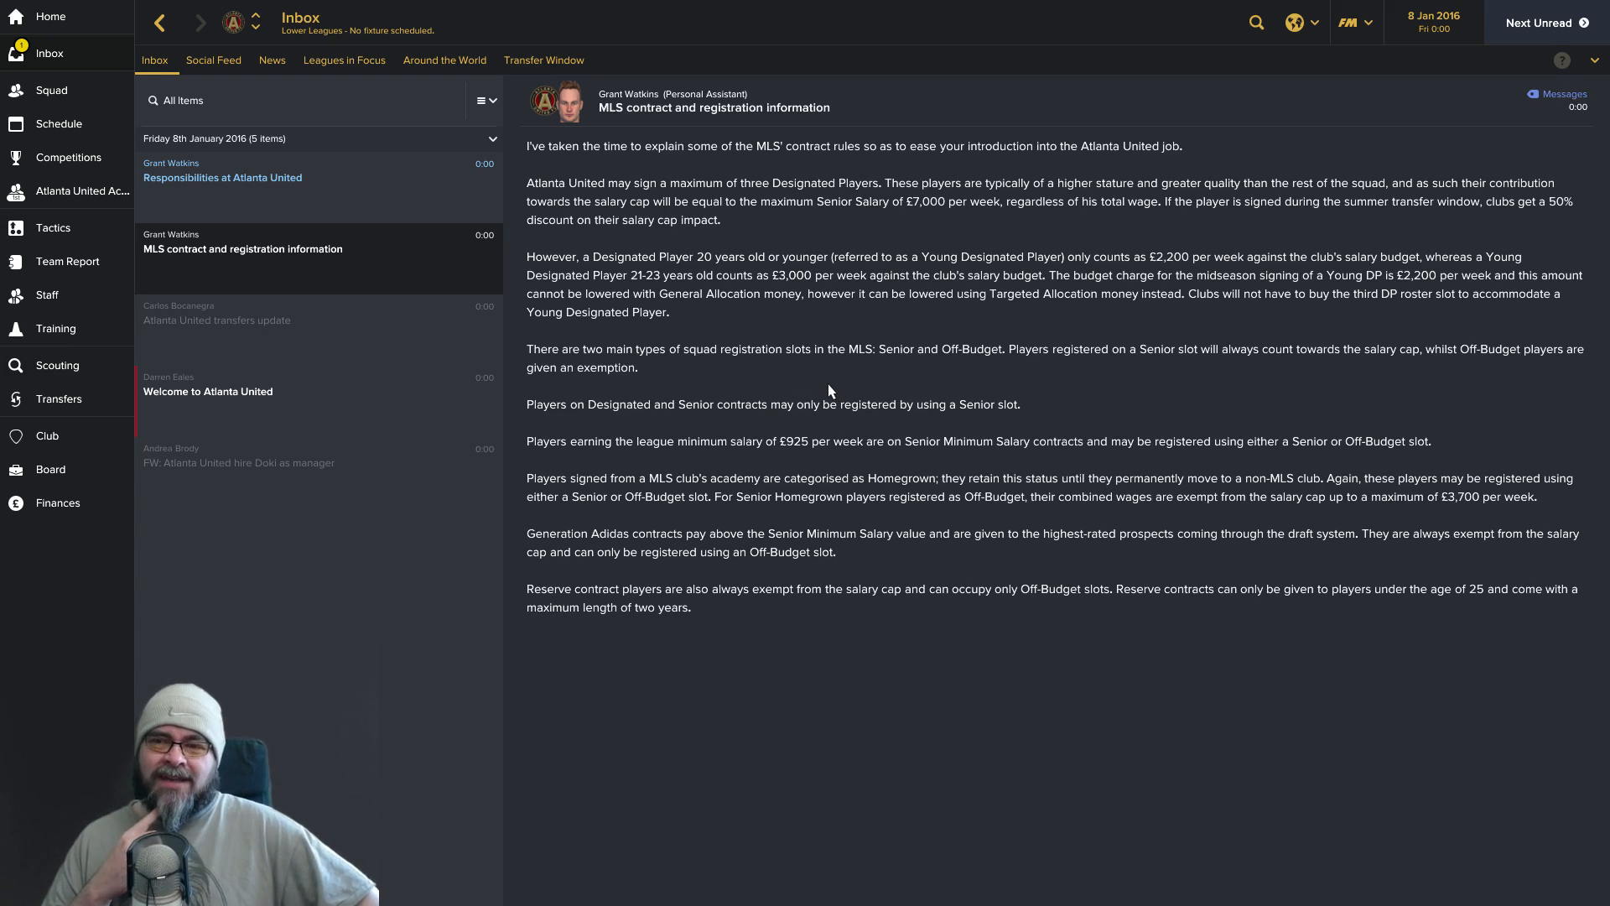
mouse_move(752, 370)
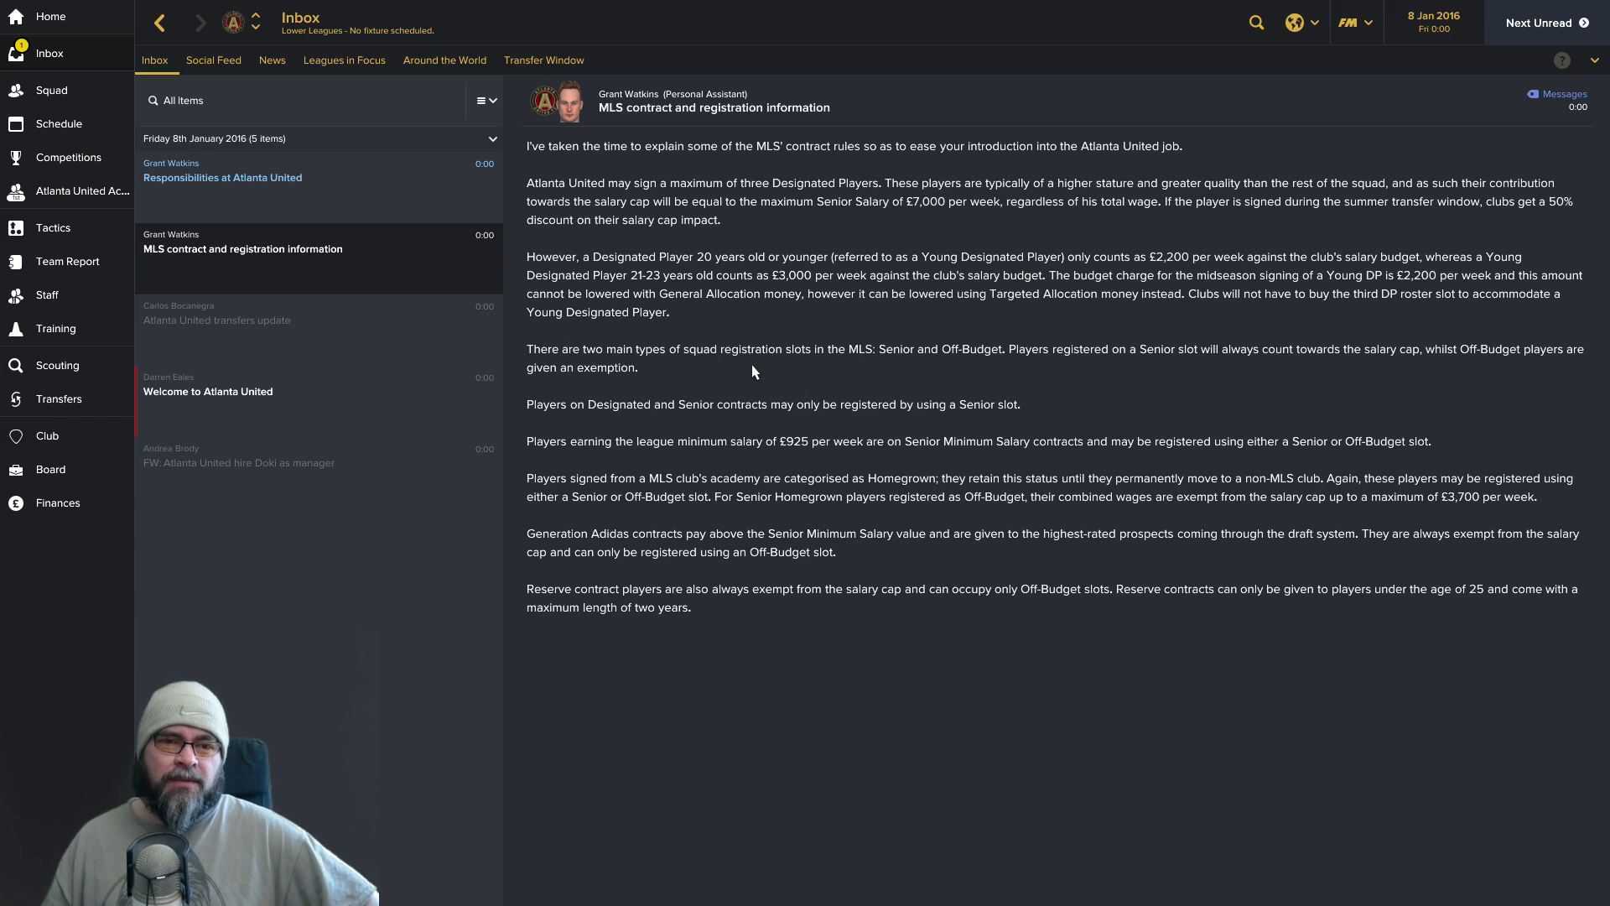
mouse_move(671, 443)
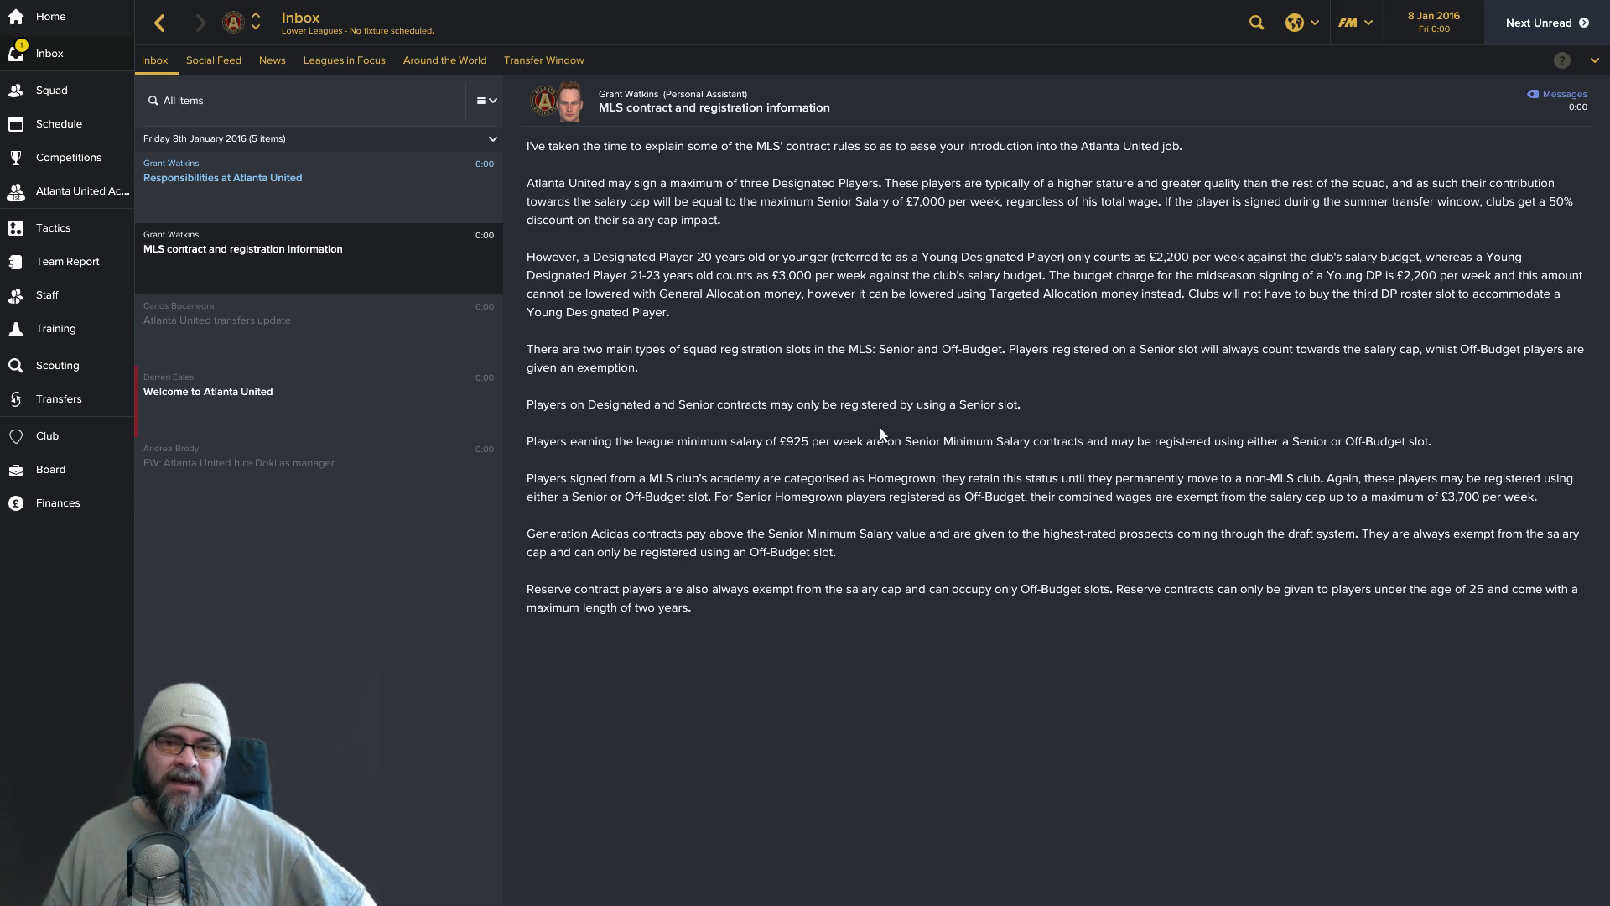
mouse_move(938, 428)
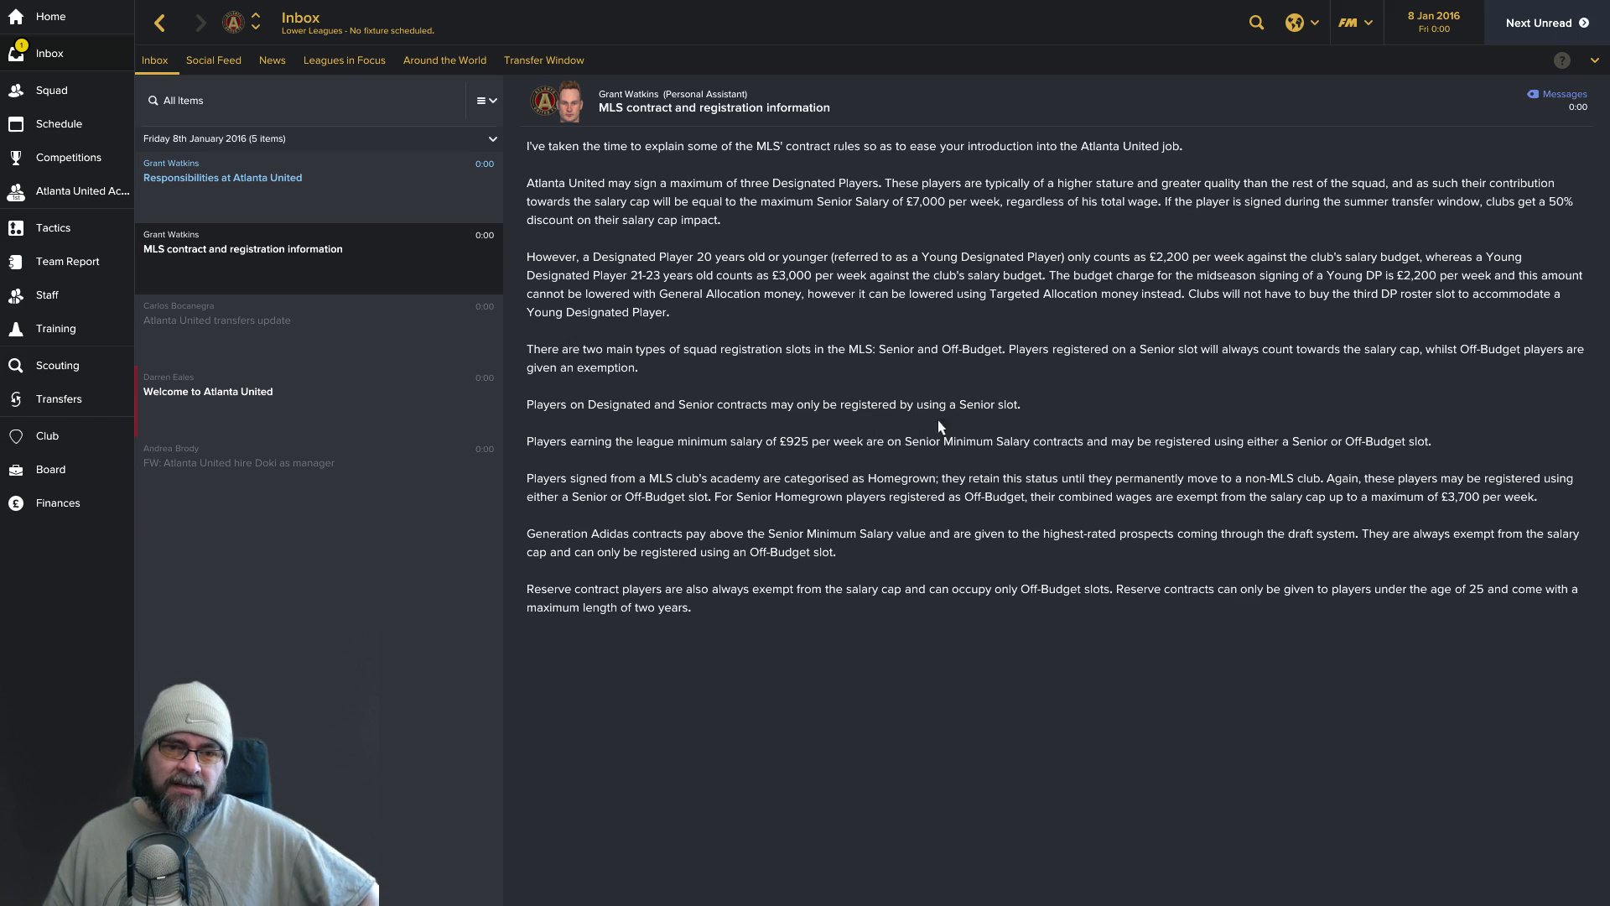
mouse_move(696, 456)
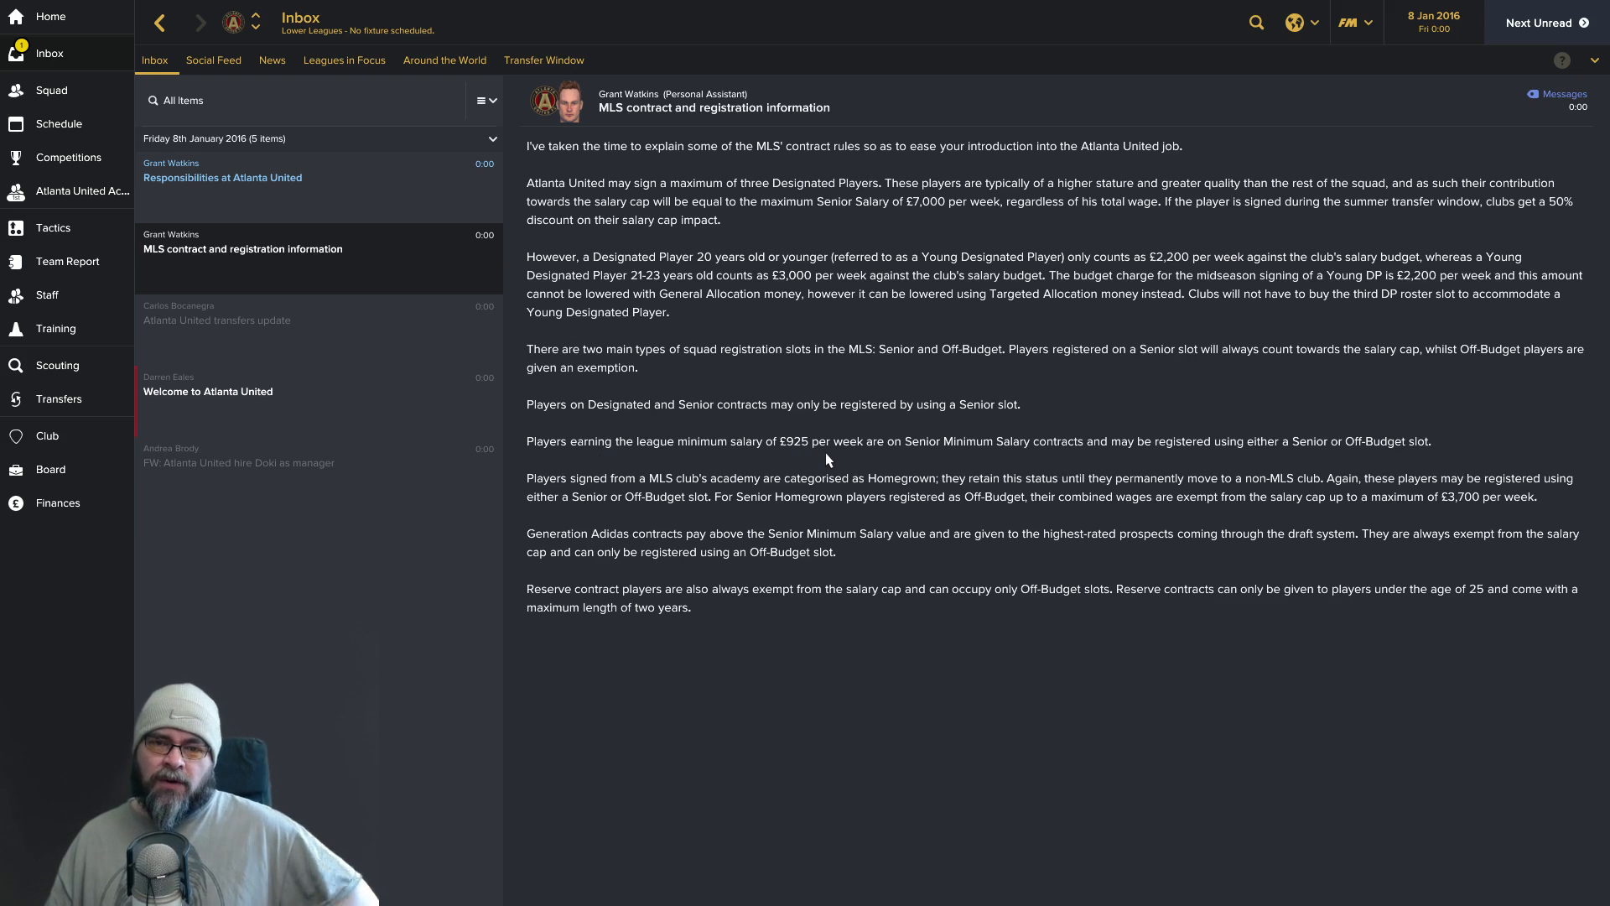
mouse_move(1100, 460)
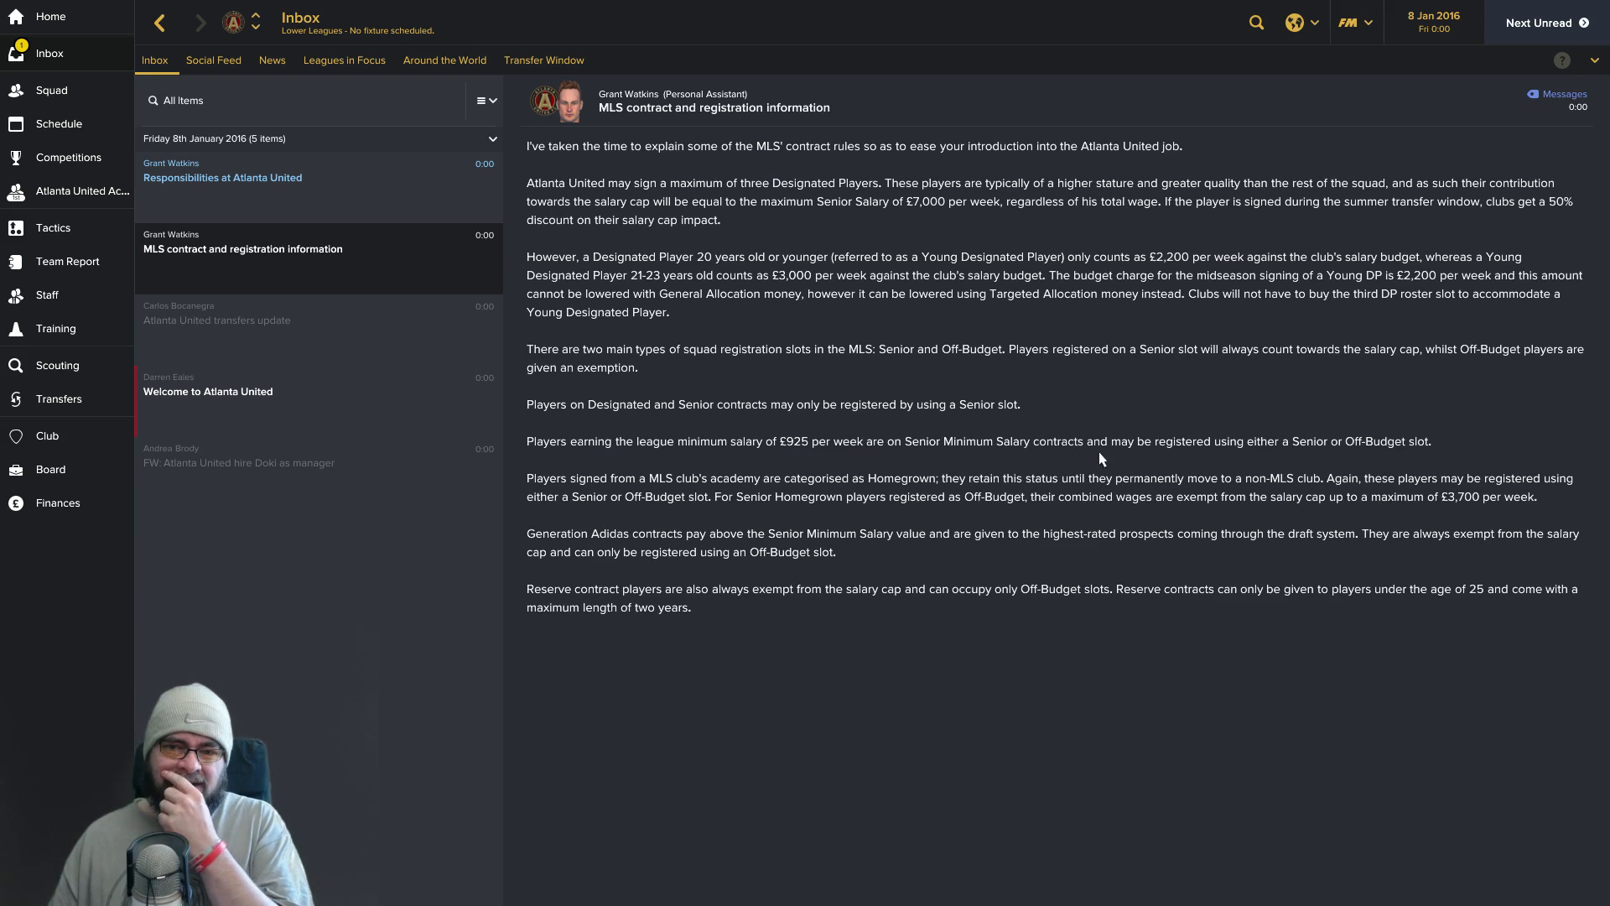
mouse_move(738, 474)
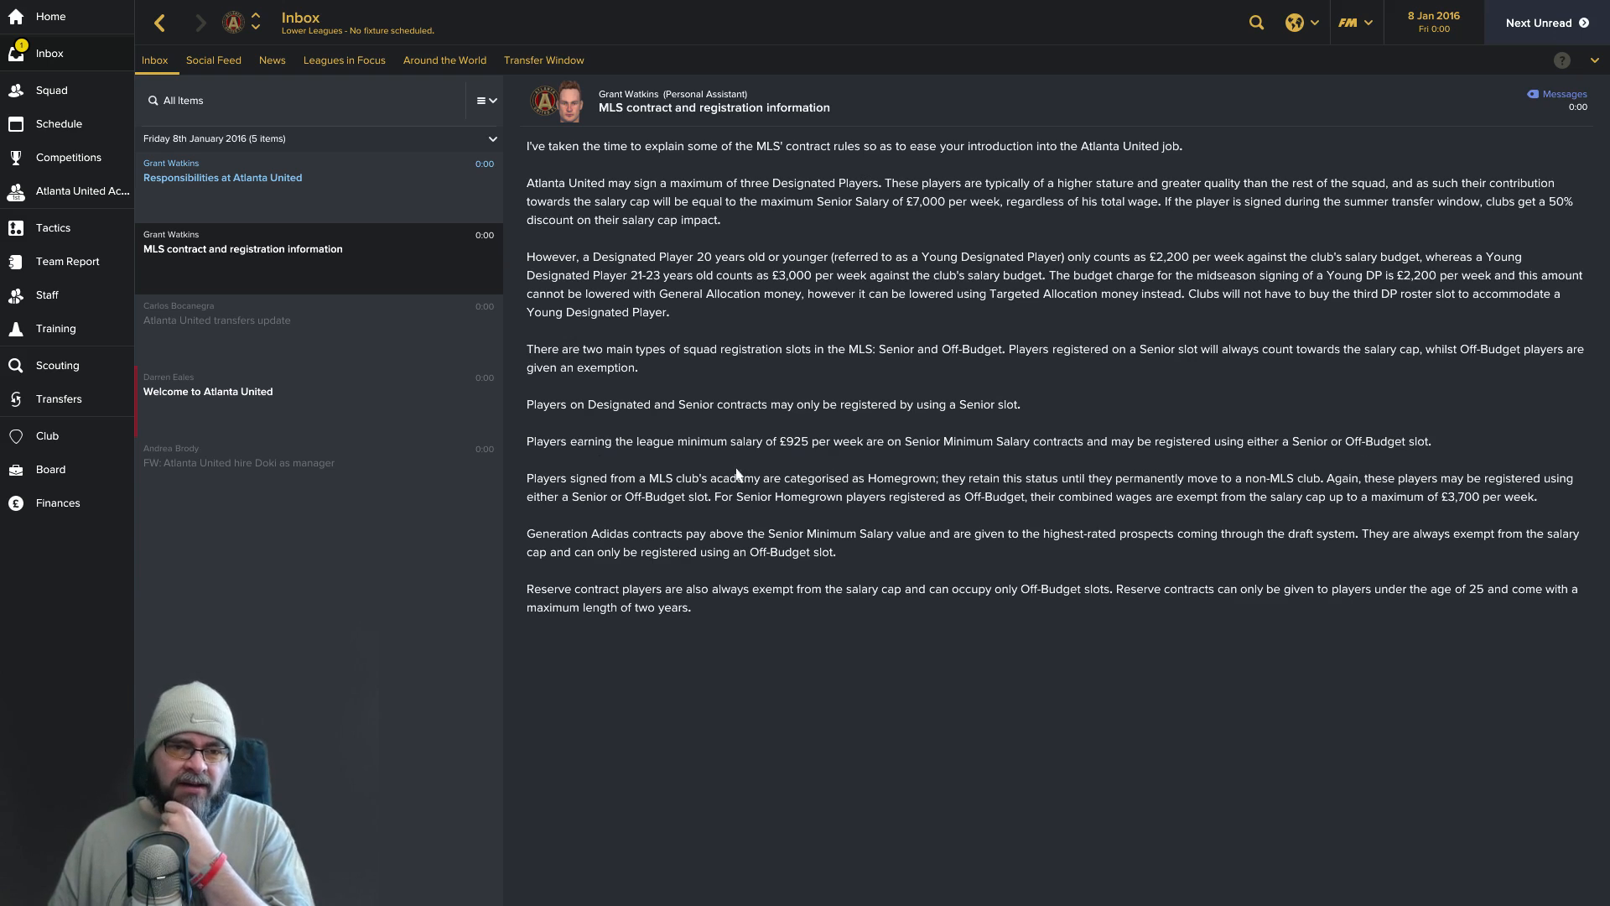
mouse_move(798, 500)
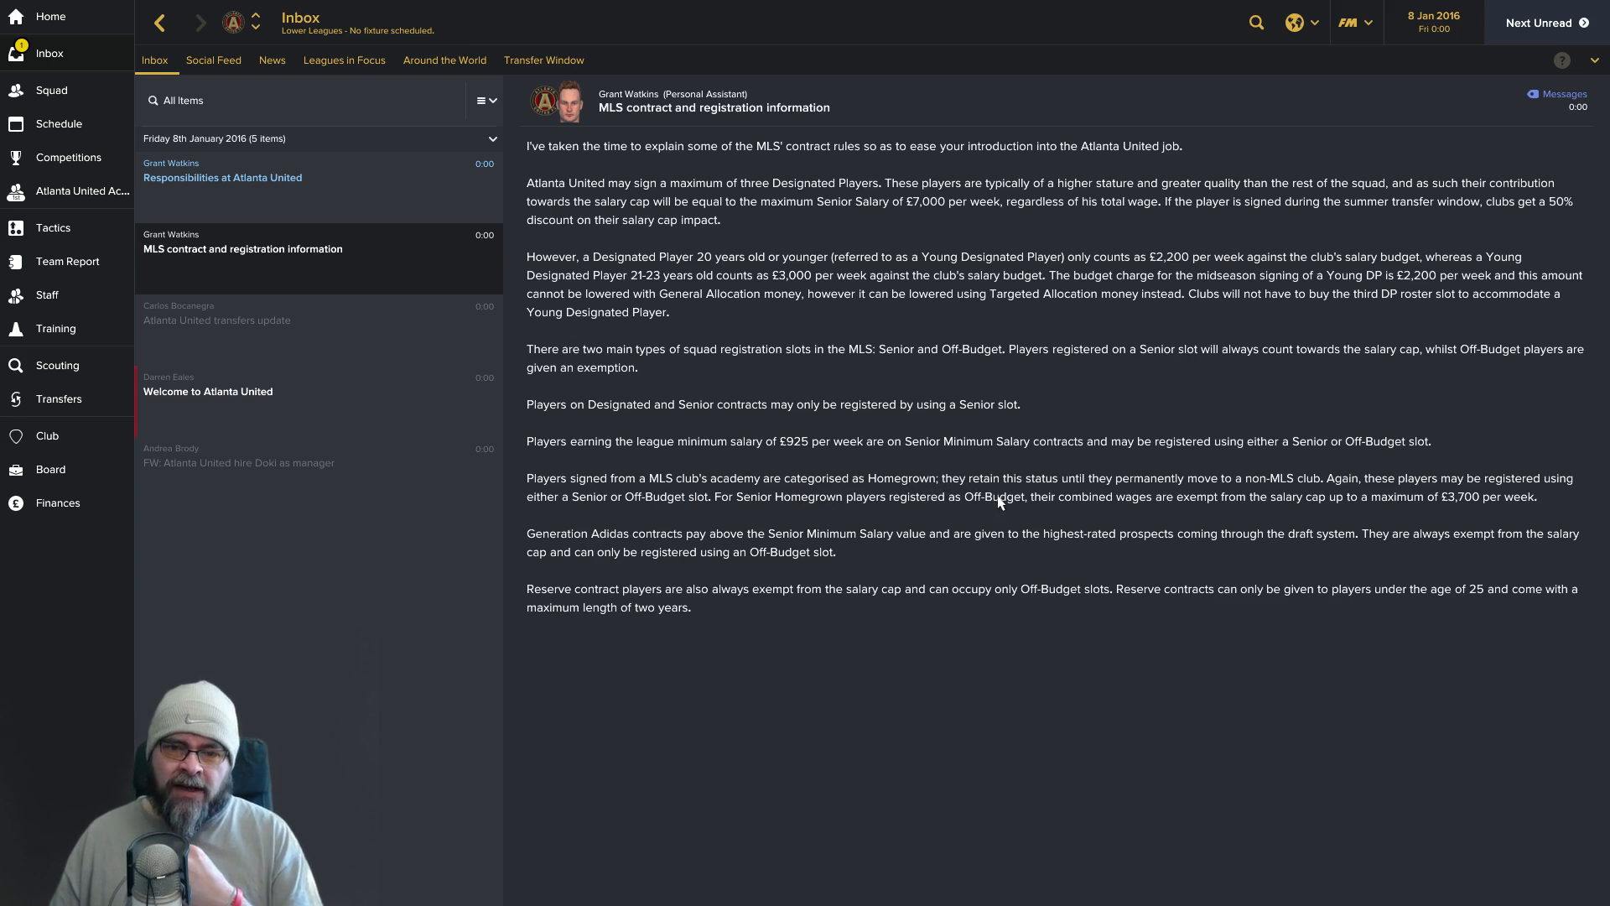
mouse_move(1152, 489)
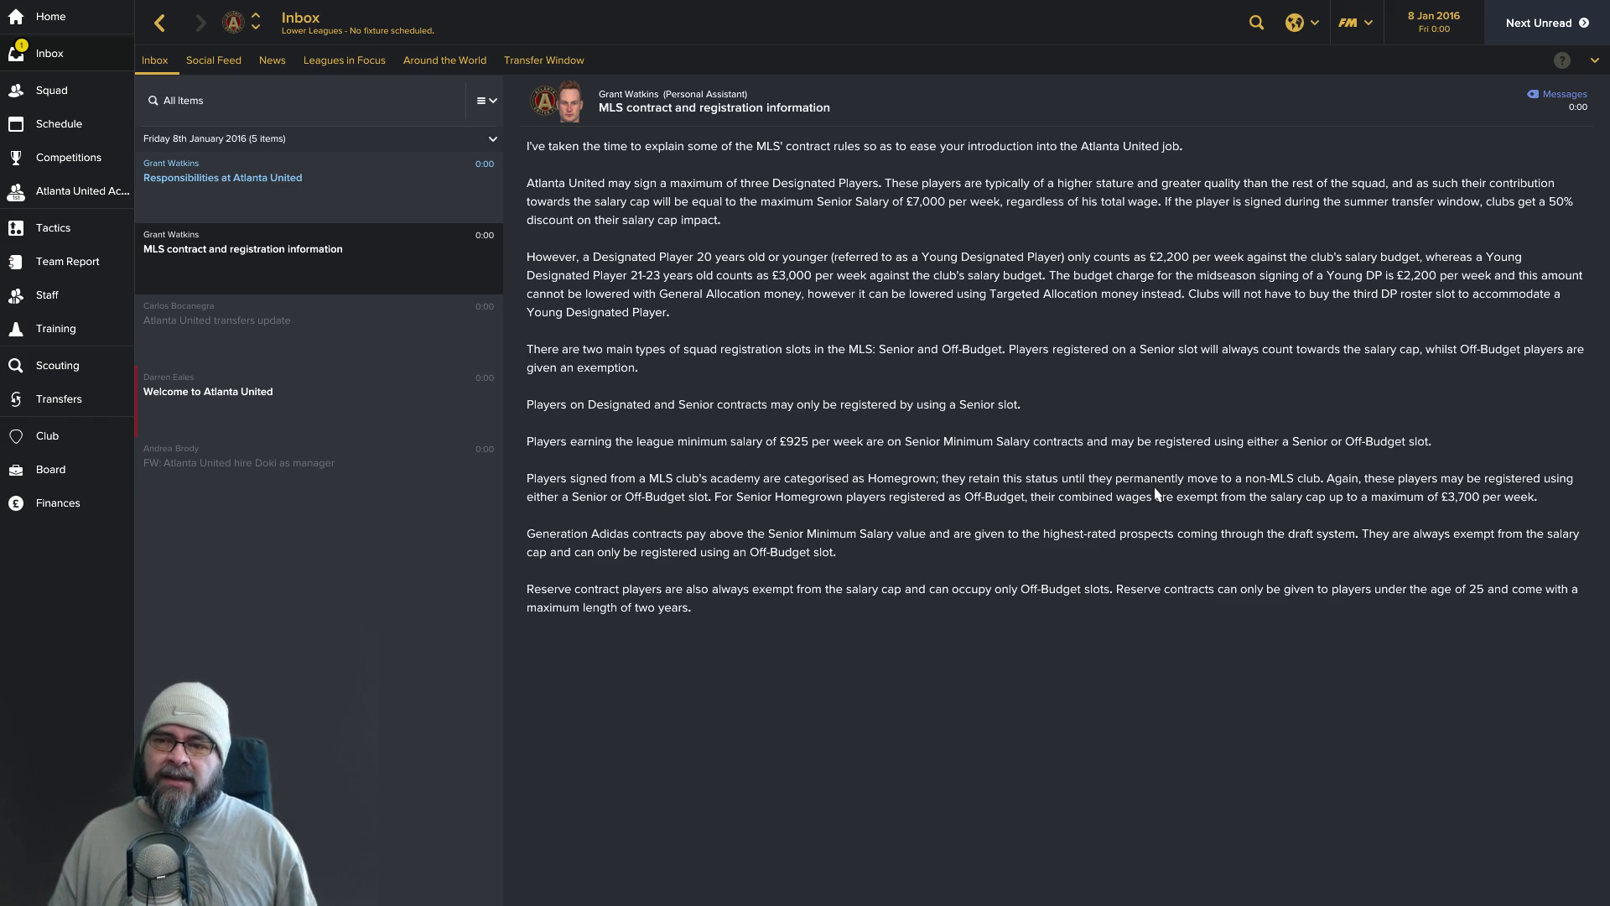
mouse_move(597, 525)
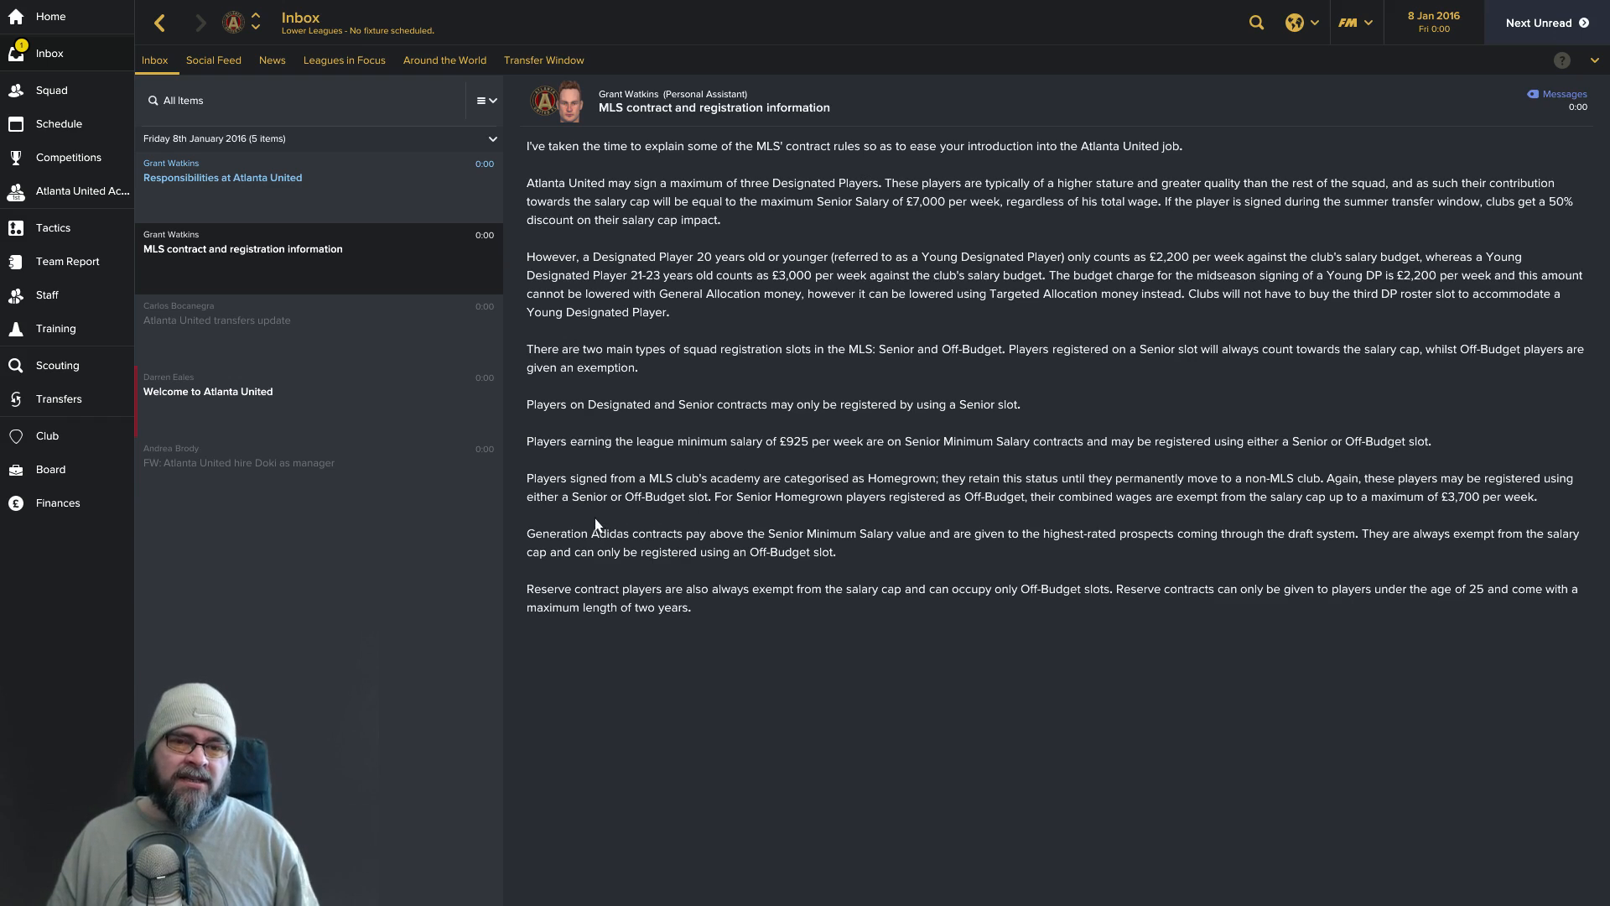
mouse_move(750, 515)
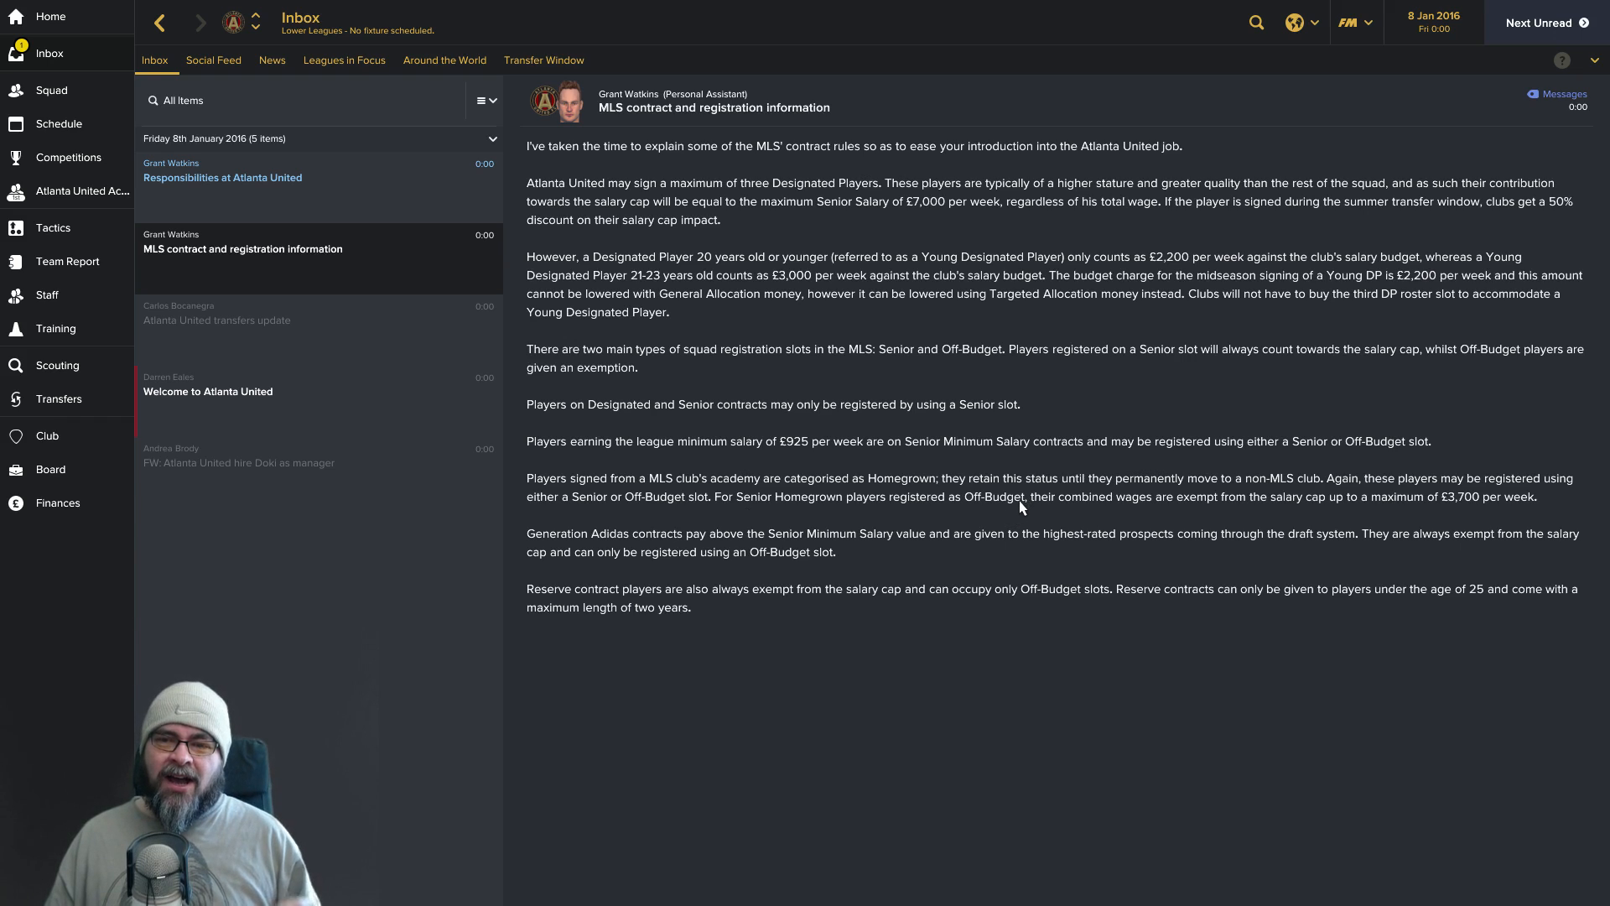
mouse_move(1064, 516)
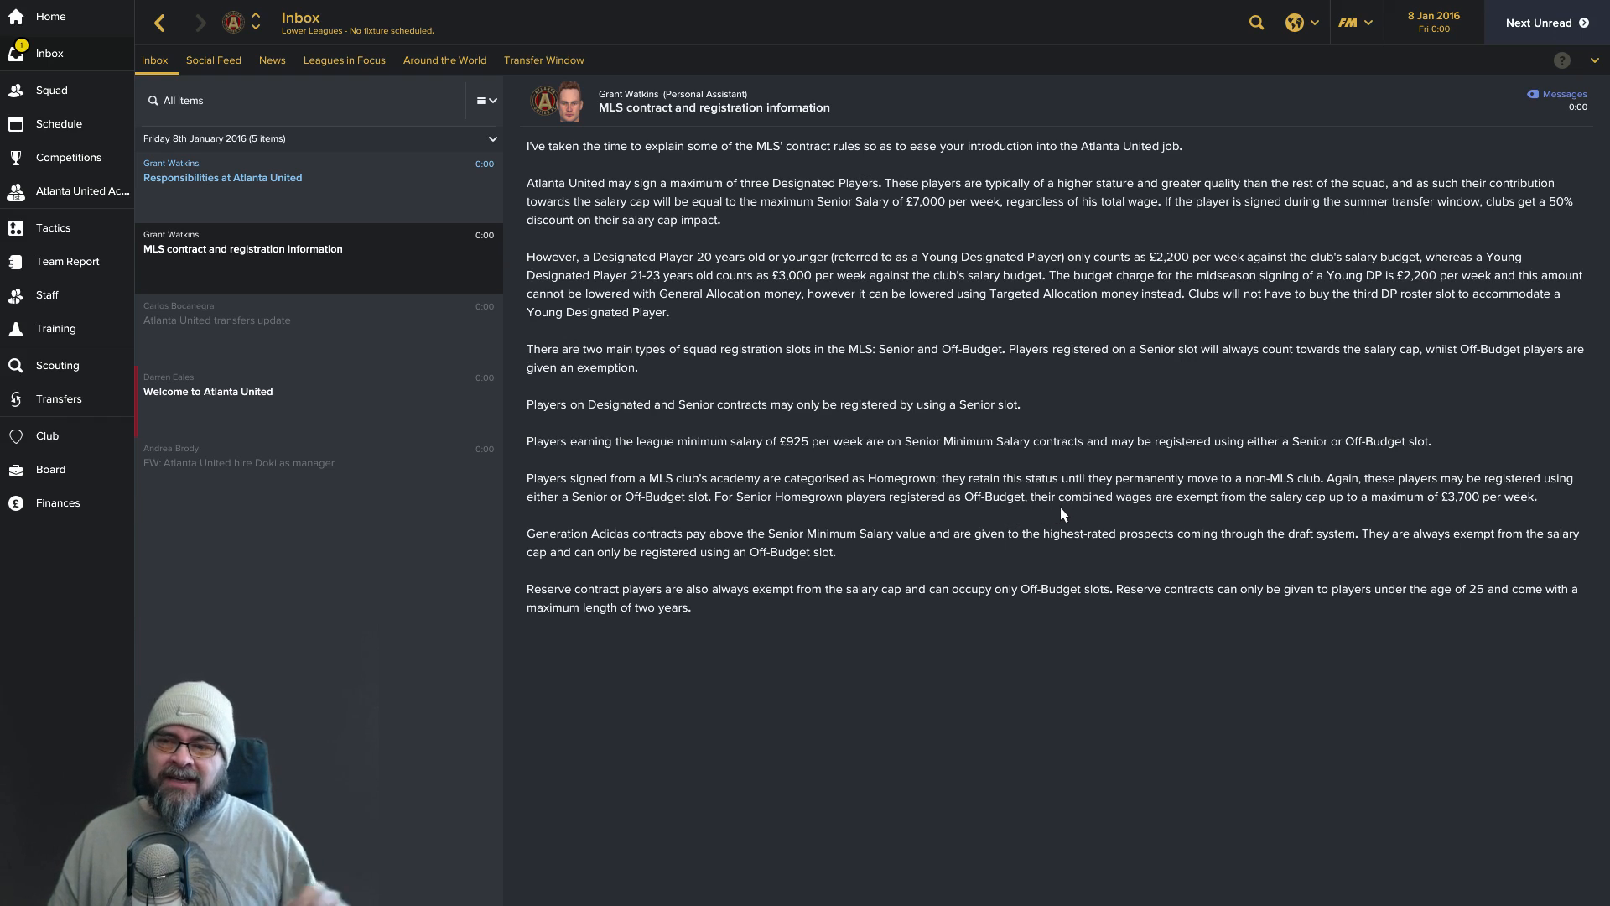
mouse_move(676, 579)
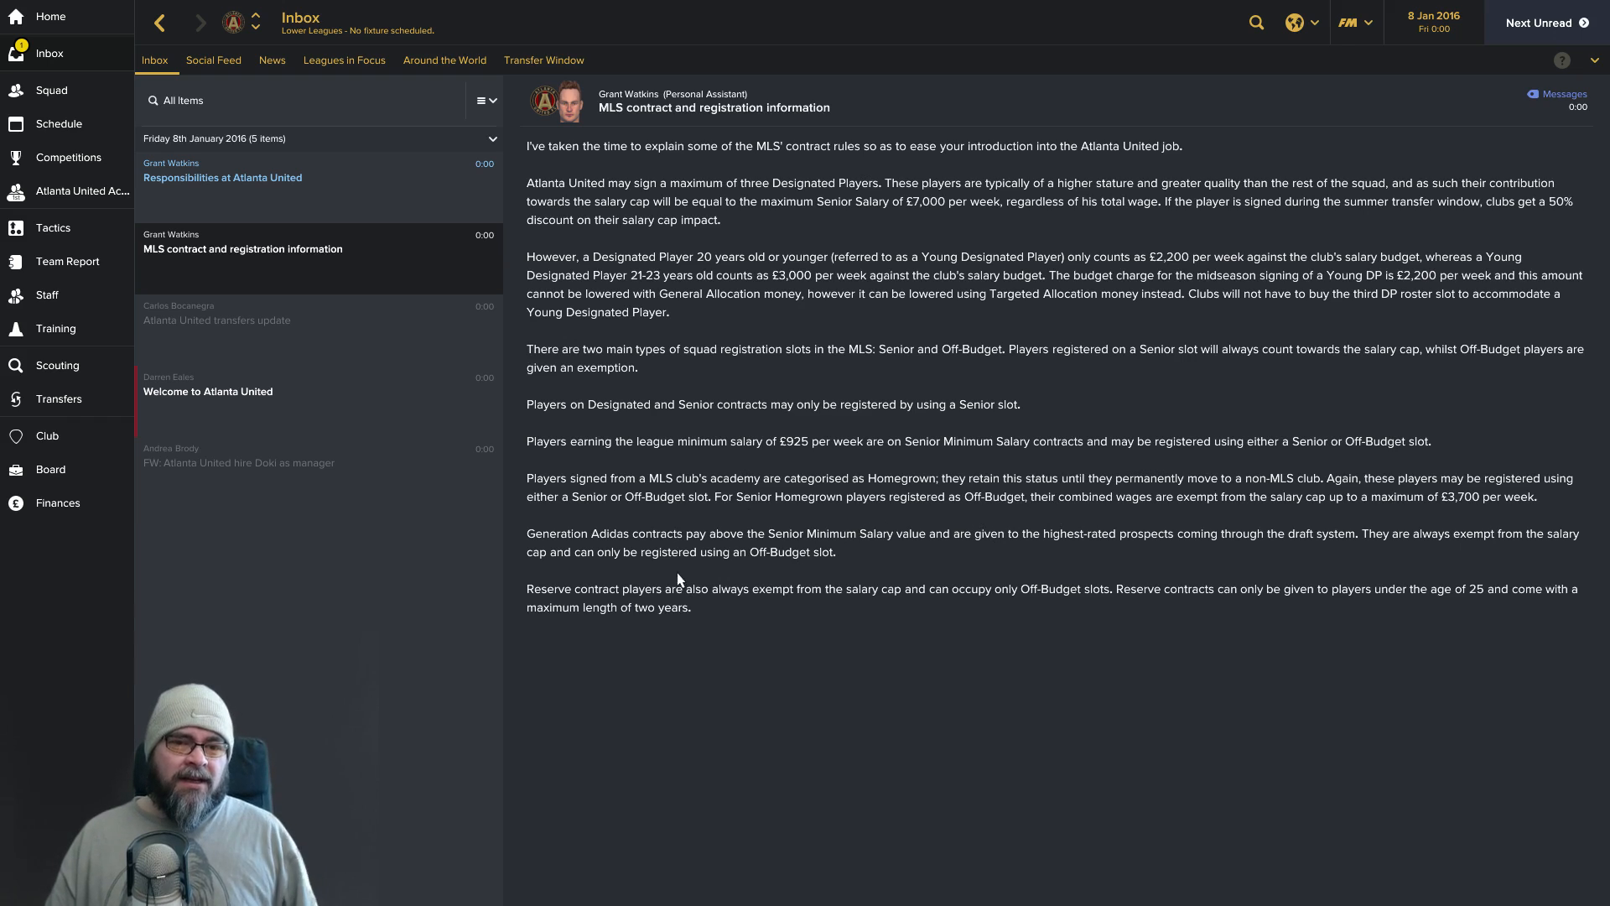
mouse_move(599, 565)
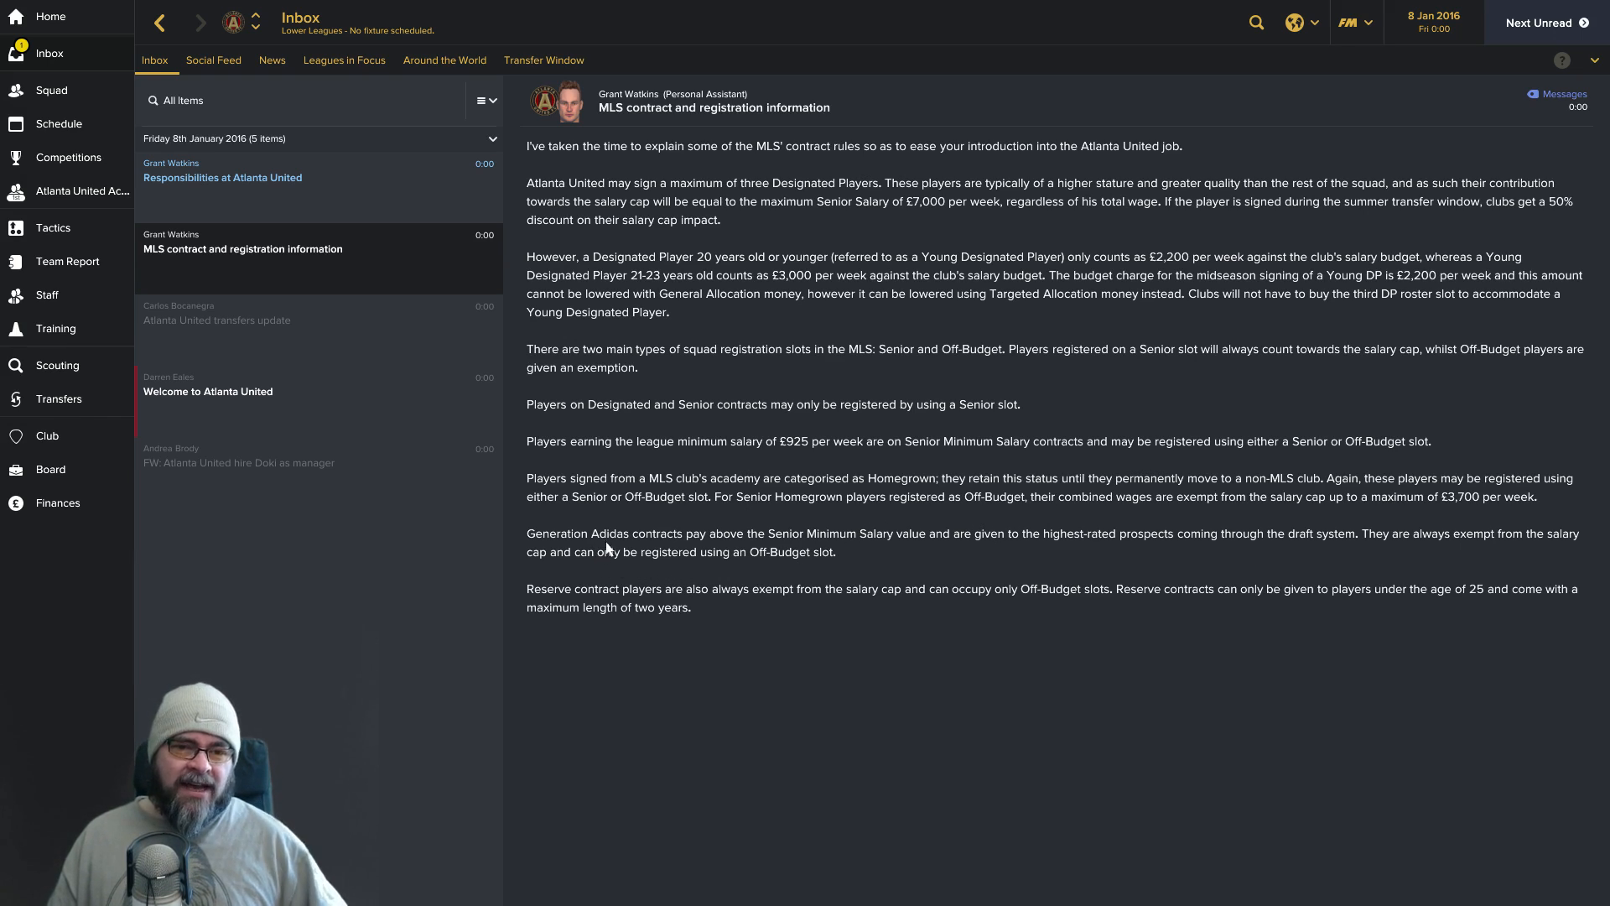
mouse_move(701, 549)
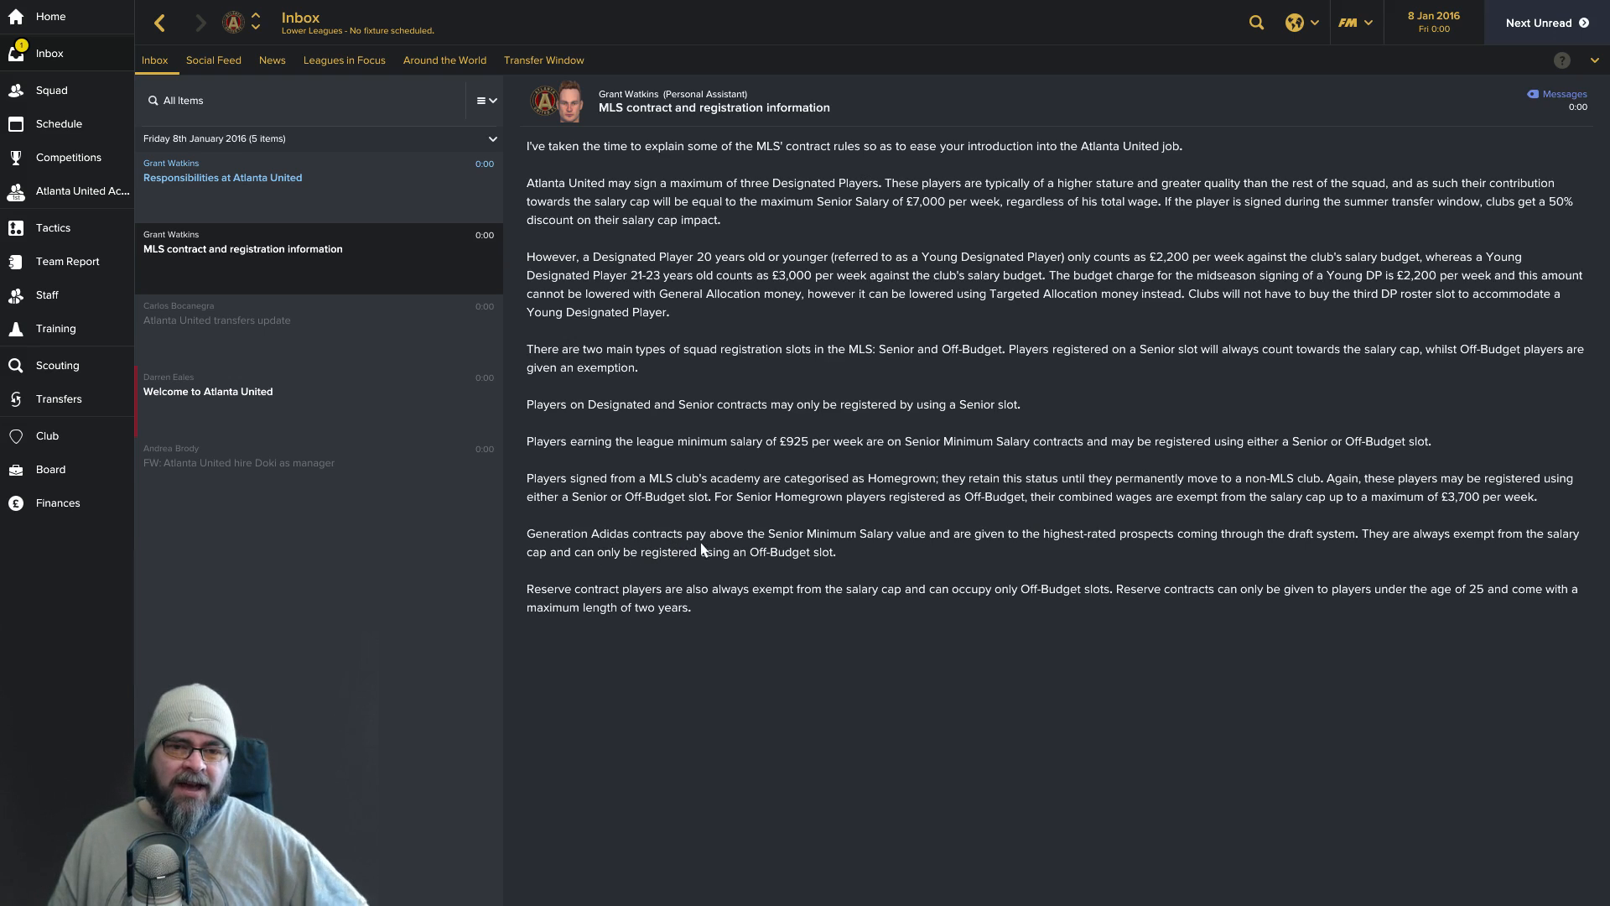
mouse_move(862, 552)
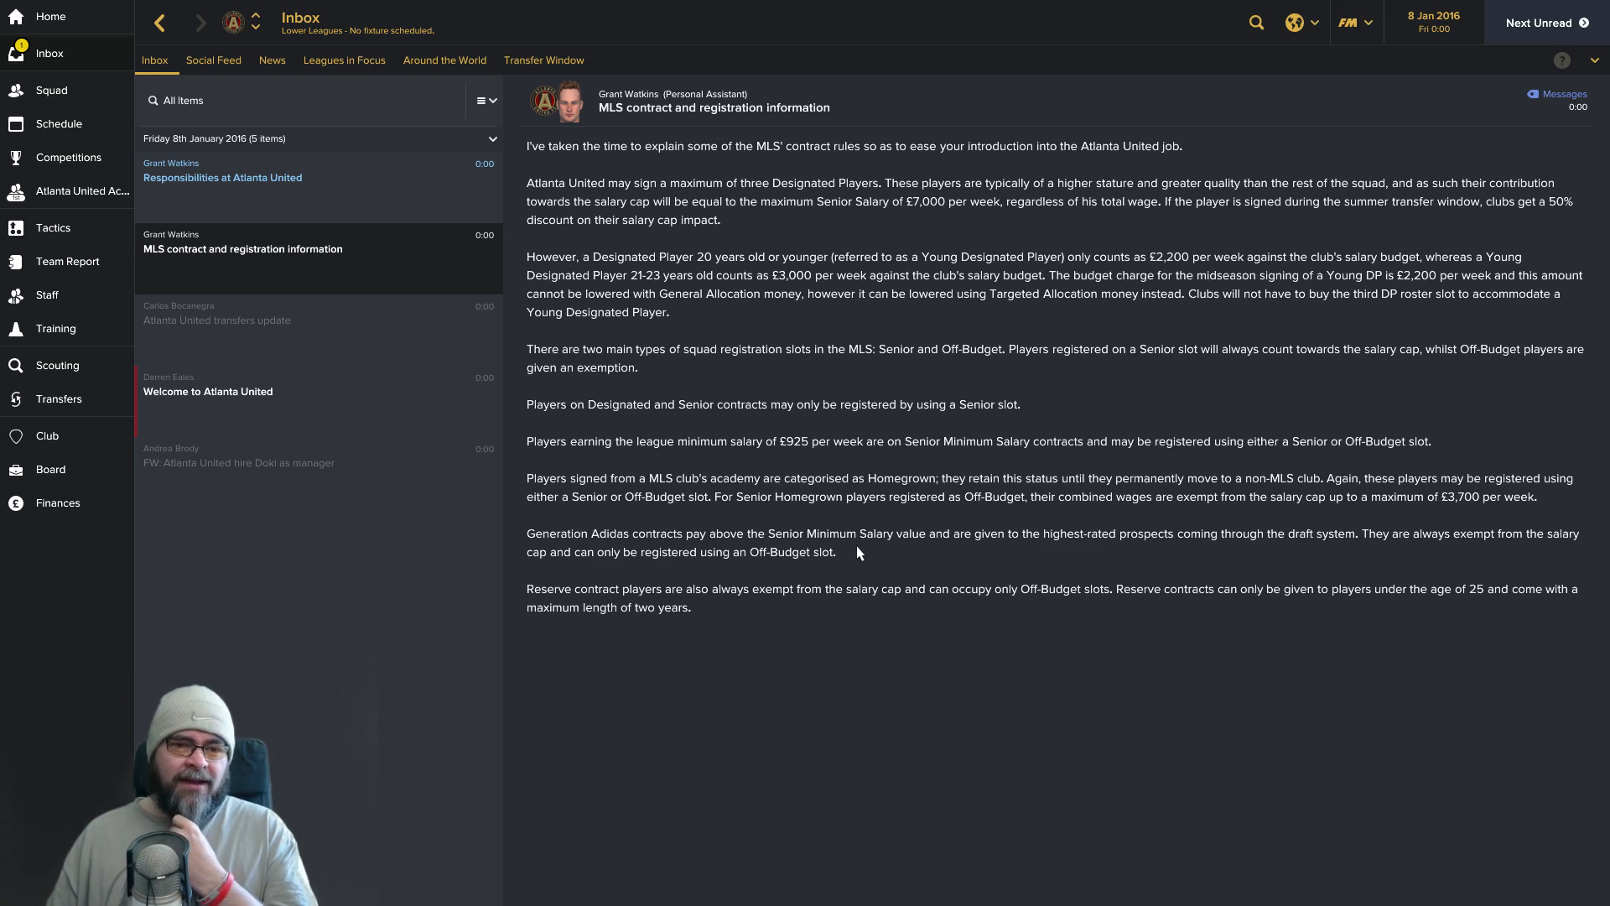
mouse_move(889, 574)
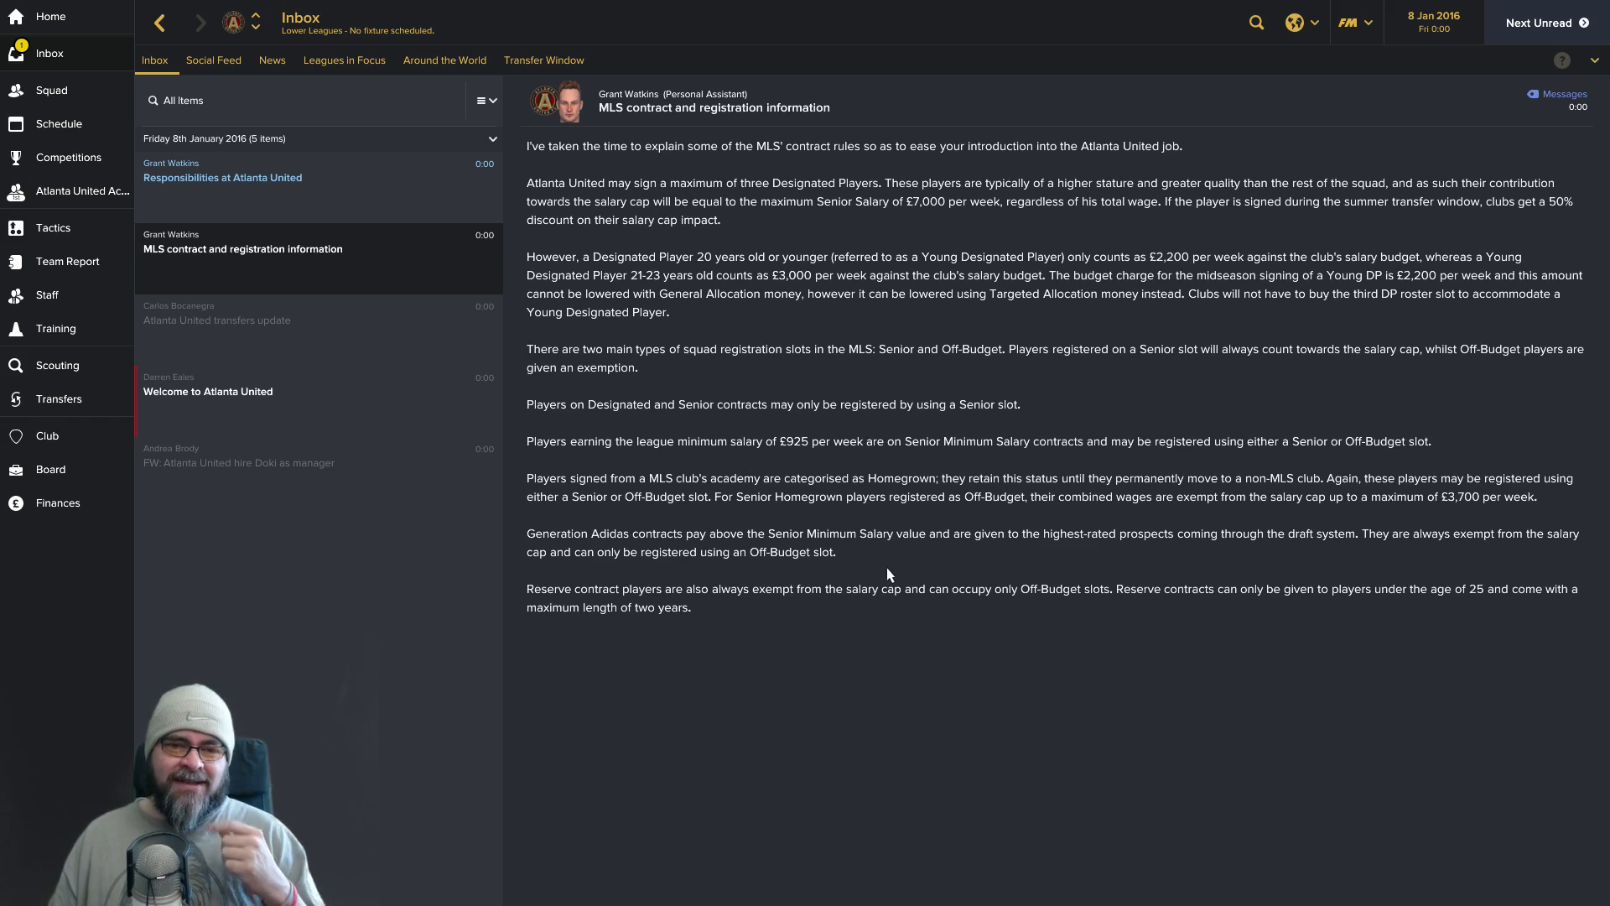
mouse_move(1099, 624)
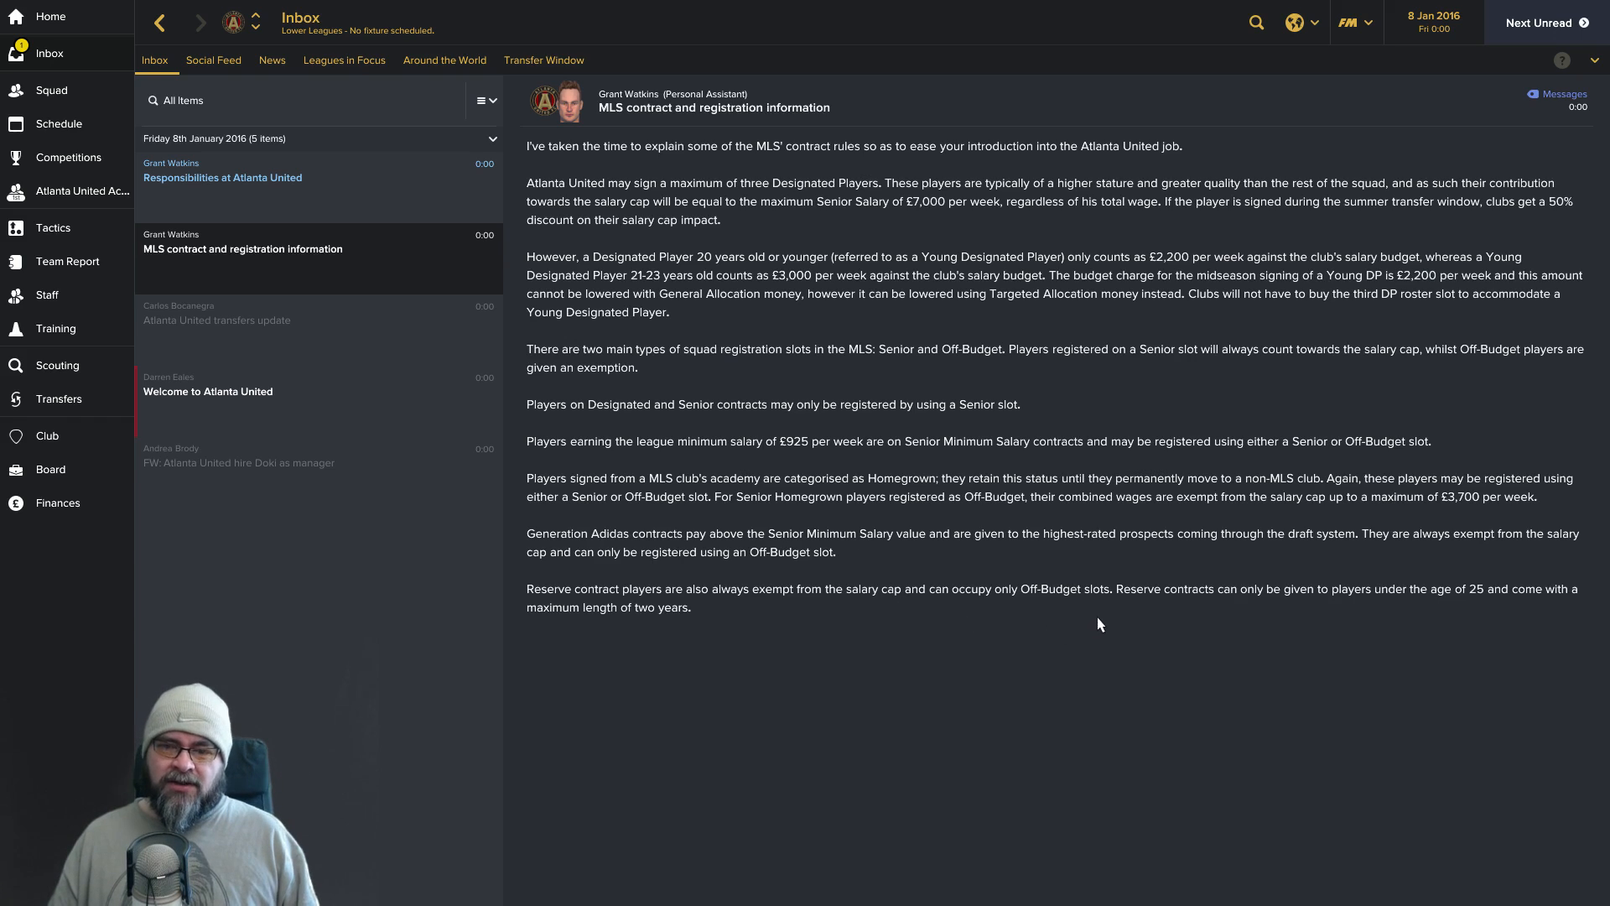
mouse_move(1458, 619)
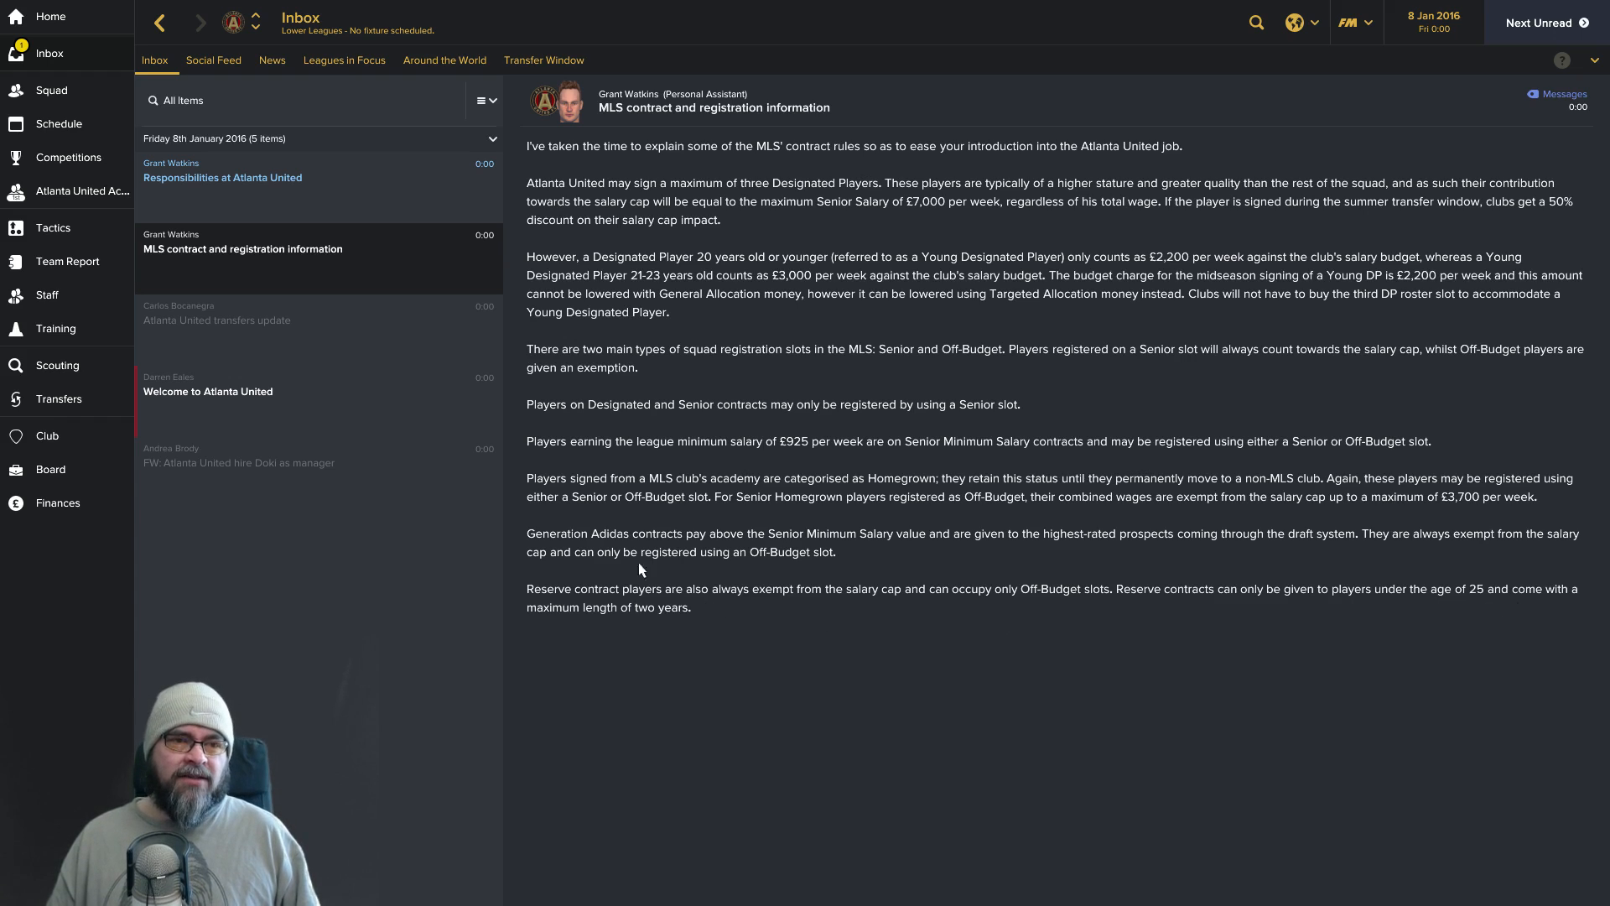
mouse_move(536, 381)
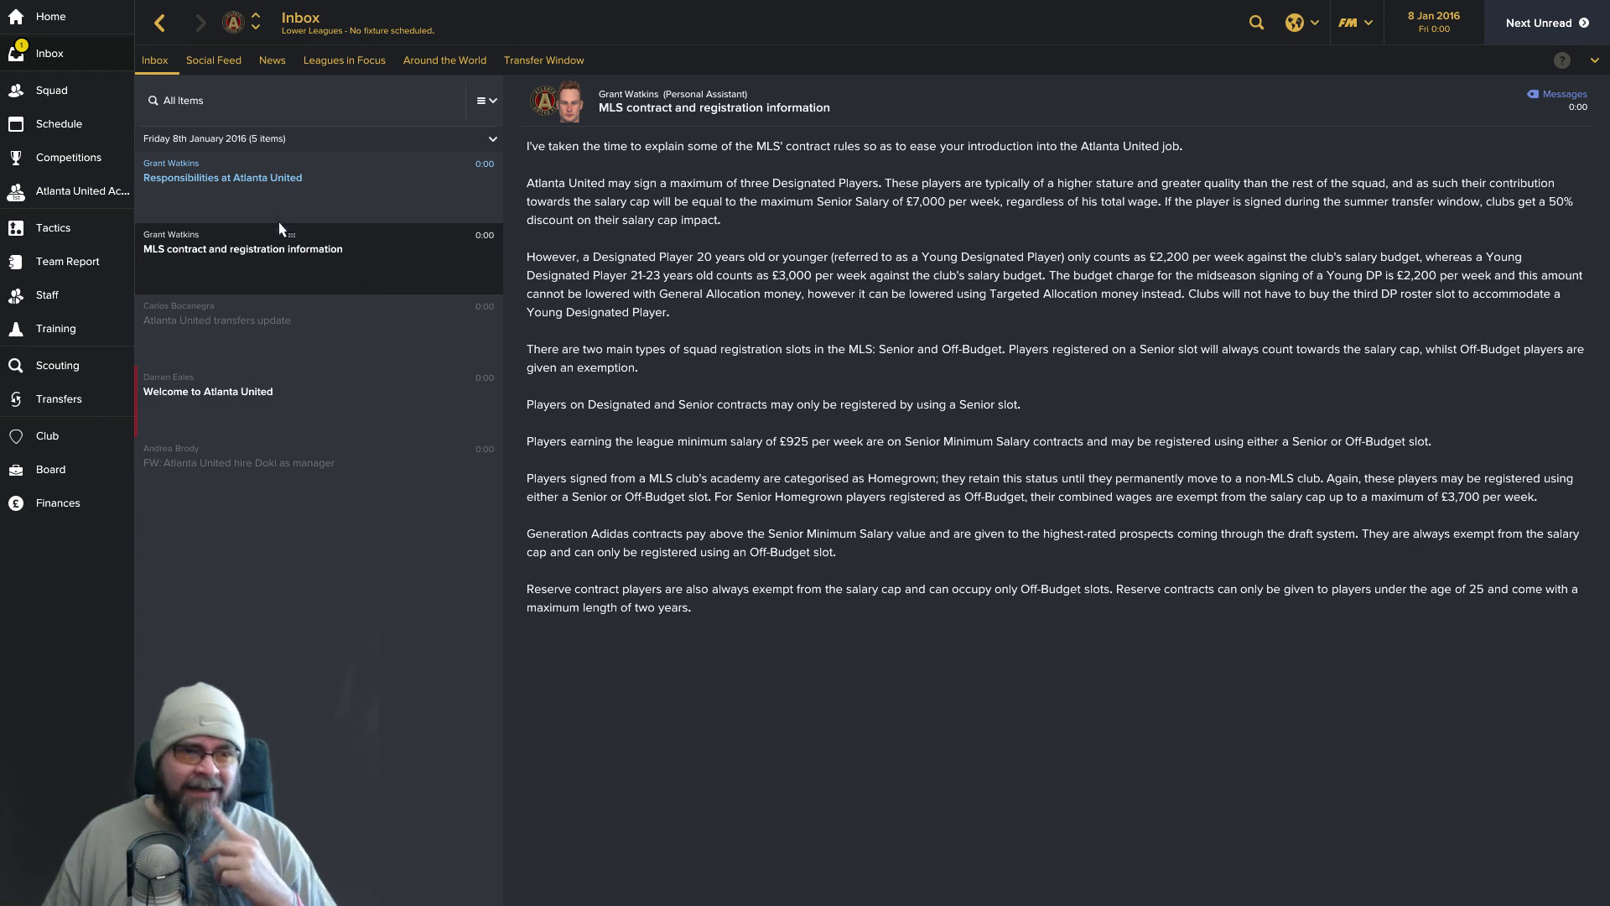
left_click(221, 176)
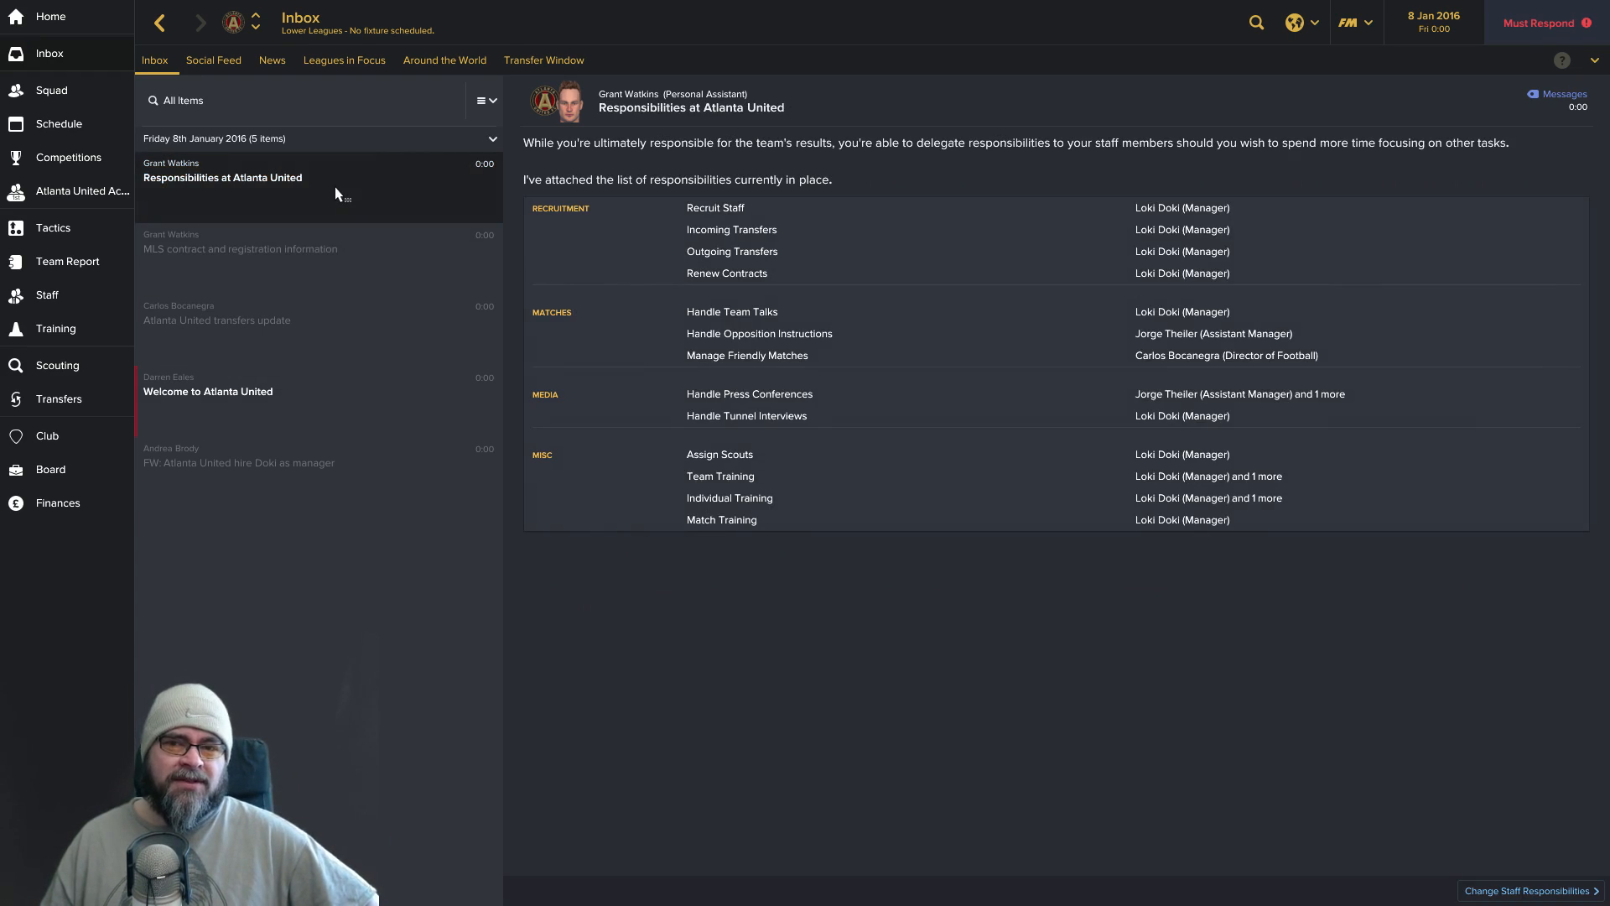
mouse_move(431, 255)
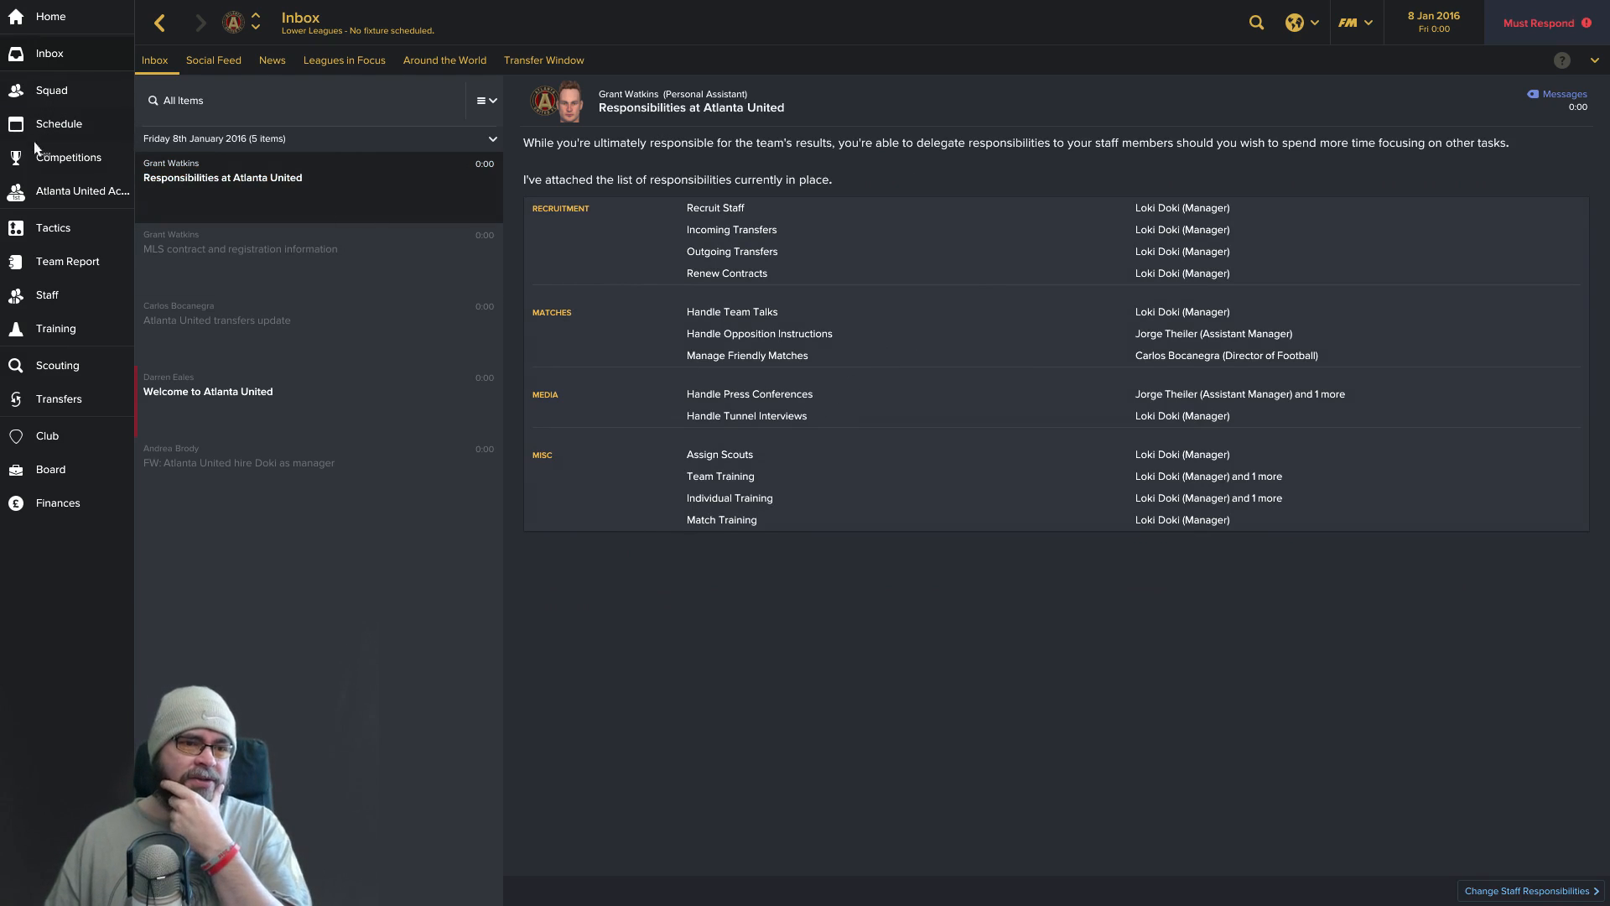
left_click(57, 502)
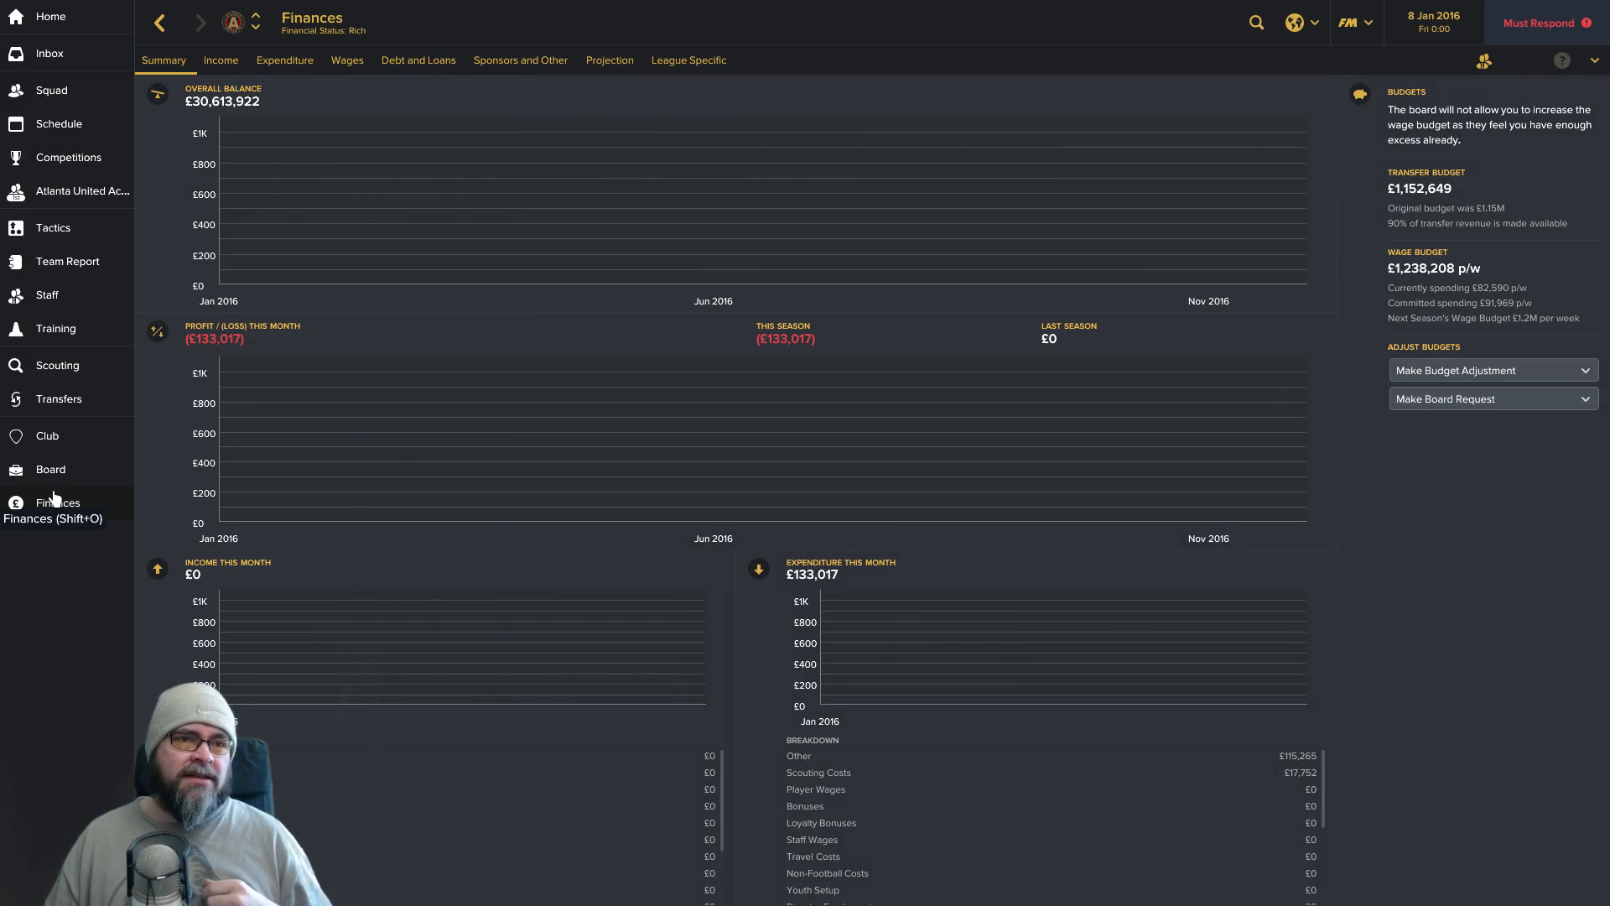
mouse_move(50, 470)
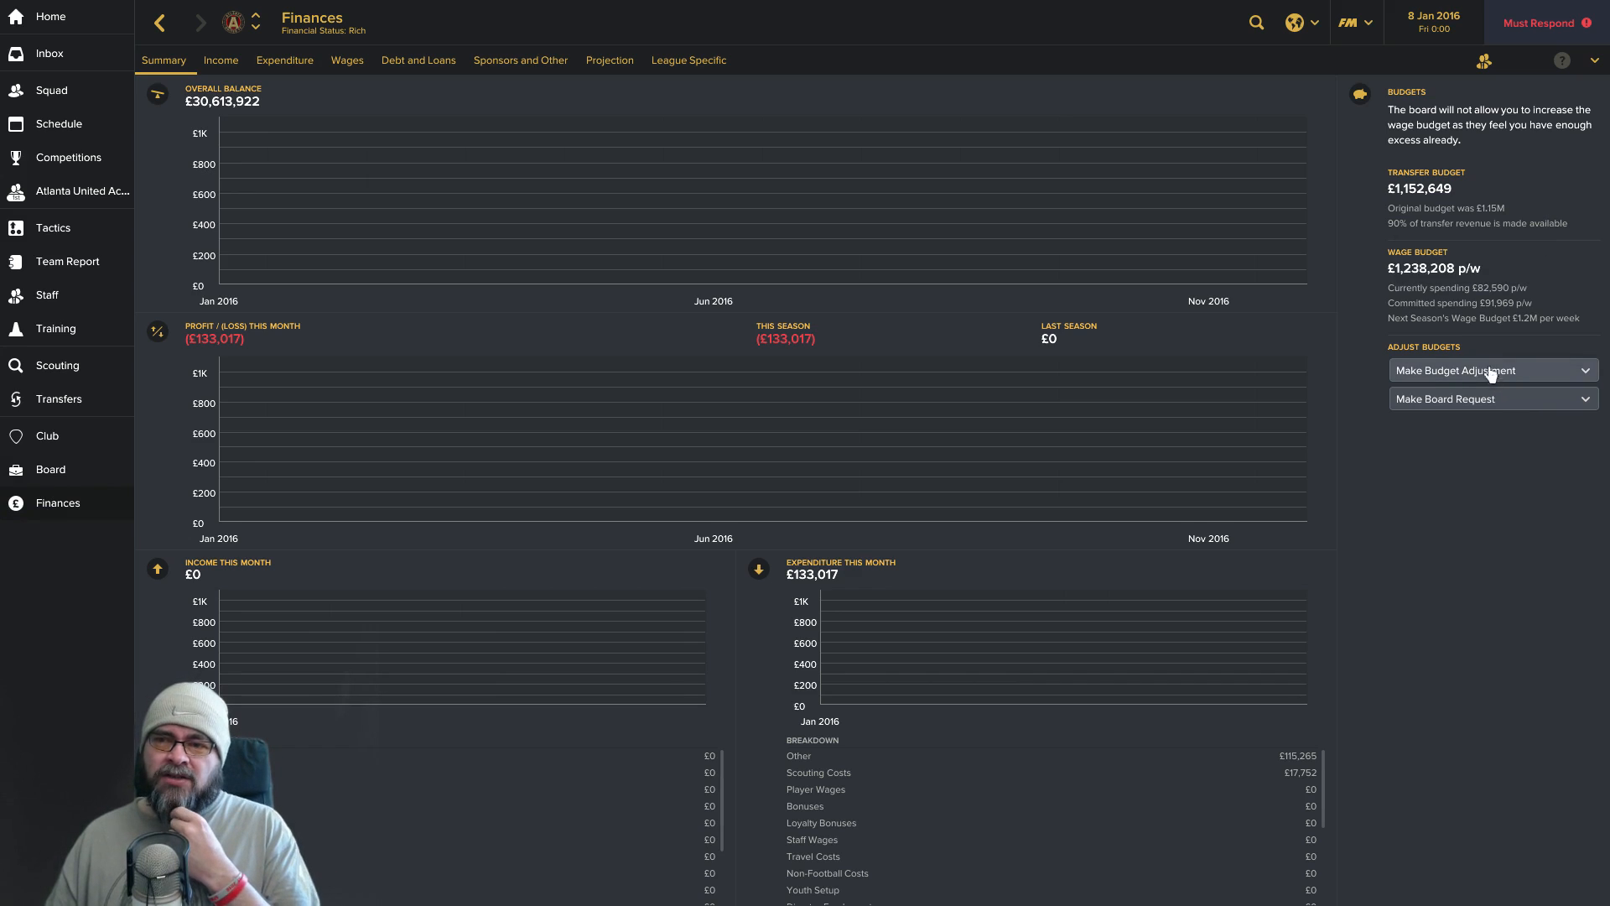
mouse_move(1324, 319)
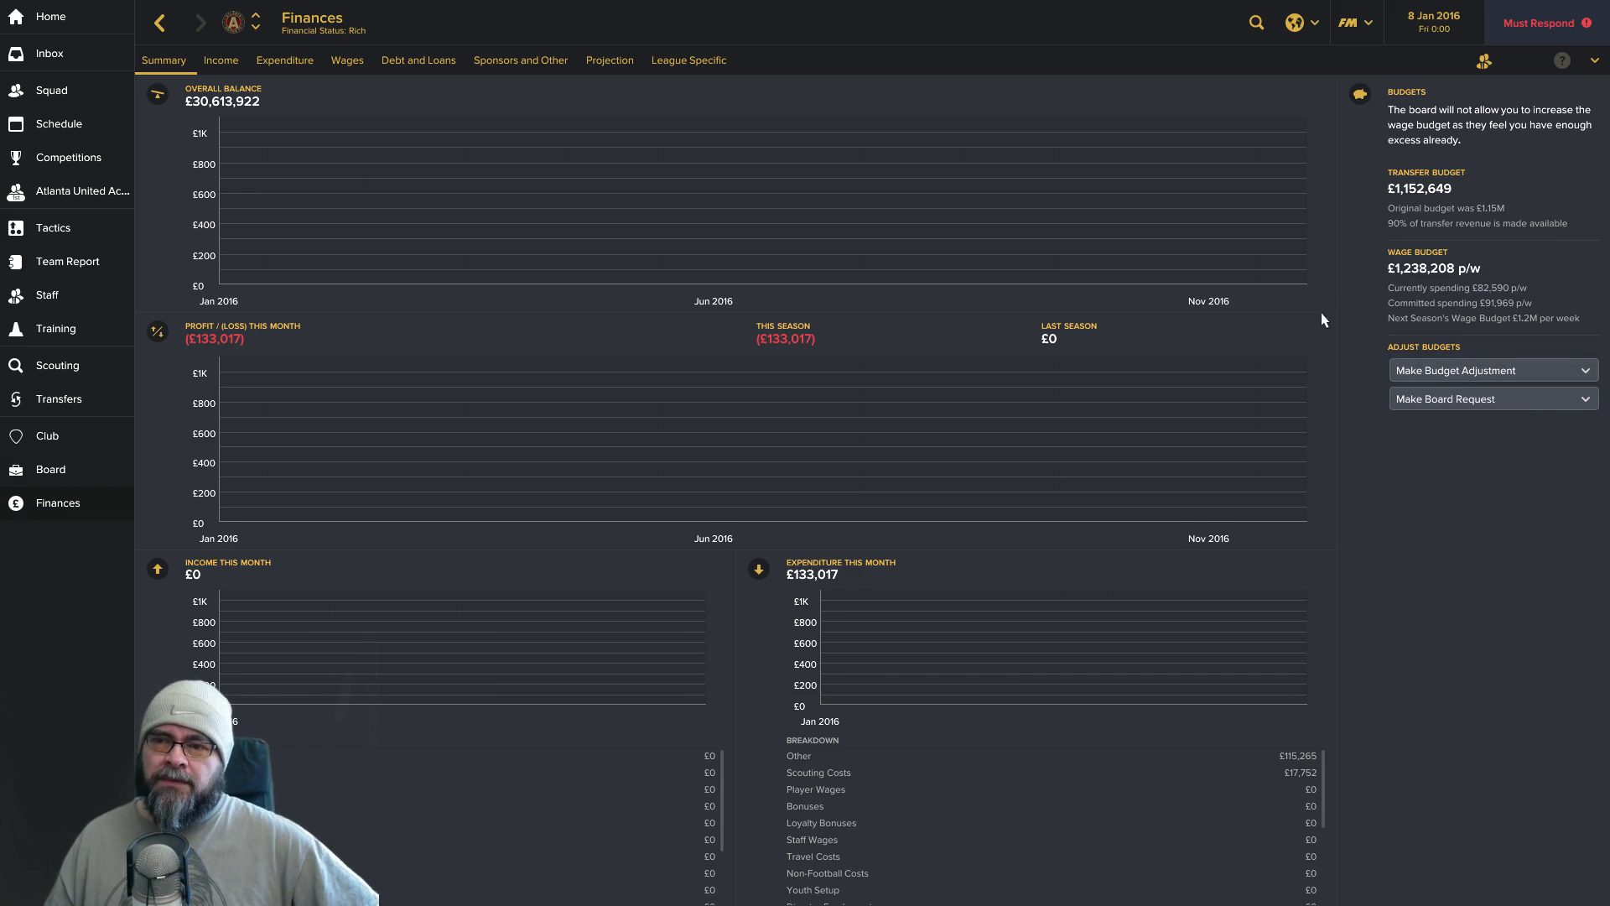
mouse_move(1495, 314)
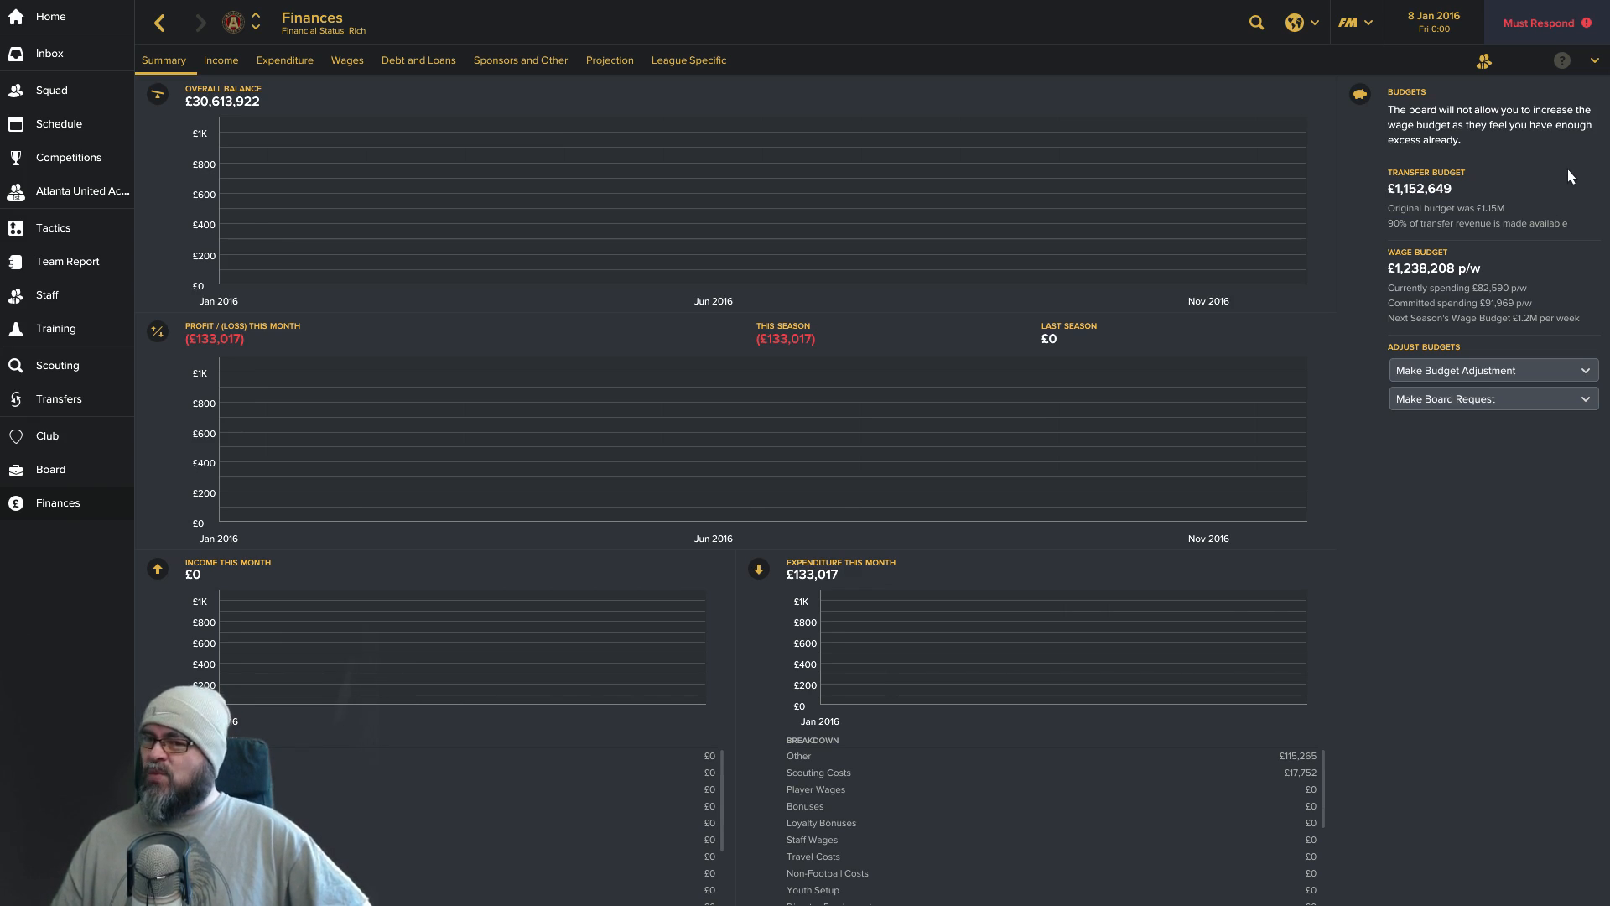
mouse_move(1473, 237)
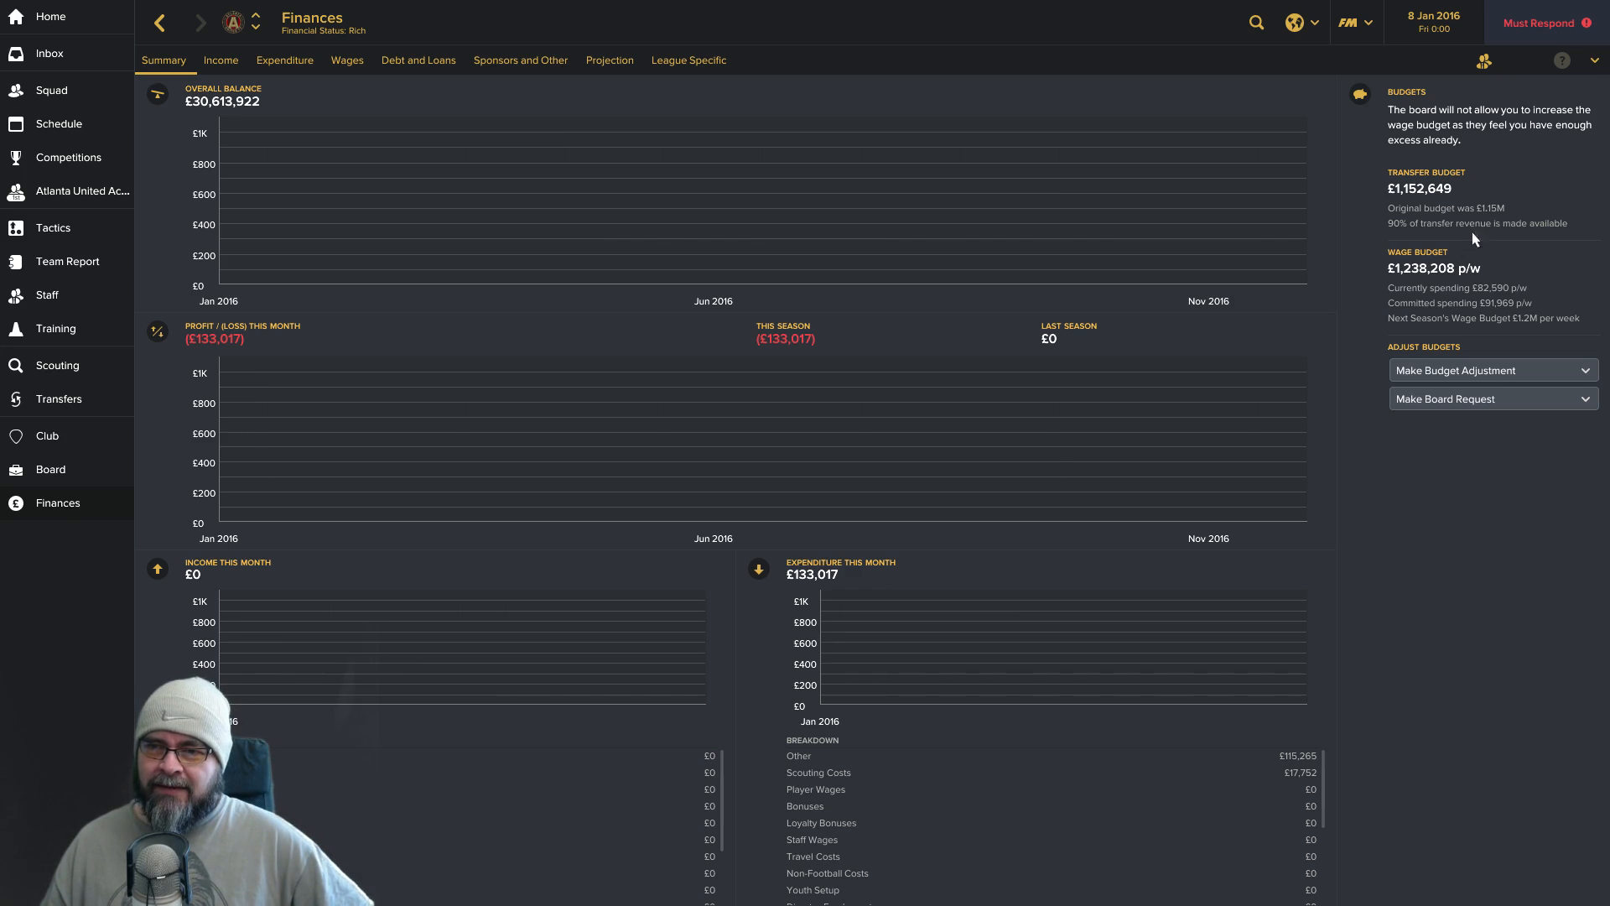
mouse_move(1480, 314)
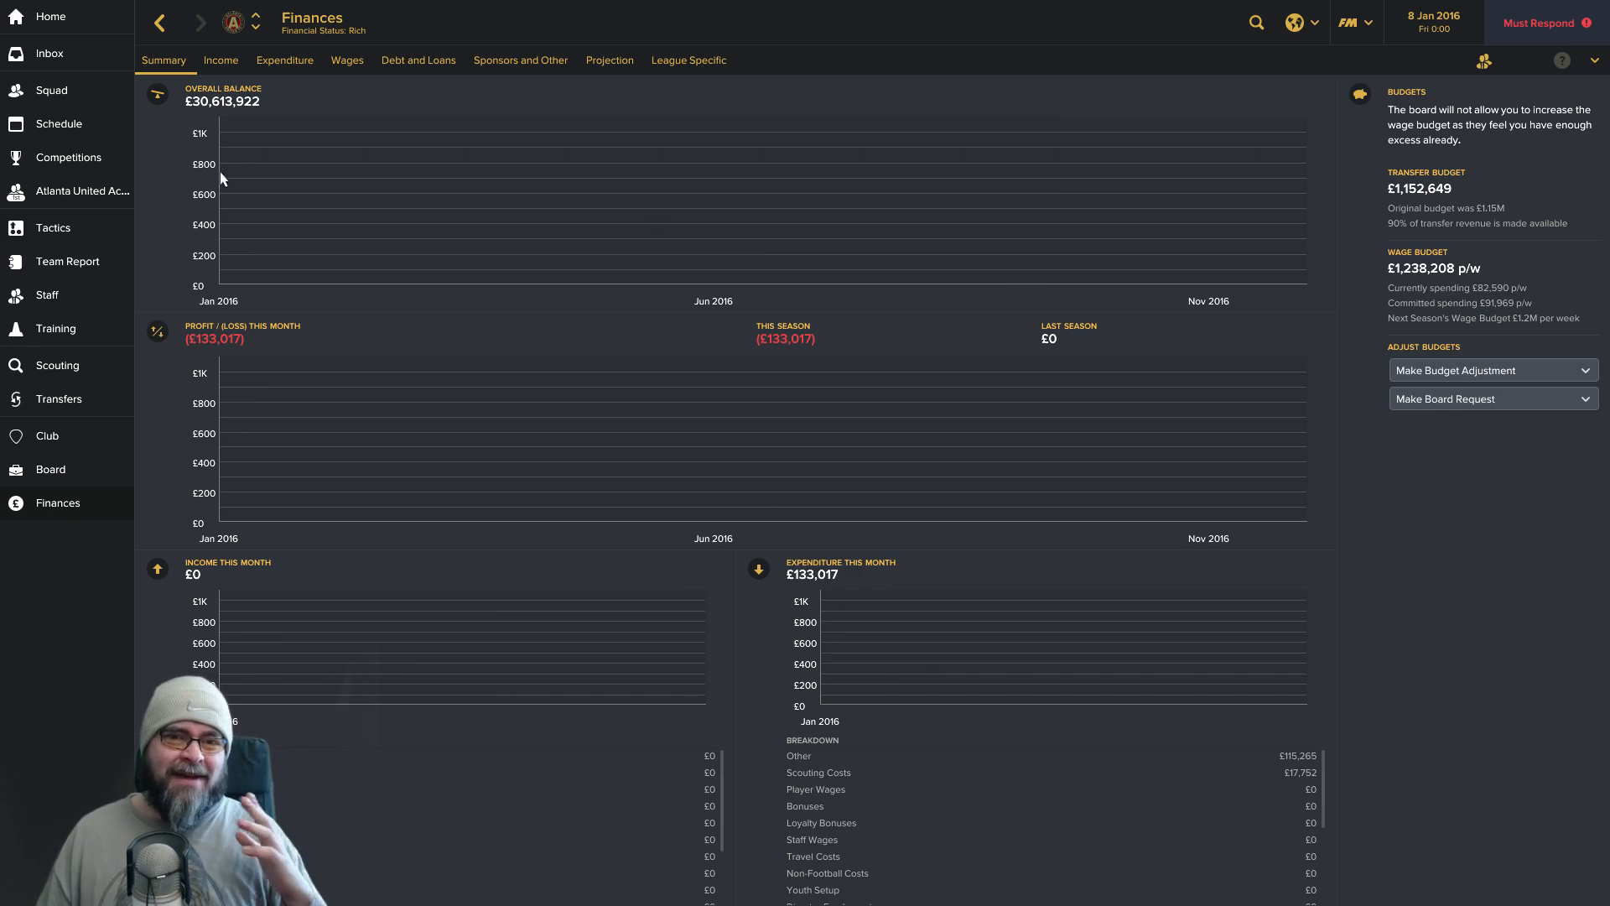
View the Atlanta United club profile with key employees, kits and Bobby Dodd Stadium.
left_click(49, 470)
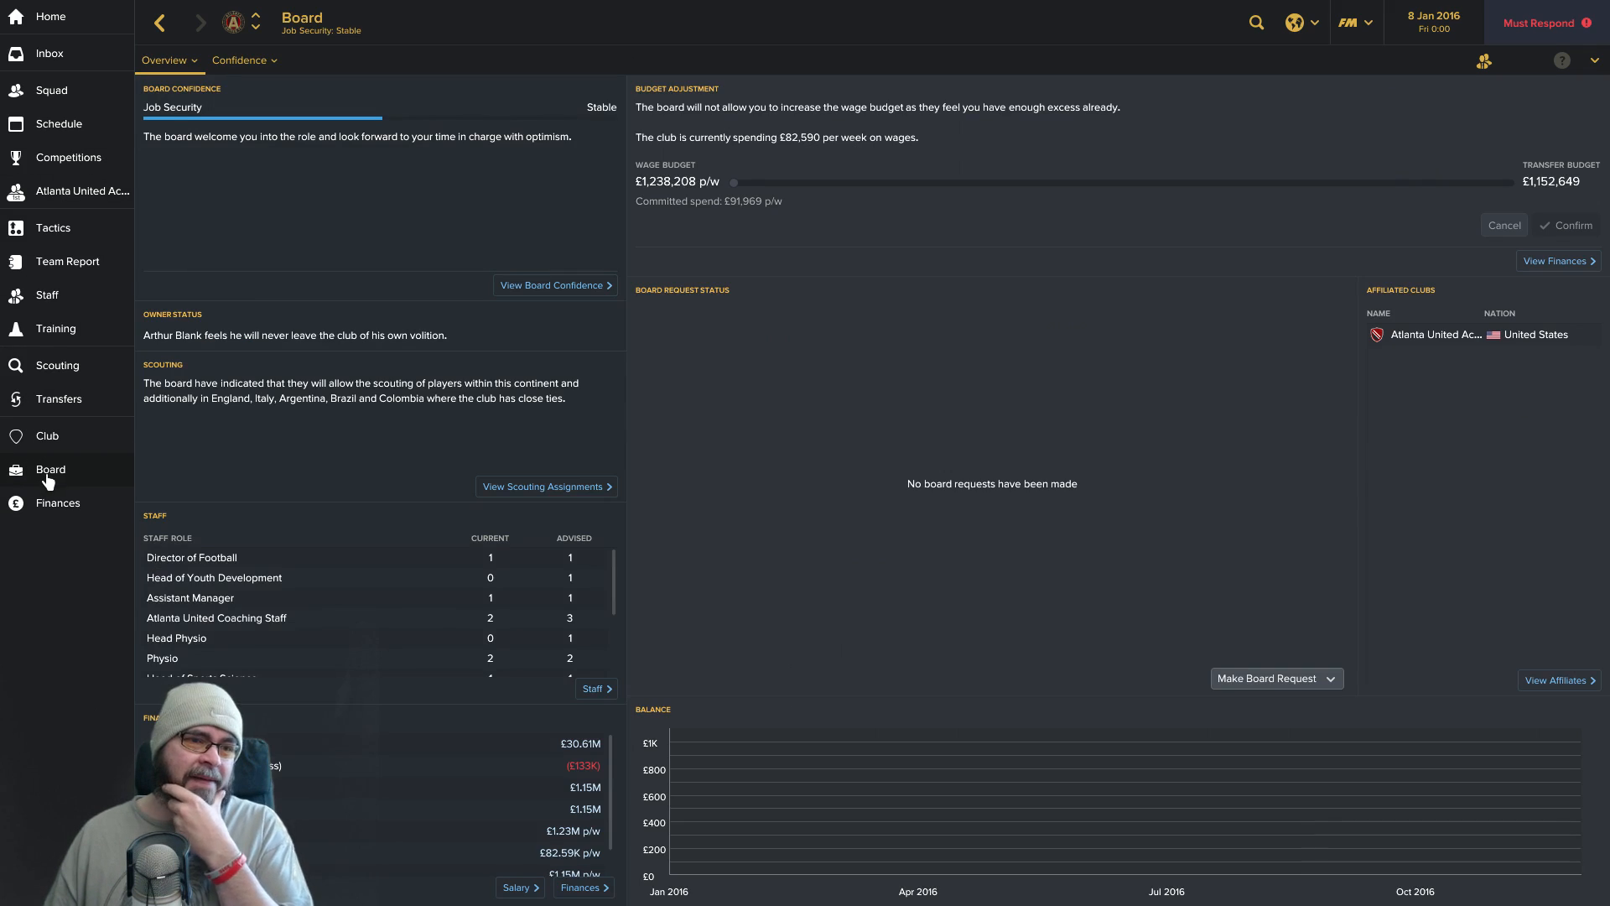
mouse_move(48, 470)
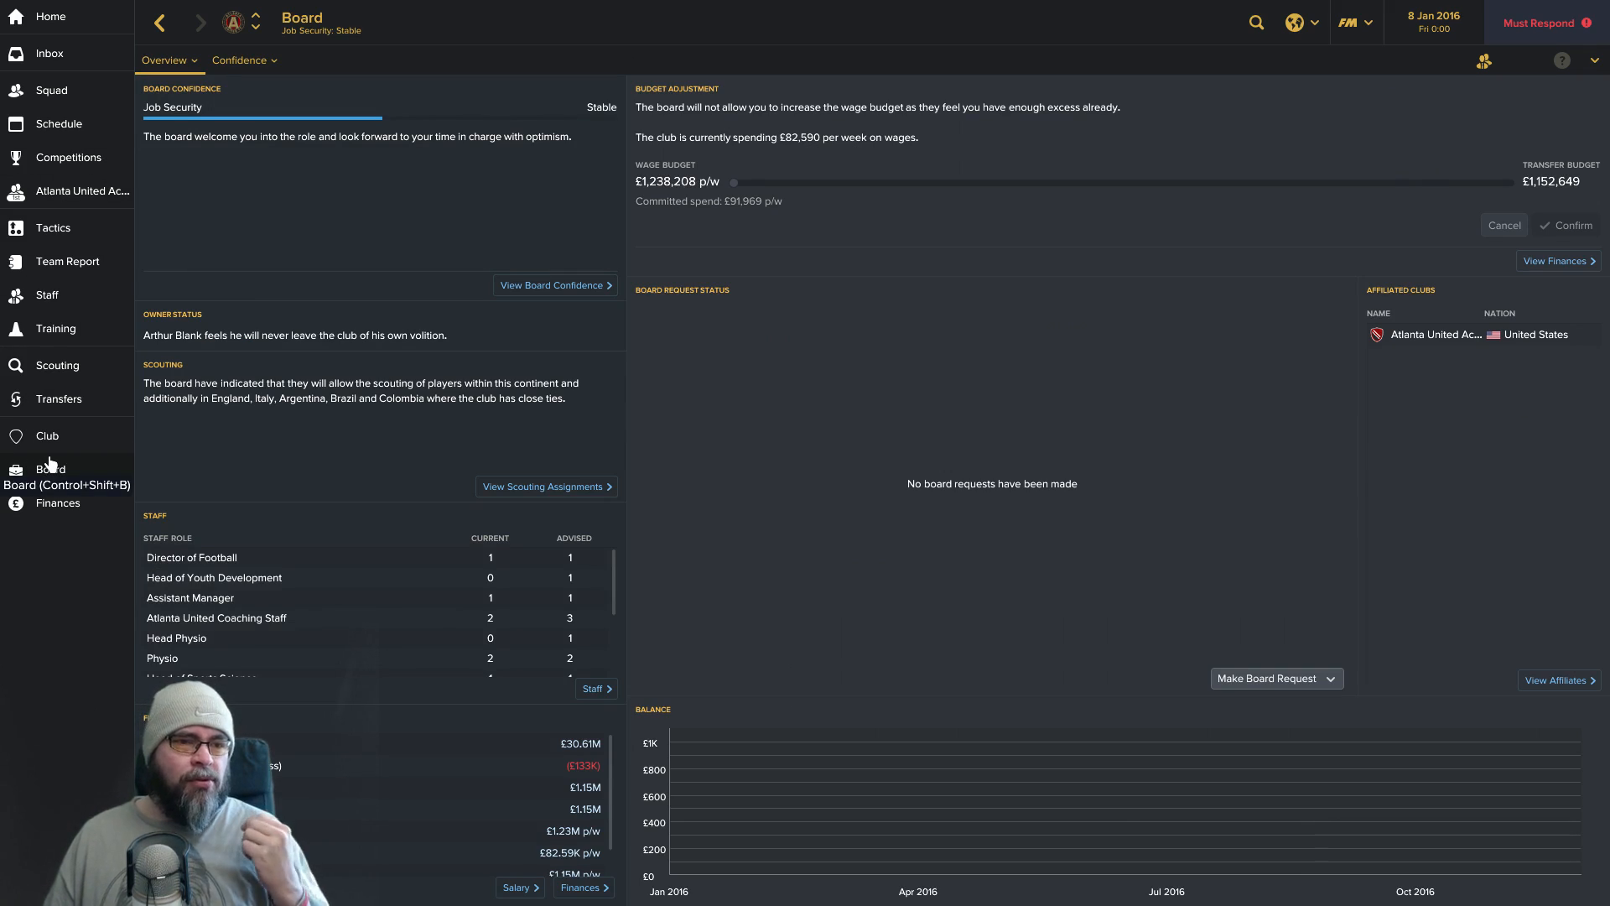
left_click(47, 436)
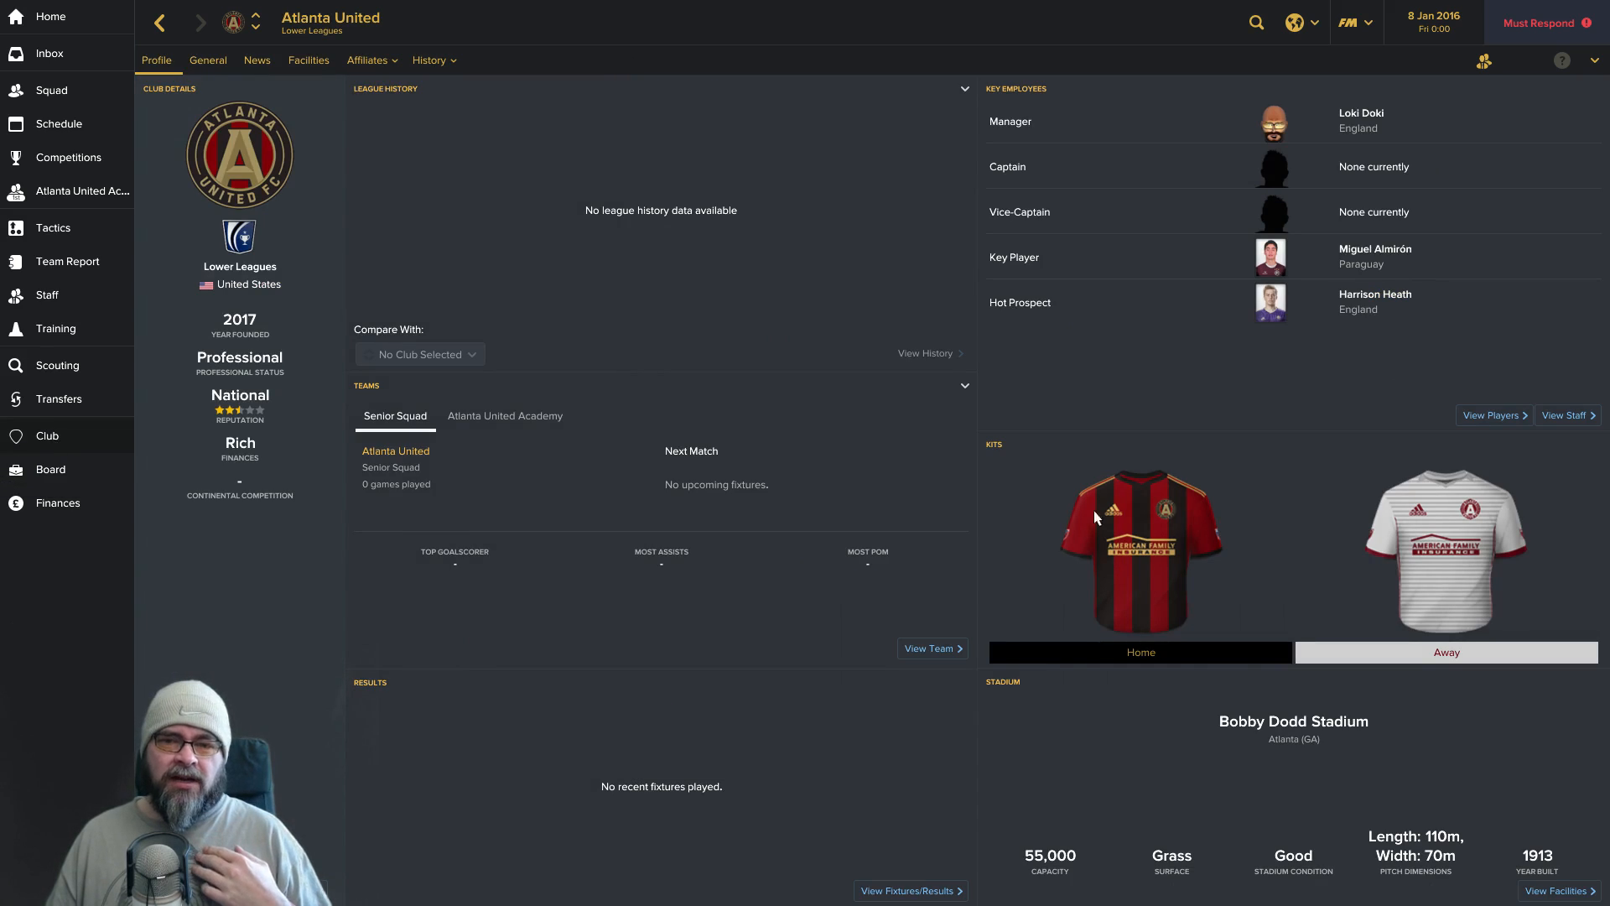
mouse_move(1018, 490)
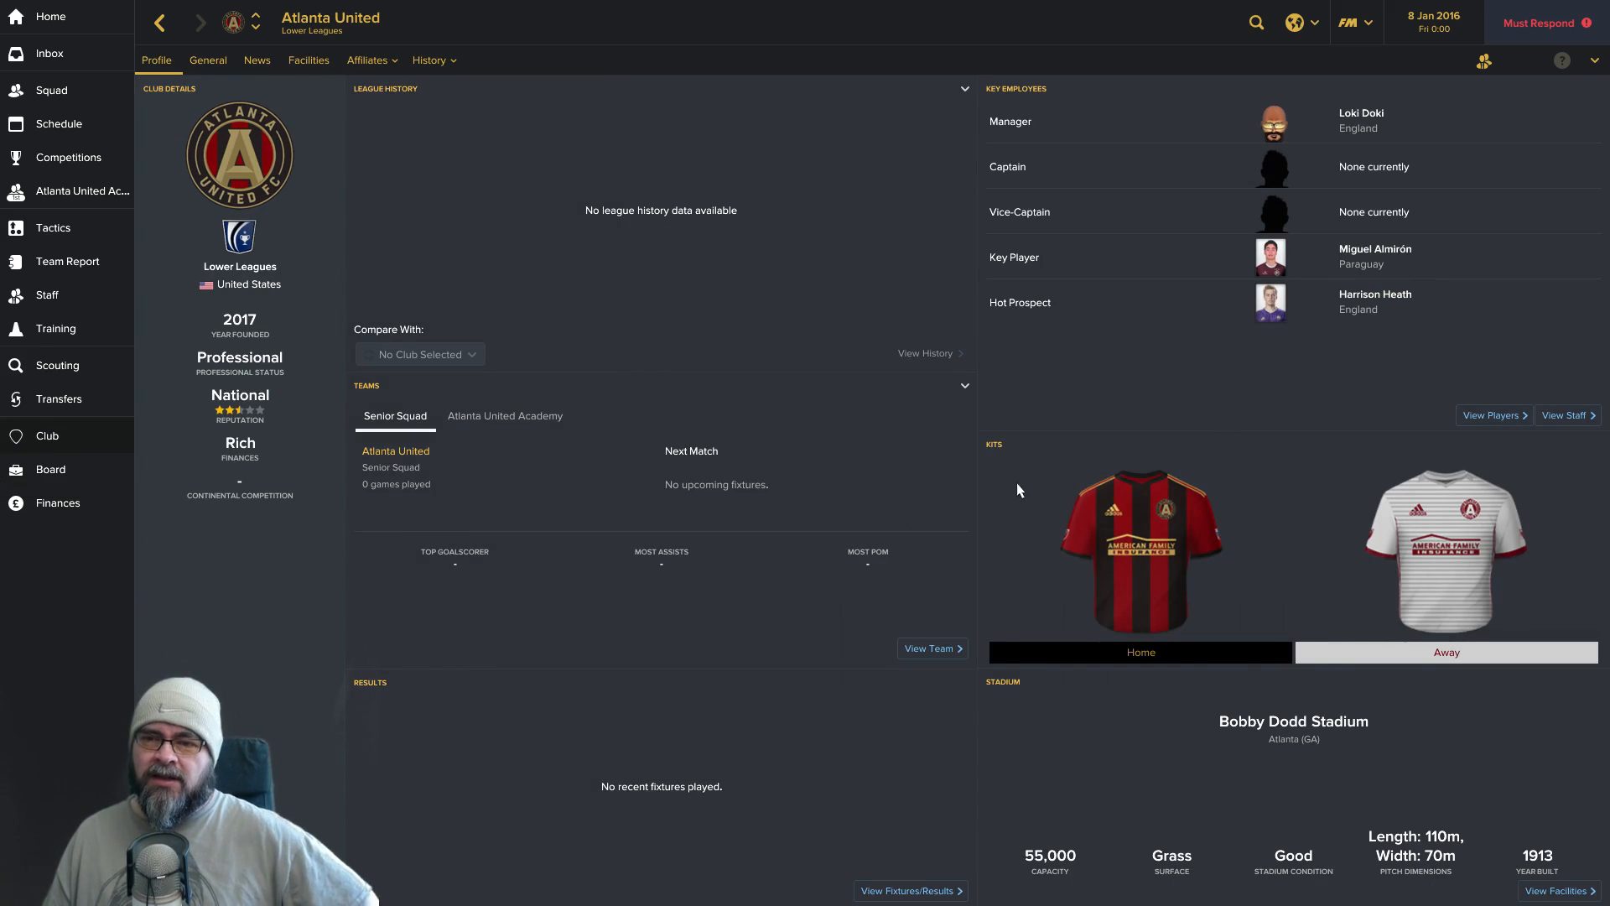
mouse_move(391, 465)
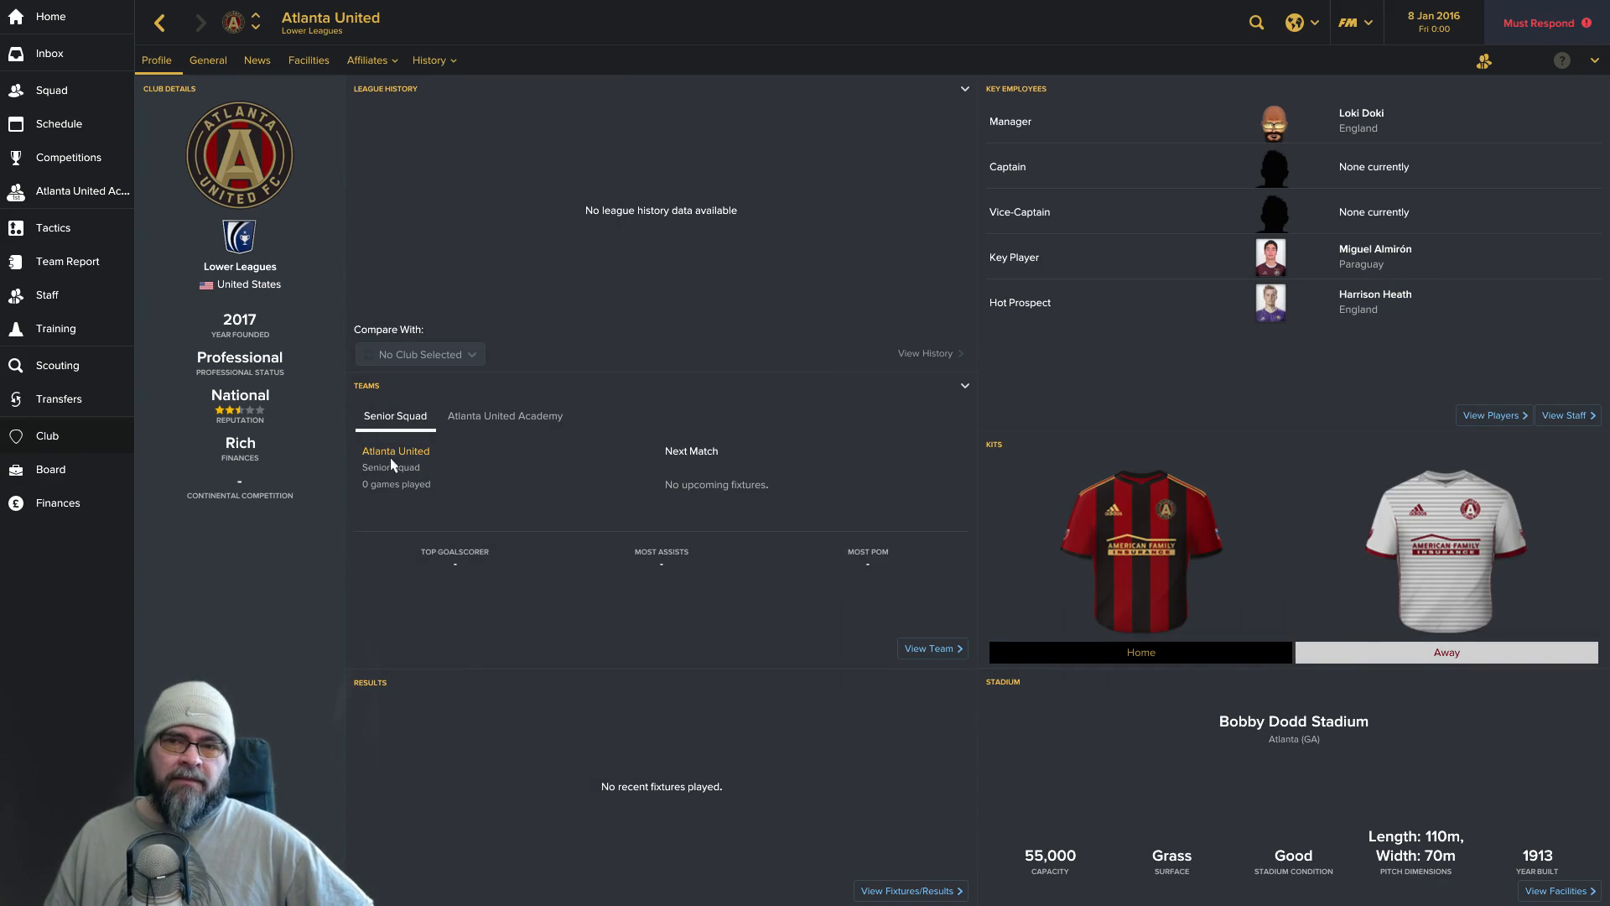
mouse_move(1374, 255)
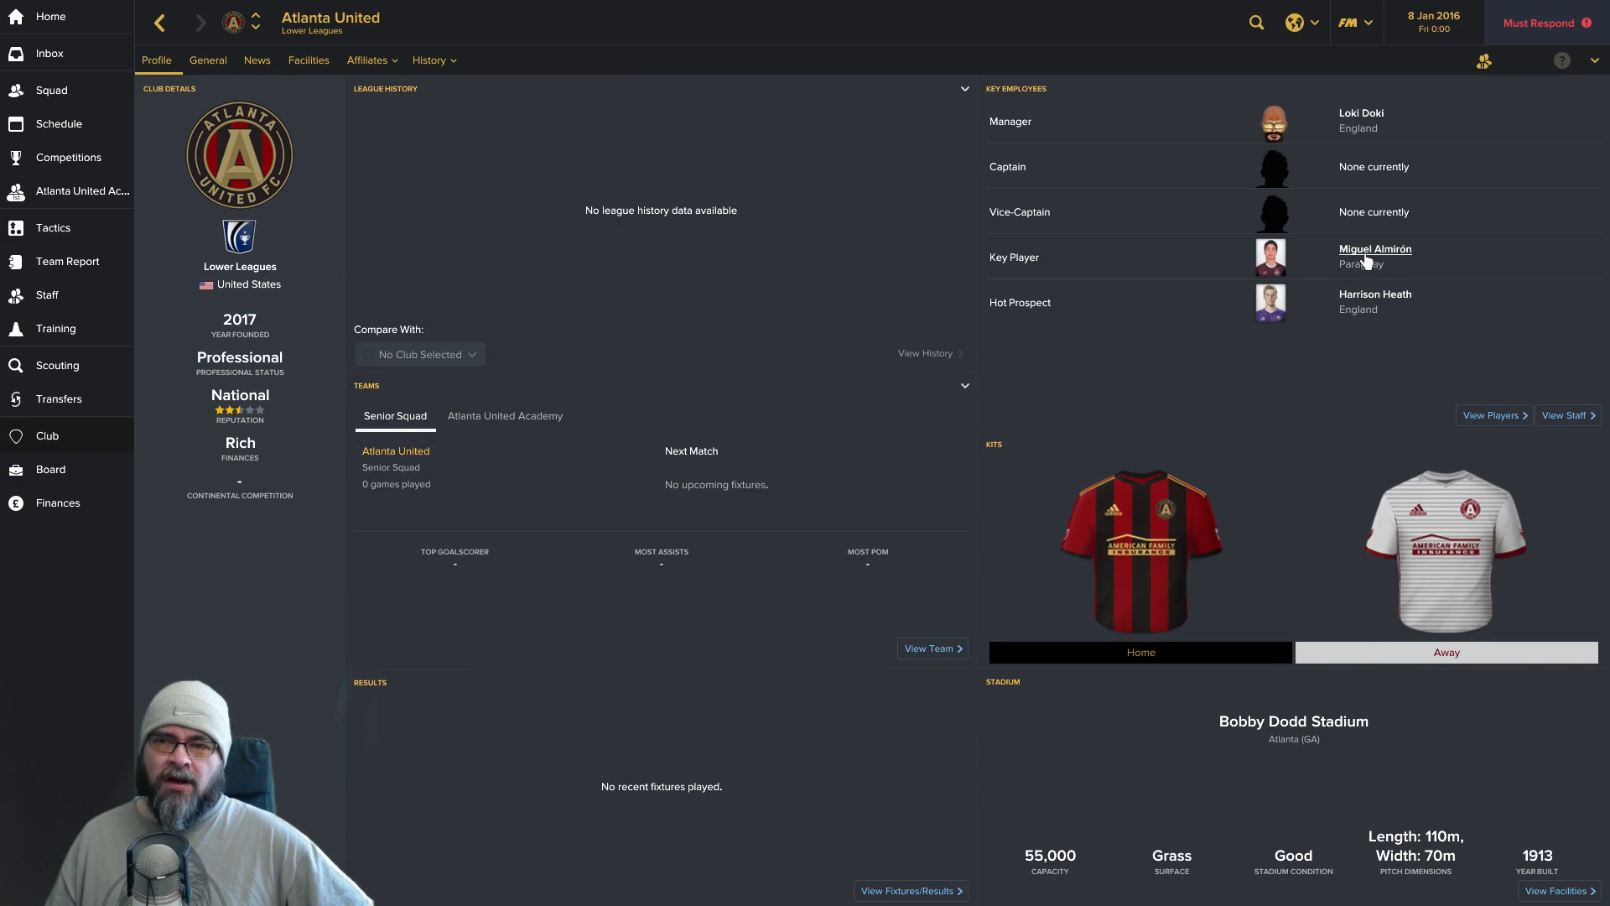
mouse_move(243, 341)
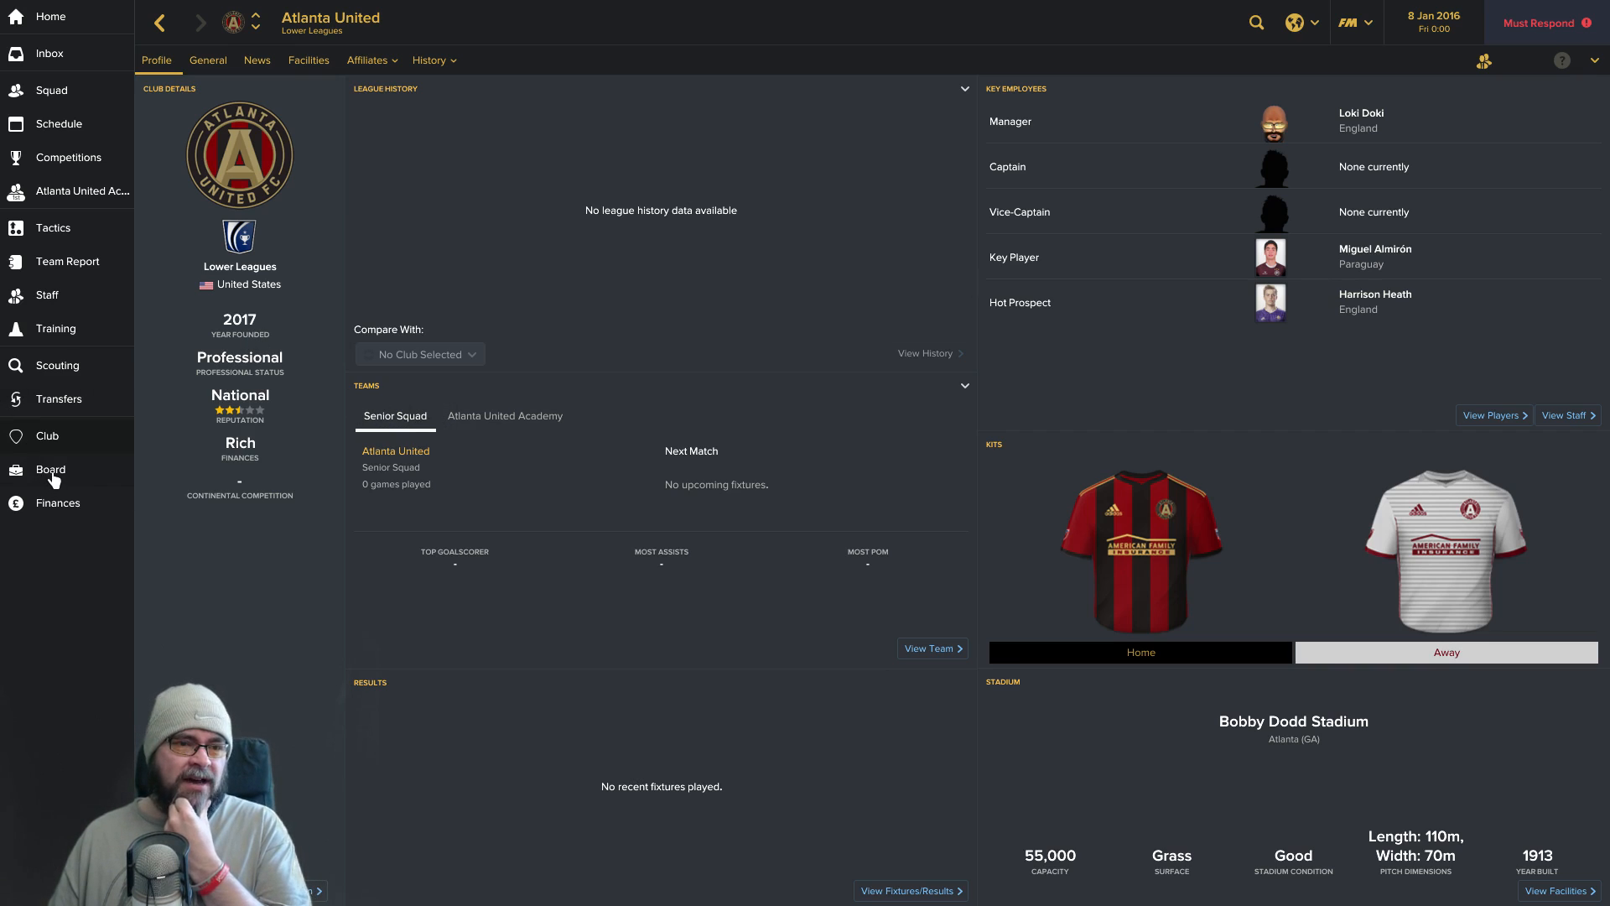
Review board confidence on competitions and club issues, then return to the finances summary.
left_click(50, 470)
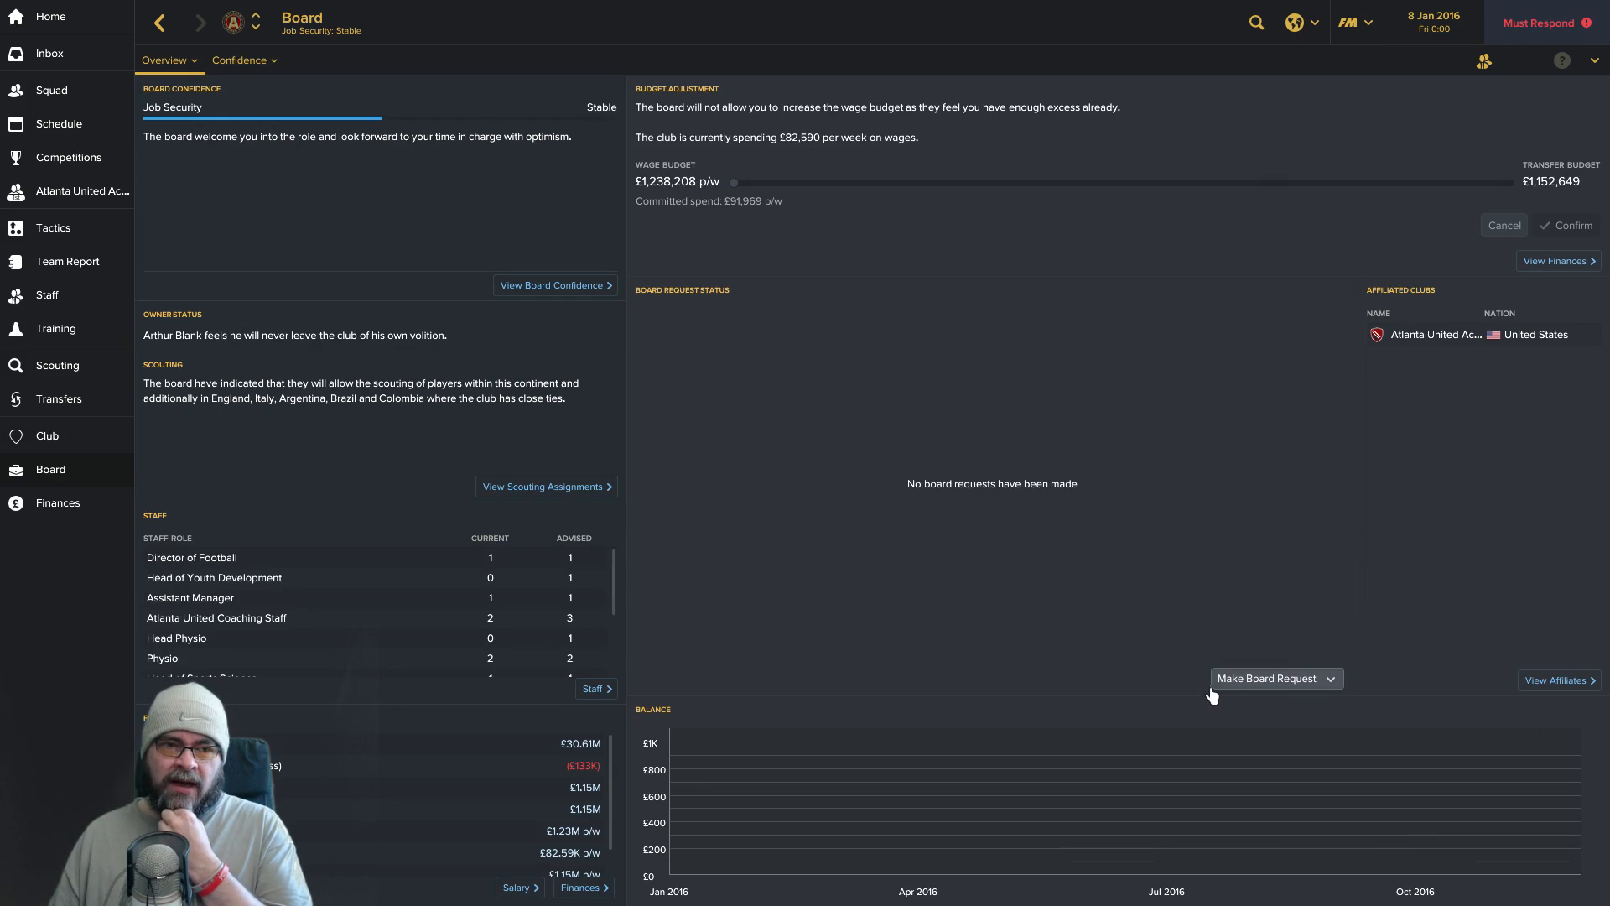
left_click(240, 60)
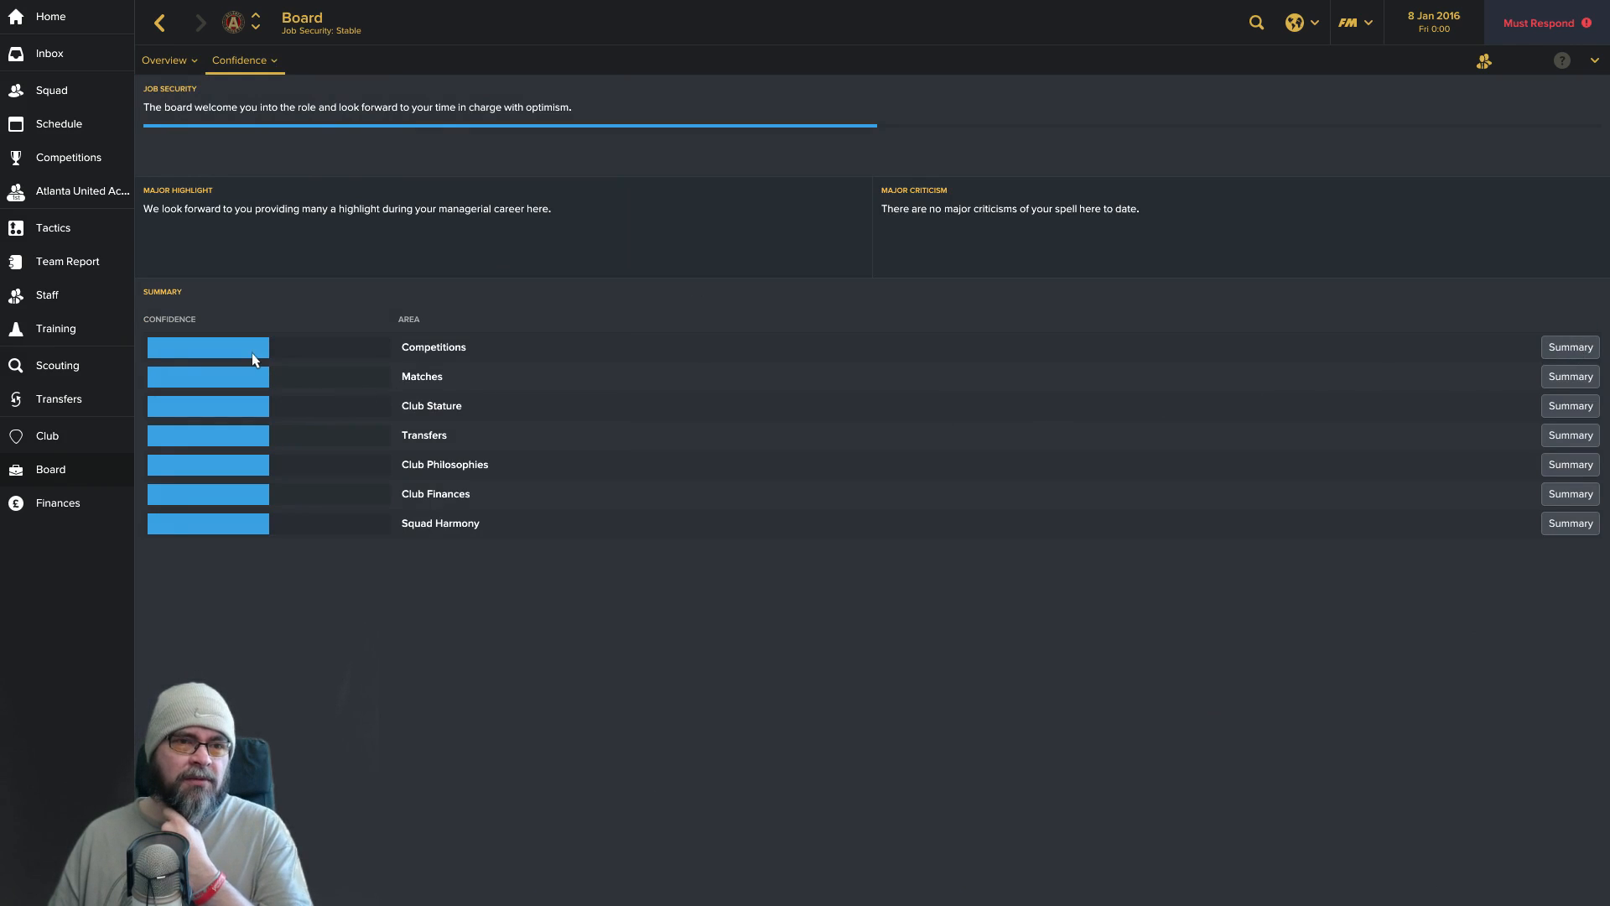
left_click(1570, 346)
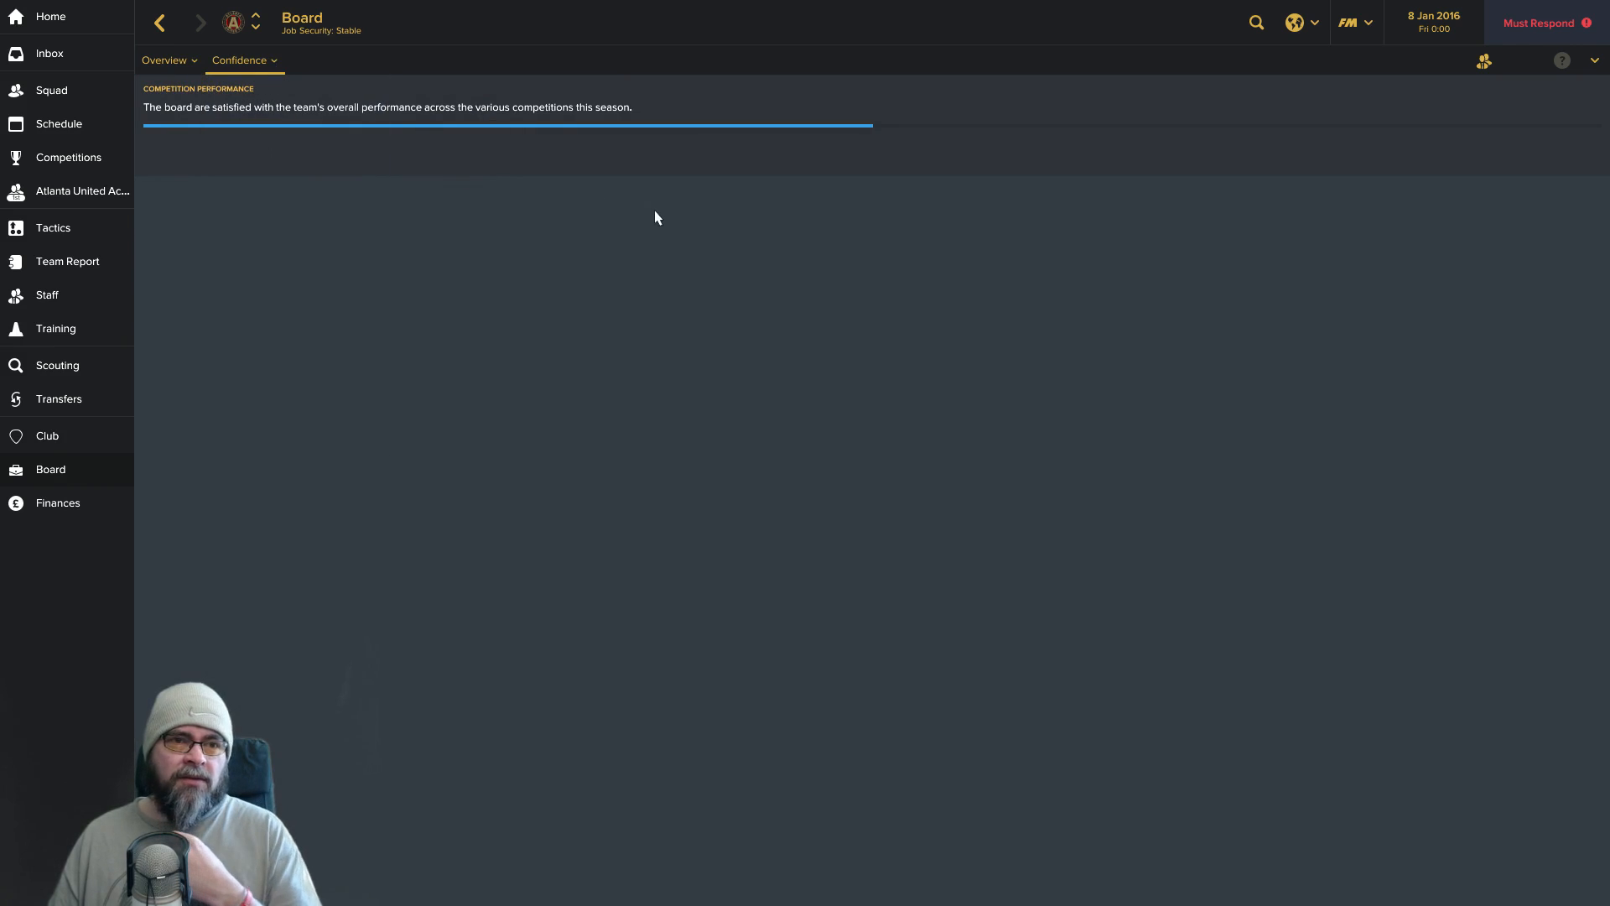
left_click(240, 61)
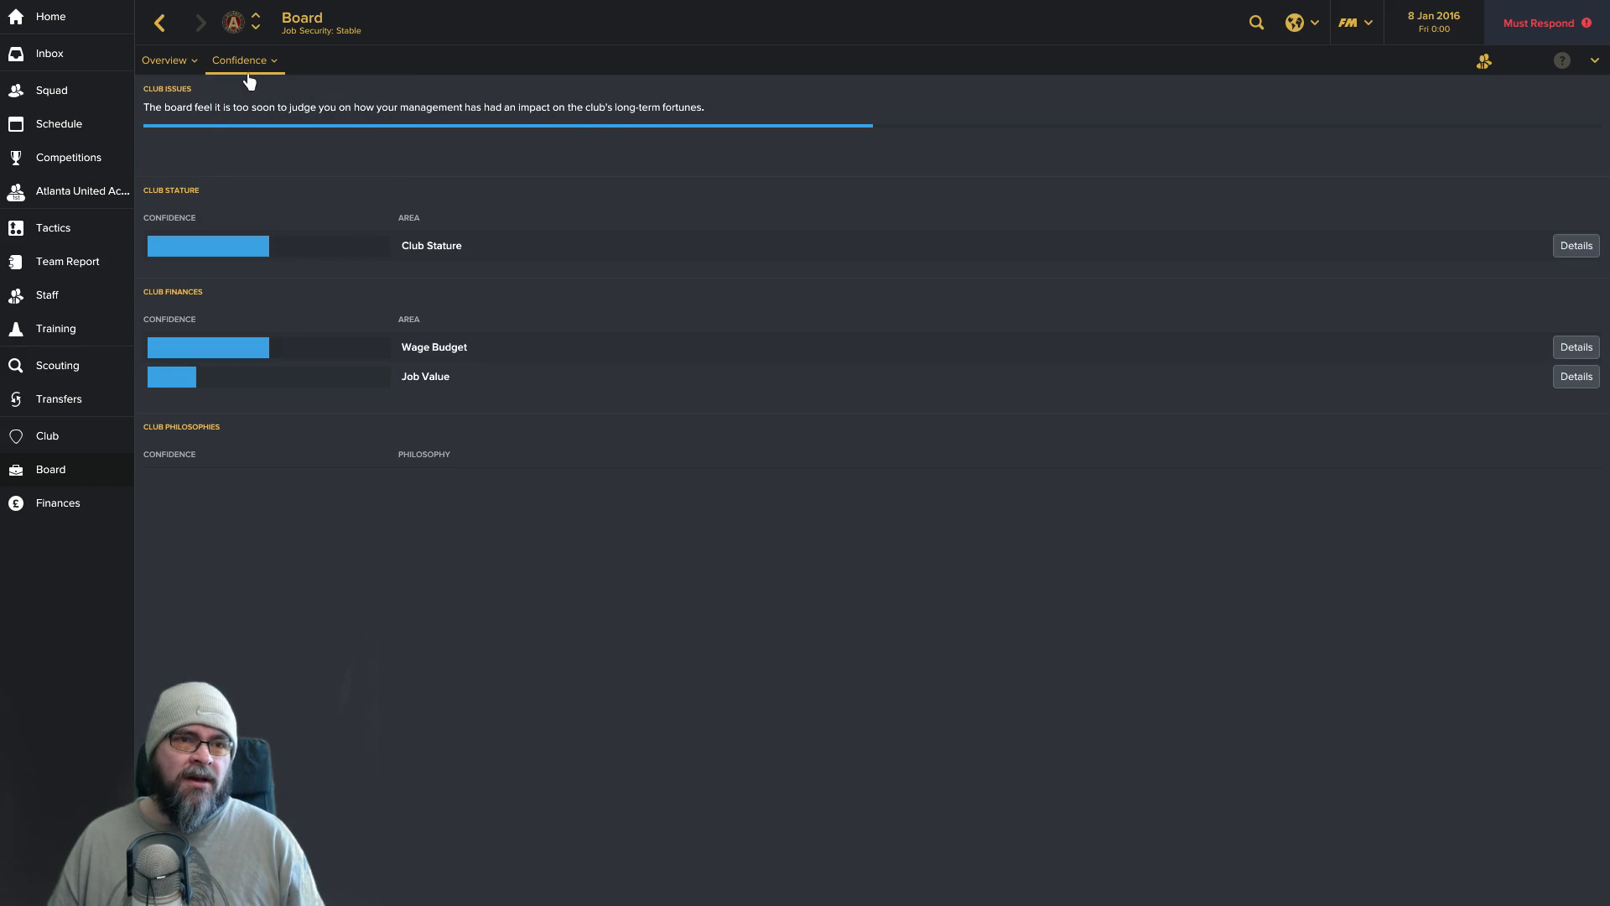
mouse_move(1575, 245)
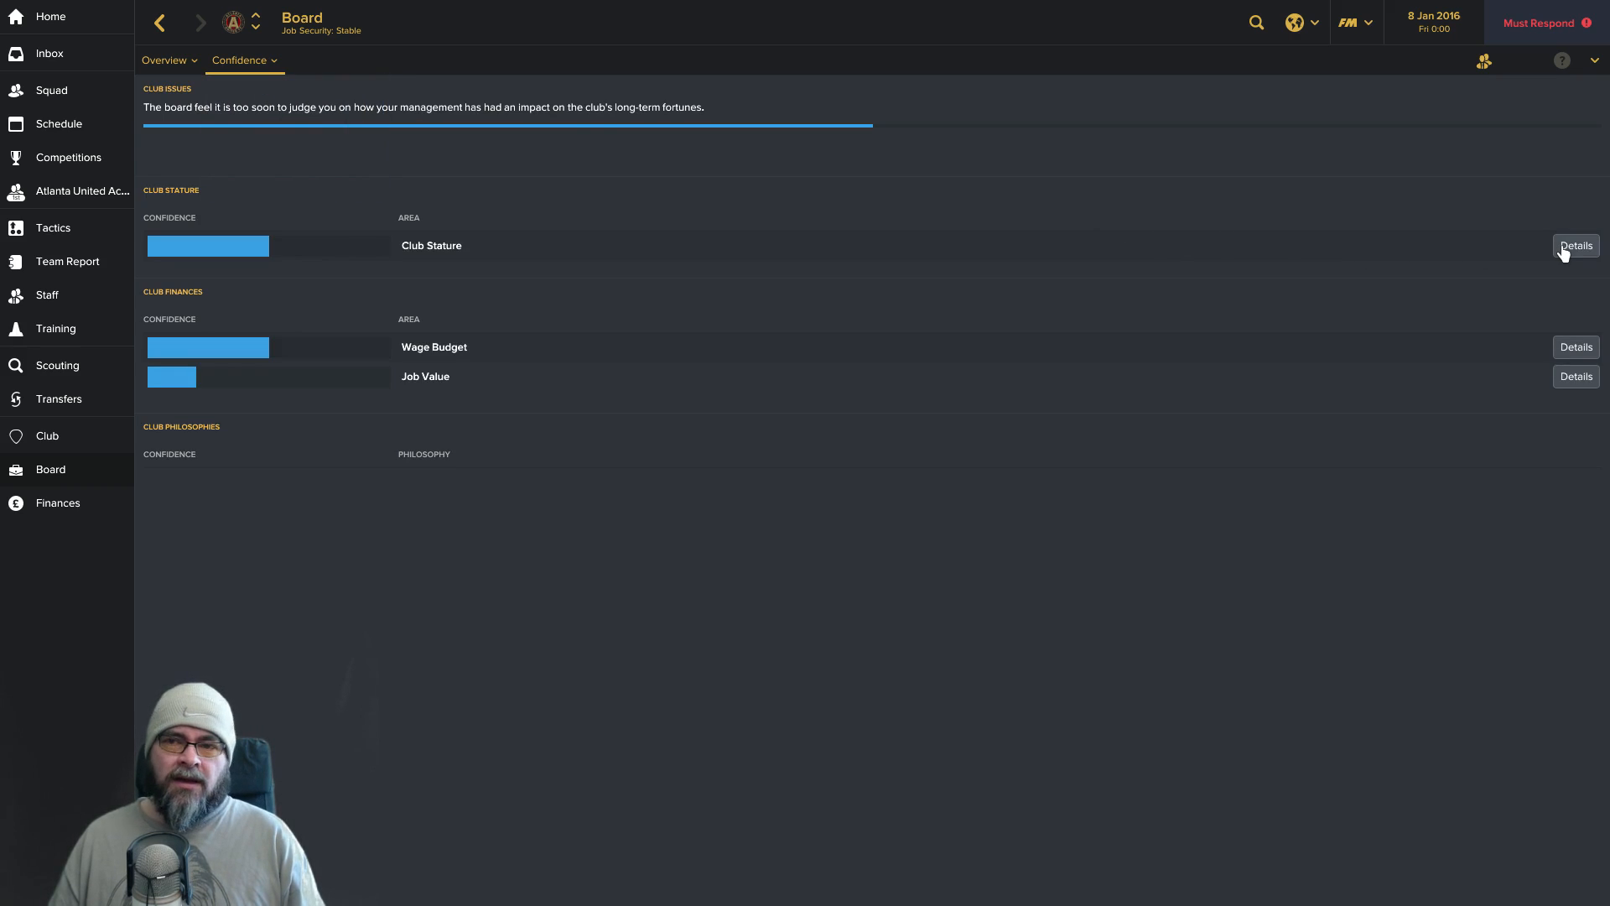
mouse_move(264, 367)
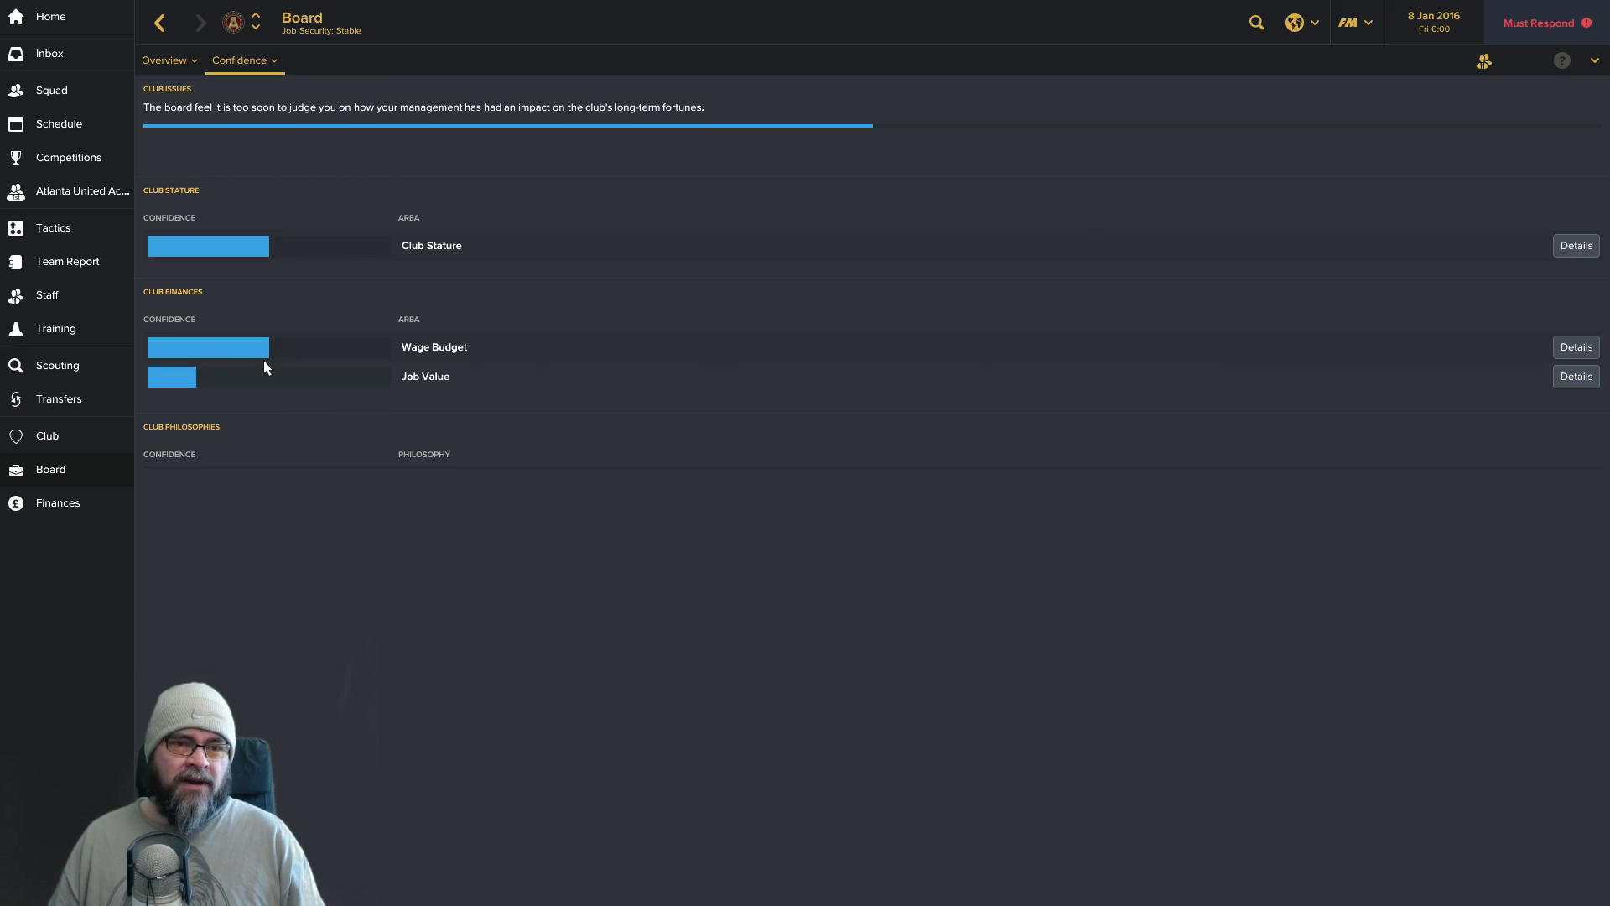
mouse_move(392, 367)
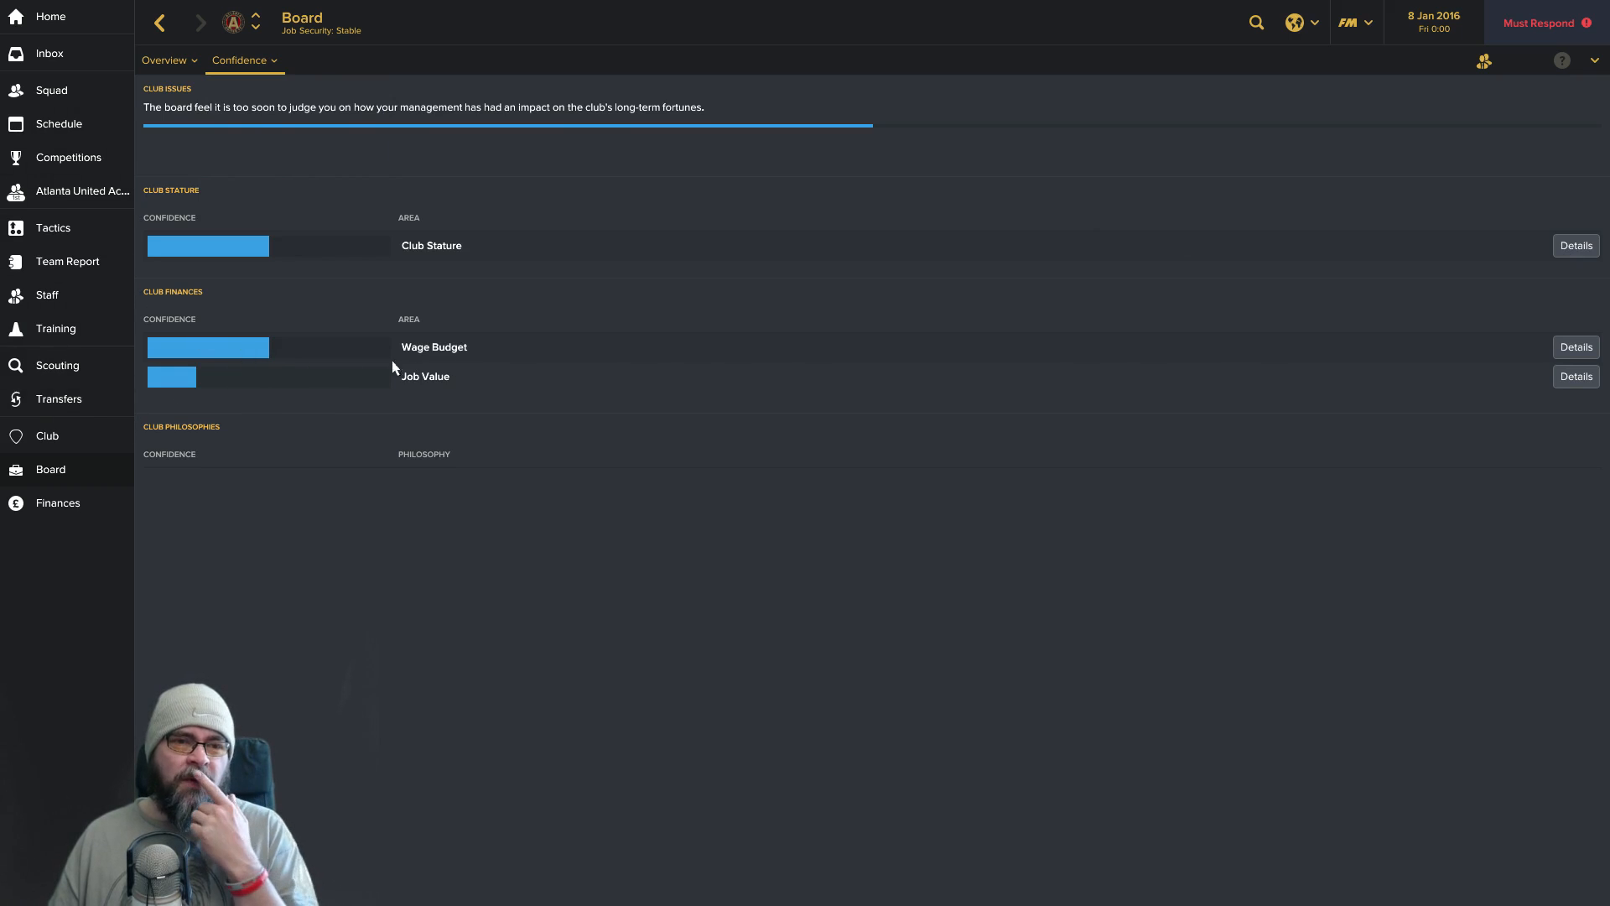
mouse_move(82, 518)
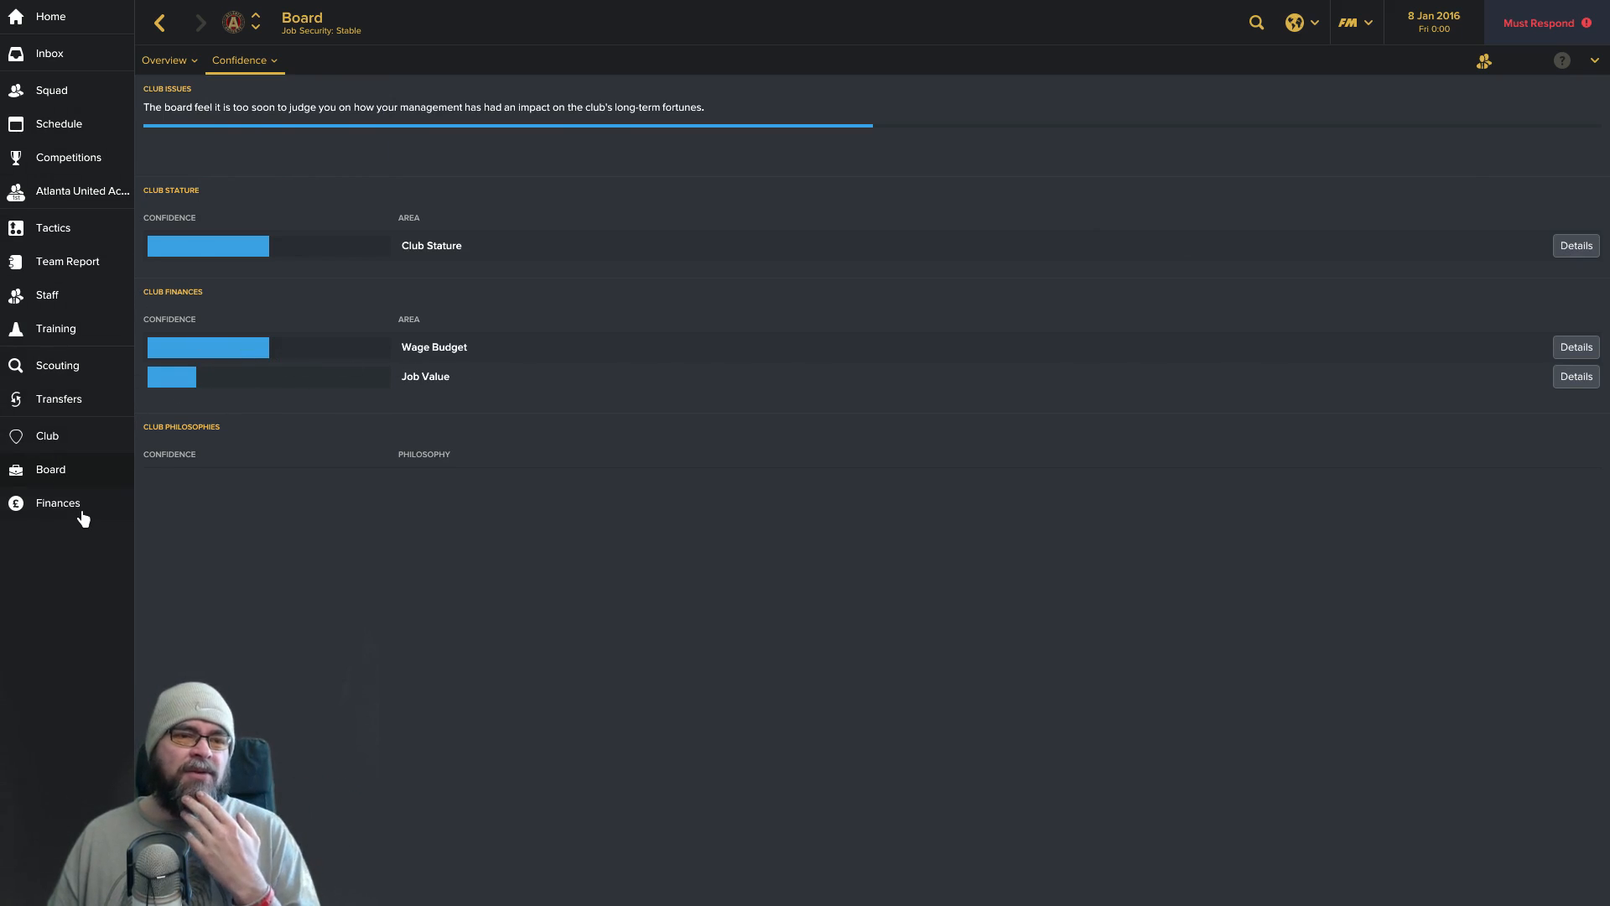
left_click(58, 501)
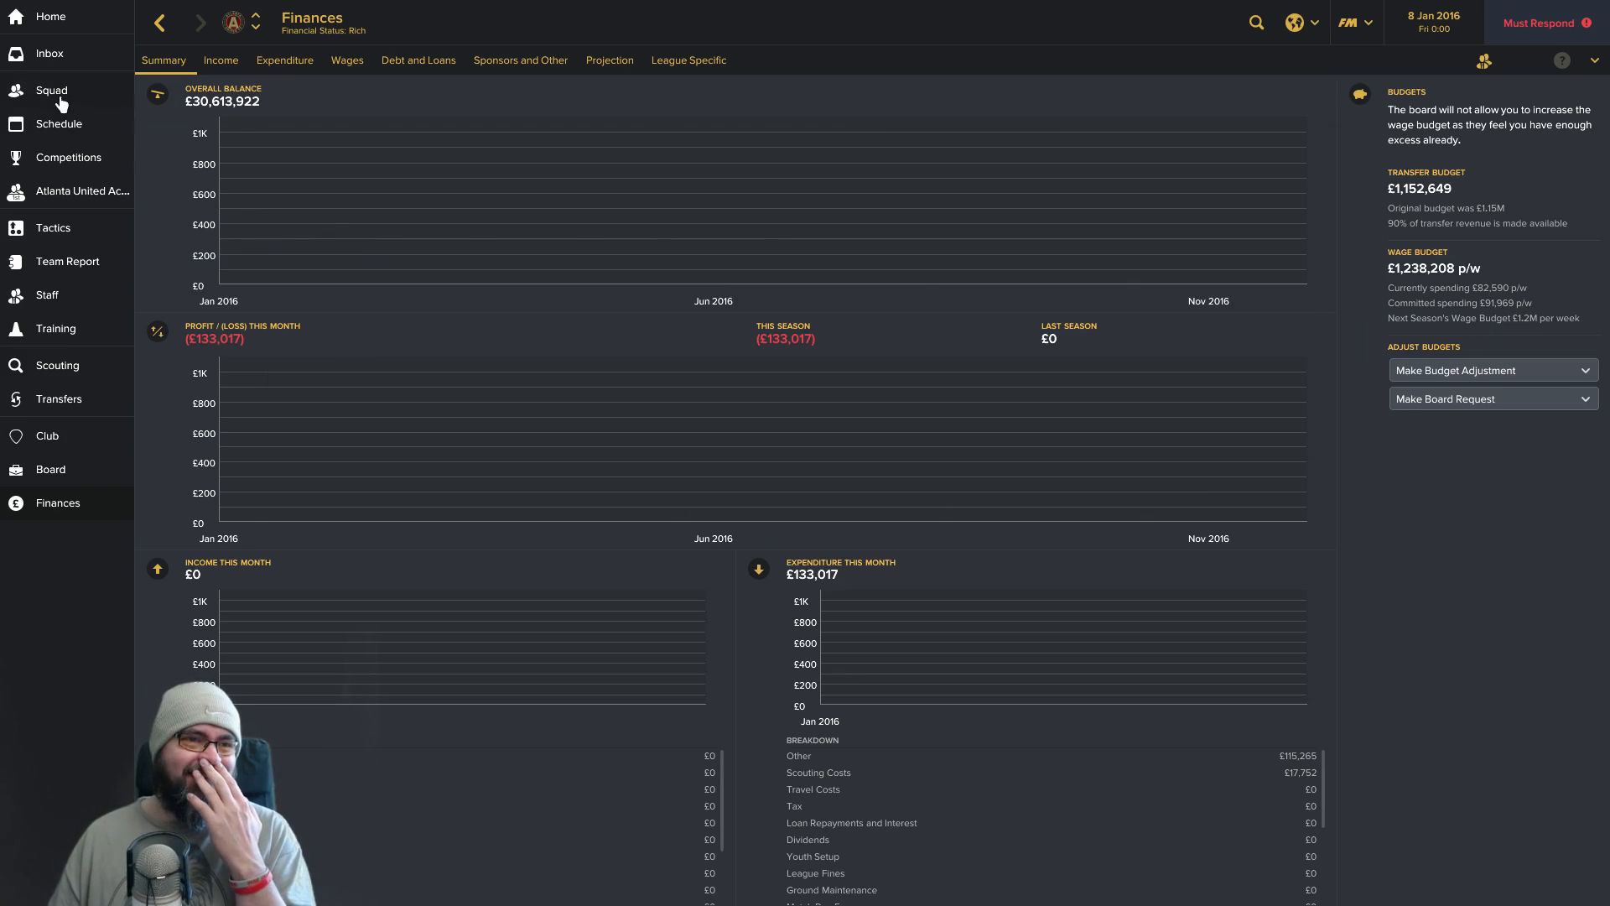
Glance at the senior squad, then view the Atlanta United Academy player list.
left_click(52, 90)
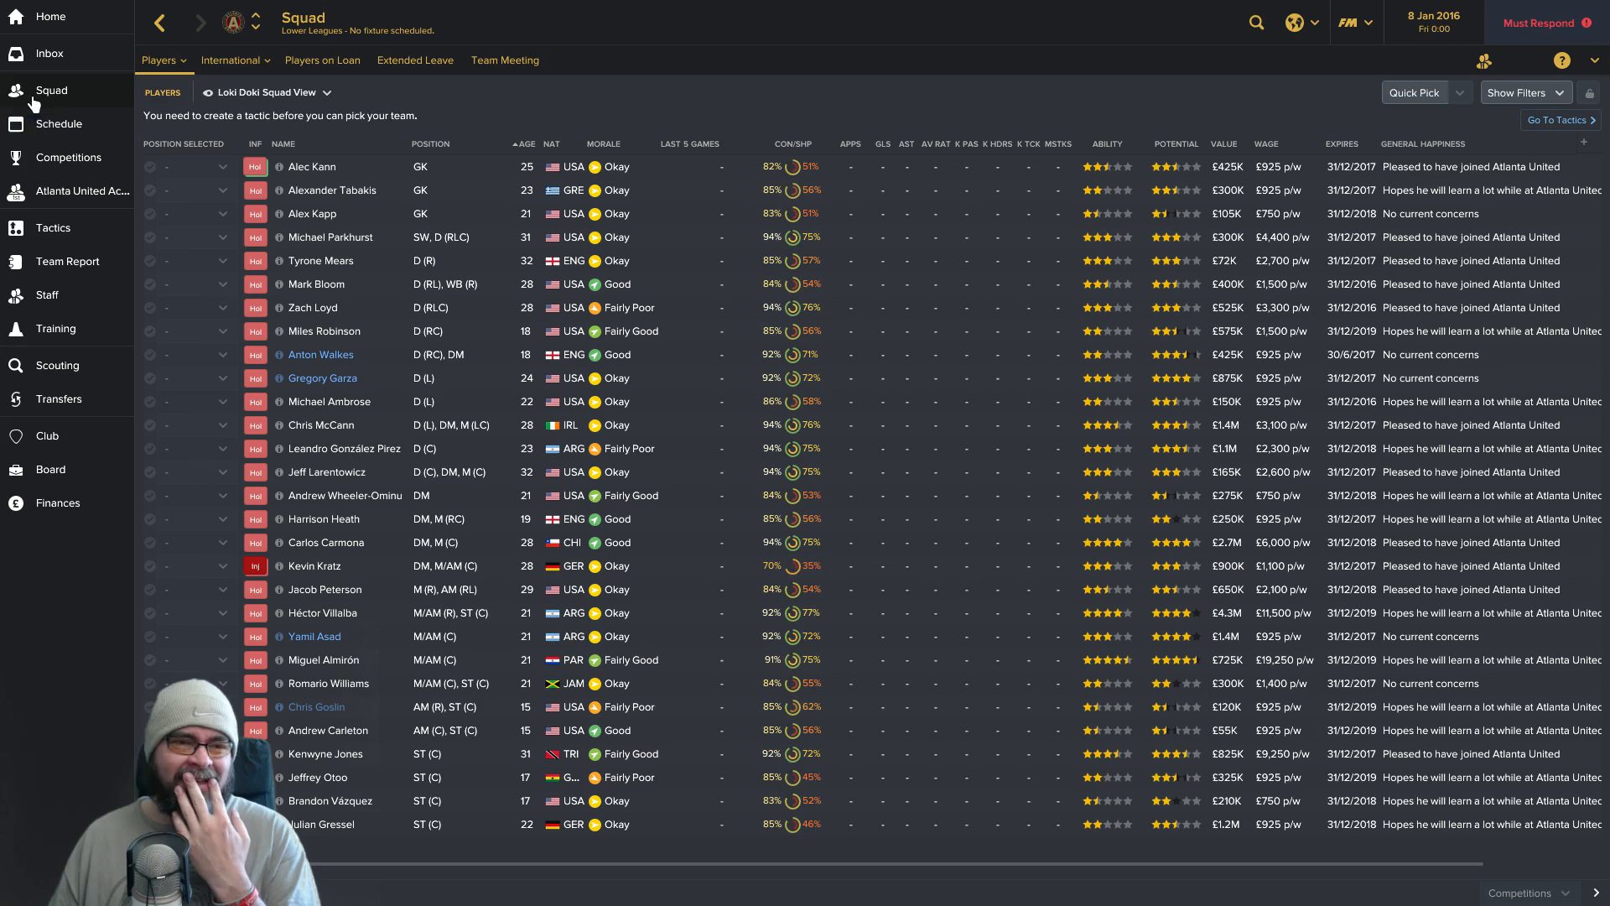
mouse_move(66, 122)
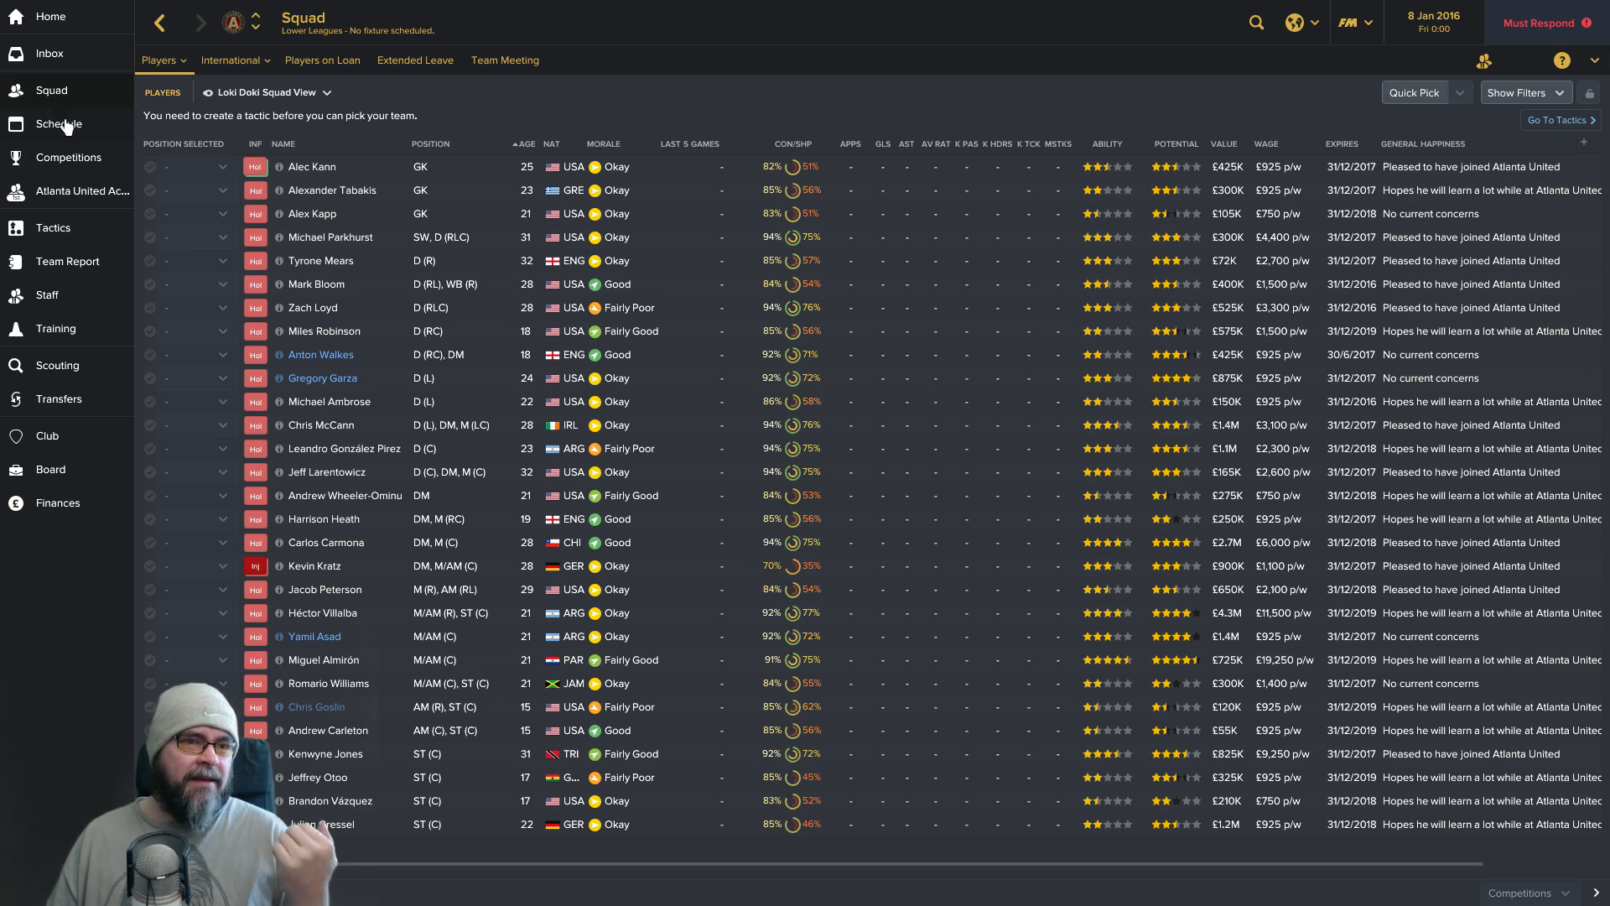
left_click(80, 191)
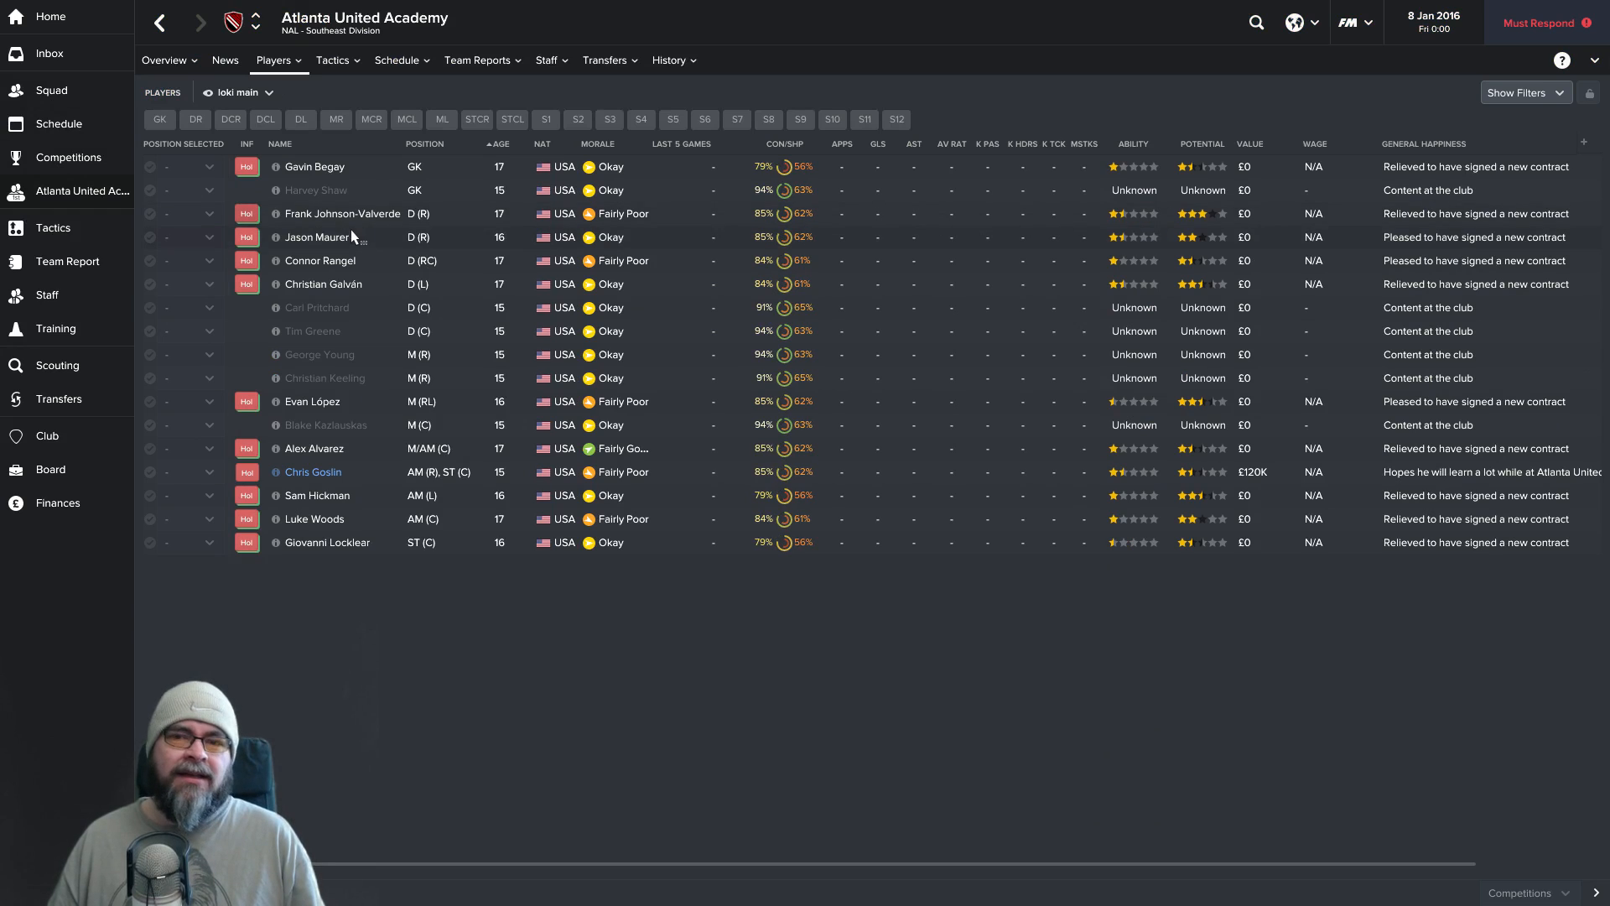
mouse_move(322, 286)
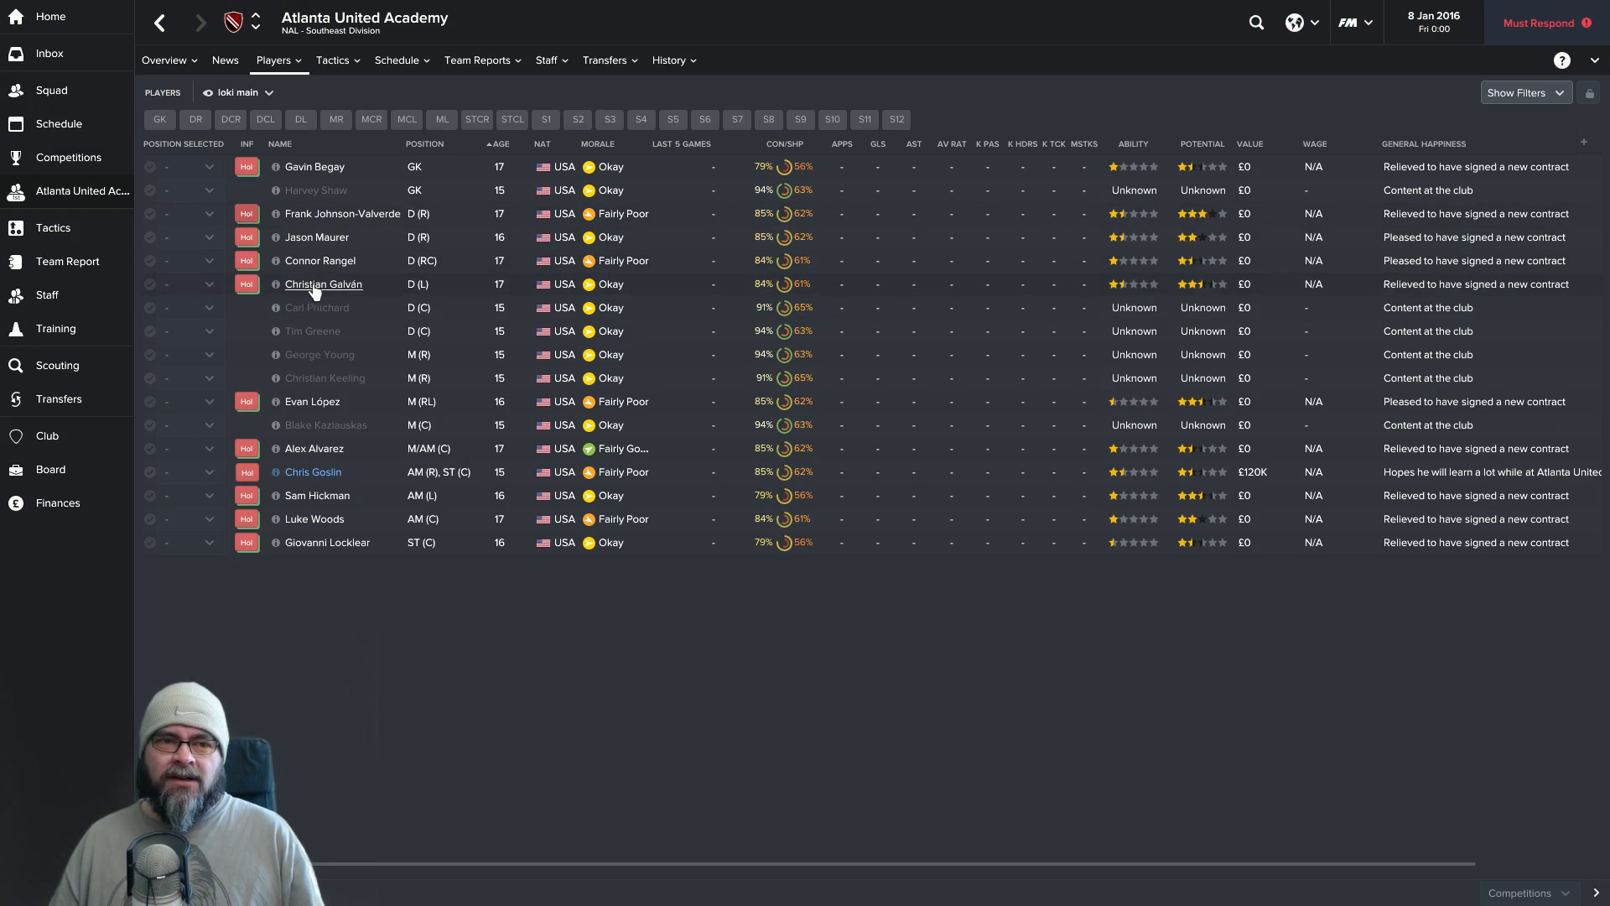
mouse_move(47, 213)
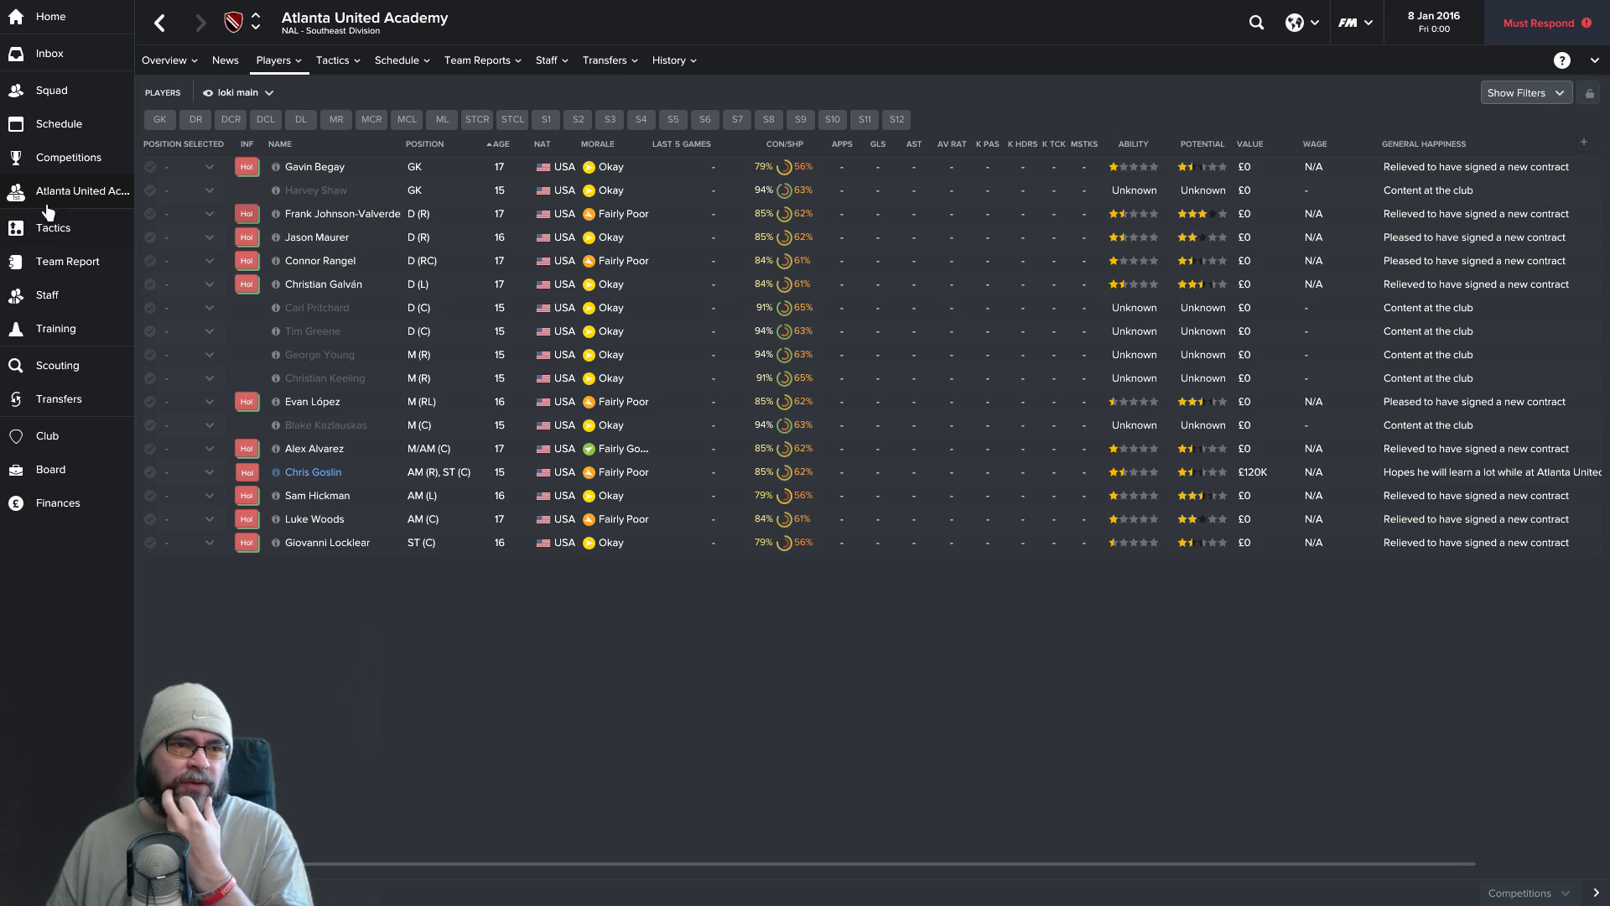
mouse_move(57, 260)
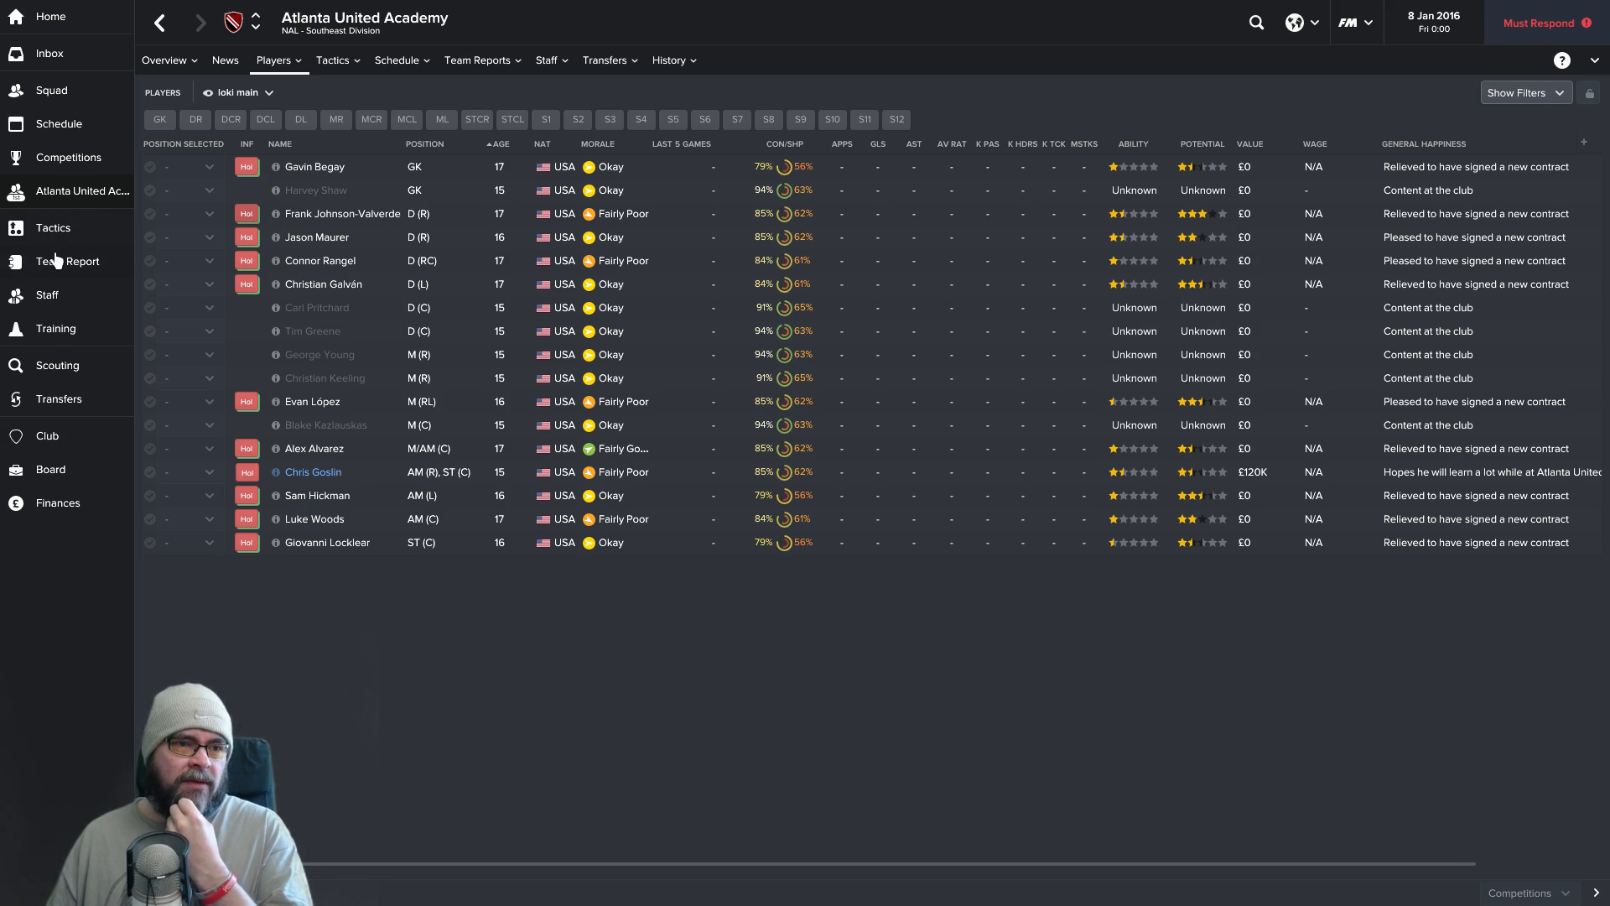
View the team report listing Atlanta United's squad strengths and weaknesses.
left_click(67, 260)
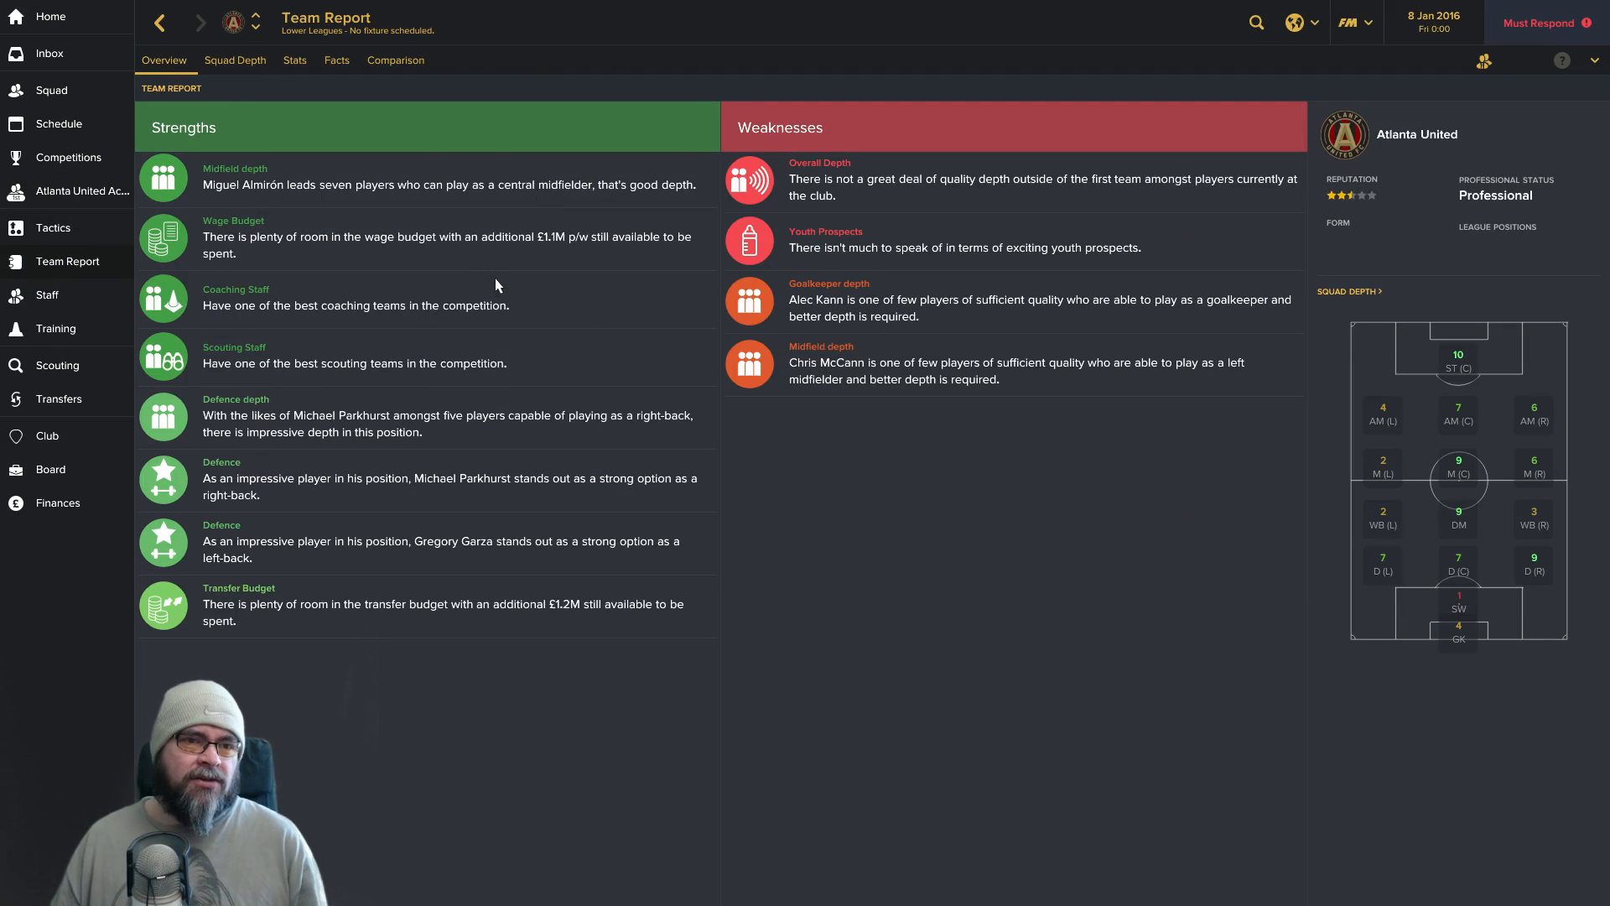
mouse_move(1161, 188)
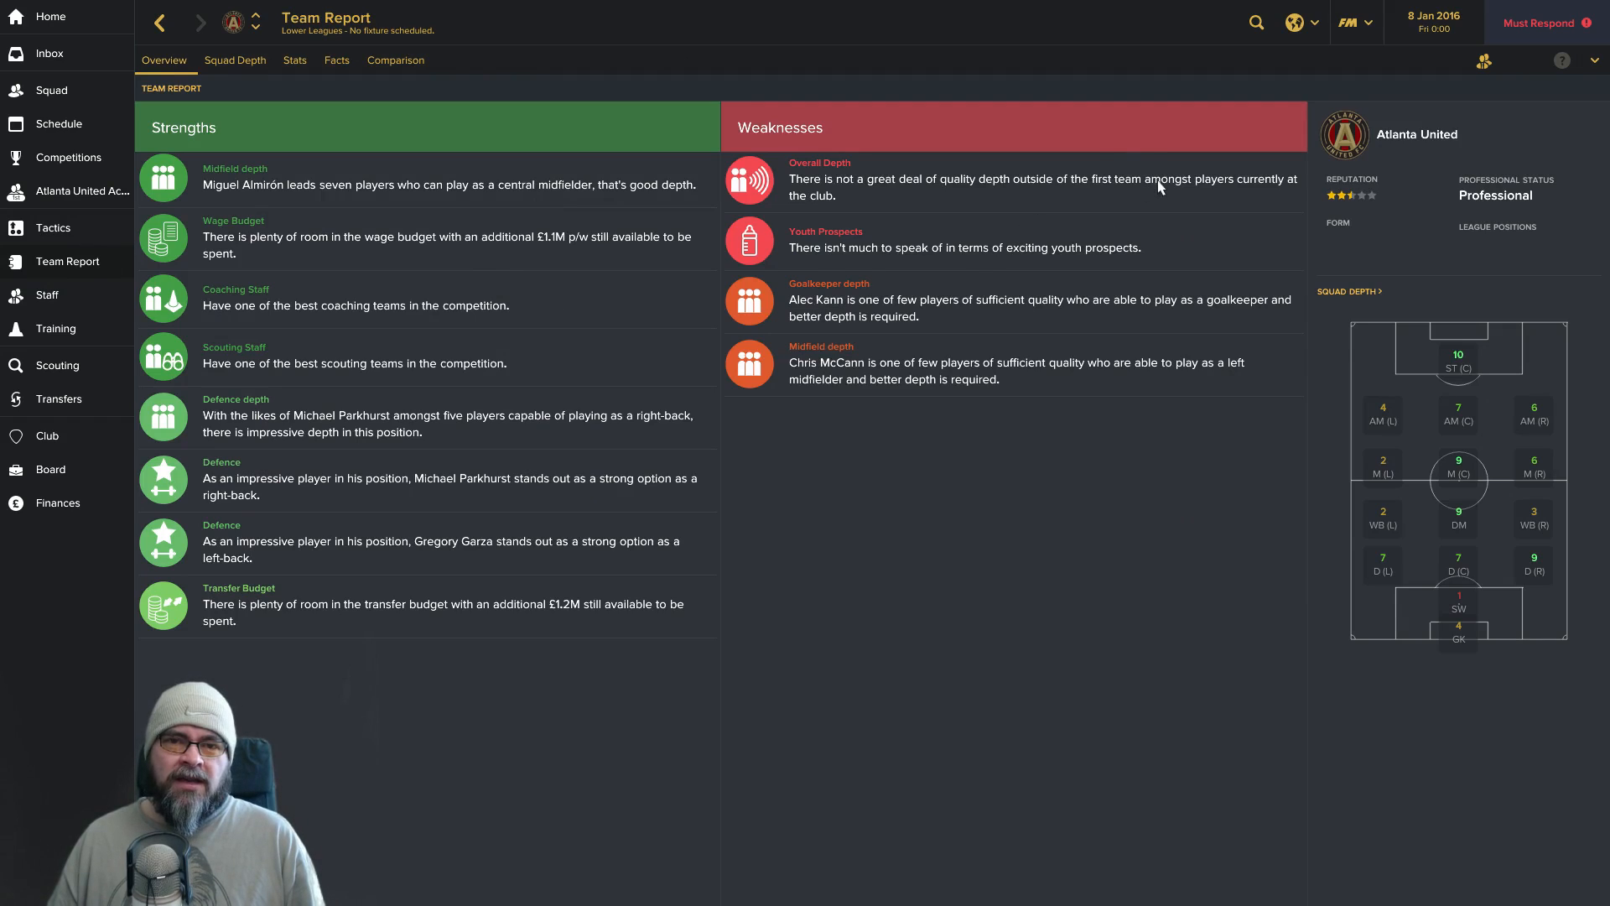
mouse_move(930, 289)
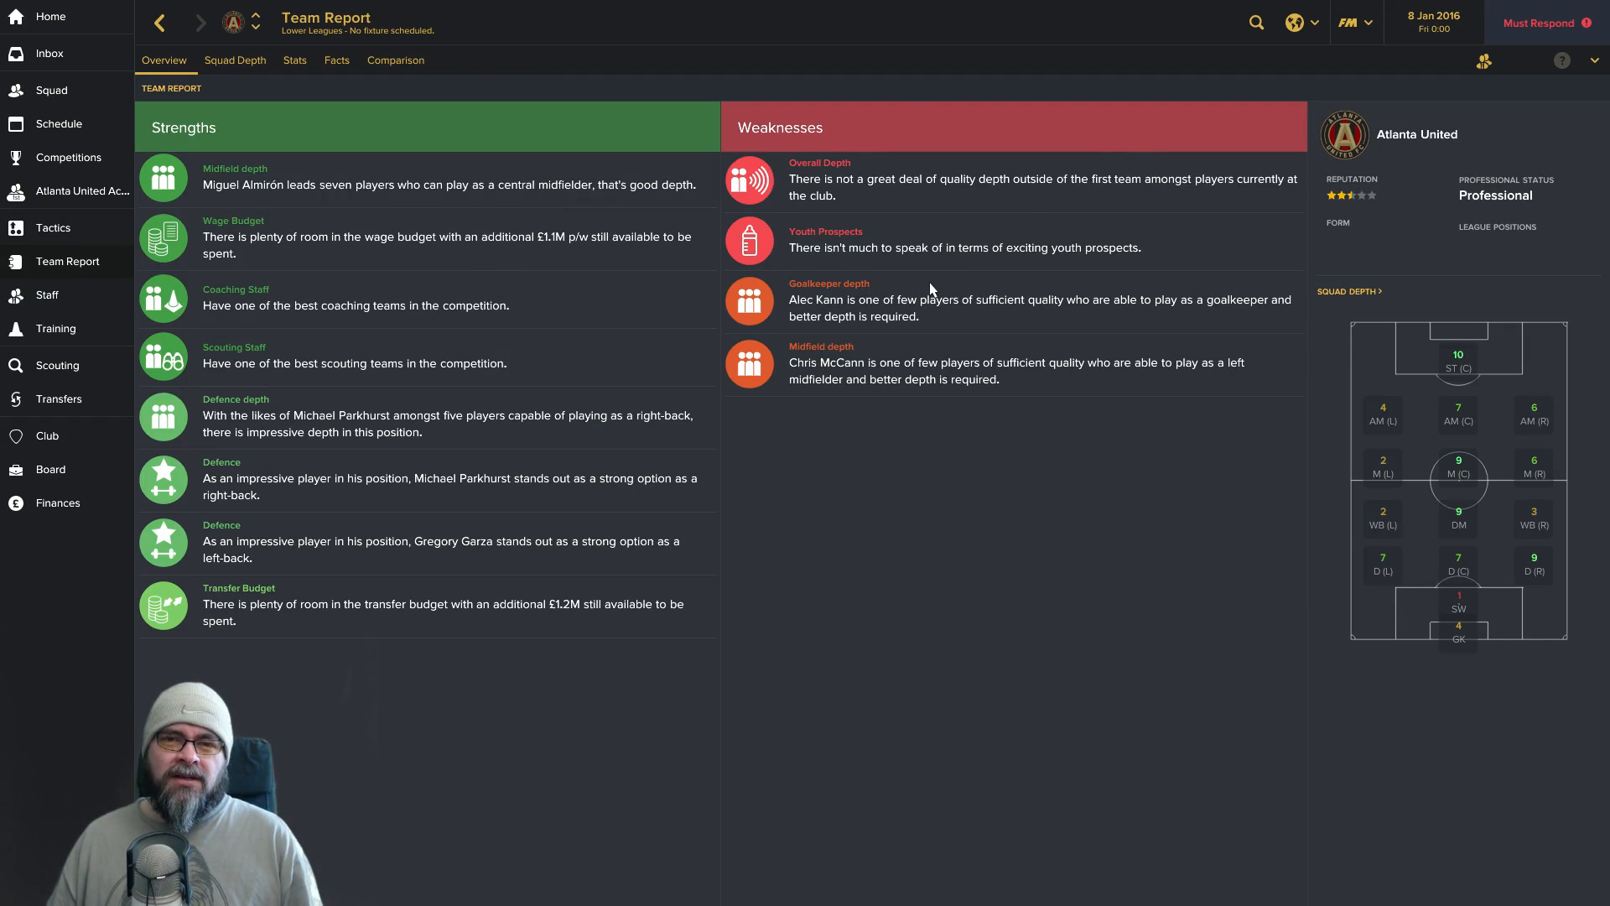
mouse_move(947, 268)
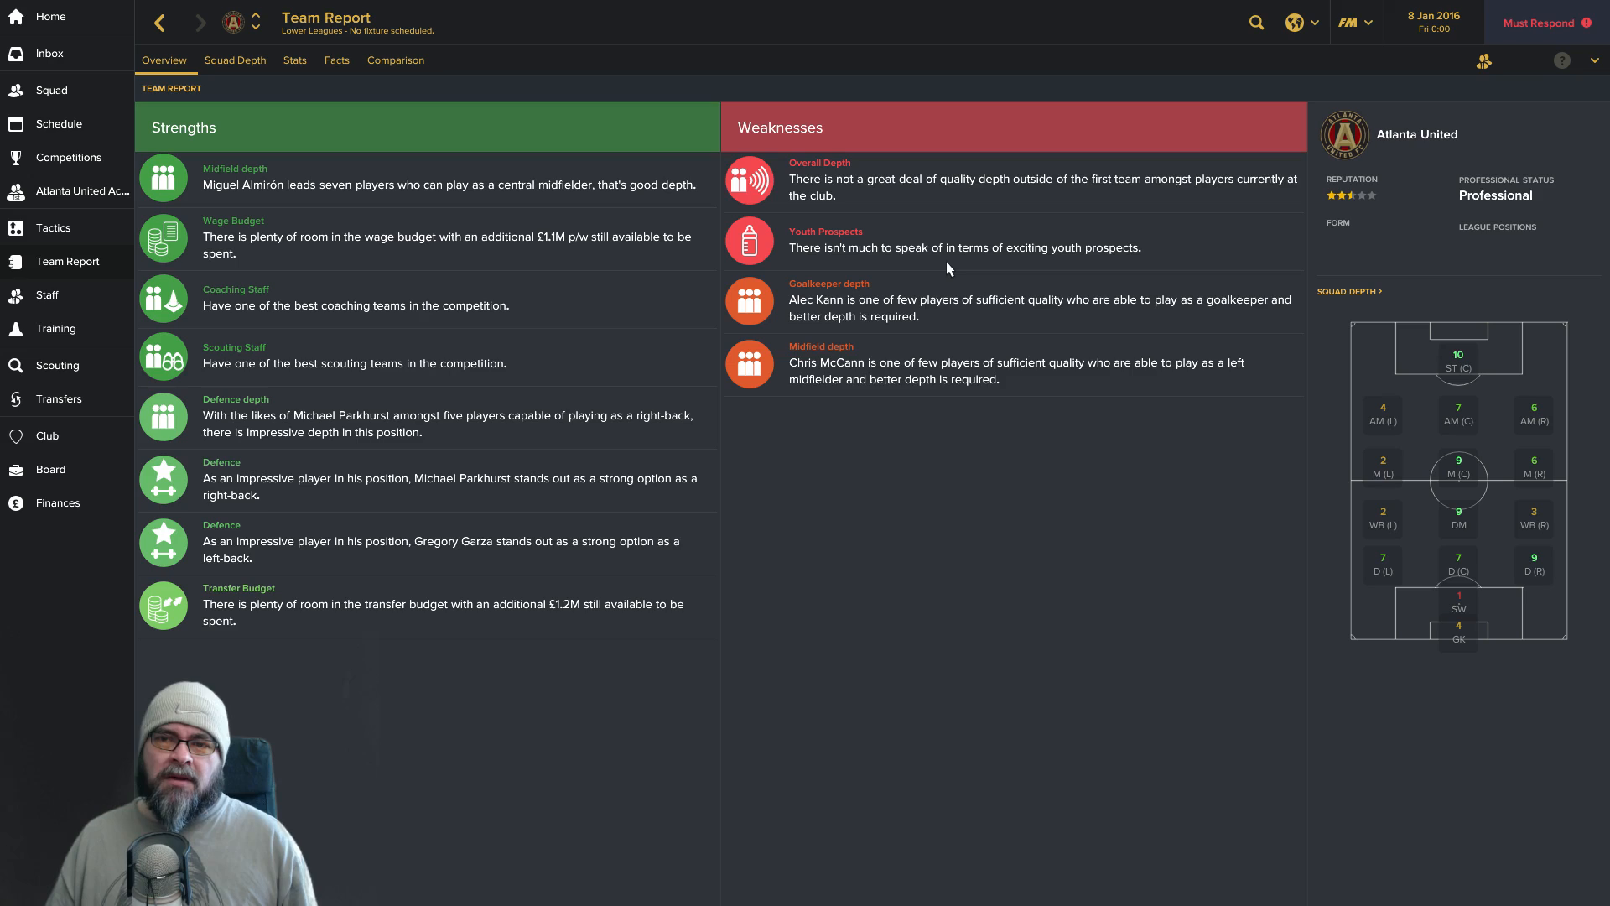
mouse_move(929, 278)
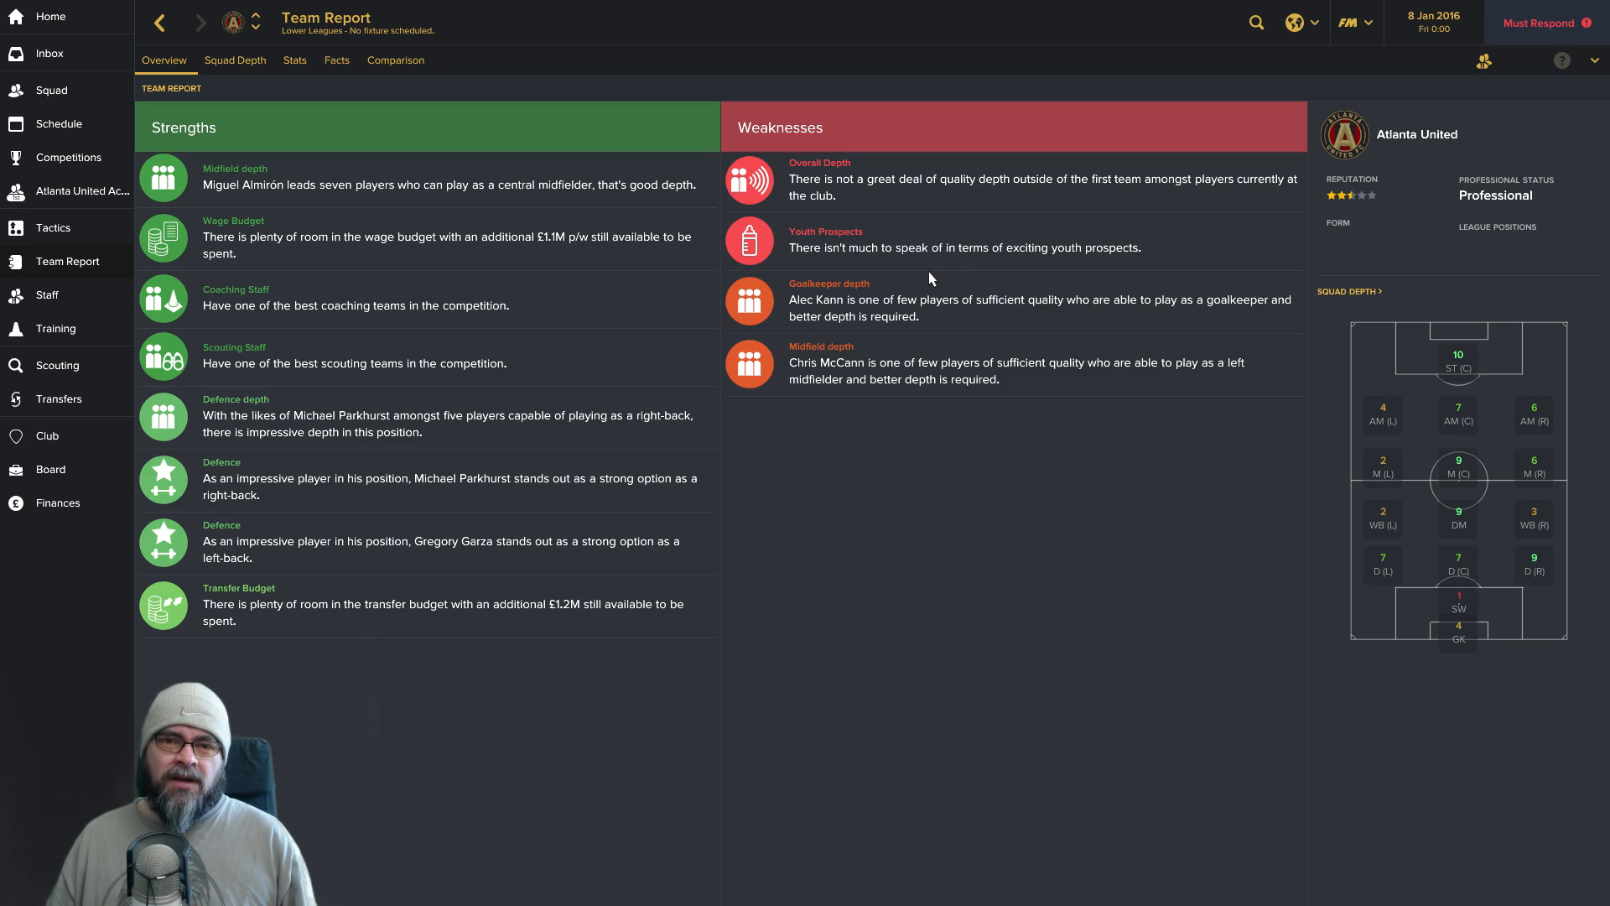
mouse_move(1019, 285)
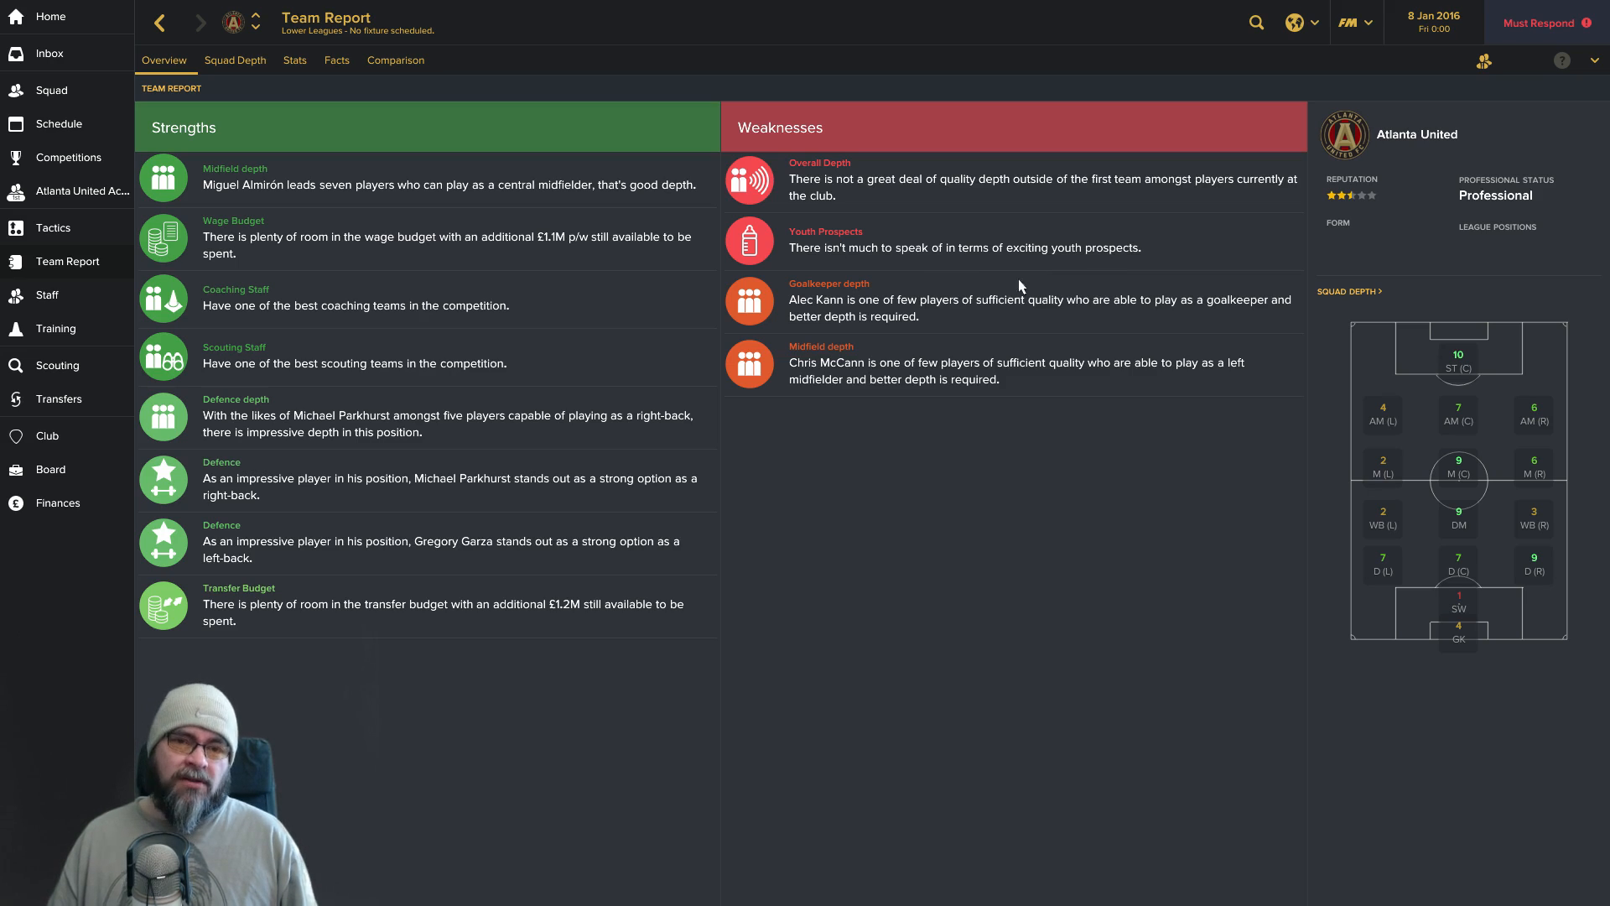
mouse_move(1016, 323)
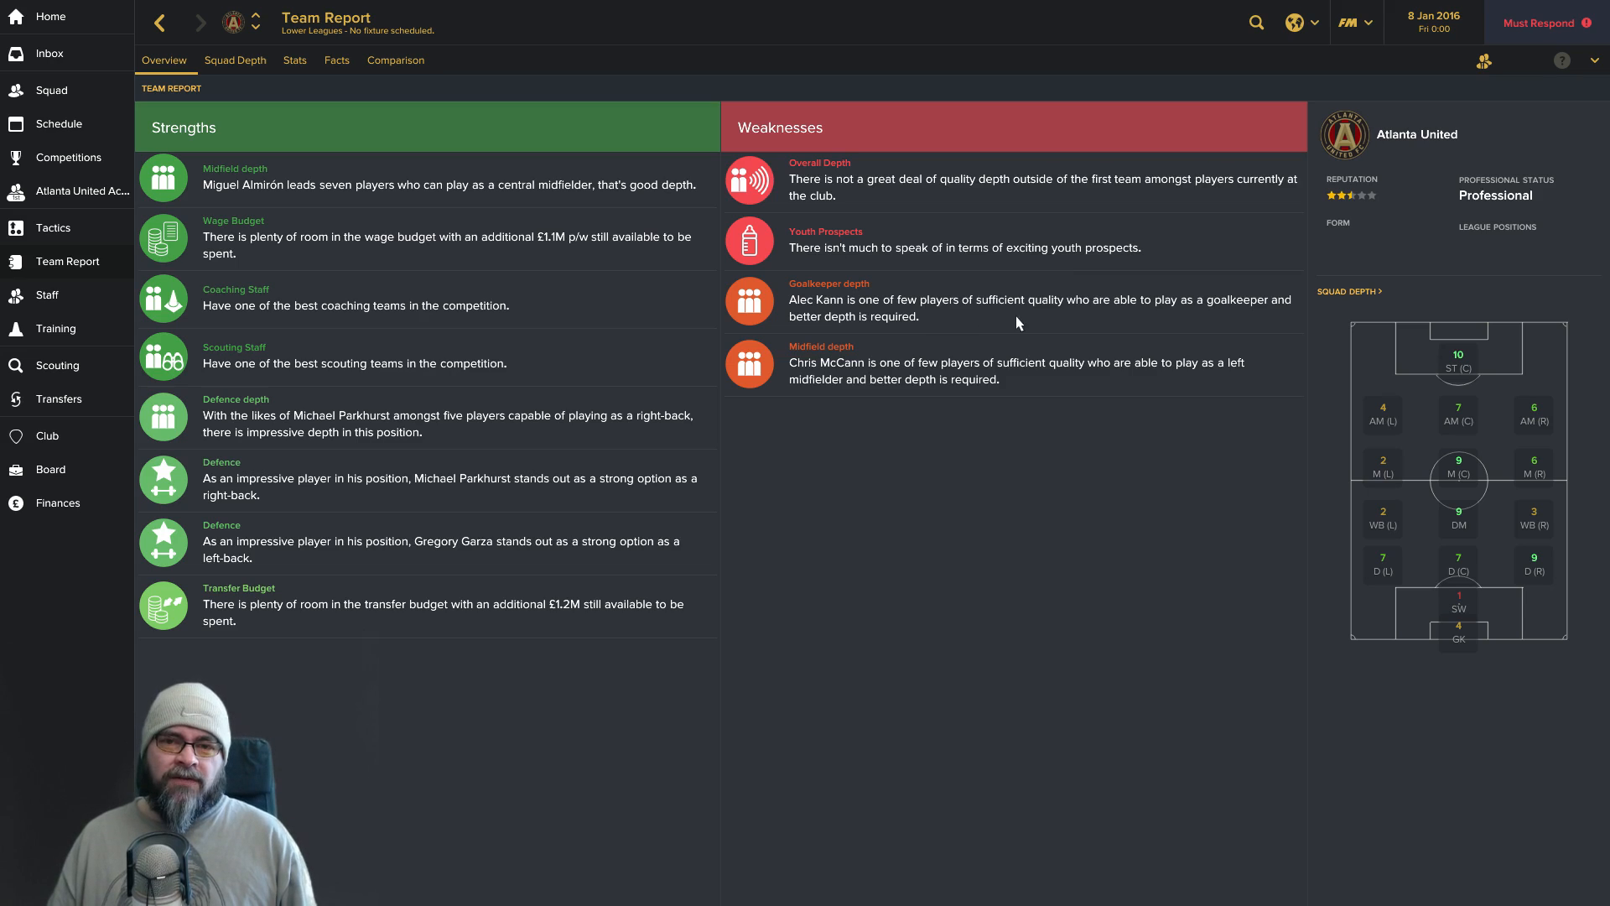
mouse_move(929, 357)
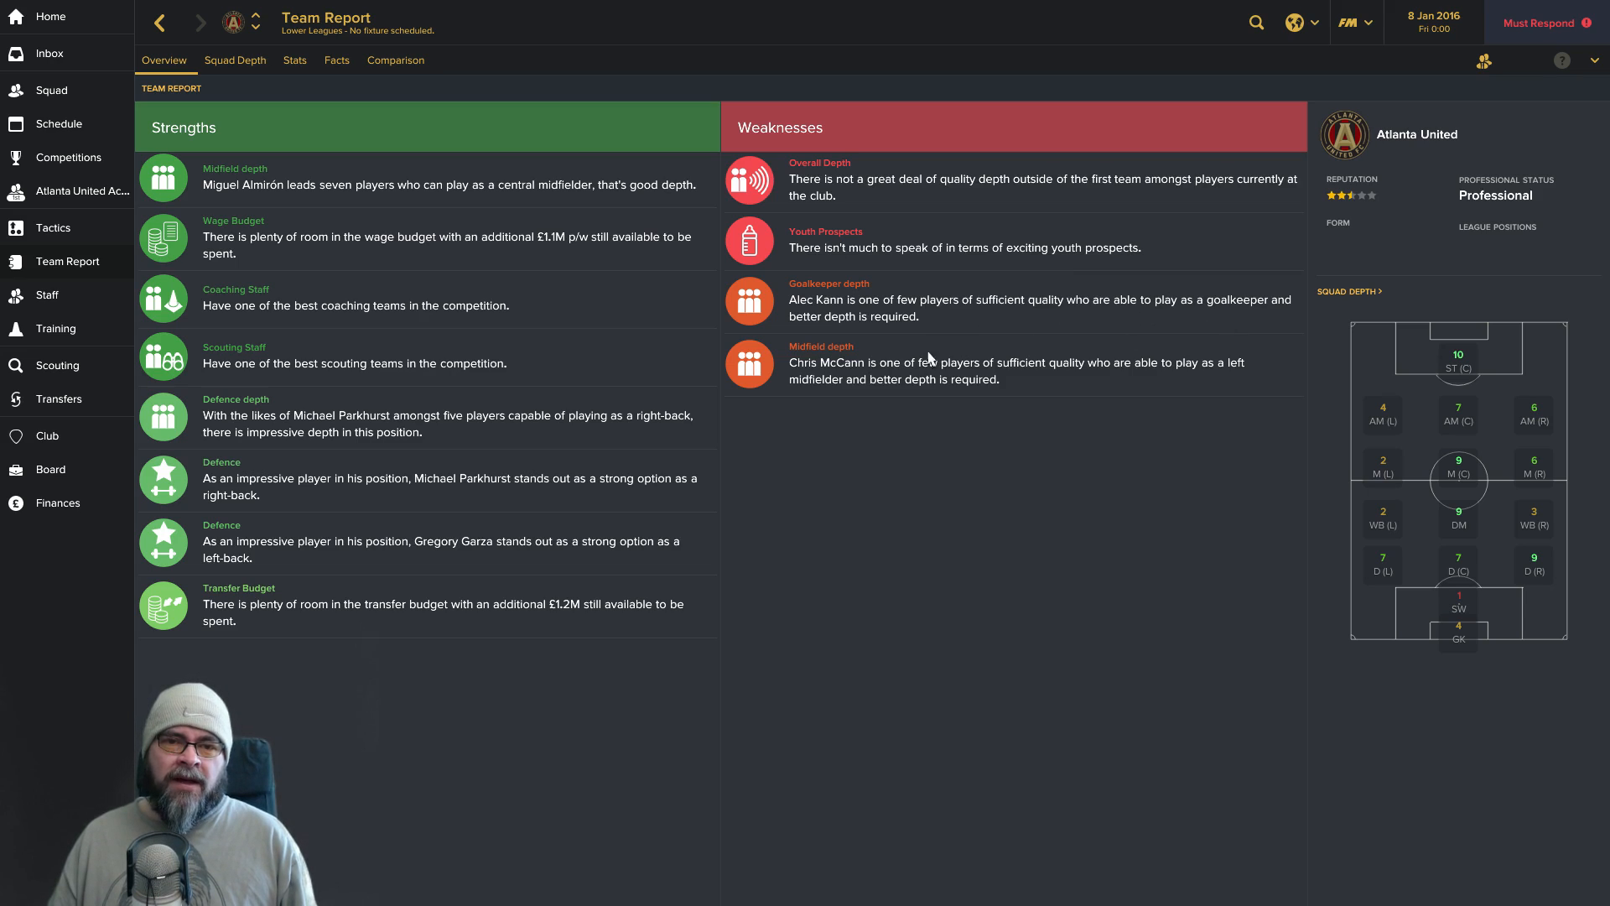
mouse_move(1124, 377)
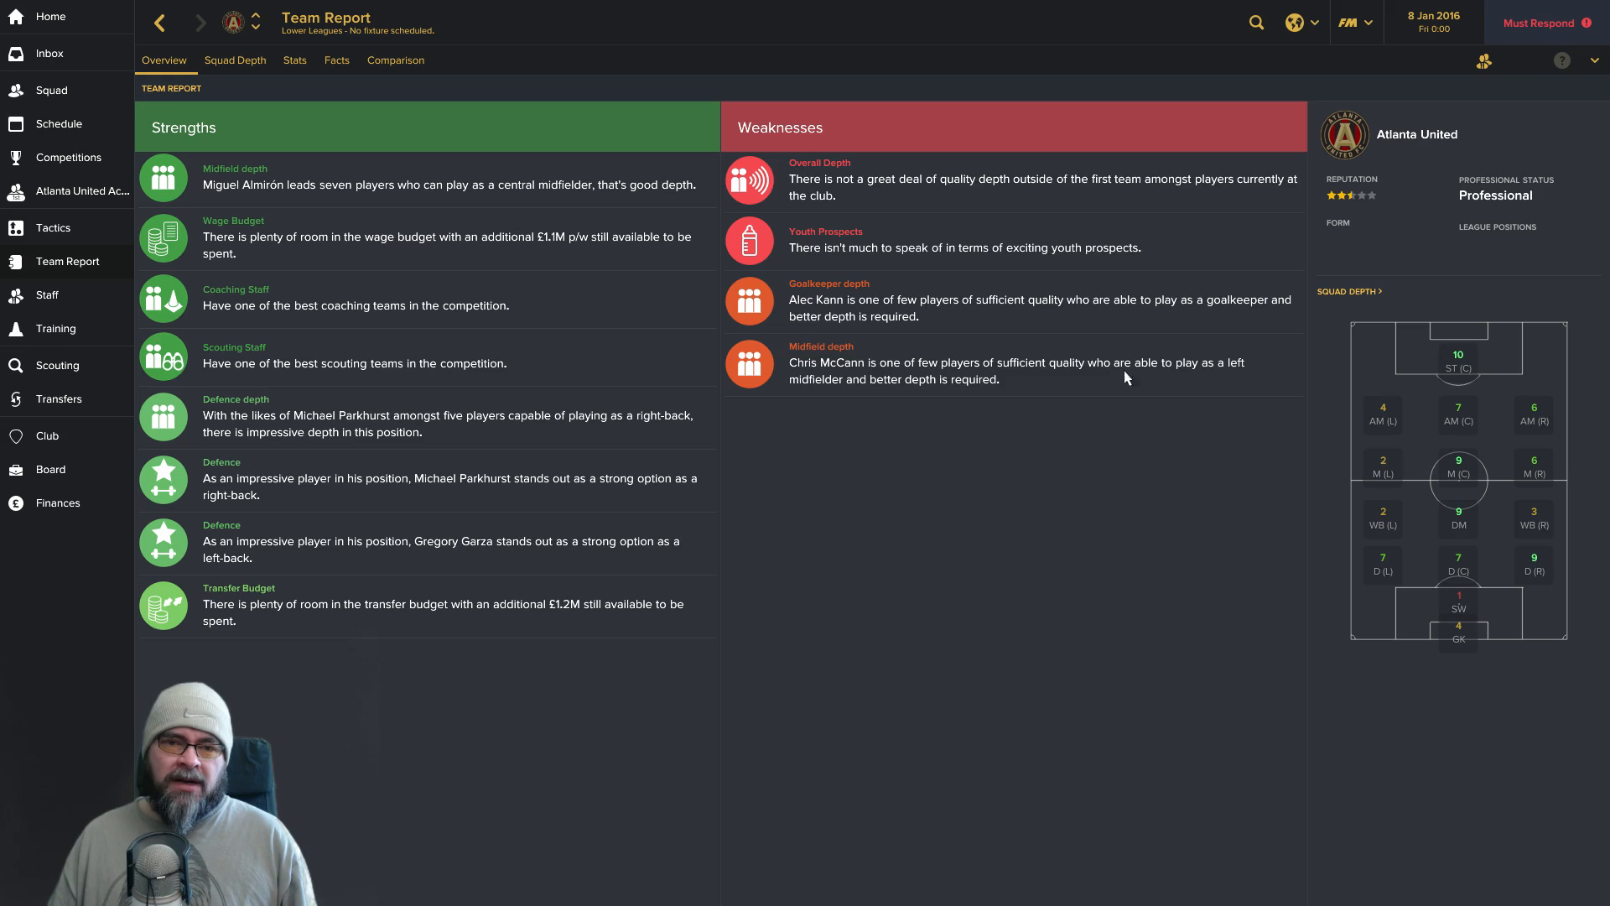
mouse_move(852, 359)
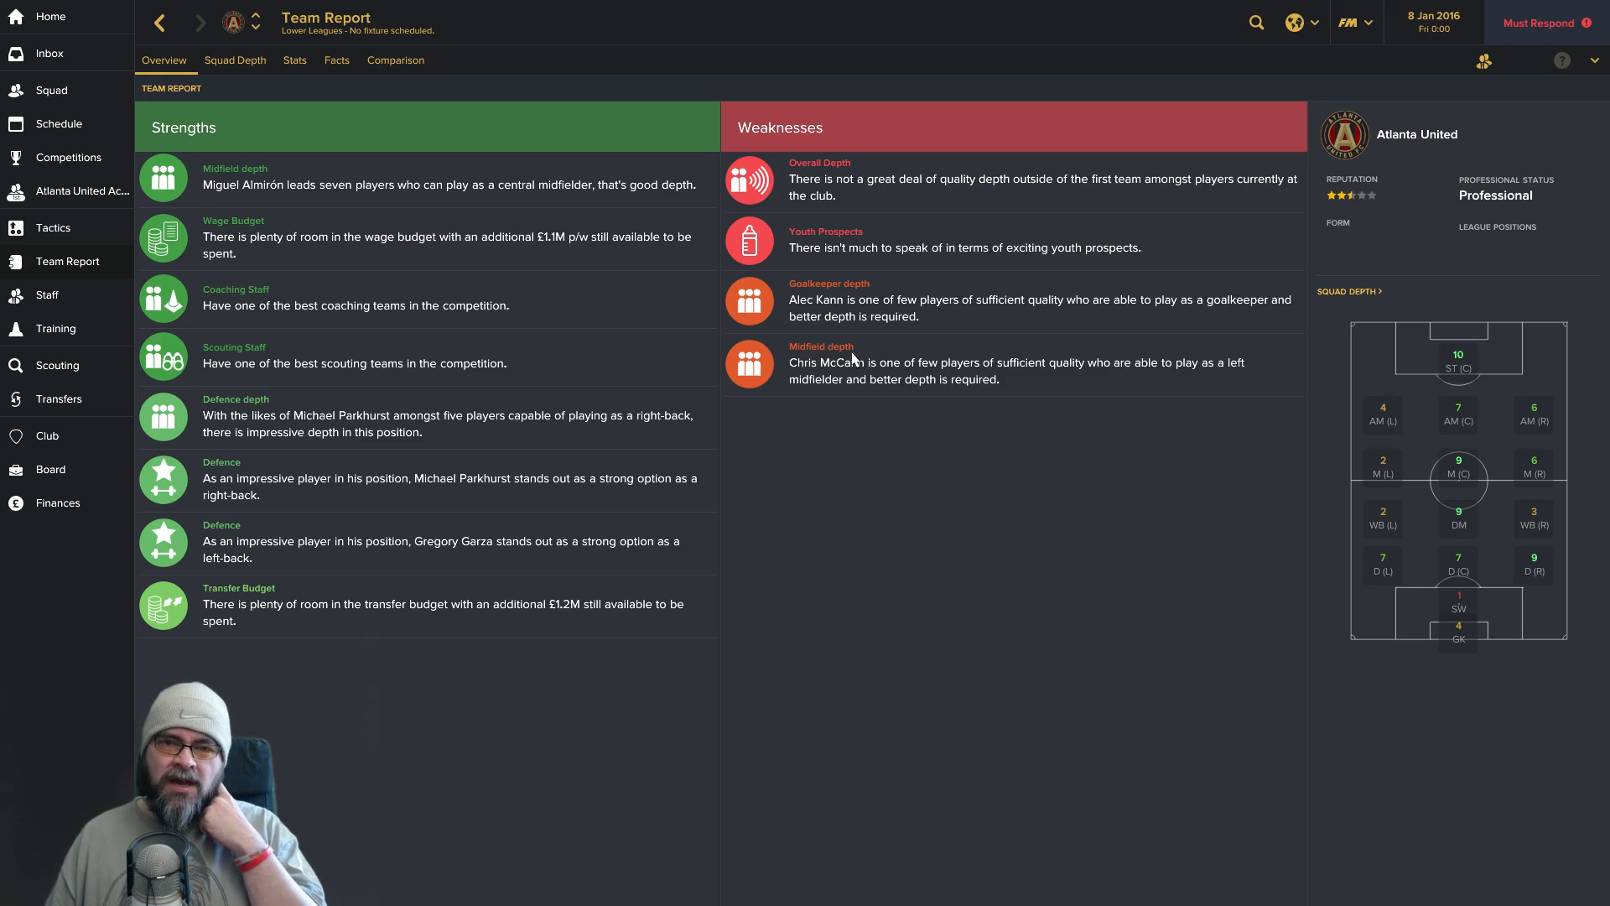
mouse_move(908, 258)
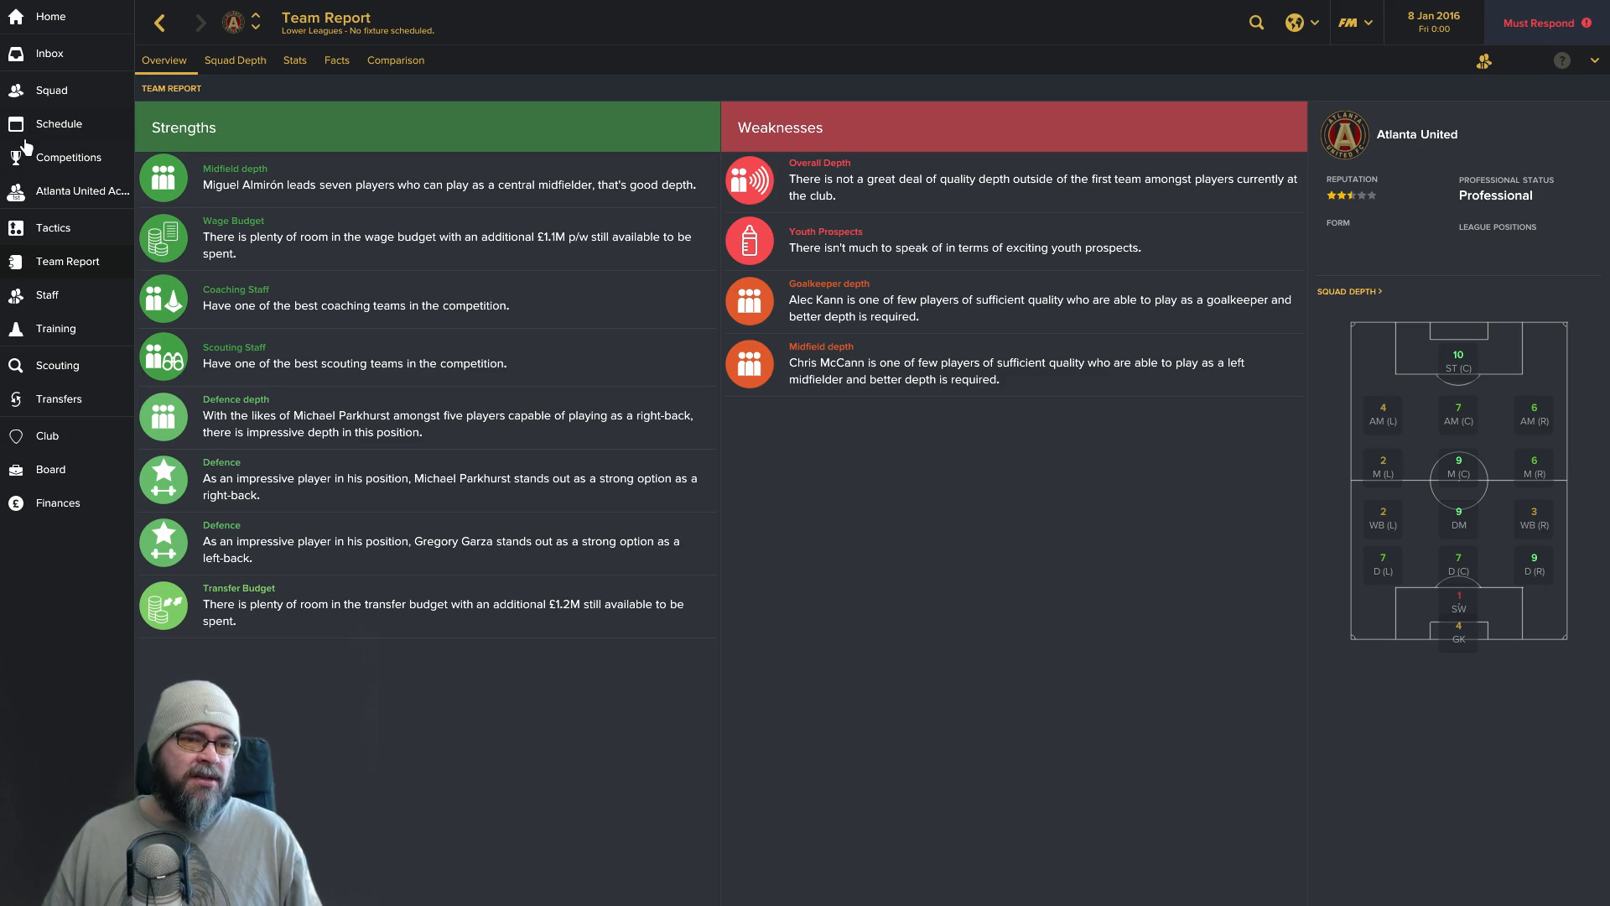
mouse_move(59, 111)
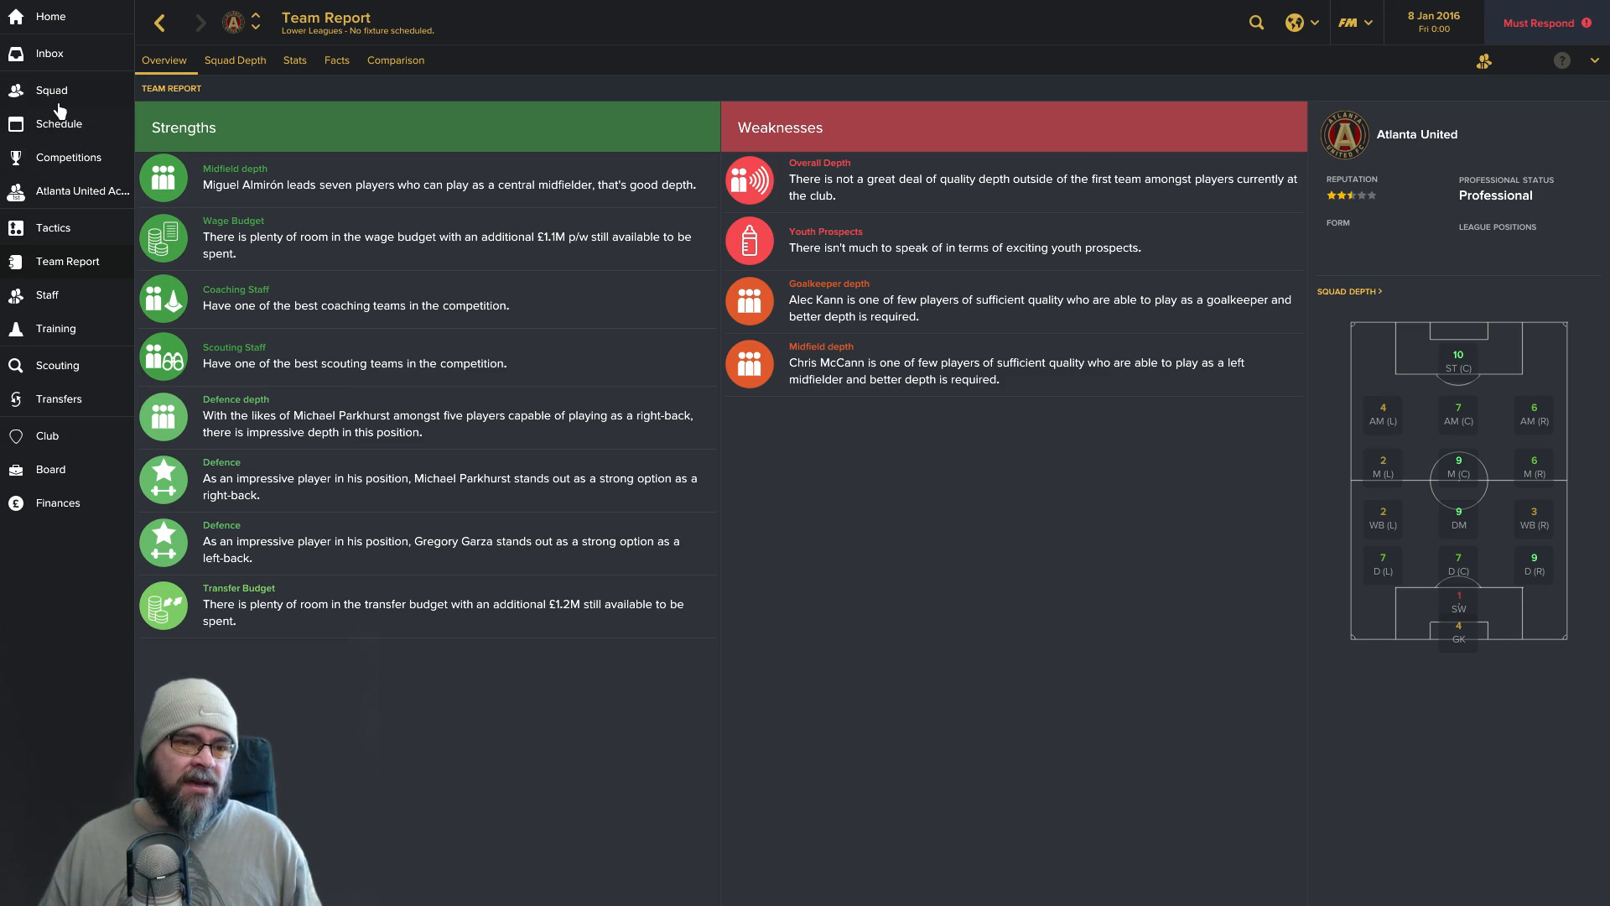
Check Tyrone Mears' career history from the squad list and return to it.
left_click(52, 88)
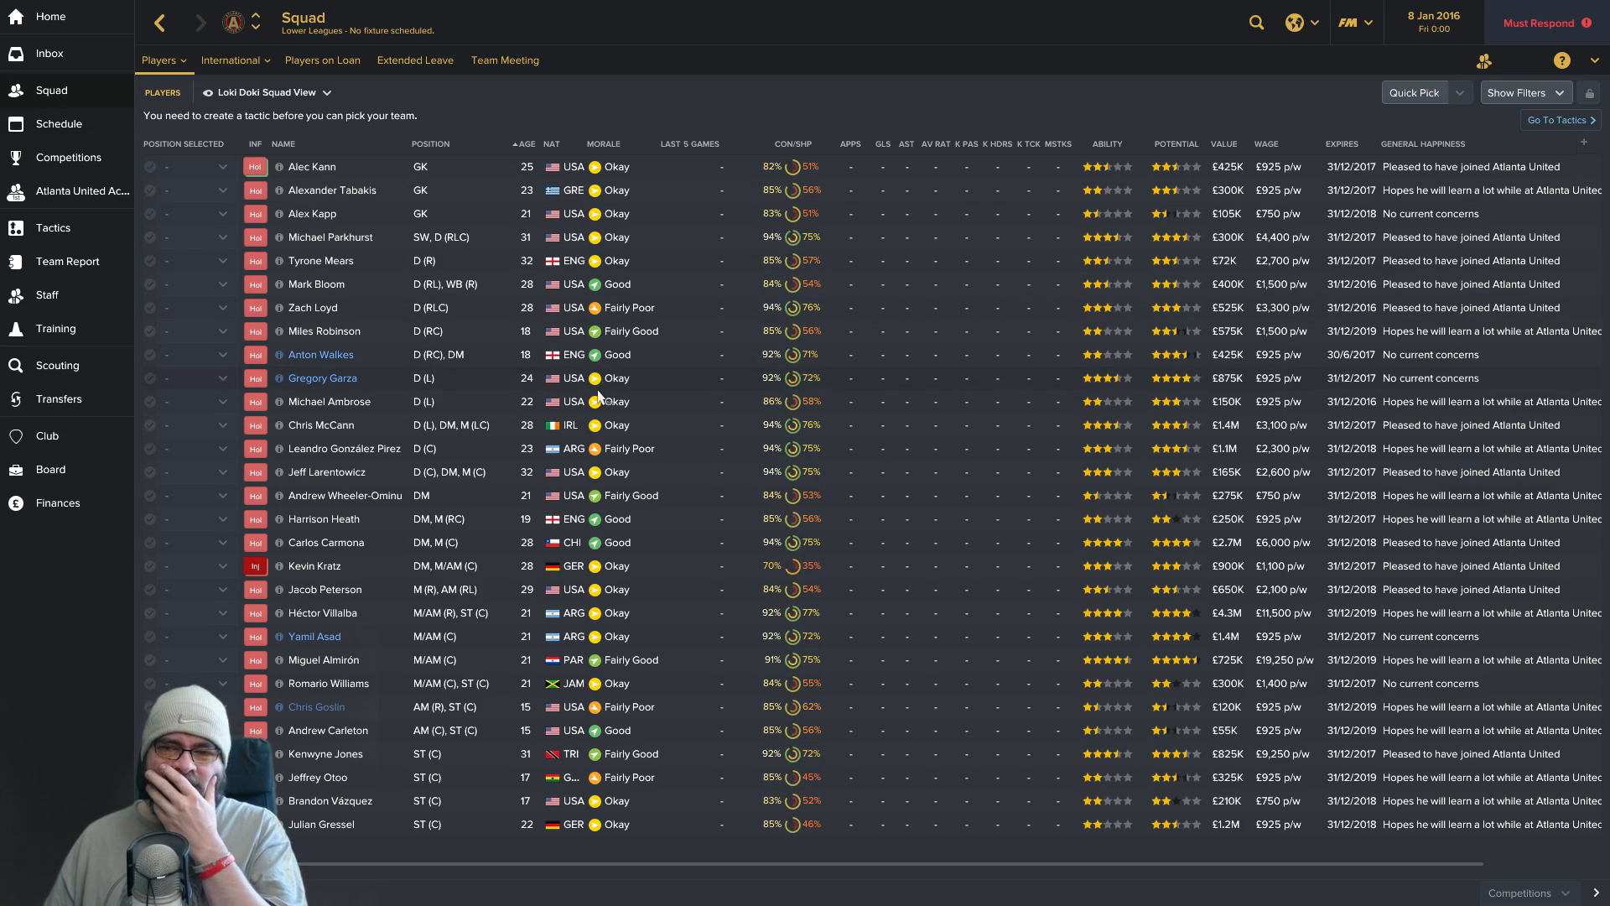
mouse_move(533, 373)
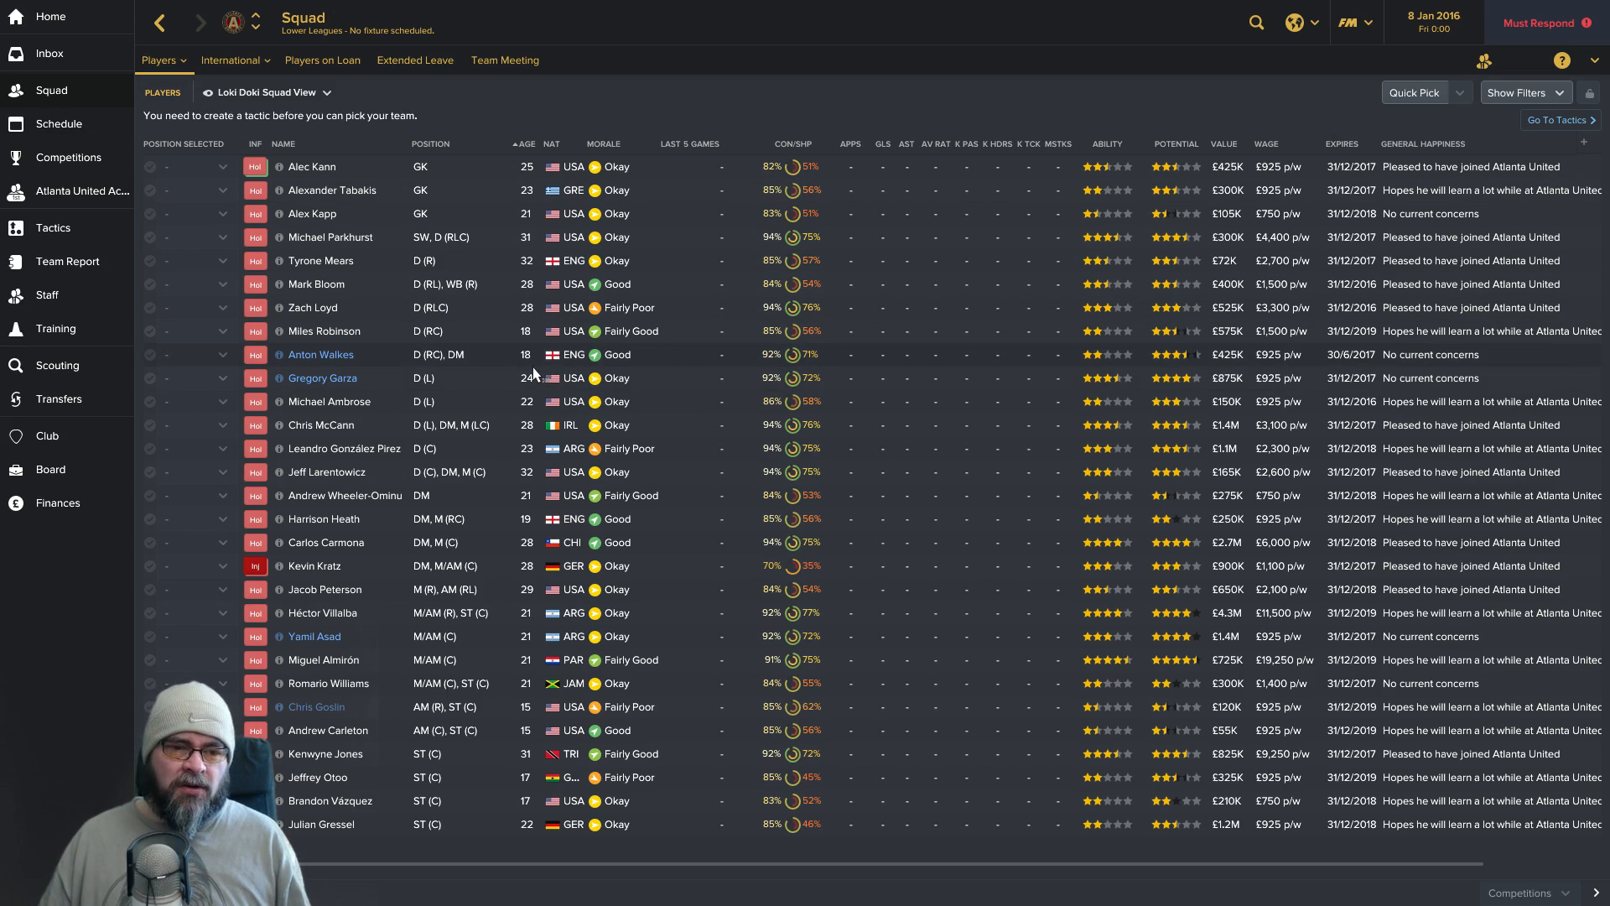
mouse_move(421, 271)
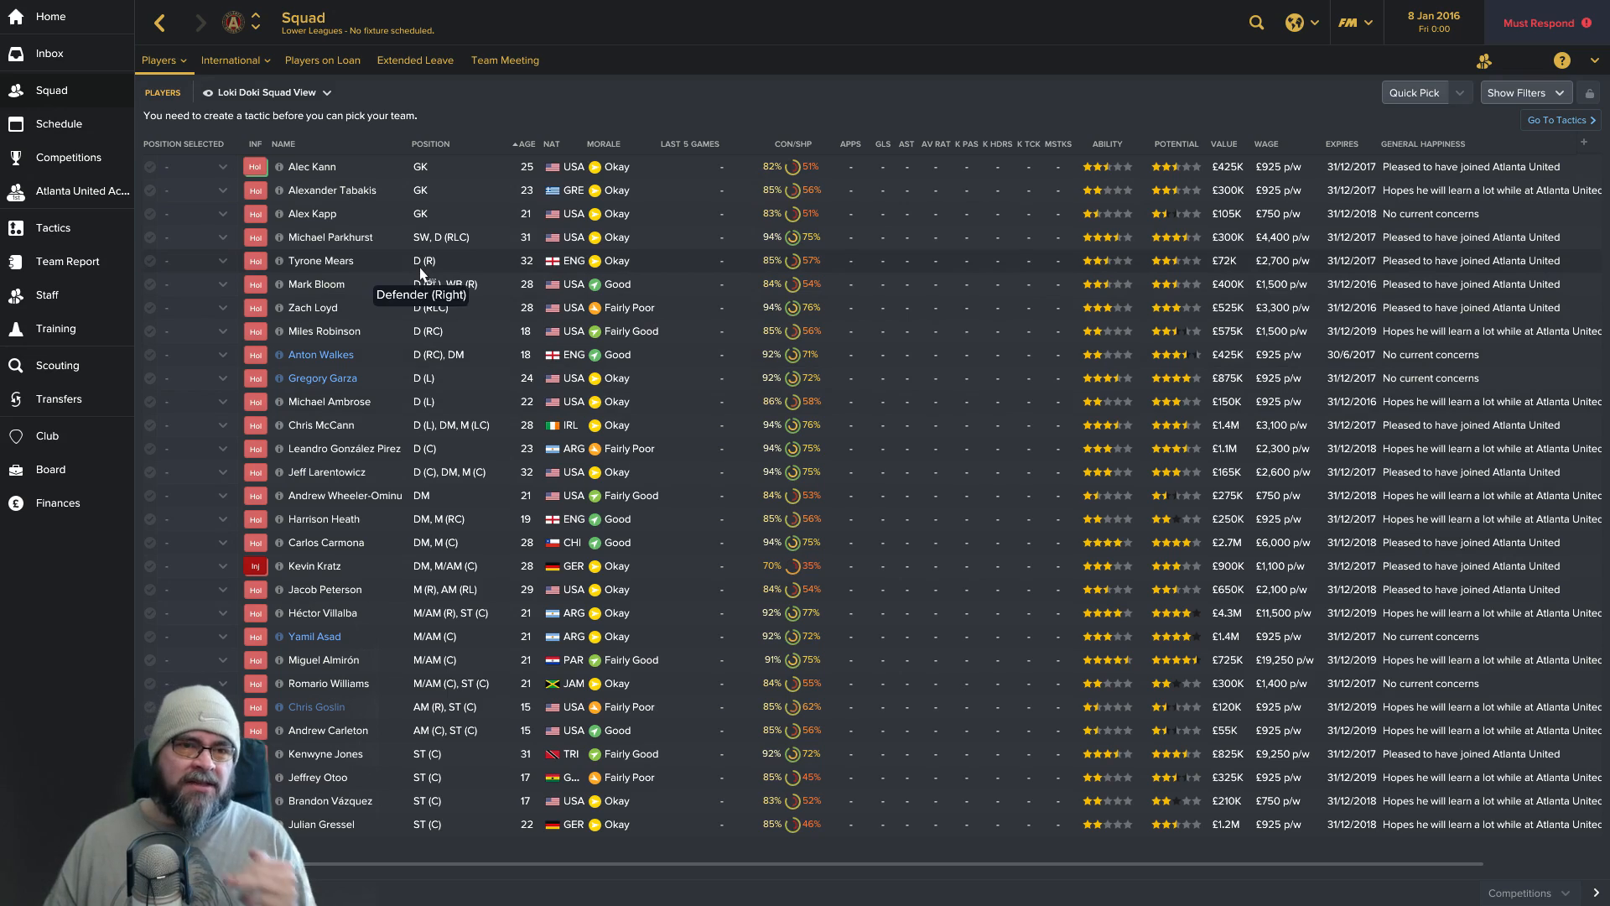
mouse_move(488, 243)
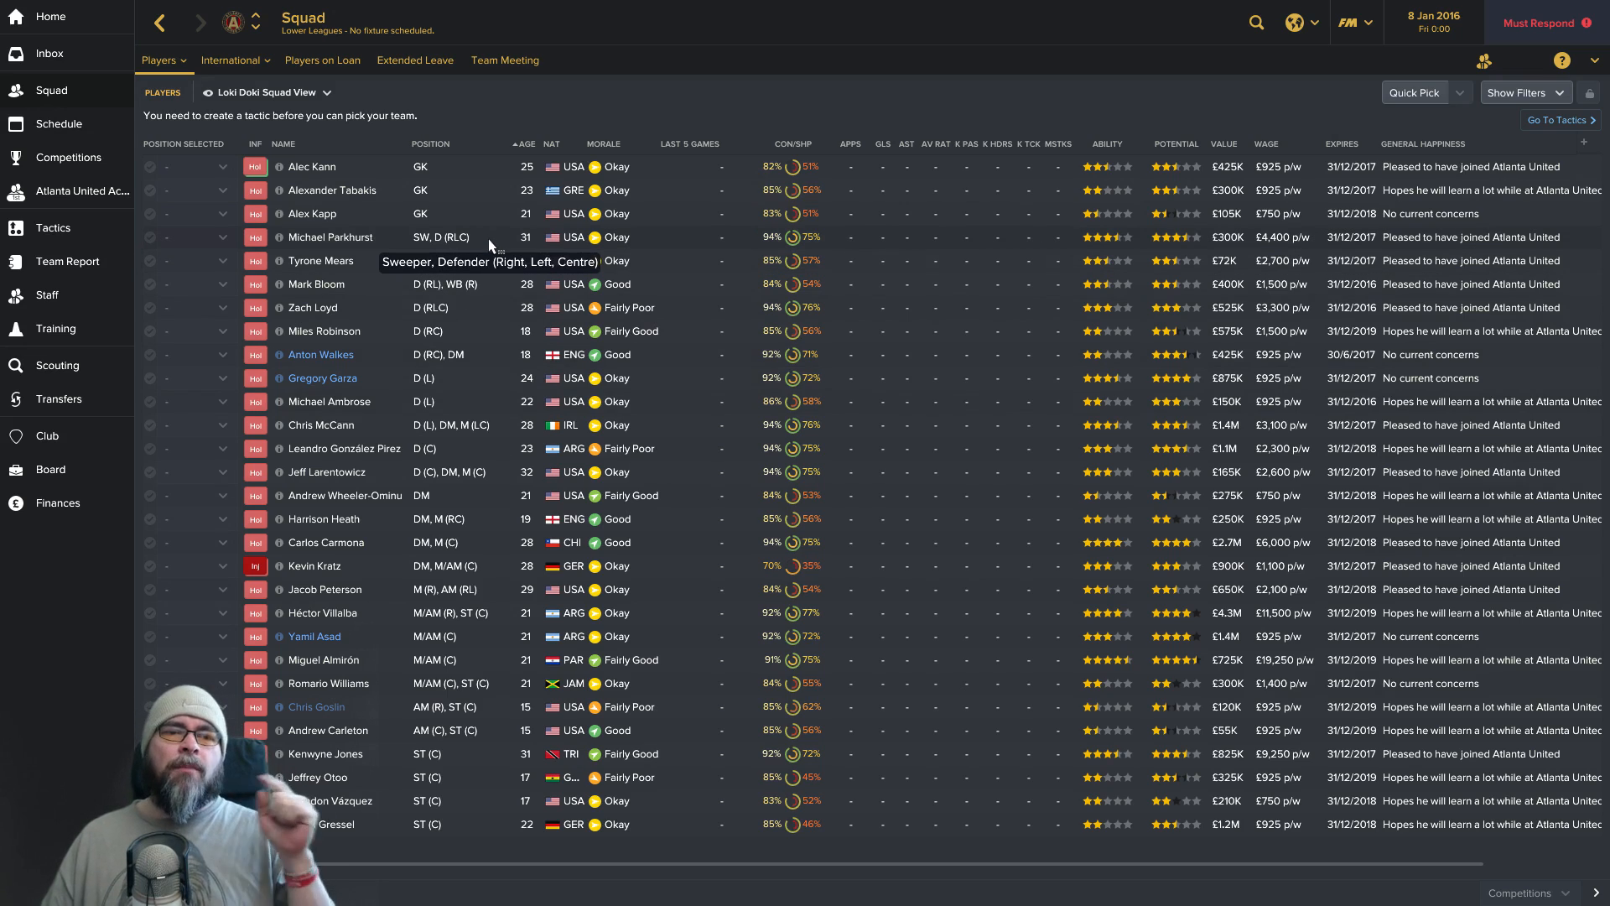
mouse_move(368, 193)
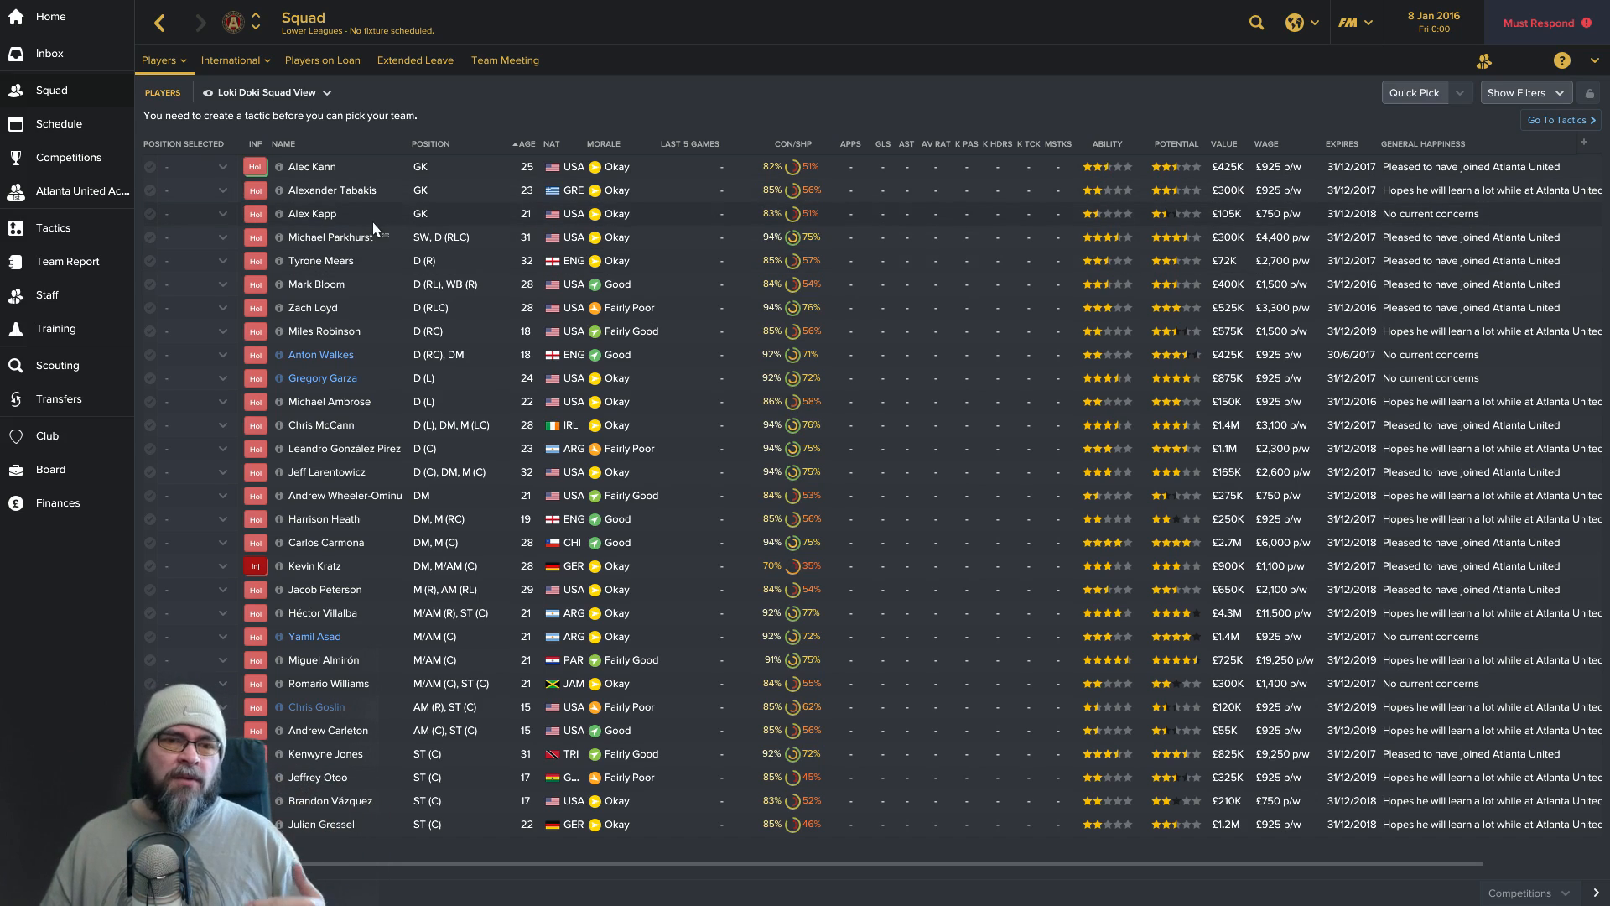
mouse_move(319, 260)
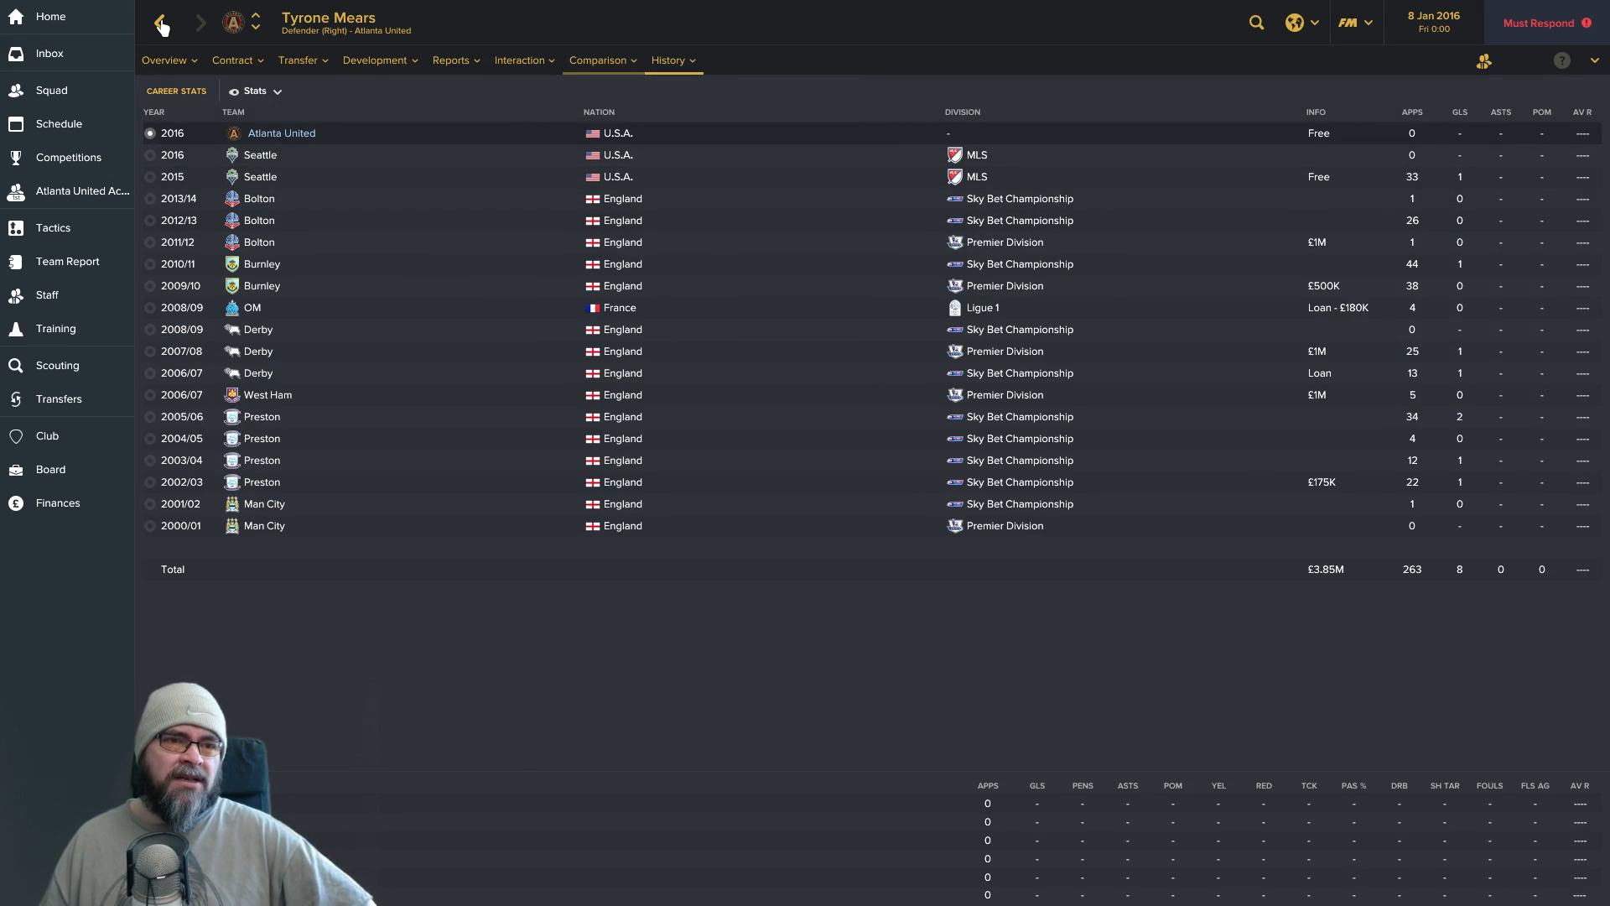
left_click(235, 60)
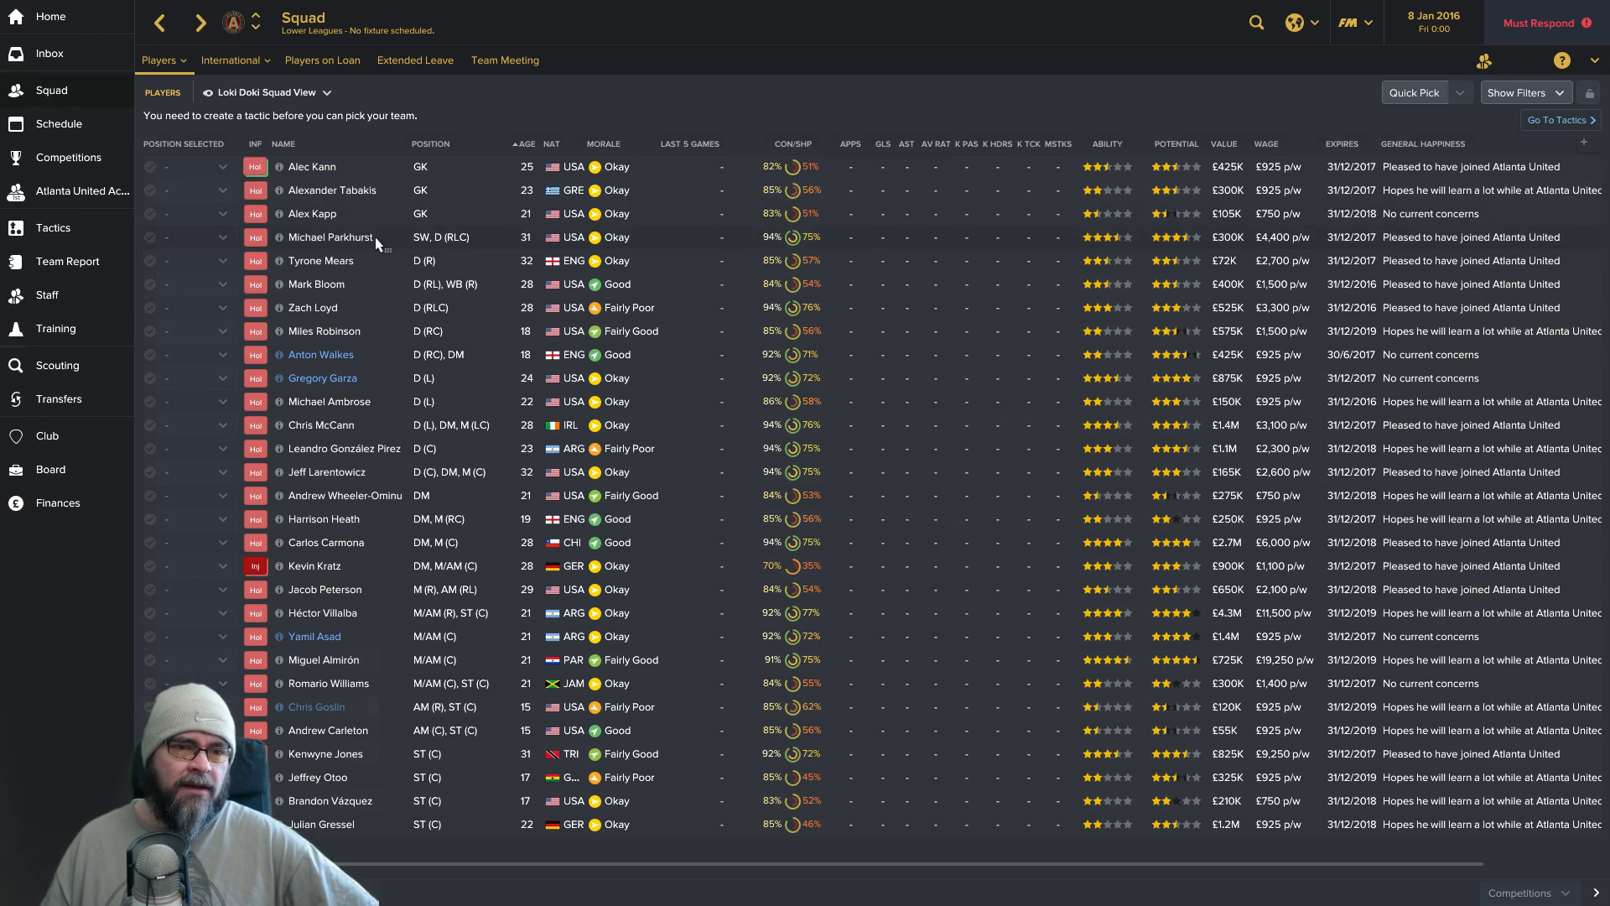
mouse_move(461, 184)
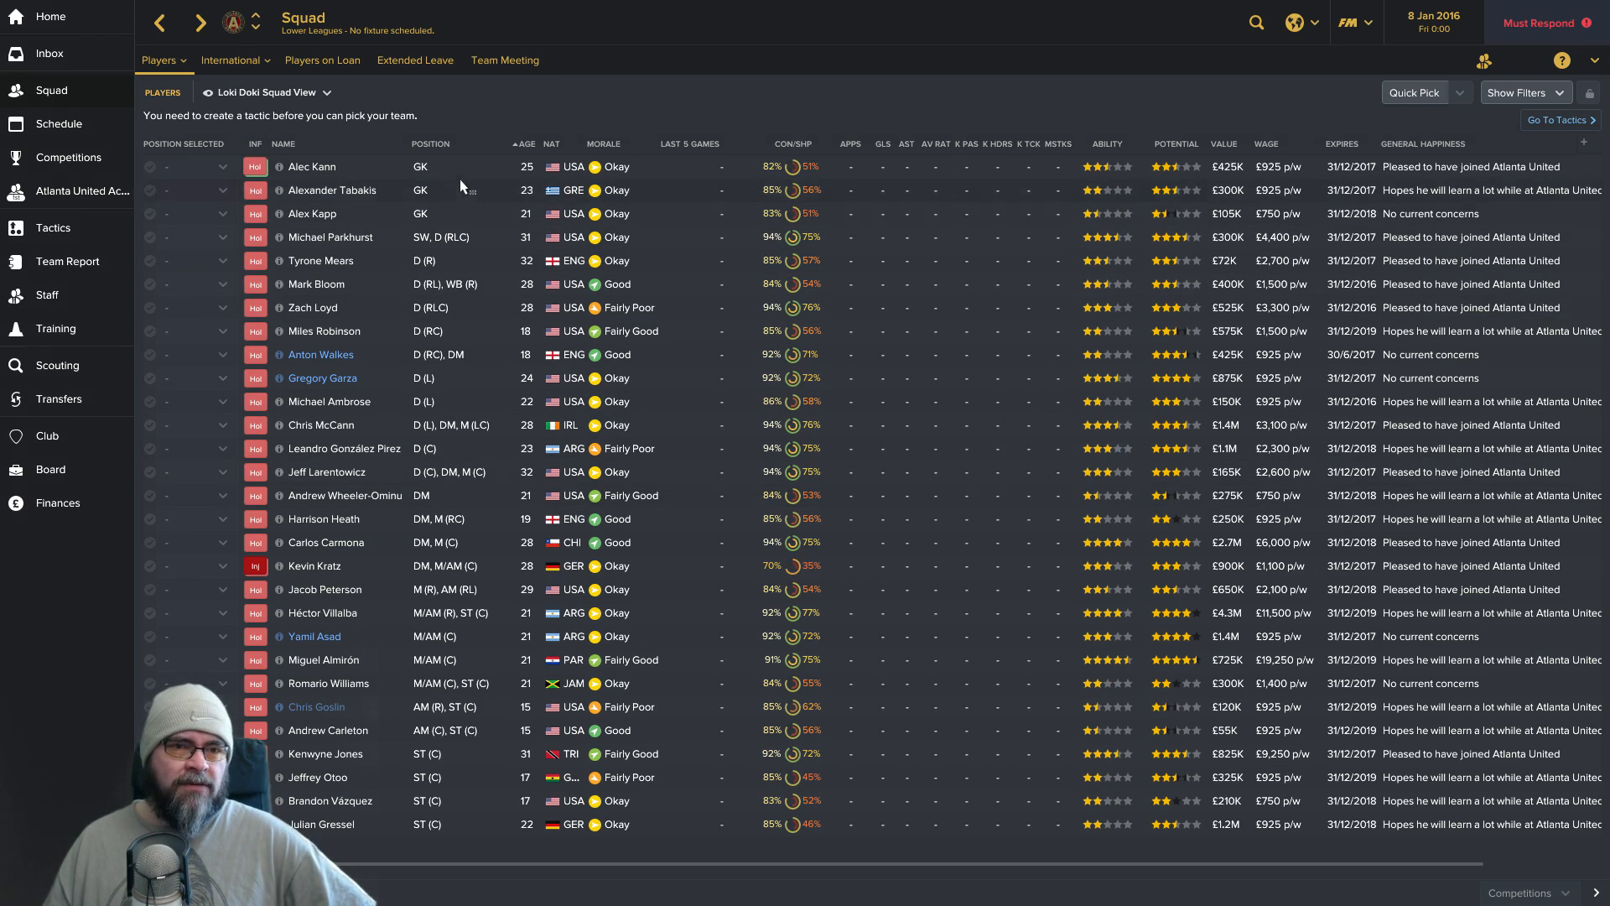
mouse_move(503, 332)
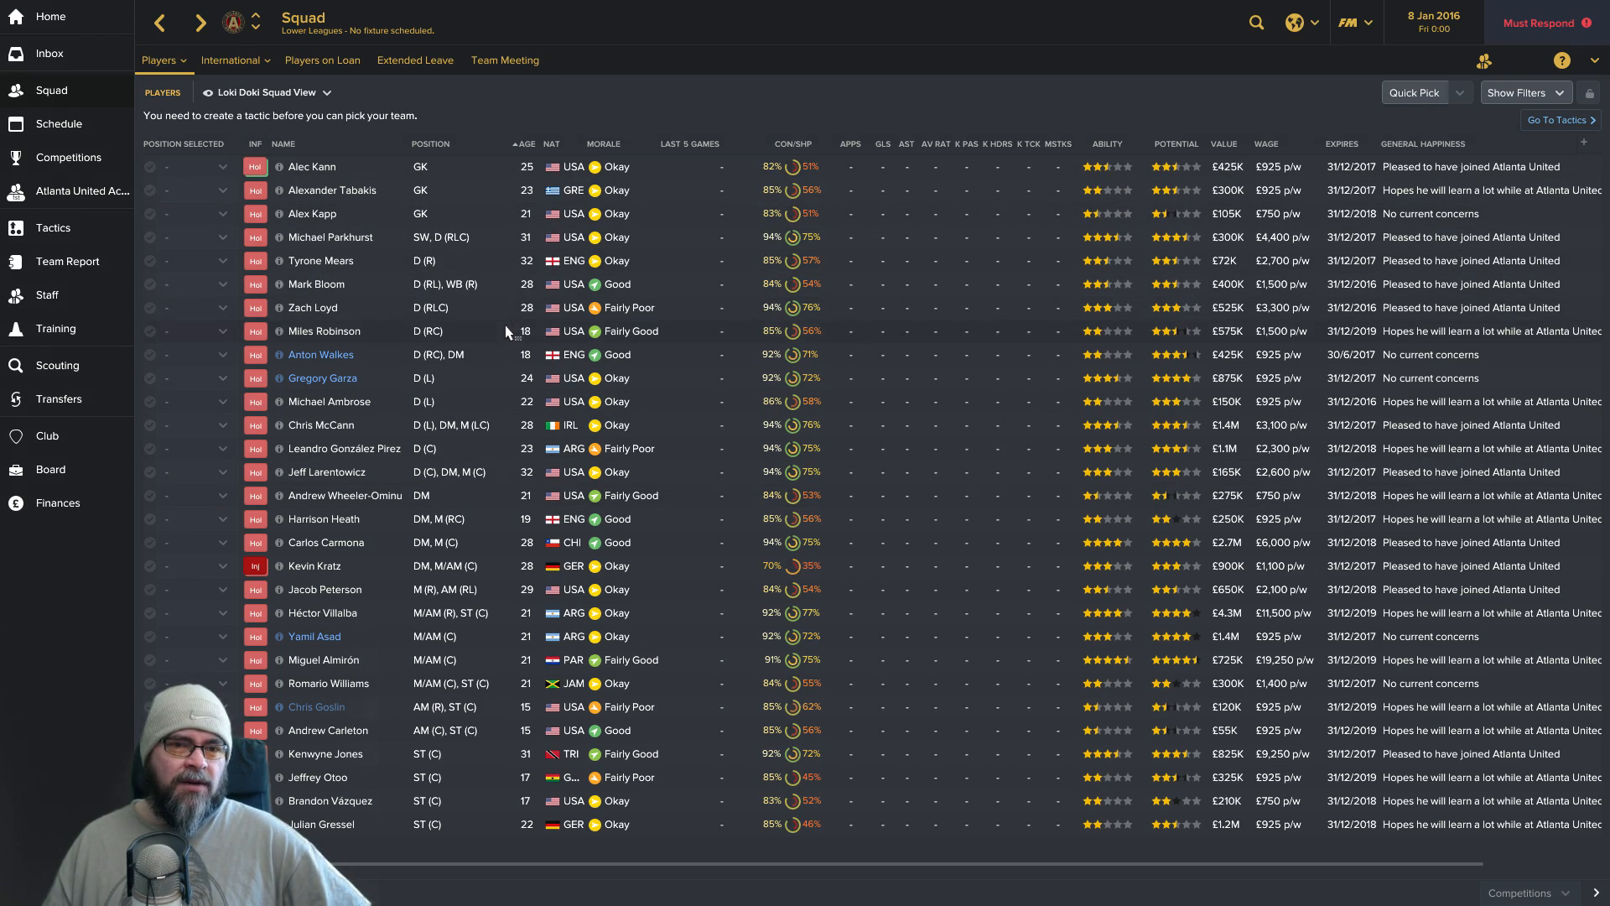
mouse_move(468, 373)
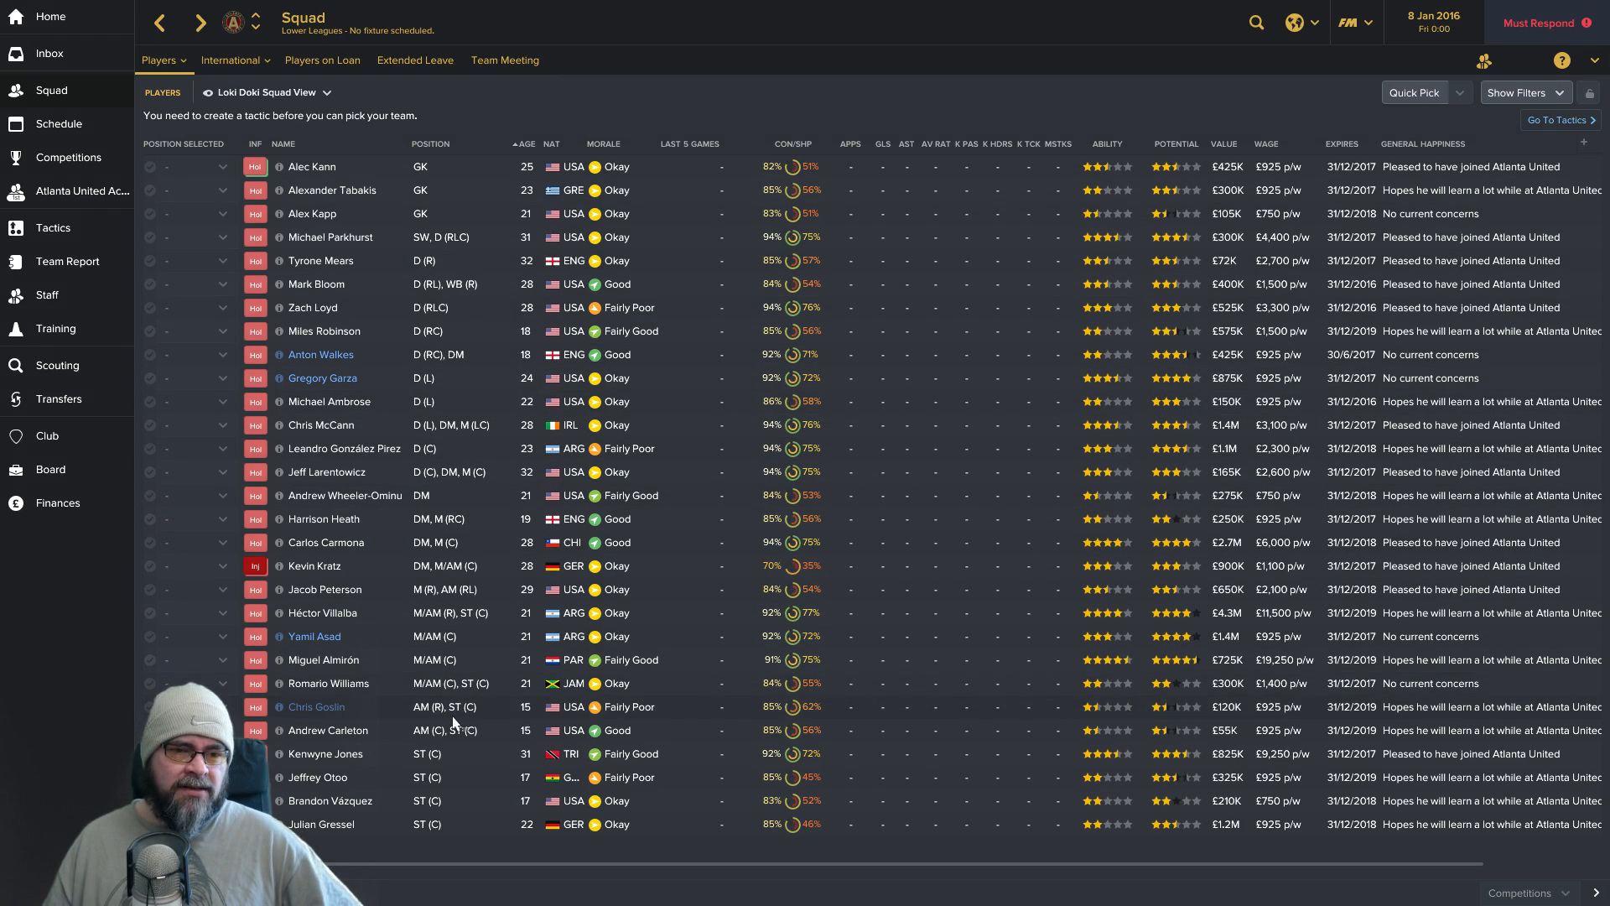
left_click(315, 706)
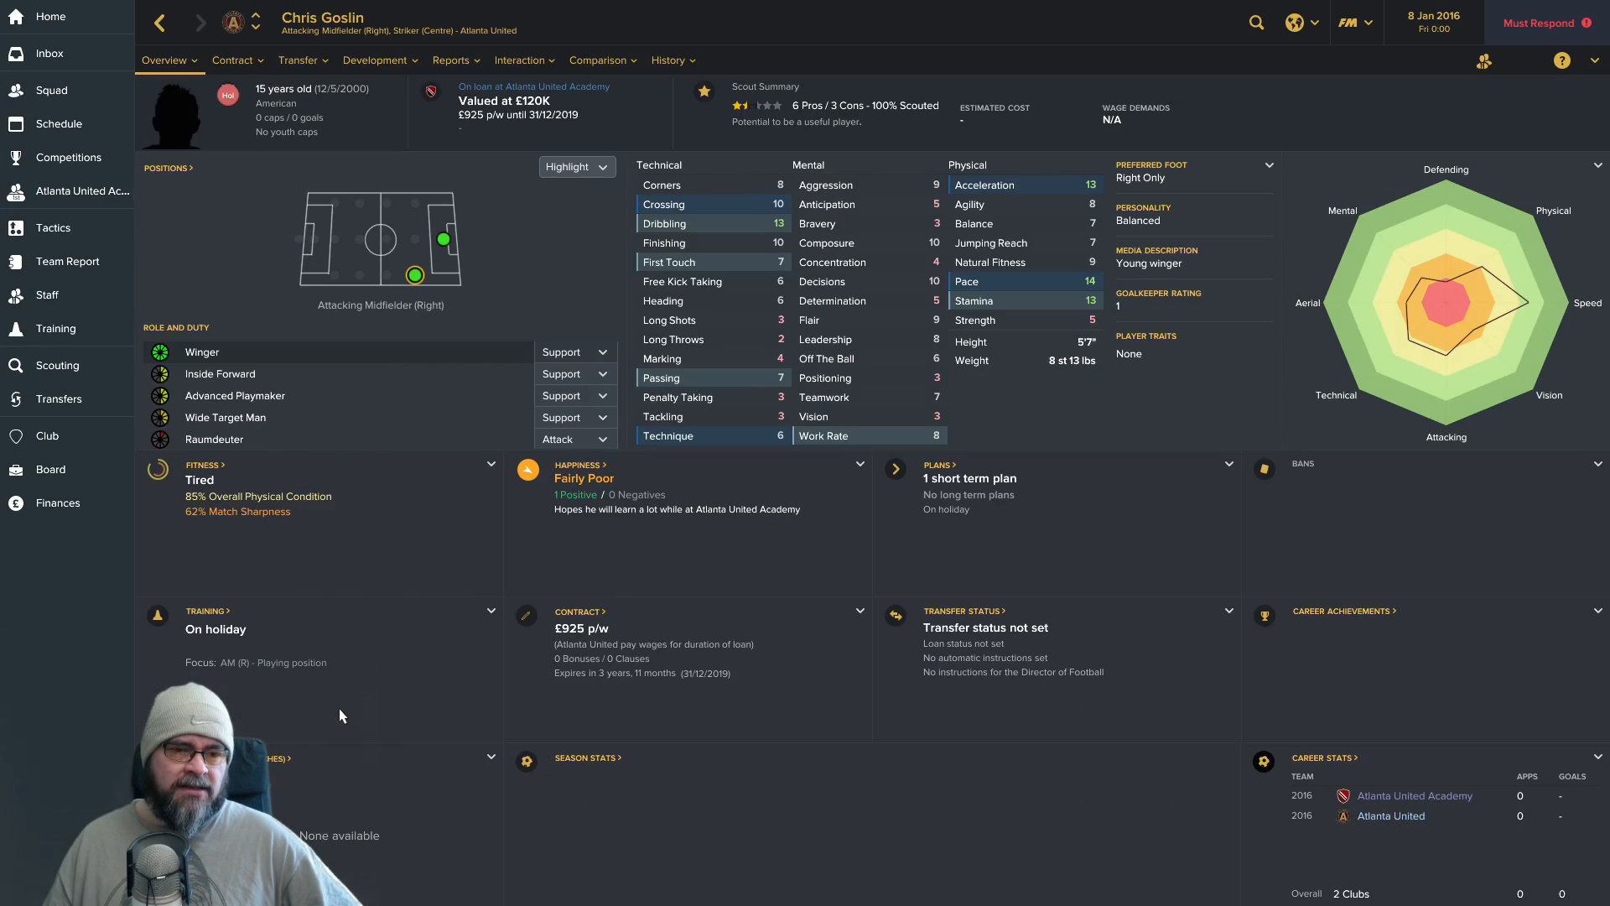
mouse_move(555, 116)
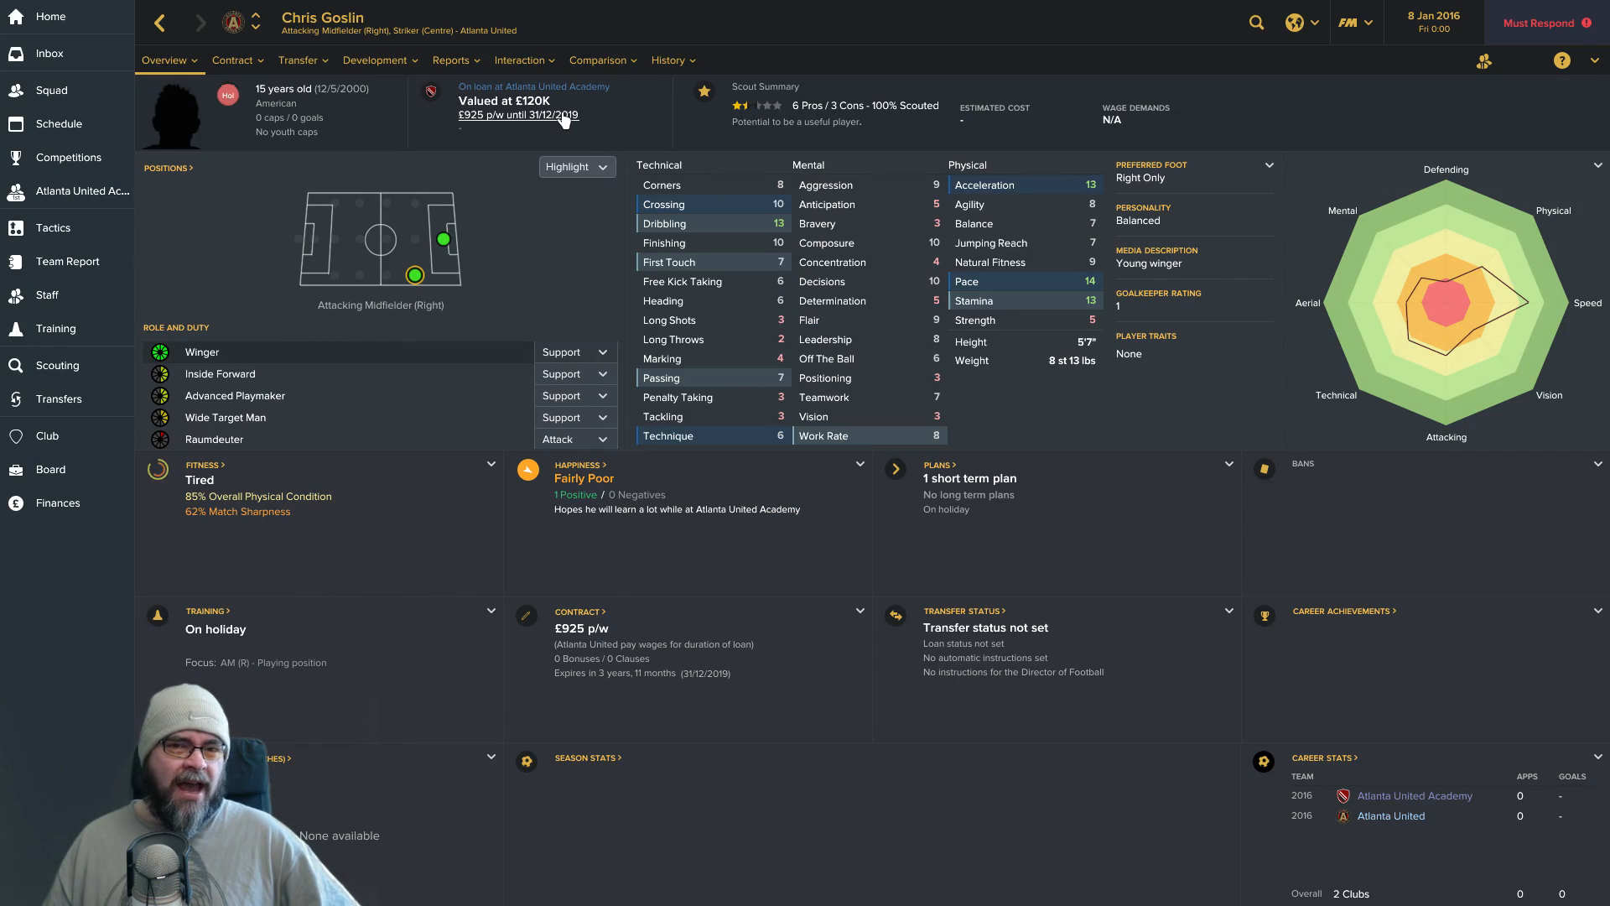
left_click(298, 60)
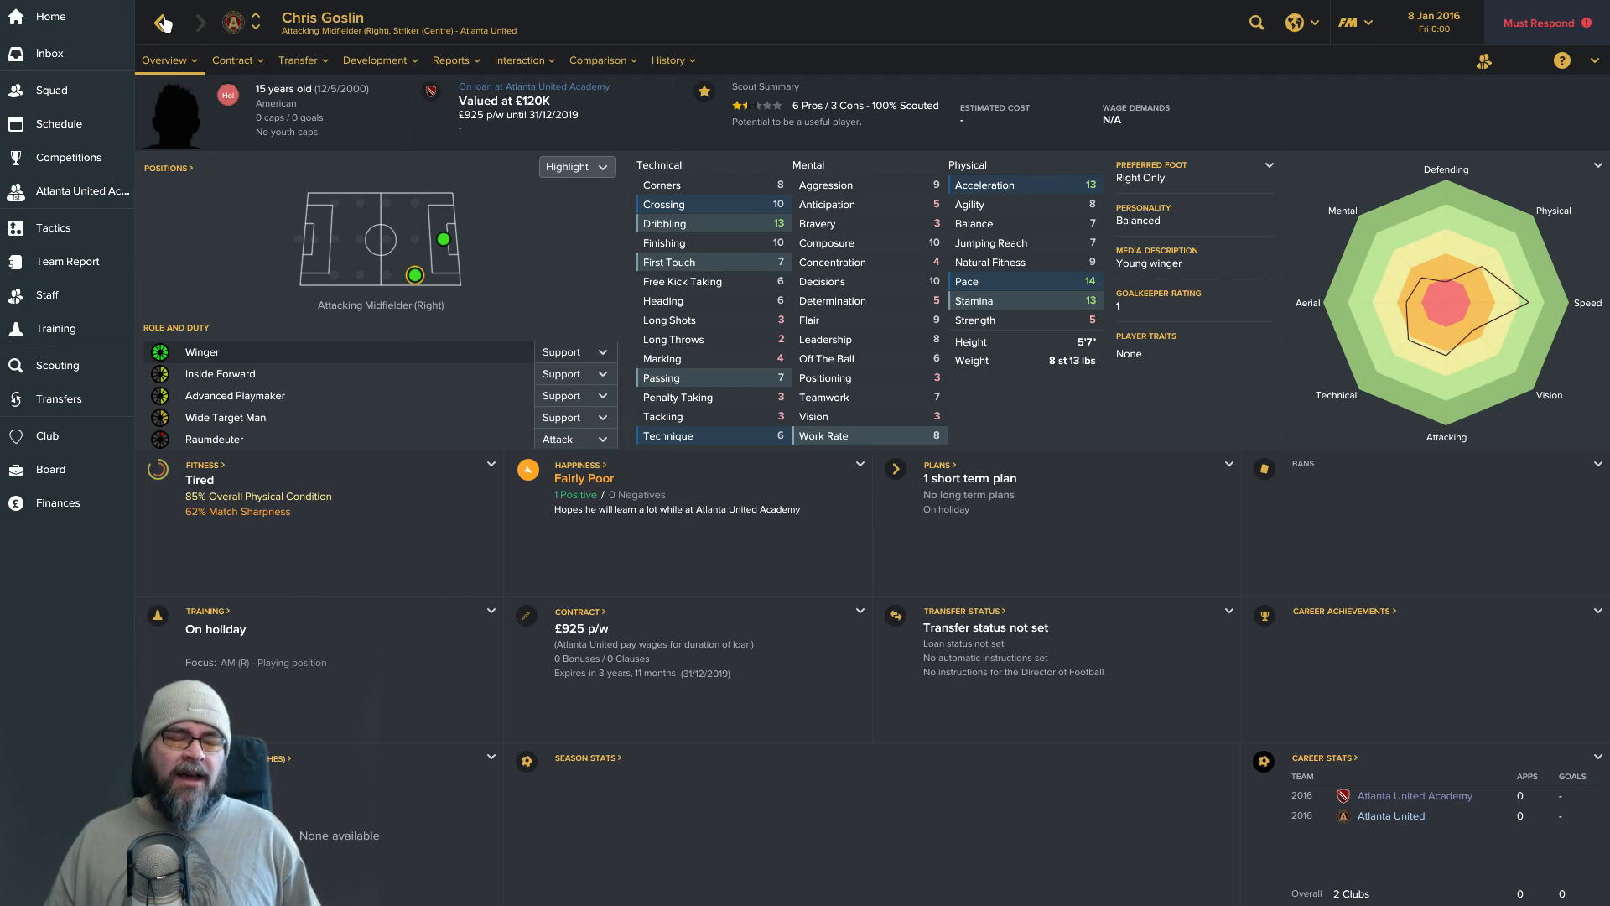
left_click(161, 22)
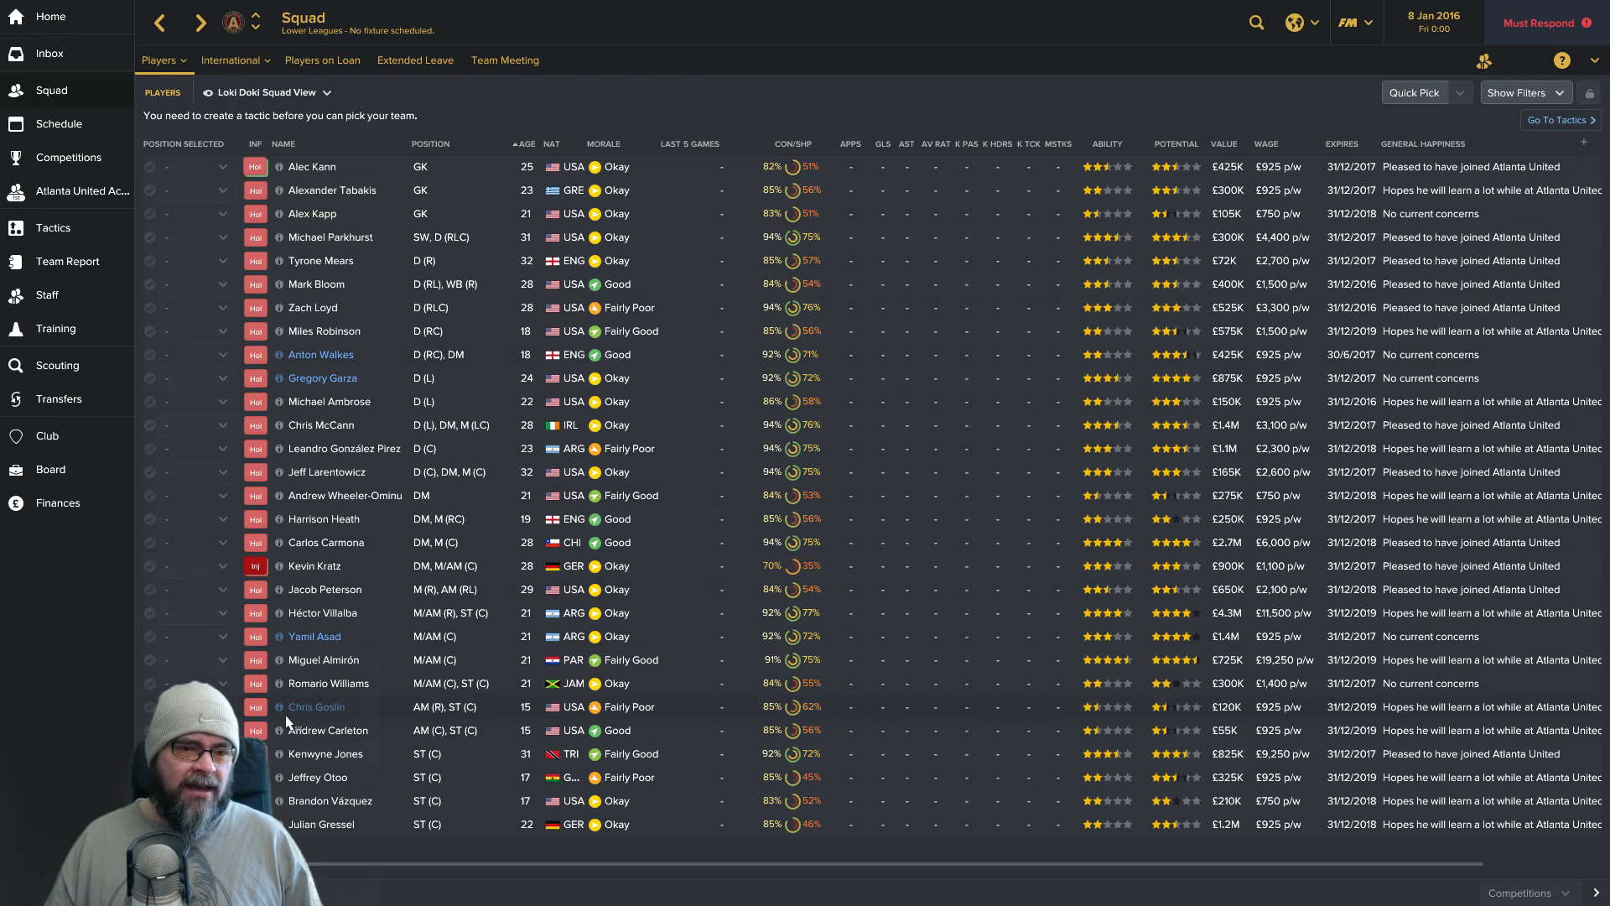
mouse_move(303, 711)
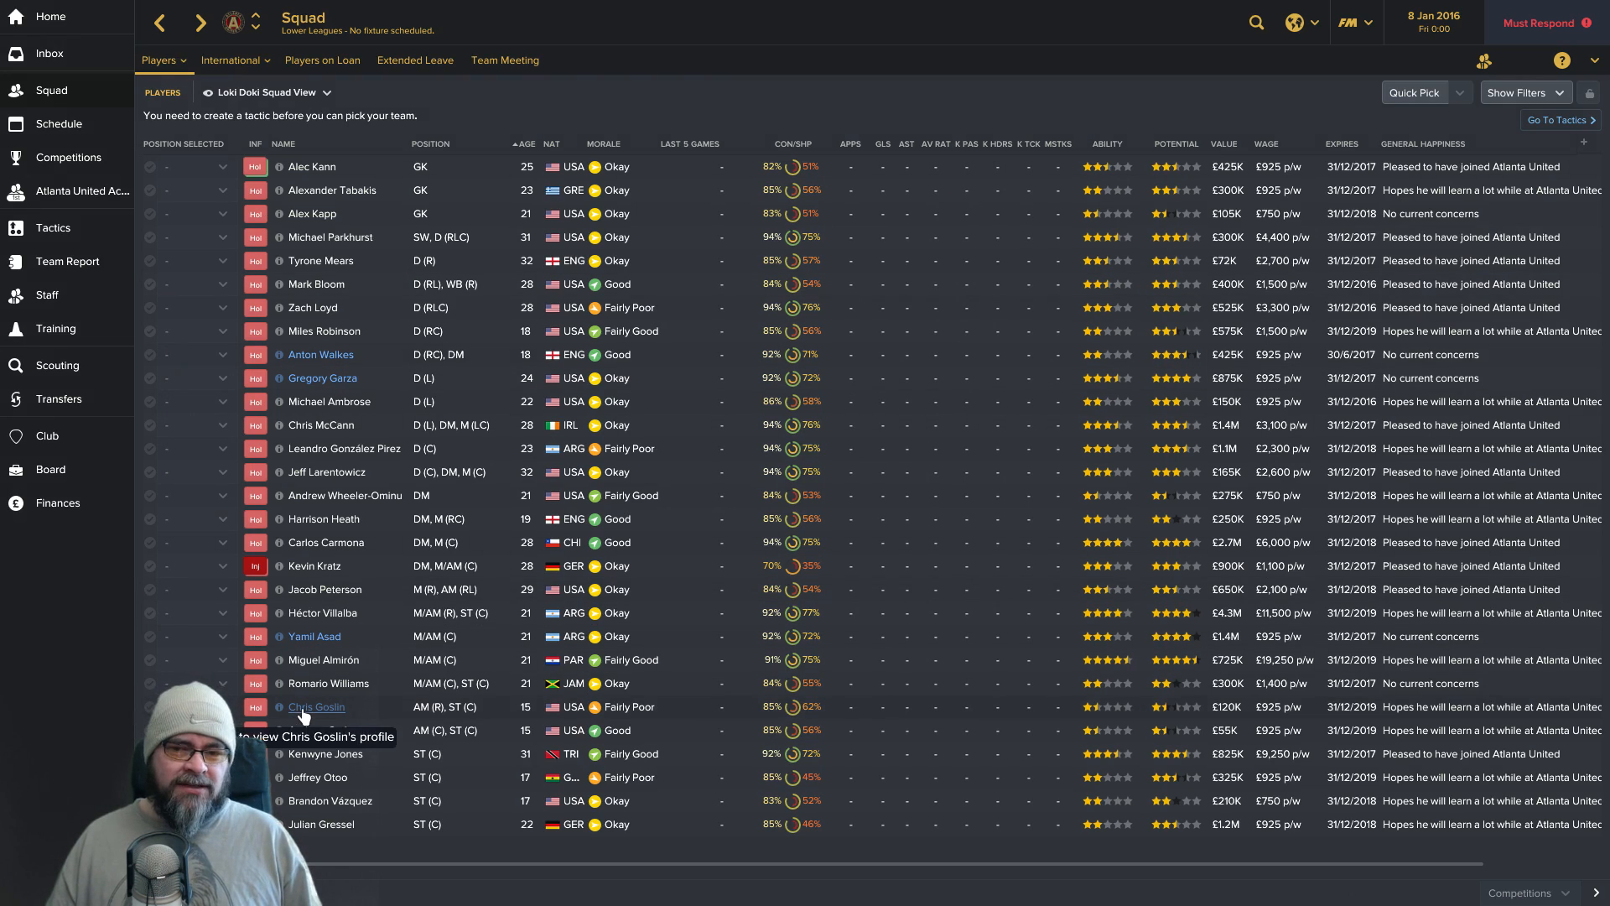
right_click(315, 707)
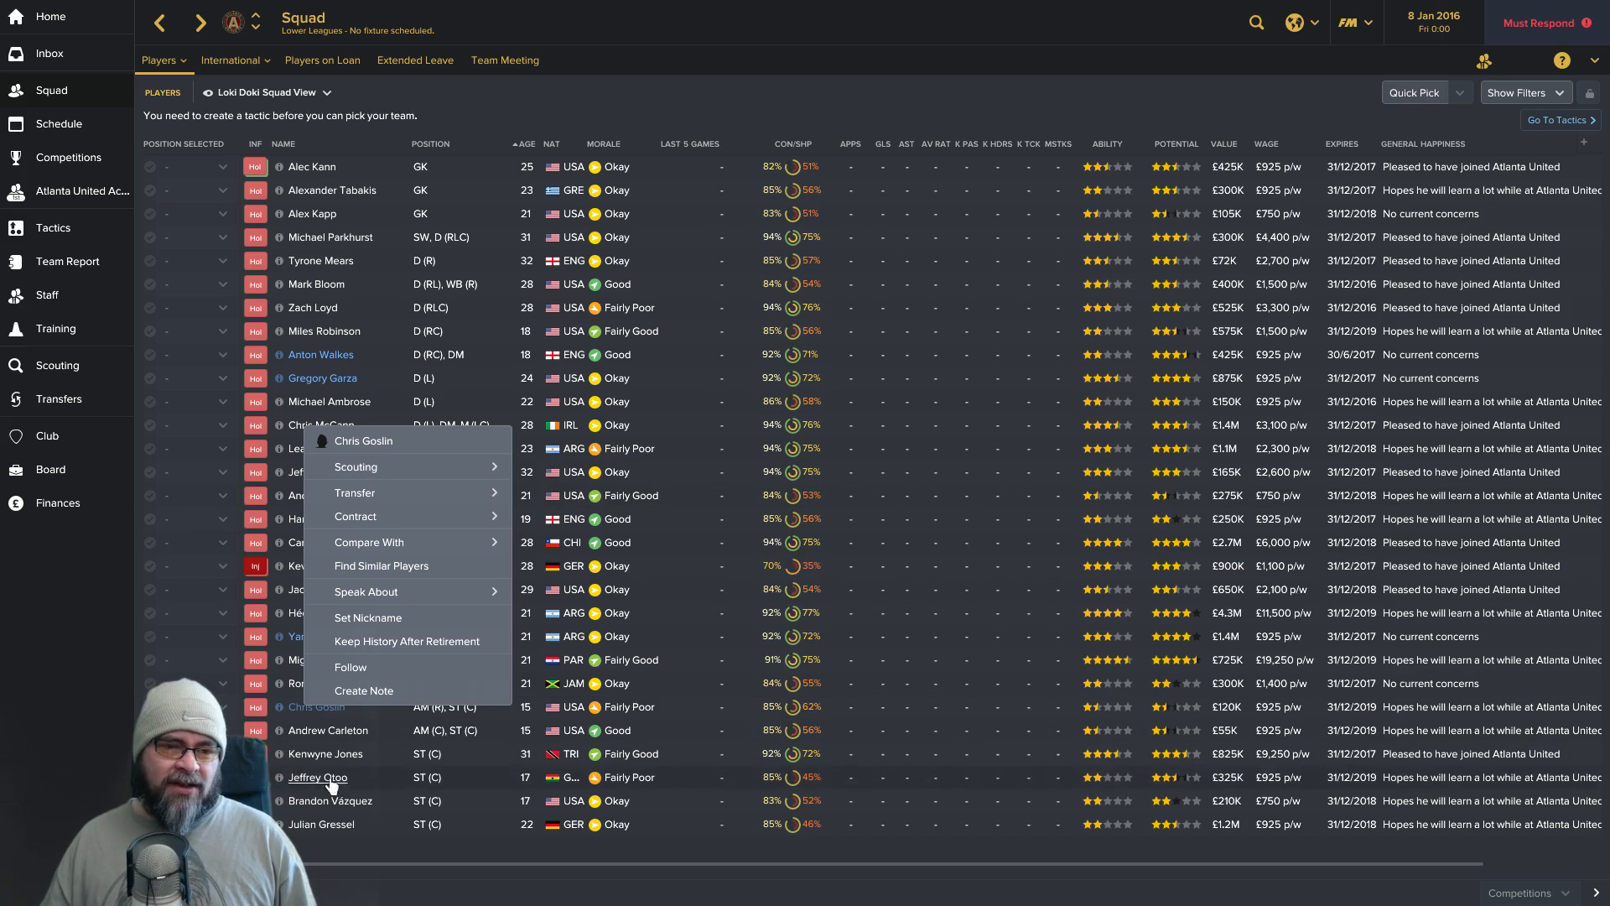
mouse_move(341, 856)
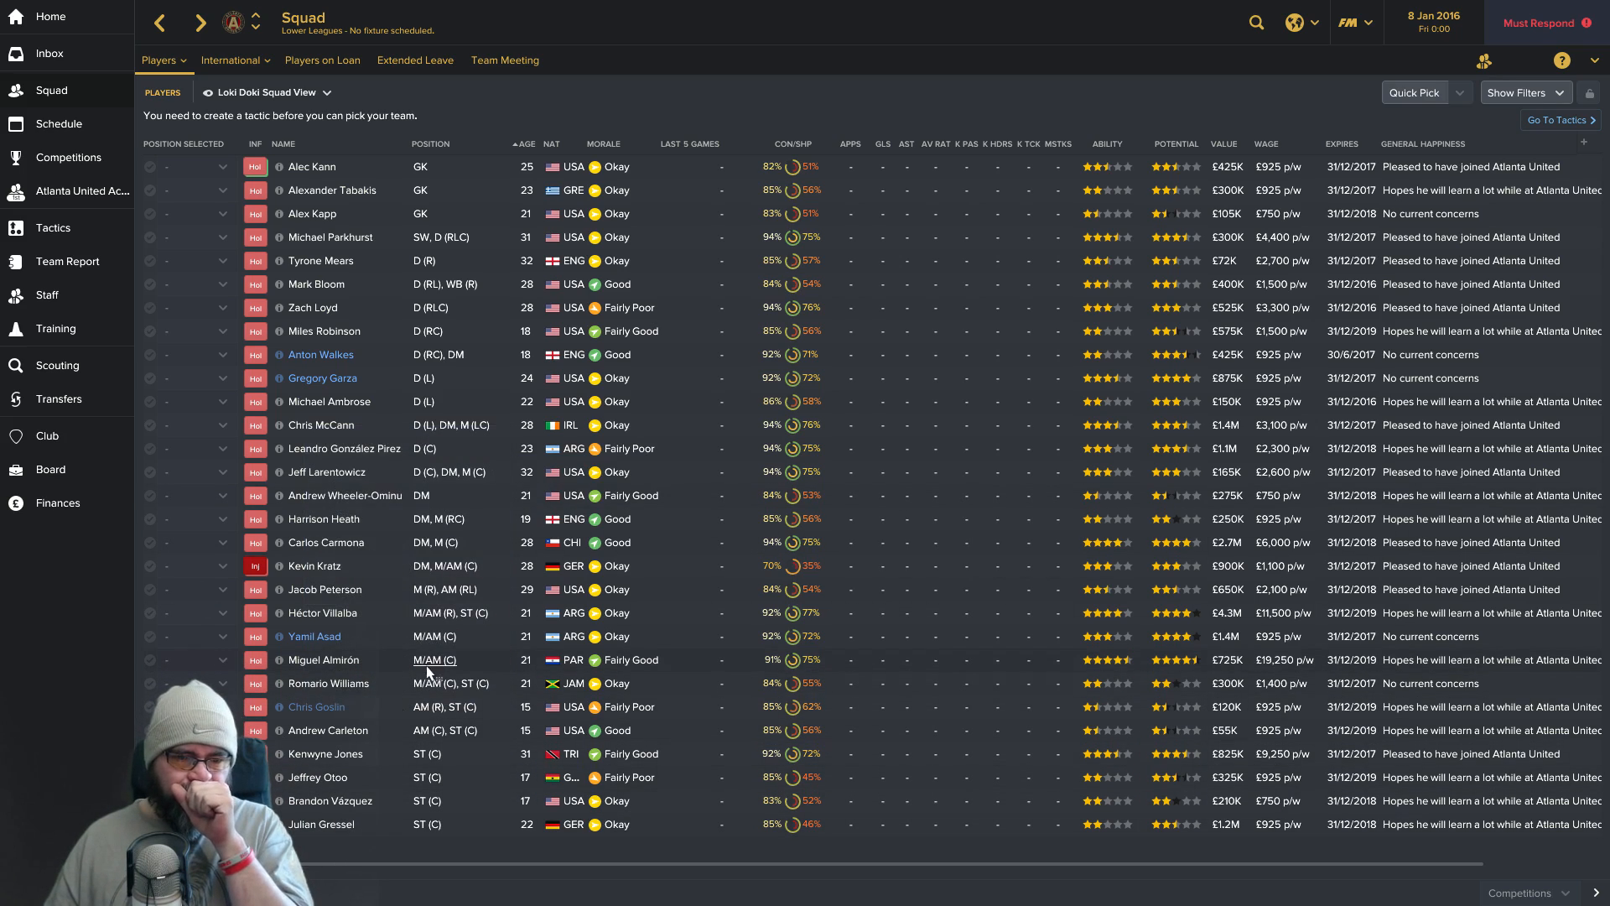
mouse_move(765, 590)
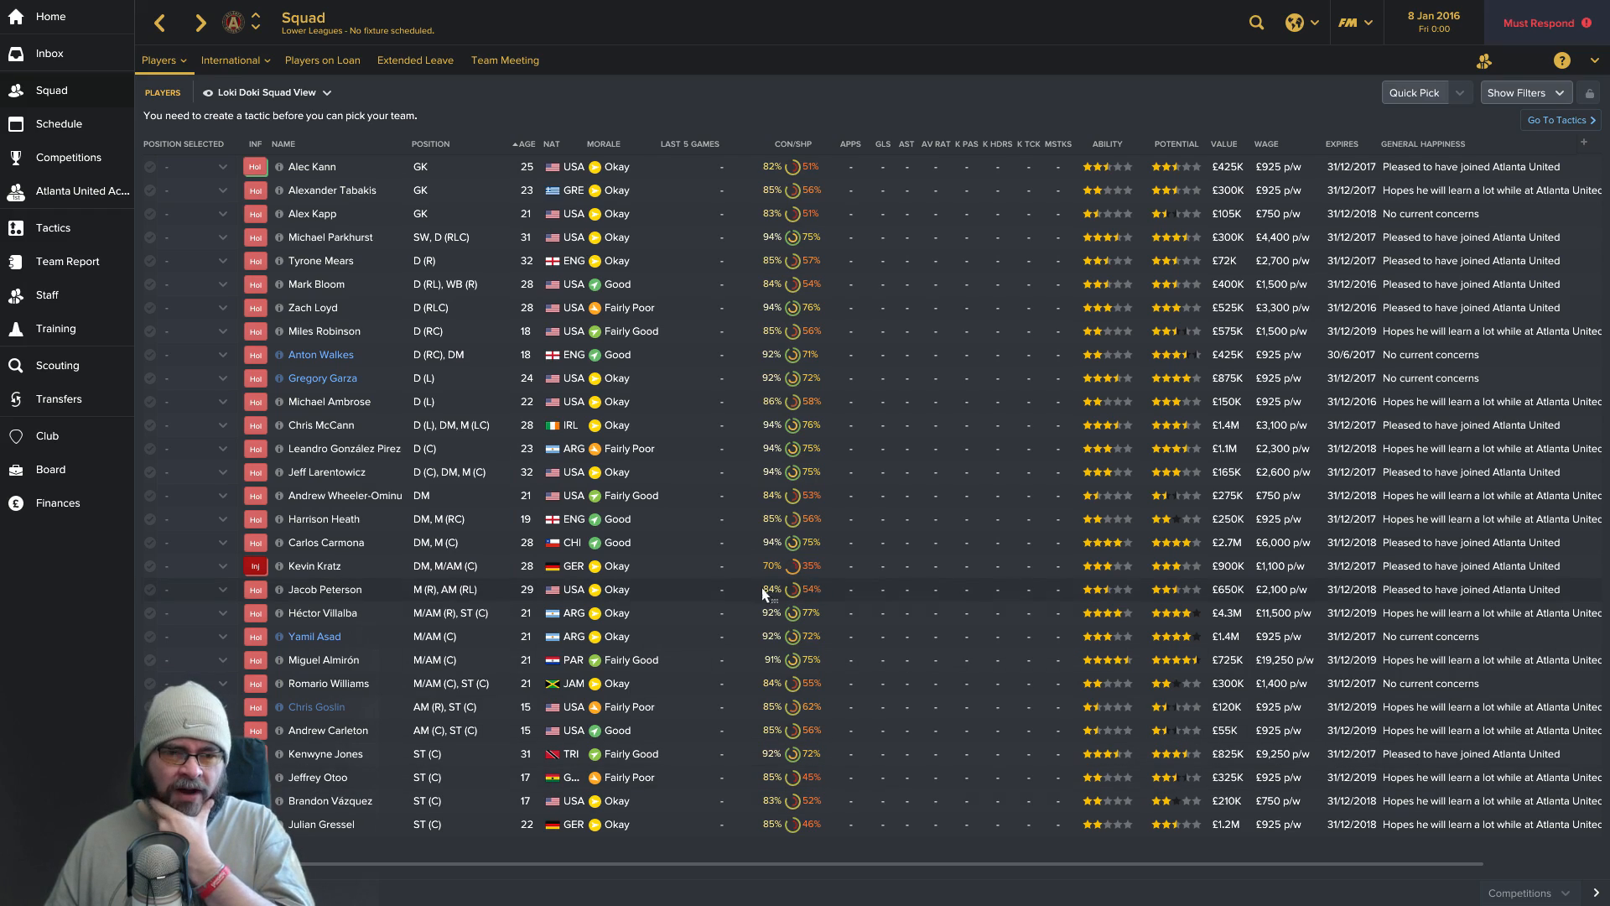
mouse_move(375, 673)
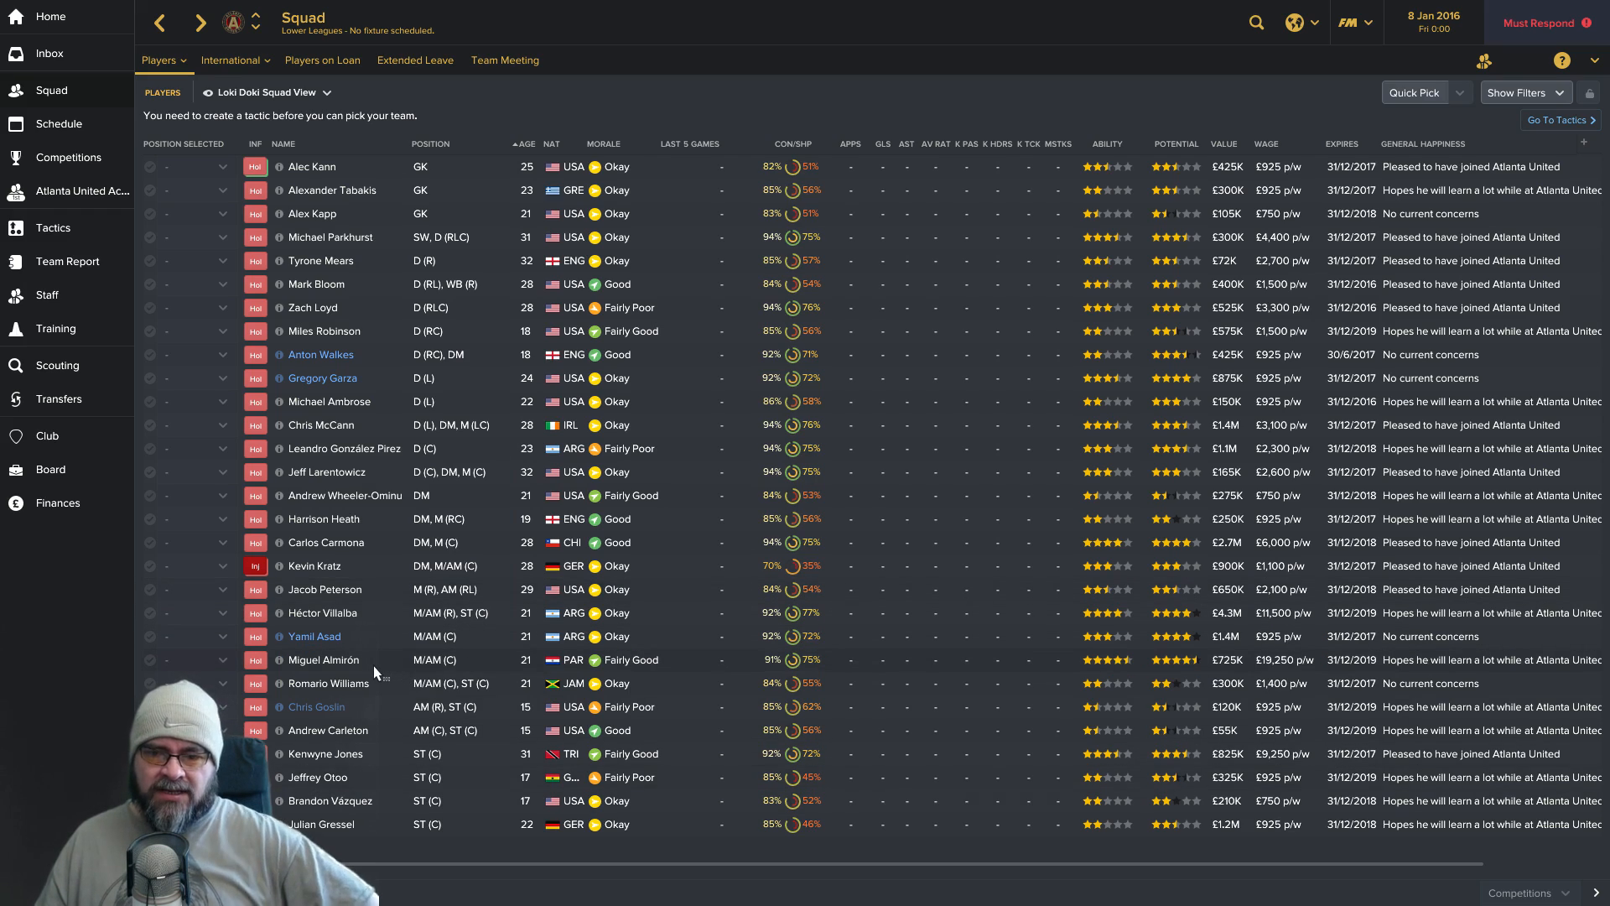
View Miguel Almirón's profile with attributes and roles, then return to the squad list.
left_click(149, 659)
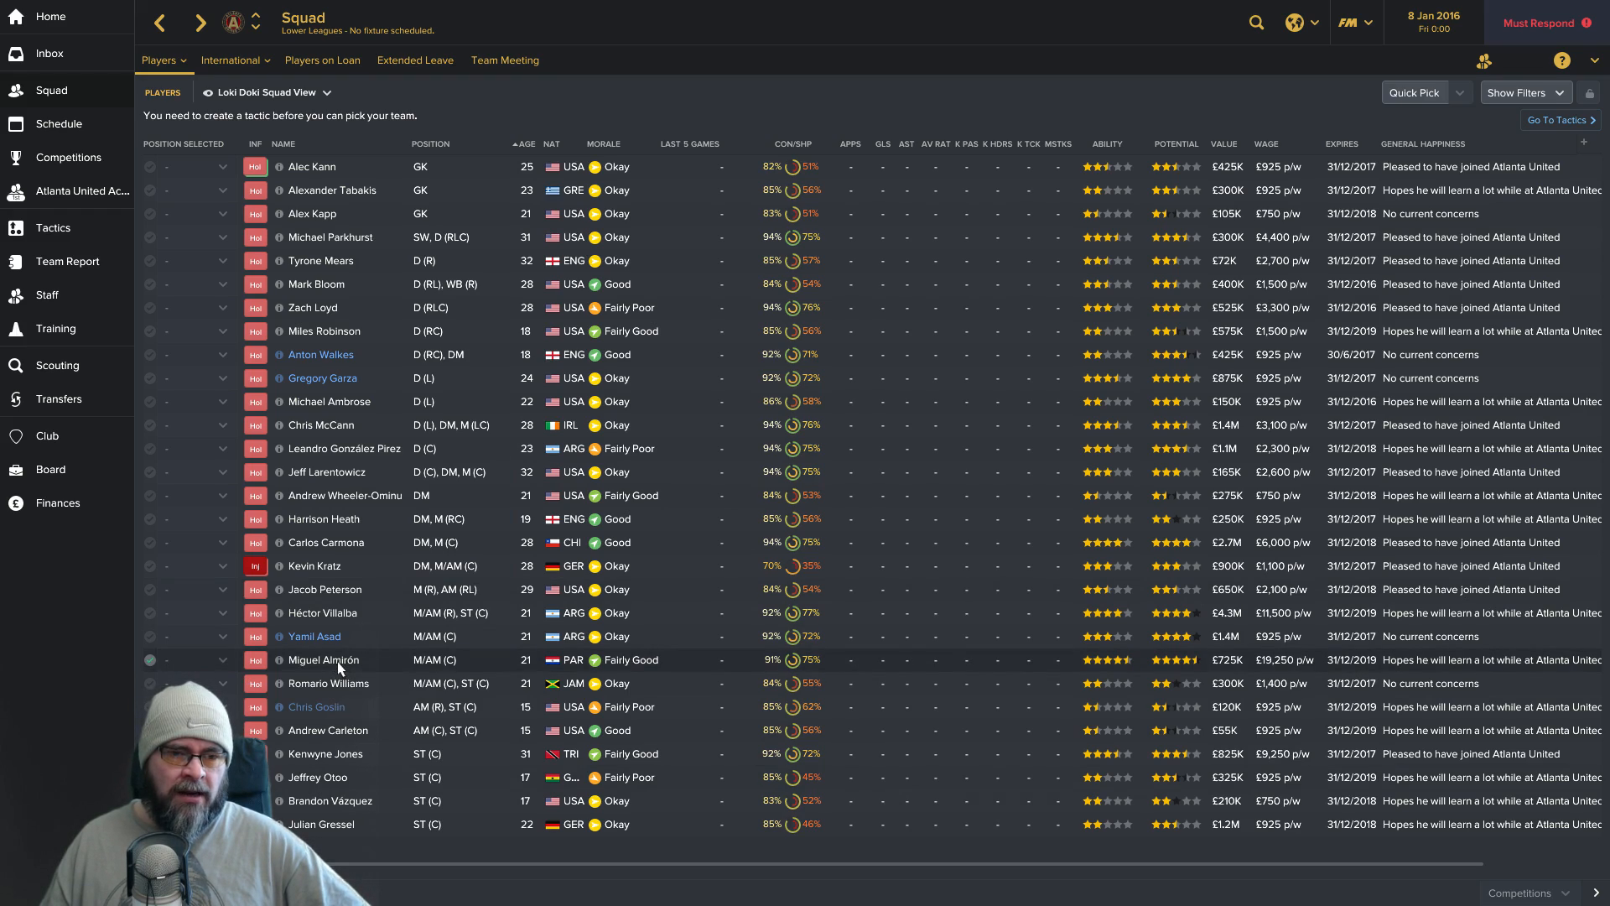
left_click(327, 659)
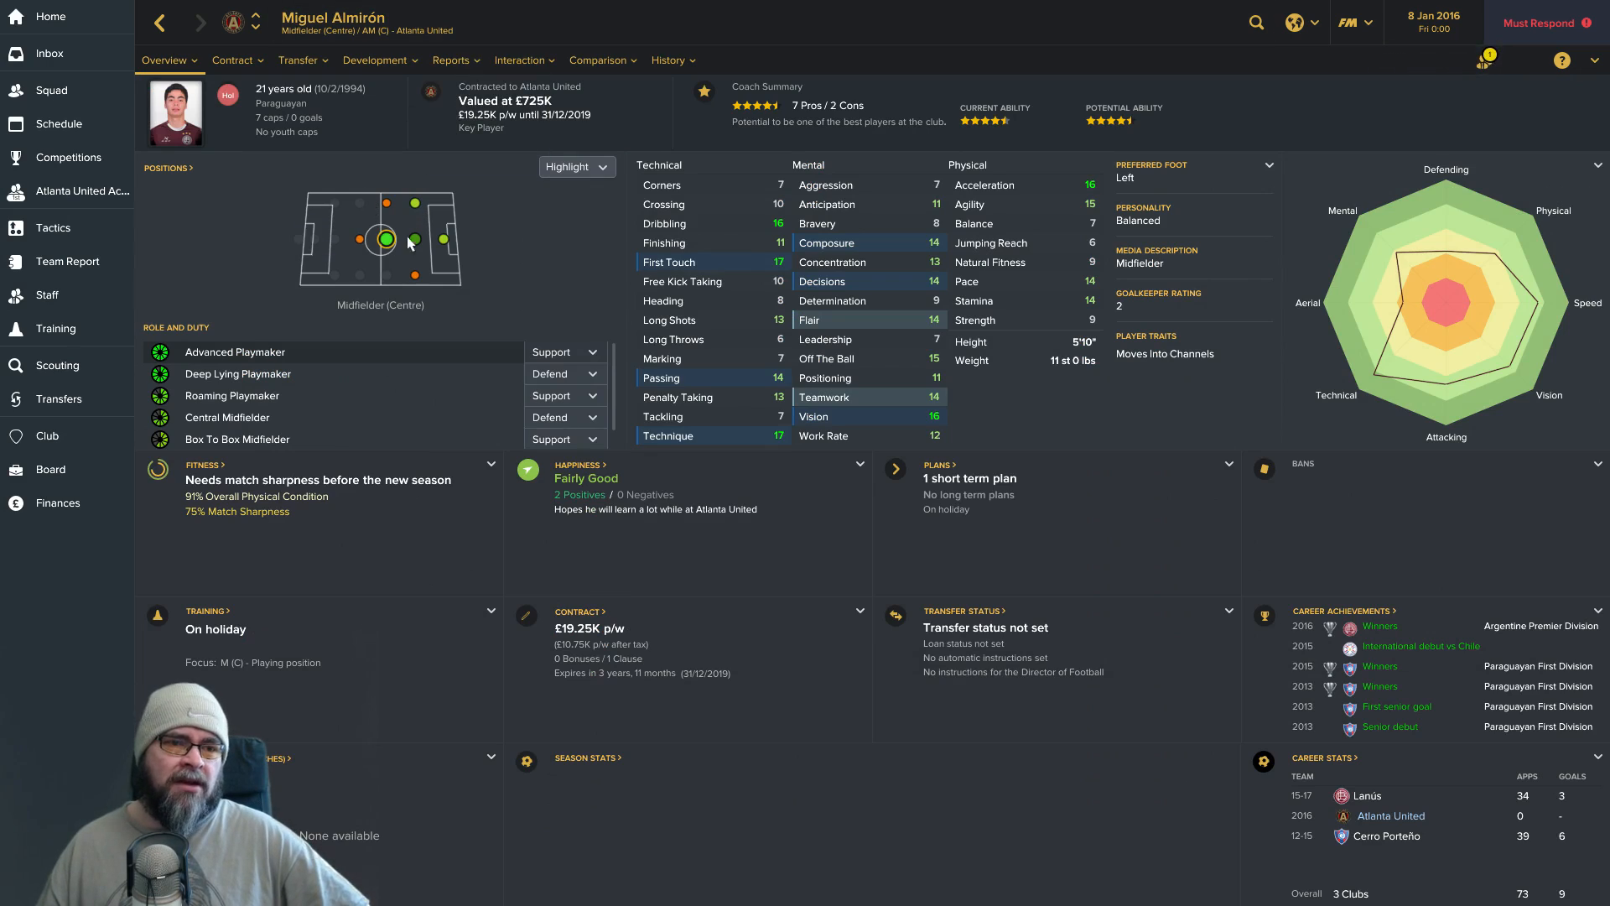
mouse_move(374, 372)
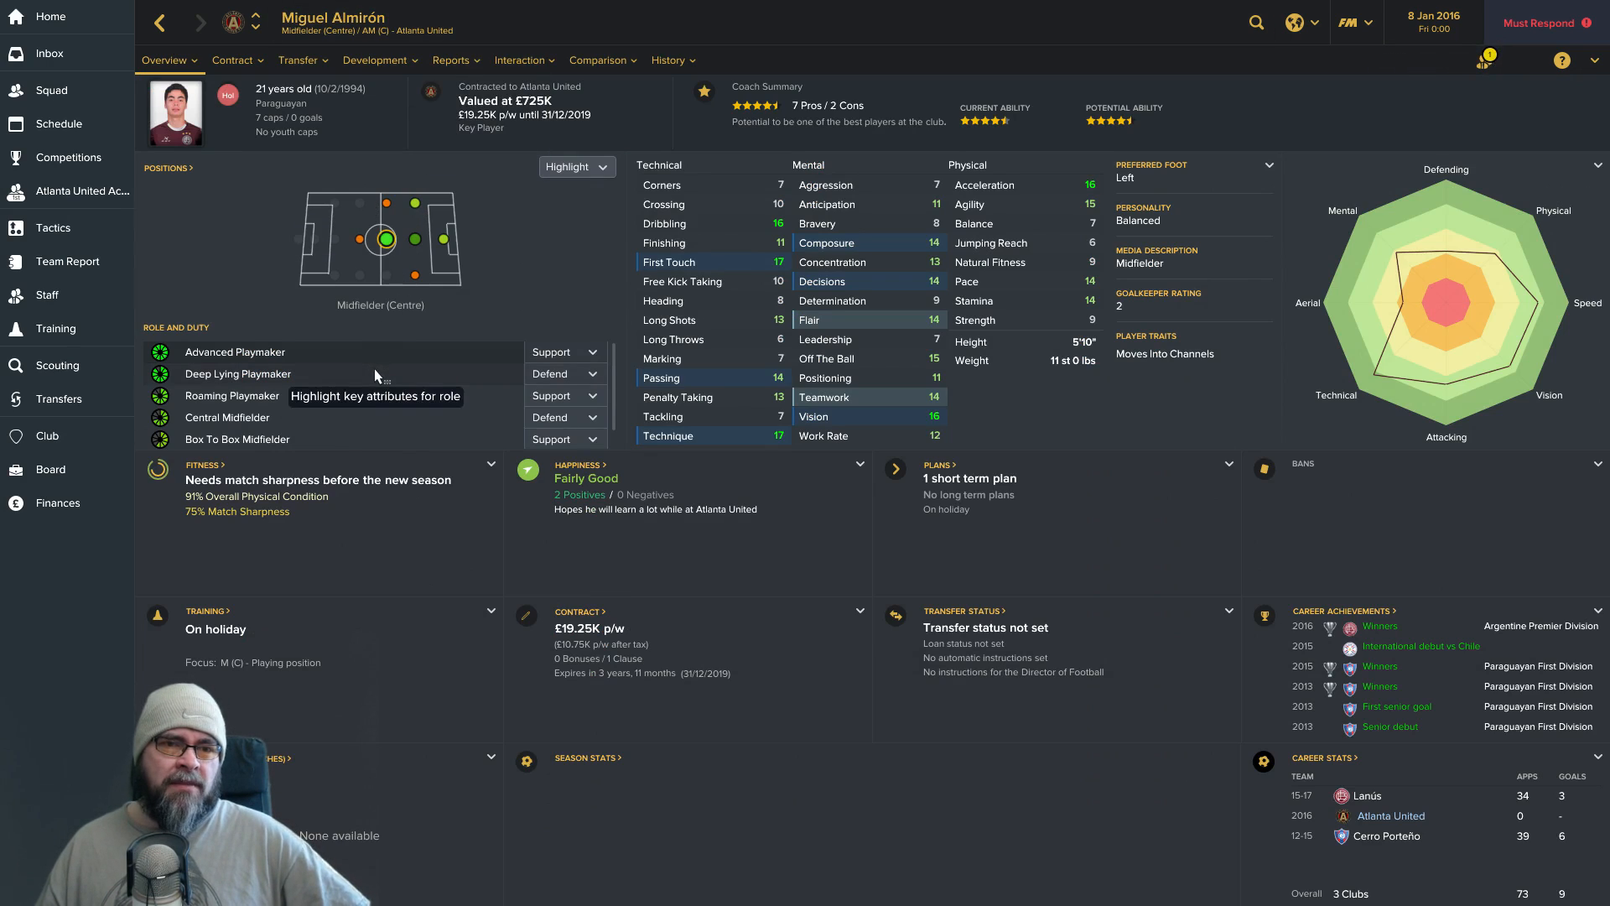
left_click(50, 89)
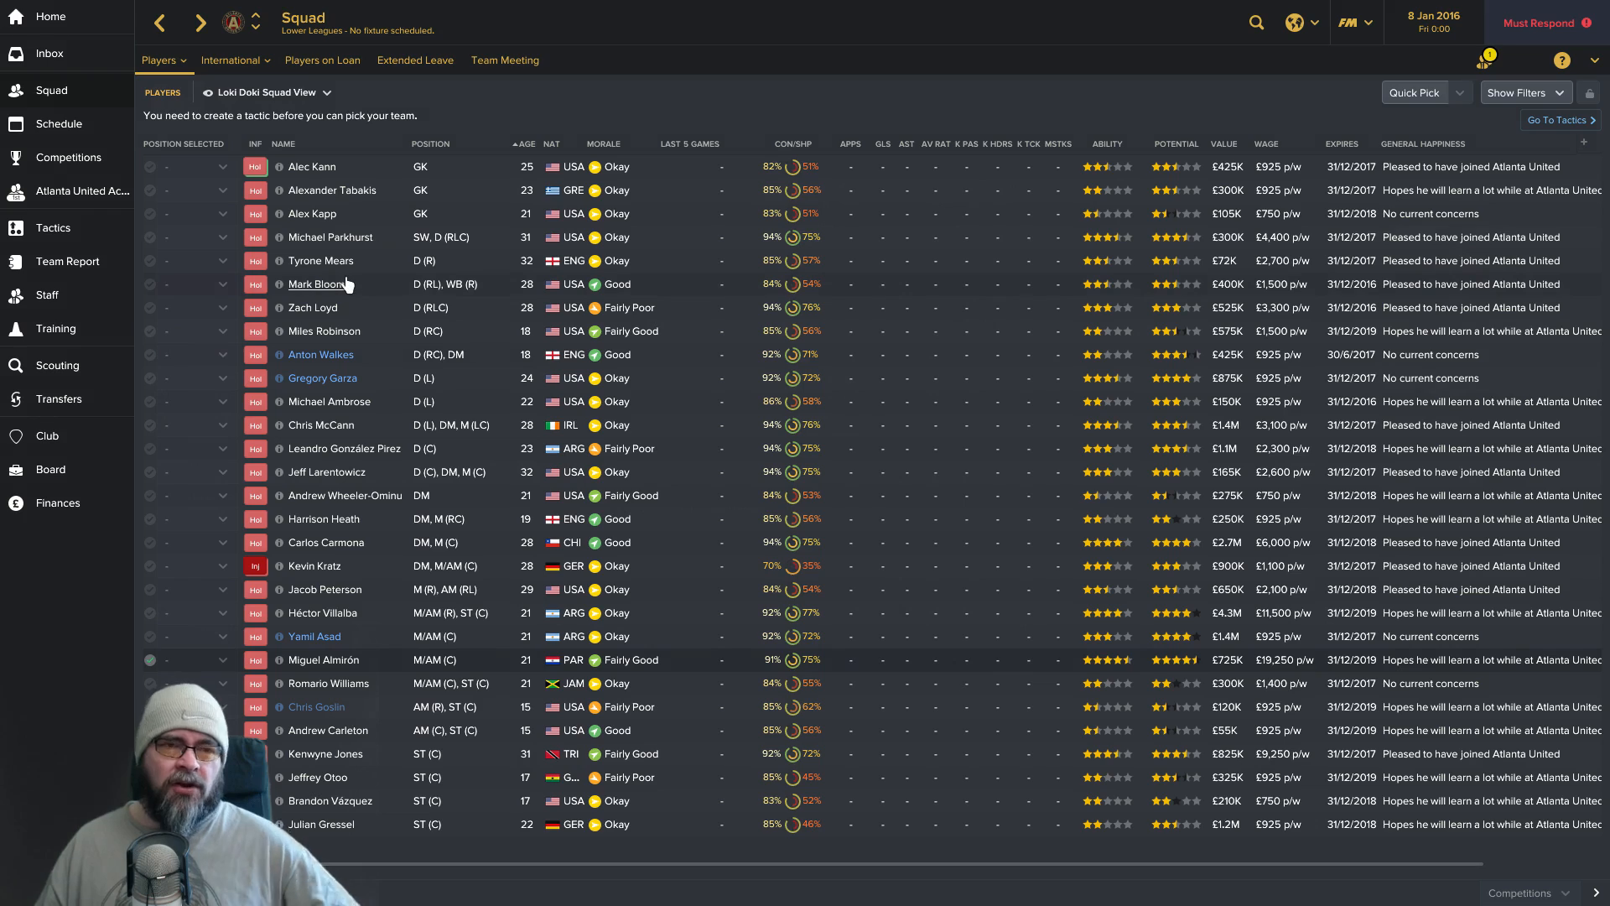
mouse_move(344, 314)
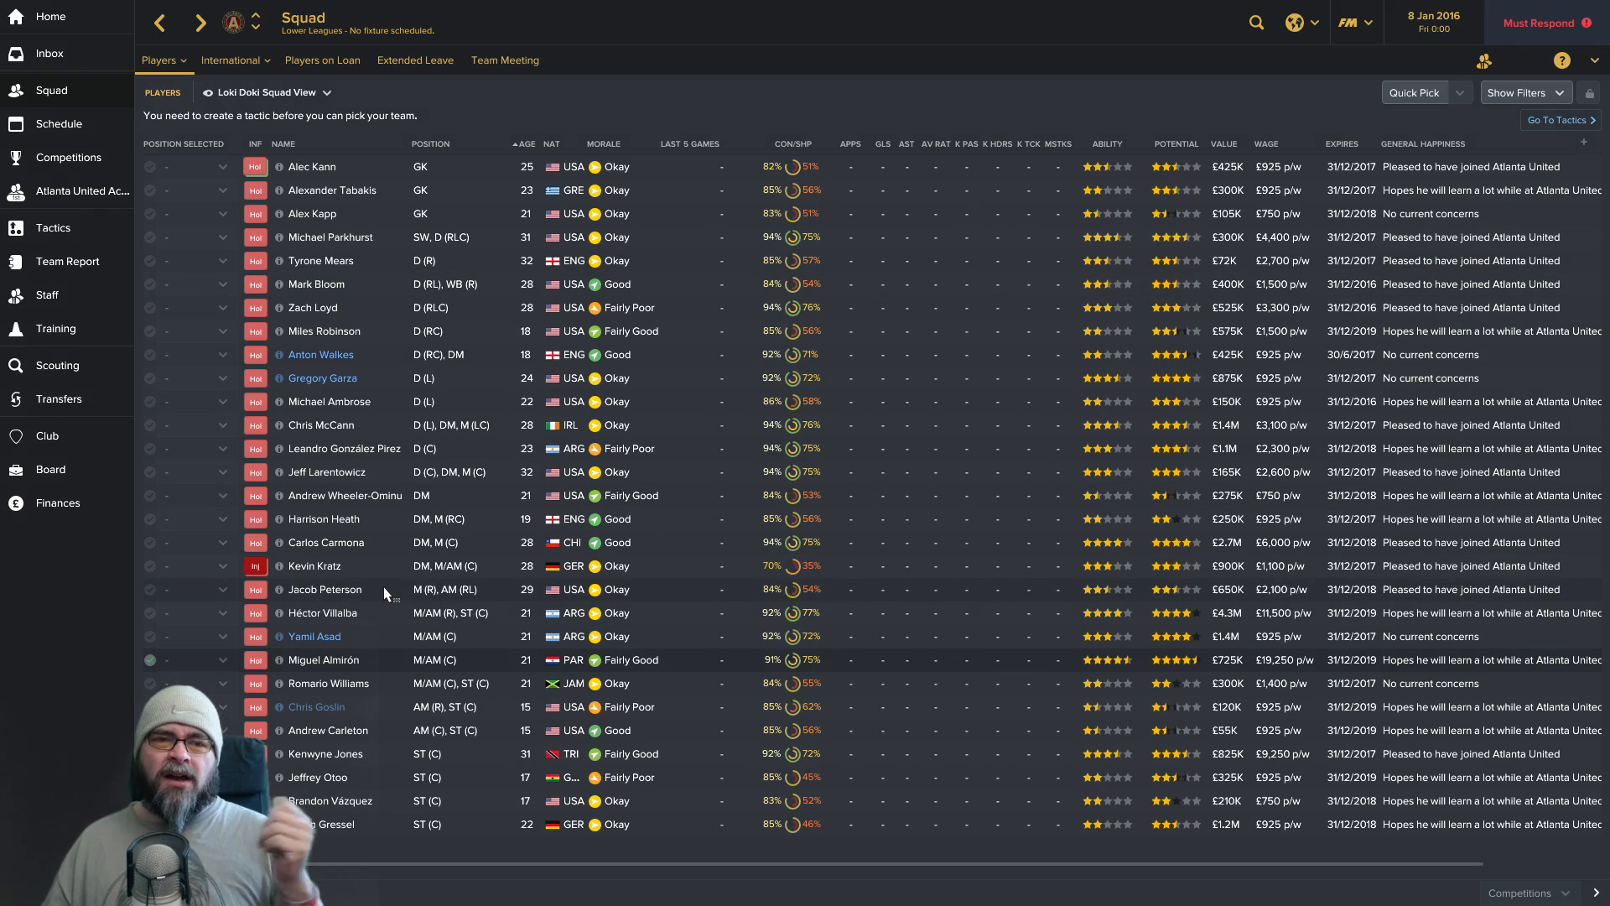
mouse_move(359, 649)
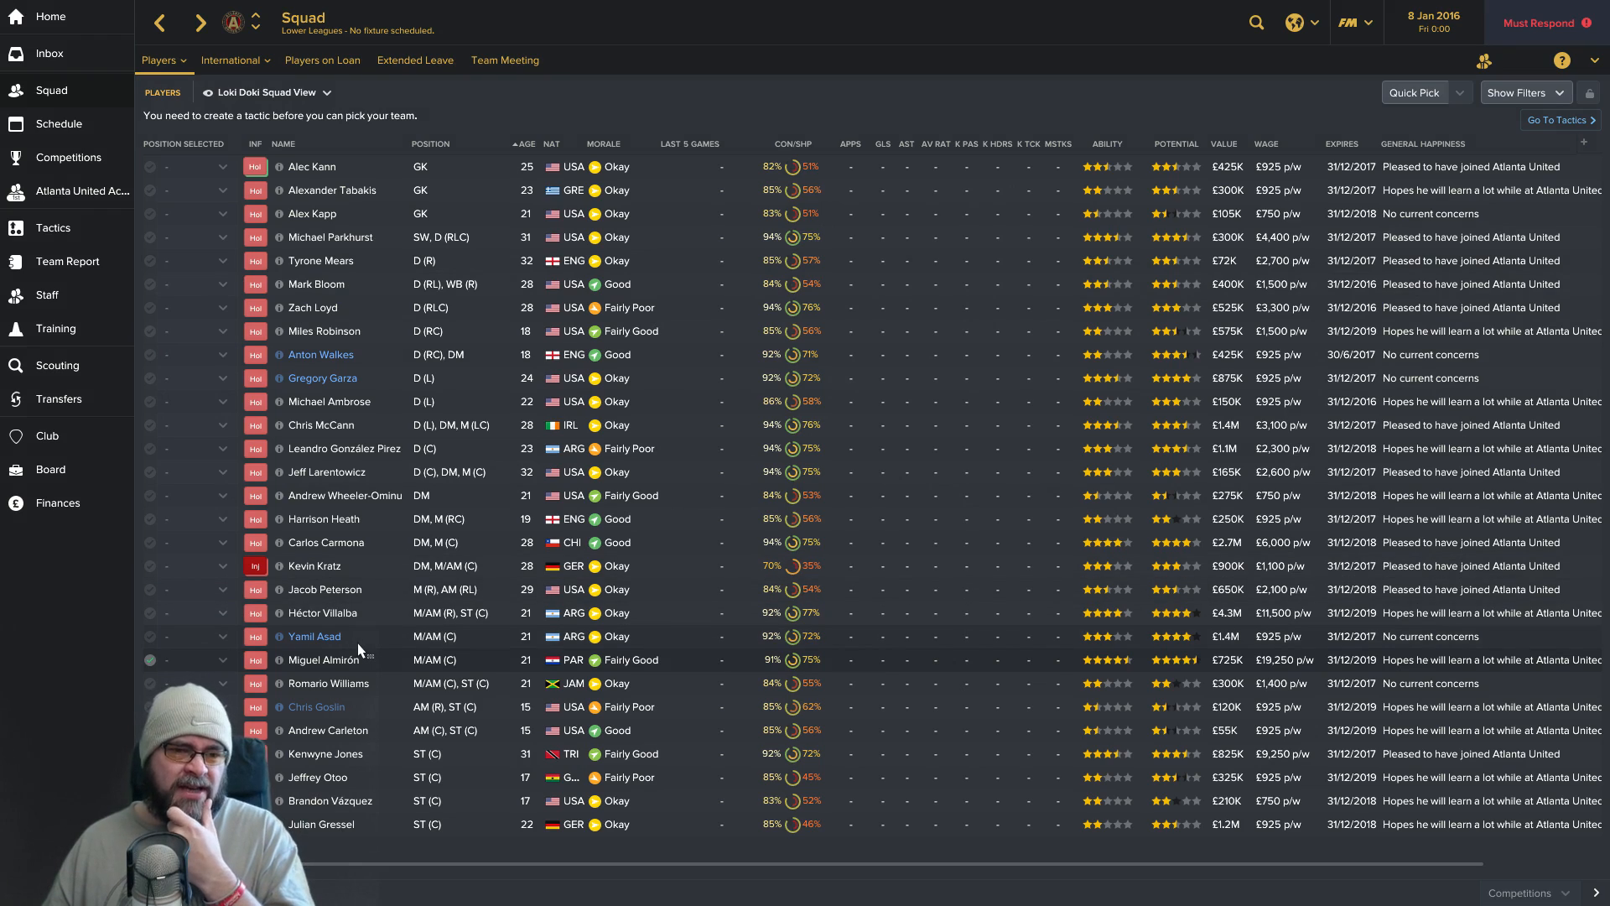
mouse_move(374, 616)
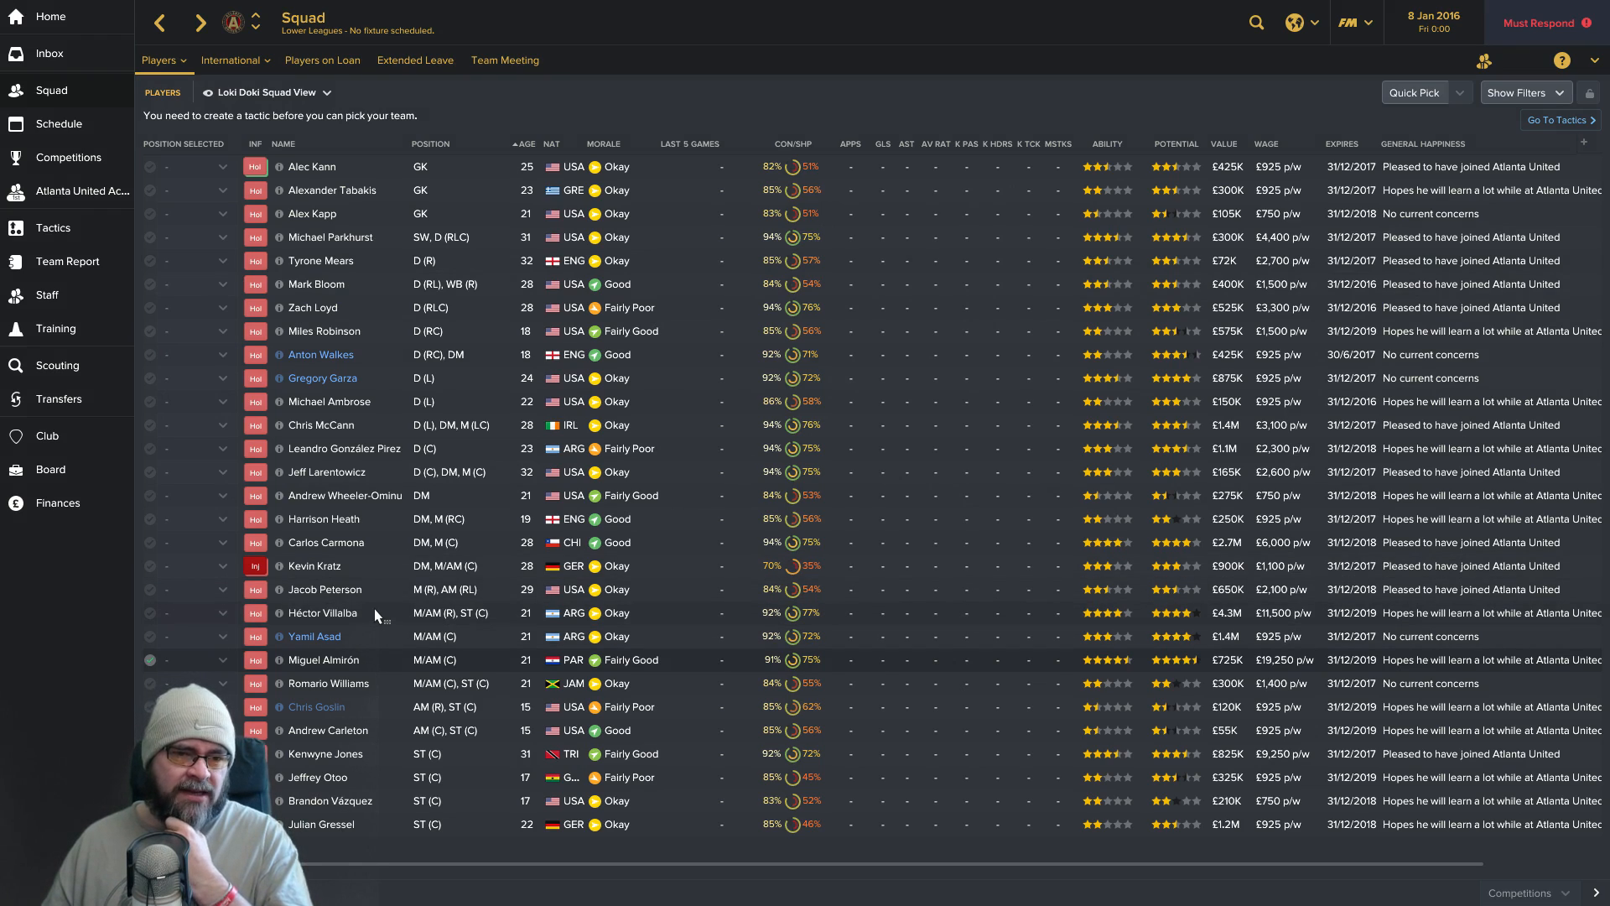
mouse_move(396, 544)
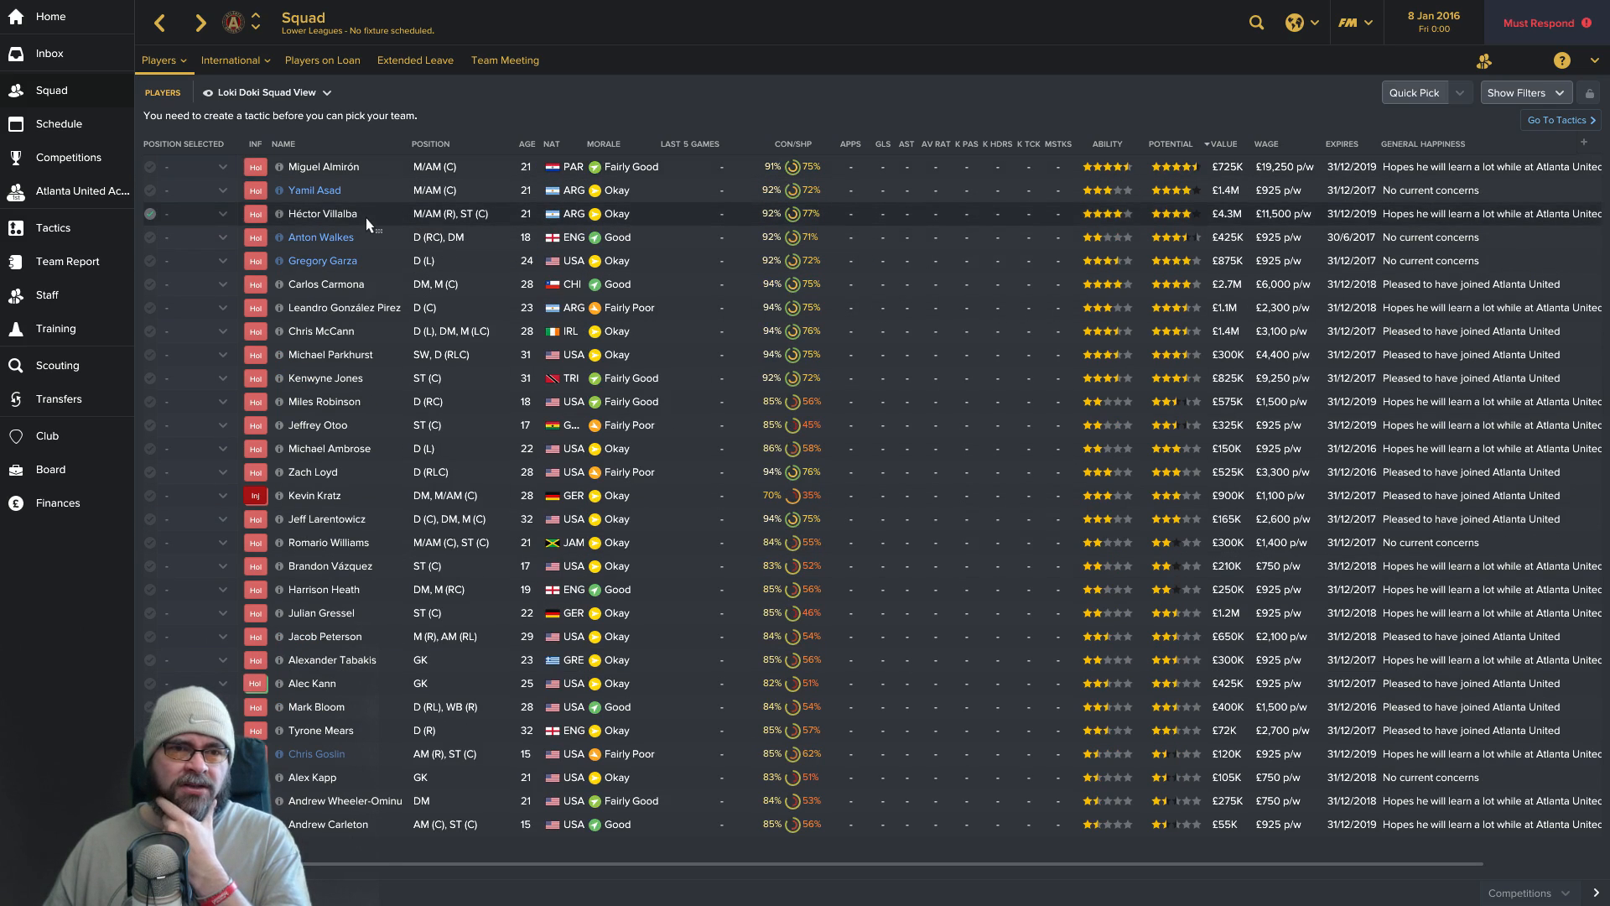
Look over Héctor Villalba and Yamil Asad, then sort the squad by wage, highest earners first.
double_click(313, 213)
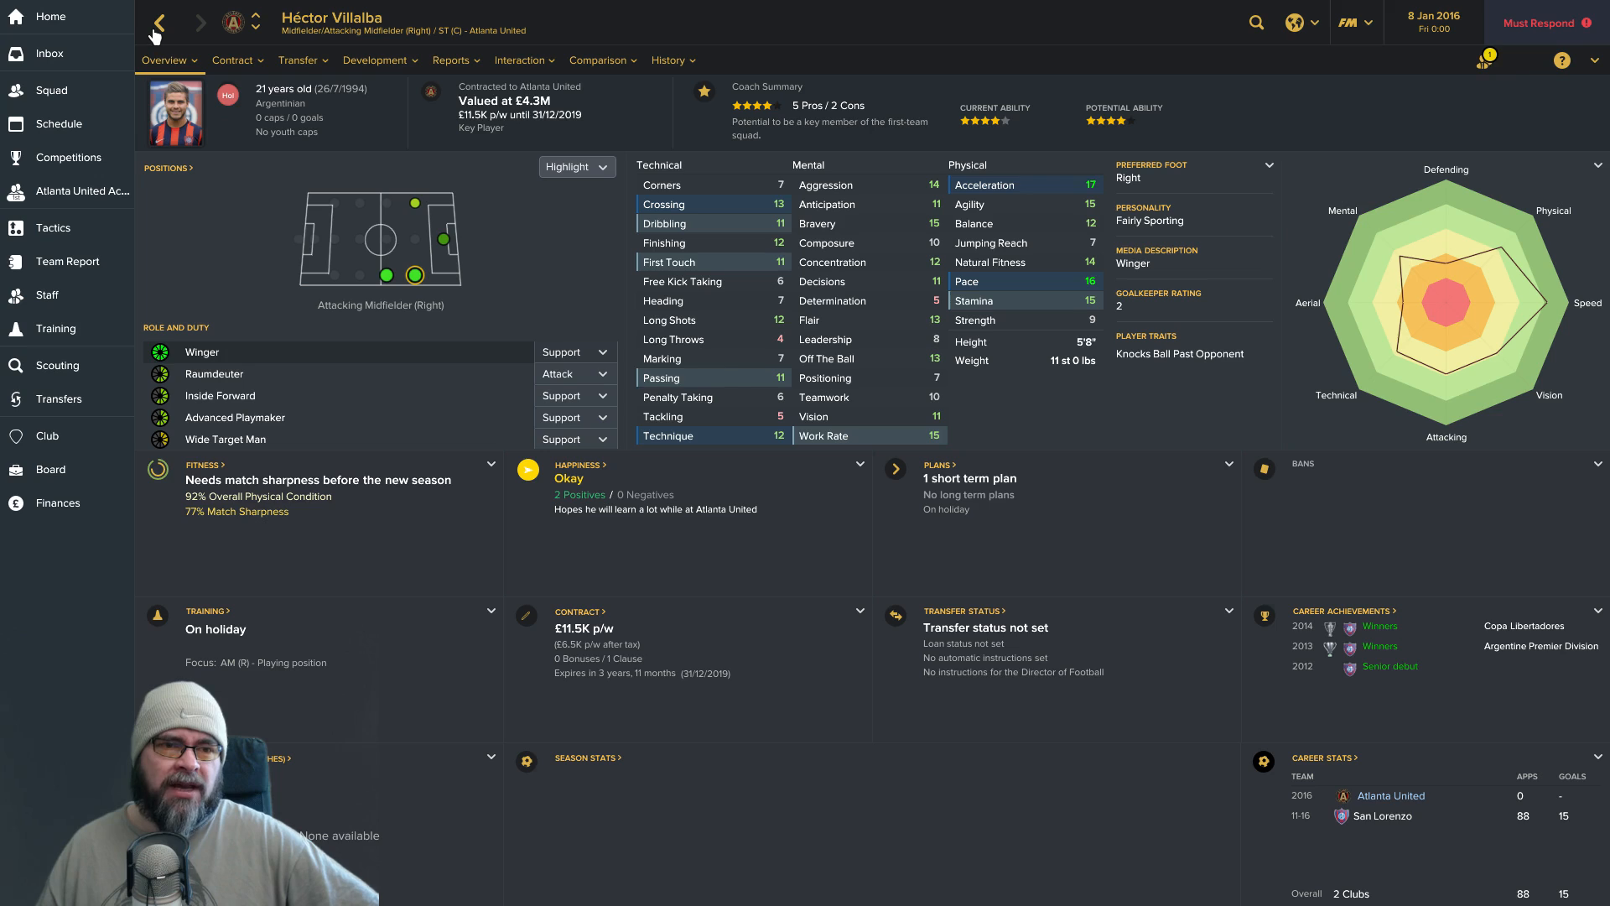
left_click(158, 21)
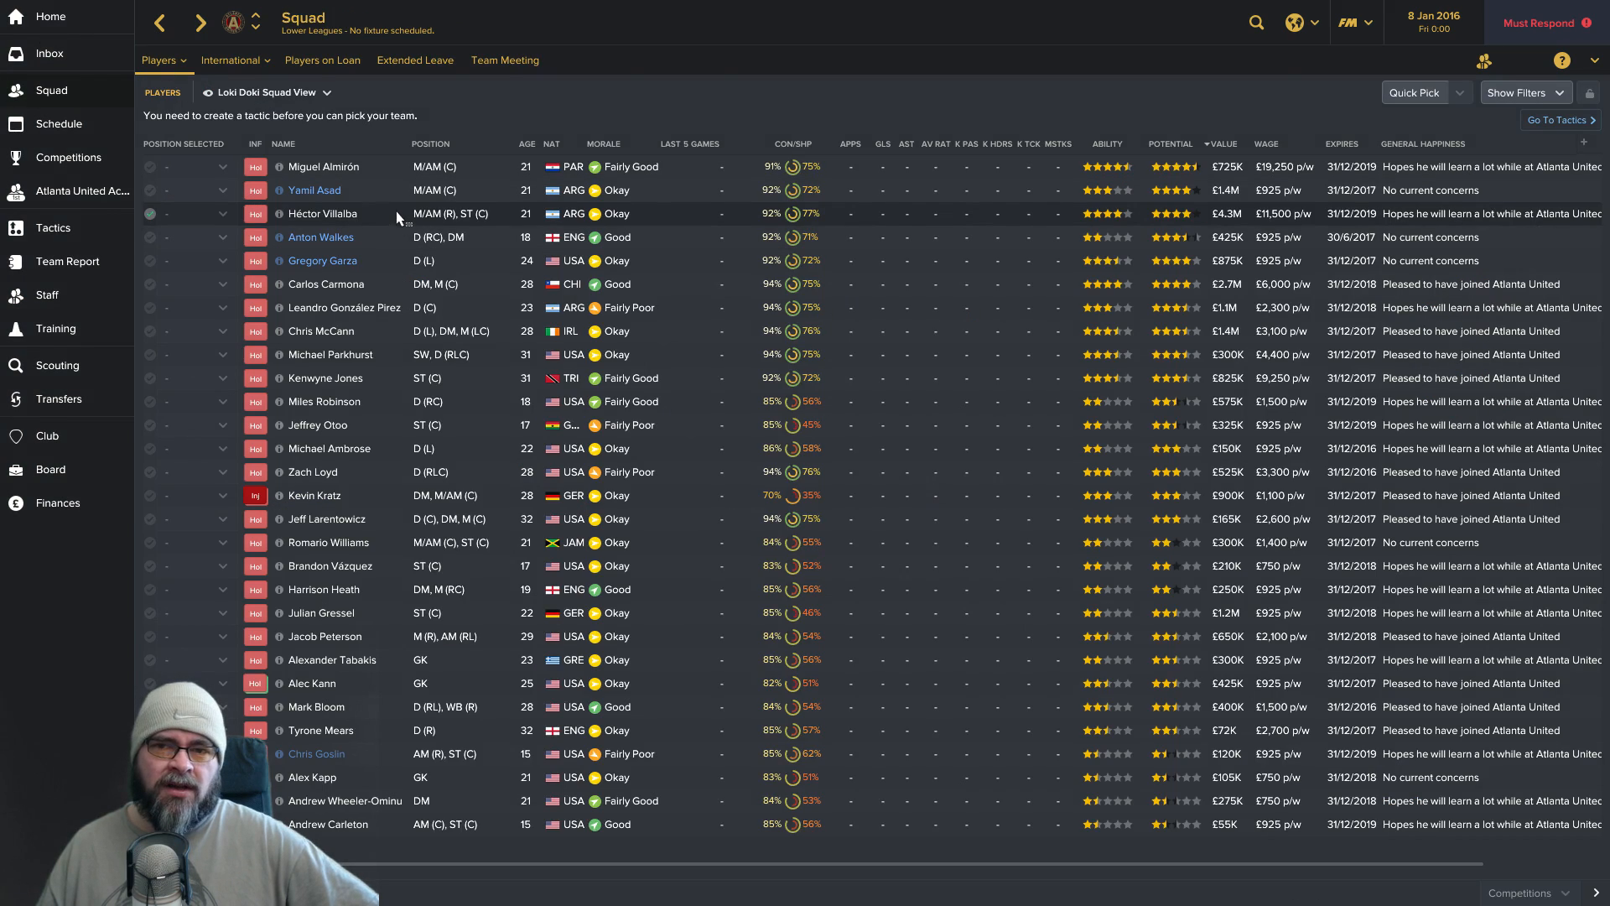
left_click(314, 190)
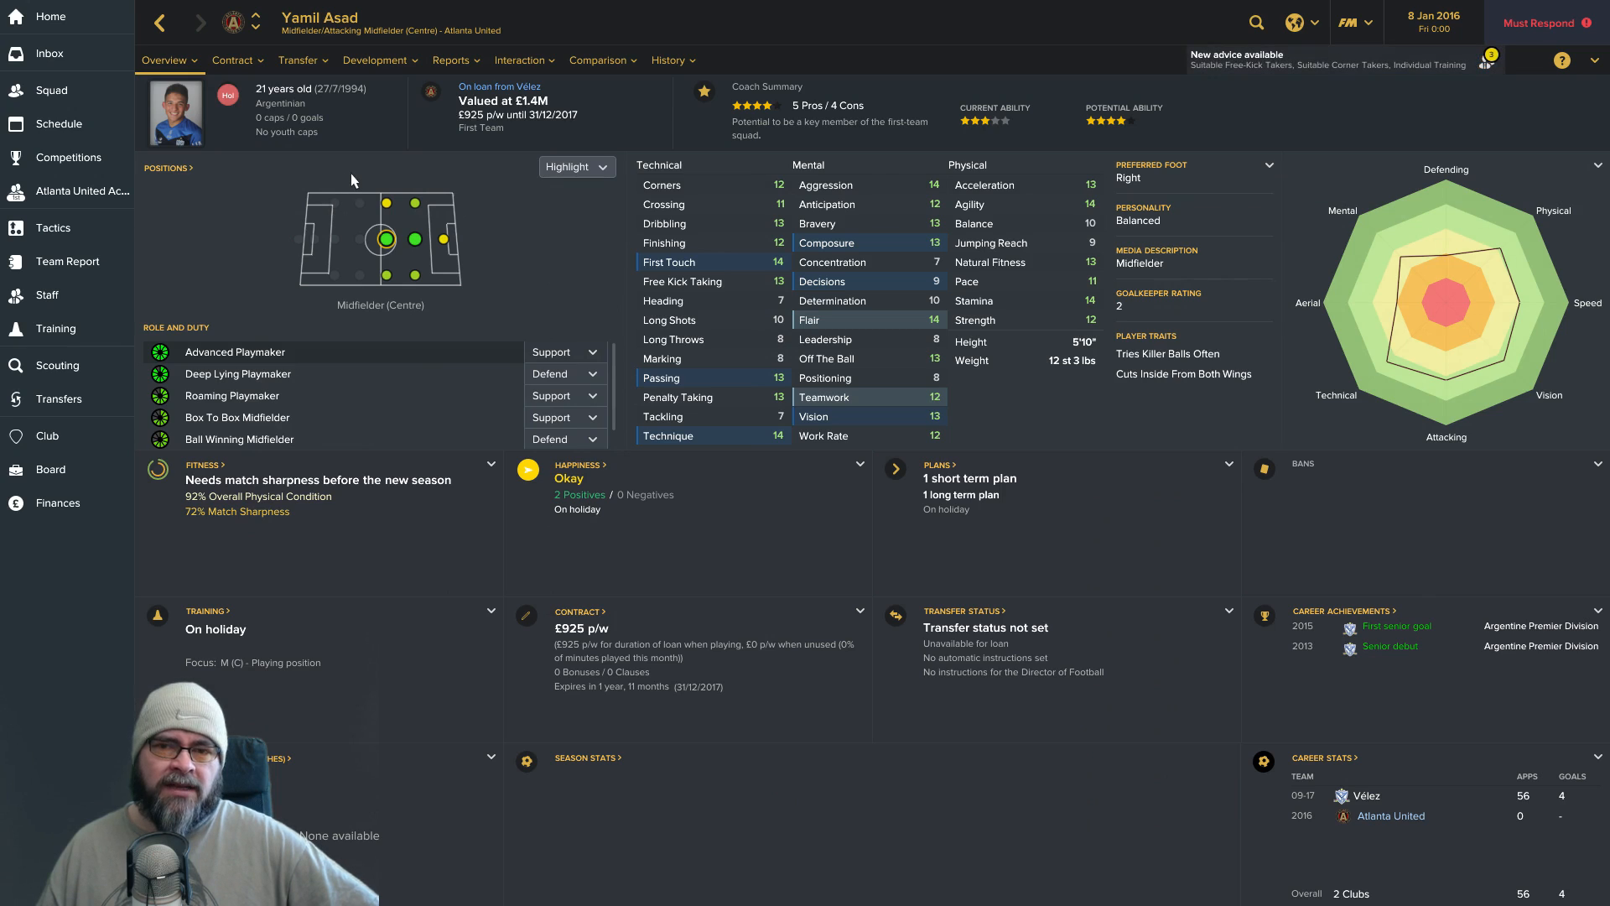
mouse_move(158, 22)
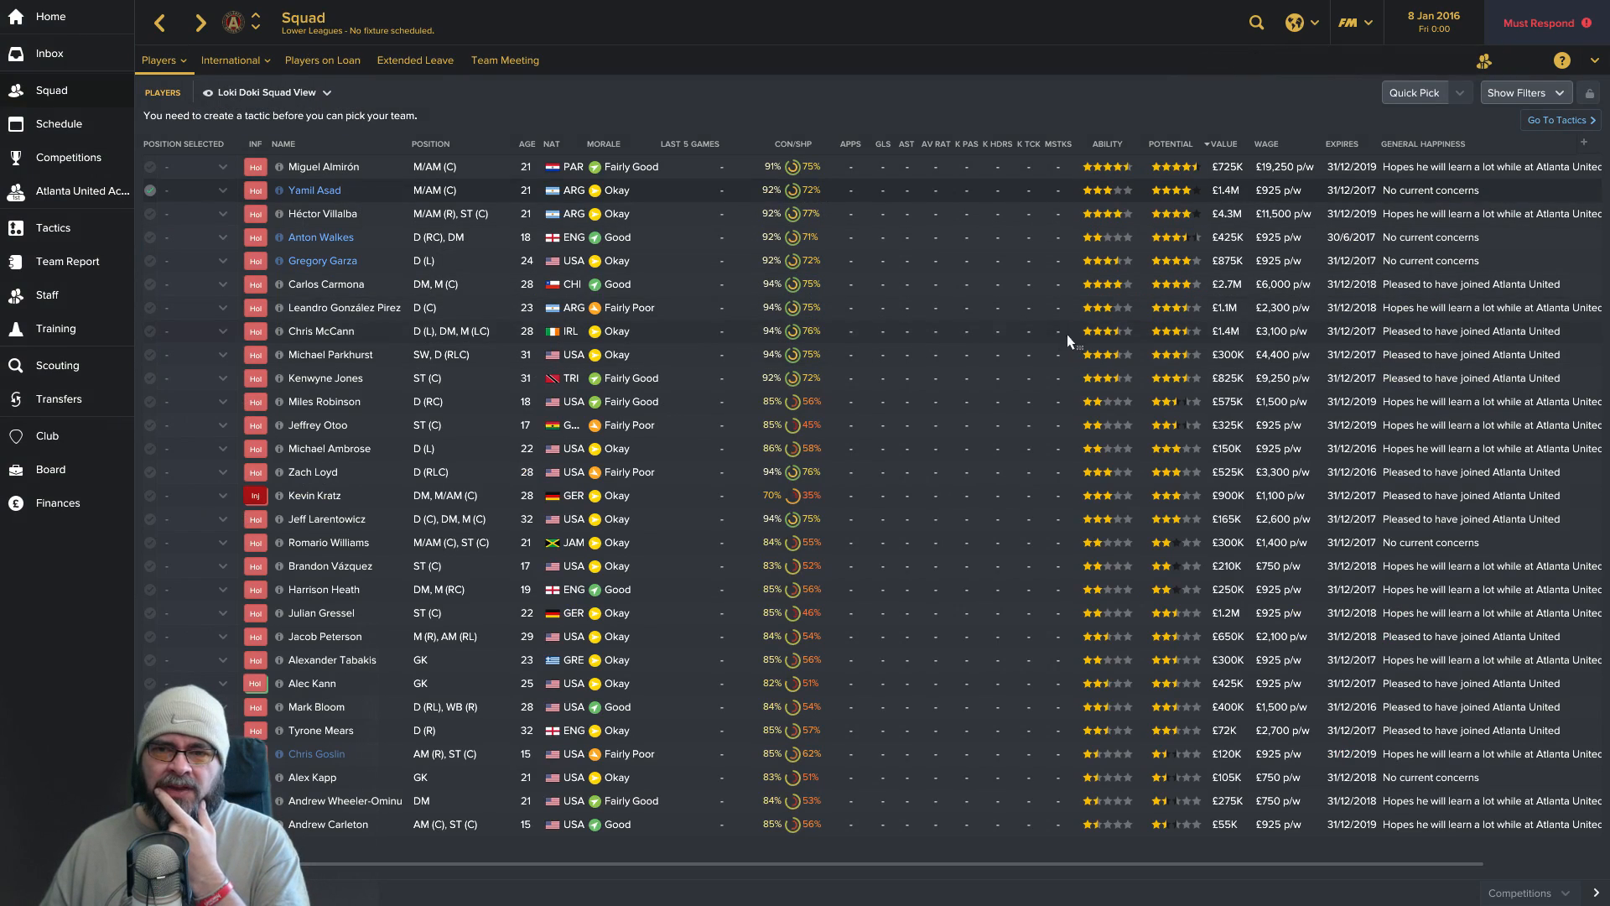
mouse_move(377, 221)
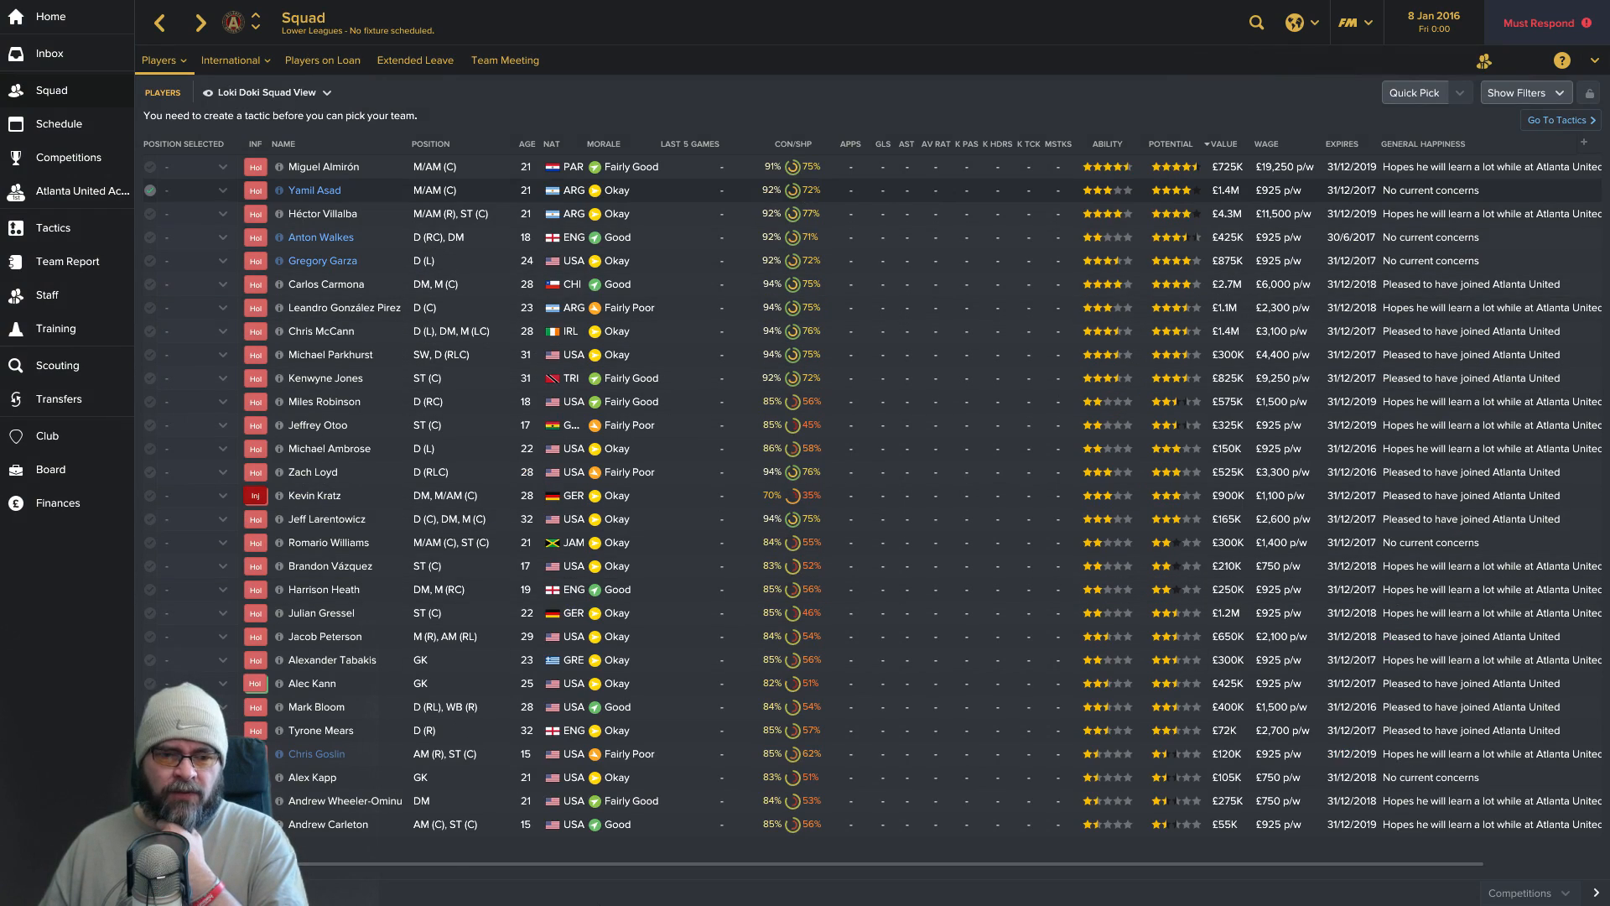
mouse_move(493, 817)
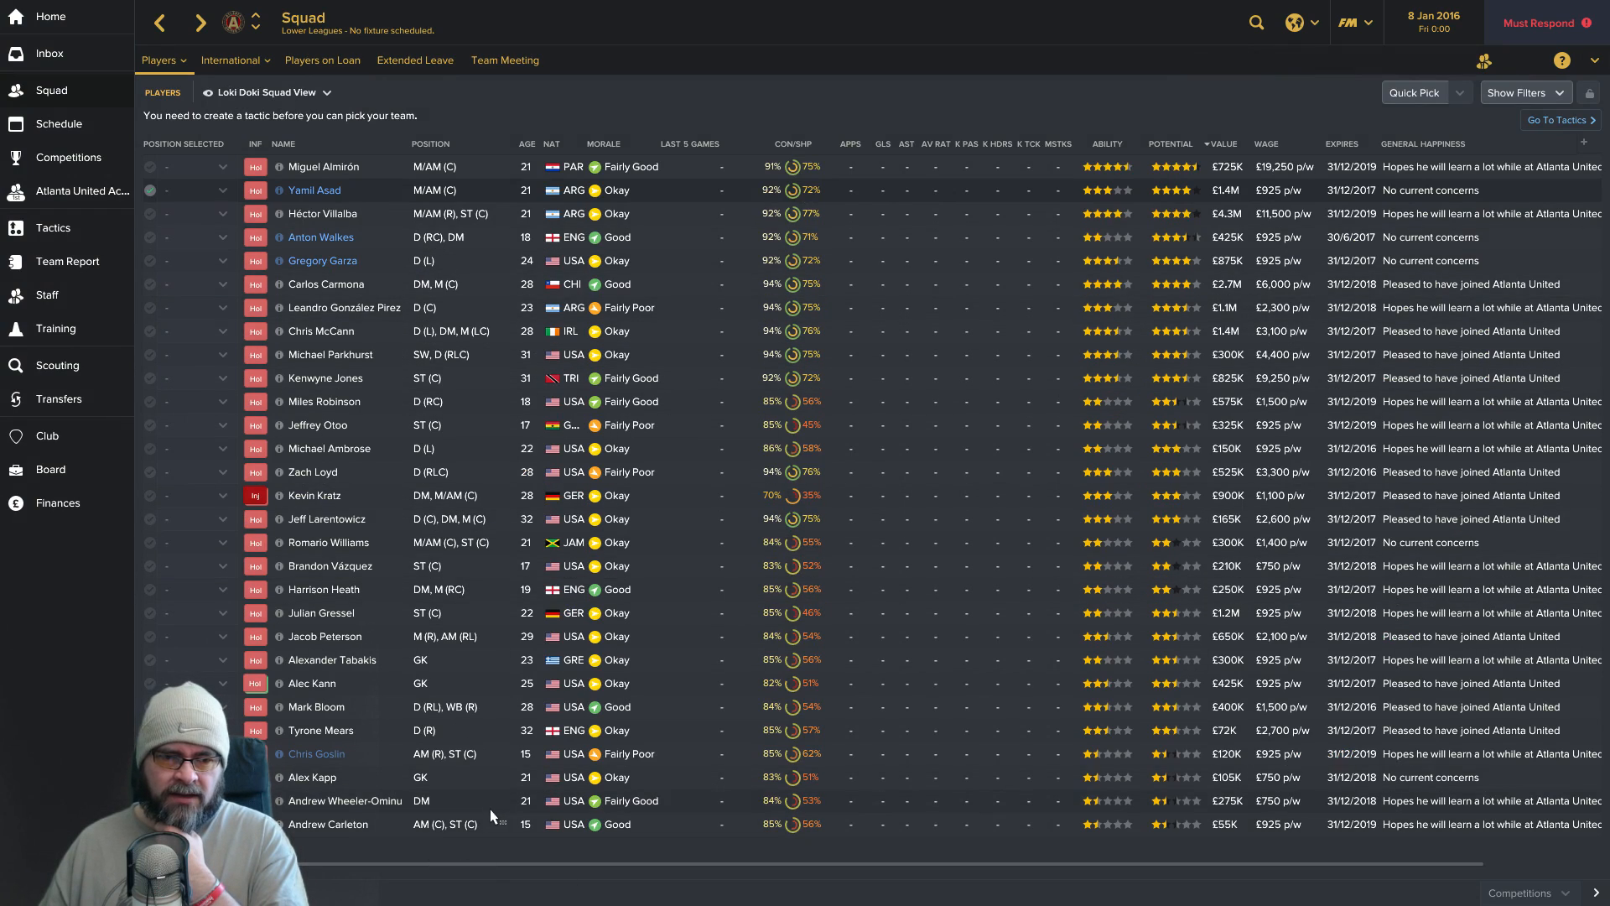
mouse_move(468, 733)
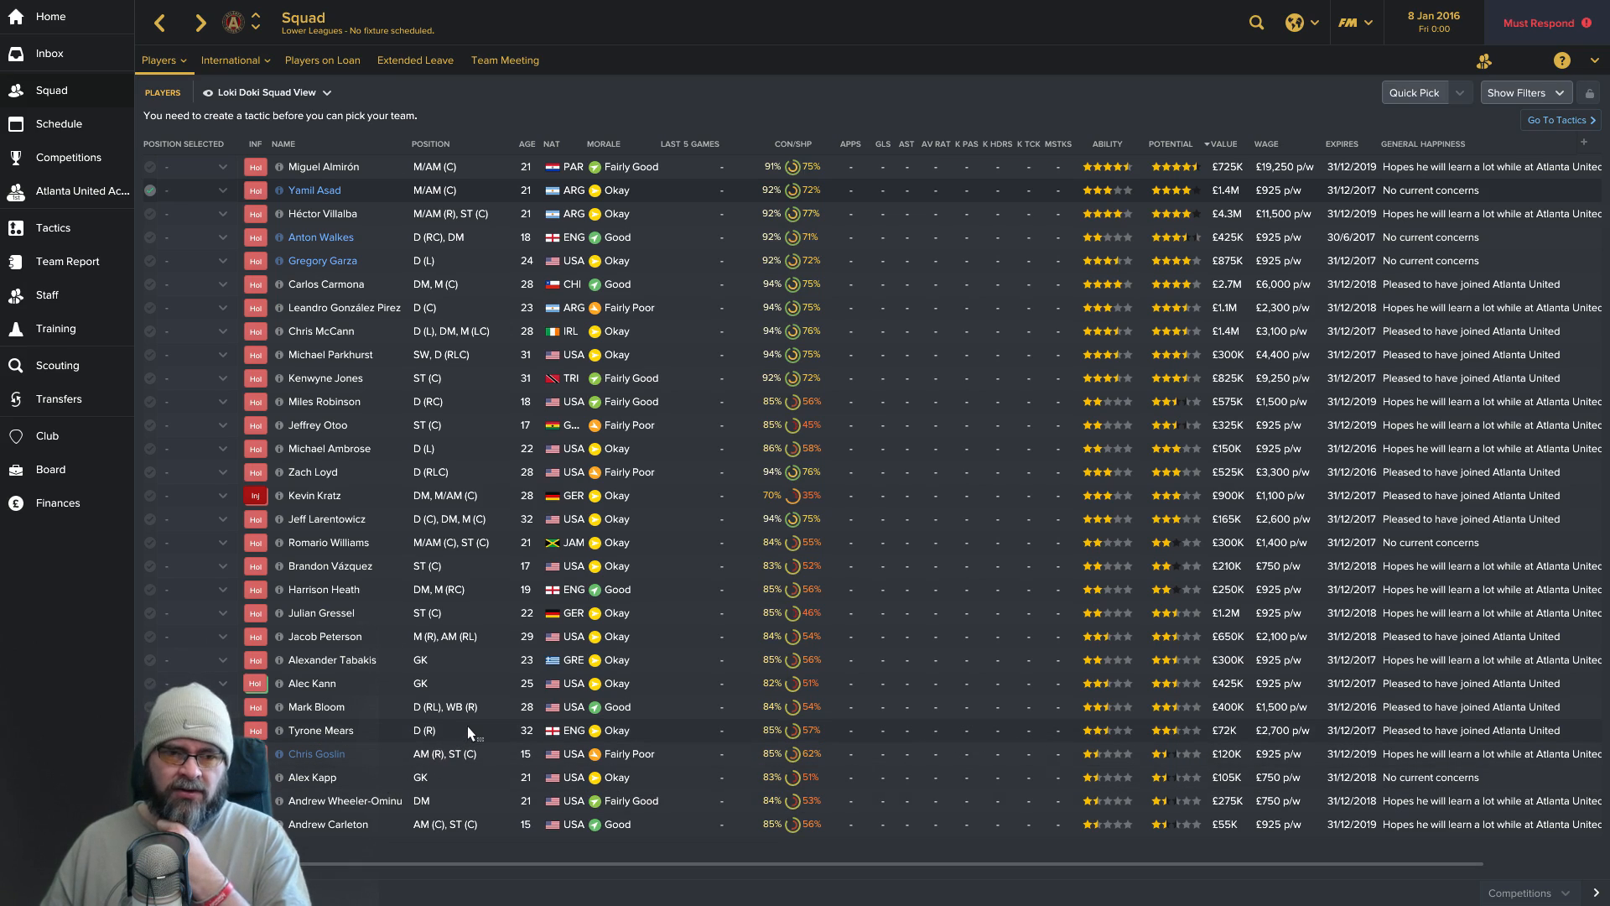
mouse_move(82, 265)
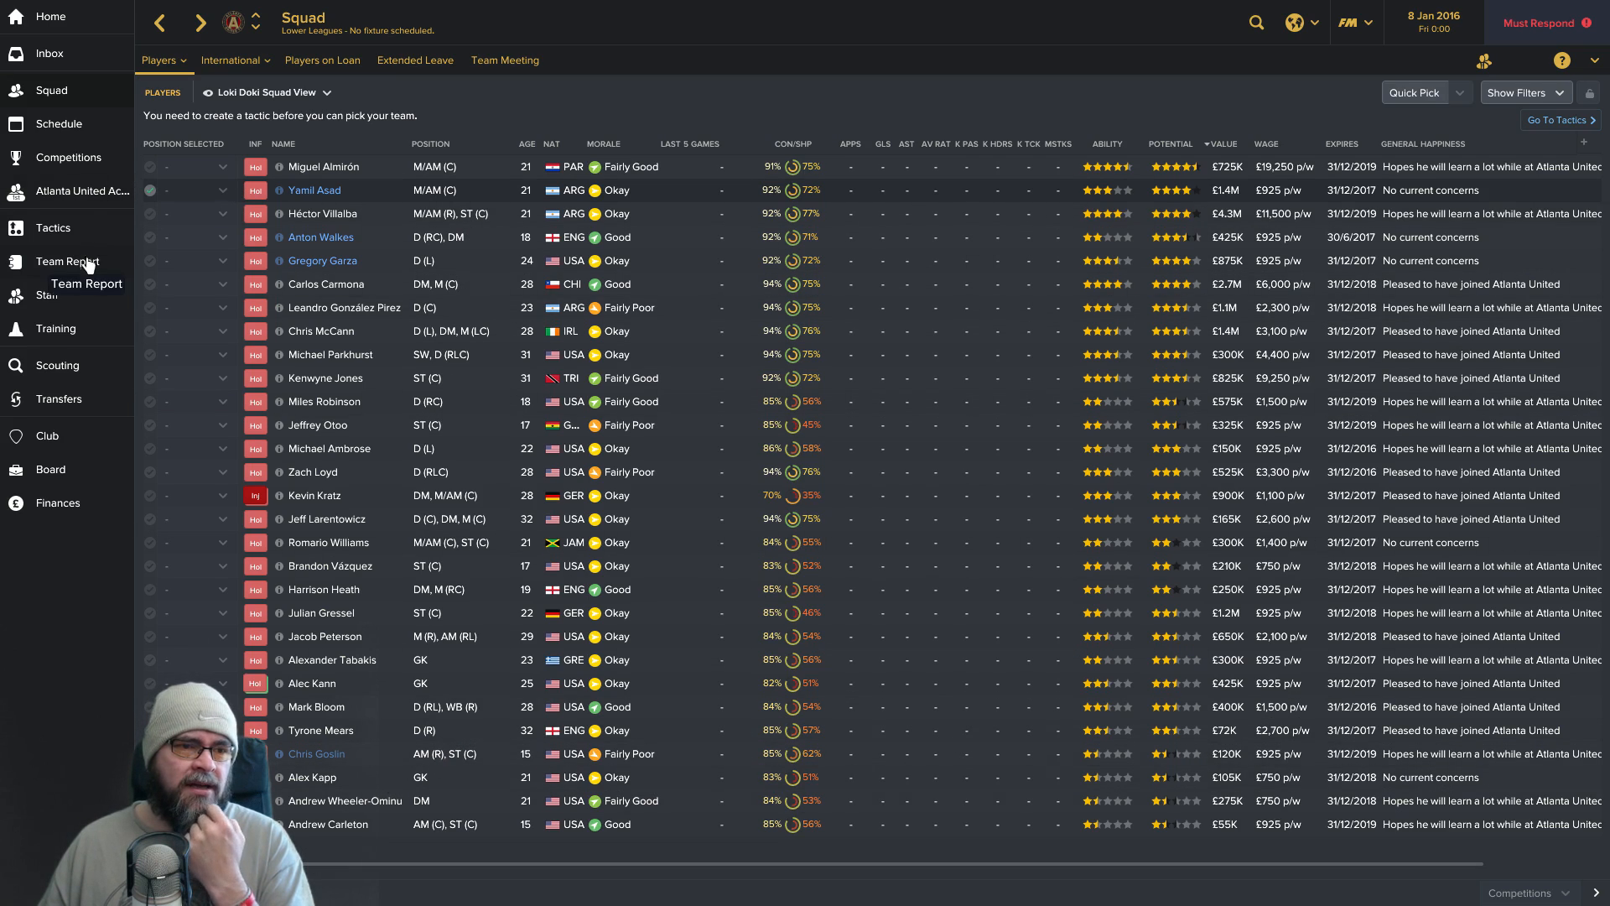
left_click(431, 144)
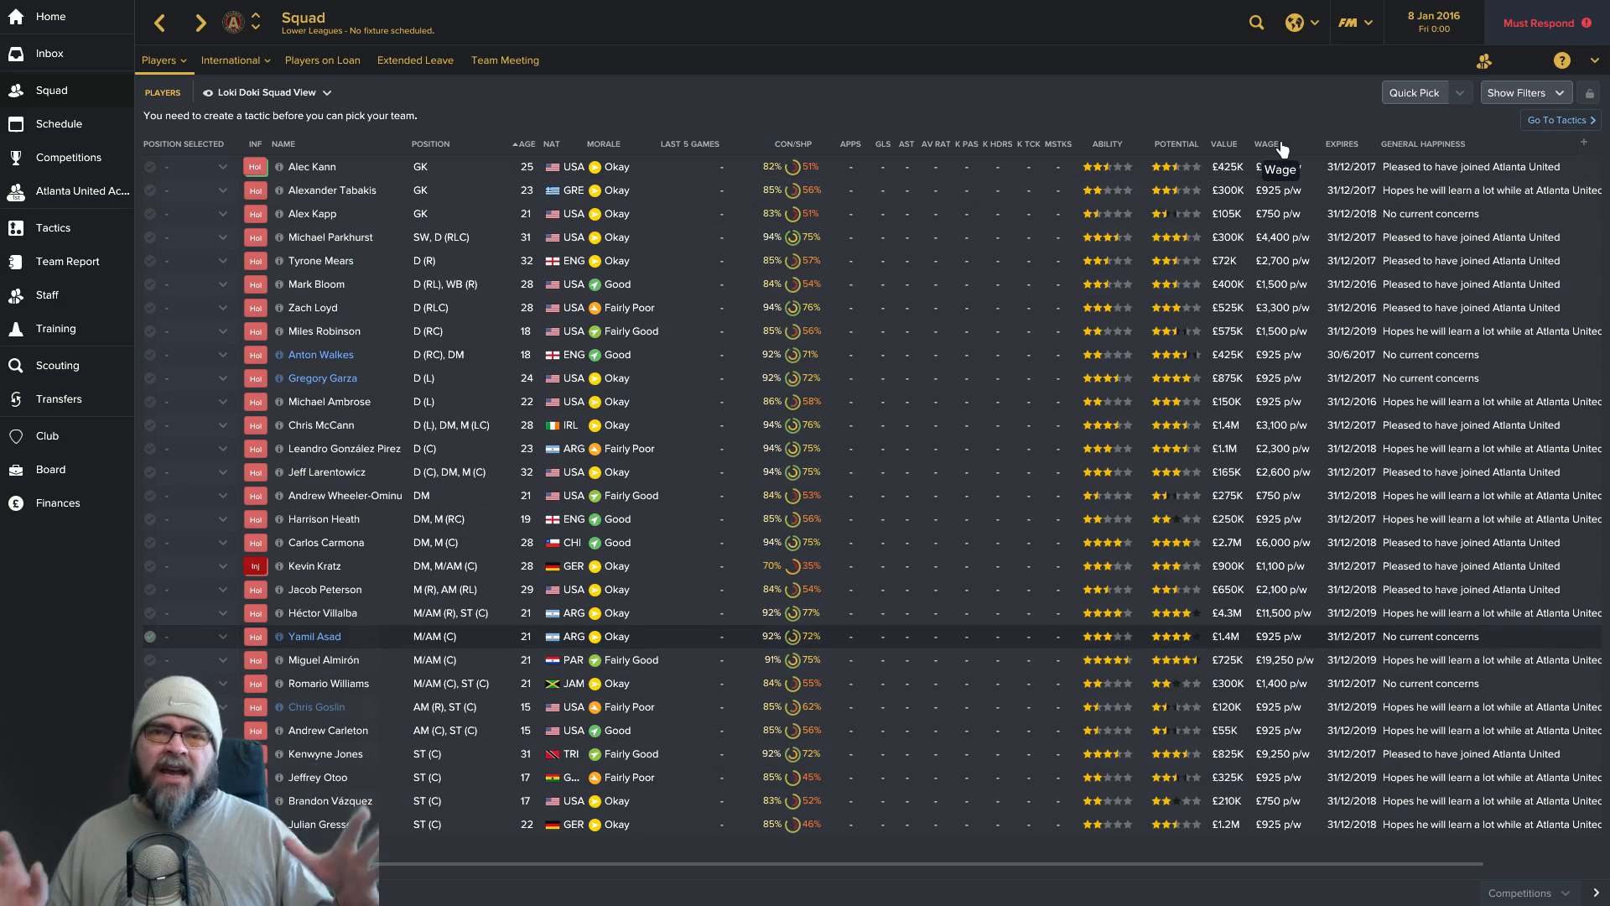
left_click(1267, 145)
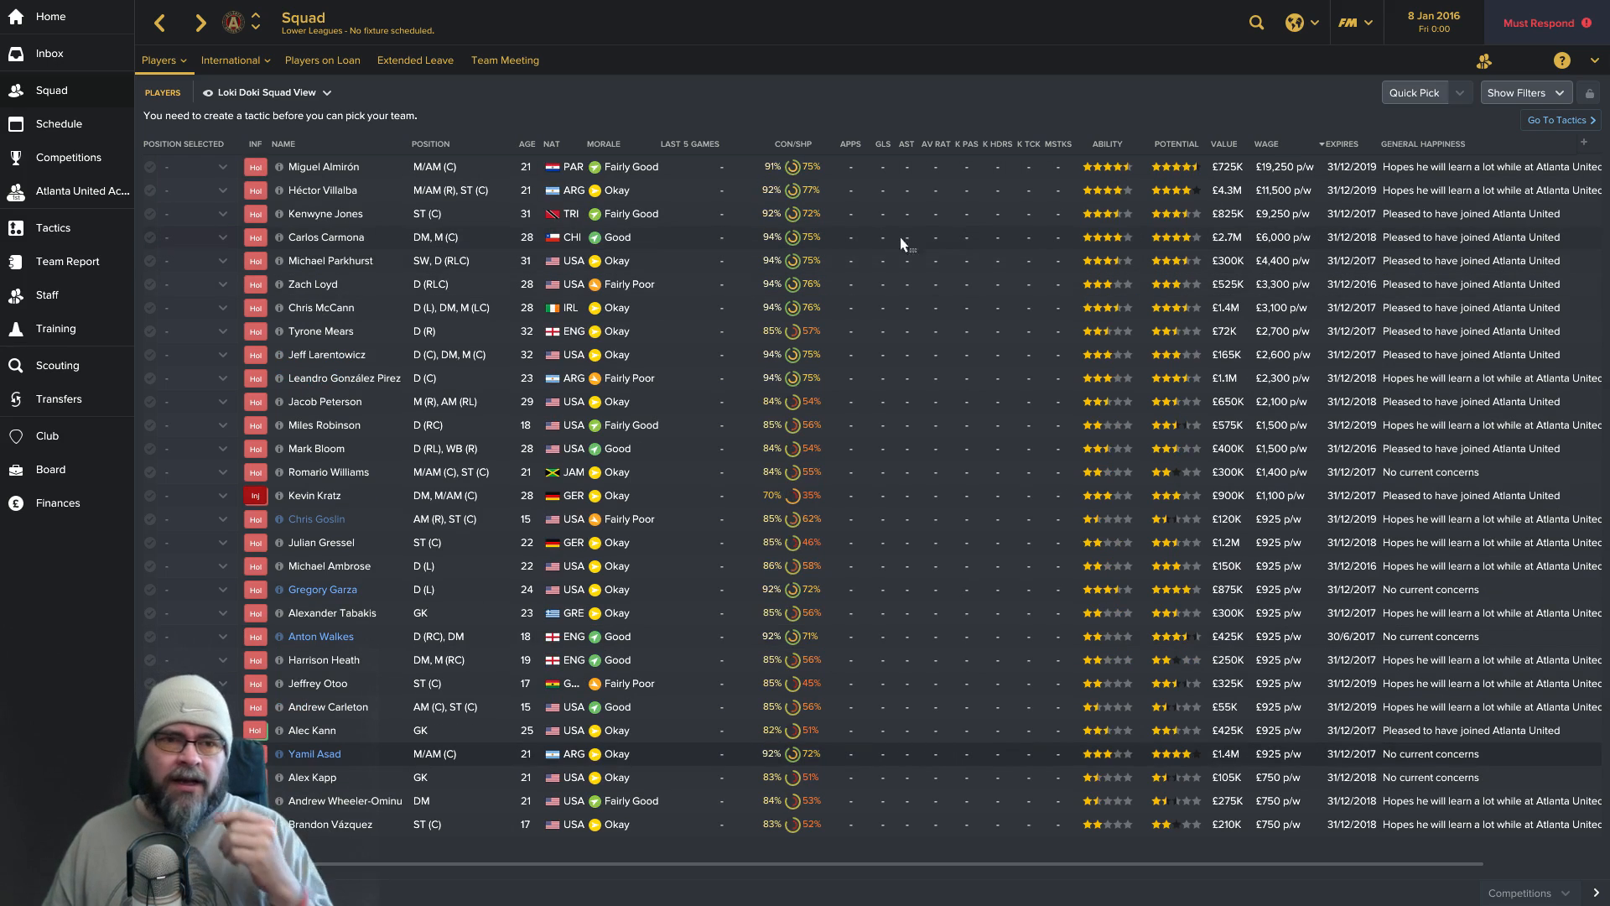
mouse_move(431, 245)
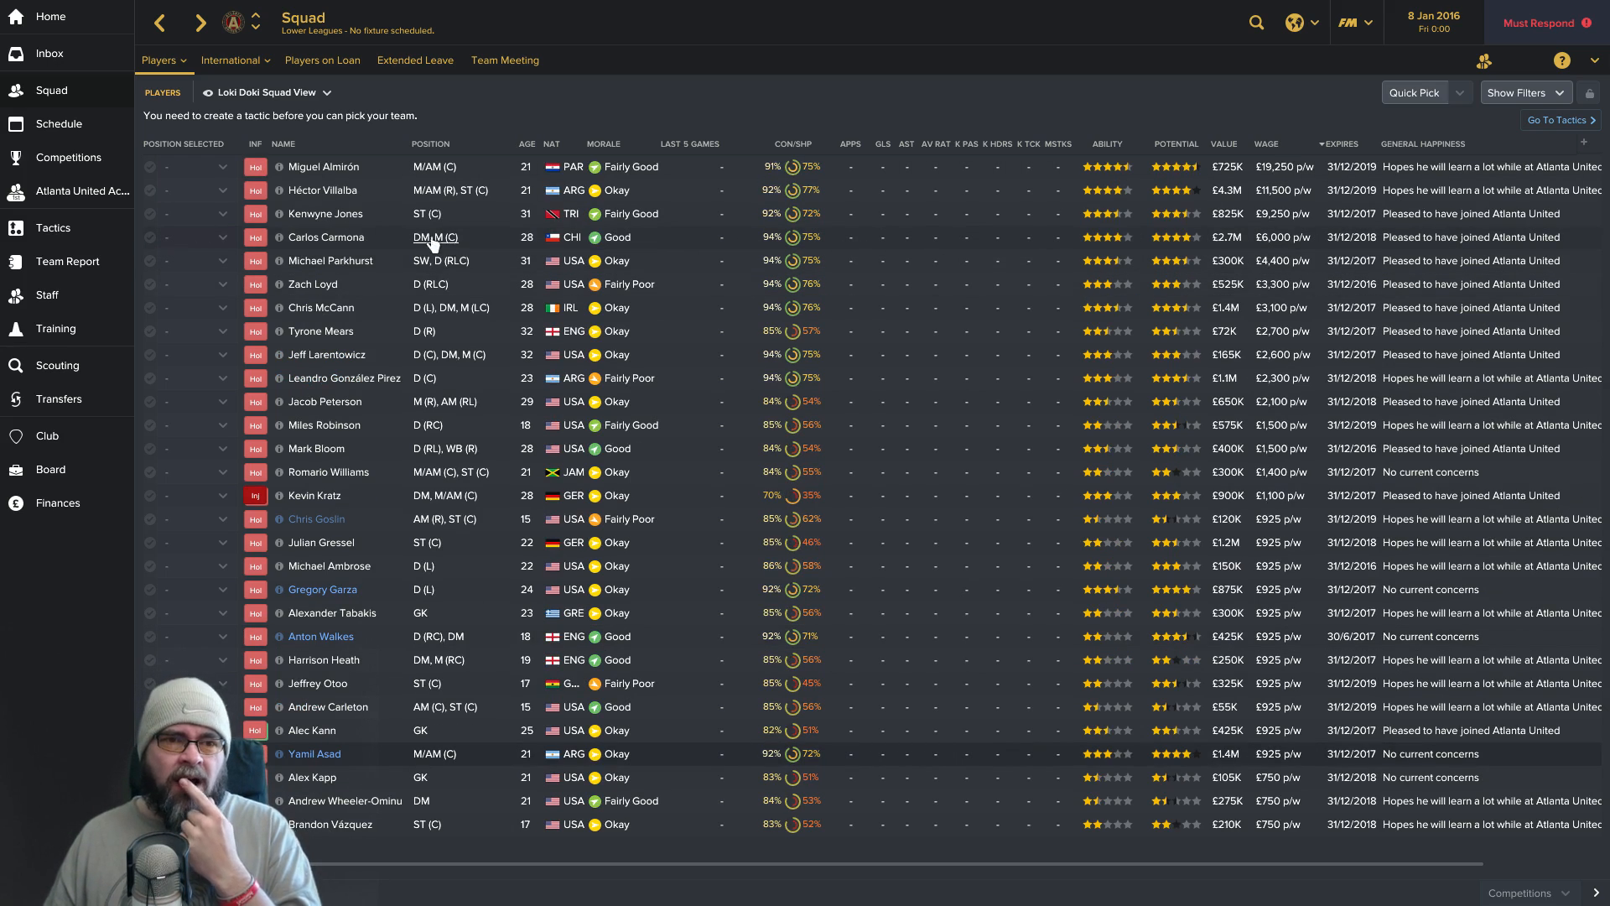
mouse_move(354, 221)
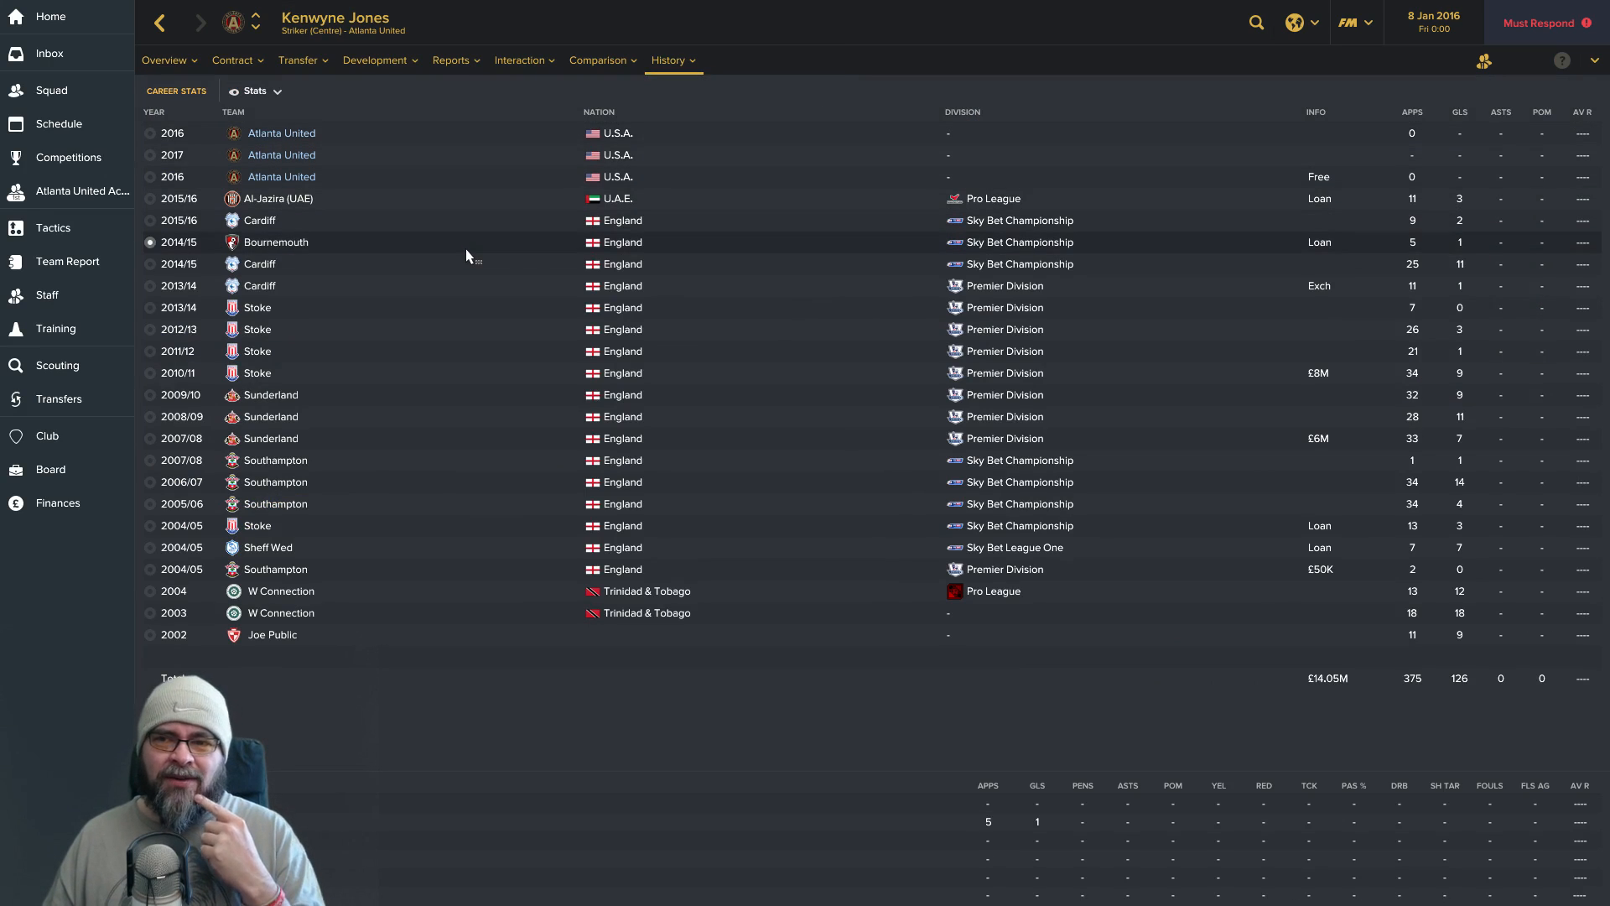
mouse_move(473, 250)
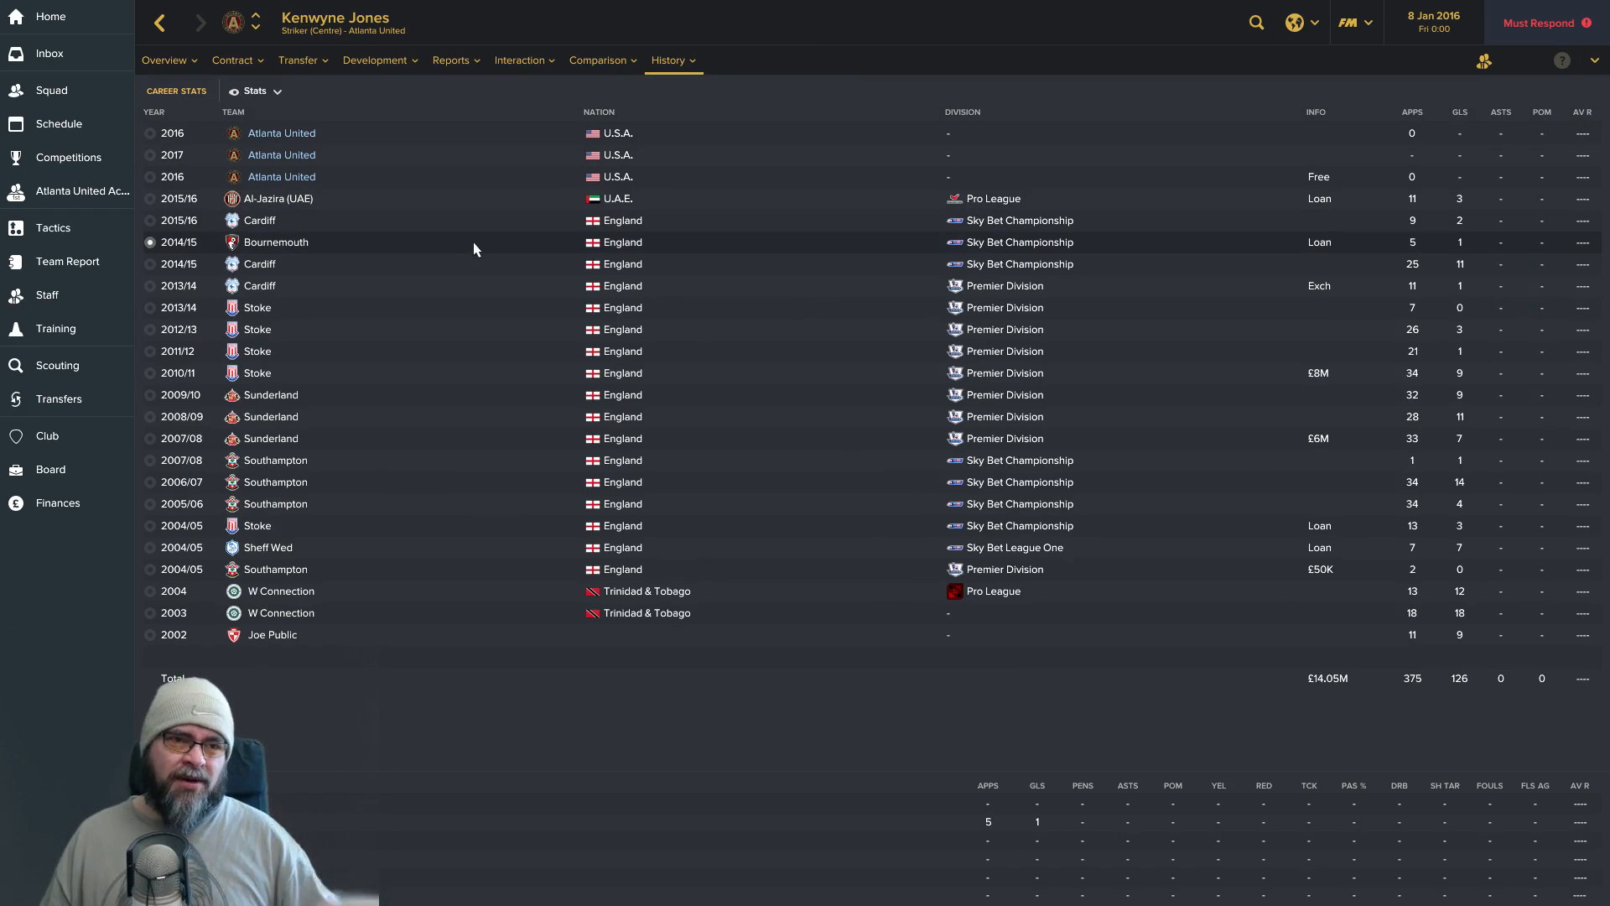
mouse_move(354, 233)
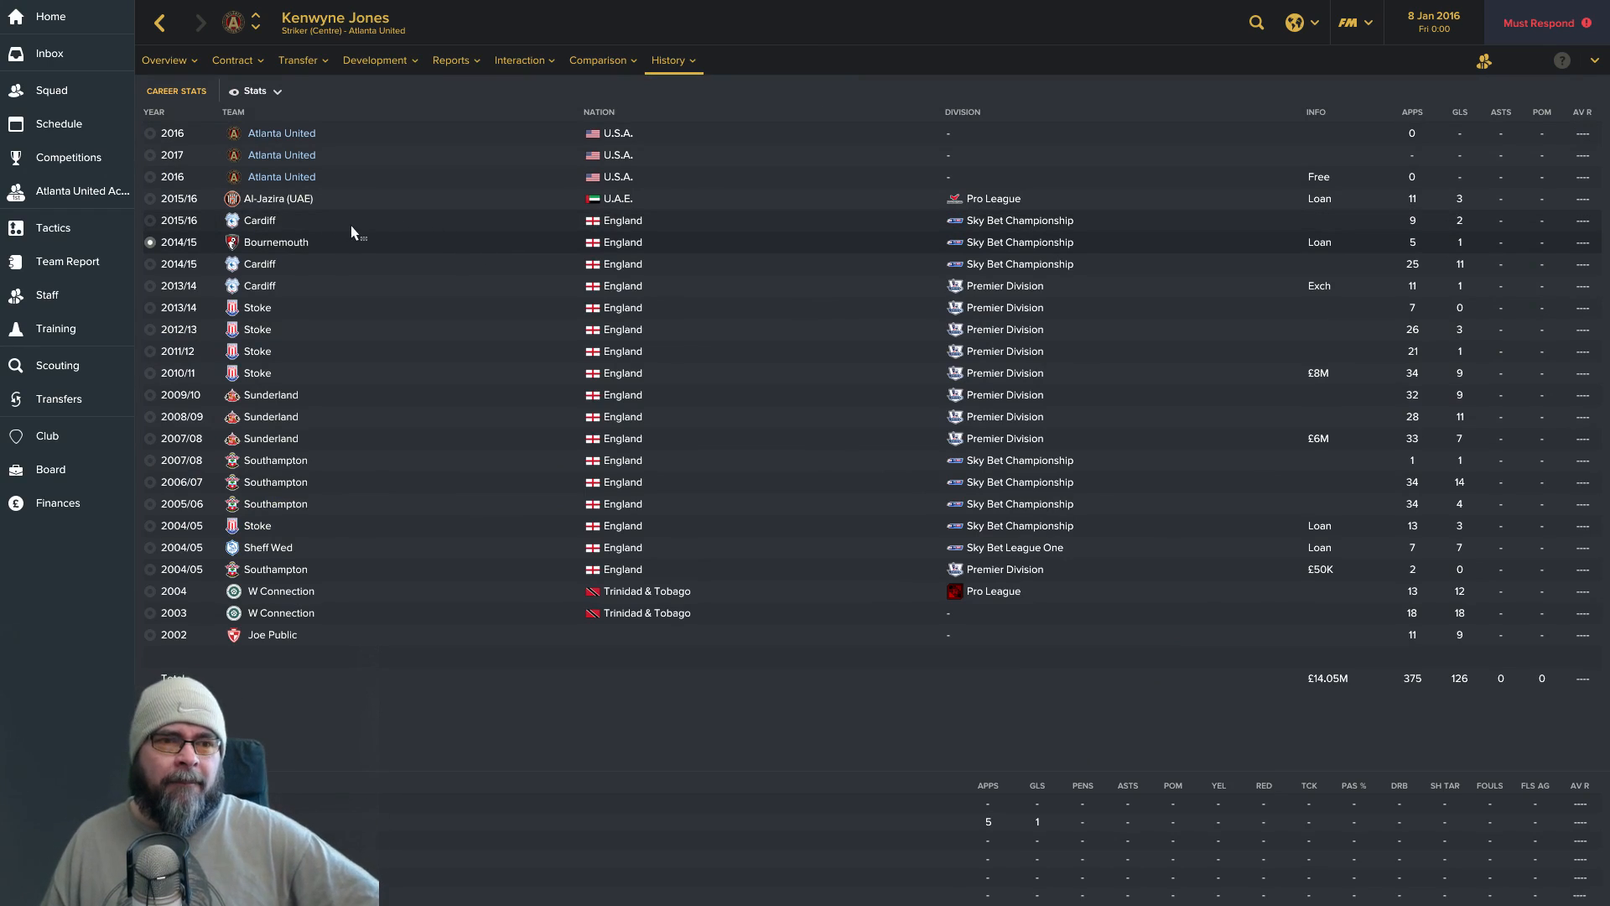
mouse_move(490, 211)
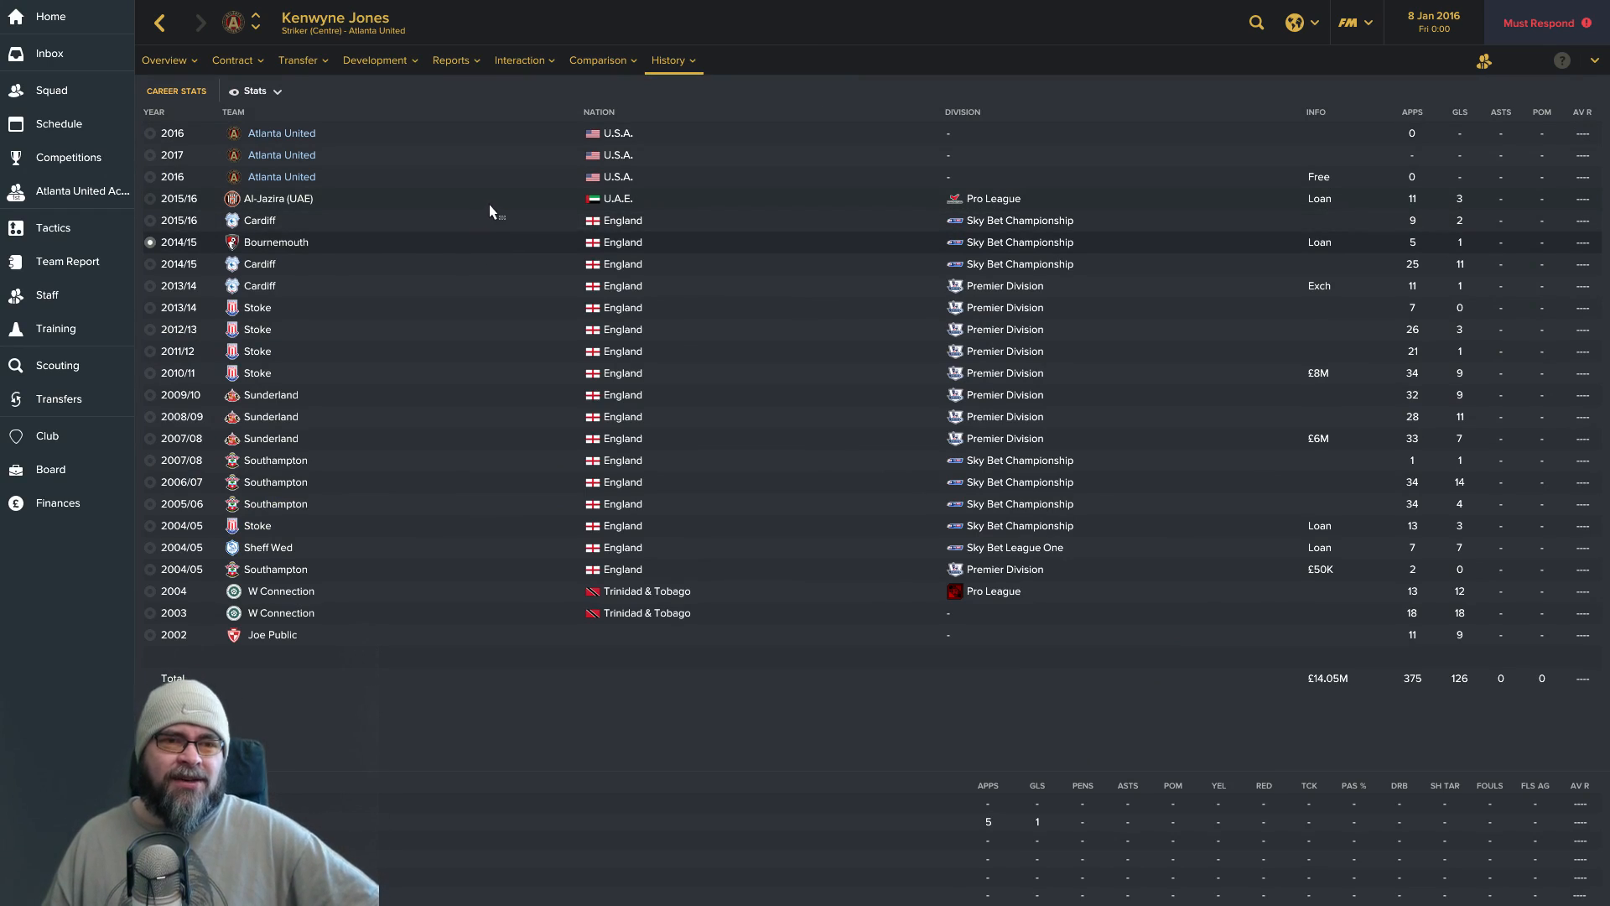
mouse_move(502, 193)
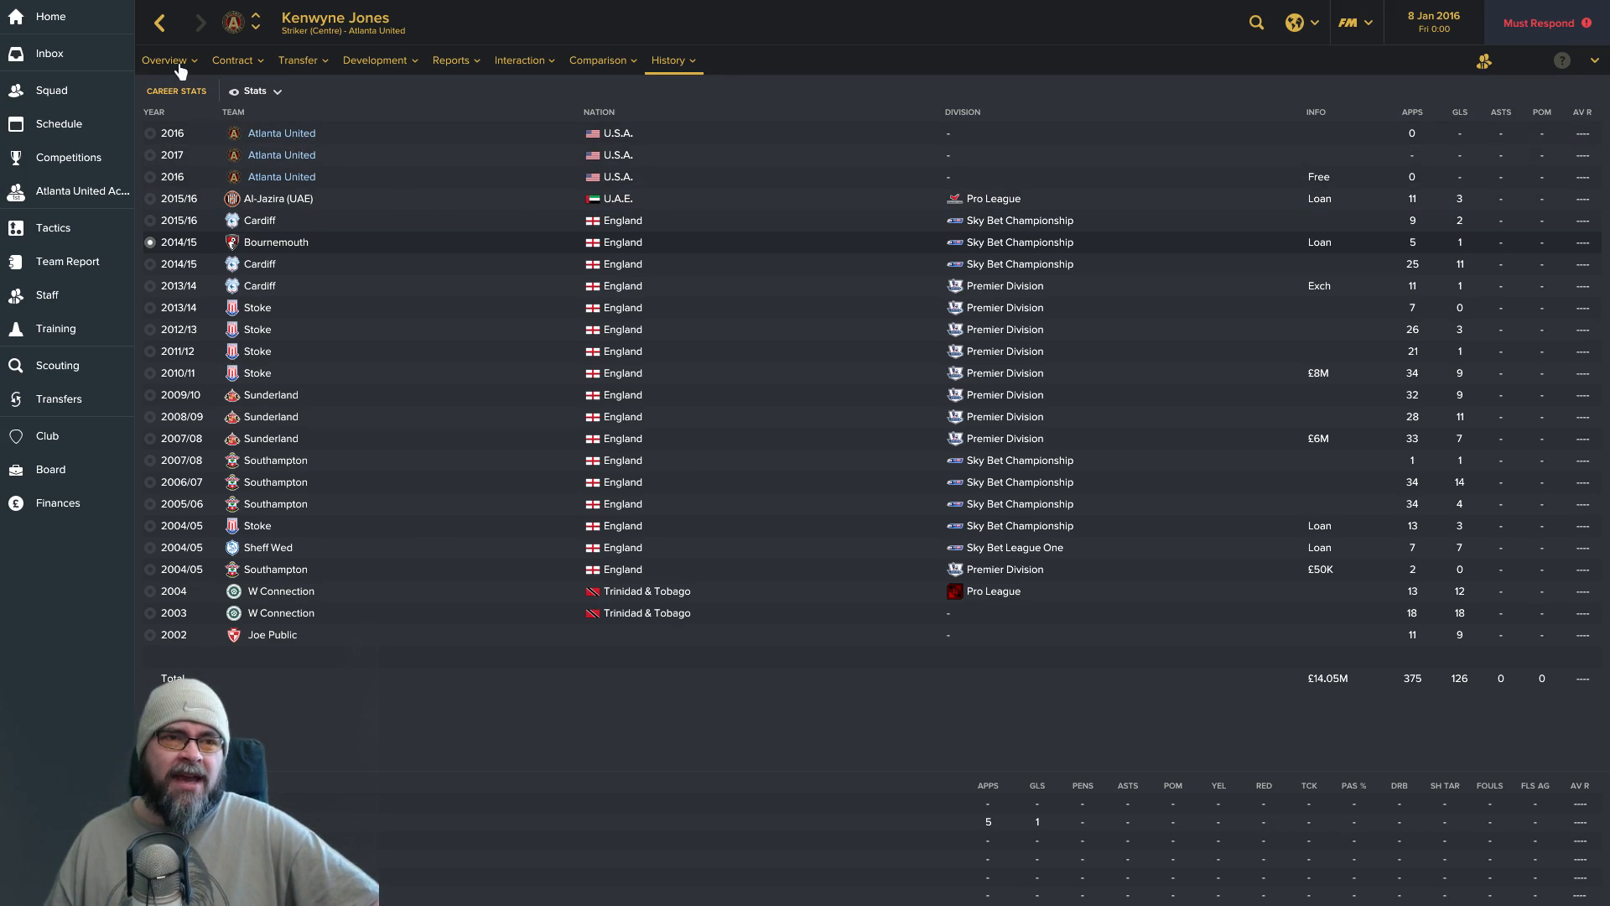
left_click(52, 91)
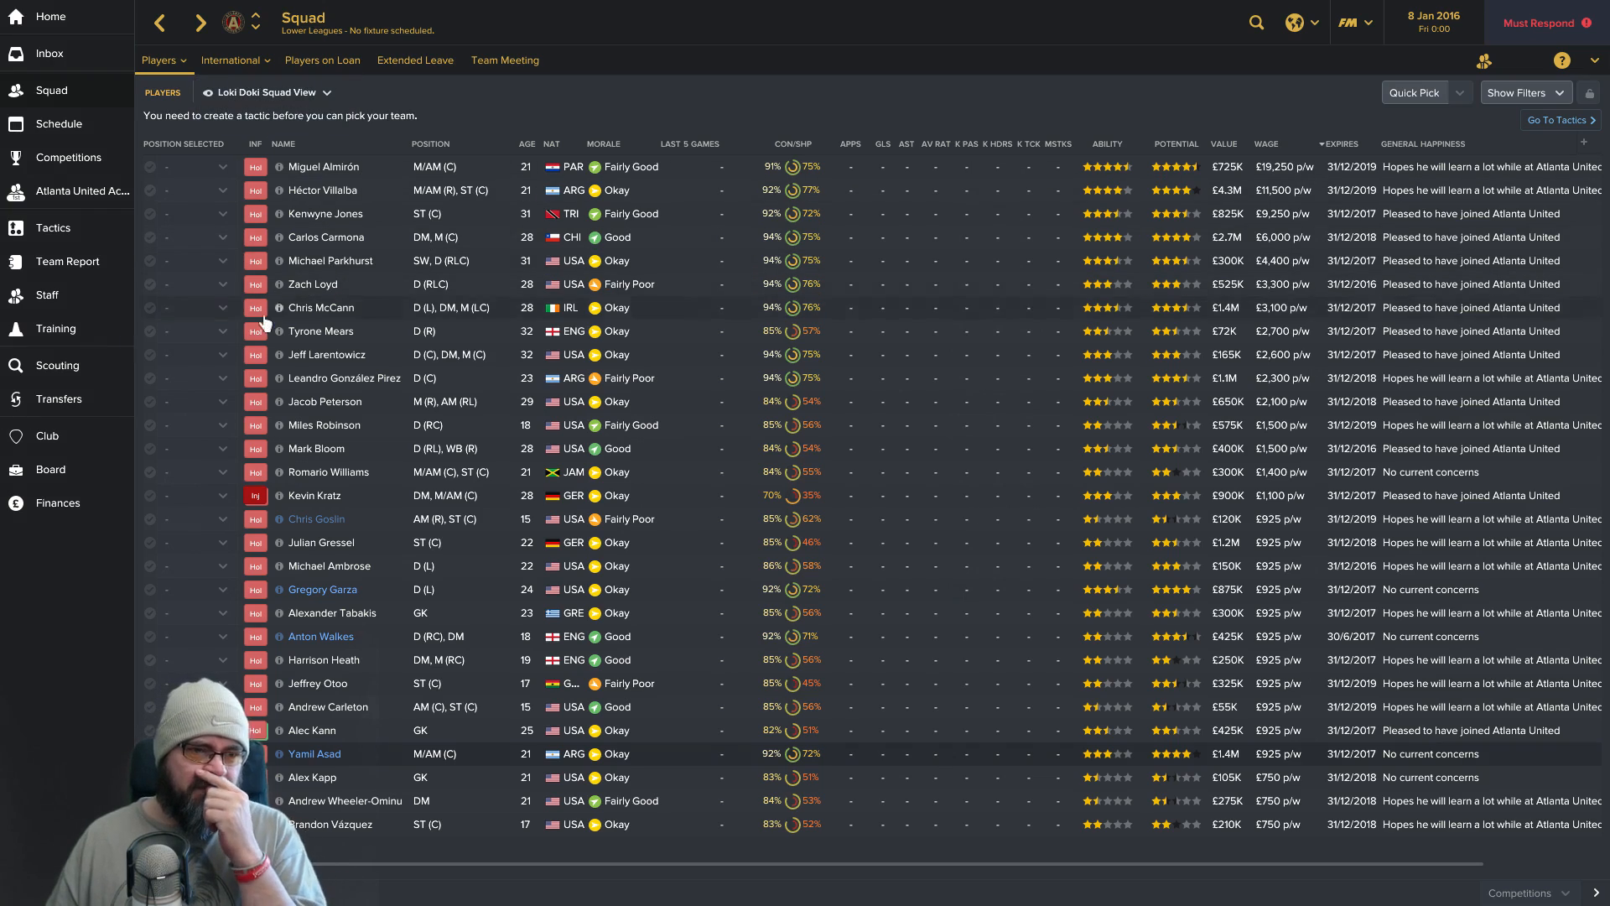
View Atlanta United's staff overview of coaching, scouting and medical staff.
left_click(47, 295)
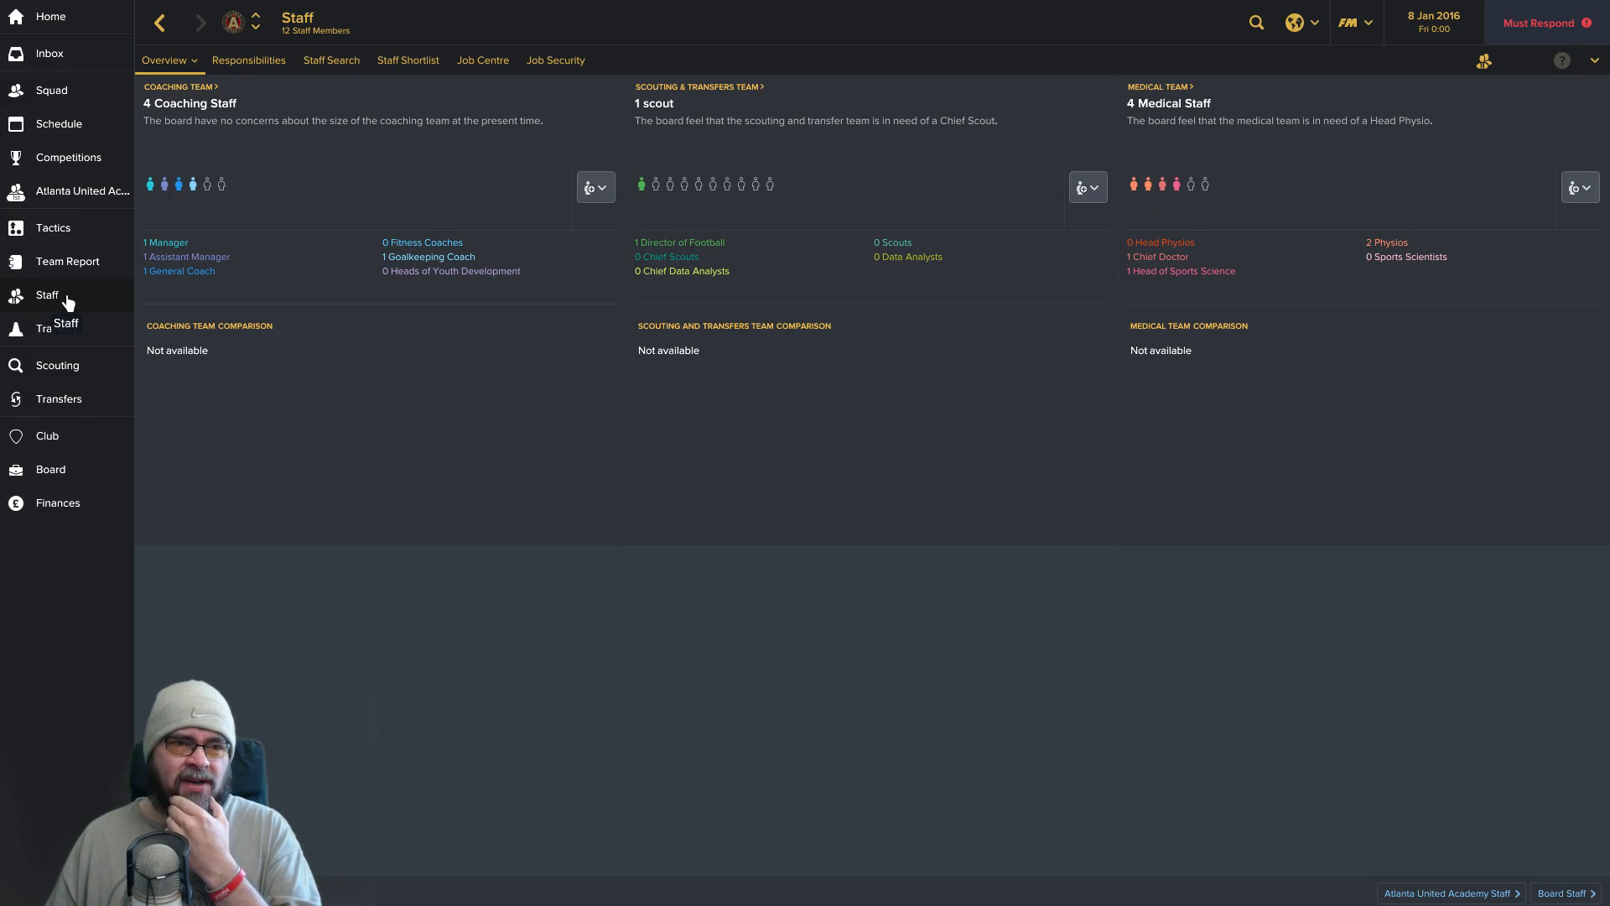
mouse_move(230, 186)
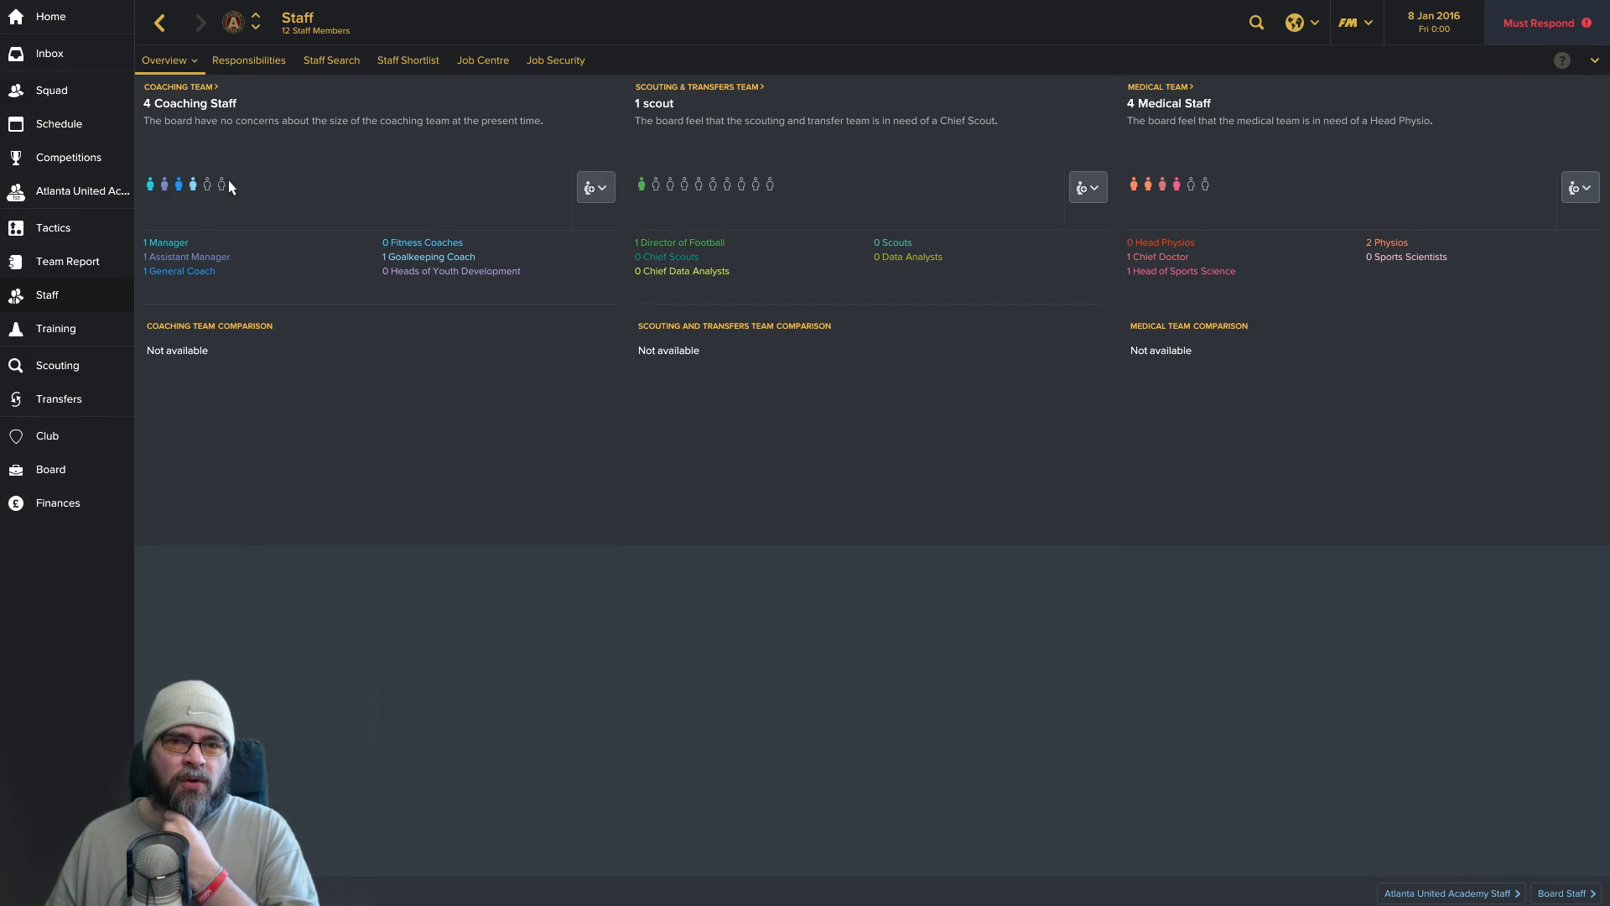
mouse_move(214, 116)
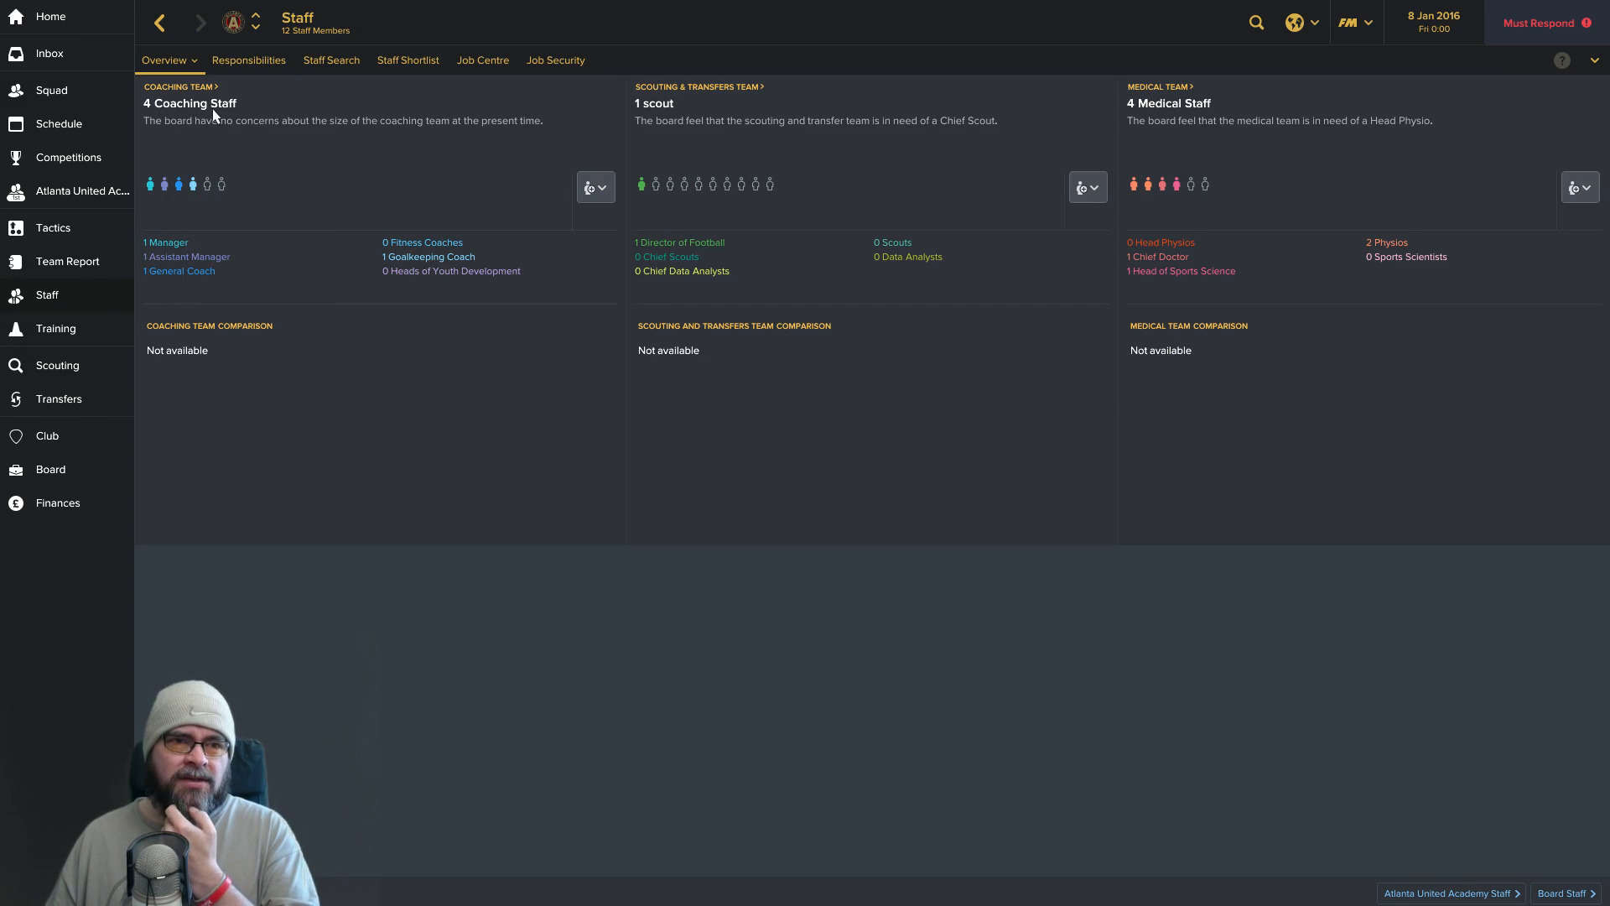
mouse_move(654, 191)
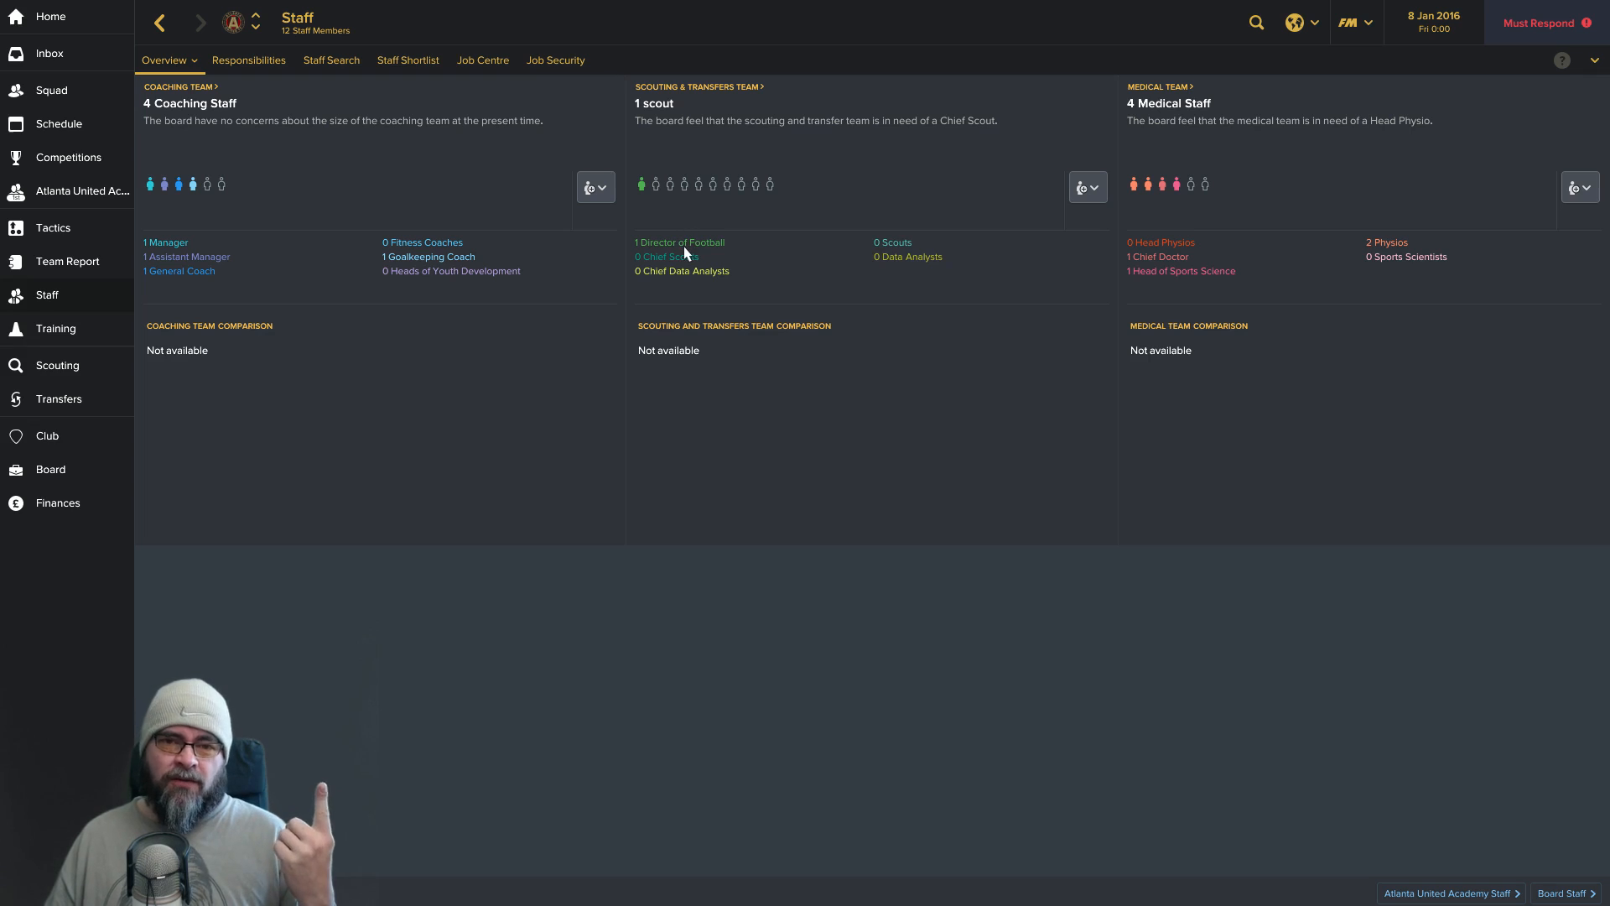
mouse_move(1293, 268)
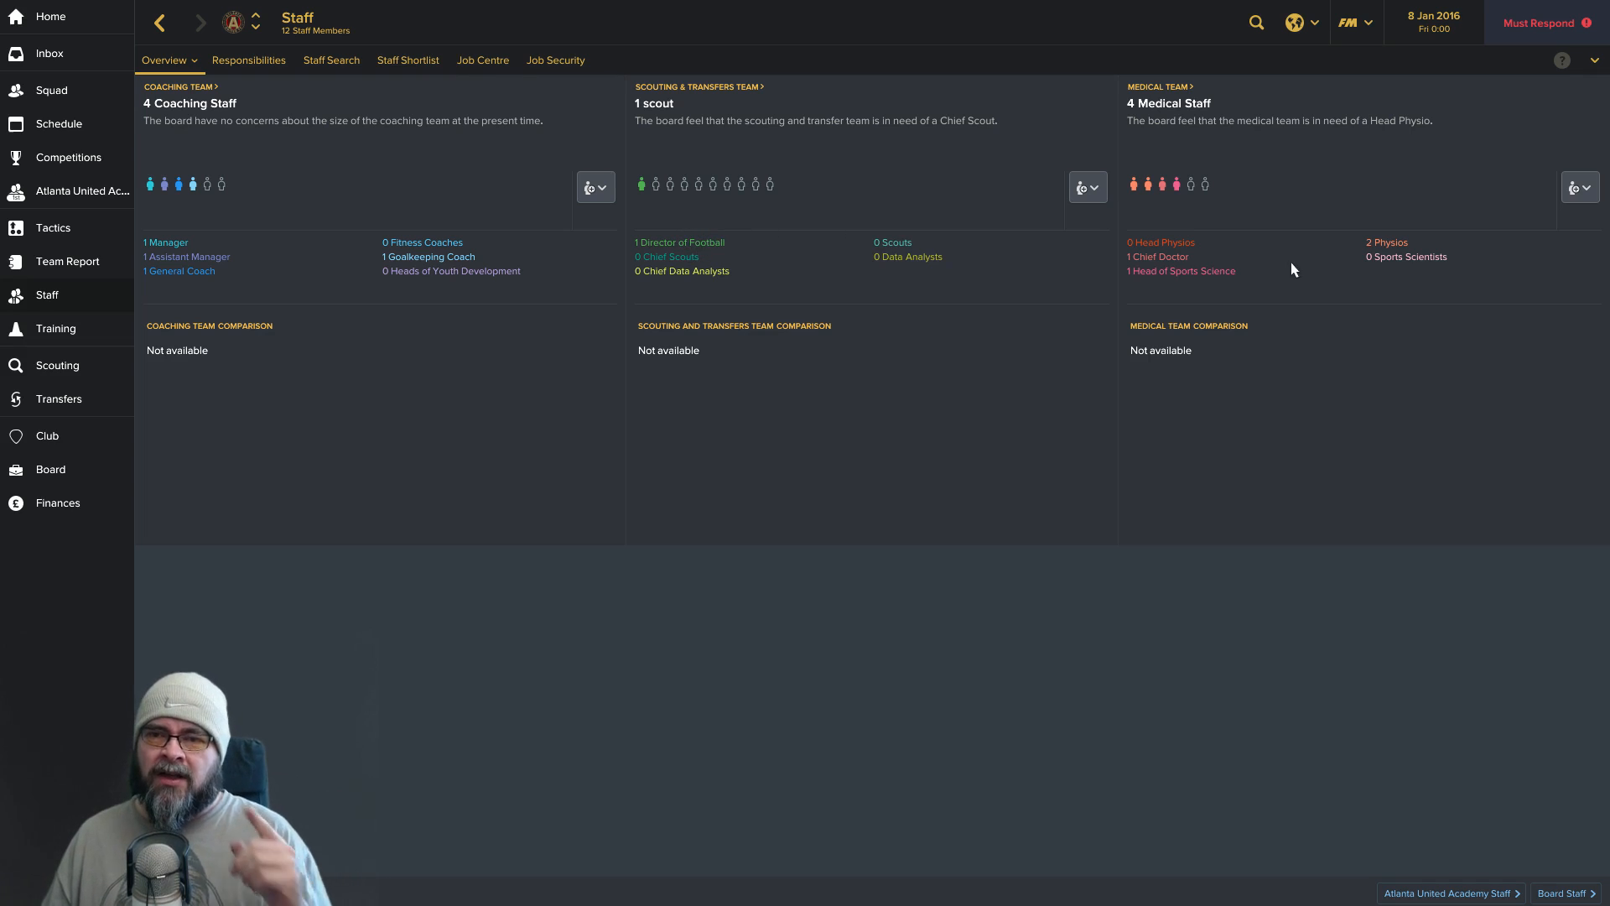
mouse_move(218, 297)
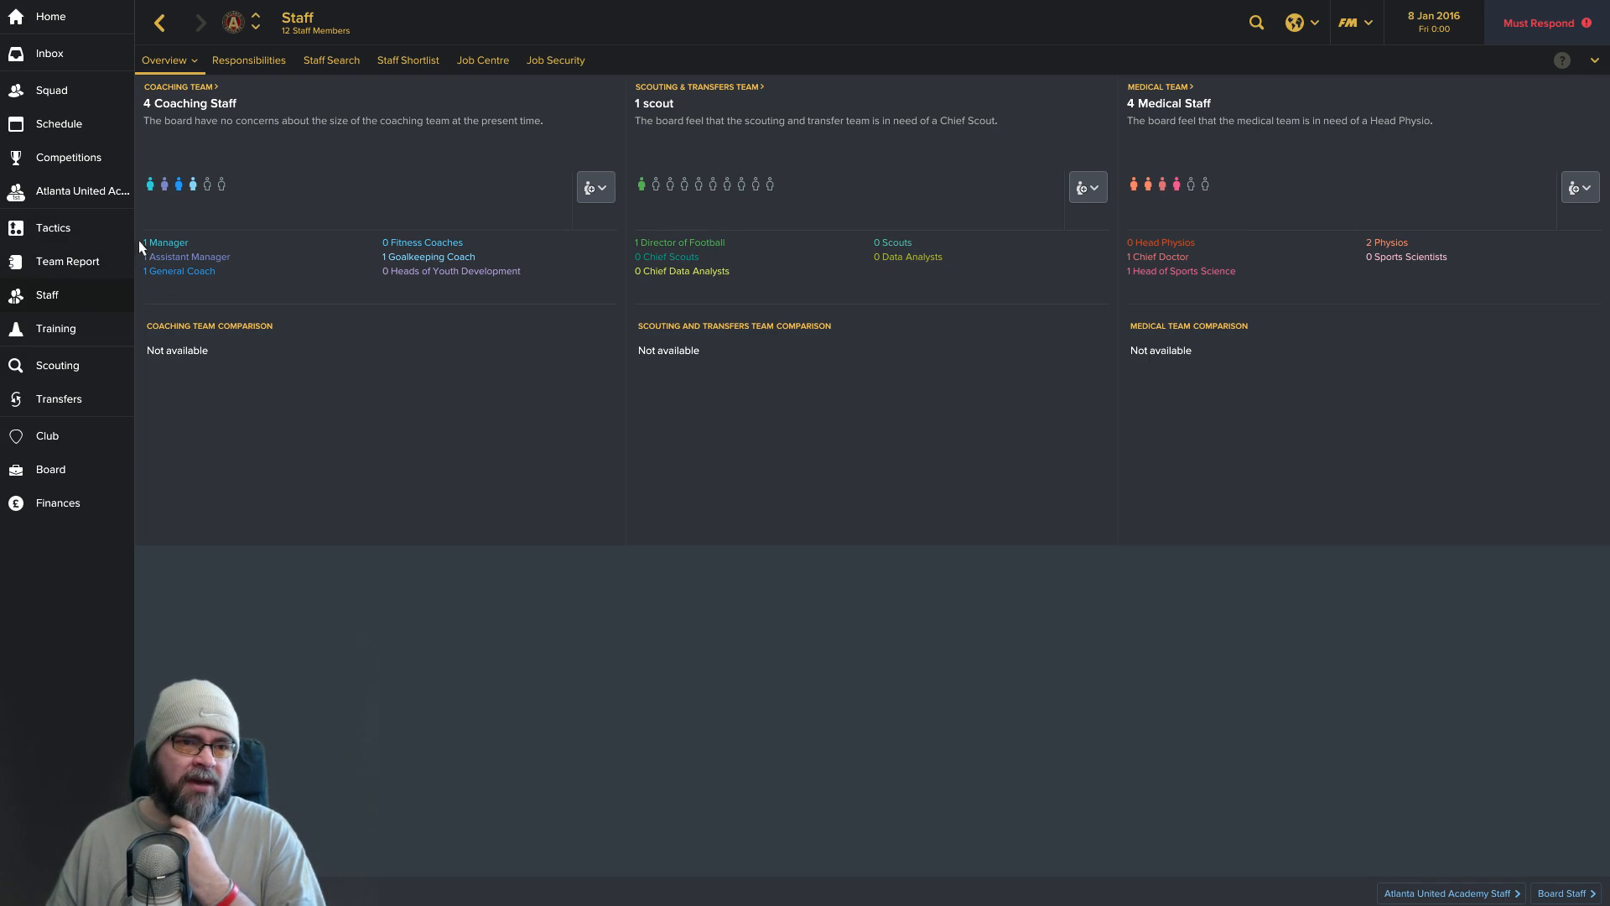
mouse_move(372, 218)
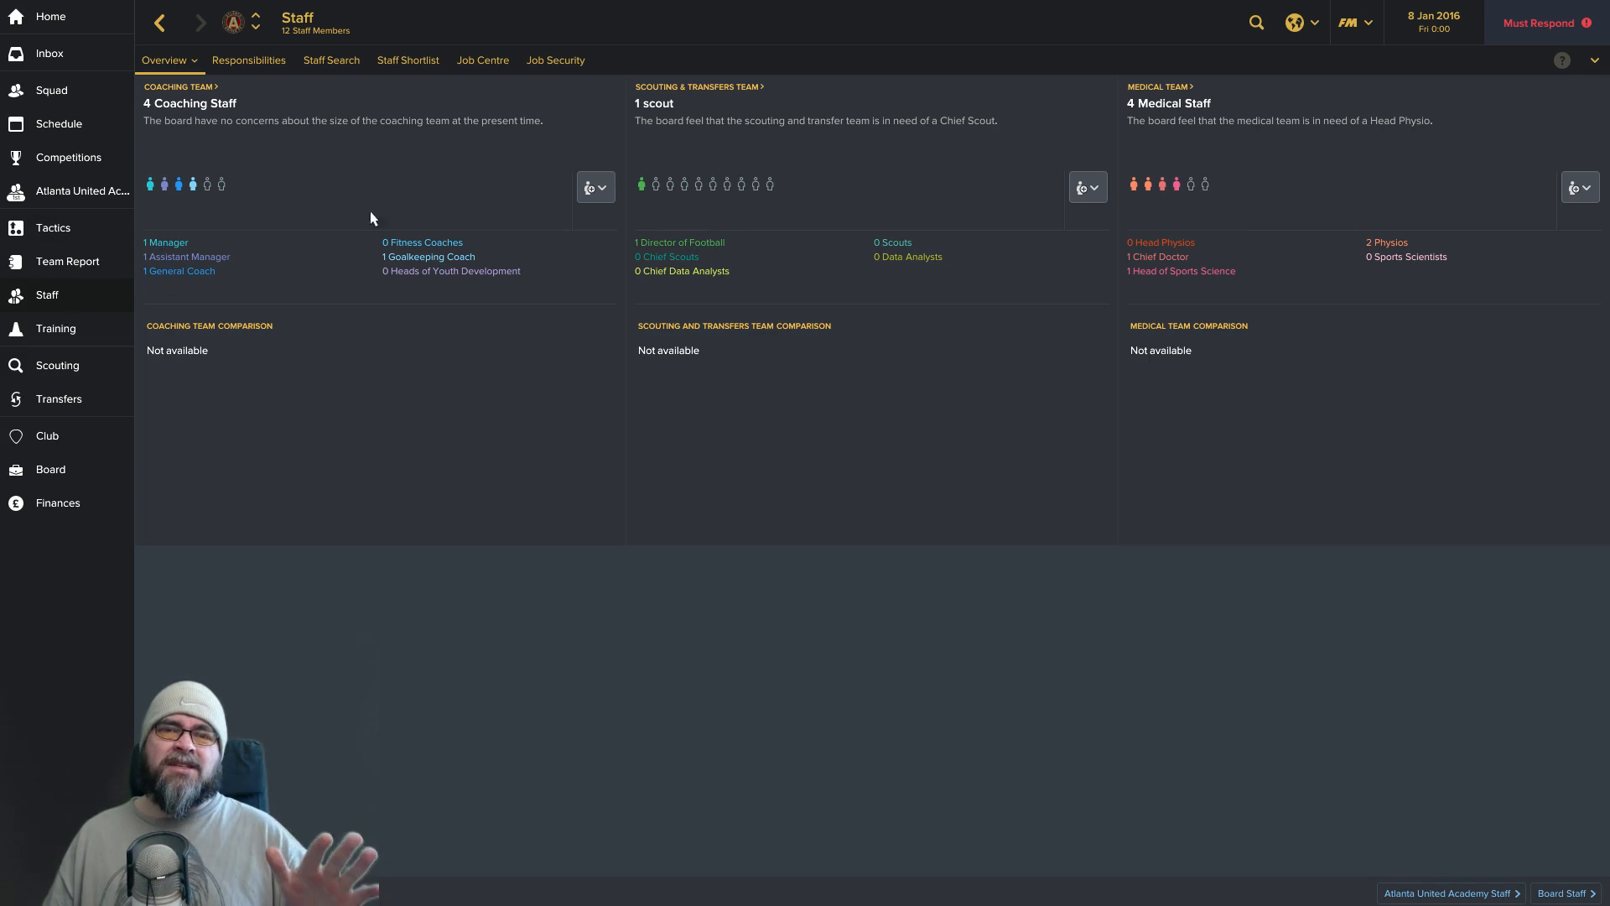
Set the team's general training Main Focus to Team Cohesion and return to the squad list.
left_click(56, 327)
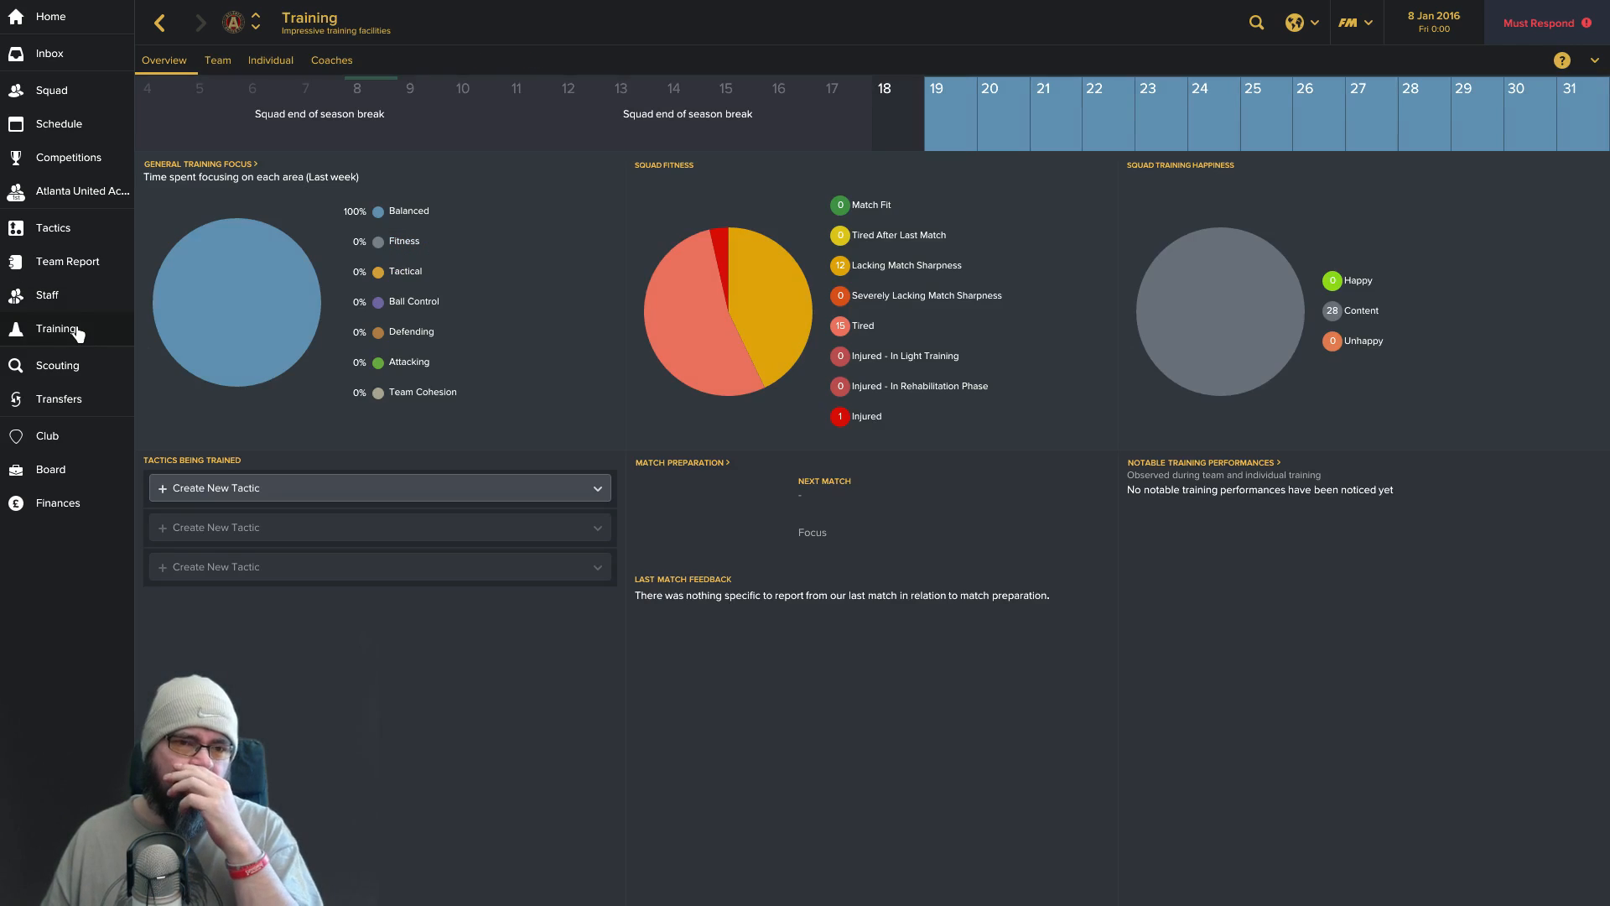
left_click(216, 60)
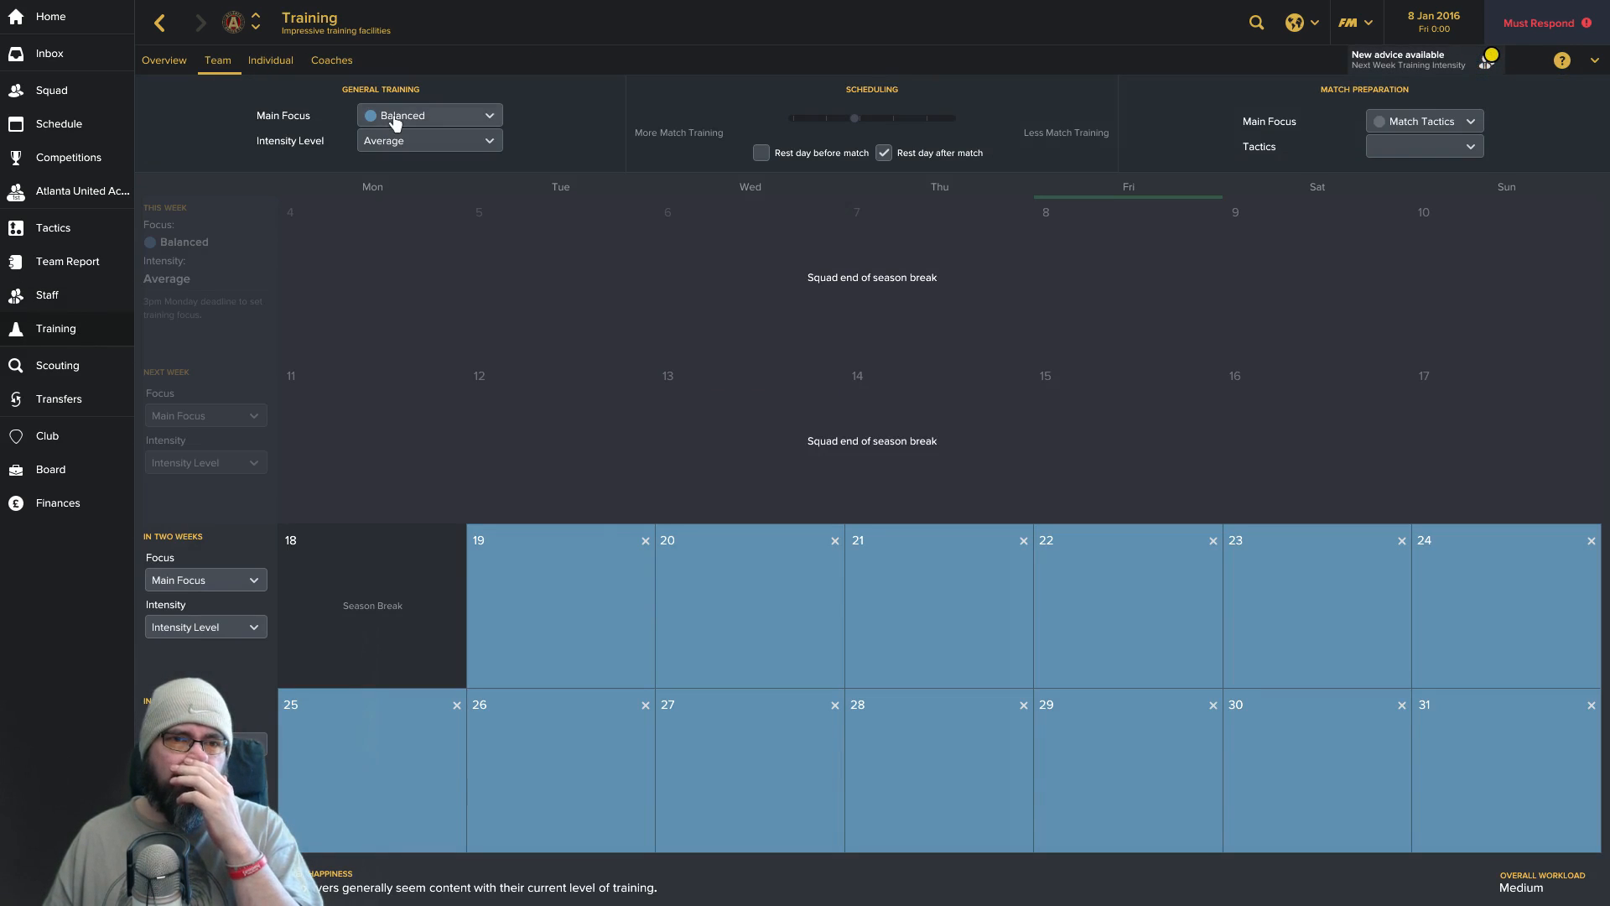
left_click(428, 115)
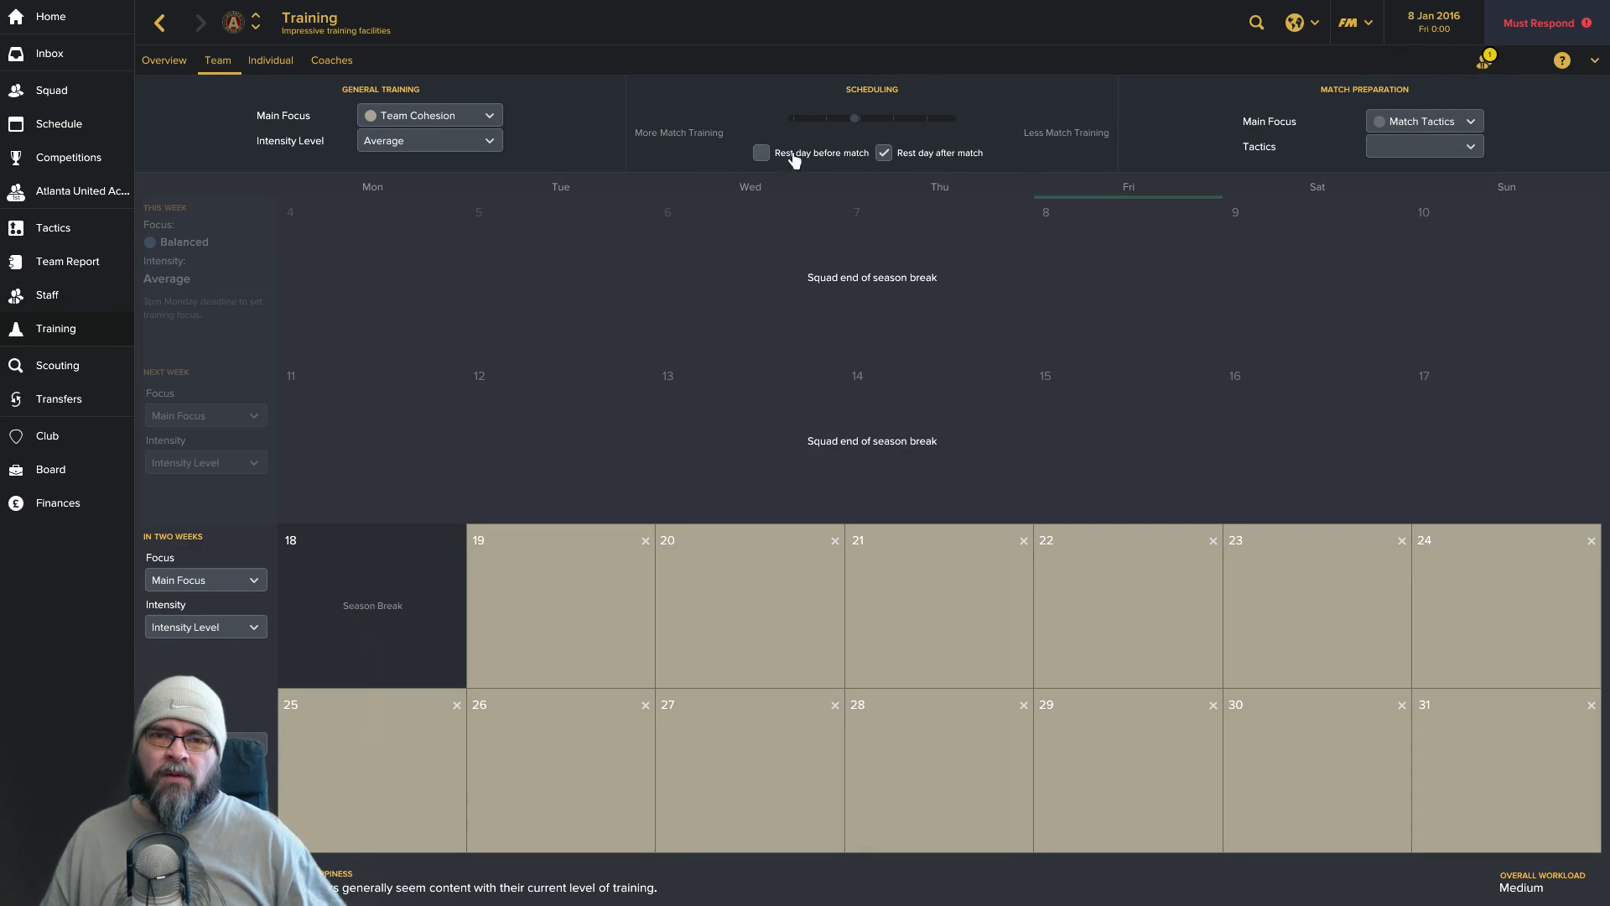
left_click(52, 90)
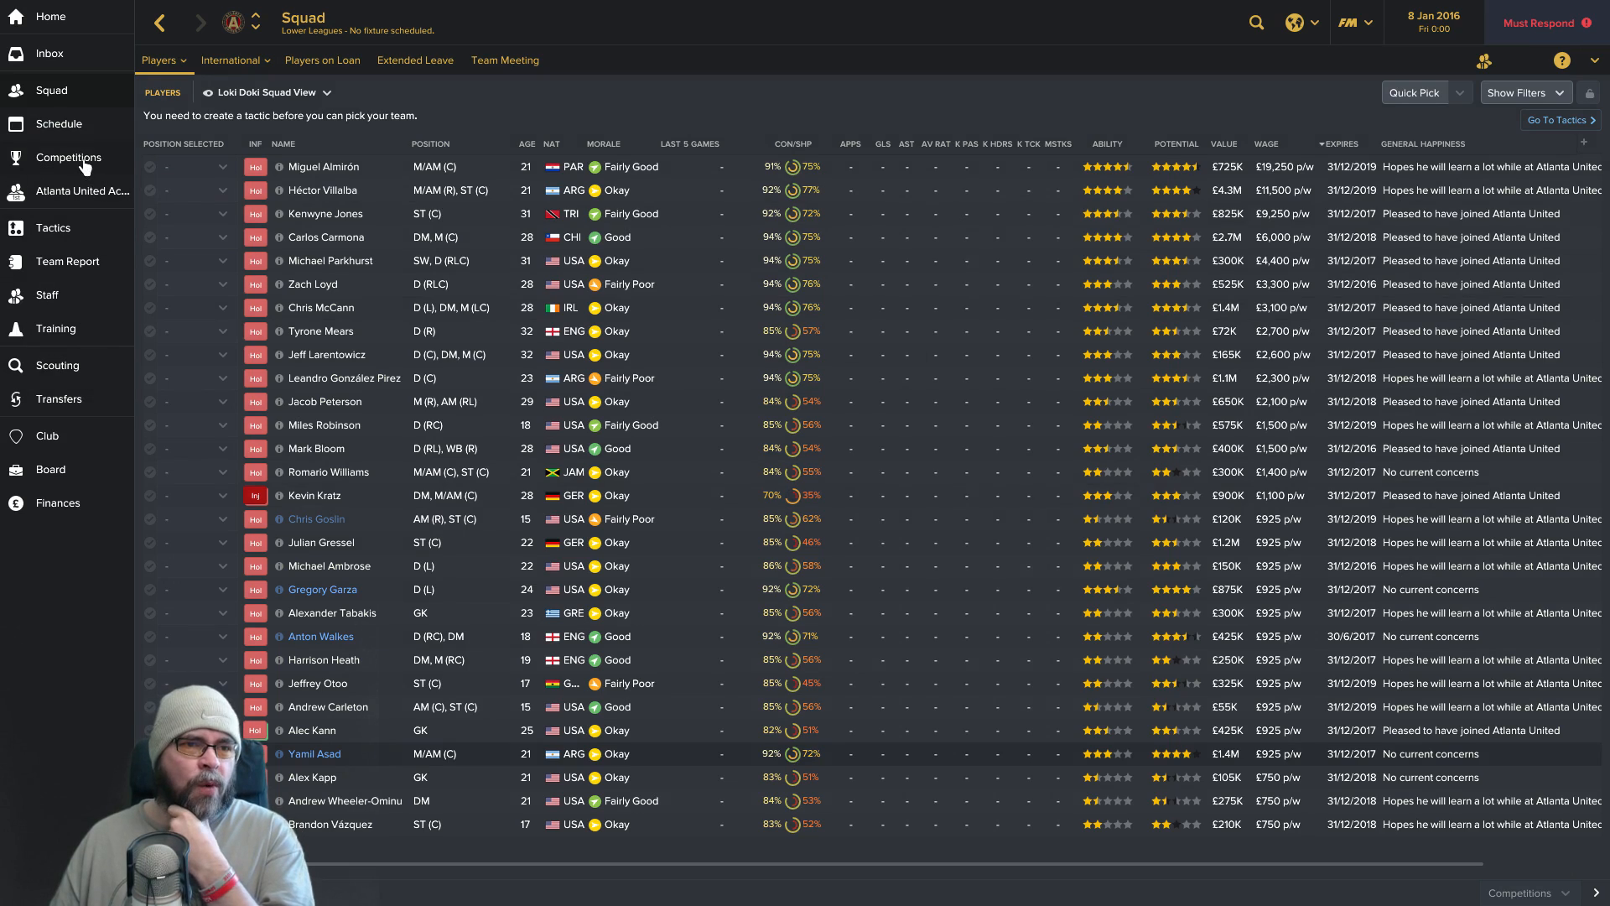
Page the schedule's month calendar from December 2015 forward to April 2016.
left_click(57, 123)
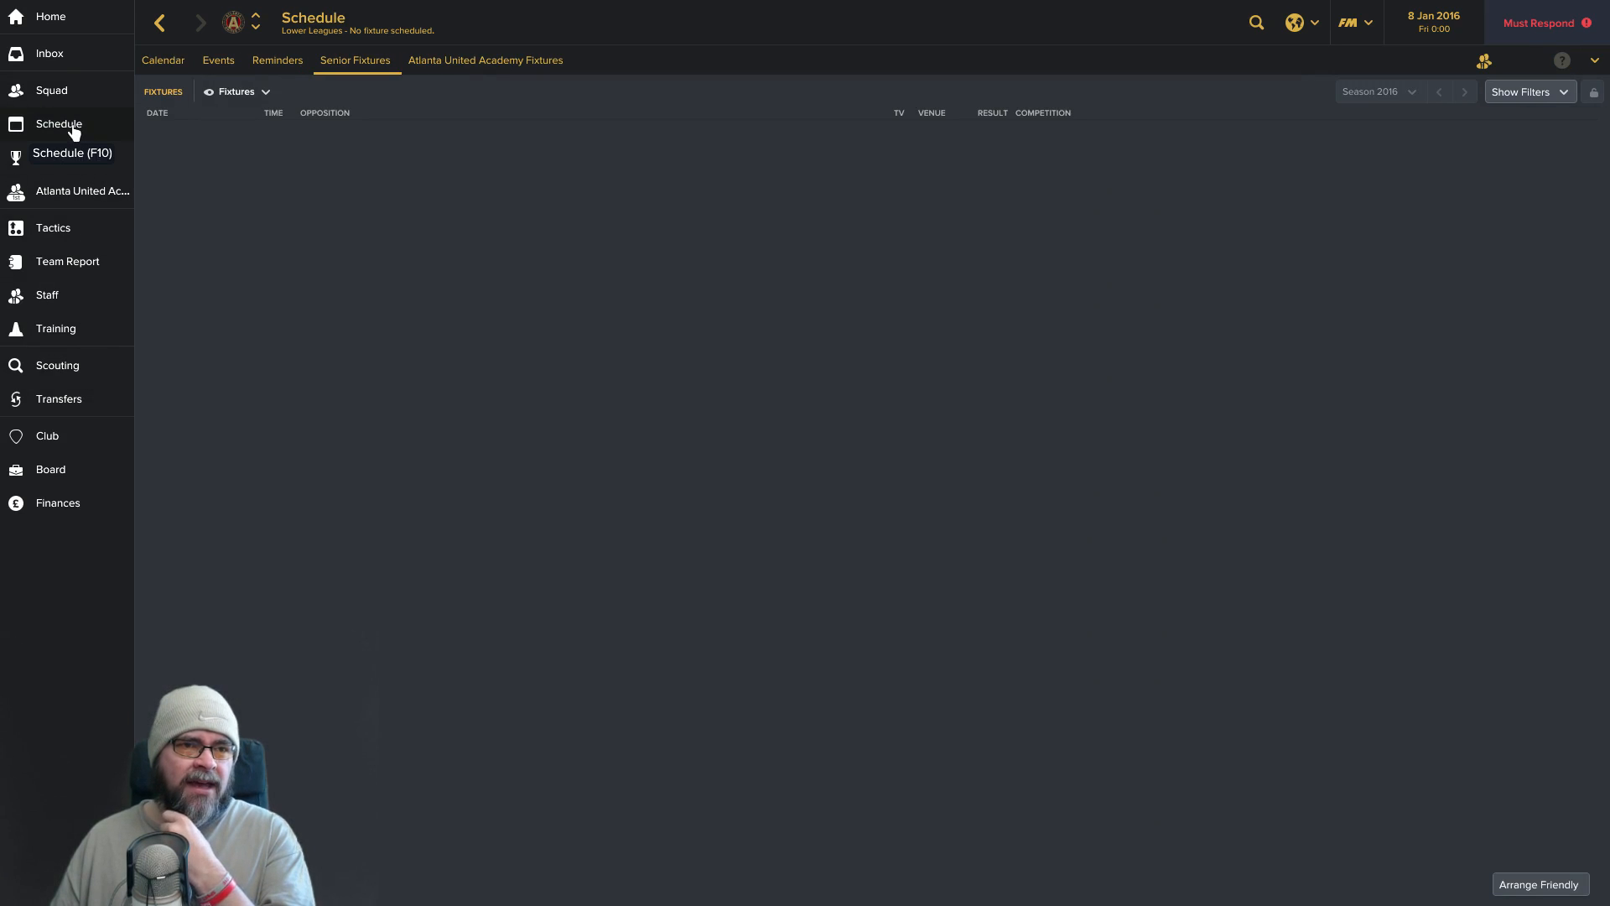
left_click(163, 60)
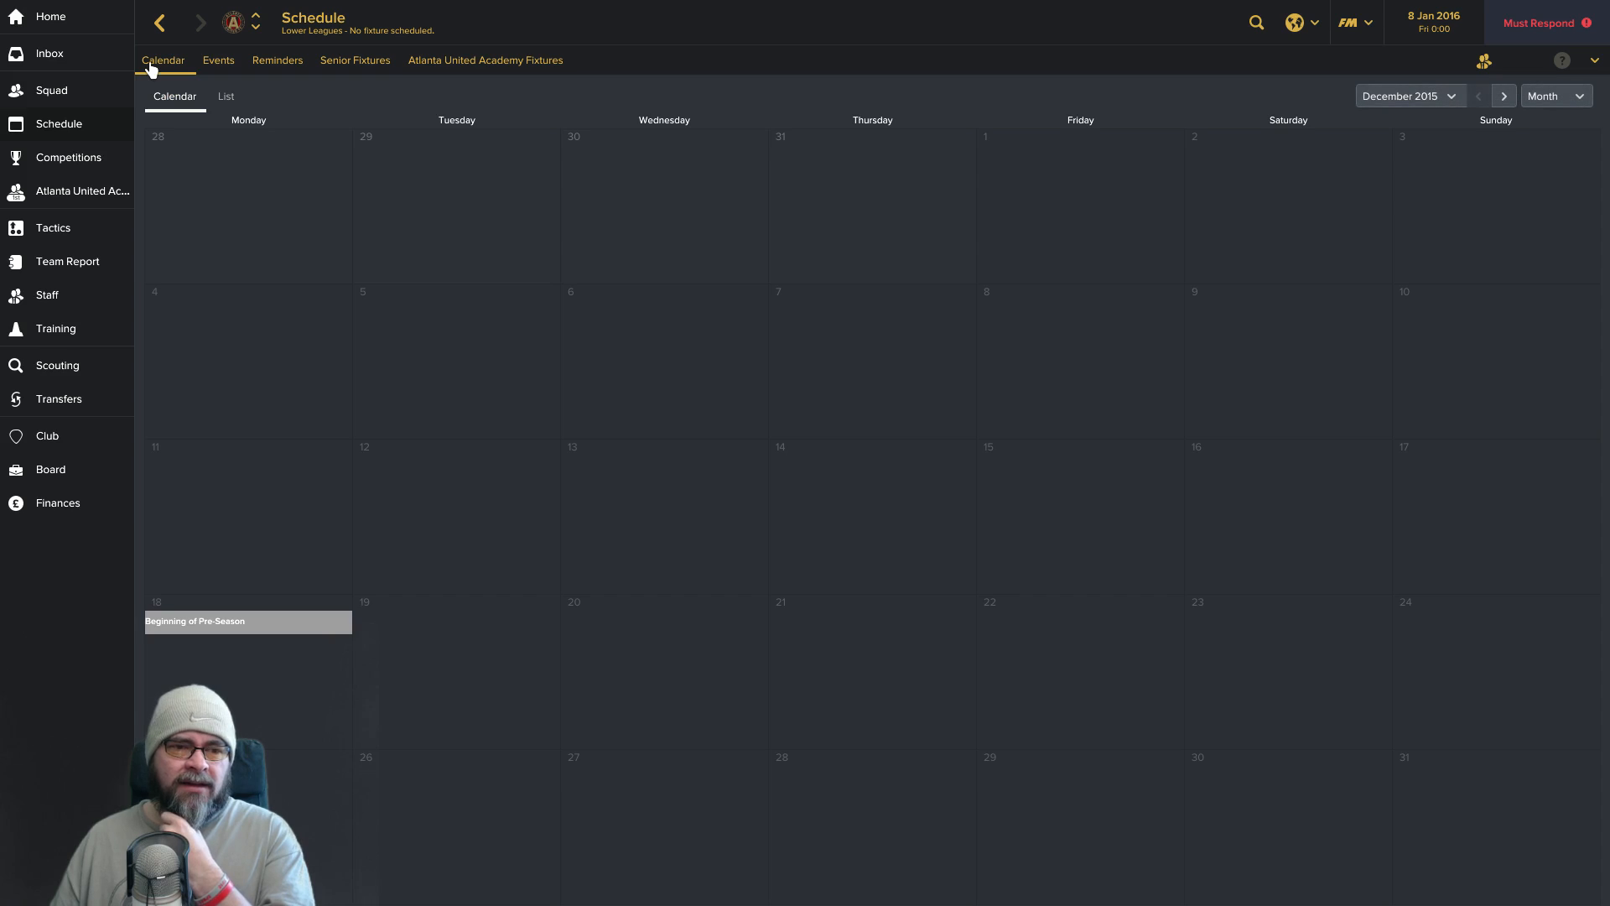
mouse_move(272, 647)
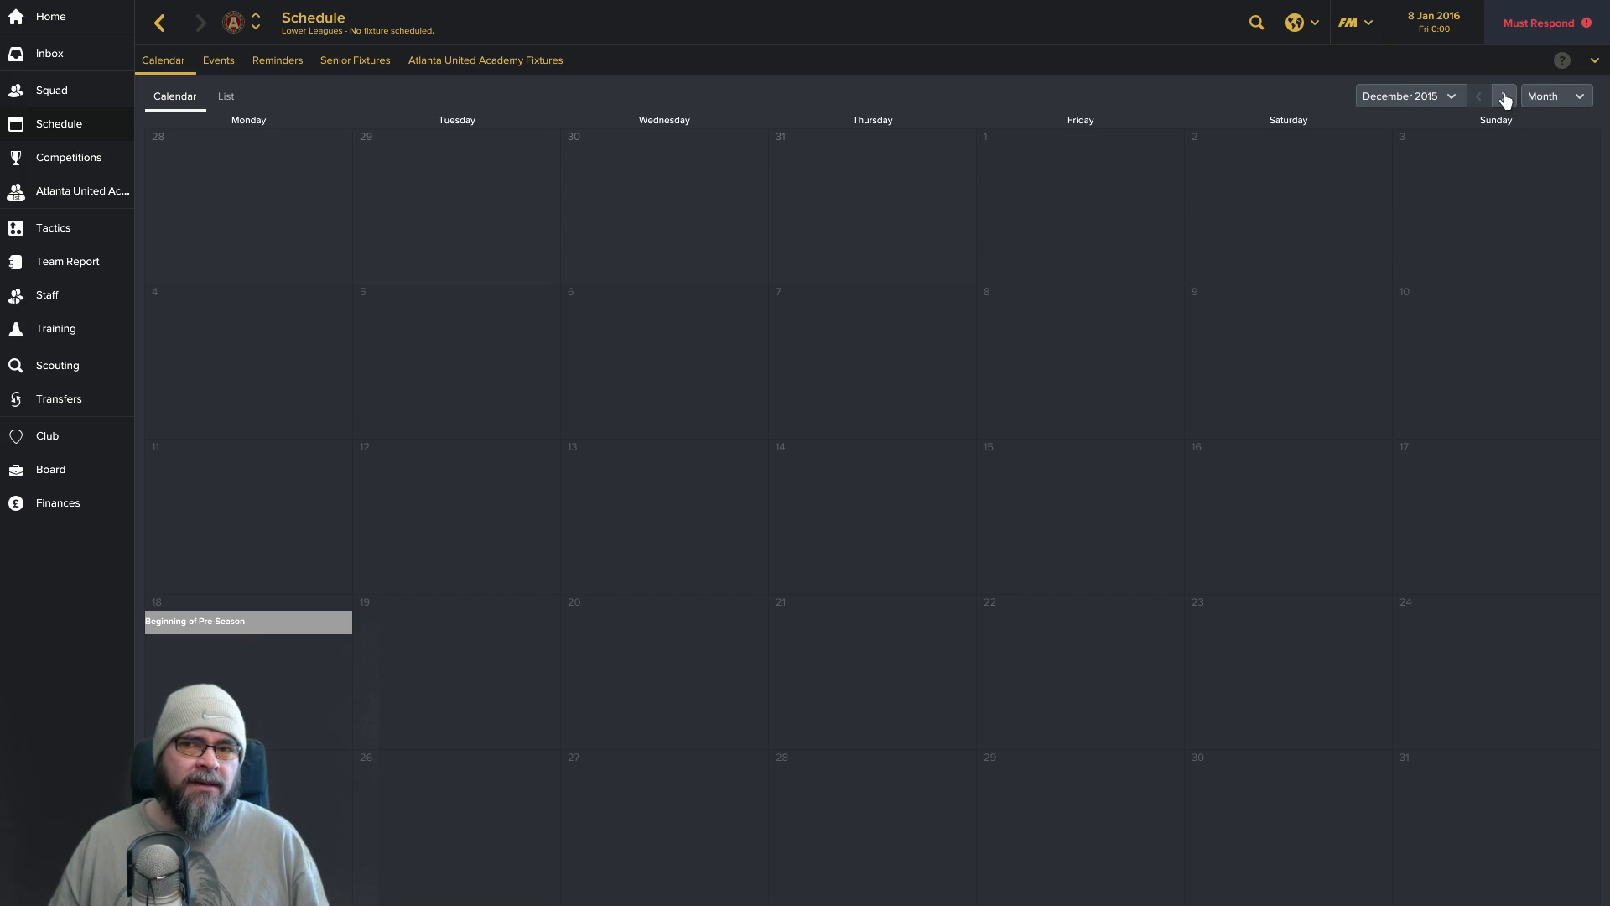
left_click(1503, 96)
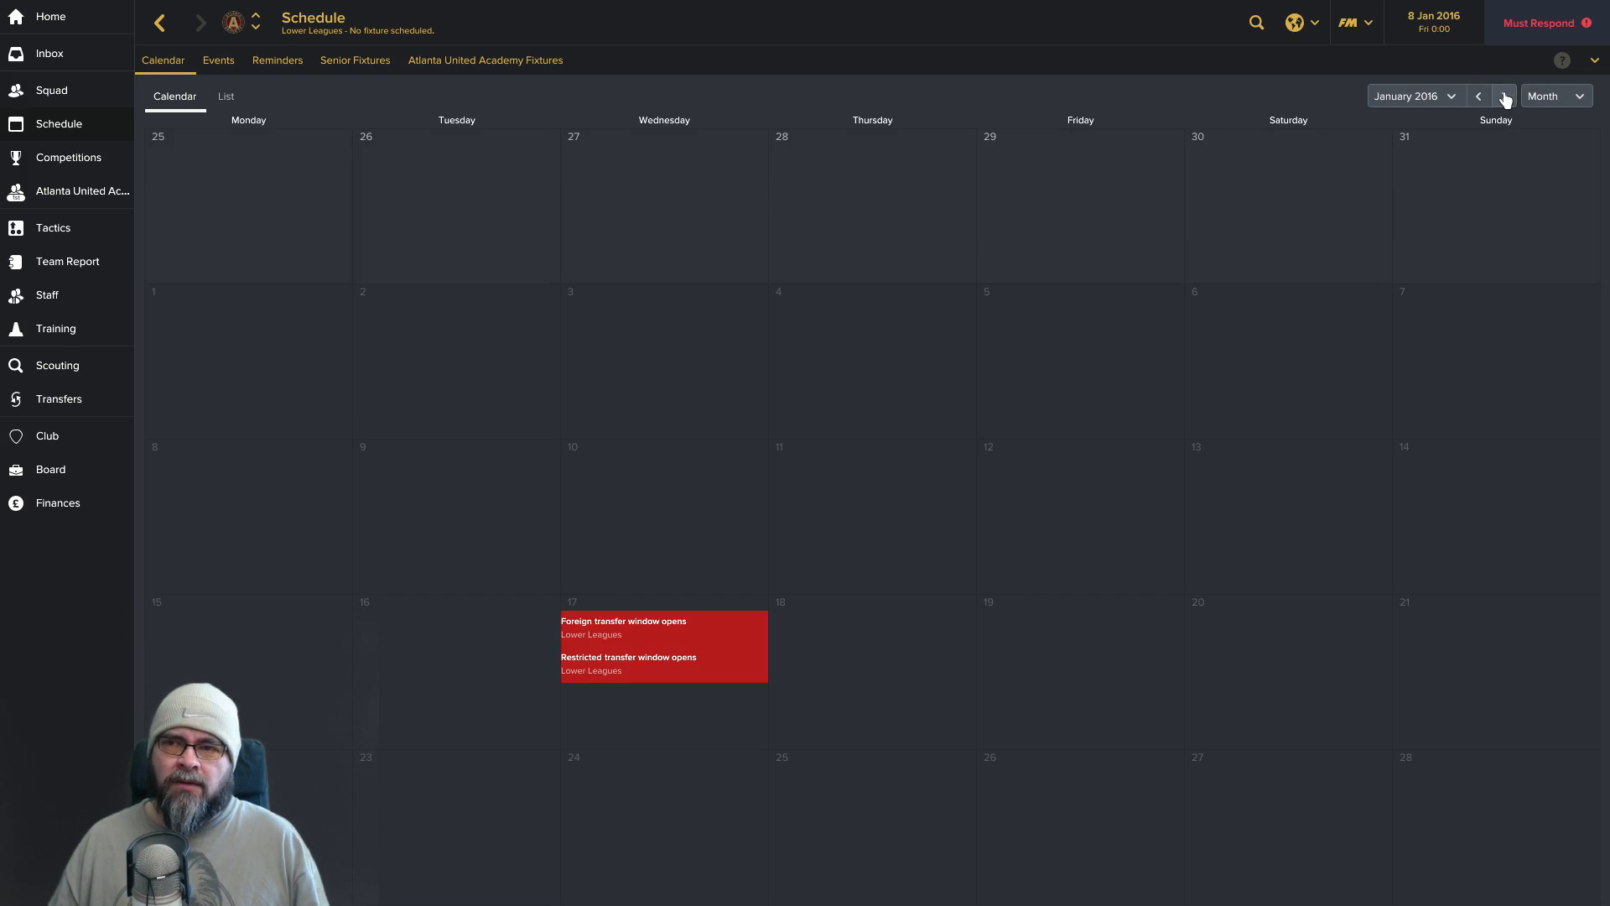
mouse_move(682, 536)
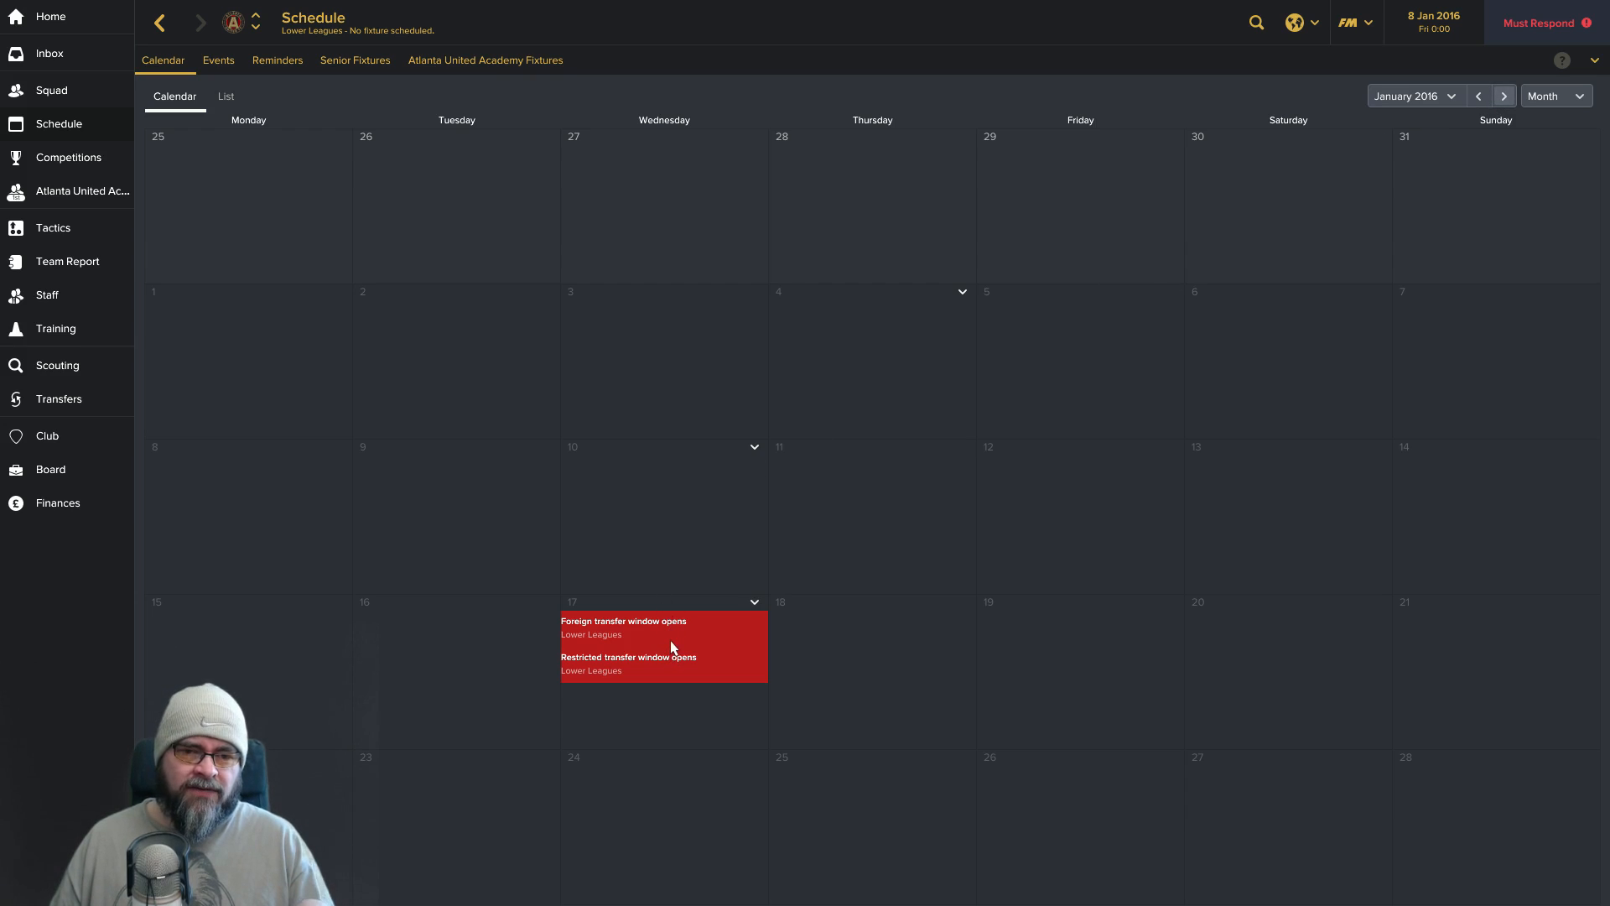
mouse_move(698, 630)
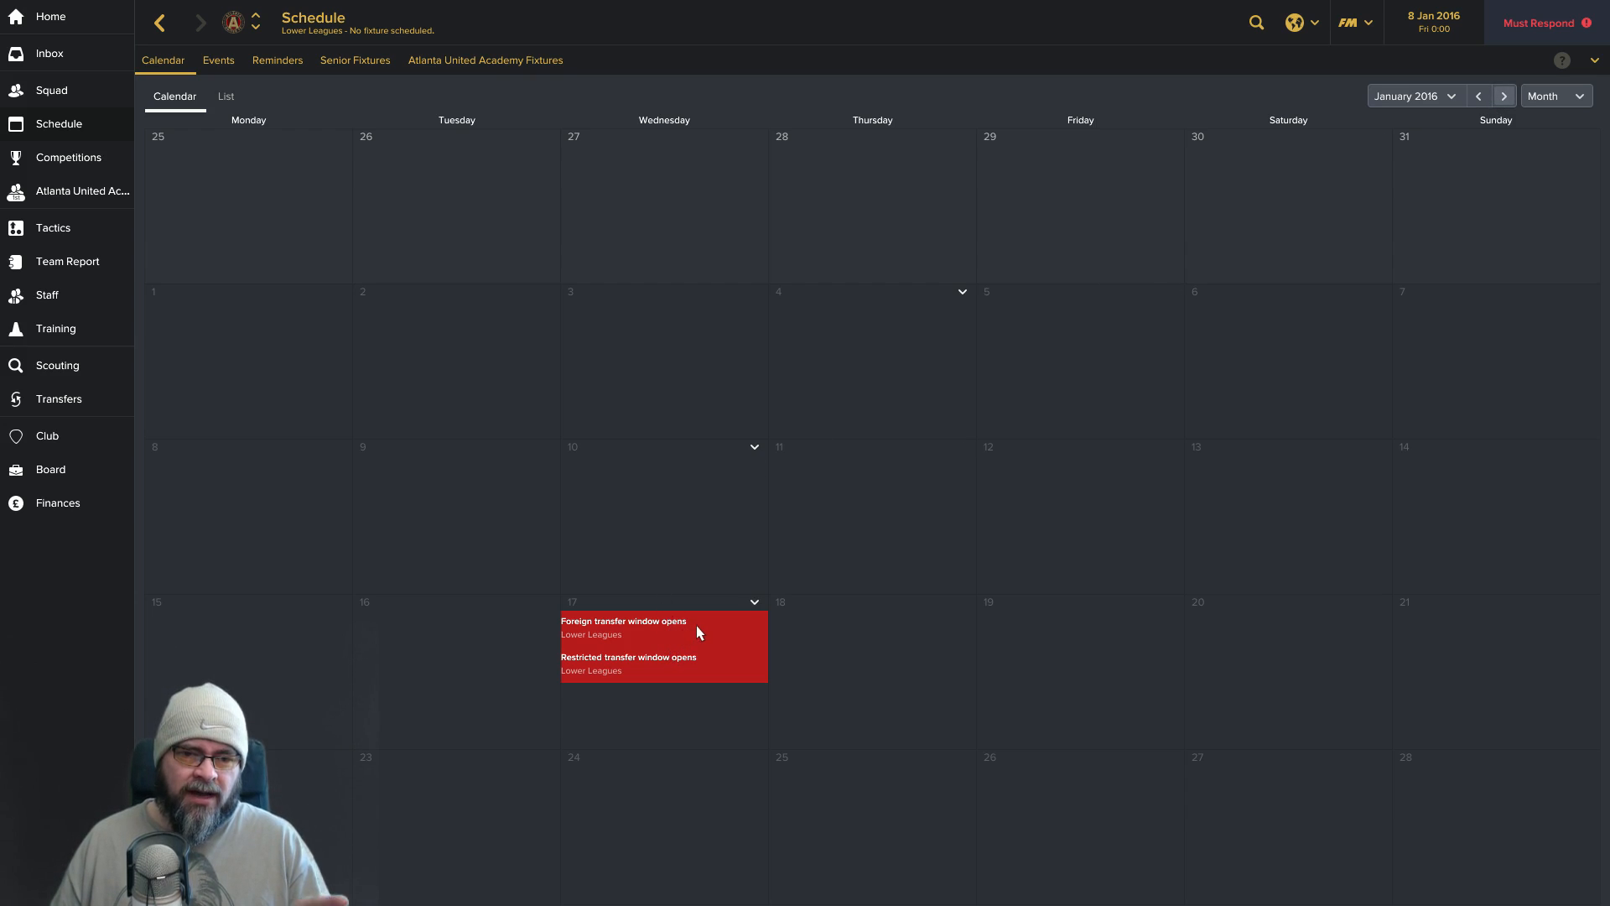
mouse_move(707, 670)
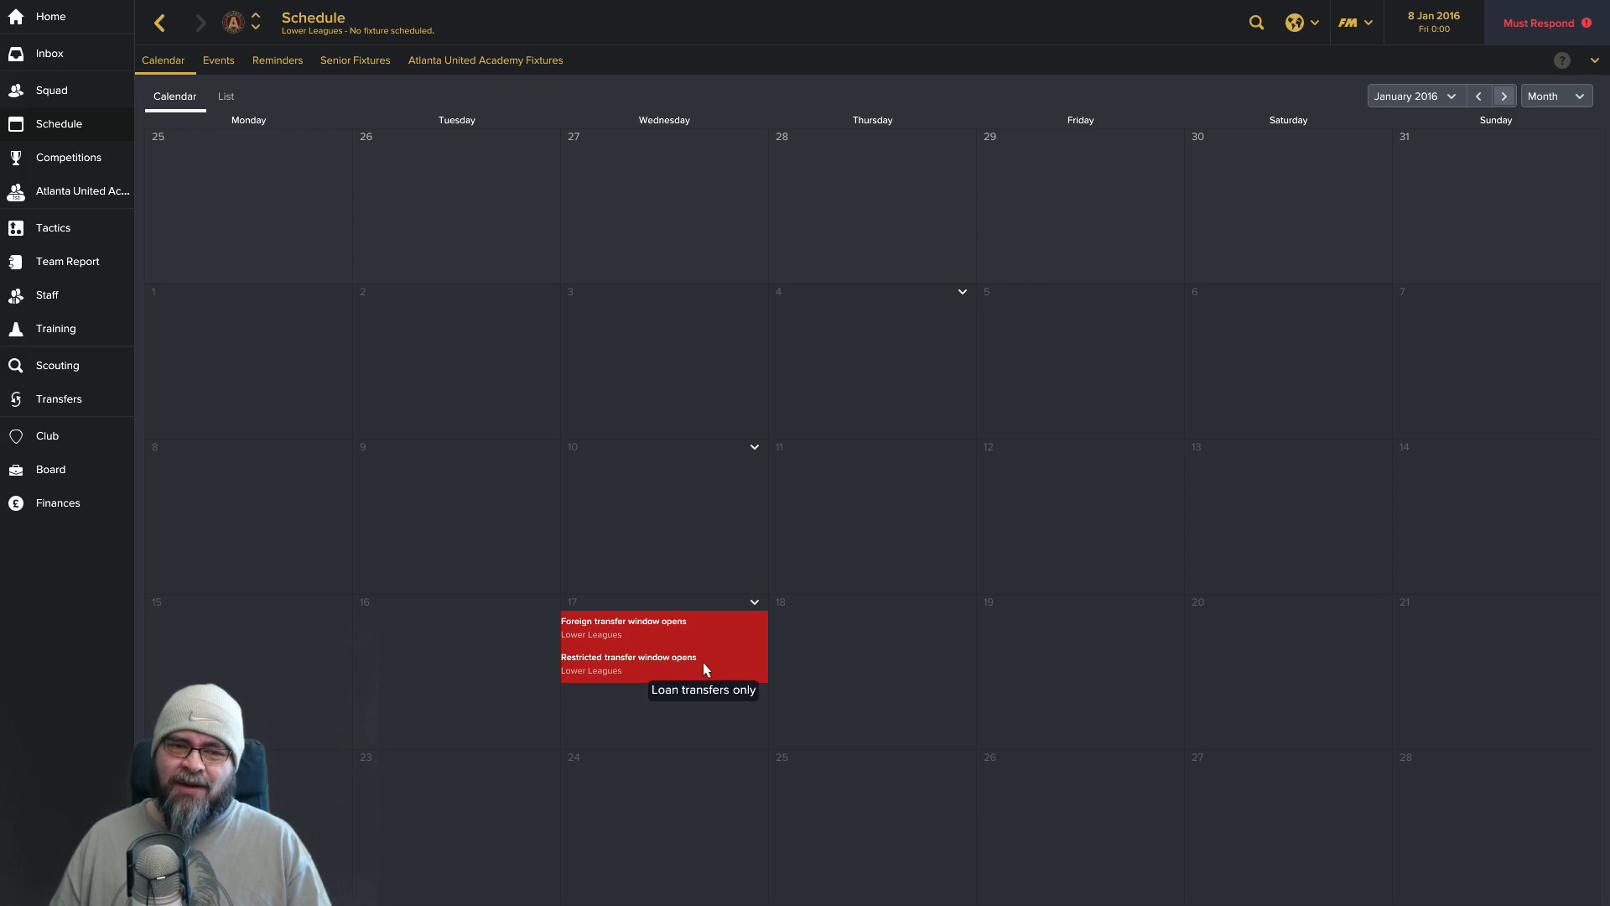
mouse_move(700, 639)
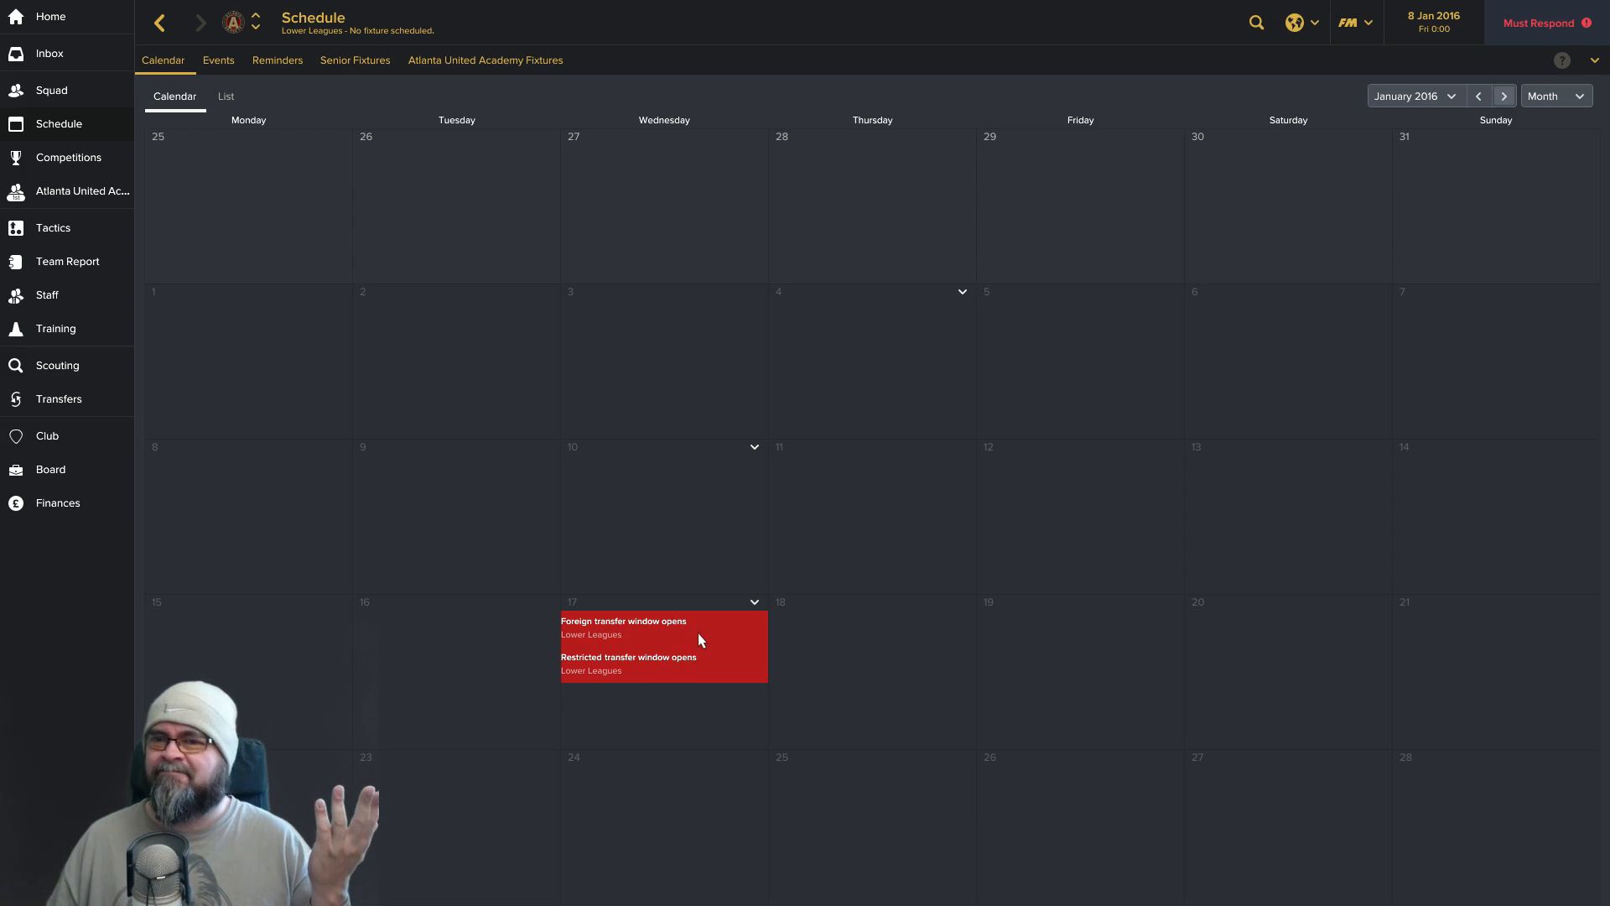
mouse_move(1480, 116)
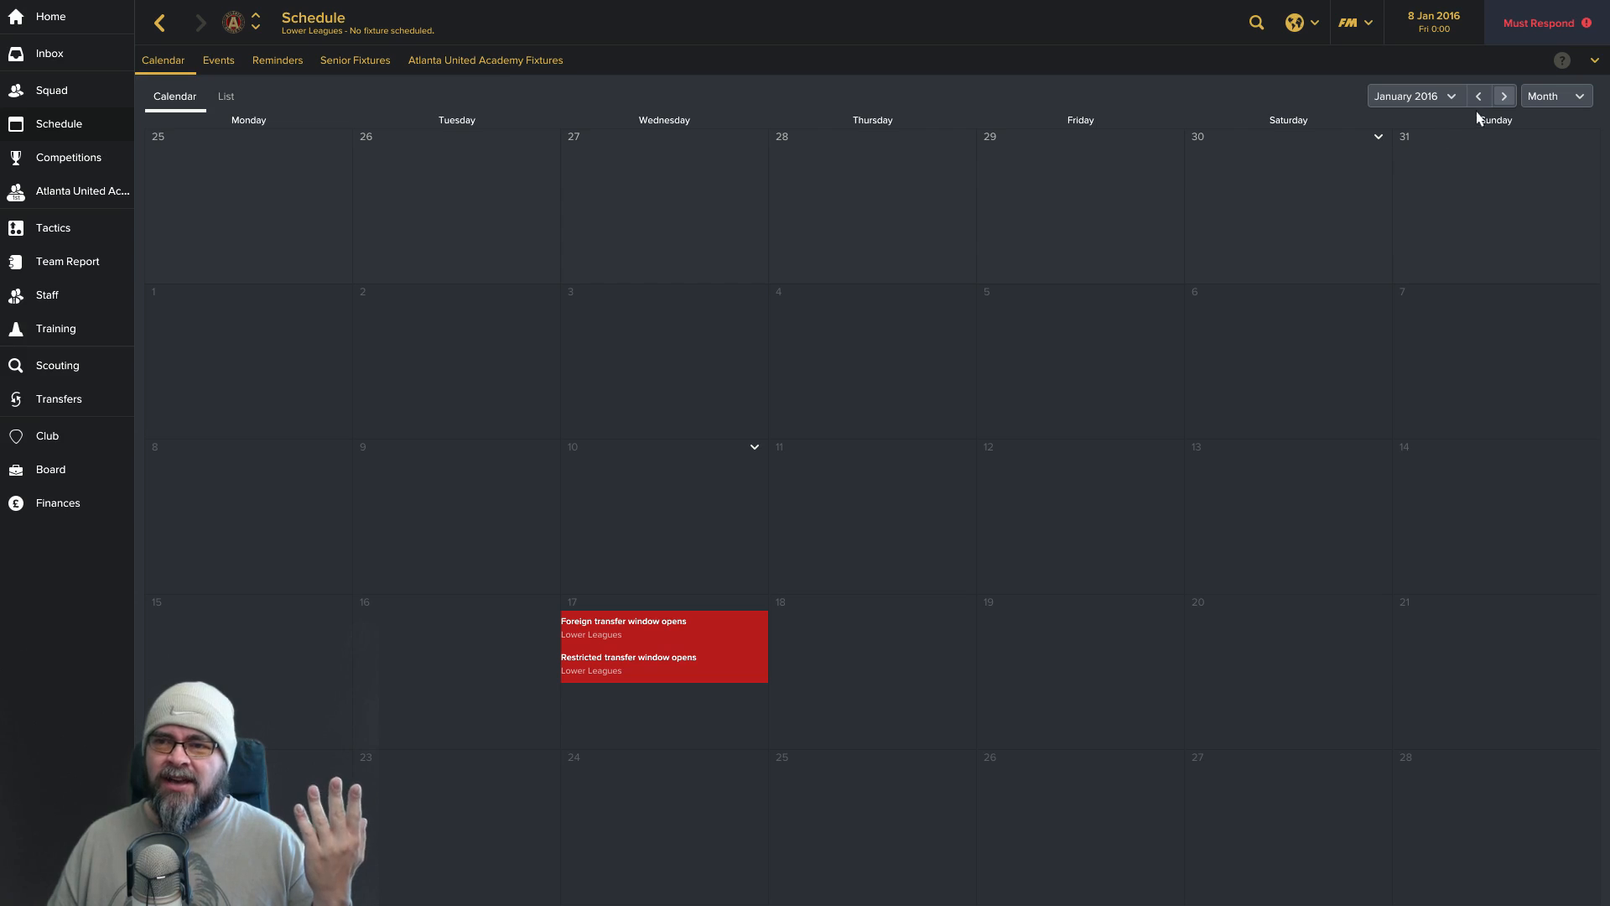
left_click(1503, 95)
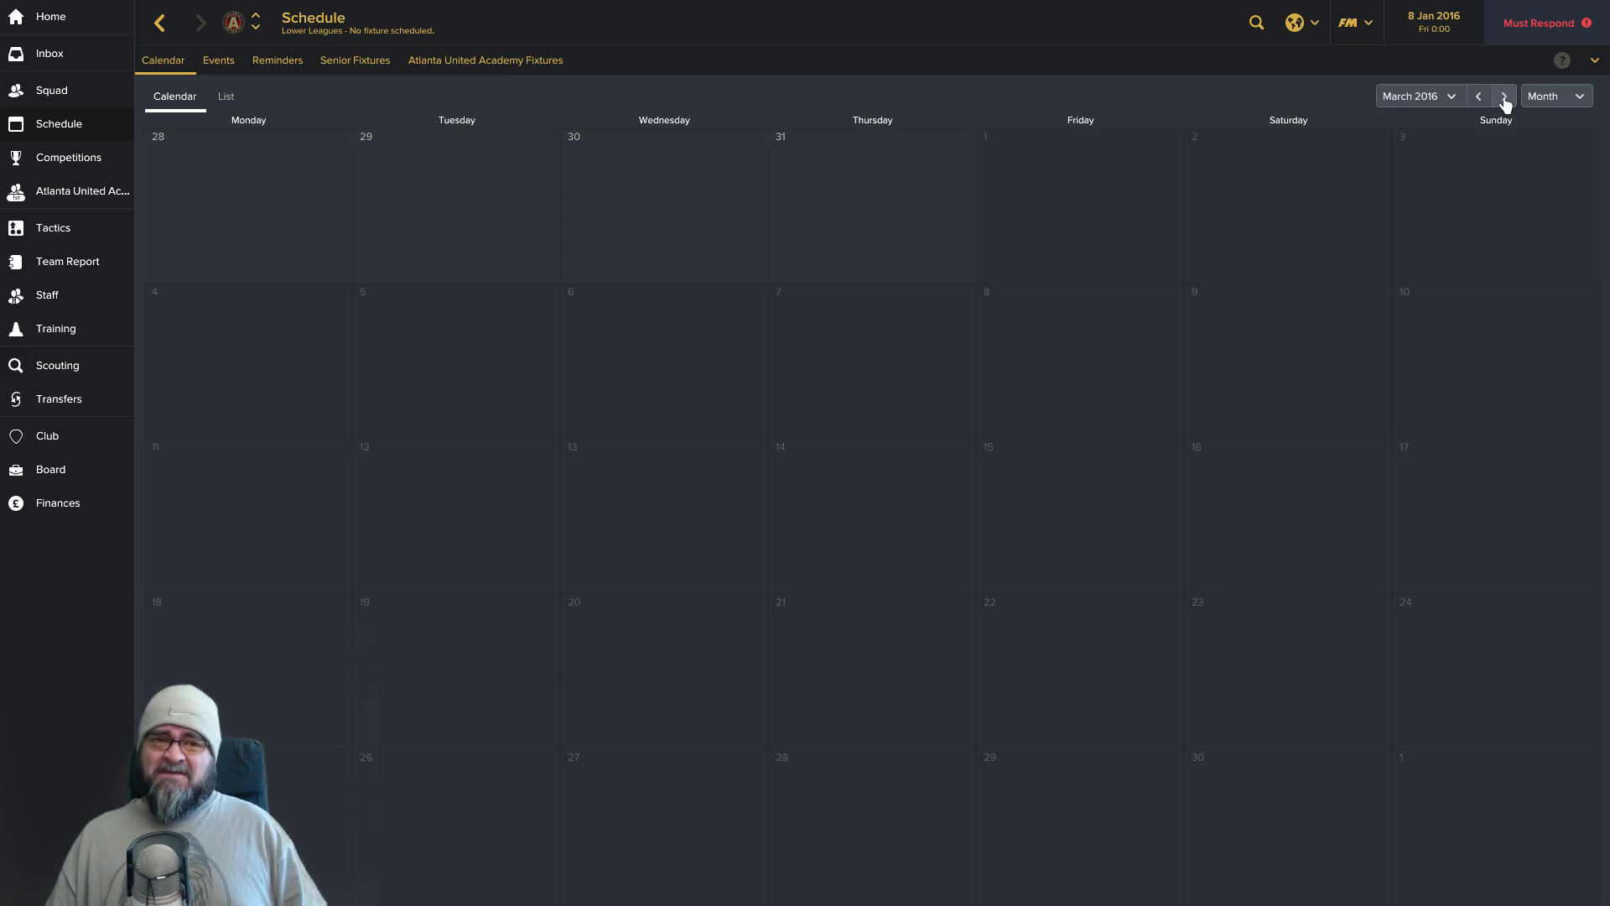
left_click(1503, 96)
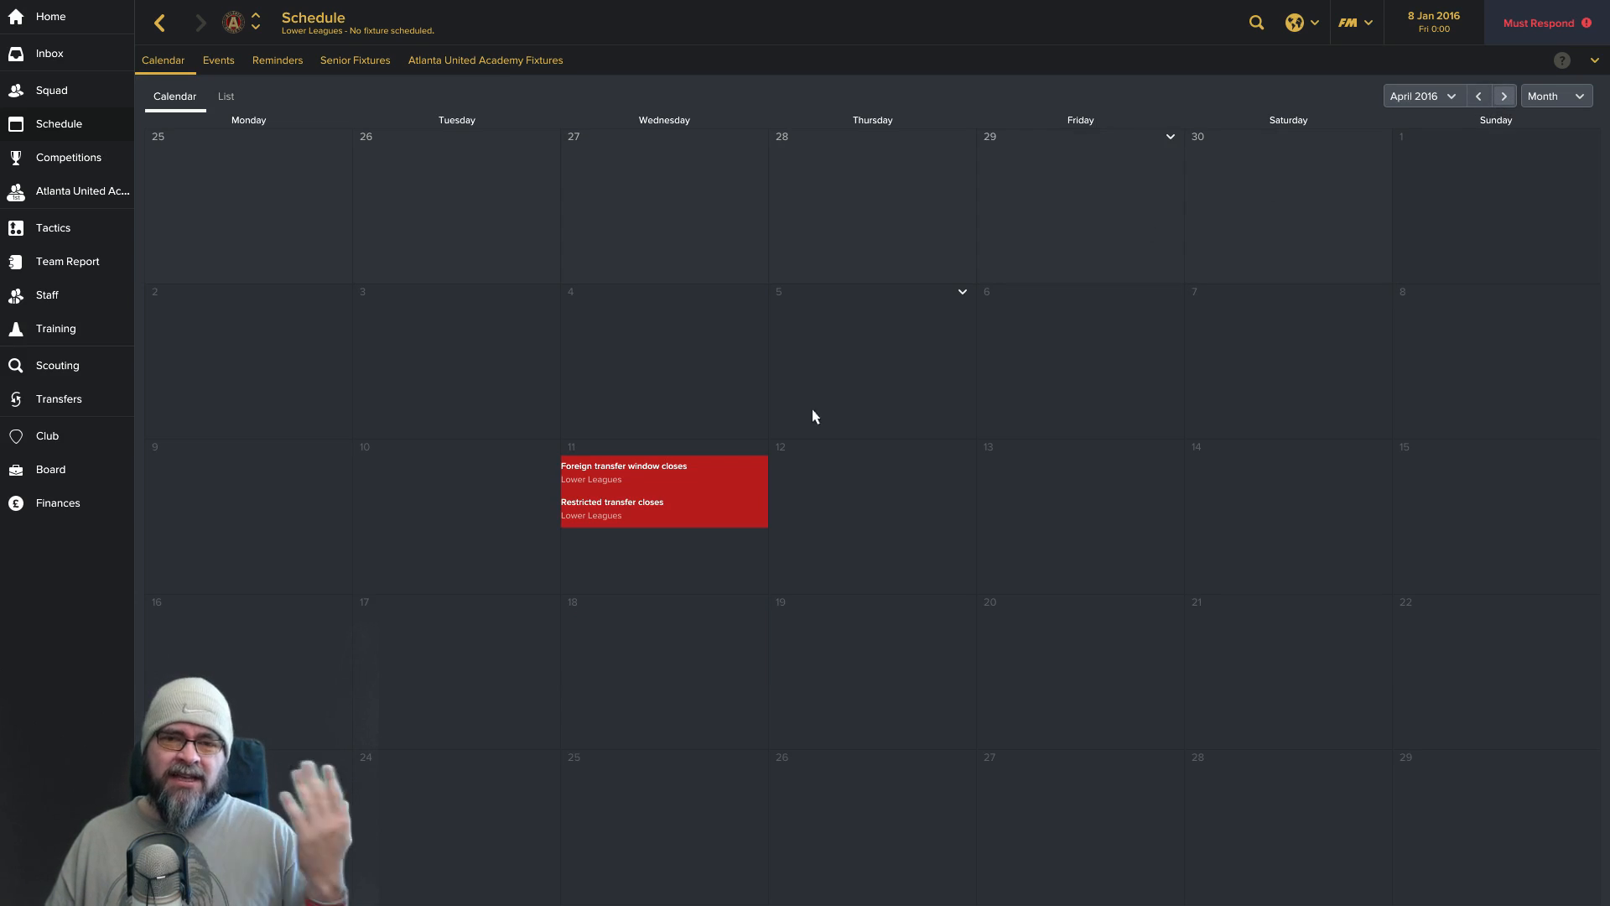
mouse_move(670, 500)
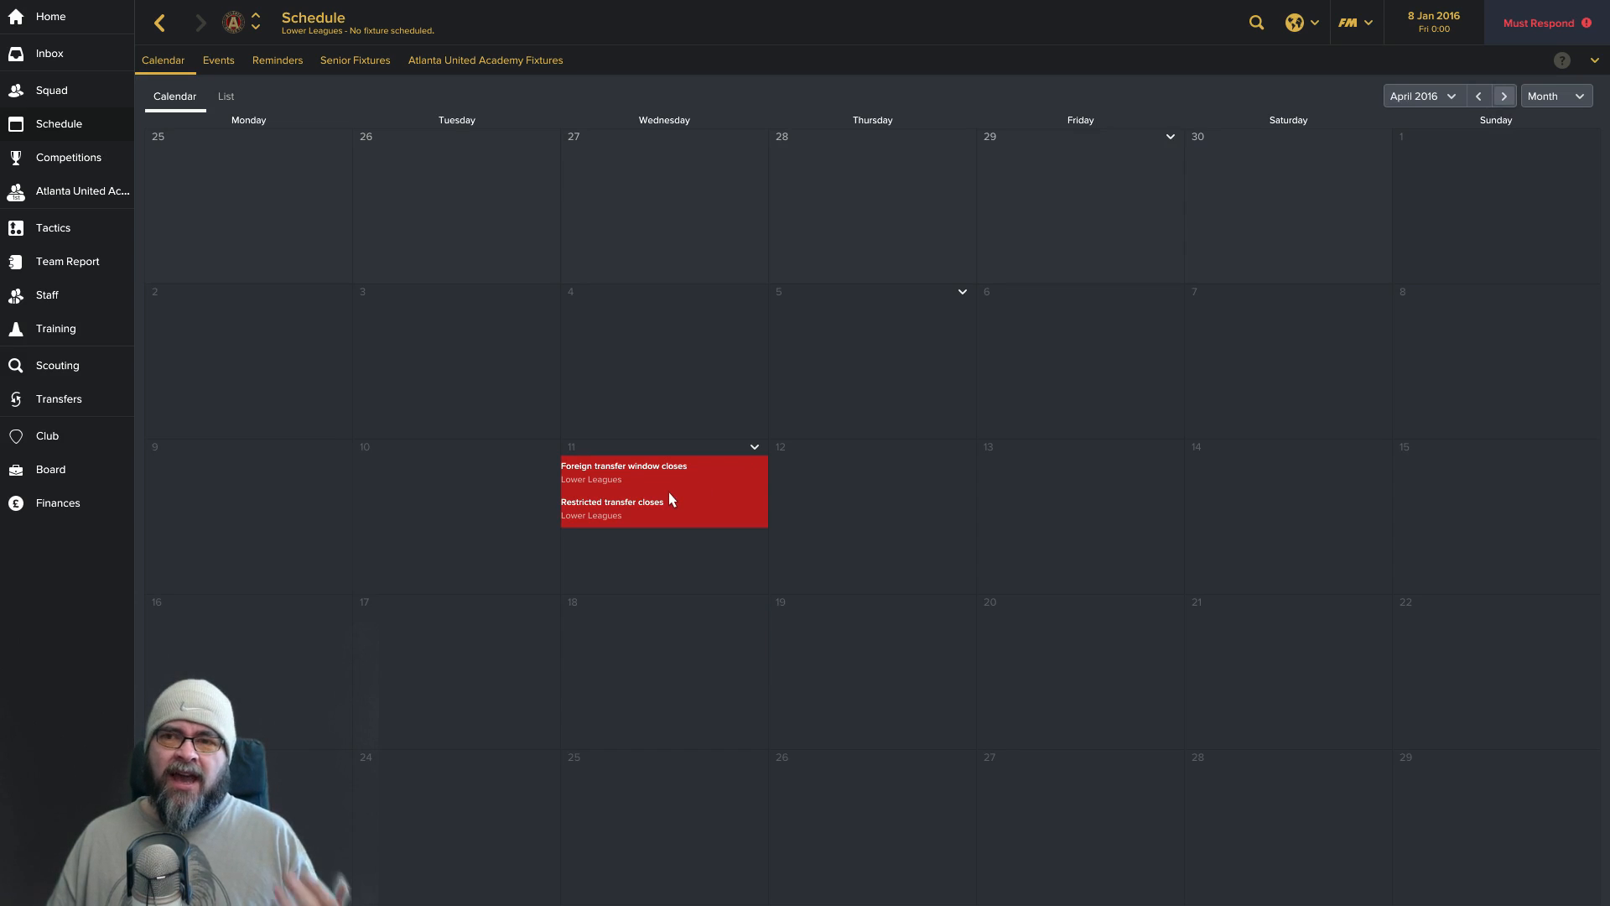
mouse_move(1486, 103)
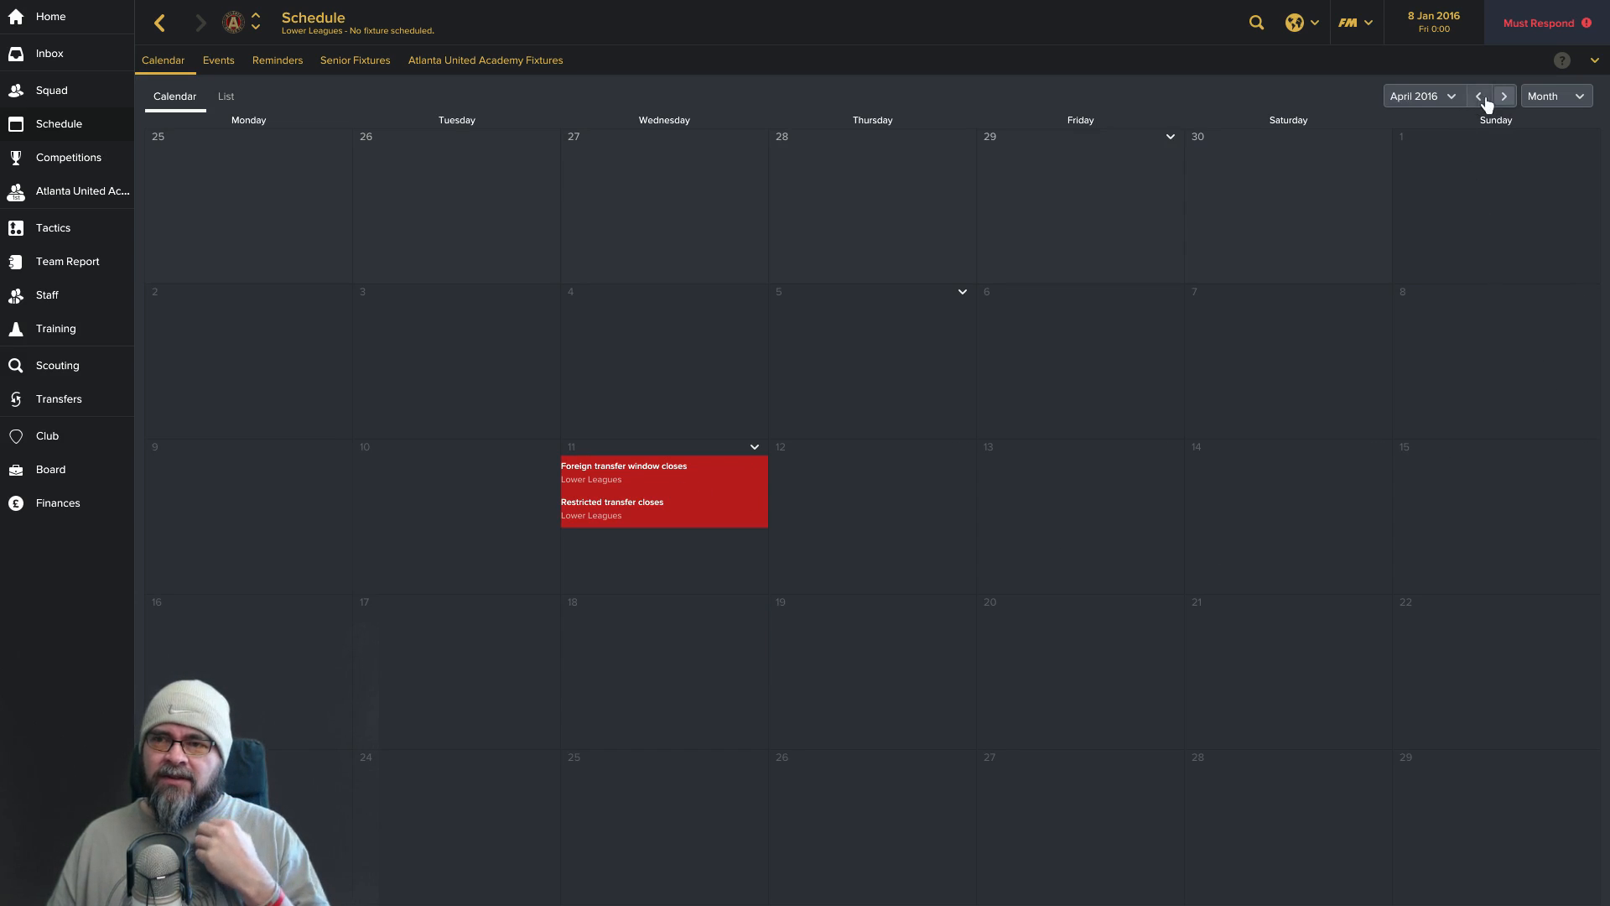
Jump the calendar to July 2016 and page through August to December 2016 deadlines and expiries.
left_click(1503, 95)
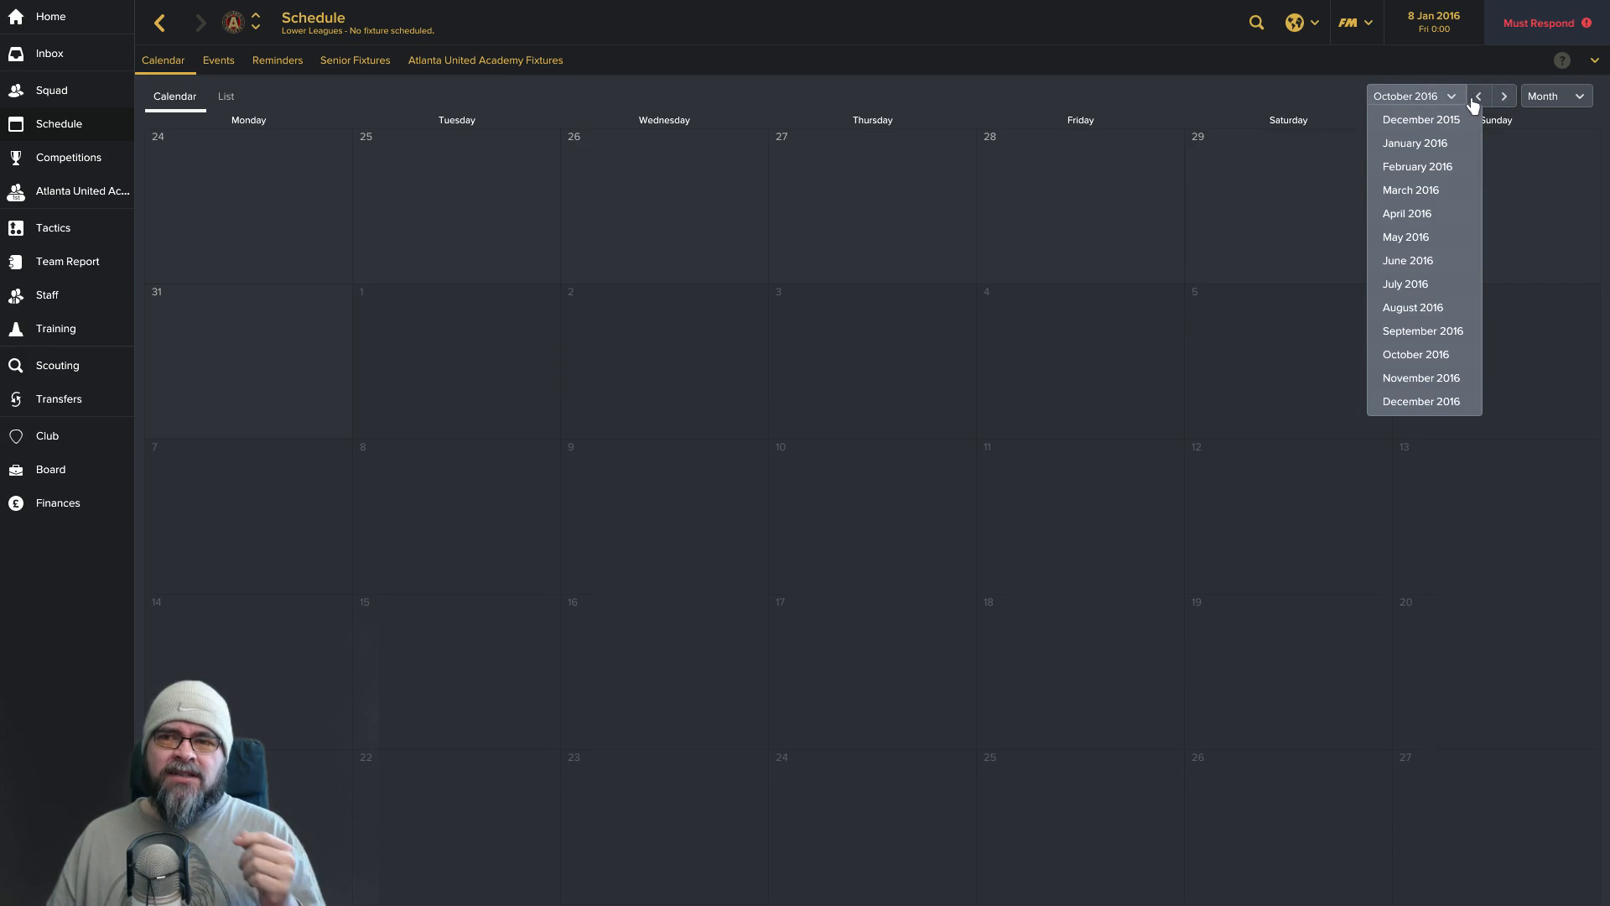
left_click(1404, 283)
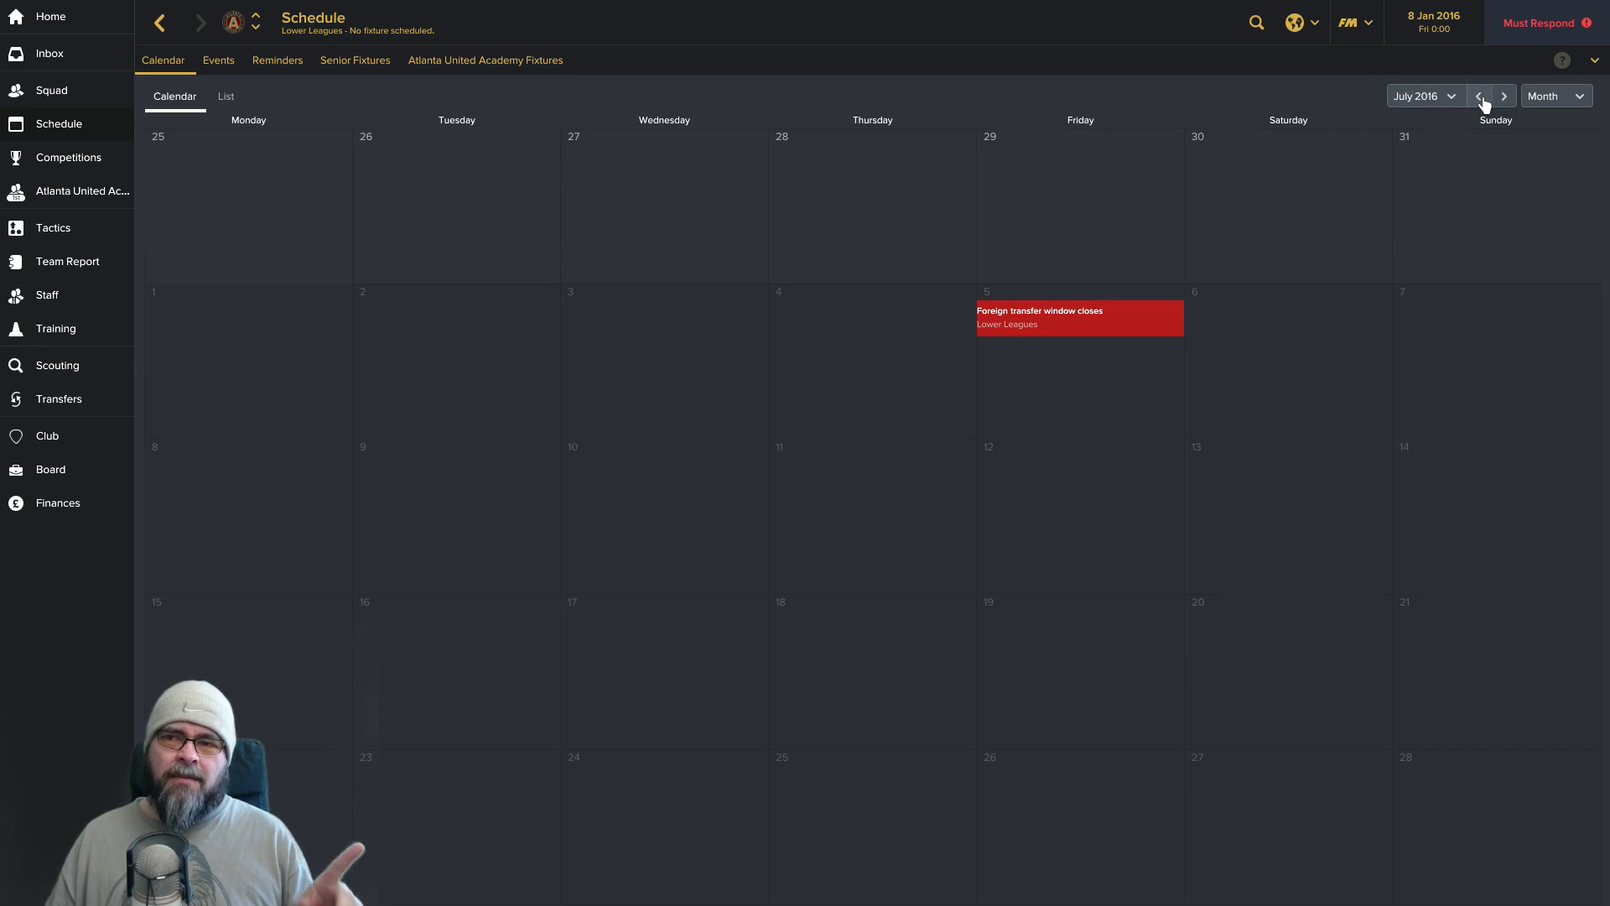
left_click(1503, 95)
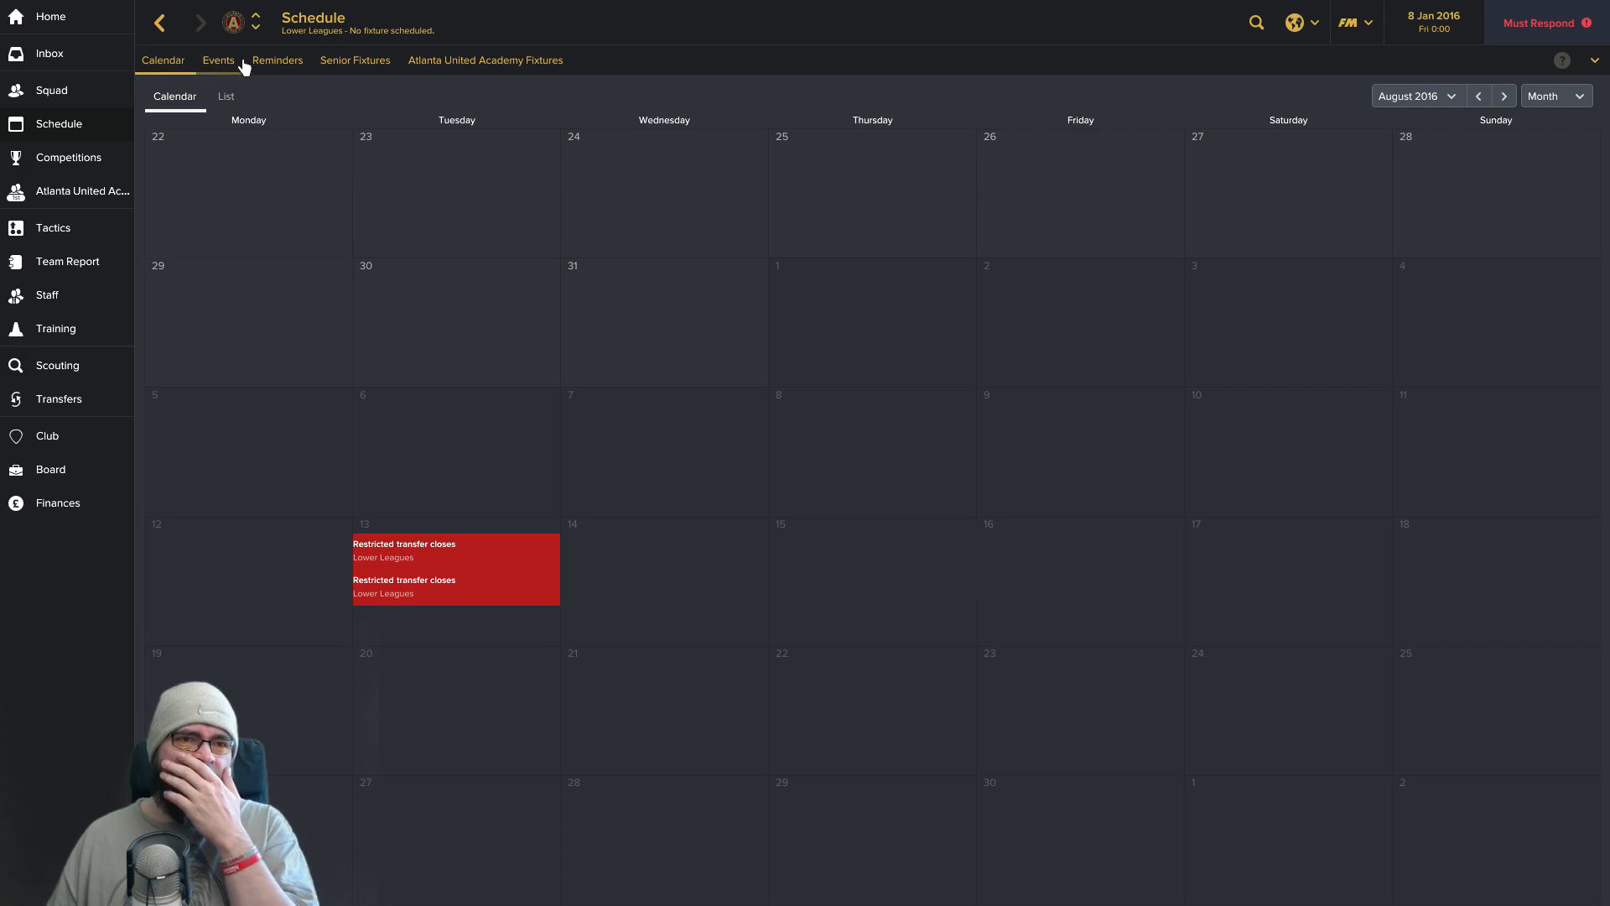
left_click(1503, 96)
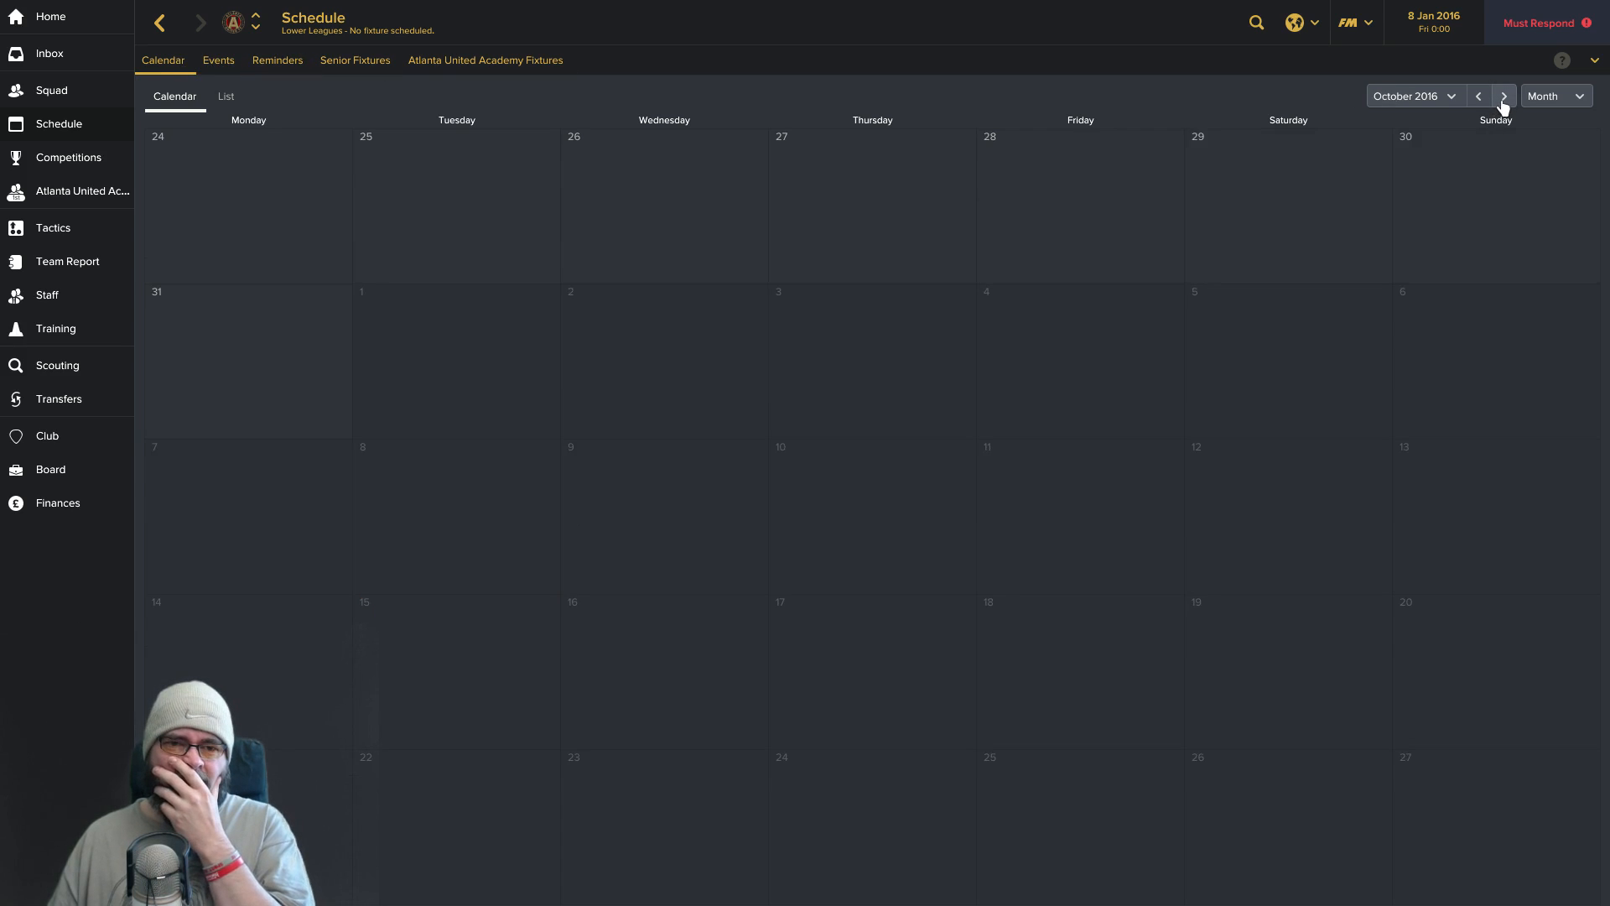
left_click(1503, 96)
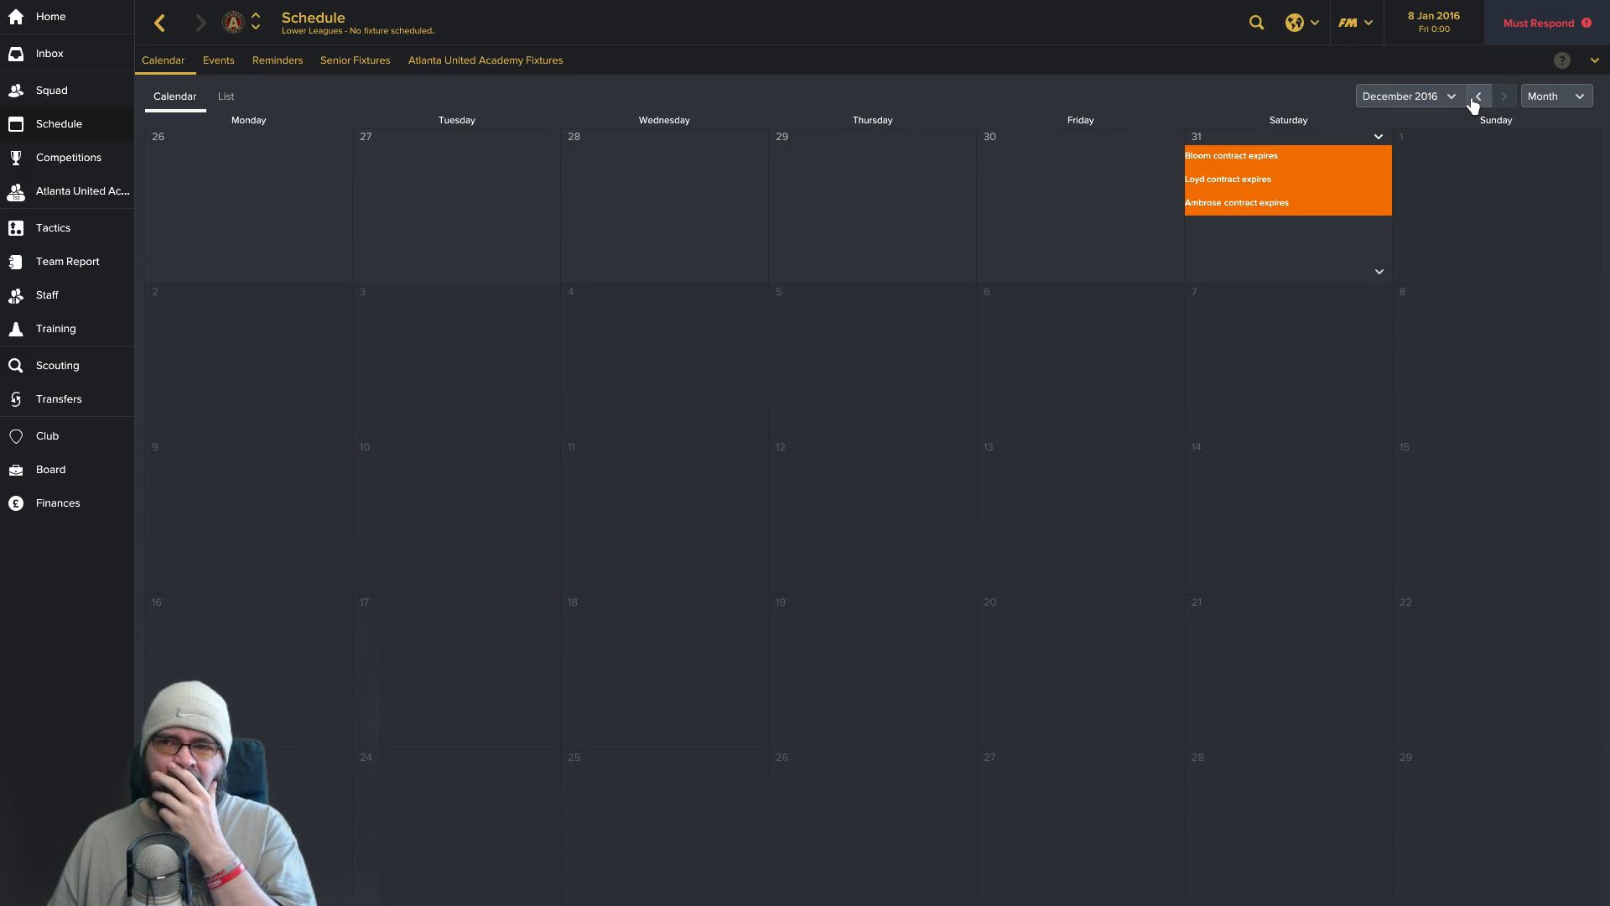
left_click(1478, 96)
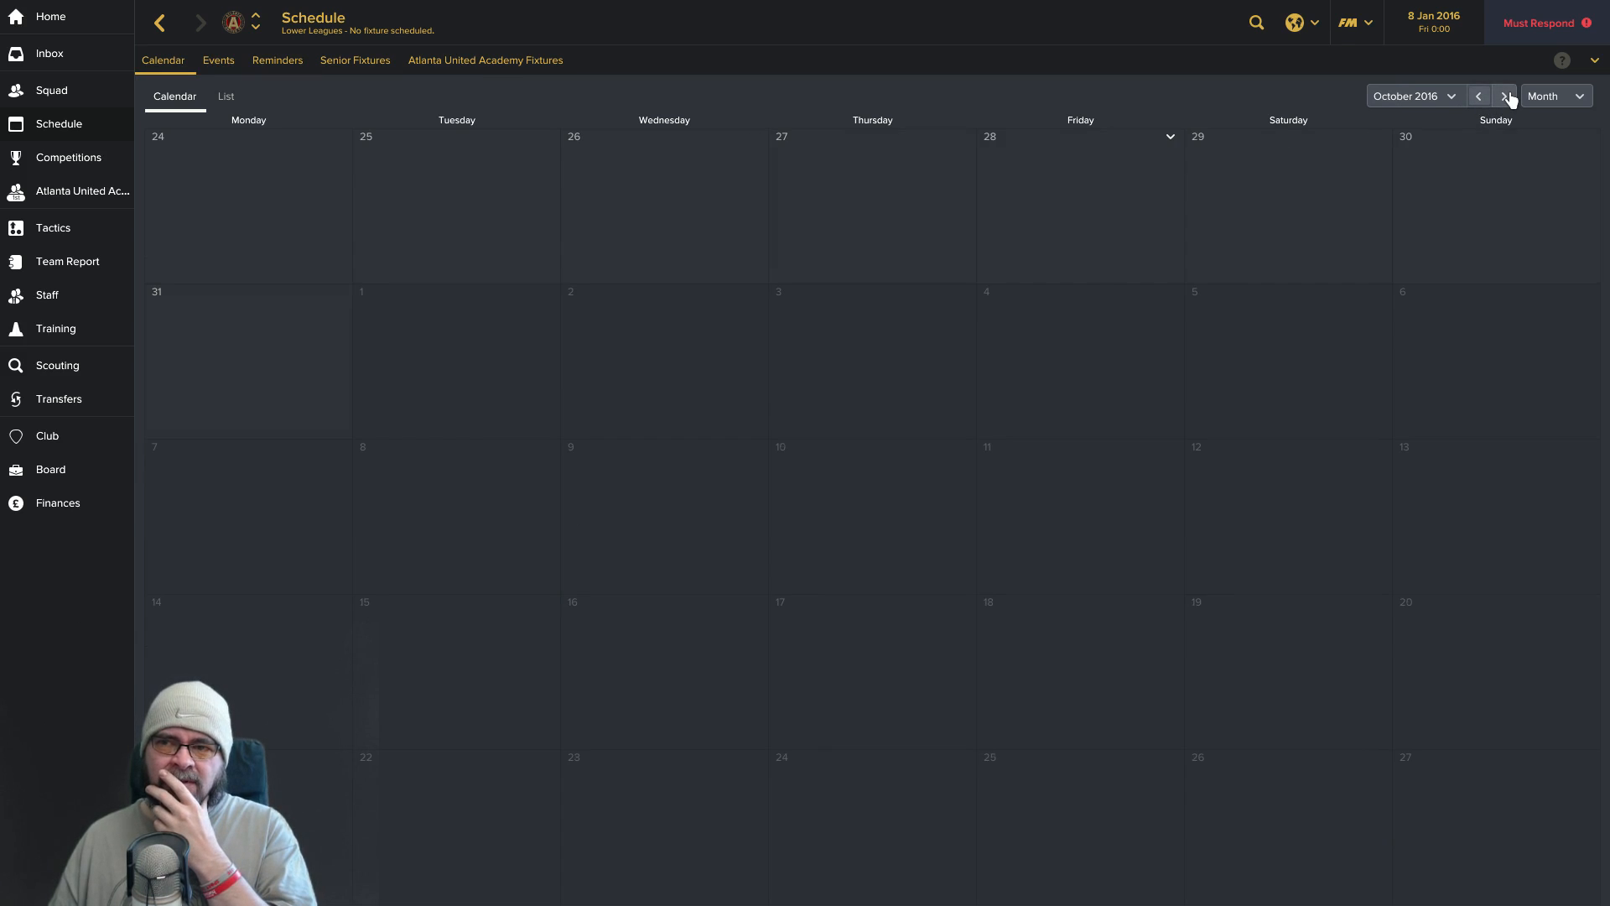
left_click(1503, 96)
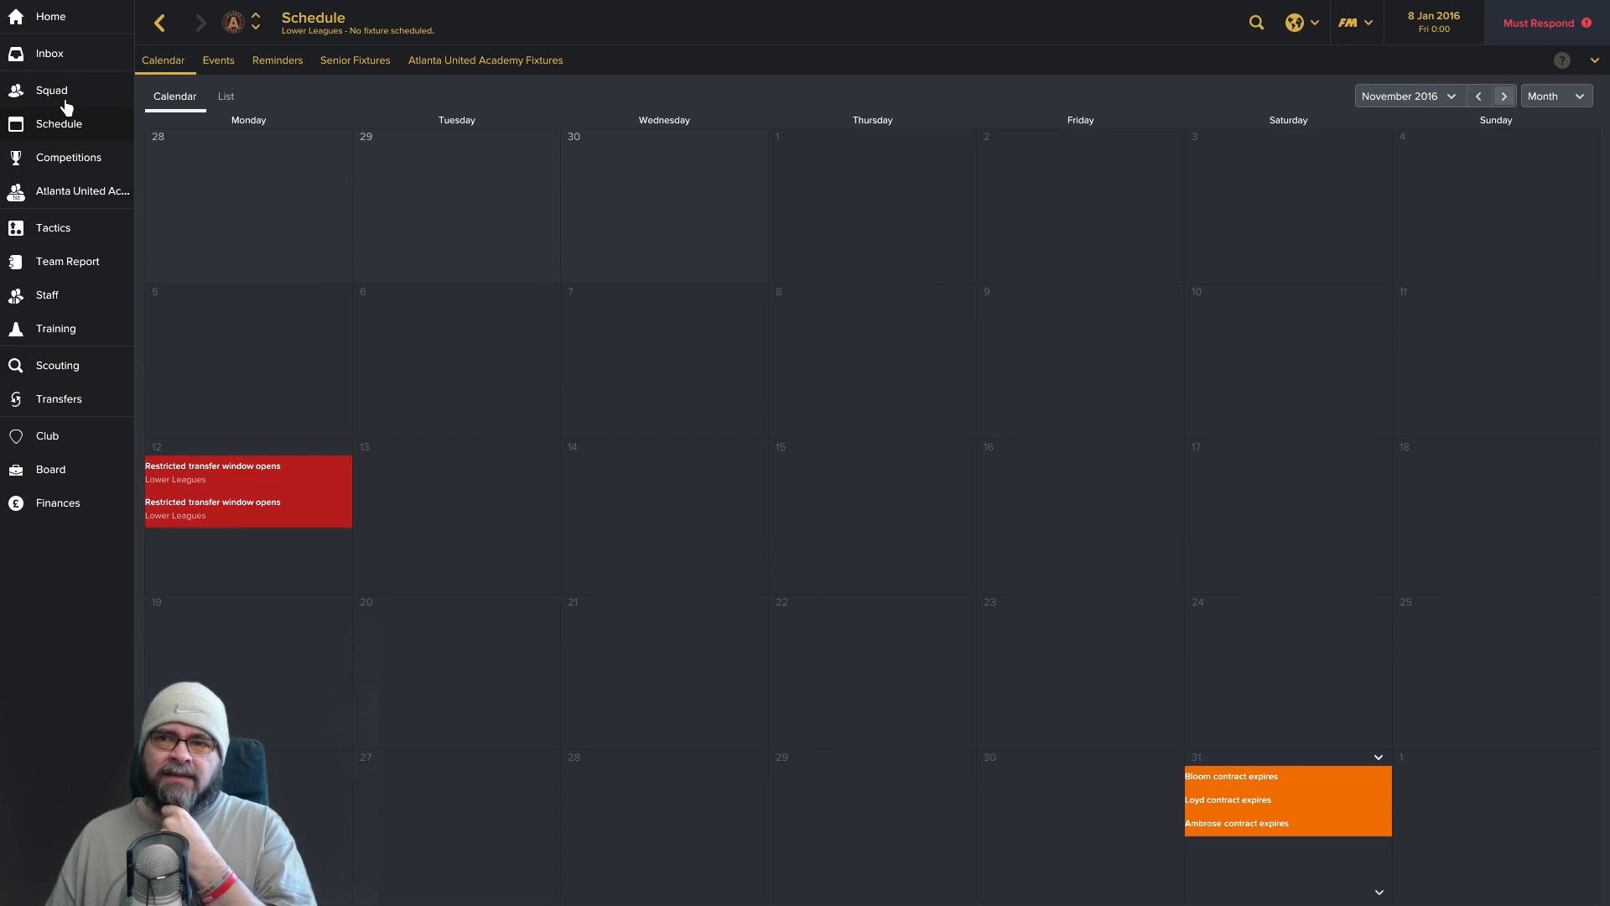
Return to Atlanta United's wage-sorted squad list.
left_click(52, 91)
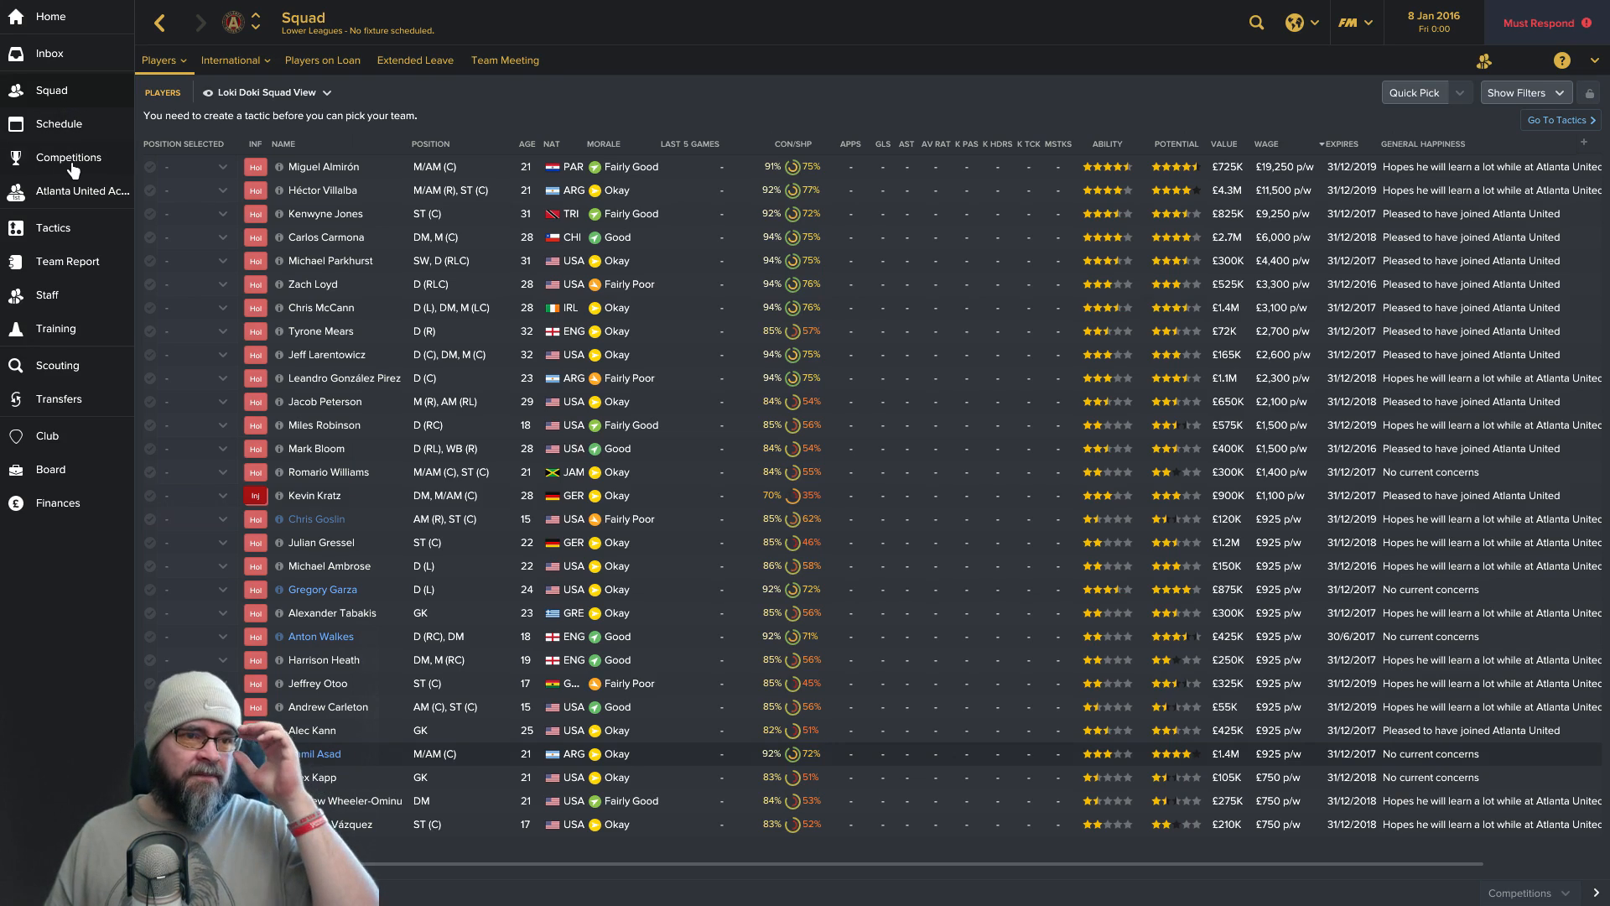
Show the competitions page, confirming Atlanta United play in no competitions.
left_click(67, 158)
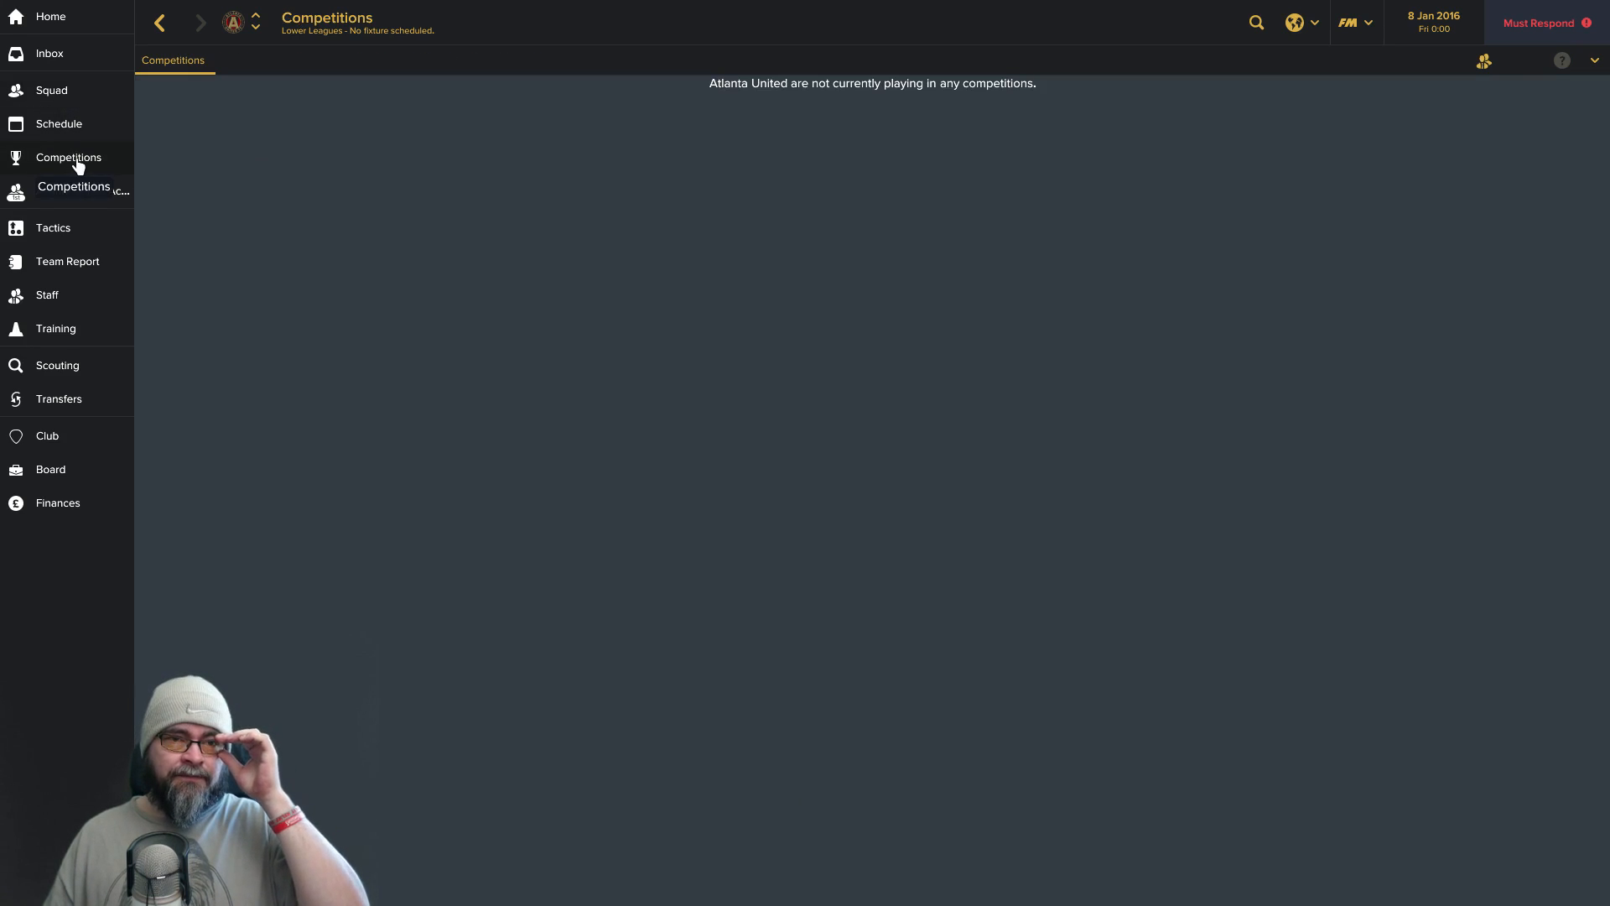
mouse_move(82, 192)
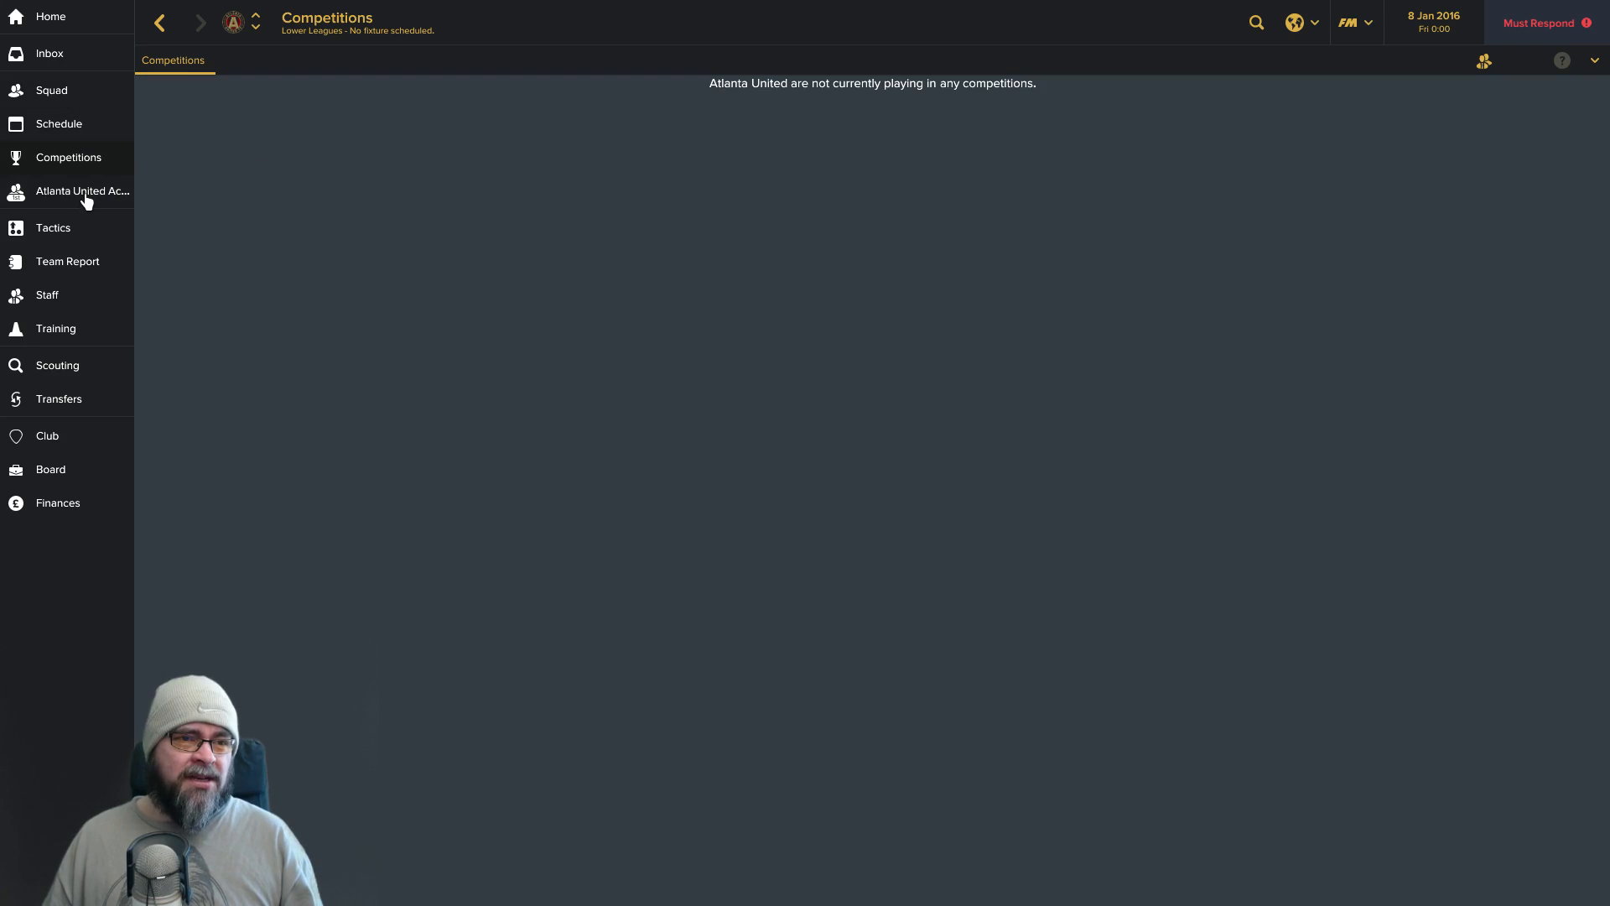
mouse_move(90, 175)
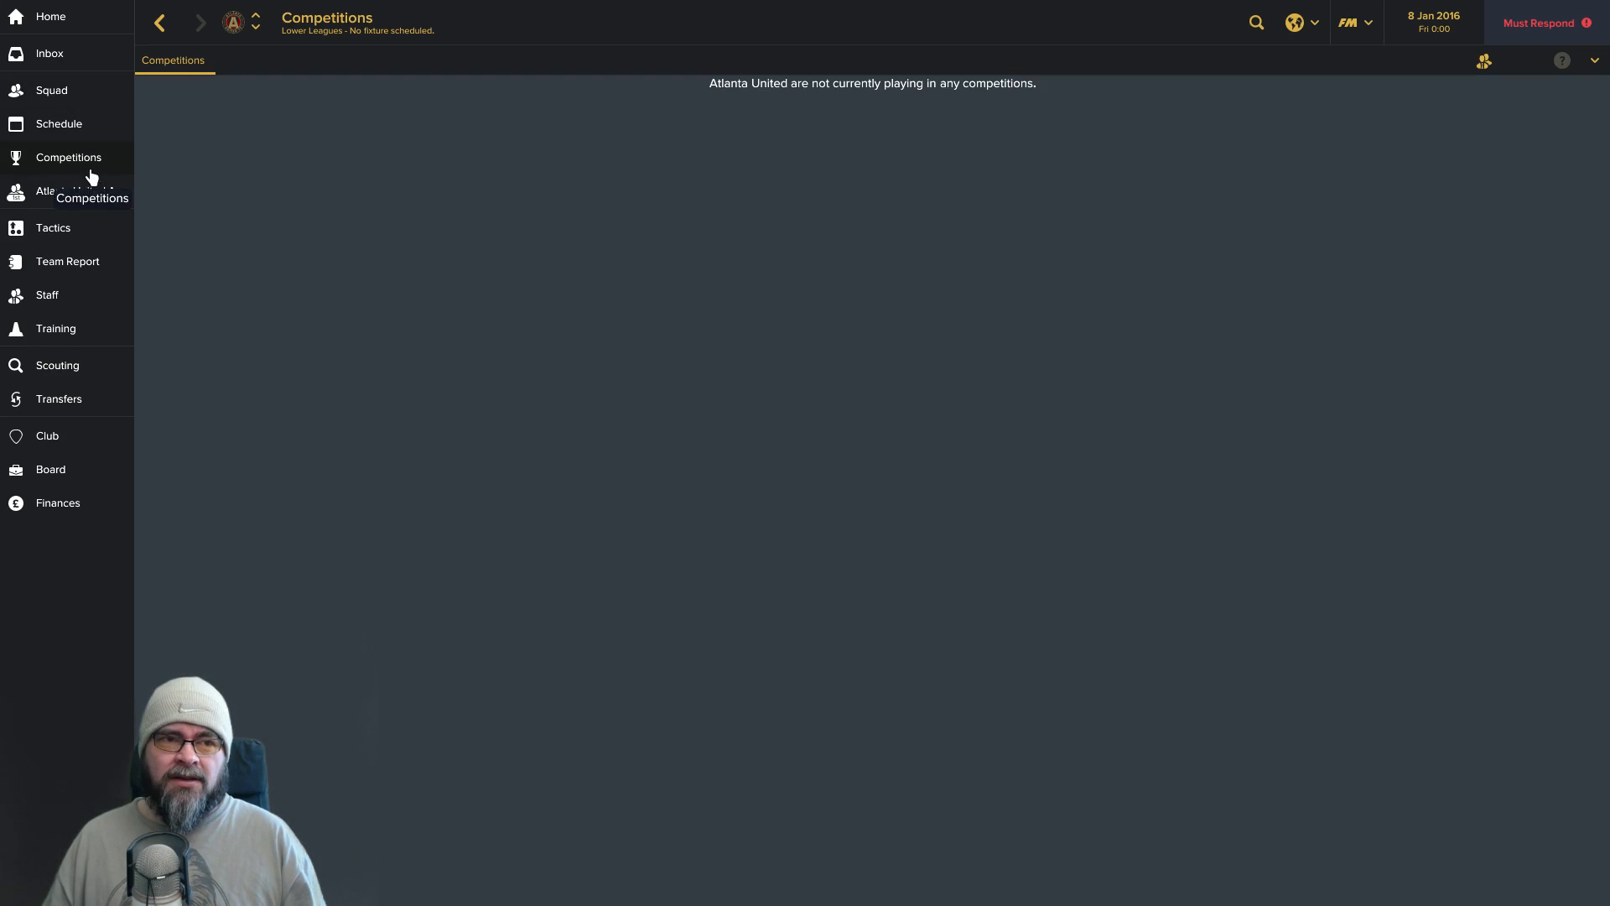
mouse_move(91, 169)
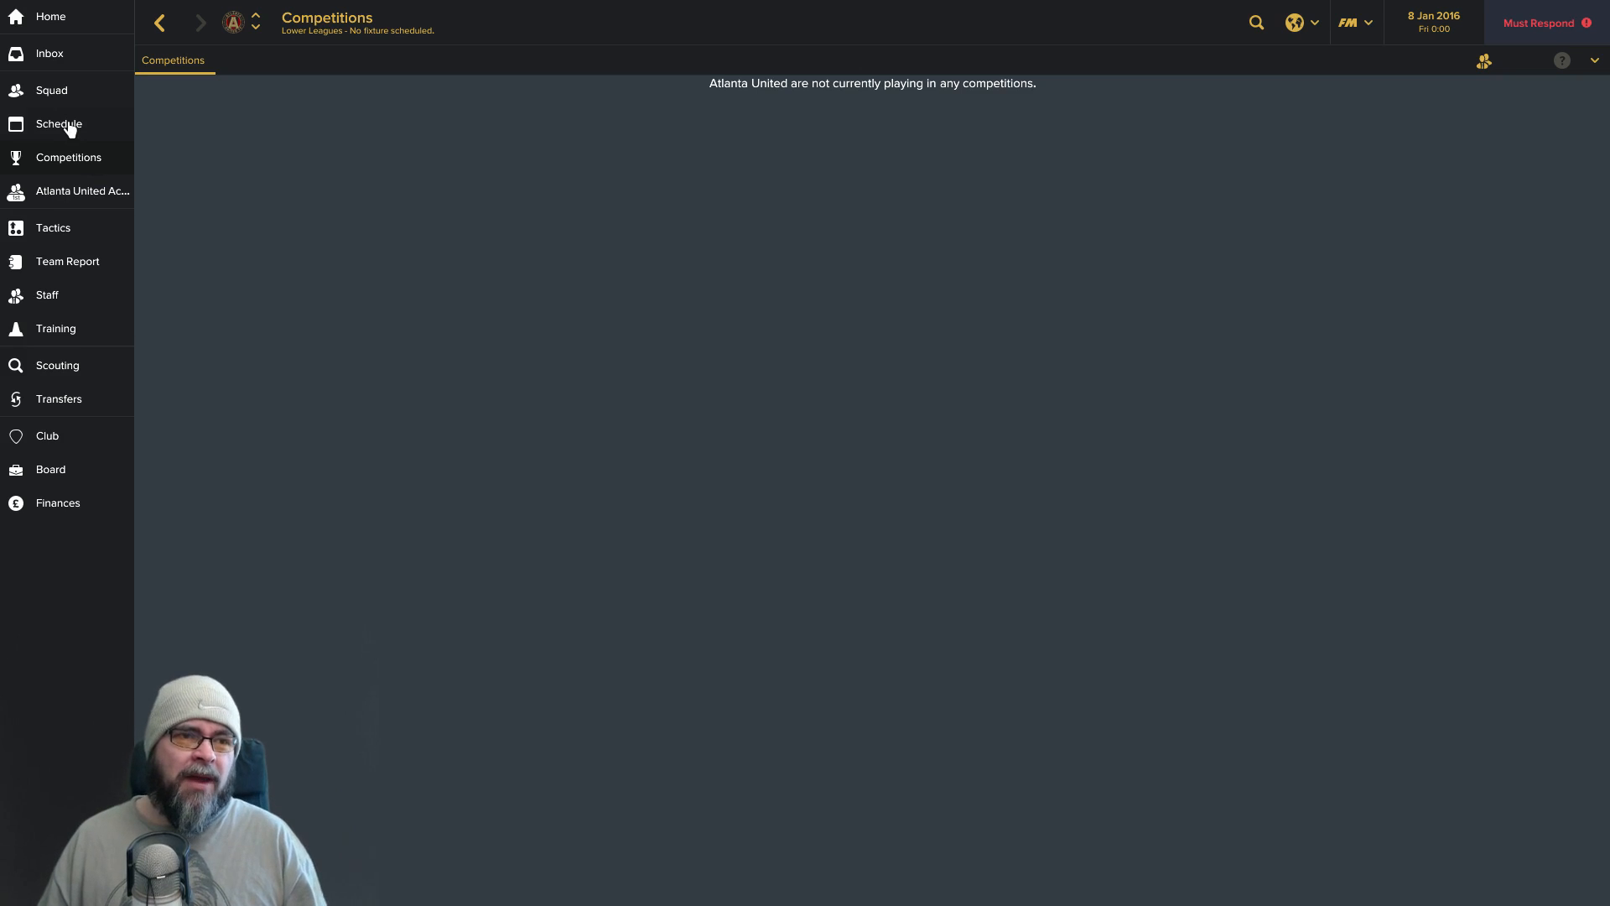
mouse_move(59, 123)
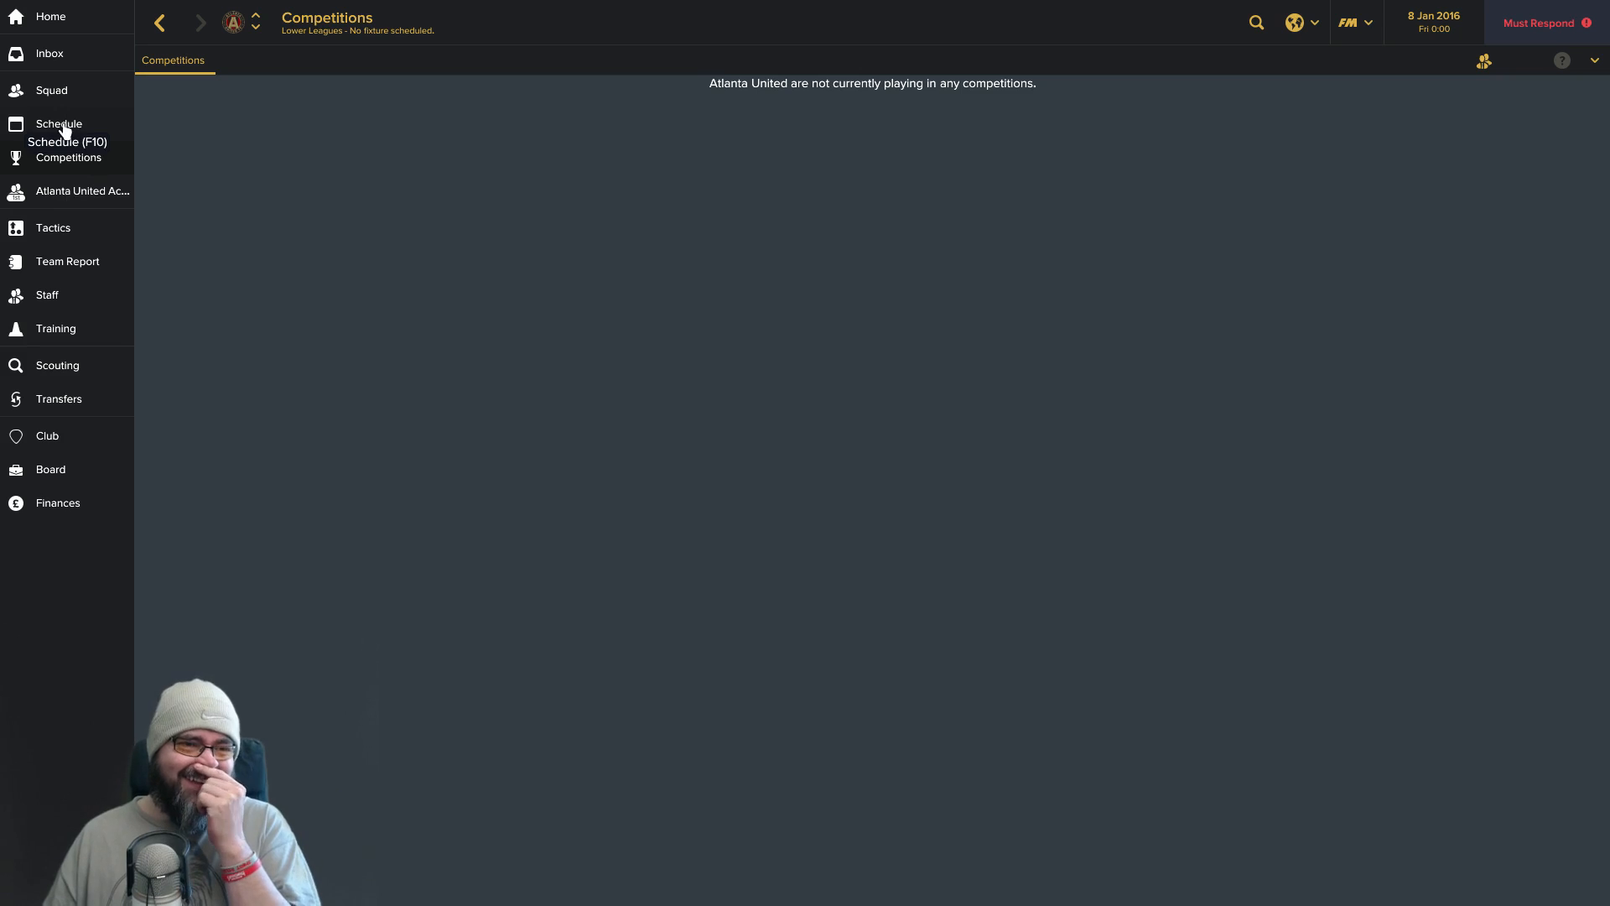
mouse_move(88, 272)
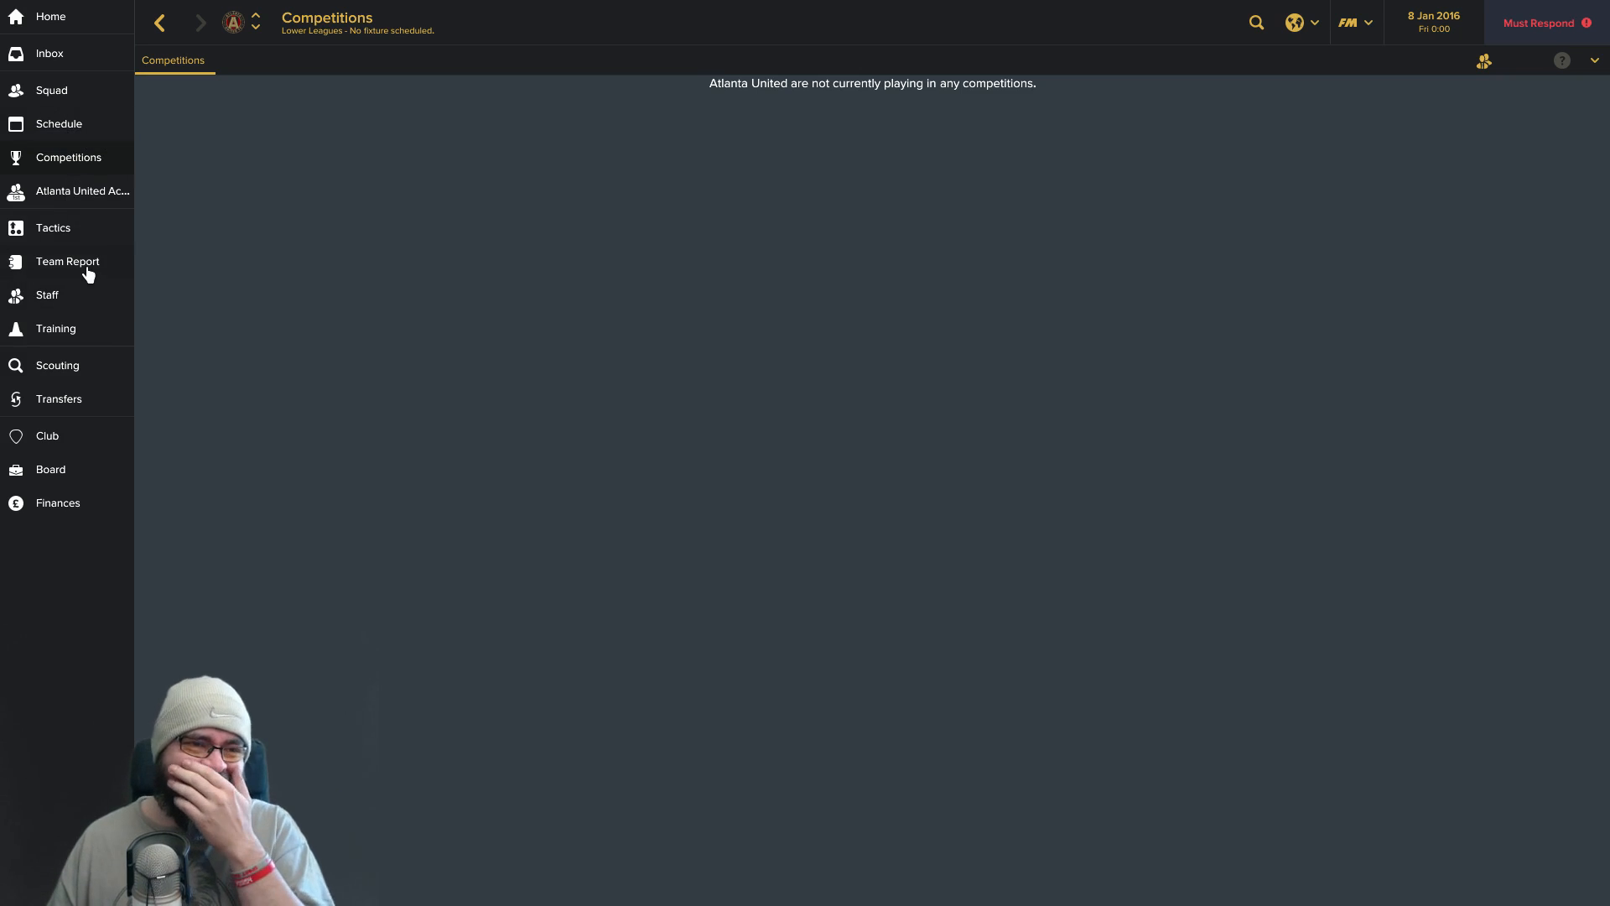
mouse_move(92, 191)
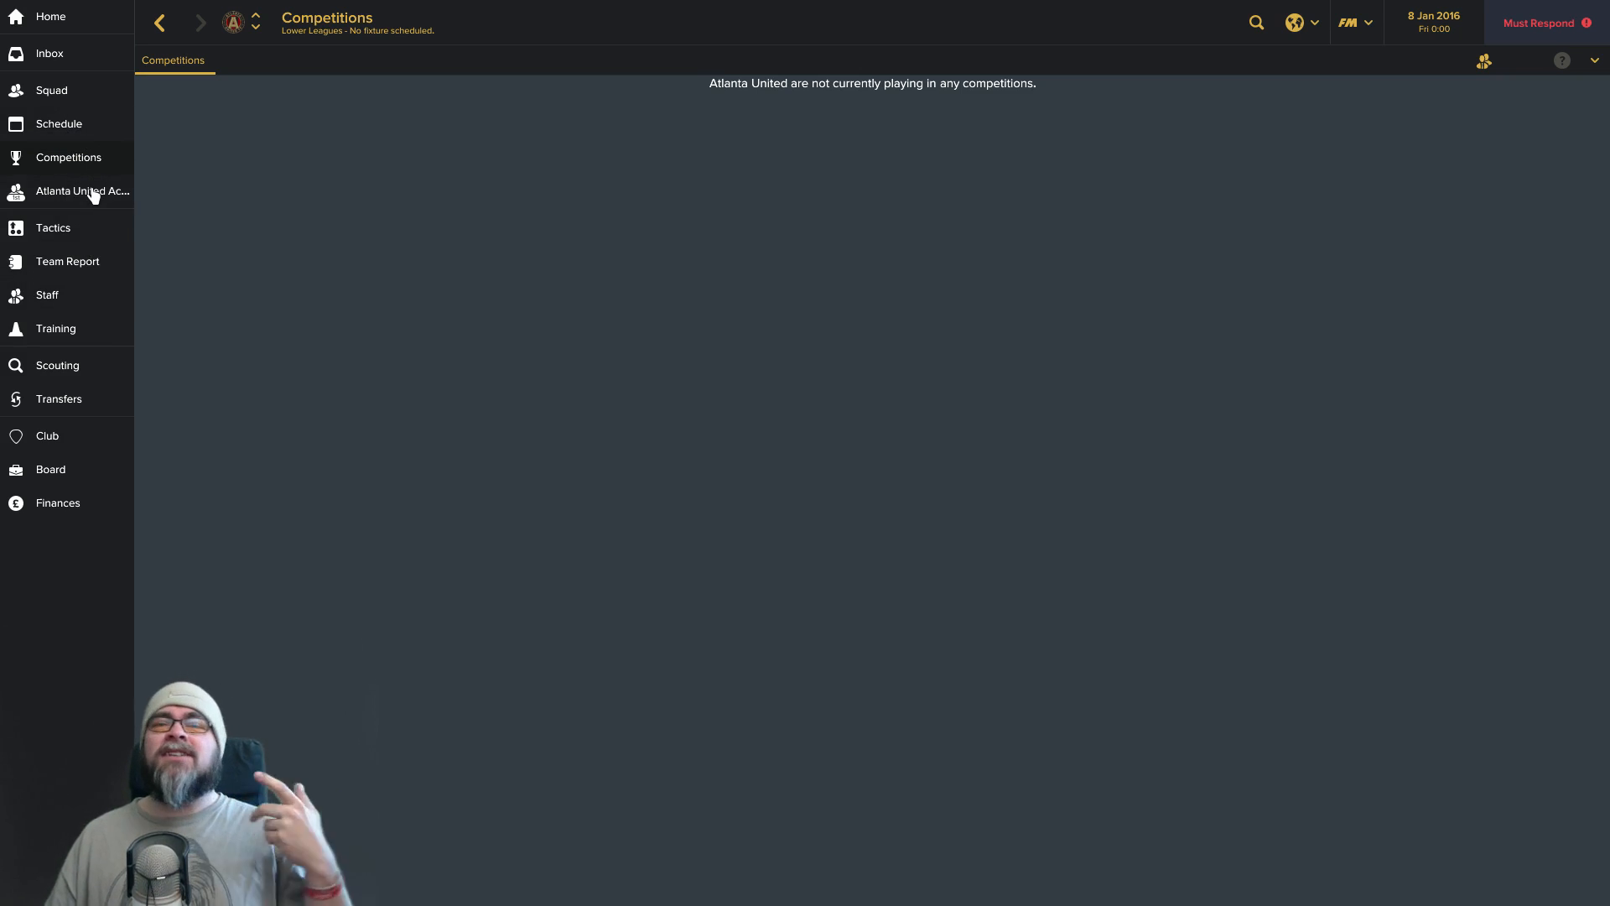
mouse_move(84, 192)
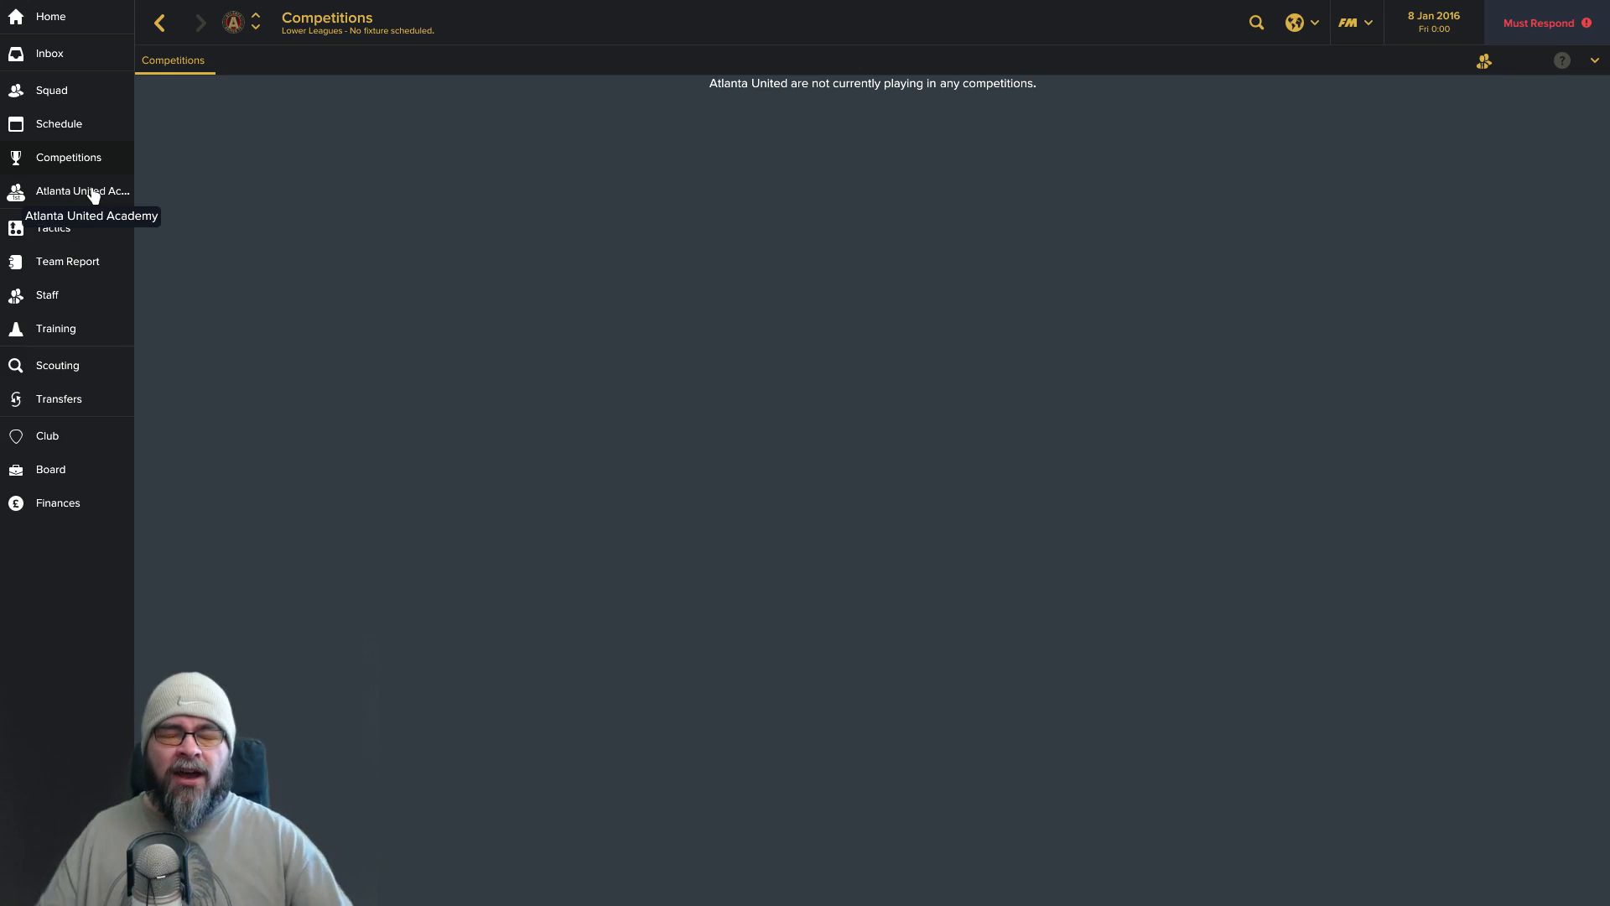
mouse_move(77, 493)
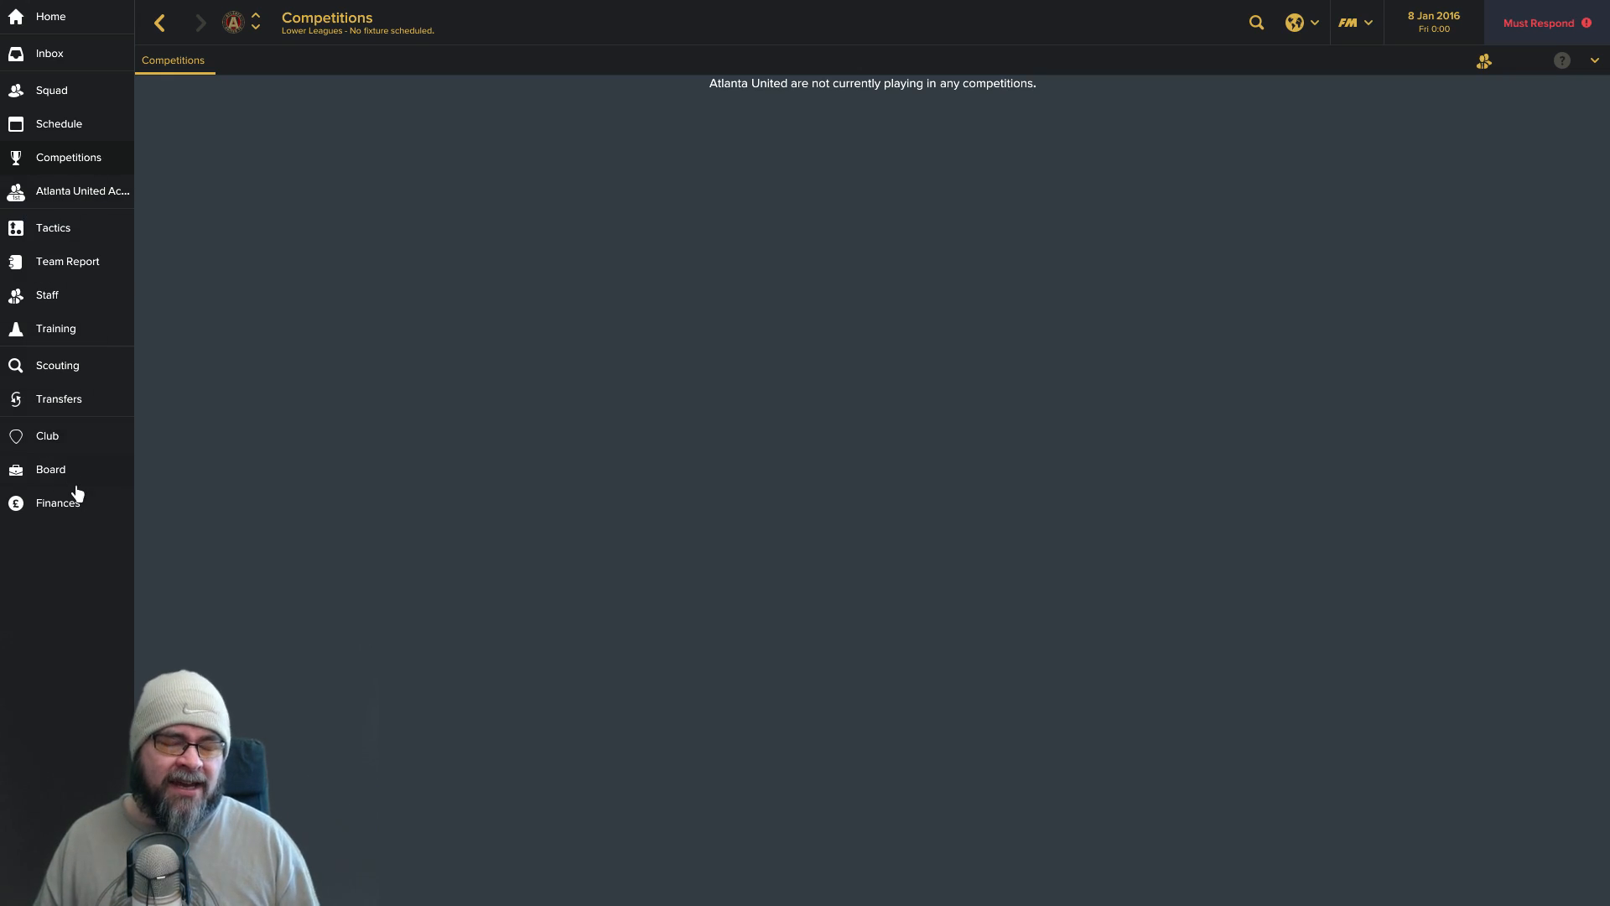
Glance at the board overview, then read the chairman's 'Welcome to Atlanta United' inbox message.
left_click(50, 470)
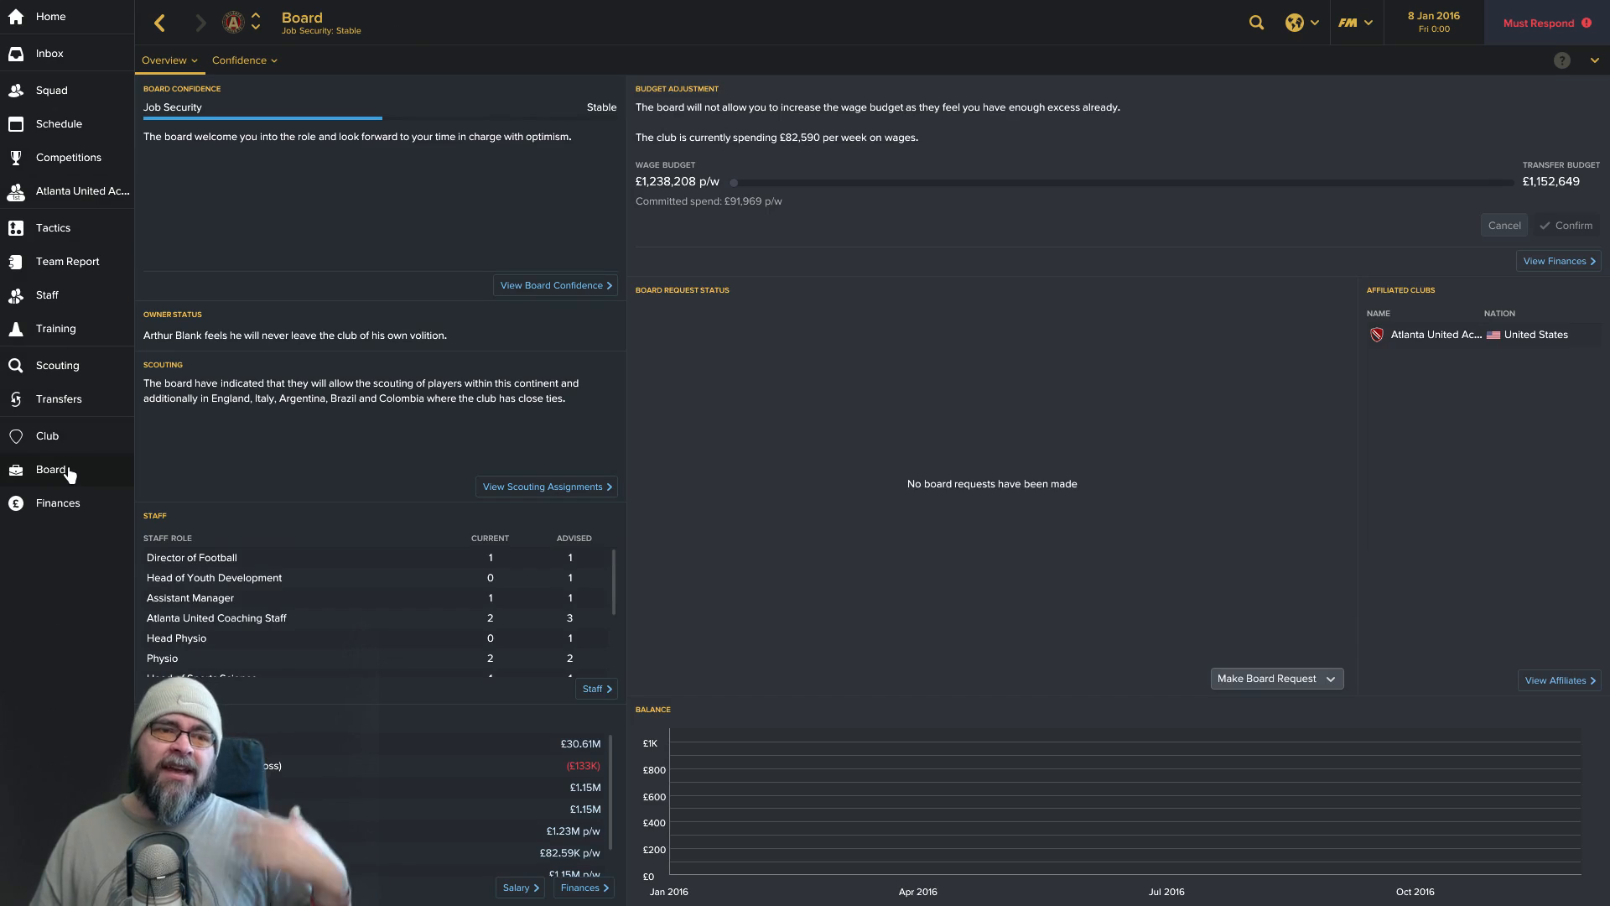
mouse_move(67, 106)
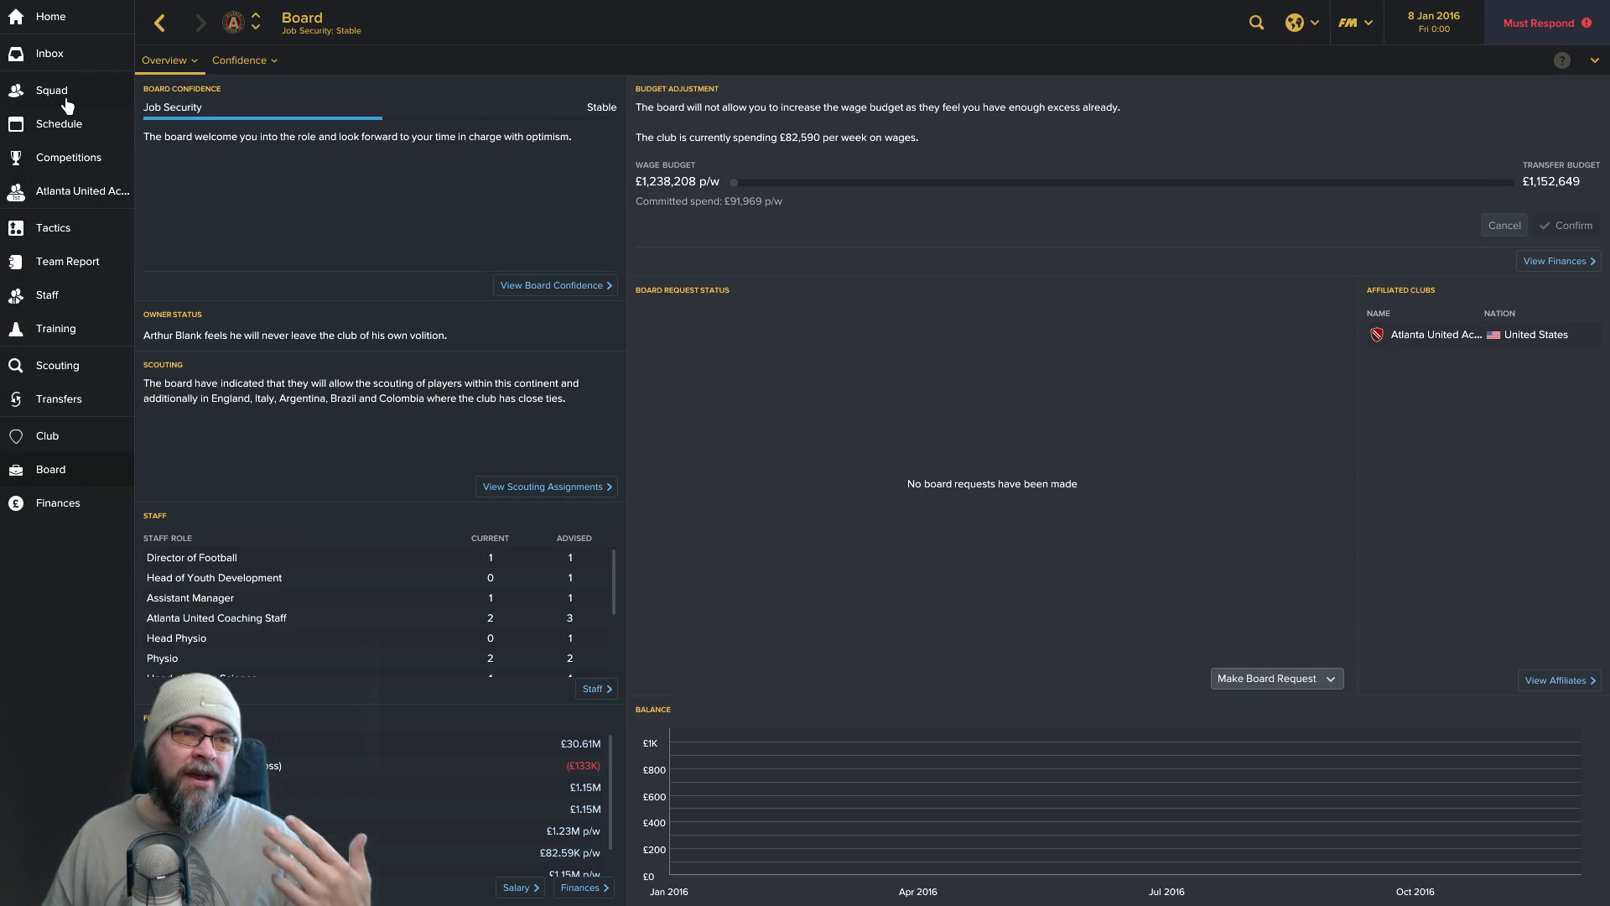
left_click(49, 52)
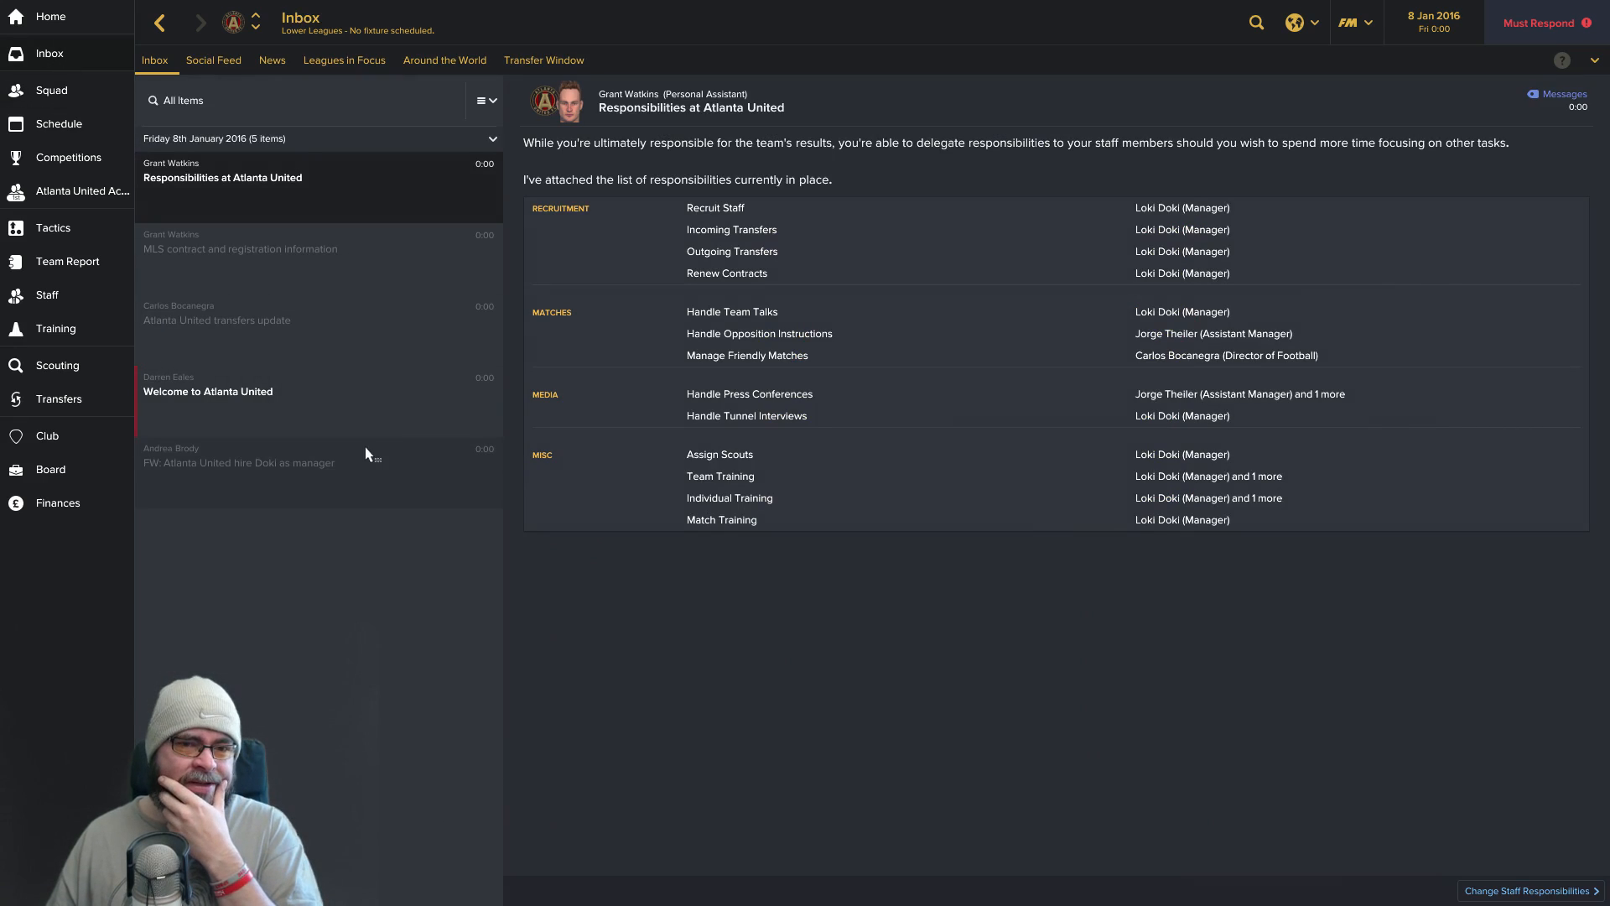
left_click(318, 391)
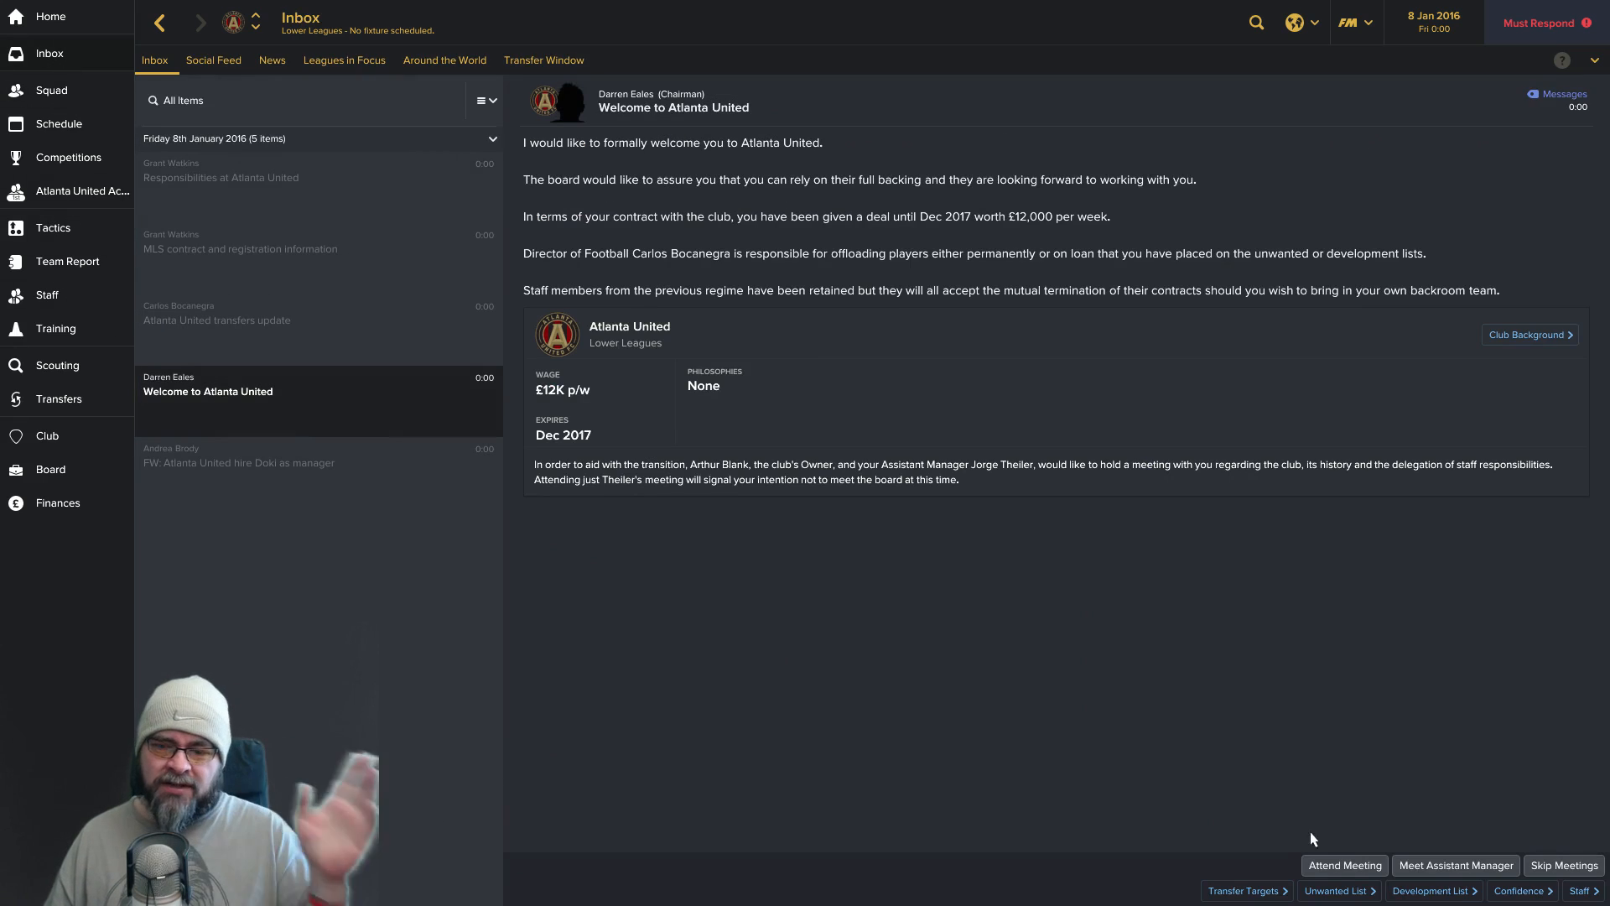
mouse_move(1344, 866)
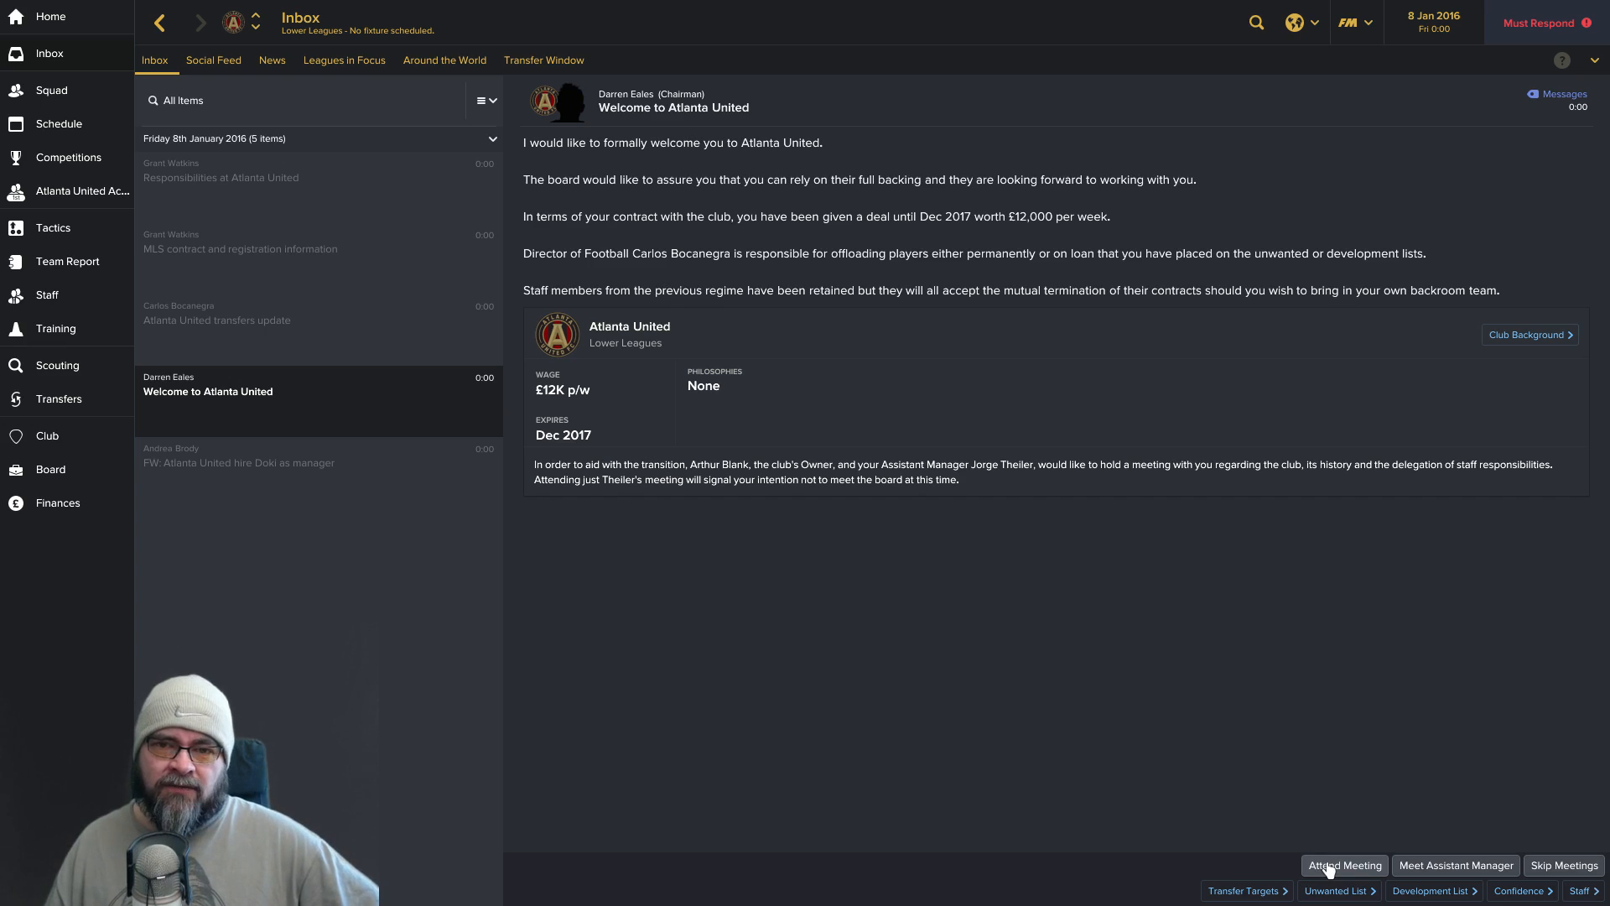
mouse_move(1119, 543)
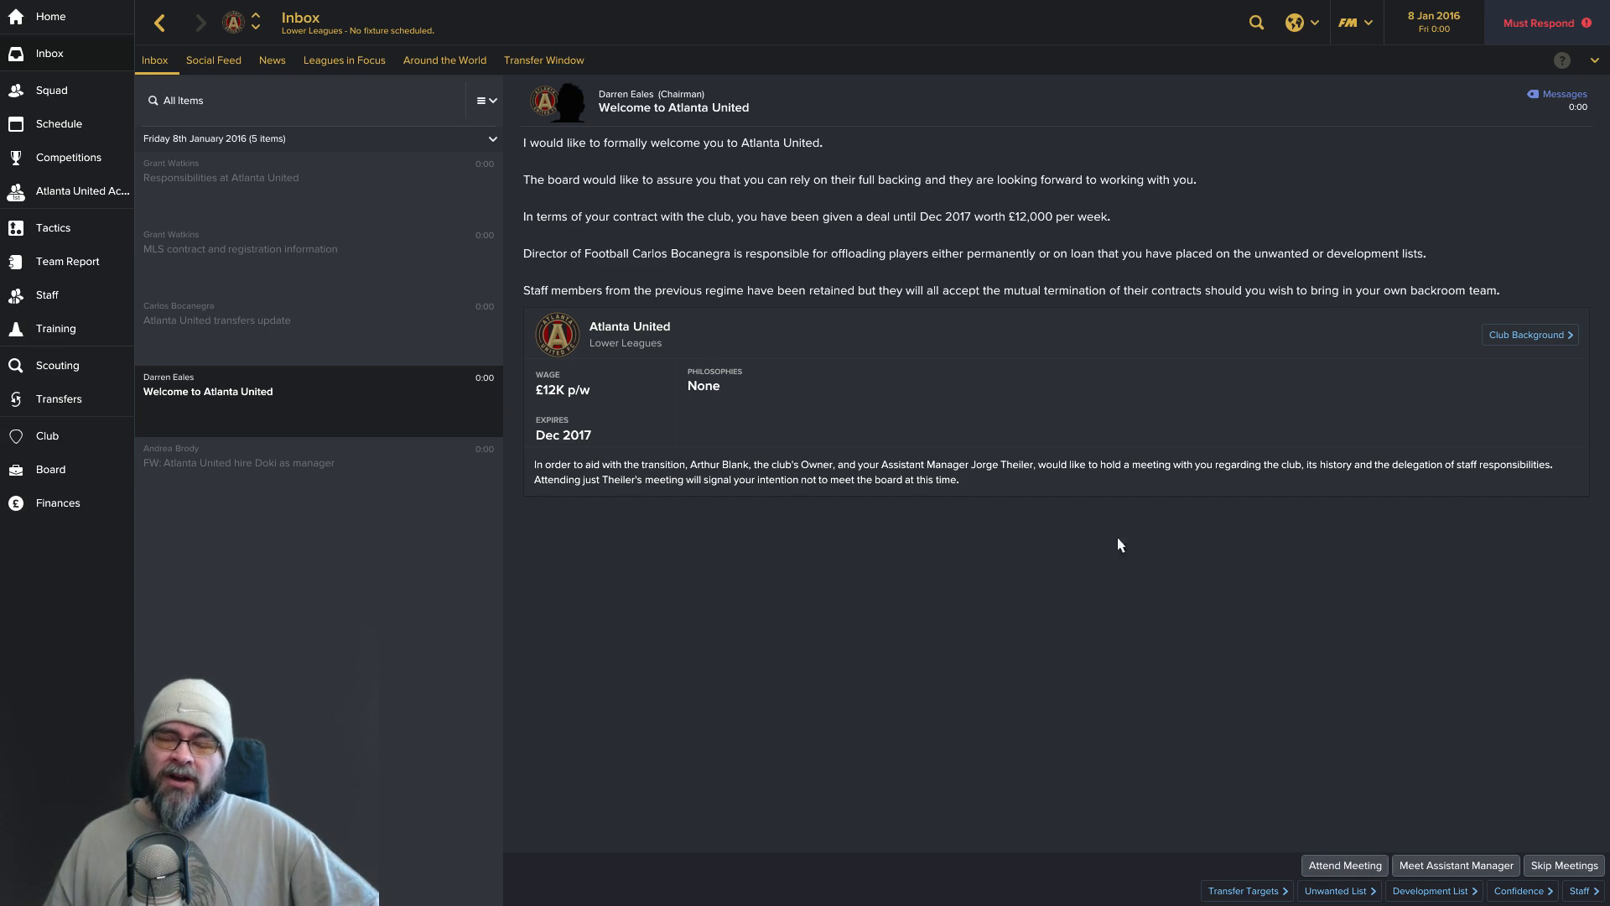
Attend the welcome meeting with owner Arthur Blank and the assistant manager.
left_click(1344, 866)
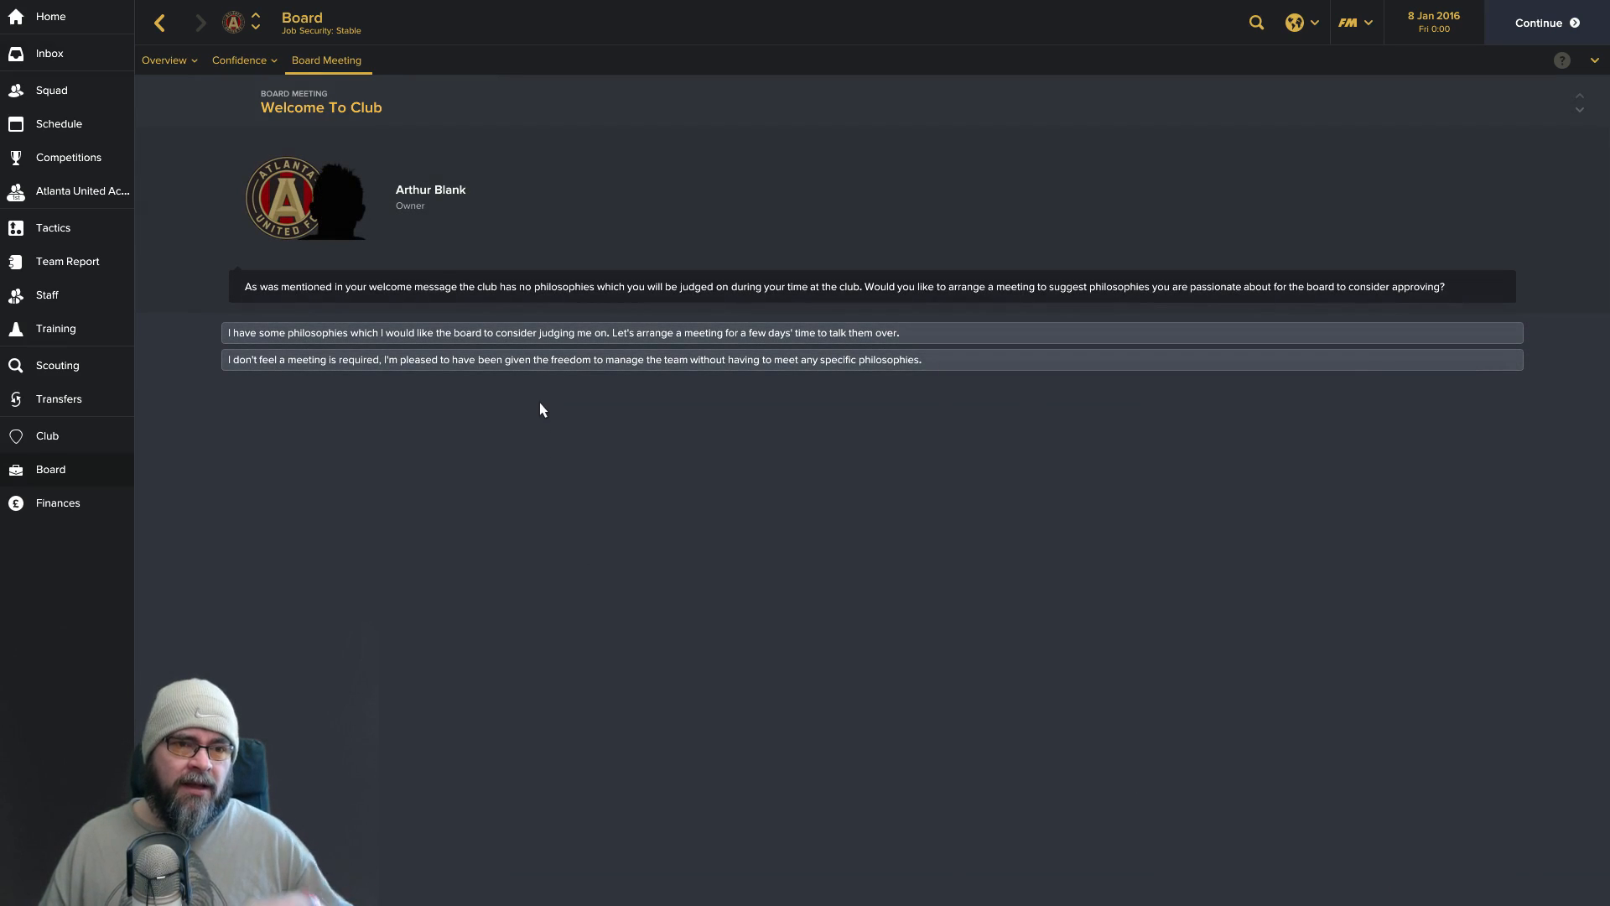
mouse_move(563, 368)
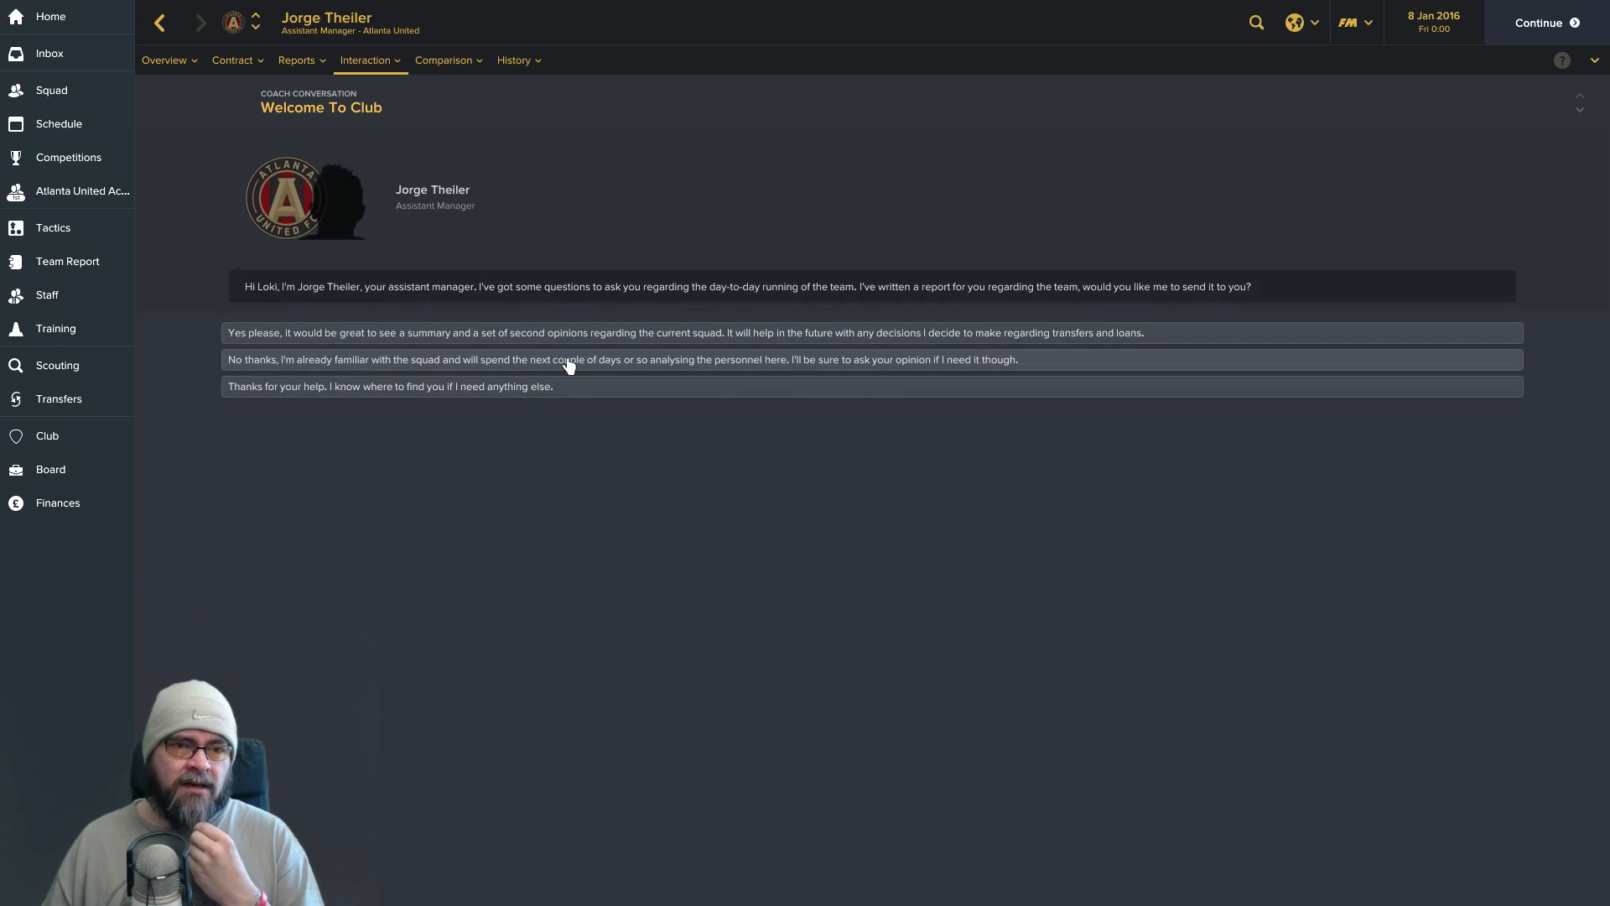
mouse_move(600, 342)
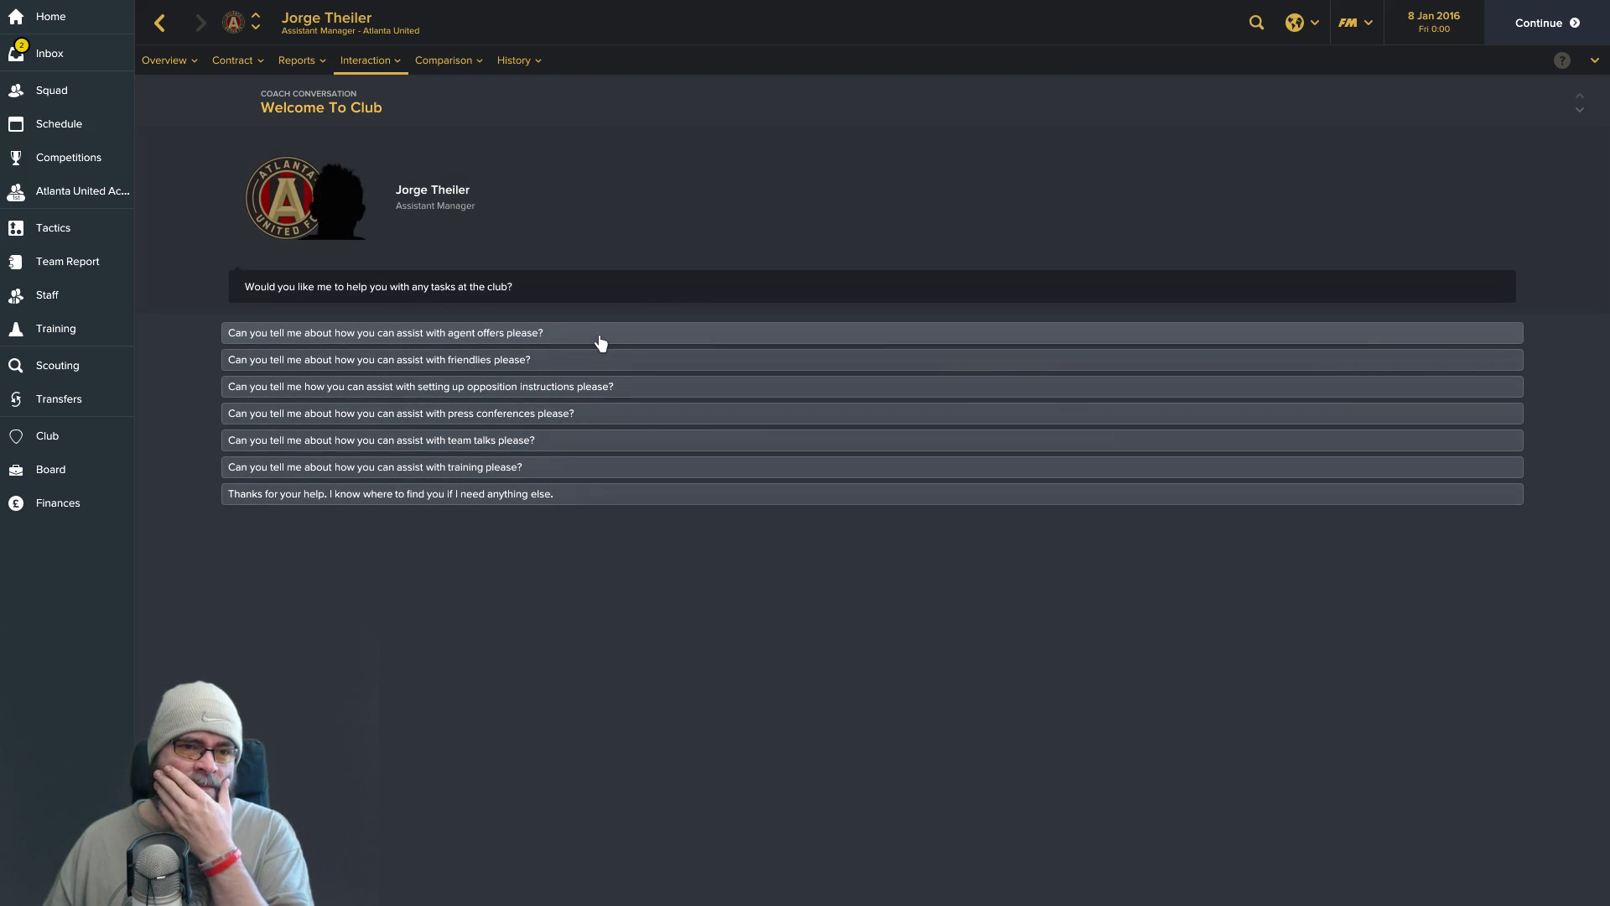
Settle Theiler's help with agent offers, opposition instructions and press conferences until Exit appears.
left_click(384, 332)
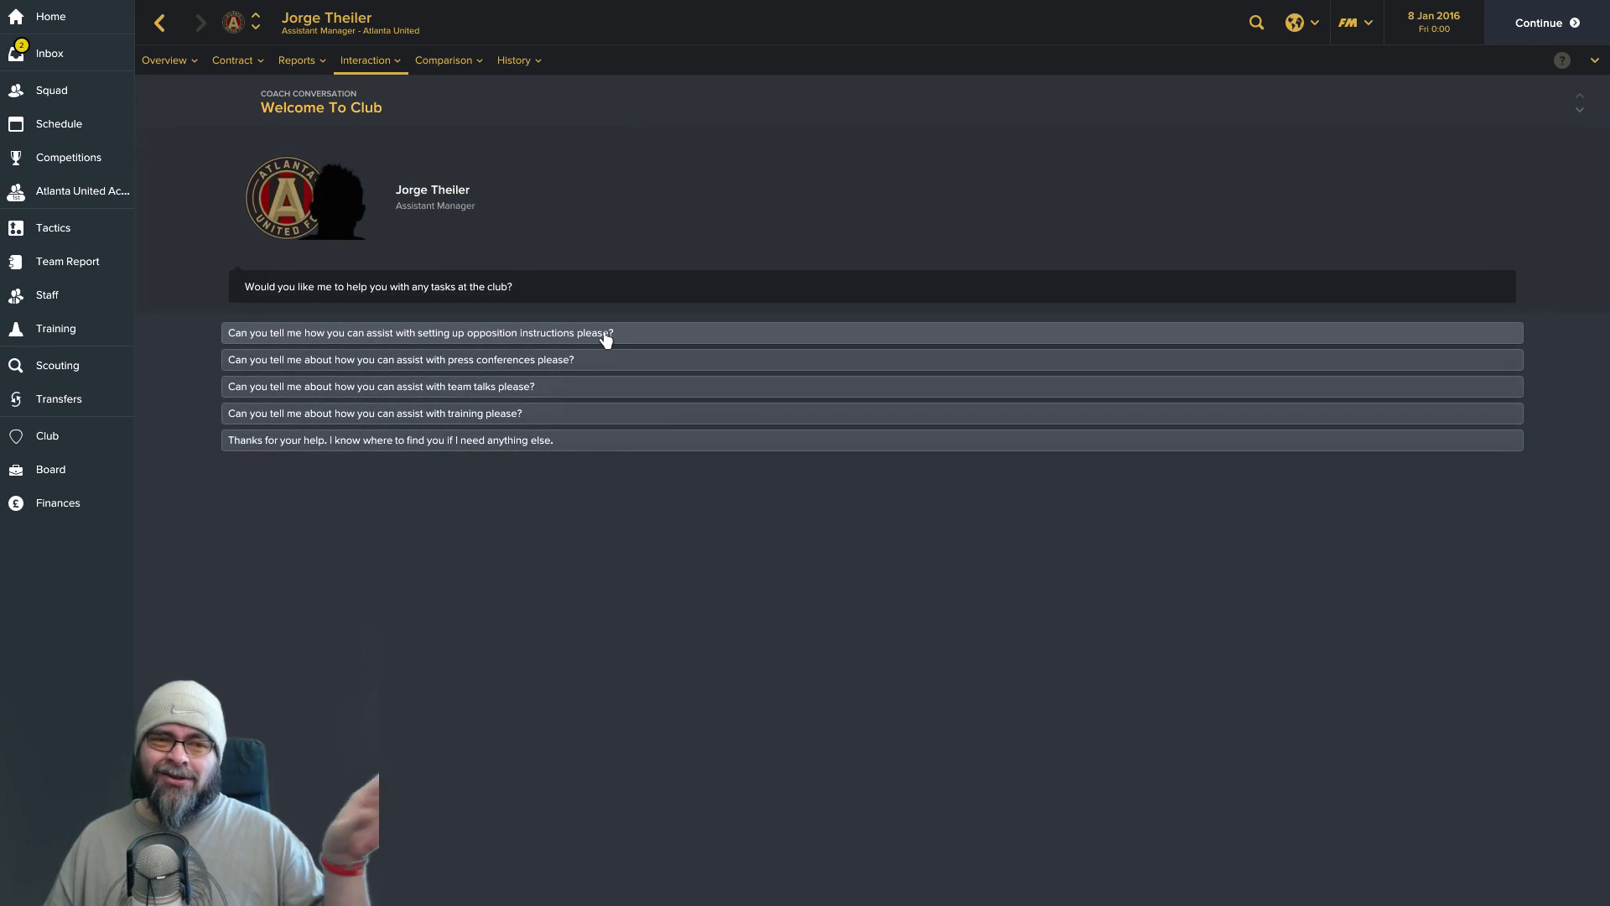
left_click(418, 332)
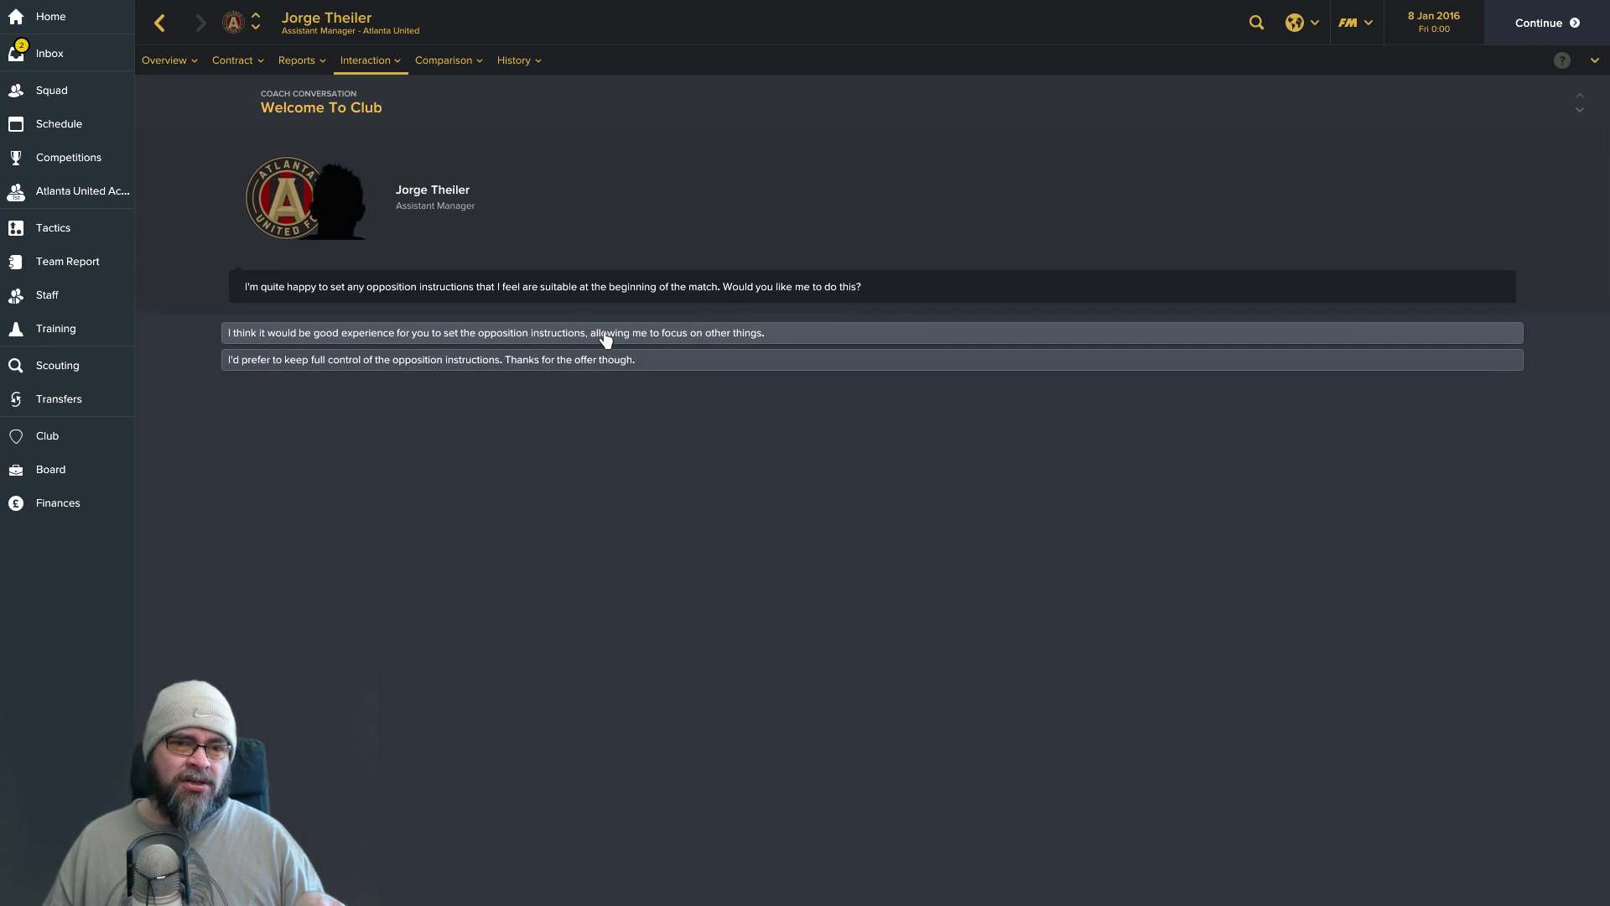
left_click(493, 333)
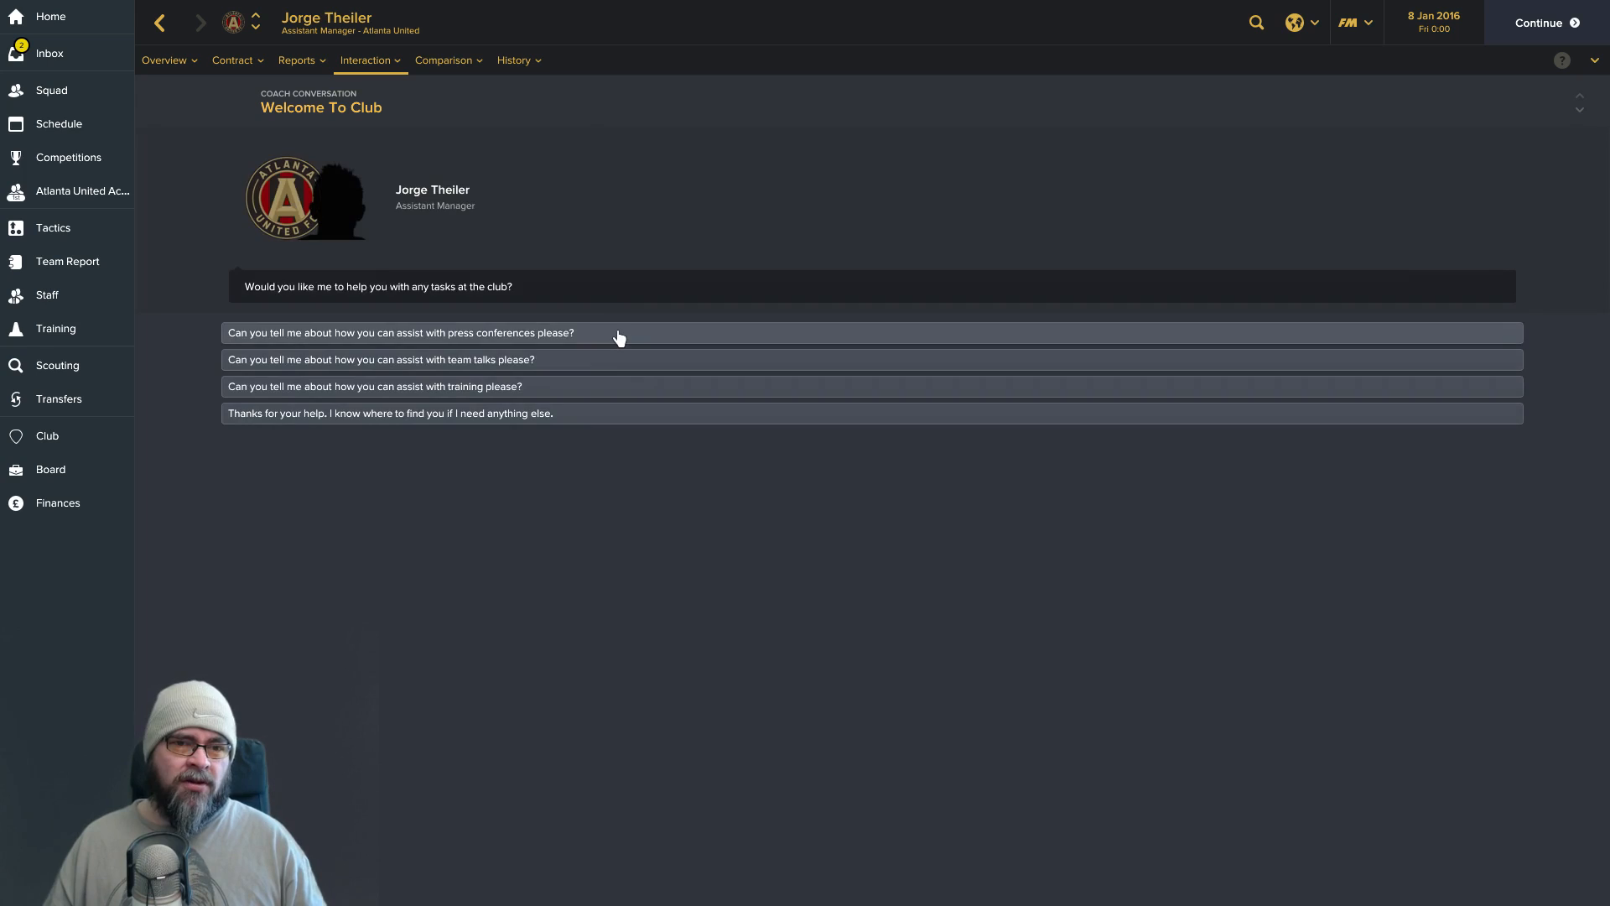
left_click(400, 332)
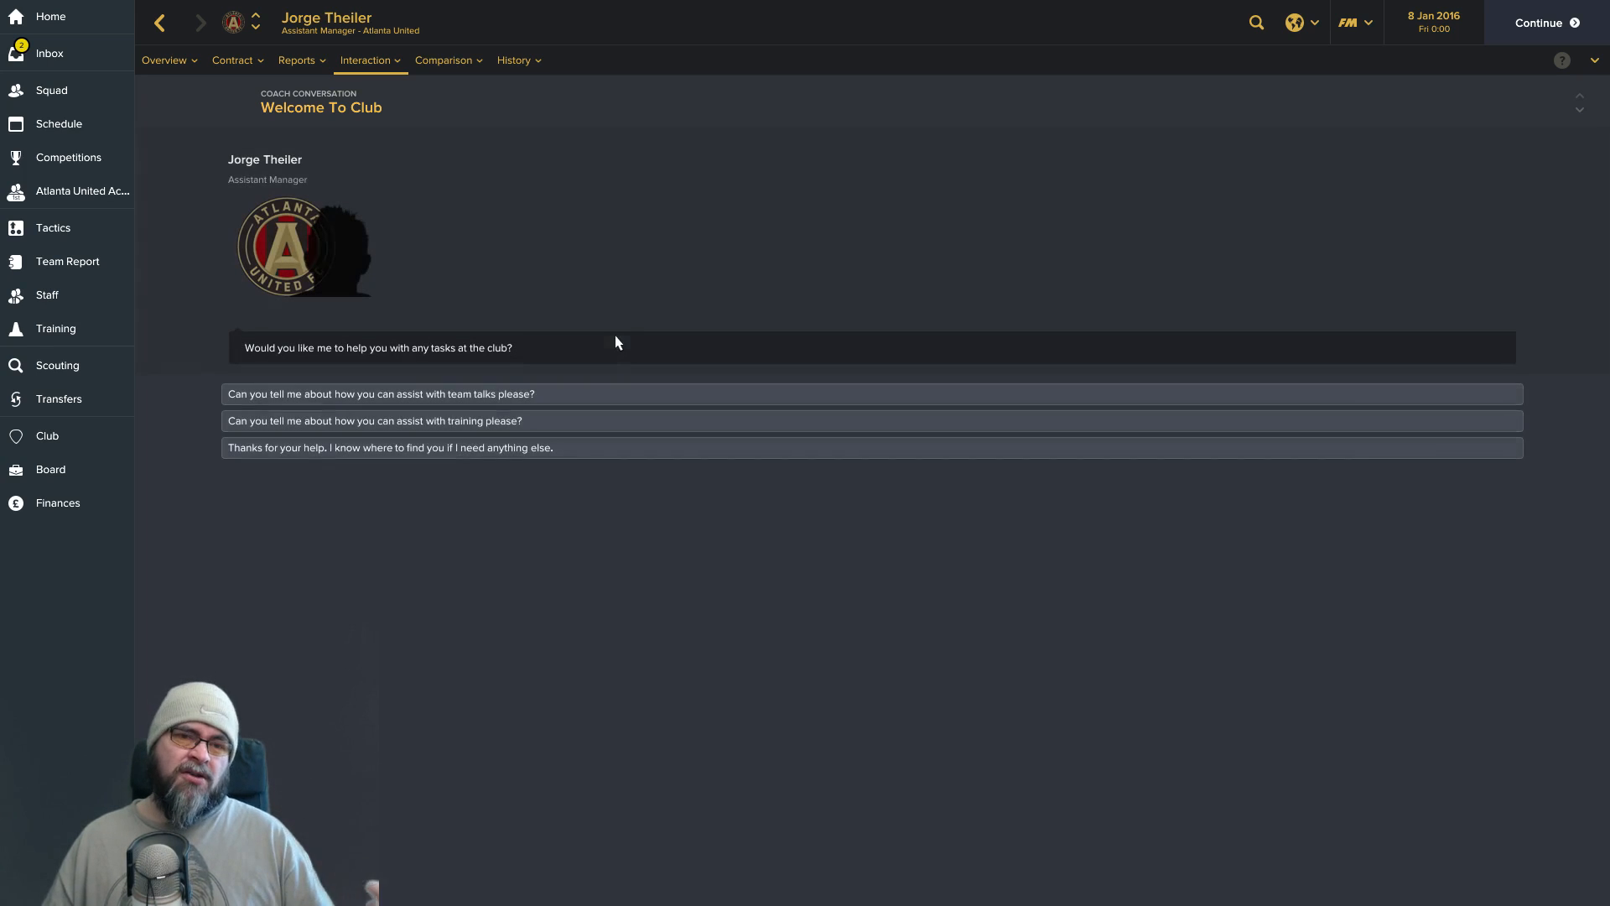
left_click(379, 393)
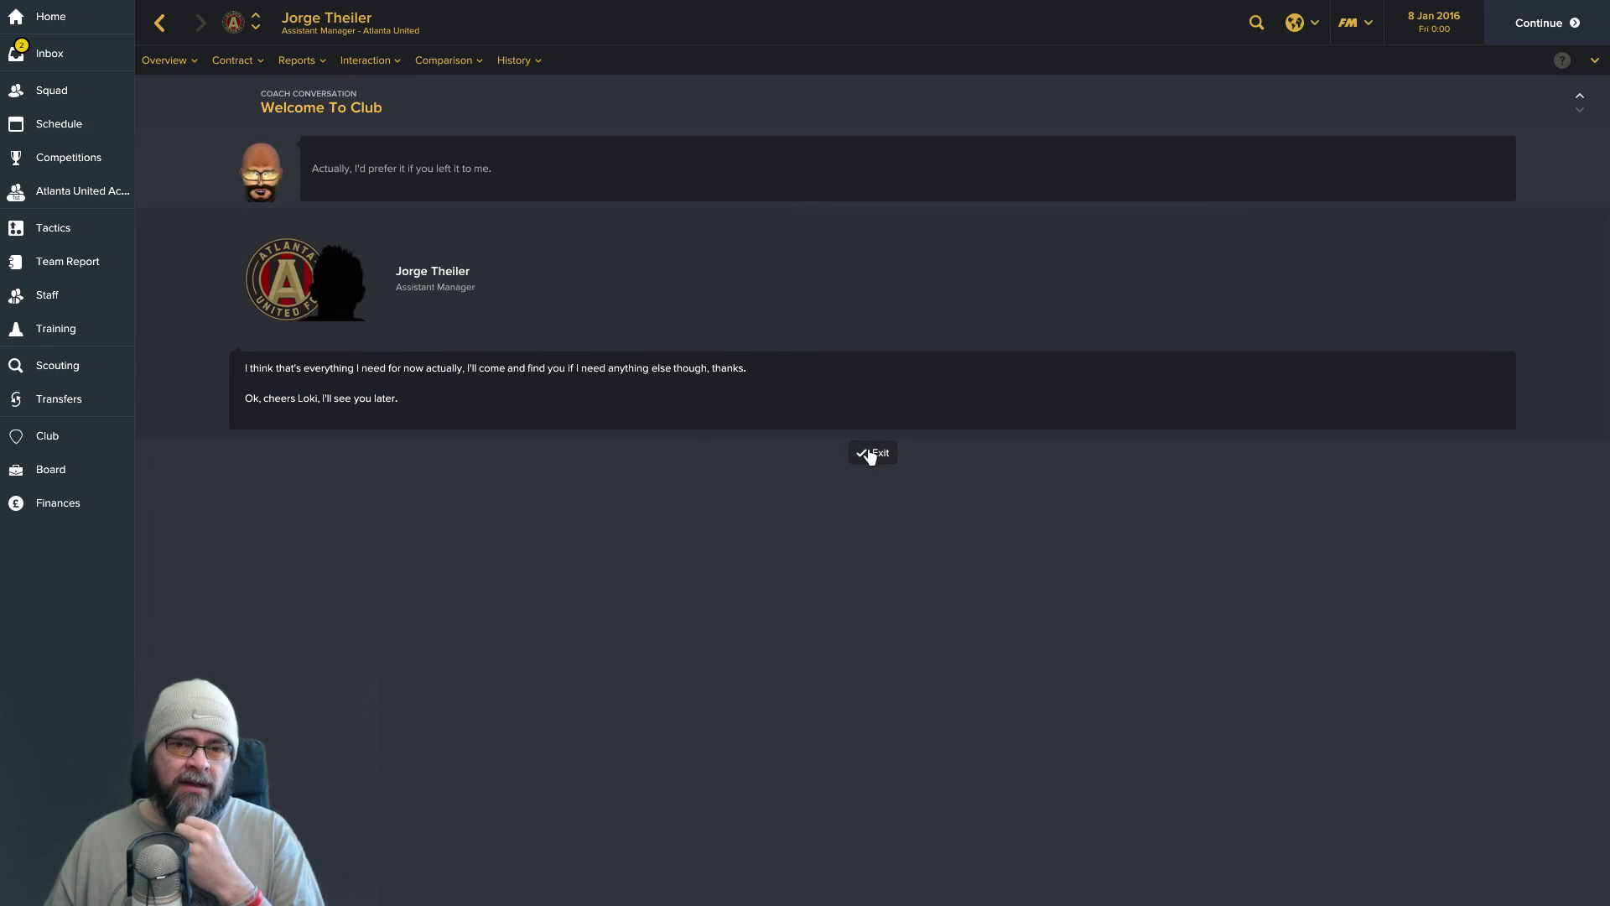
Exit the conversation and read Theiler's squad report and the 'Responsibilities at Atlanta United' message.
left_click(872, 453)
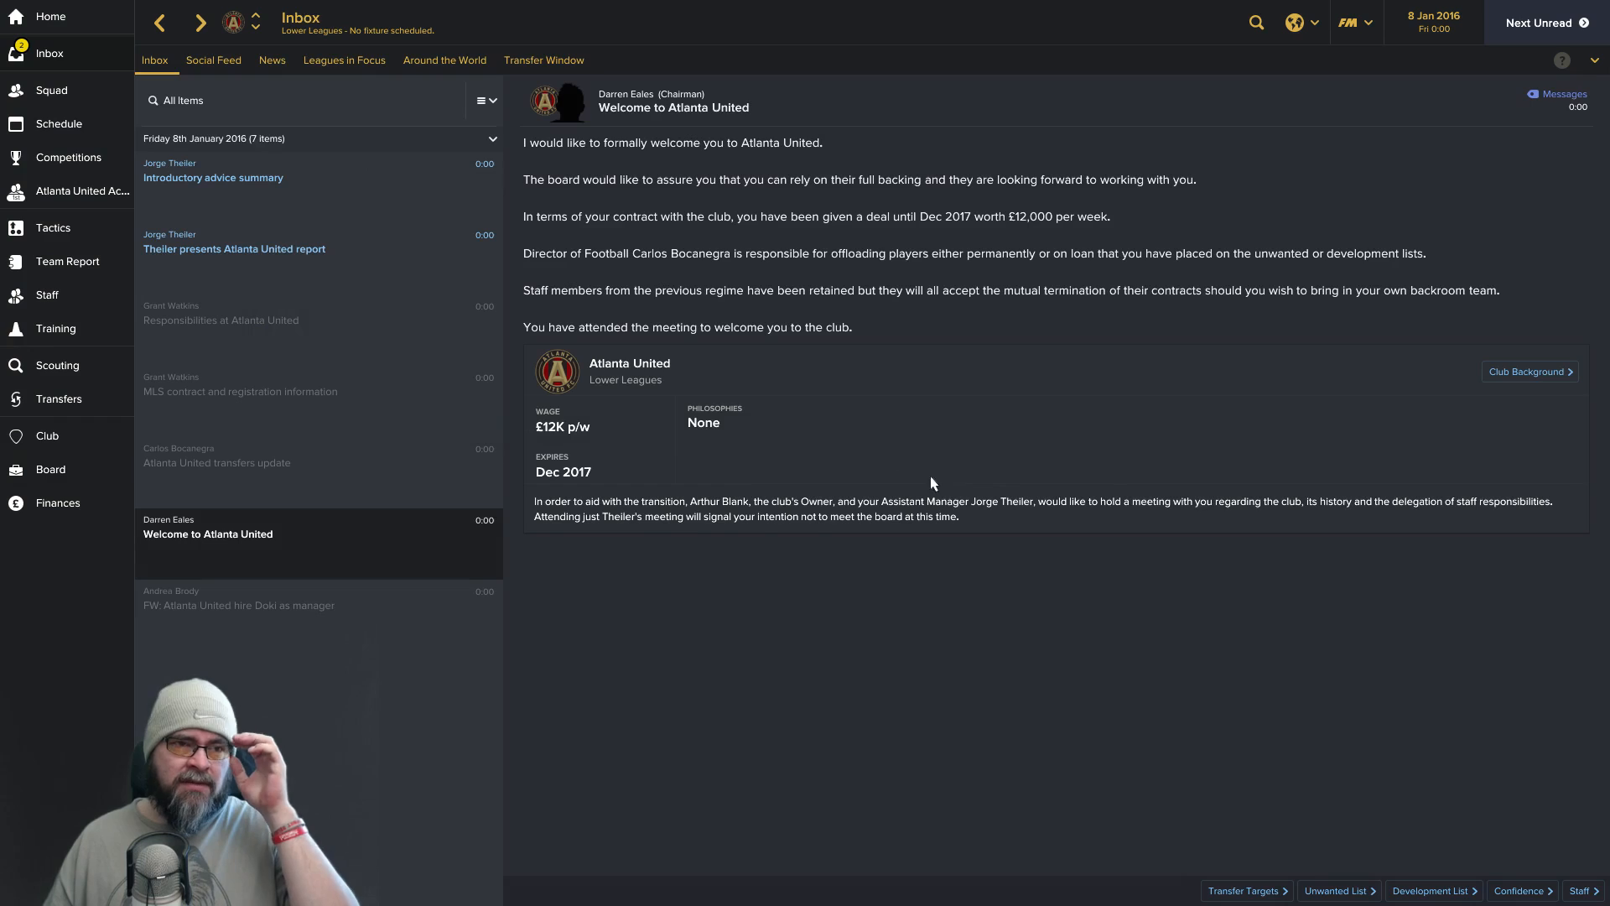
left_click(233, 248)
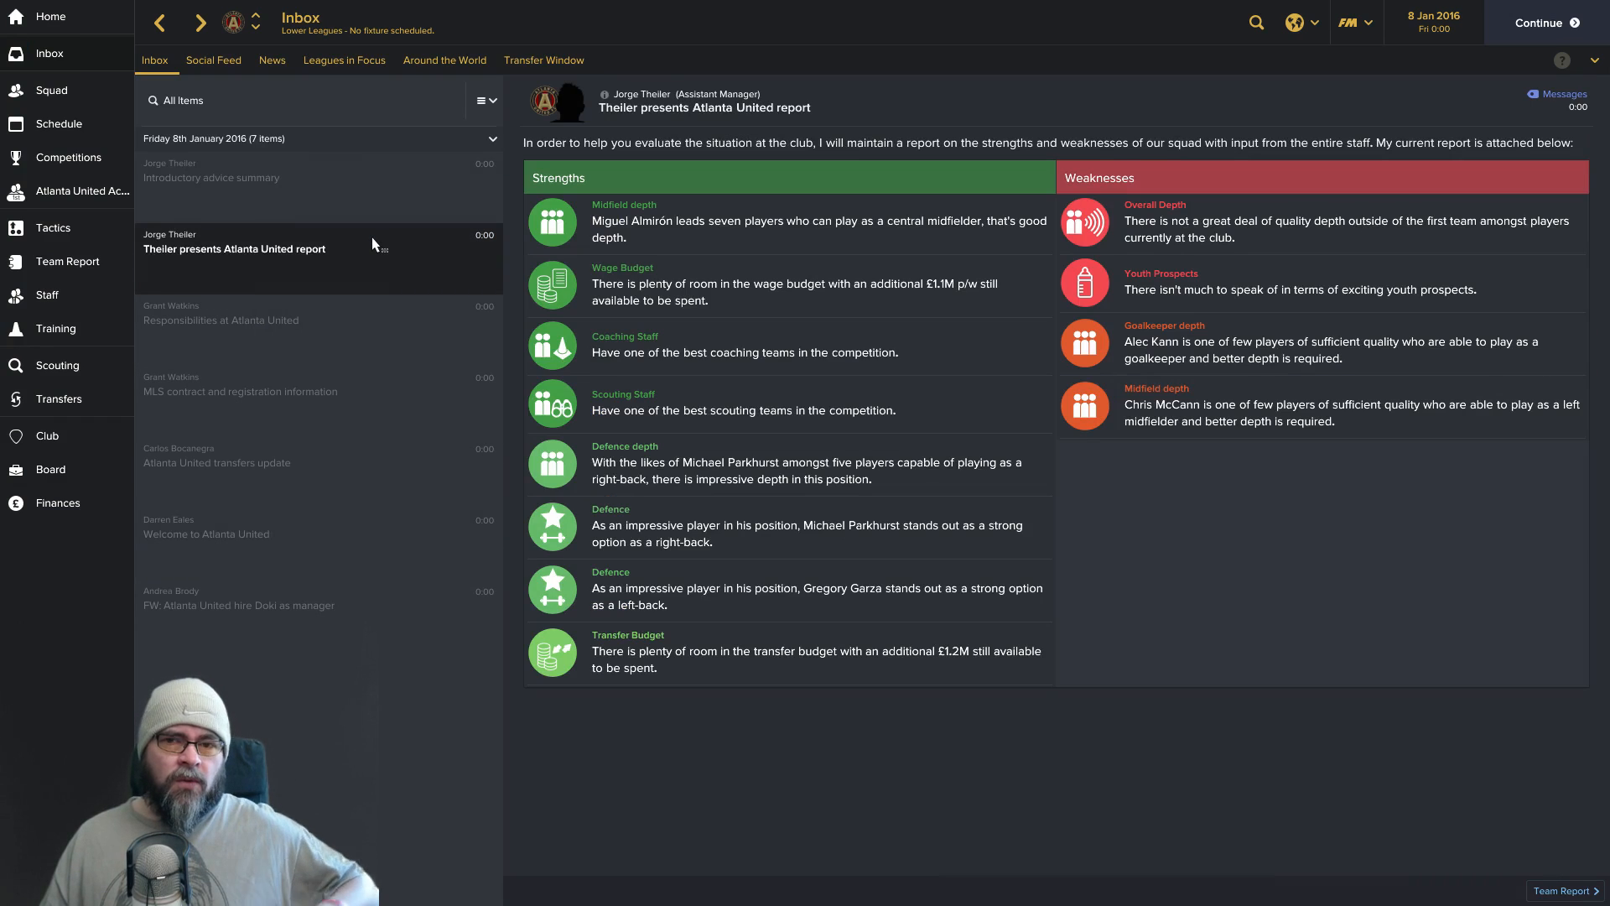
left_click(220, 319)
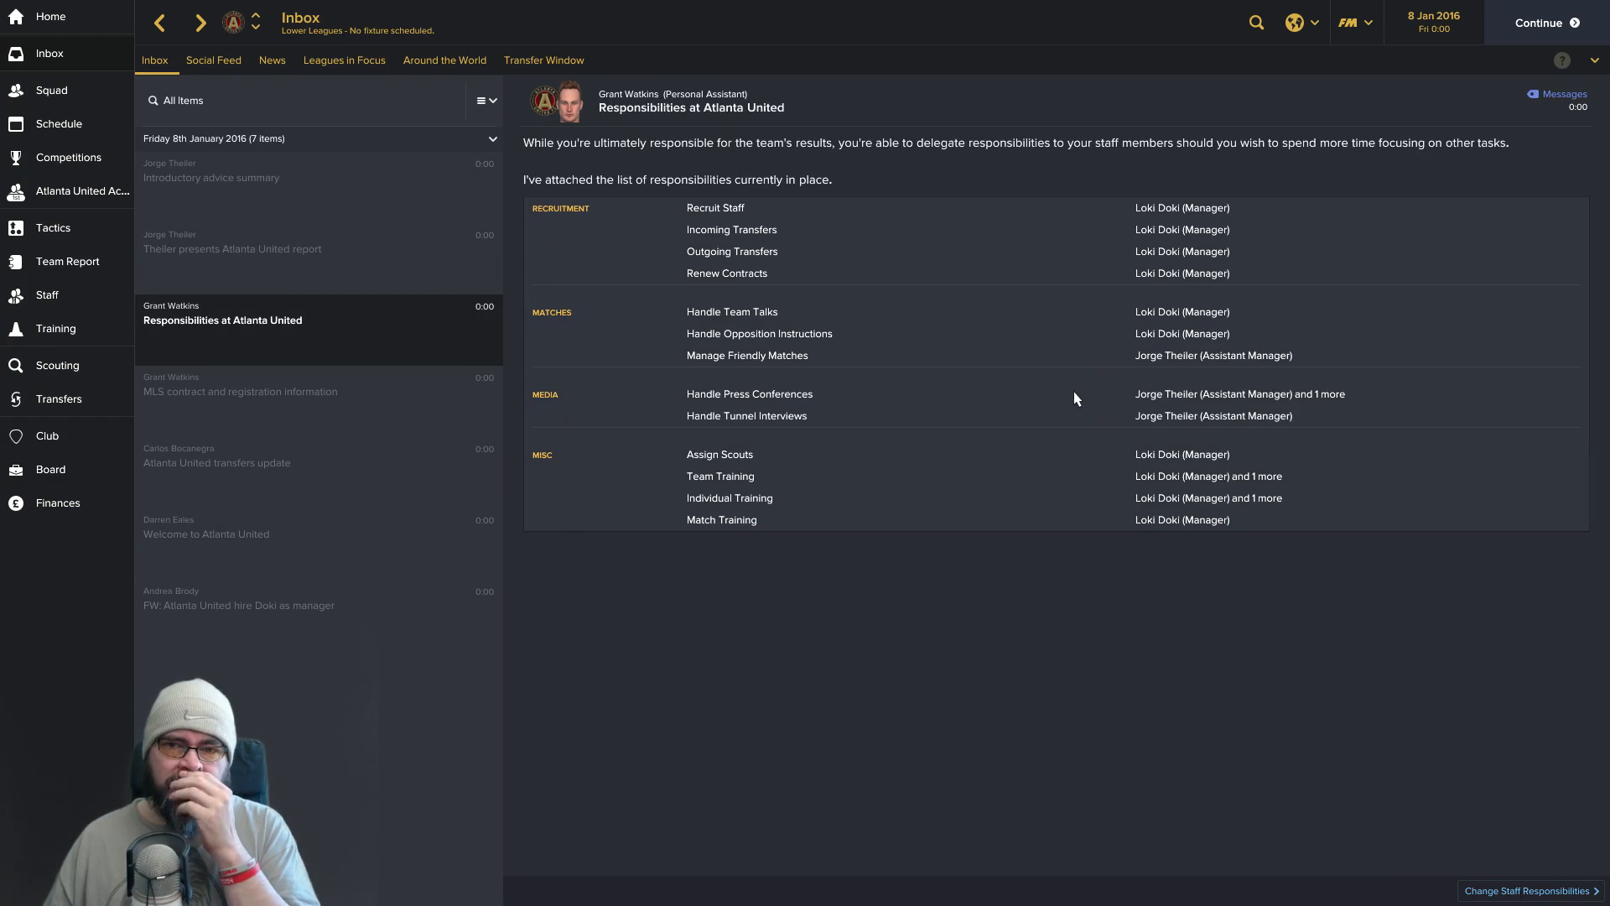
mouse_move(973, 325)
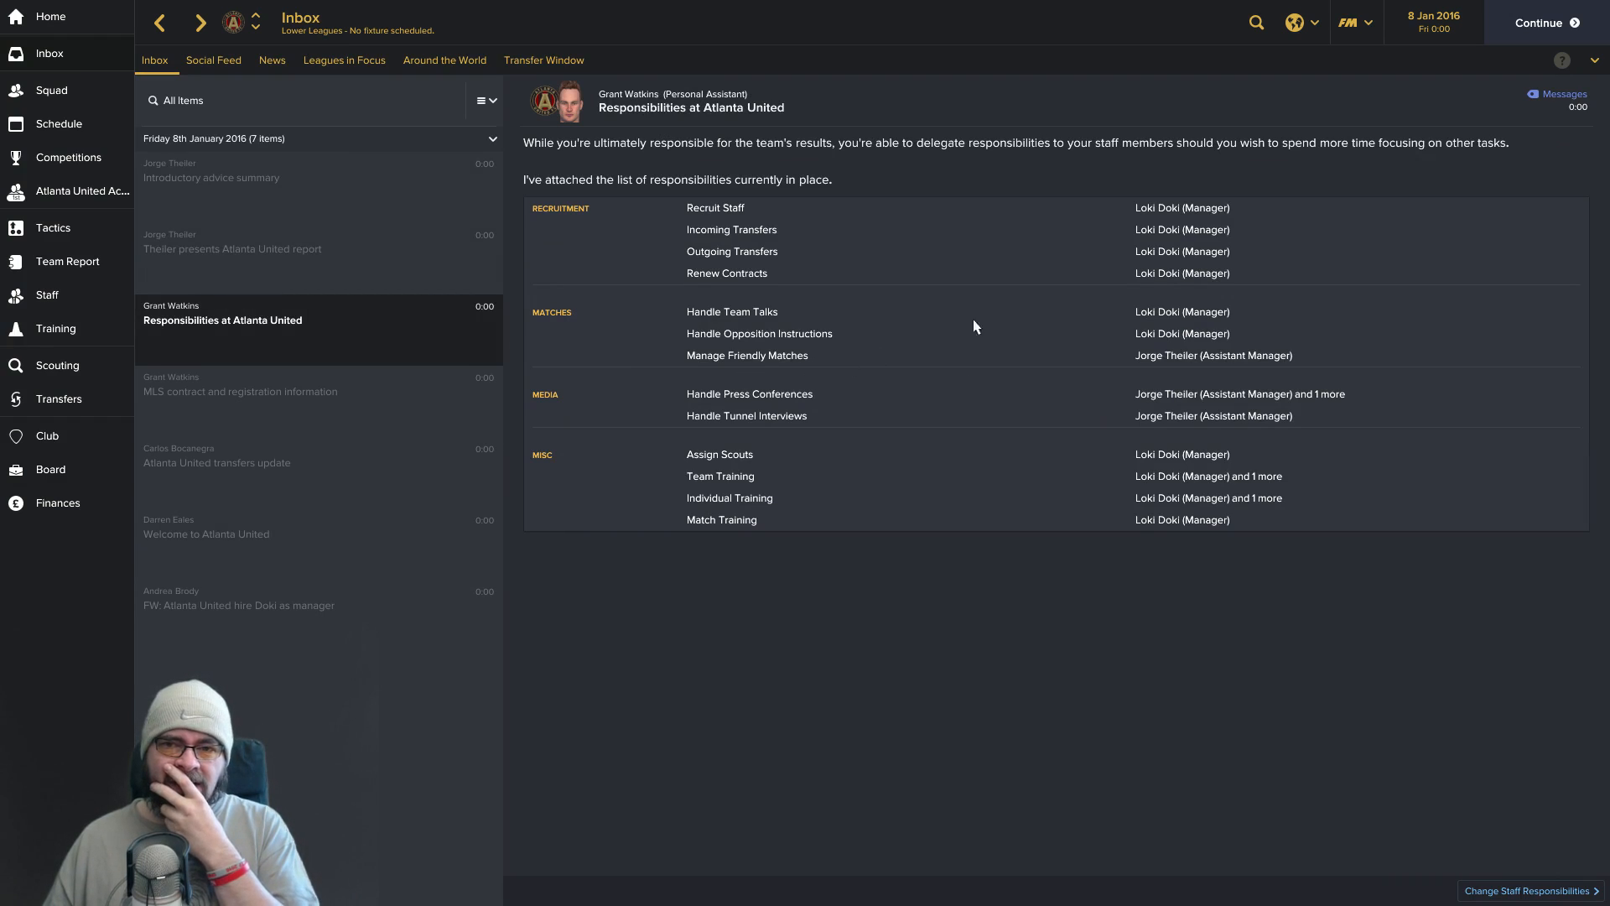
mouse_move(1055, 282)
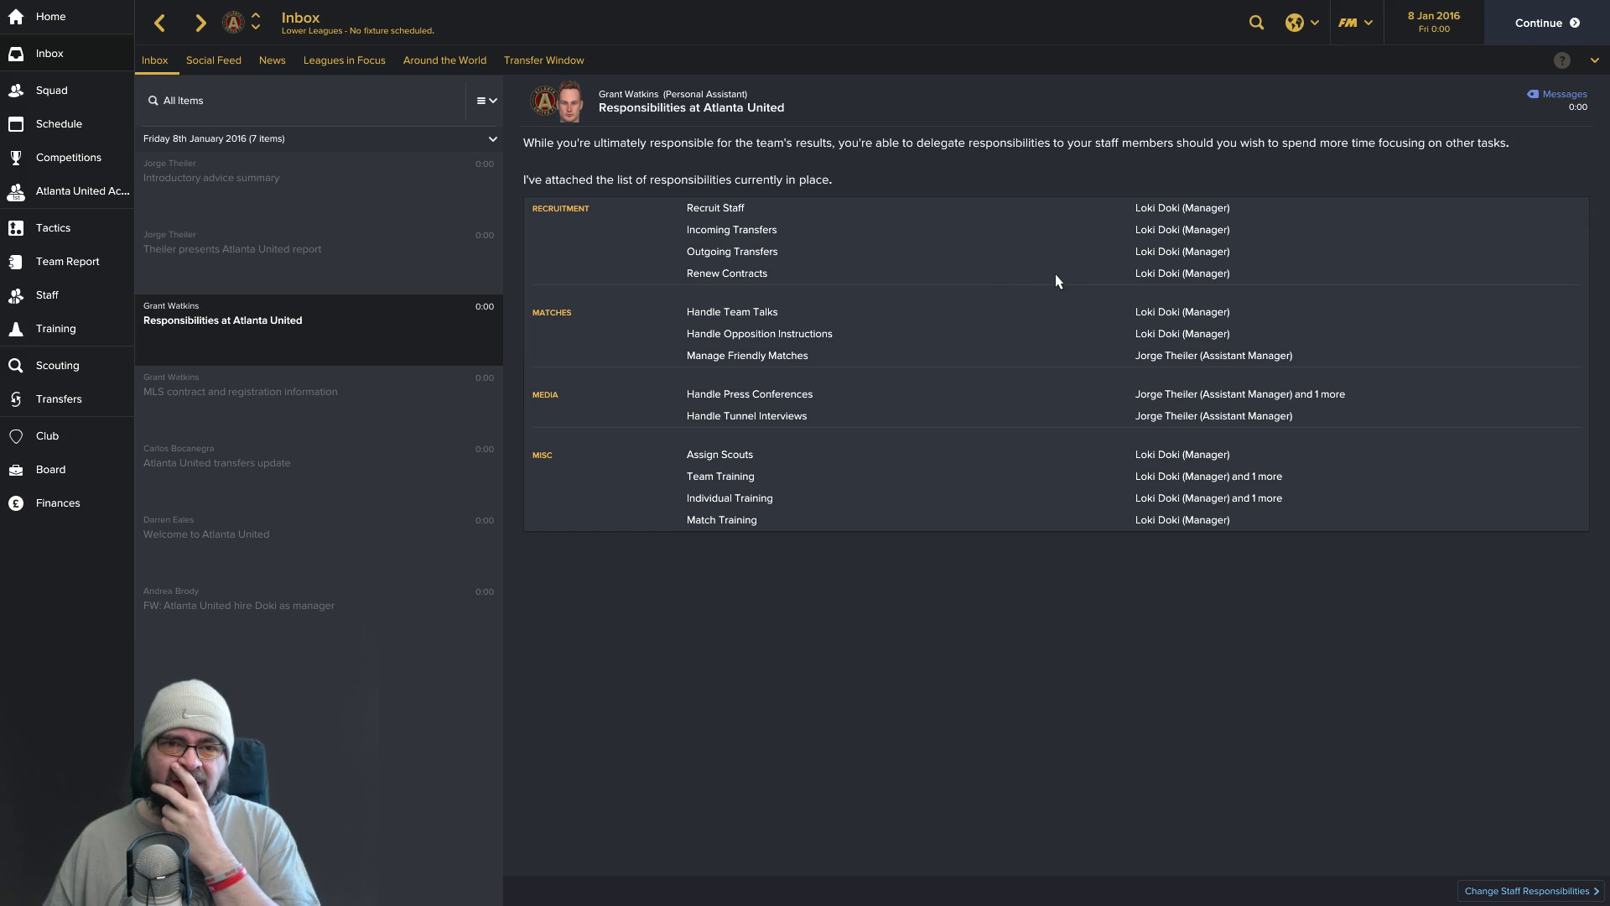
mouse_move(826, 260)
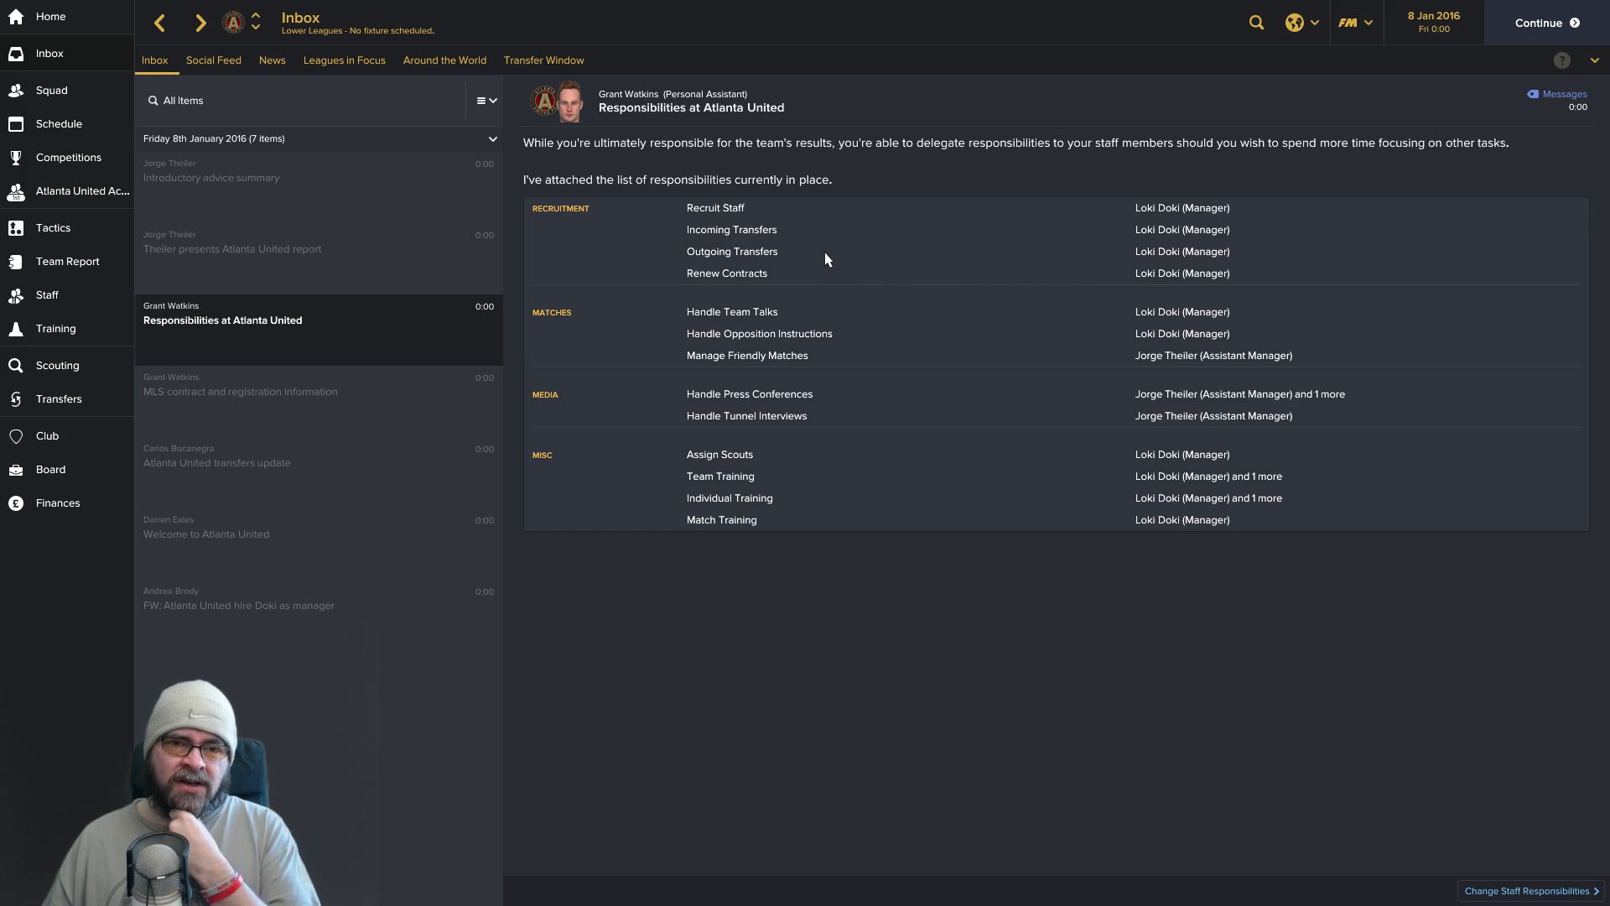
mouse_move(1000, 343)
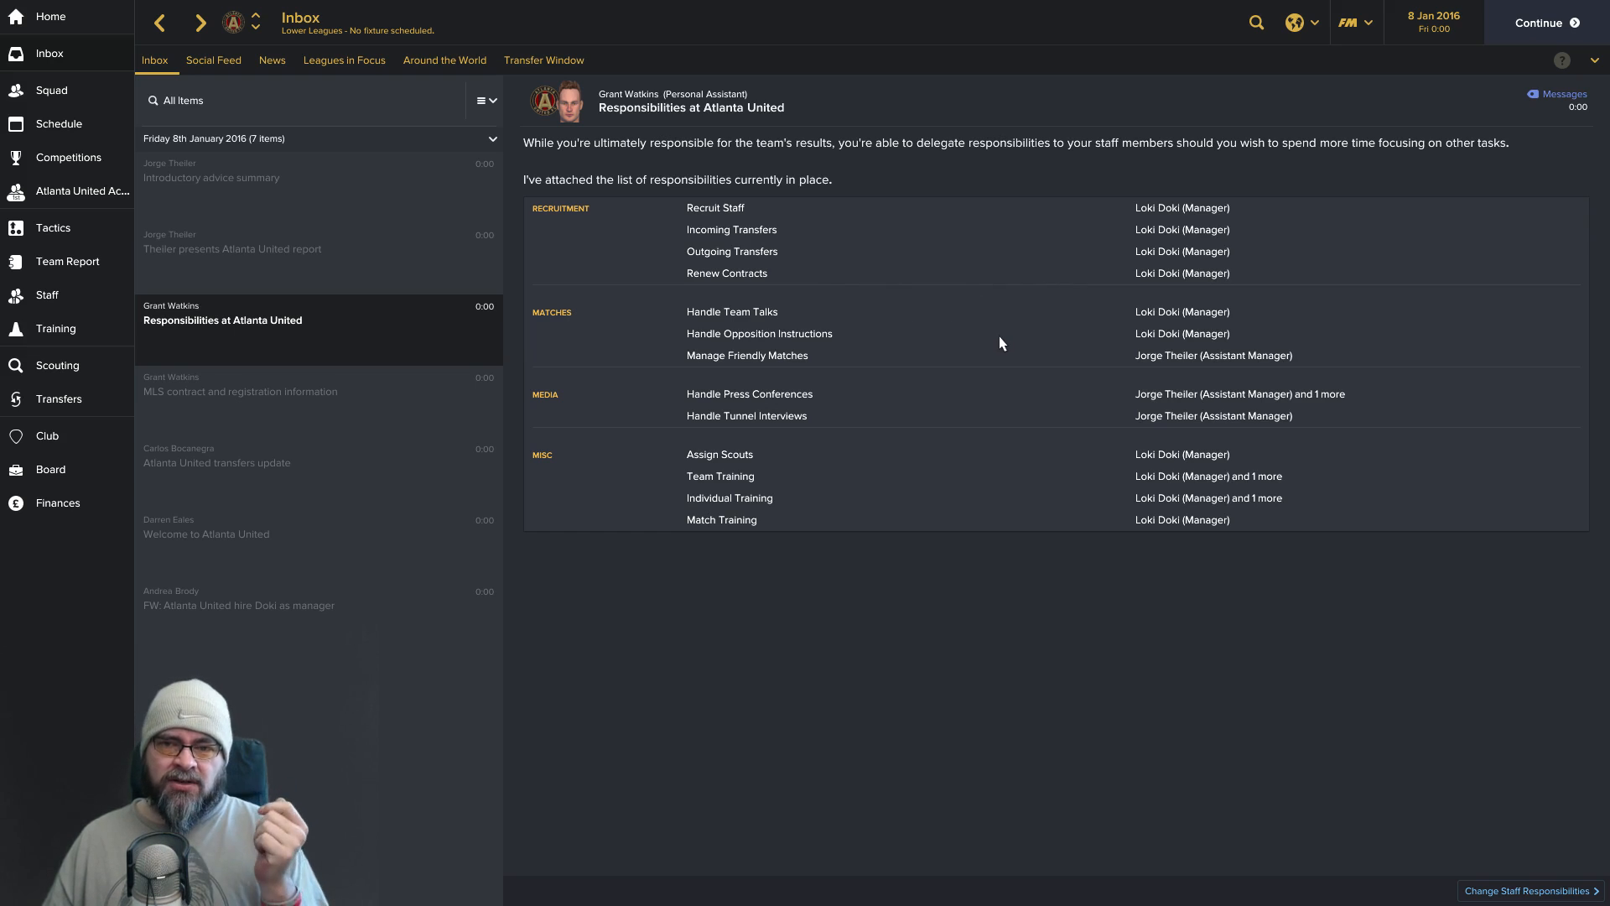
mouse_move(1215, 367)
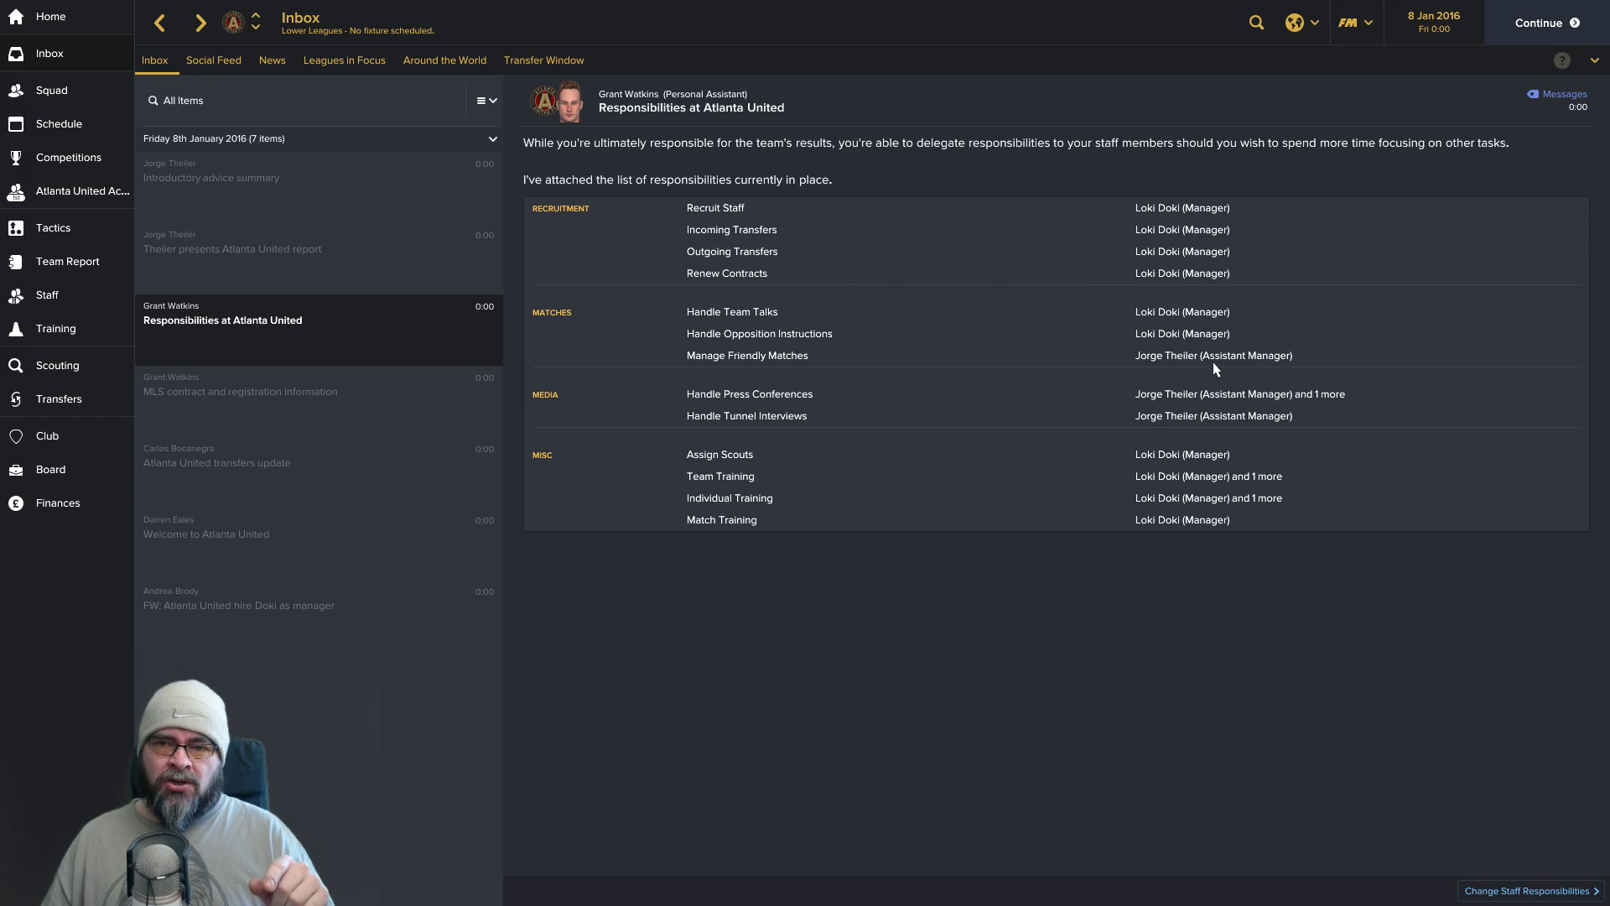
mouse_move(1191, 371)
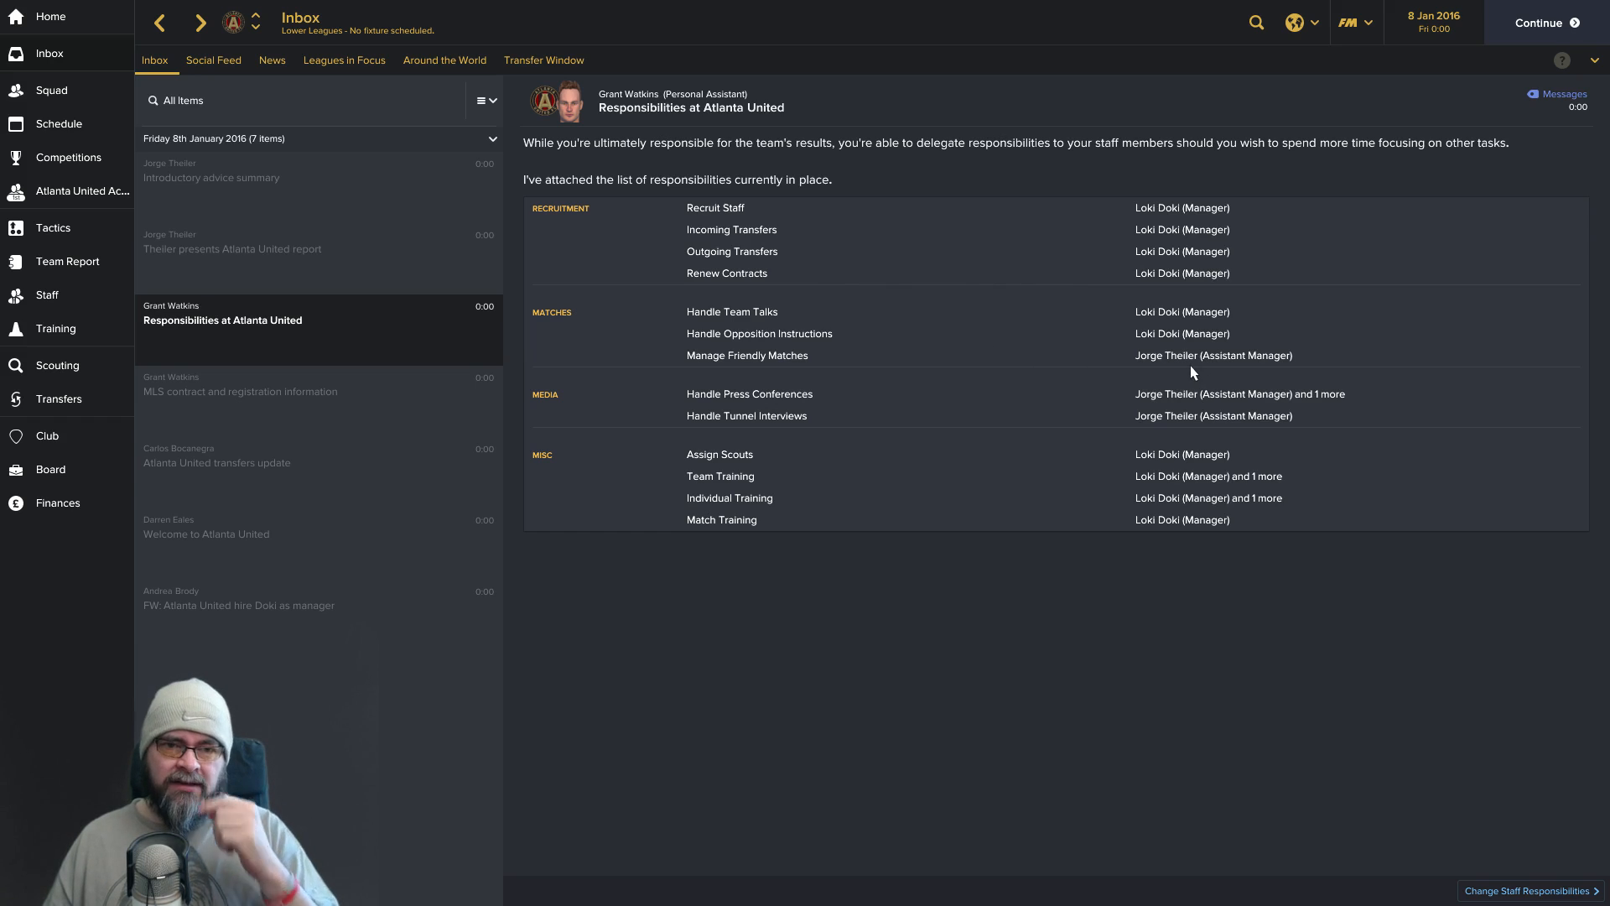
mouse_move(859, 401)
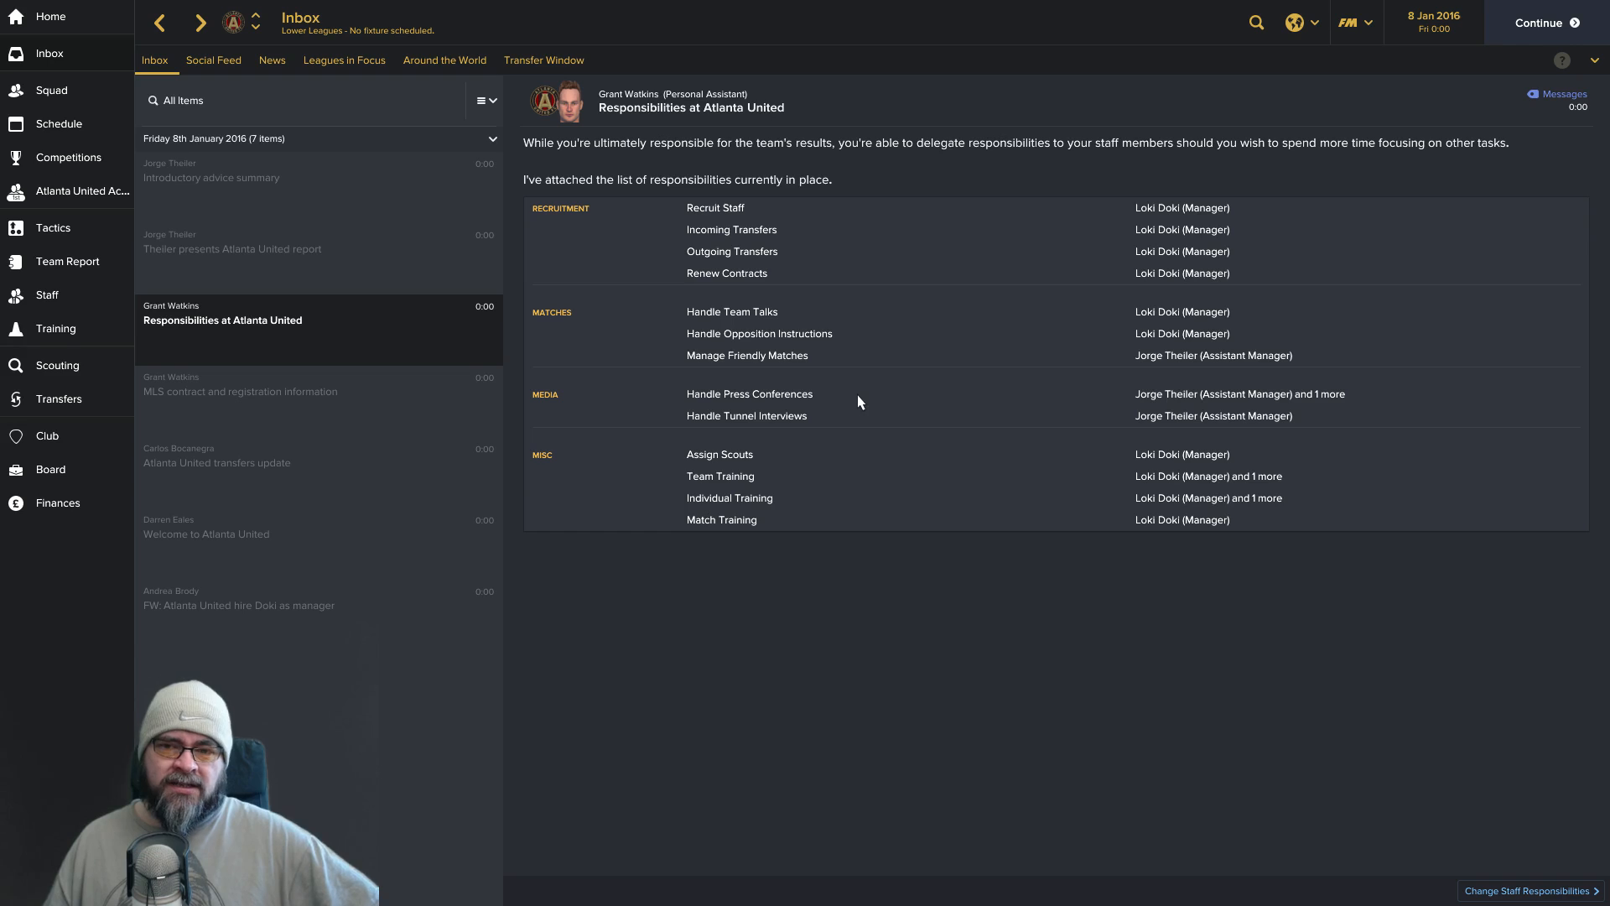
mouse_move(287, 434)
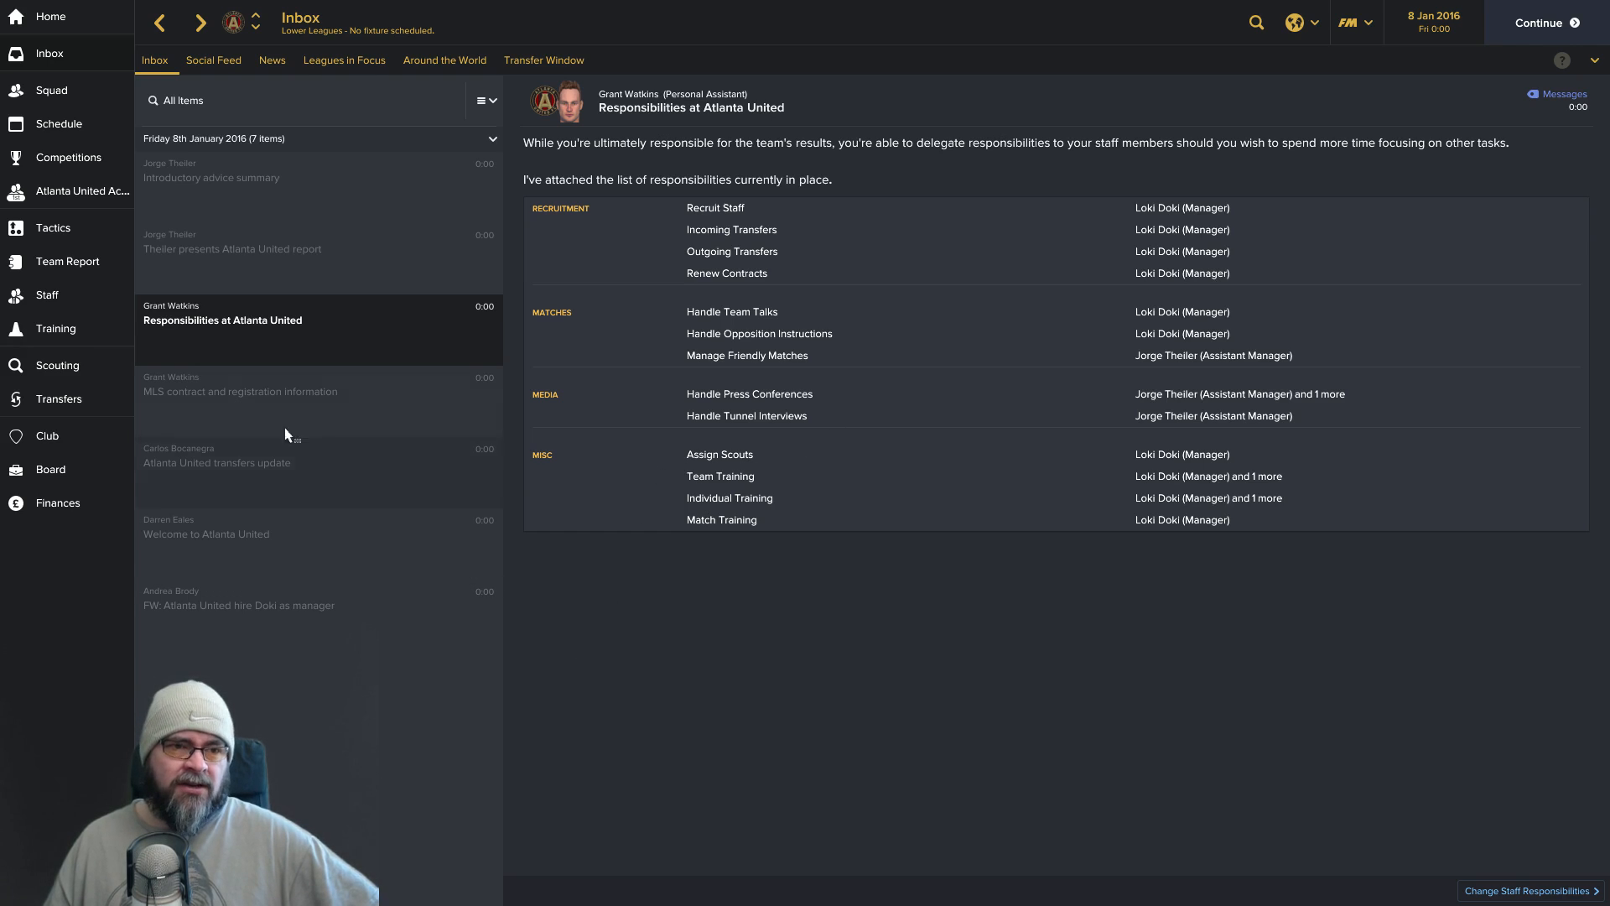
Read Theiler's introductory advice on captains, set-piece takers and scouting targets, top to bottom and back.
left_click(213, 171)
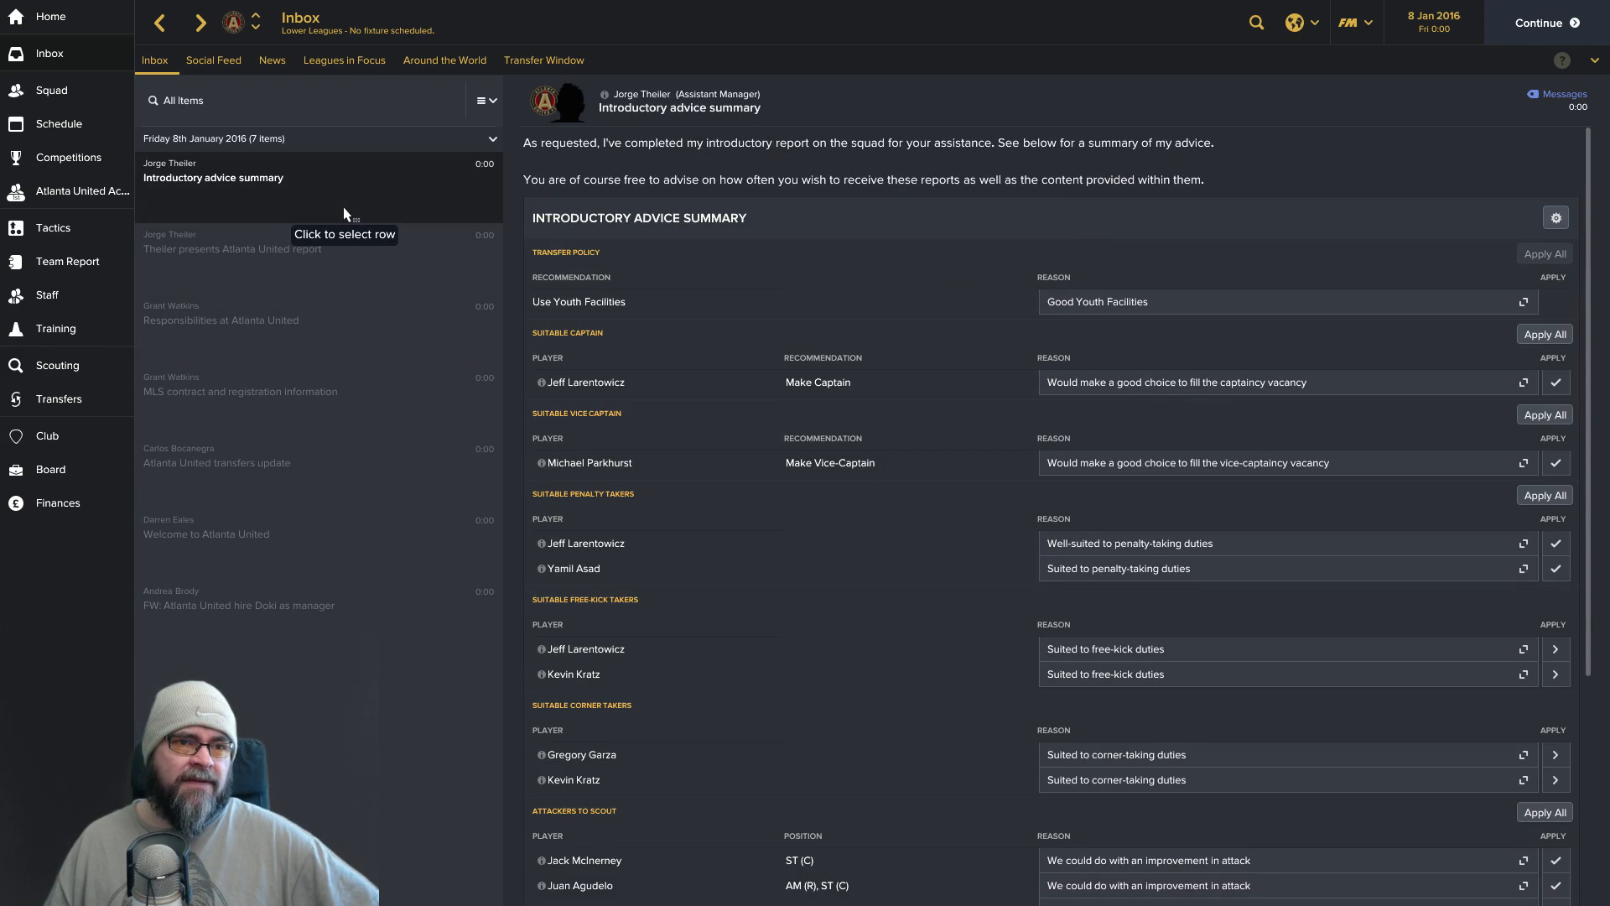
mouse_move(784, 330)
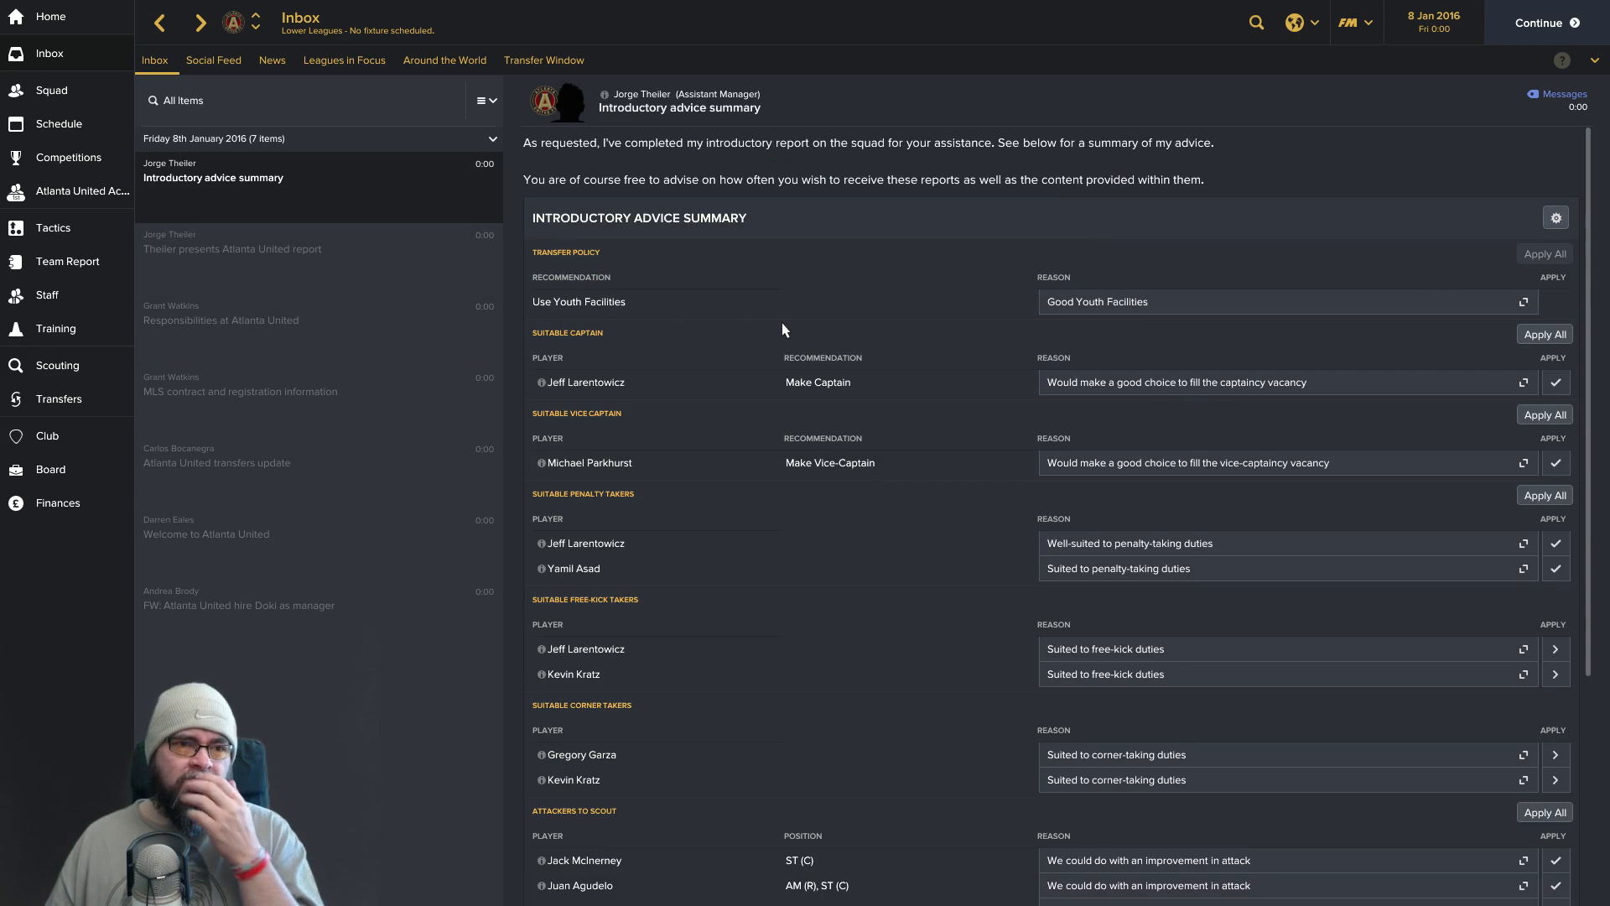
mouse_move(943, 323)
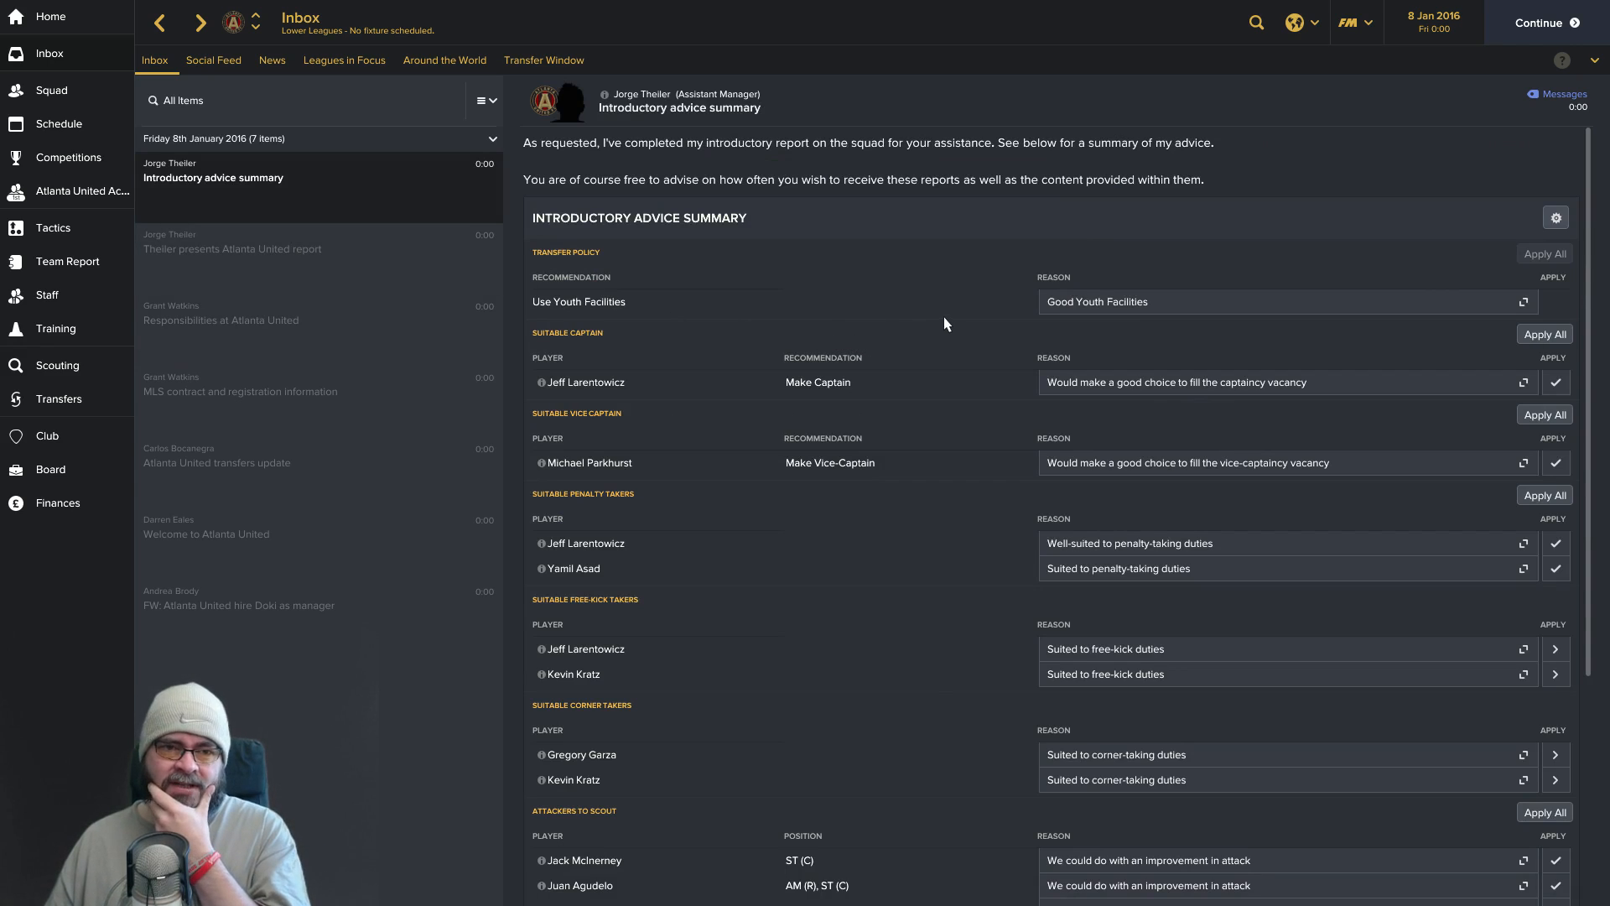
mouse_move(1117, 308)
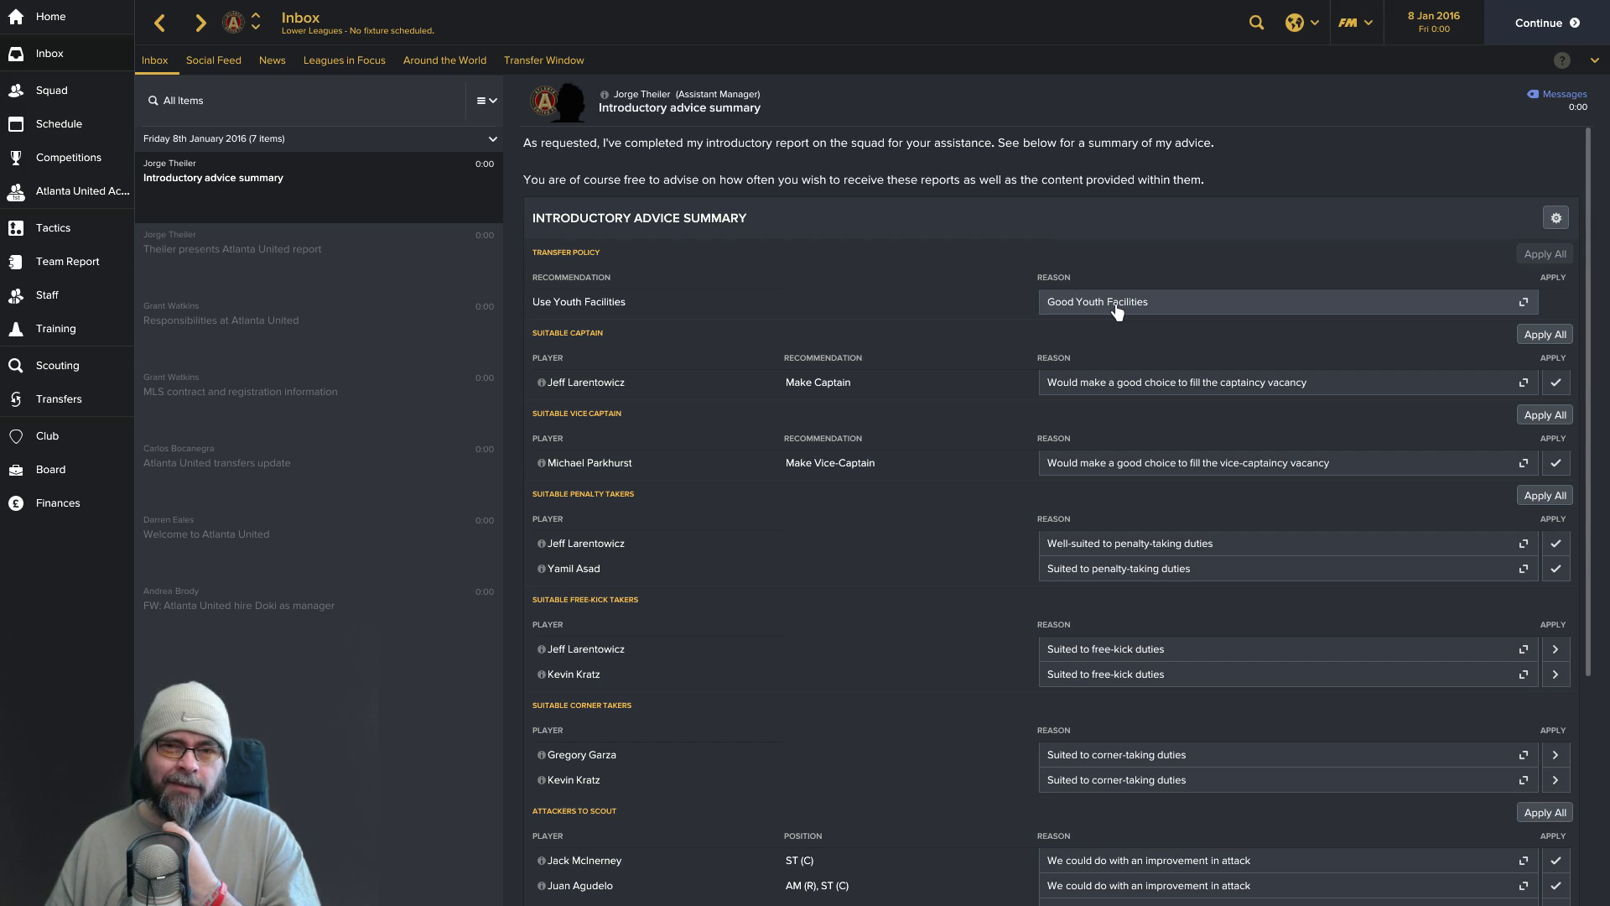
mouse_move(1097, 312)
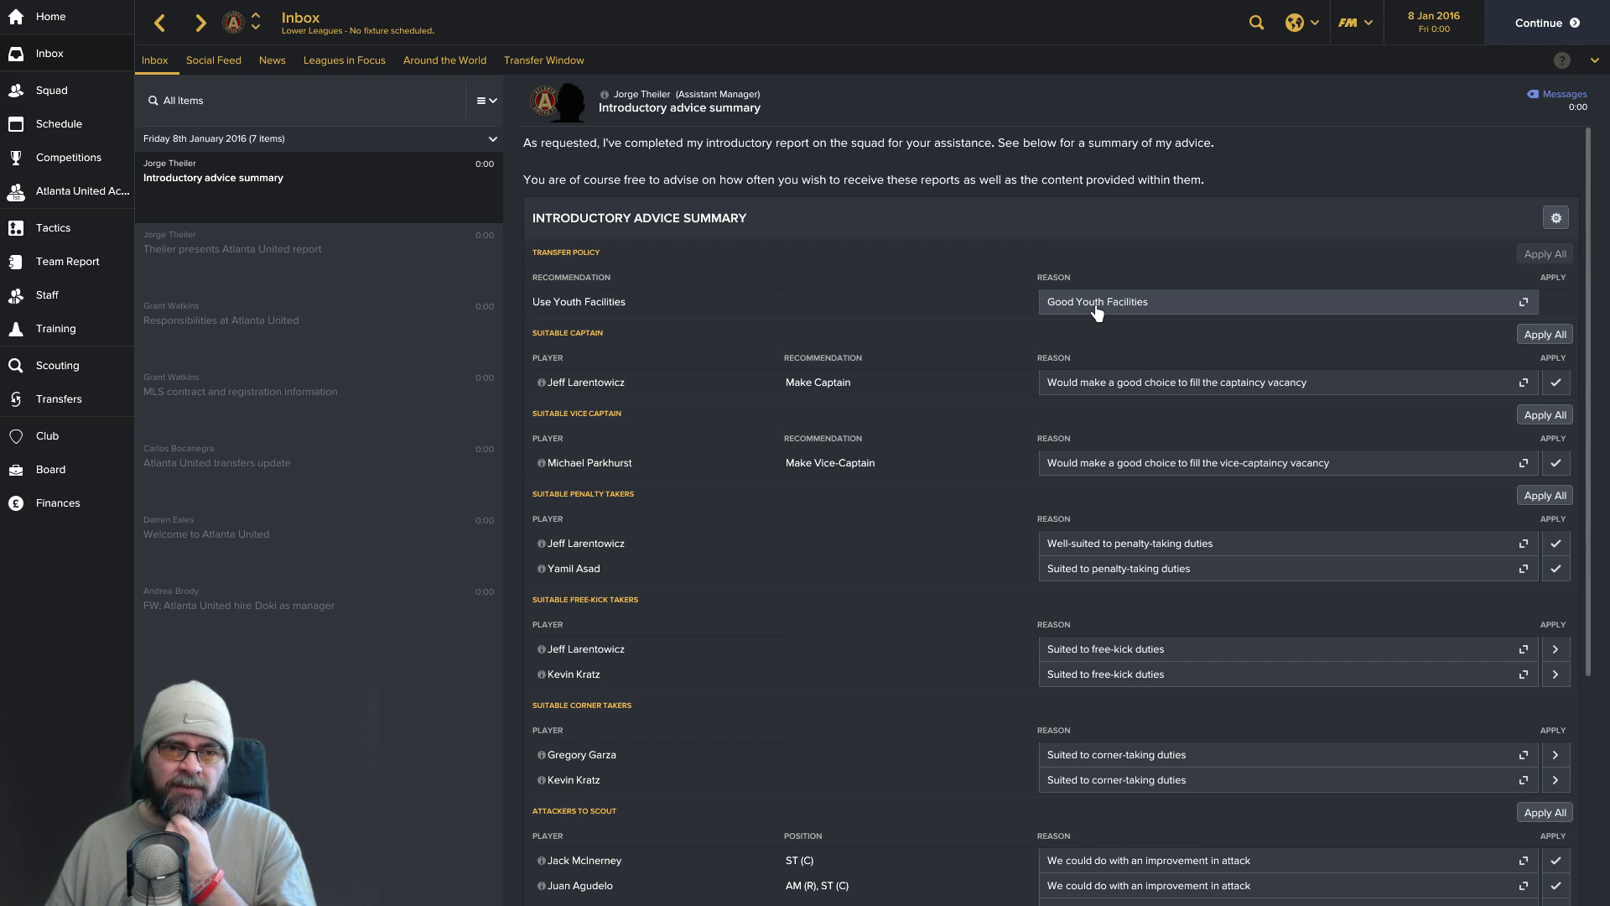
mouse_move(1007, 340)
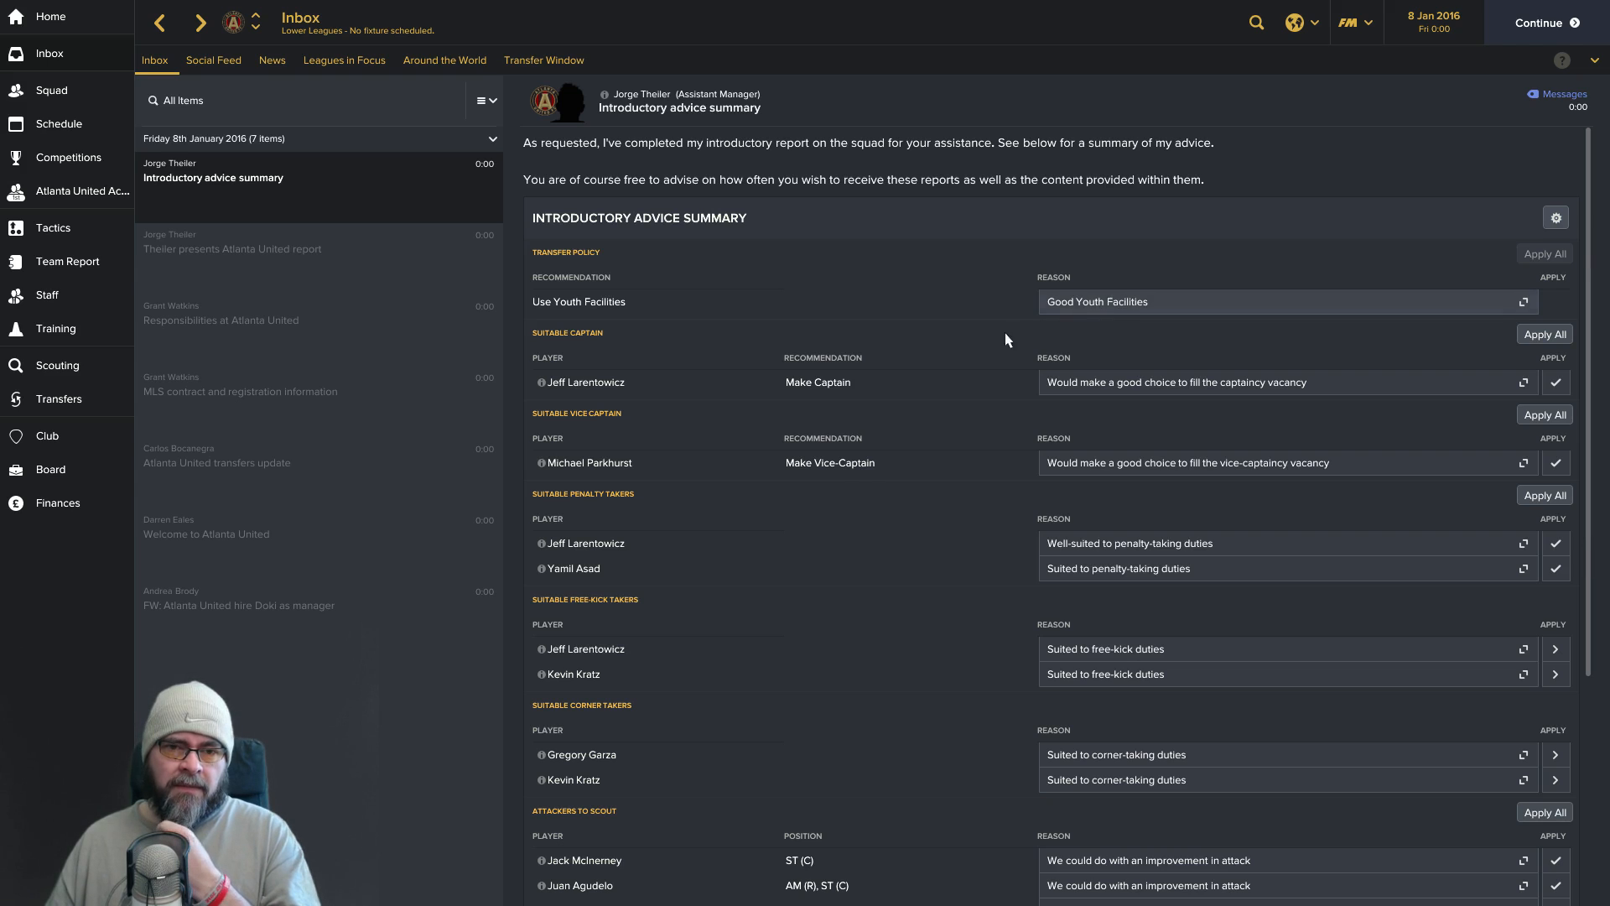
mouse_move(921, 409)
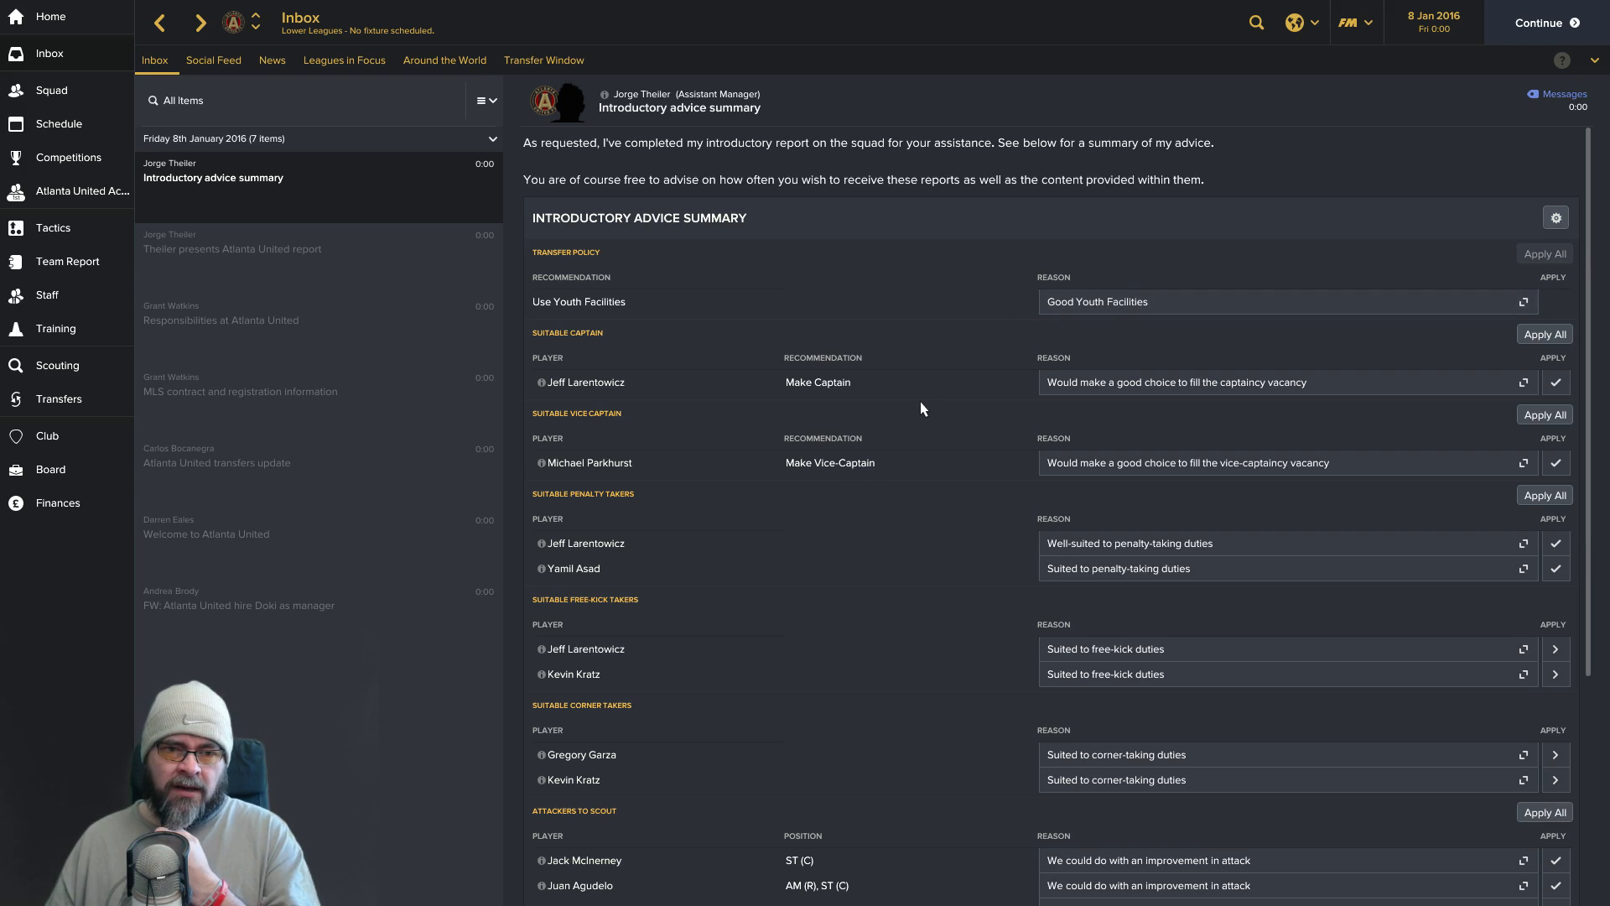
scroll("down", 3)
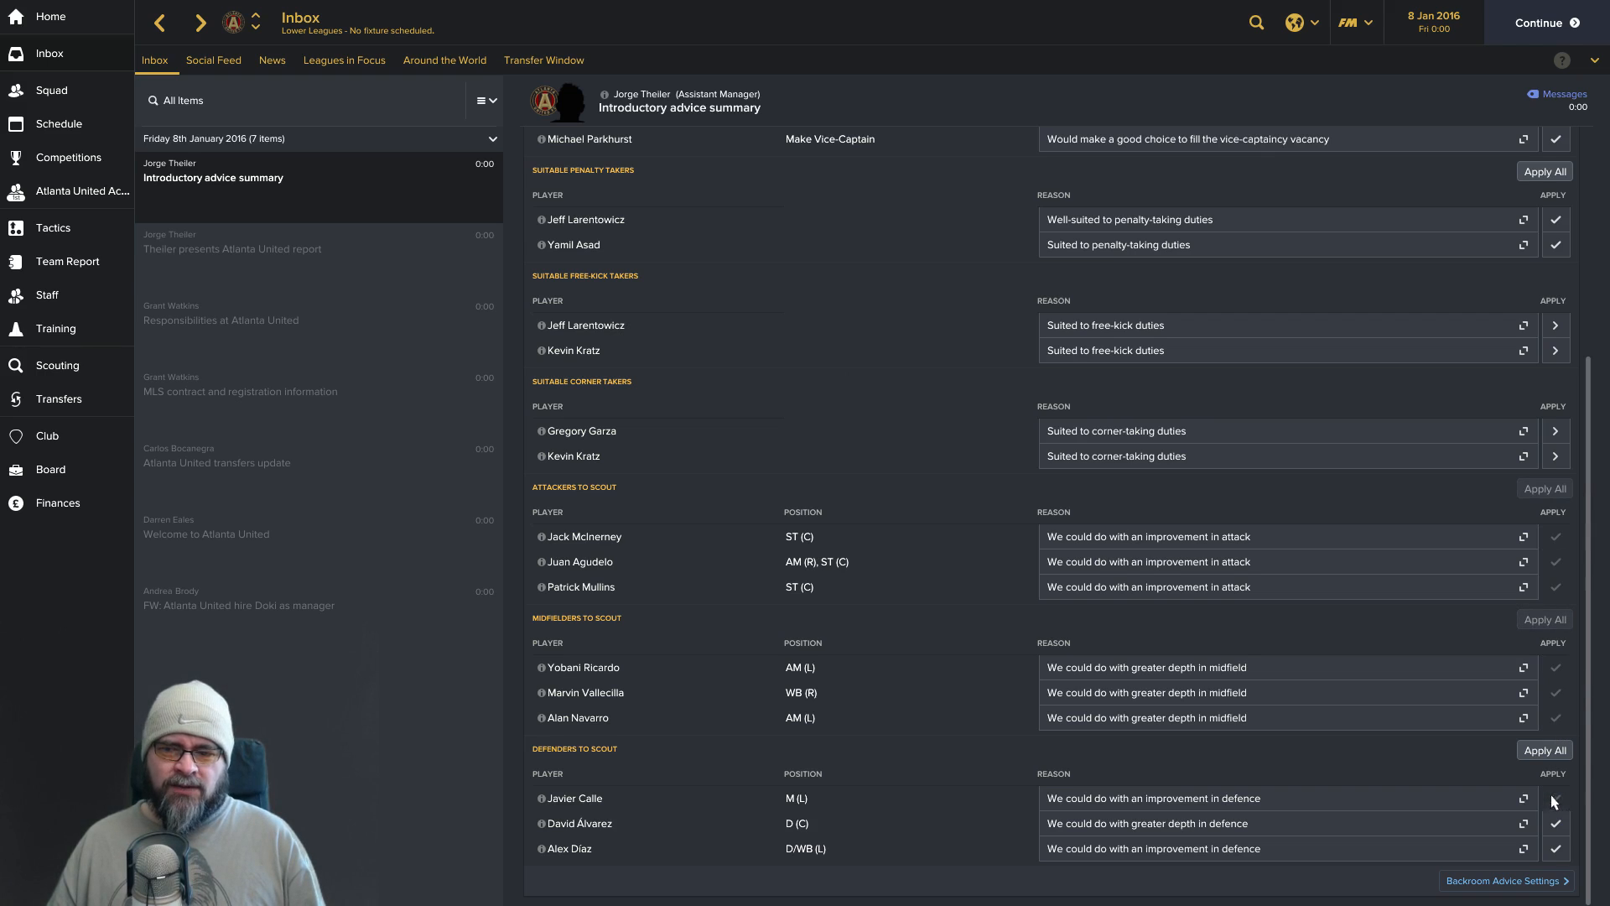
mouse_move(902, 523)
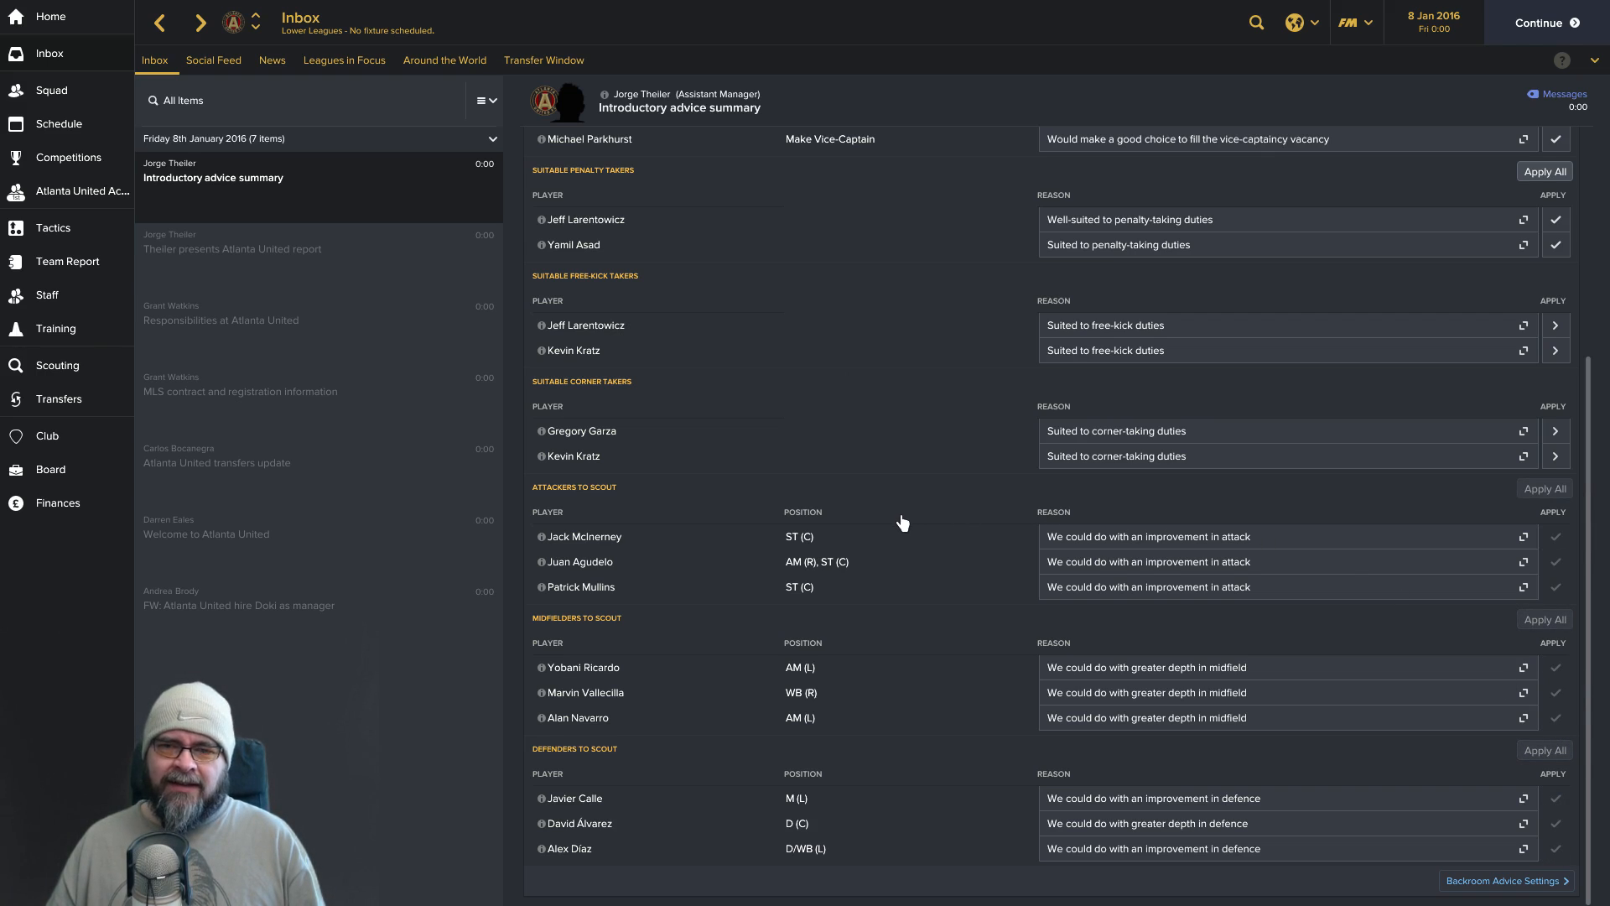
mouse_move(369, 317)
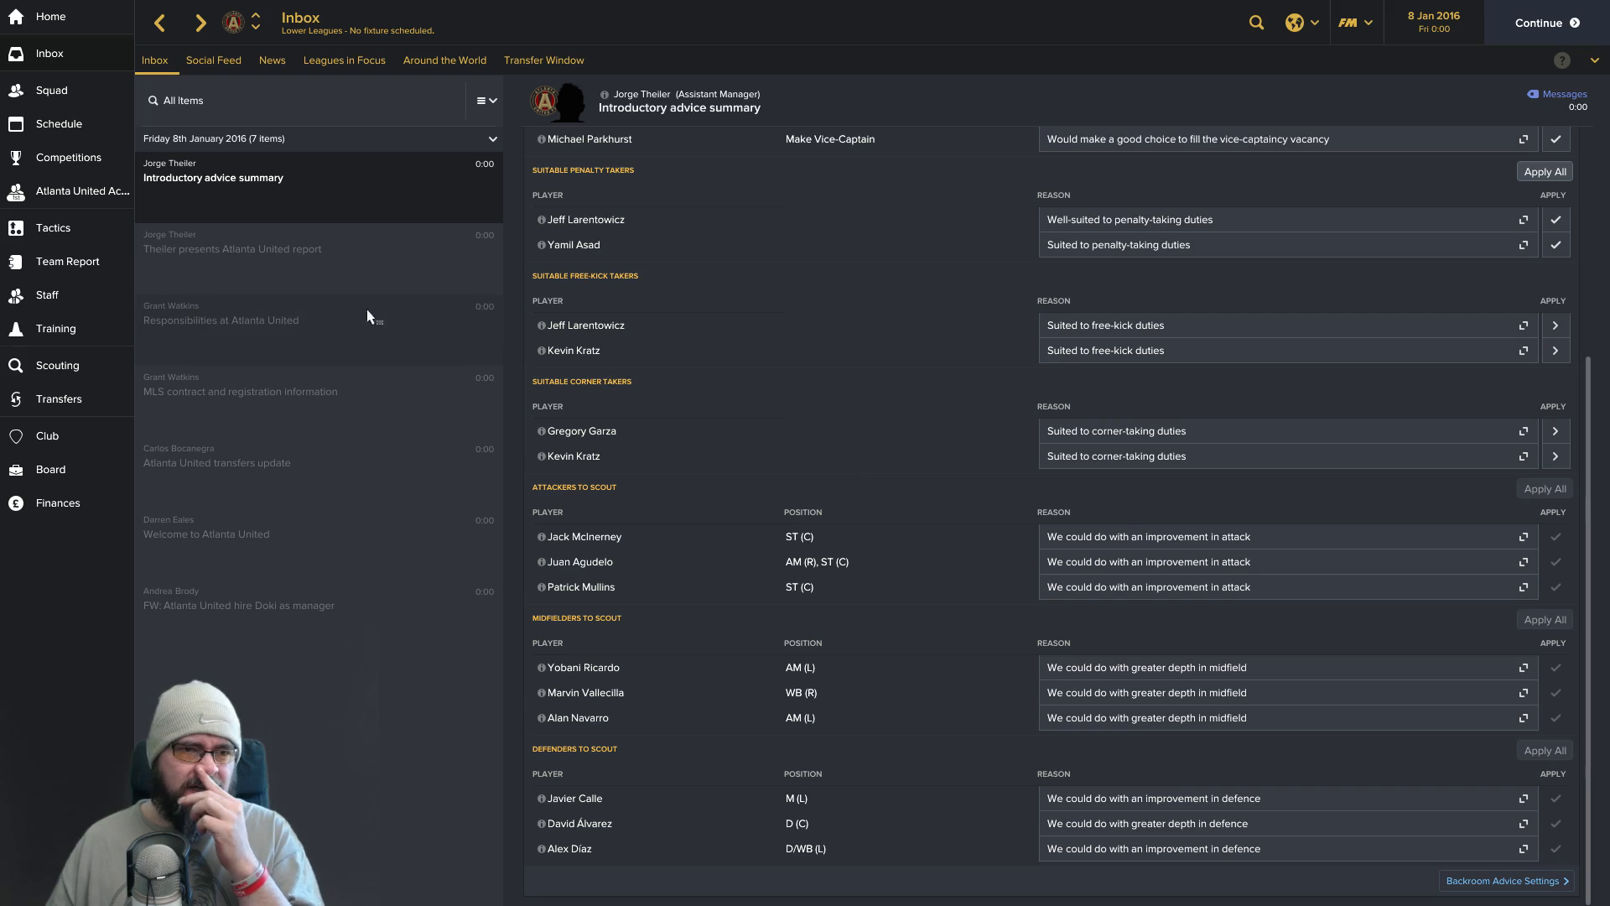
scroll("up", 3)
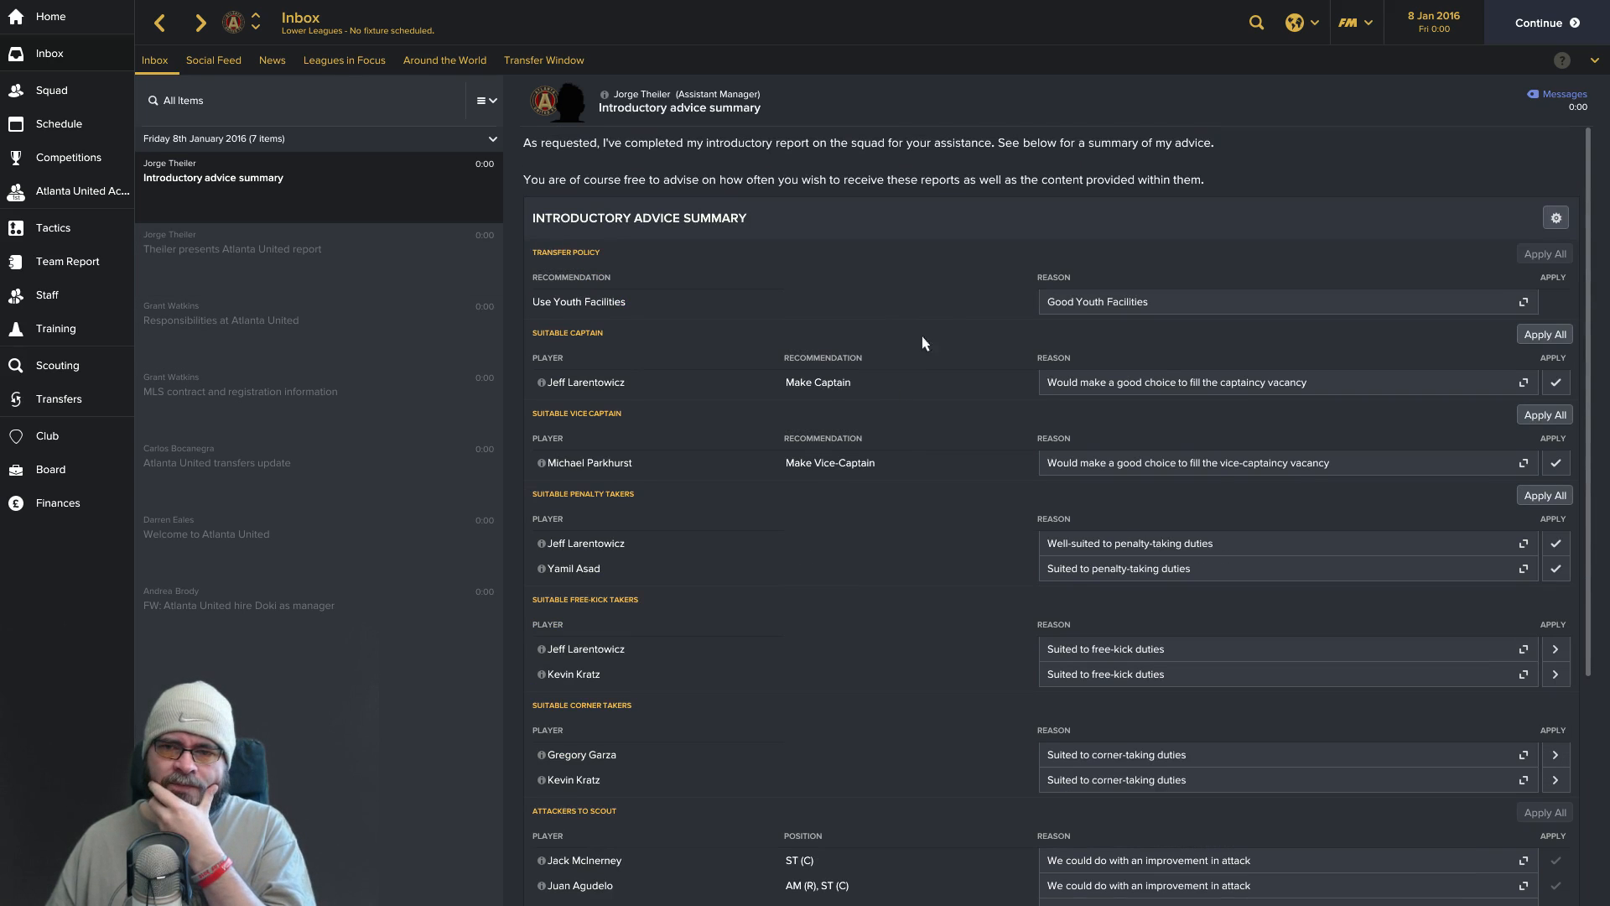
mouse_move(74, 465)
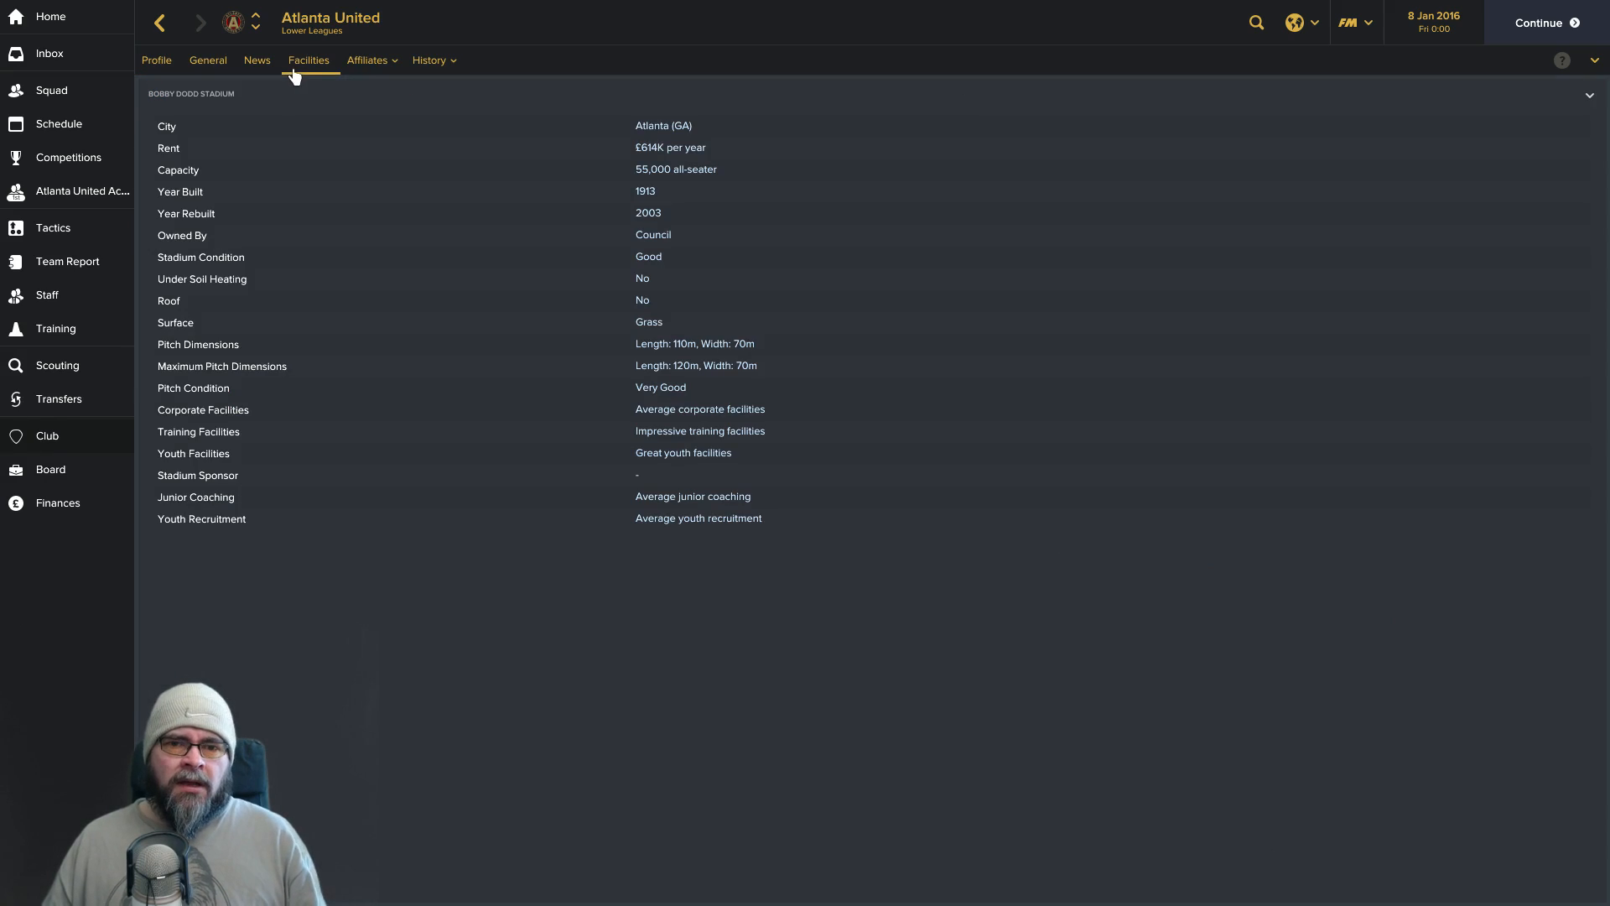
mouse_move(734, 450)
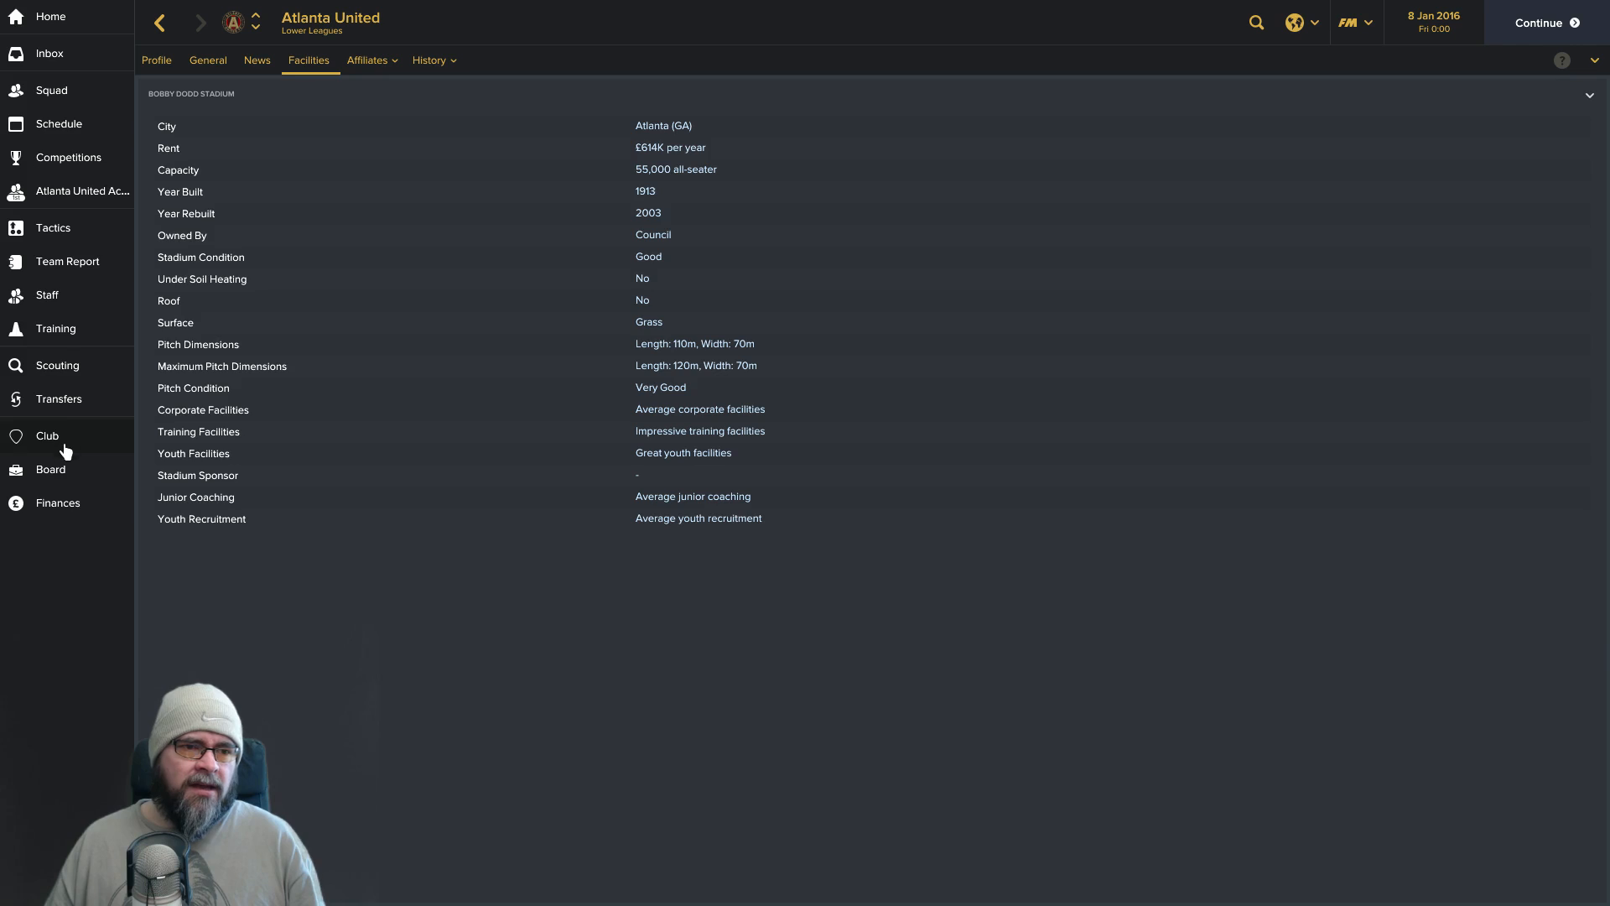
Request improved training facilities from the board (rejected), then bring up the finances summary.
left_click(49, 470)
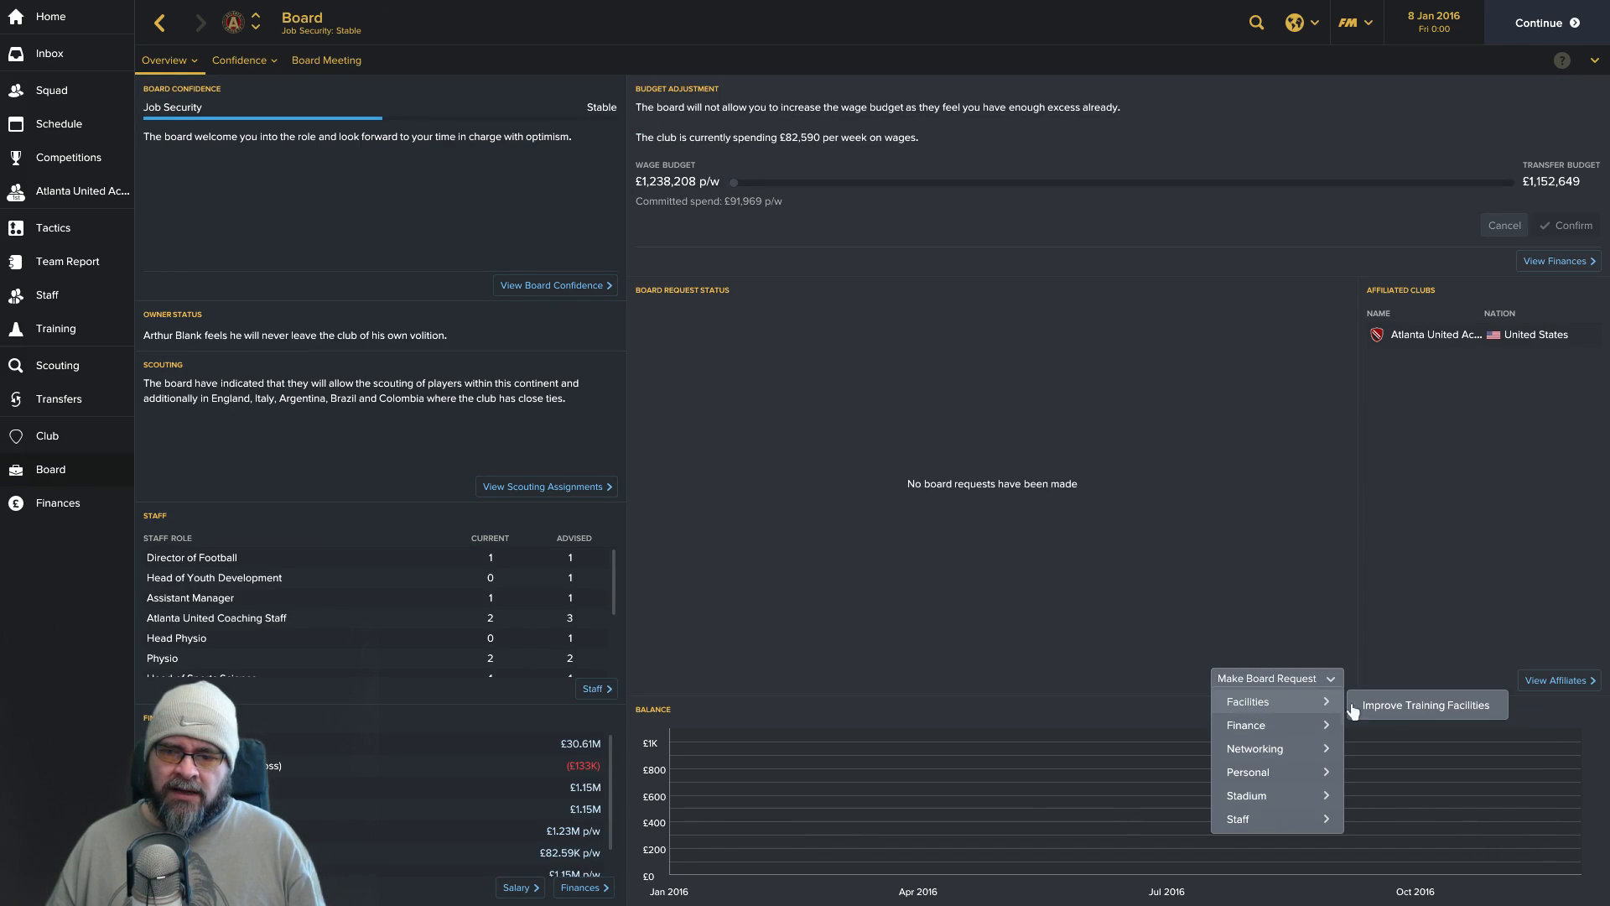
left_click(1426, 705)
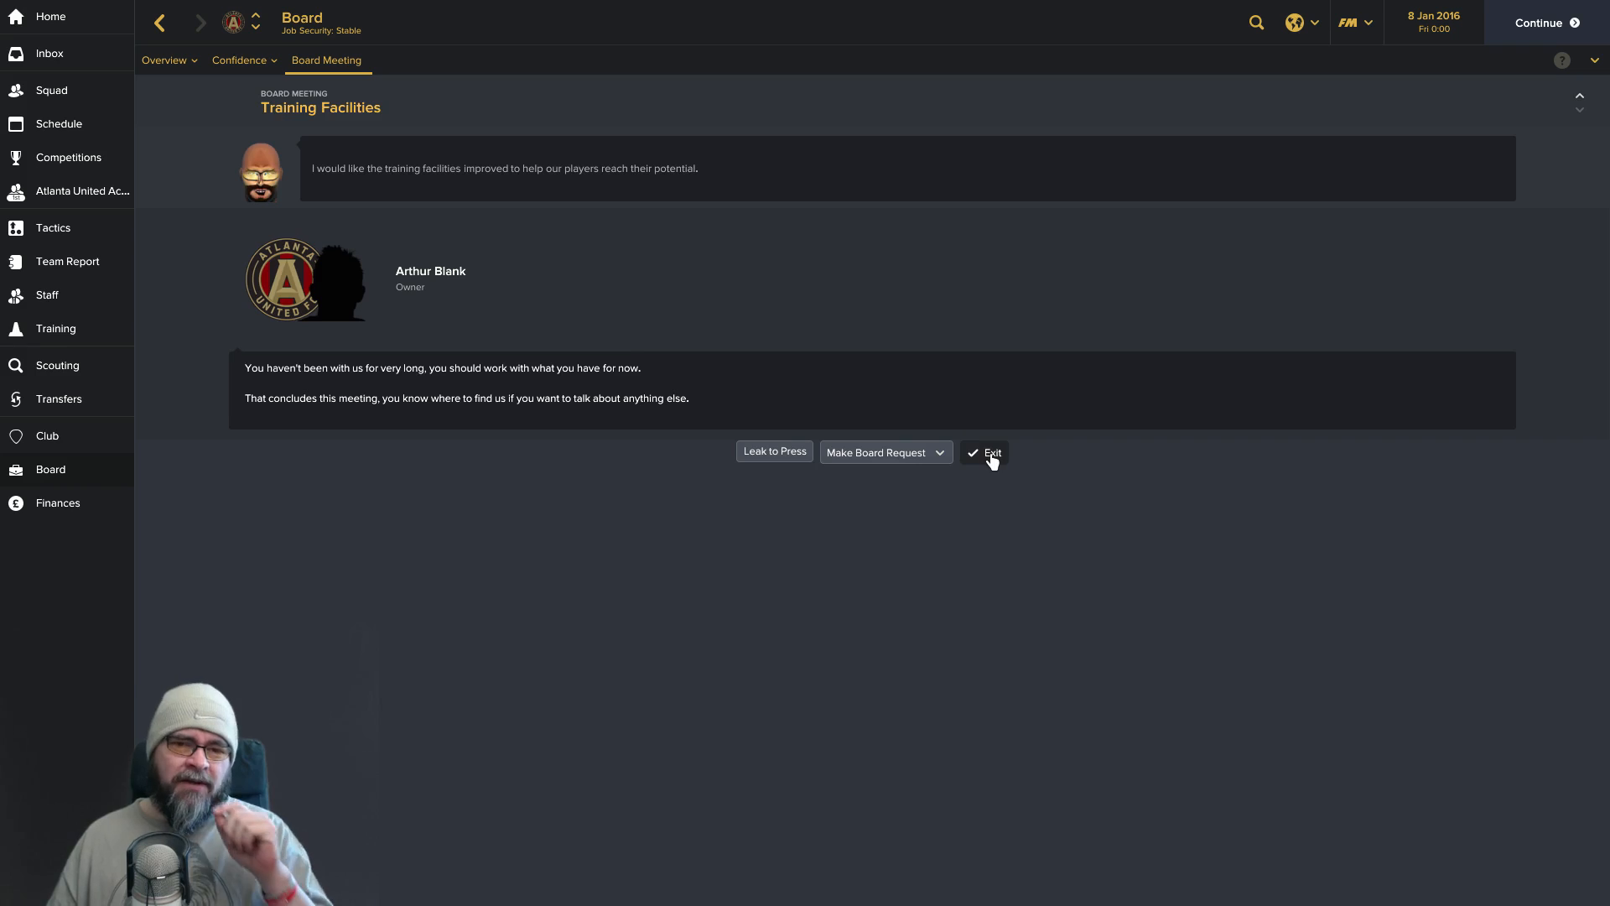
left_click(990, 453)
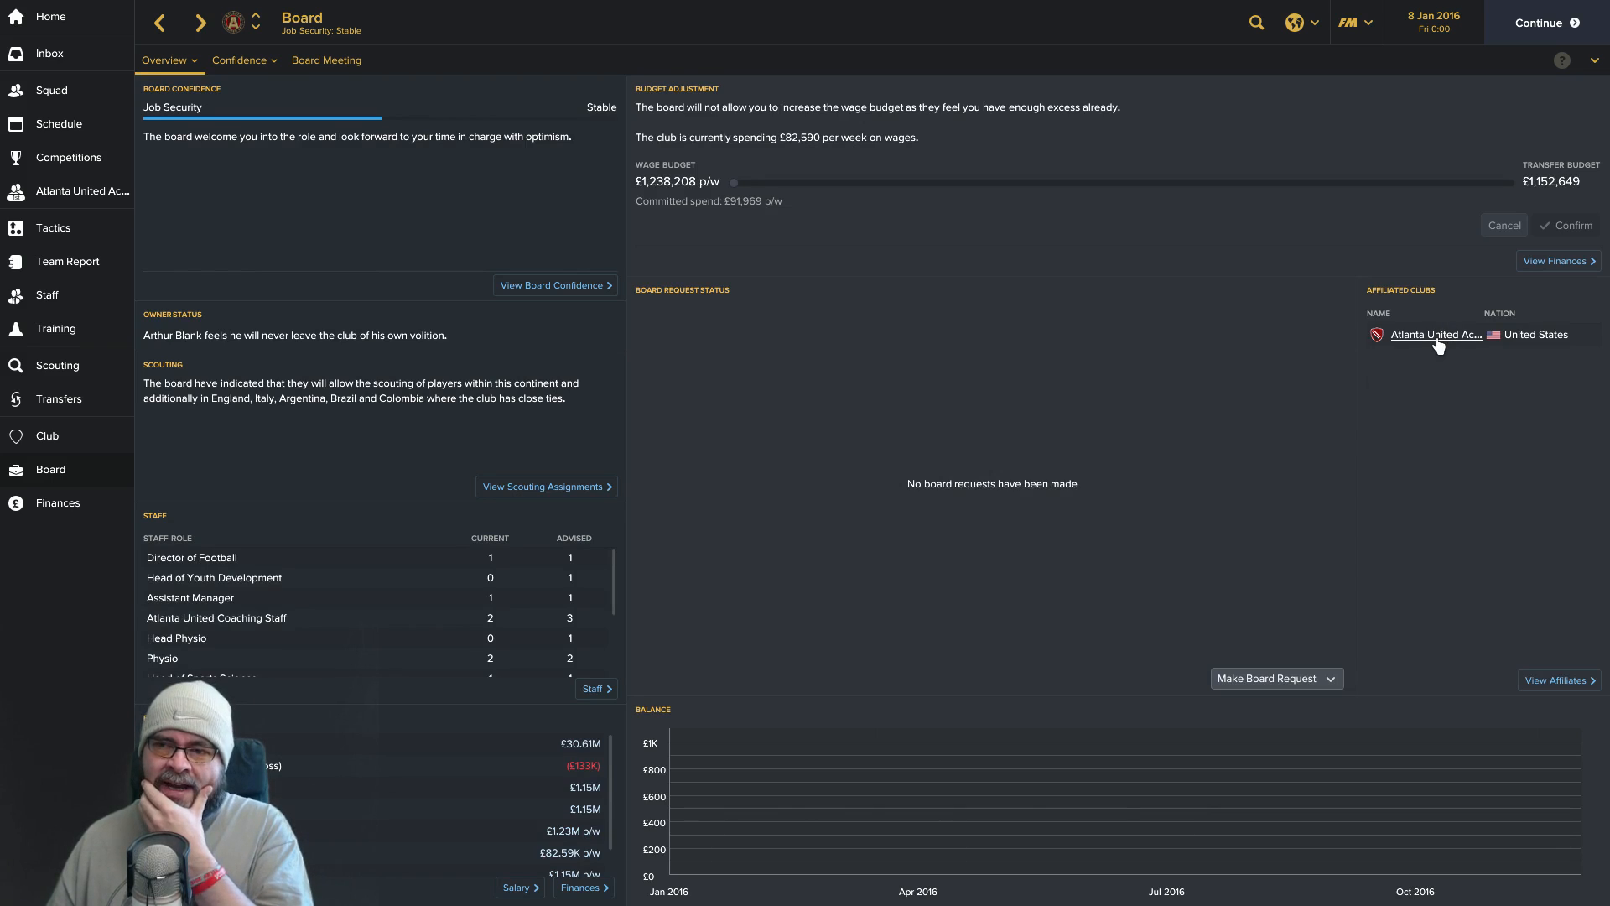
mouse_move(861, 213)
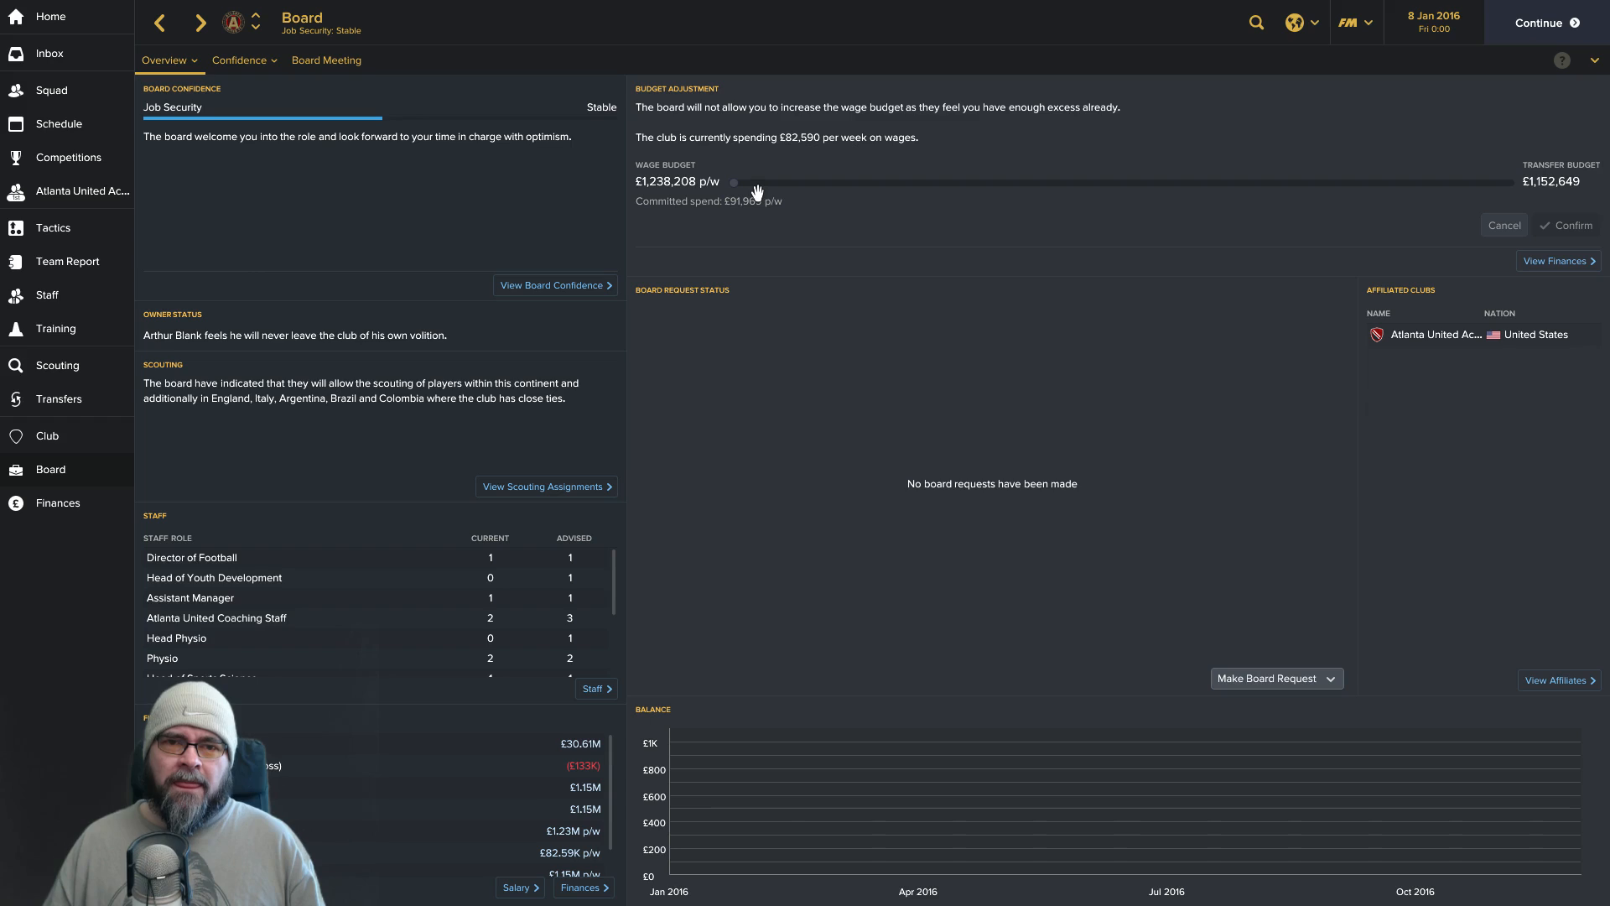
mouse_move(743, 188)
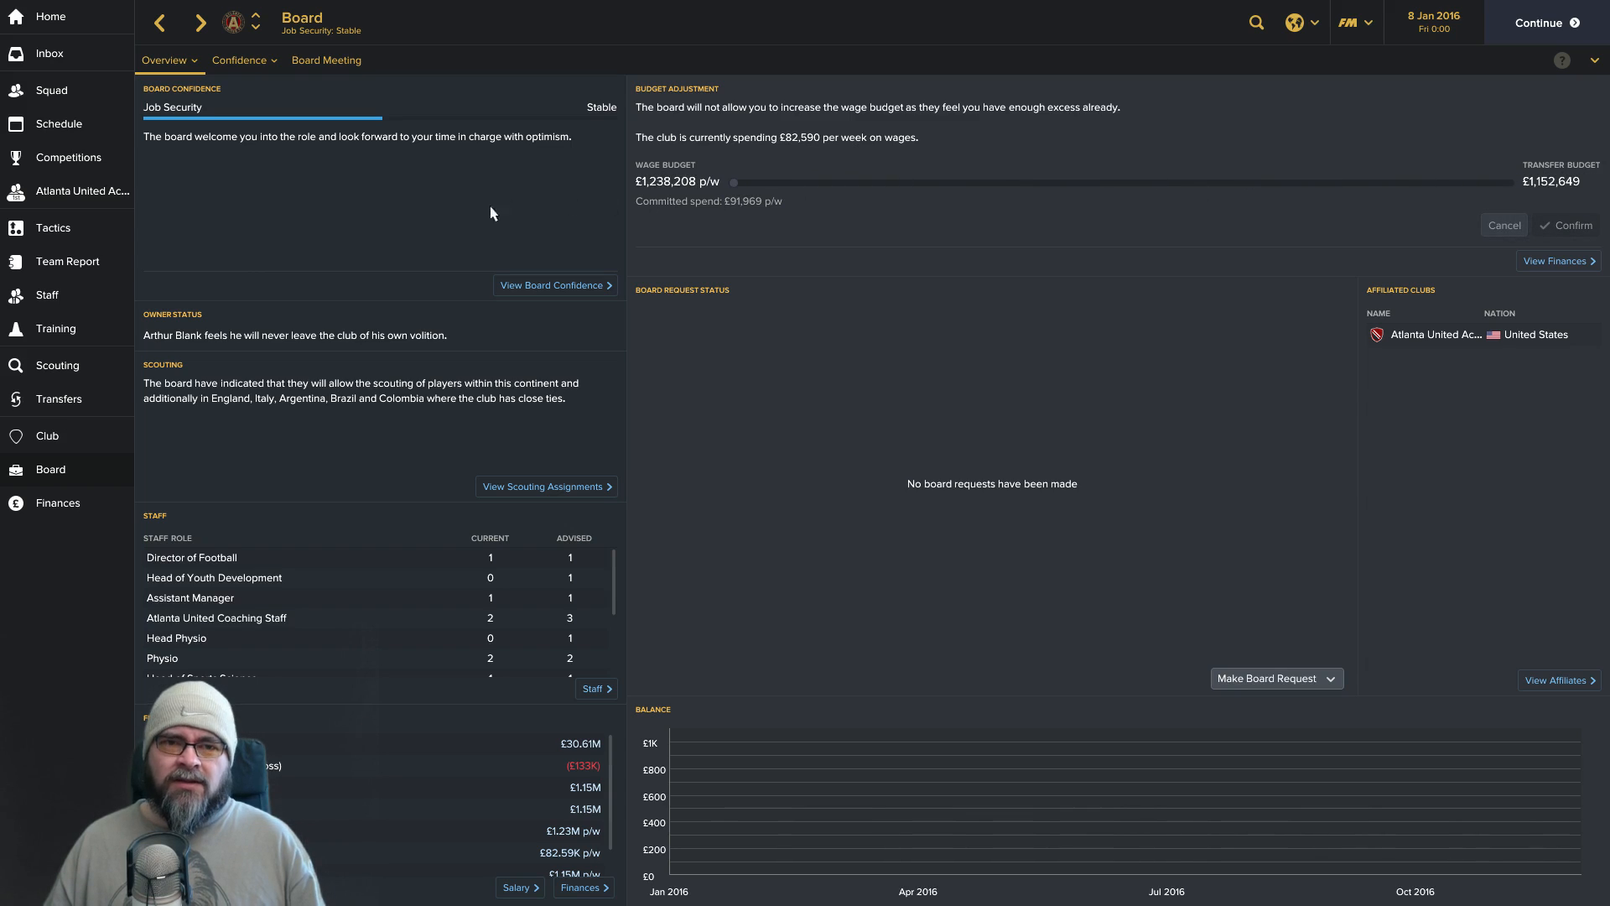
left_click(57, 502)
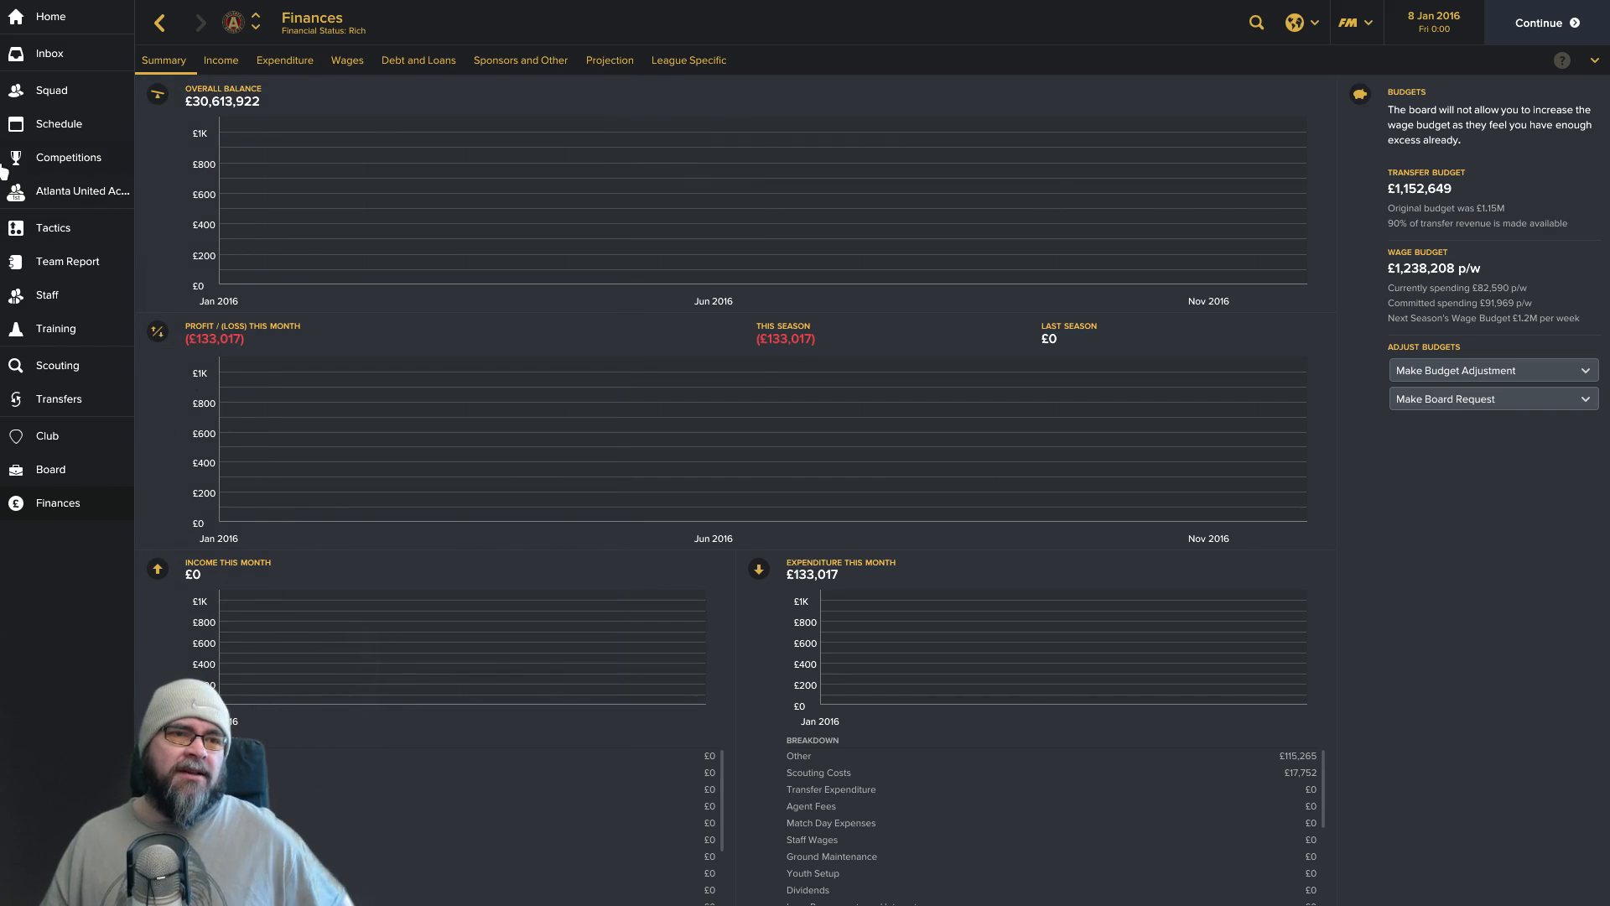
Check the supporters' social feed and inbox messages, then continue past 8 January 2016.
left_click(50, 89)
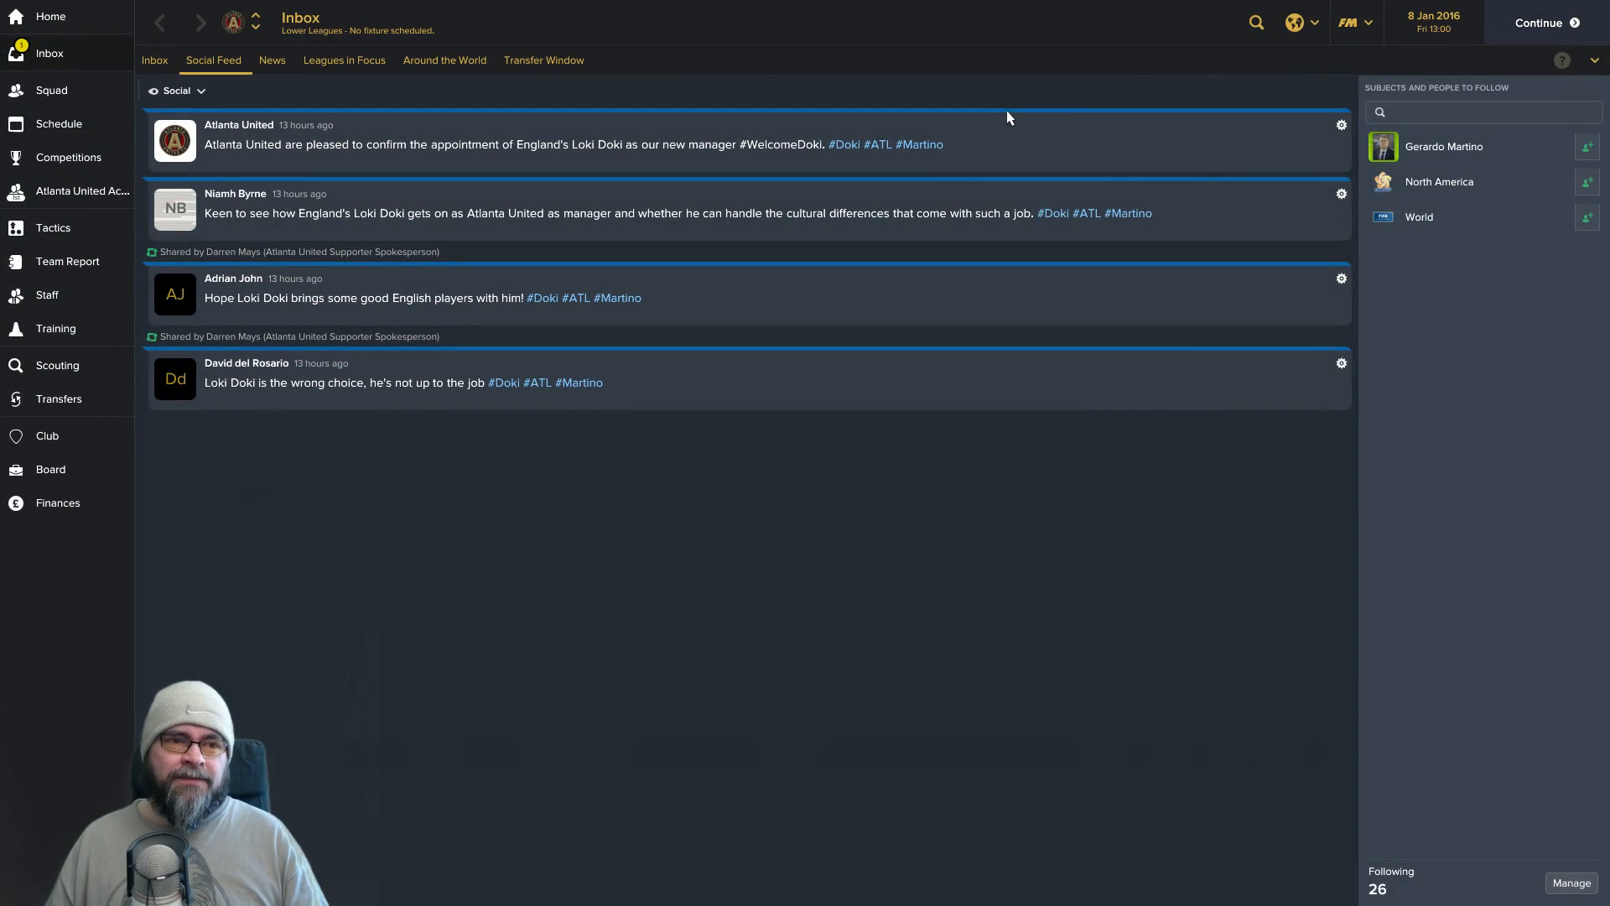
mouse_move(418, 149)
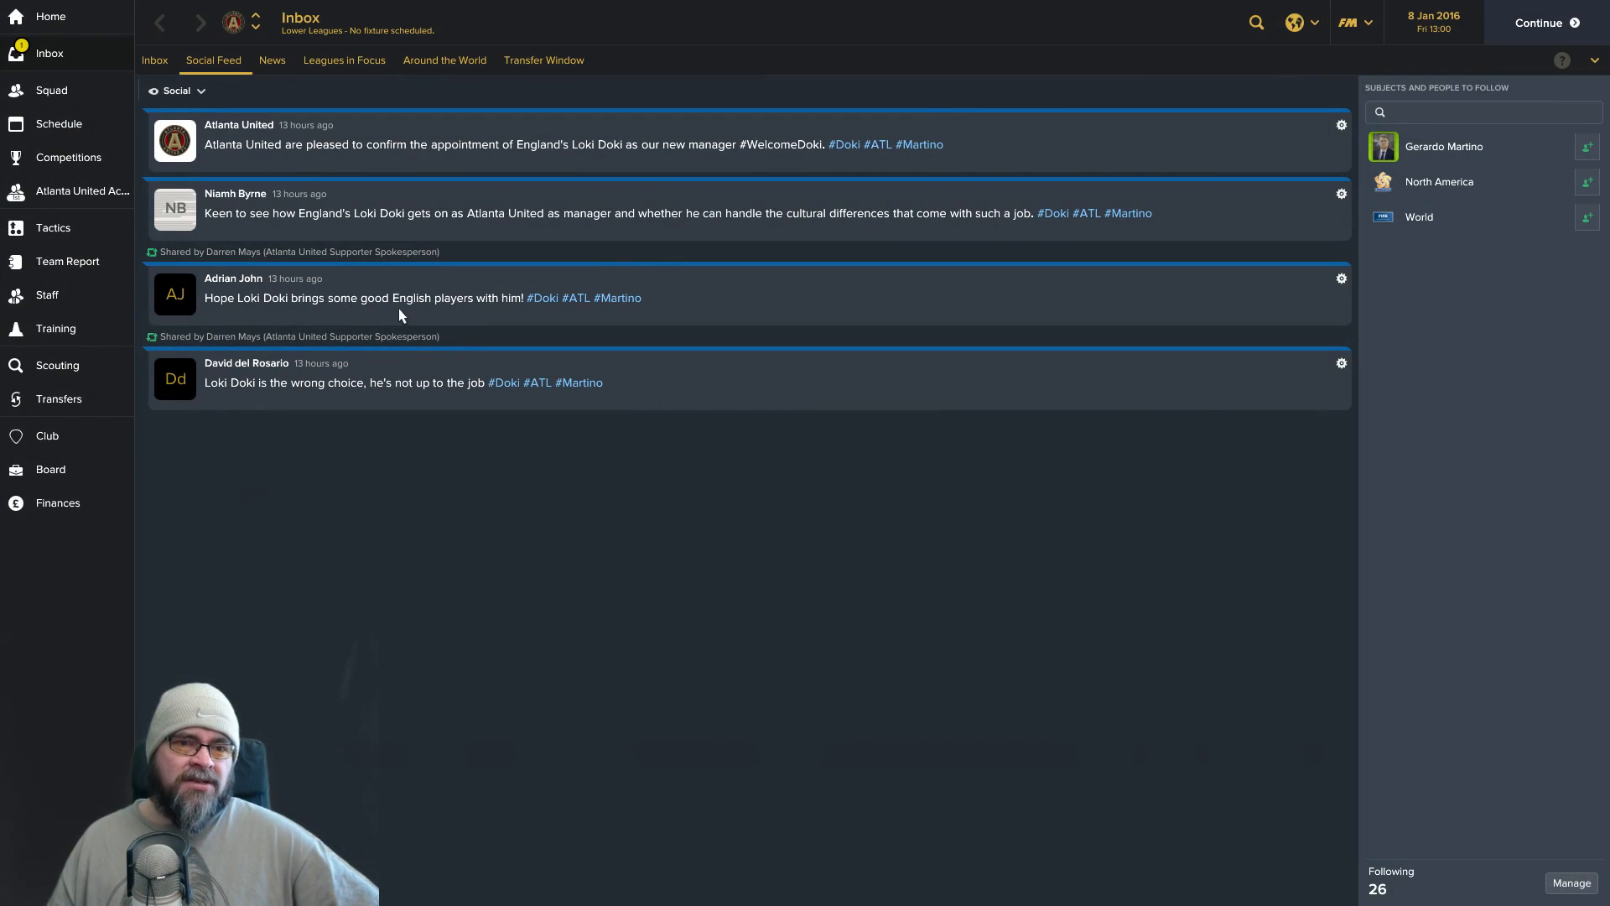
mouse_move(416, 405)
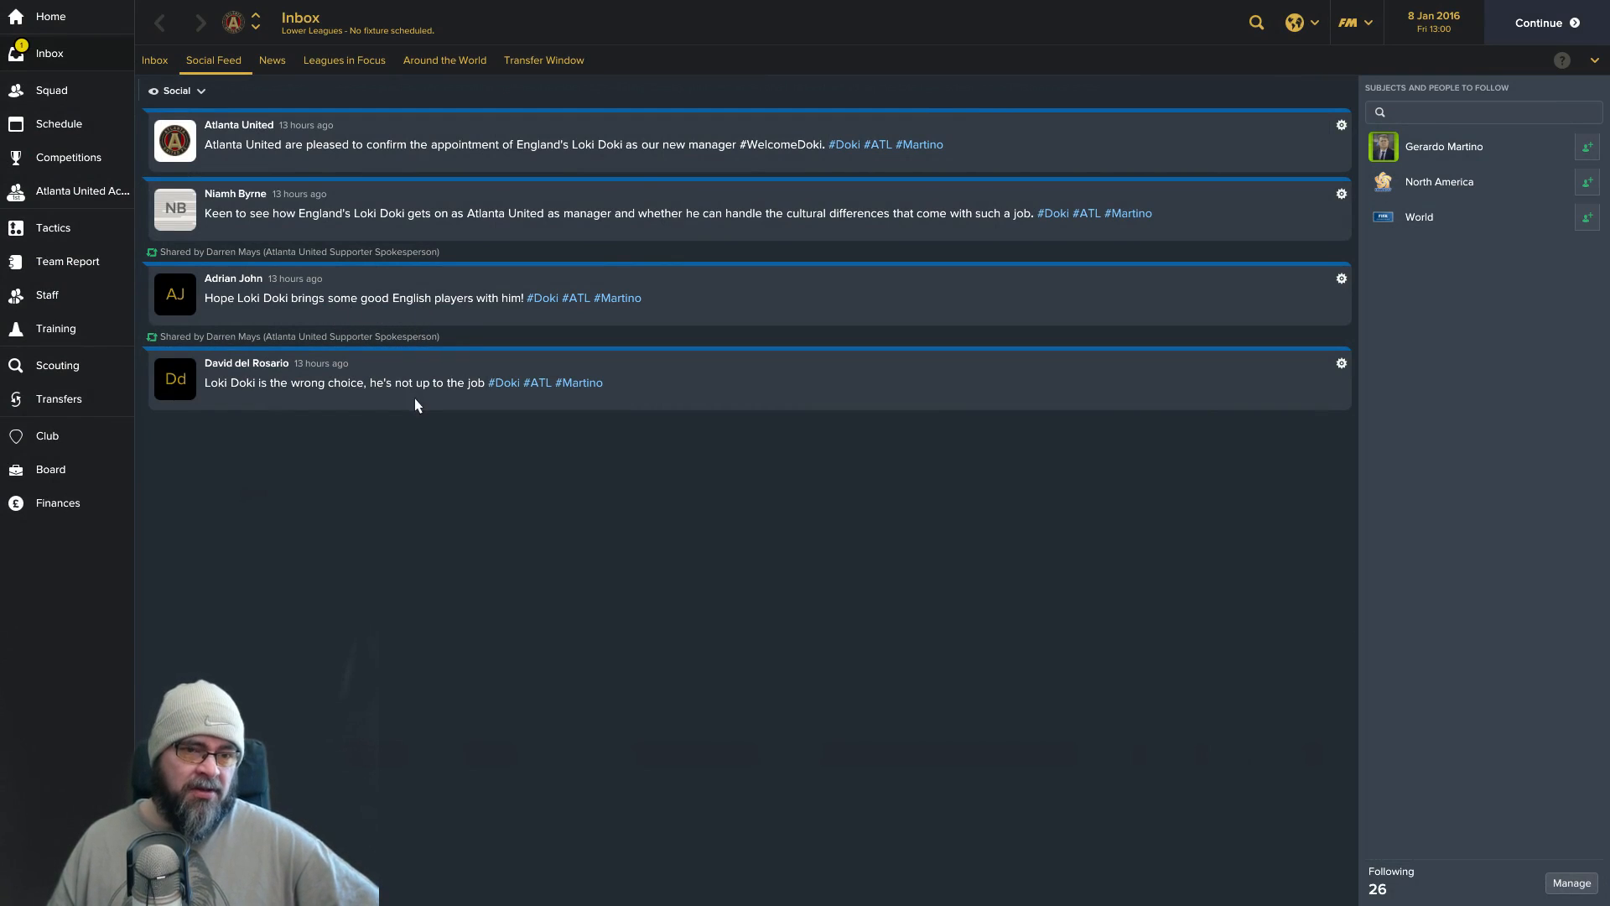
mouse_move(399, 401)
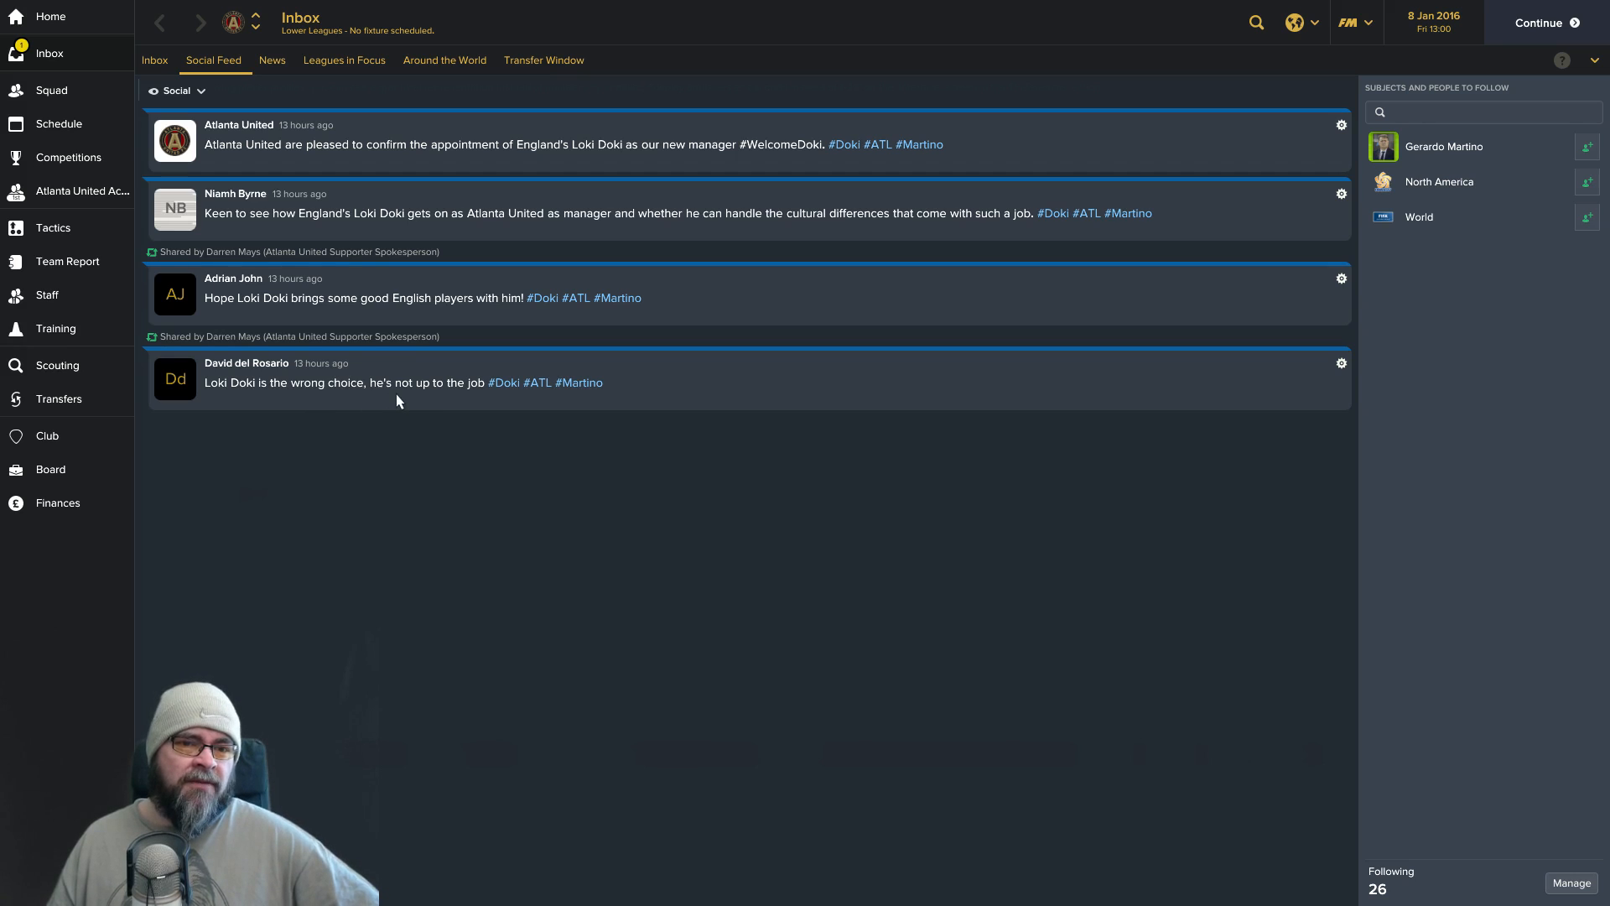
mouse_move(507, 272)
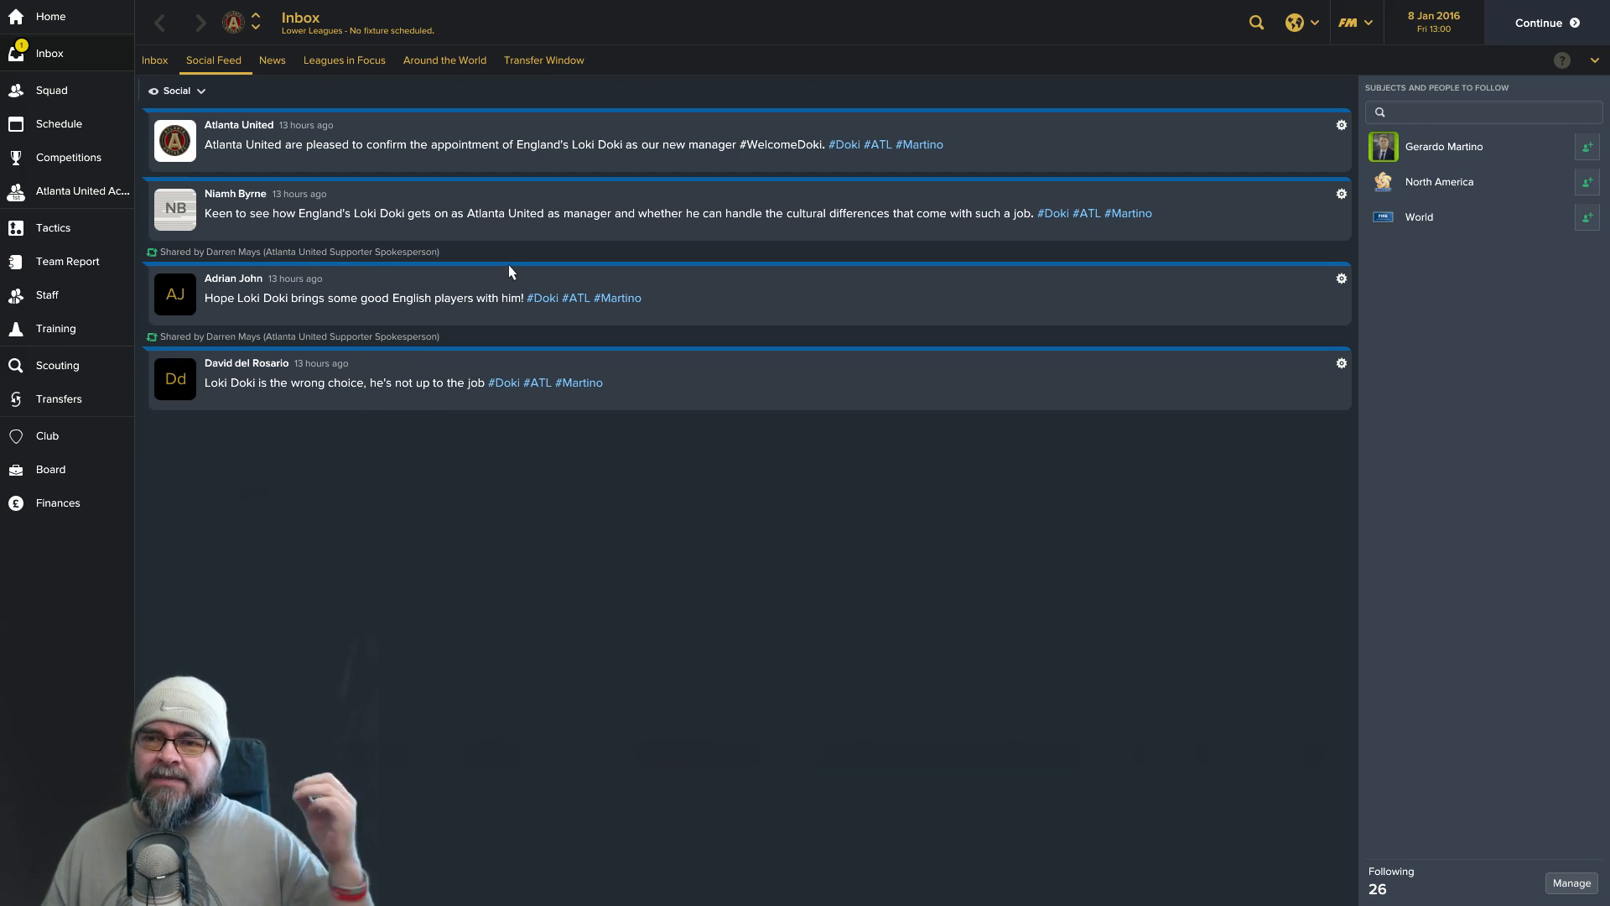
mouse_move(99, 191)
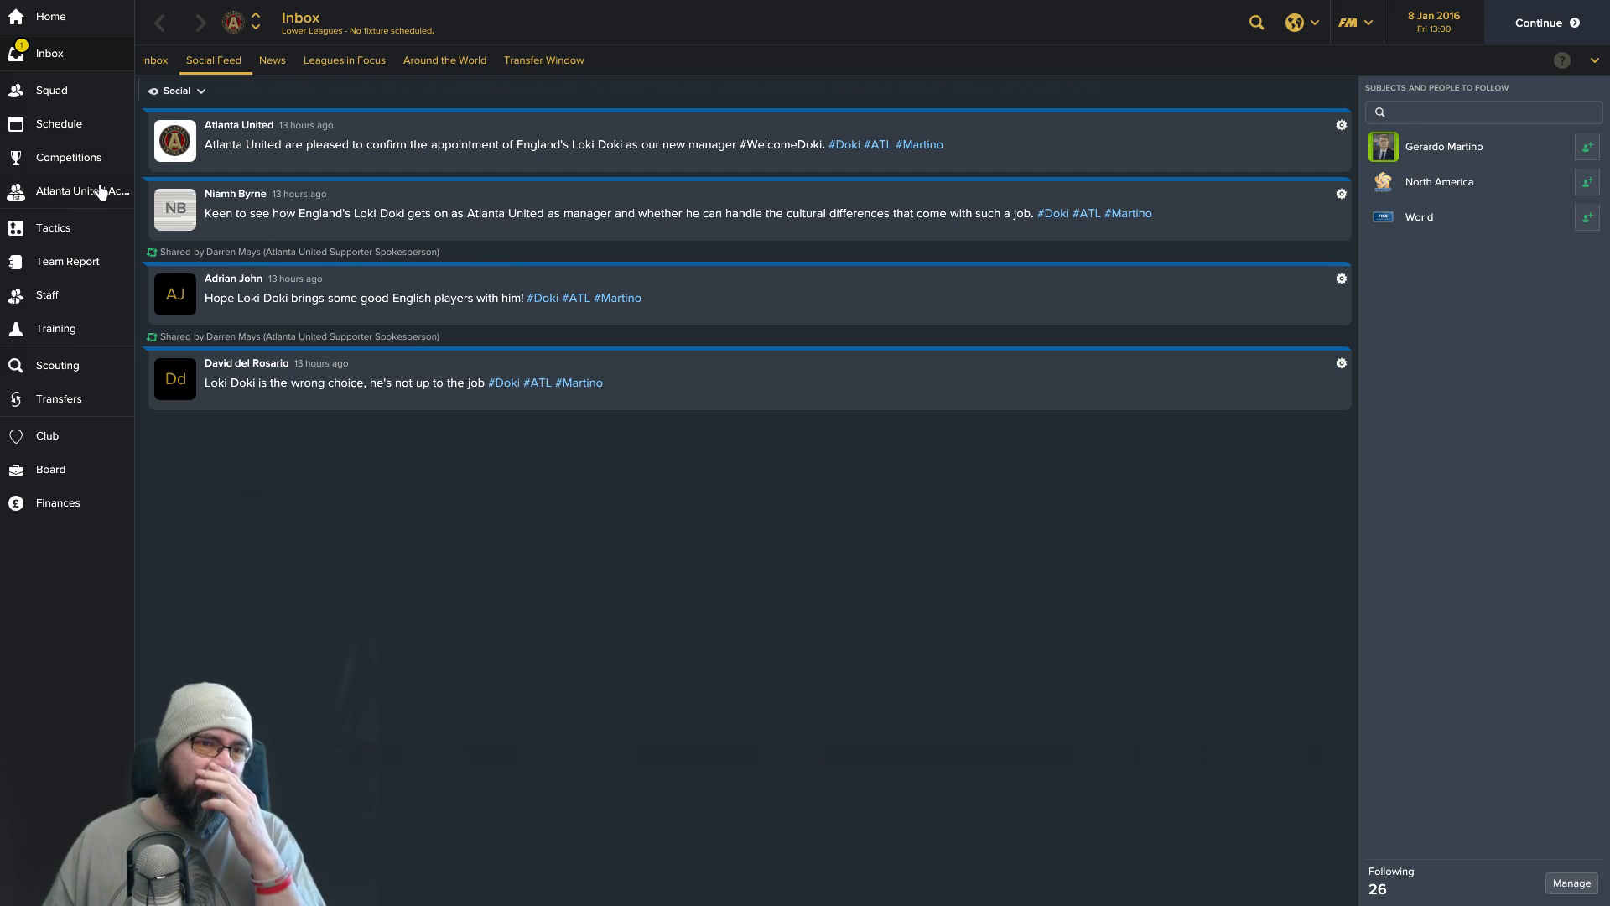
left_click(155, 60)
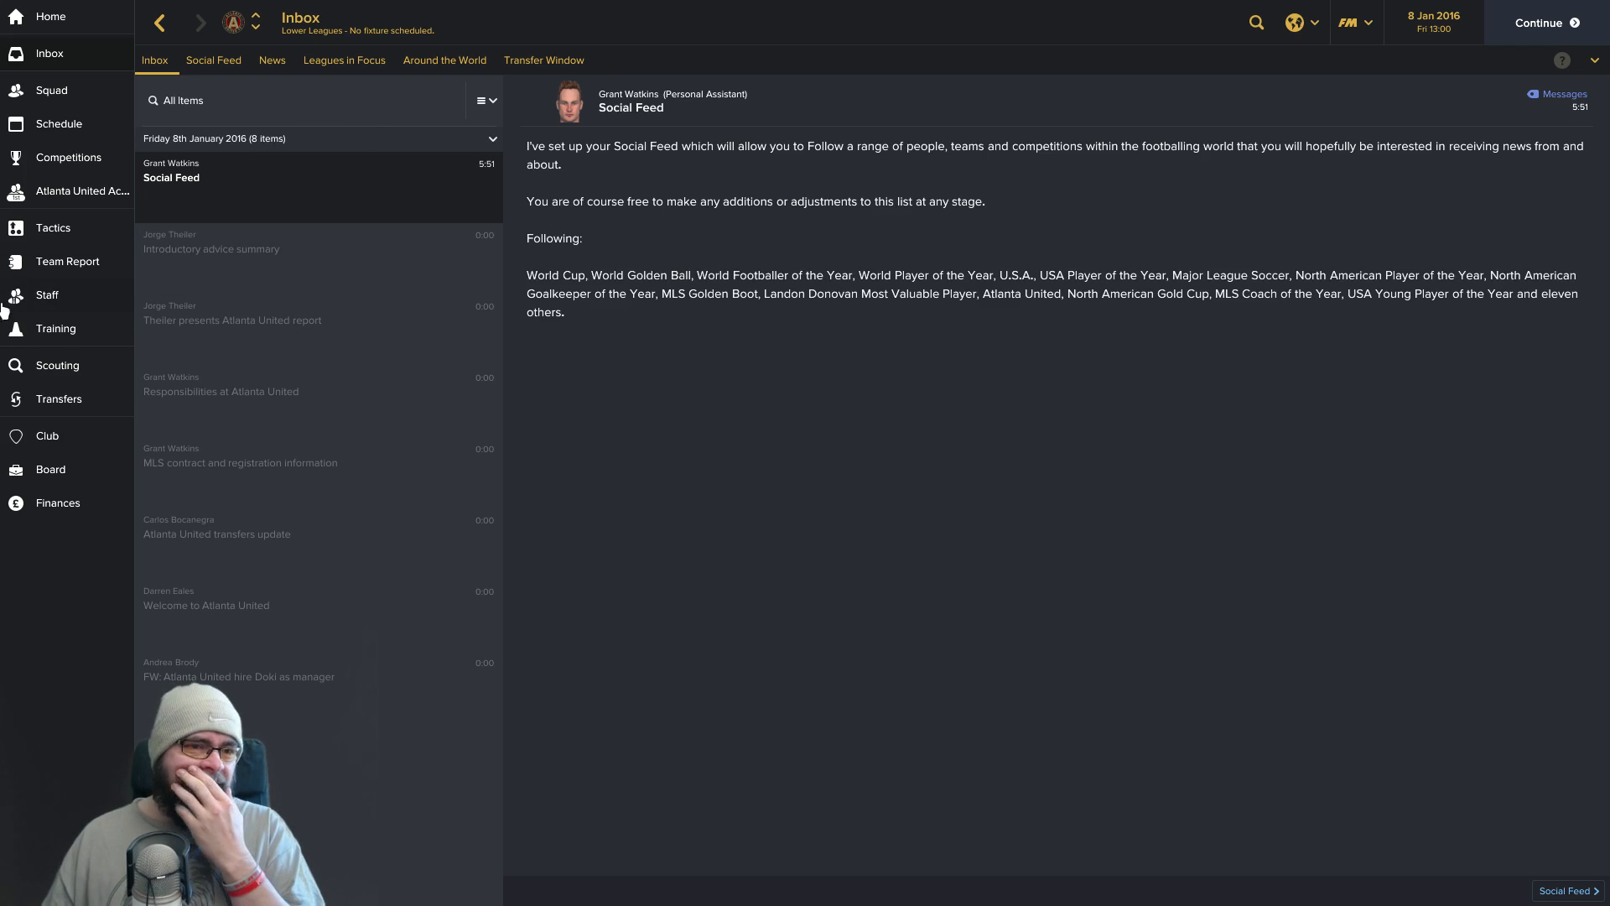
mouse_move(1510, 28)
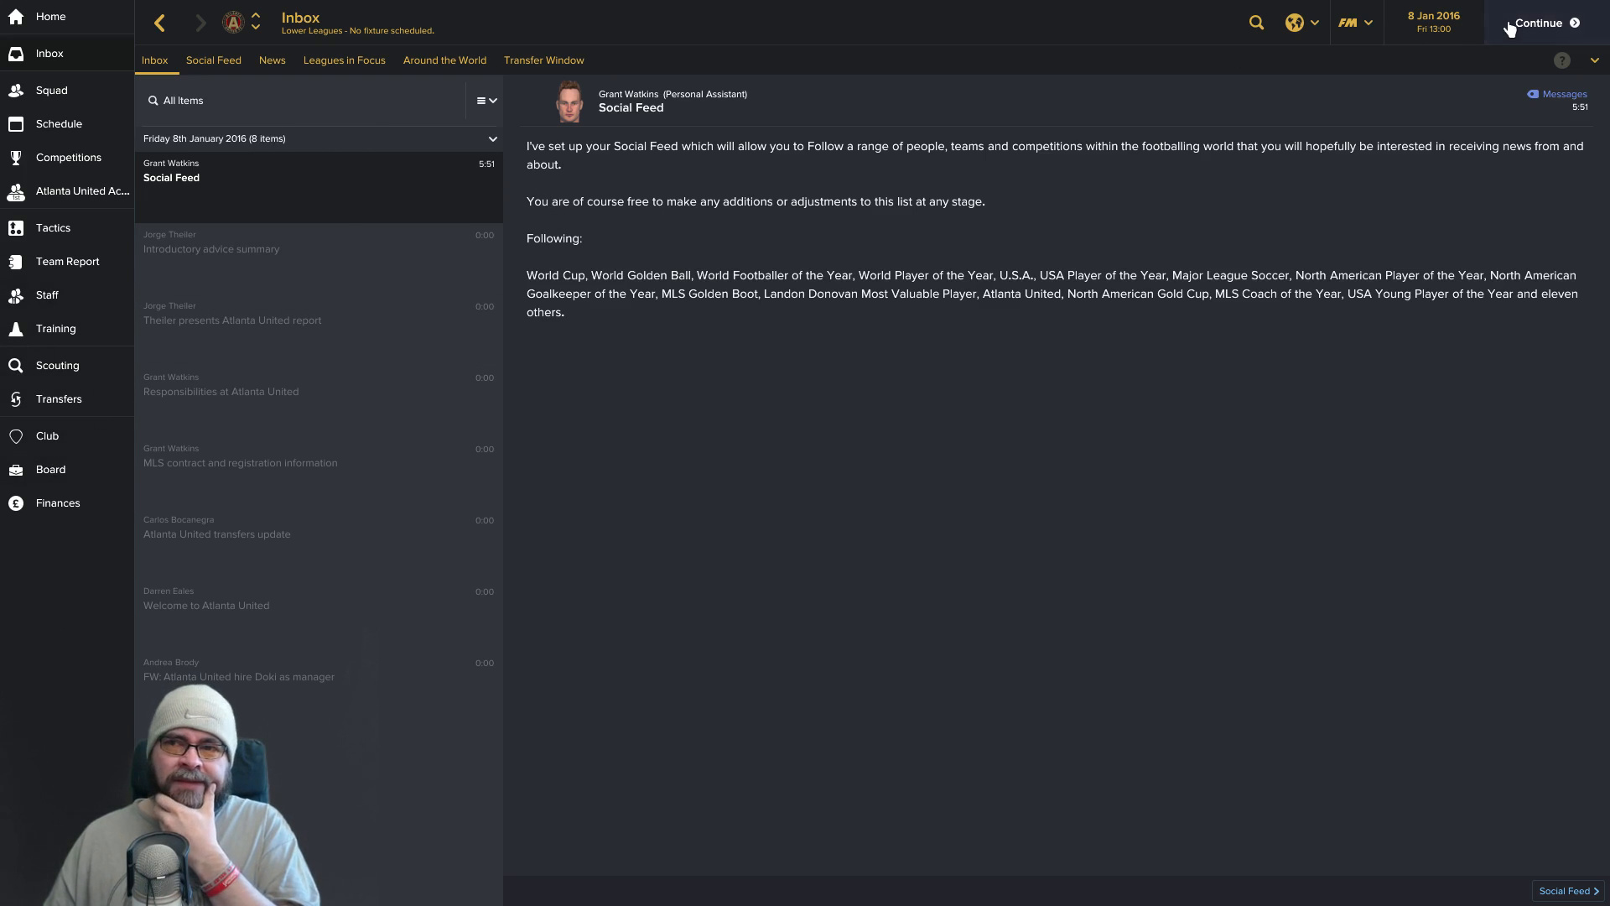
left_click(1540, 22)
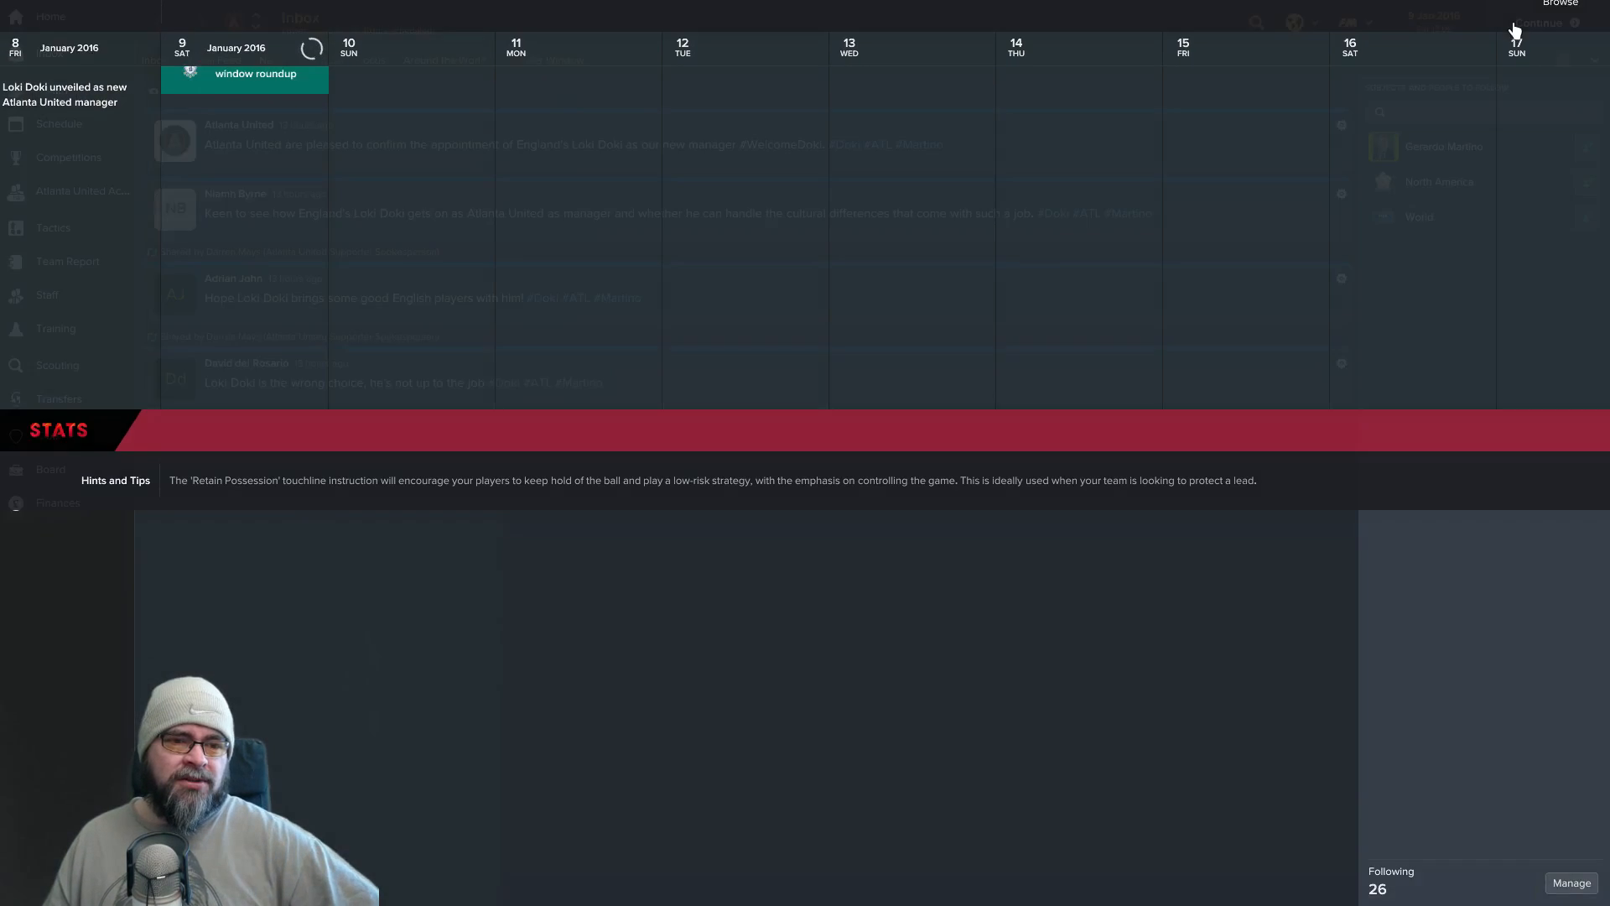
Show the Add/Remove Leagues overview of loaded nations from Argentina to Uruguay.
left_click(1356, 22)
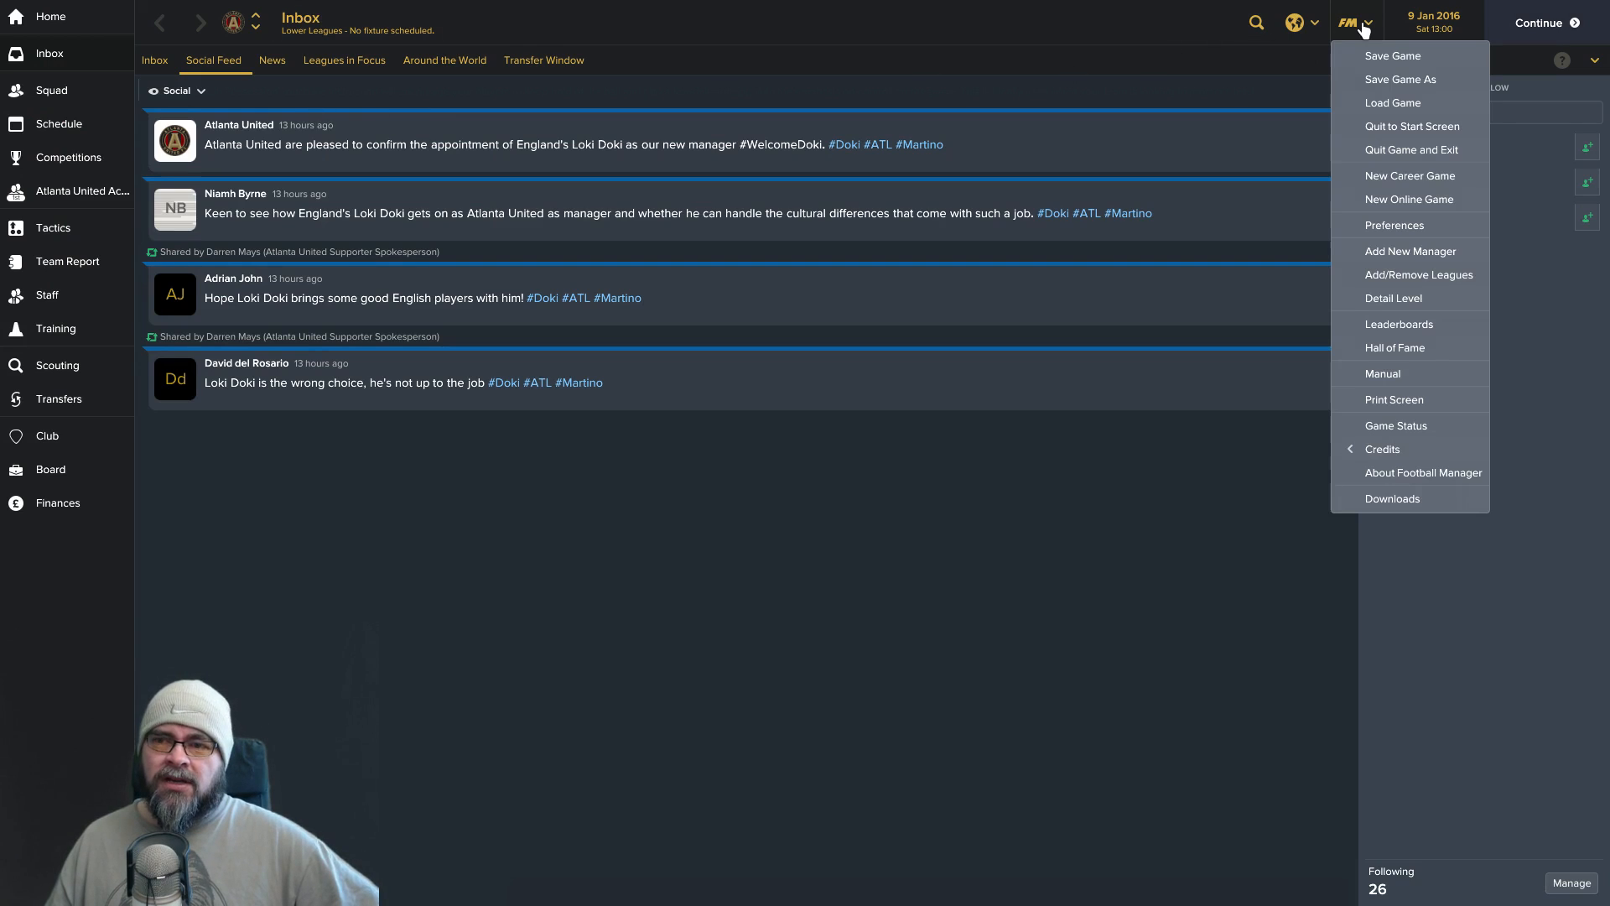
left_click(1420, 273)
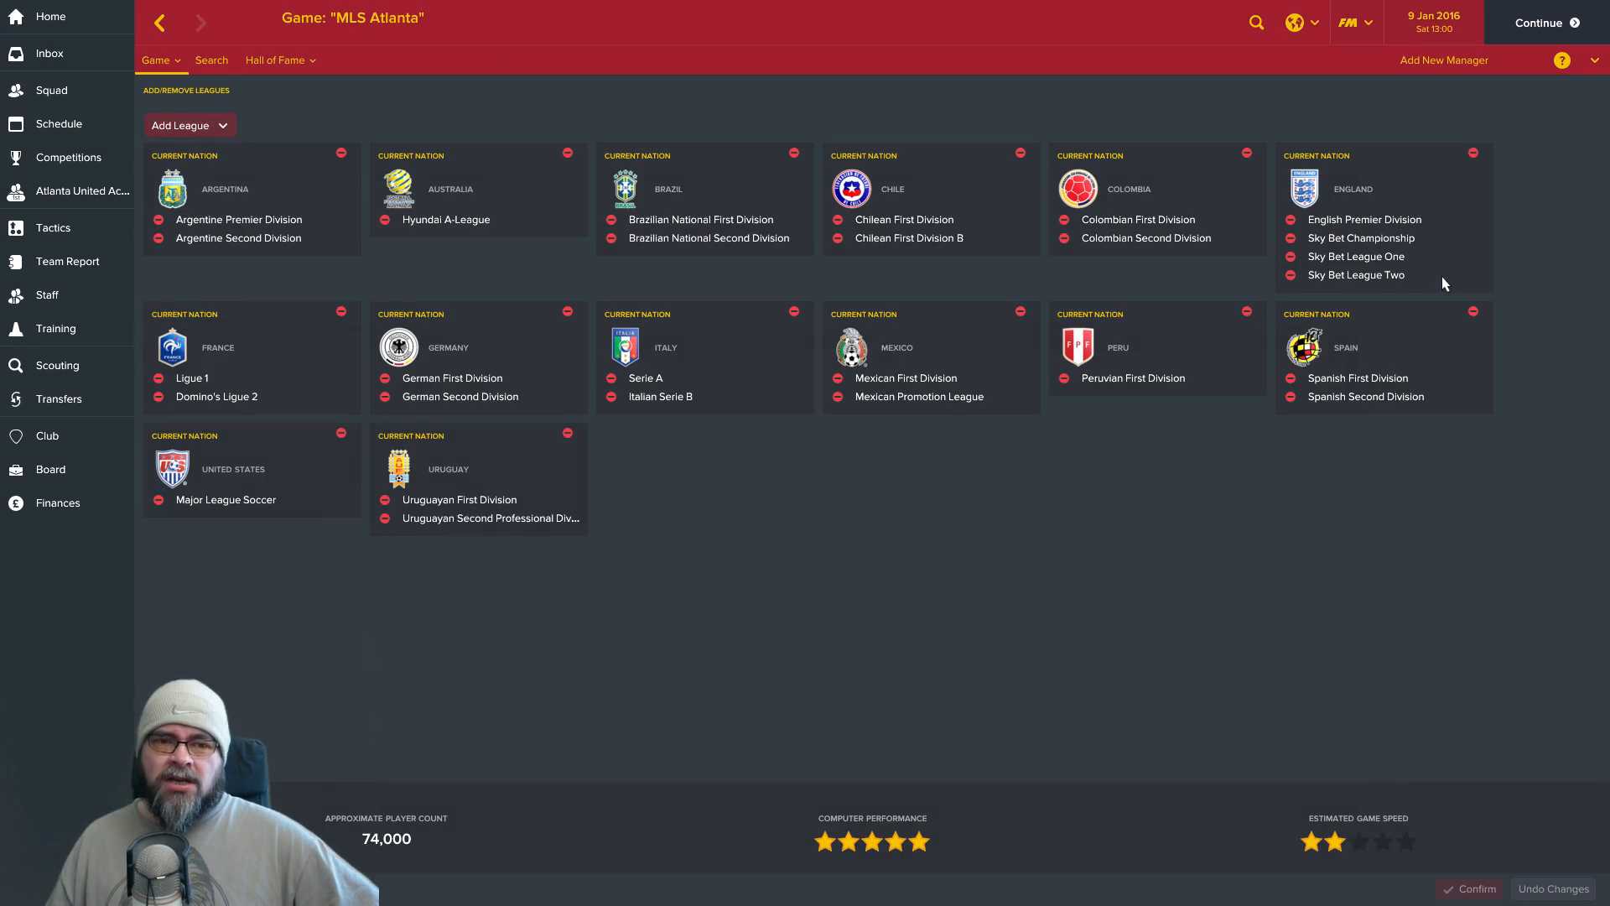
mouse_move(852, 702)
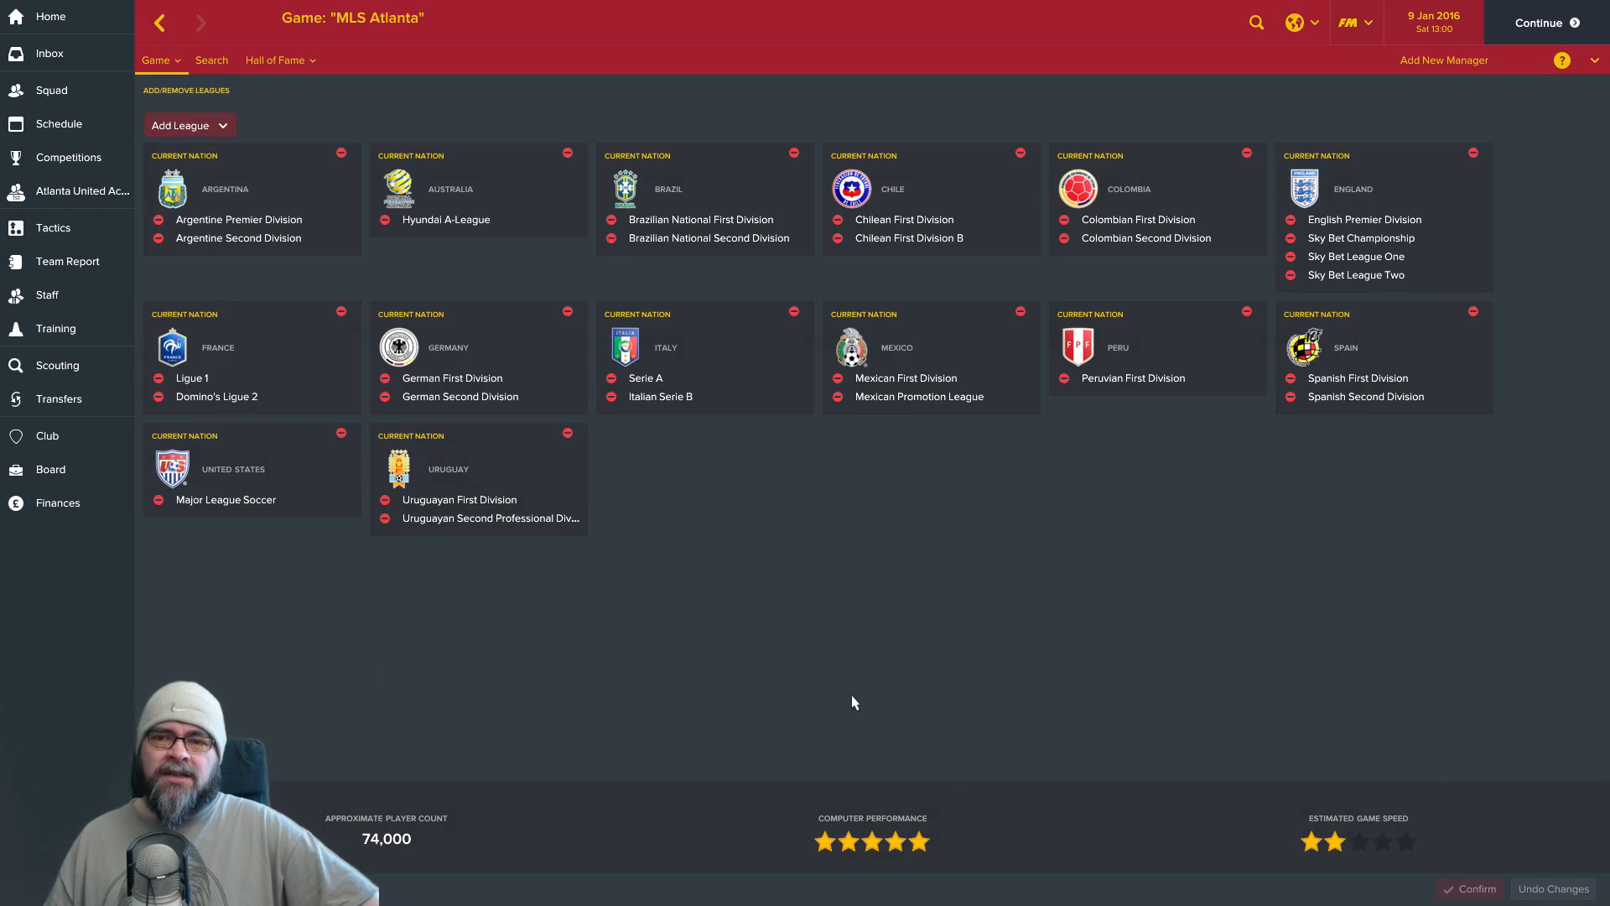
mouse_move(359, 706)
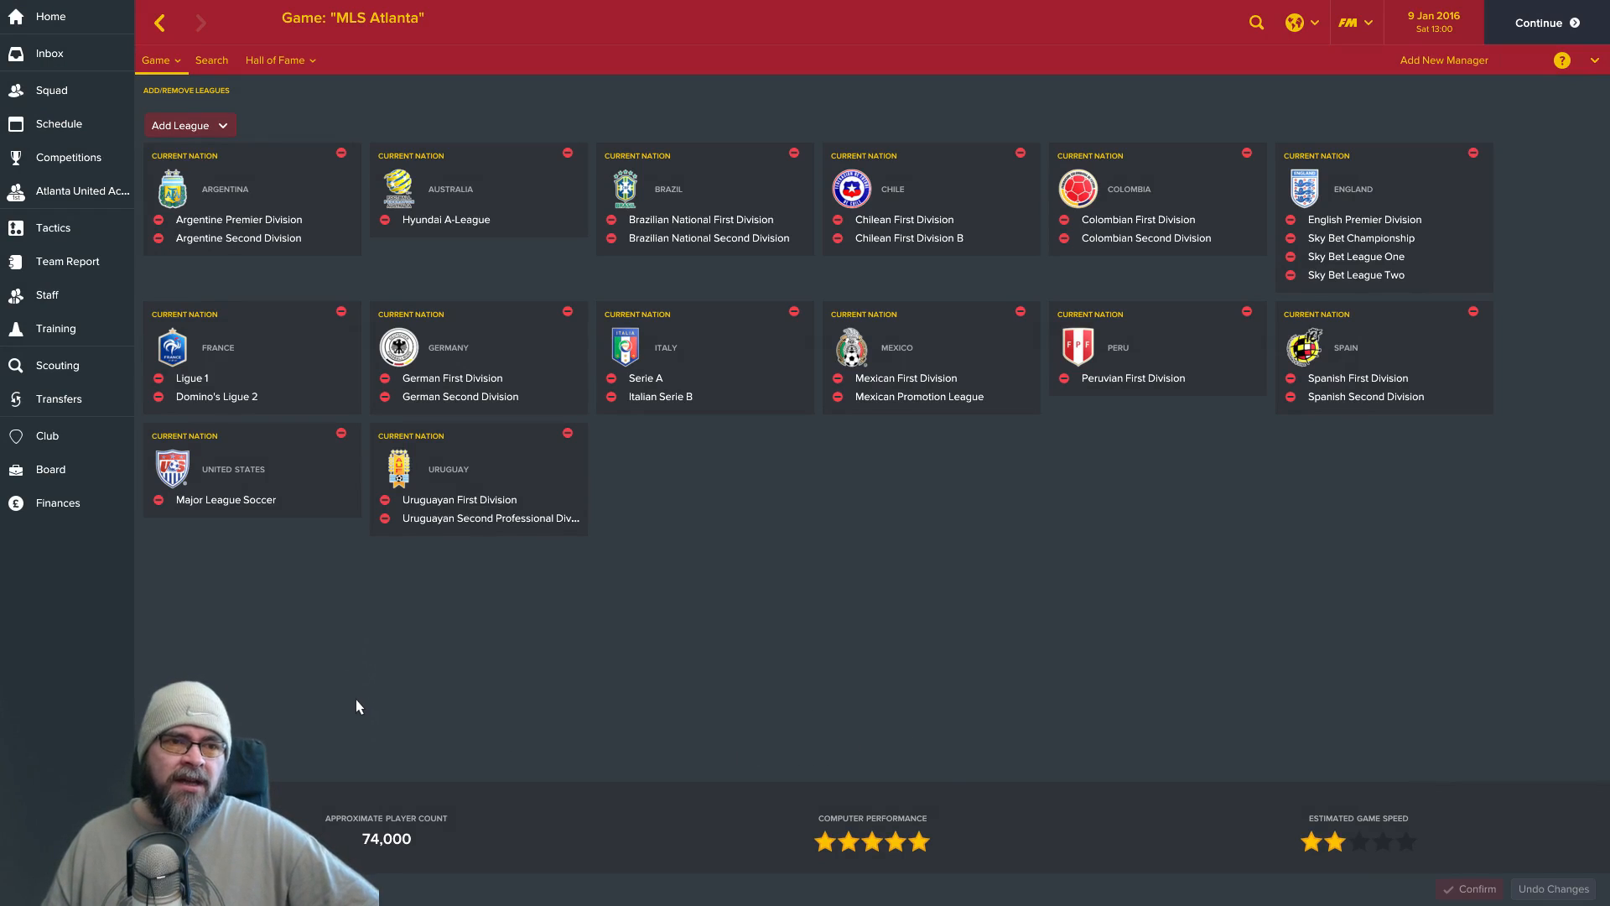
mouse_move(428, 259)
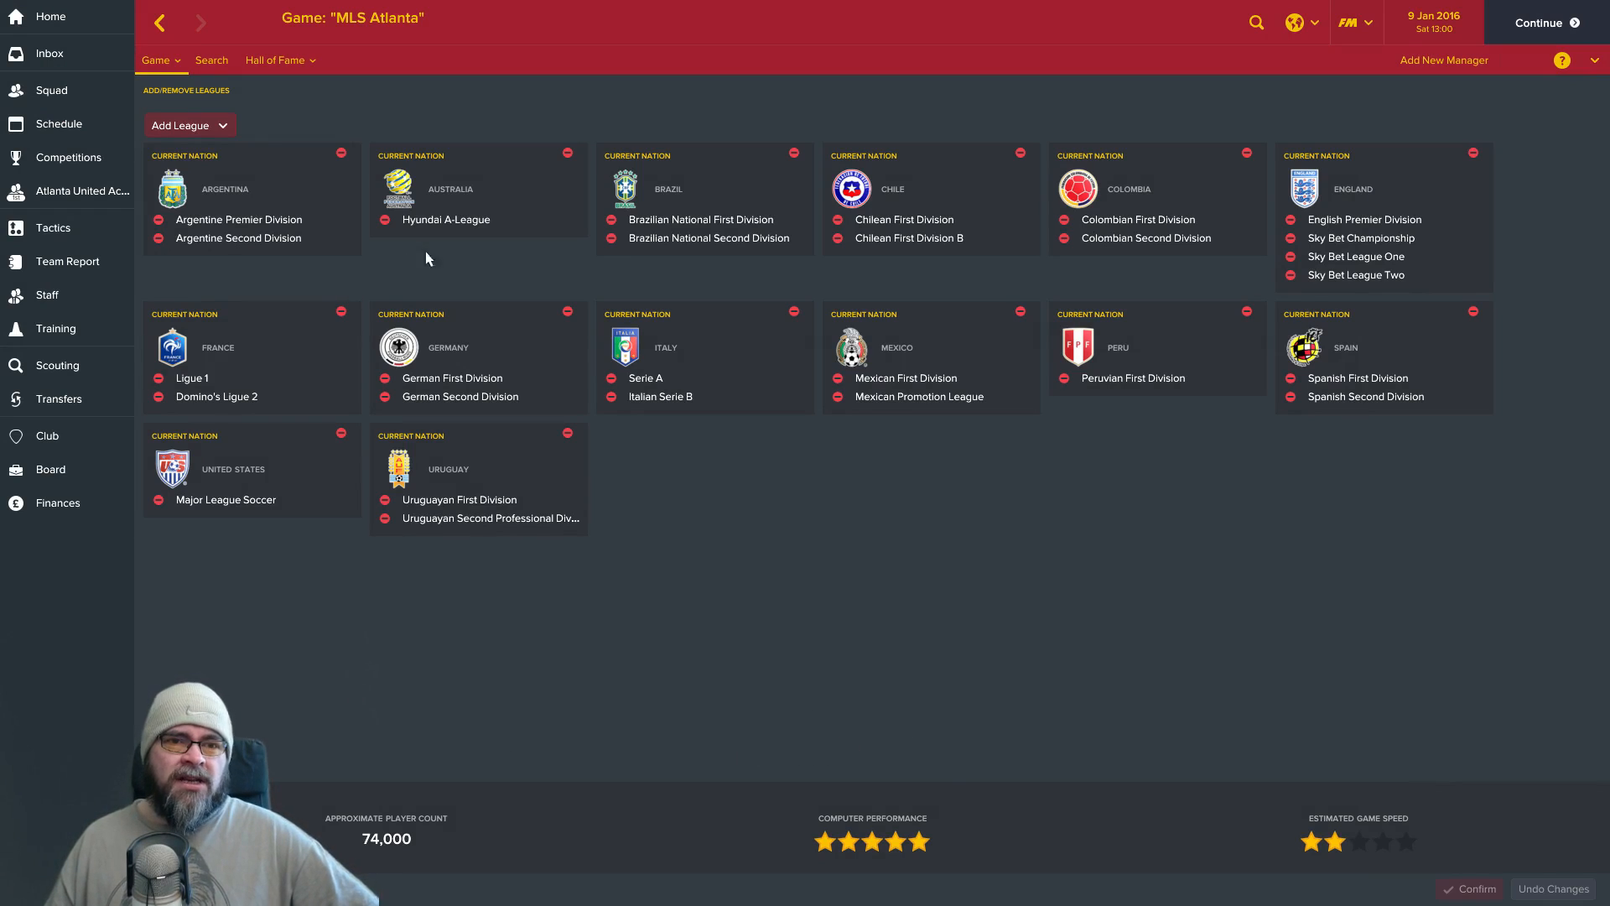
mouse_move(1365, 220)
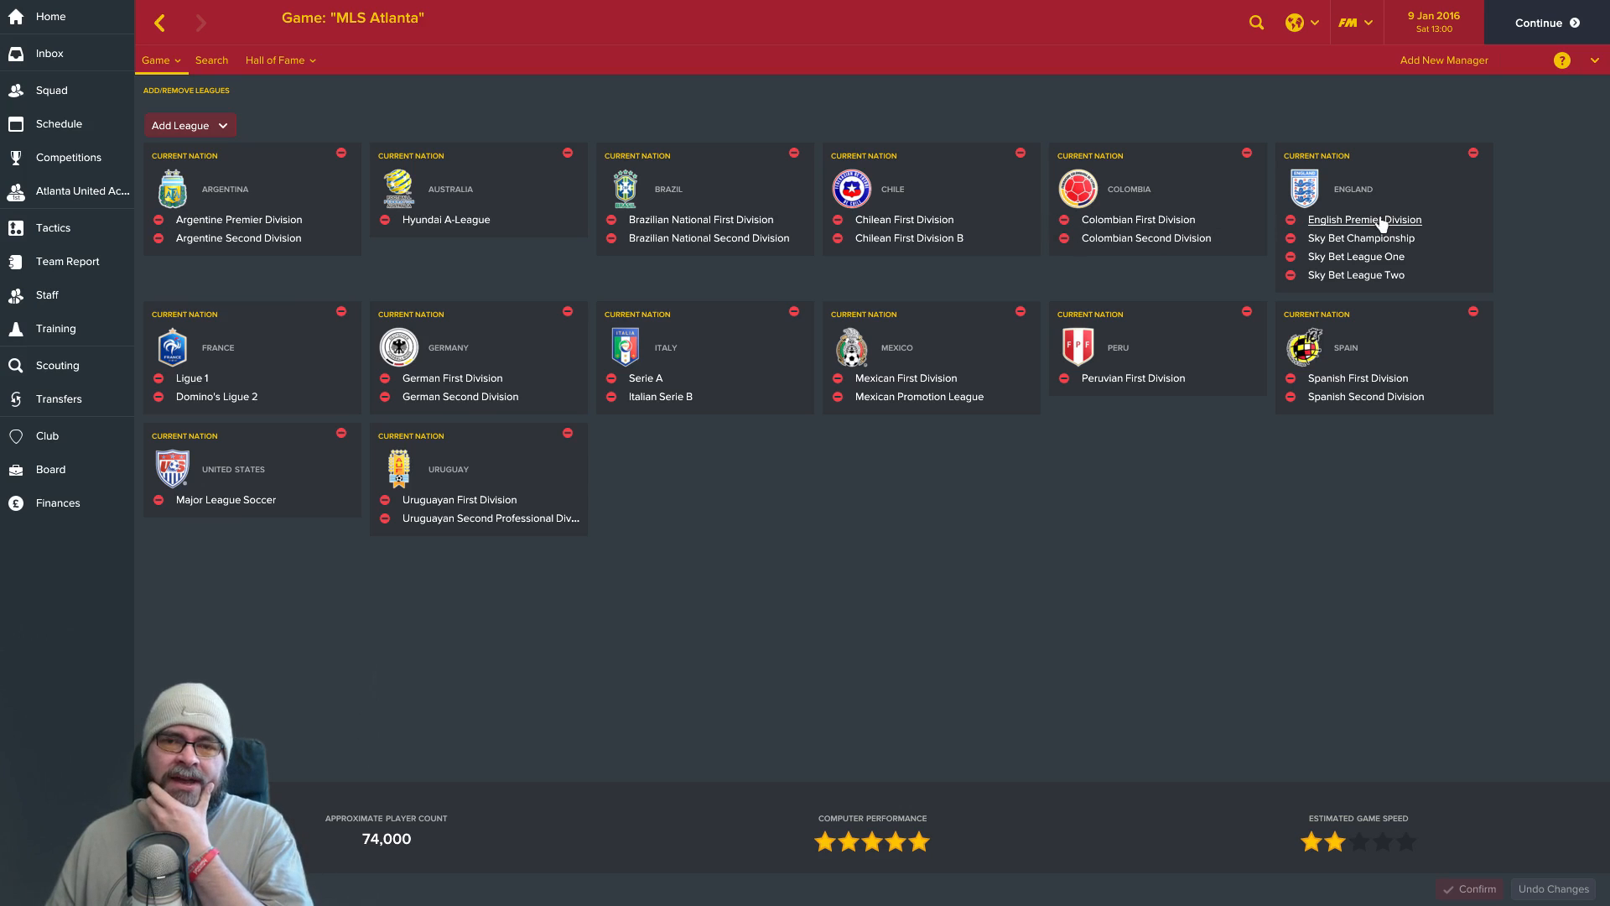
mouse_move(763, 399)
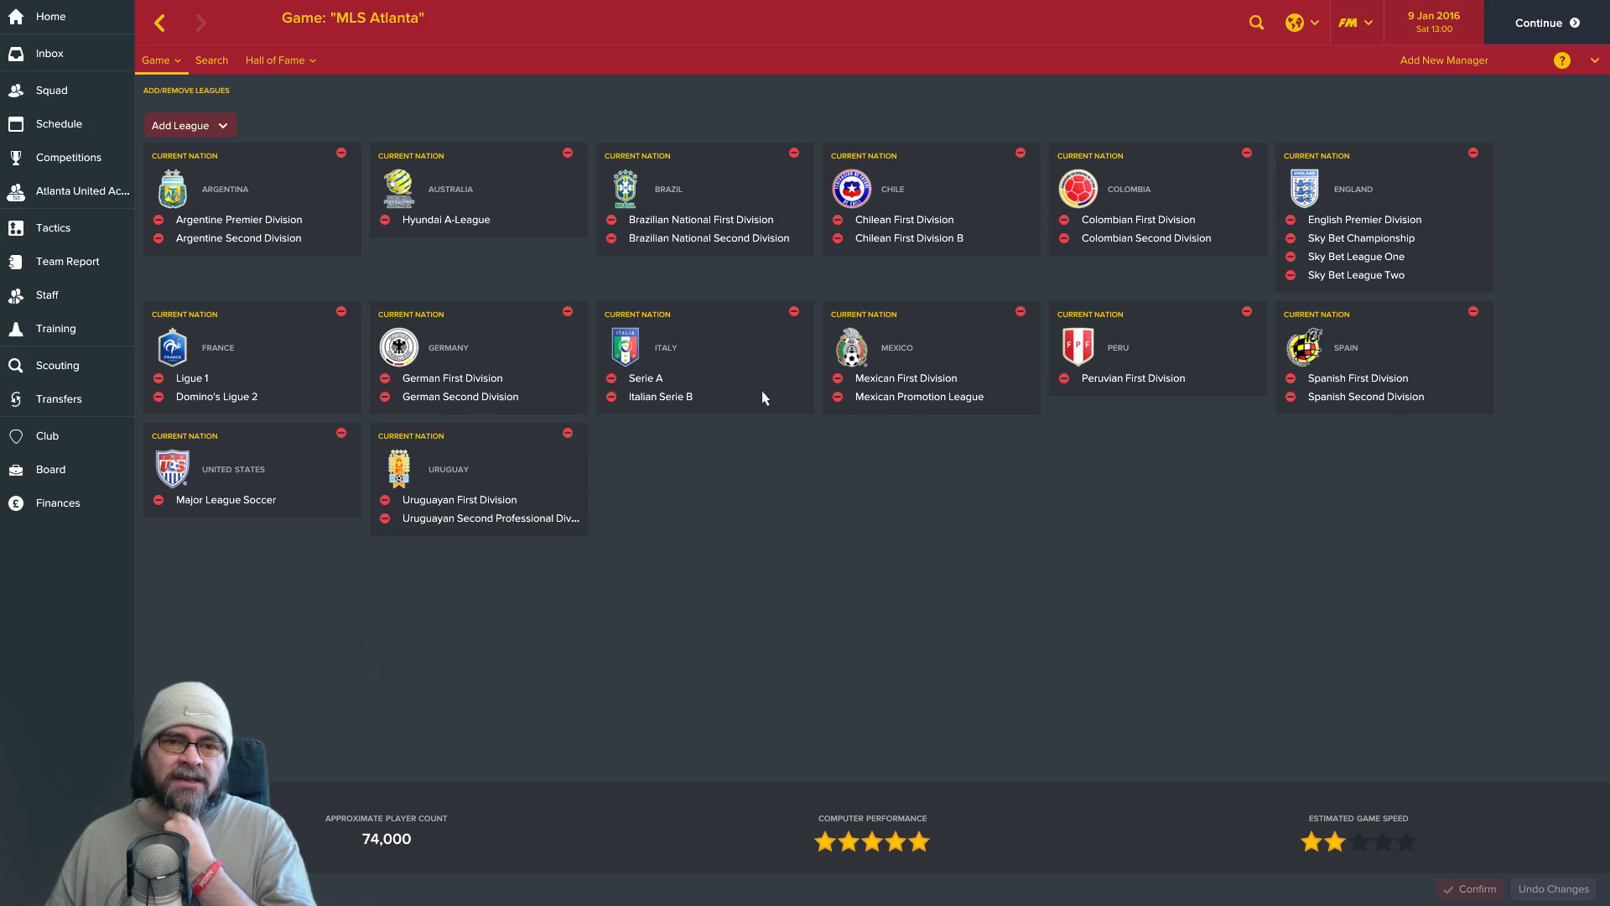
mouse_move(474, 521)
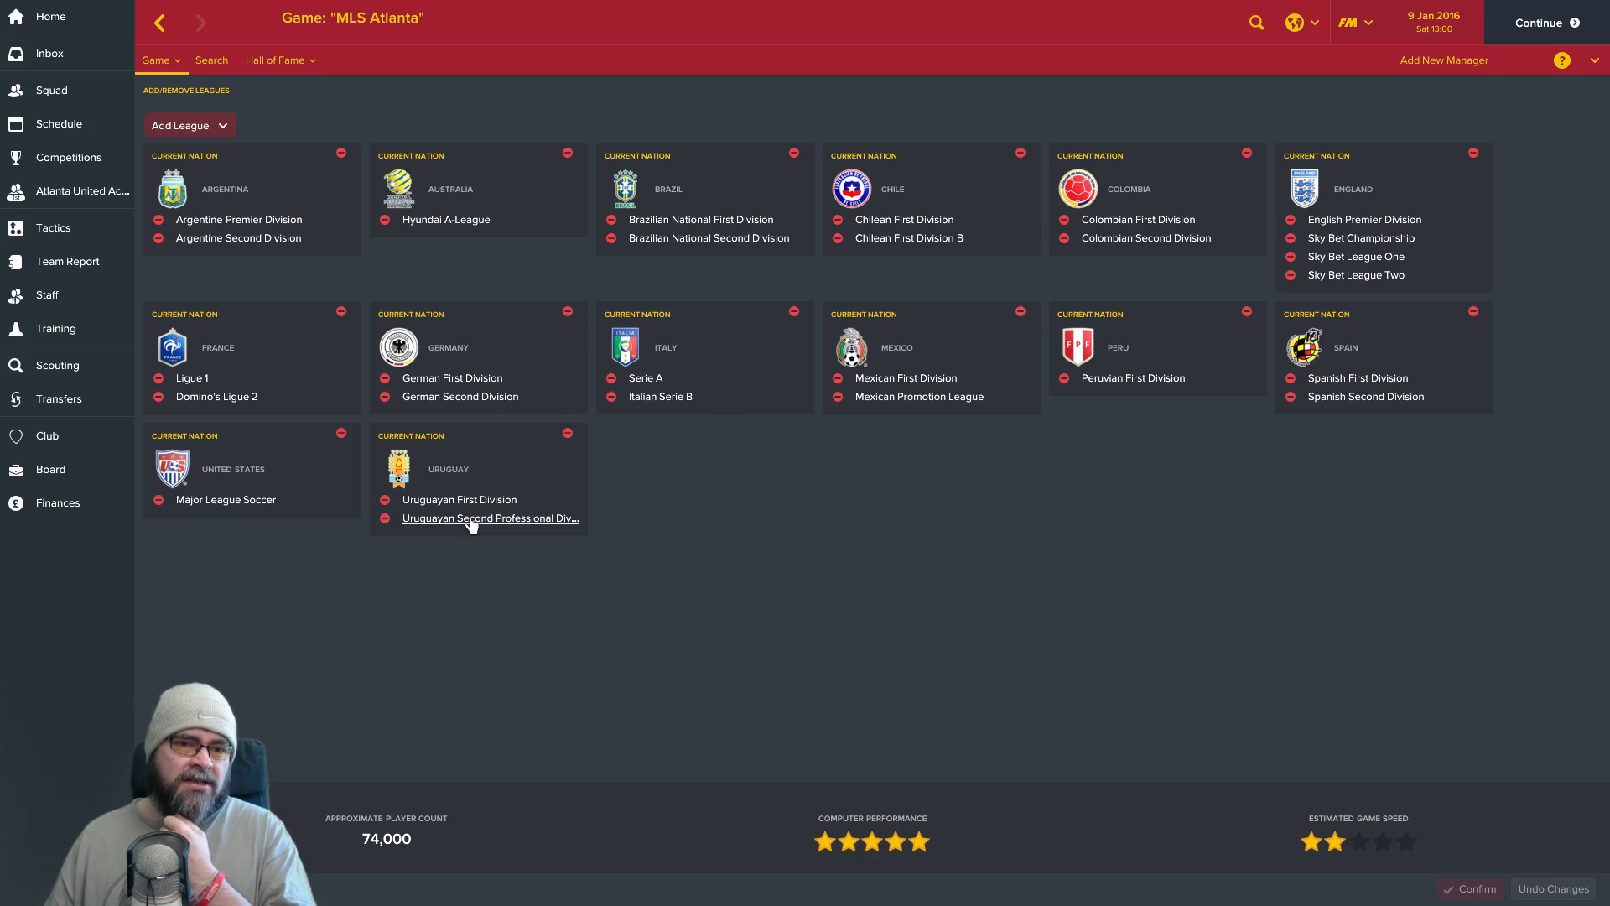
mouse_move(738, 436)
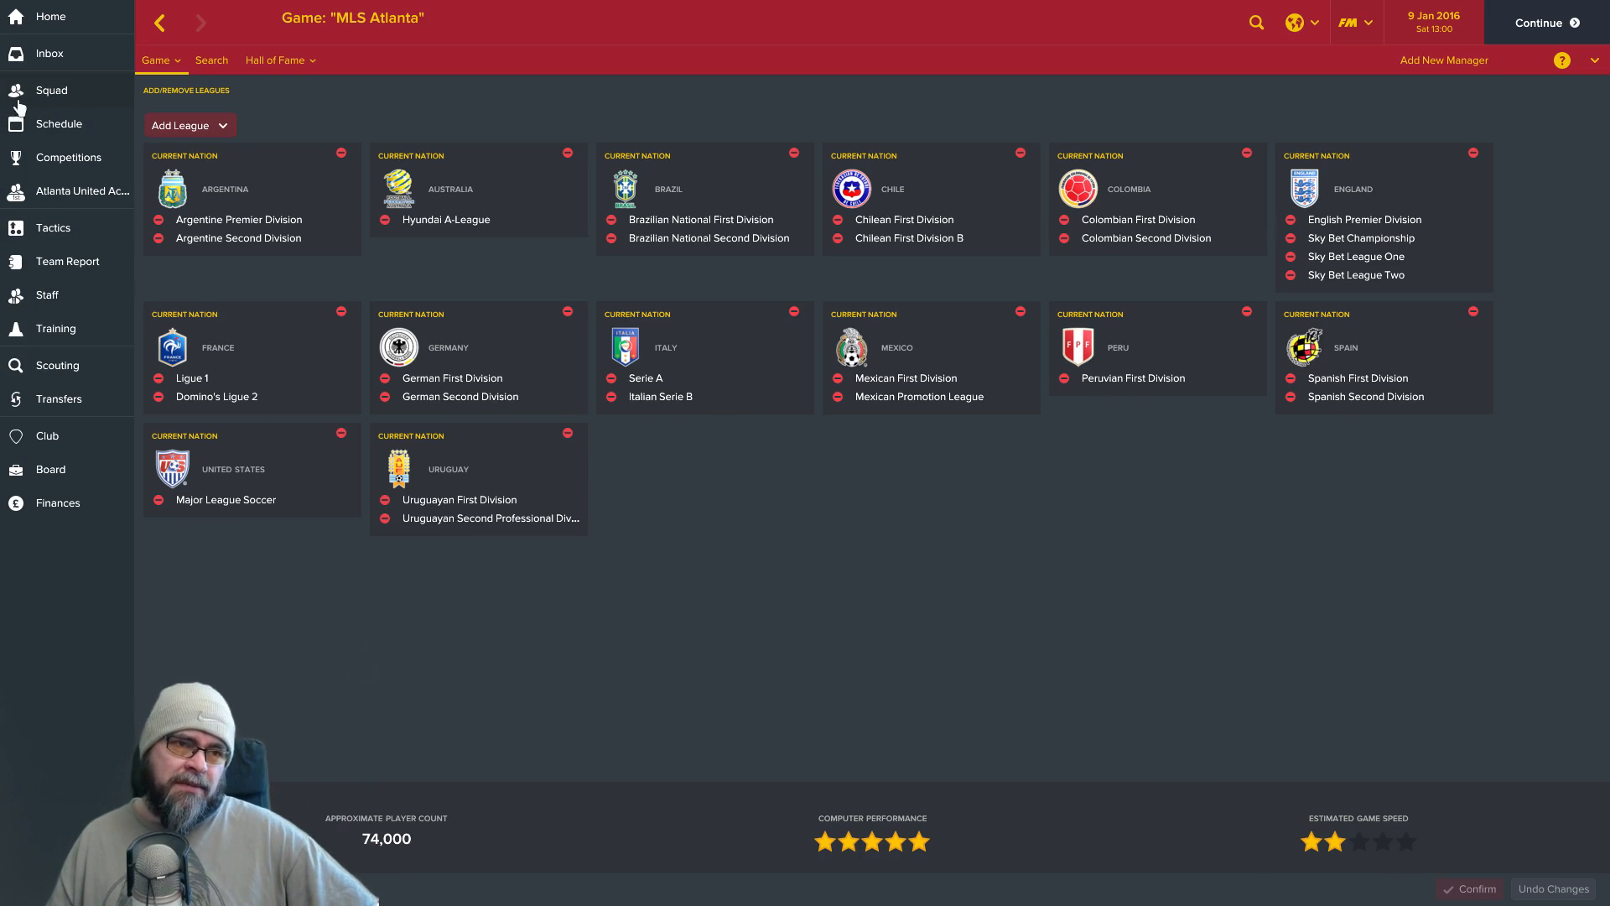
Start a trade enquiry for LA's Giovani dos Santos, then return to the scouting player list.
left_click(52, 91)
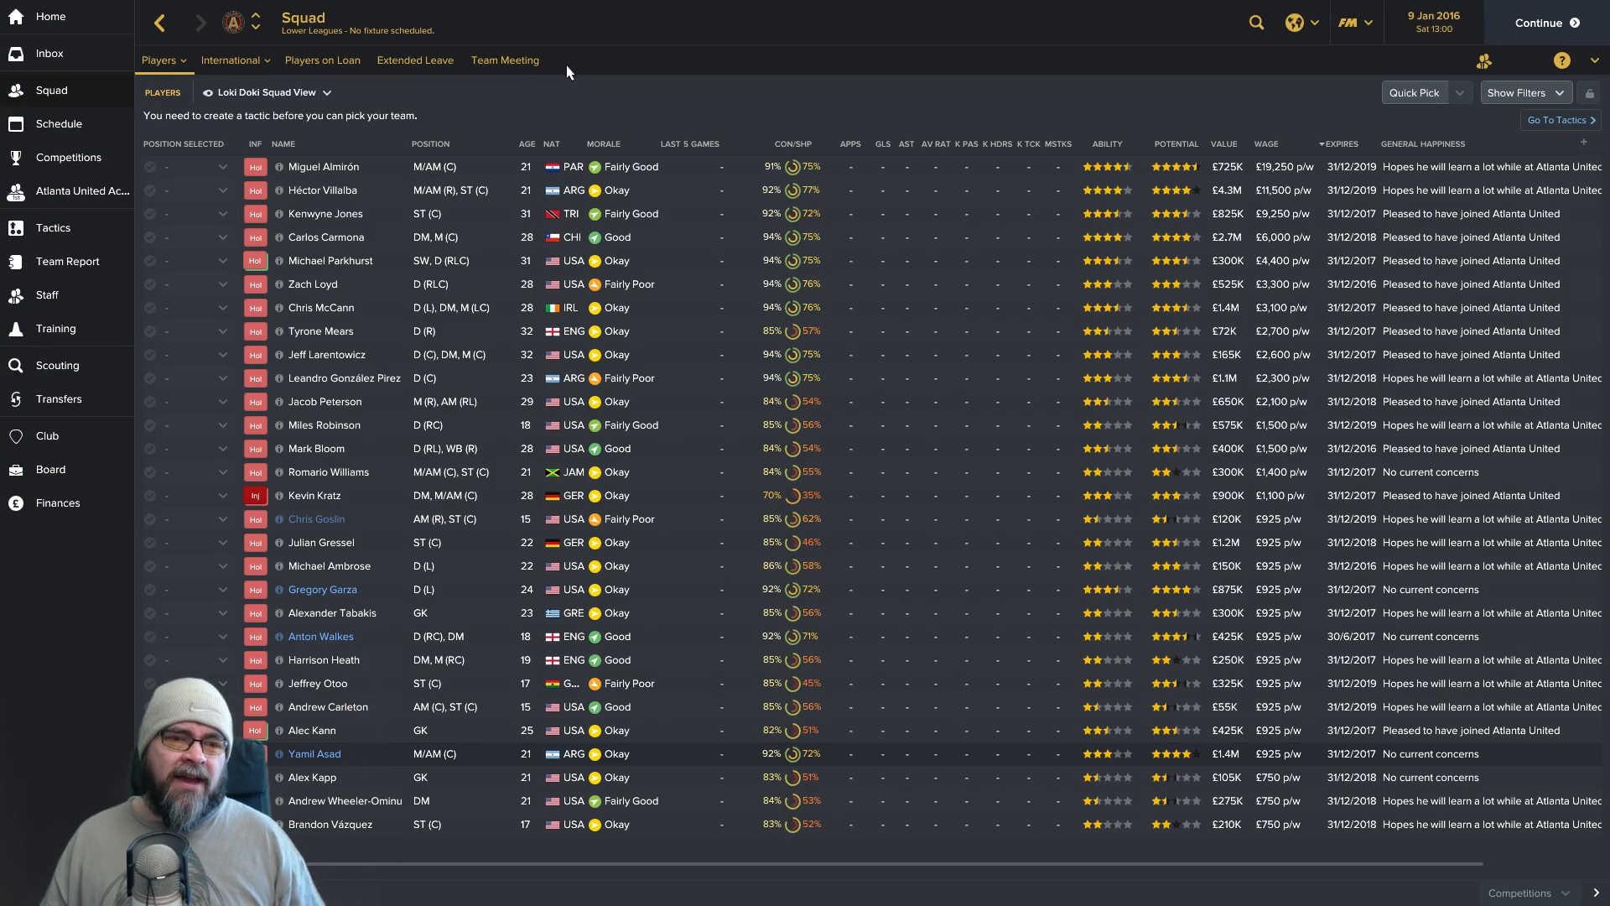
mouse_move(266, 272)
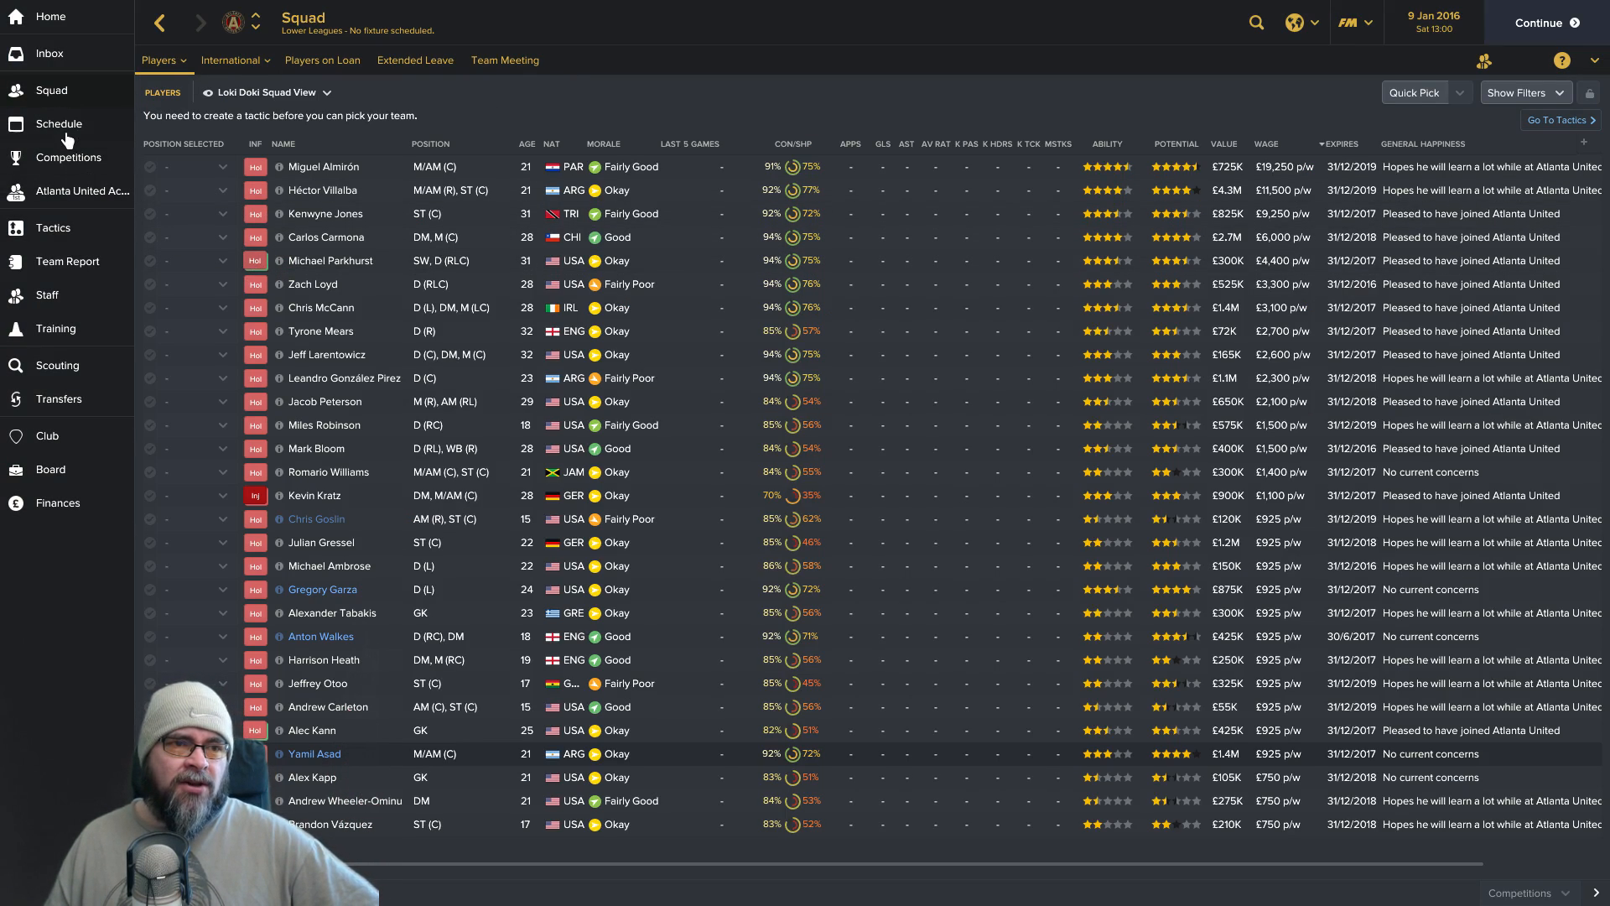
mouse_move(50, 90)
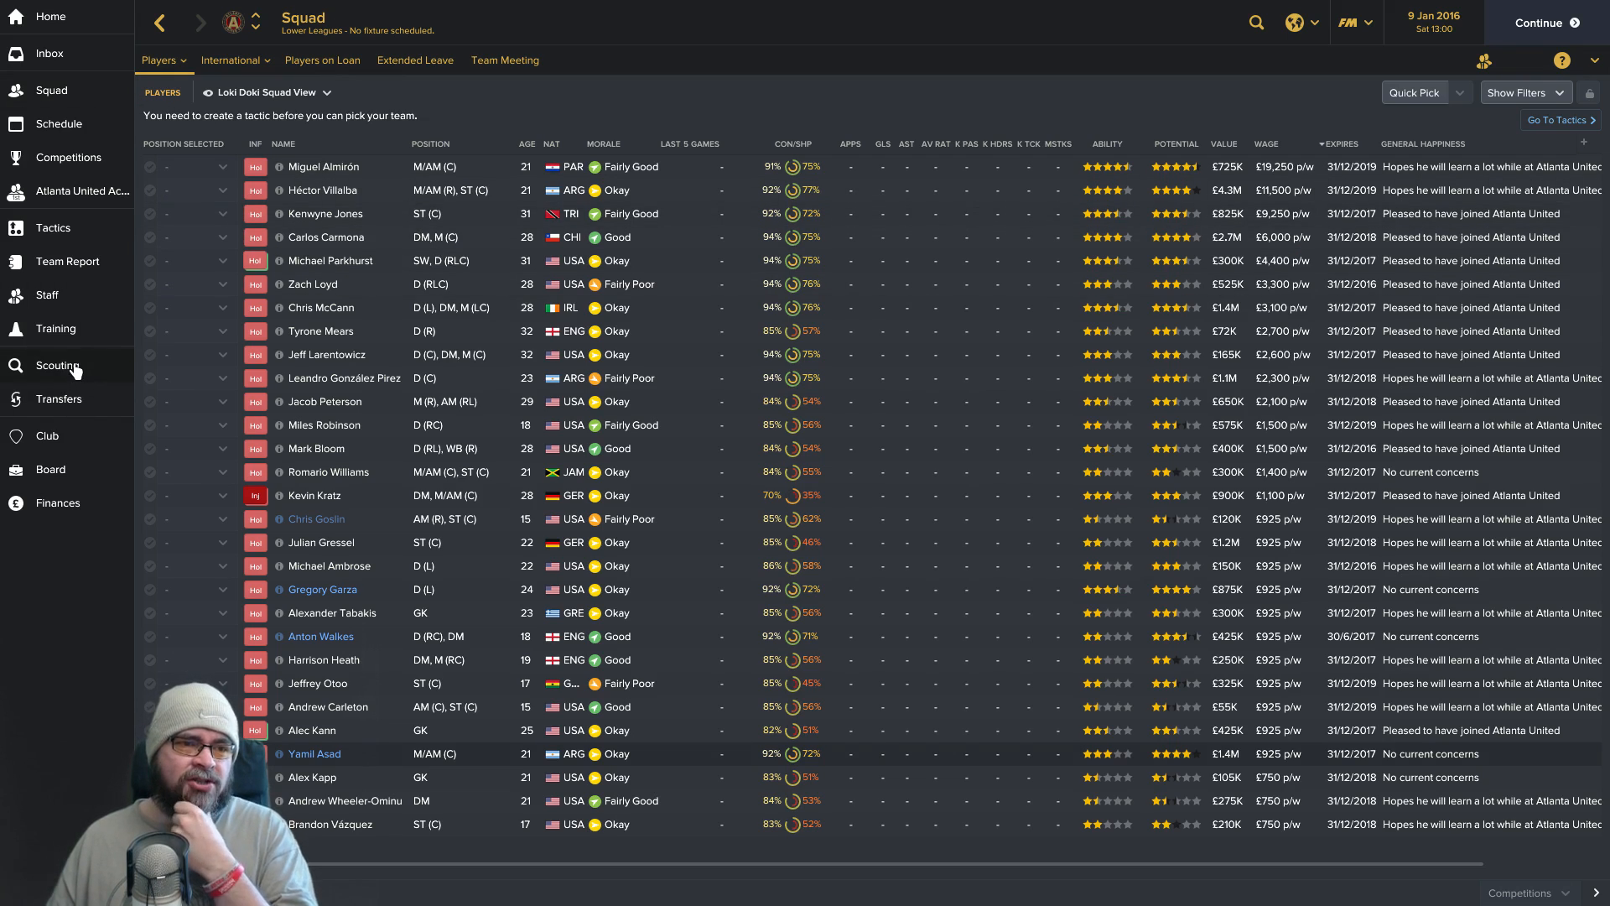
left_click(58, 364)
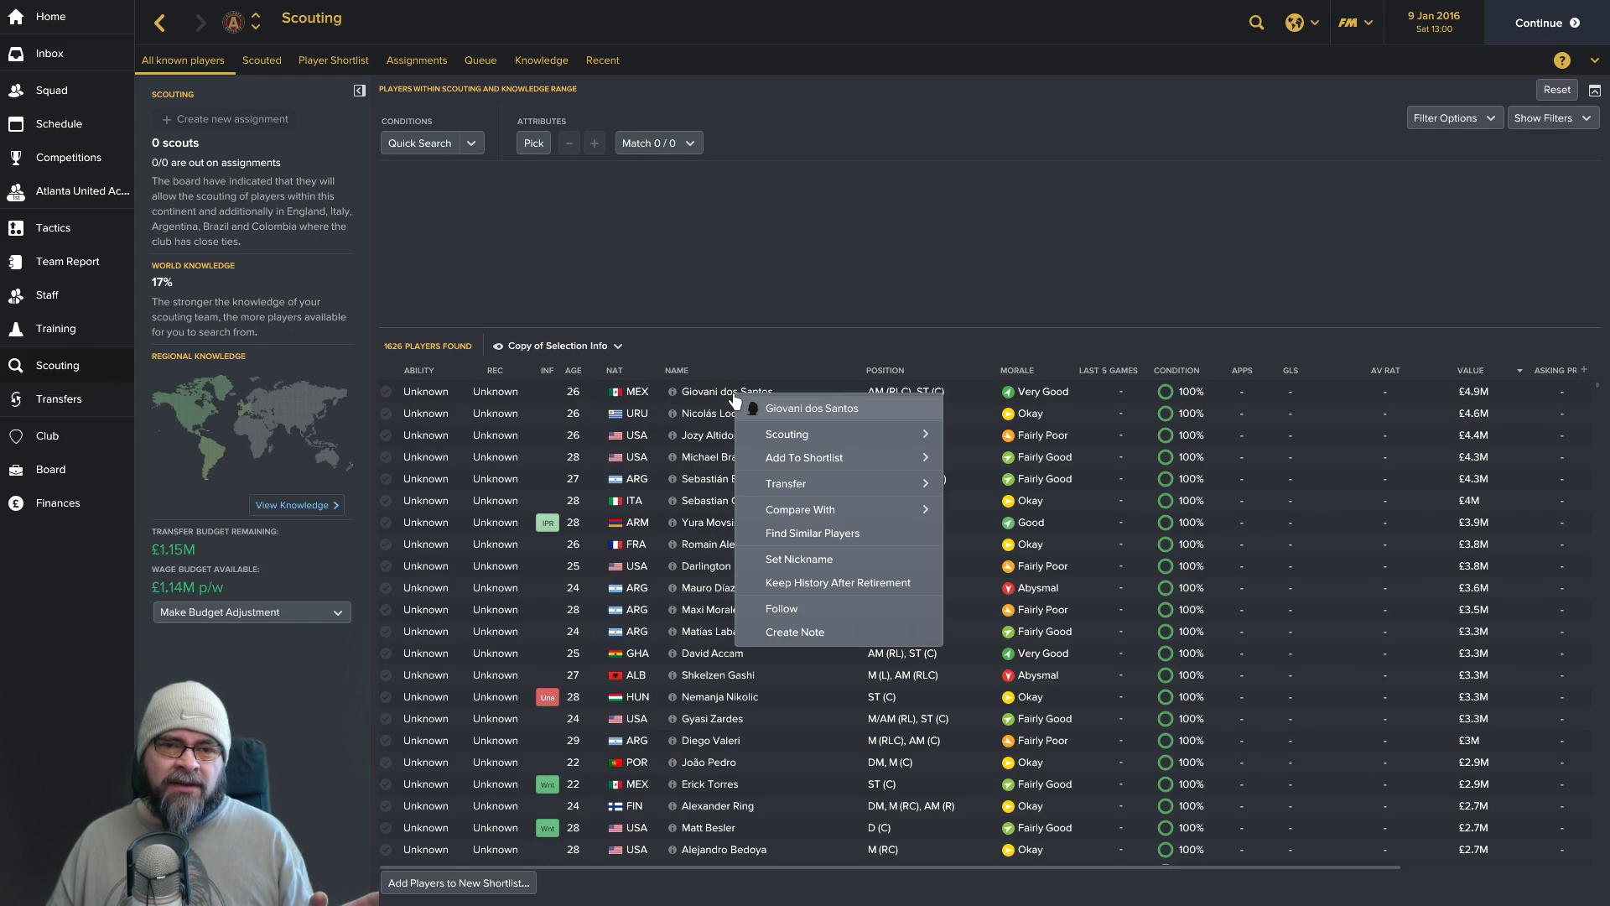
left_click(783, 483)
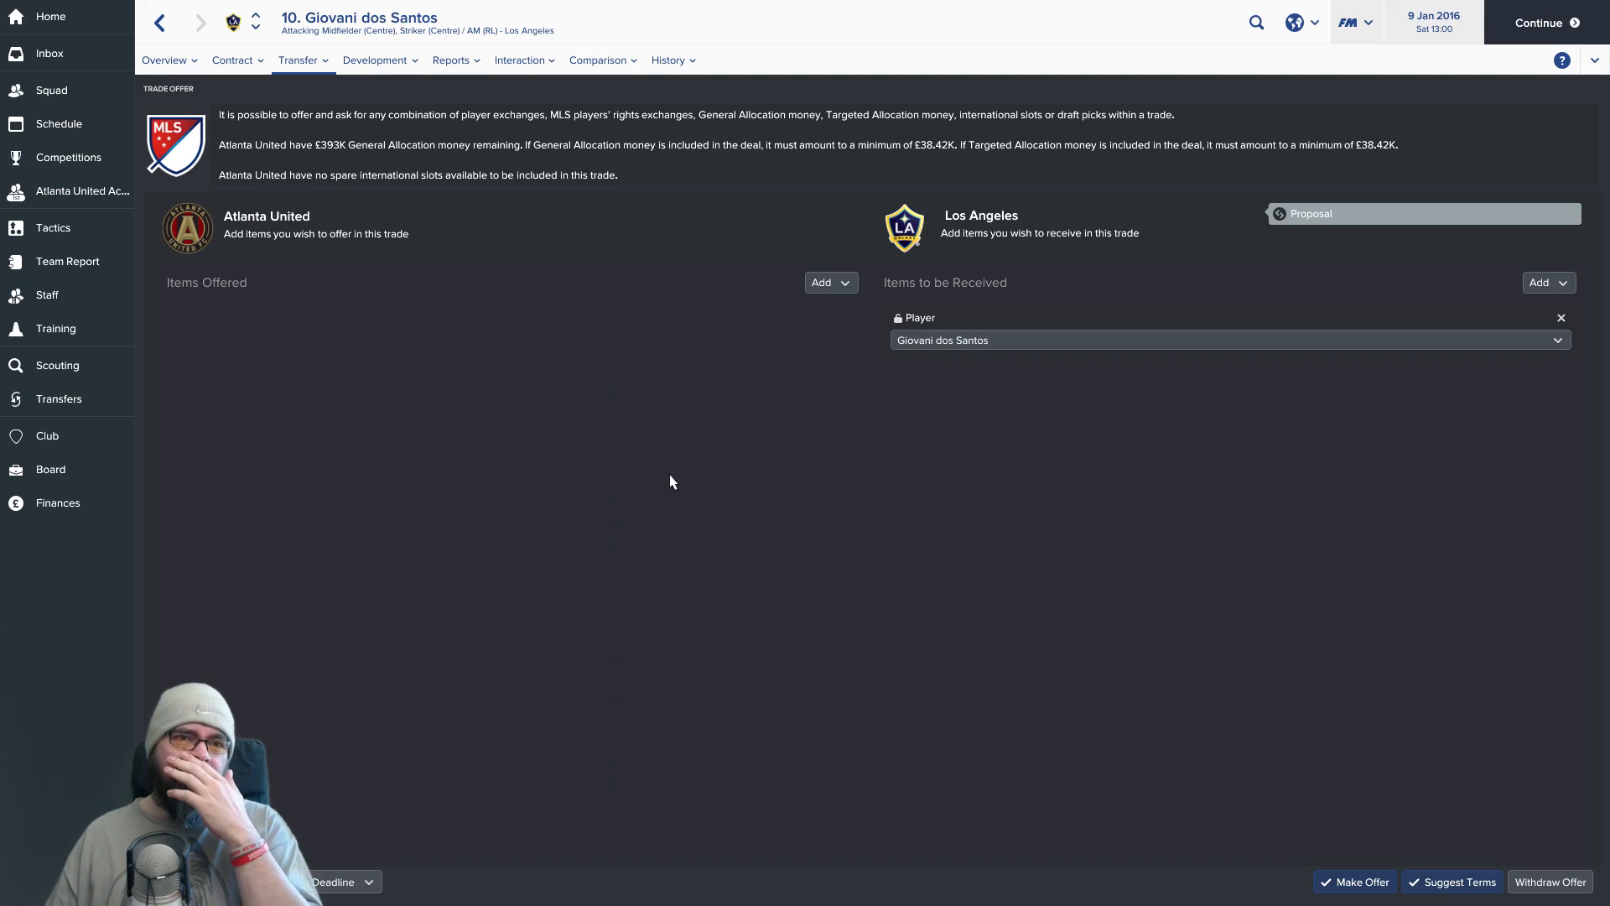
mouse_move(888, 472)
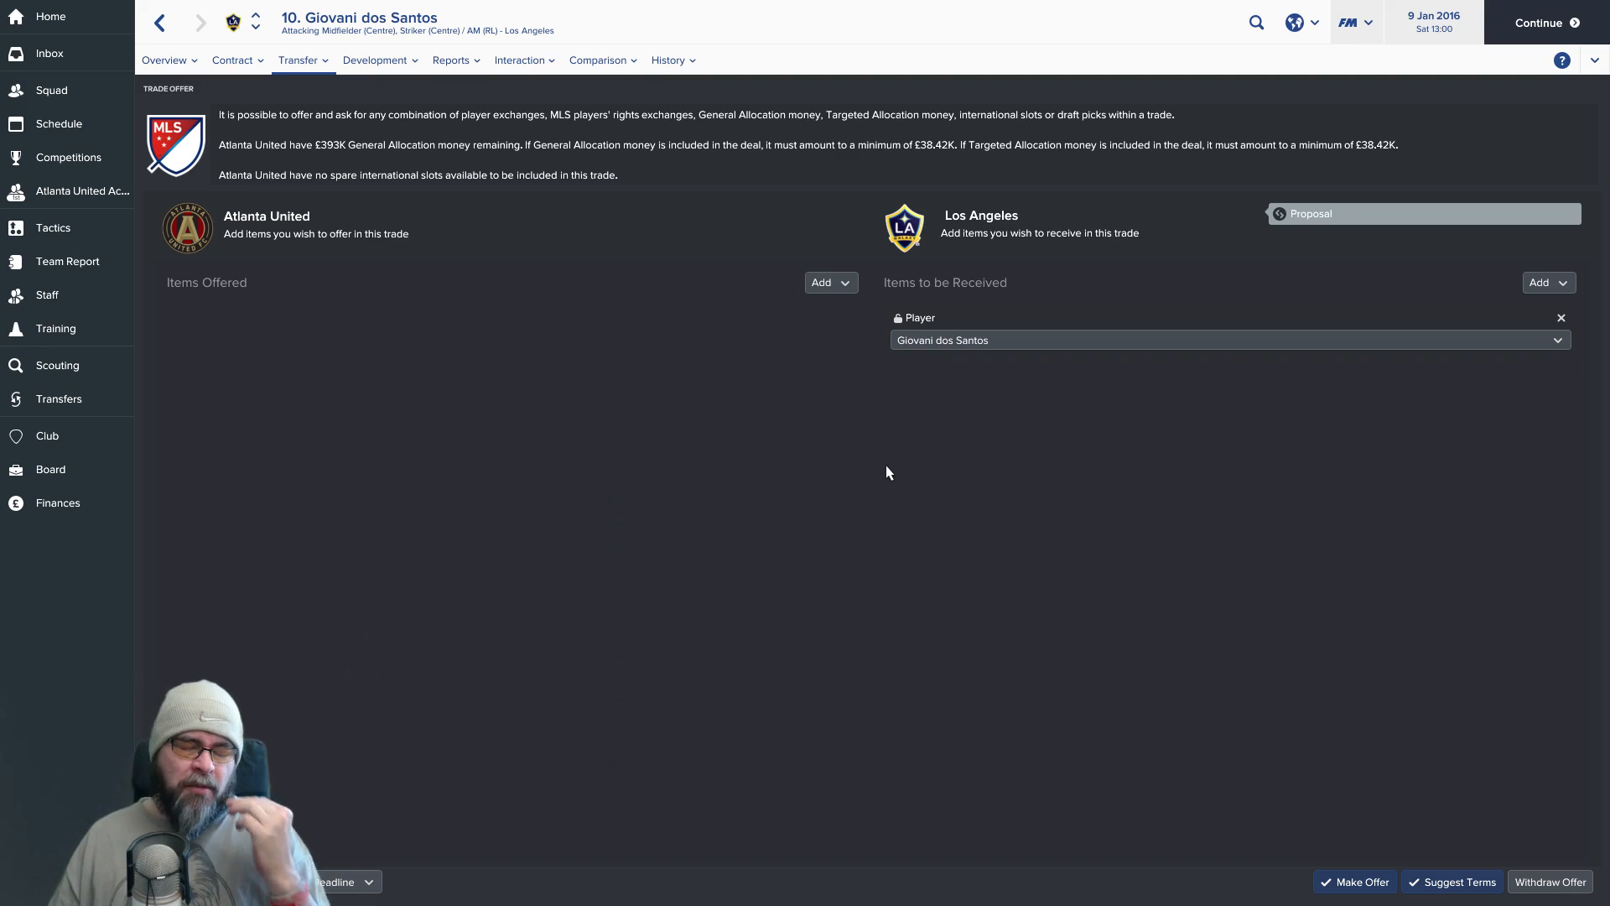
mouse_move(805, 483)
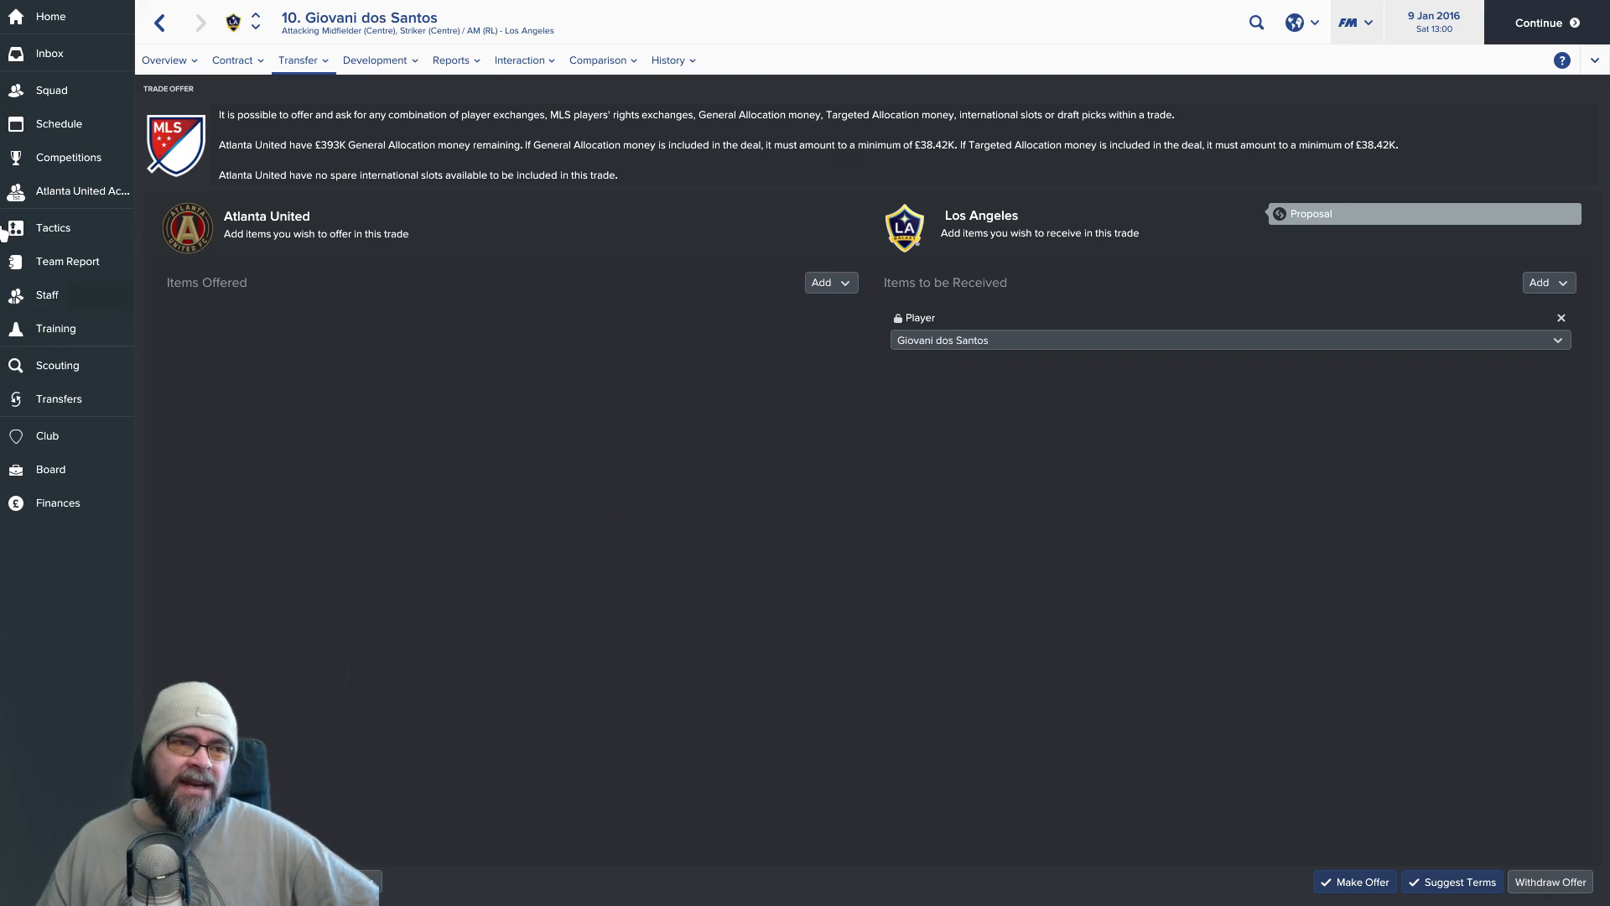
mouse_move(52, 91)
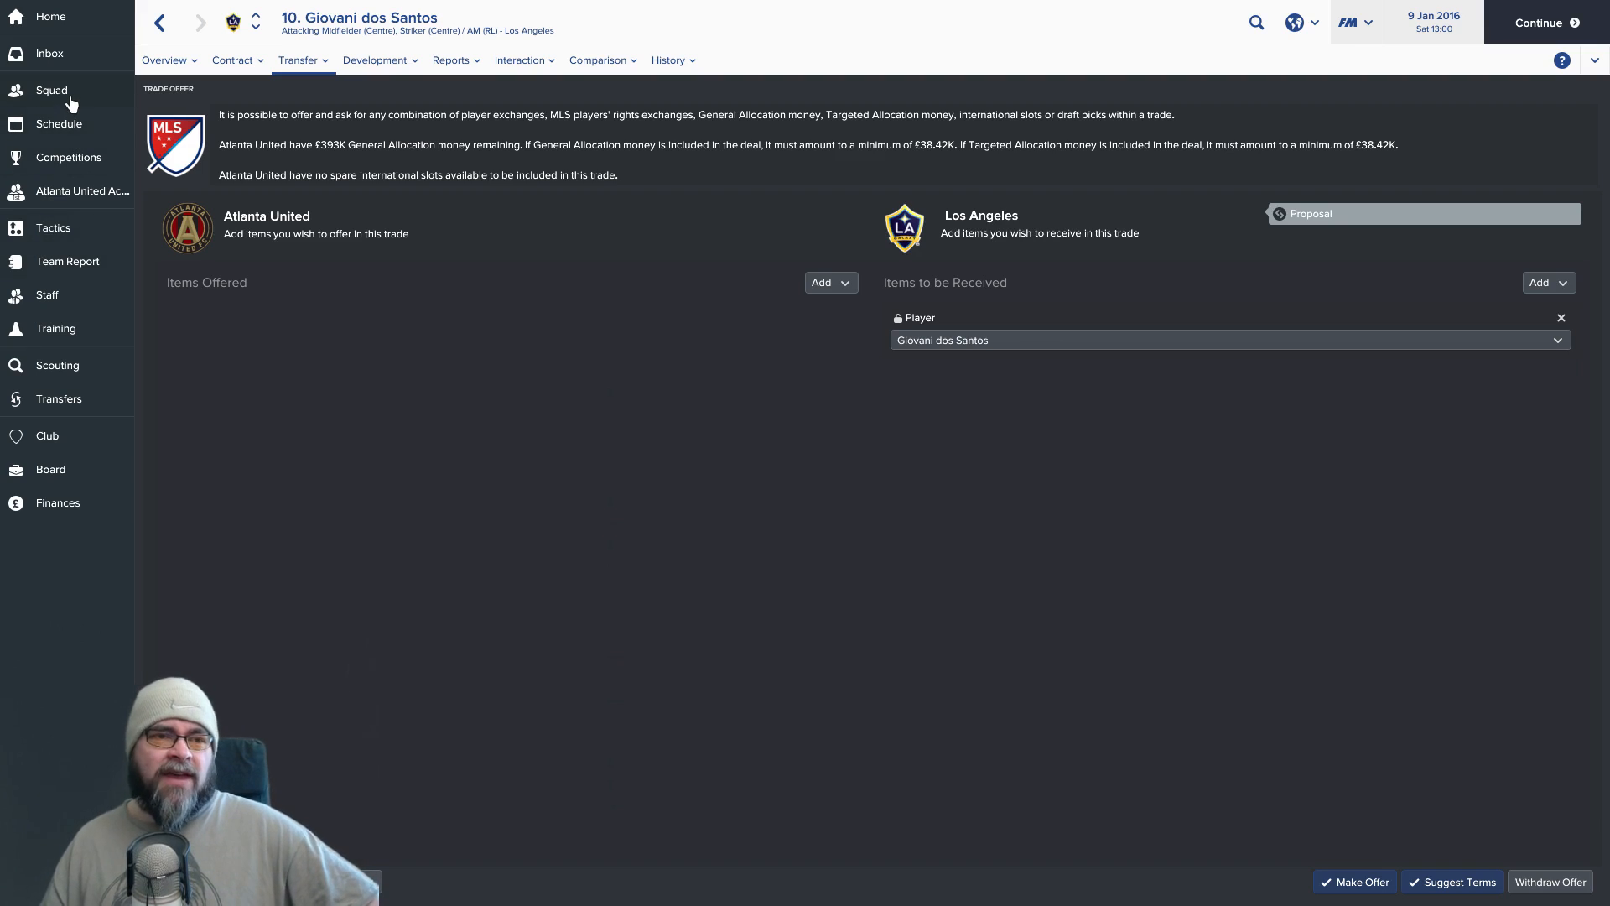
mouse_move(57, 364)
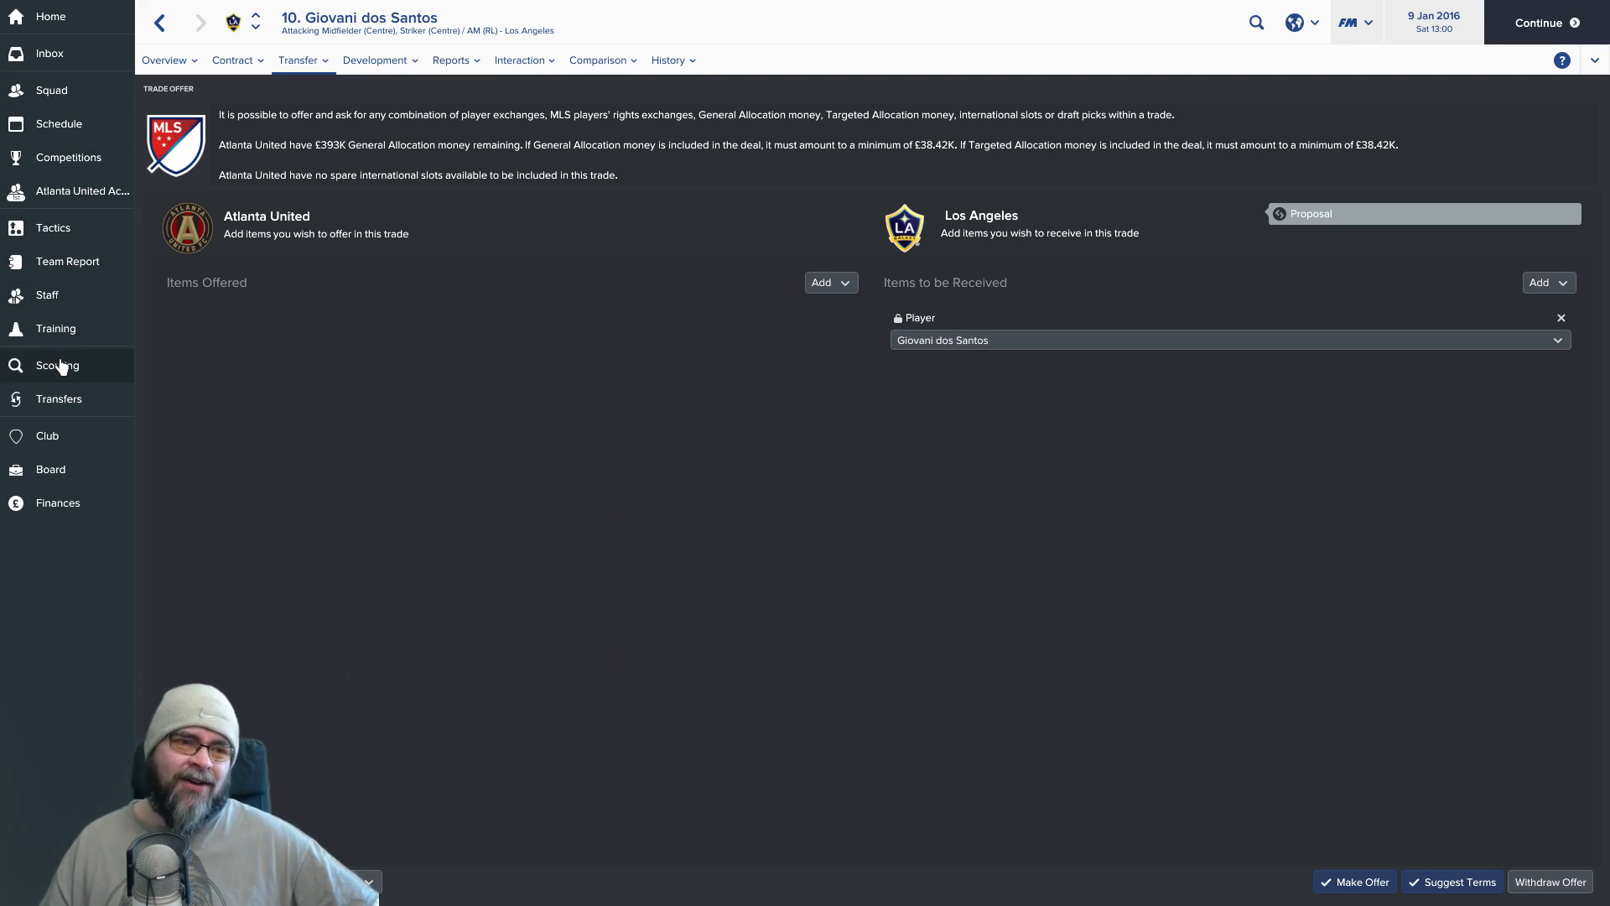
left_click(57, 366)
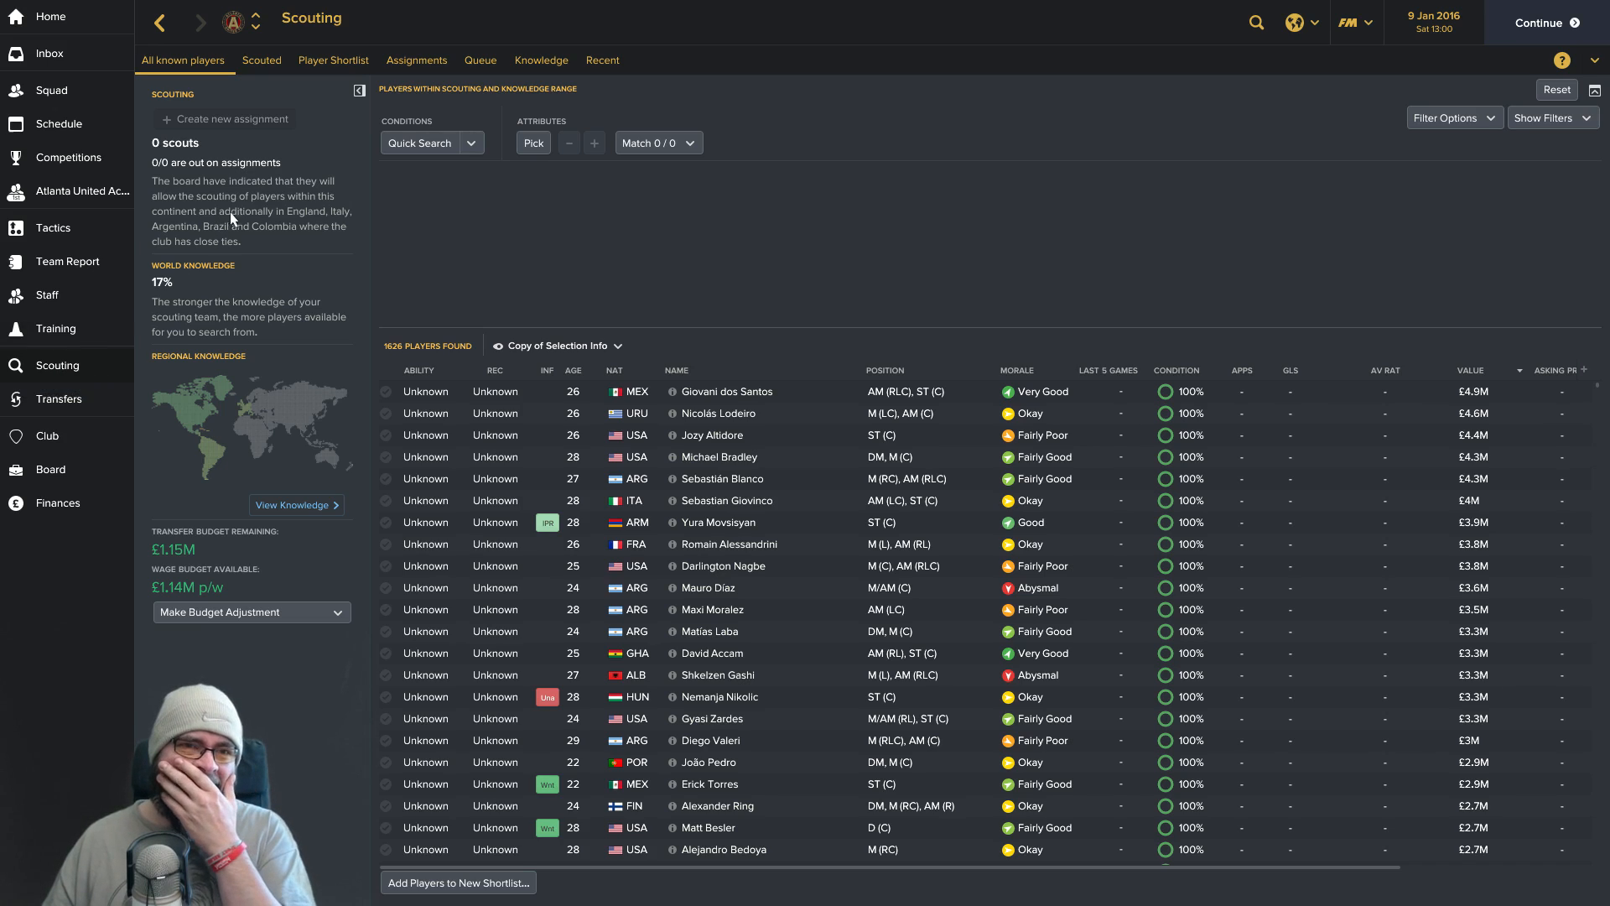
left_click(416, 60)
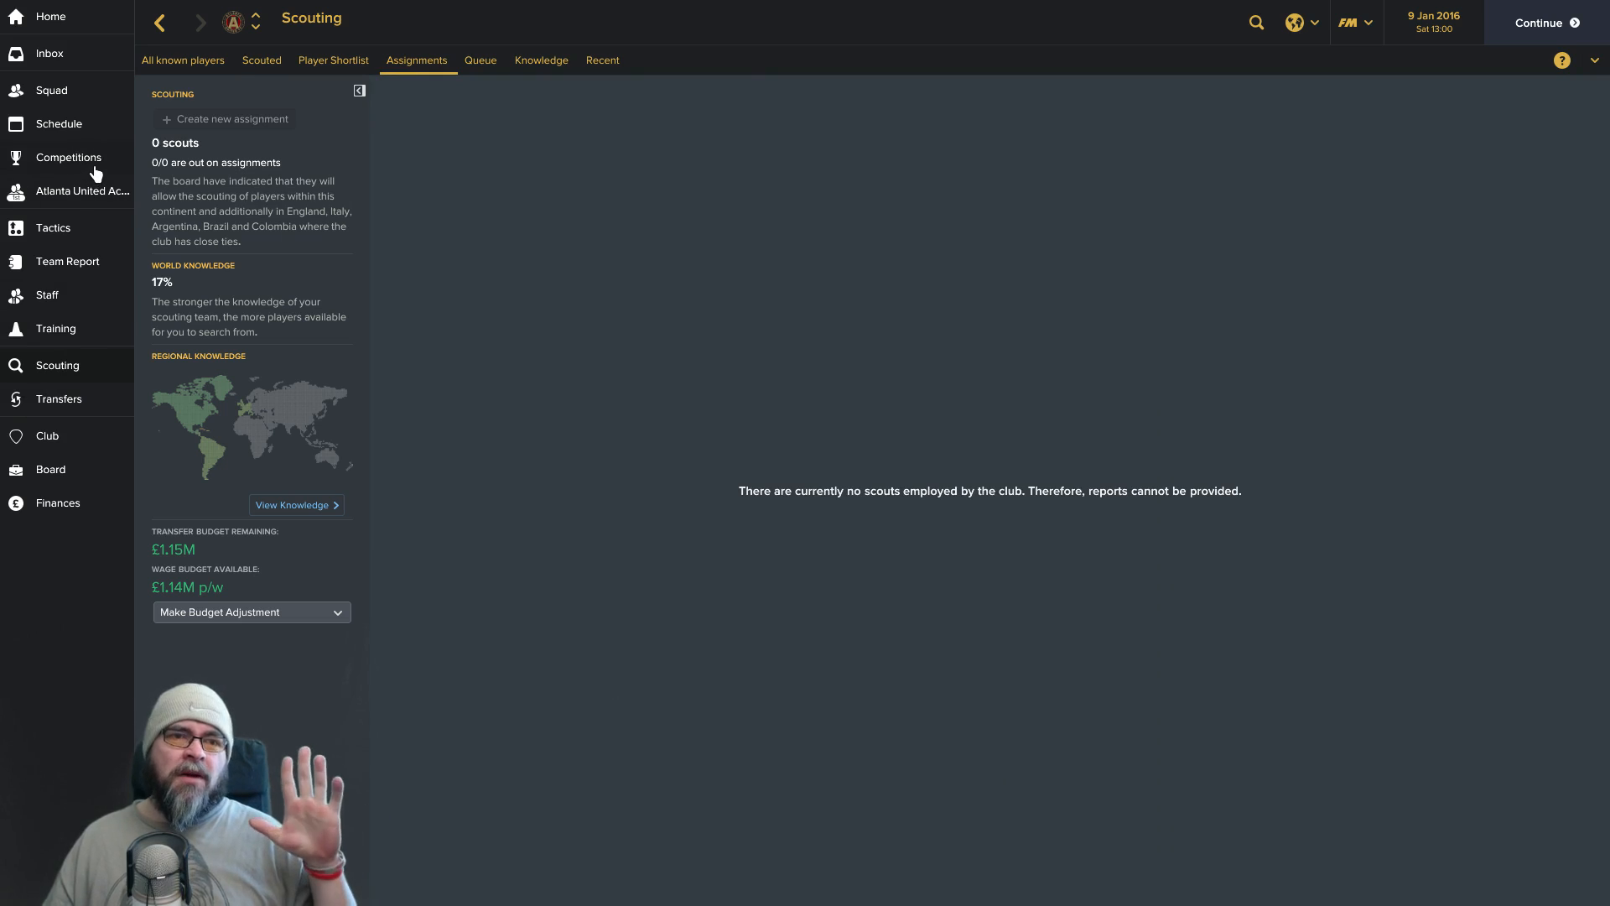
mouse_move(74, 317)
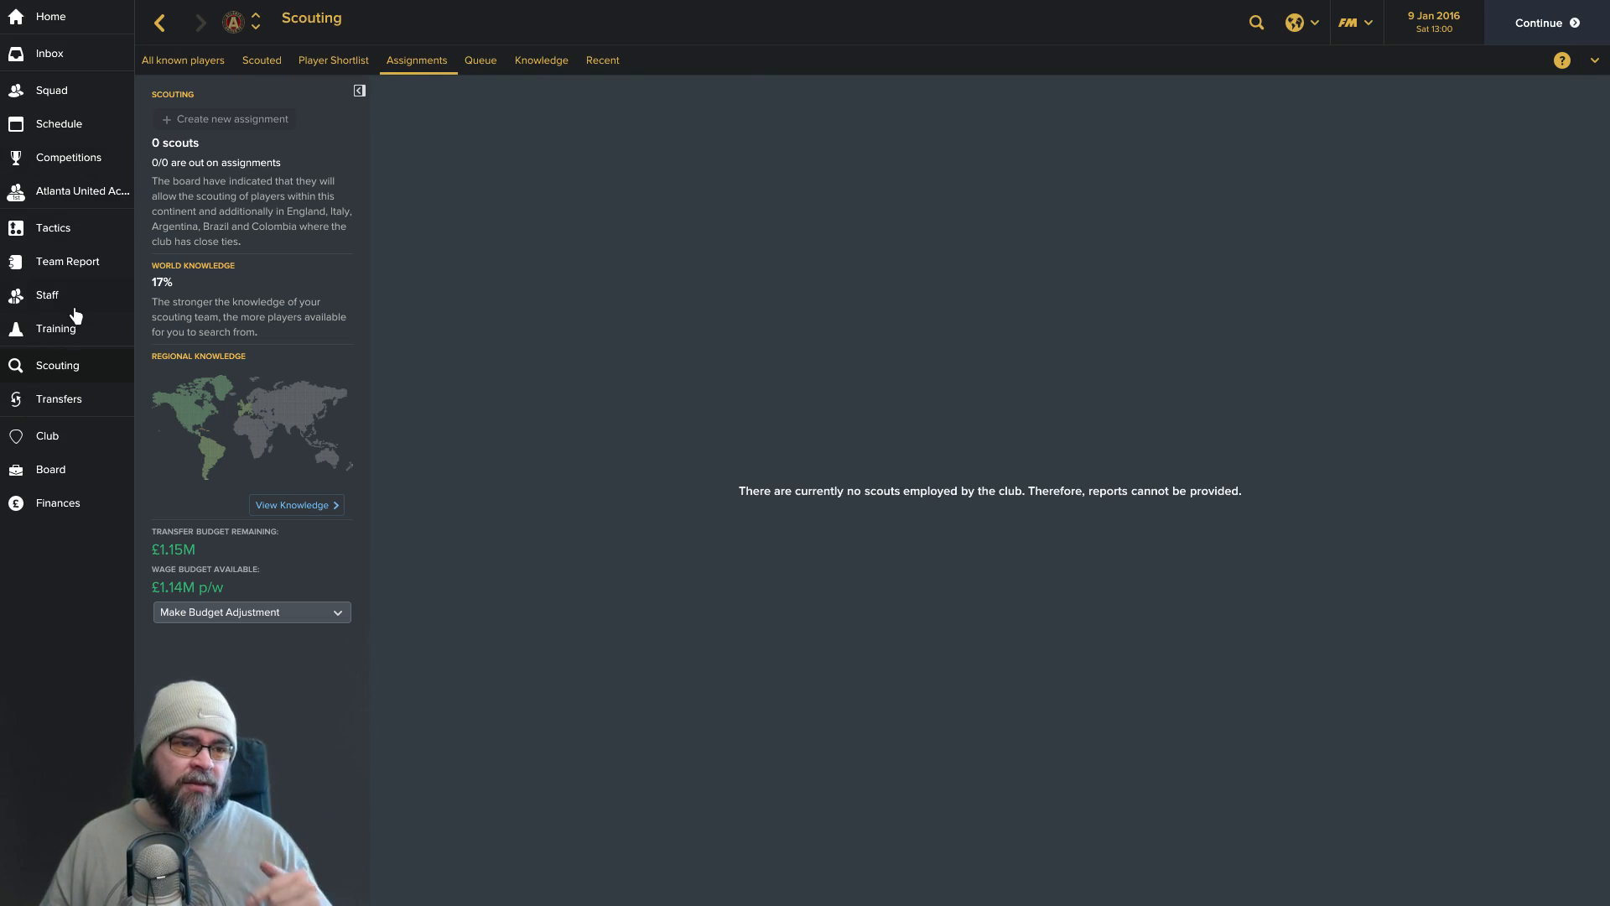
left_click(182, 60)
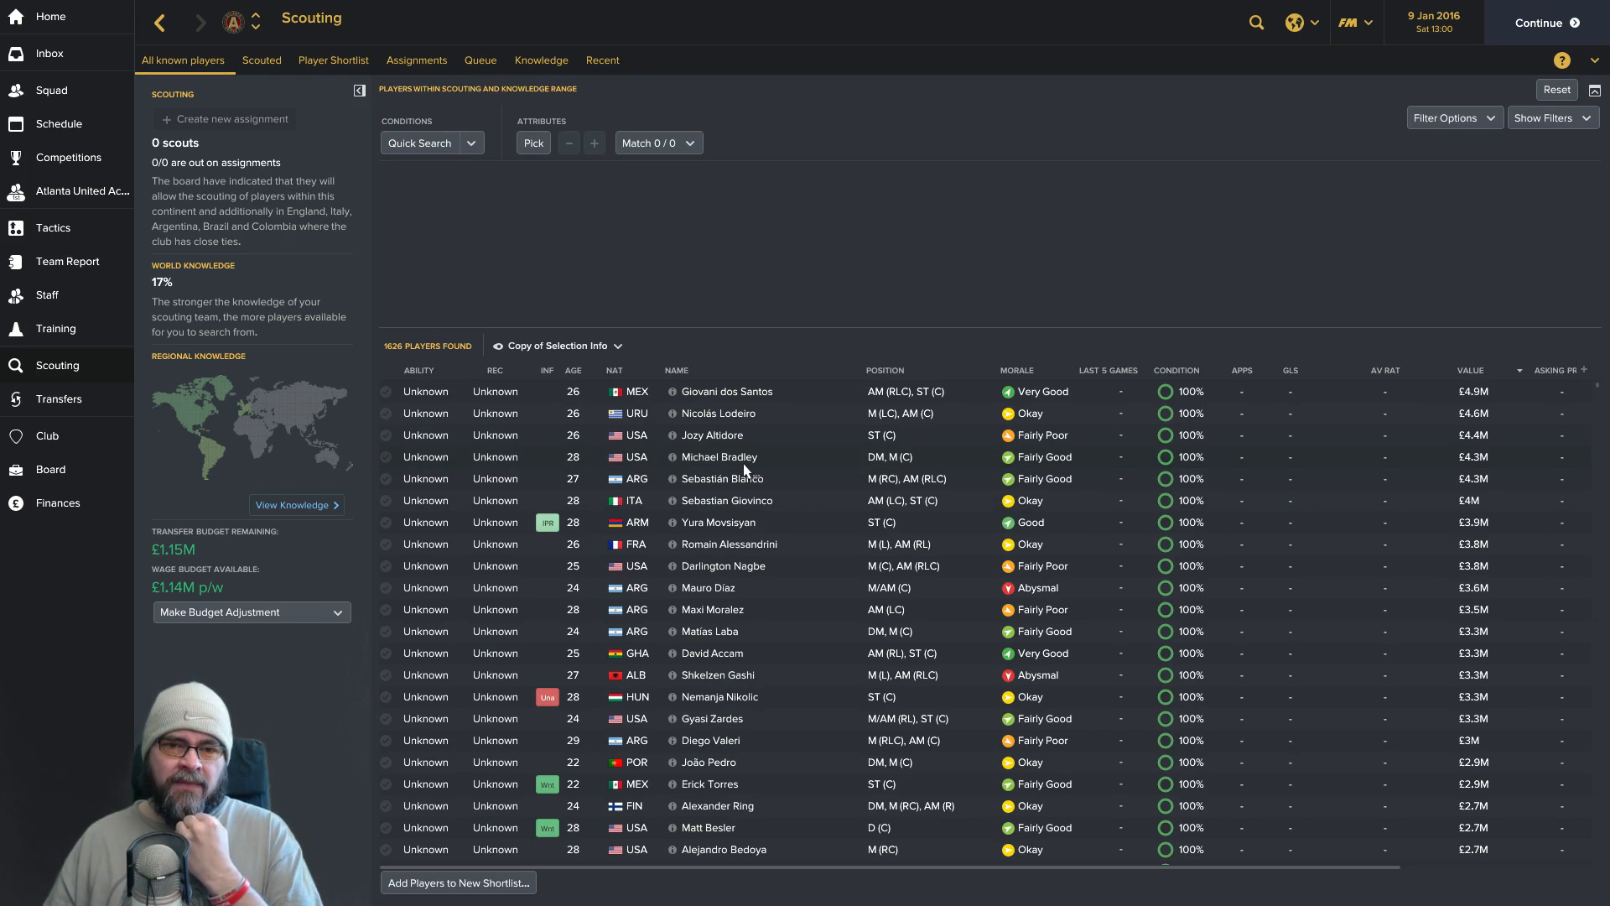
mouse_move(711, 434)
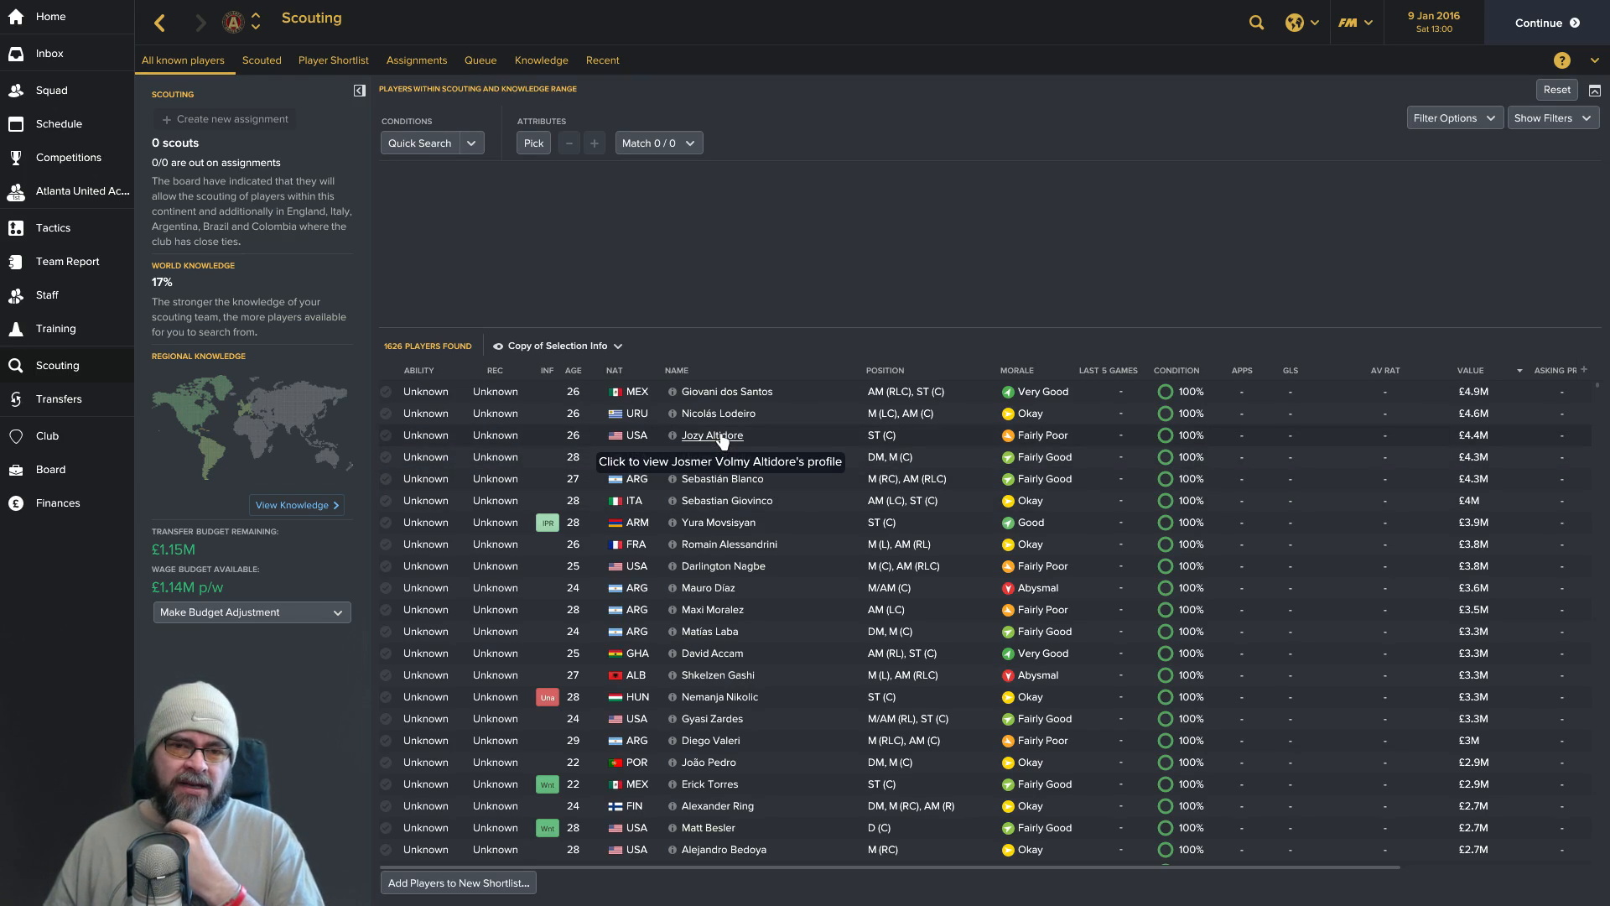
left_click(710, 434)
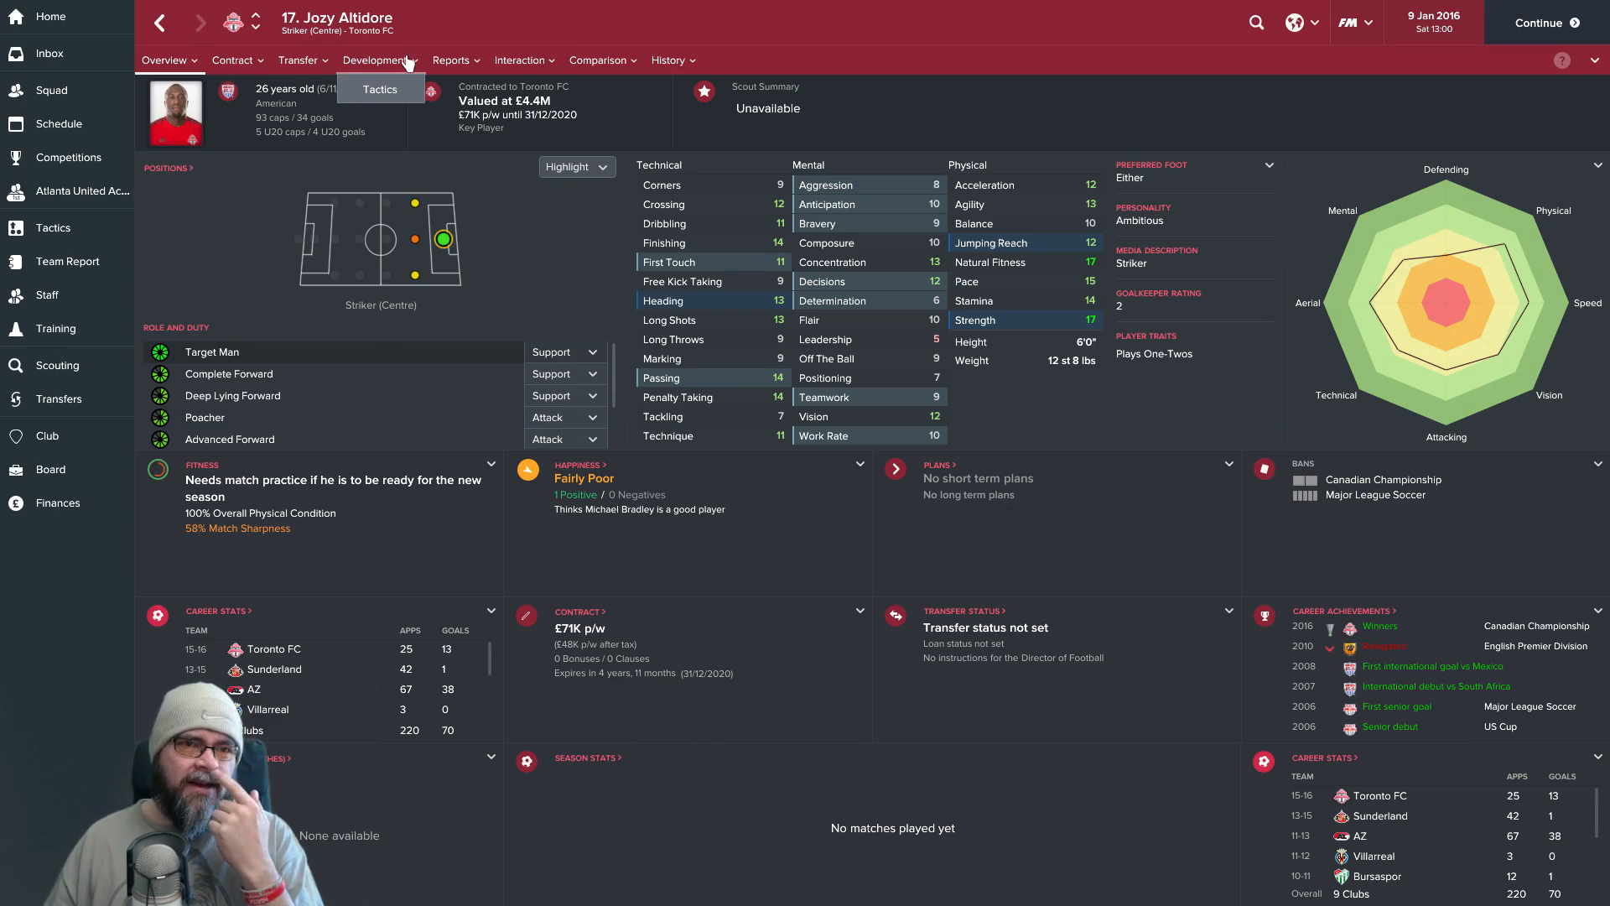
left_click(523, 60)
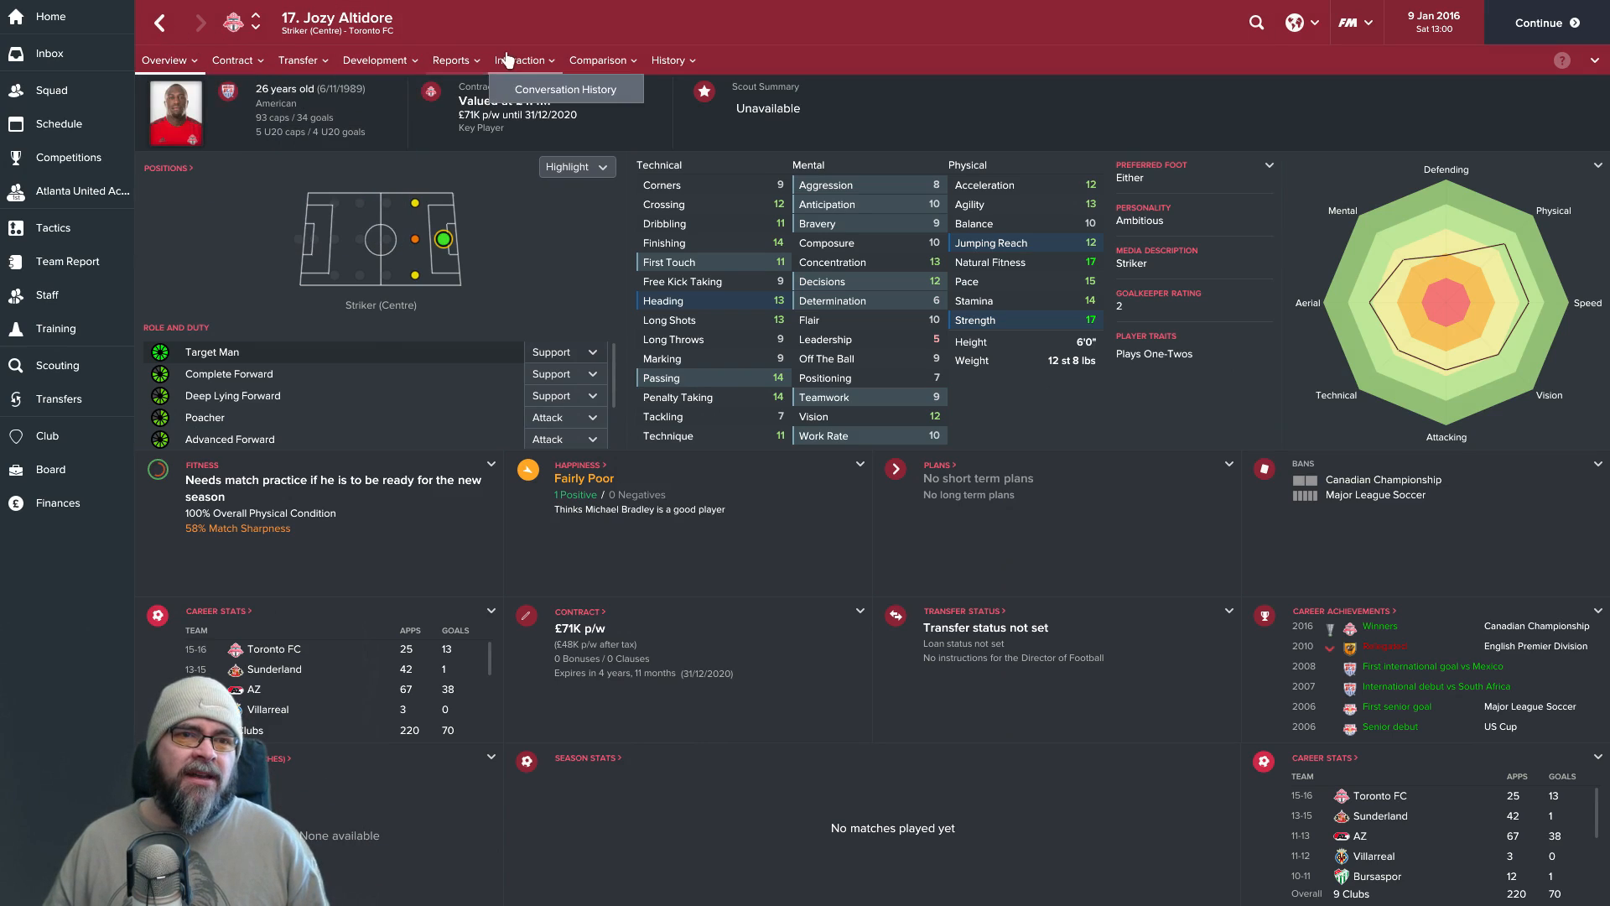
left_click(57, 364)
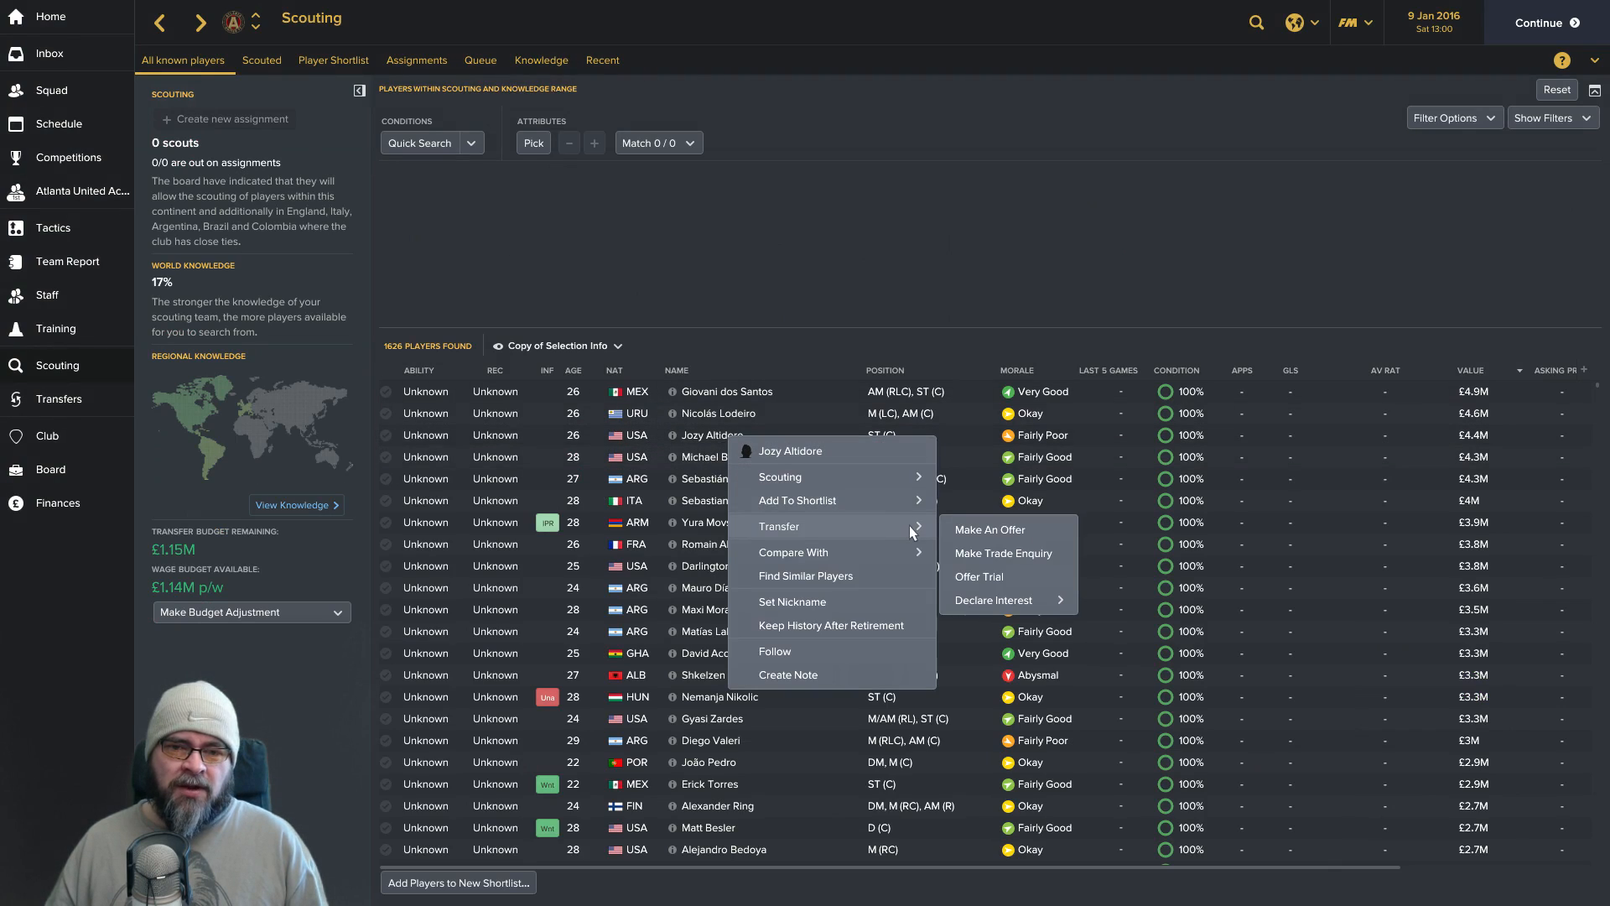
left_click(1005, 552)
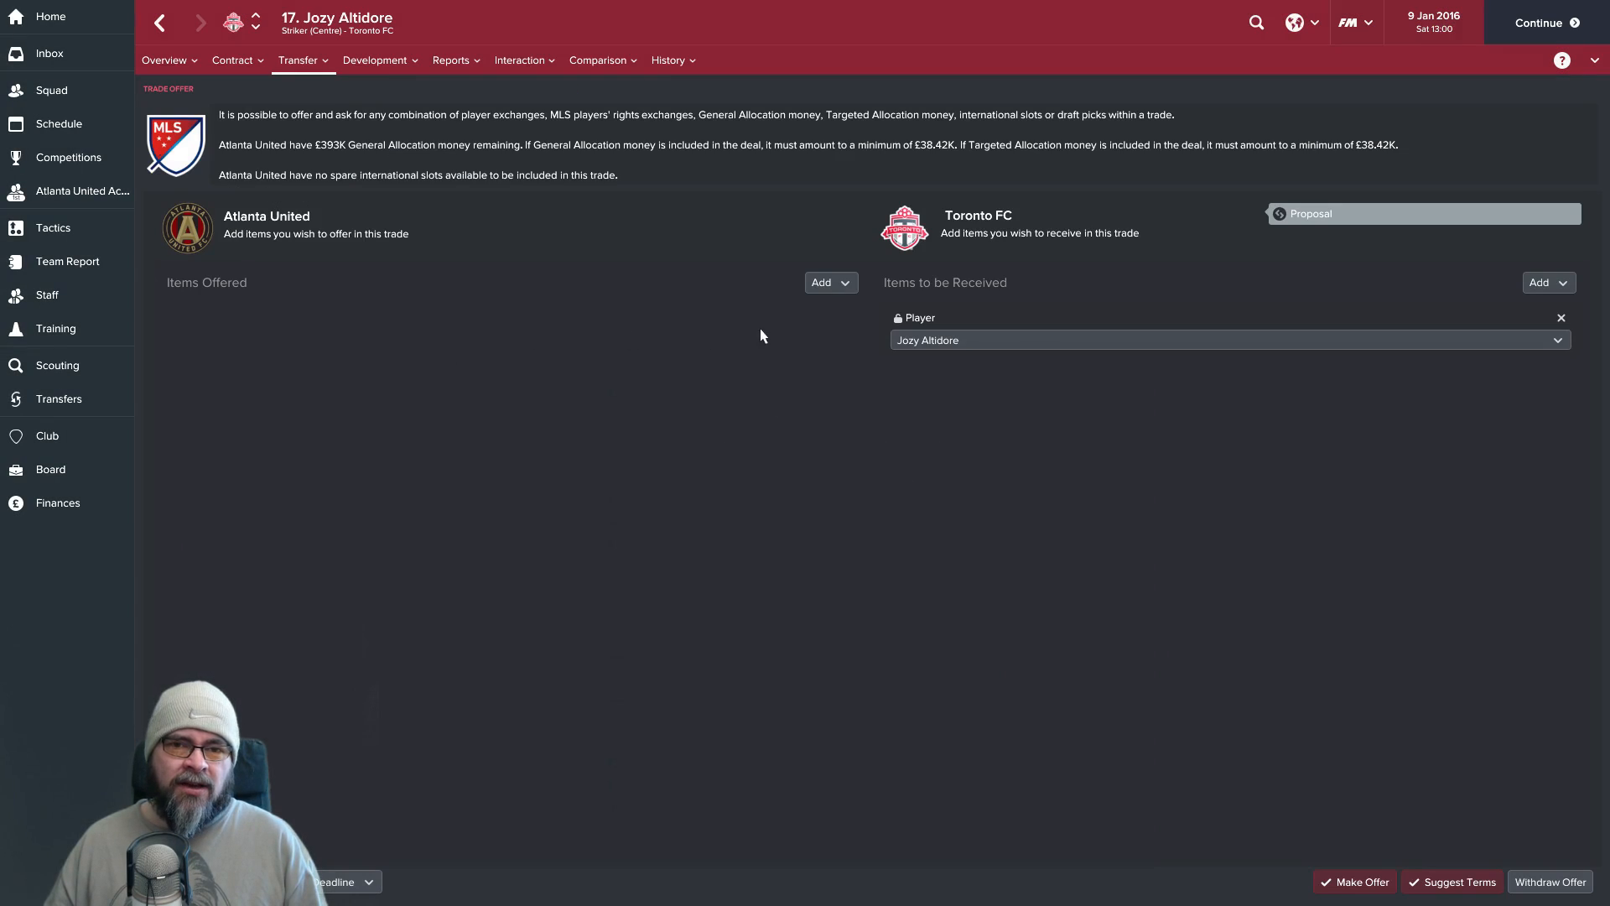
Try offering General Allocation Money and a draft pick, leaving nothing offered in return.
left_click(826, 282)
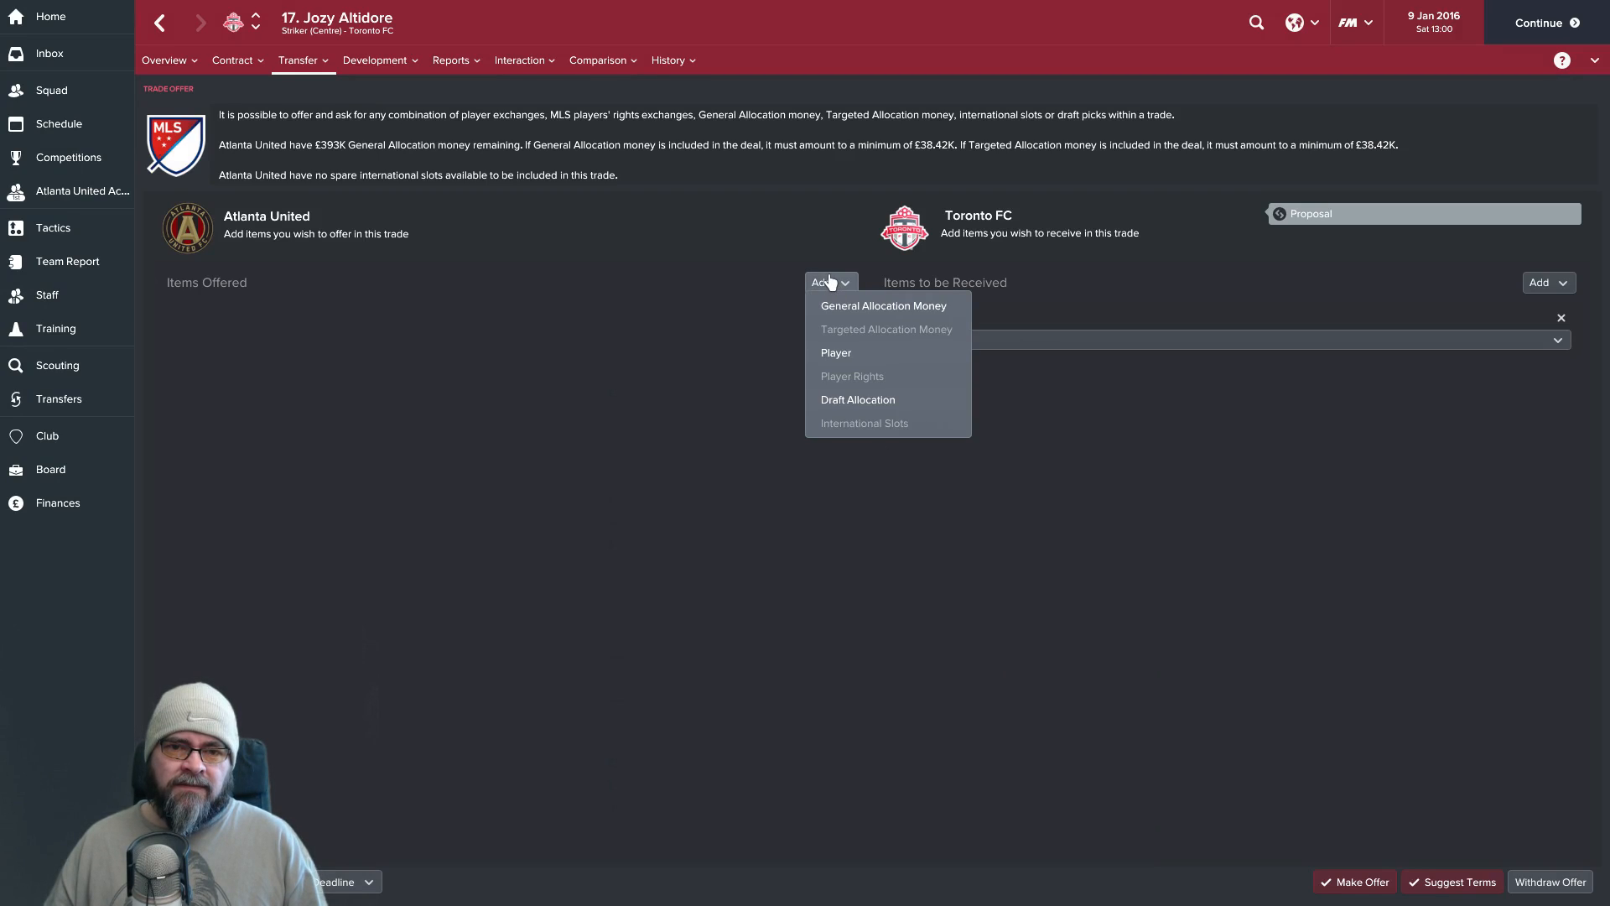
left_click(881, 305)
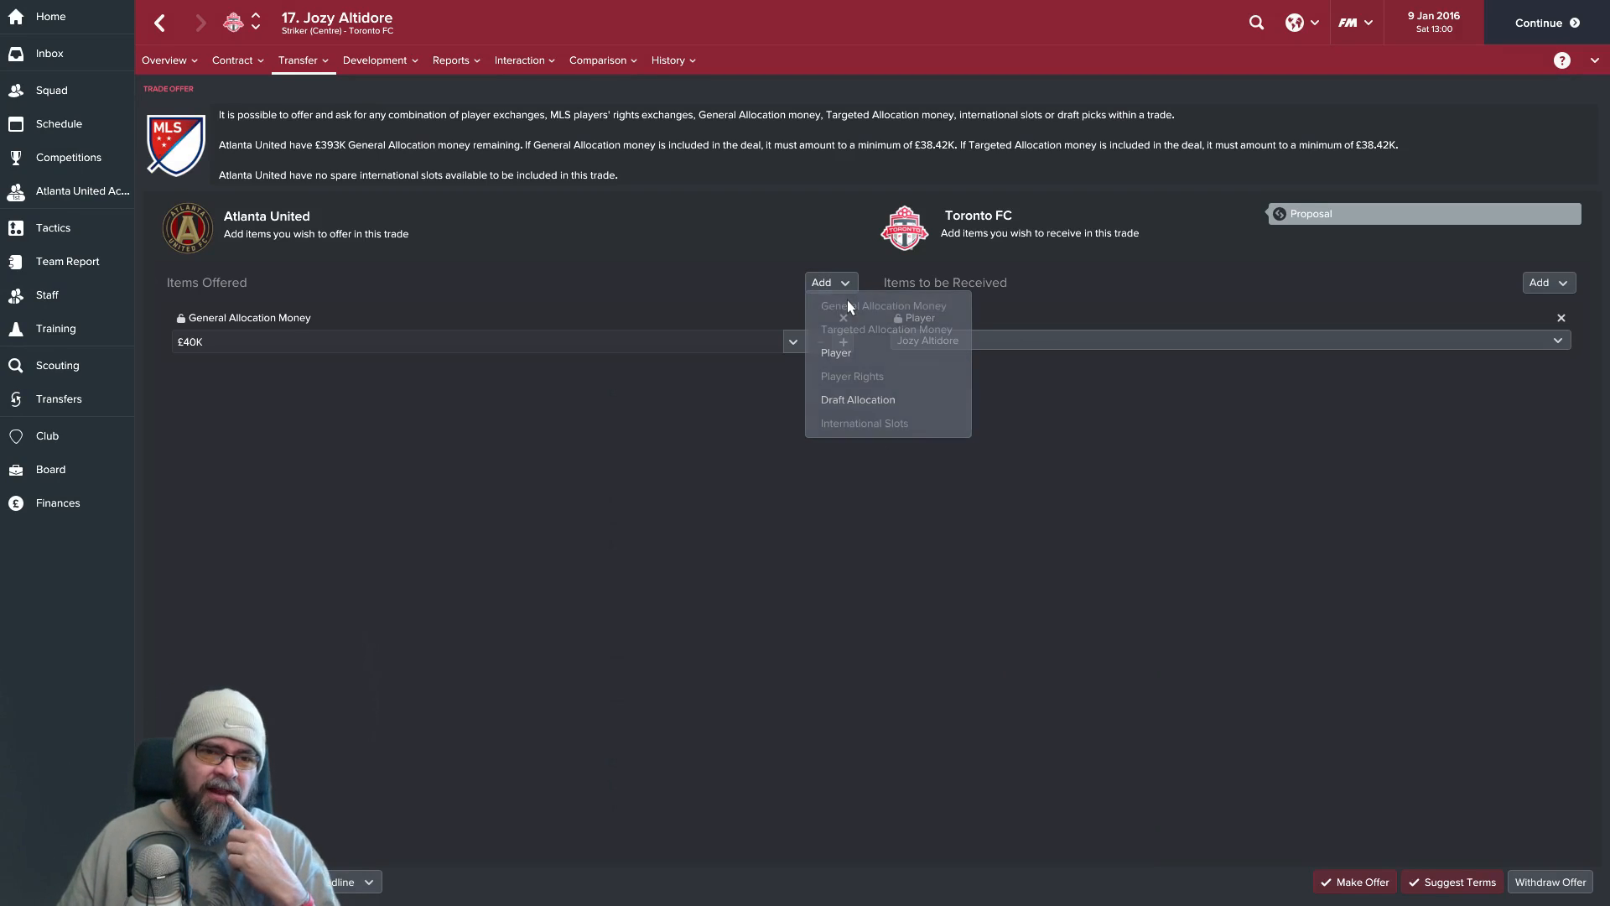
left_click(793, 341)
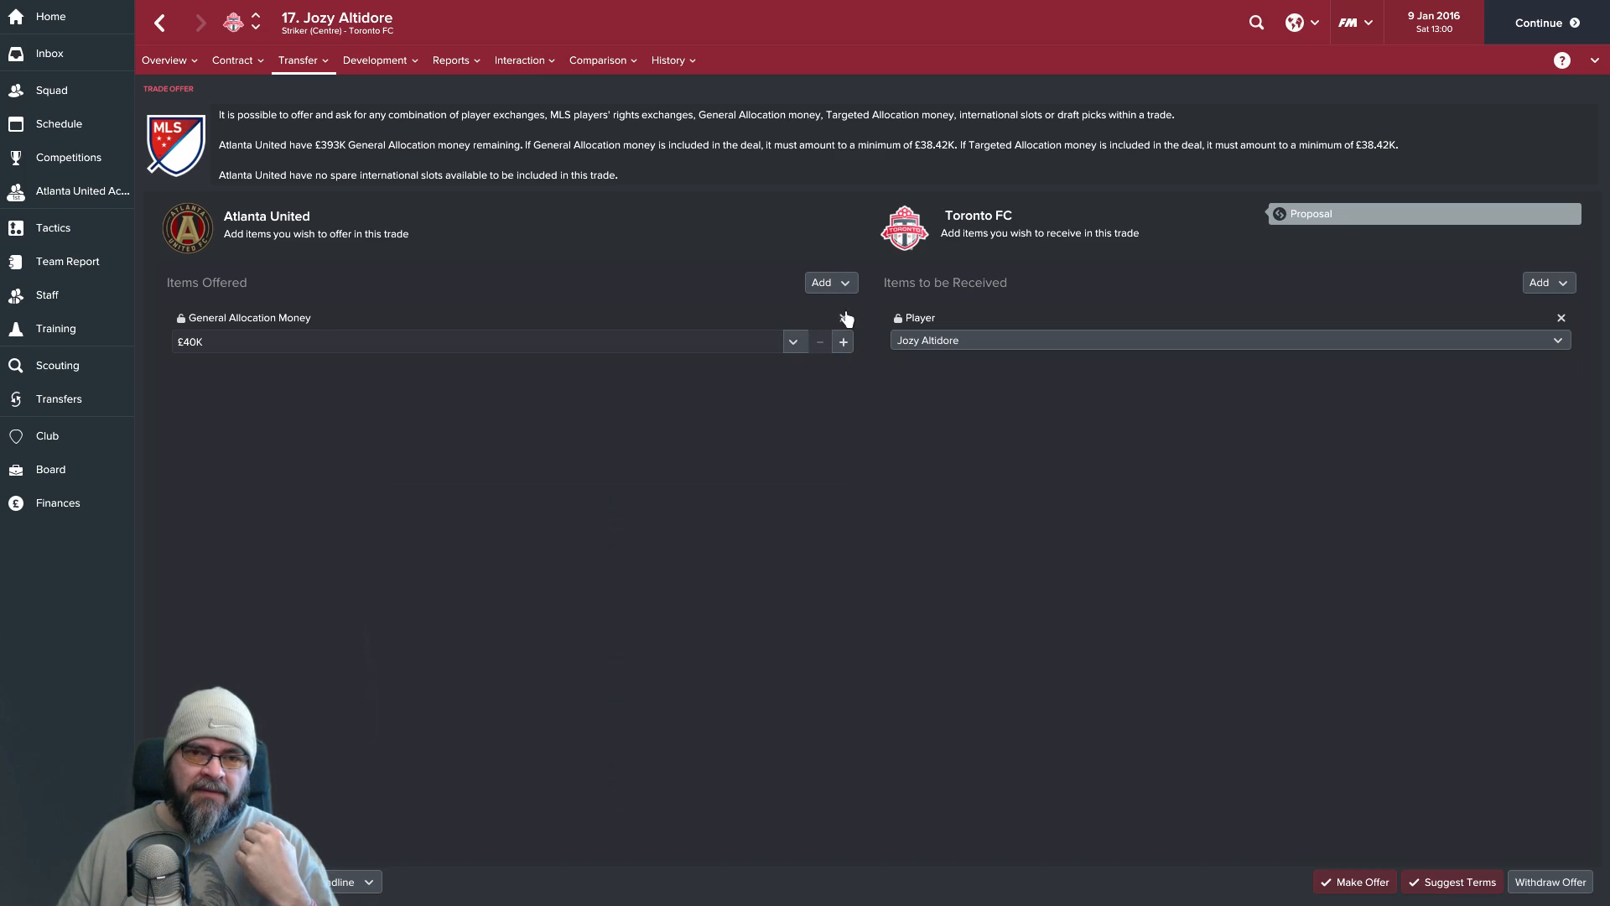
left_click(827, 281)
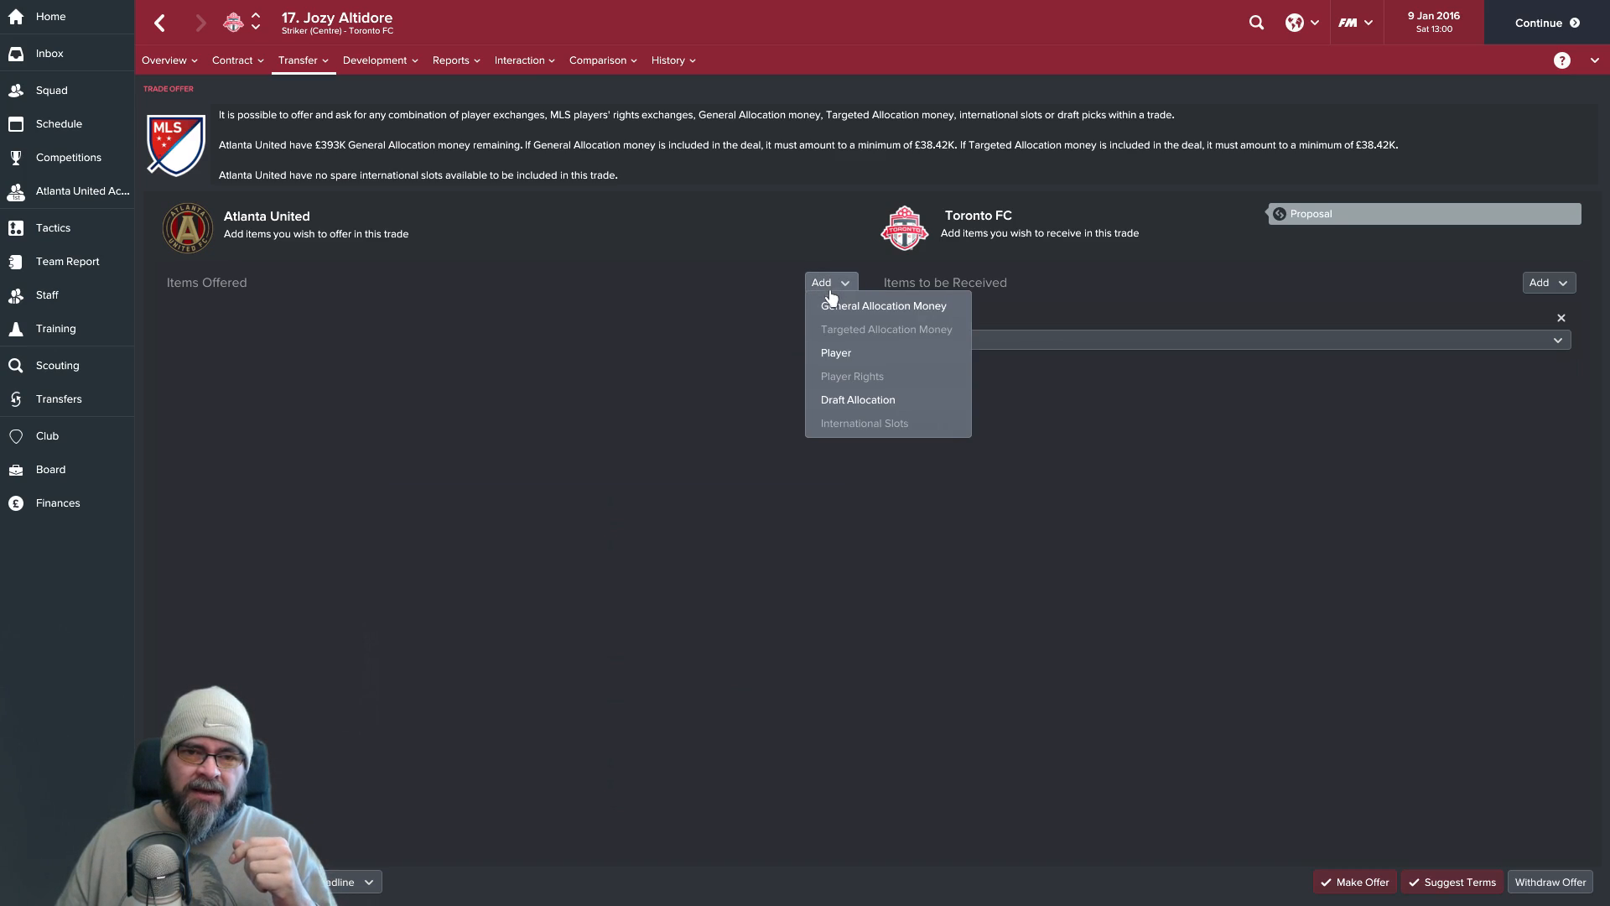
left_click(857, 400)
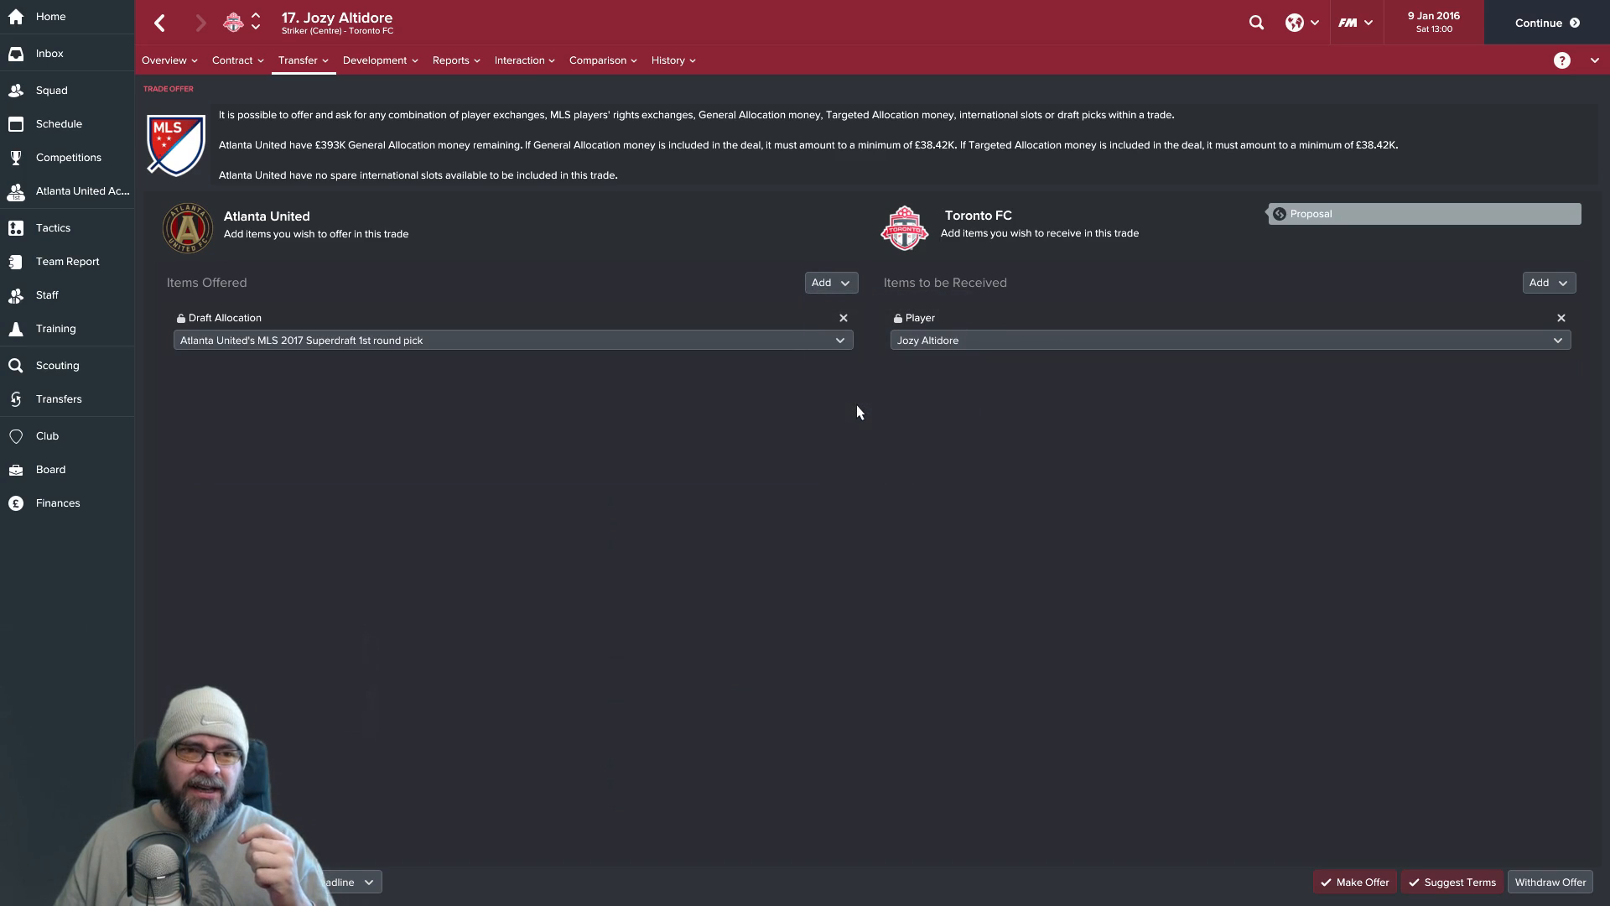
mouse_move(677, 378)
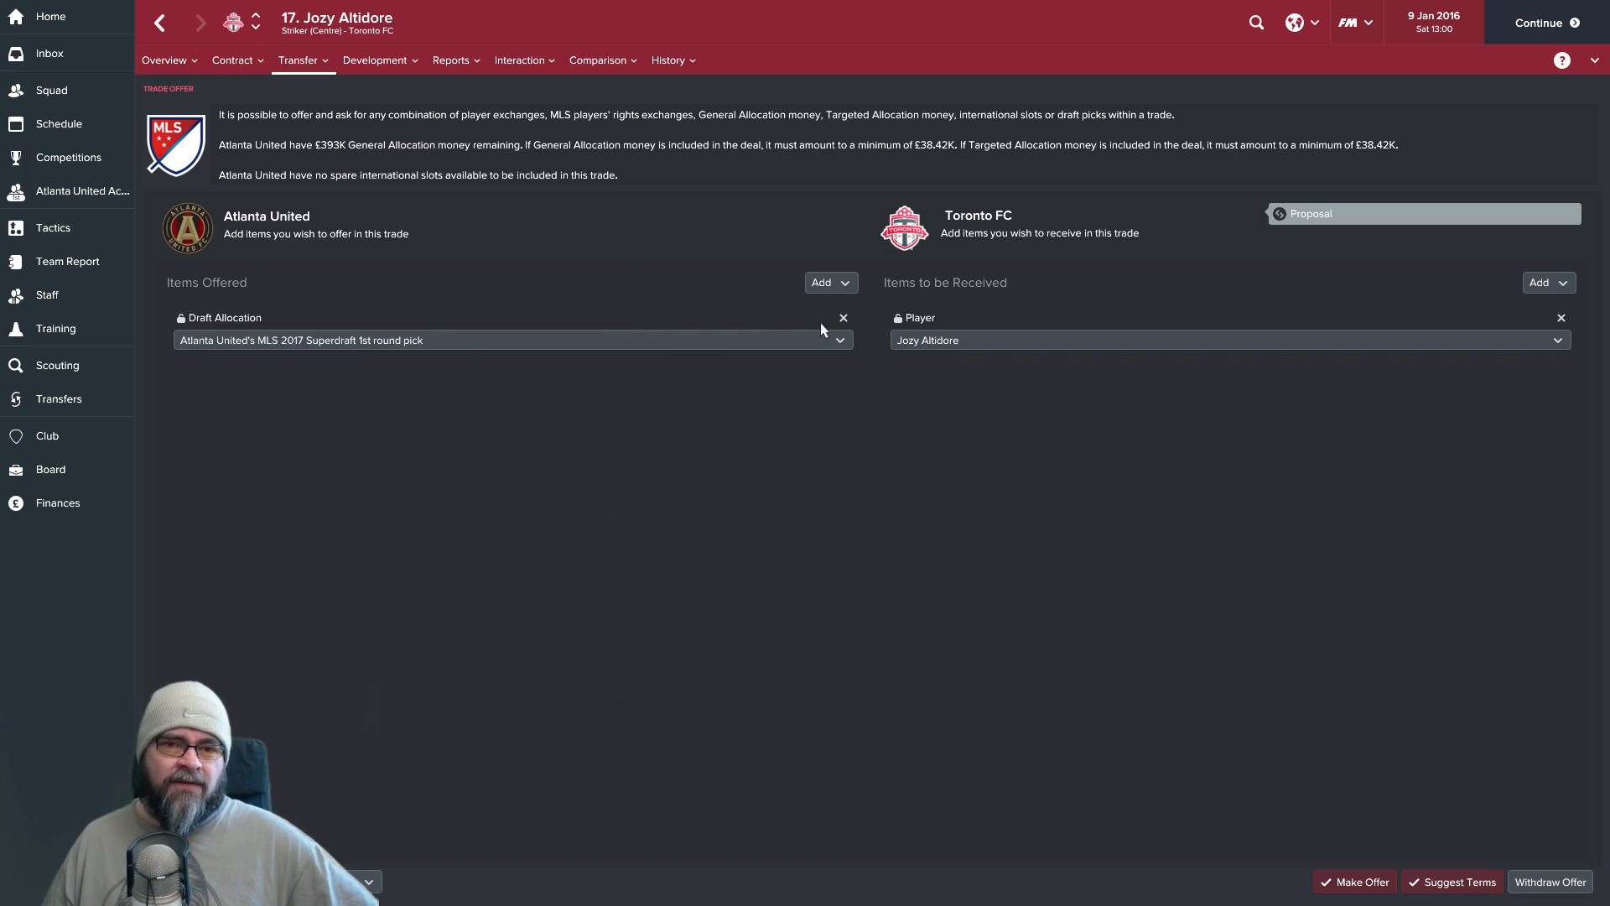
left_click(842, 317)
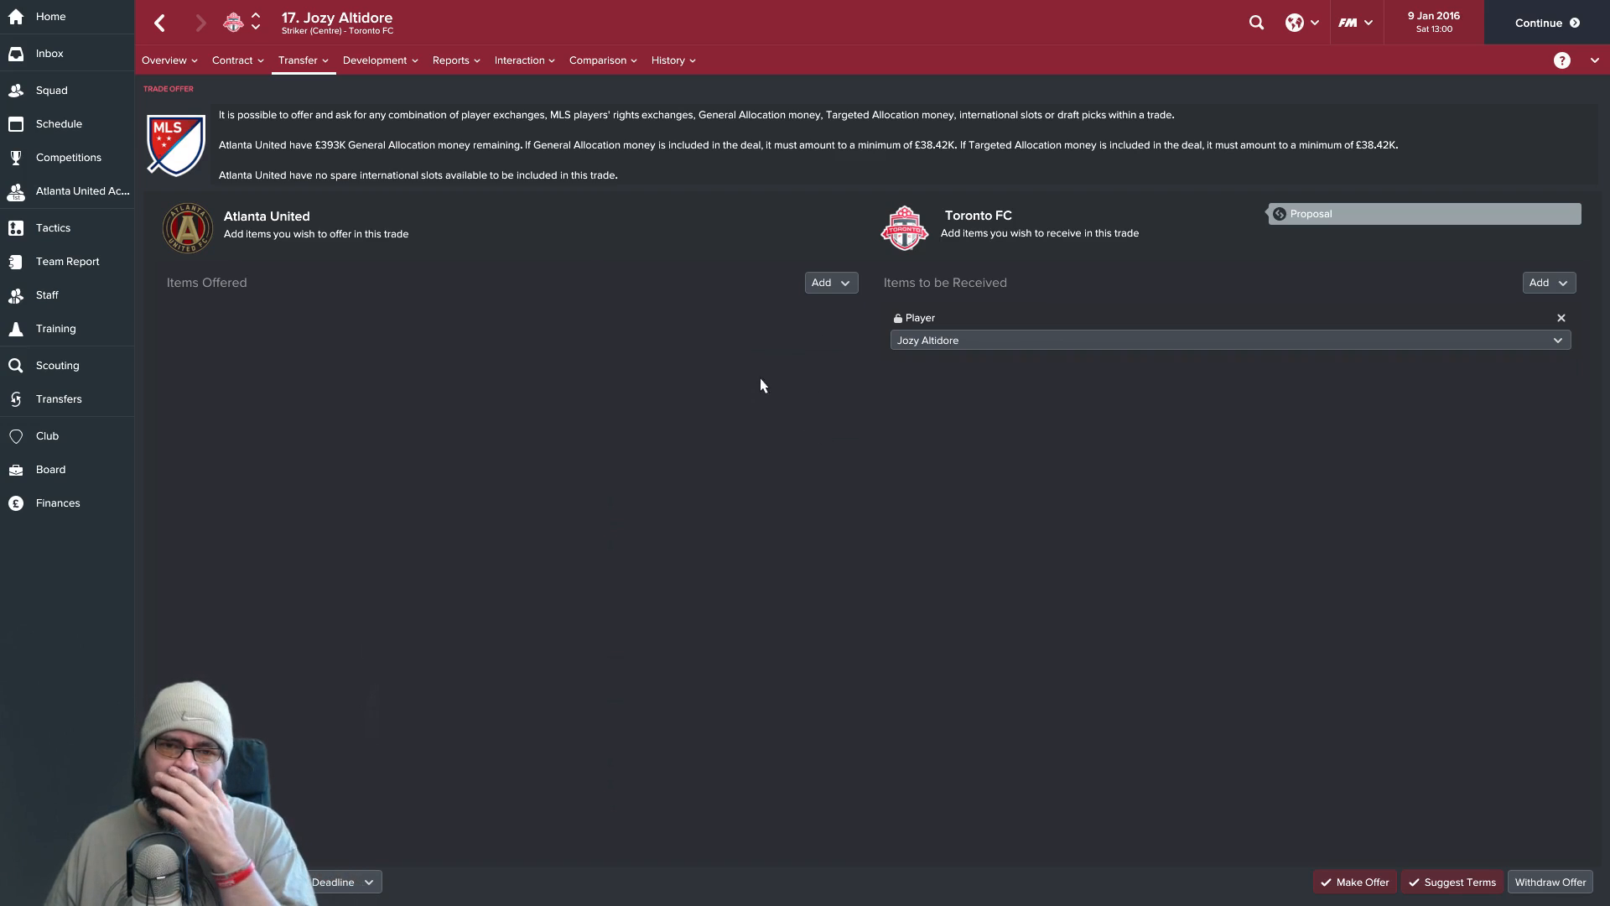
Add Kenwyne Jones as the player offered to Toronto FC for Jozy Altidore.
left_click(831, 282)
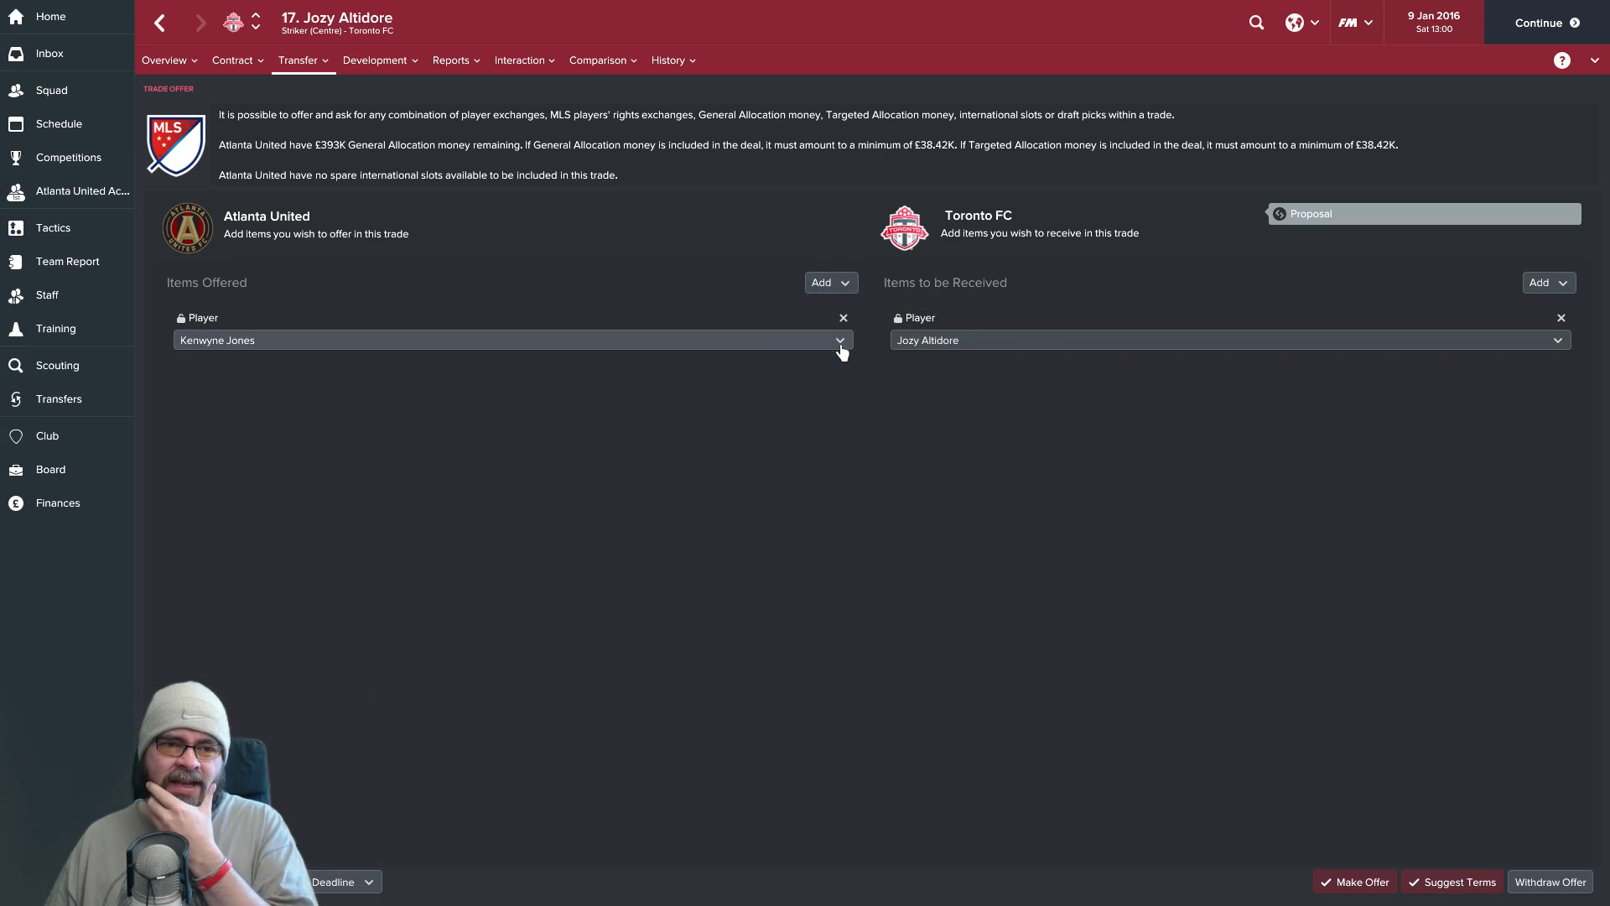
left_click(839, 341)
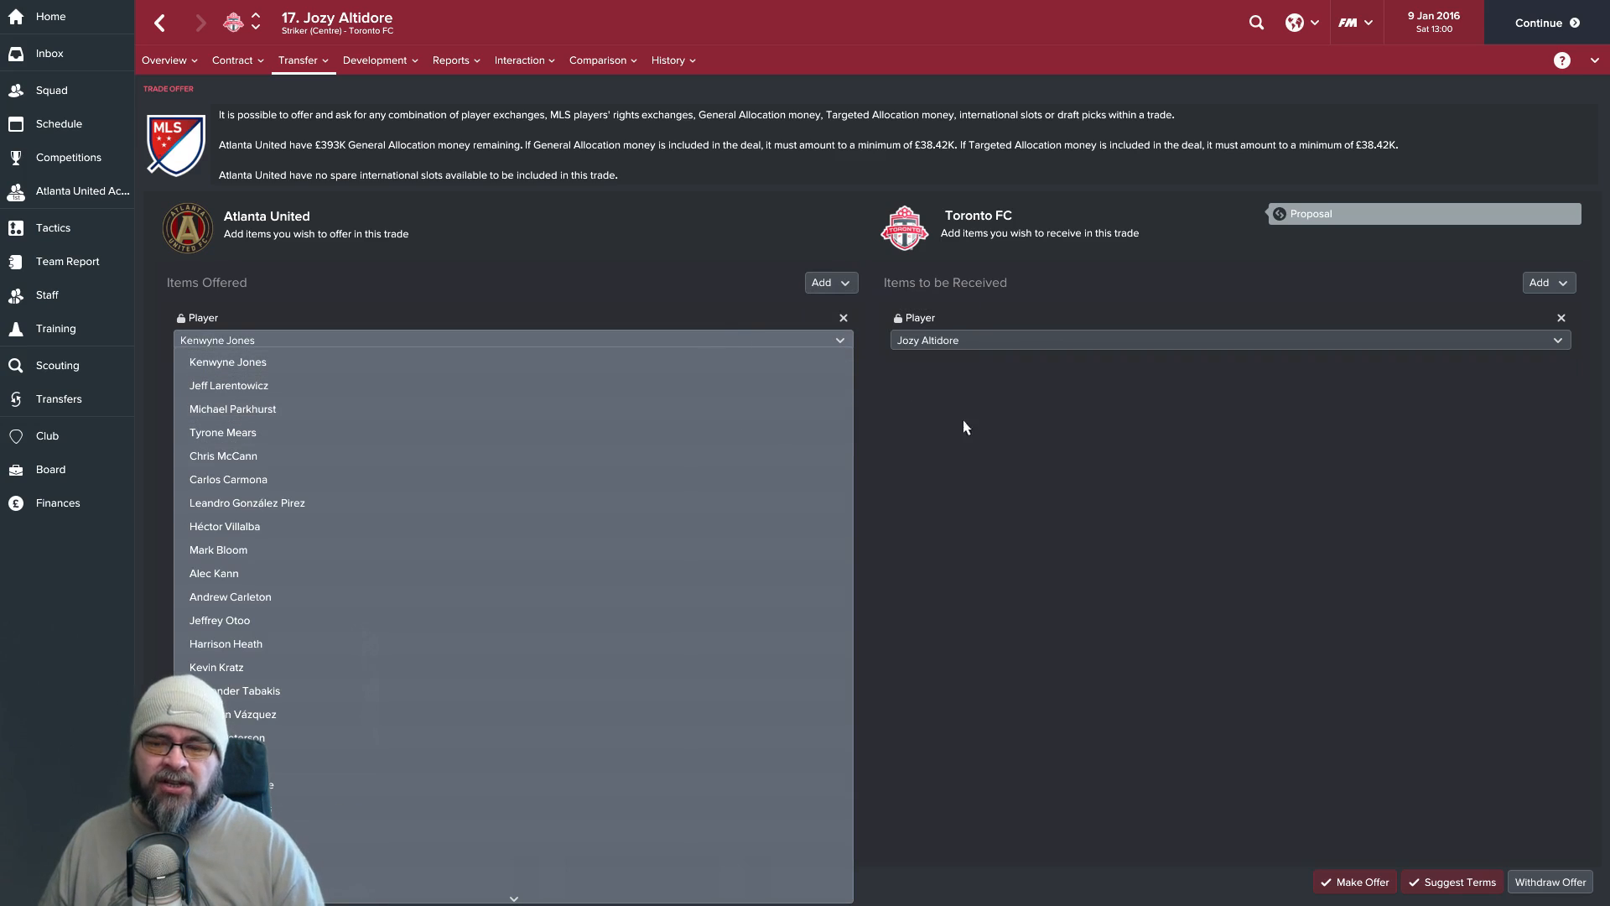
left_click(227, 362)
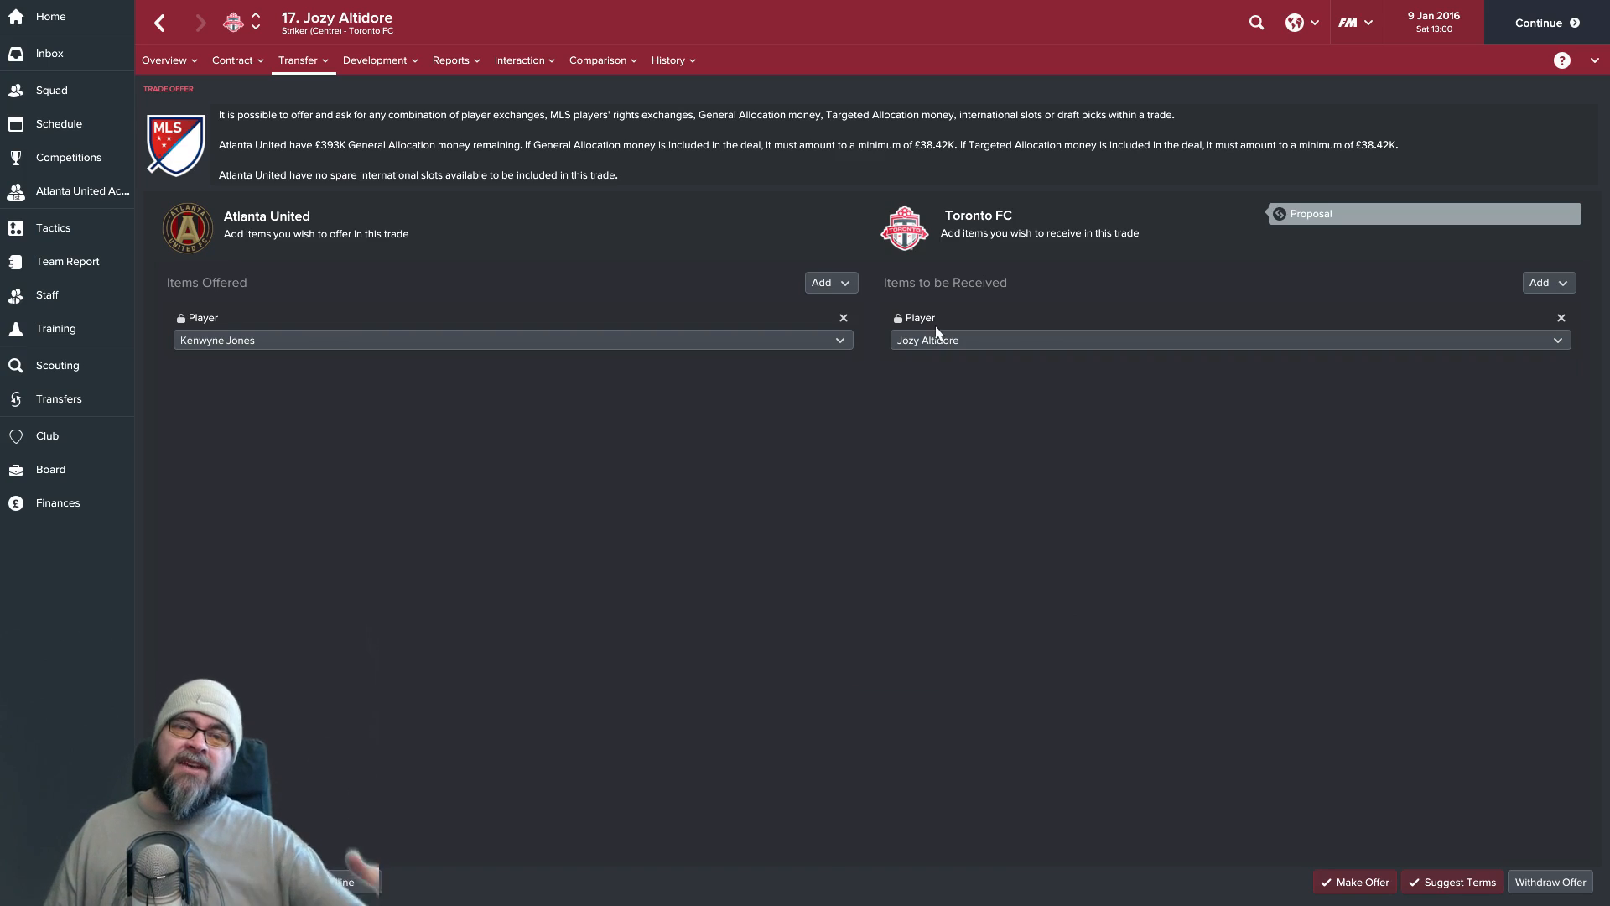
mouse_move(738, 346)
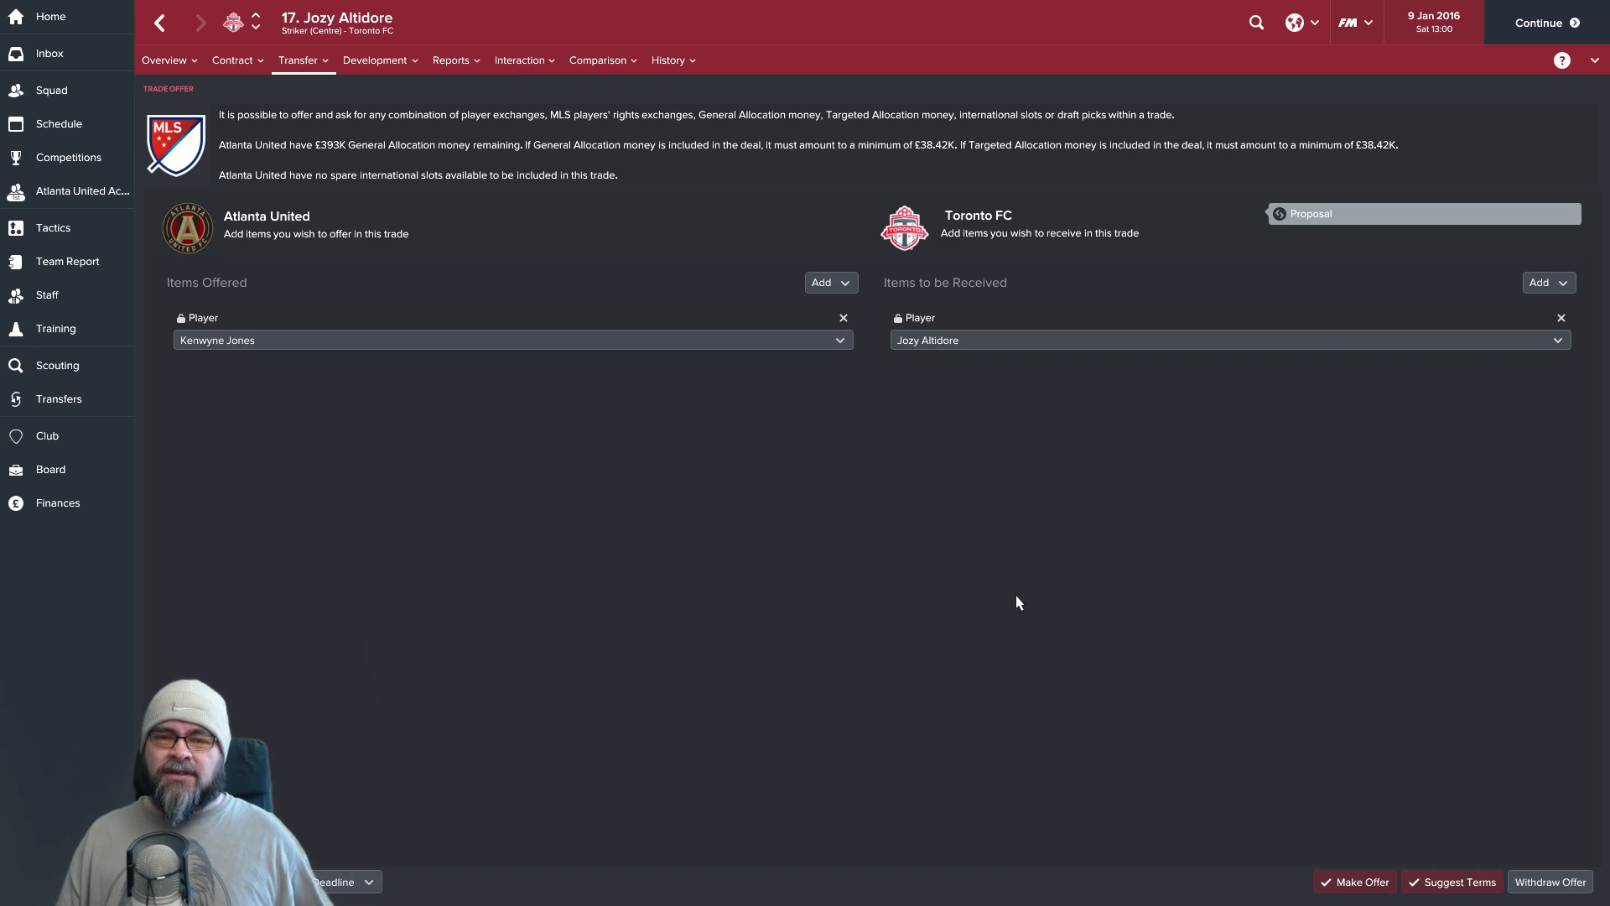
mouse_move(1476, 882)
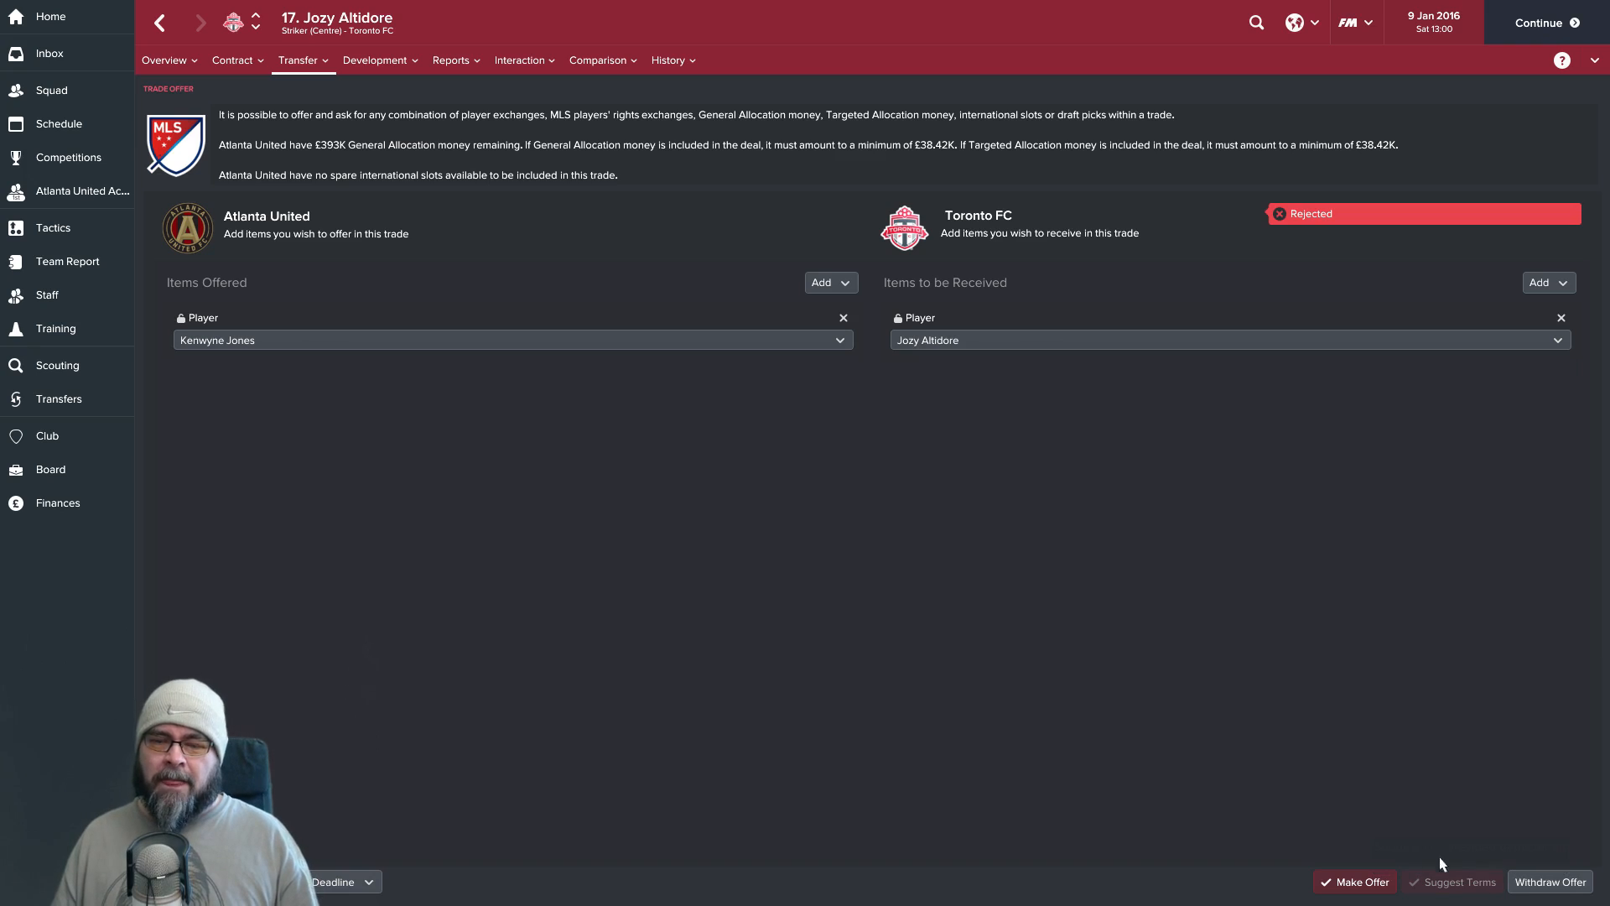
mouse_move(1325, 751)
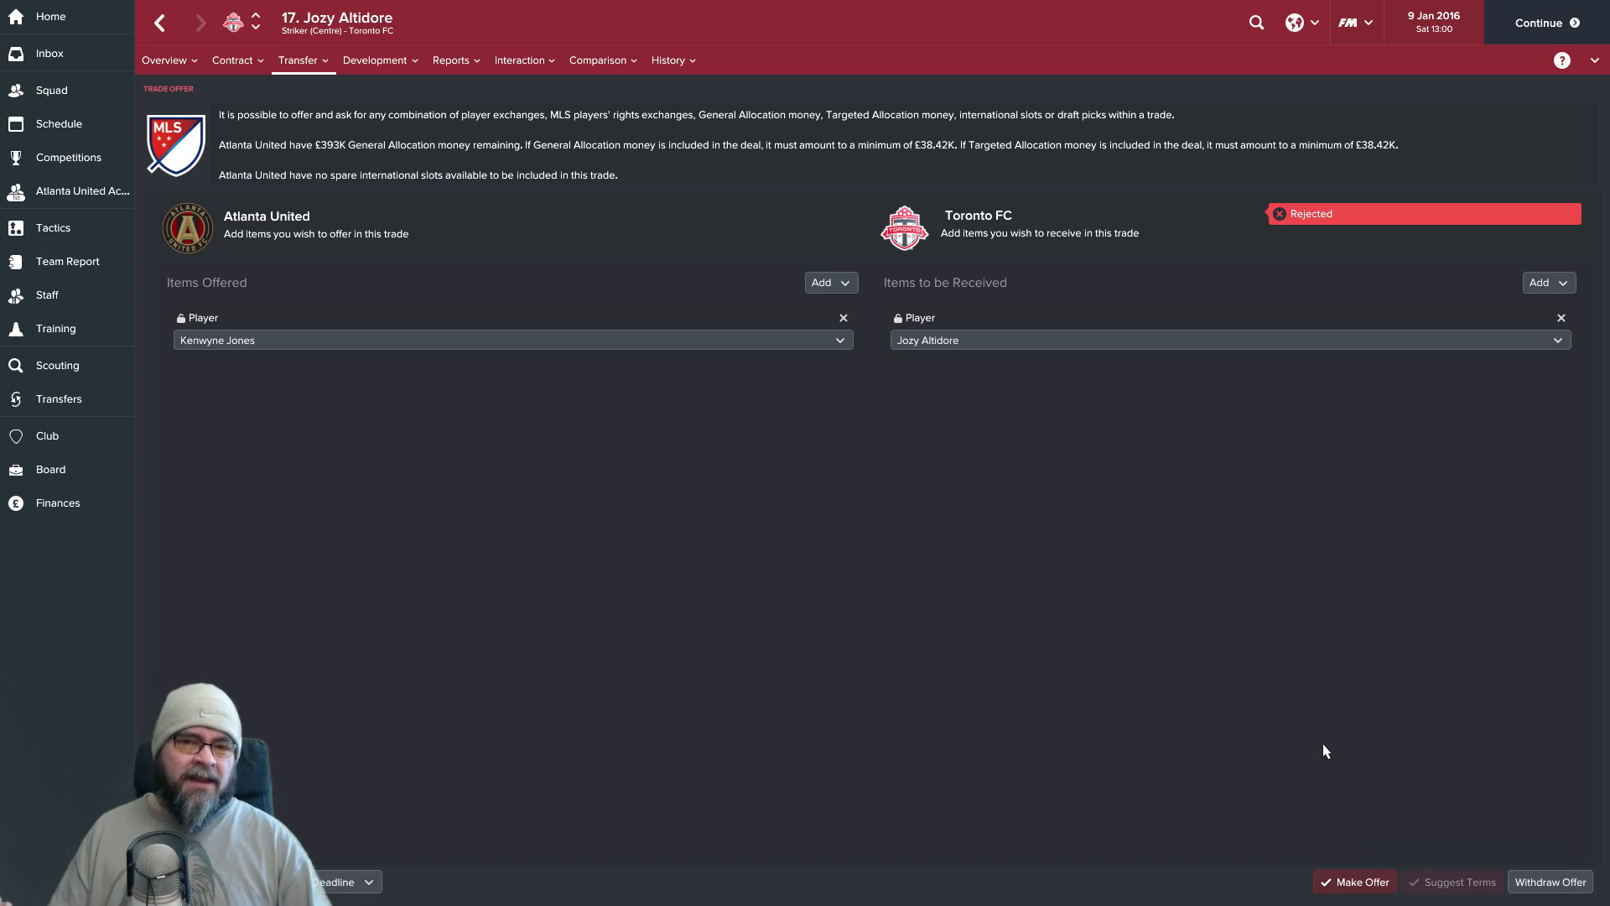
mouse_move(803, 582)
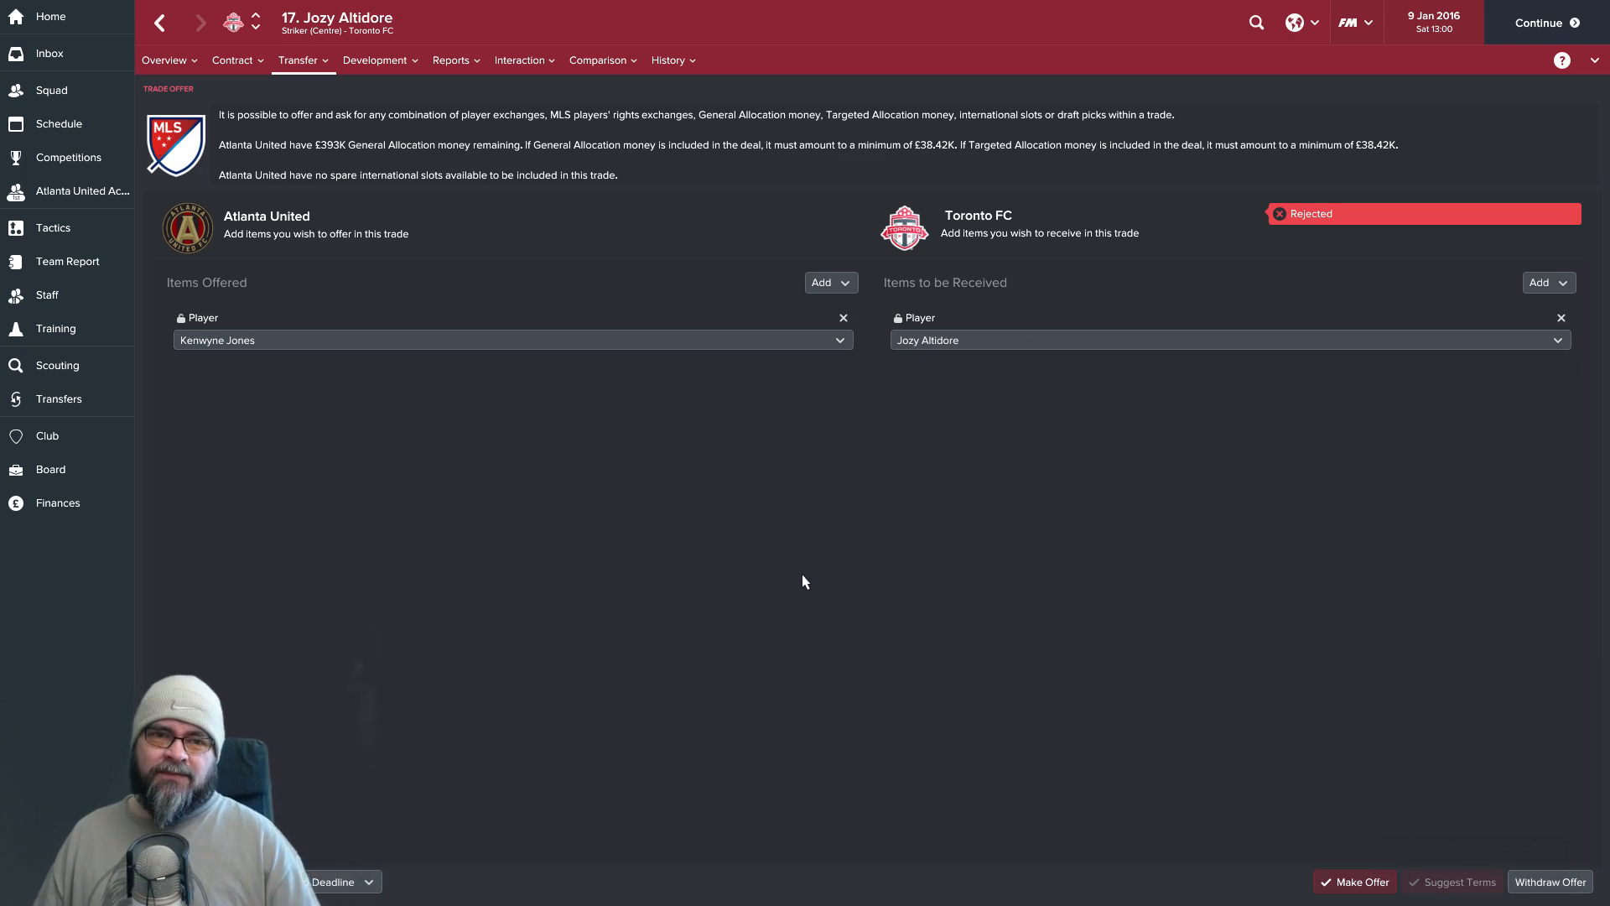
mouse_move(282, 134)
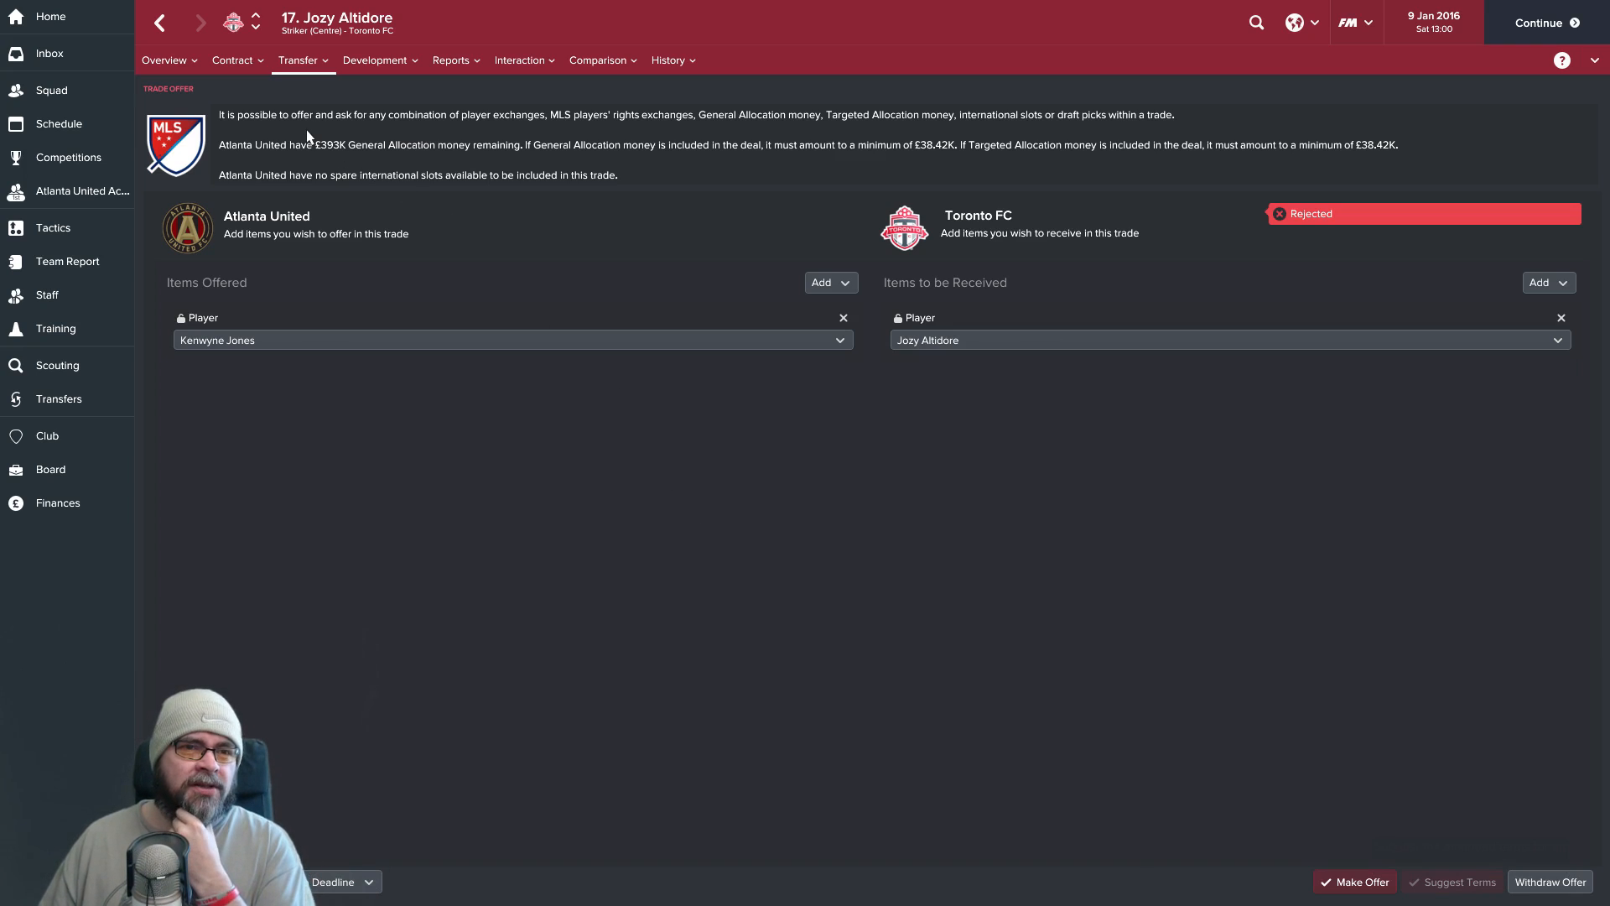
mouse_move(547, 126)
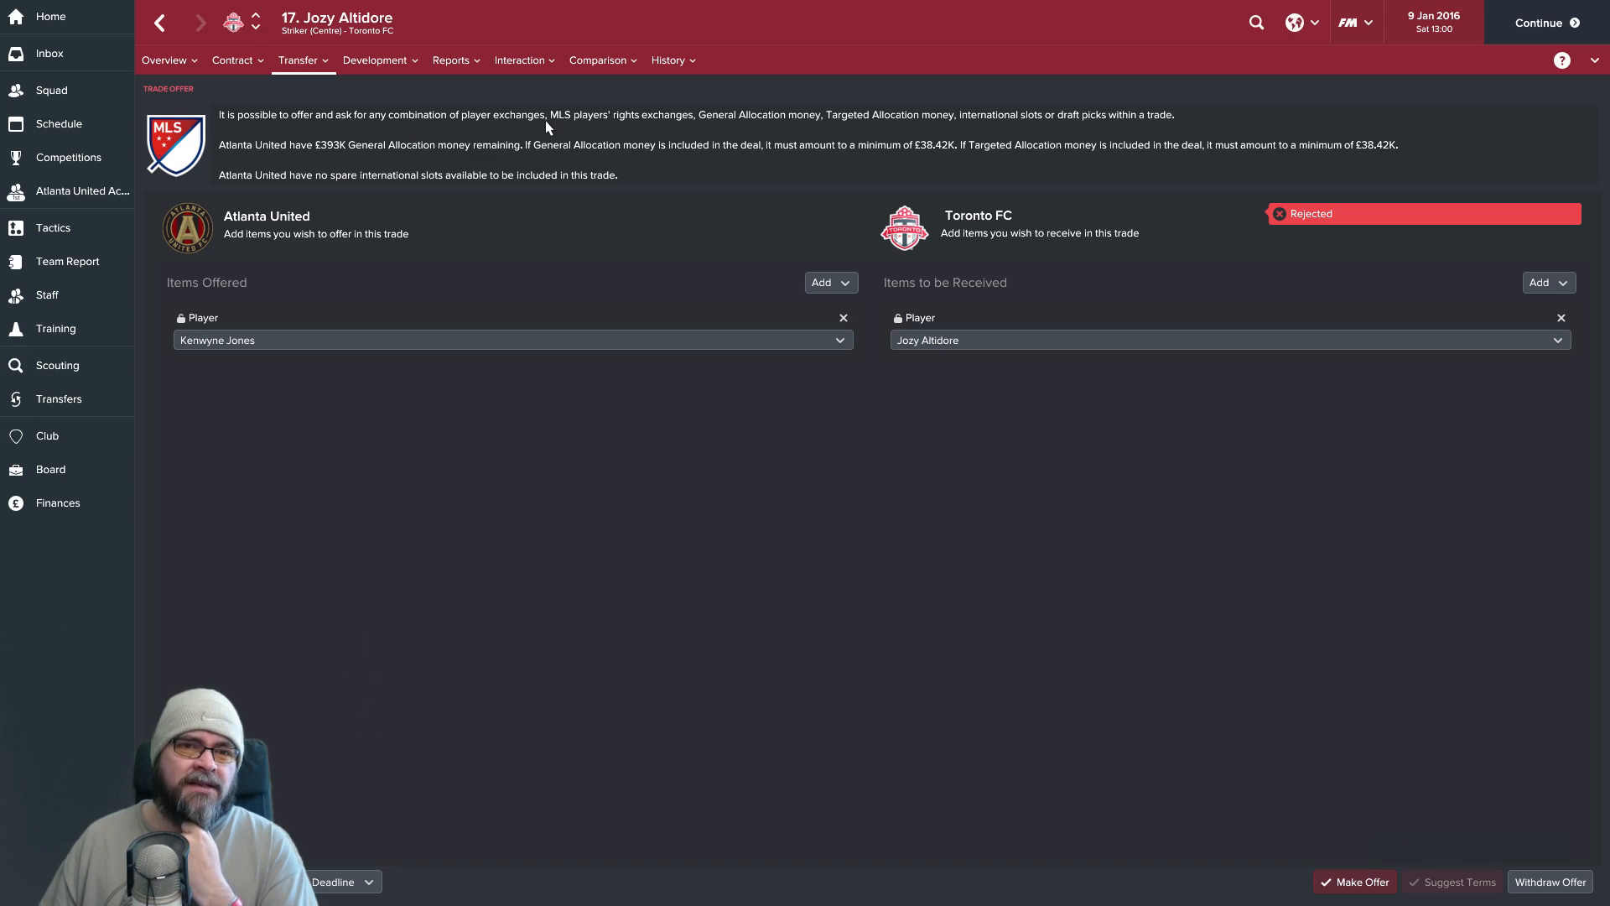
mouse_move(808, 126)
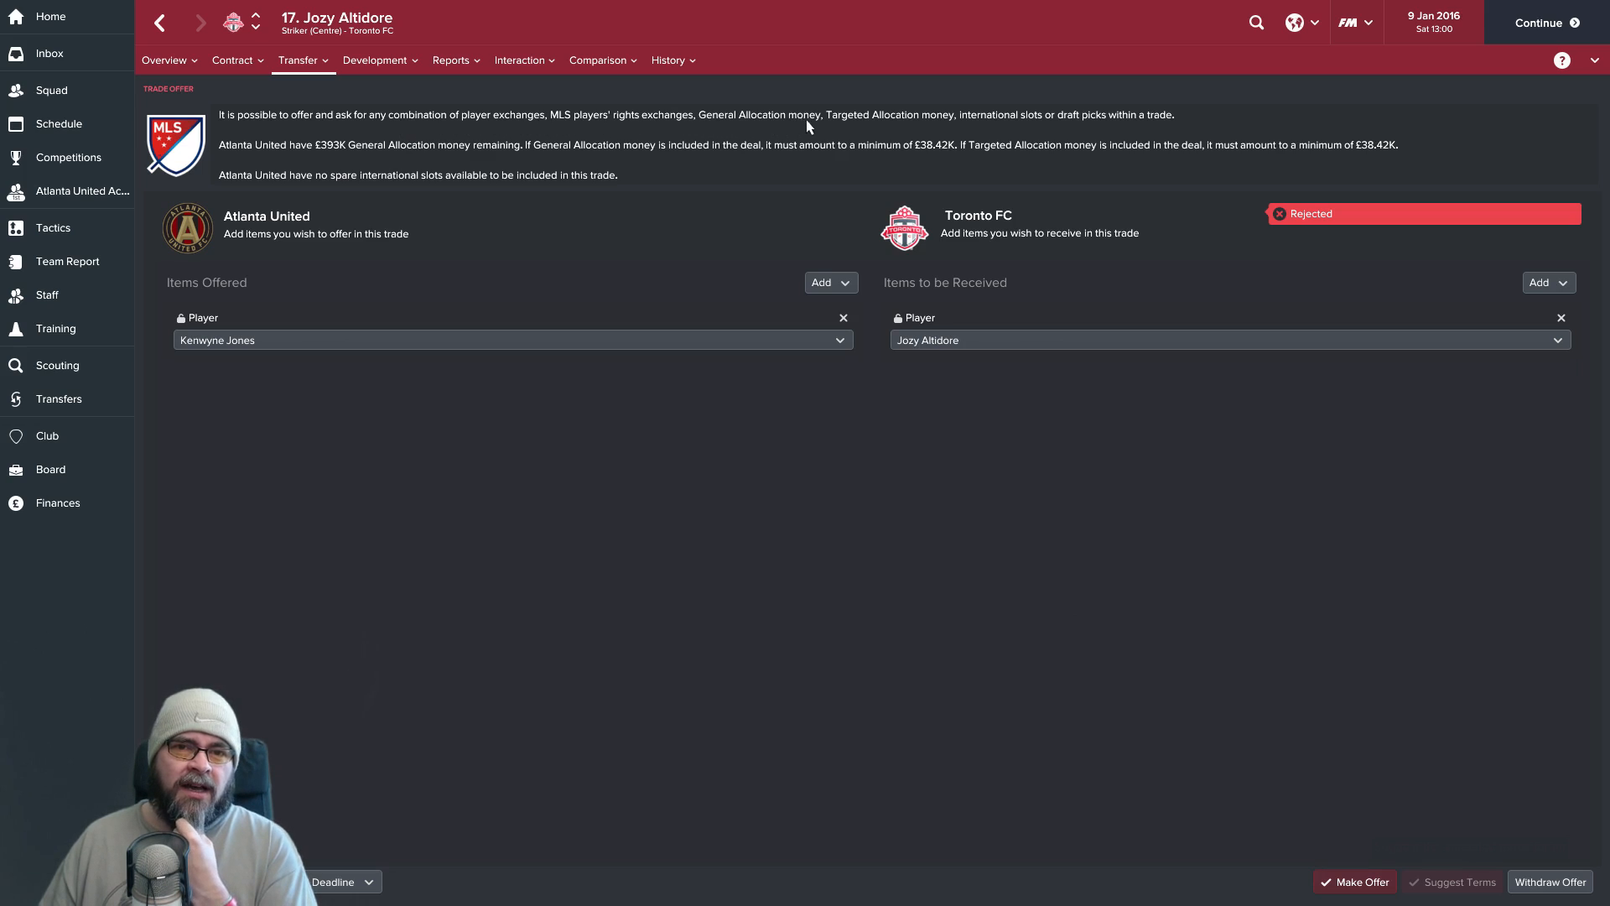
mouse_move(324, 169)
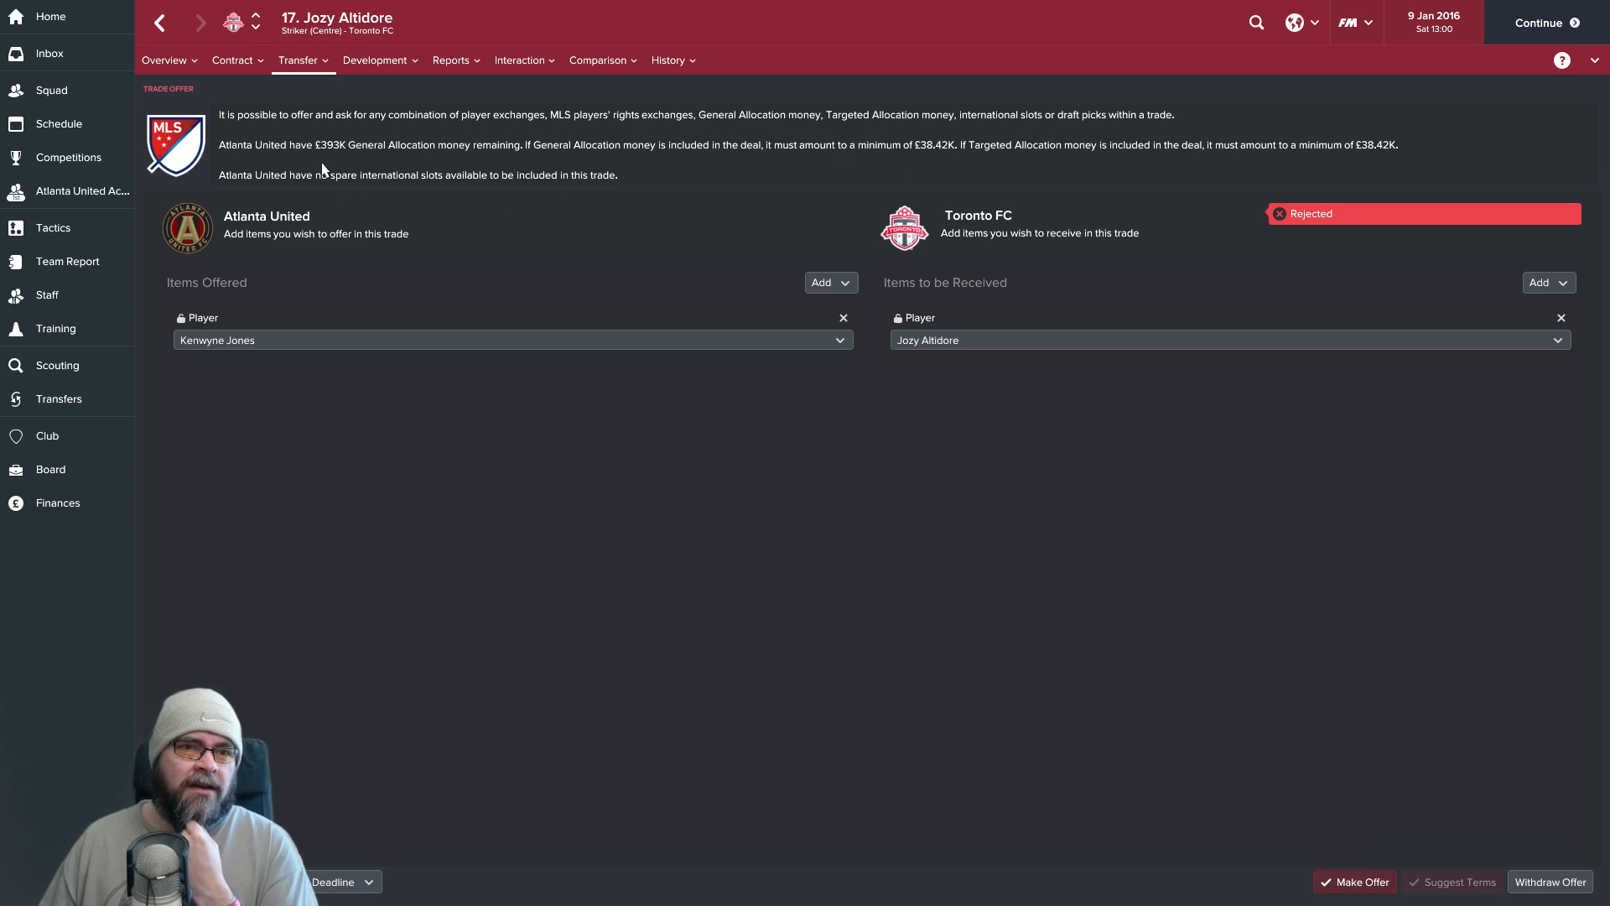
mouse_move(616, 156)
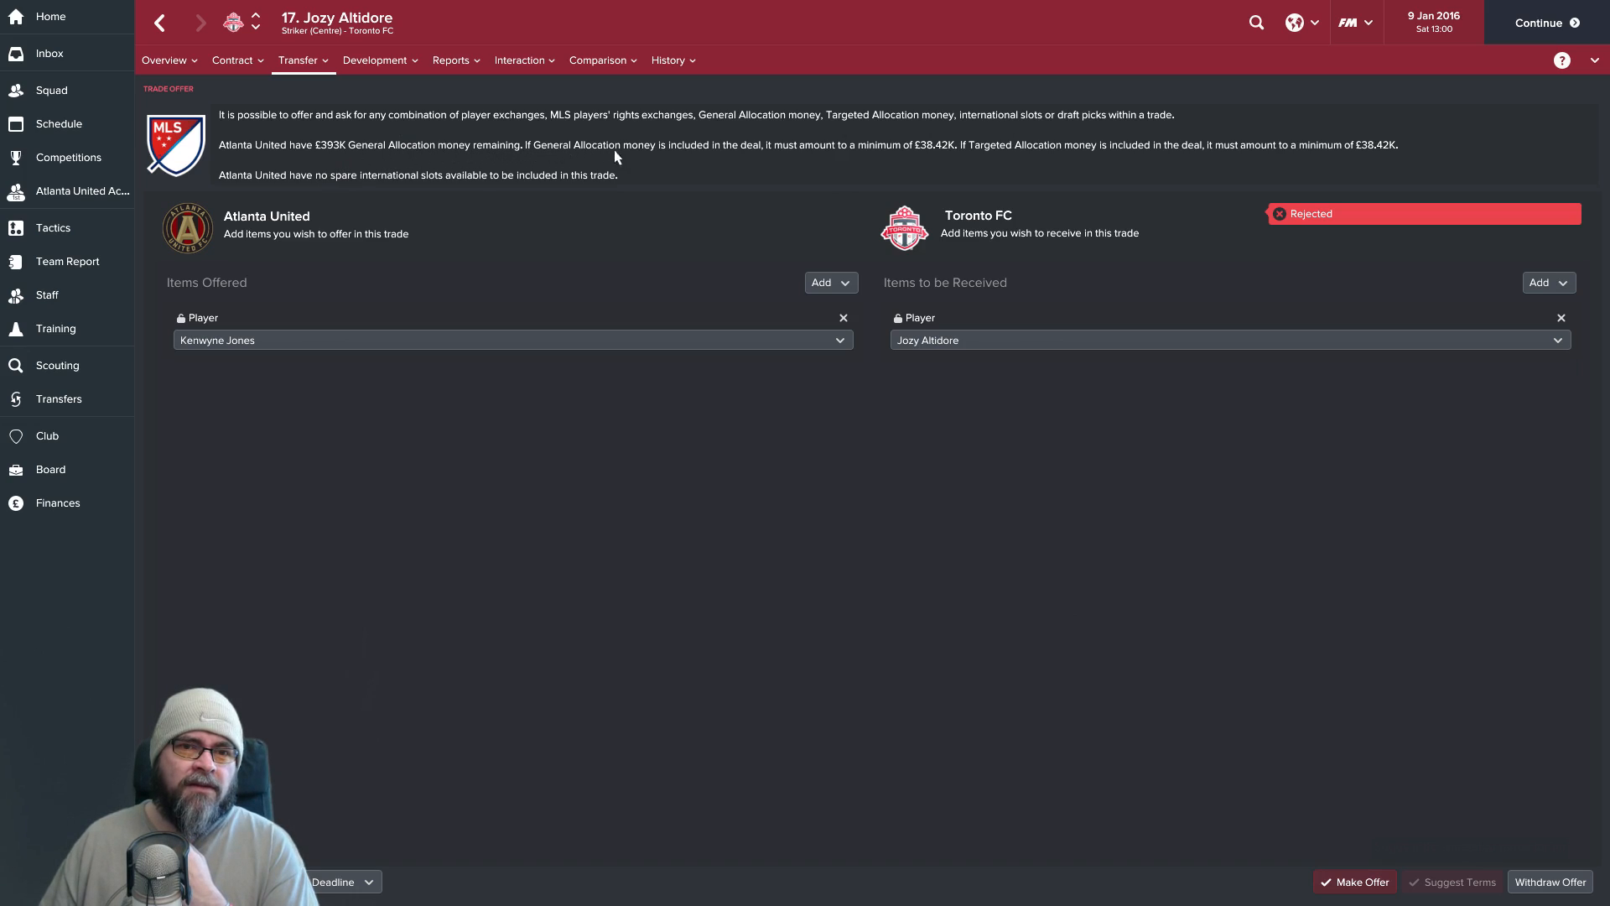
mouse_move(815, 164)
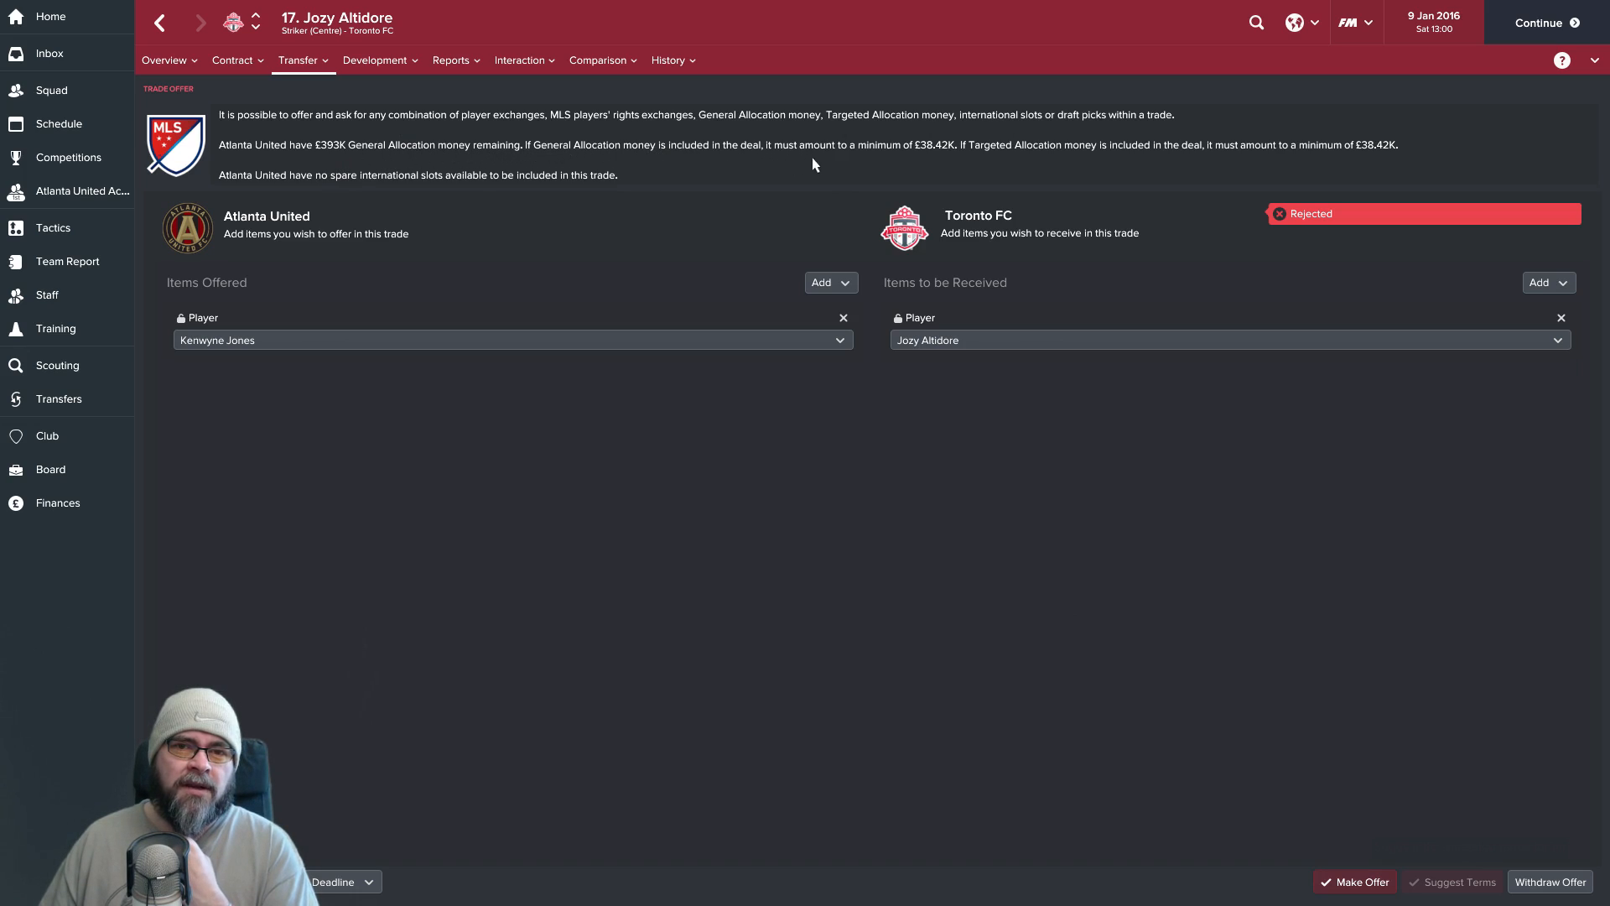
mouse_move(1013, 158)
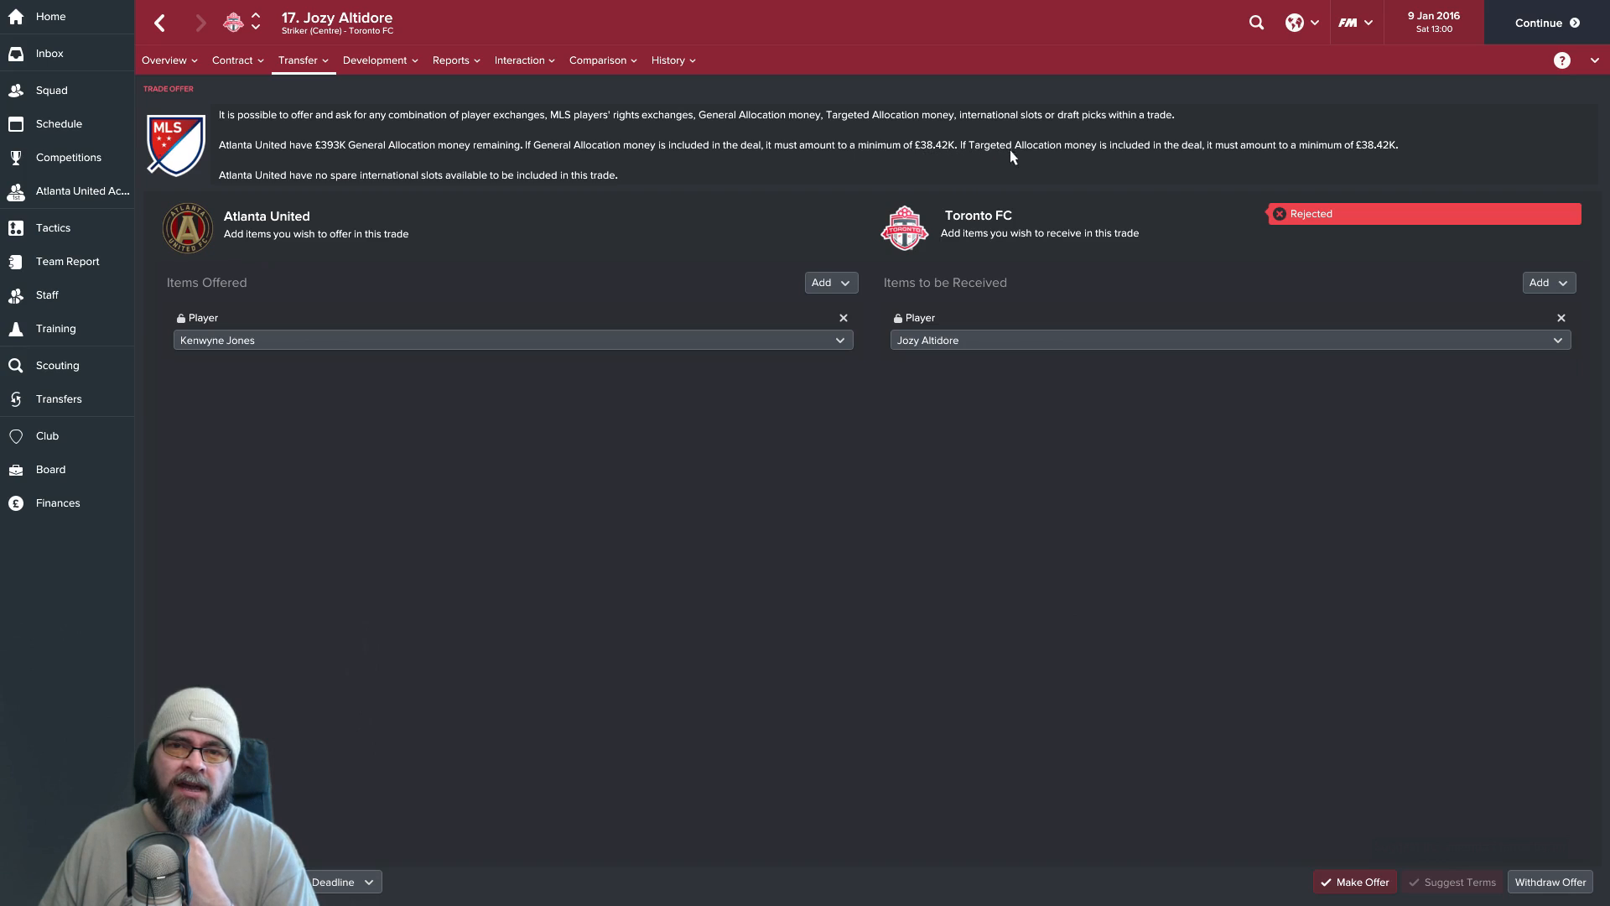
mouse_move(549, 199)
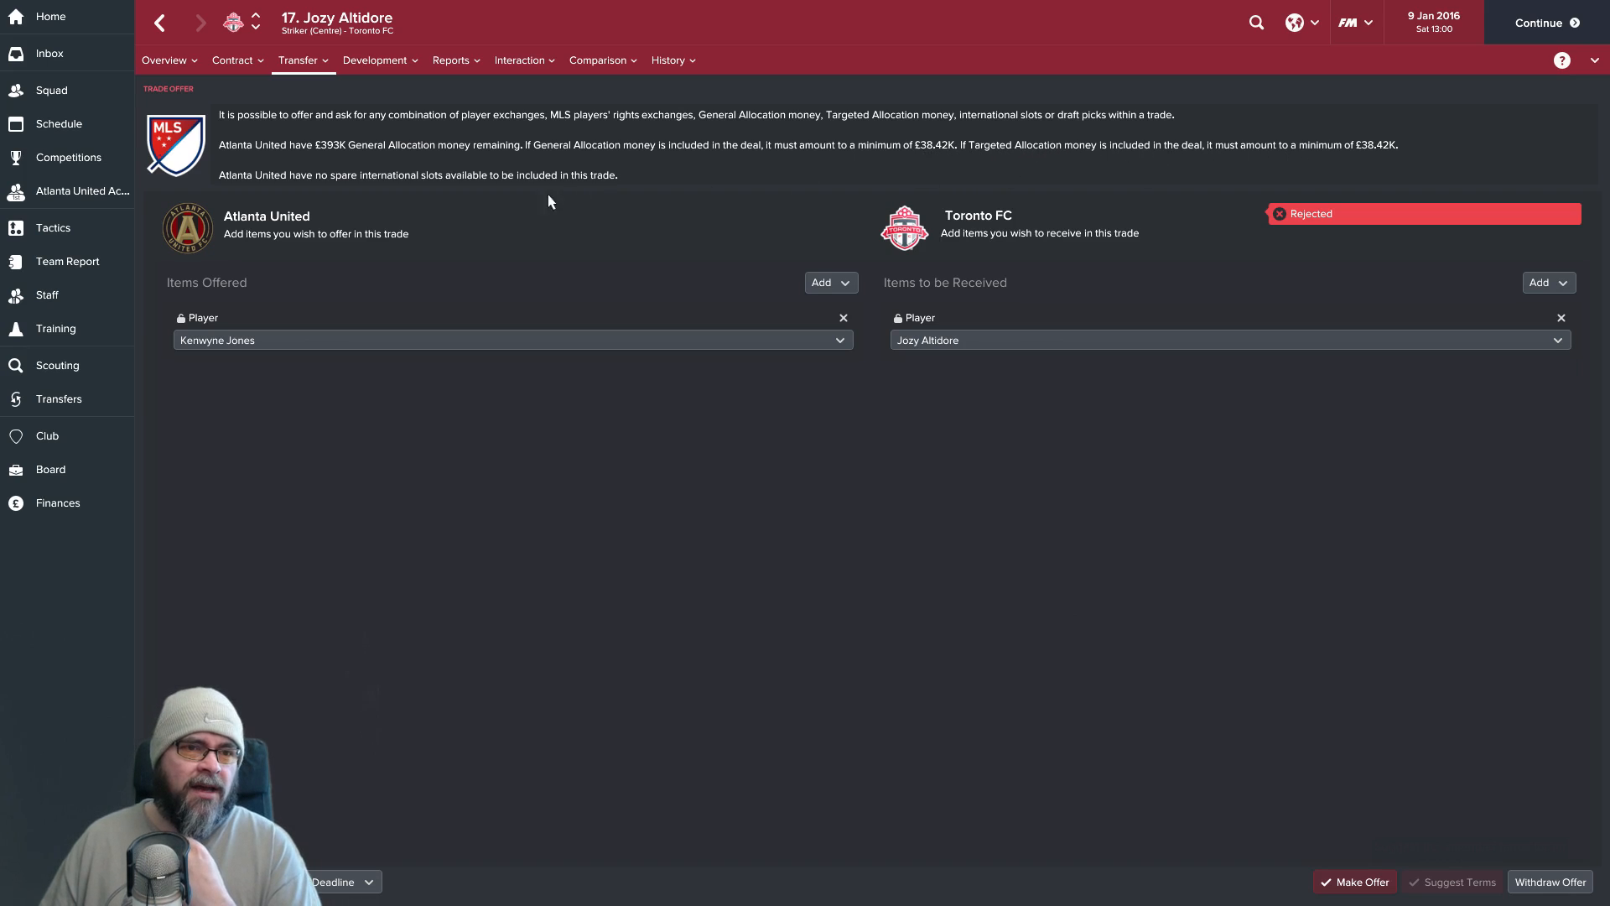
mouse_move(418, 193)
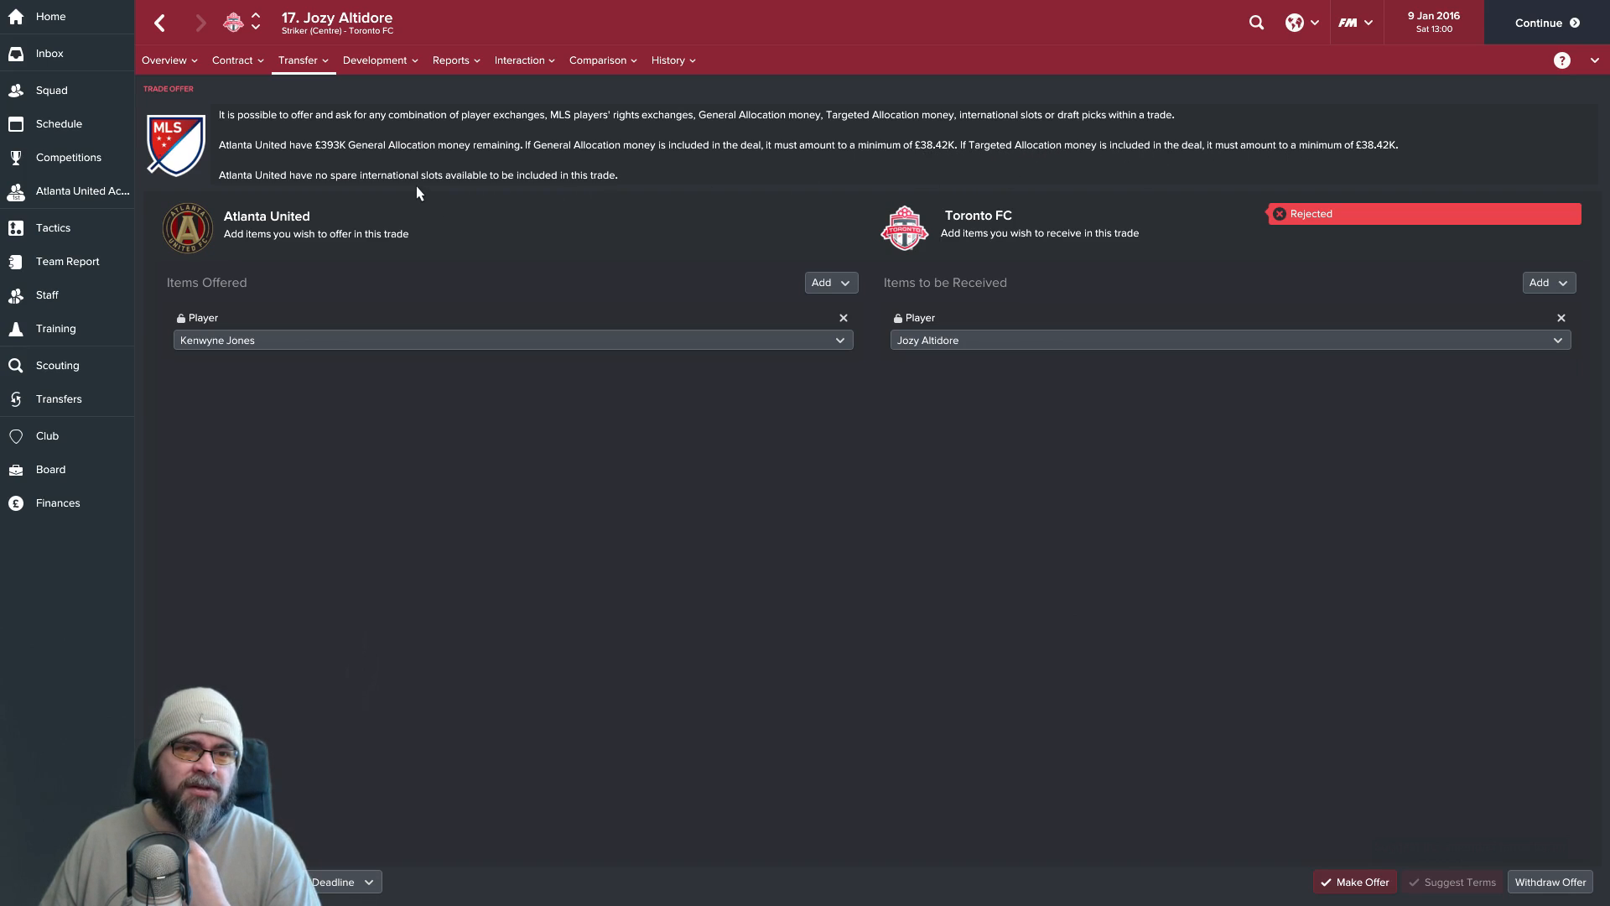
mouse_move(52, 90)
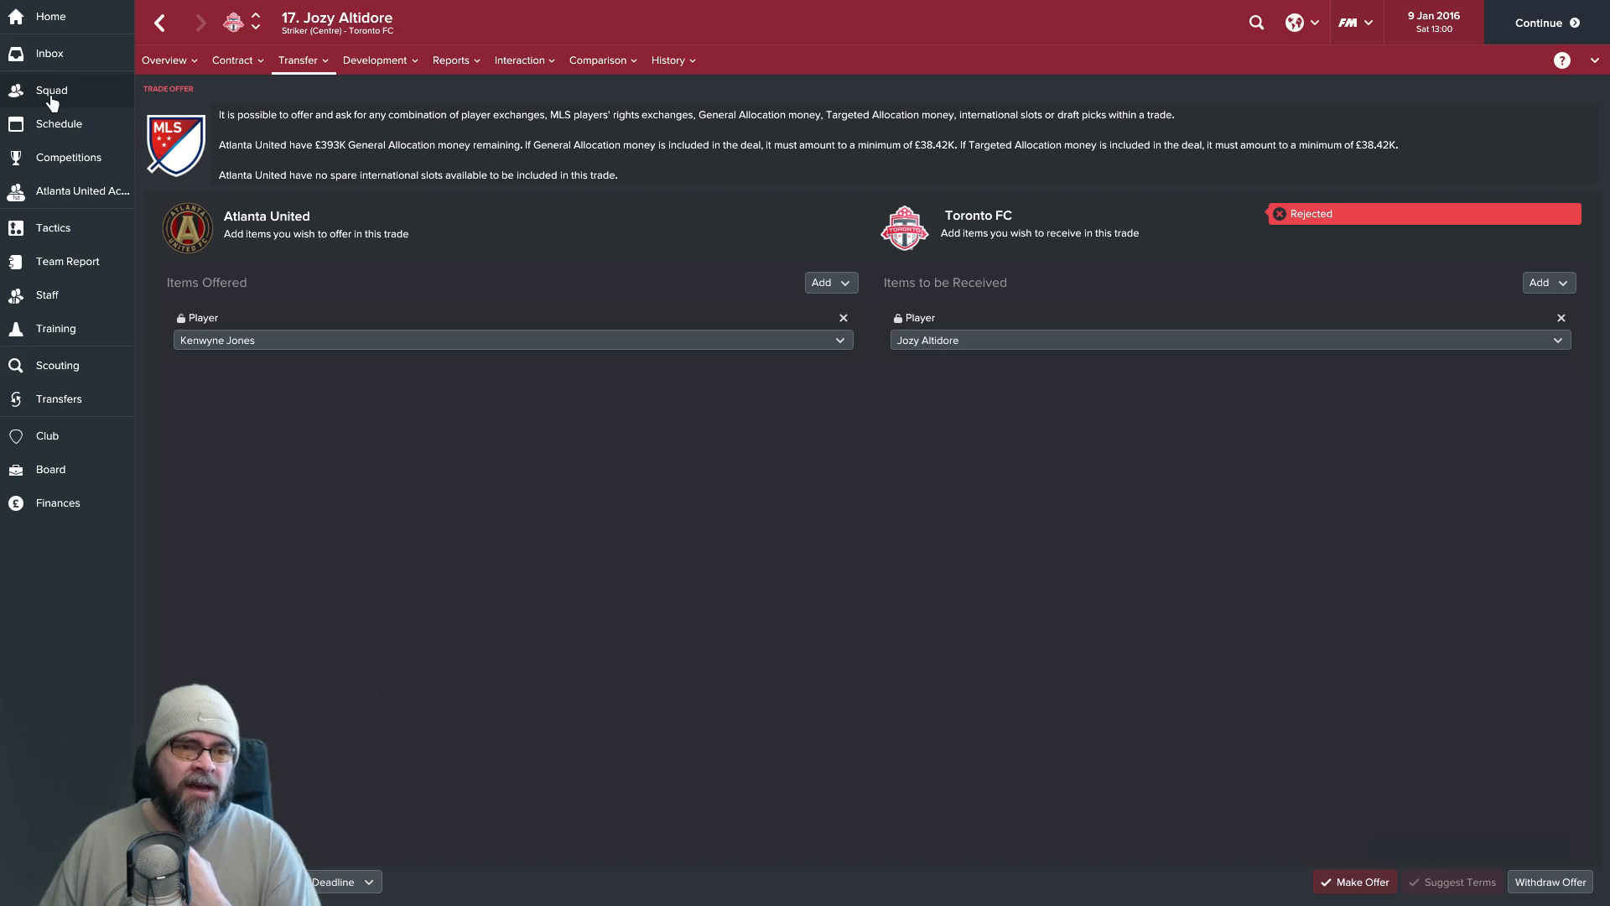
Return to Atlanta United's squad list after the rejected Jones-for-Altidore trade.
left_click(52, 91)
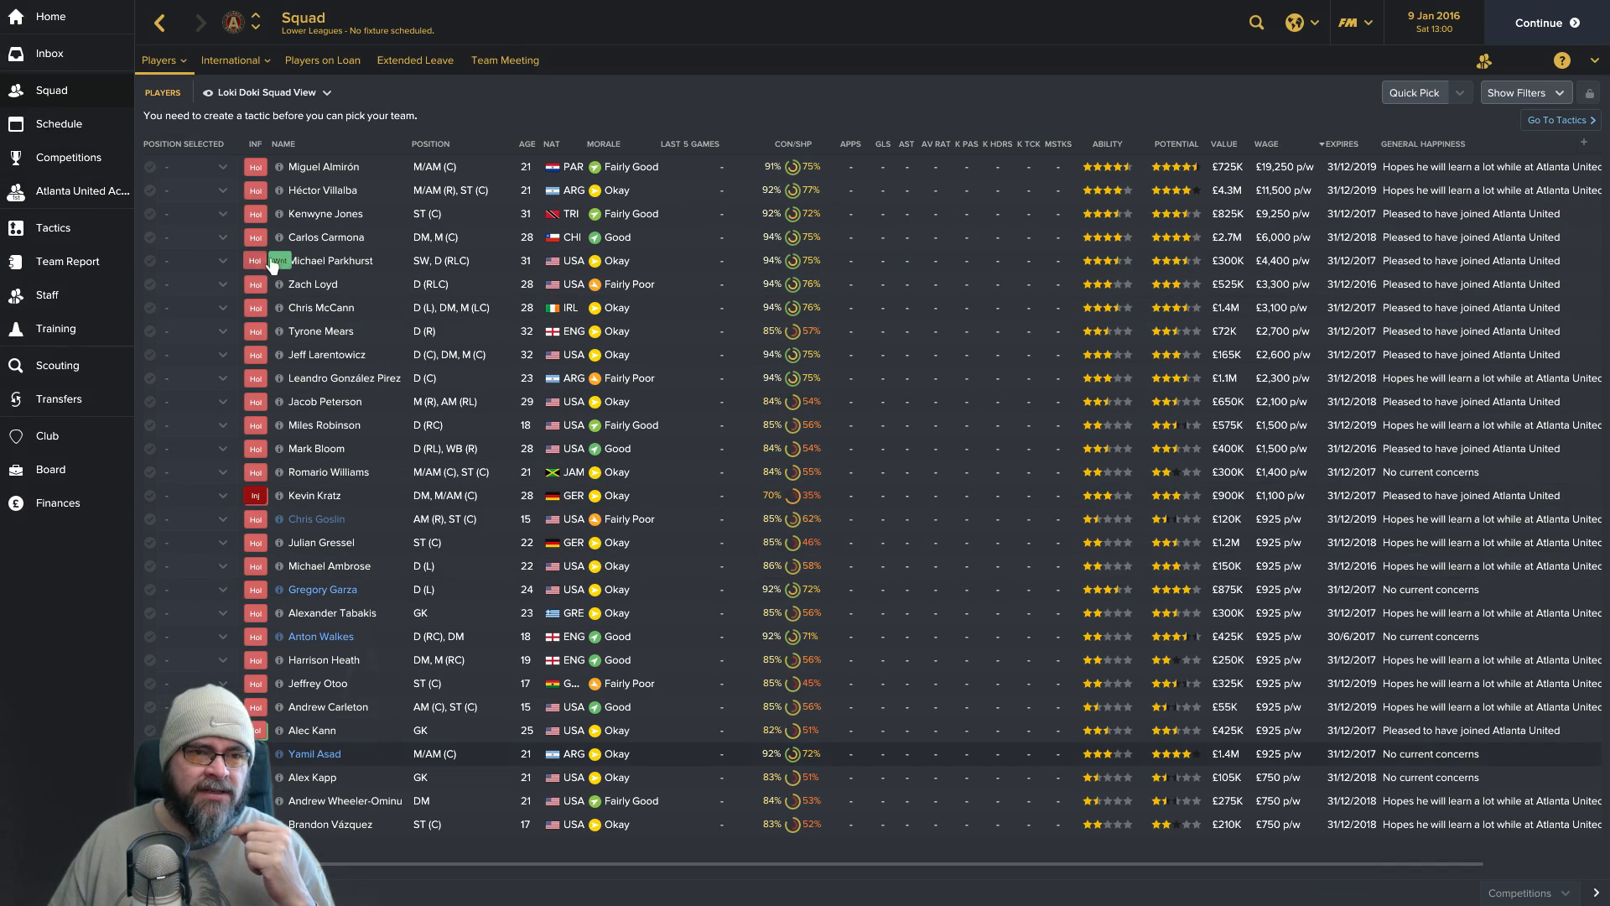
mouse_move(278, 260)
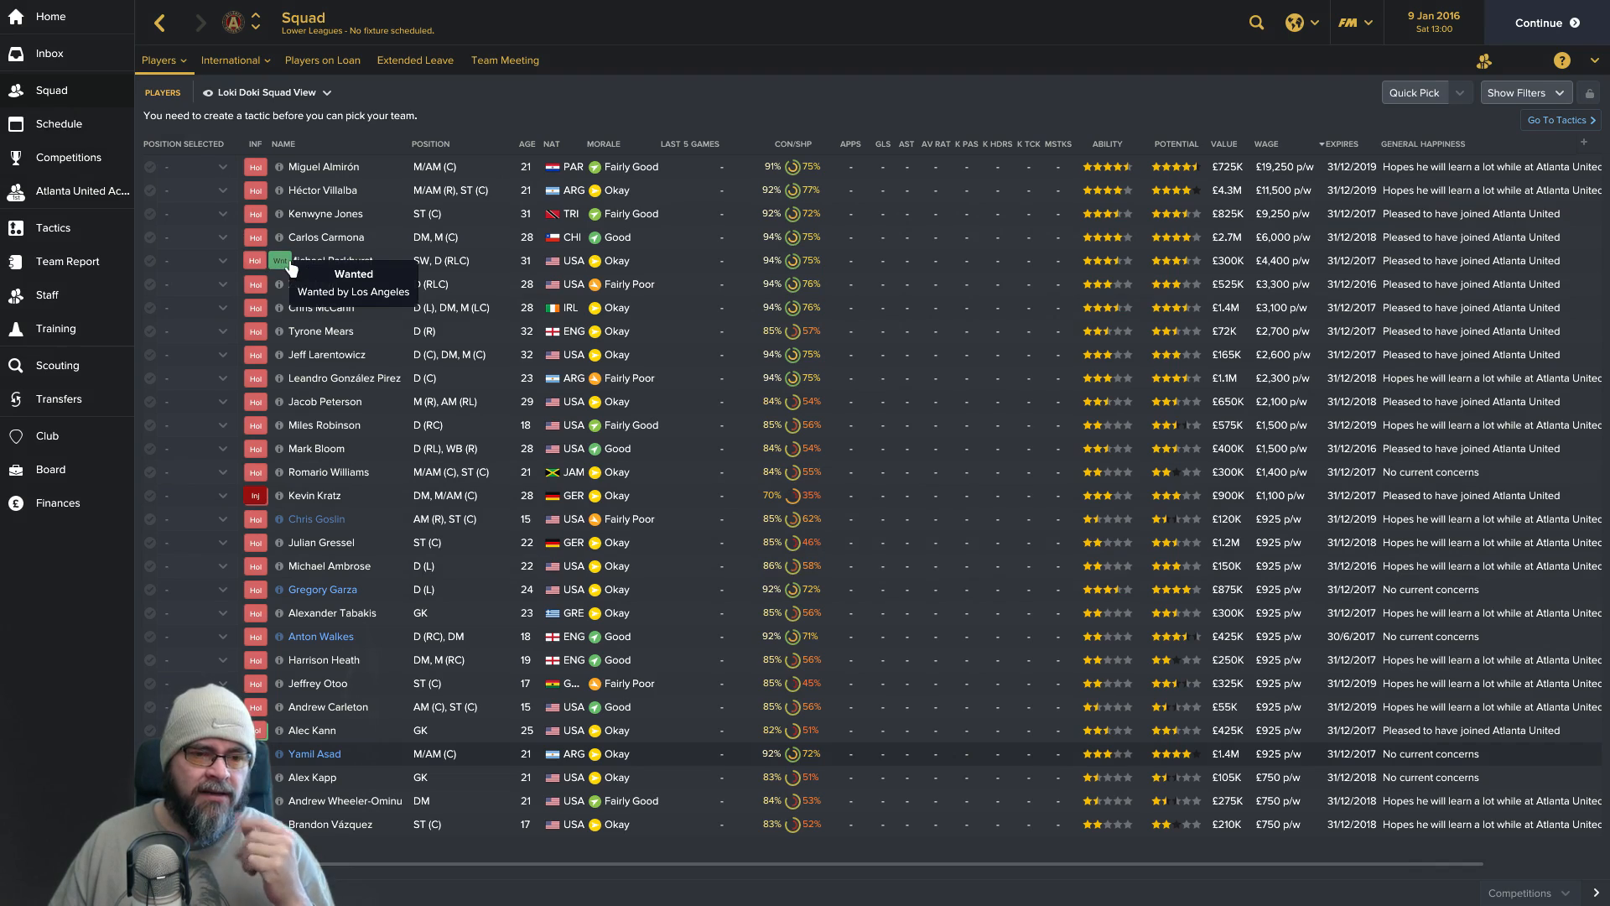
mouse_move(1055, 152)
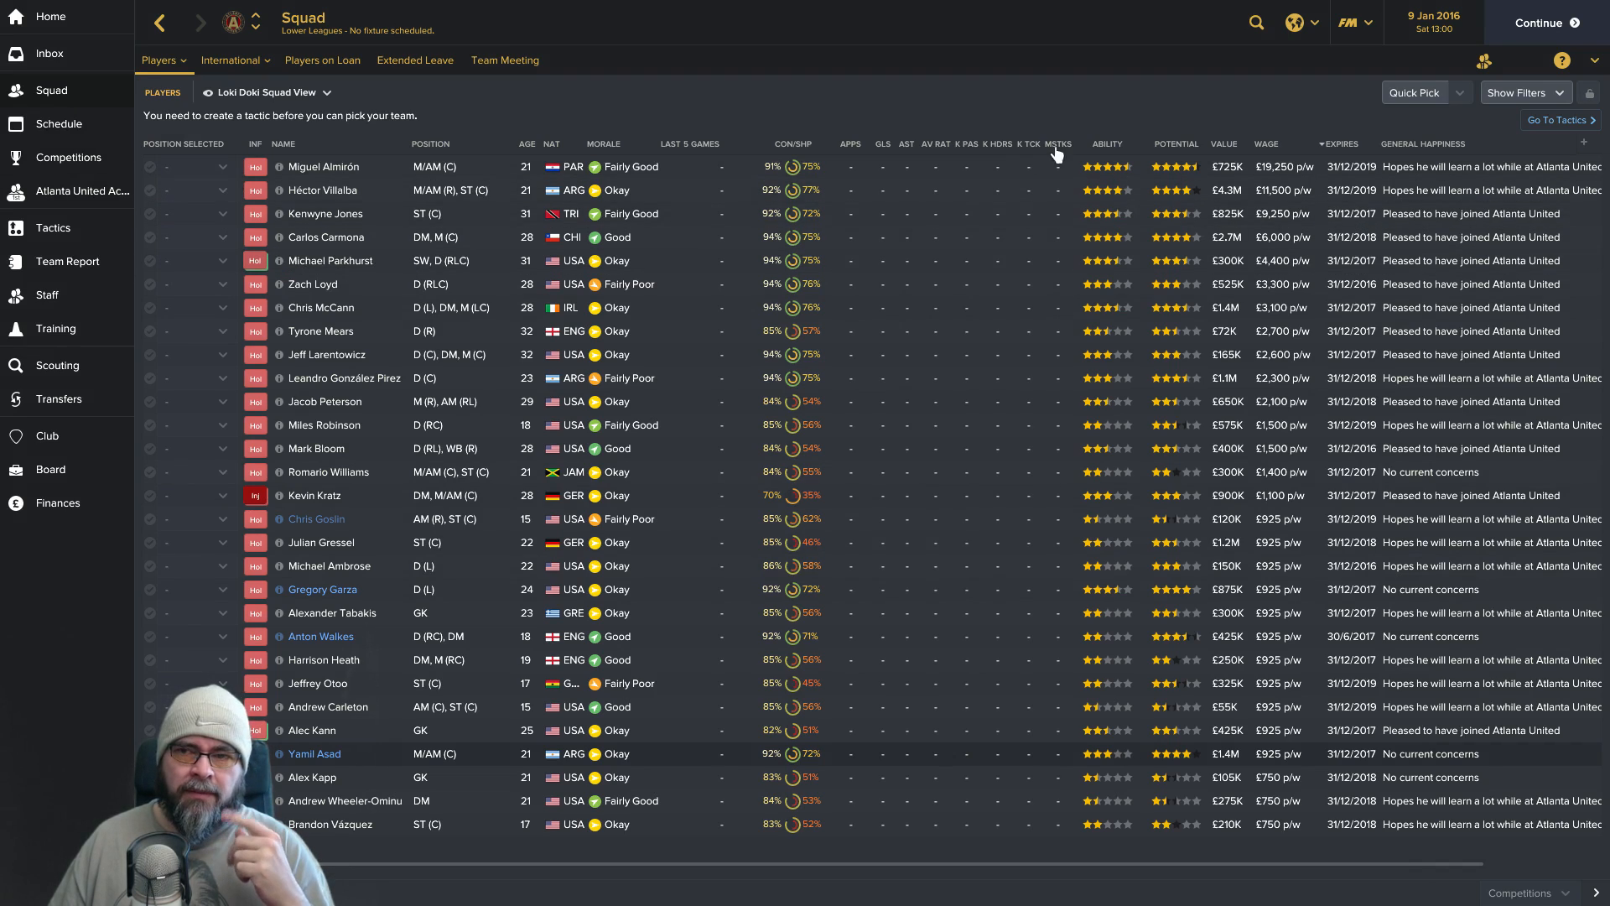
mouse_move(1415, 780)
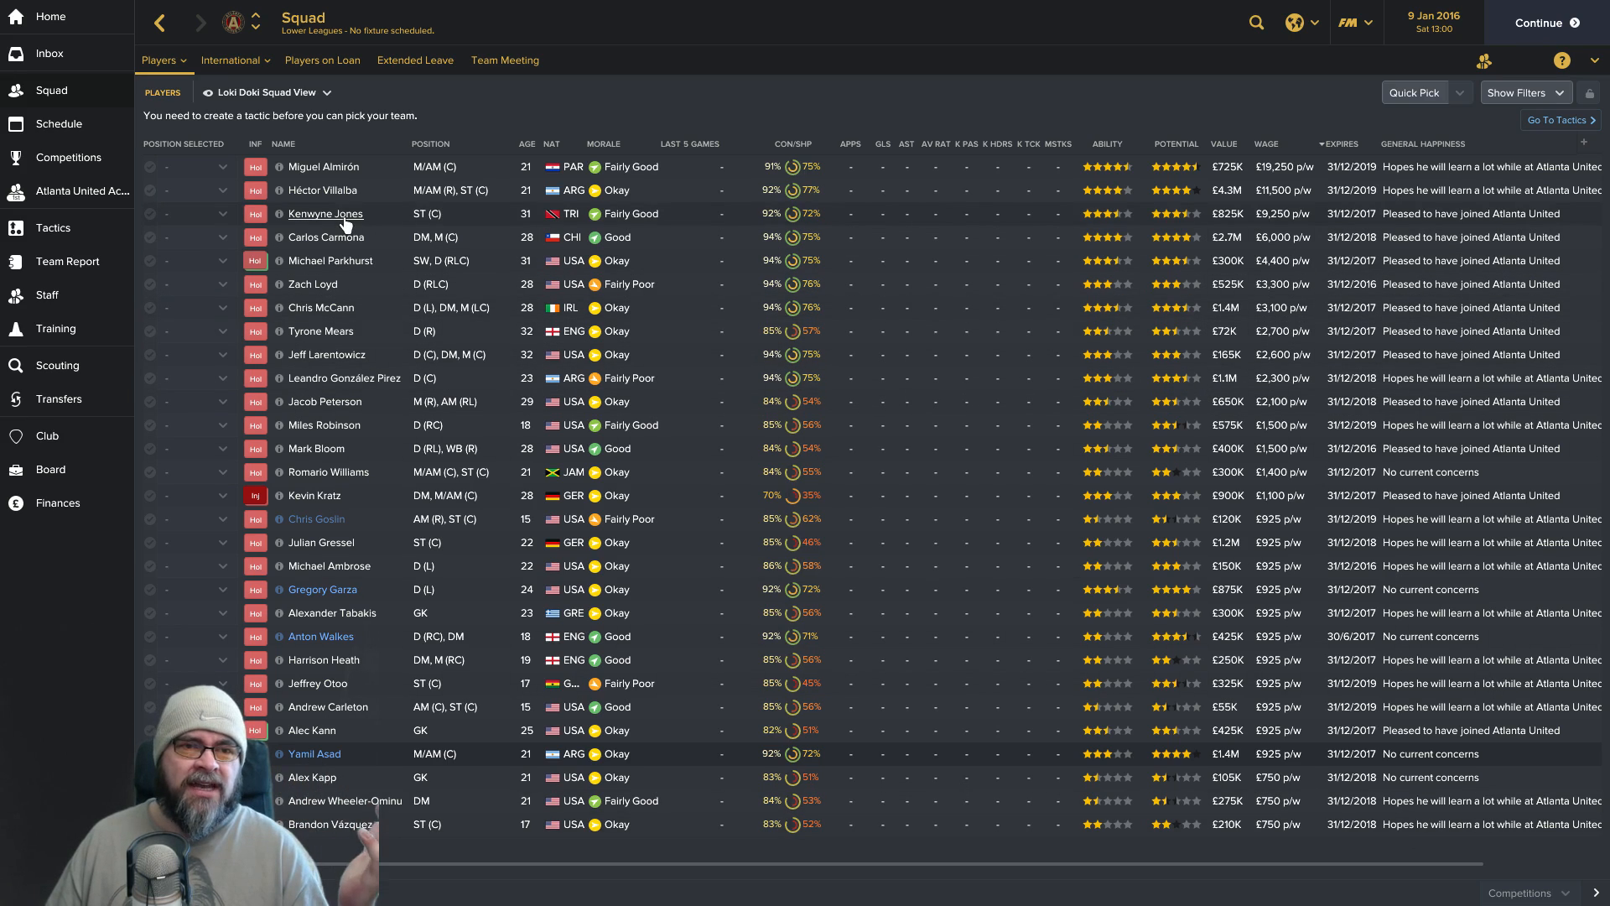
mouse_move(339, 218)
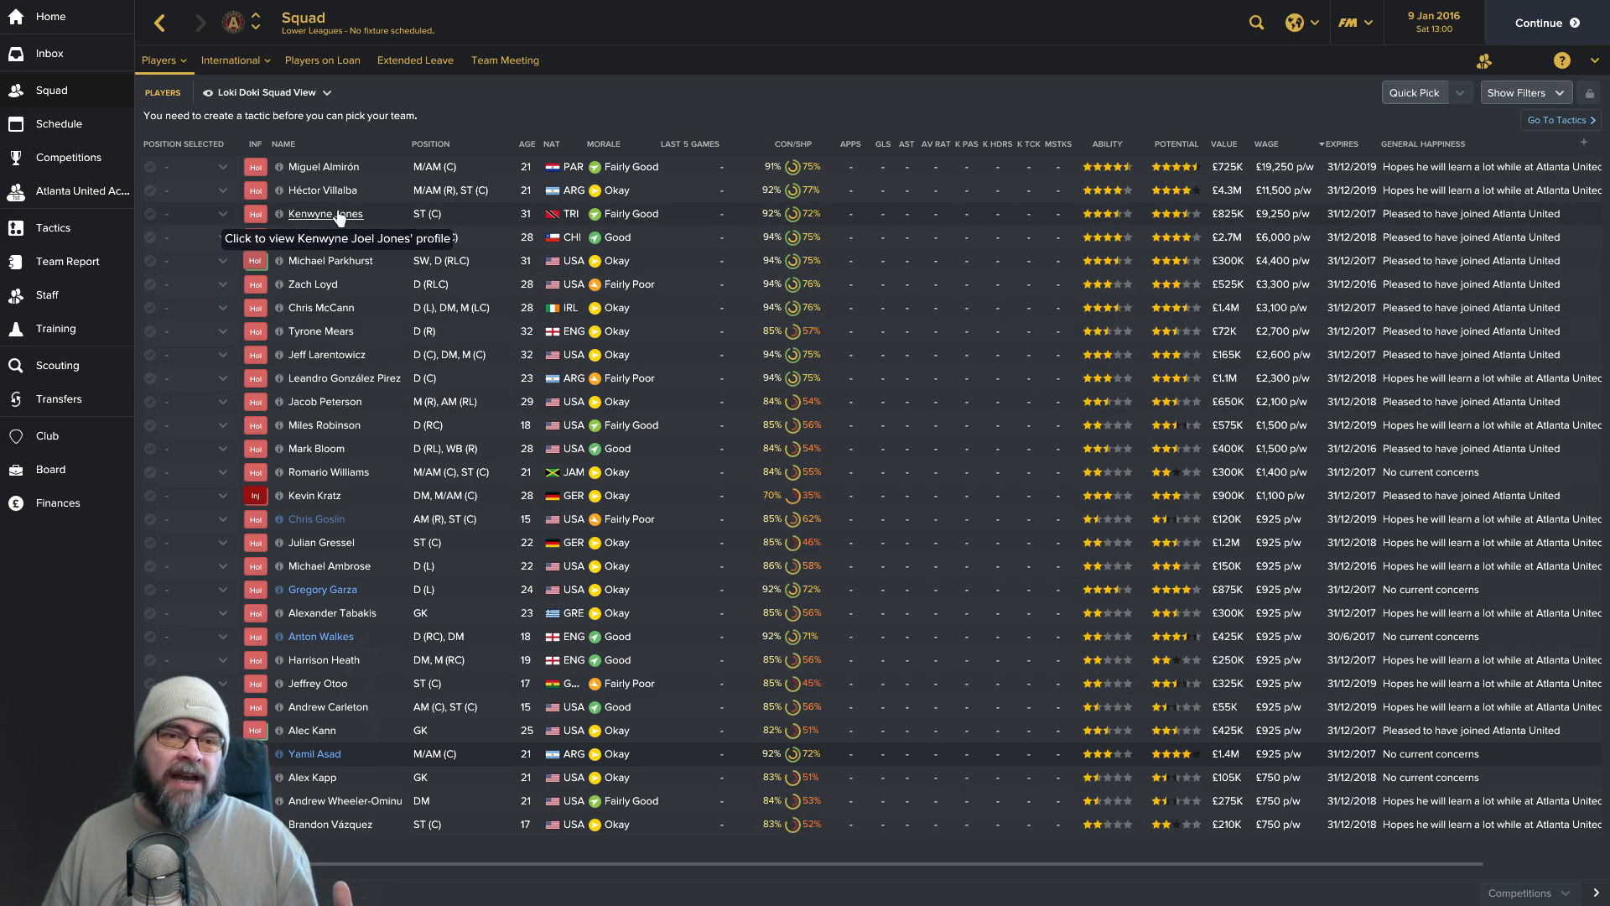
mouse_move(322, 401)
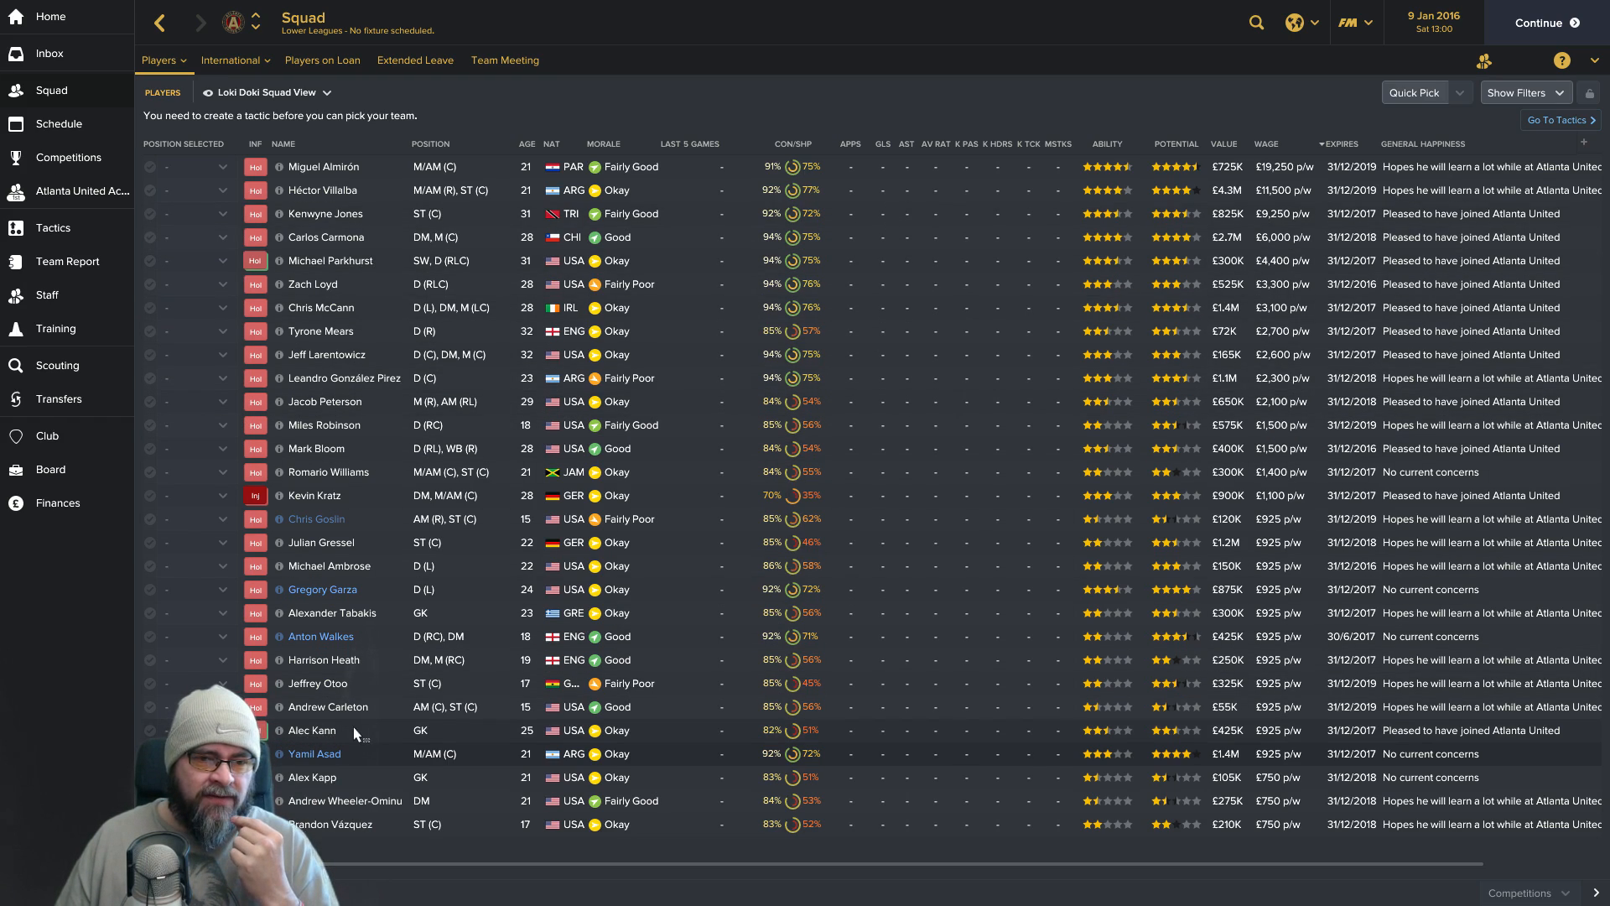
mouse_move(377, 359)
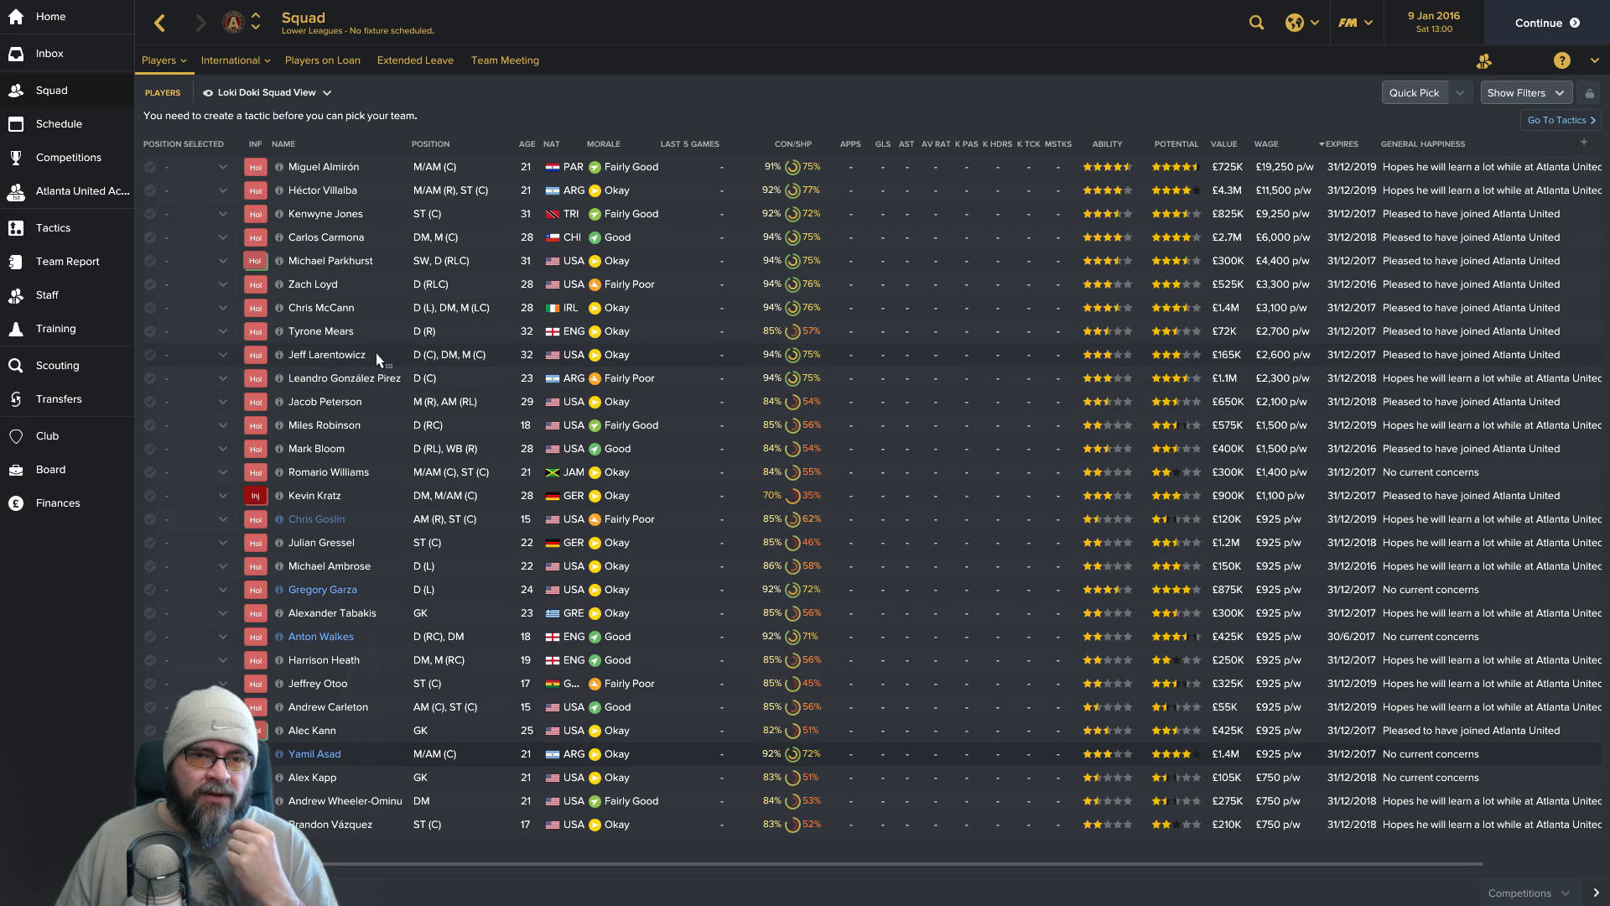
mouse_move(329, 330)
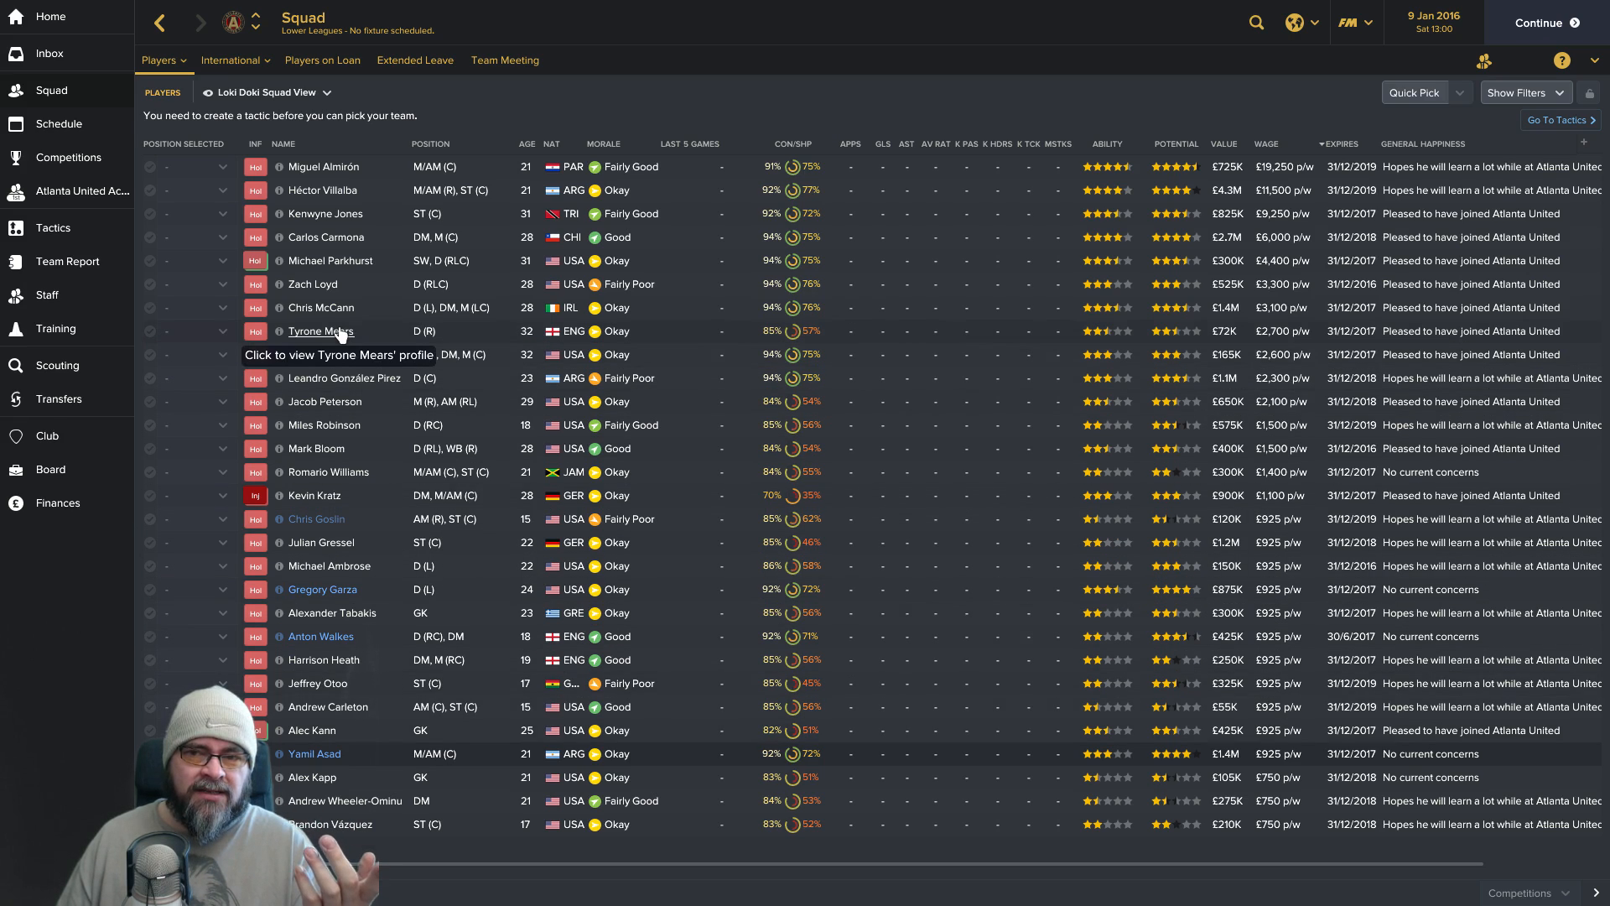
Show Tyrone Mears' contract info: £2,700 per week backup deal until 31/12/2017.
left_click(319, 331)
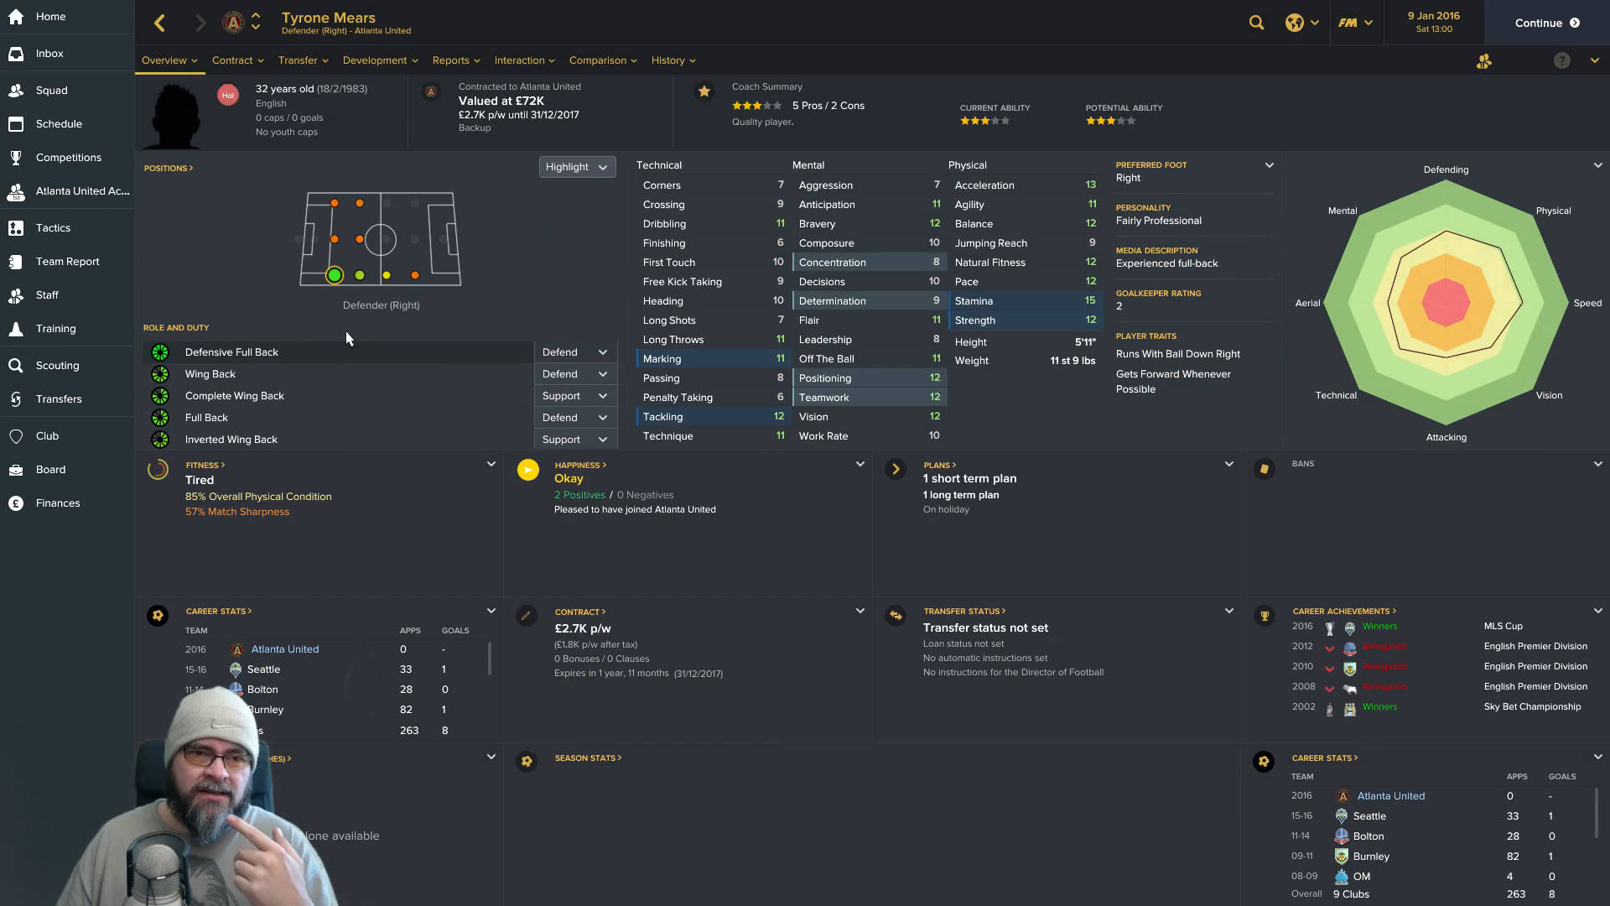
left_click(231, 60)
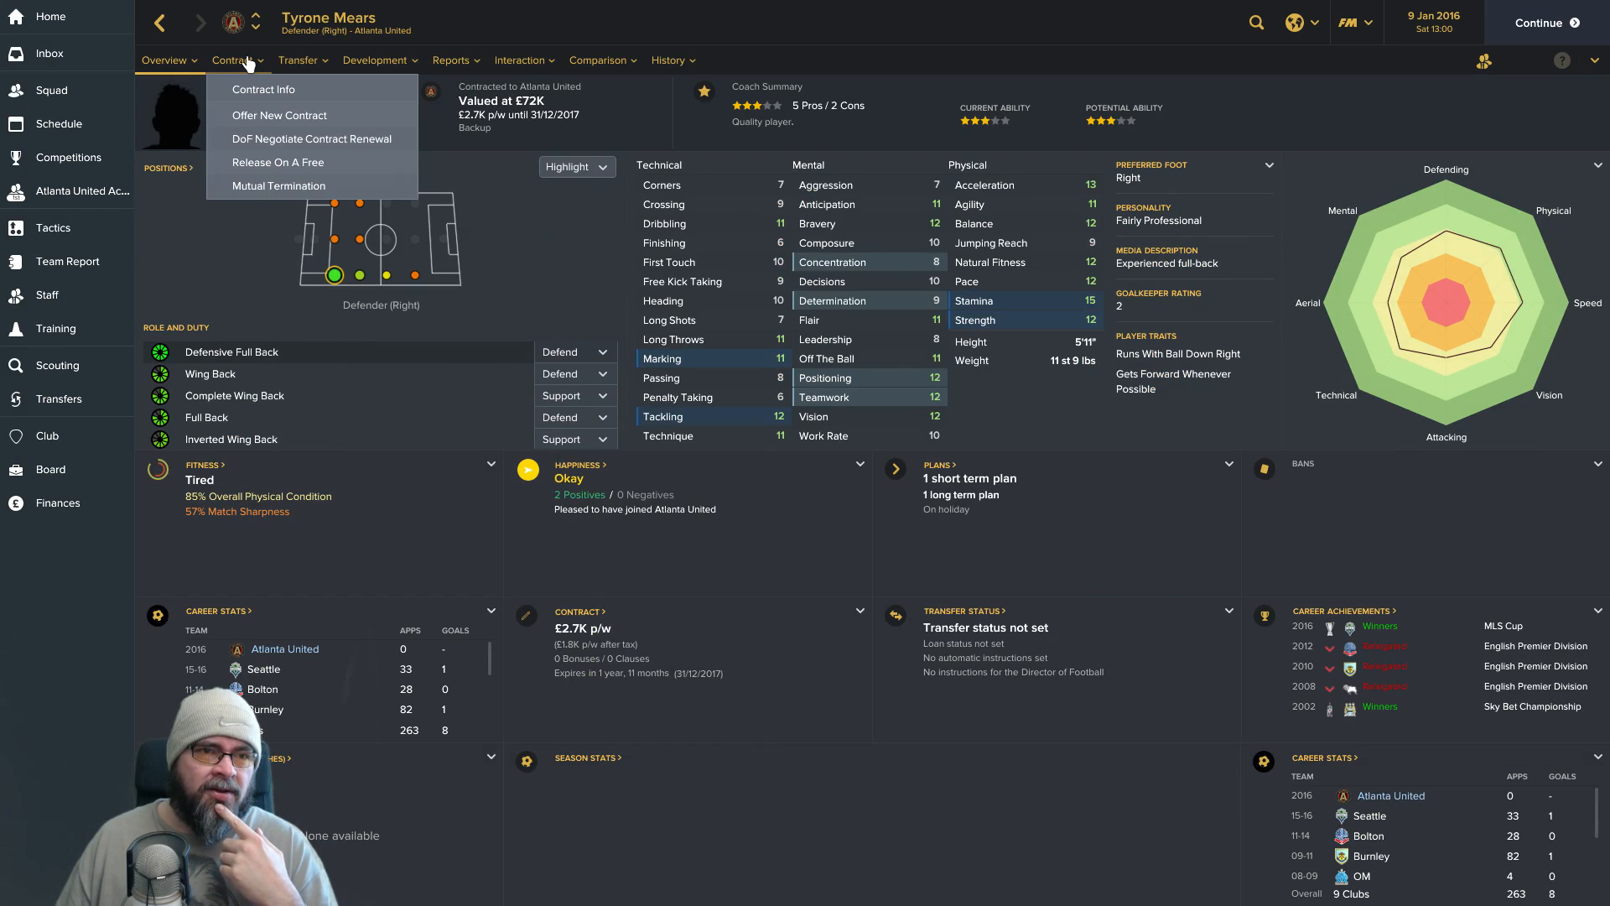
left_click(264, 89)
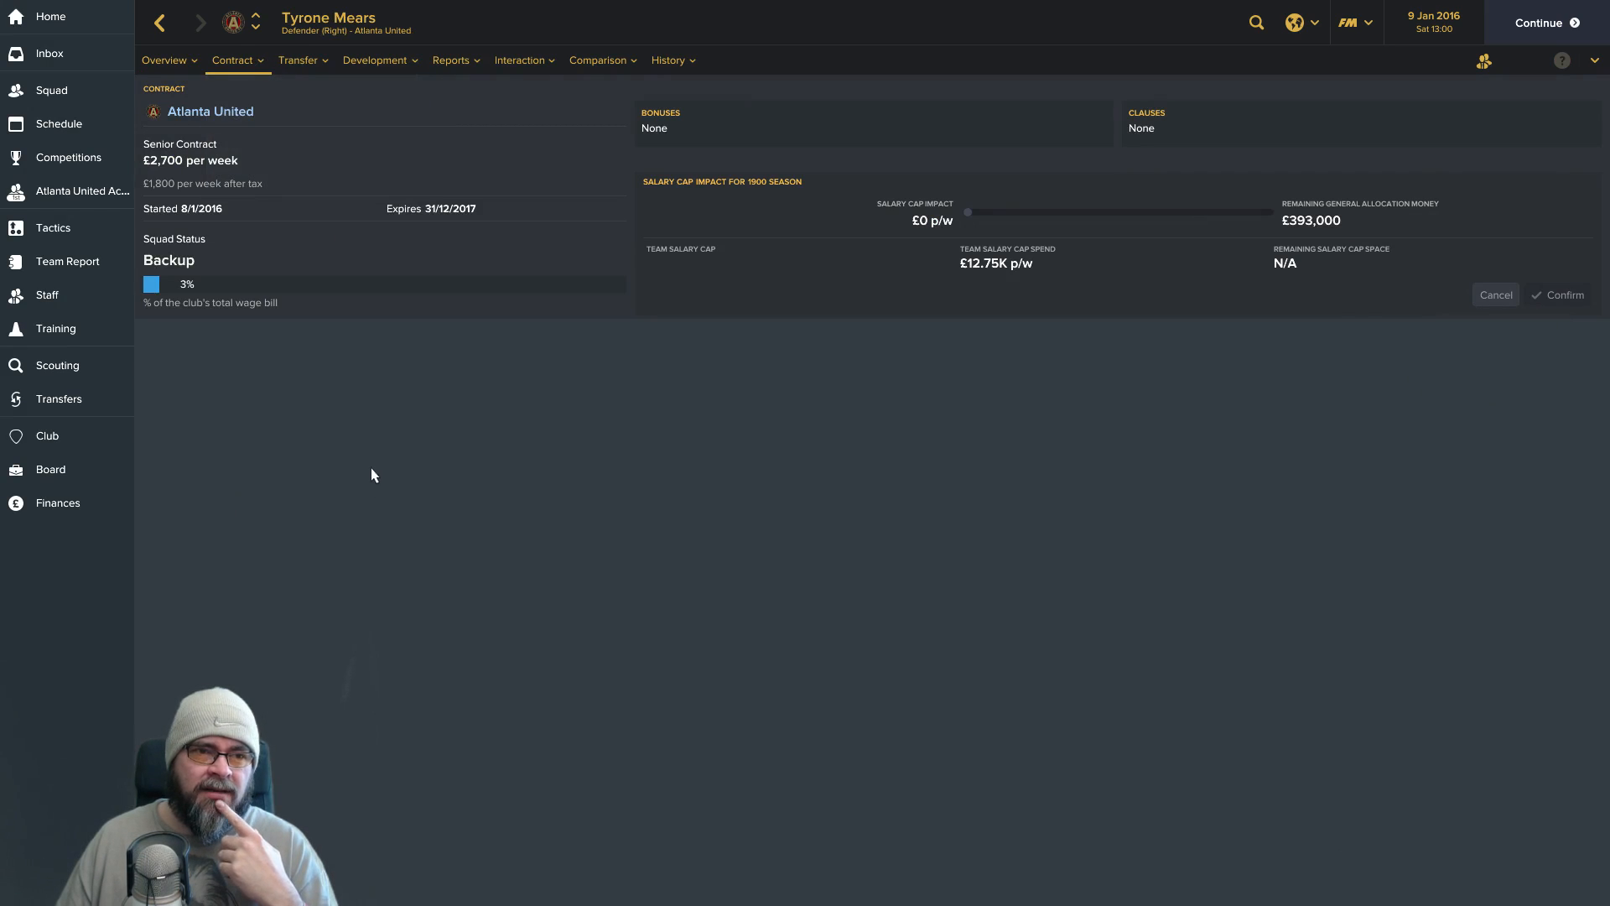
mouse_move(807, 189)
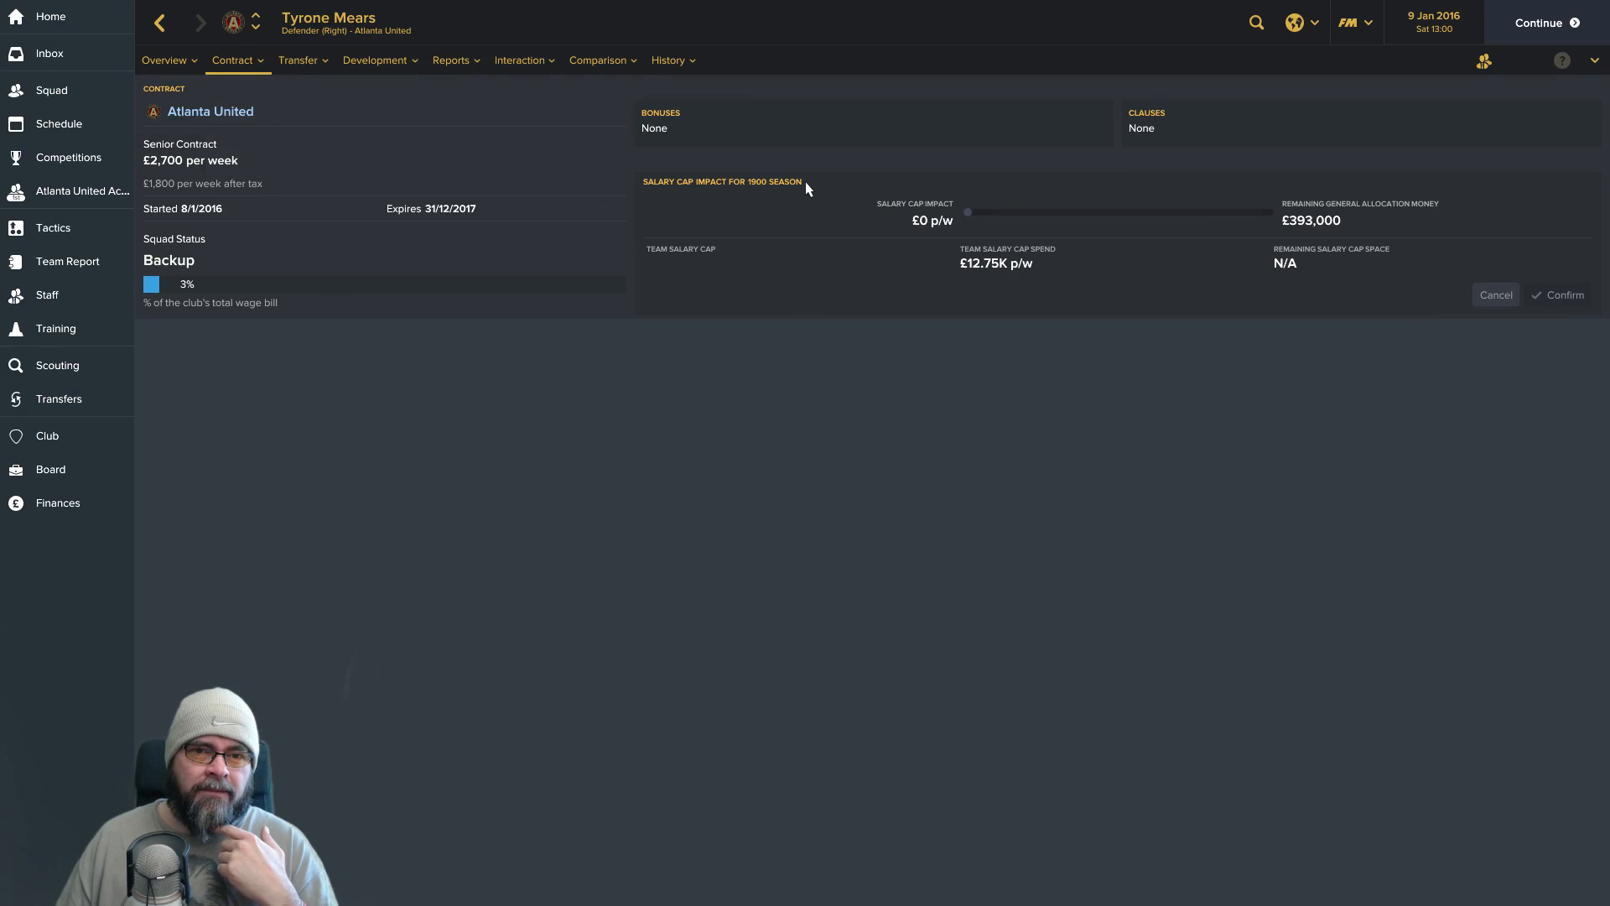
mouse_move(748, 196)
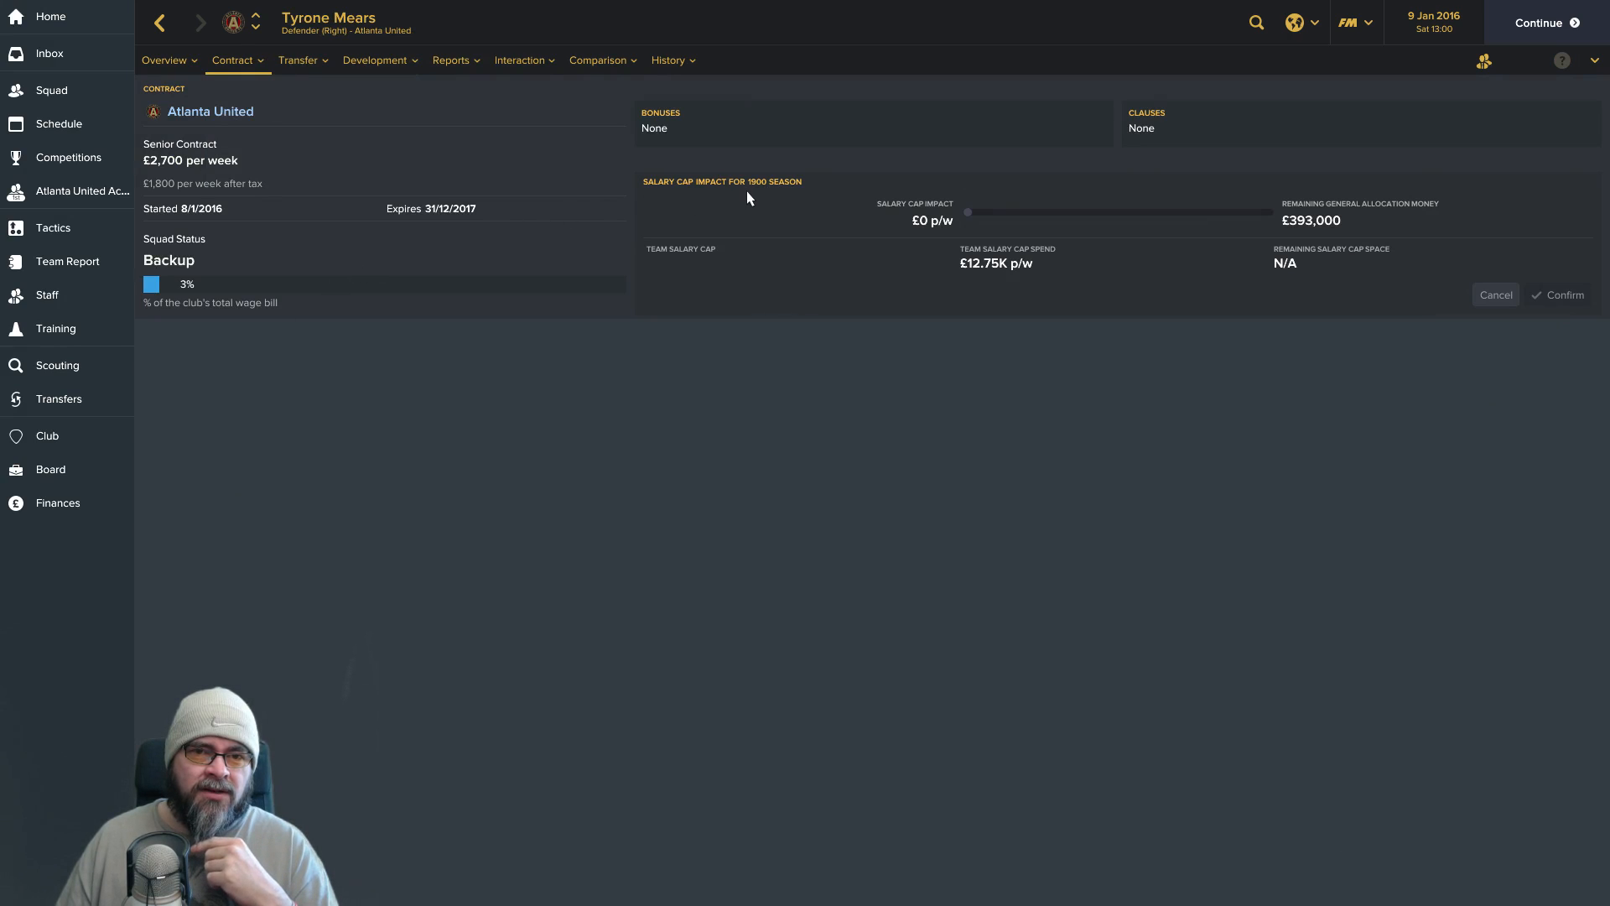
mouse_move(763, 181)
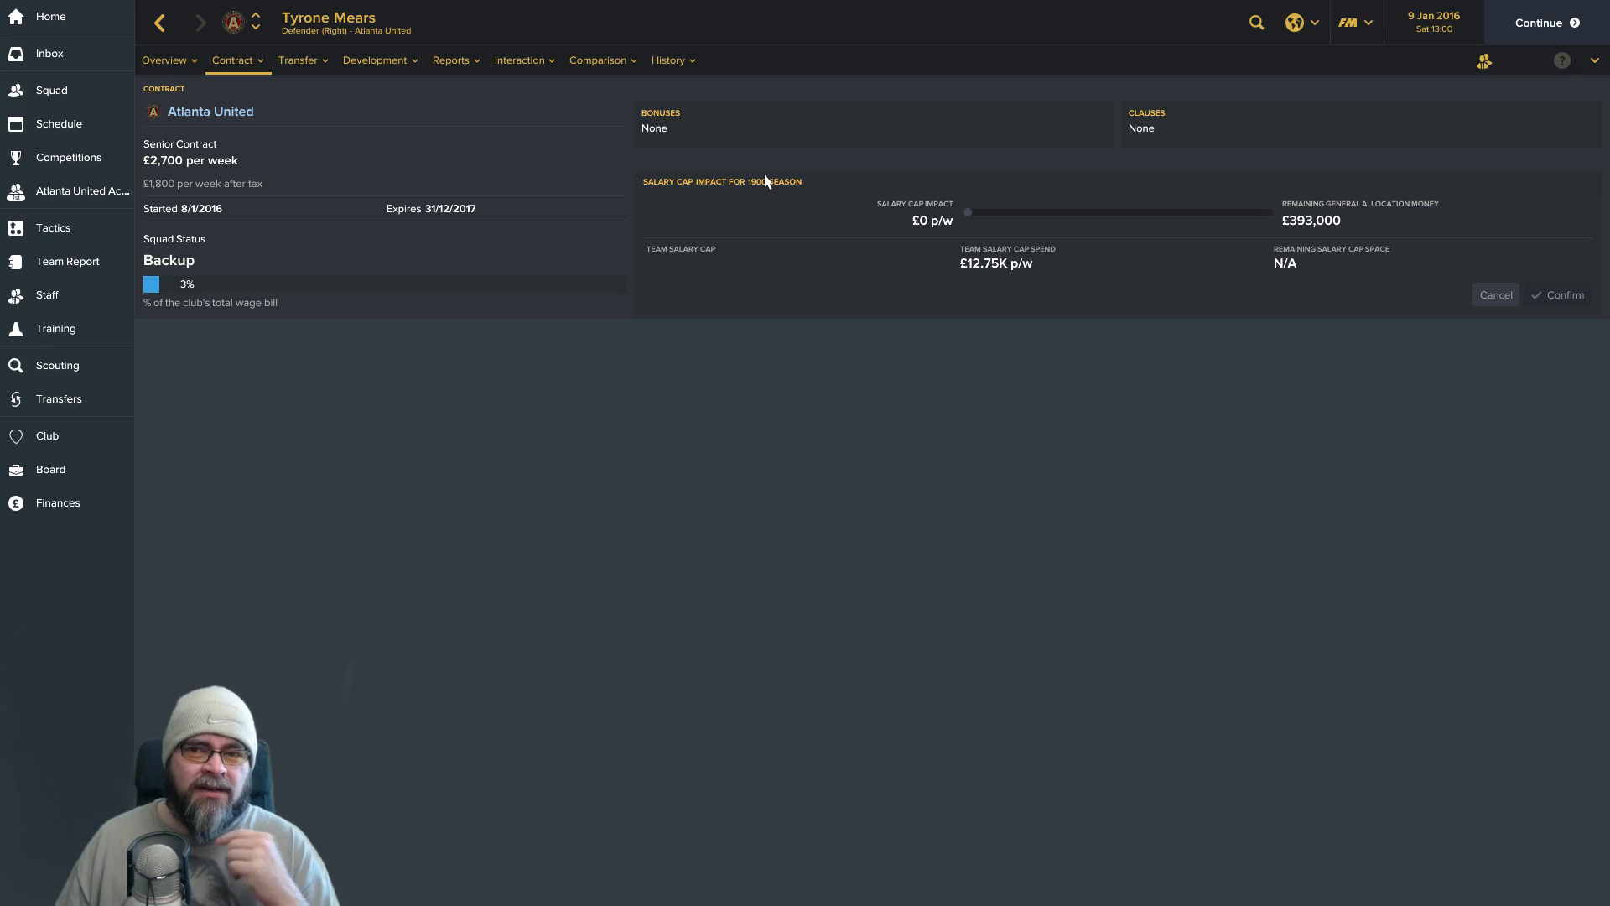
mouse_move(963, 223)
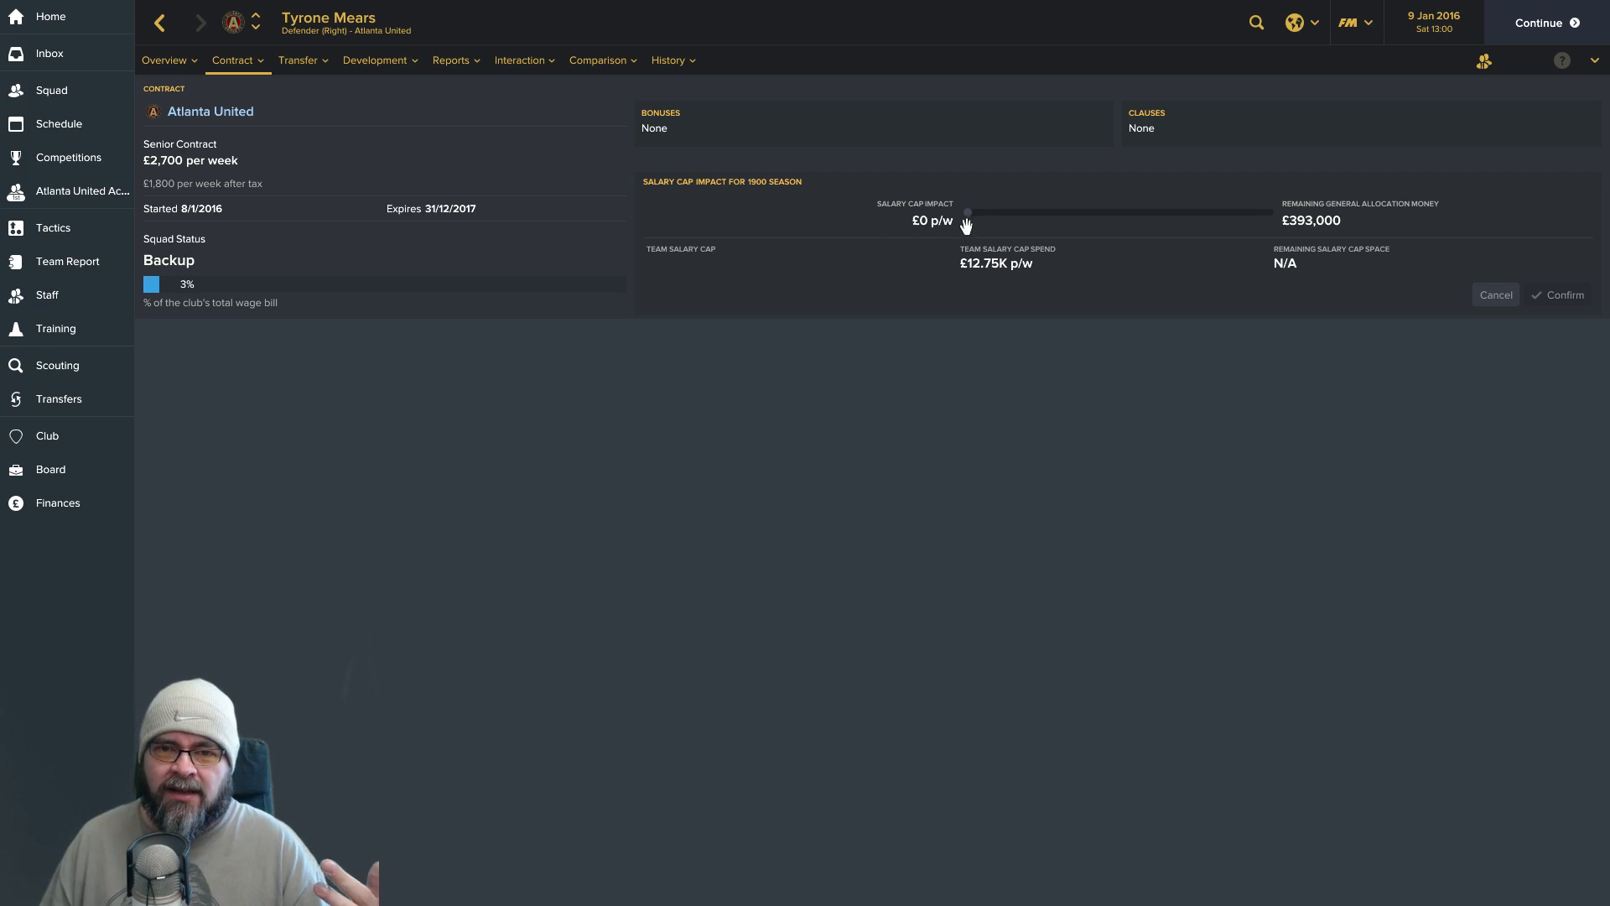
mouse_move(1293, 217)
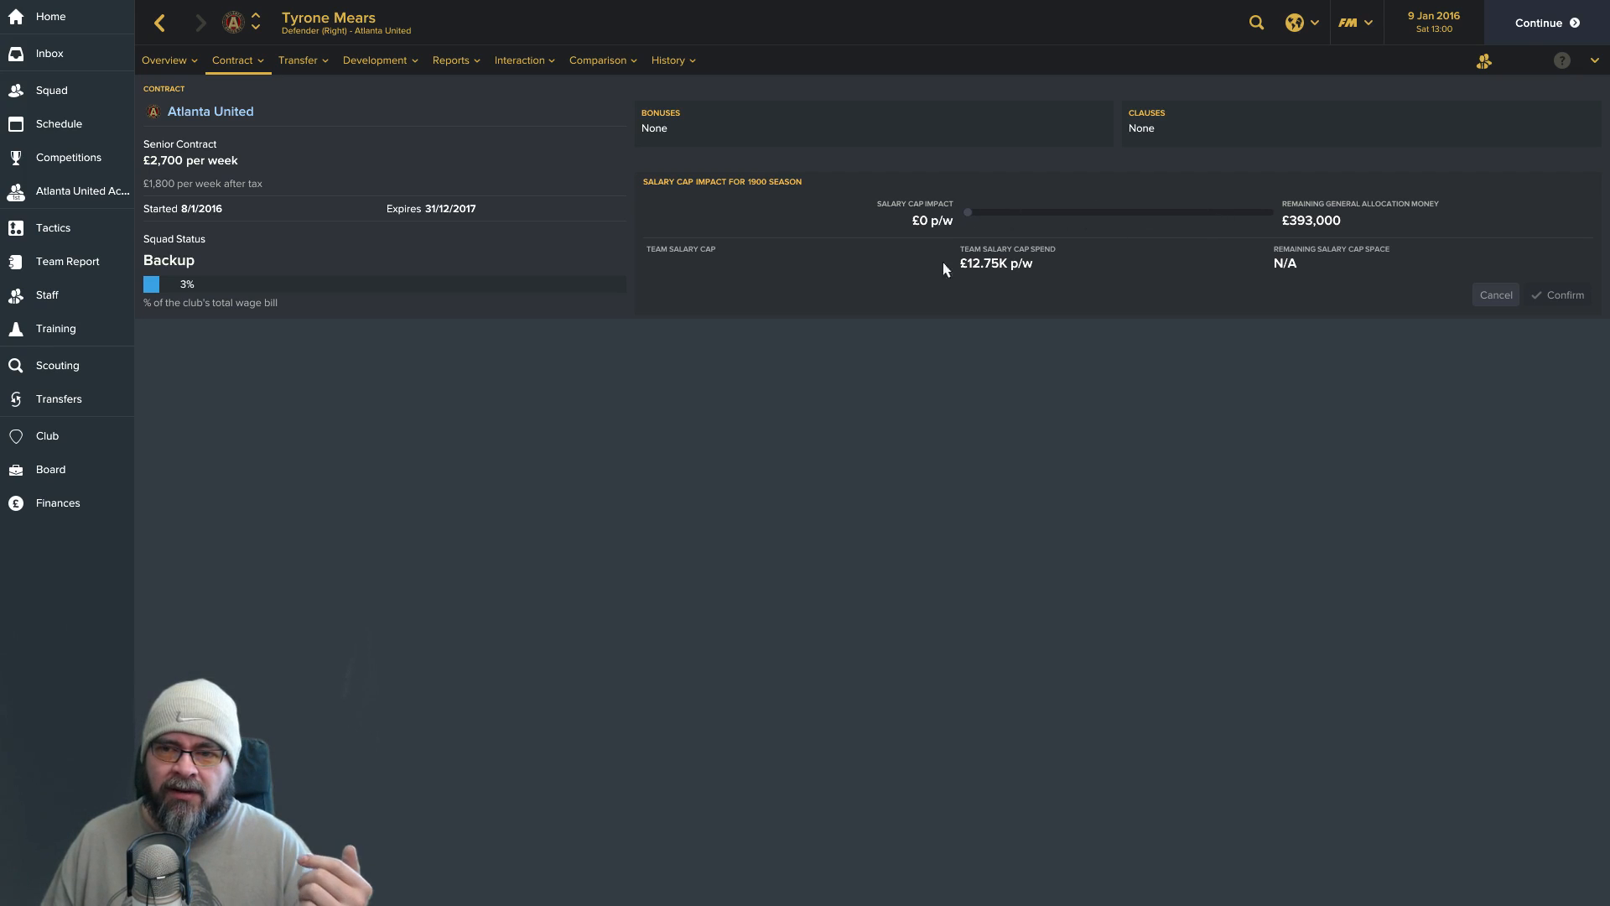
mouse_move(212, 110)
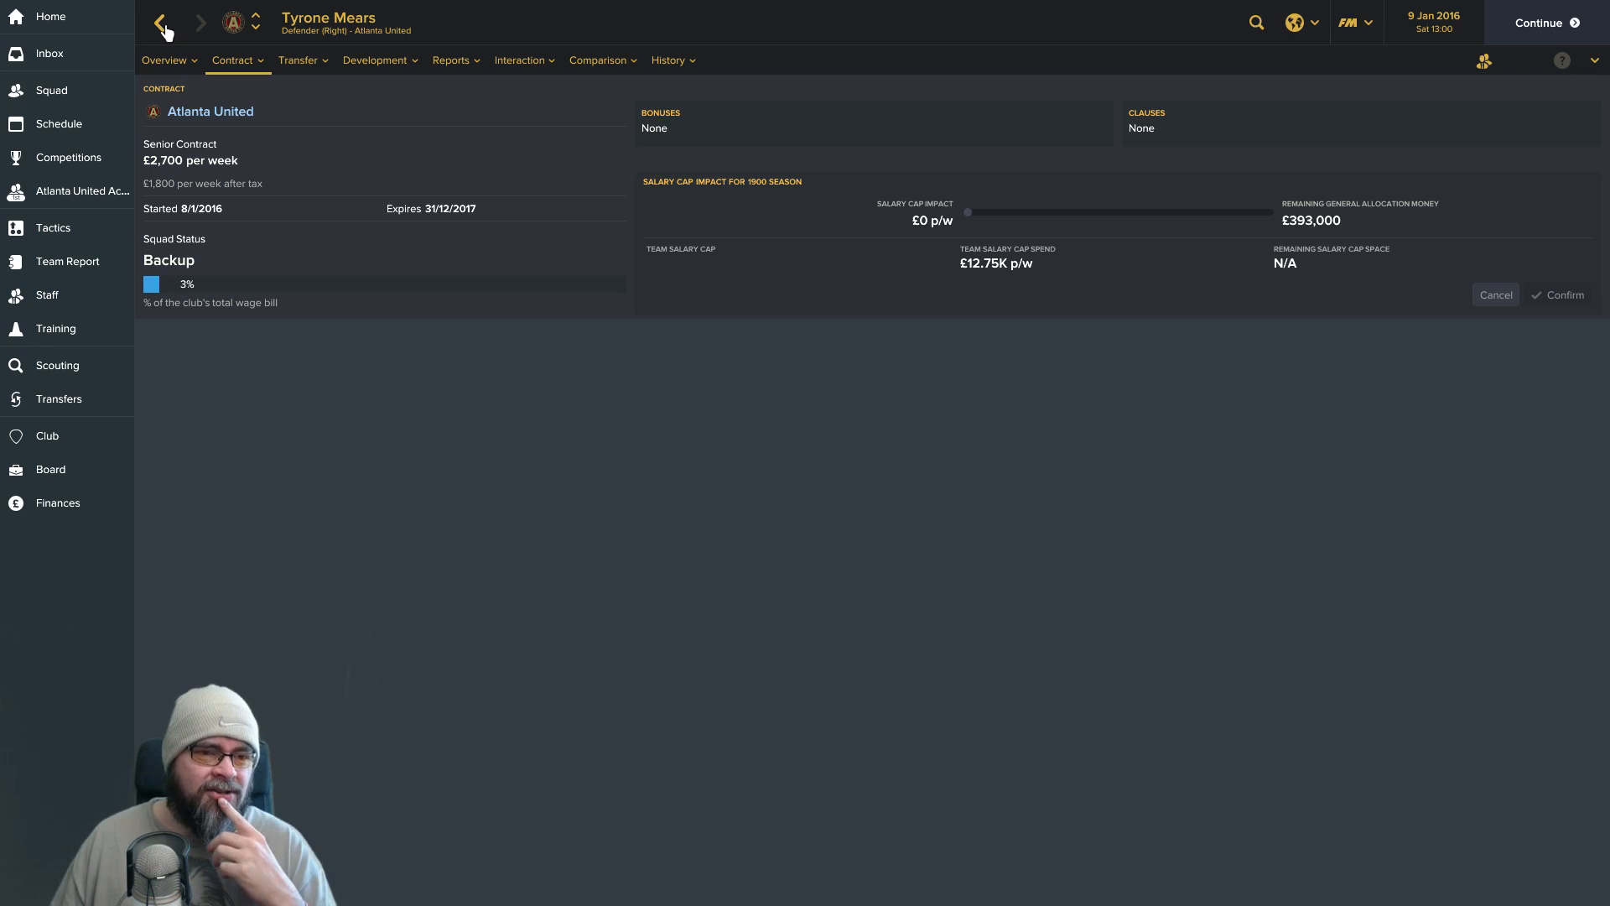
left_click(161, 22)
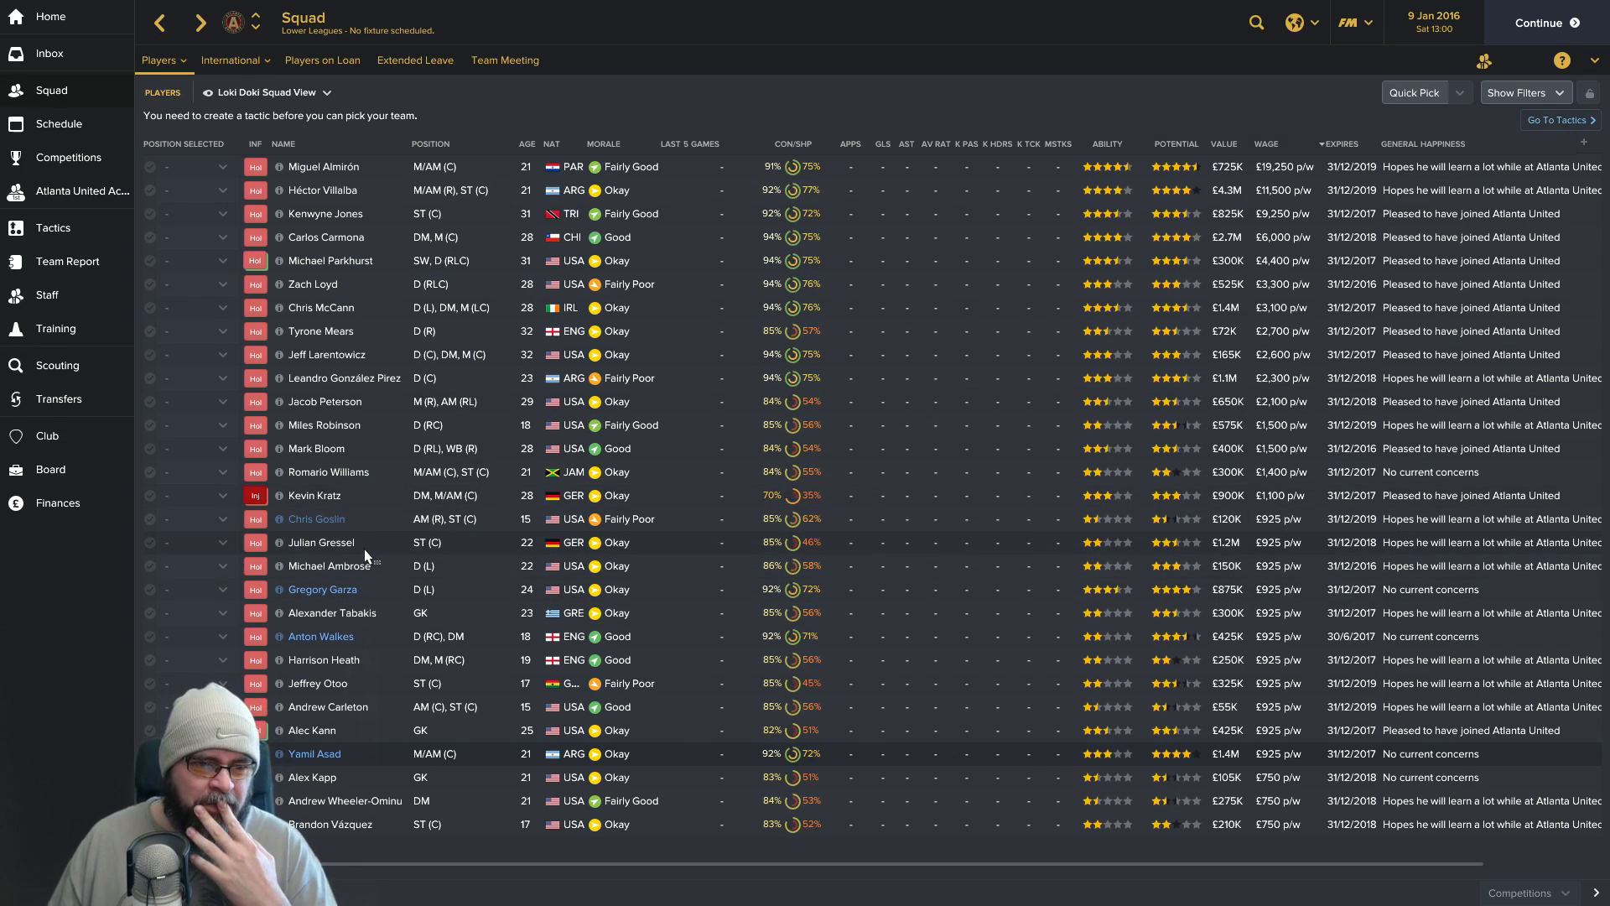
mouse_move(460, 156)
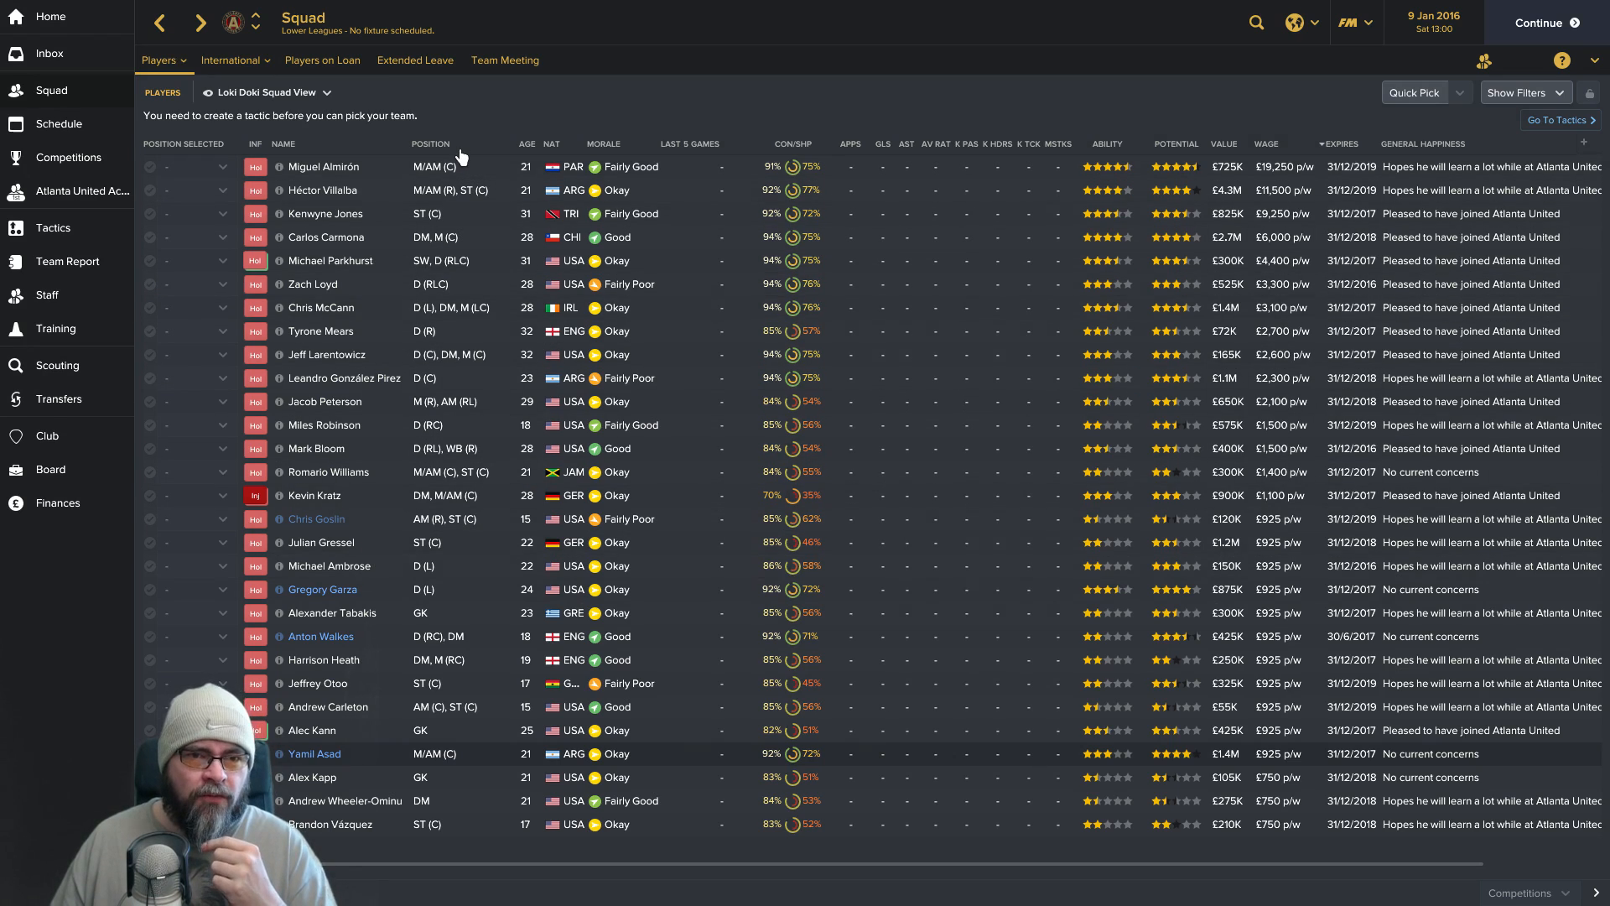
left_click(525, 144)
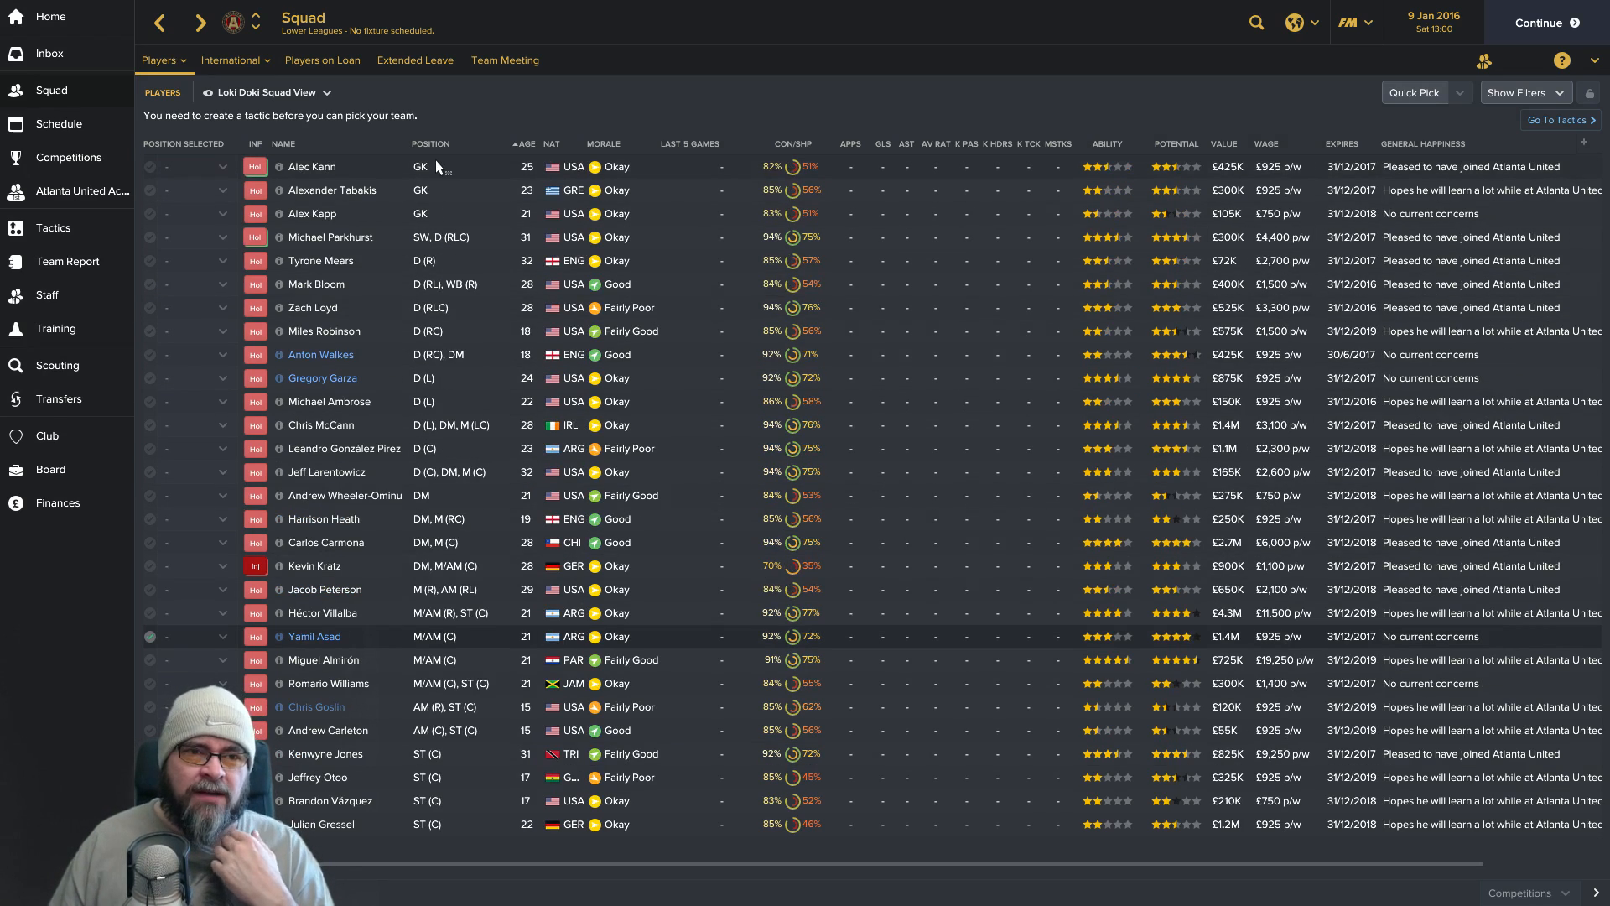
mouse_move(439, 189)
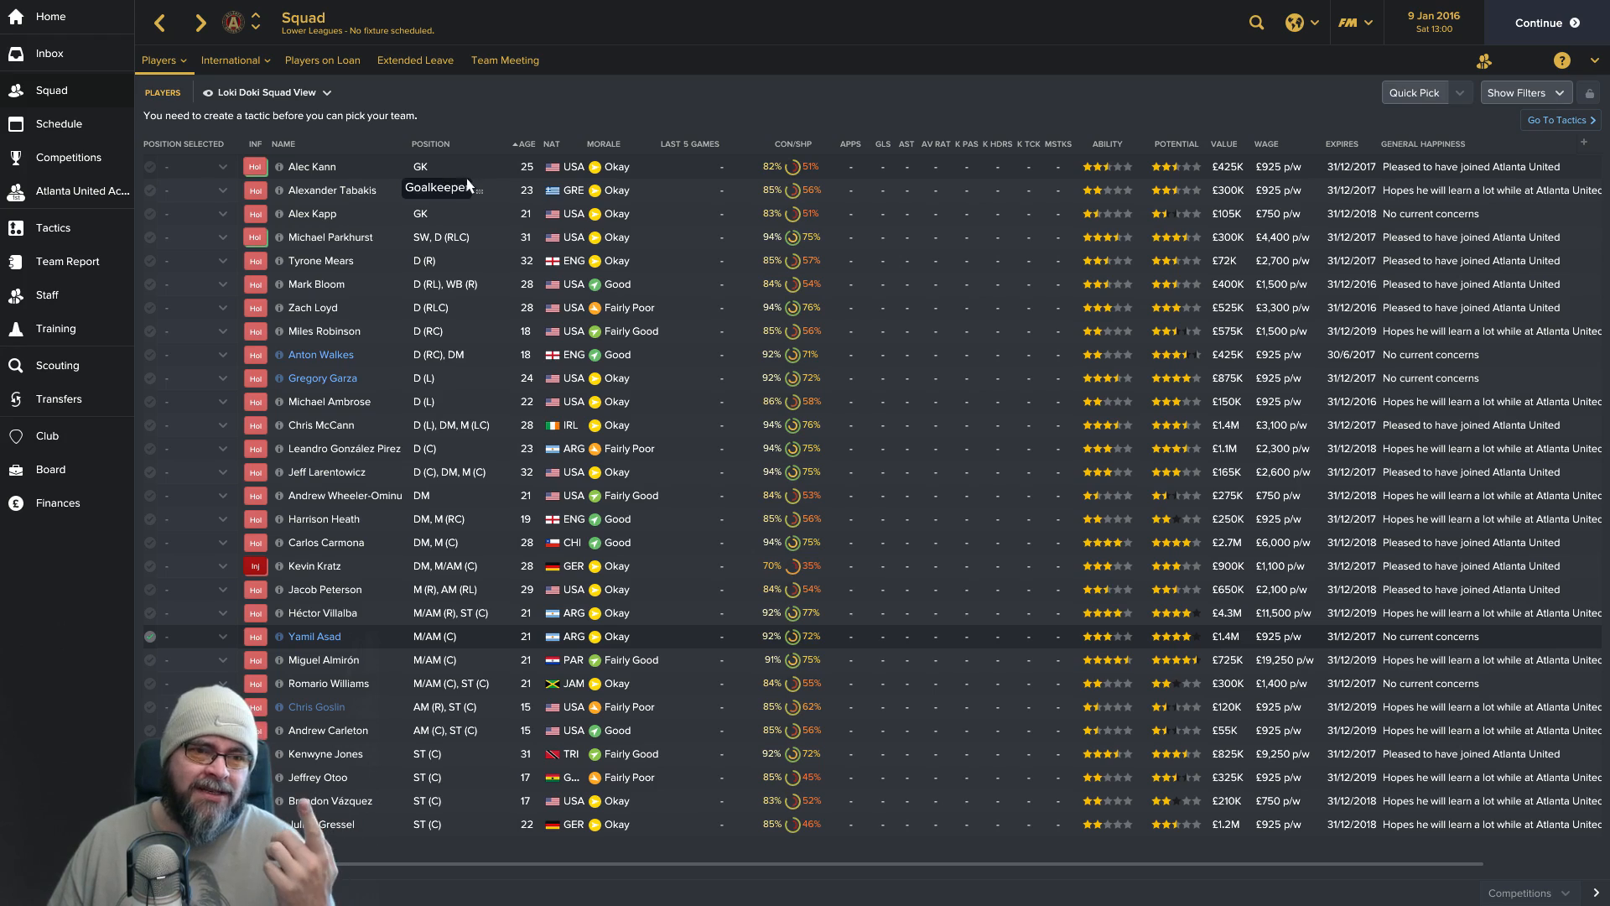
mouse_move(476, 208)
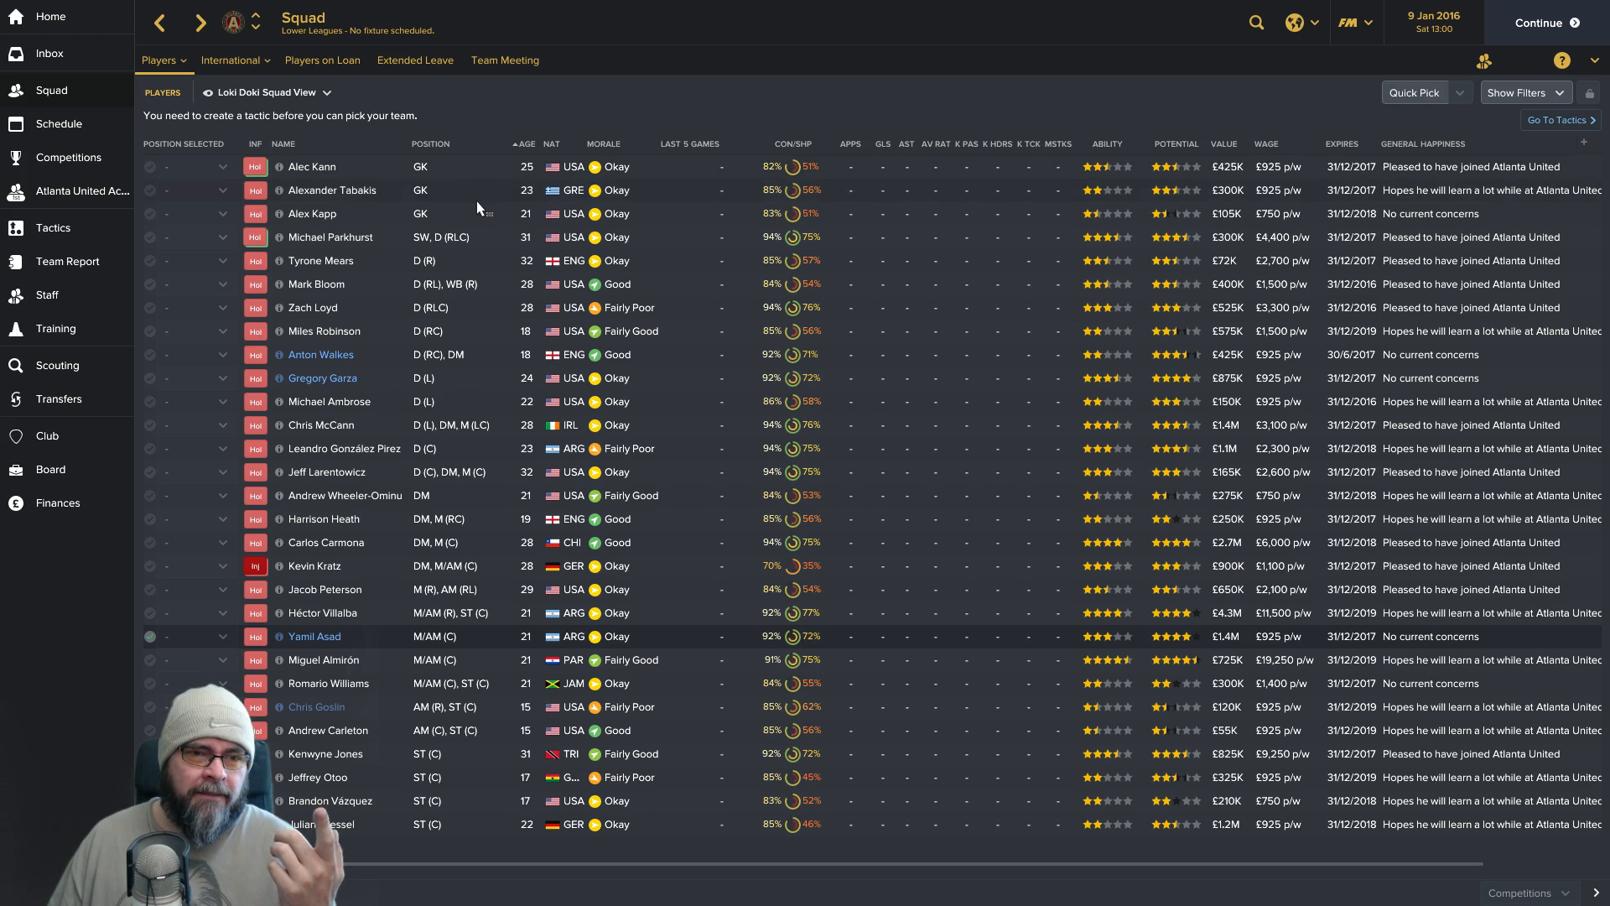
mouse_move(465, 397)
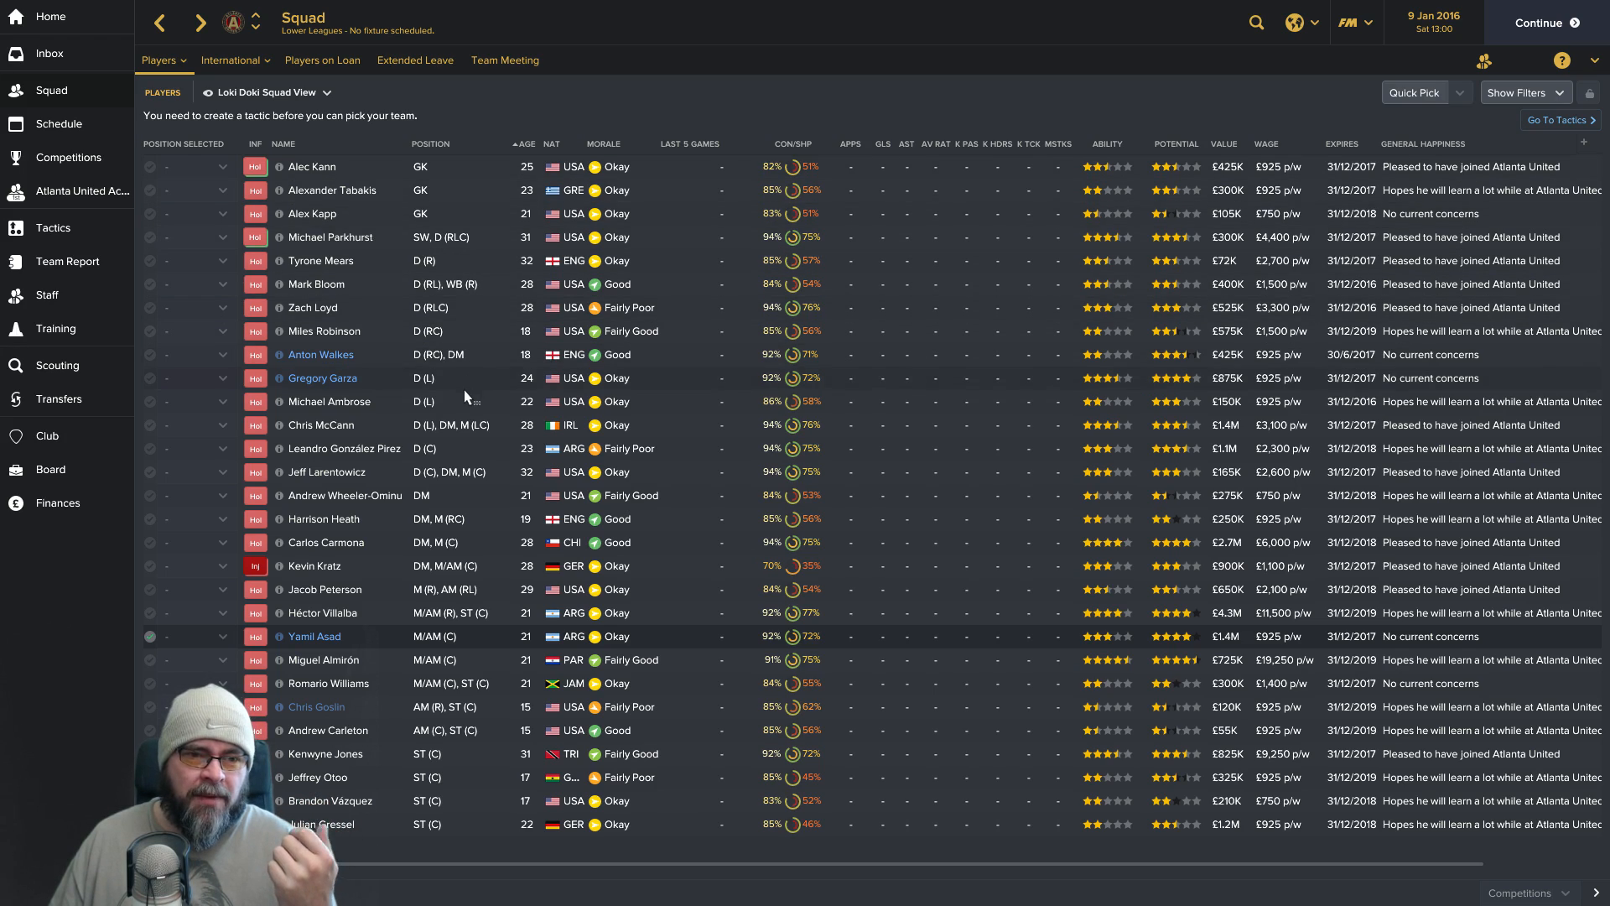
mouse_move(450, 455)
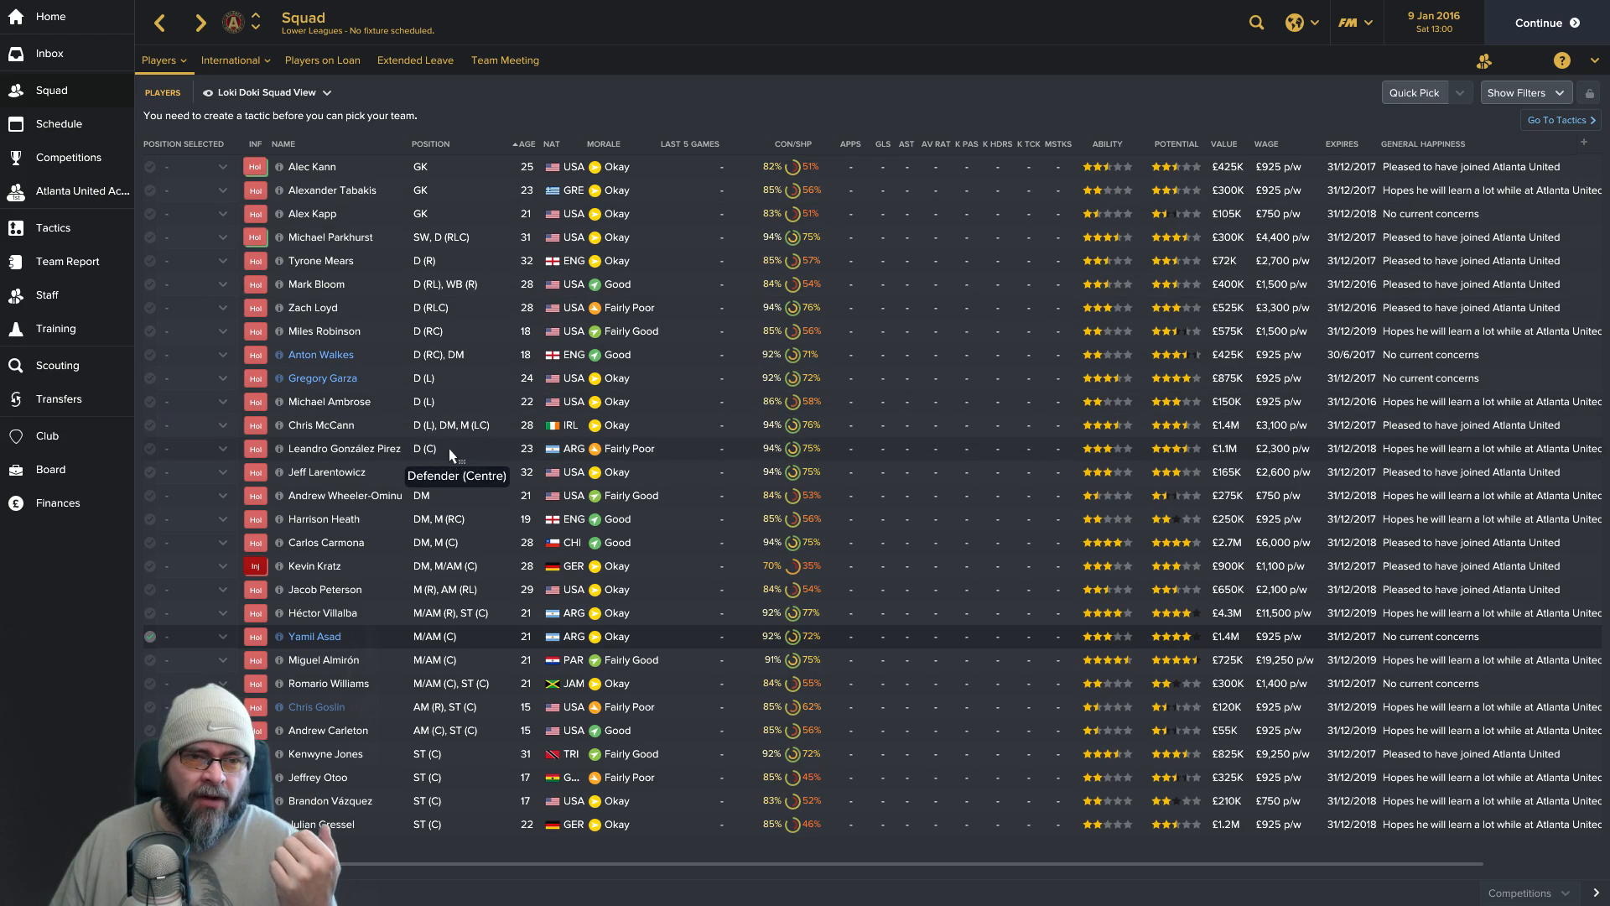
mouse_move(377, 459)
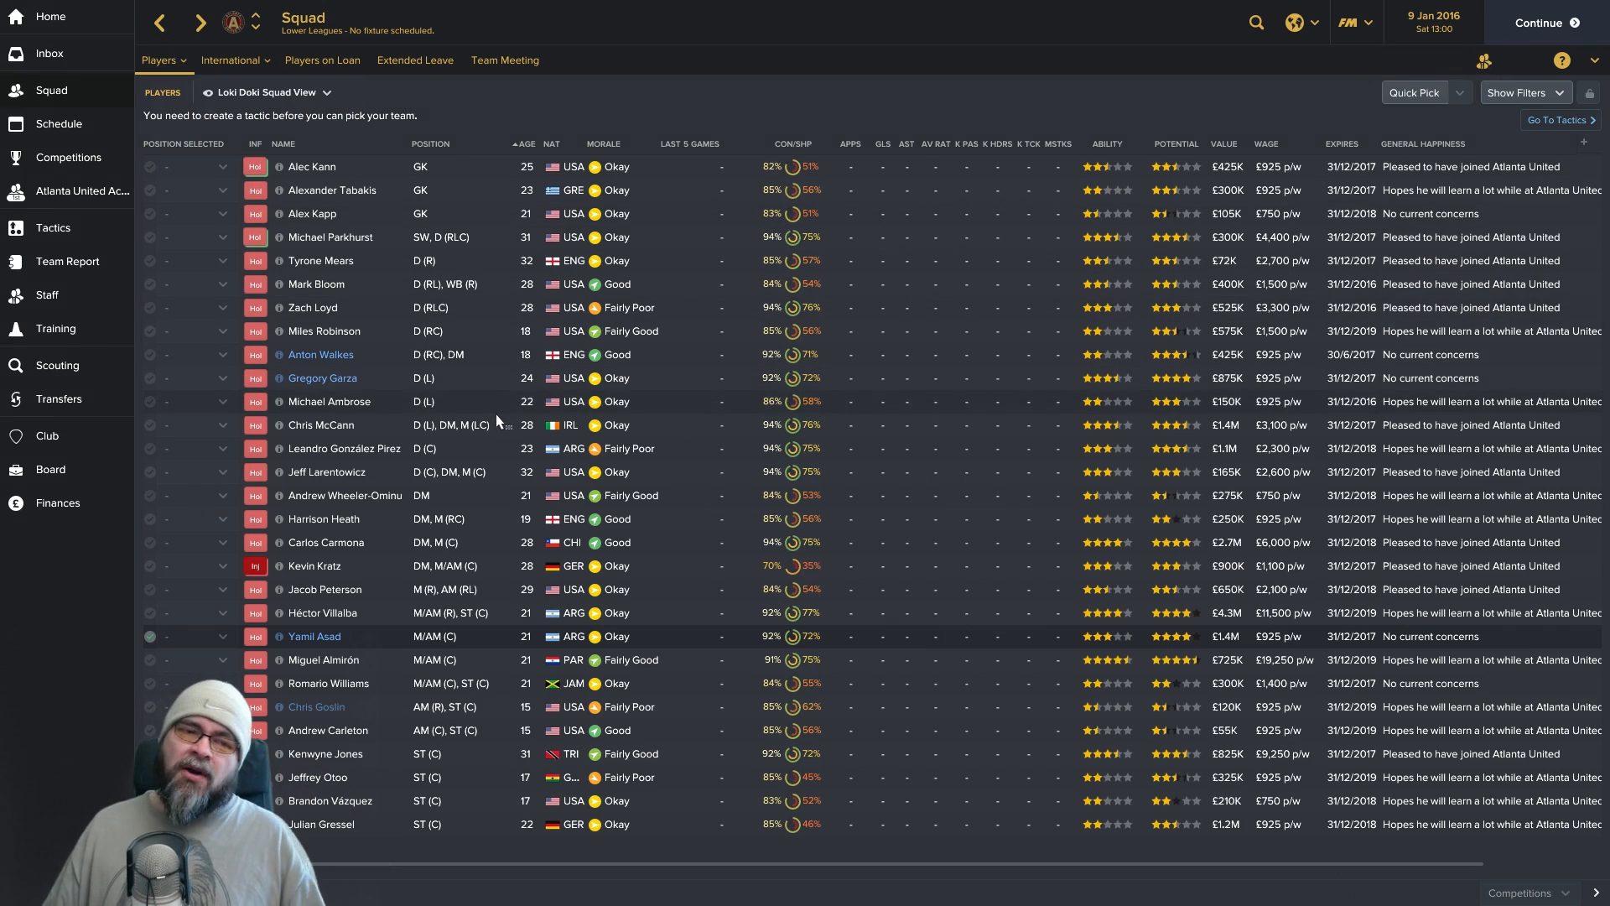
mouse_move(413, 470)
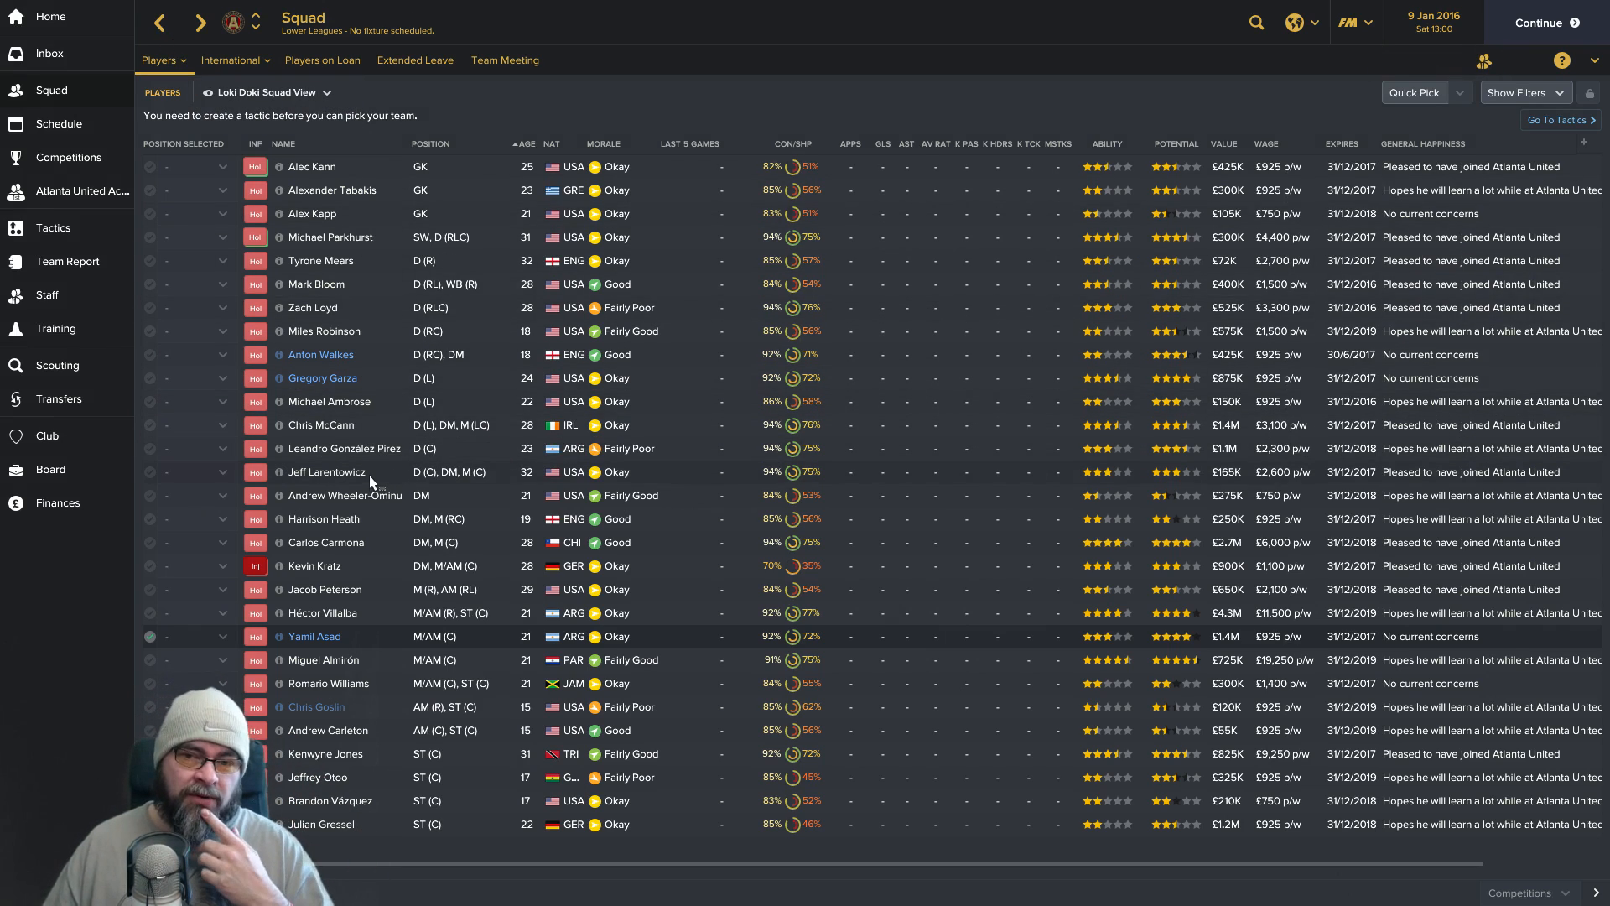
left_click(321, 424)
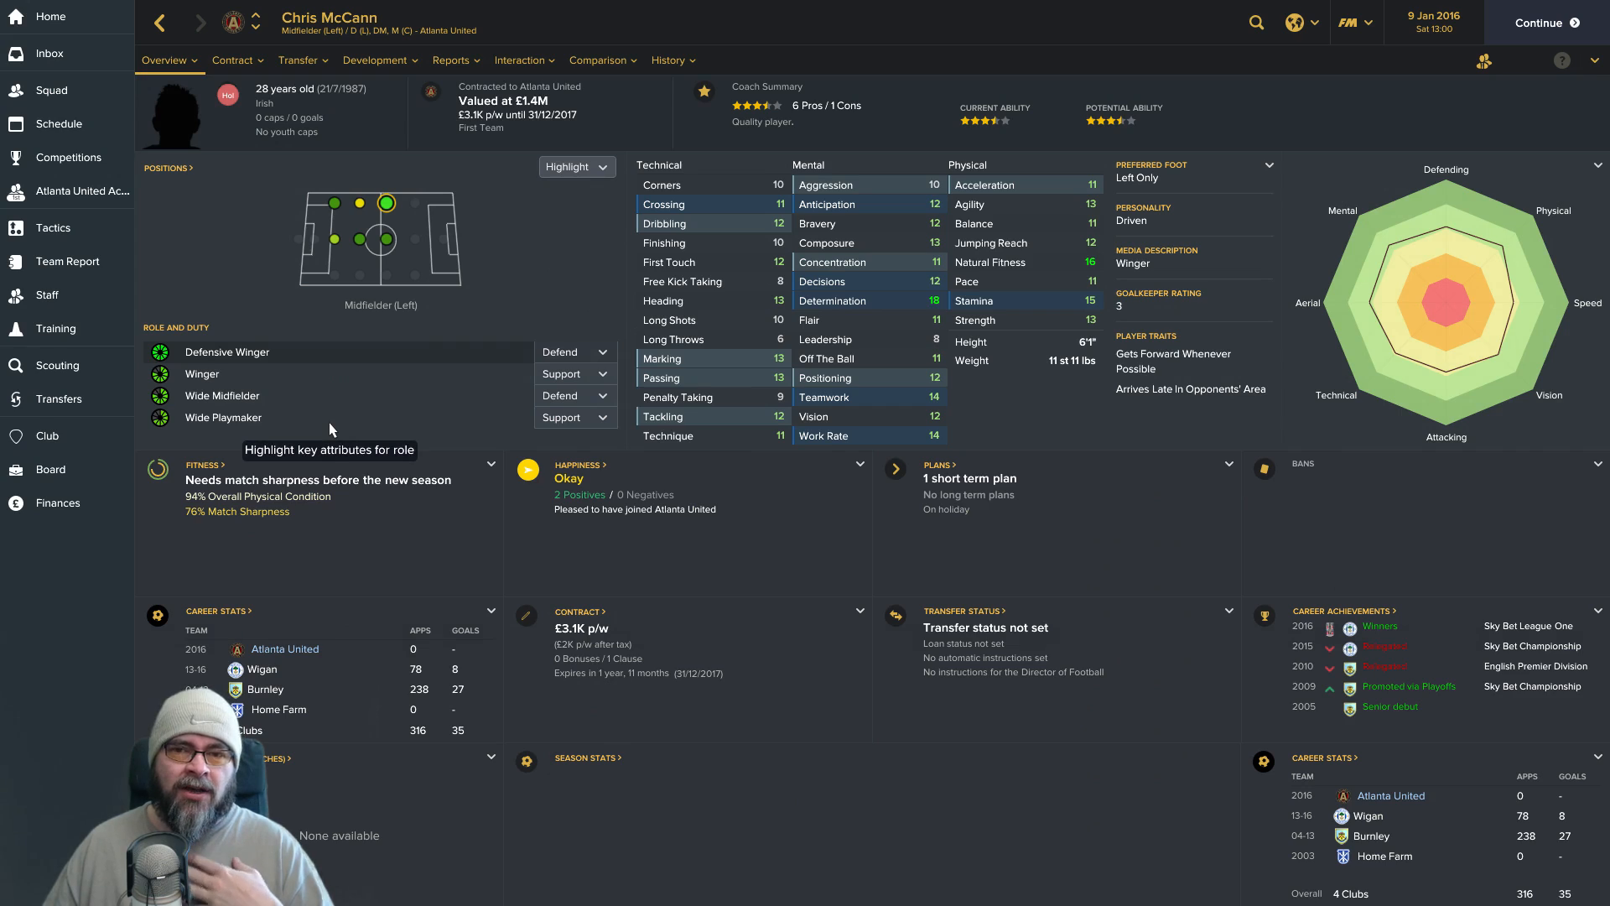
mouse_move(324, 216)
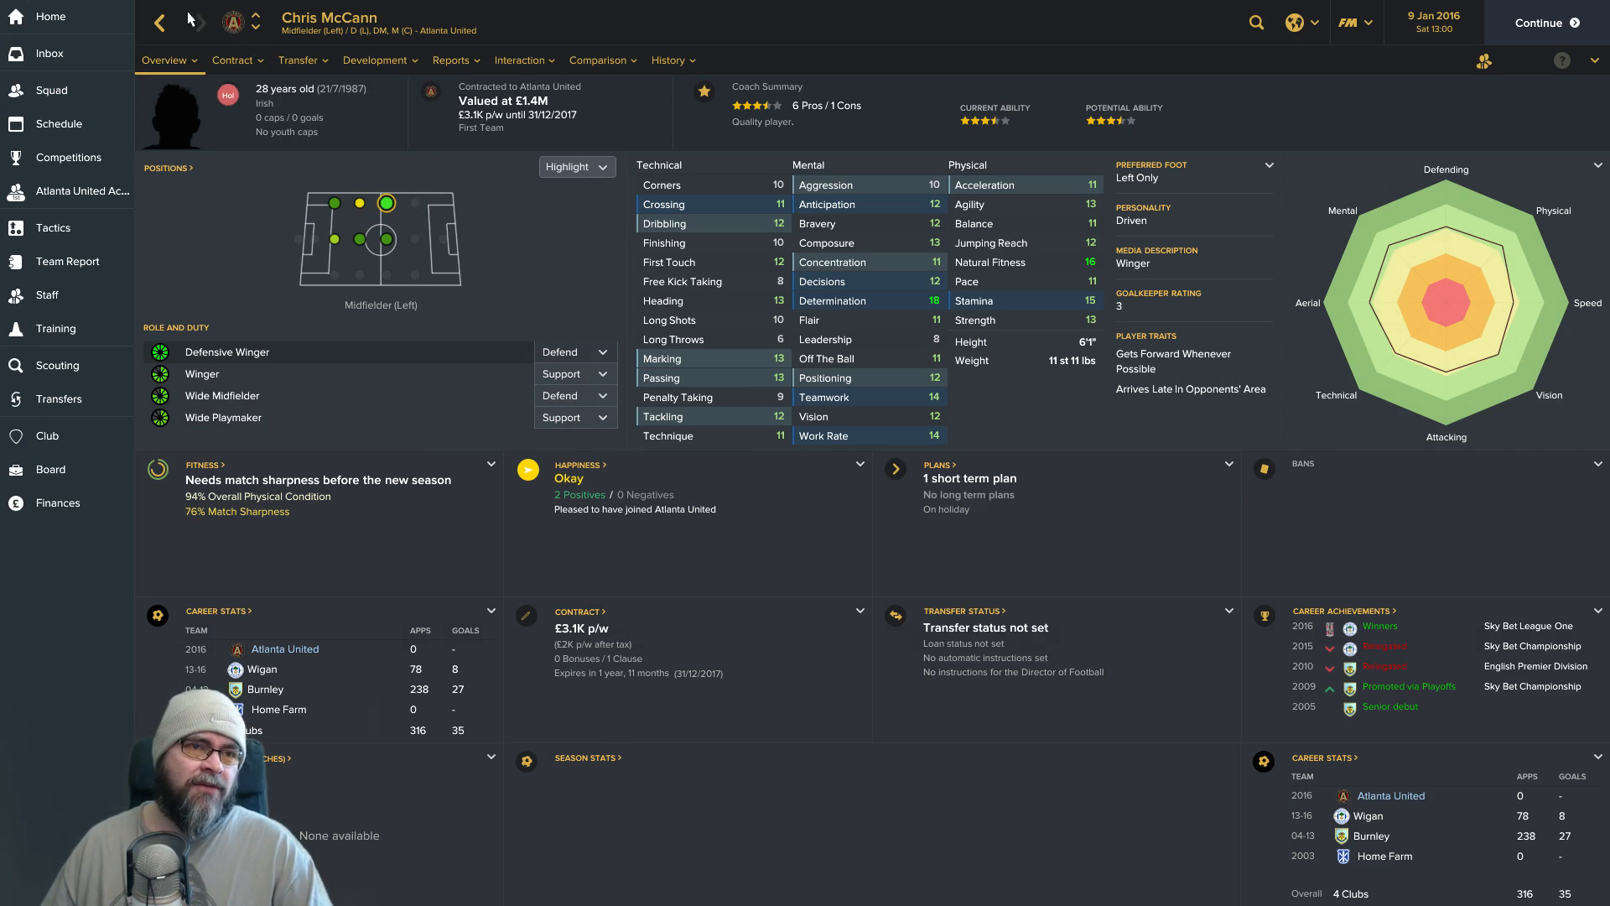
left_click(670, 60)
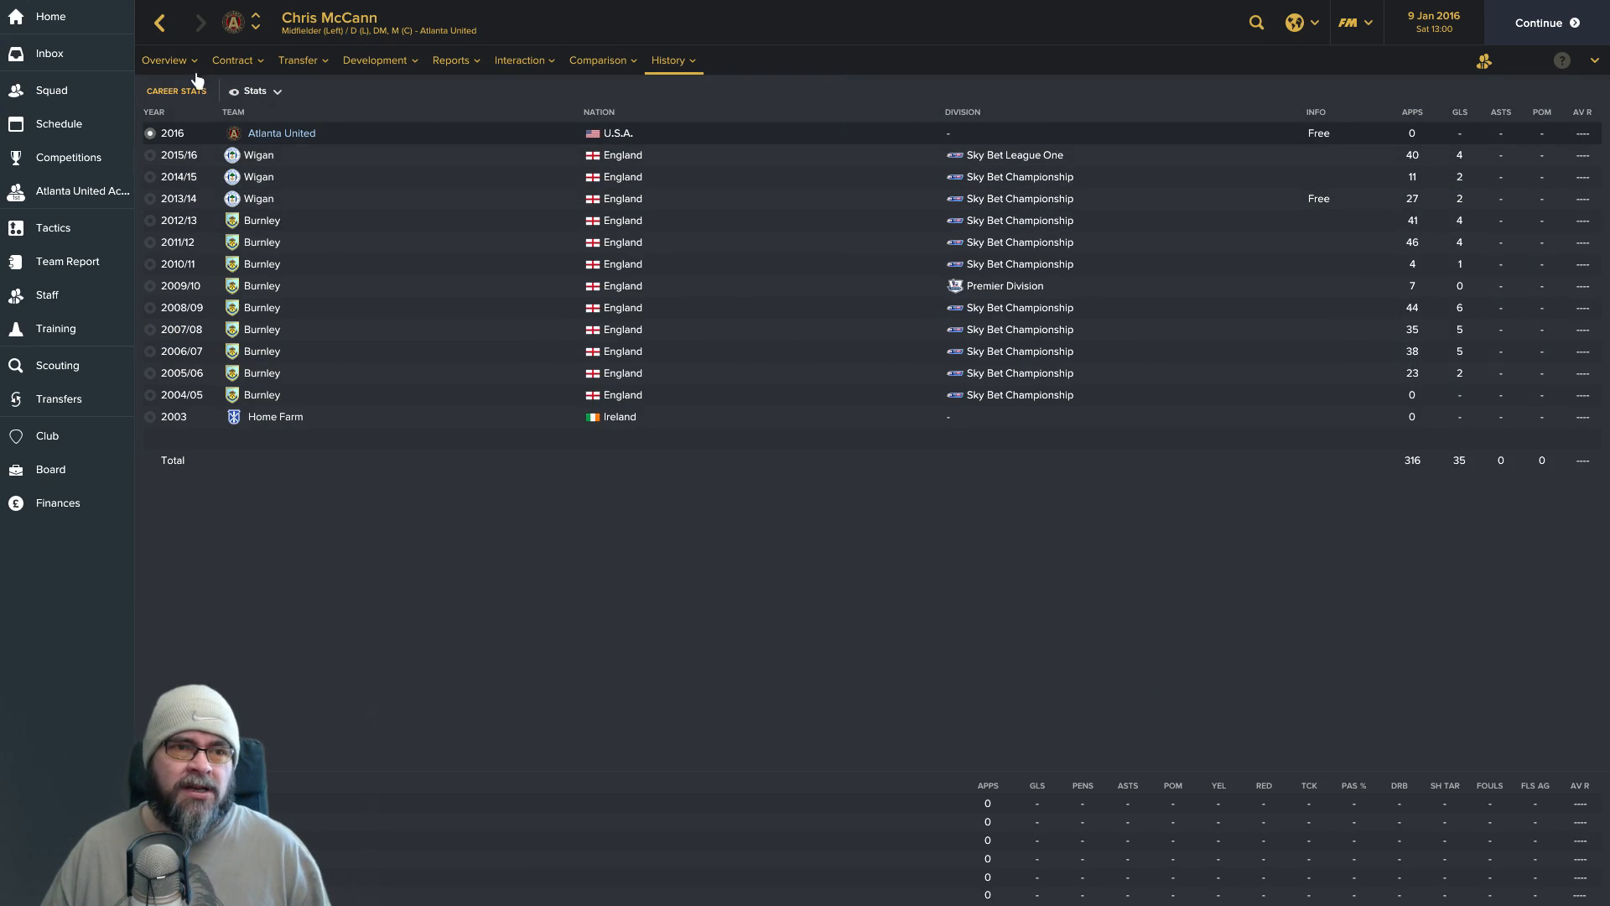
left_click(51, 89)
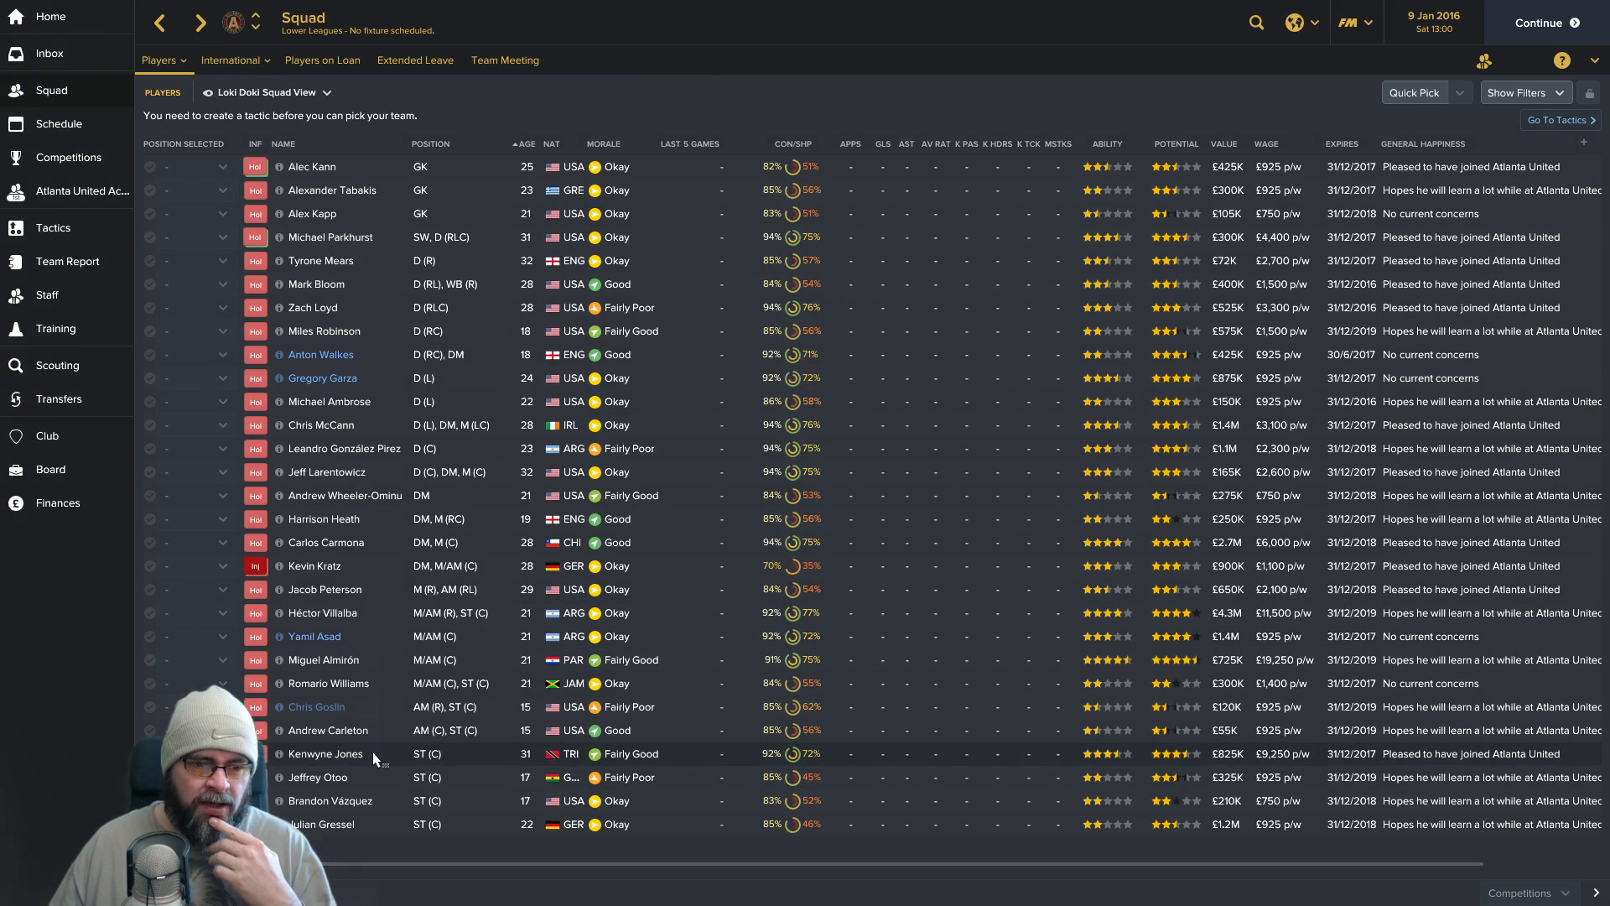
Check Kenwyne Jones's player profile and return to the position-sorted squad list.
double_click(324, 753)
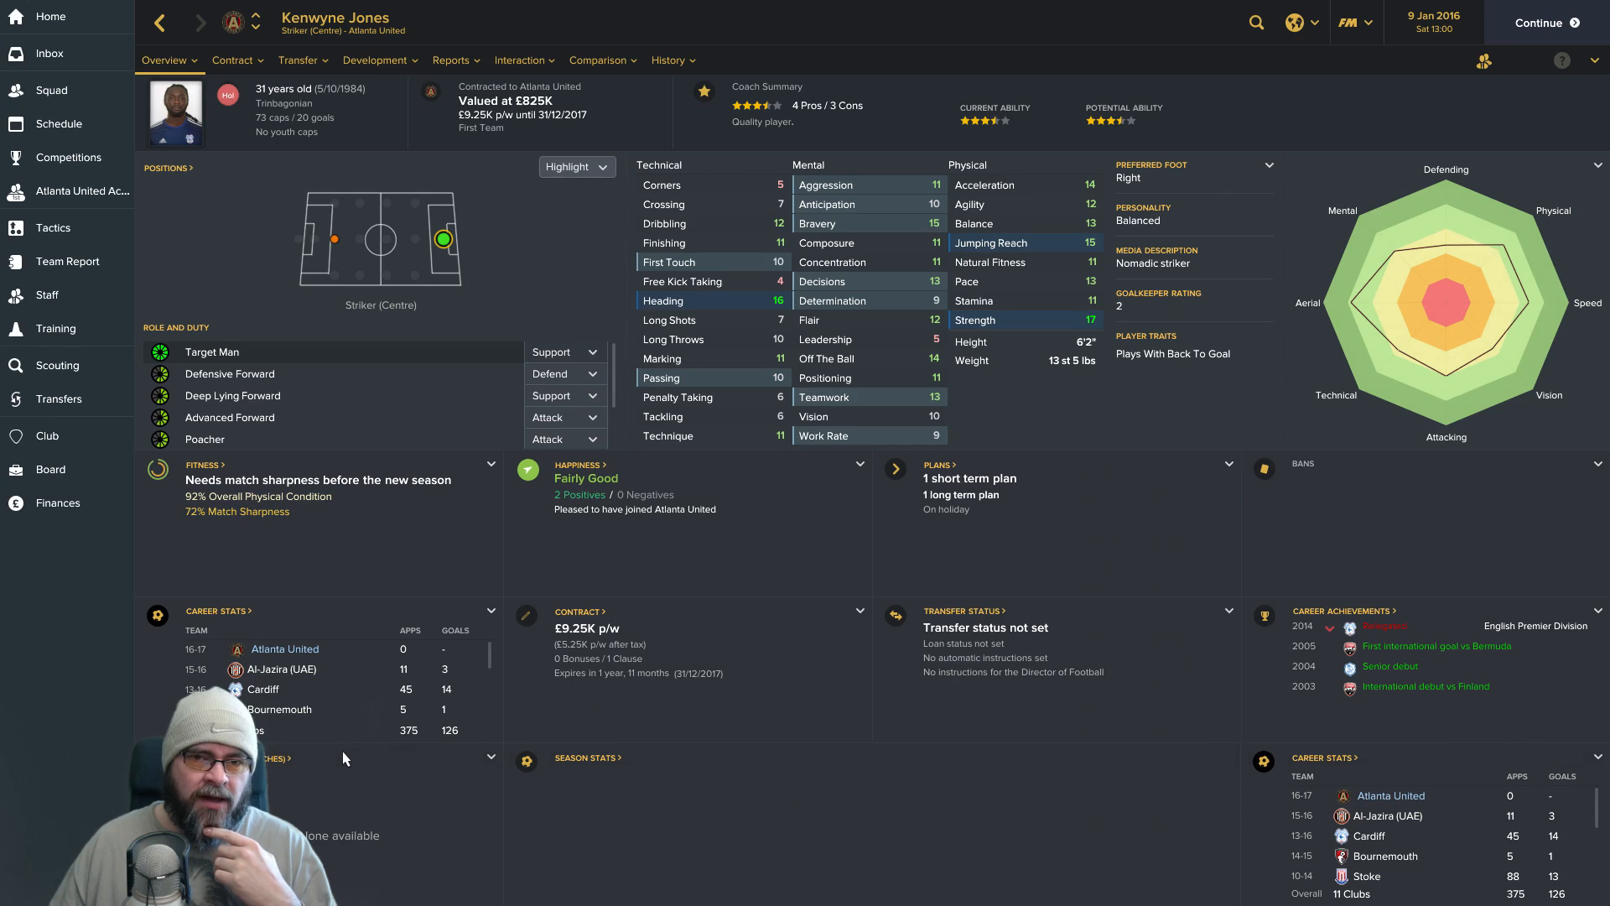
mouse_move(400, 557)
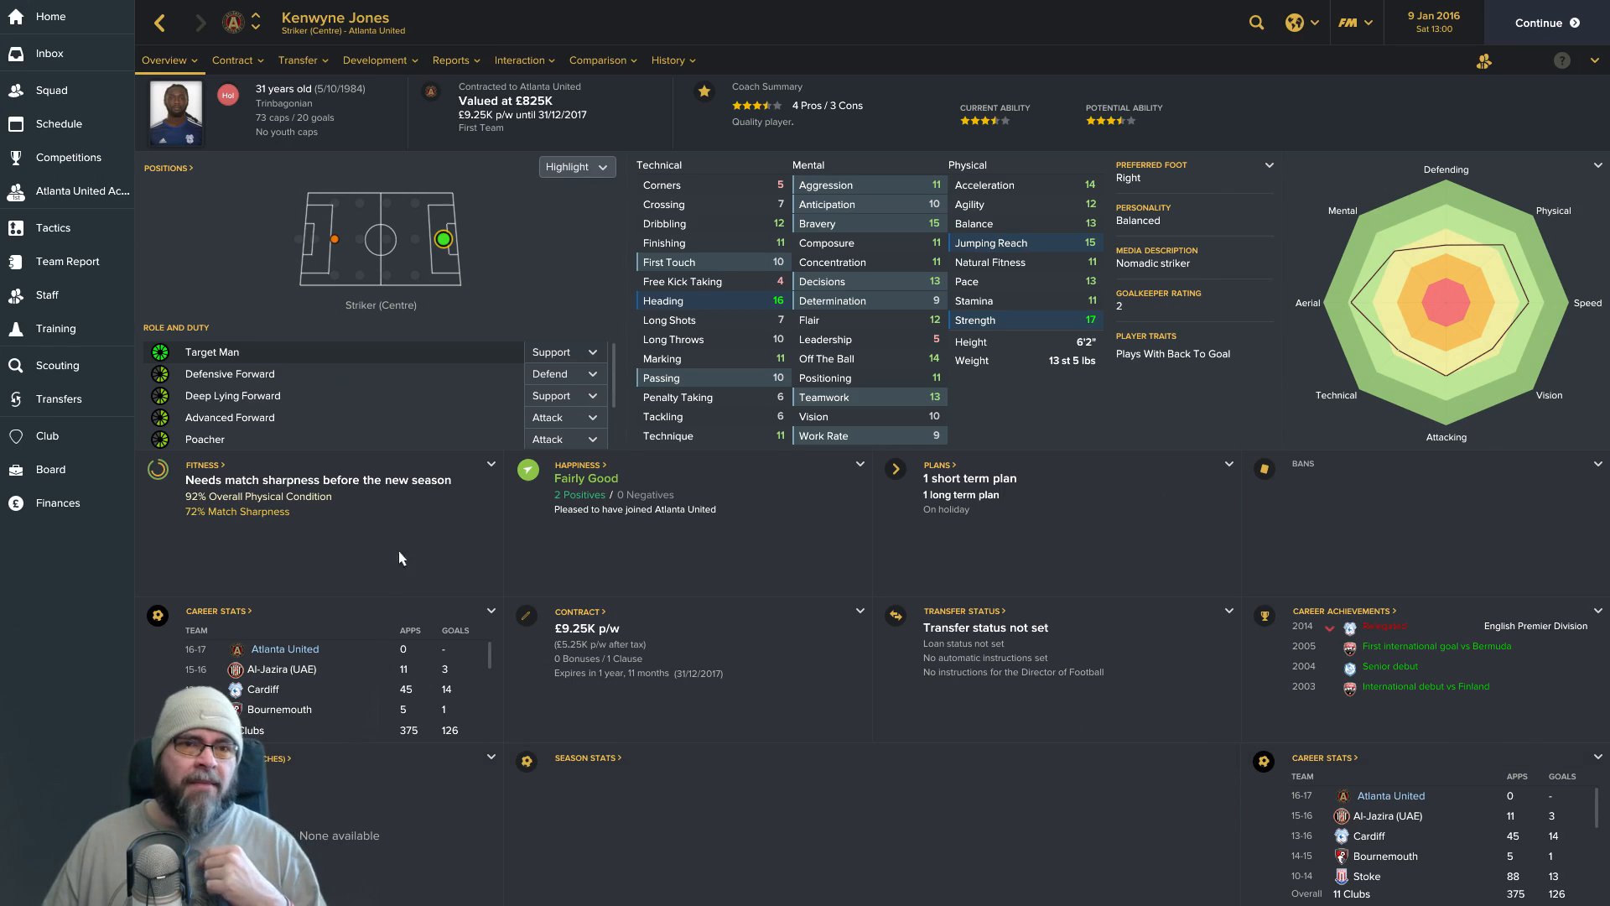
mouse_move(454, 325)
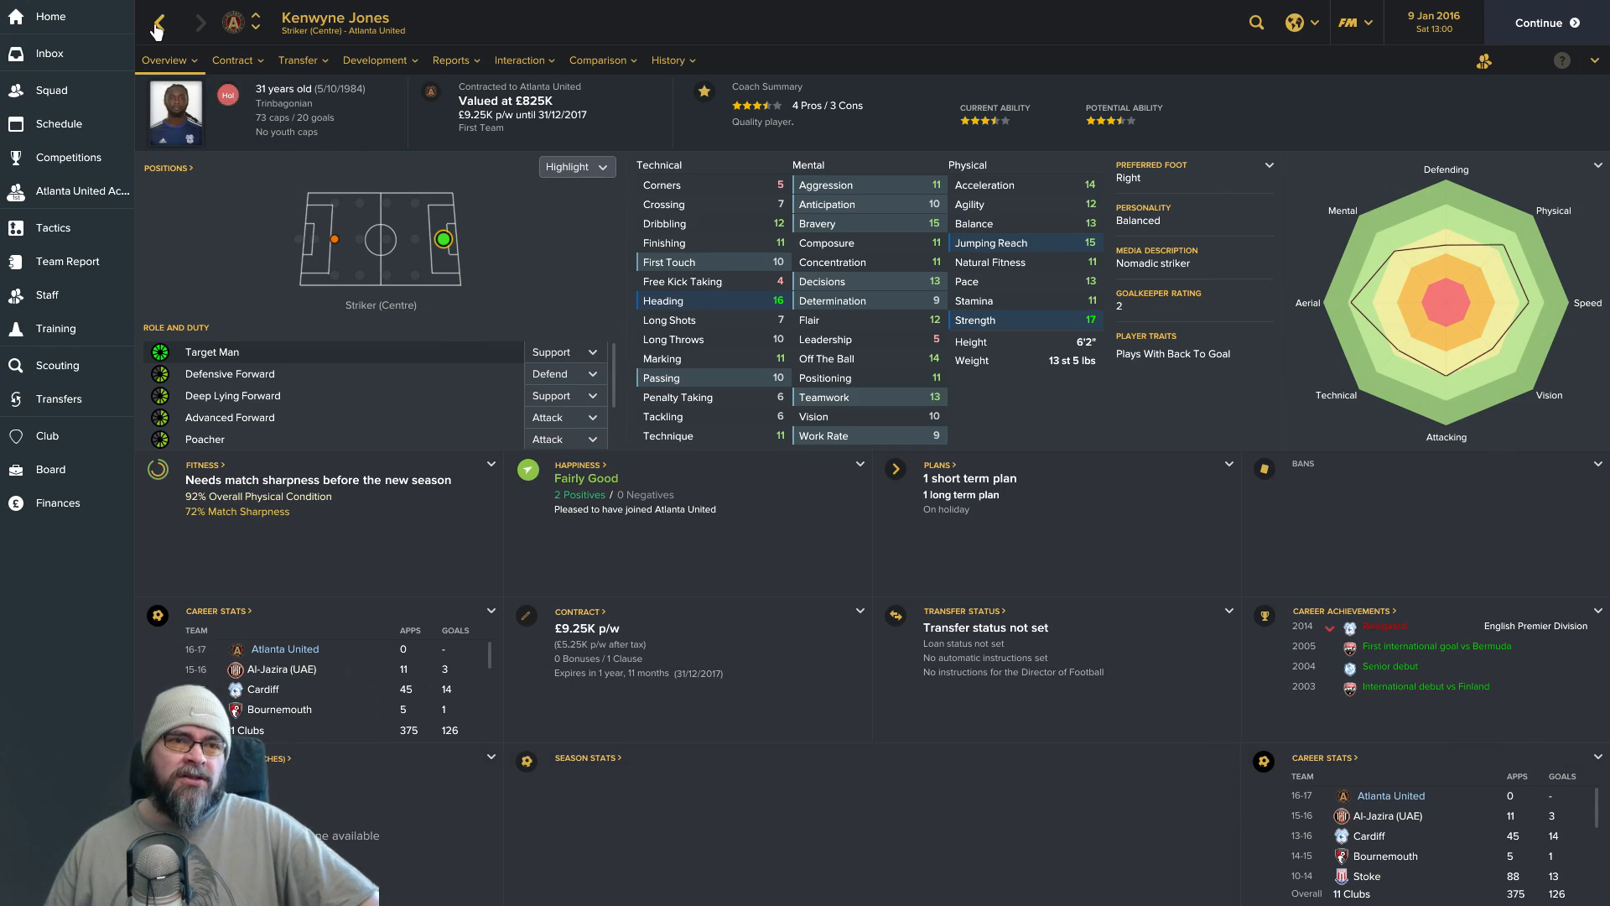
left_click(172, 111)
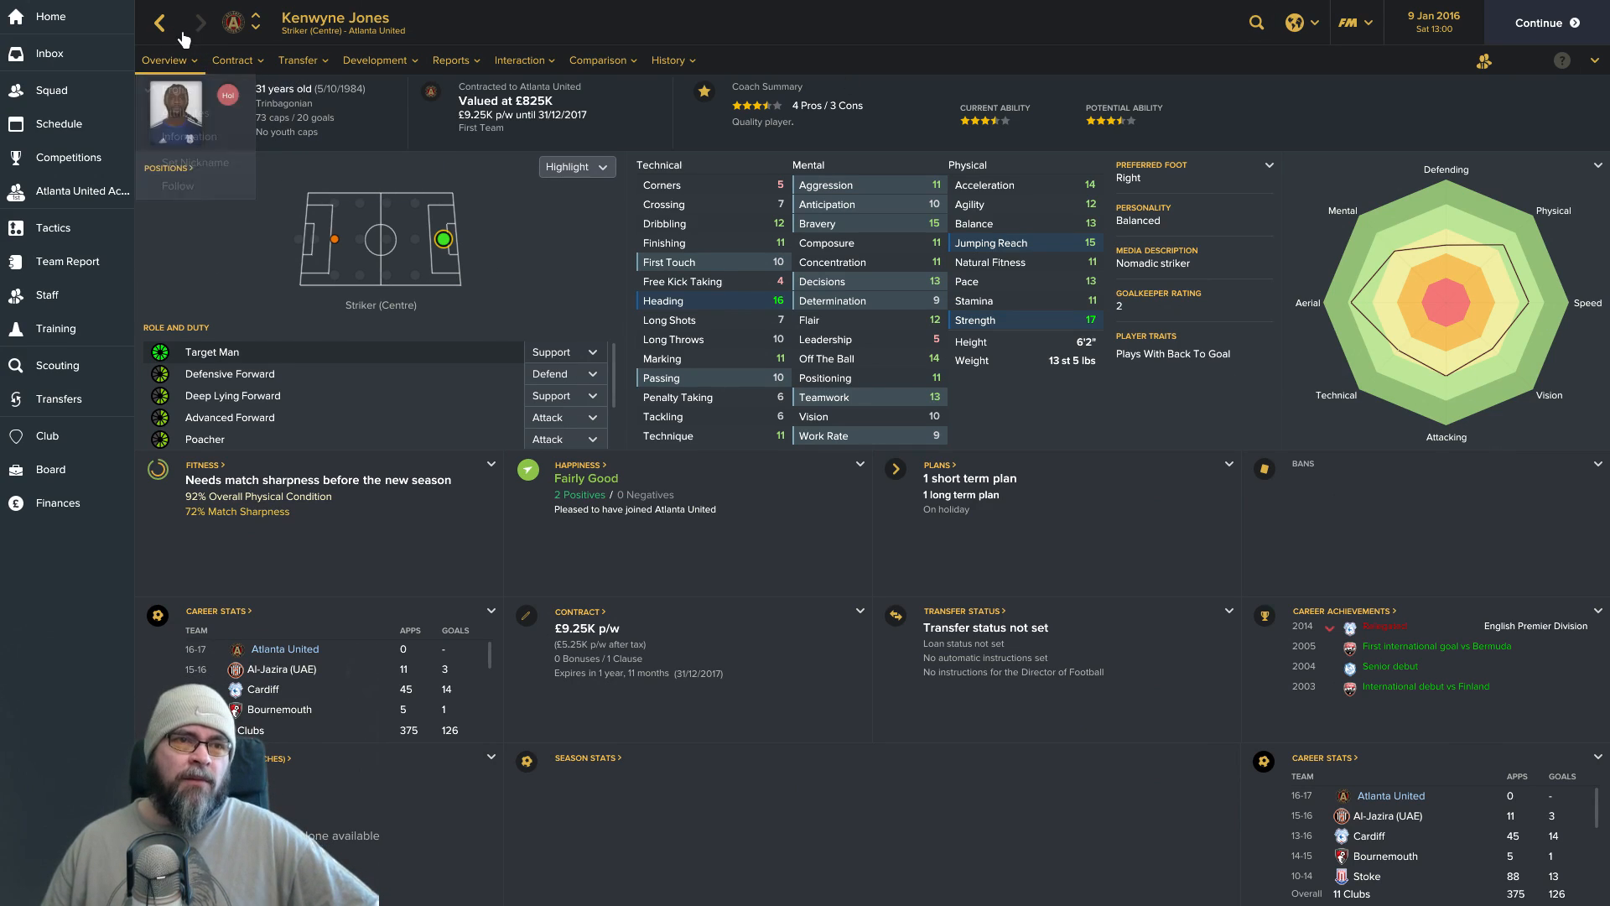
left_click(50, 89)
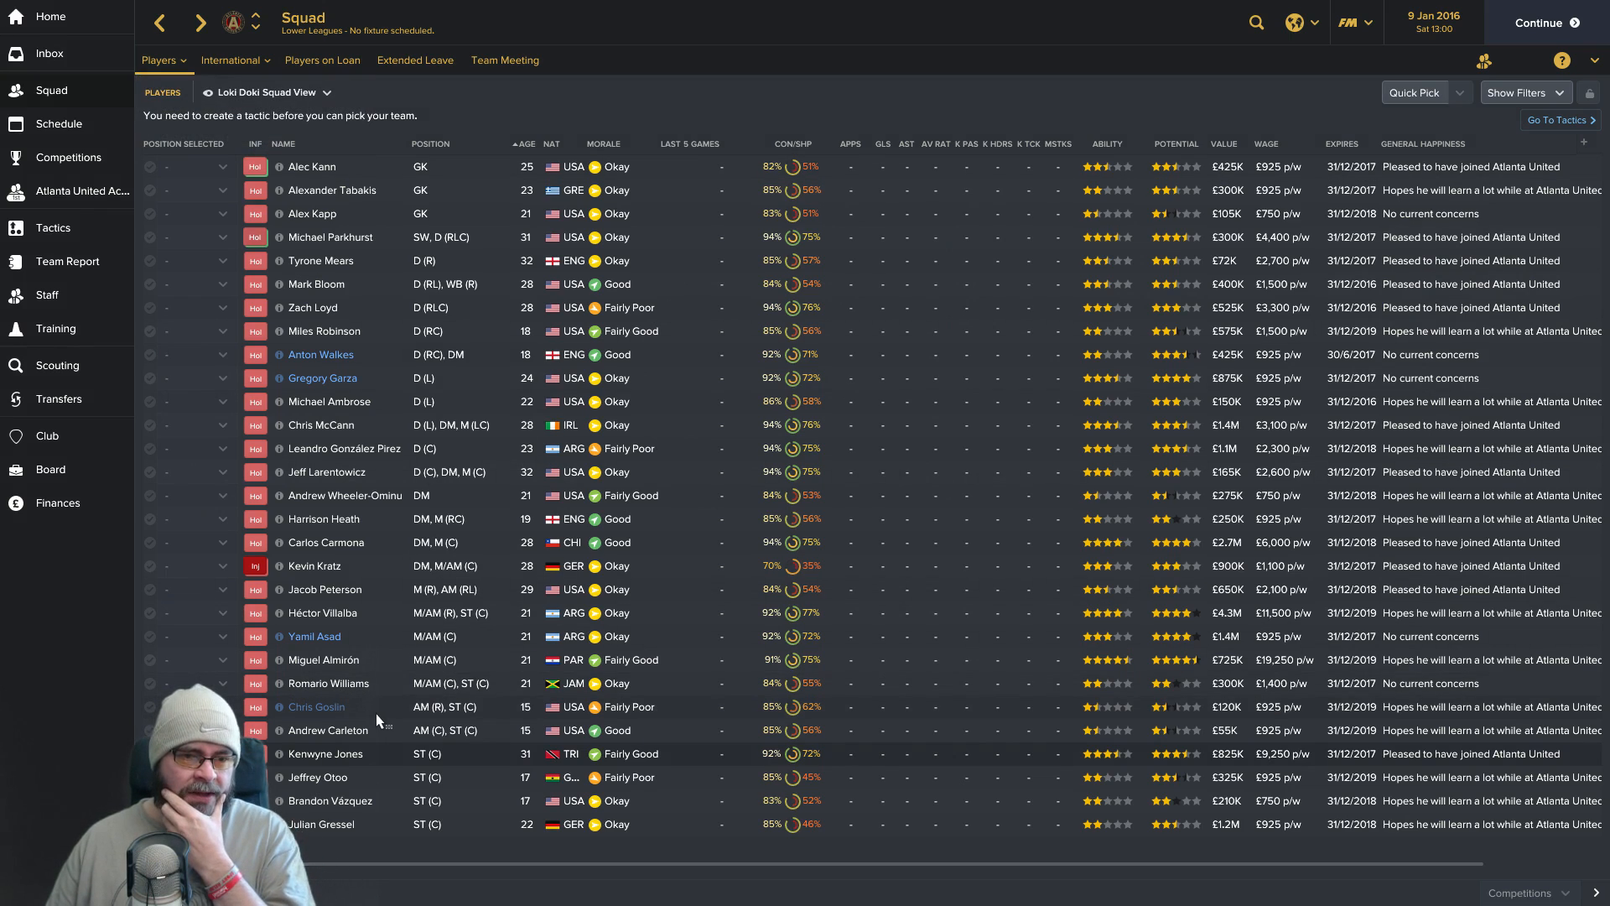
mouse_move(367, 600)
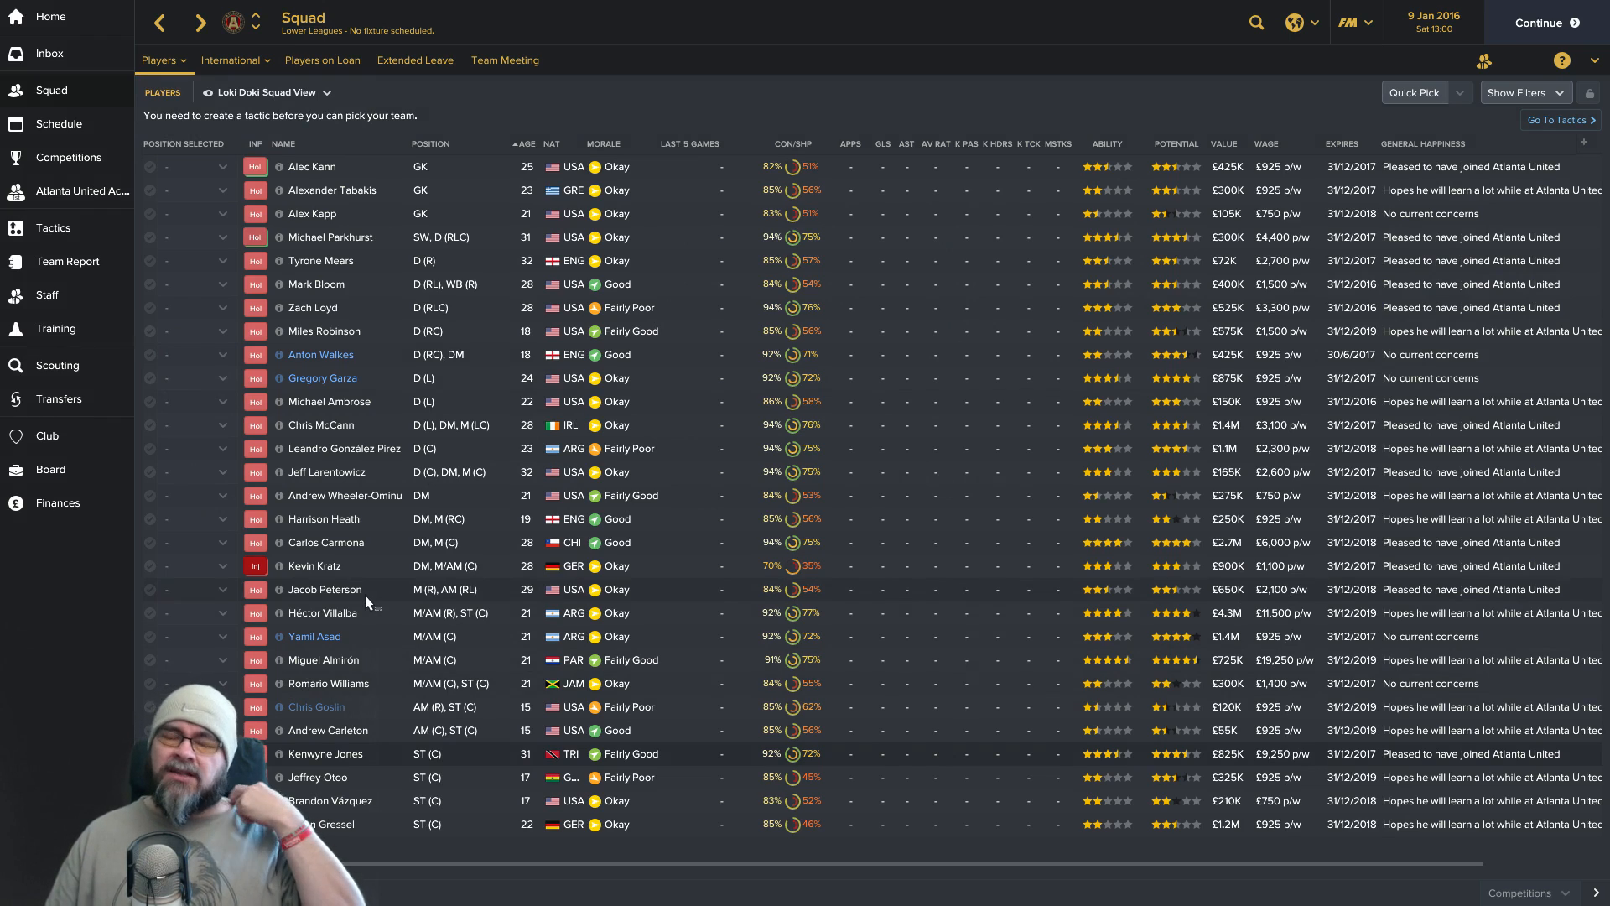
mouse_move(383, 561)
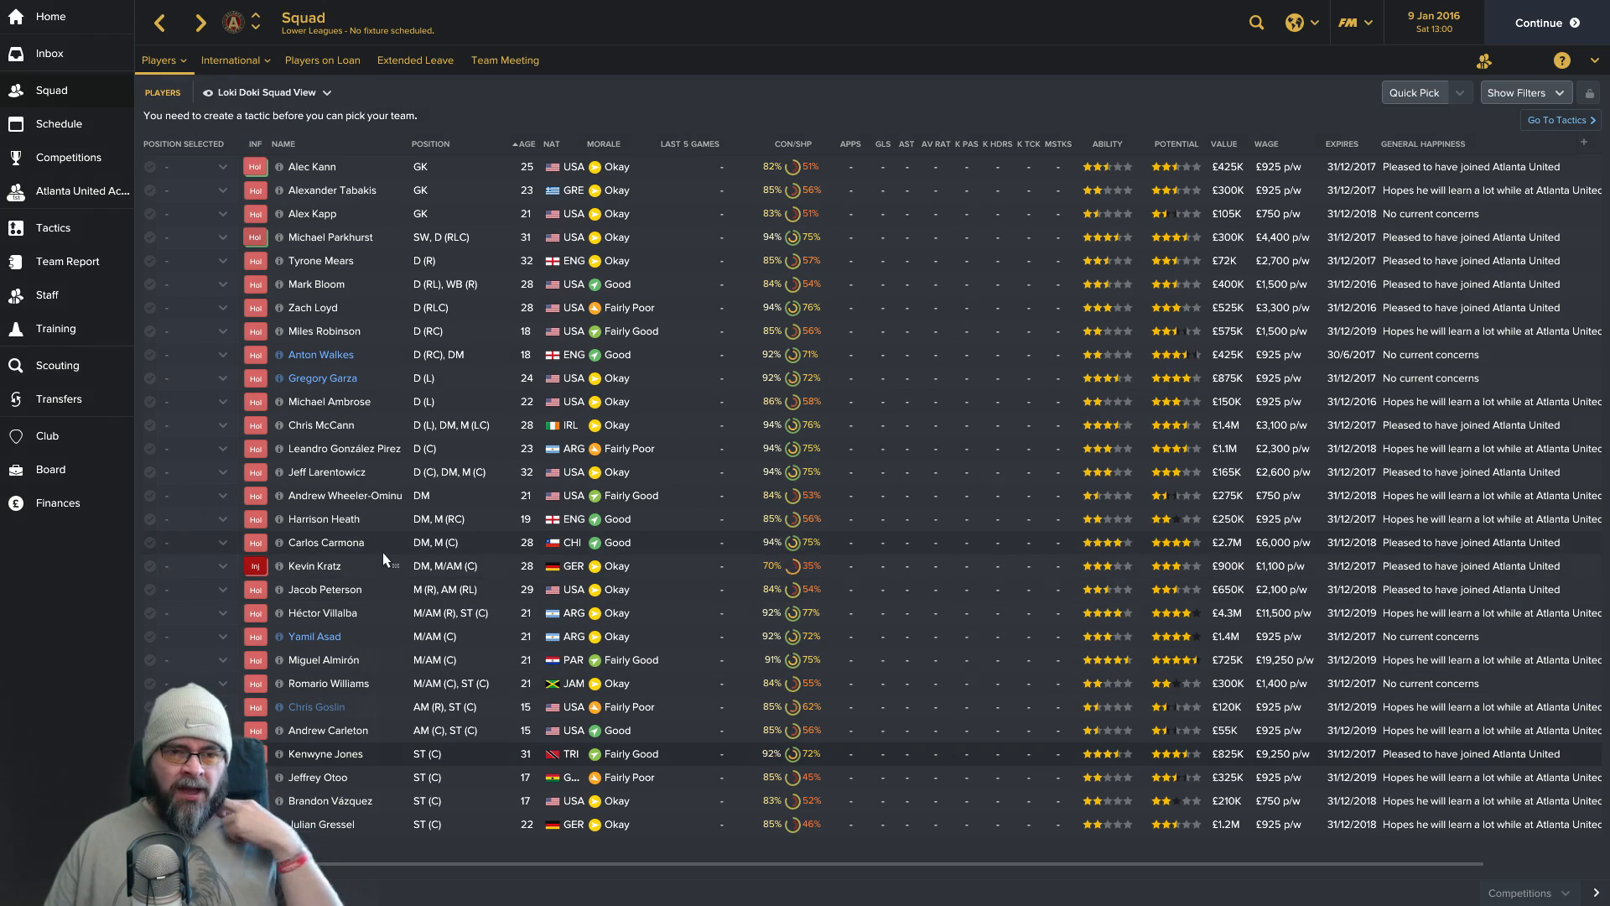
mouse_move(372, 669)
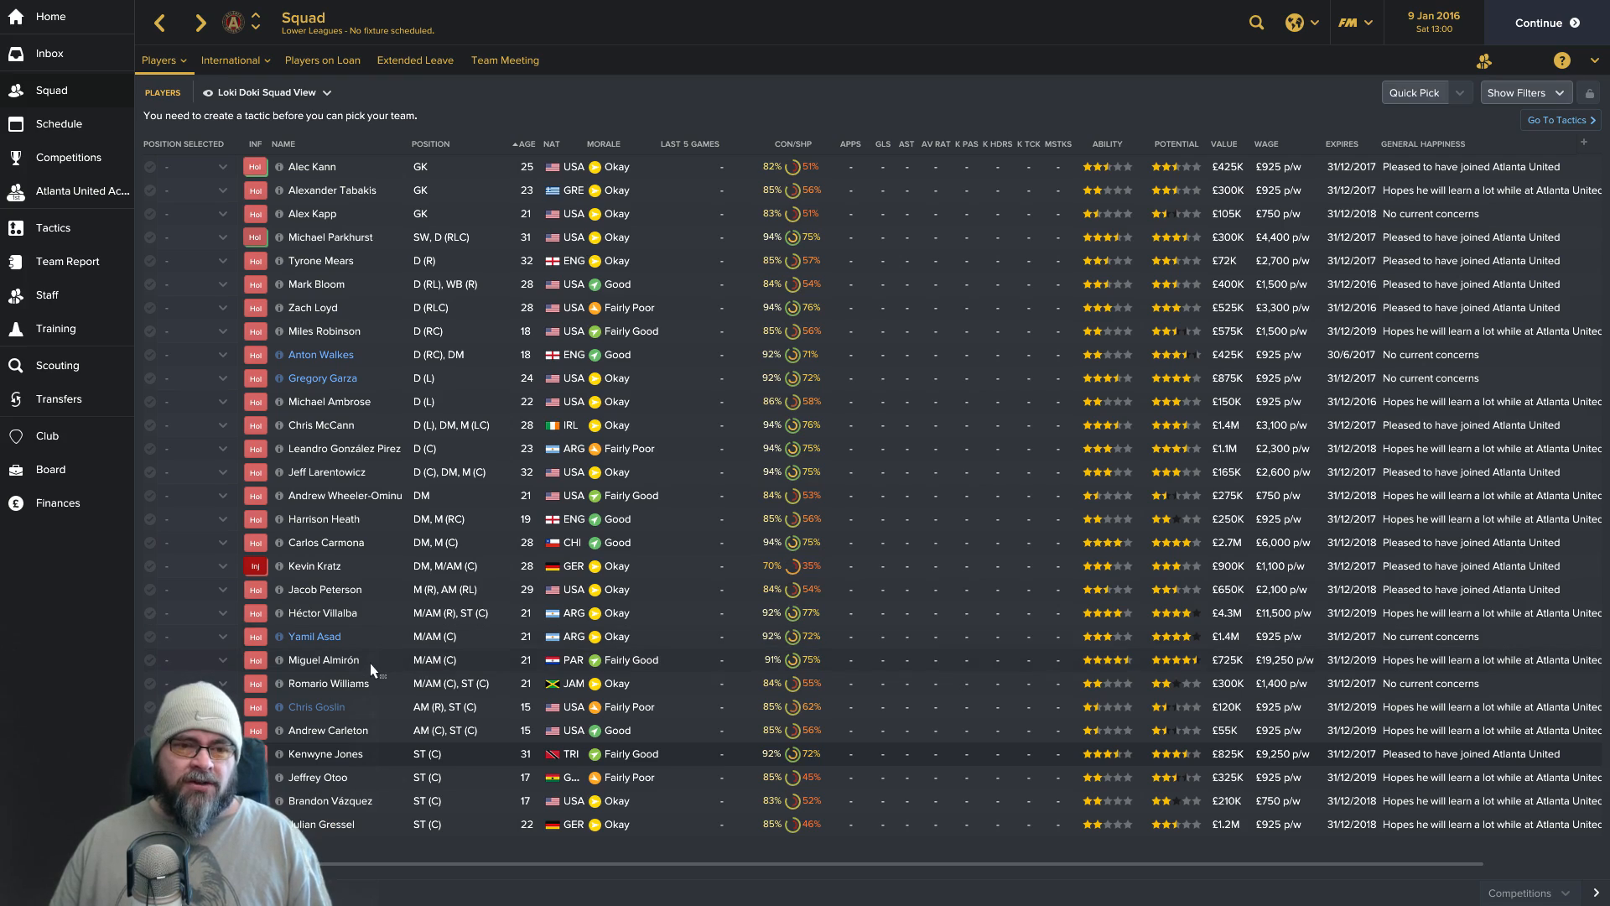
mouse_move(367, 669)
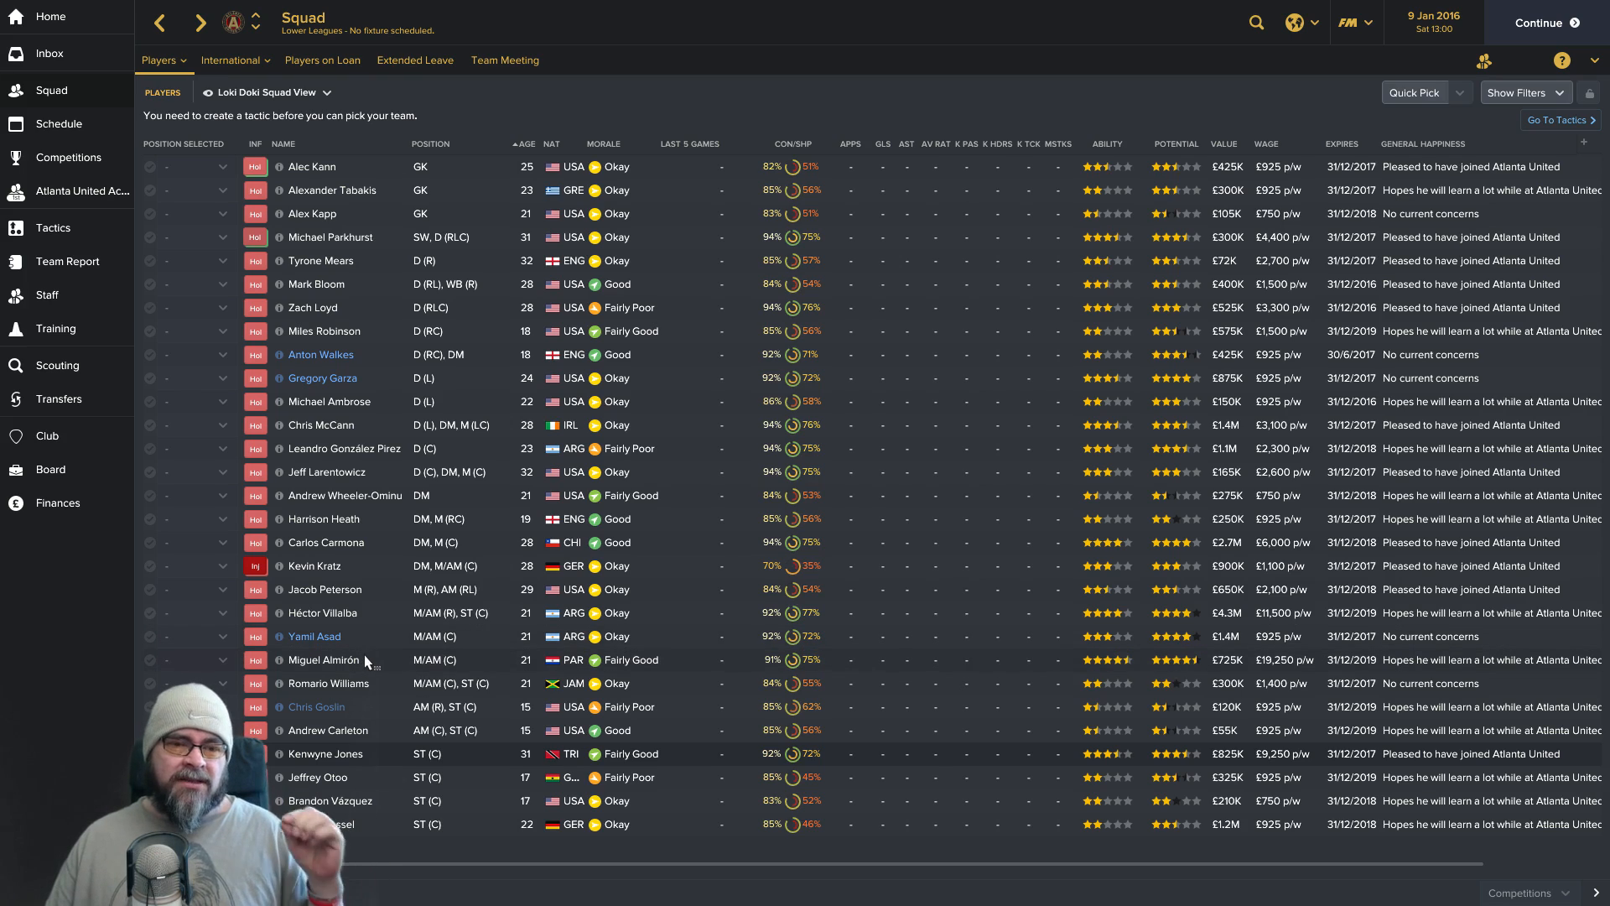
mouse_move(381, 666)
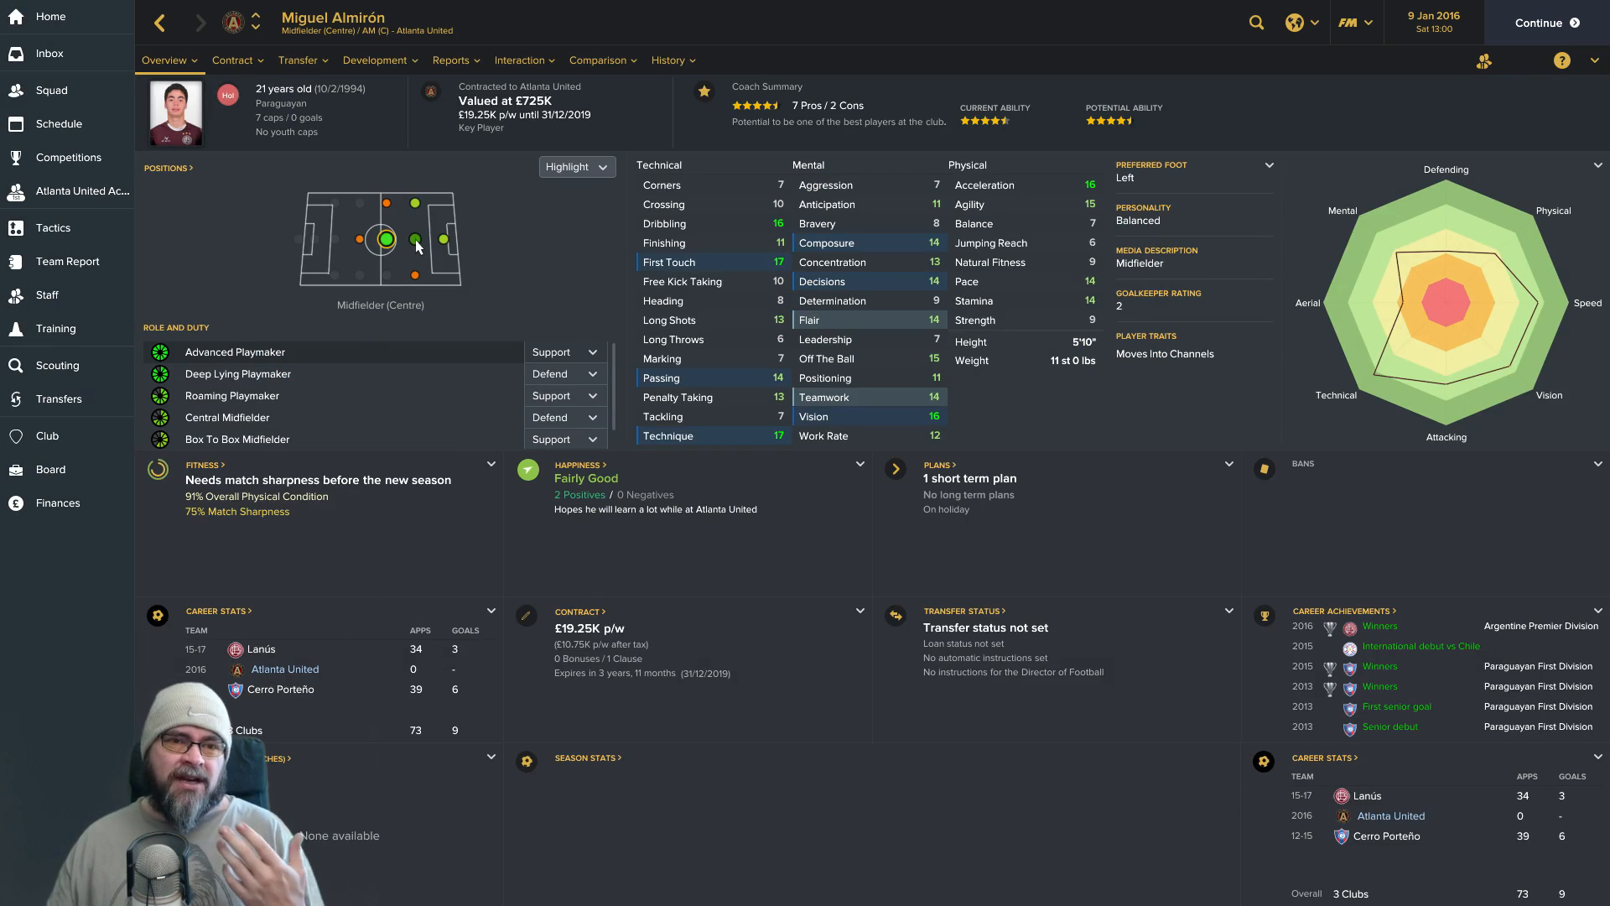
left_click(415, 240)
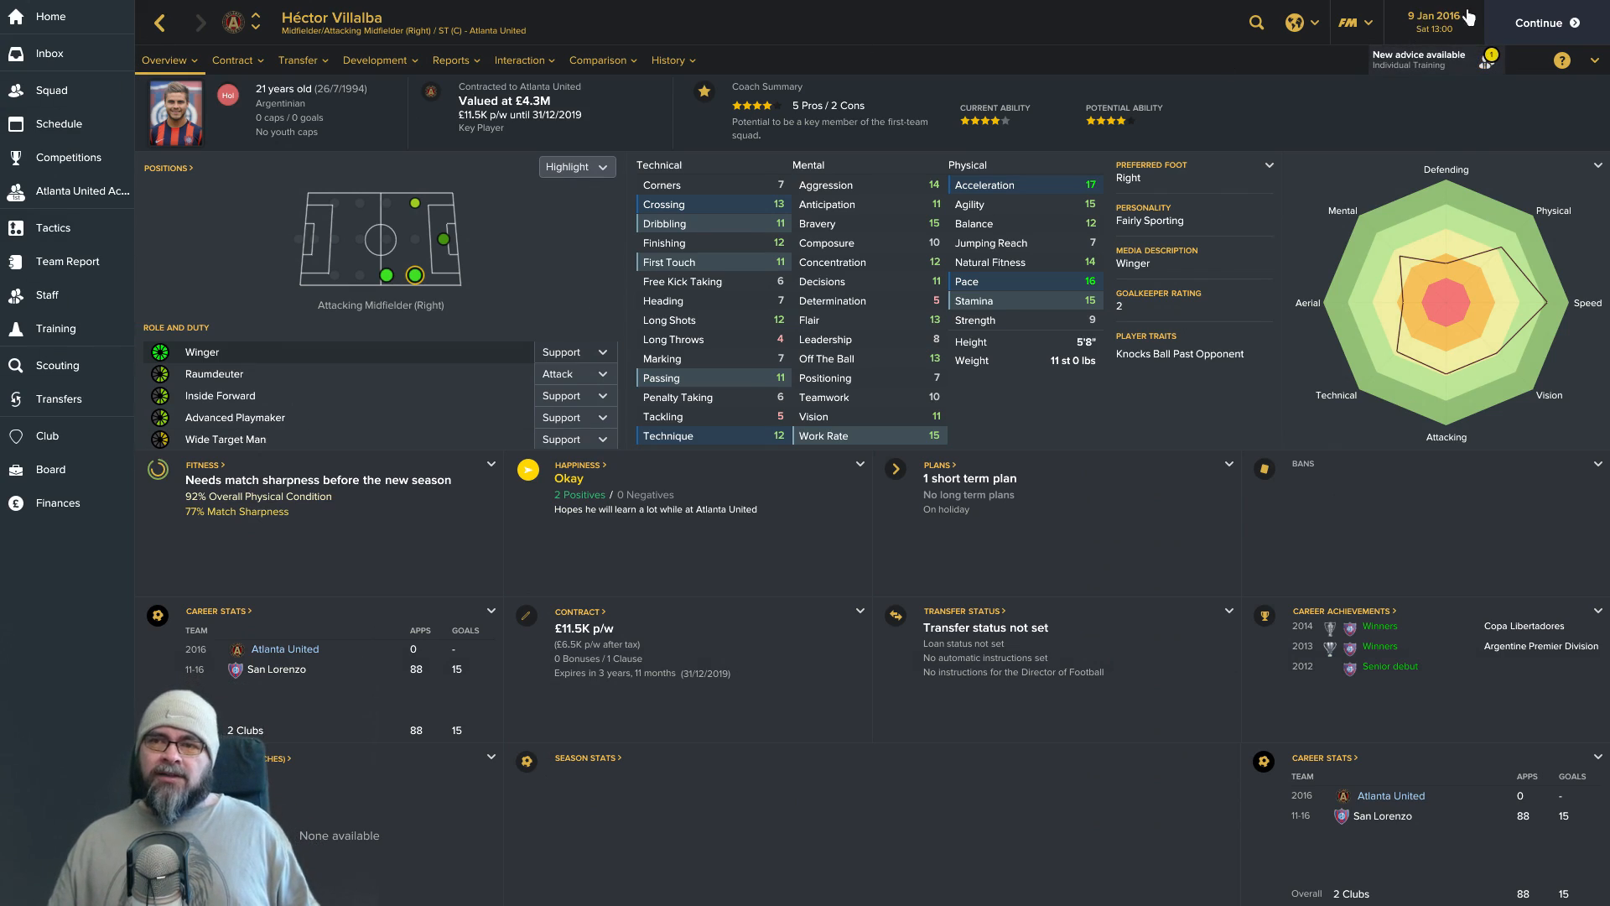
left_click(1538, 21)
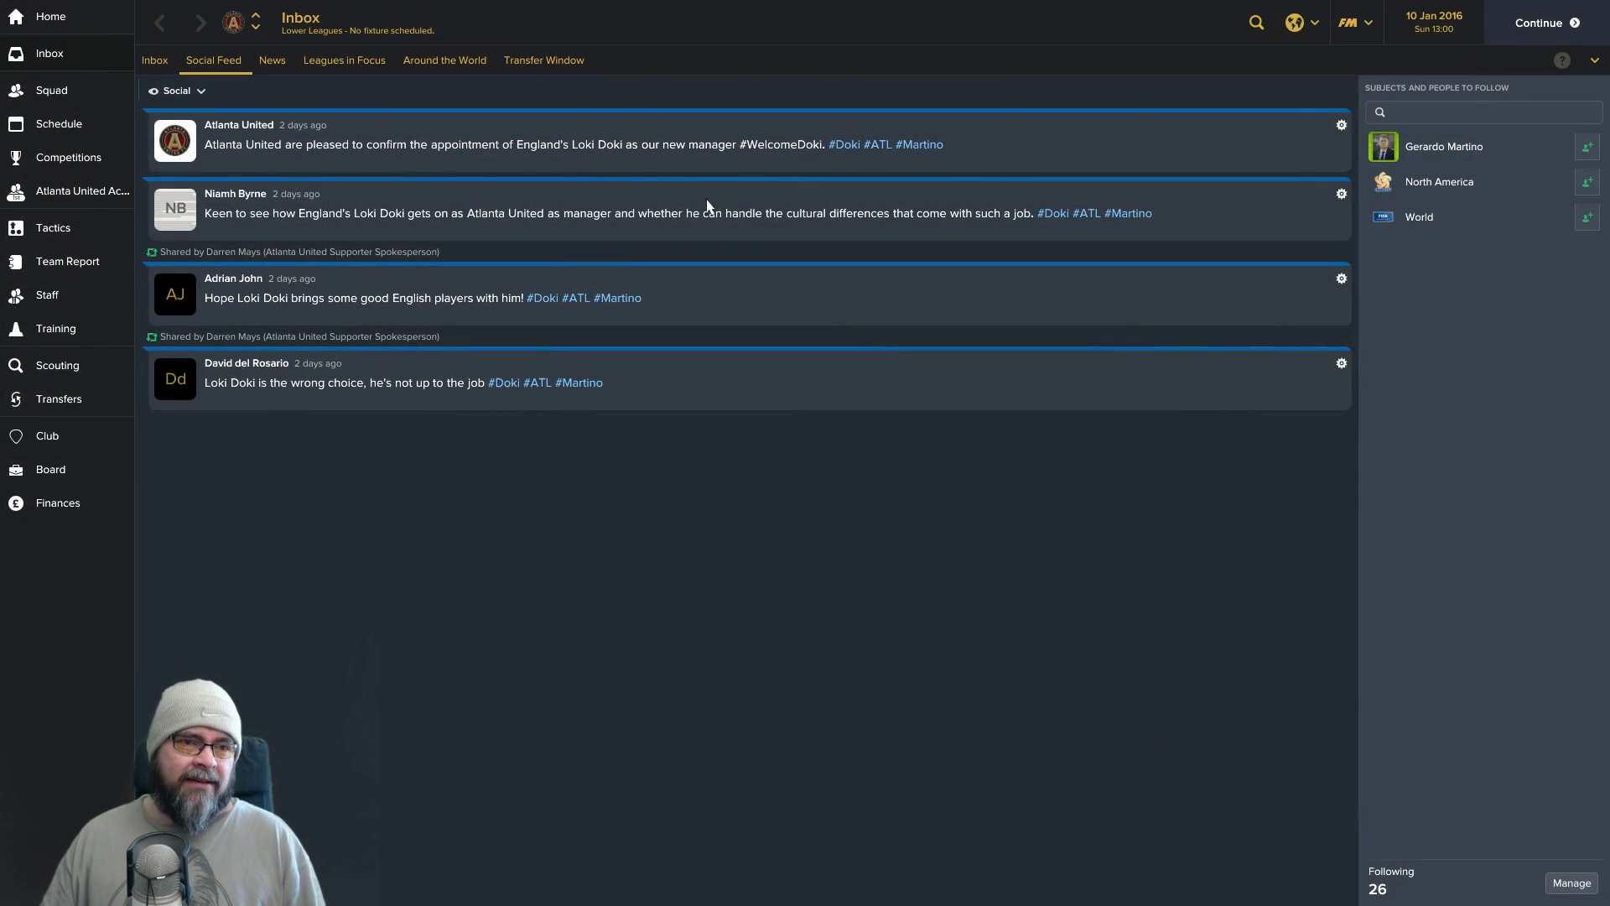
Continue to 11 January 2016 and read the assistant manager's training advice summary.
left_click(1540, 22)
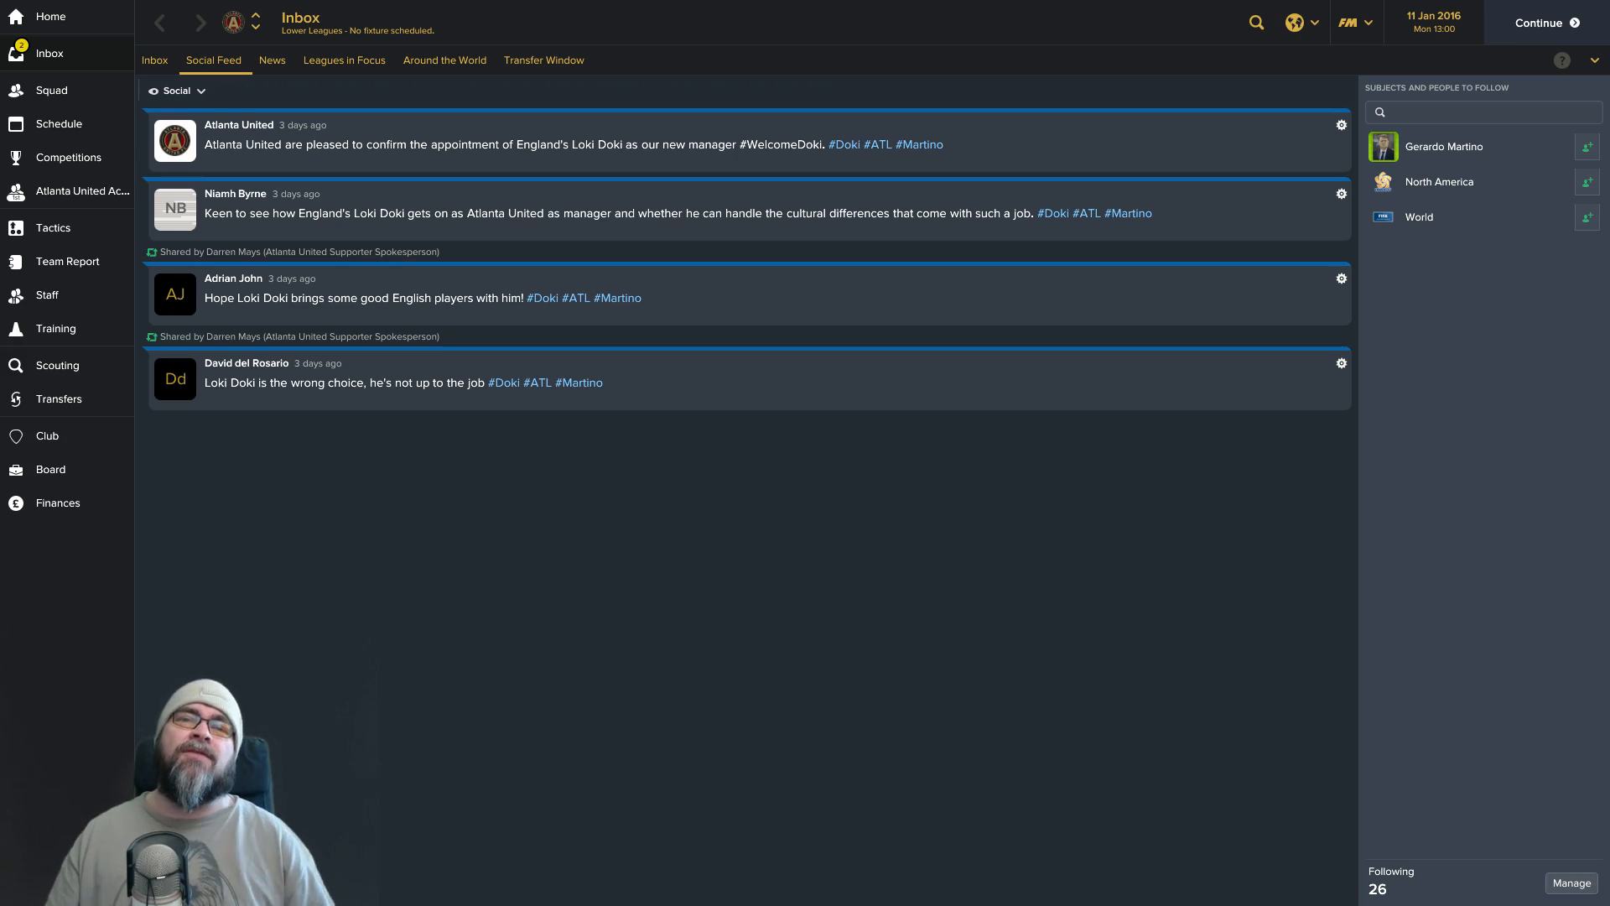
left_click(155, 60)
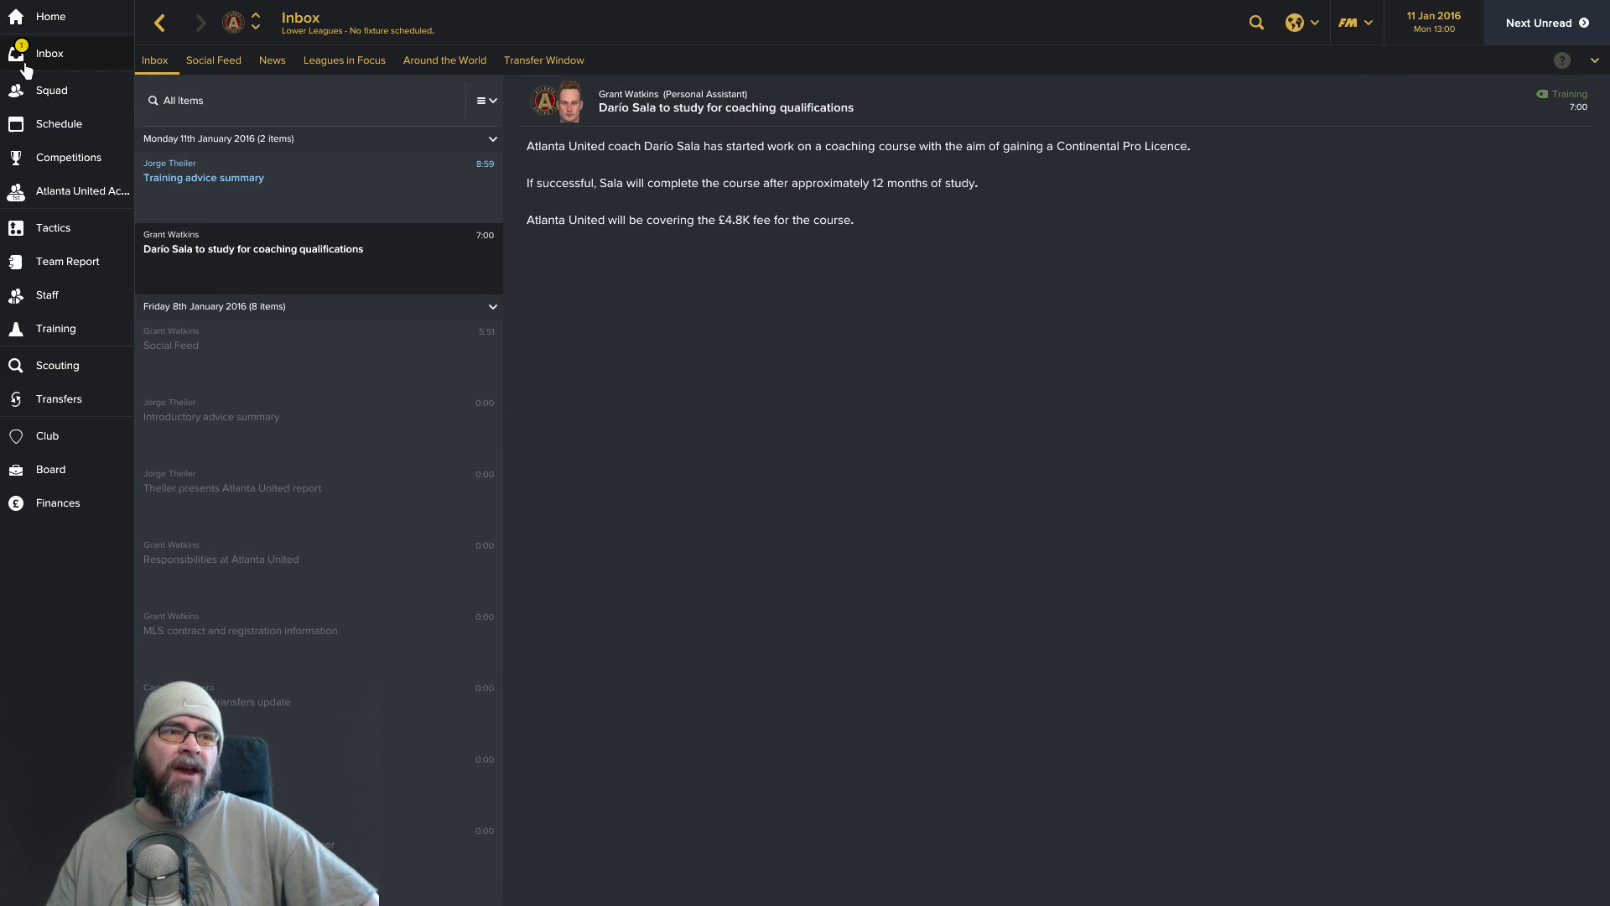
mouse_move(359, 208)
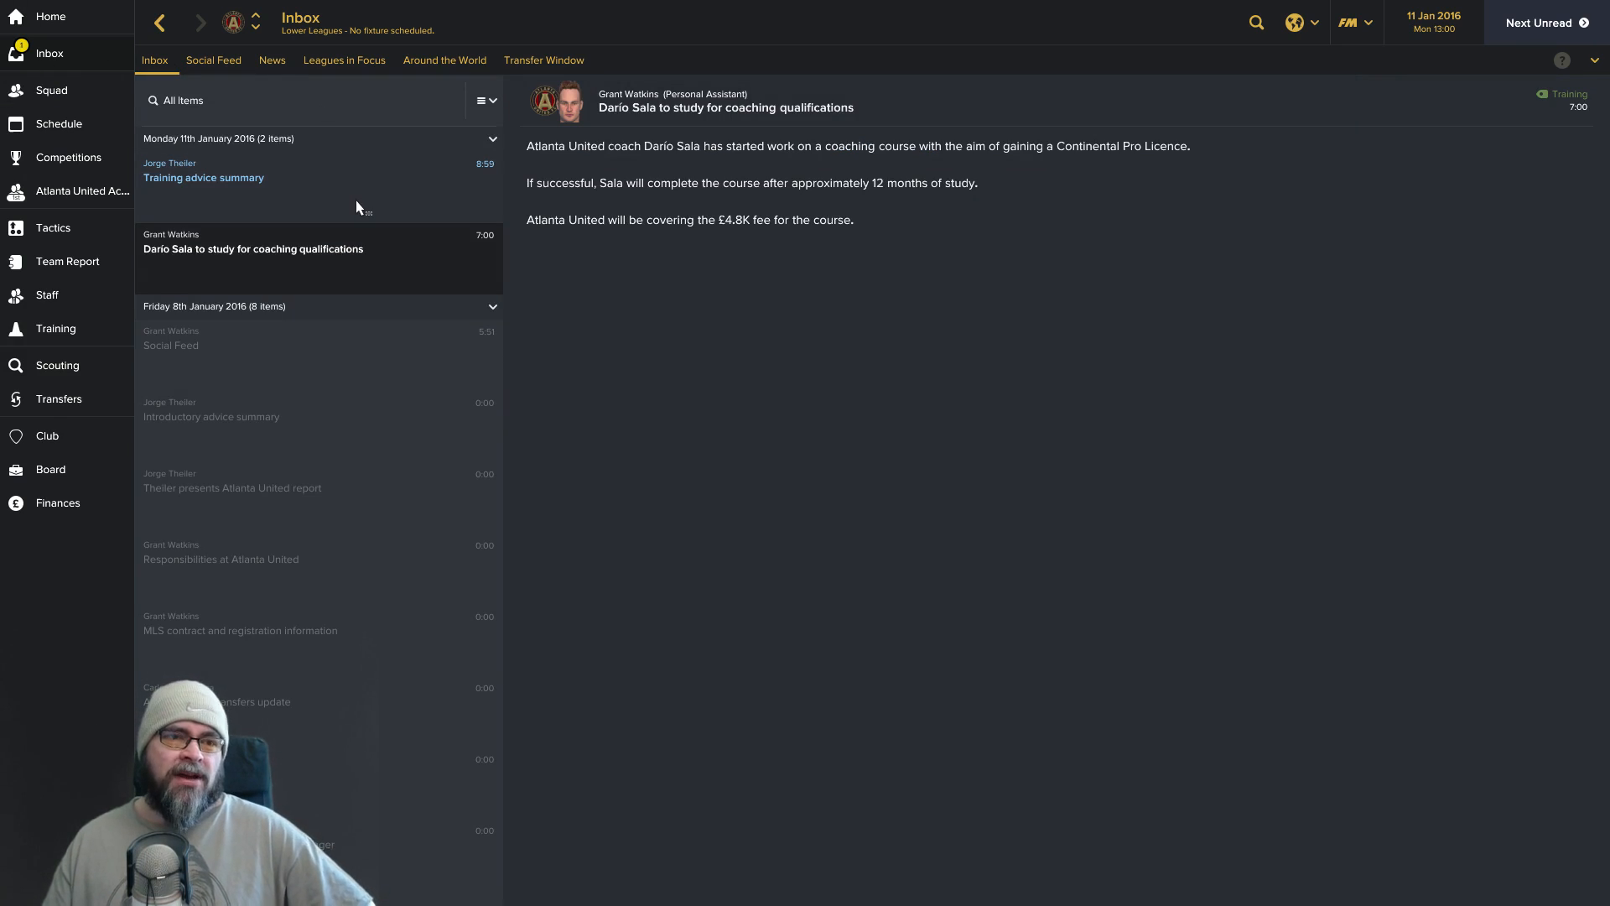
left_click(203, 176)
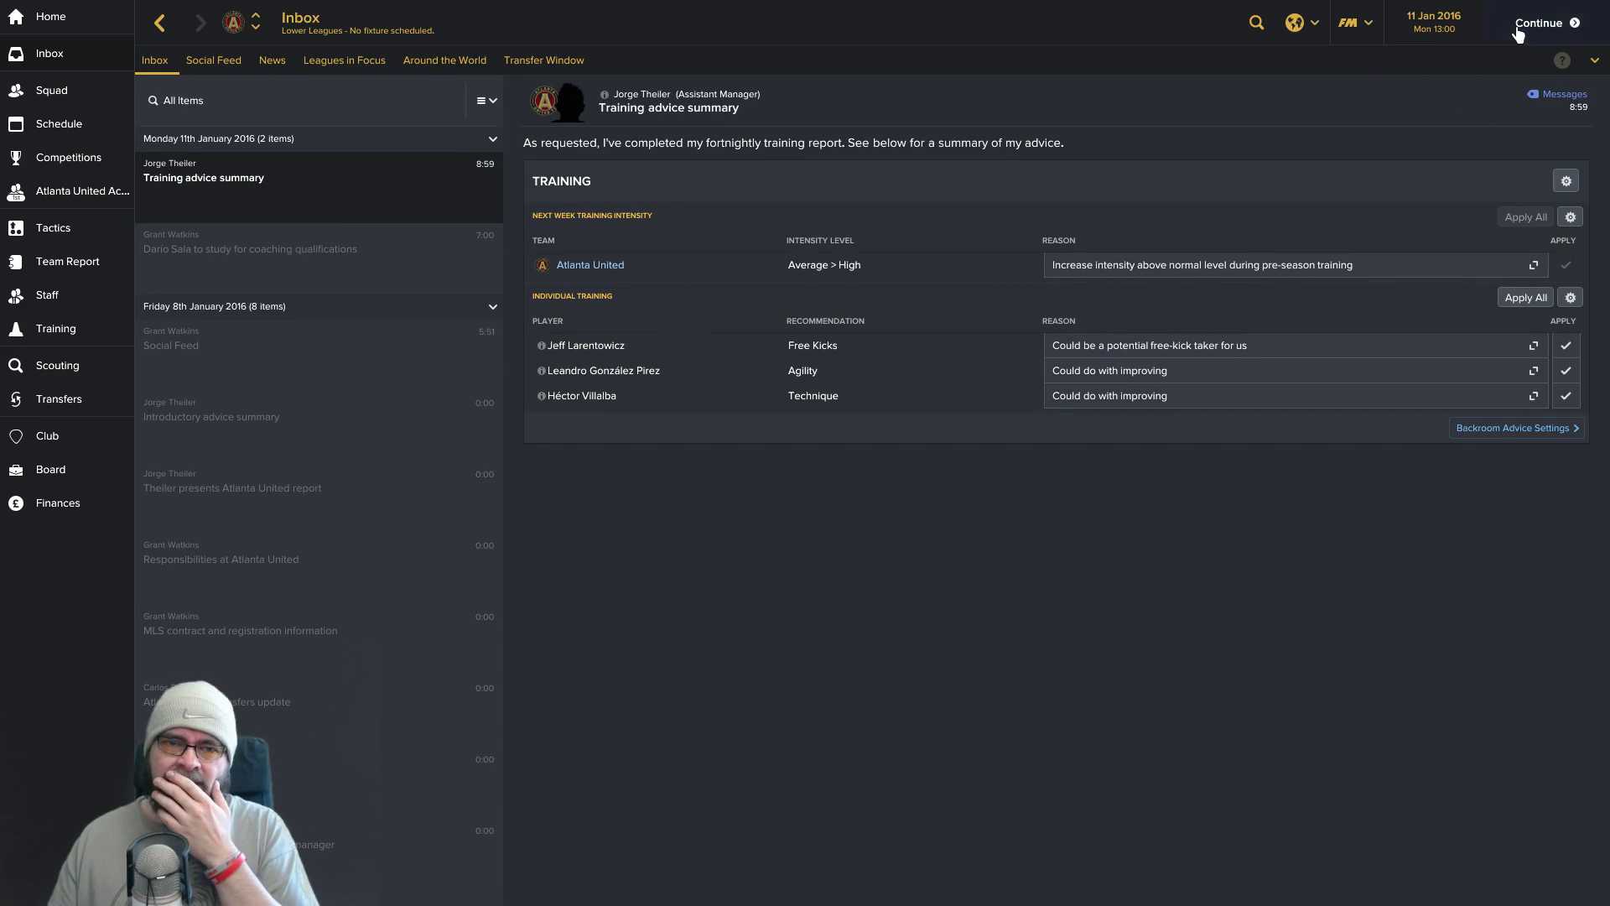
Visit the staff overview, then return to Atlanta United's squad list.
left_click(47, 295)
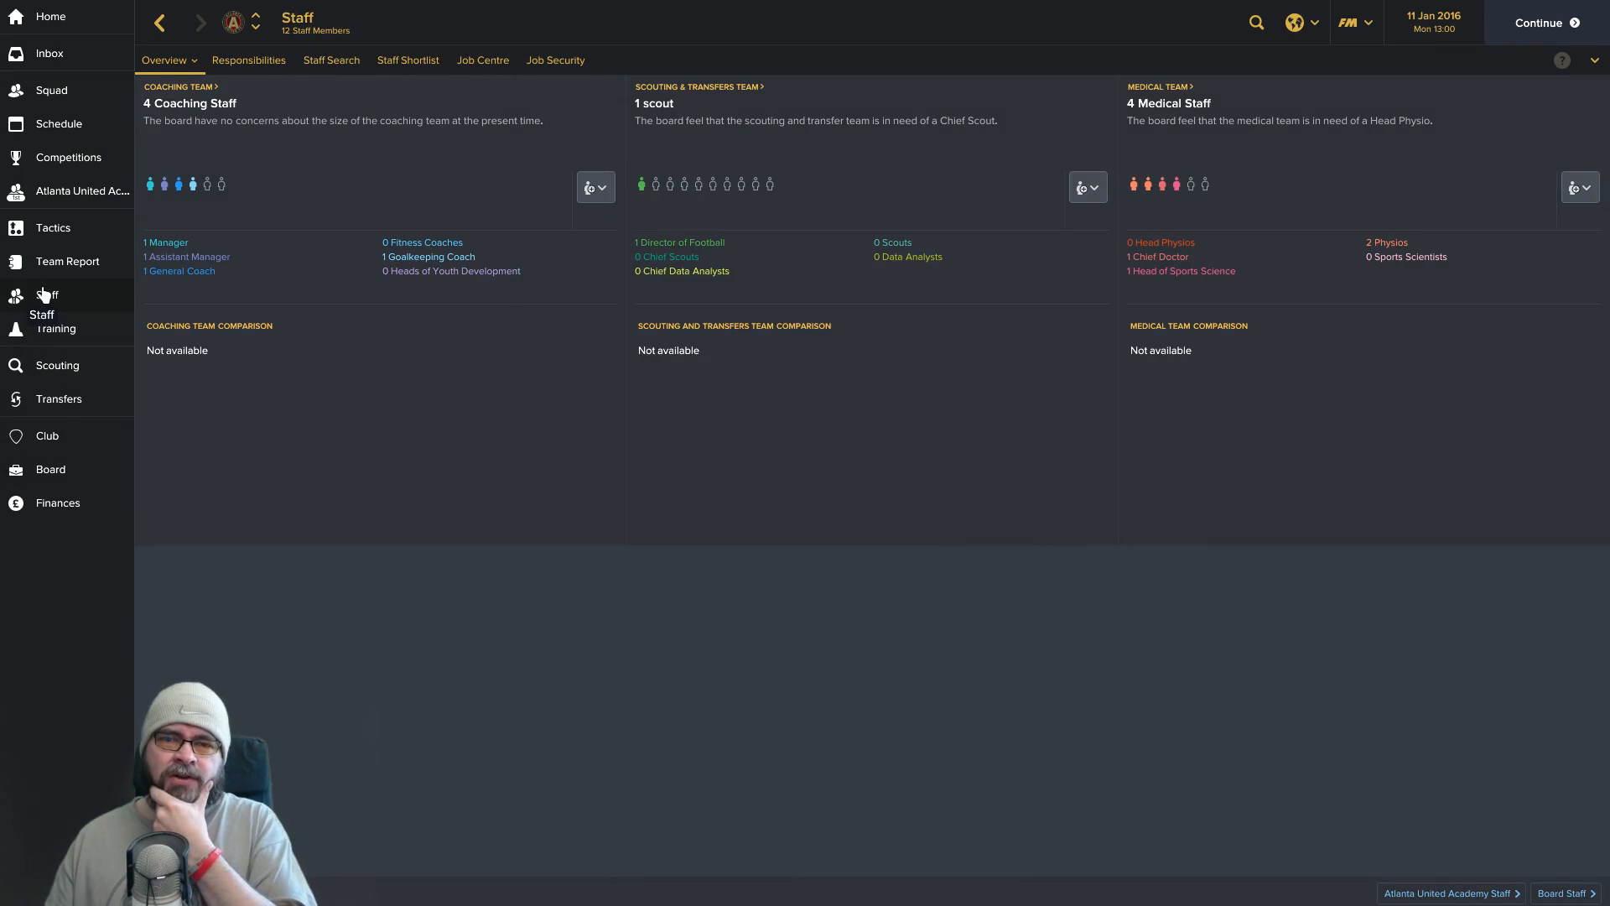
mouse_move(72, 134)
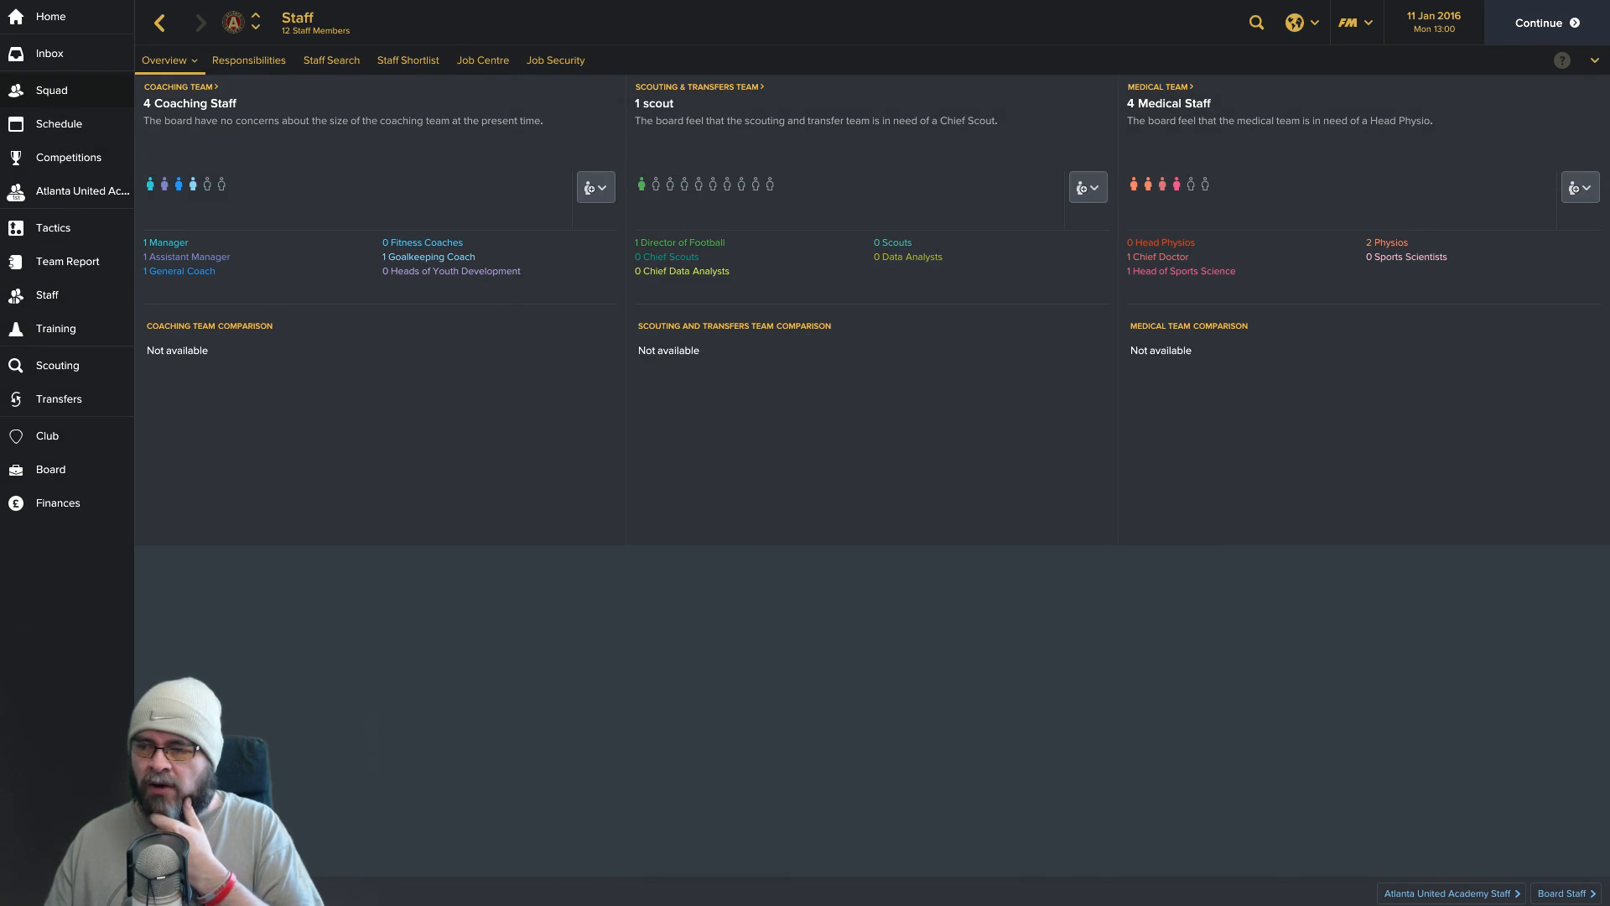
left_click(50, 89)
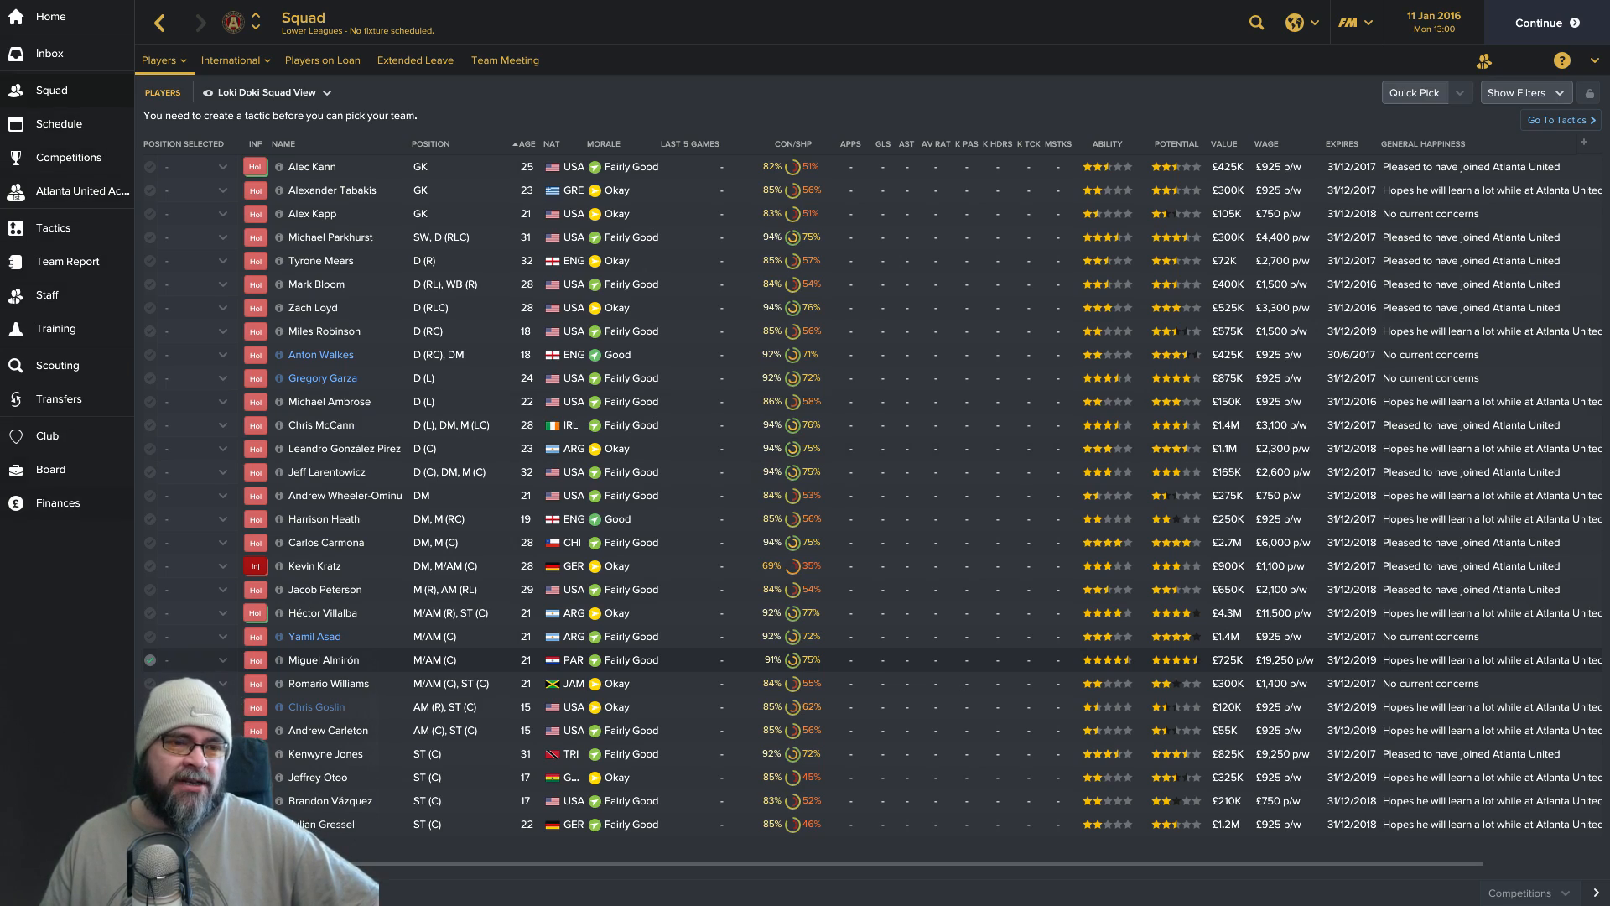
left_click(57, 502)
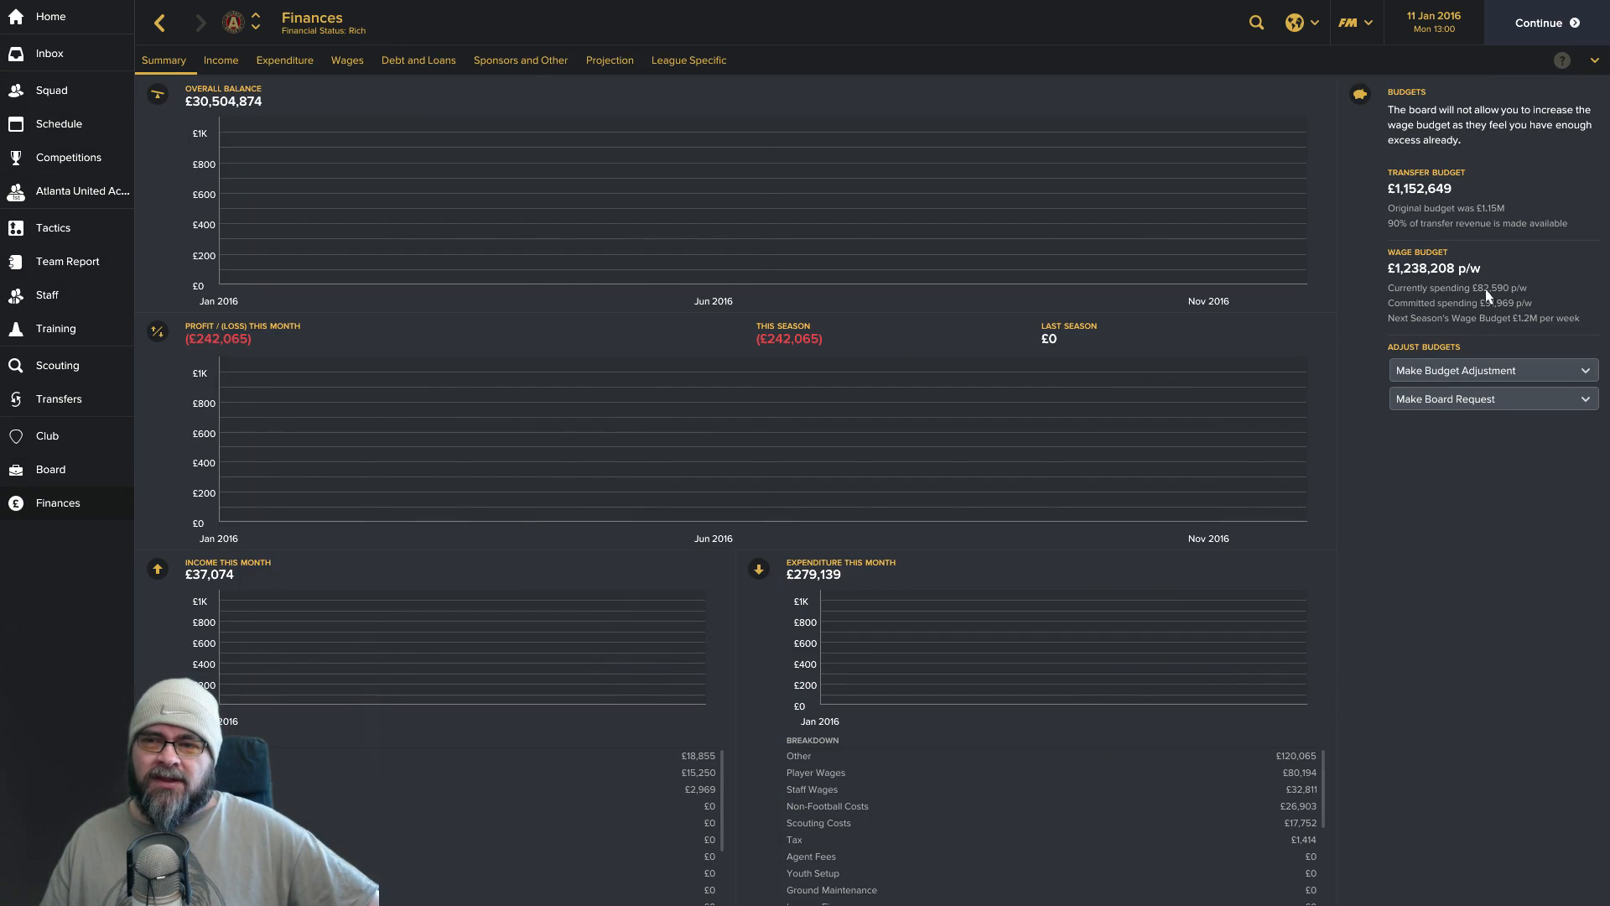
mouse_move(1471, 314)
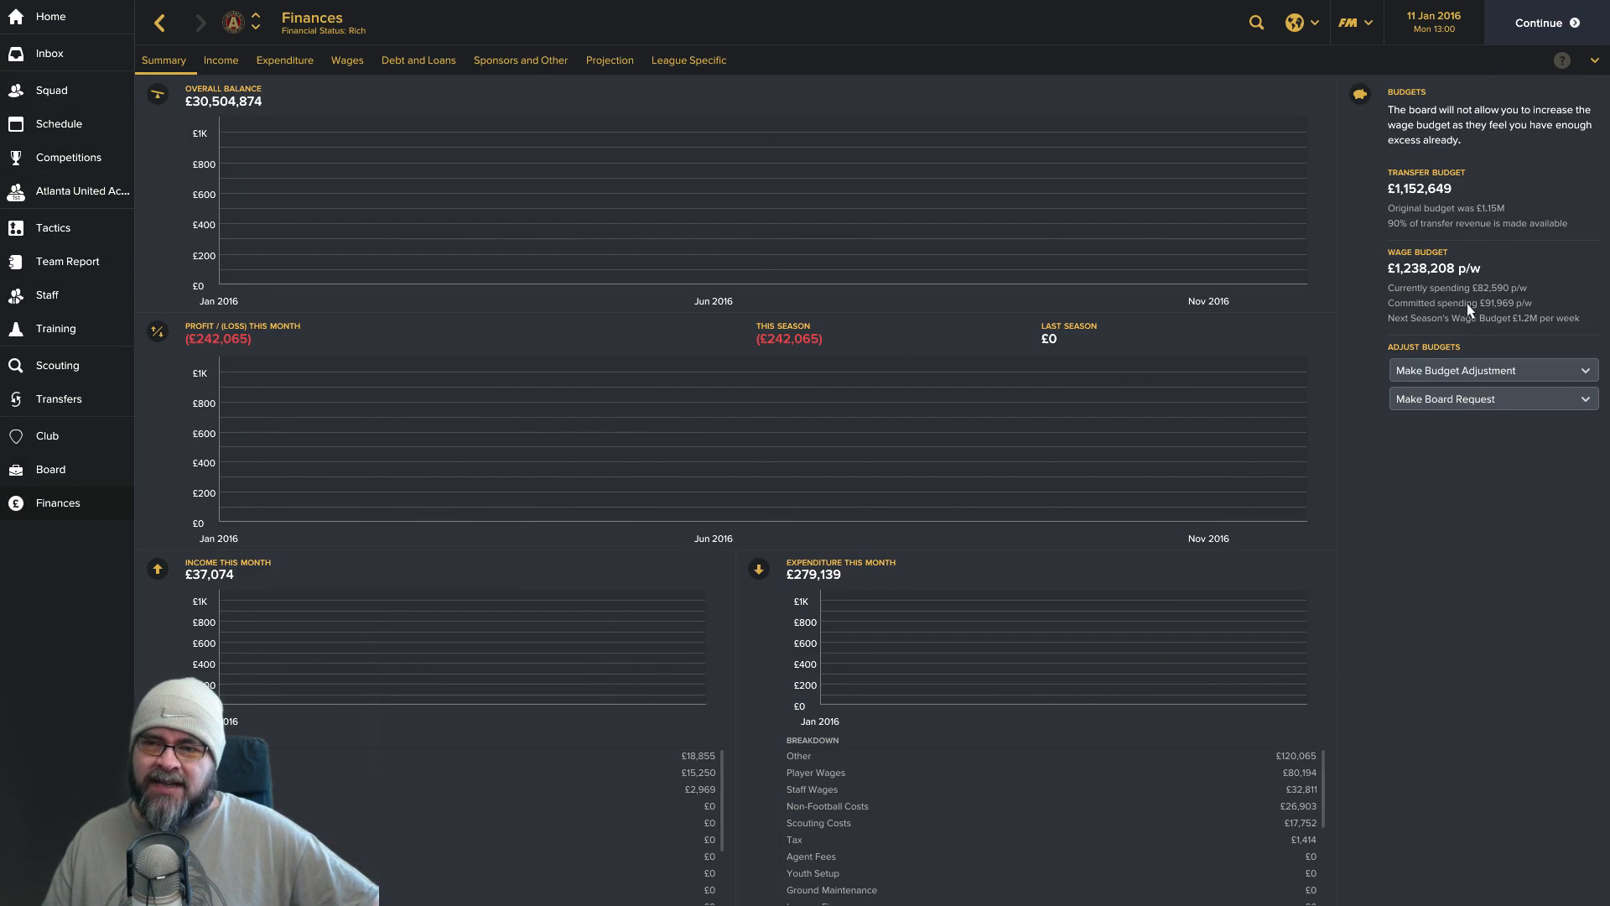
mouse_move(1358, 245)
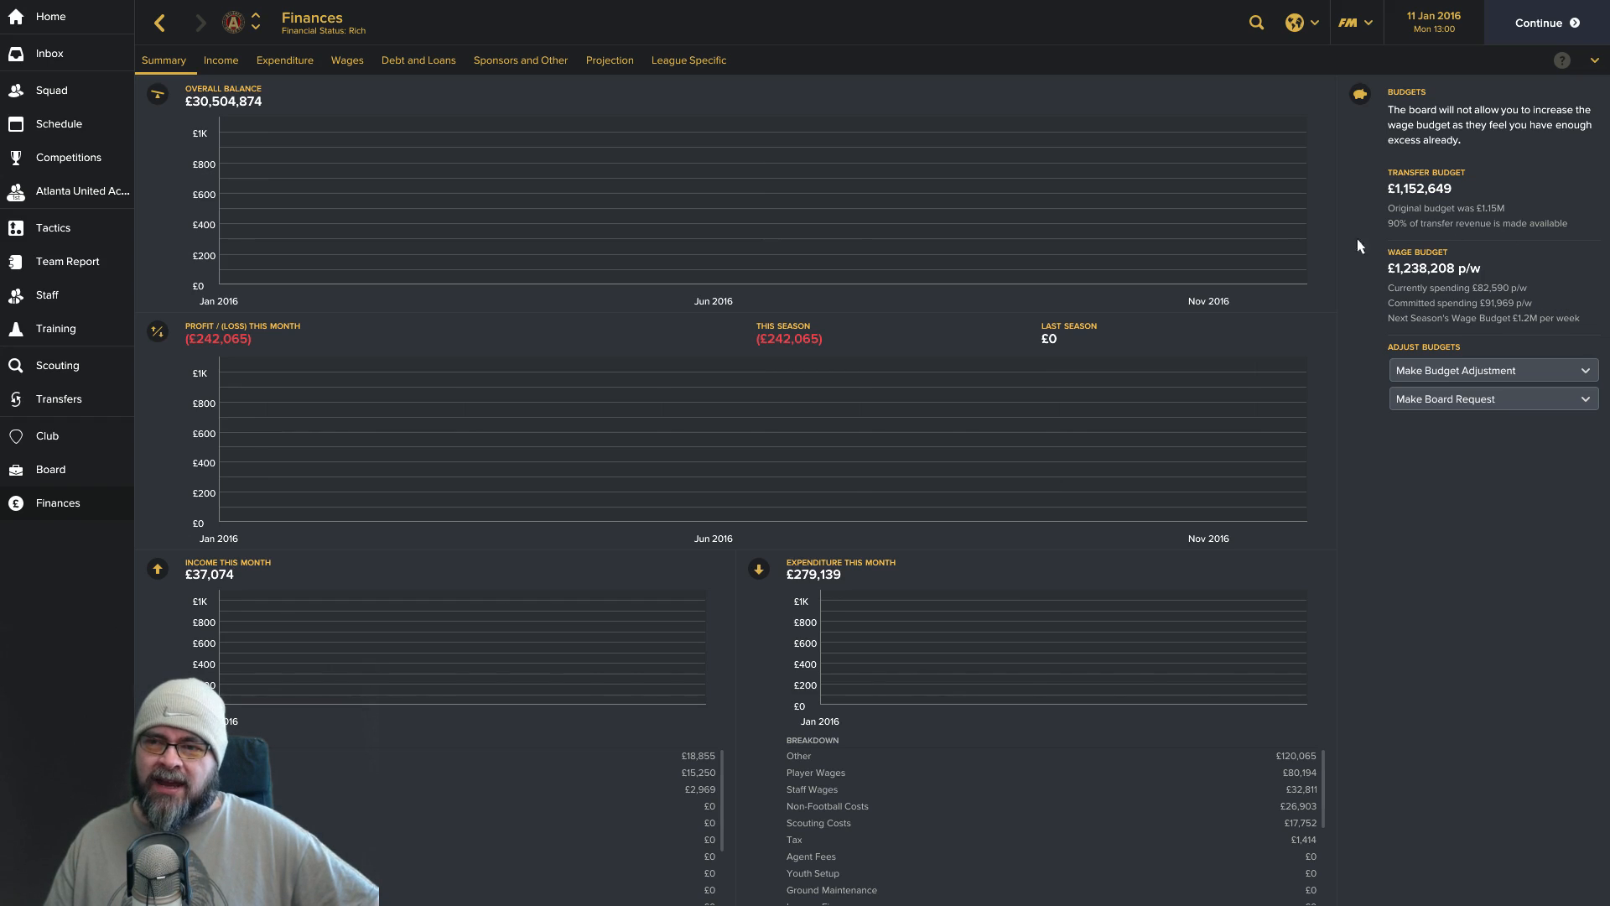
mouse_move(1488, 345)
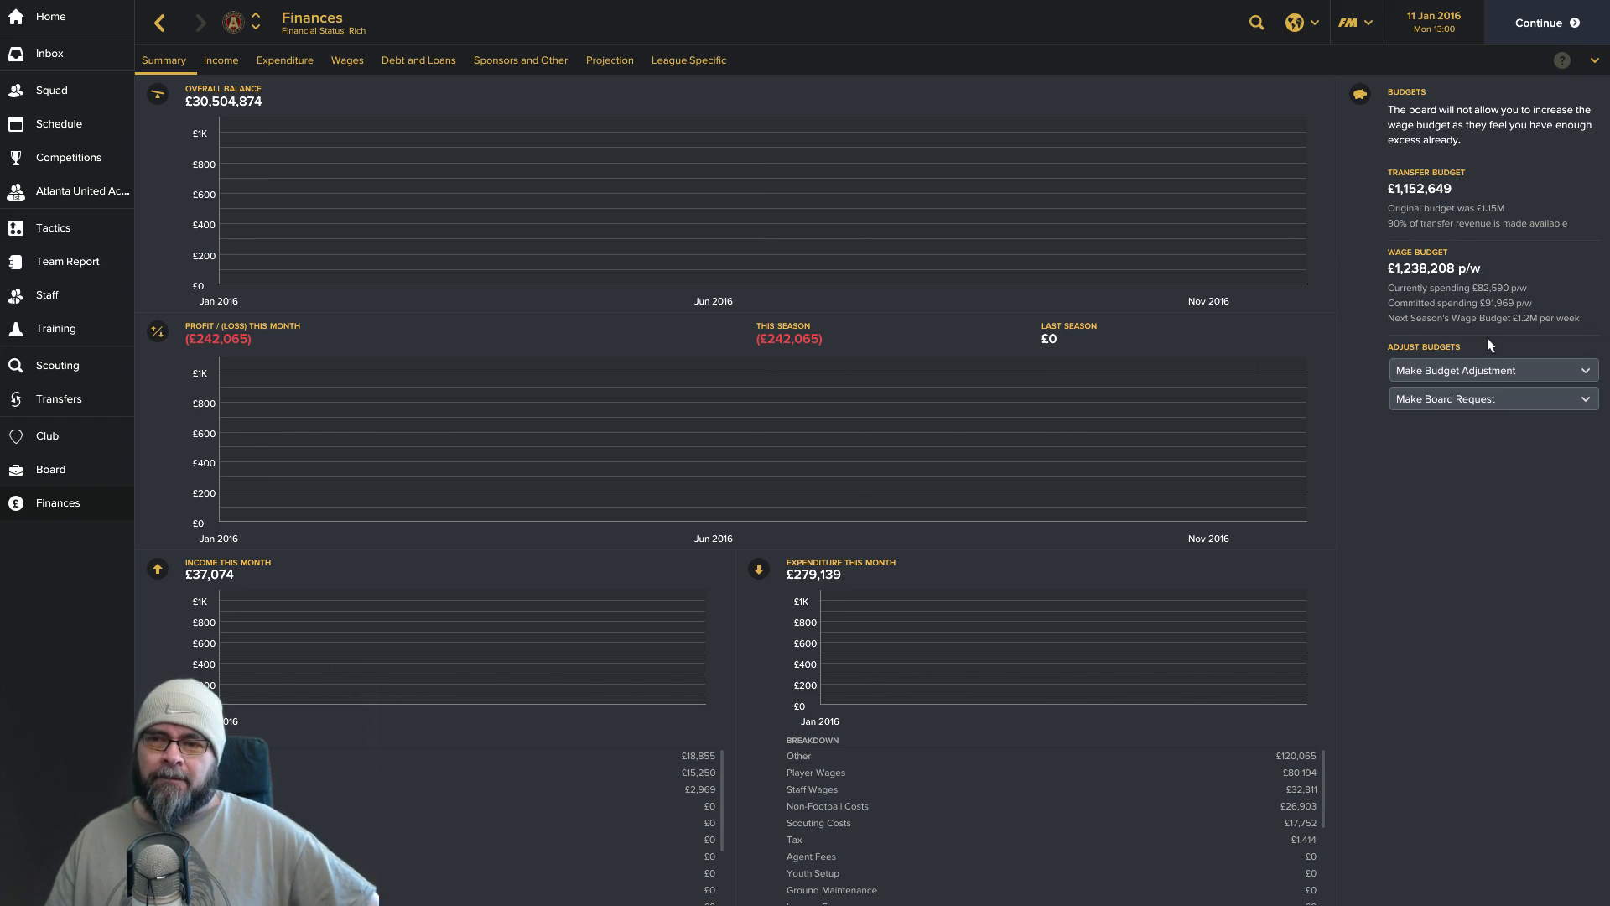
mouse_move(1498, 292)
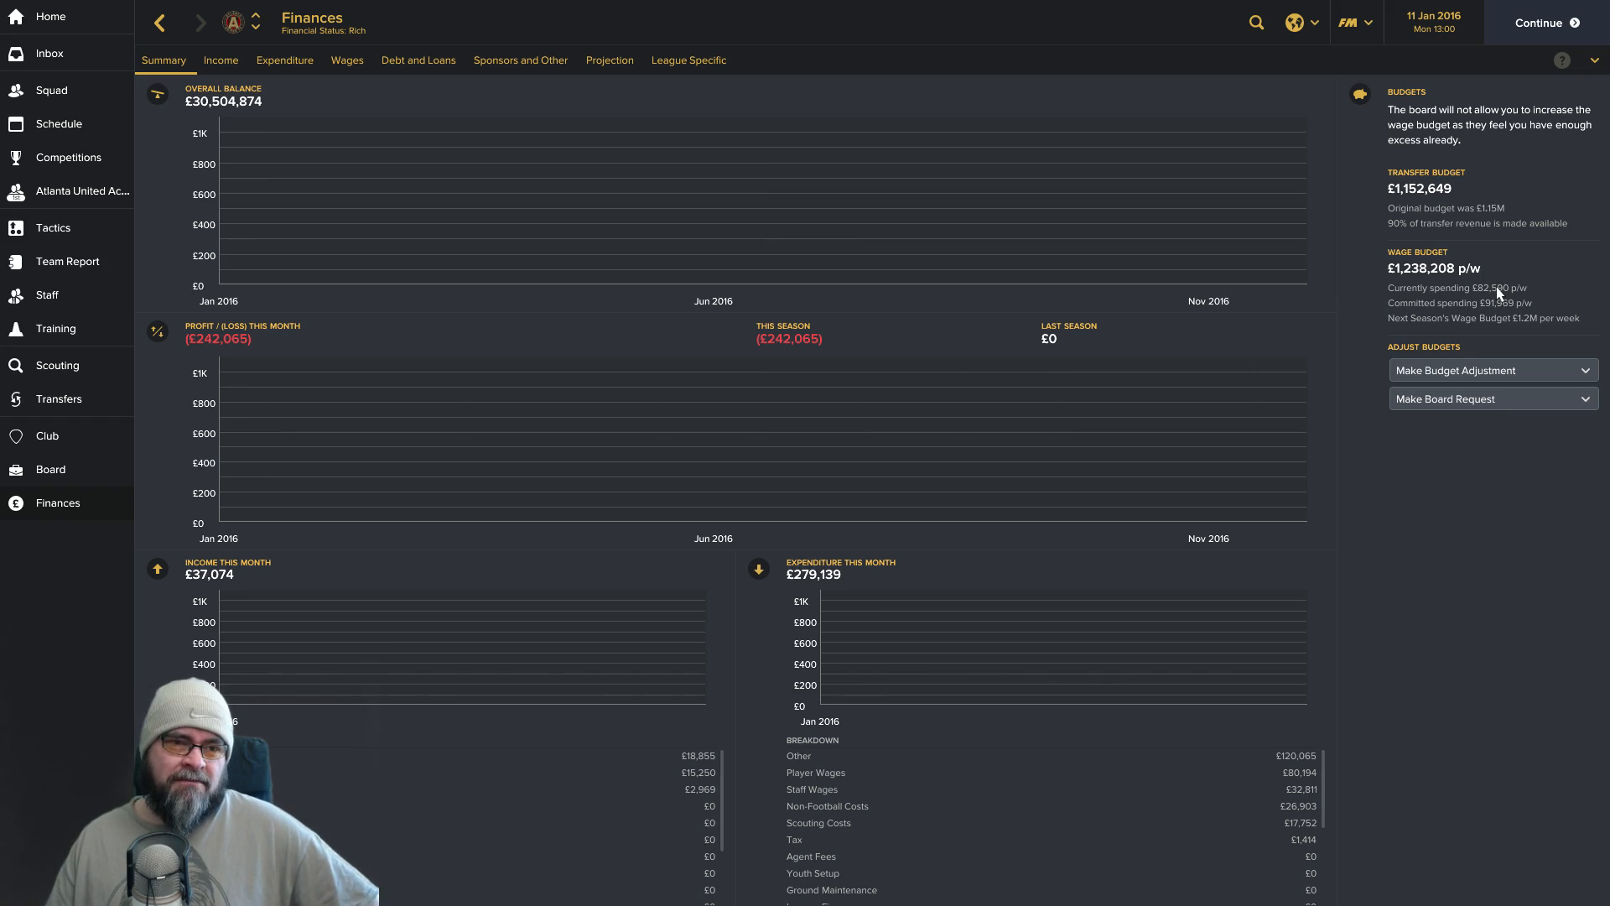
mouse_move(1475, 290)
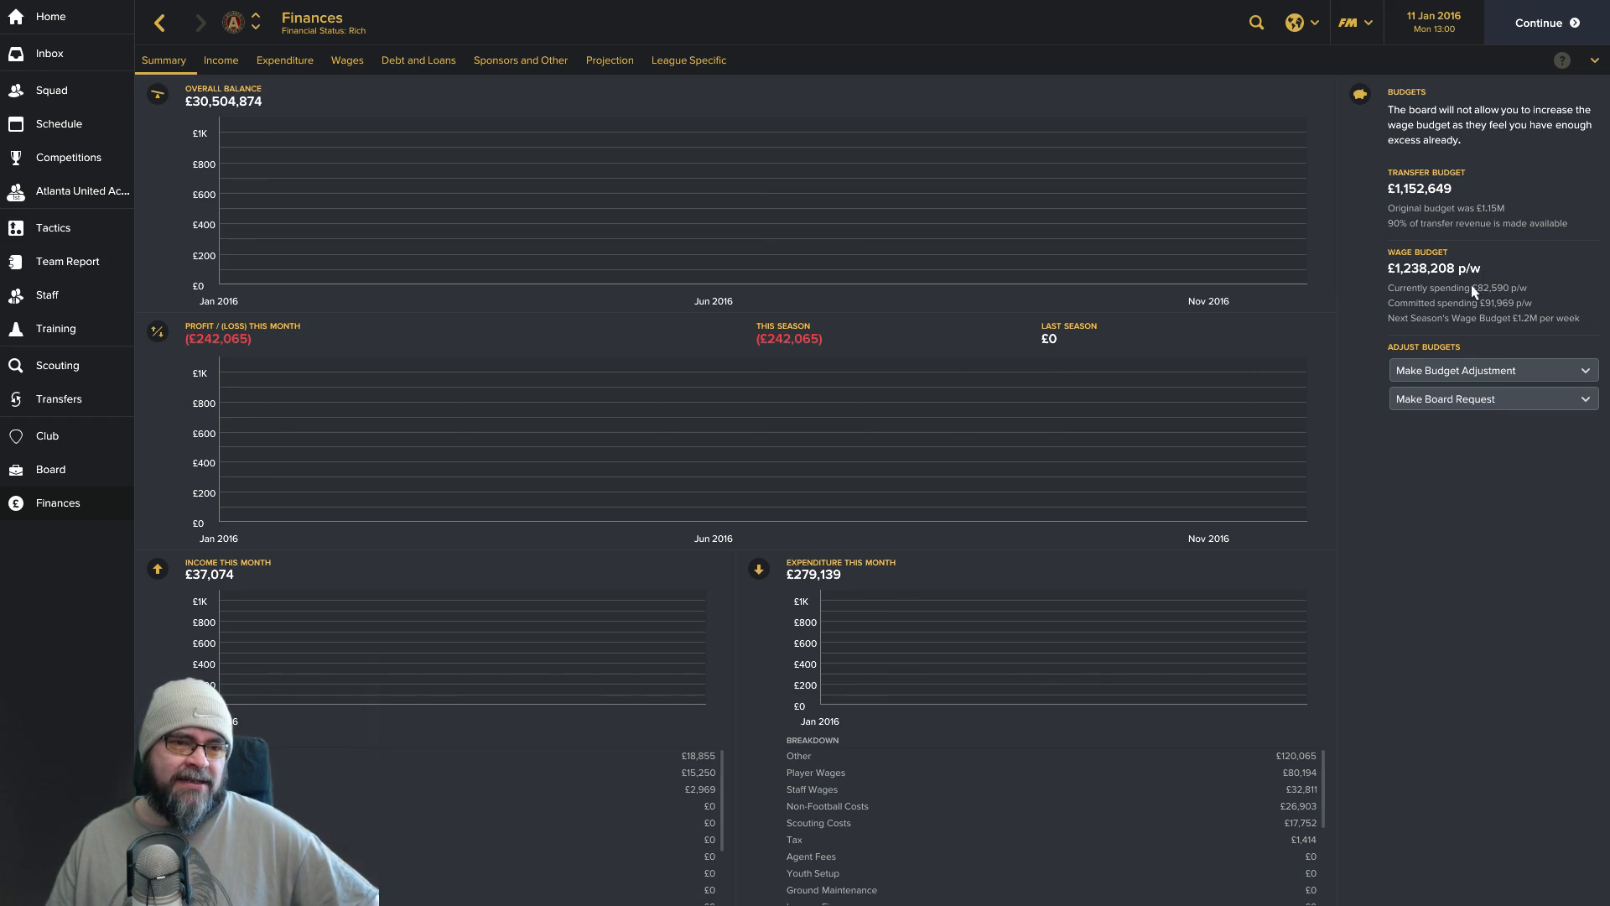
mouse_move(1379, 287)
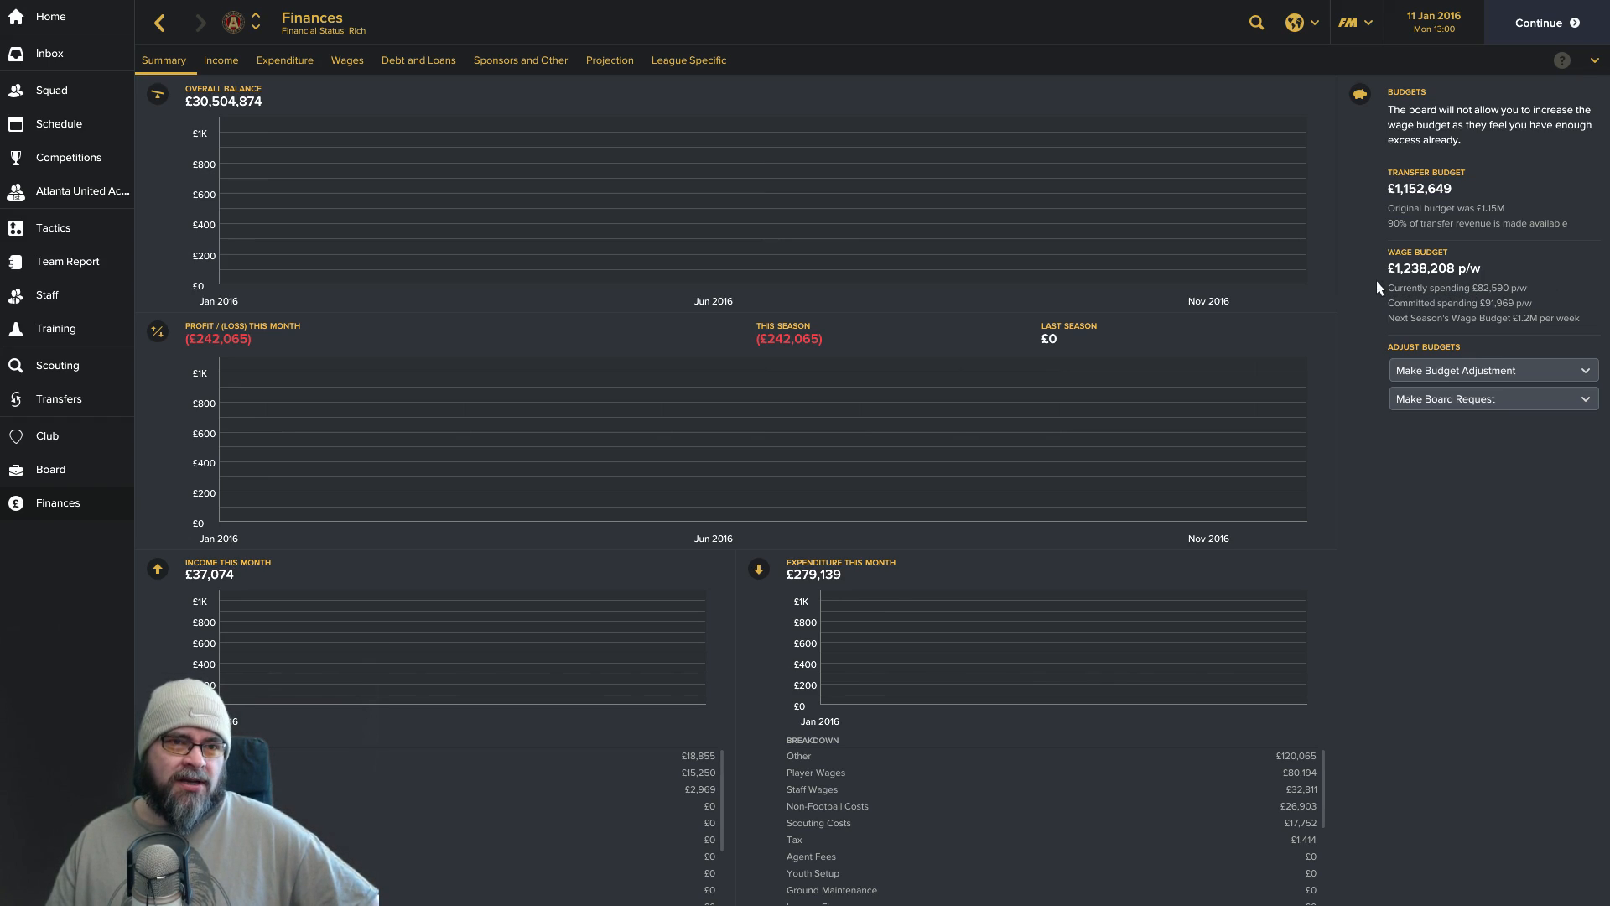
mouse_move(688, 74)
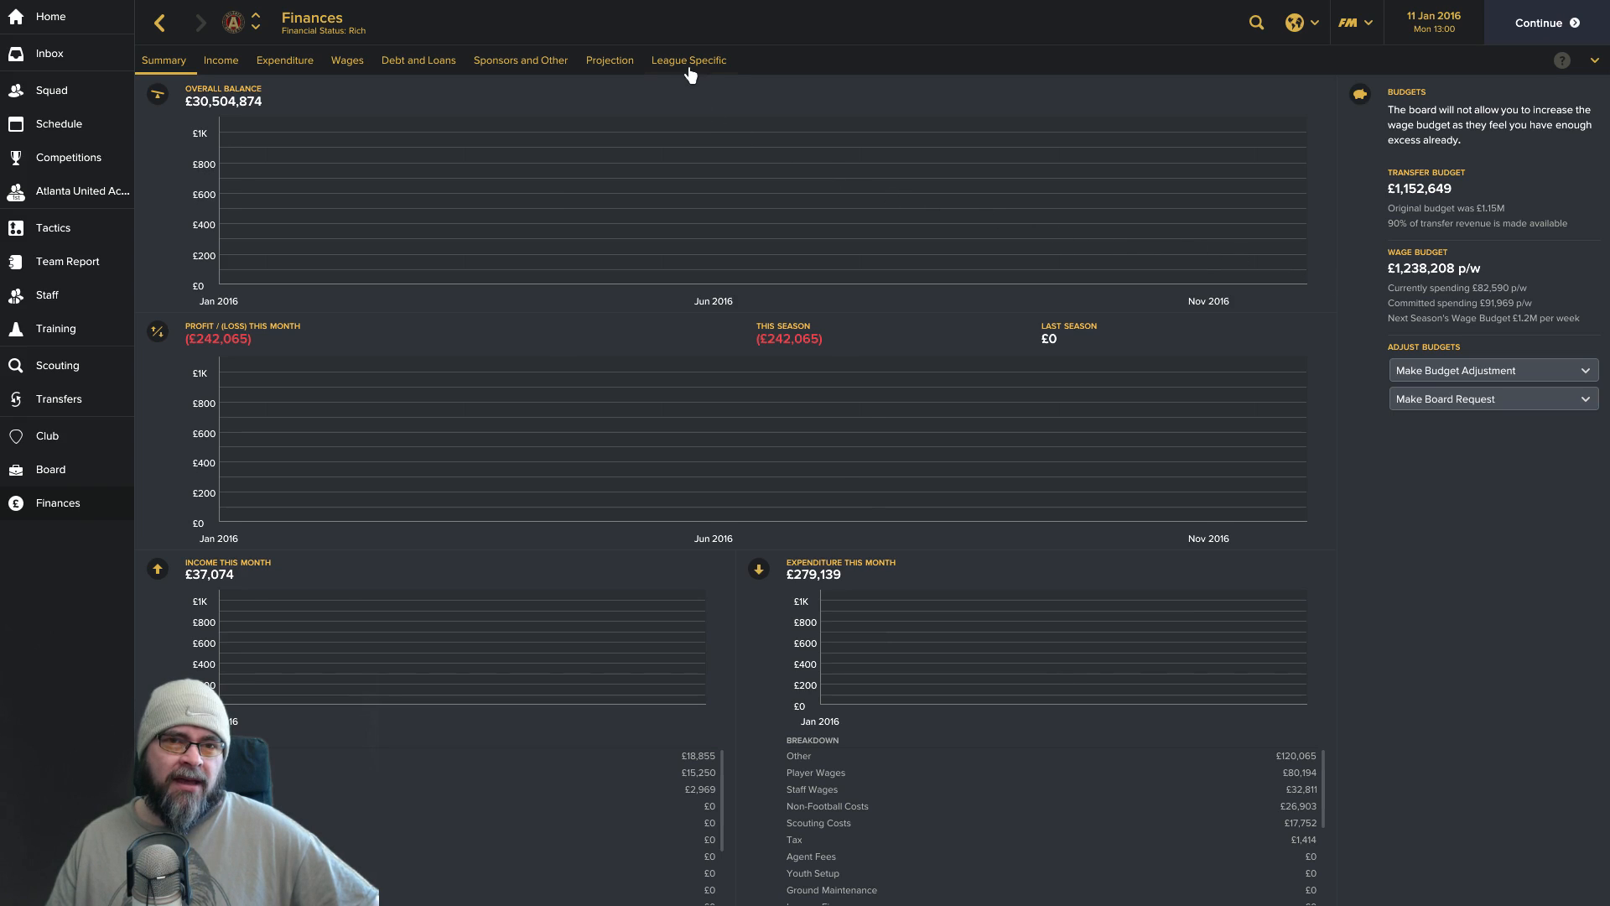
View the MLS league-specific finances (£12.75K cap spend, £400,000 allocation) via the Summary page.
left_click(690, 60)
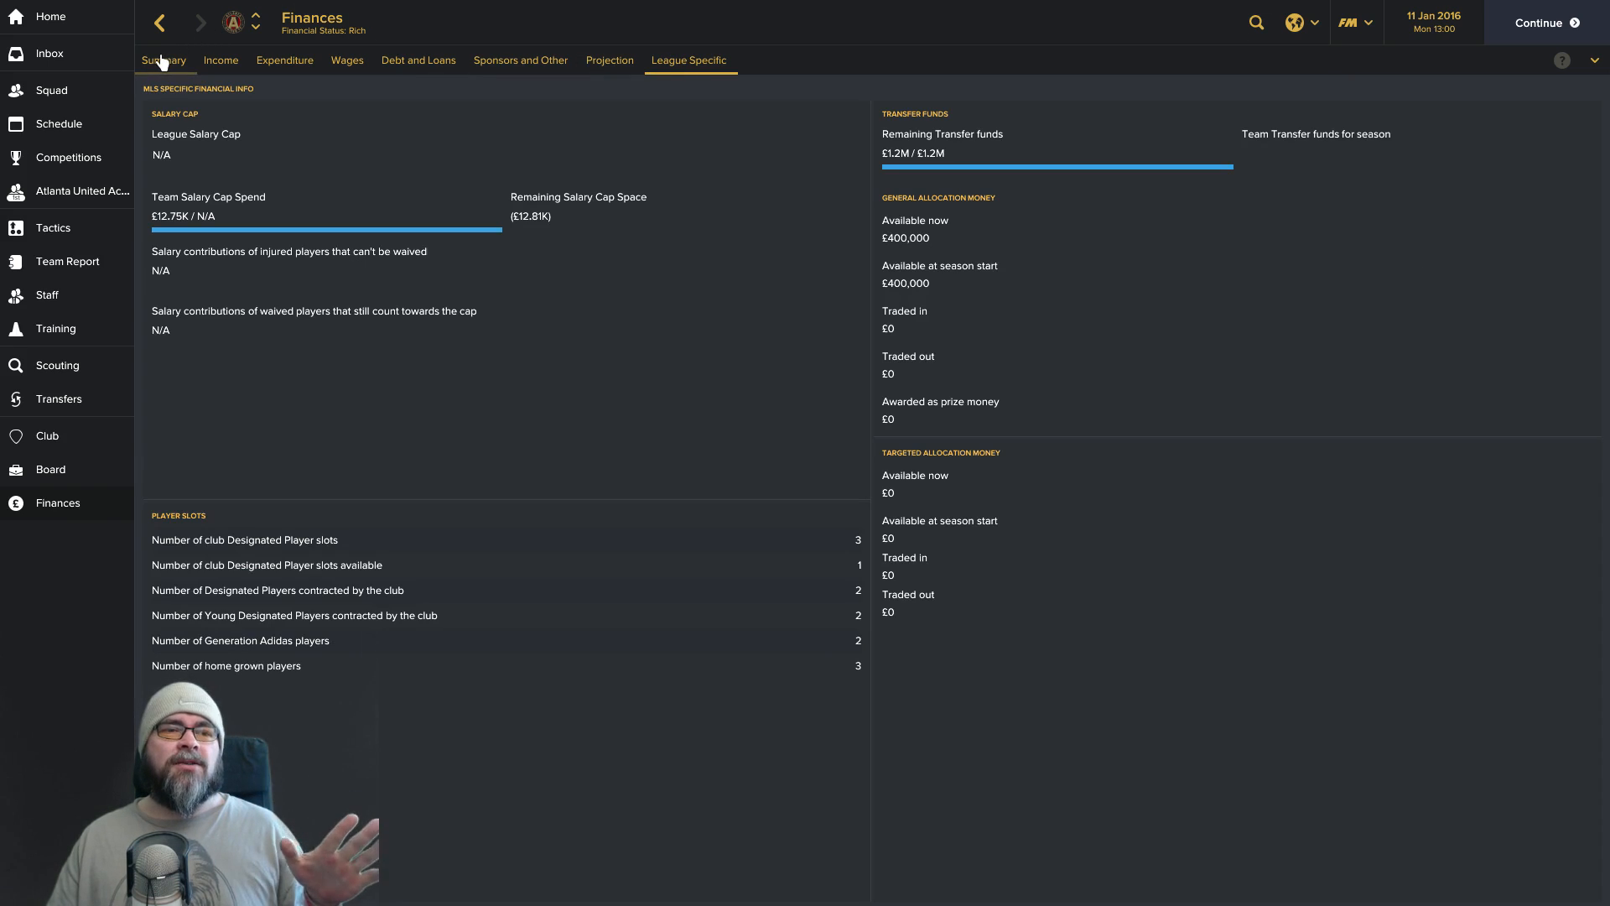
left_click(163, 61)
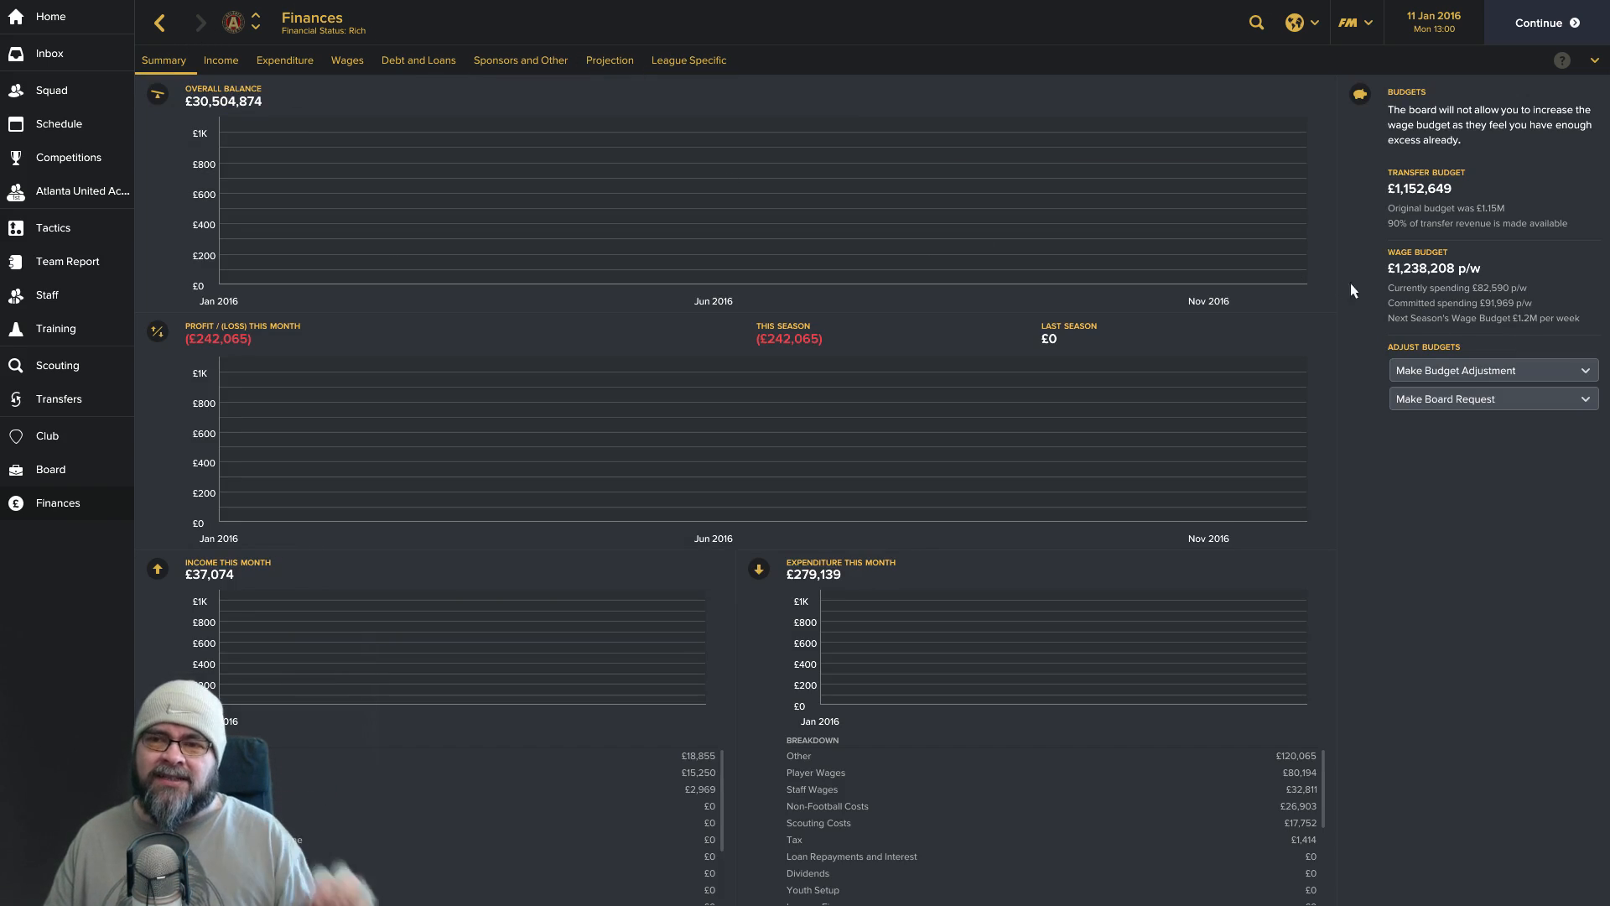
mouse_move(1492, 269)
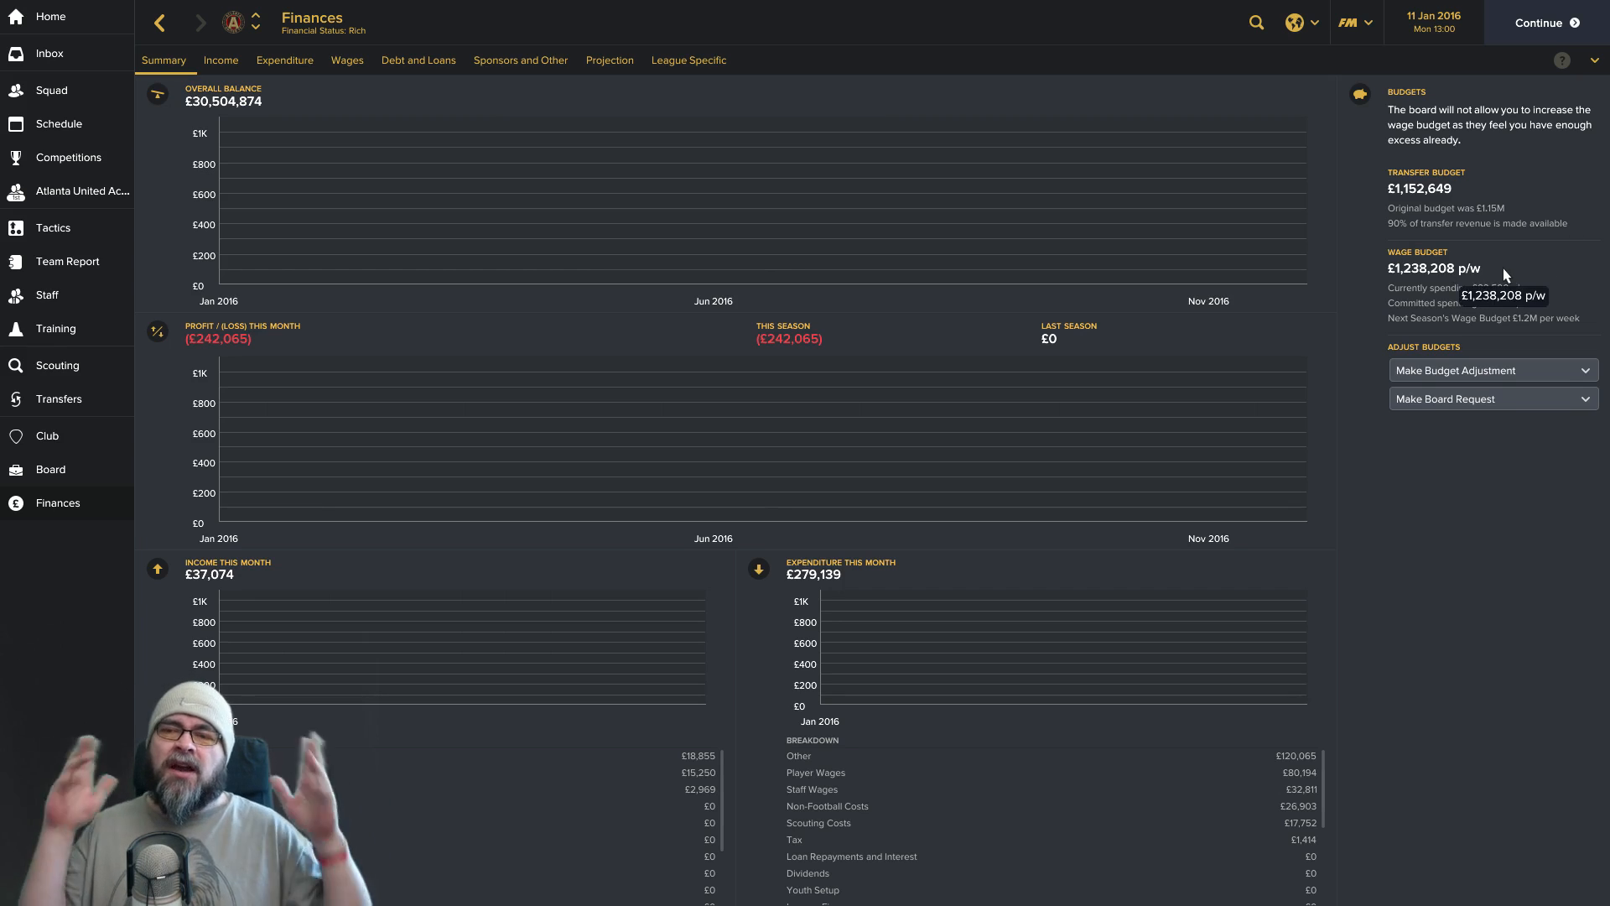
mouse_move(703, 75)
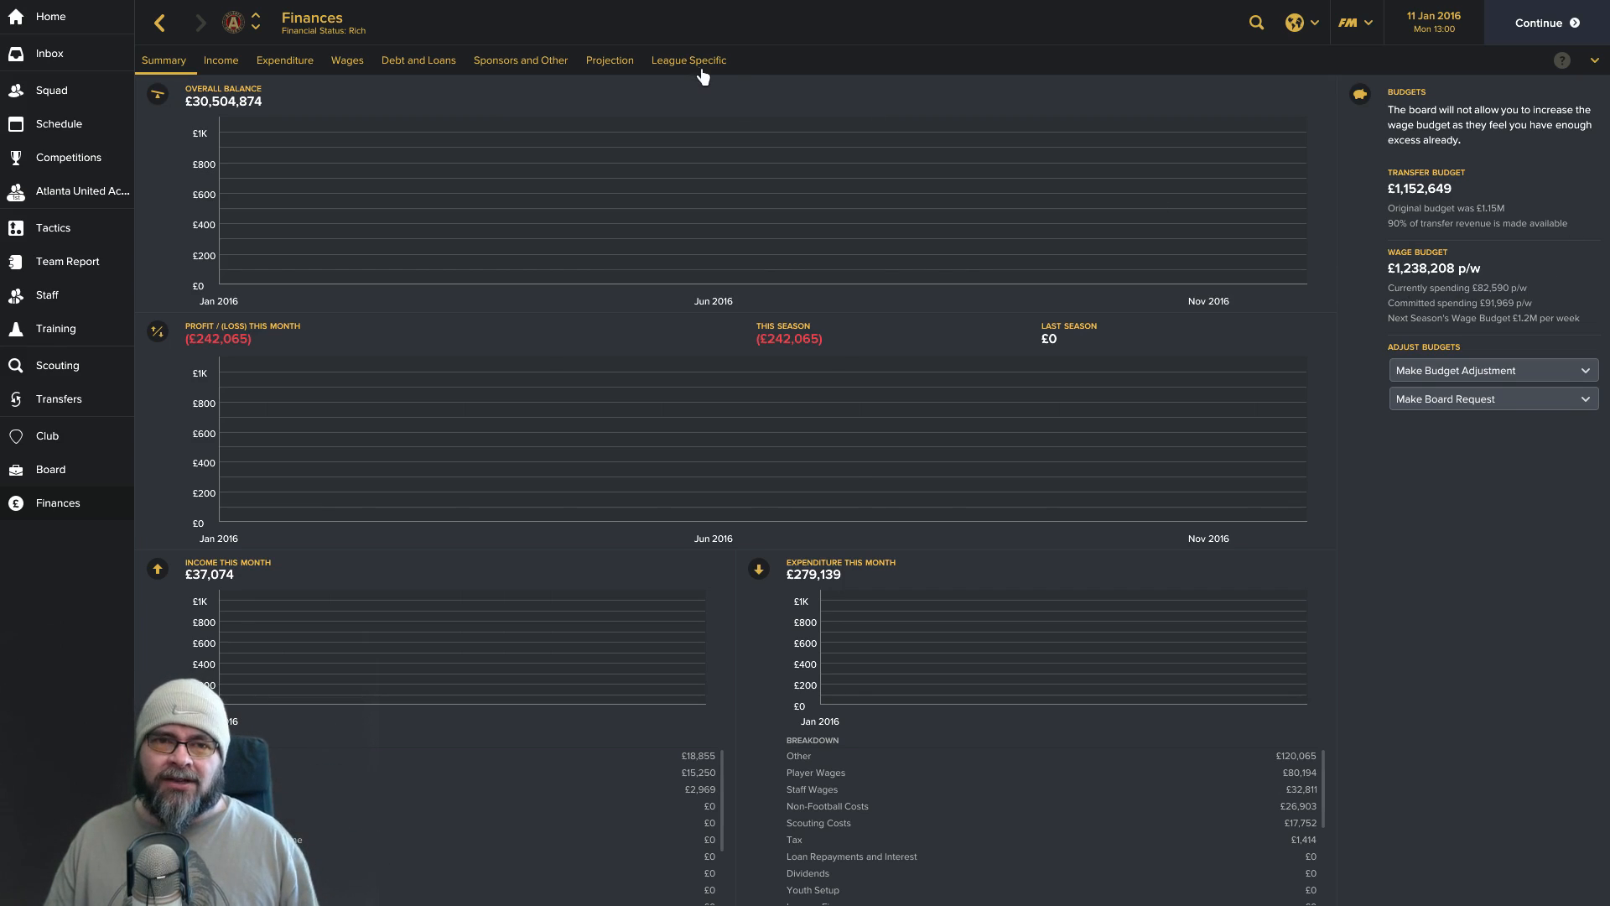
left_click(687, 60)
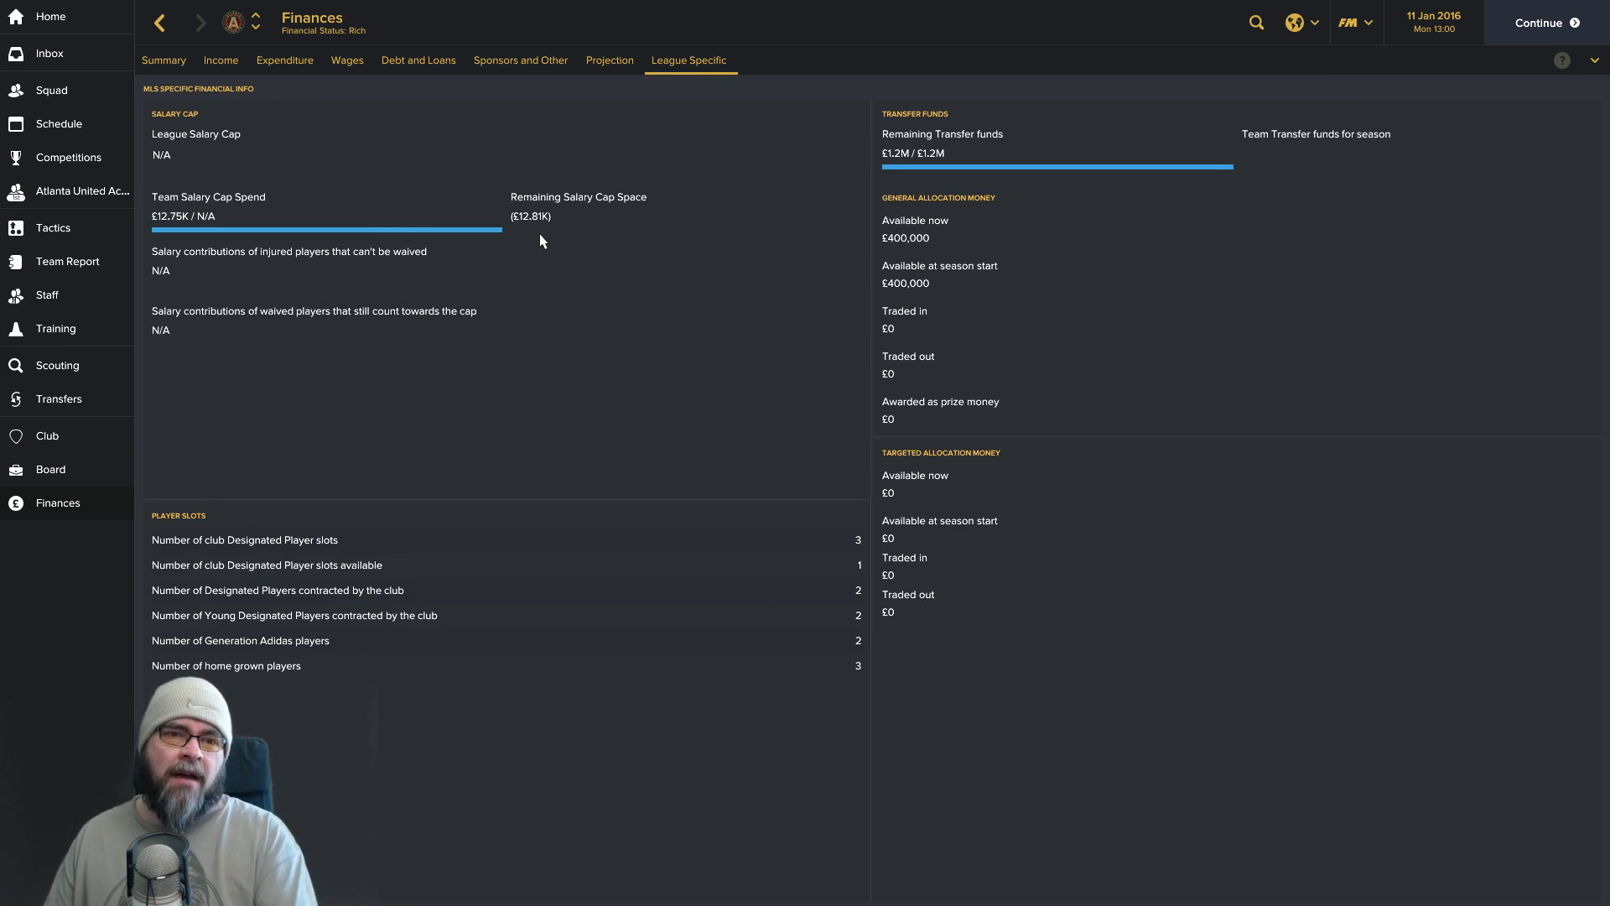
mouse_move(189, 246)
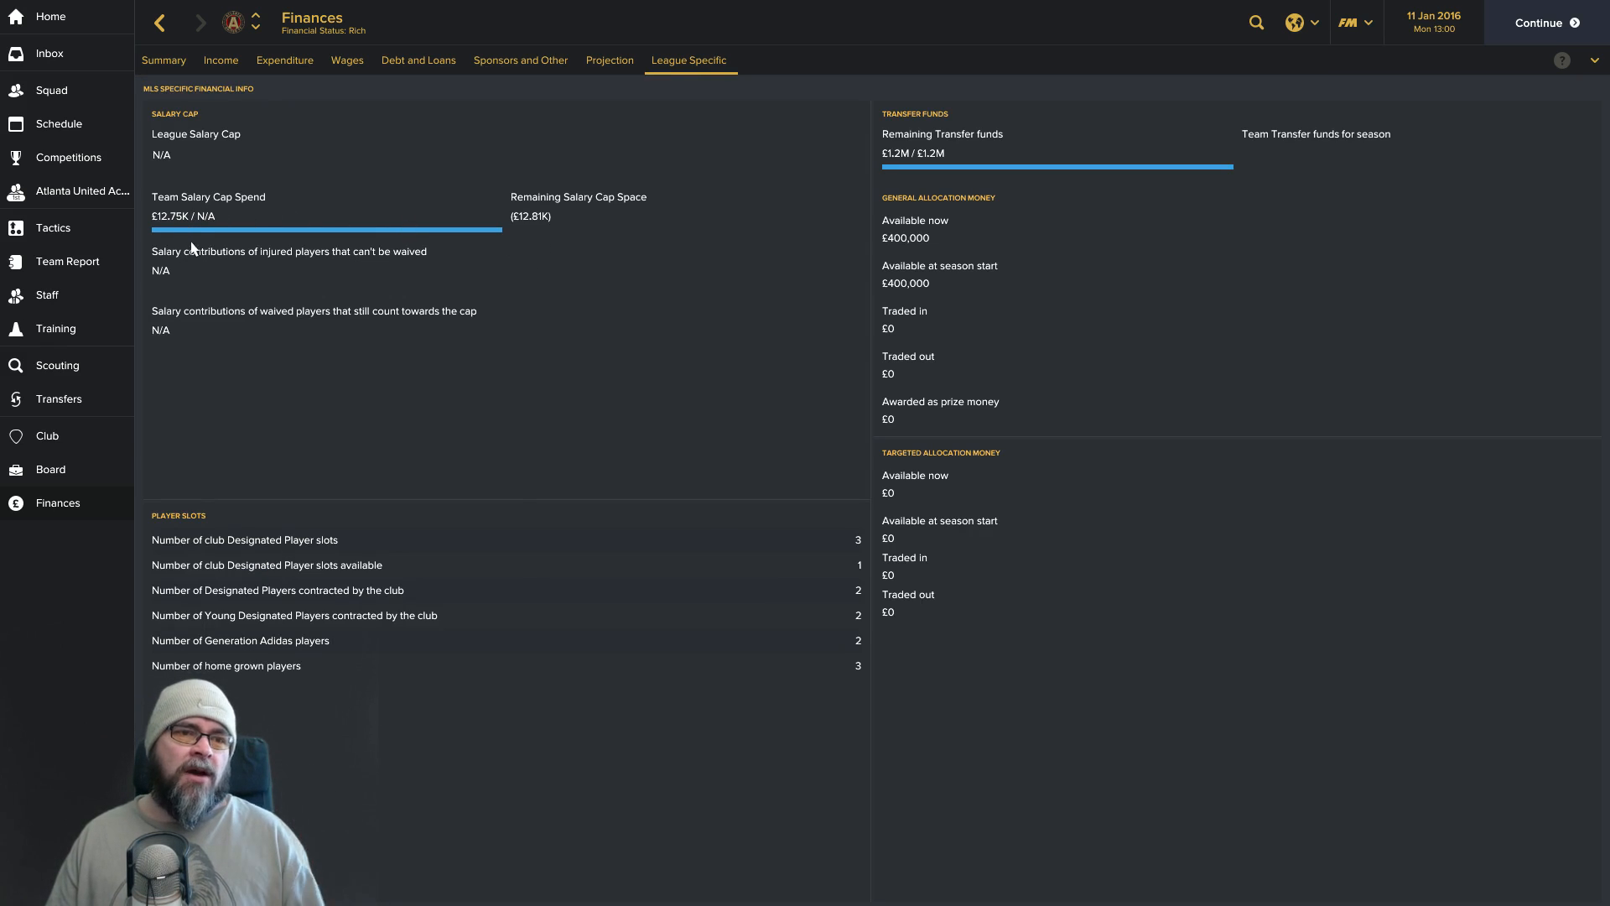
mouse_move(523, 235)
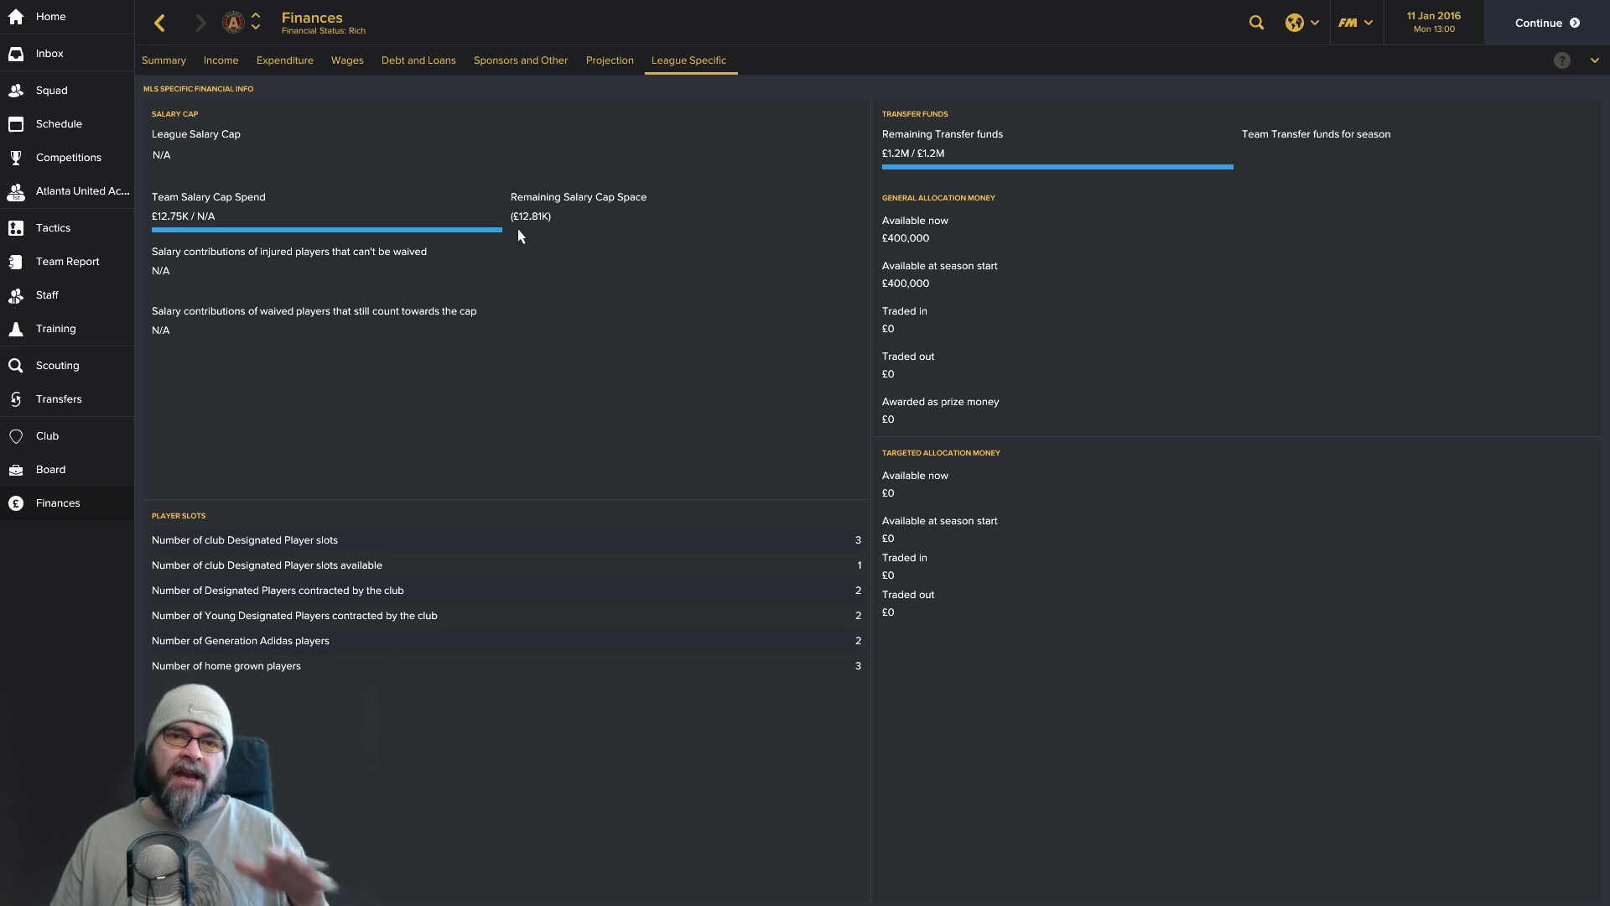
mouse_move(1092, 227)
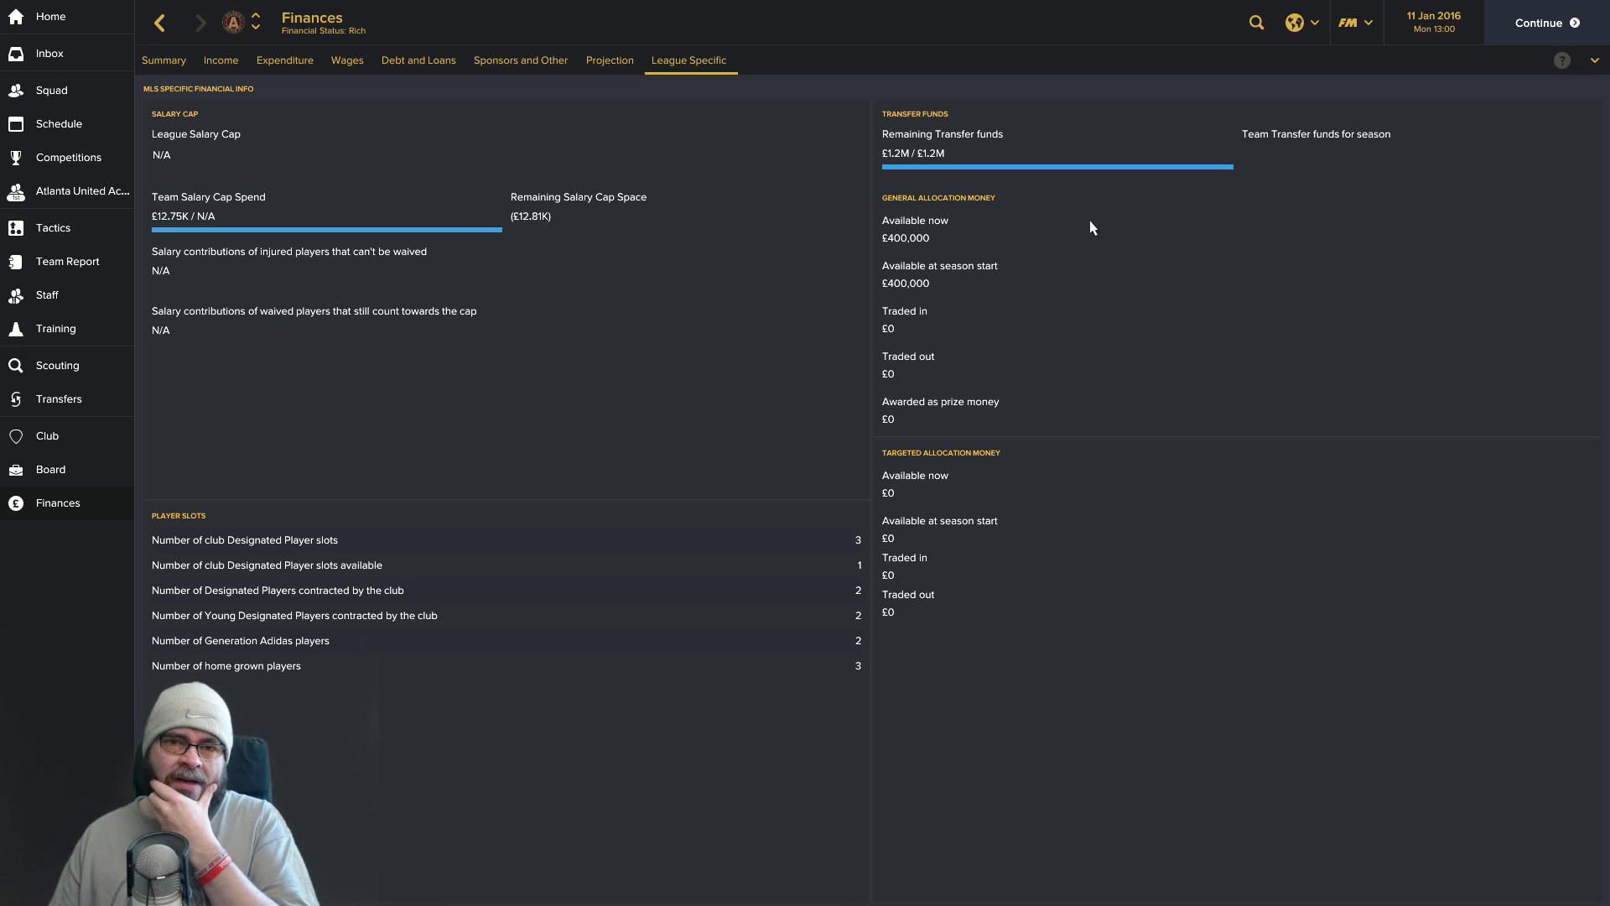
mouse_move(976, 240)
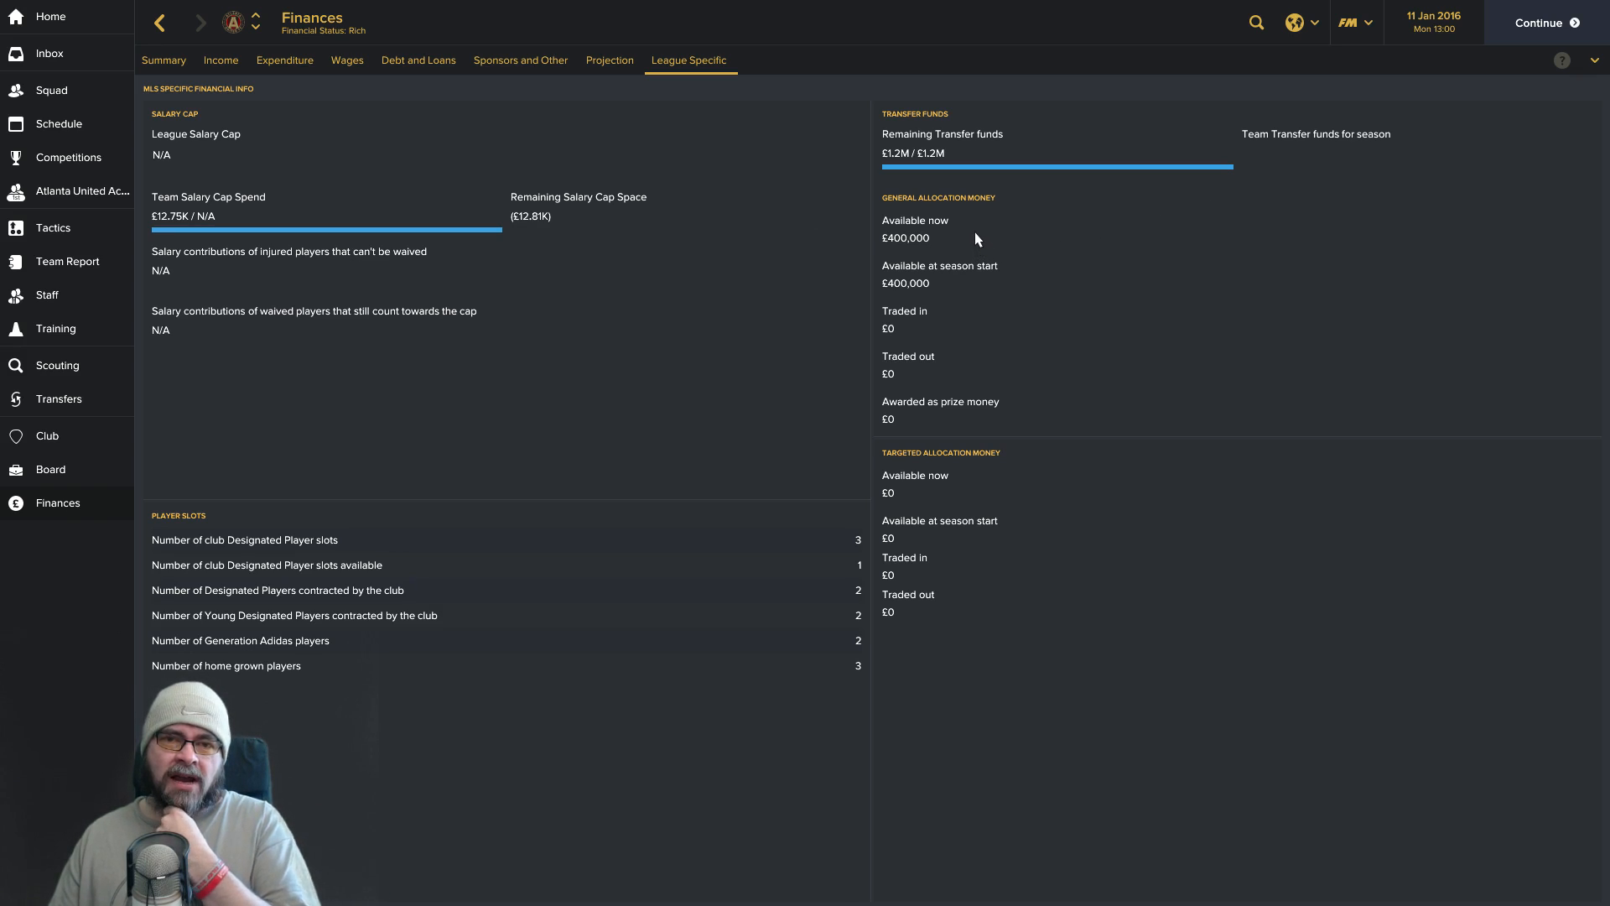
mouse_move(504, 528)
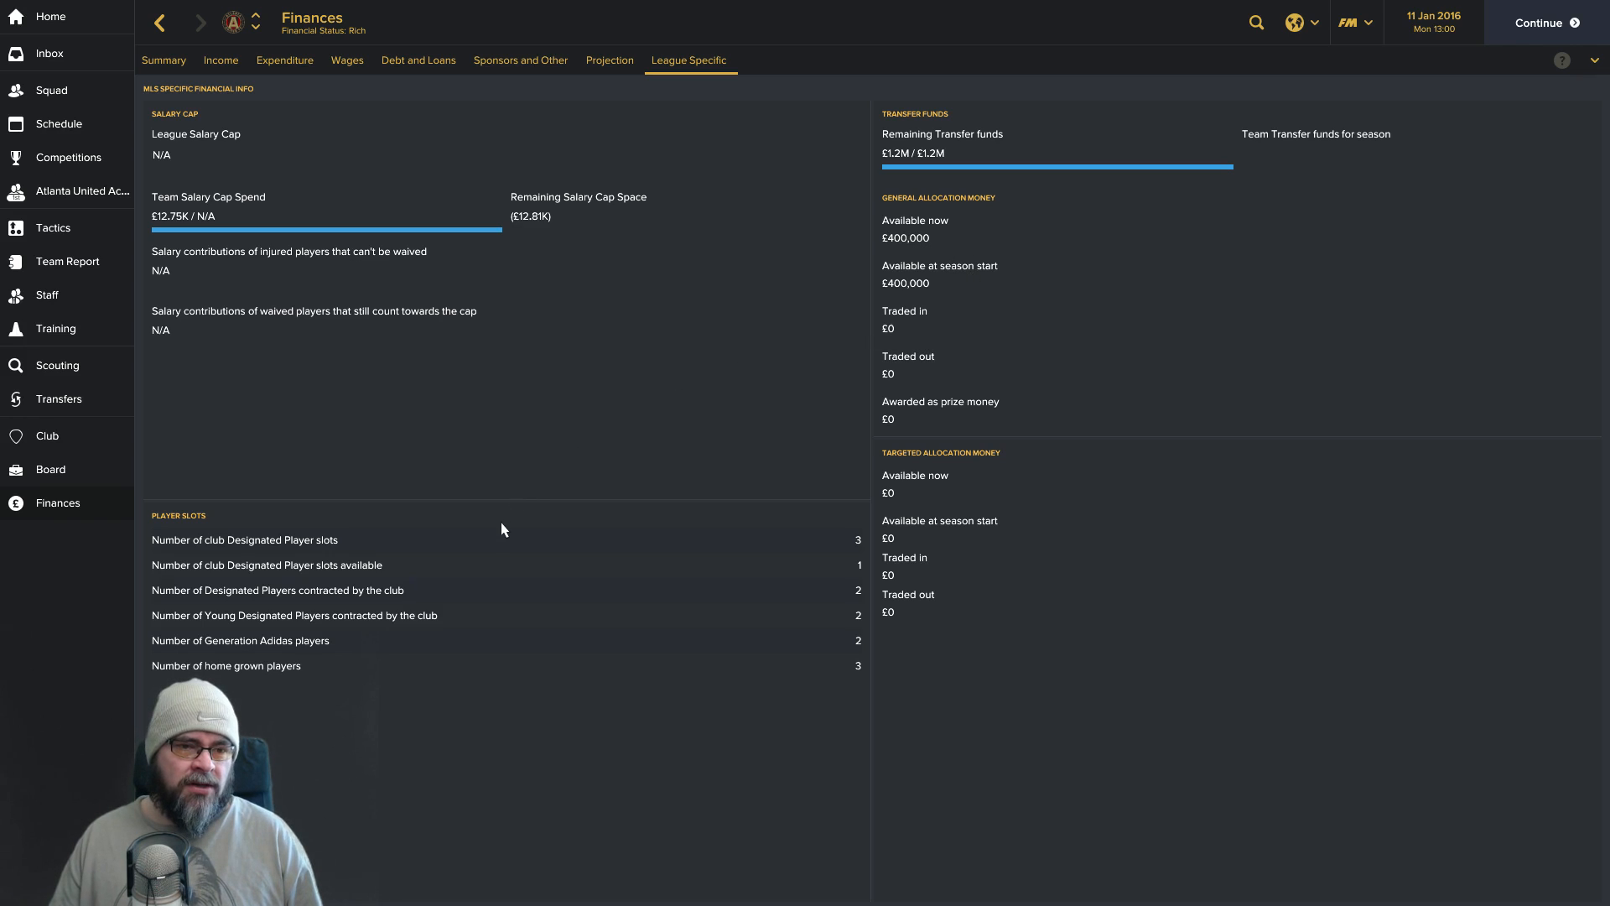
mouse_move(709, 572)
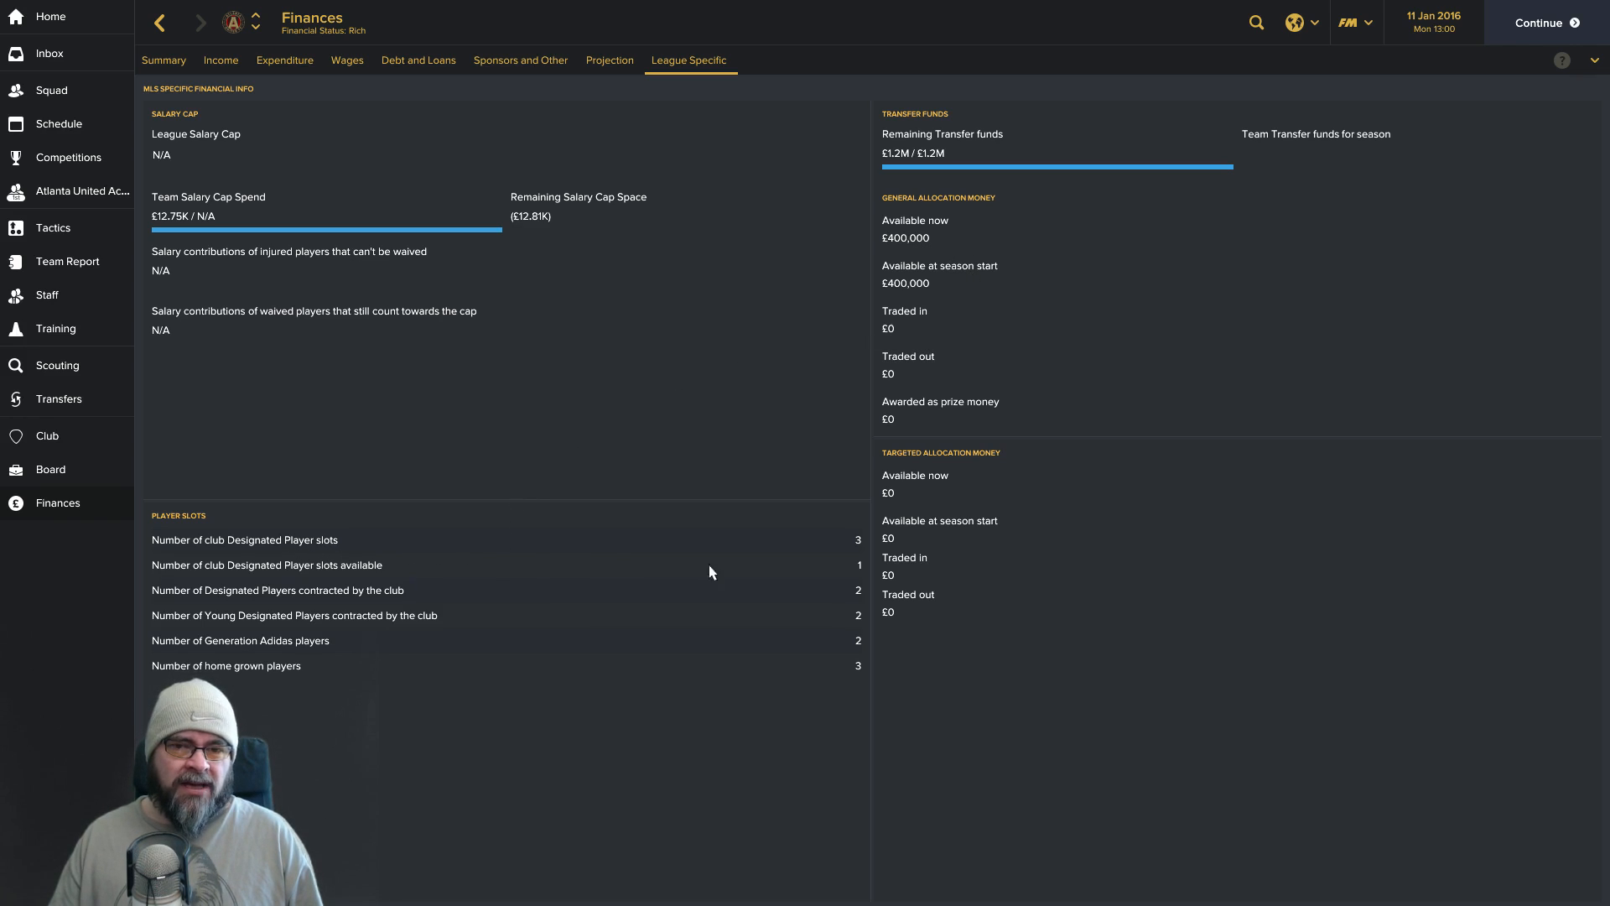
mouse_move(661, 589)
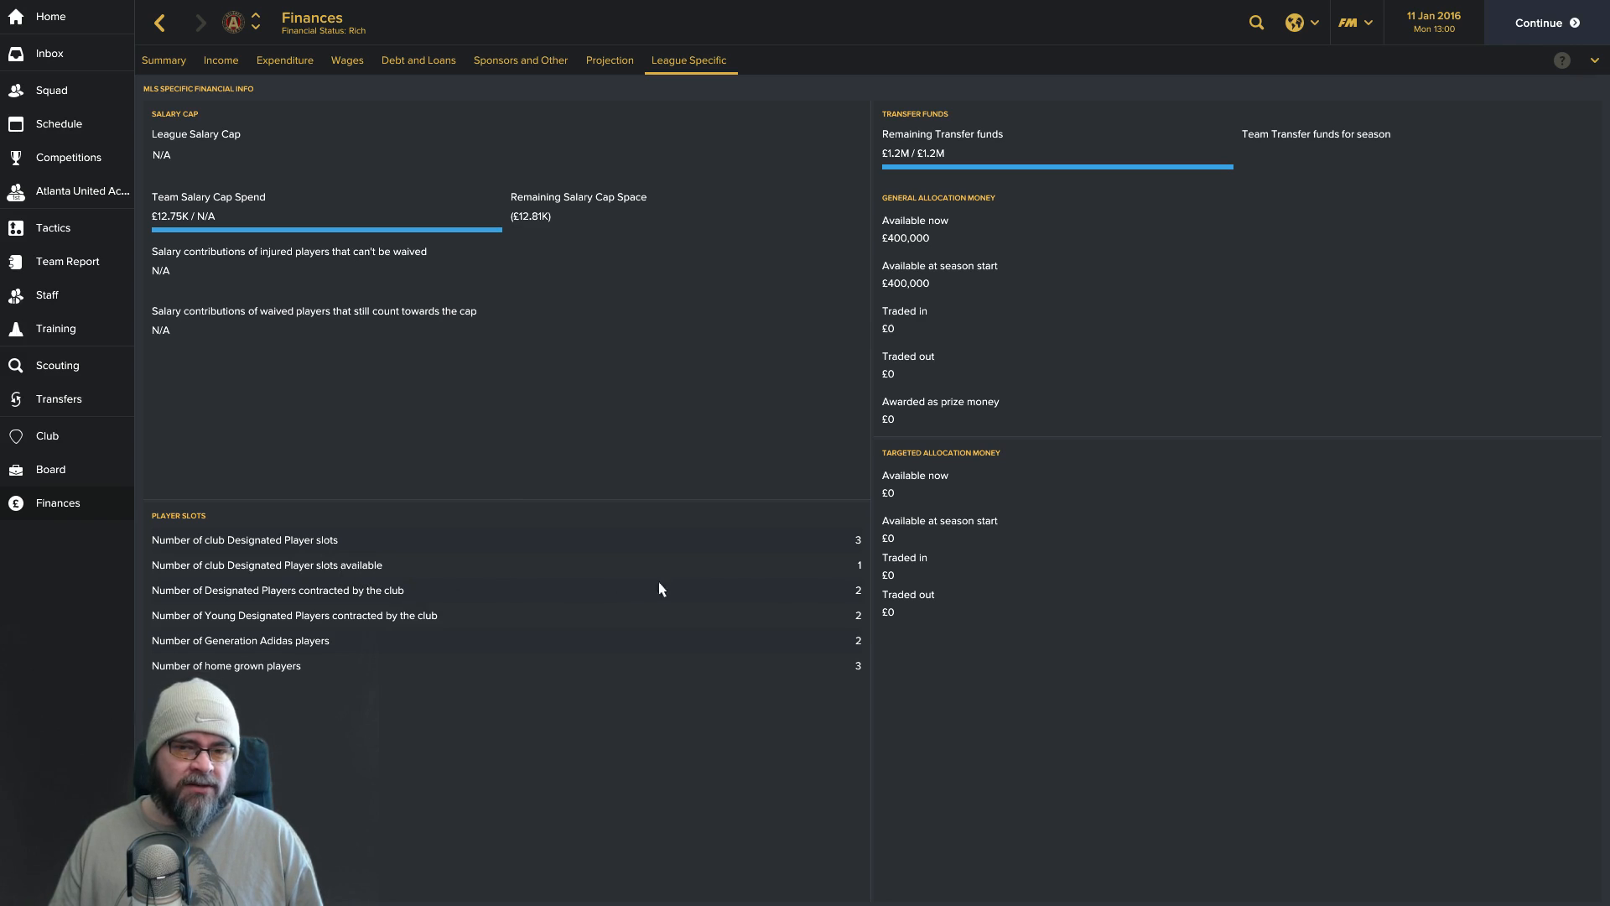
mouse_move(864, 572)
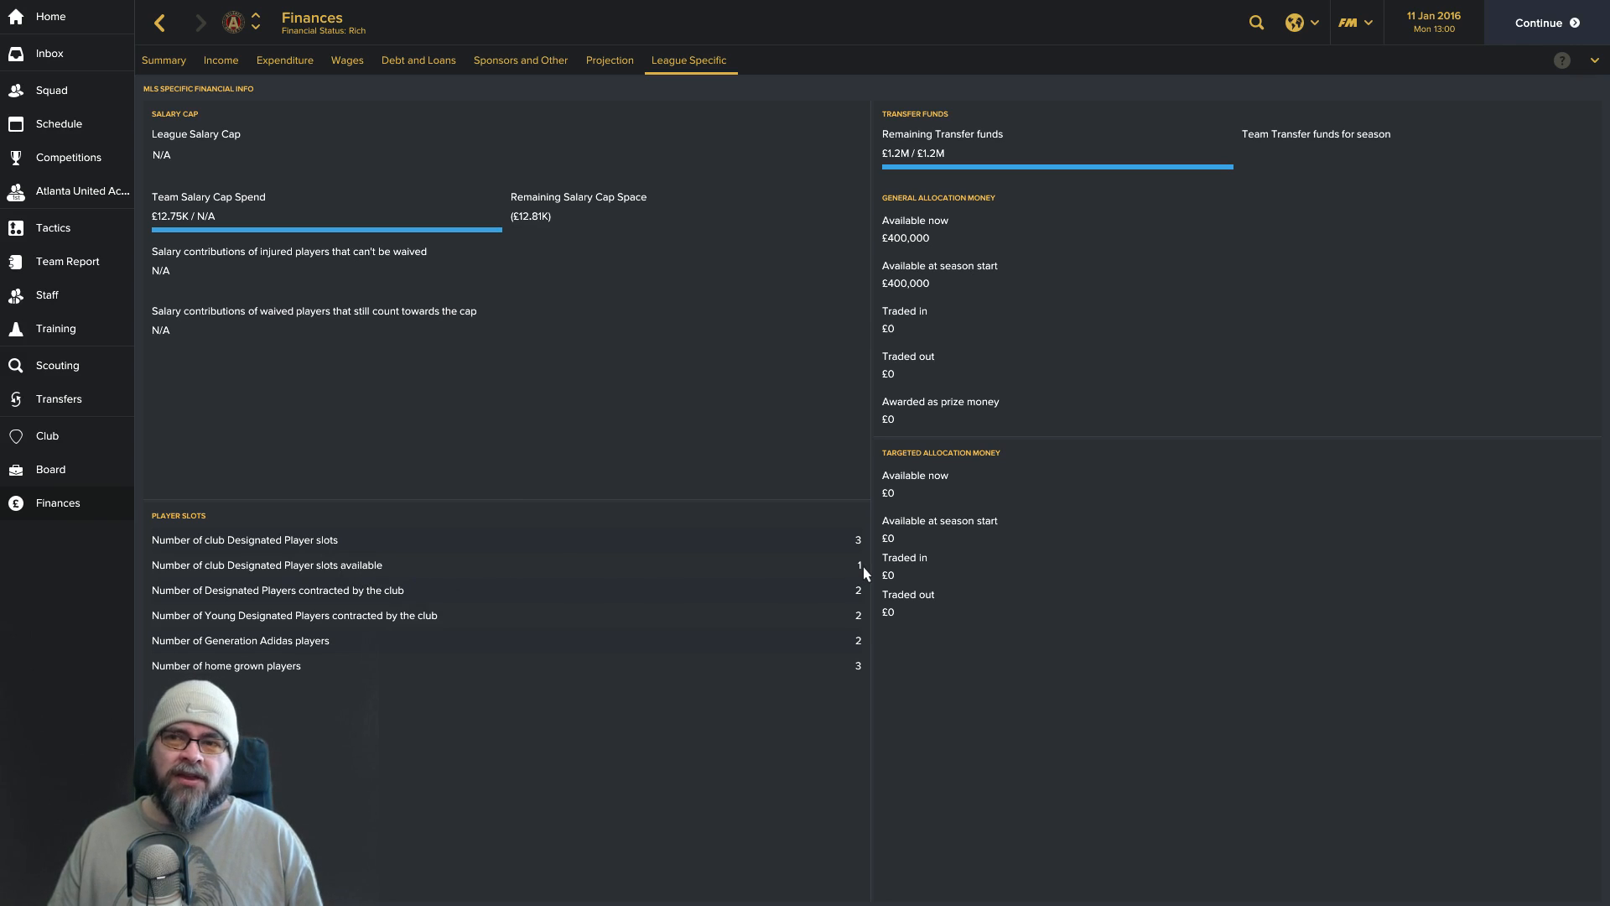
mouse_move(347, 577)
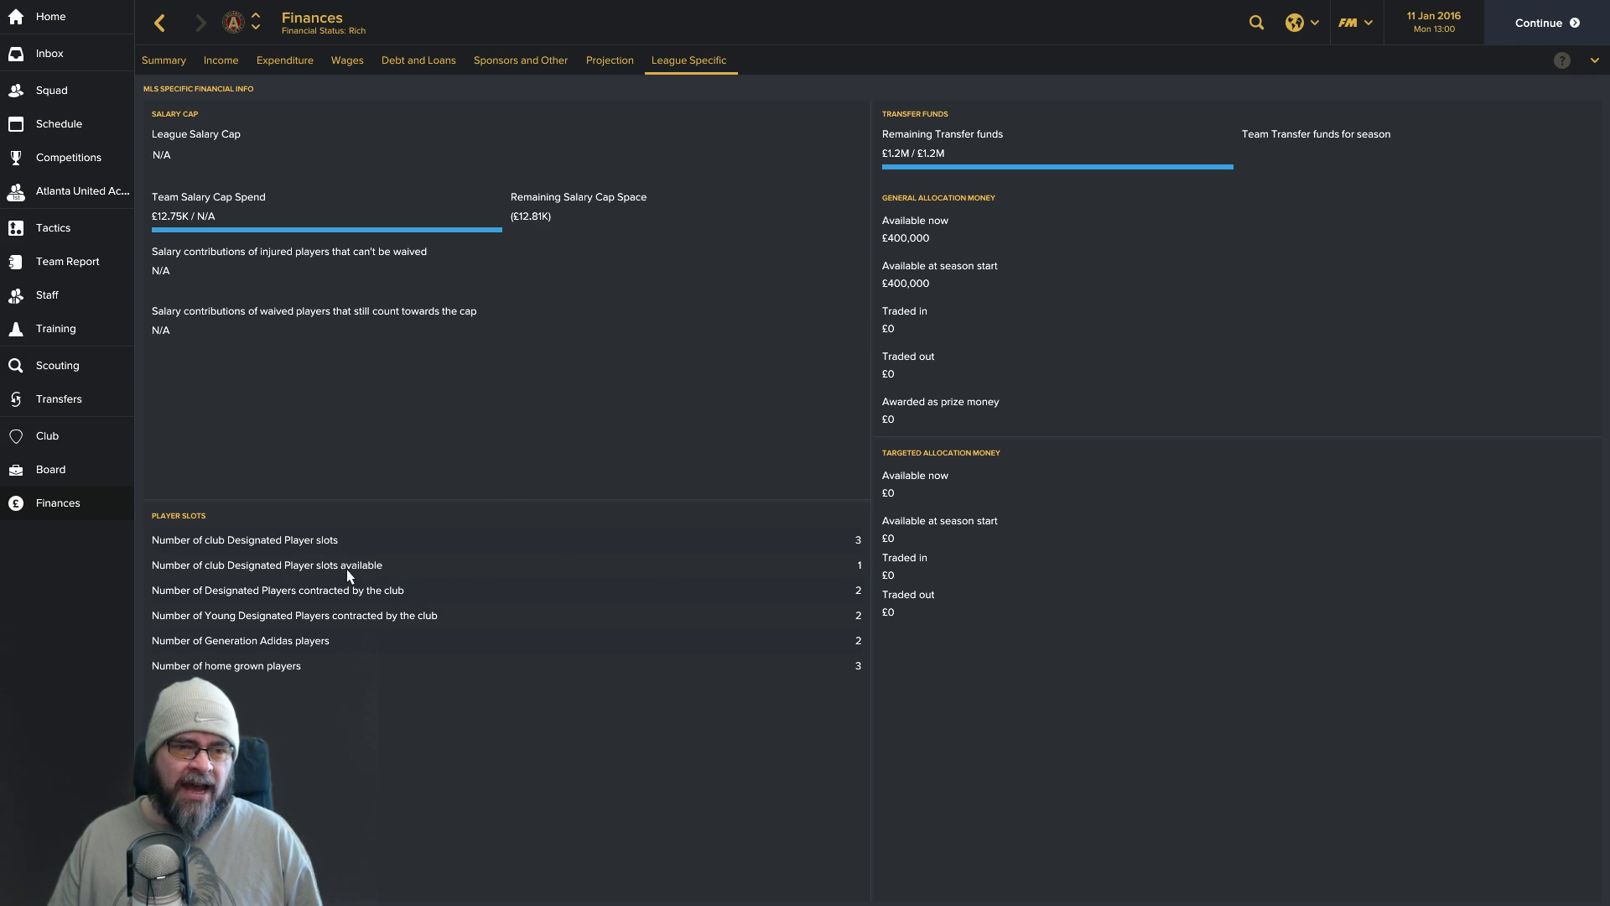
mouse_move(418, 584)
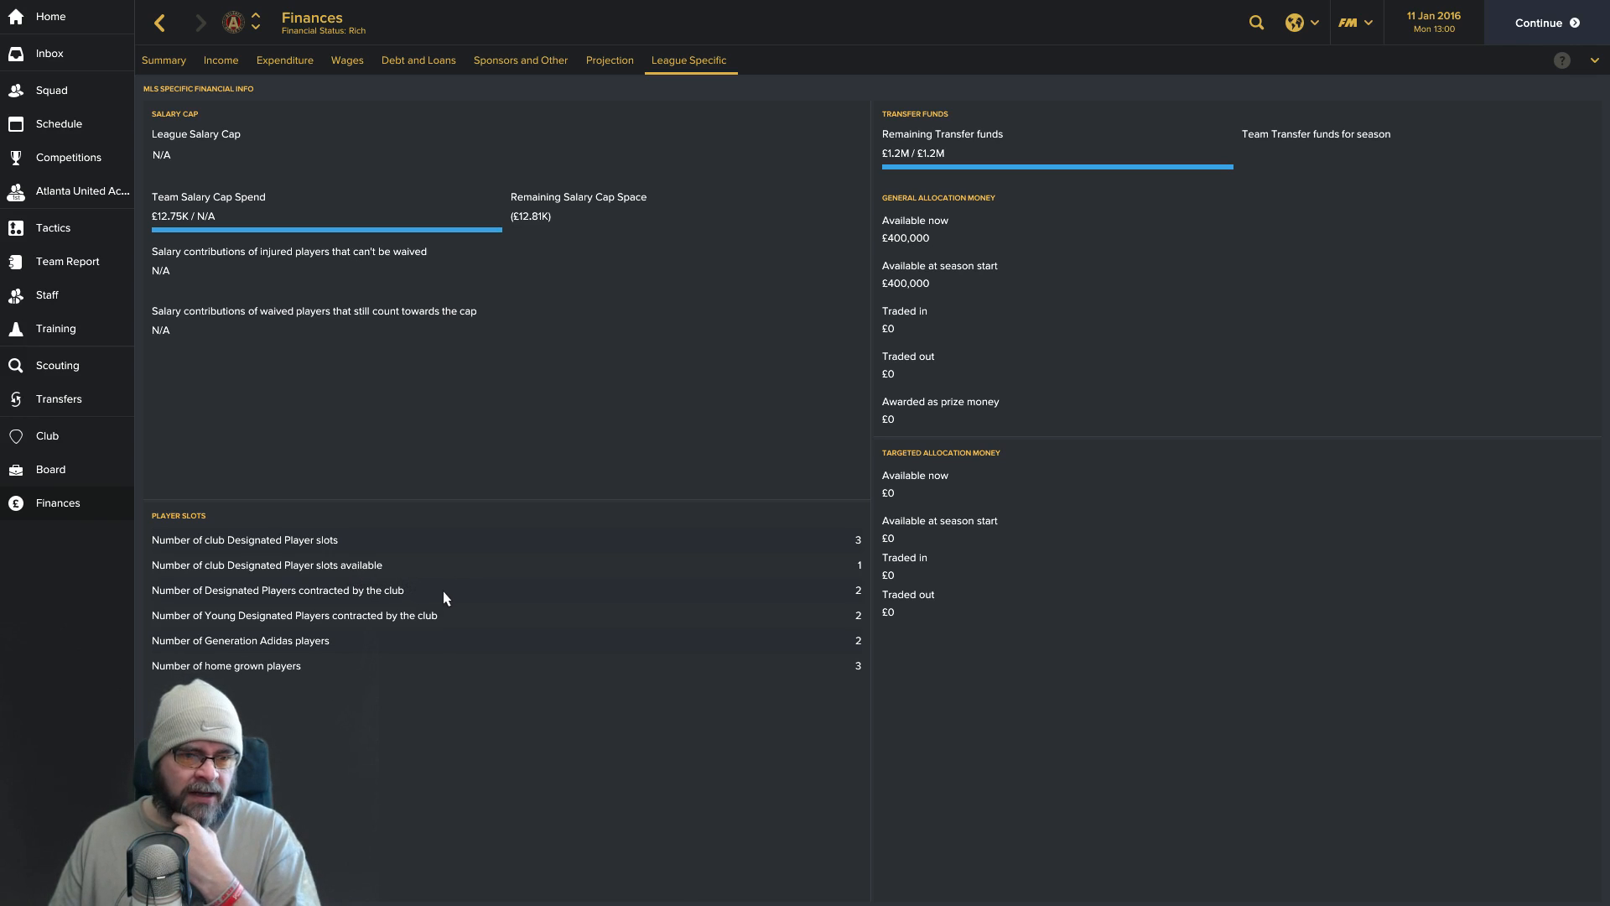
mouse_move(453, 651)
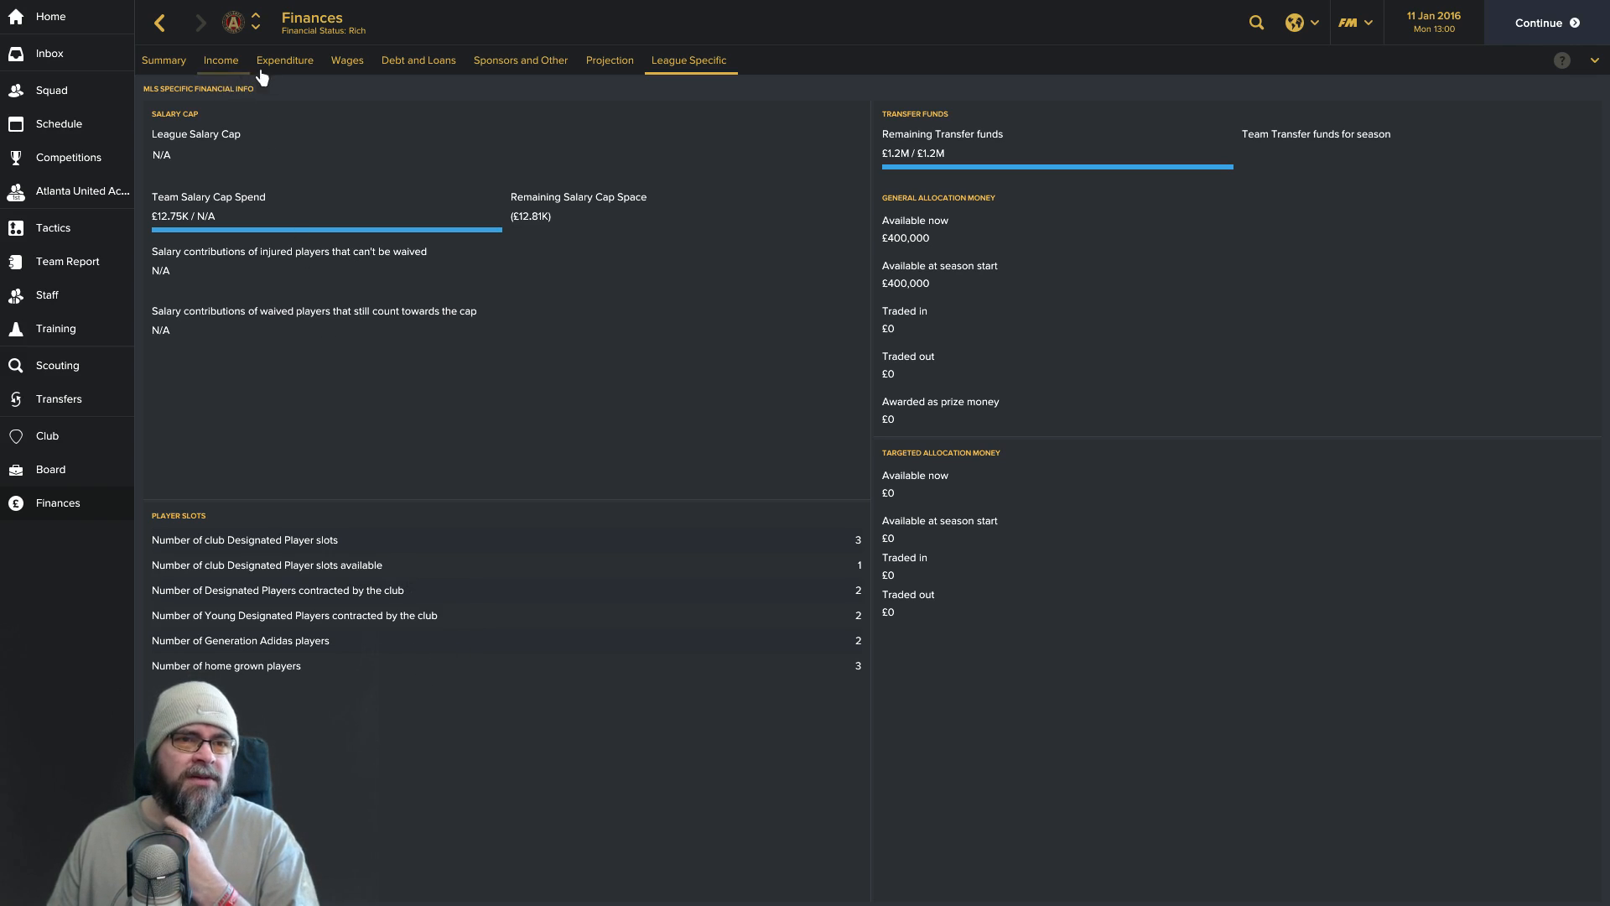
Review the Projection, Debt and Loans and Wages pages, ending on the finances Summary.
left_click(609, 60)
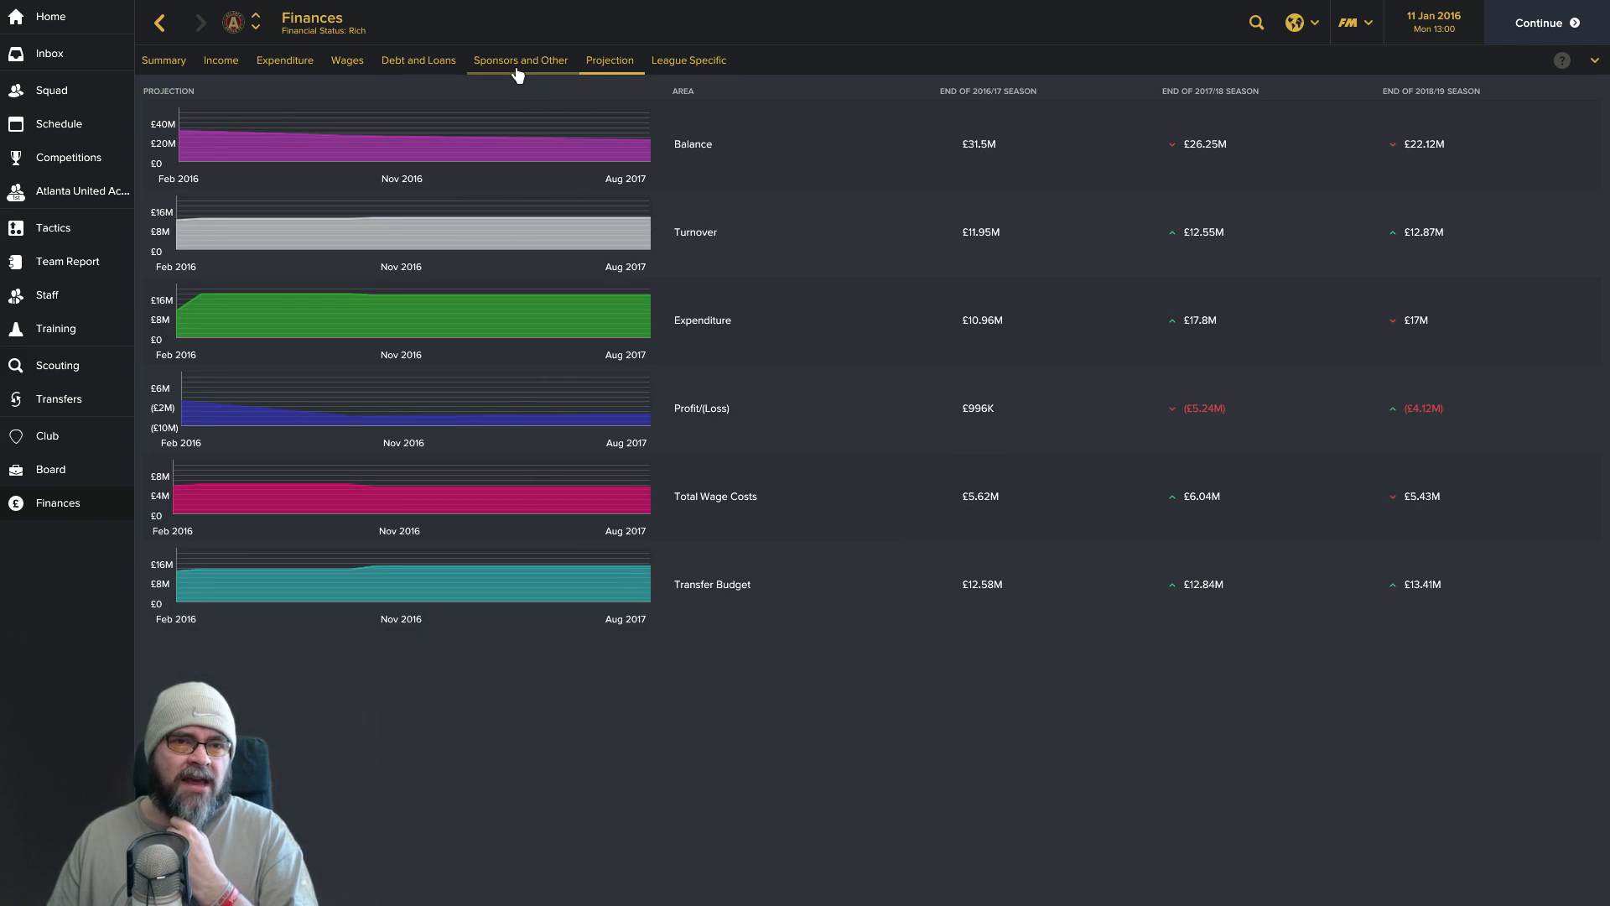
left_click(418, 60)
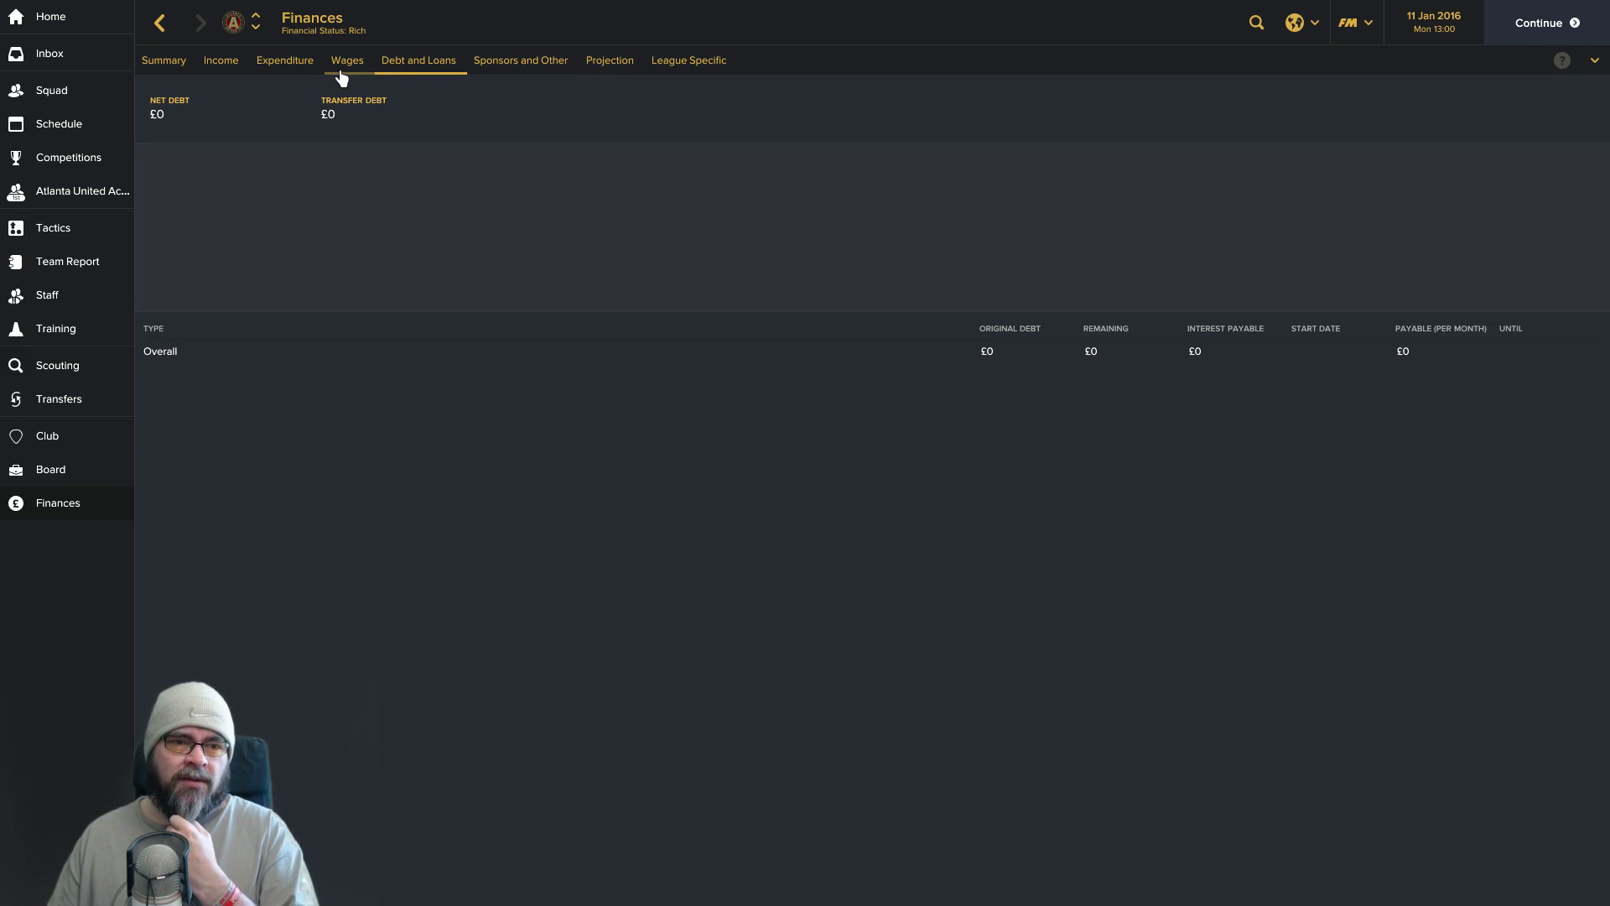
left_click(346, 61)
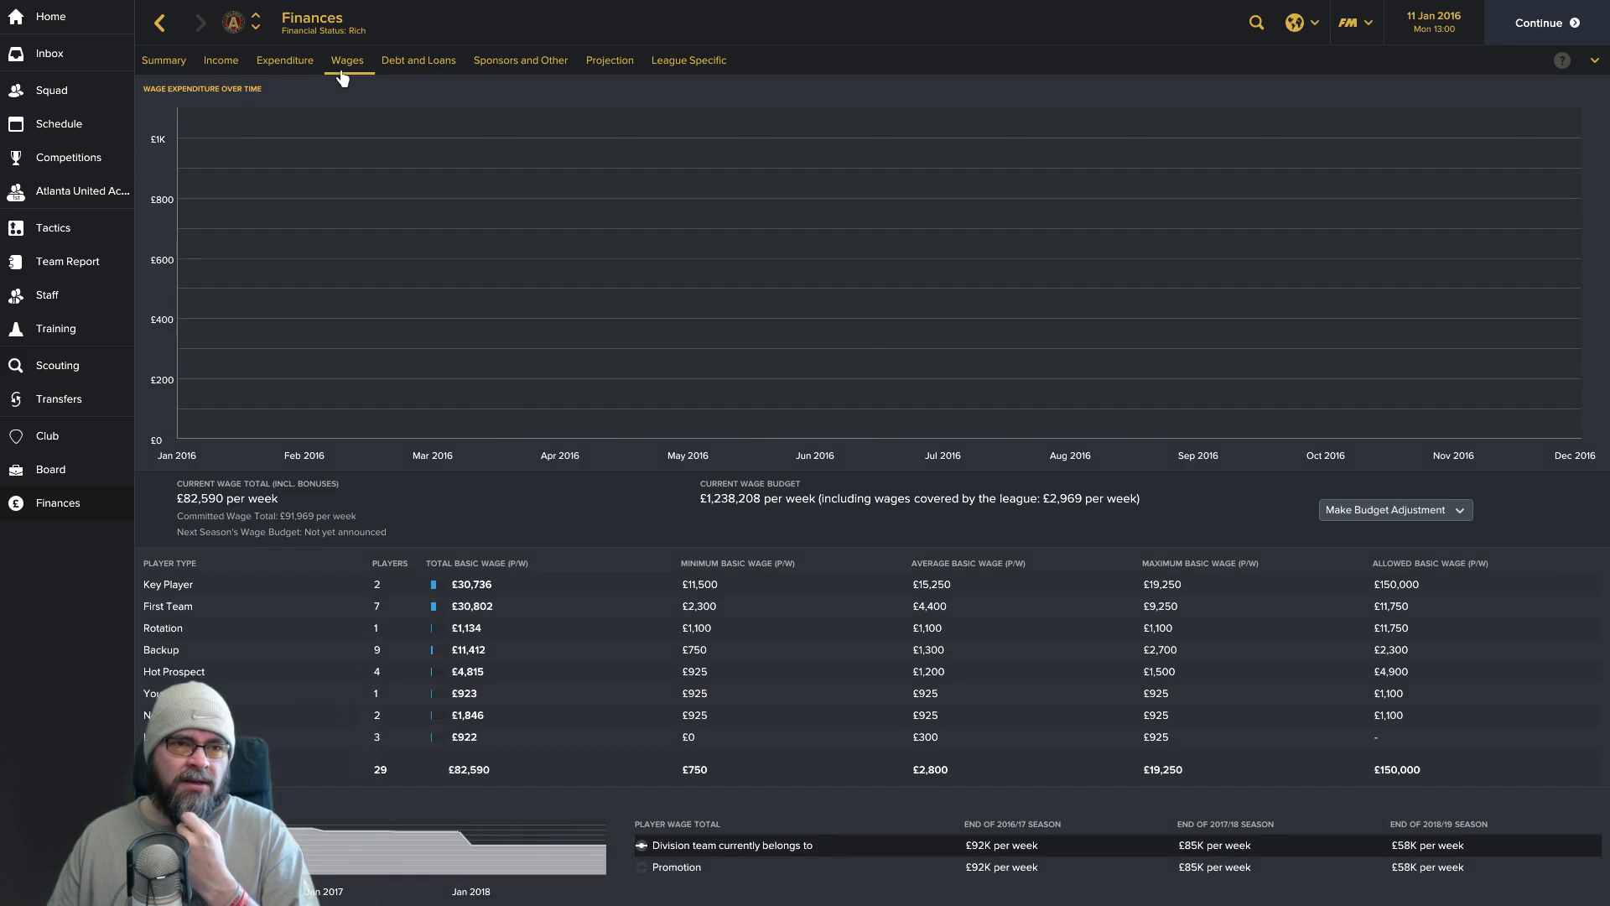
left_click(163, 60)
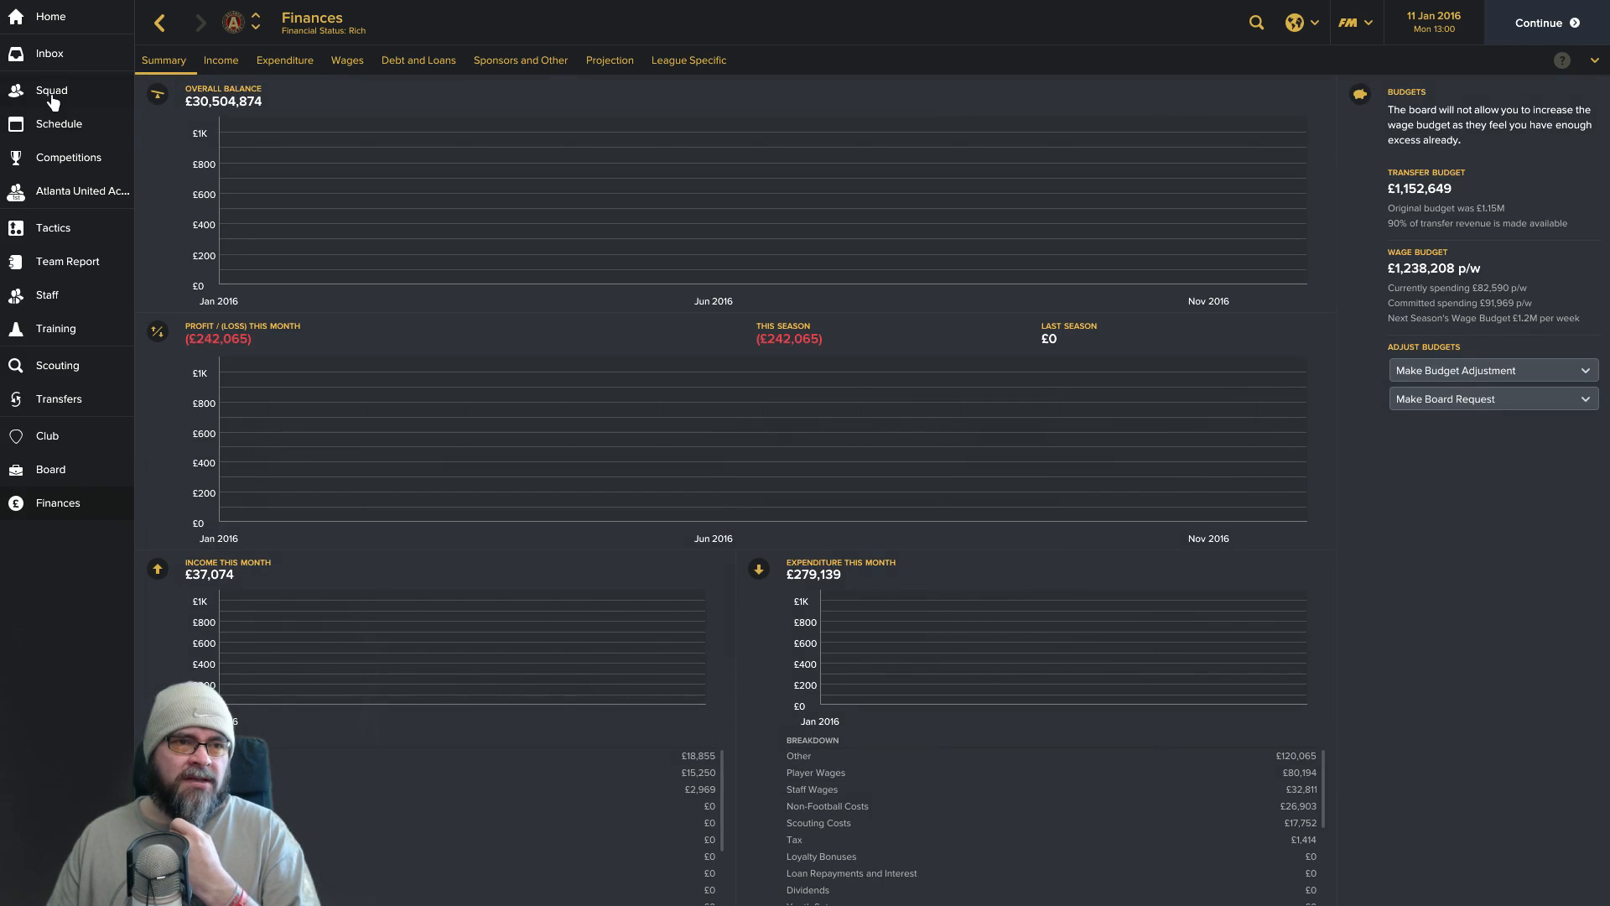
Show Atlanta United's squad list and browse the Contract column options such as release clauses.
left_click(52, 91)
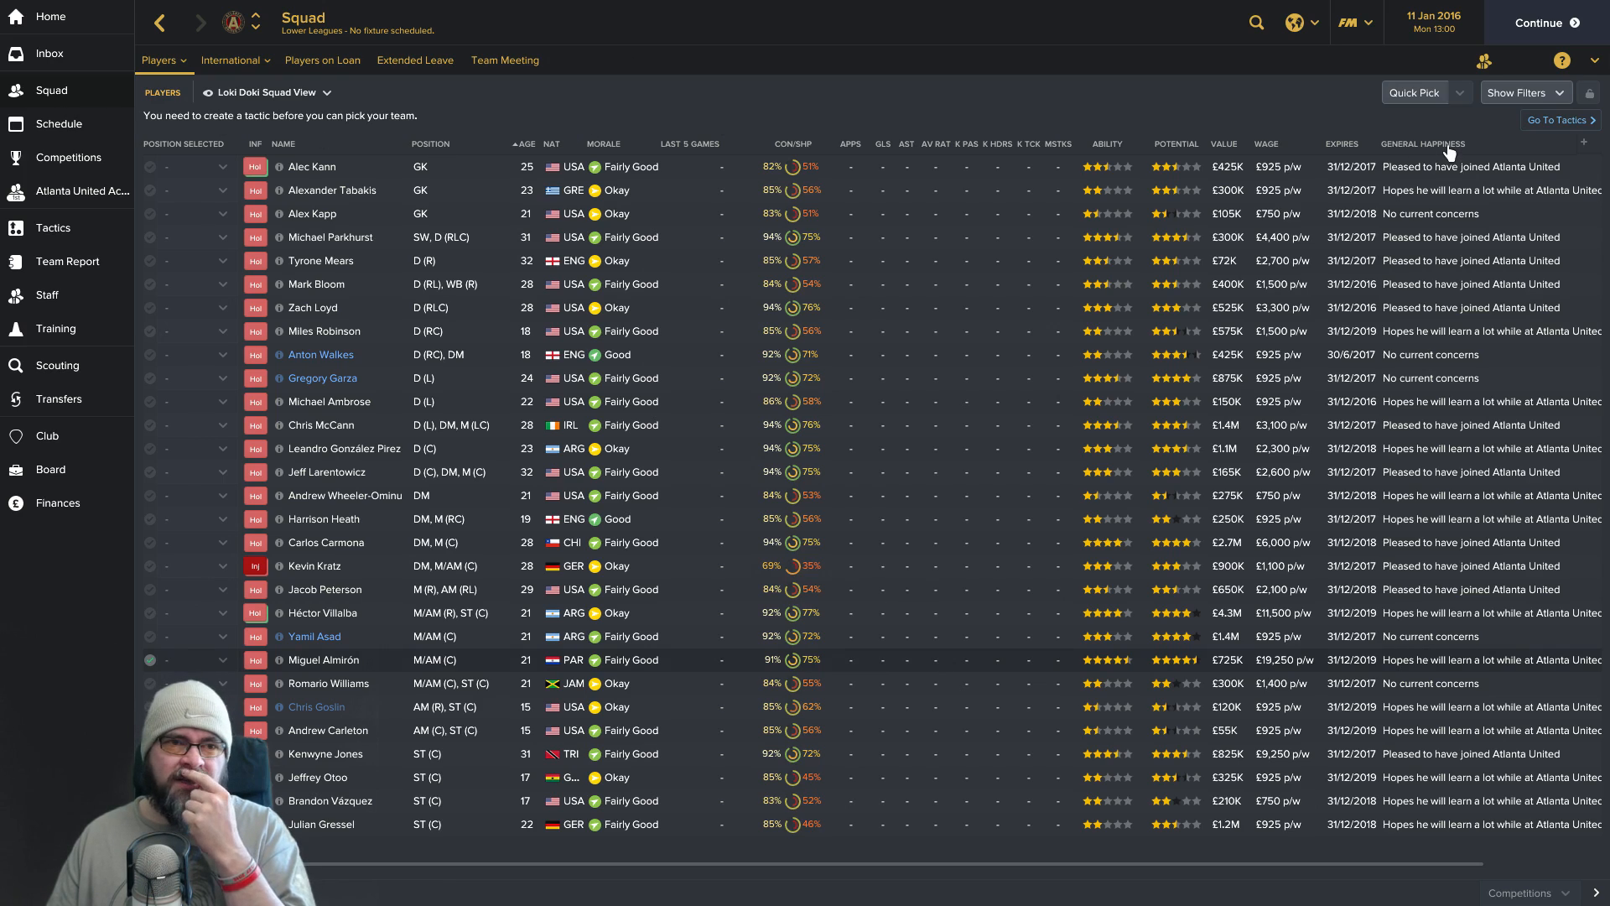
mouse_move(319, 141)
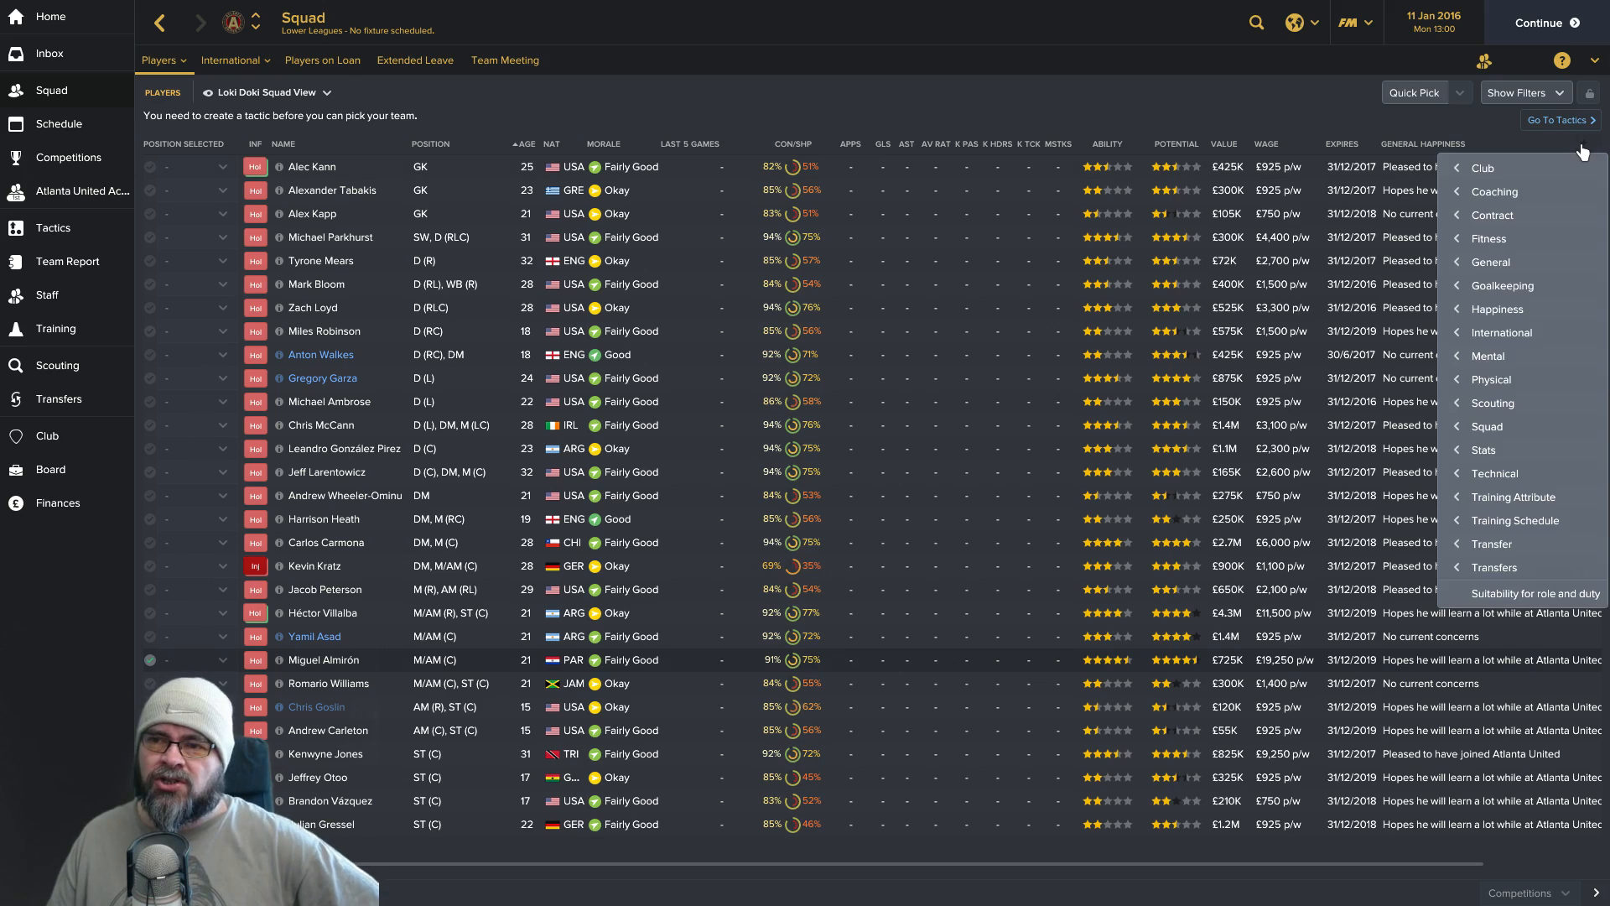
left_click(1491, 215)
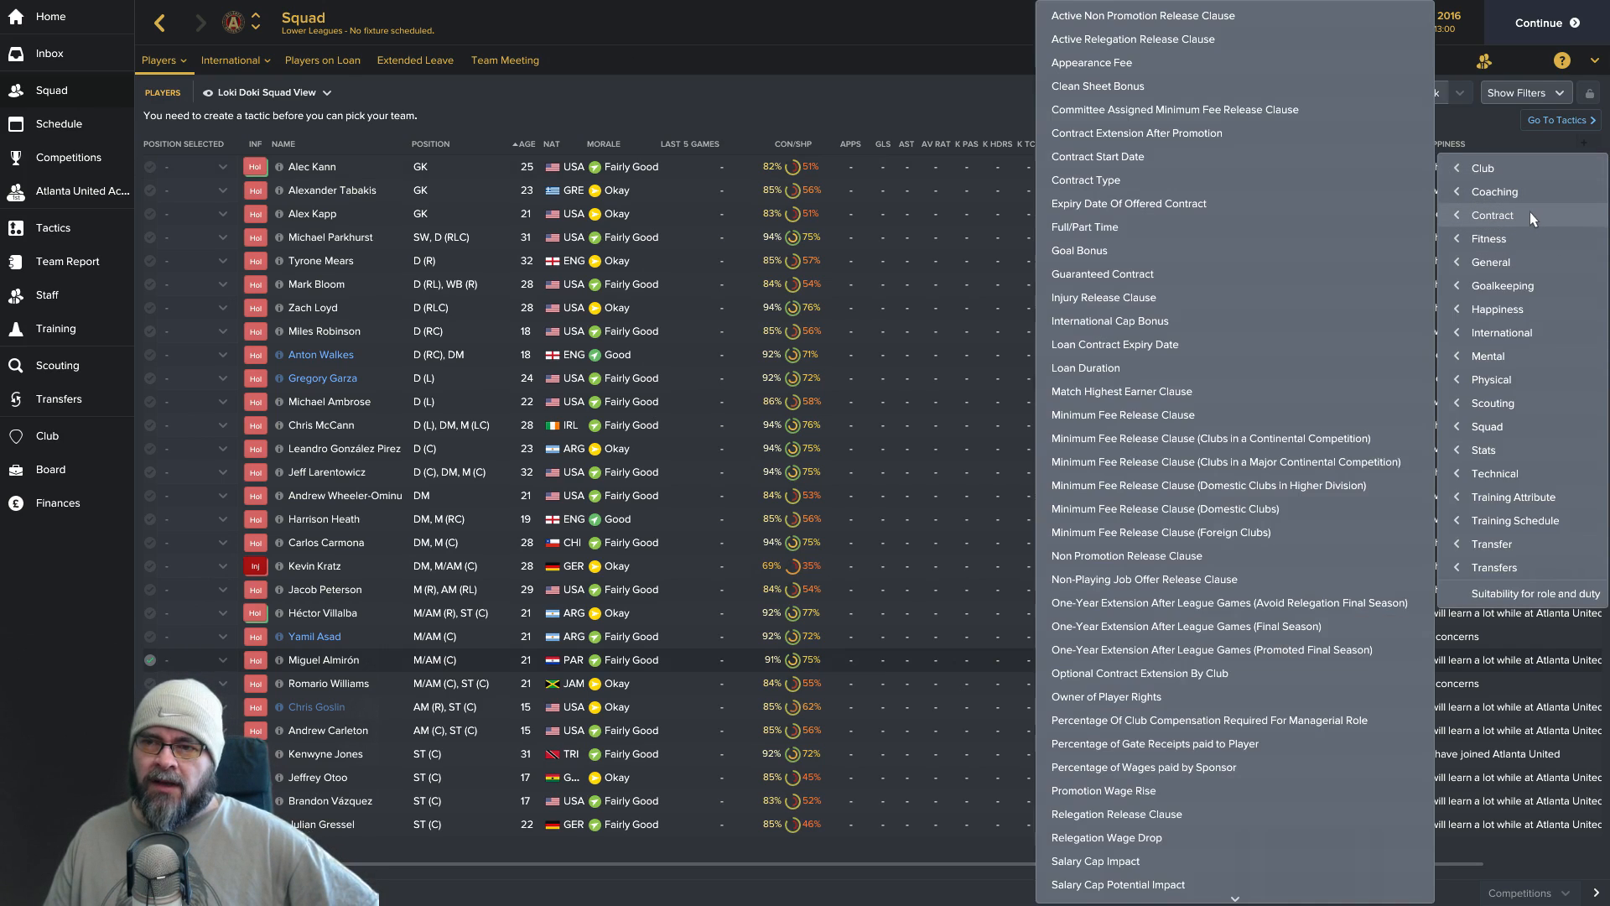
mouse_move(1335, 203)
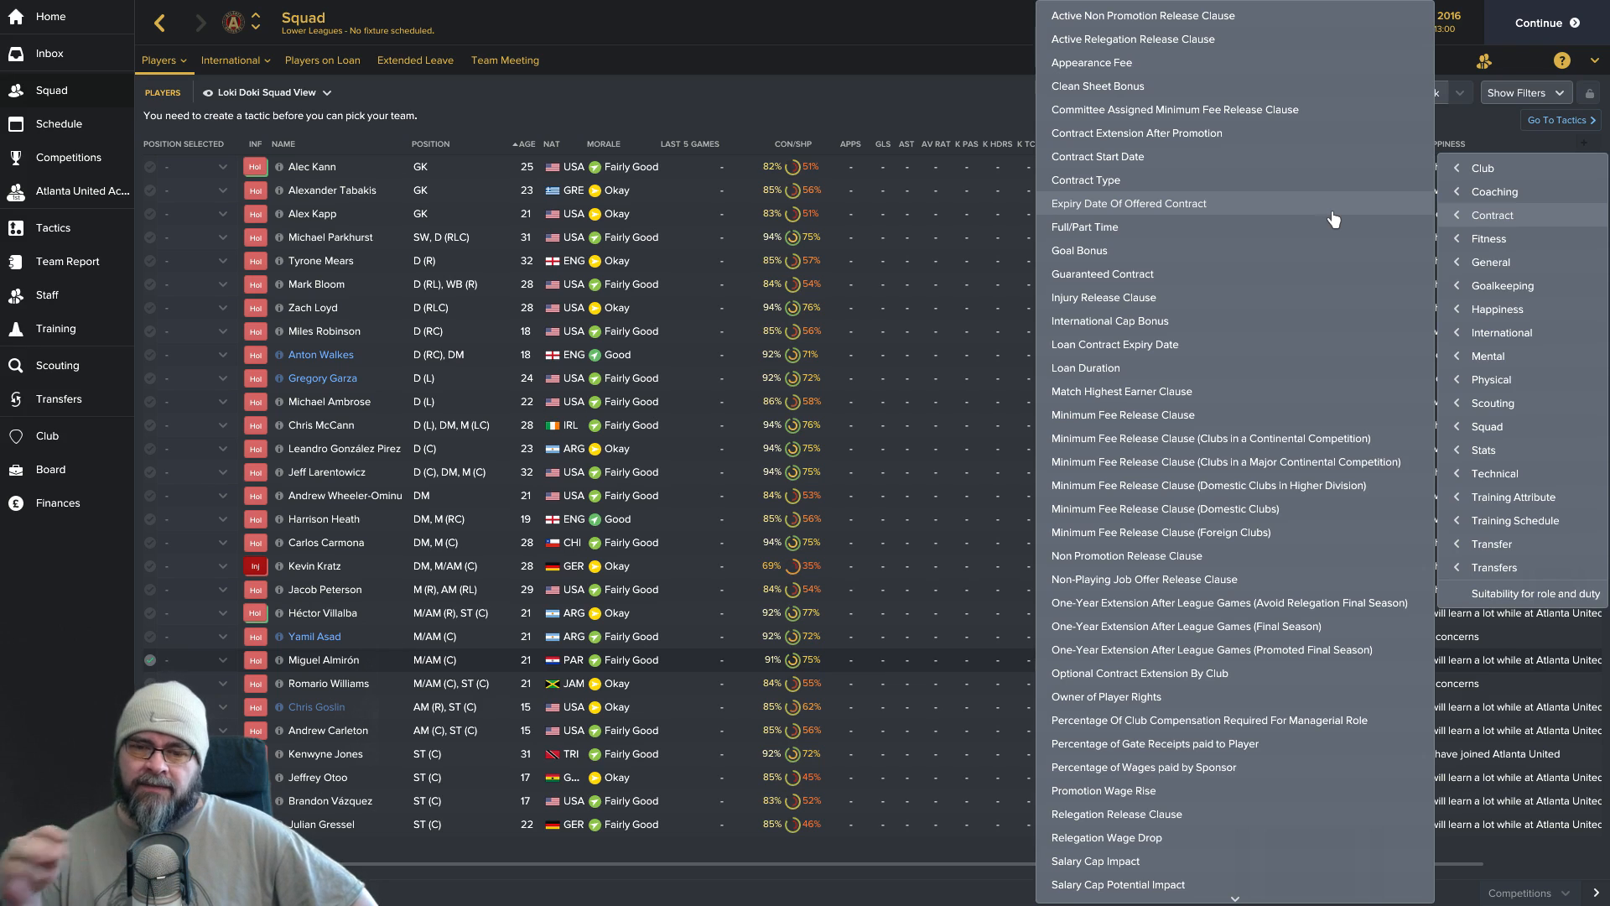
mouse_move(918, 111)
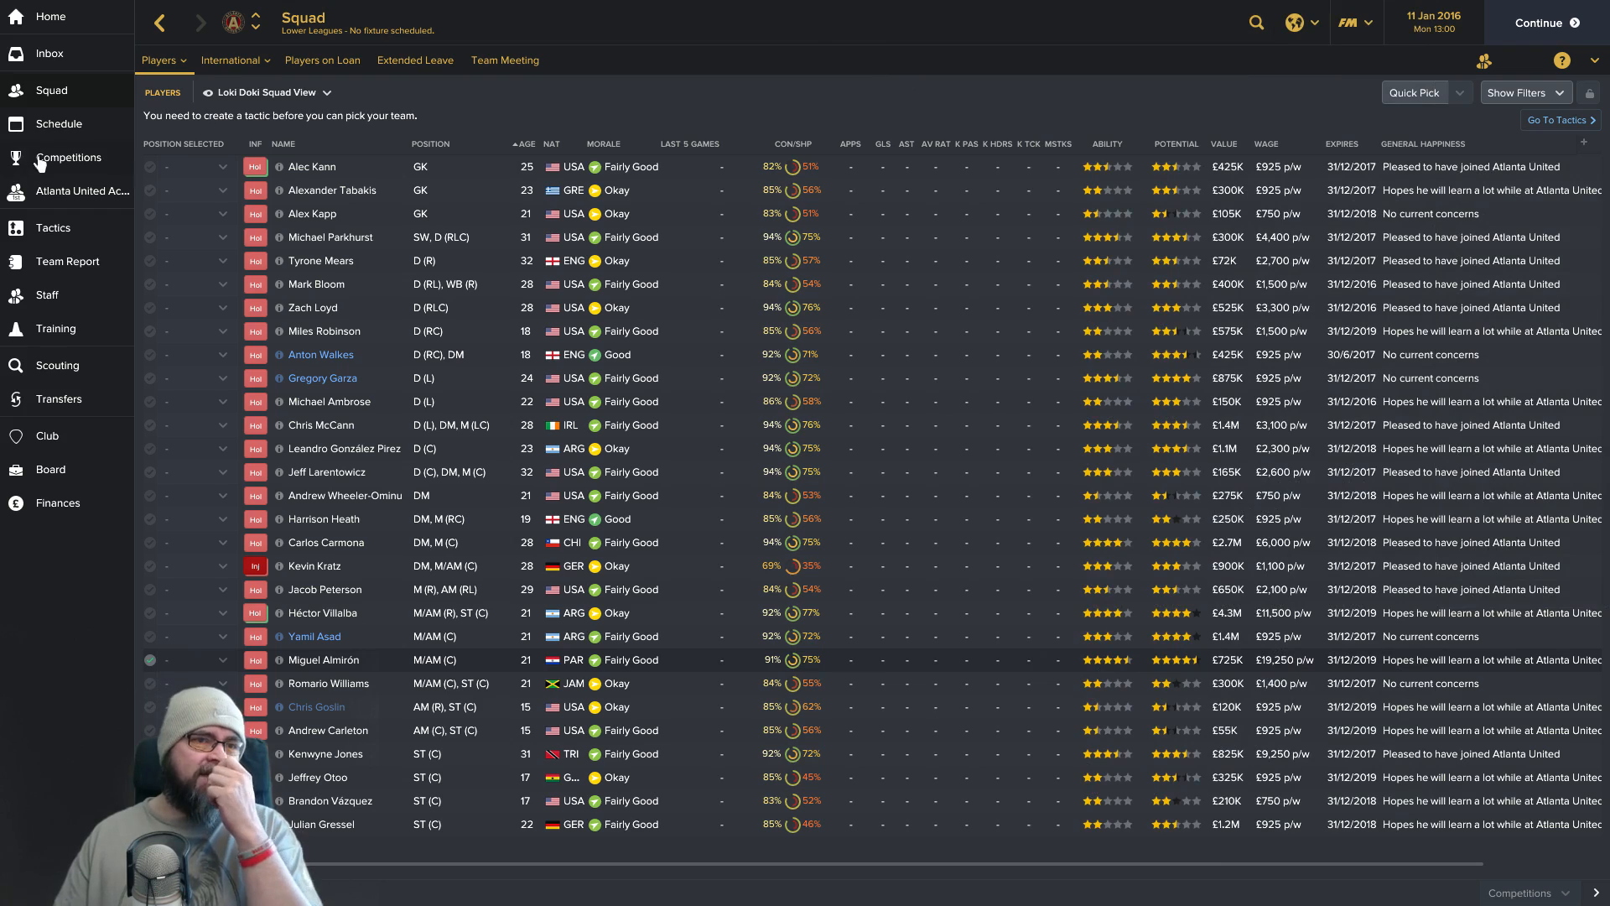
Browse the Schedule calendar from January to April 2016 to check transfer window dates.
left_click(58, 122)
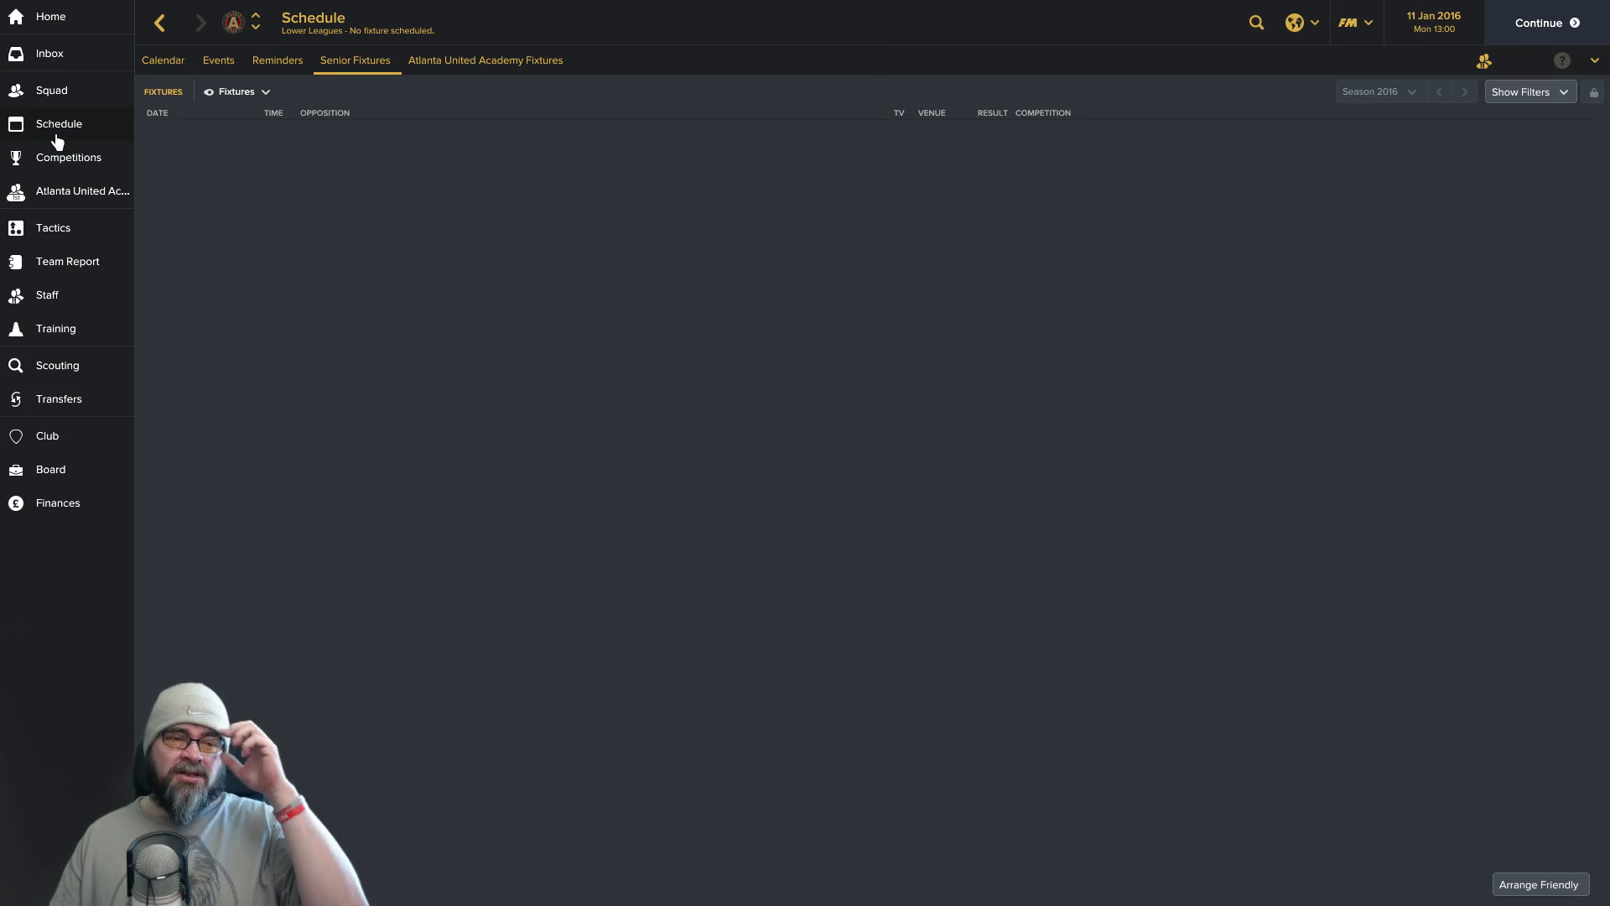
mouse_move(115, 227)
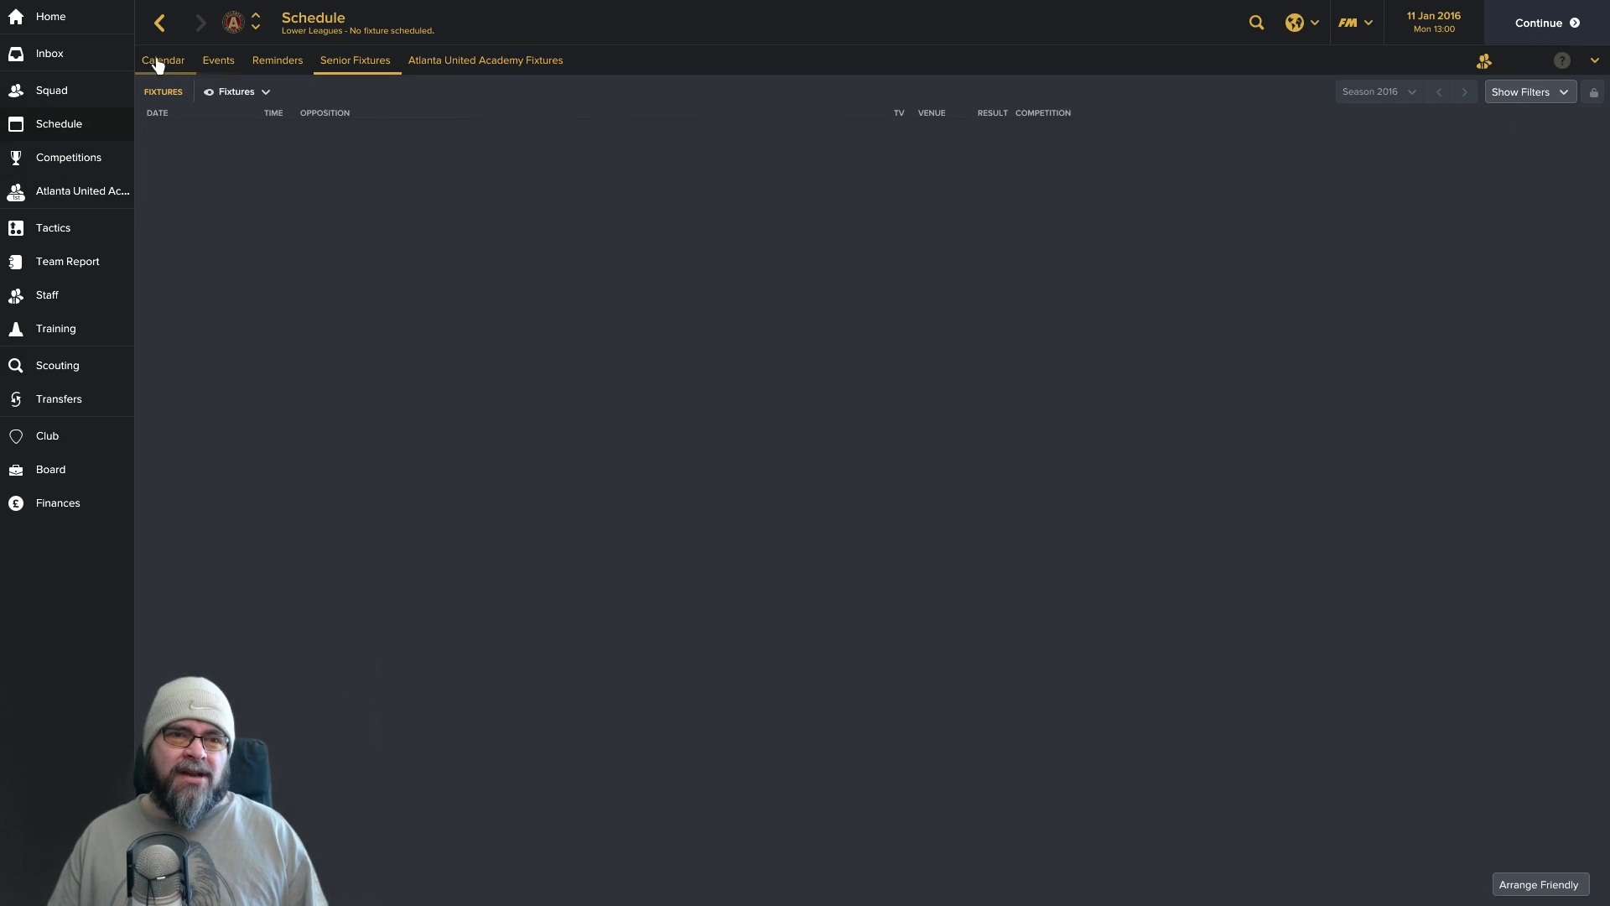
left_click(163, 61)
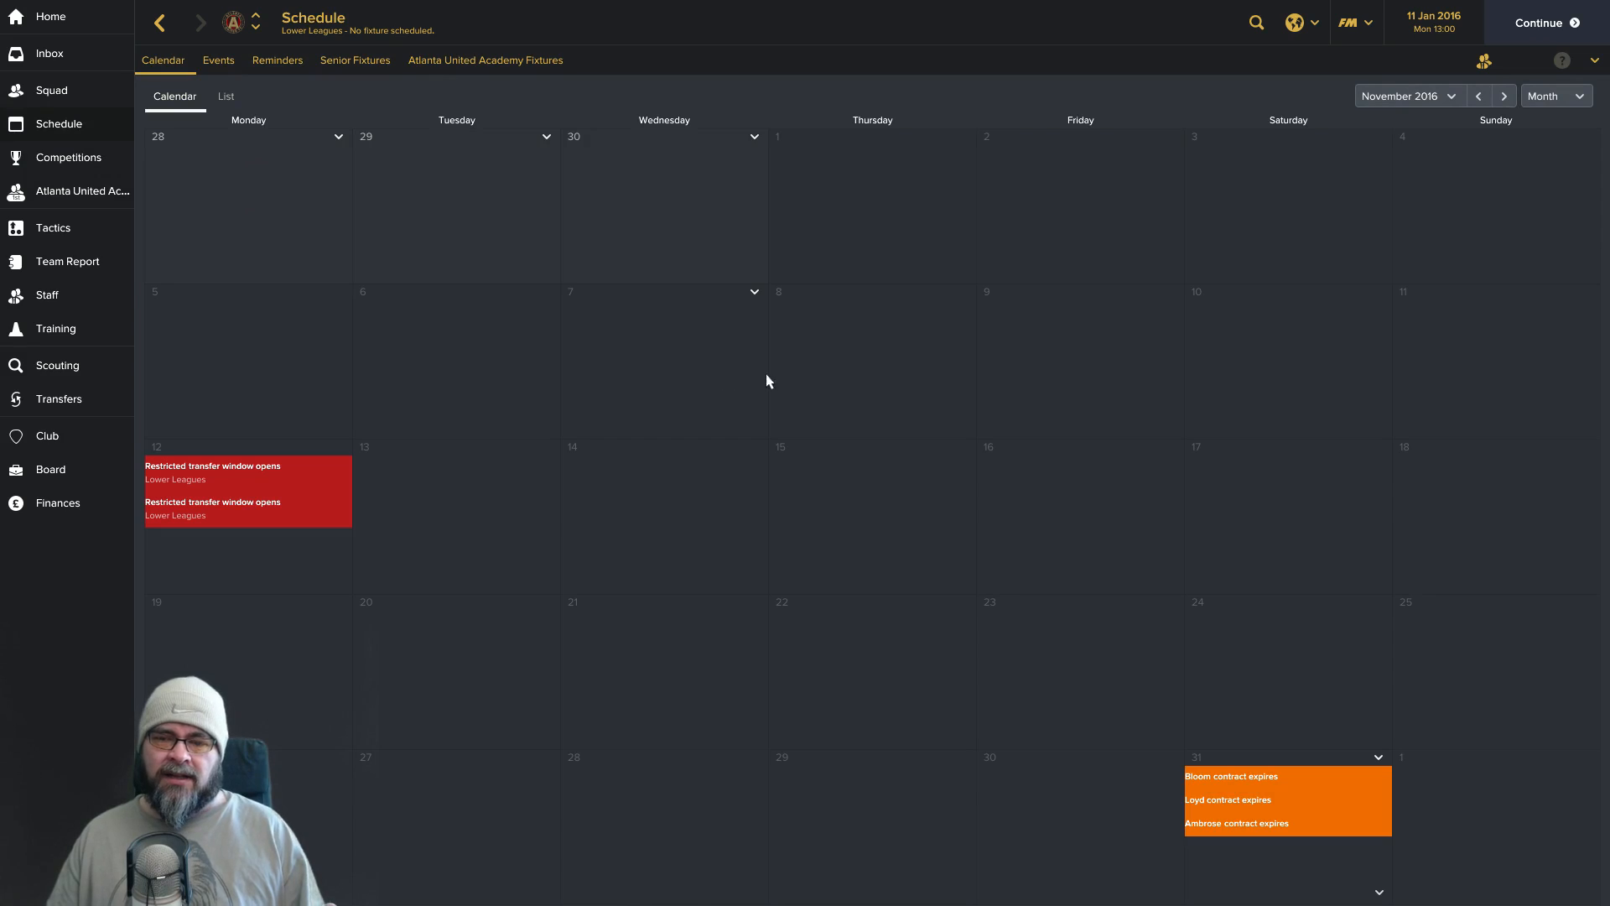
mouse_move(1473, 116)
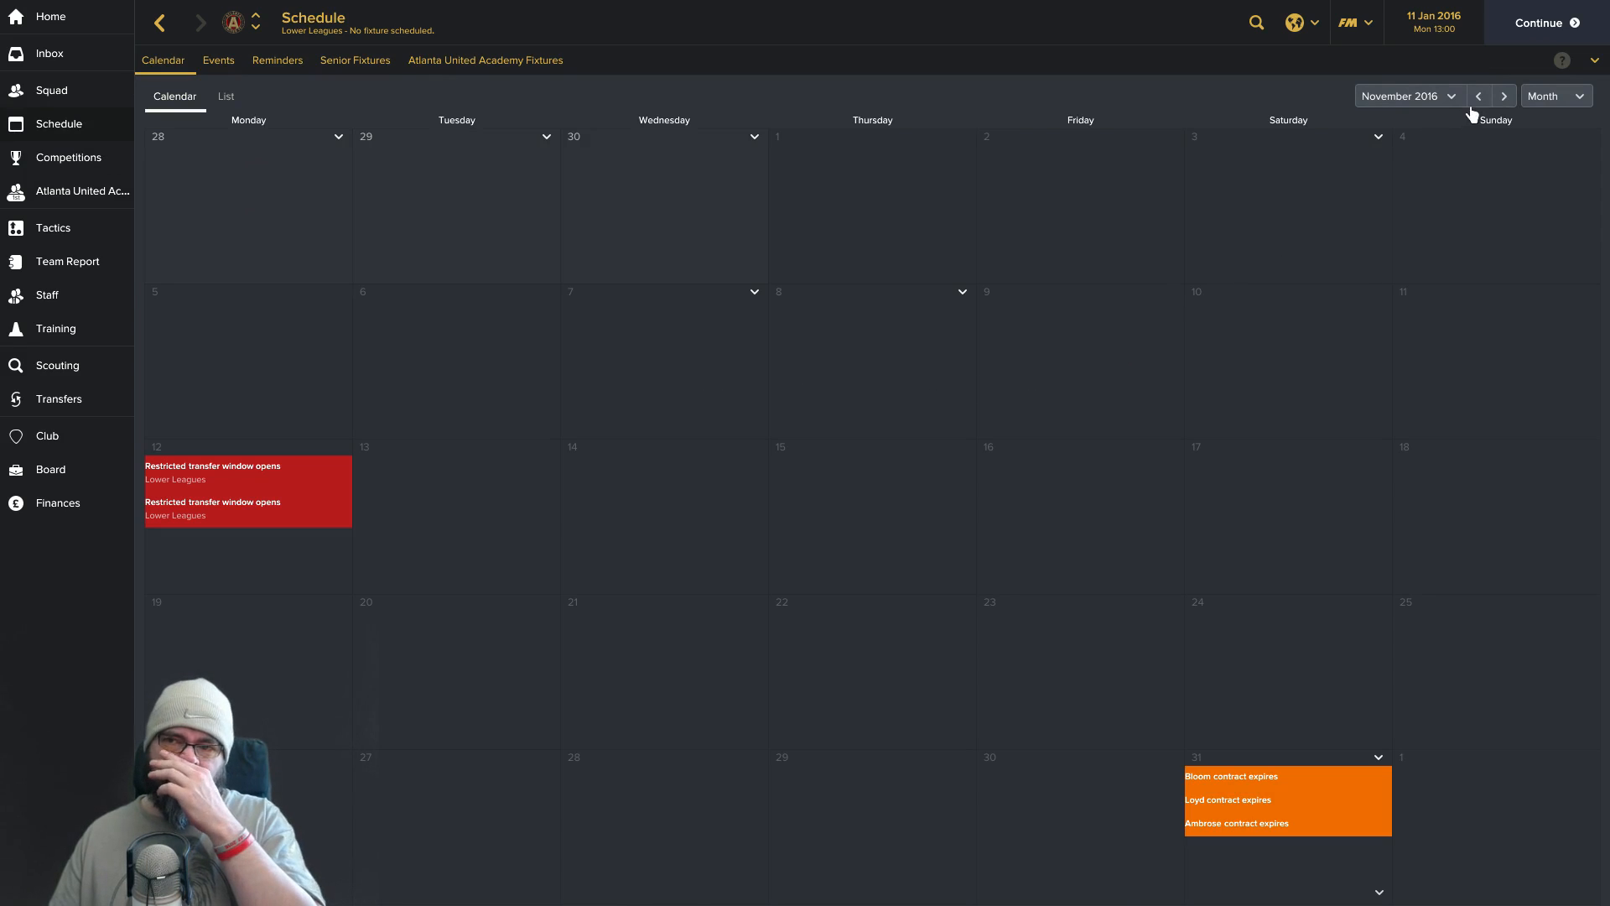
left_click(1503, 96)
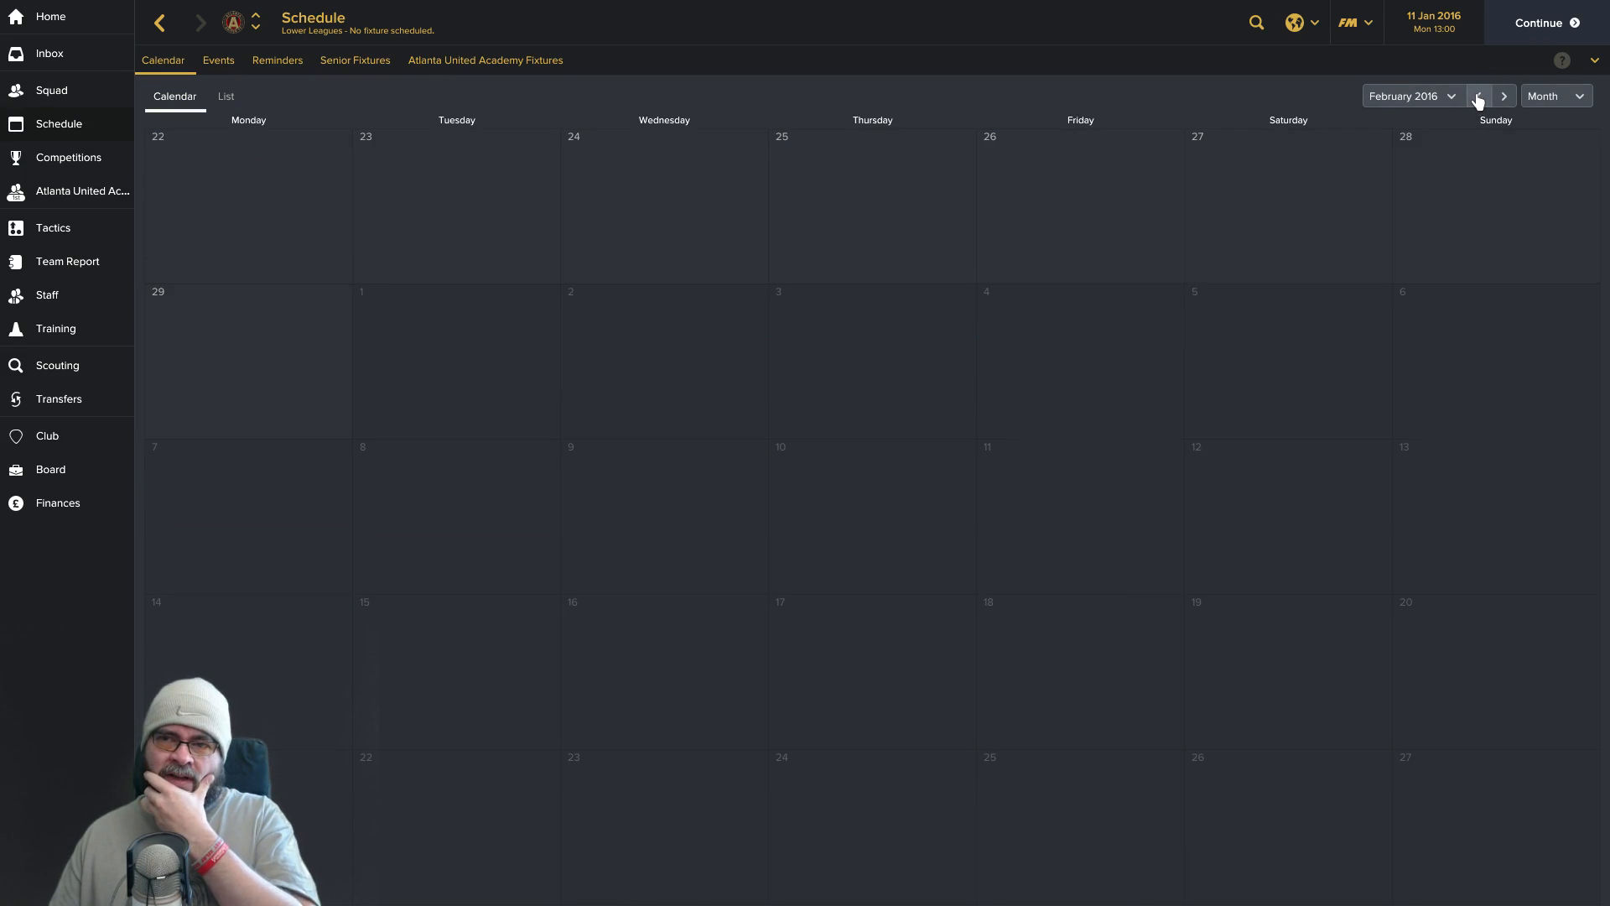
left_click(1477, 95)
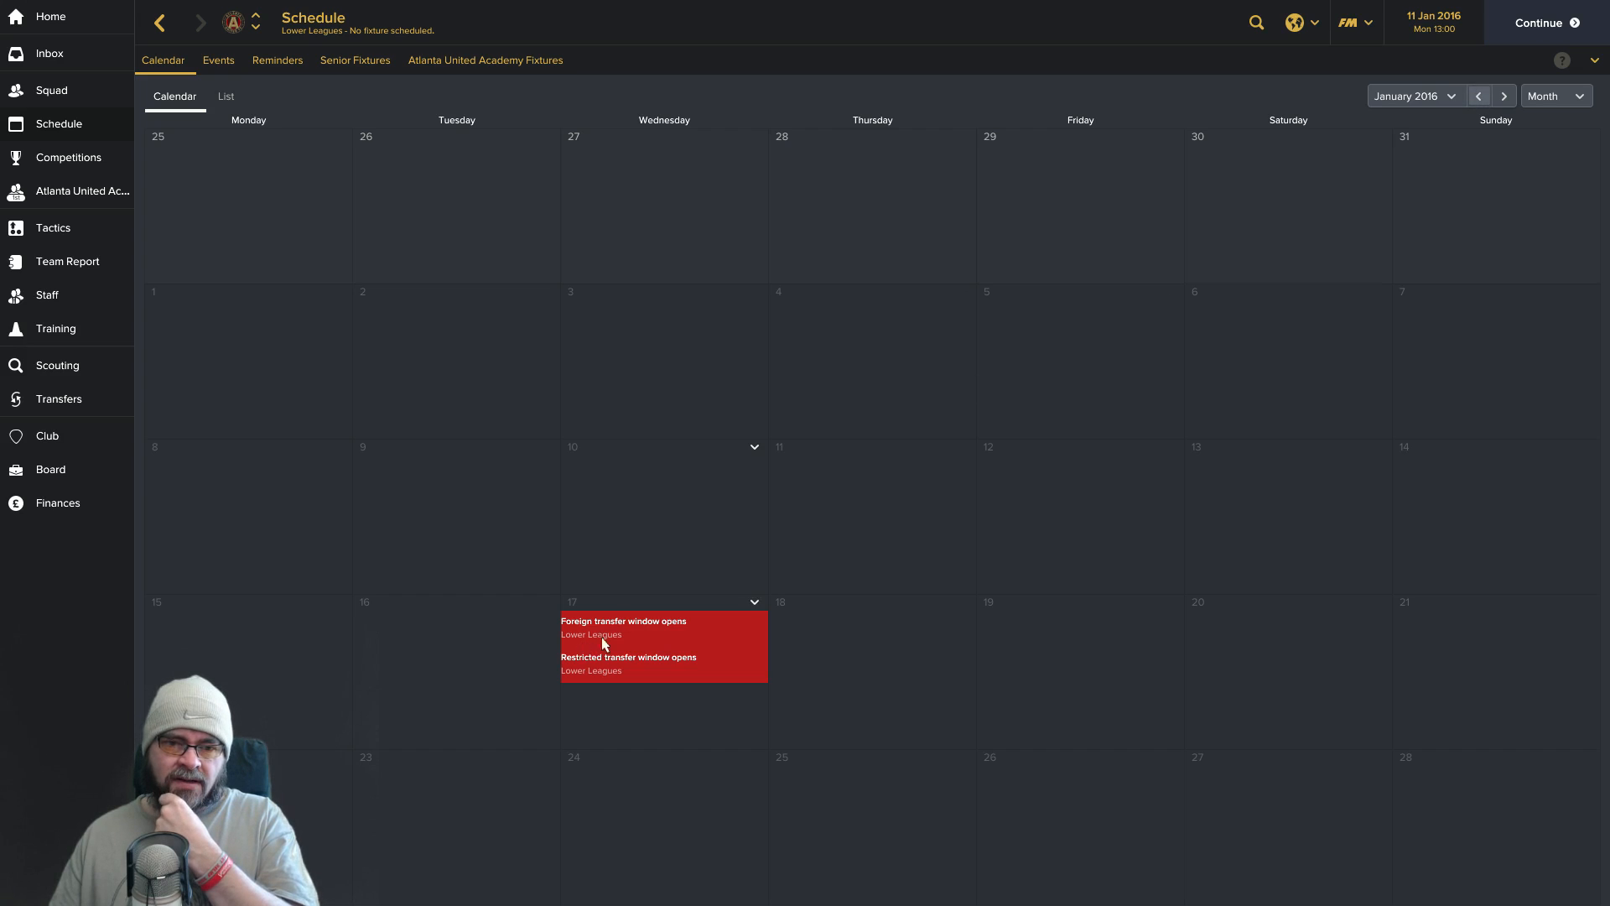
mouse_move(666, 690)
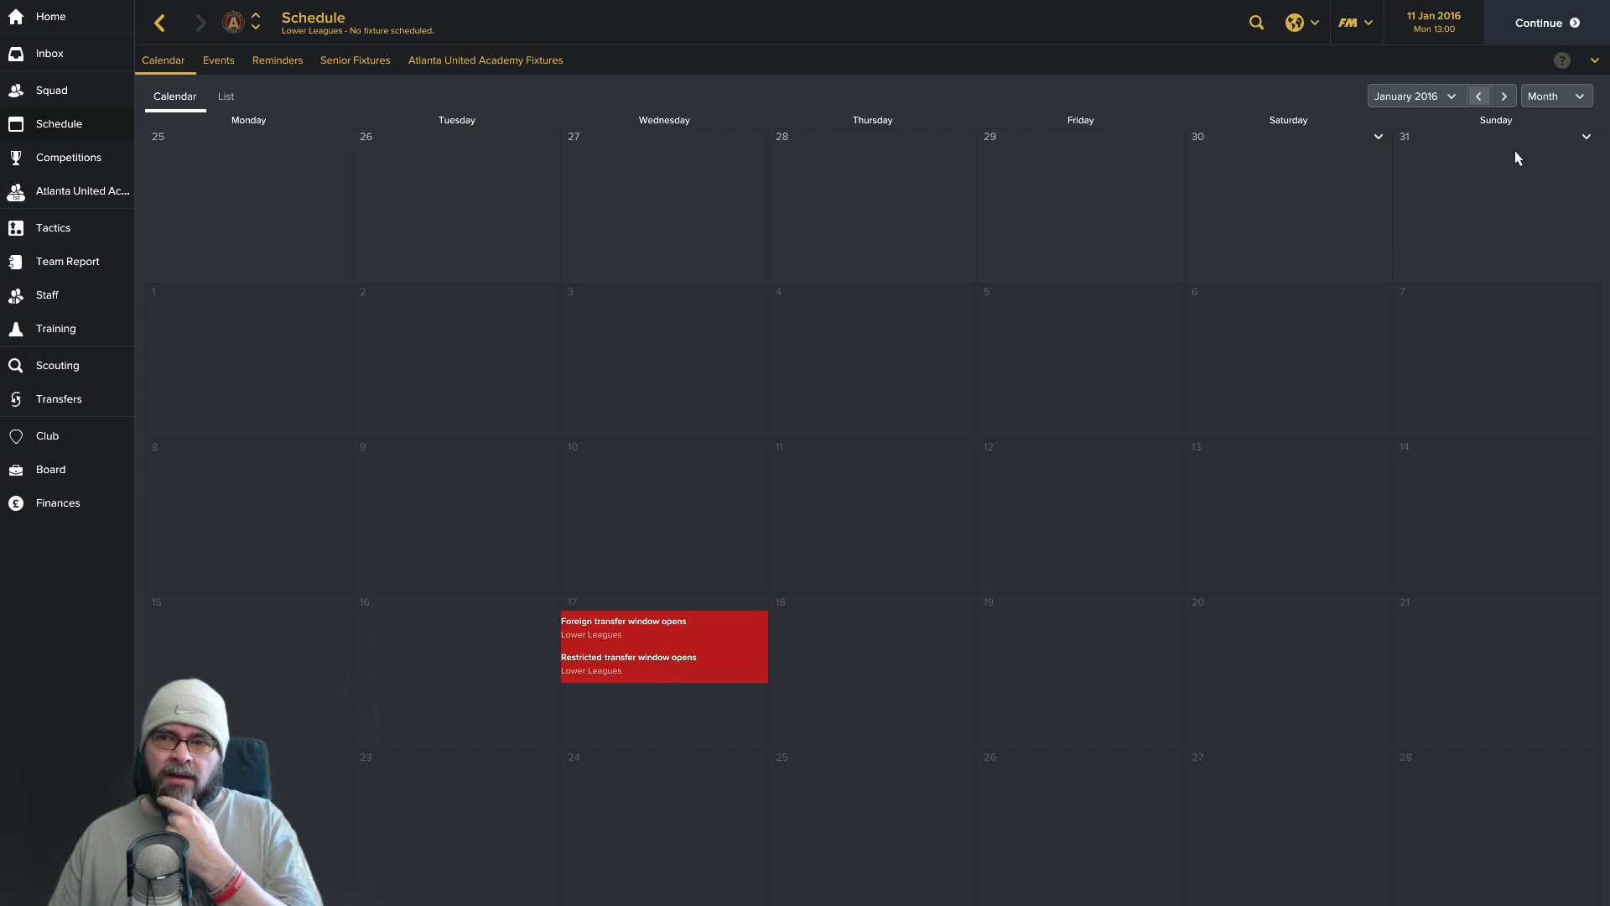
left_click(1503, 96)
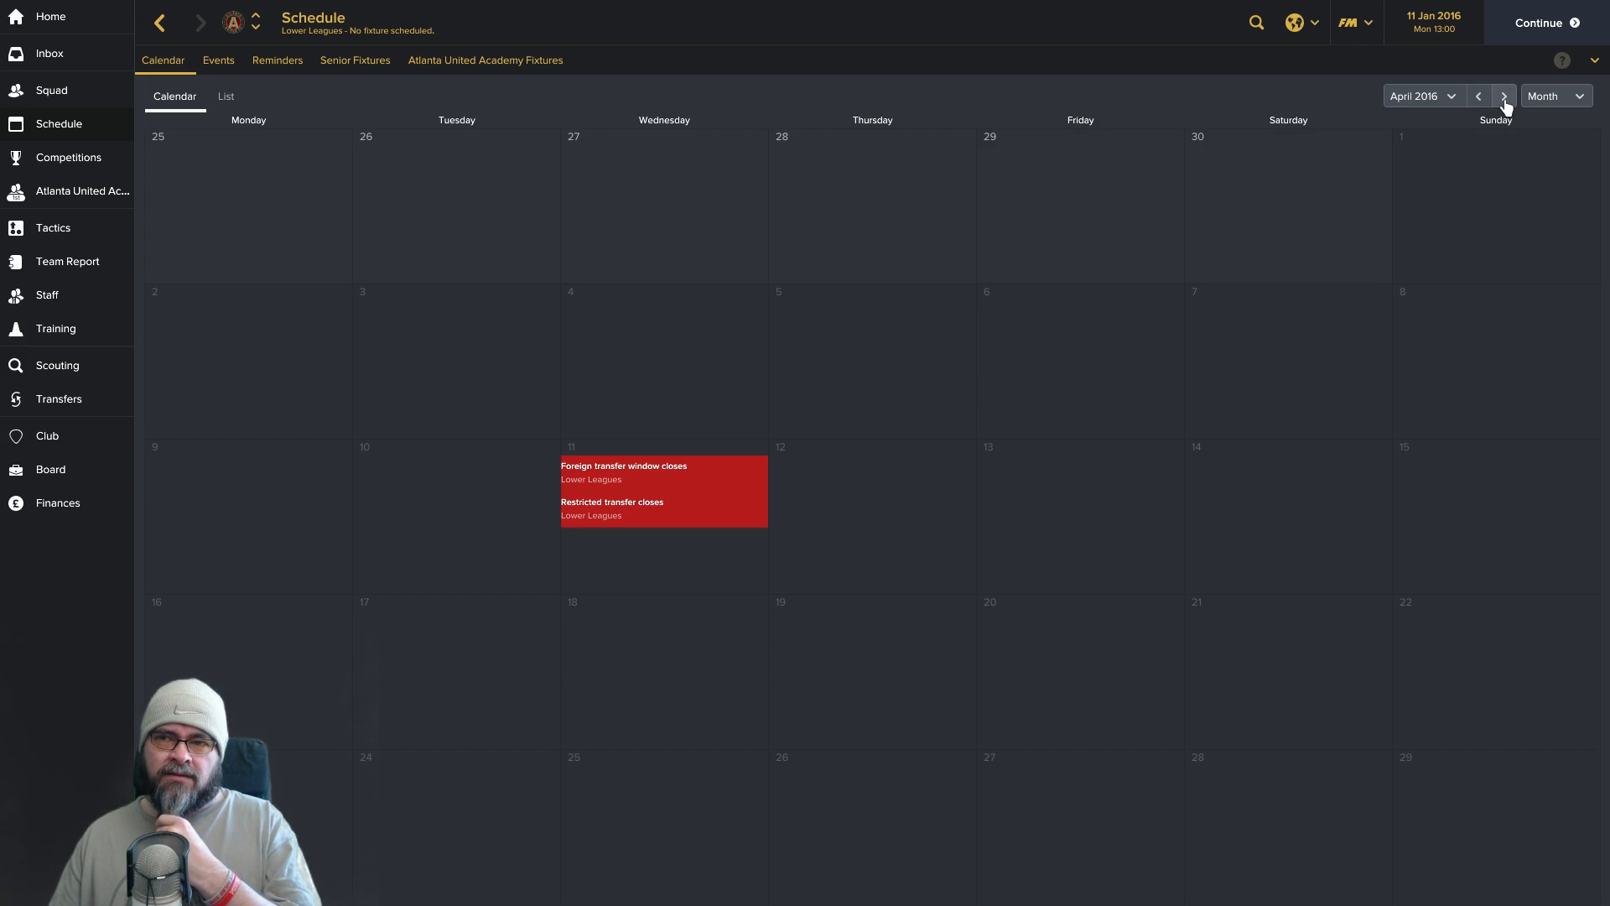
left_click(1540, 21)
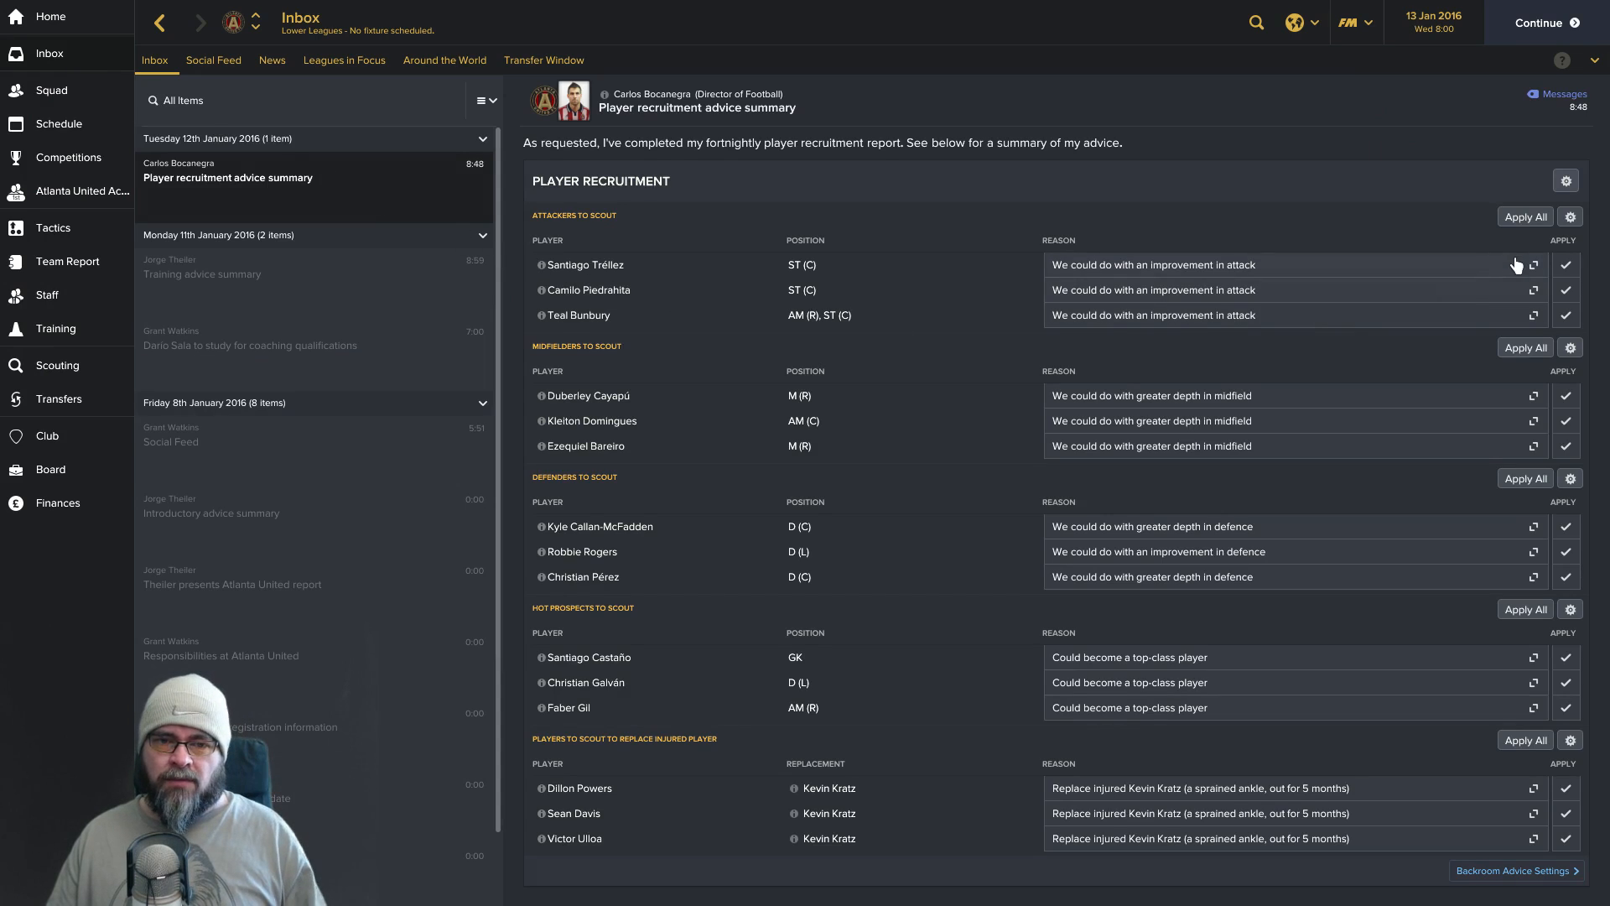
Apply the director of football's scouting advice for attackers, midfielders and defenders.
left_click(1525, 216)
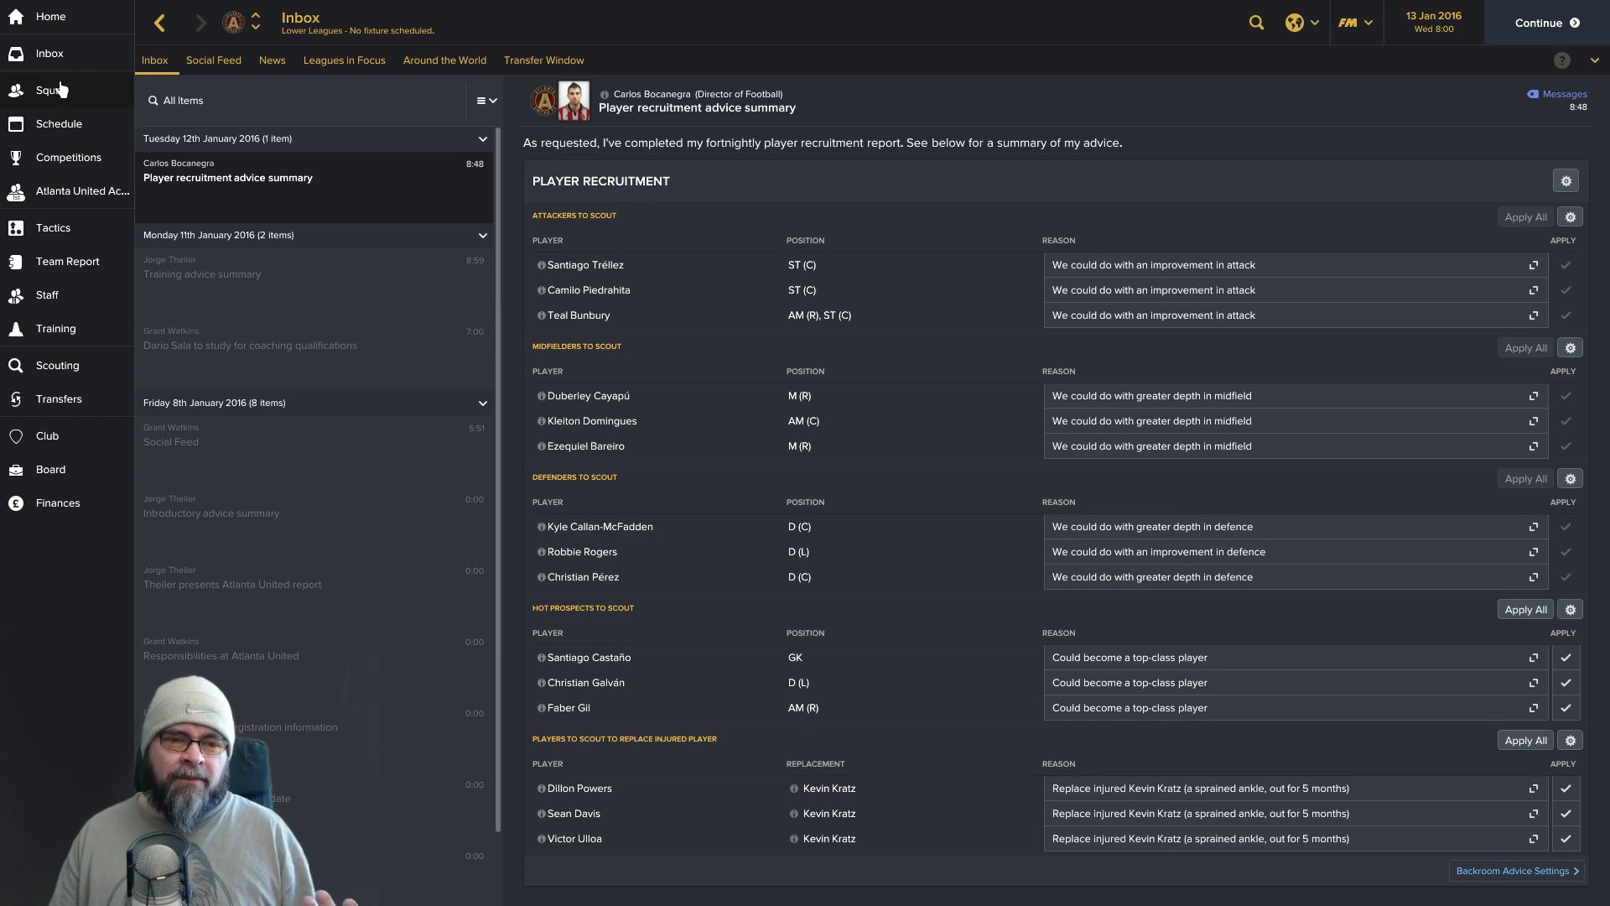
left_click(51, 89)
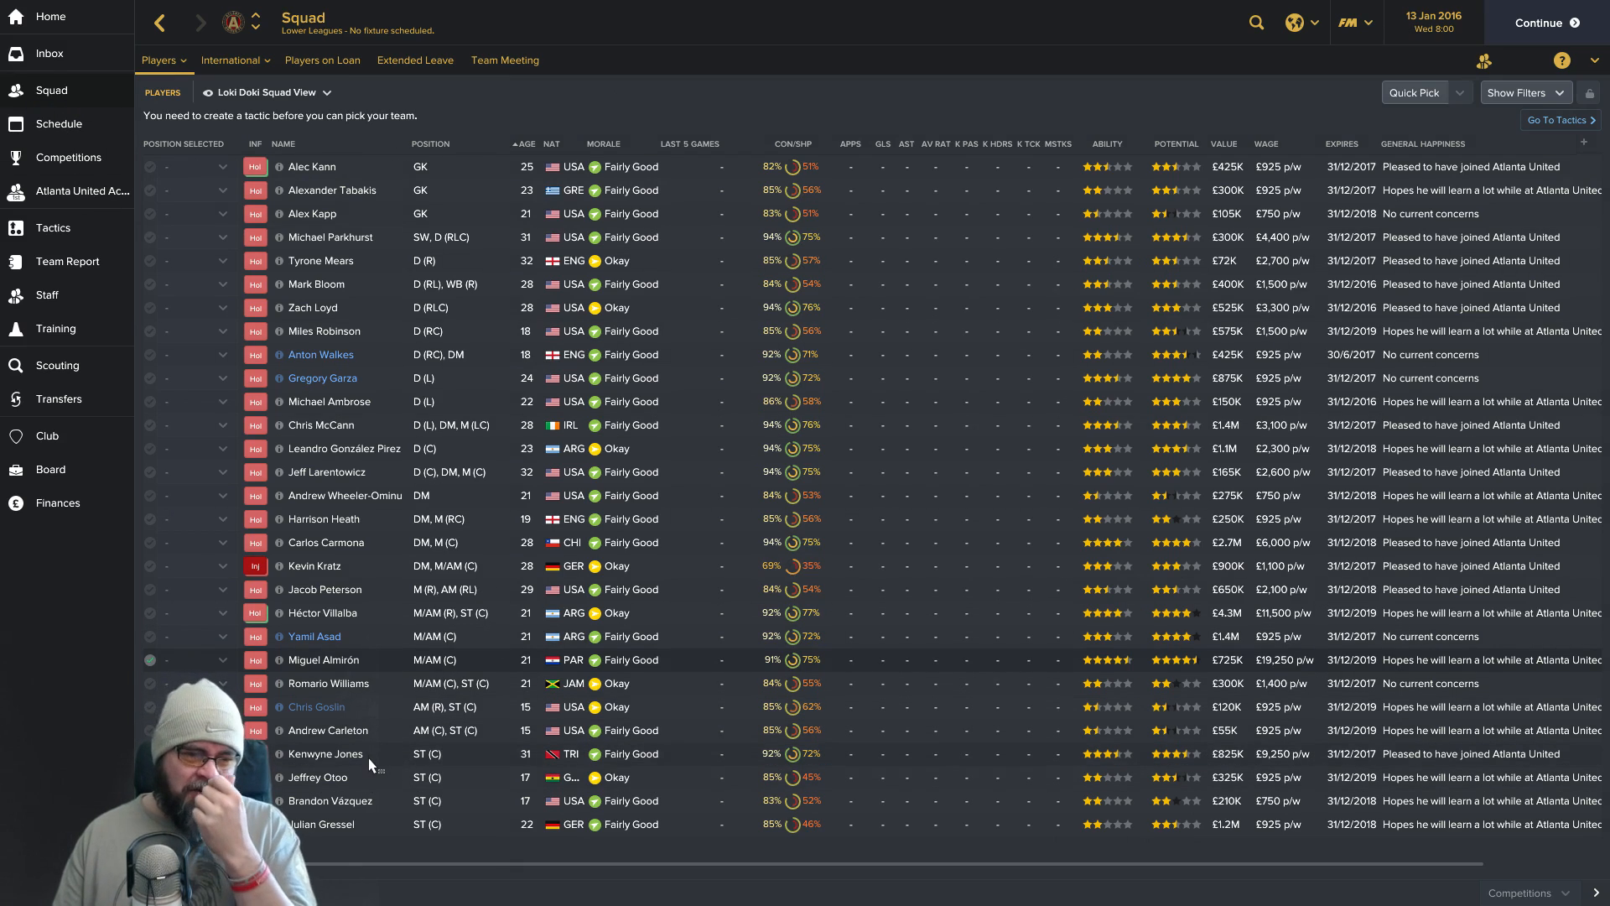
mouse_move(377, 727)
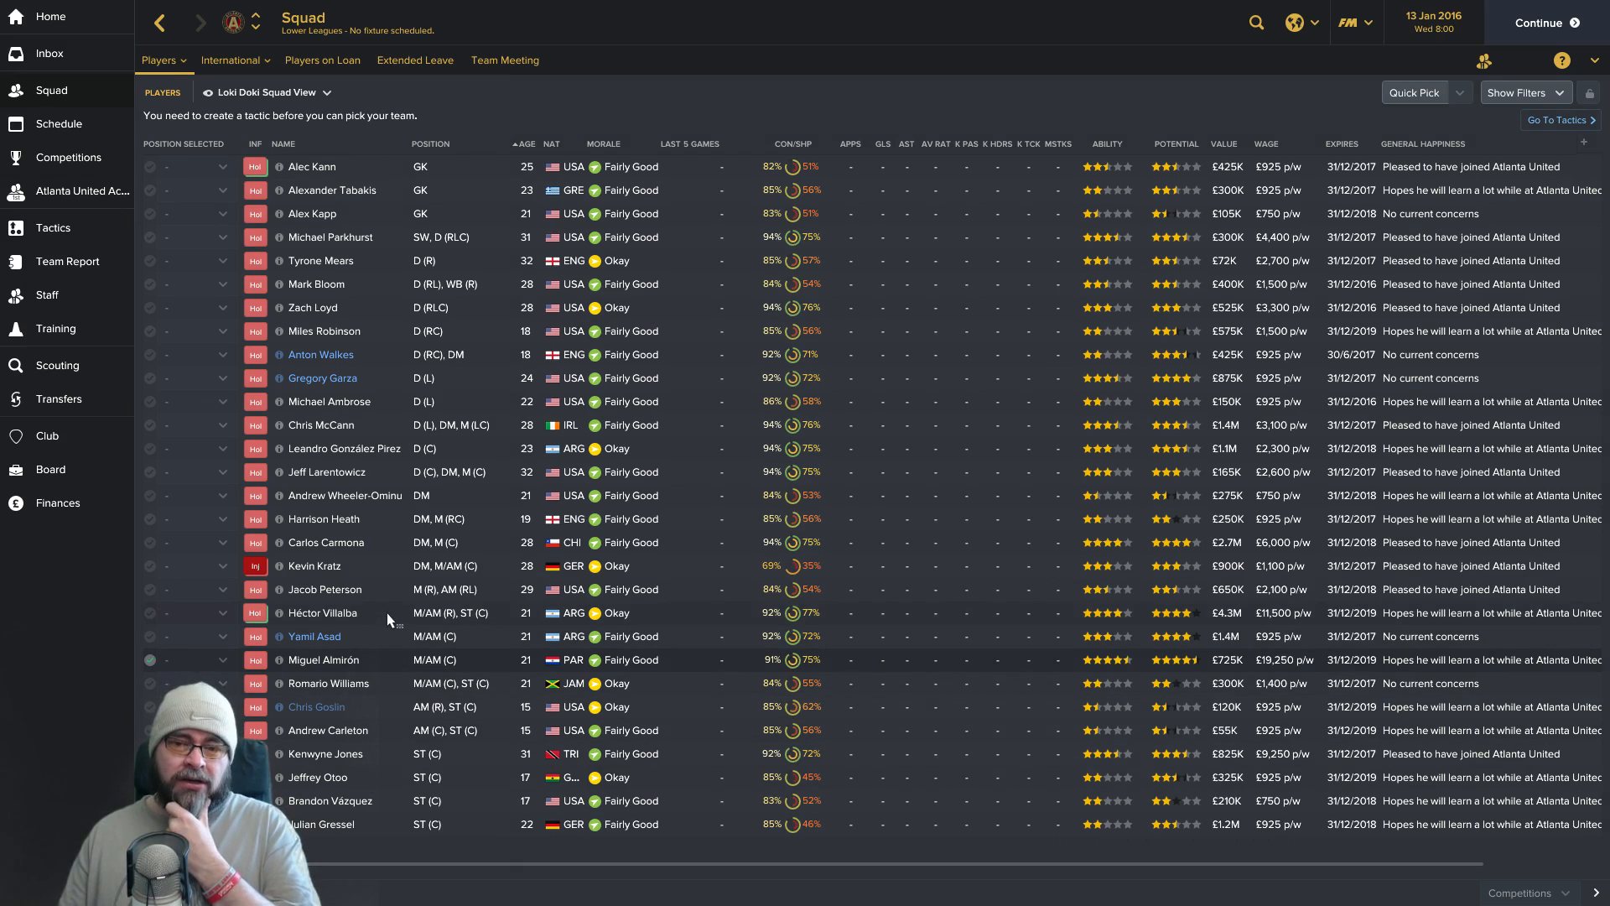
mouse_move(378, 556)
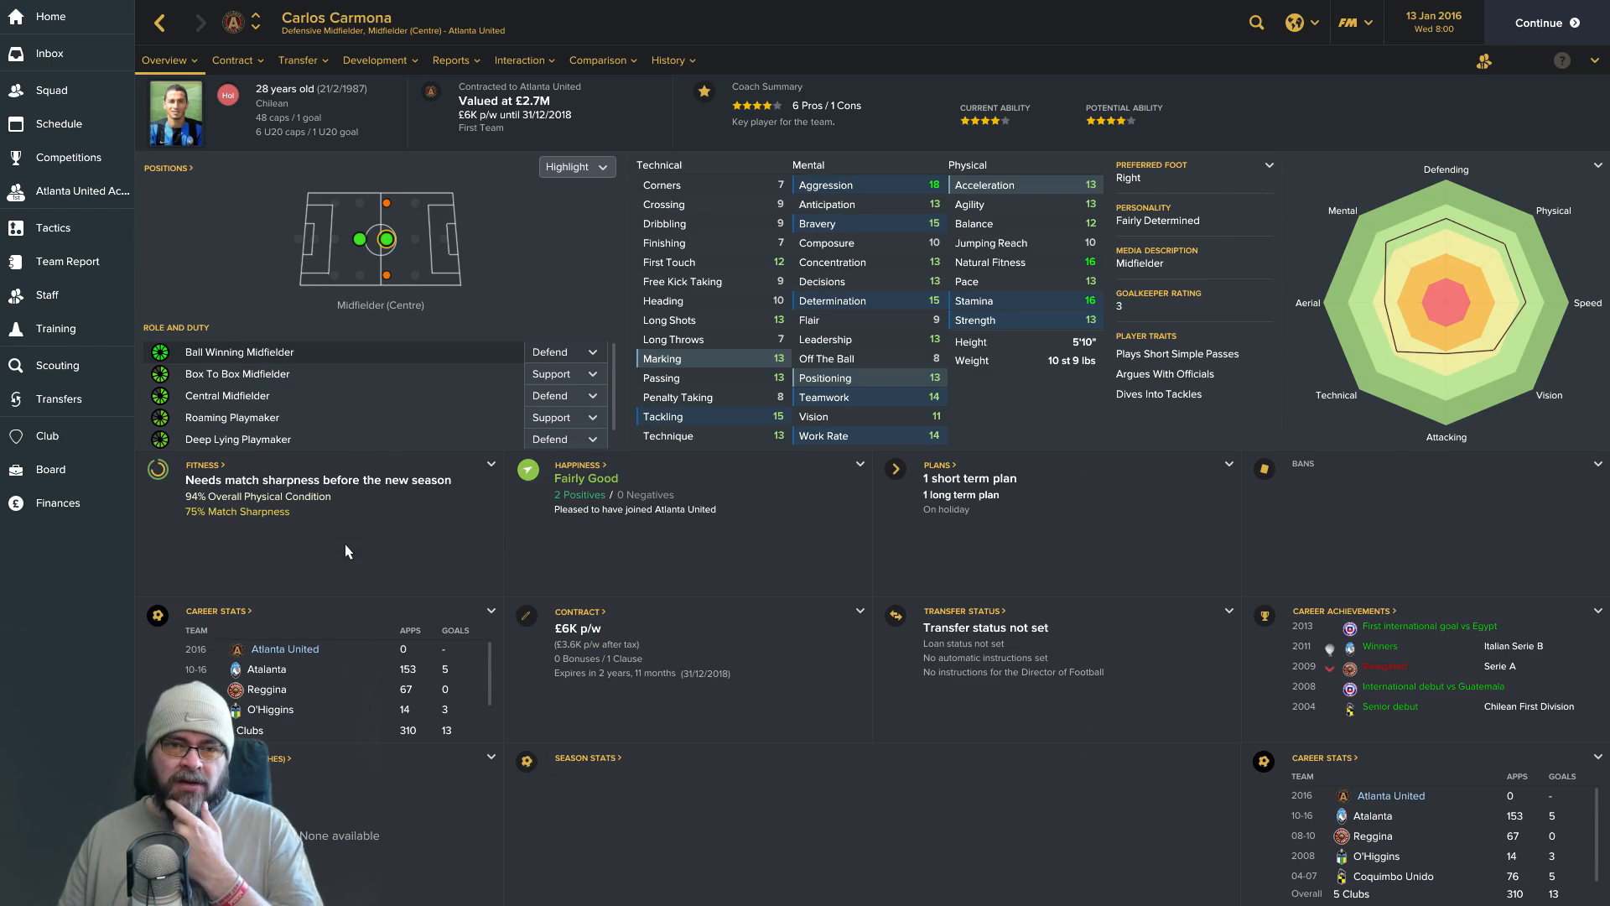
mouse_move(256, 399)
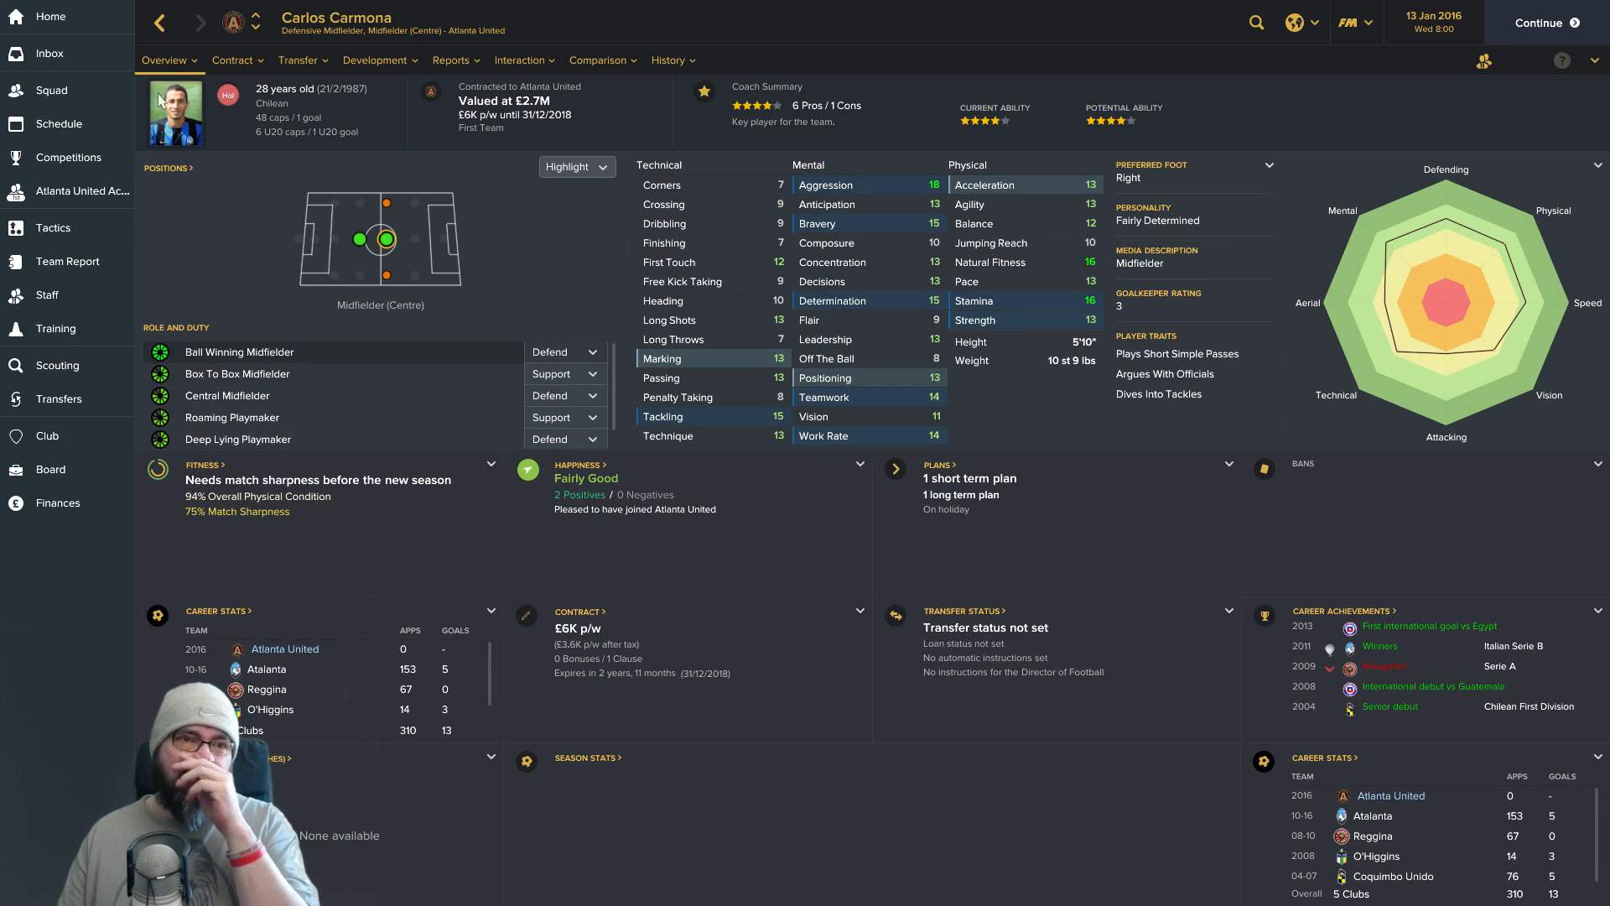
left_click(51, 89)
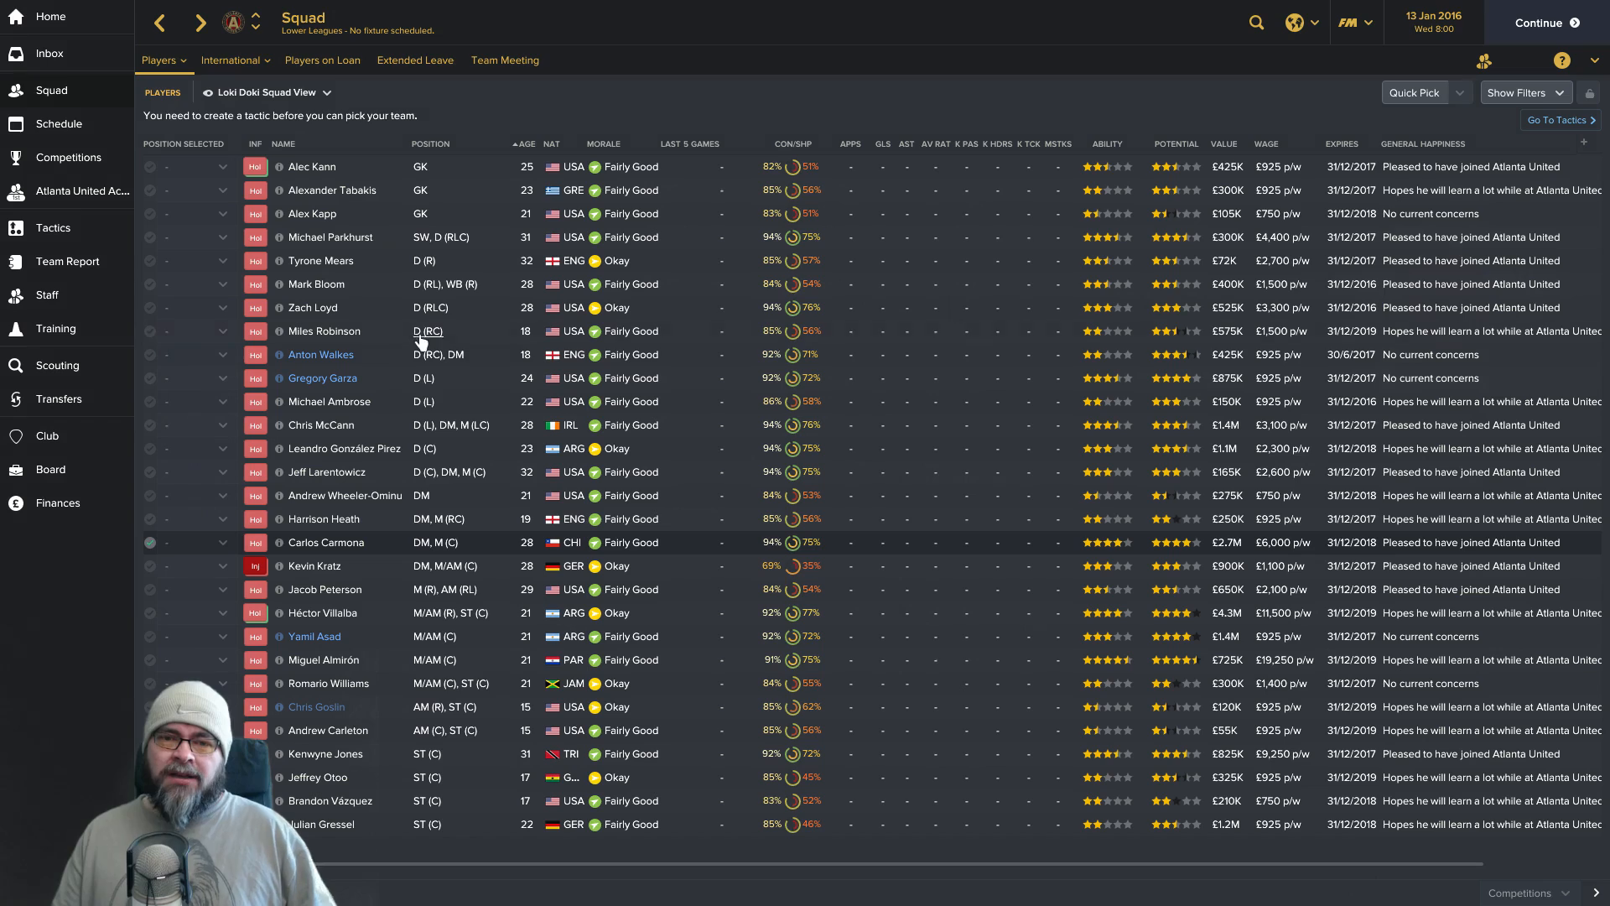
mouse_move(428, 331)
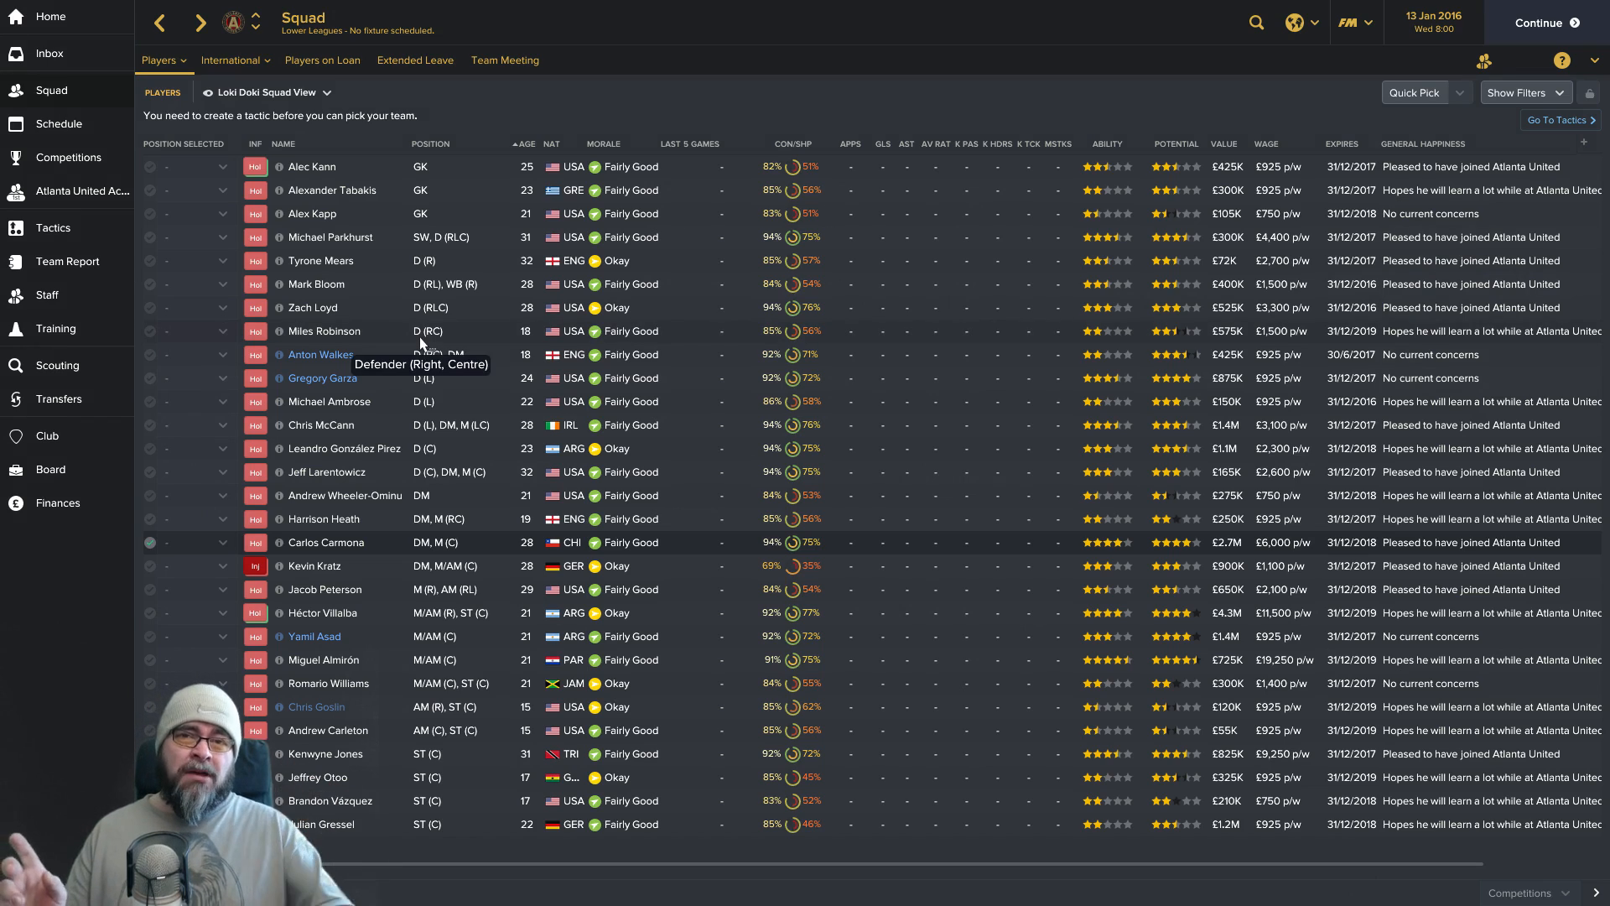
mouse_move(611, 303)
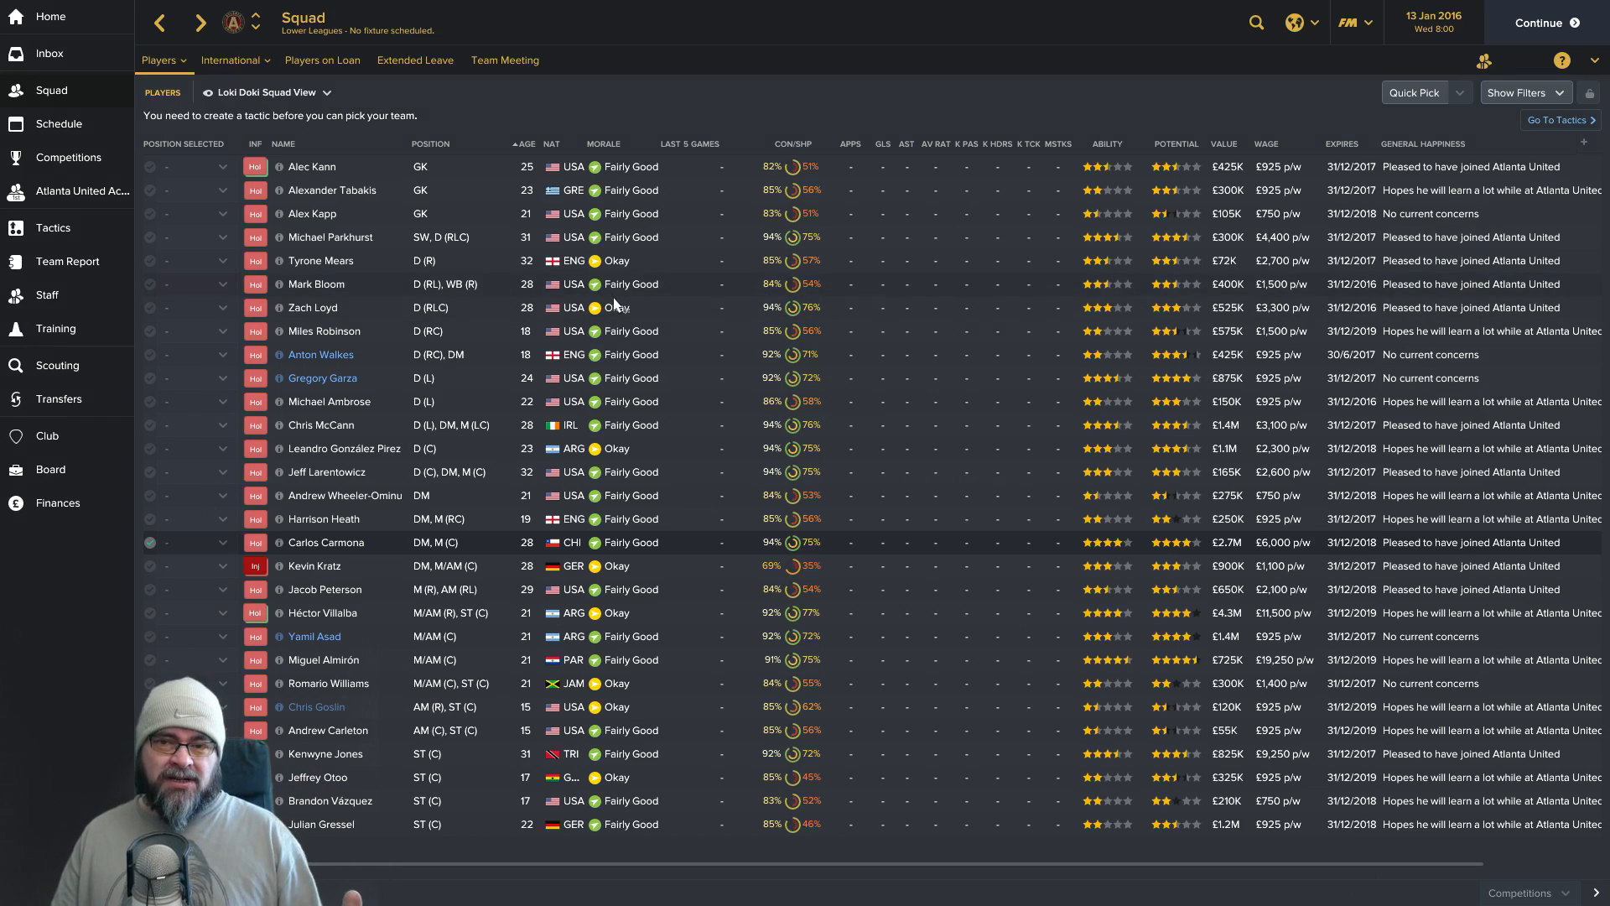
mouse_move(616, 307)
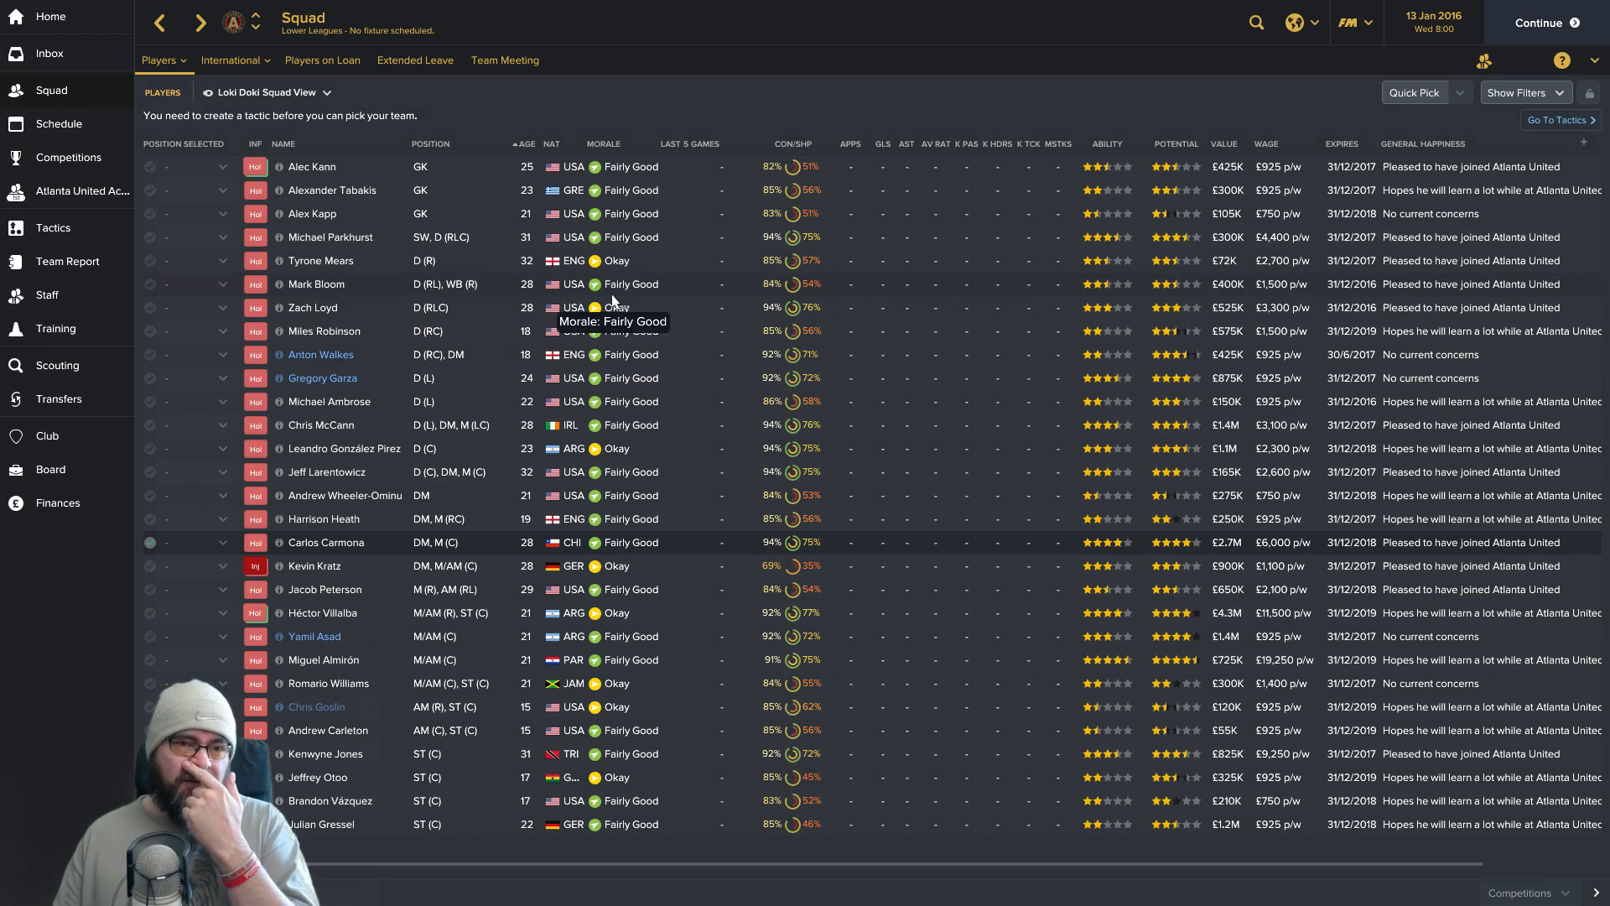
mouse_move(396, 352)
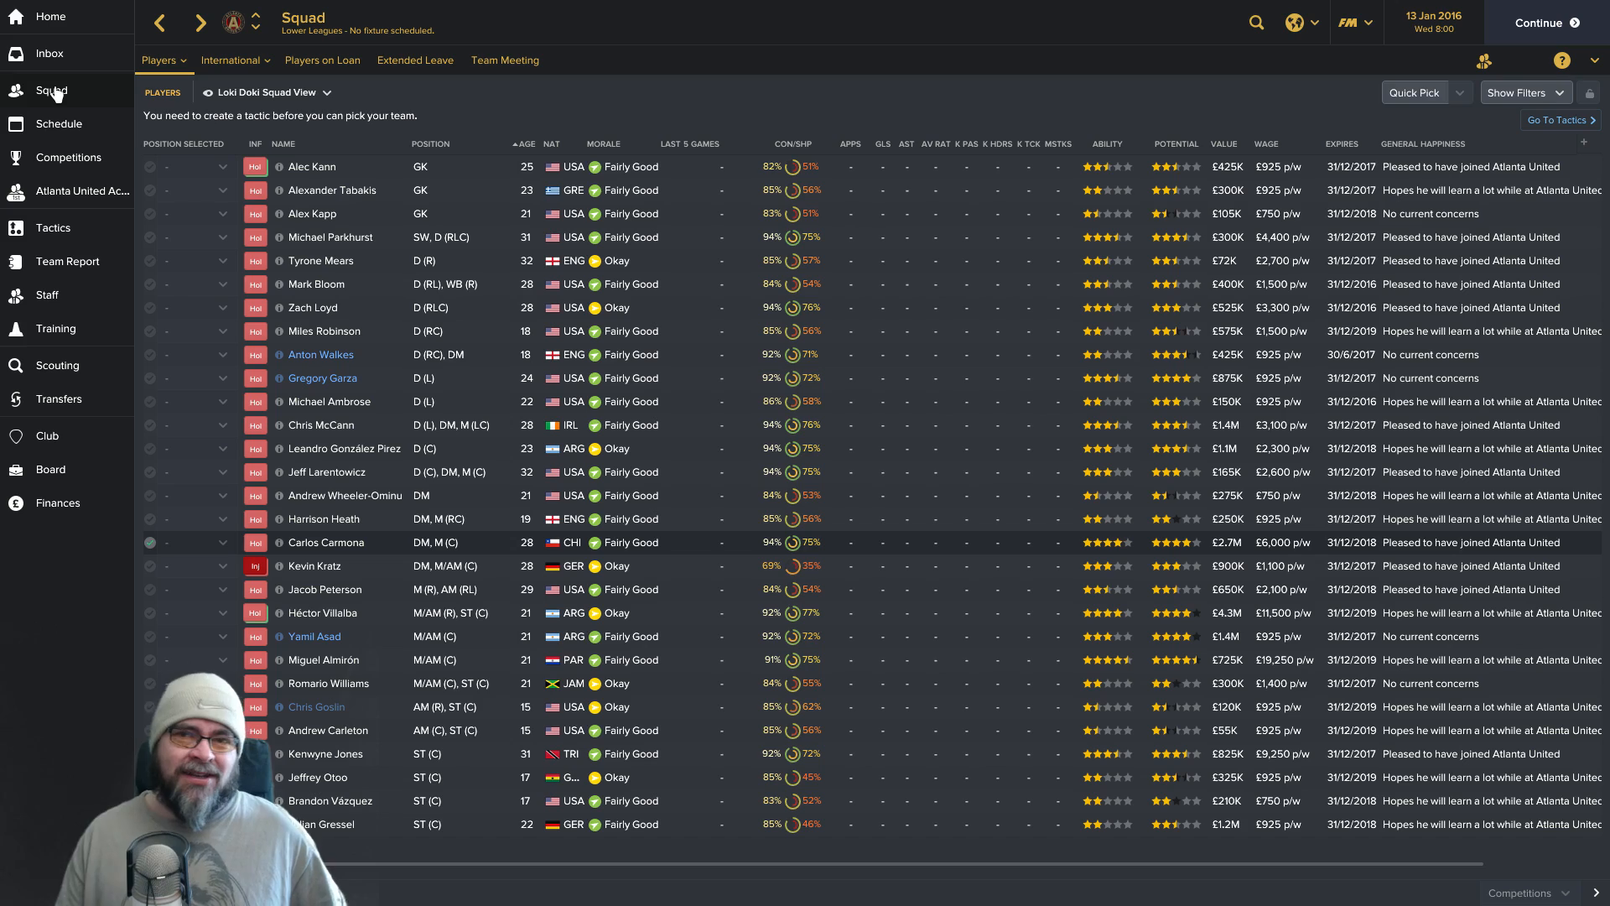
mouse_move(49, 90)
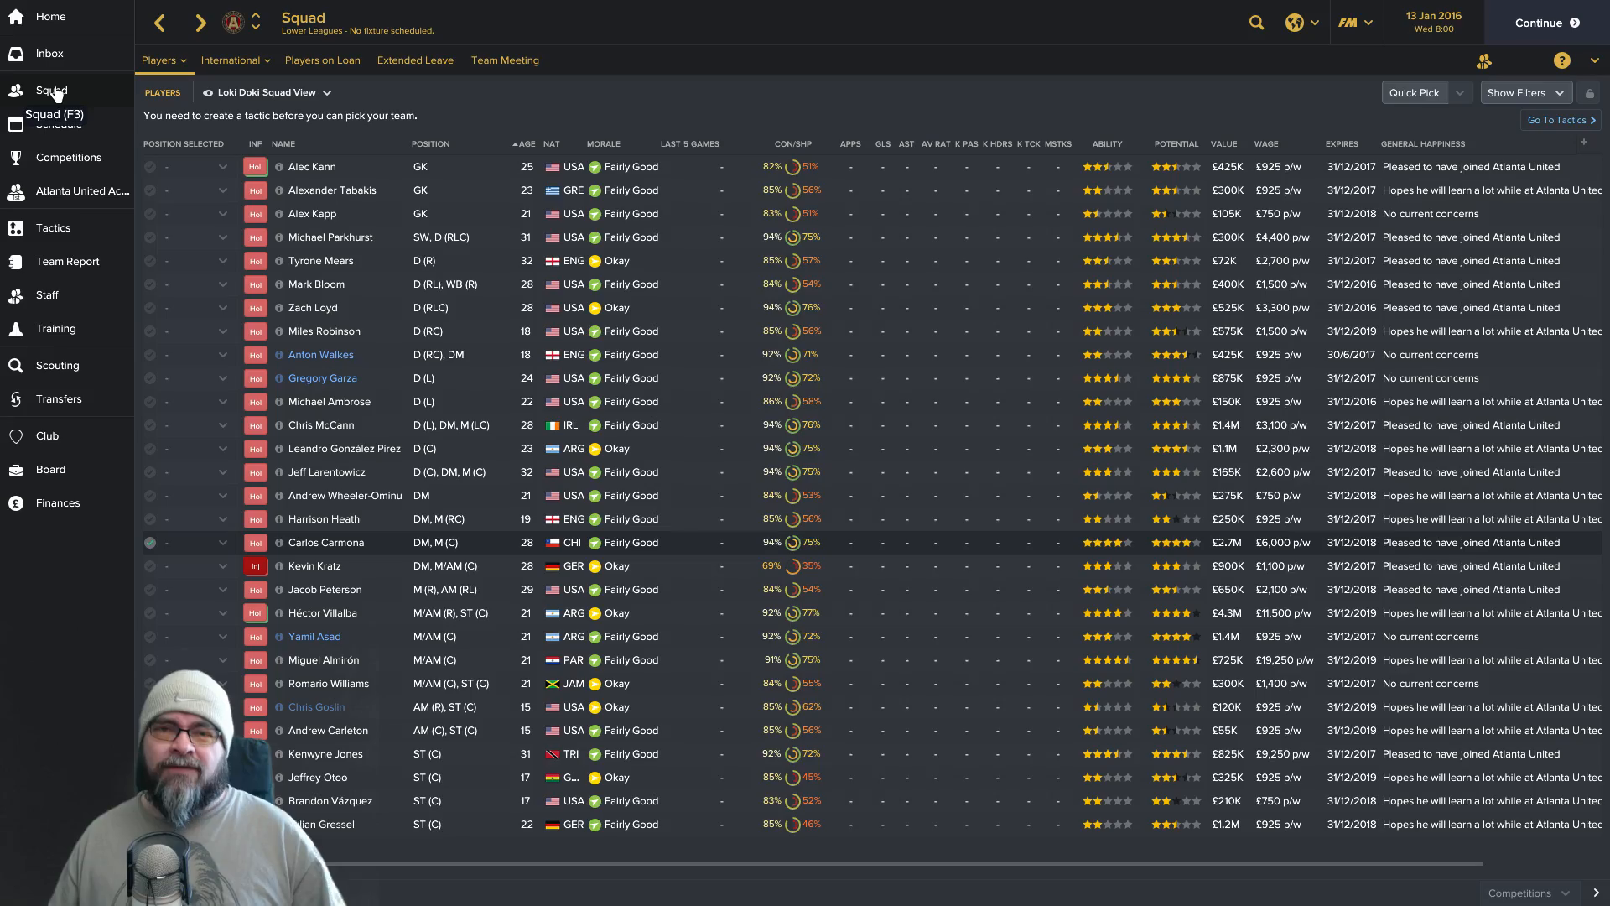
mouse_move(58, 122)
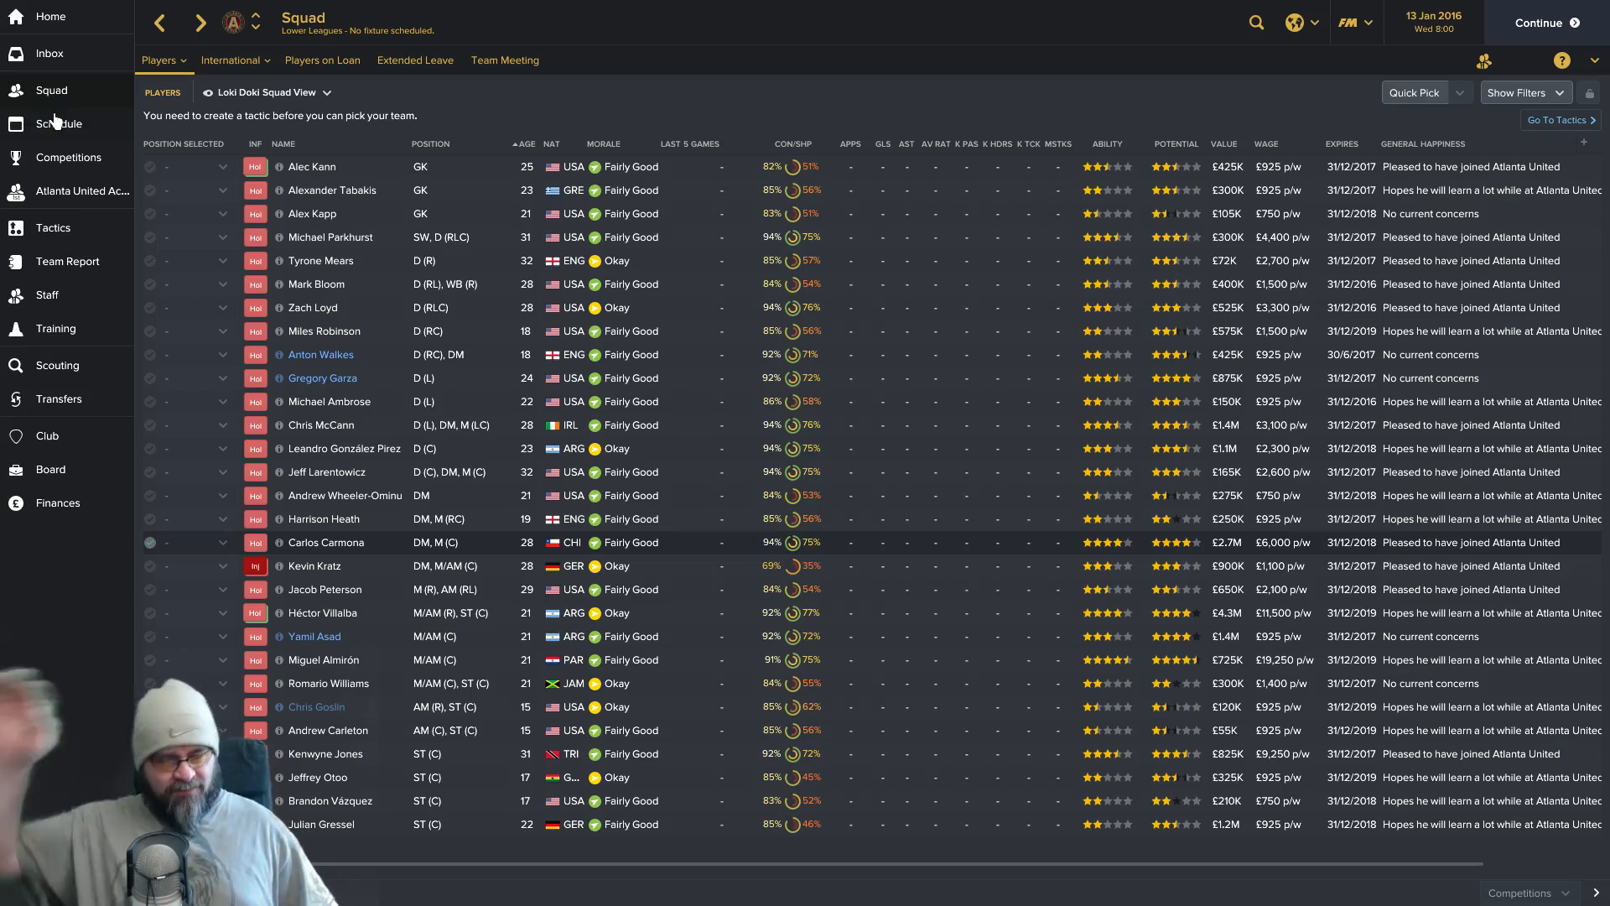